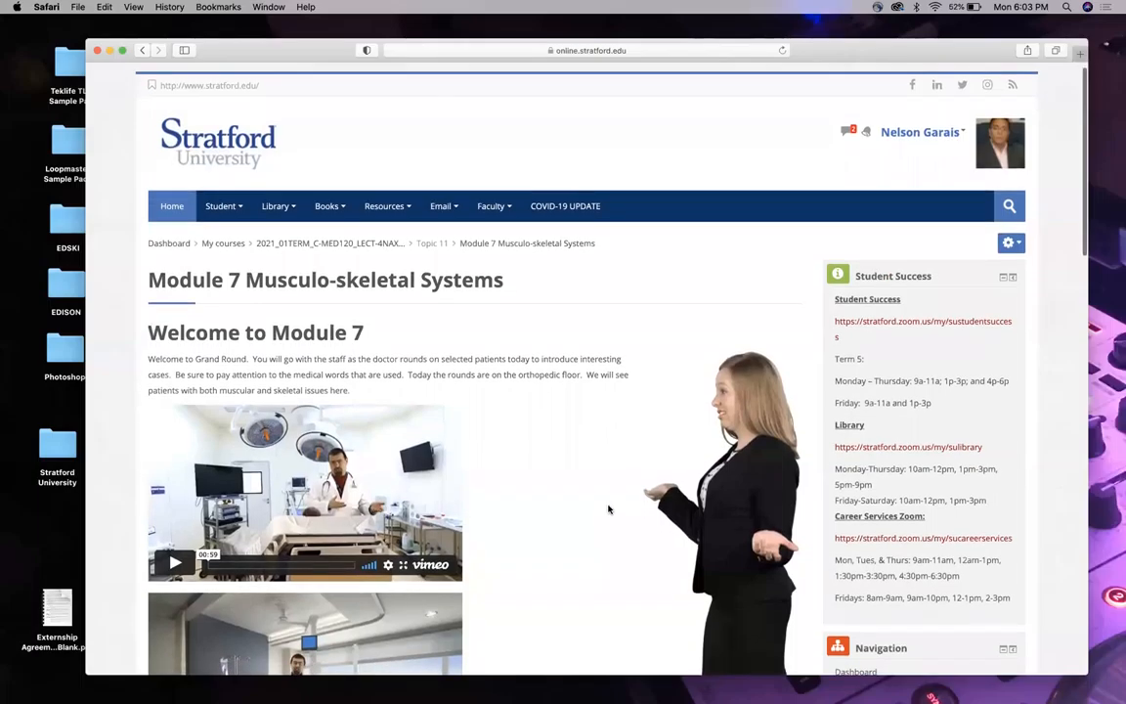
Switch over to the Firefox browser window.
left_click(1015, 8)
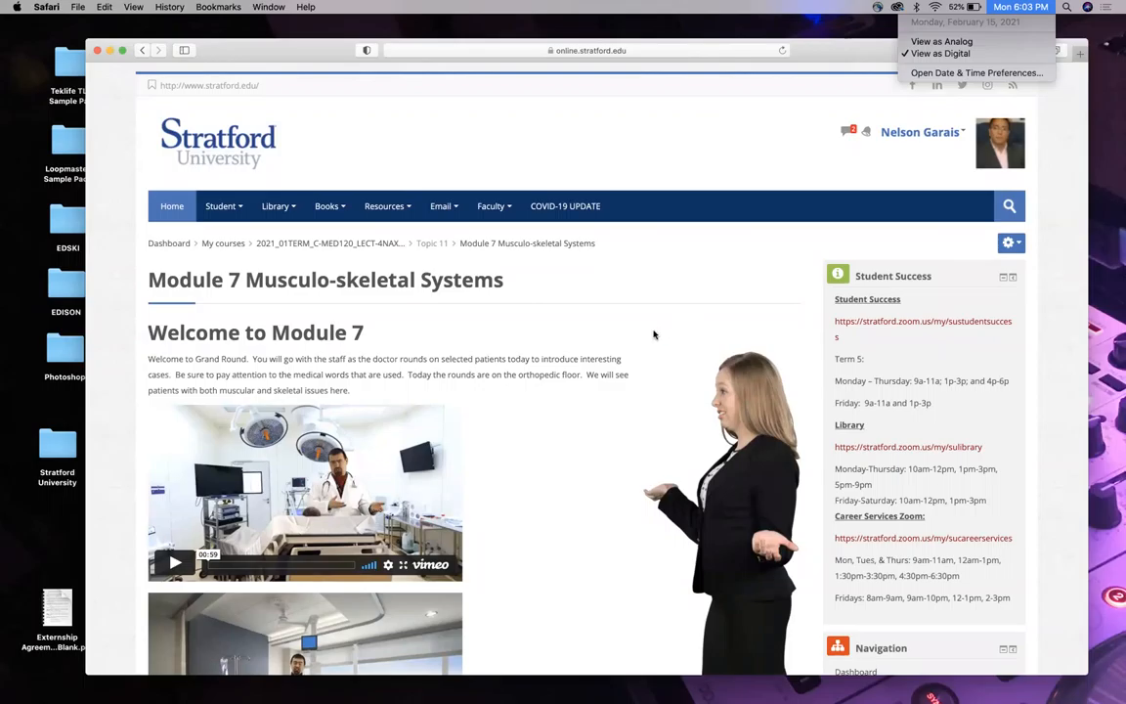
mouse_move(618, 375)
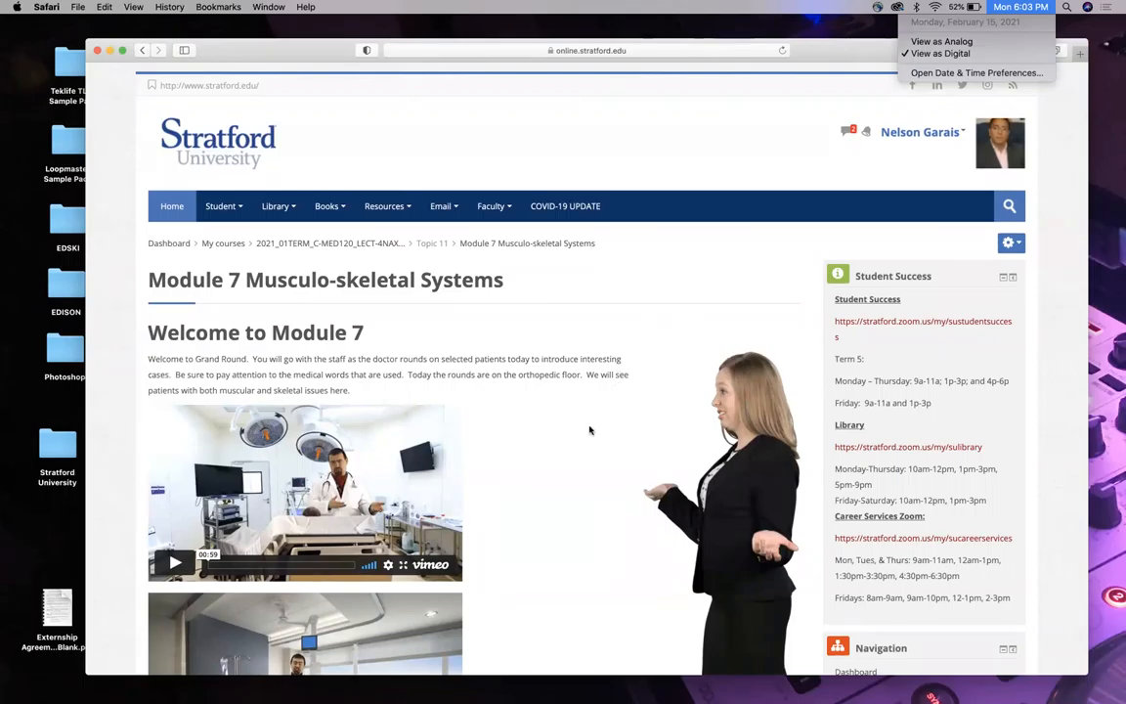
scroll("down", 3)
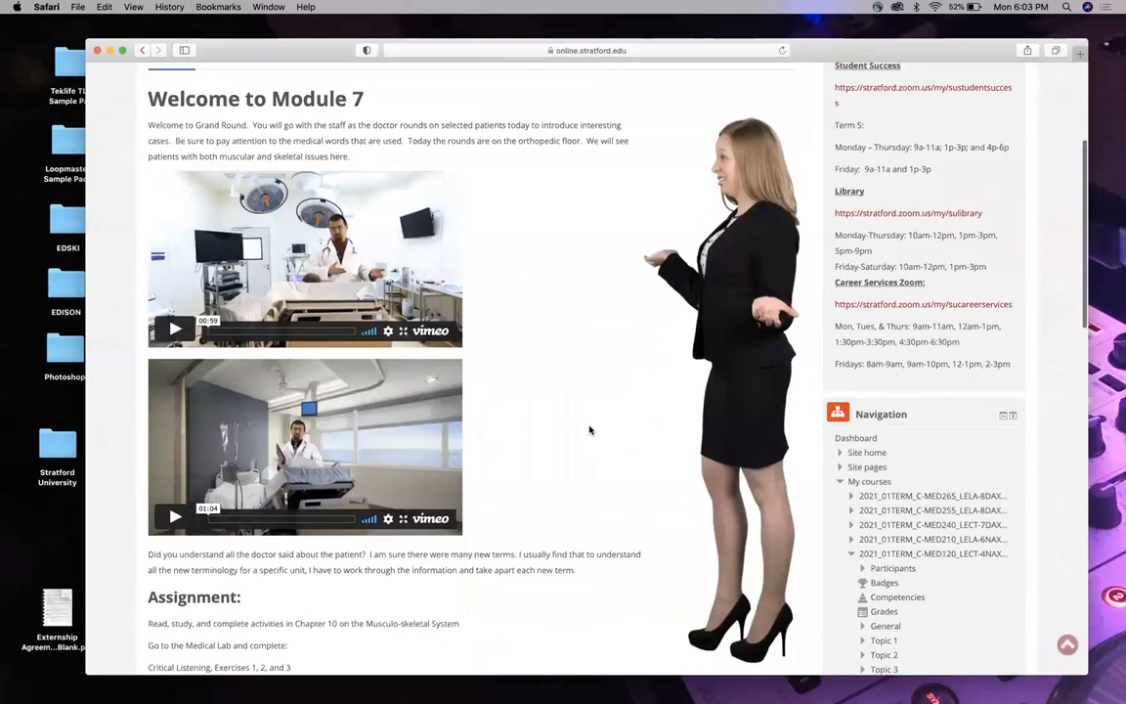
scroll("down", 3)
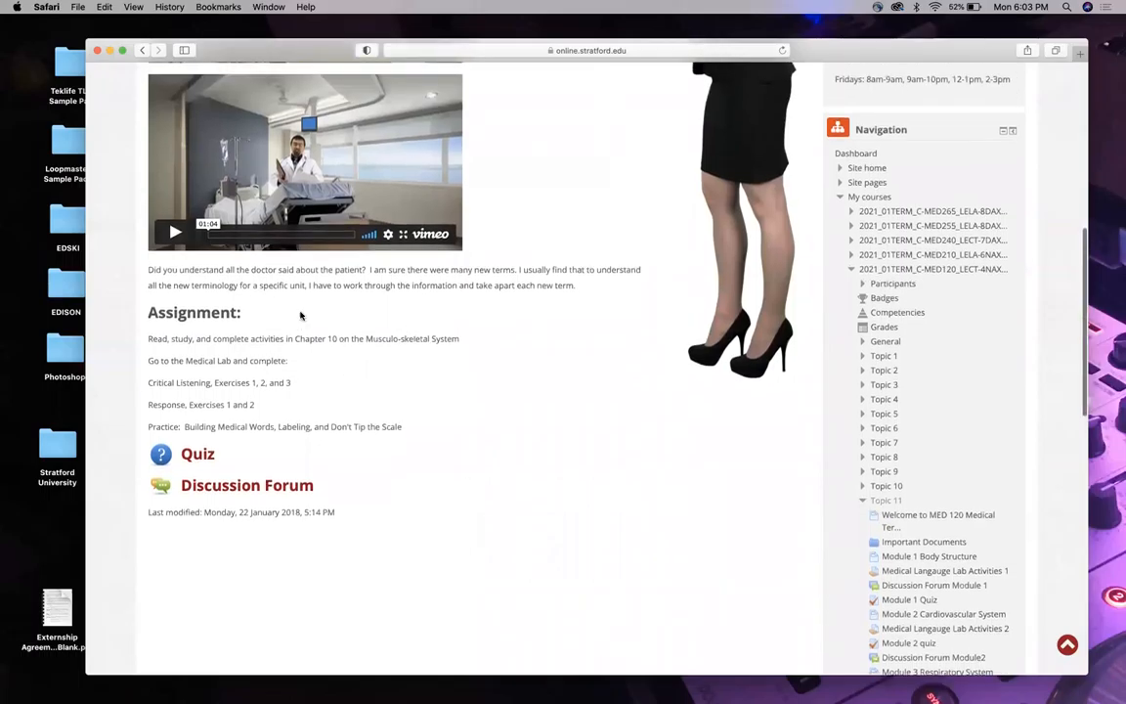
mouse_move(457, 367)
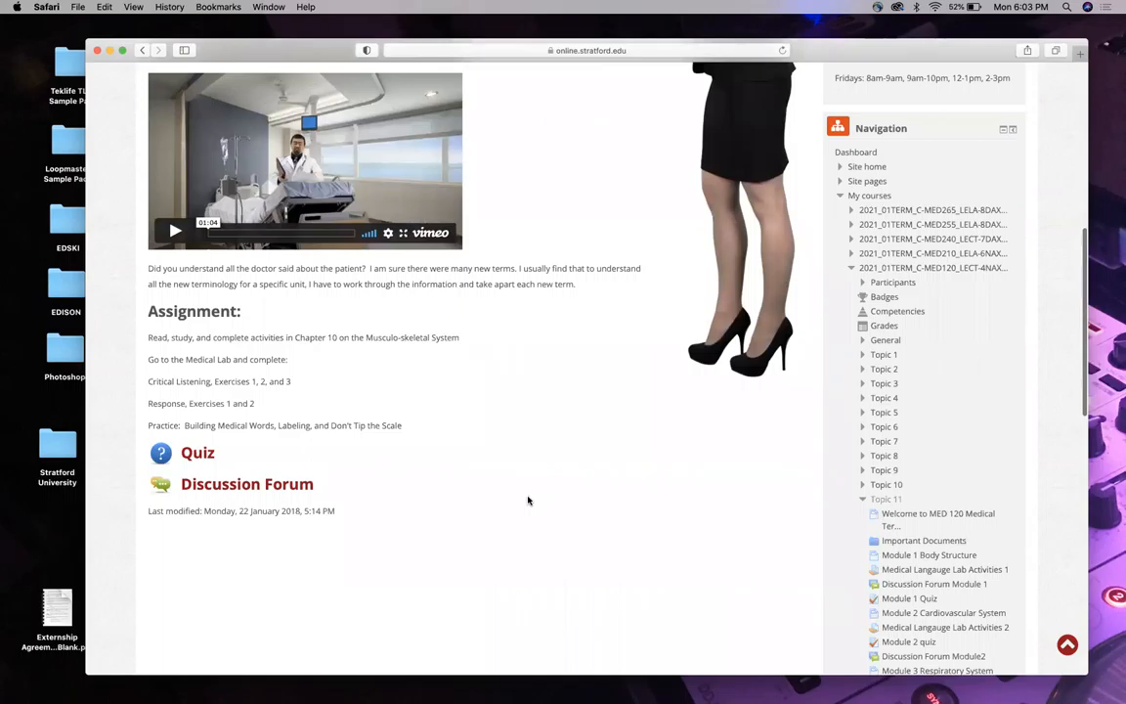
mouse_move(530, 545)
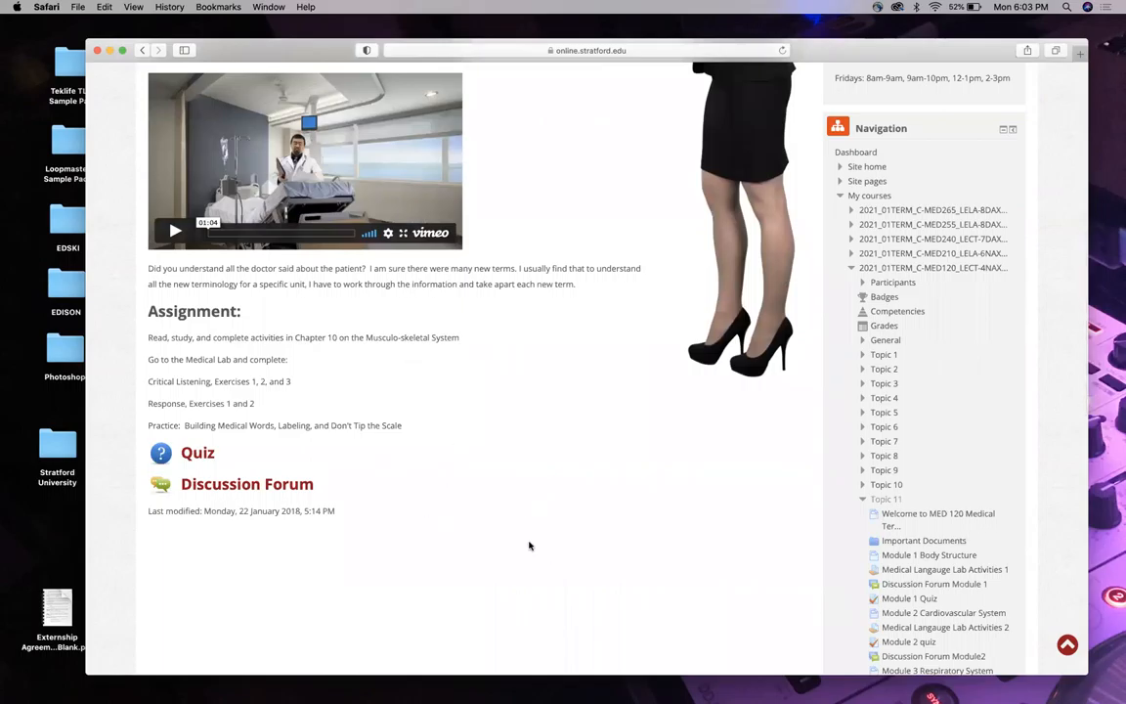
mouse_move(367, 354)
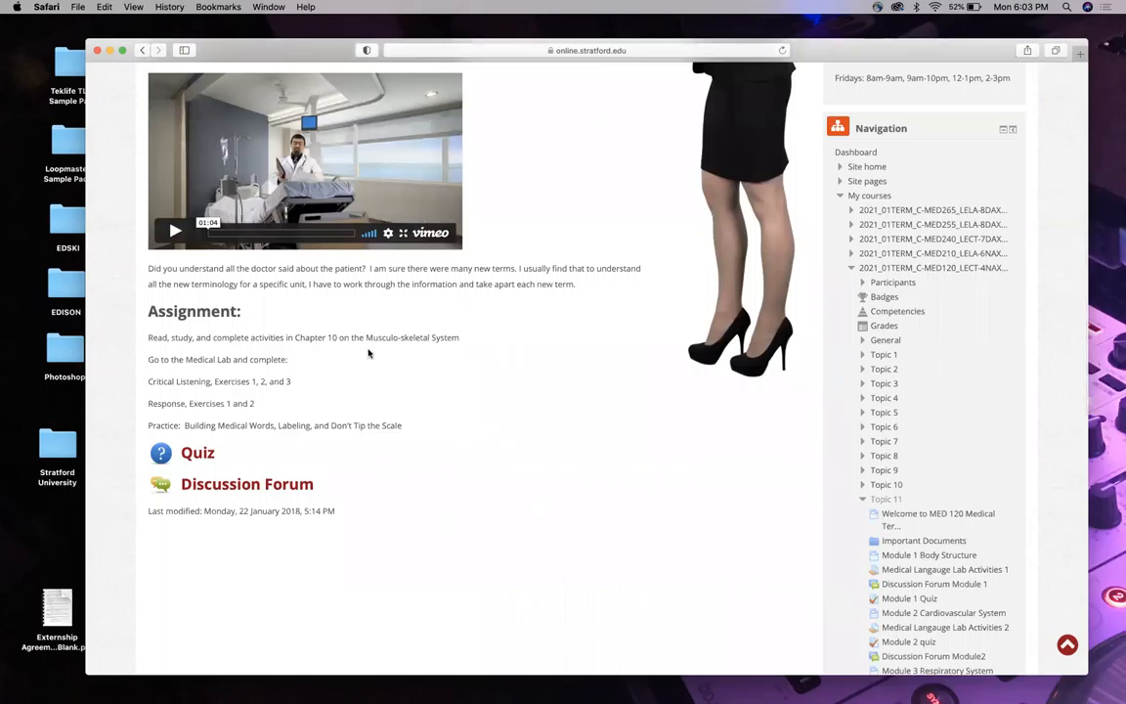
mouse_move(399, 336)
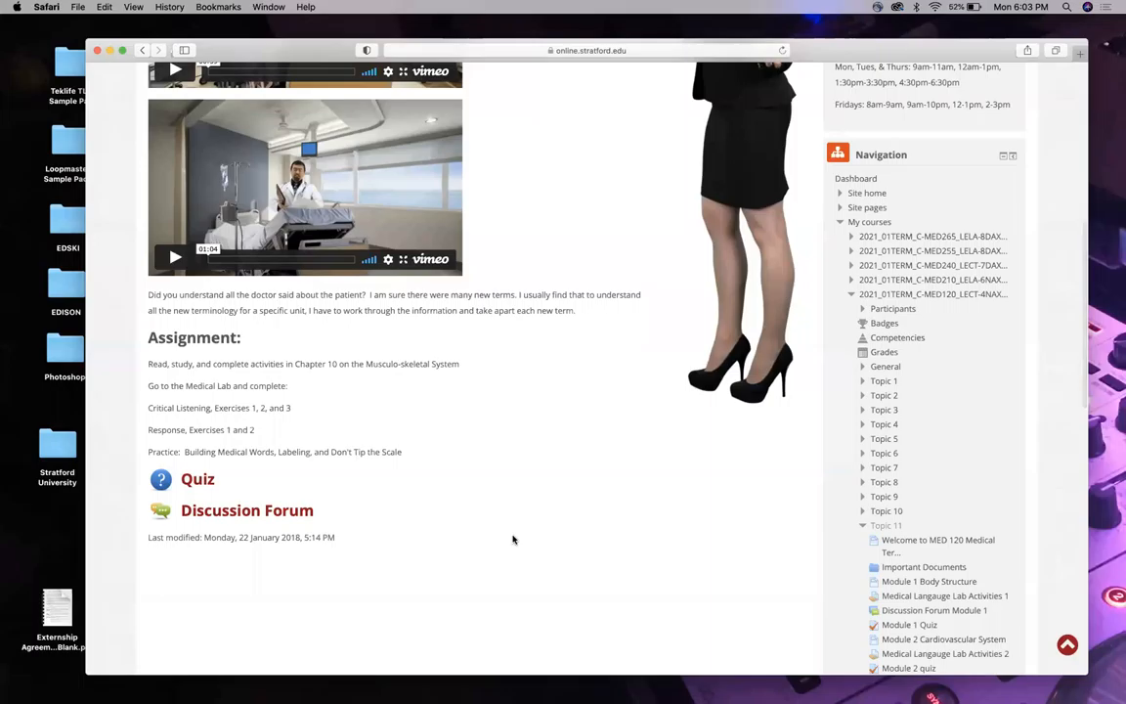
mouse_move(408, 410)
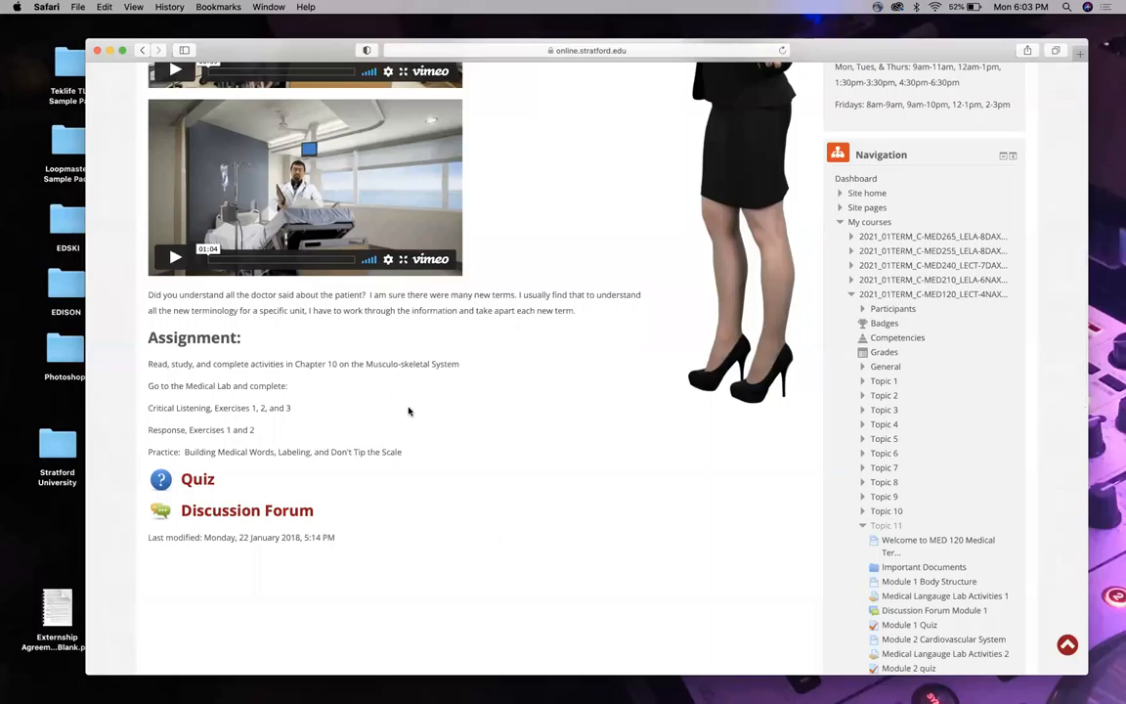
mouse_move(516, 594)
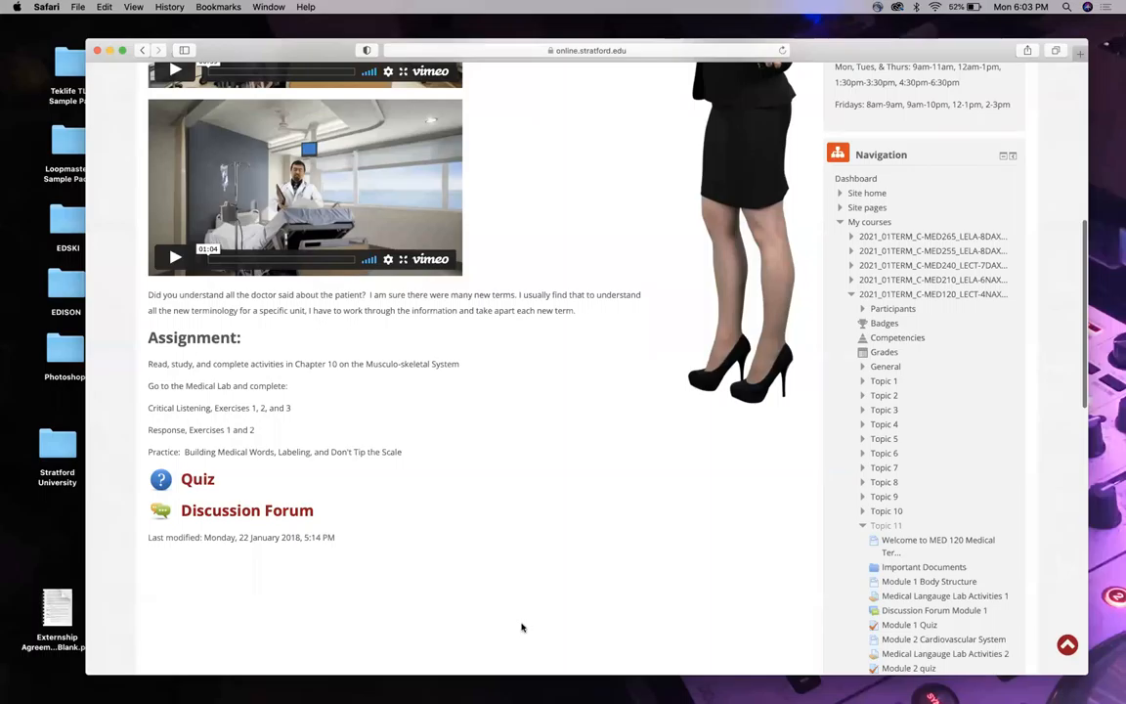
mouse_move(528, 542)
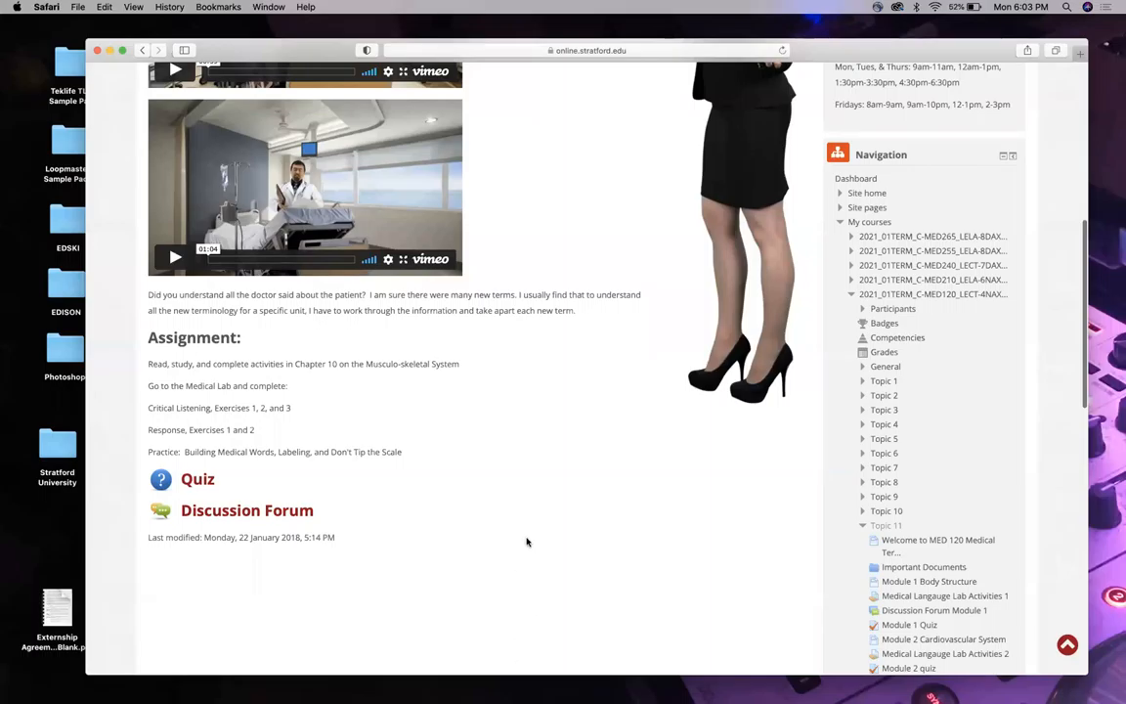
mouse_move(504, 528)
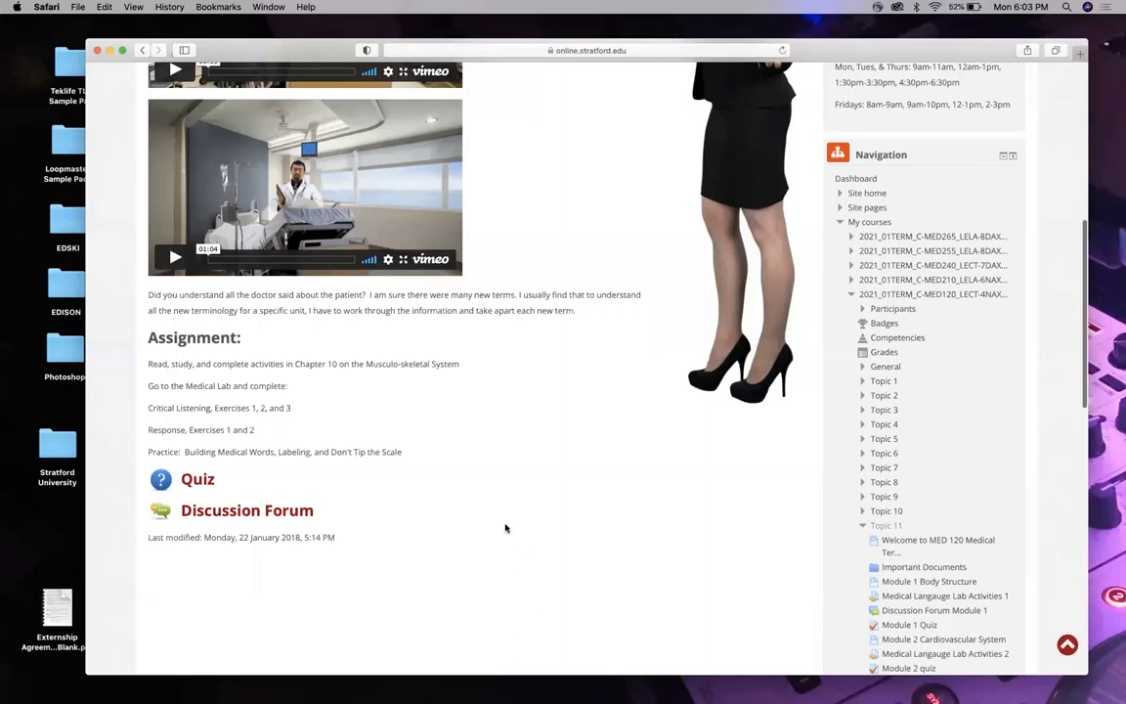
scroll("up", 3)
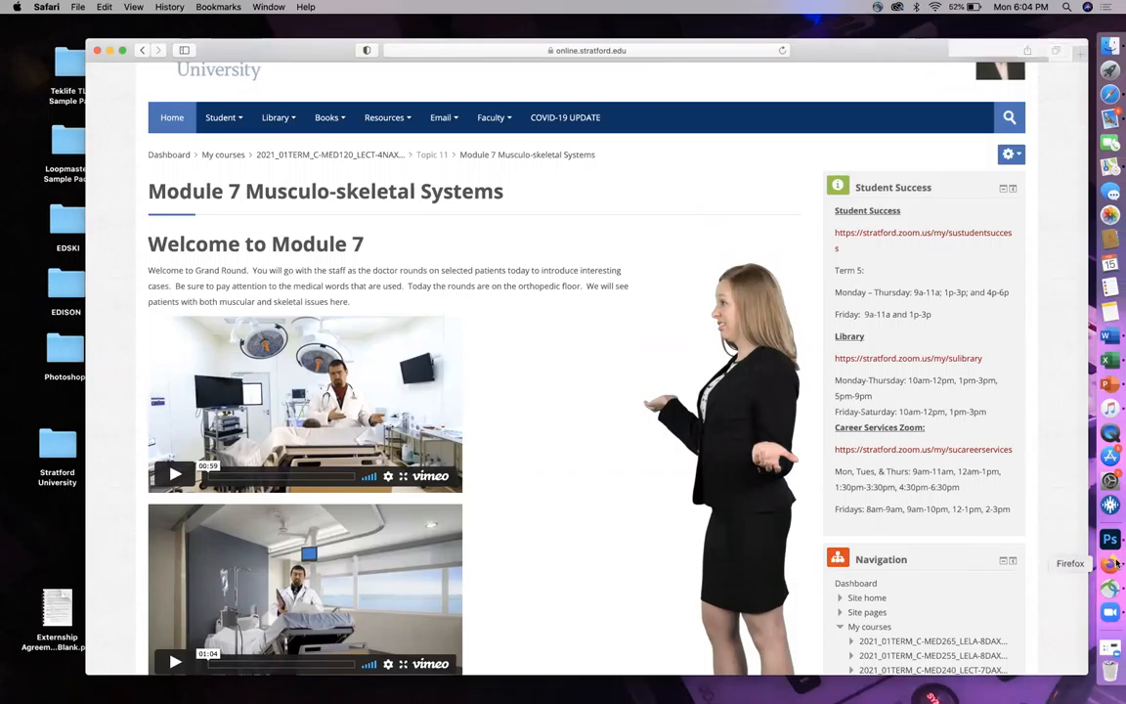
left_click(1114, 563)
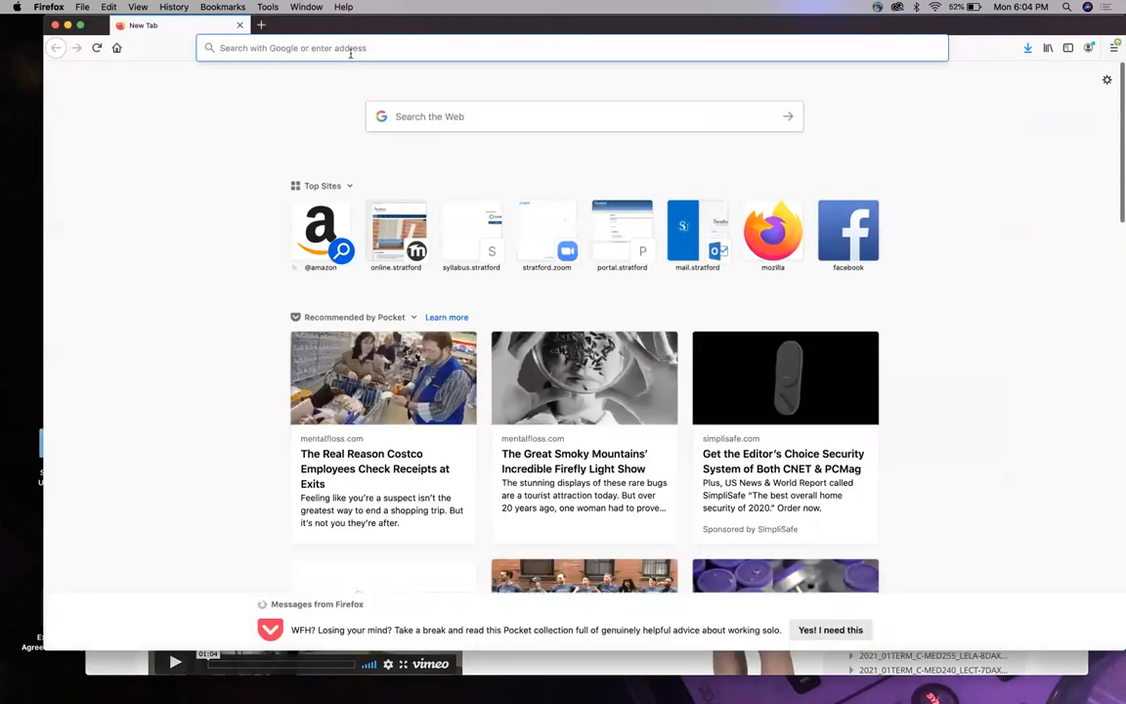
Sign in at online.stratford.edu and open the Medical Terminology course's Medical Language Lab.
left_click(395, 231)
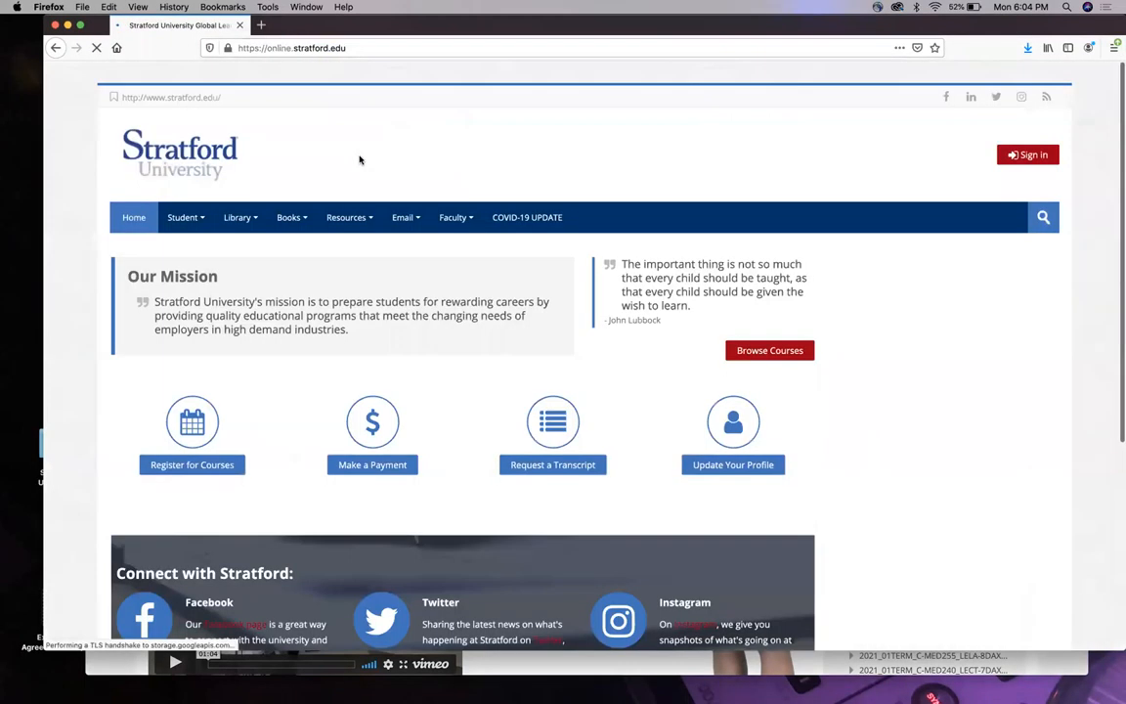
left_click(1027, 155)
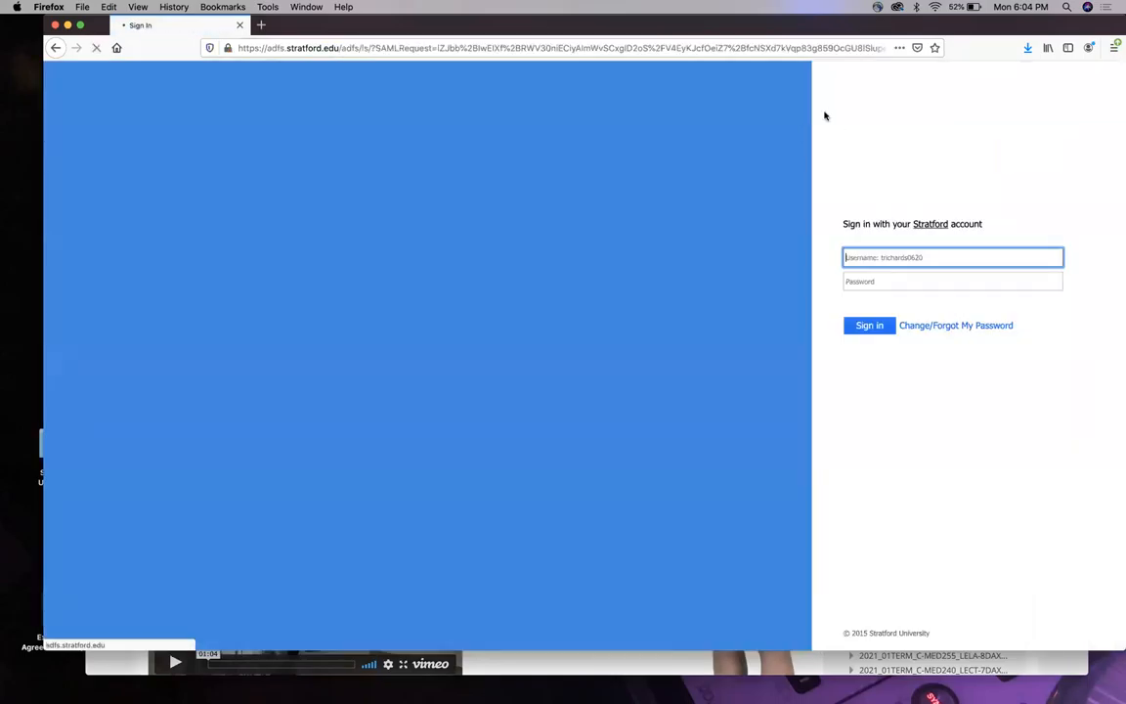
left_click(868, 325)
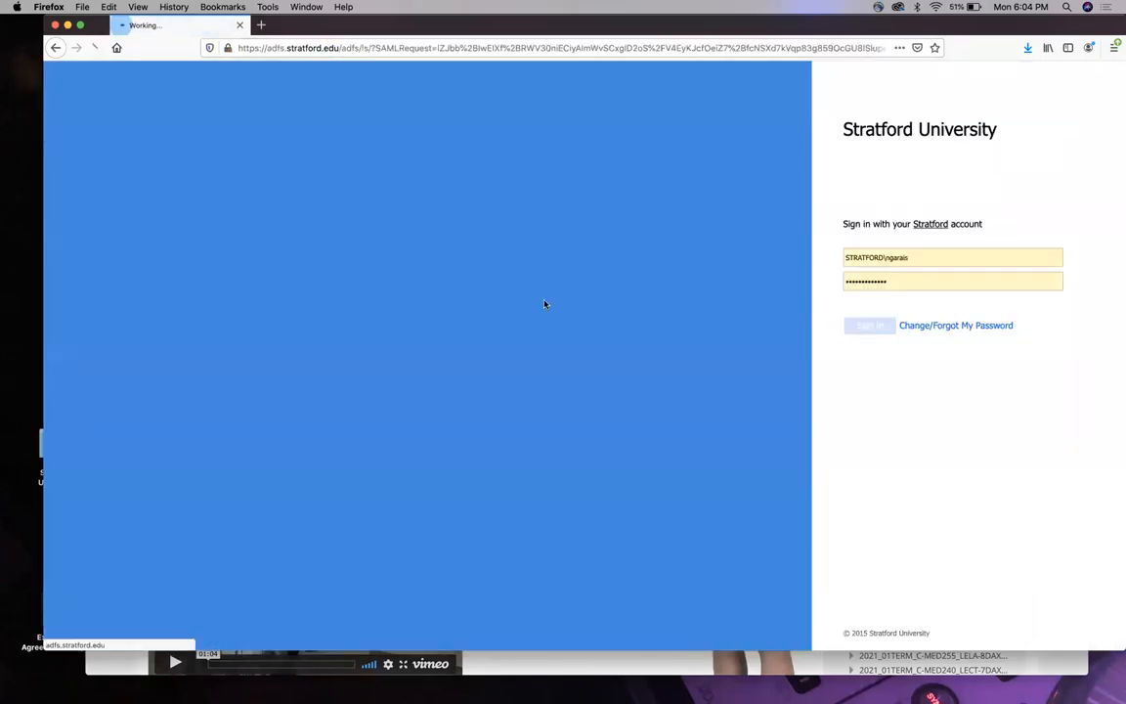
left_click(868, 324)
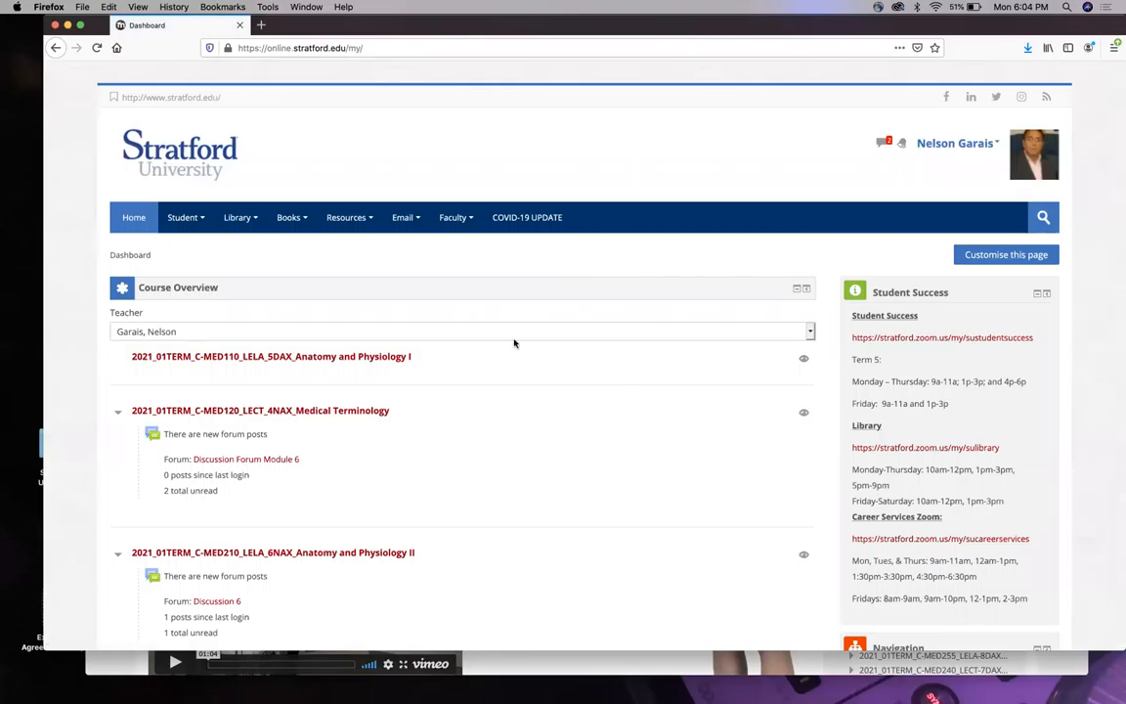
mouse_move(278, 410)
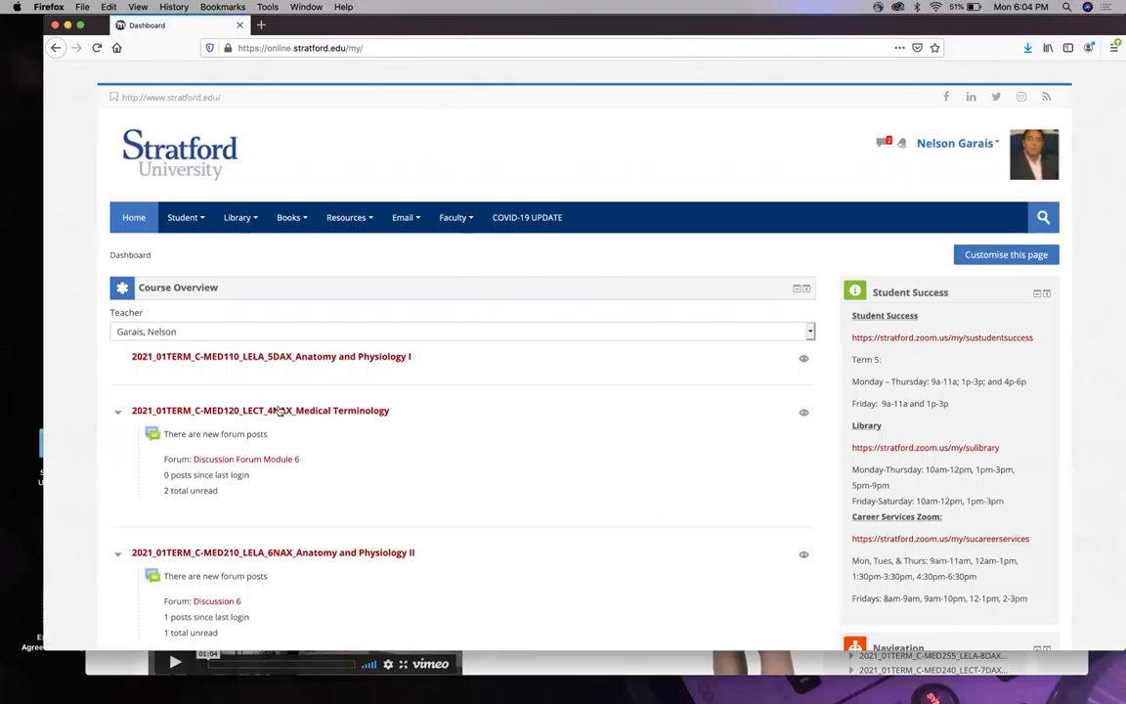
left_click(258, 411)
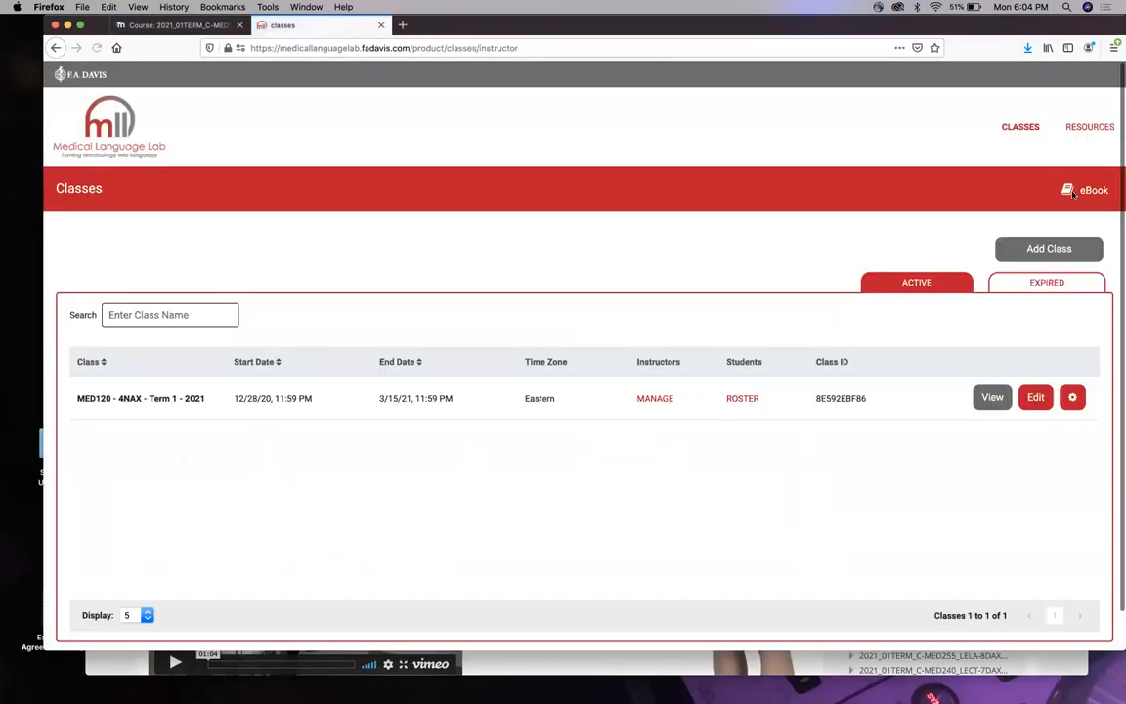
Open the course ebook and jump to Chapter 10: Musculoskeletal System from the table of contents.
left_click(1078, 189)
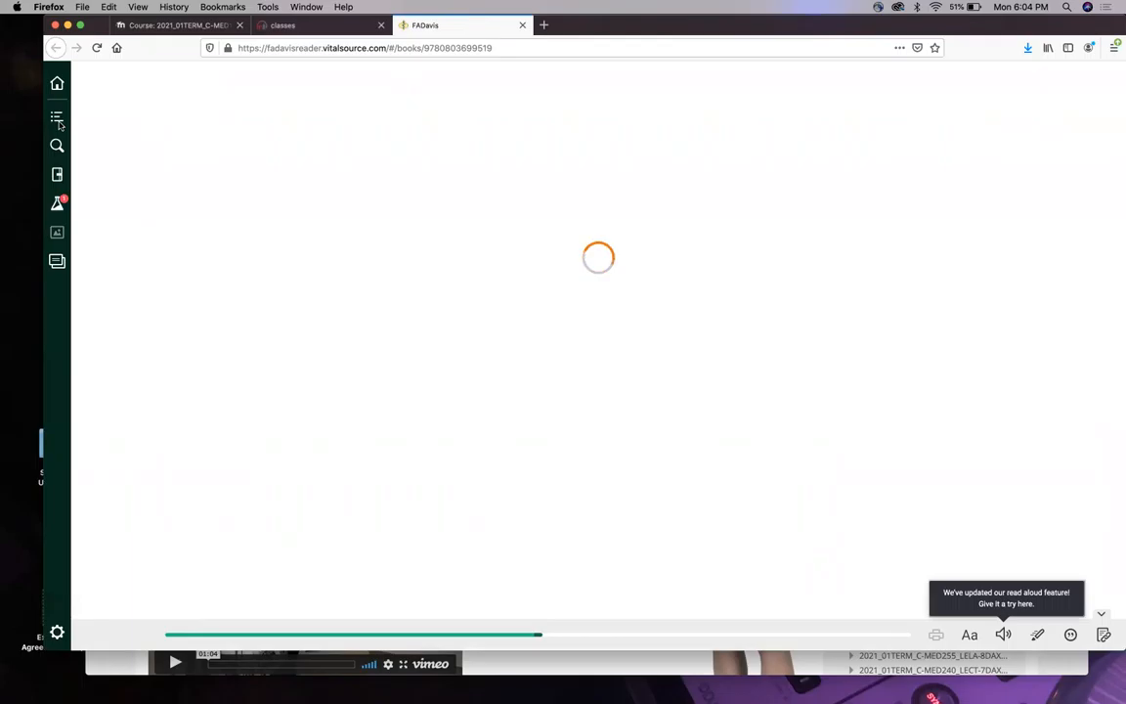
left_click(57, 117)
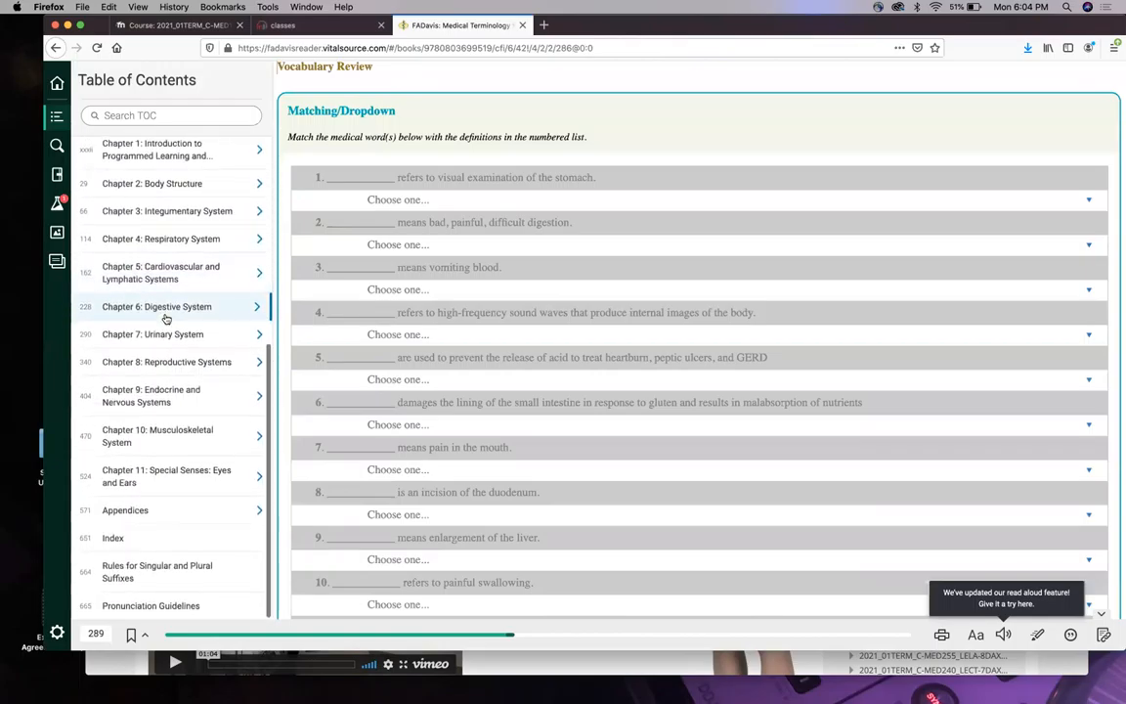
mouse_move(160, 436)
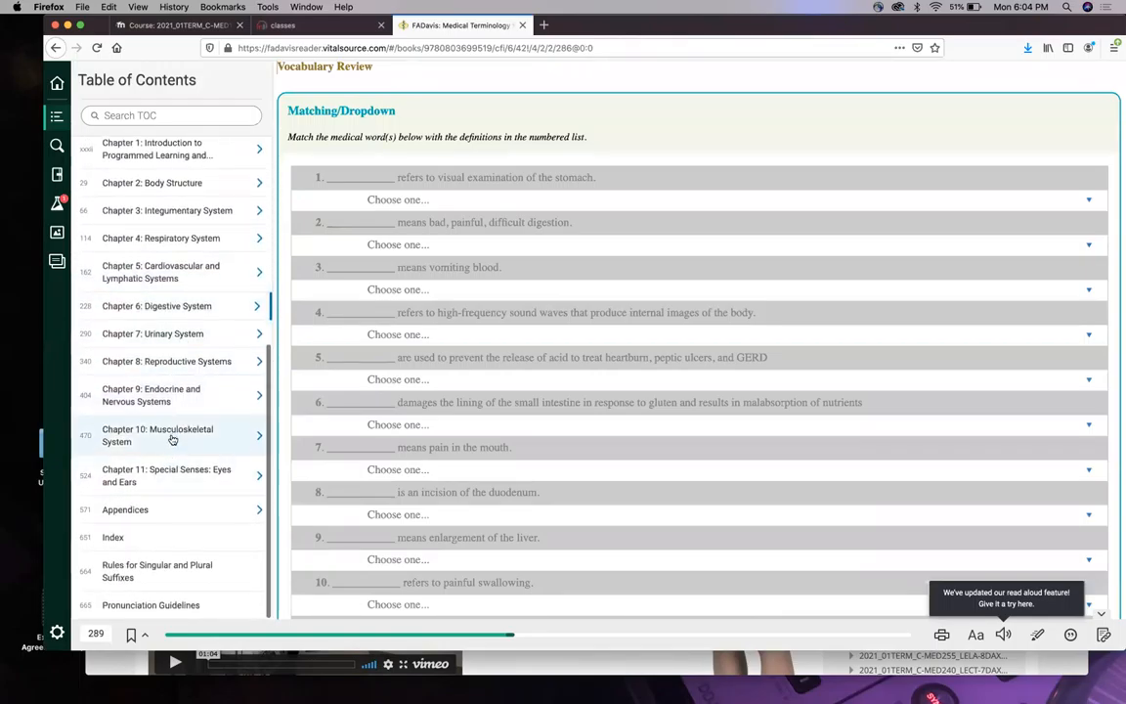
left_click(156, 434)
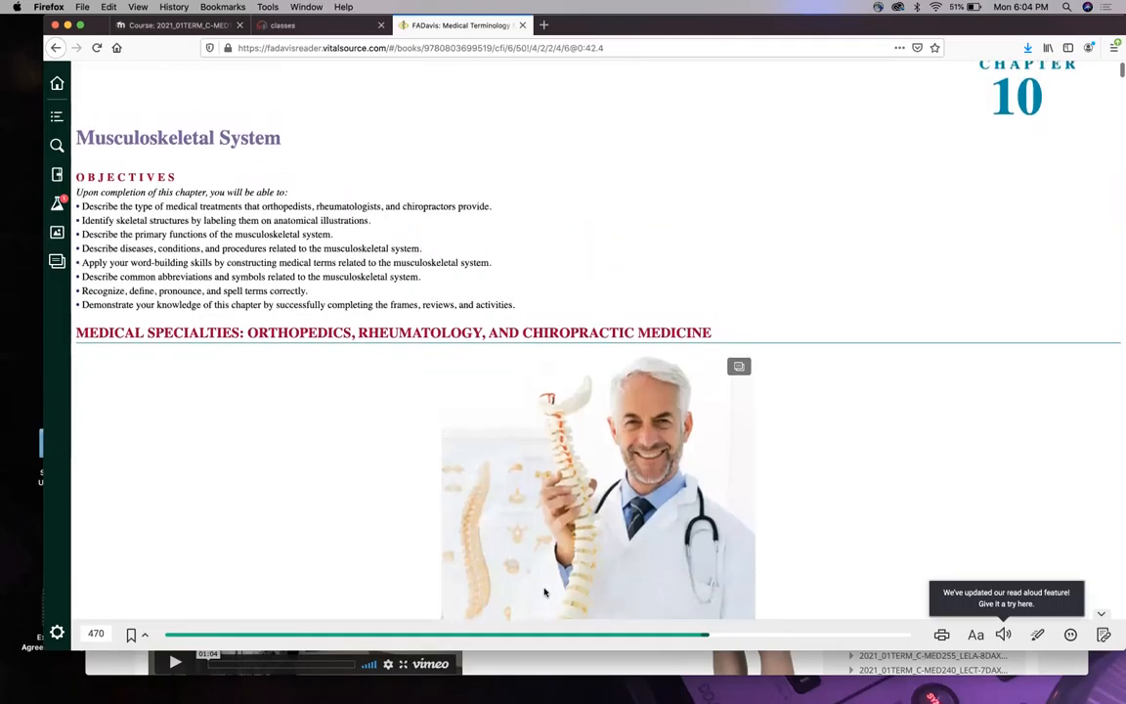
scroll("down", 3)
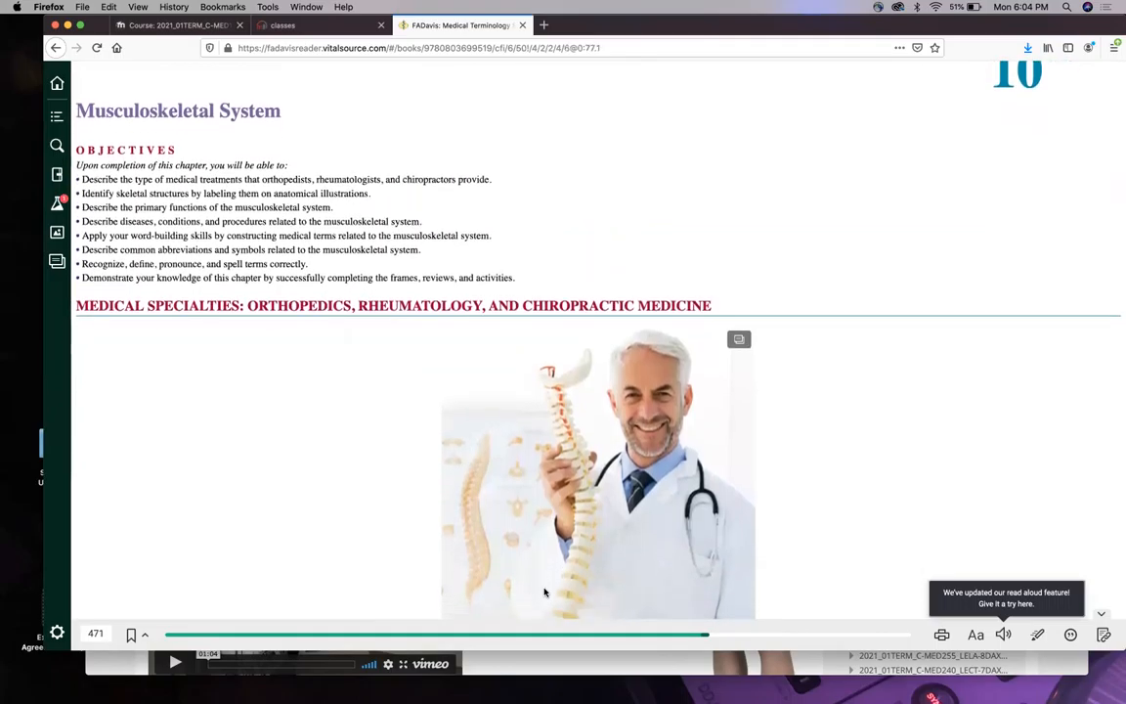
scroll("down", 3)
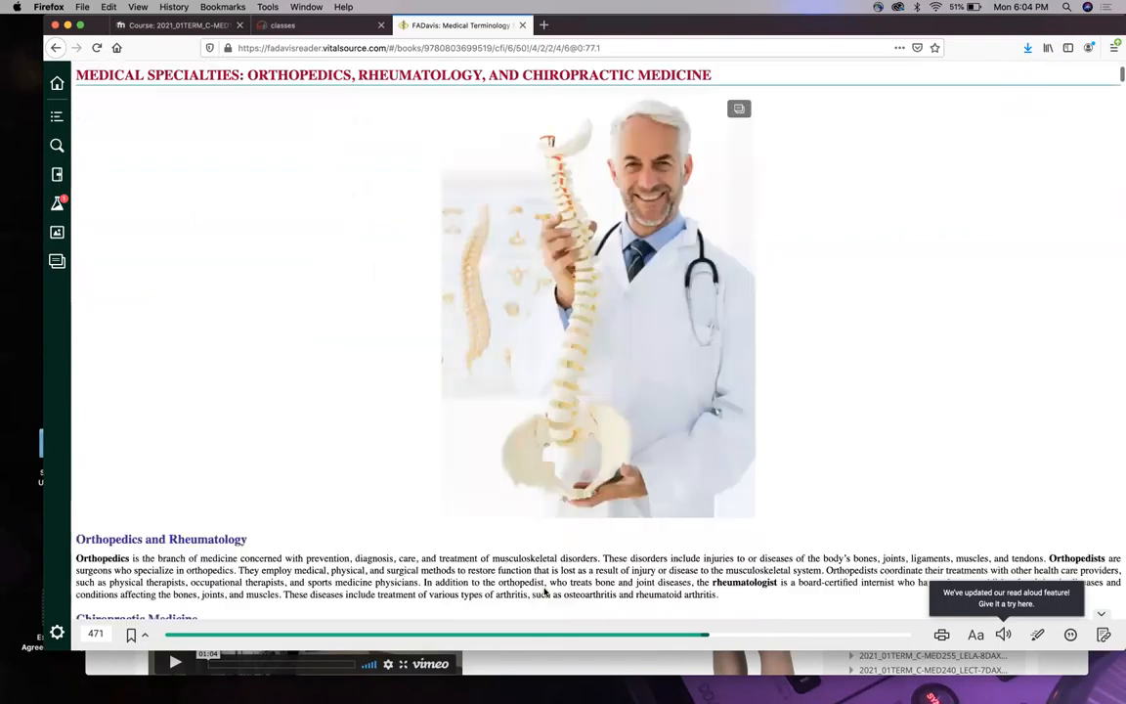
scroll("down", 3)
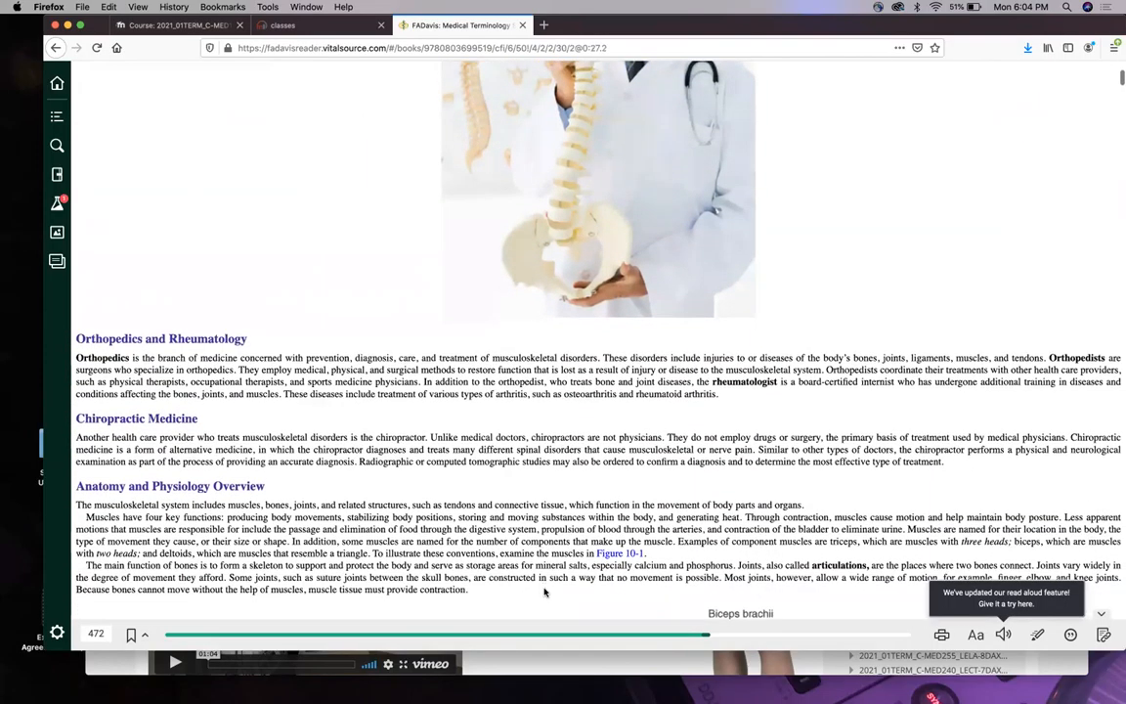
scroll("down", 3)
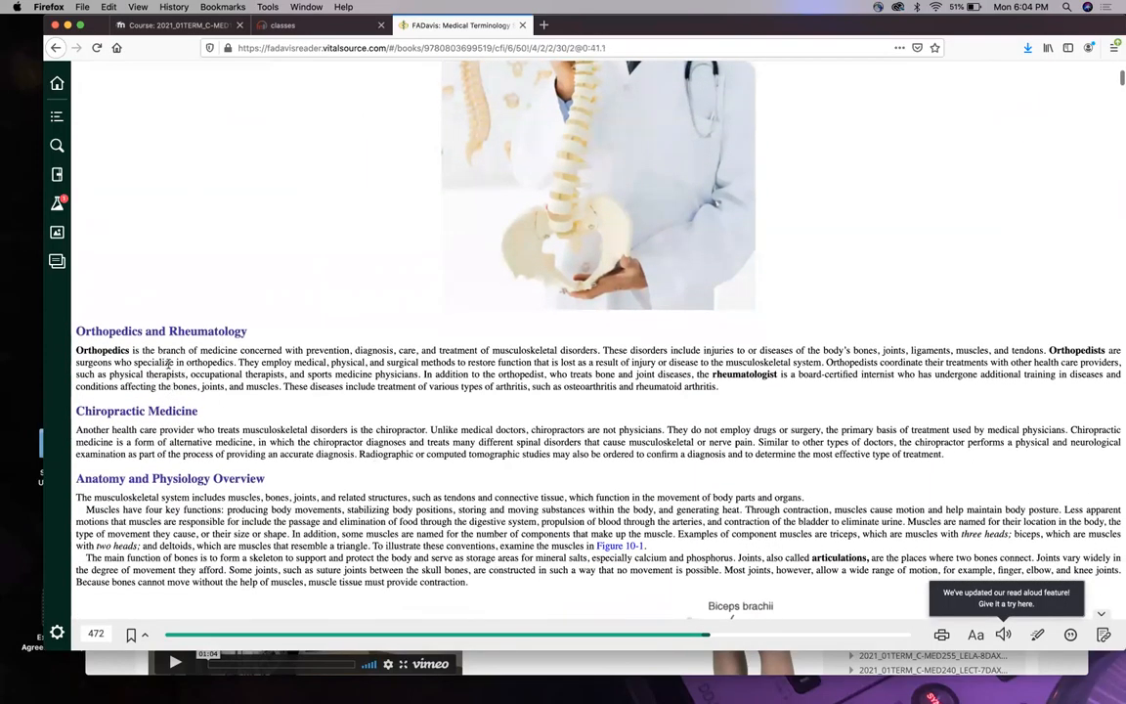
mouse_move(396, 508)
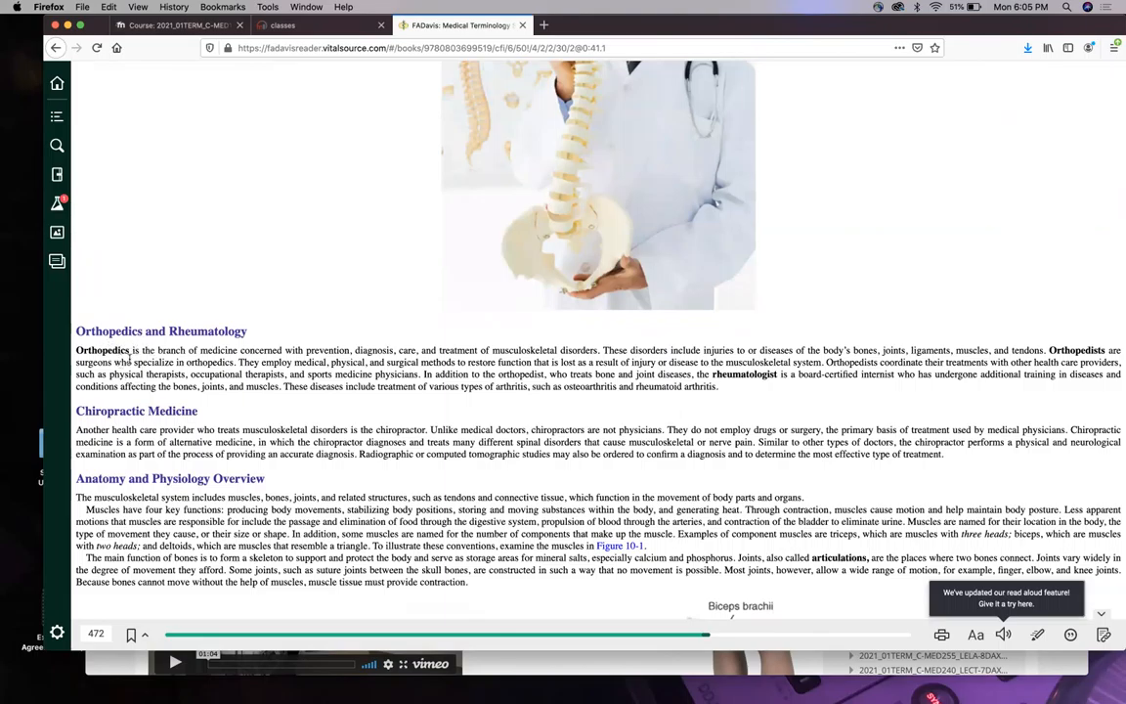
mouse_move(99, 364)
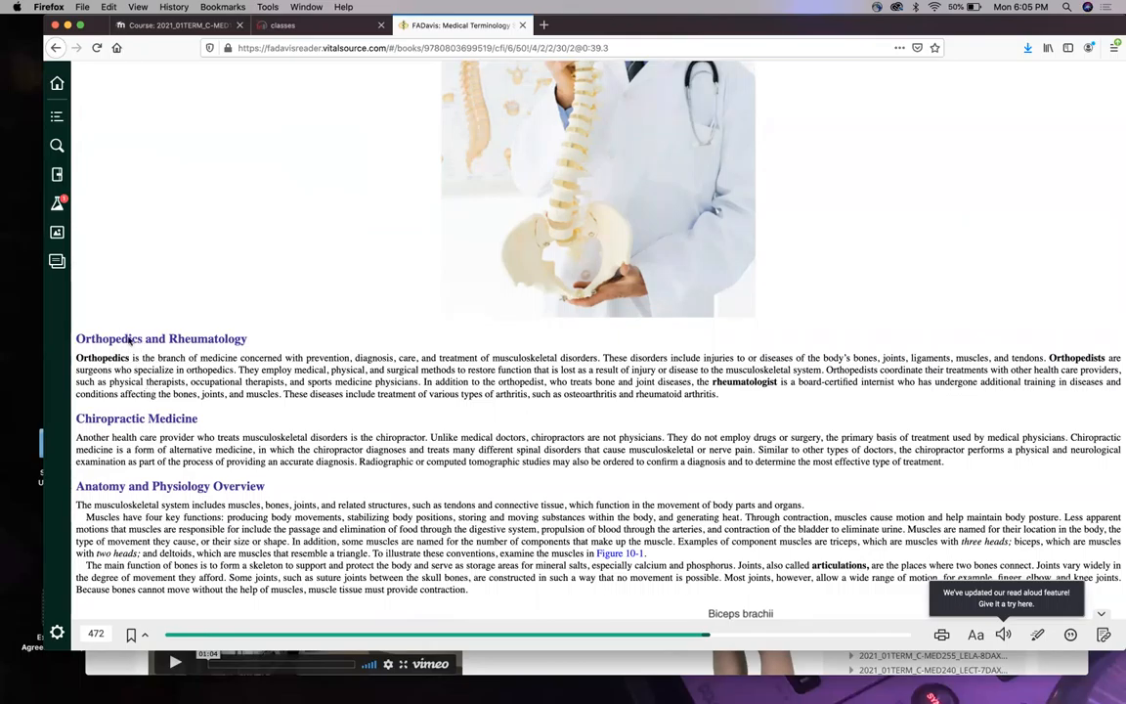
scroll("down", 3)
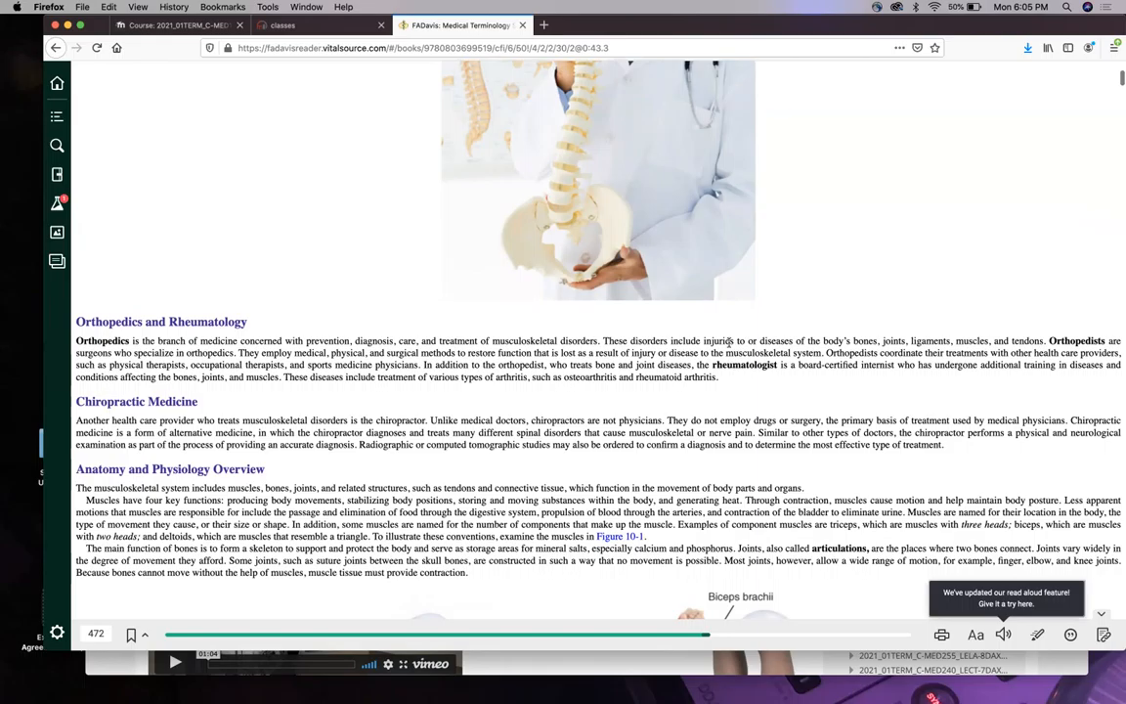
mouse_move(743, 375)
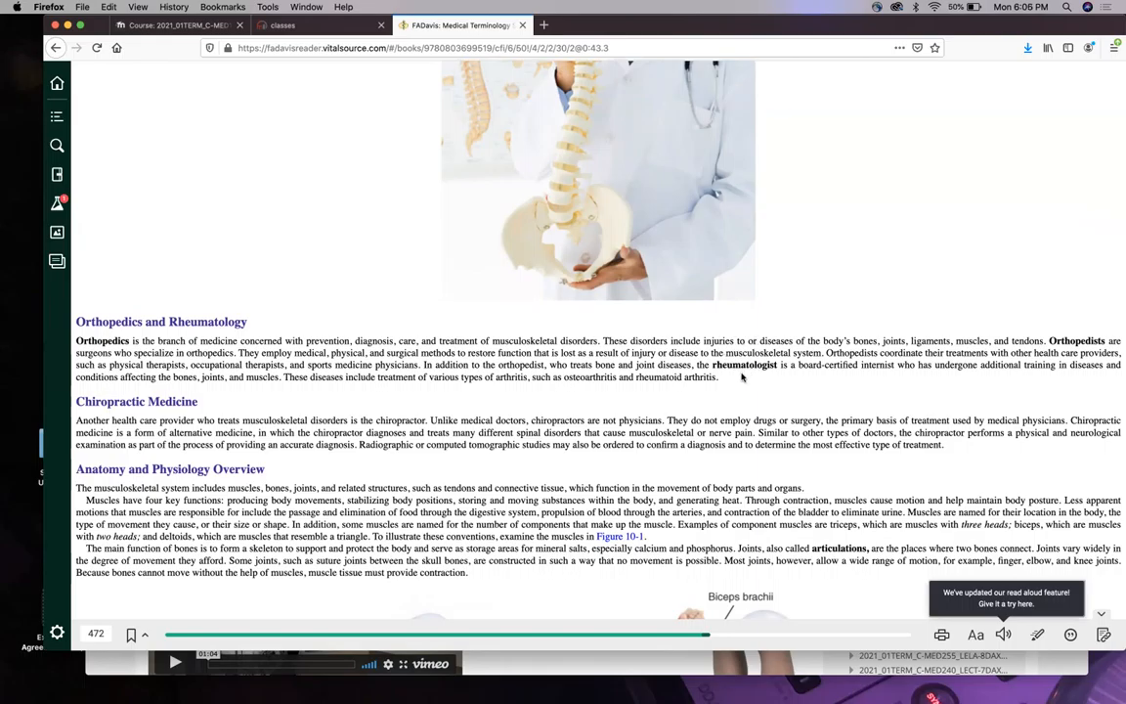
scroll("down", 3)
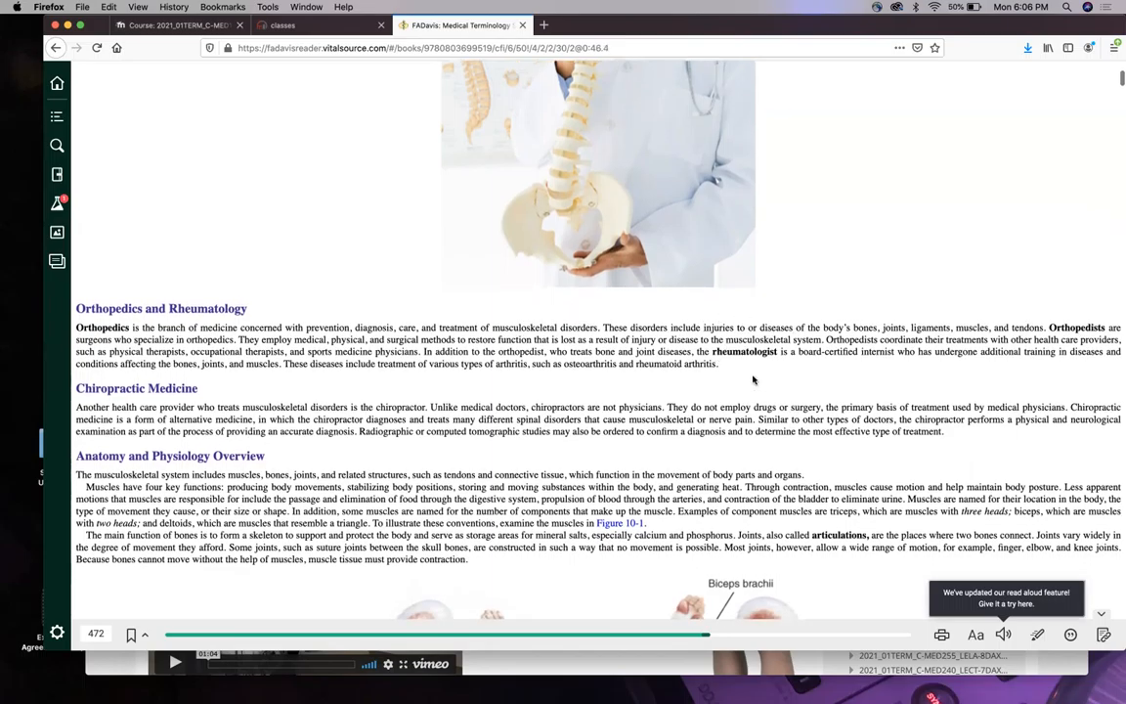
scroll("down", 3)
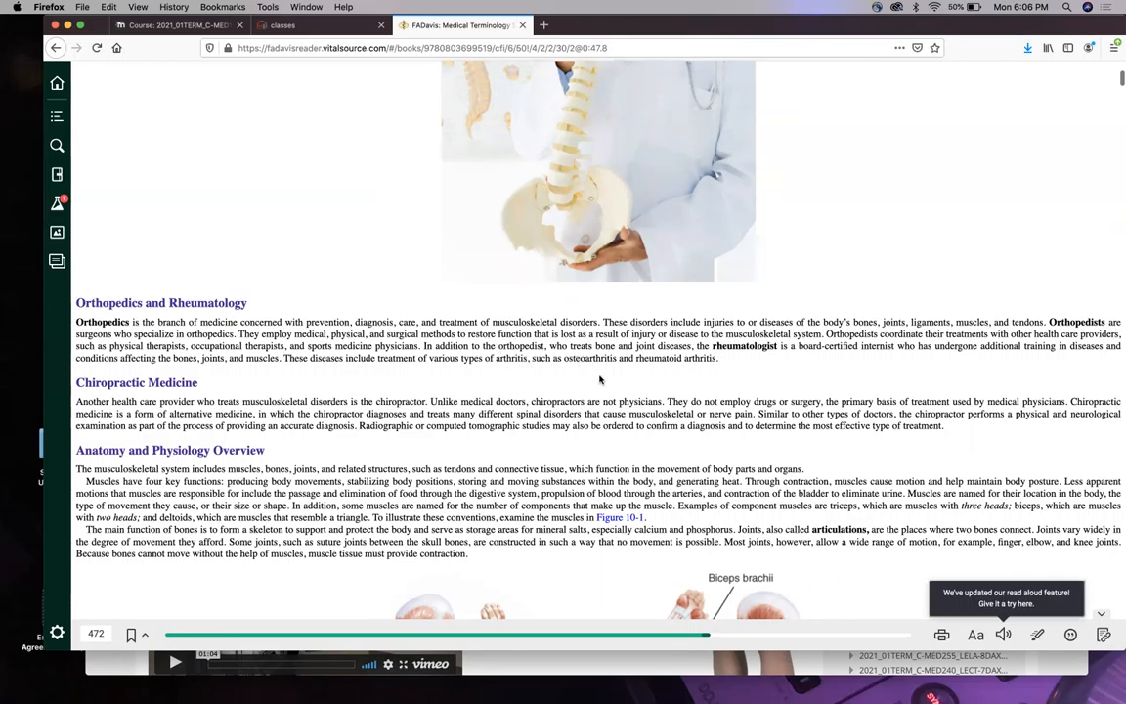
mouse_move(751, 367)
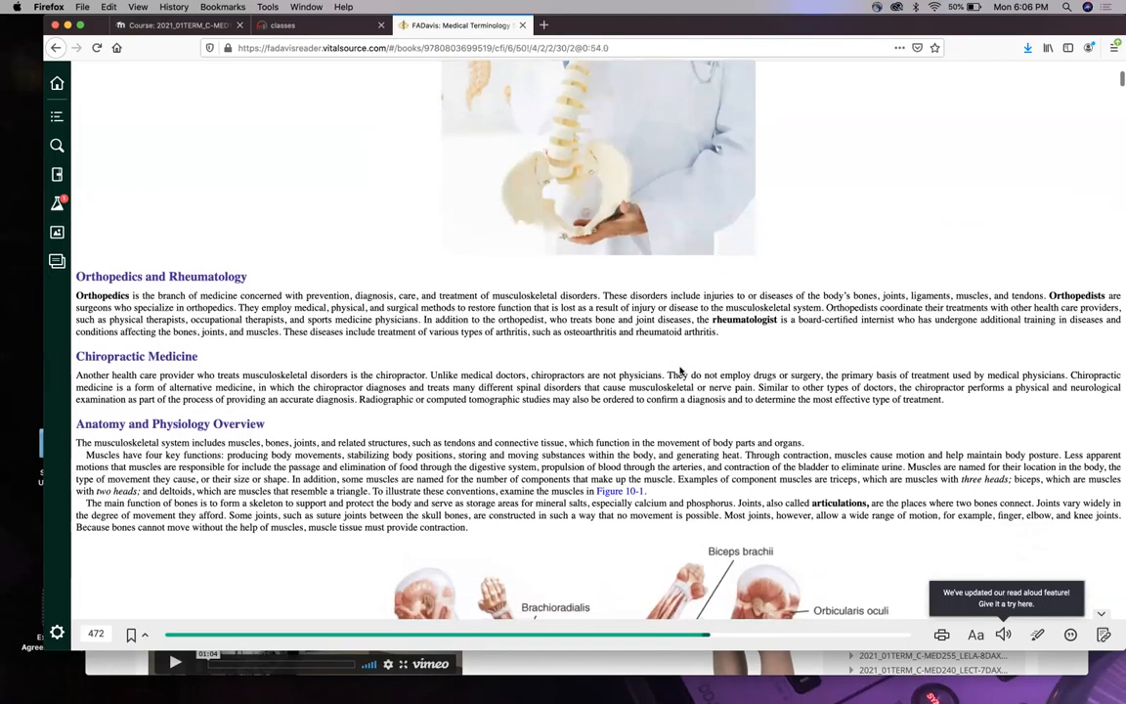
scroll("down", 3)
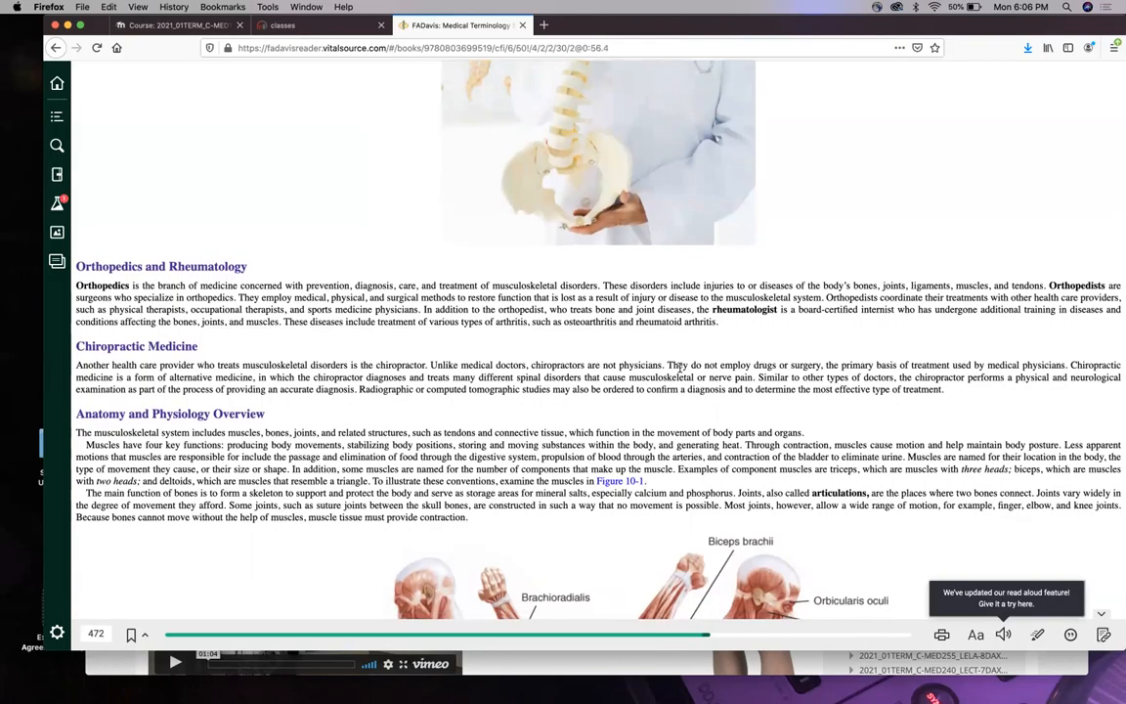
mouse_move(503, 644)
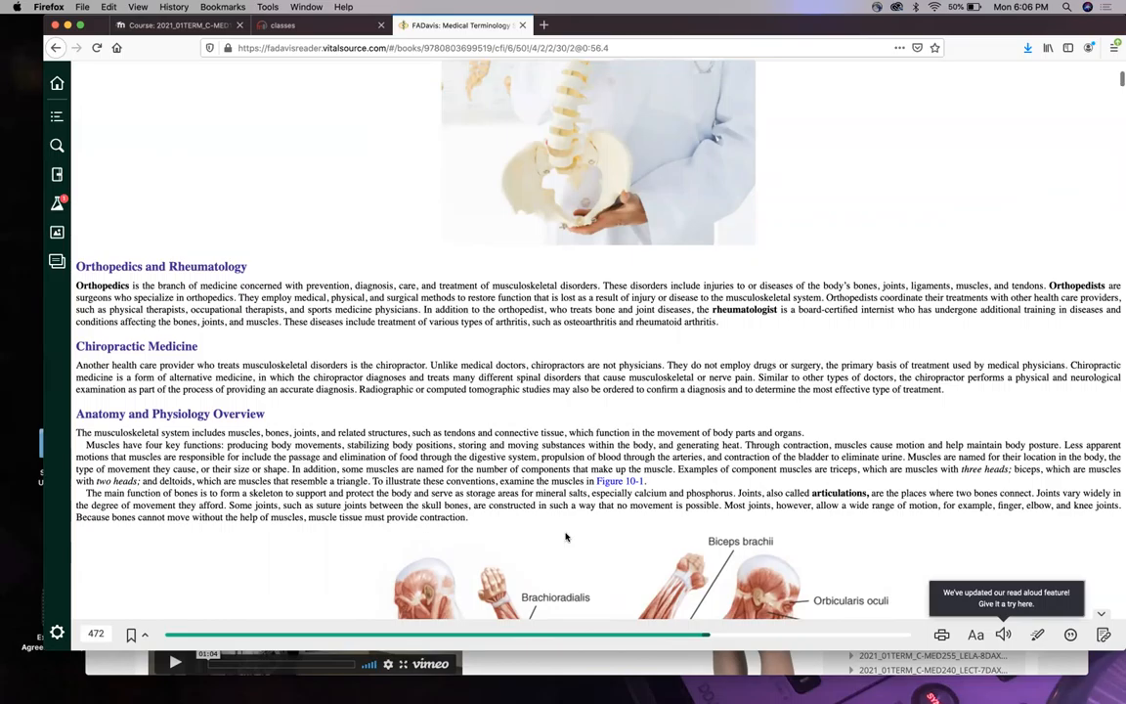
scroll("down", 3)
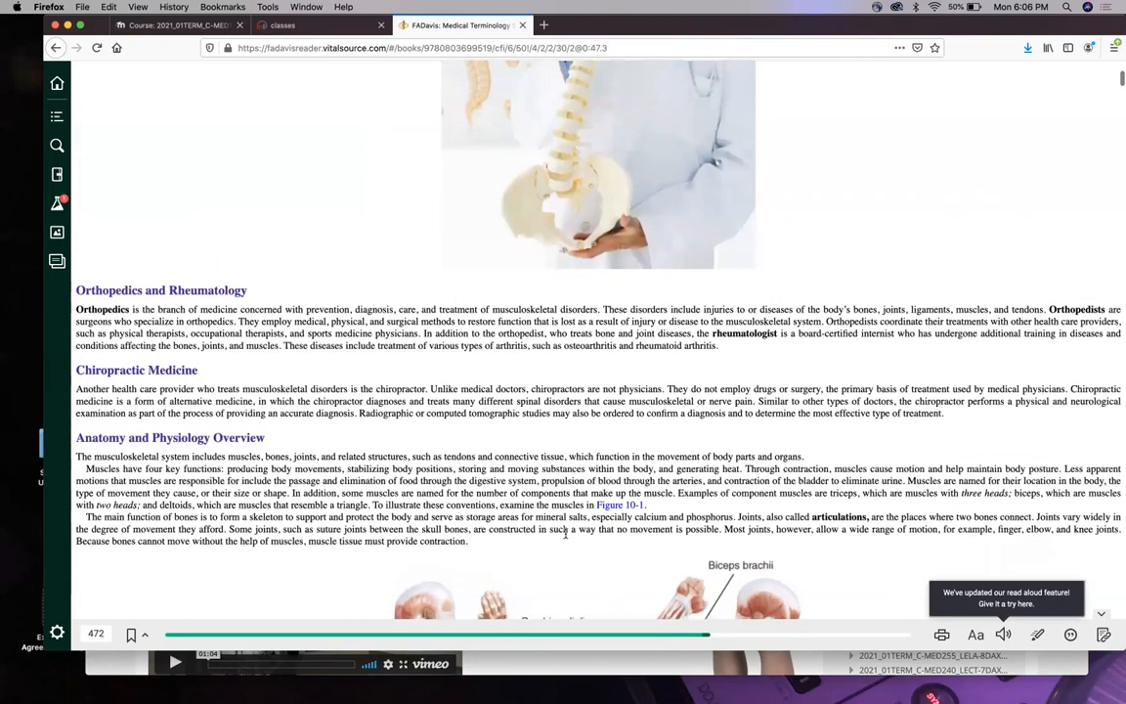
scroll("down", 3)
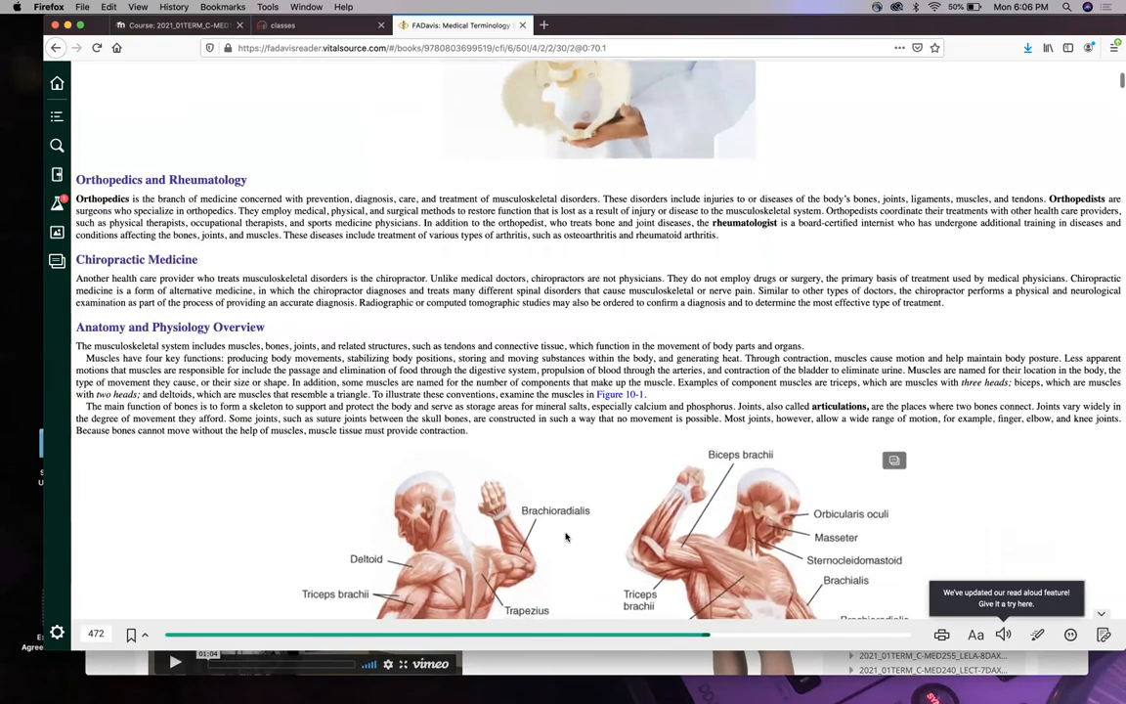
scroll("down", 3)
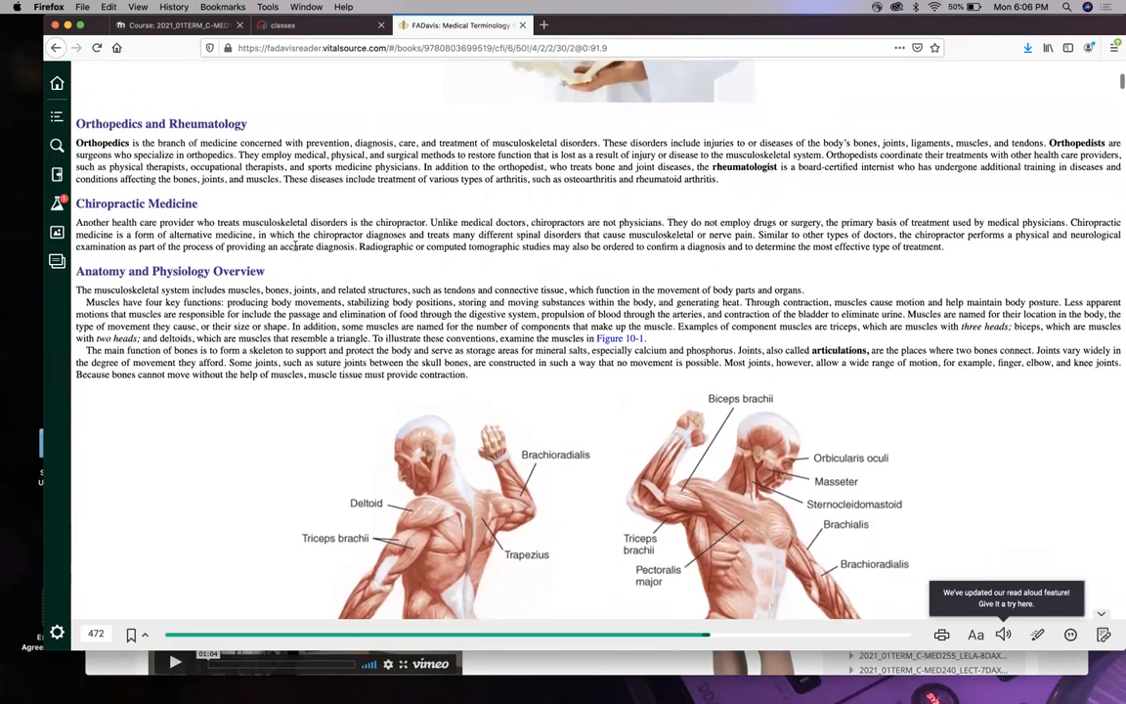
scroll("down", 3)
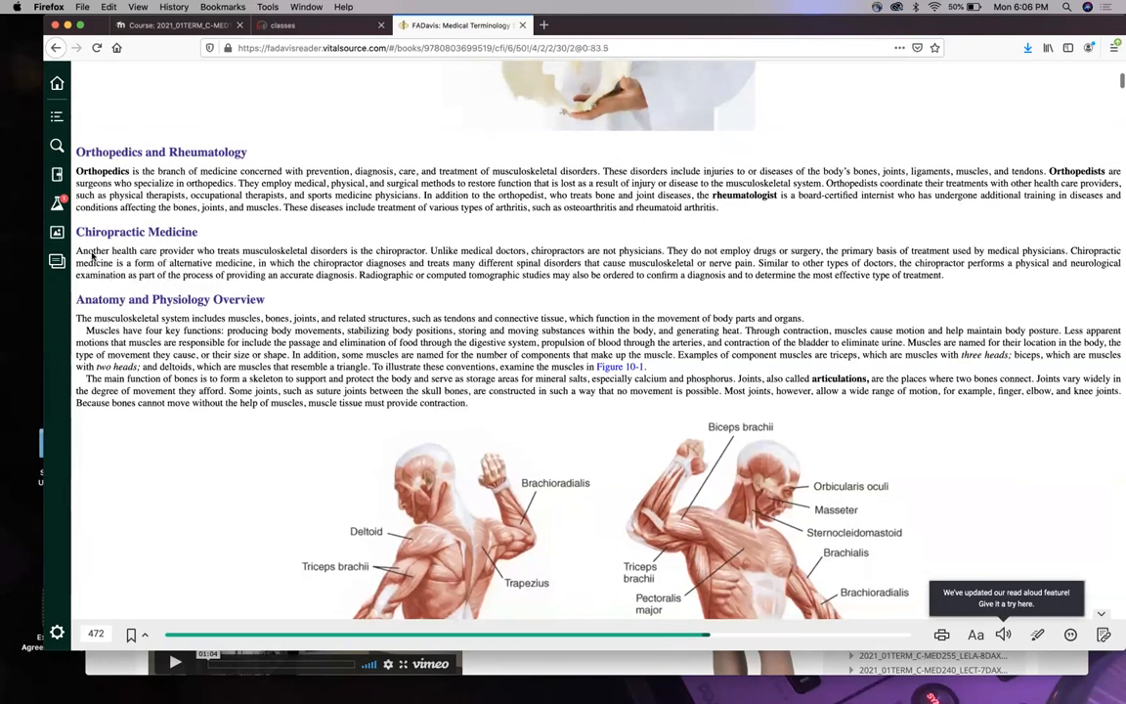
mouse_move(297, 285)
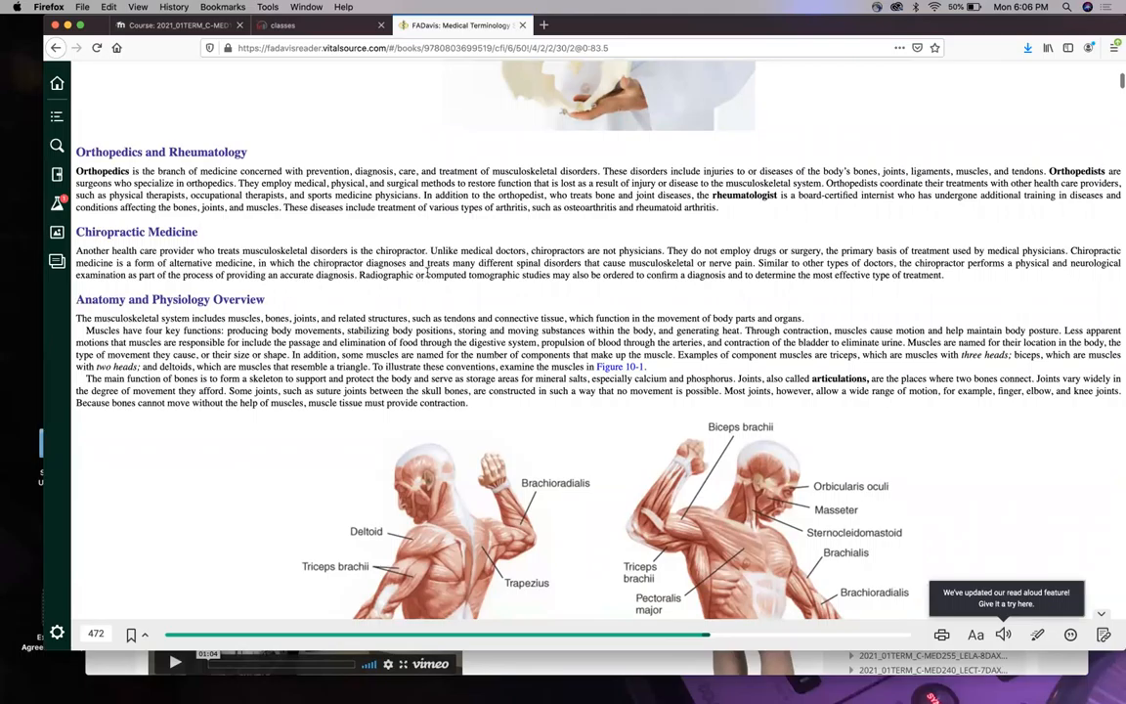
mouse_move(692, 284)
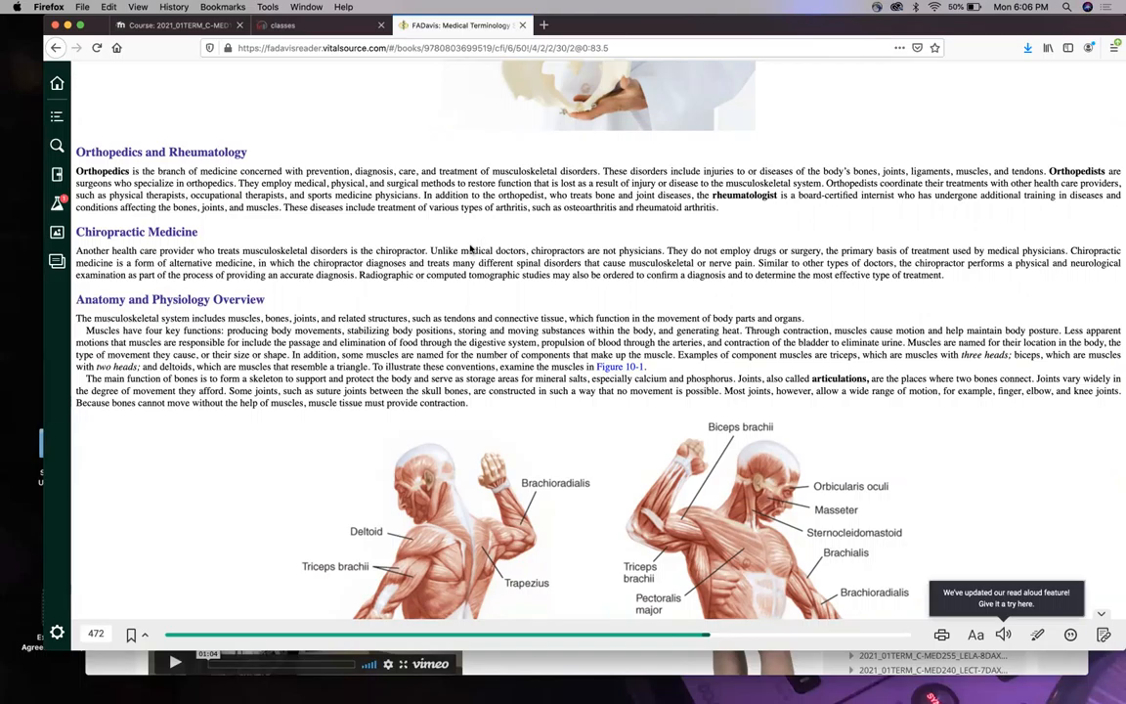
mouse_move(259, 250)
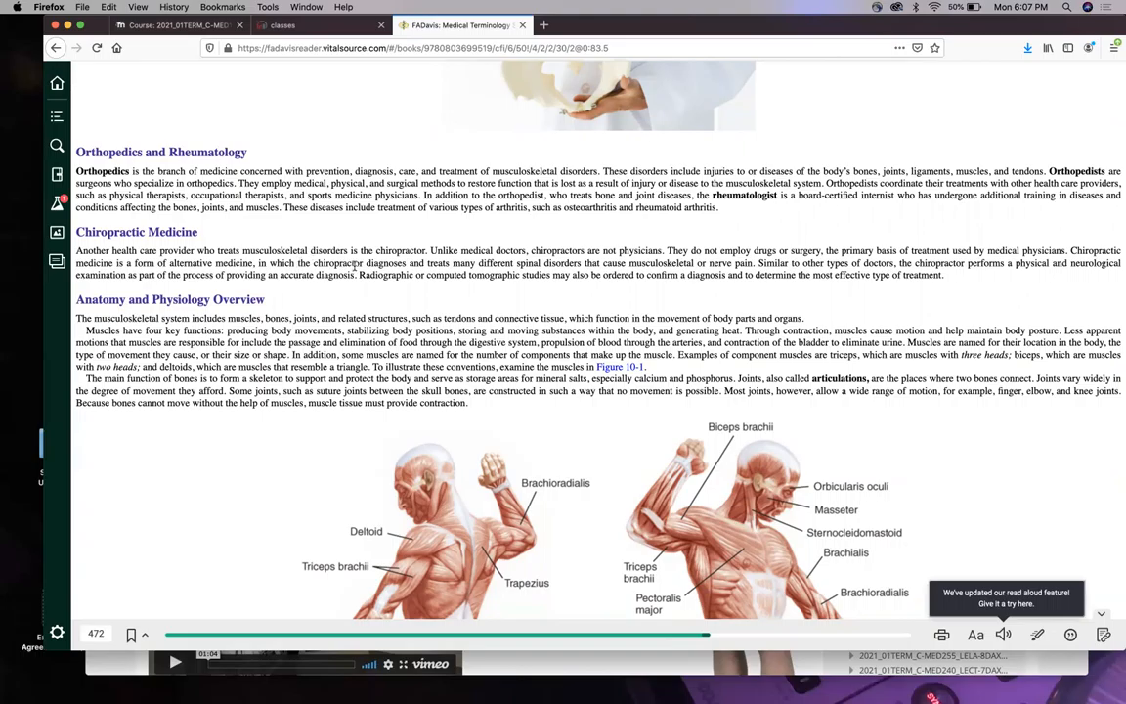
mouse_move(631, 264)
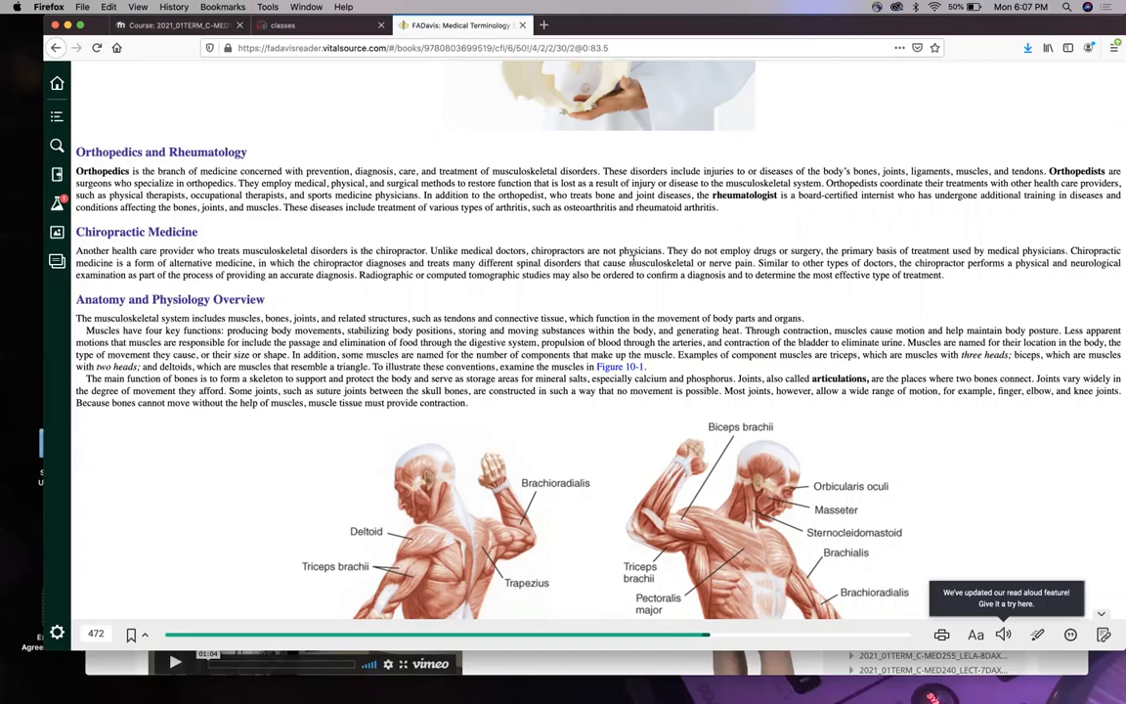
mouse_move(692, 267)
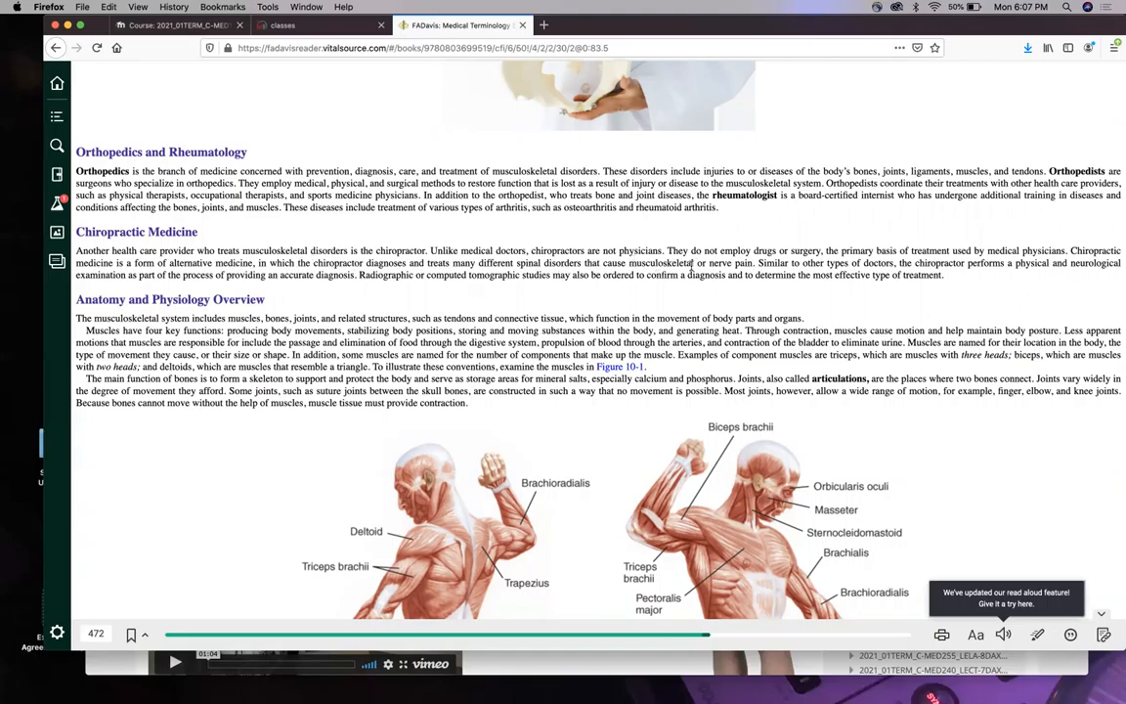
mouse_move(602, 274)
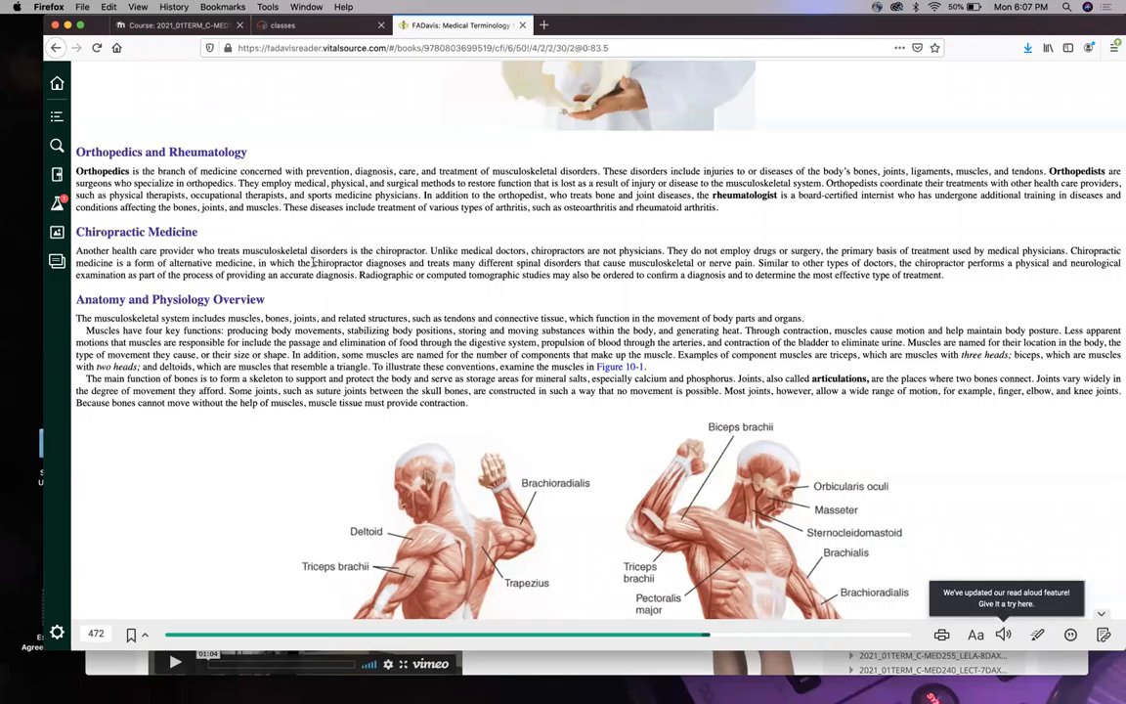
mouse_move(340, 274)
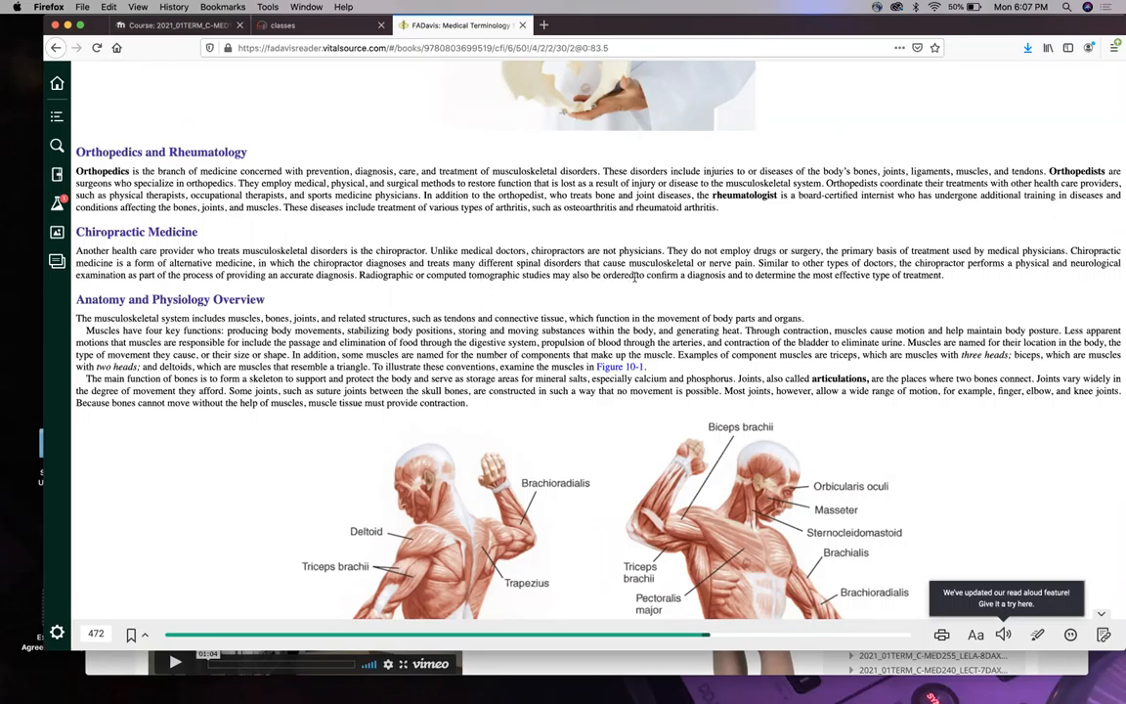
mouse_move(784, 271)
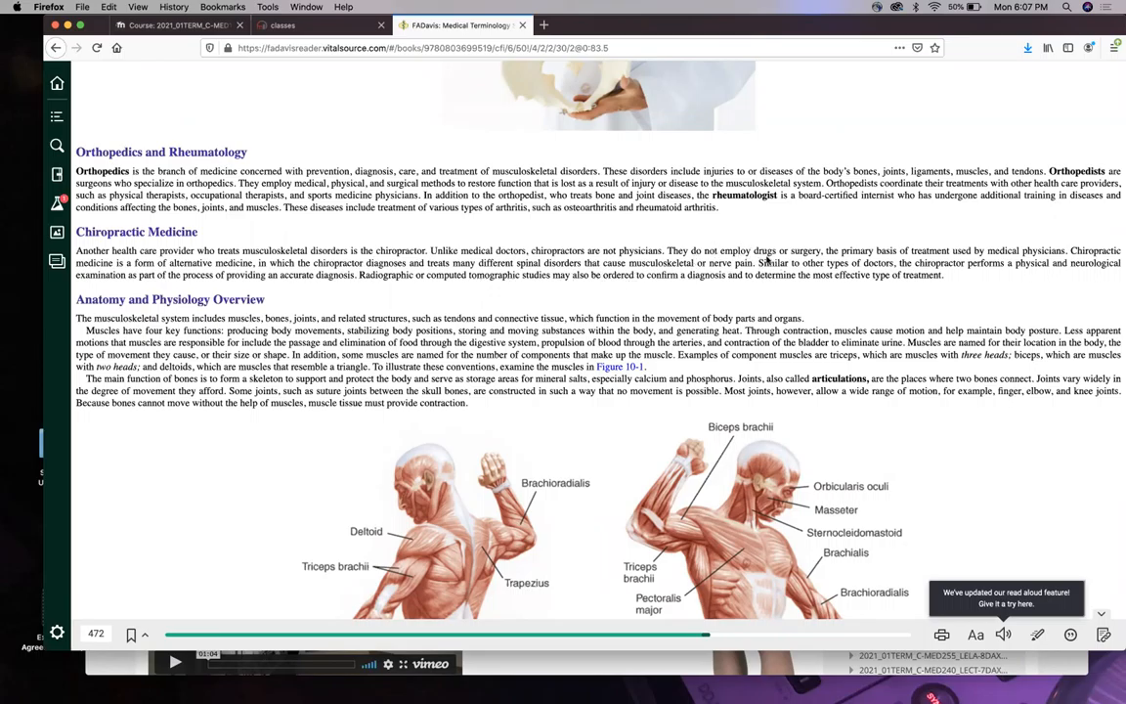
mouse_move(735, 286)
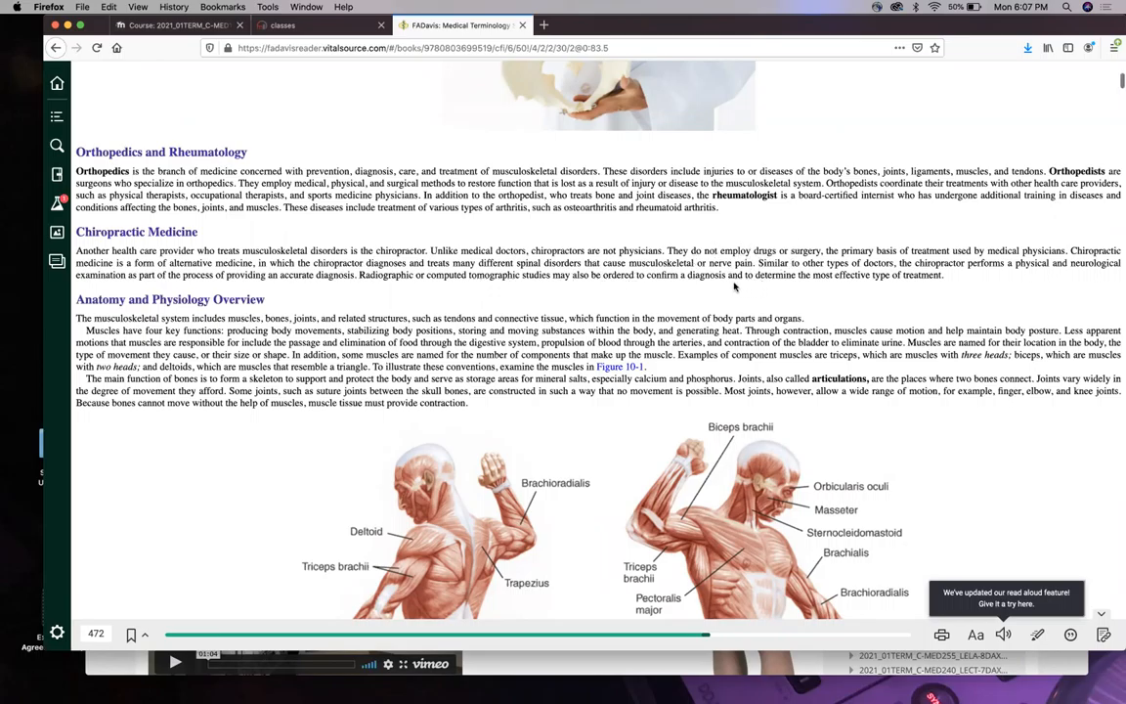
scroll("down", 3)
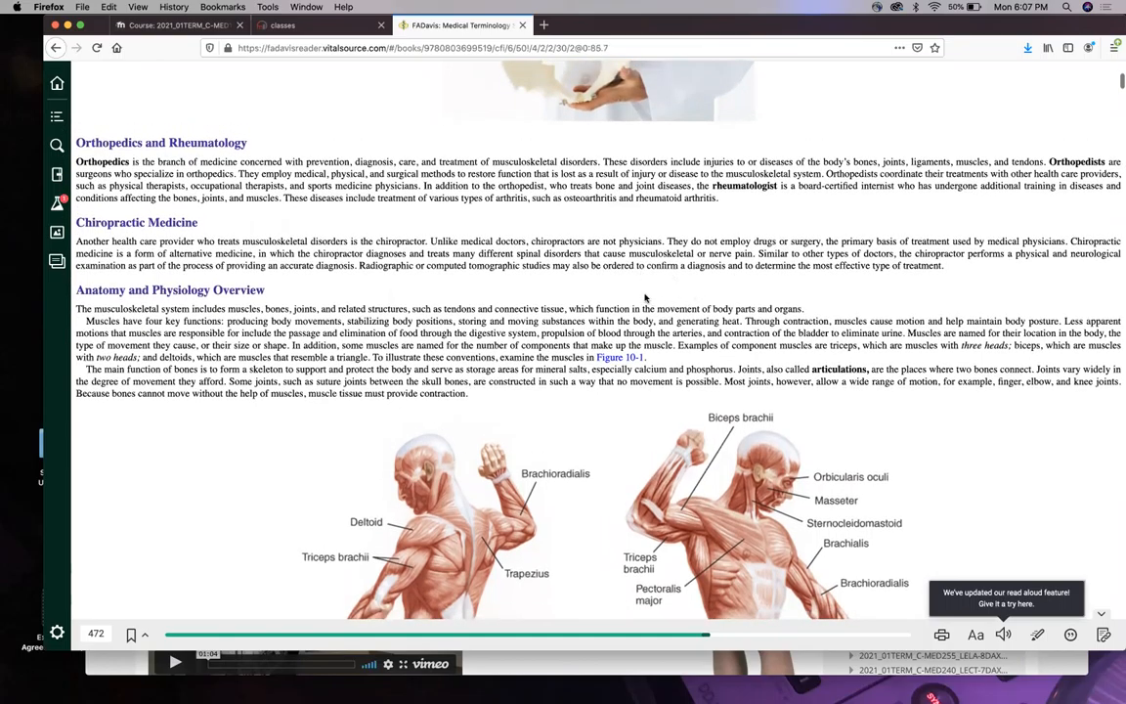
mouse_move(507, 281)
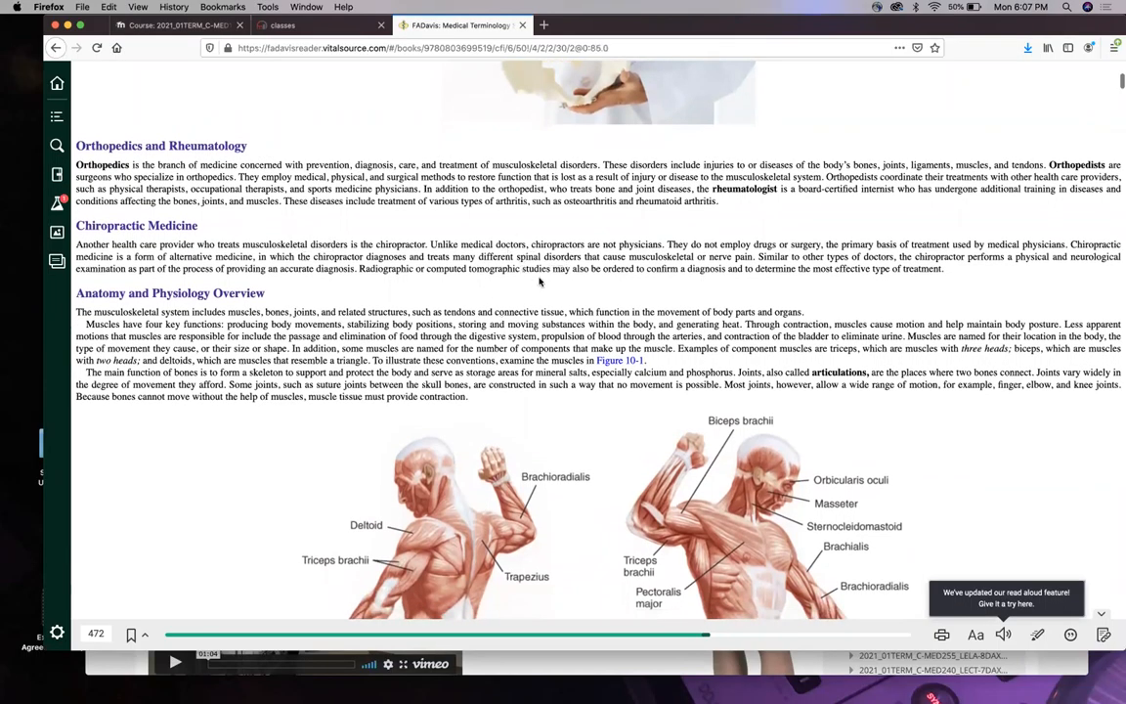
mouse_move(182, 243)
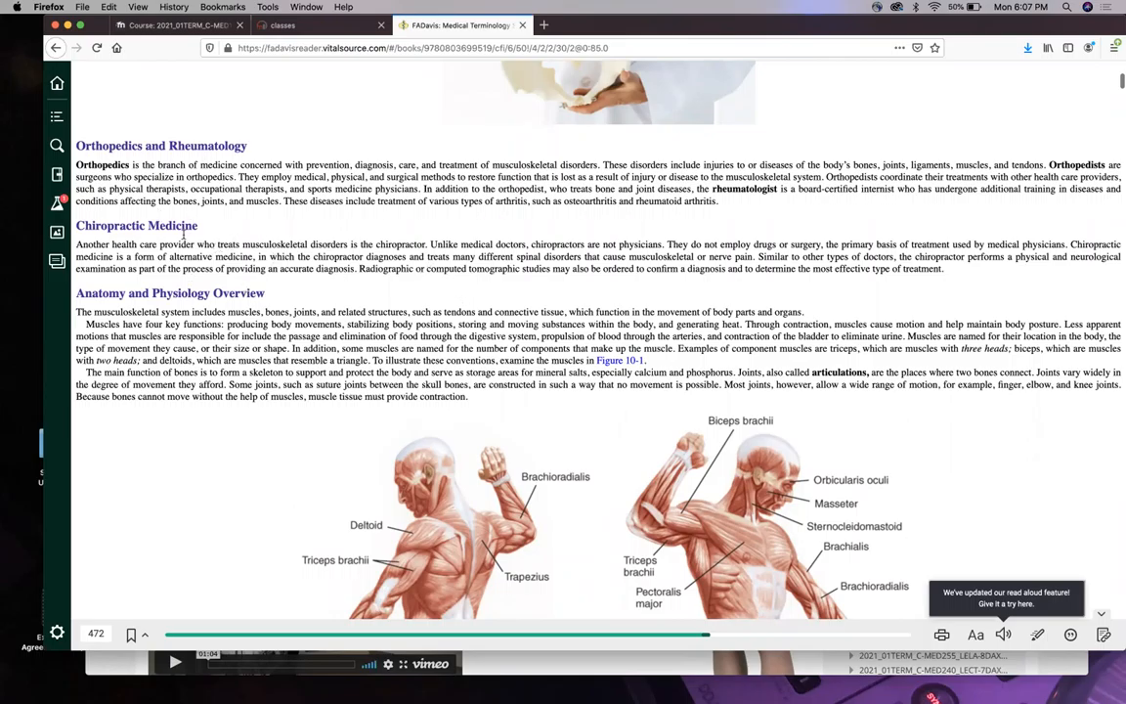
scroll("down", 3)
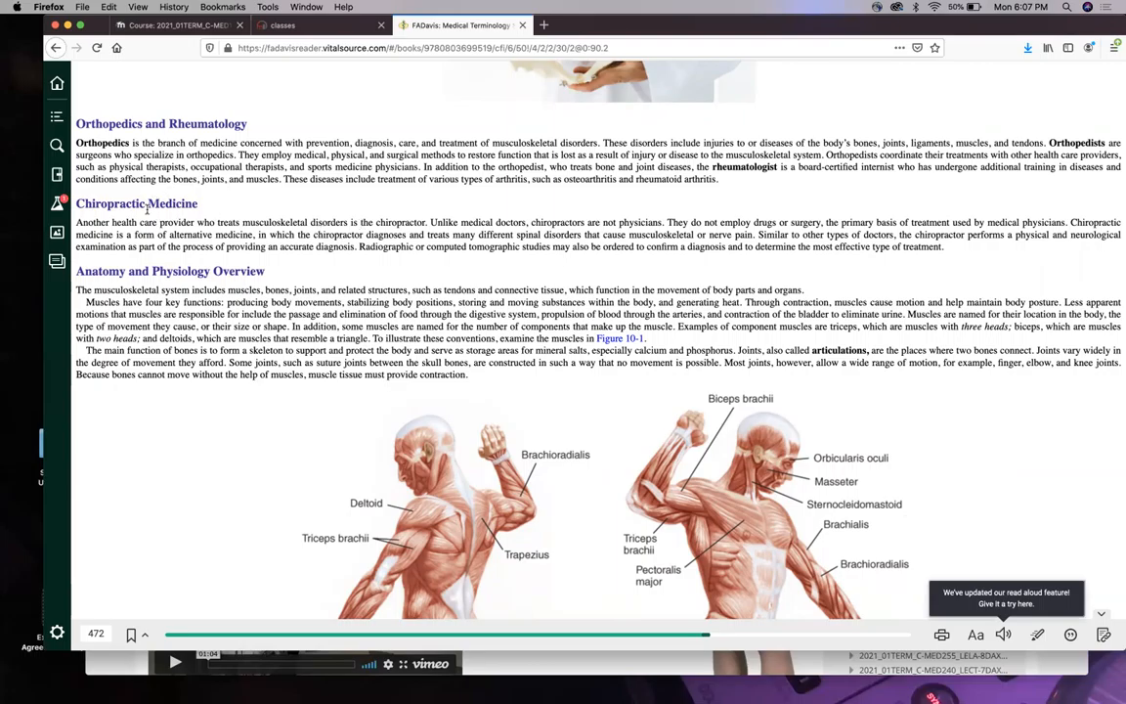
mouse_move(314, 281)
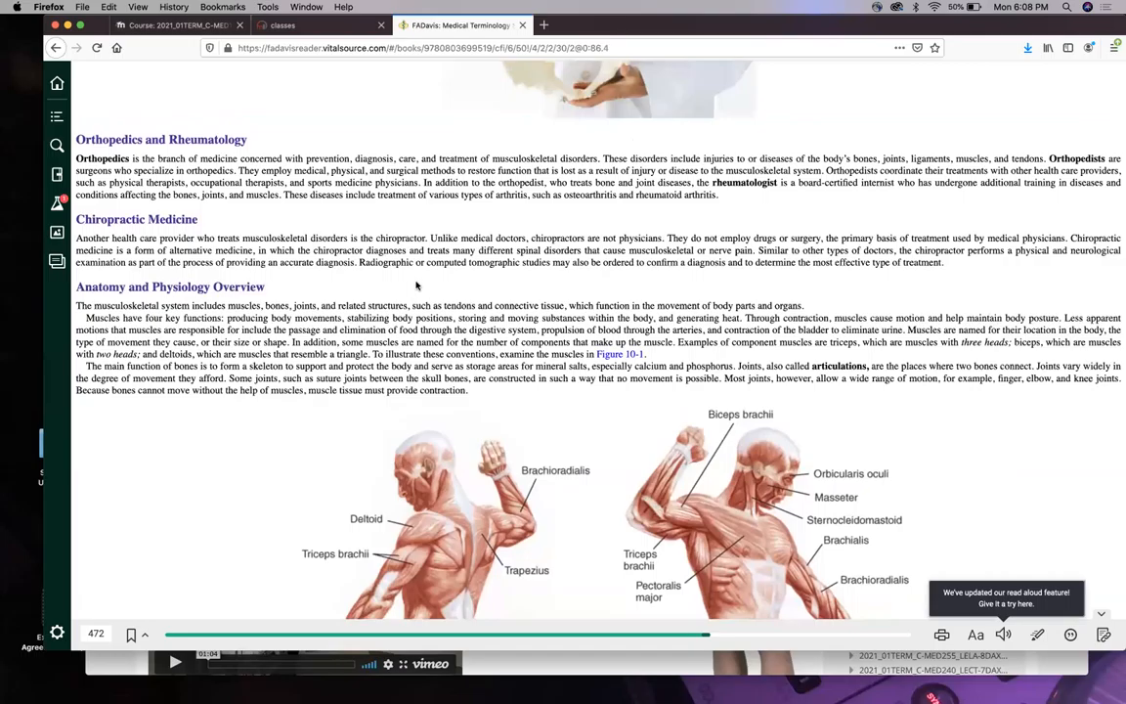
scroll("down", 3)
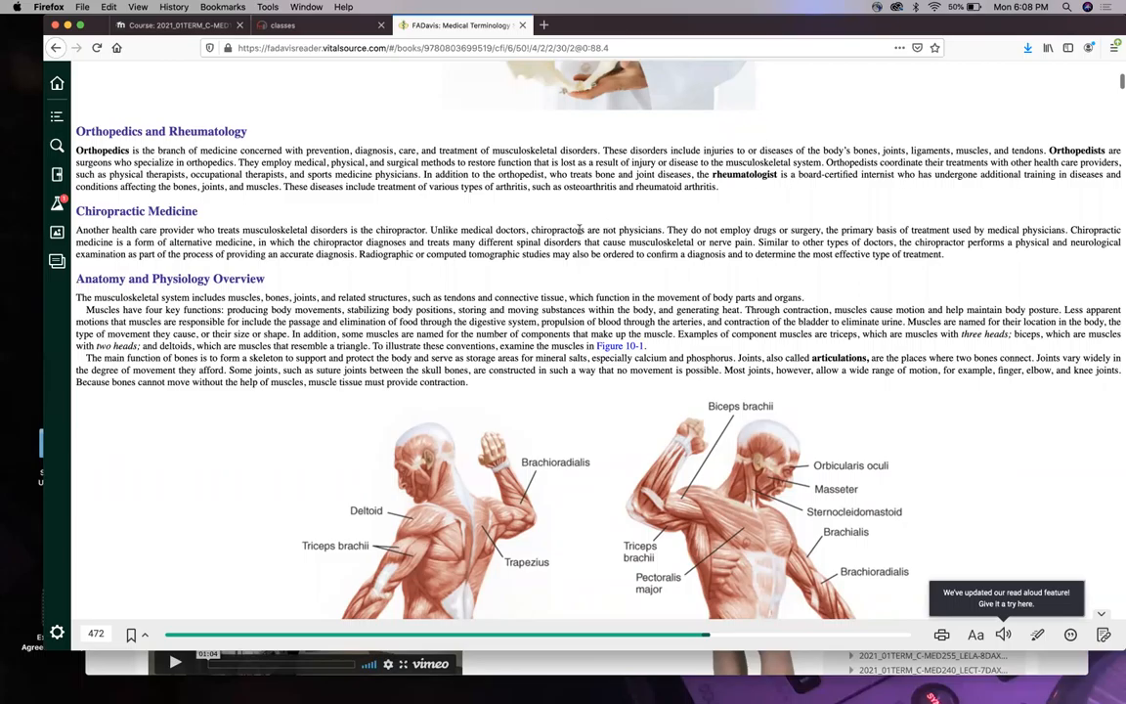
scroll("down", 3)
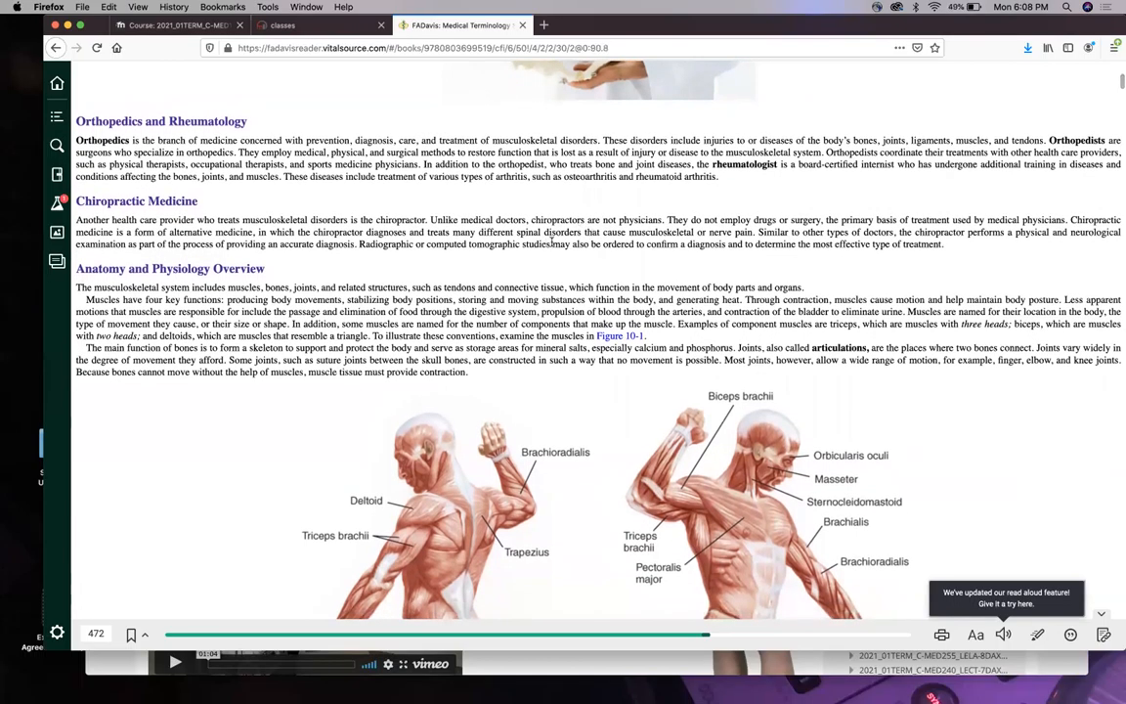
mouse_move(577, 586)
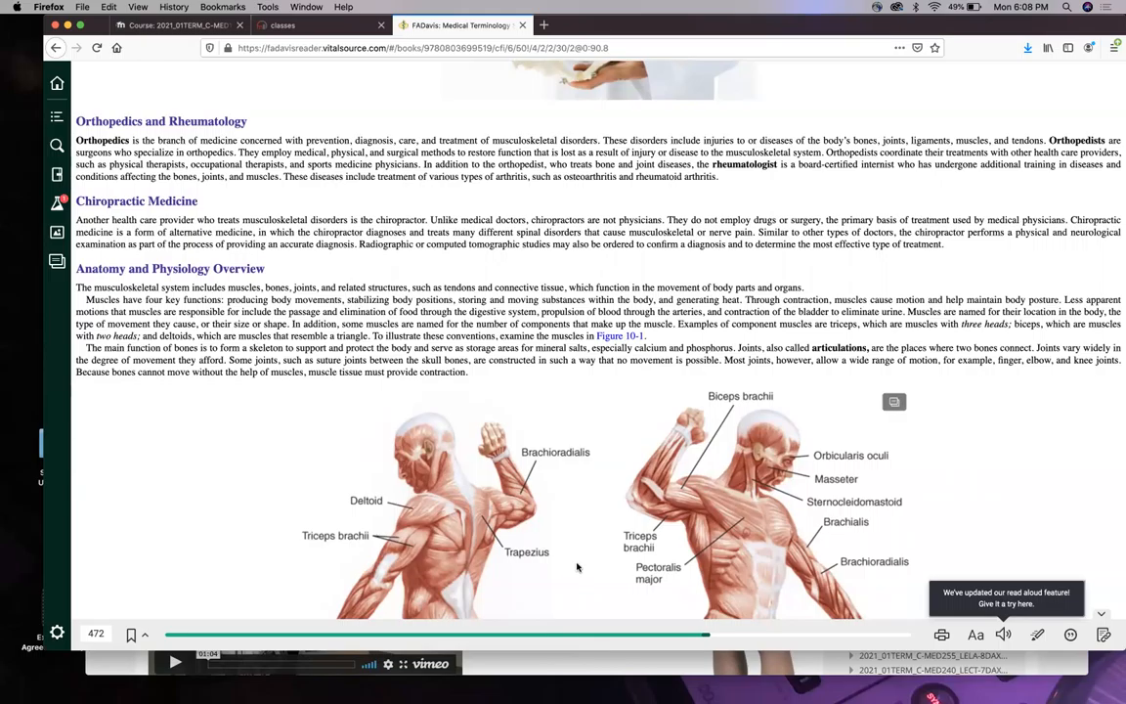
mouse_move(587, 532)
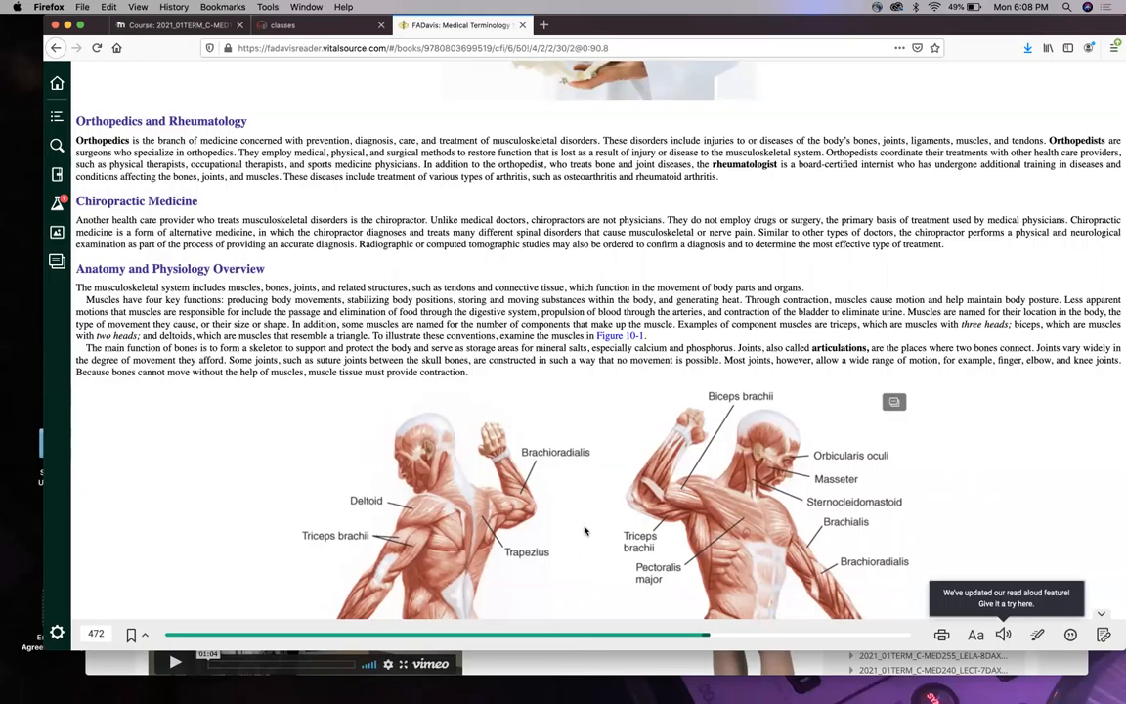
scroll("down", 3)
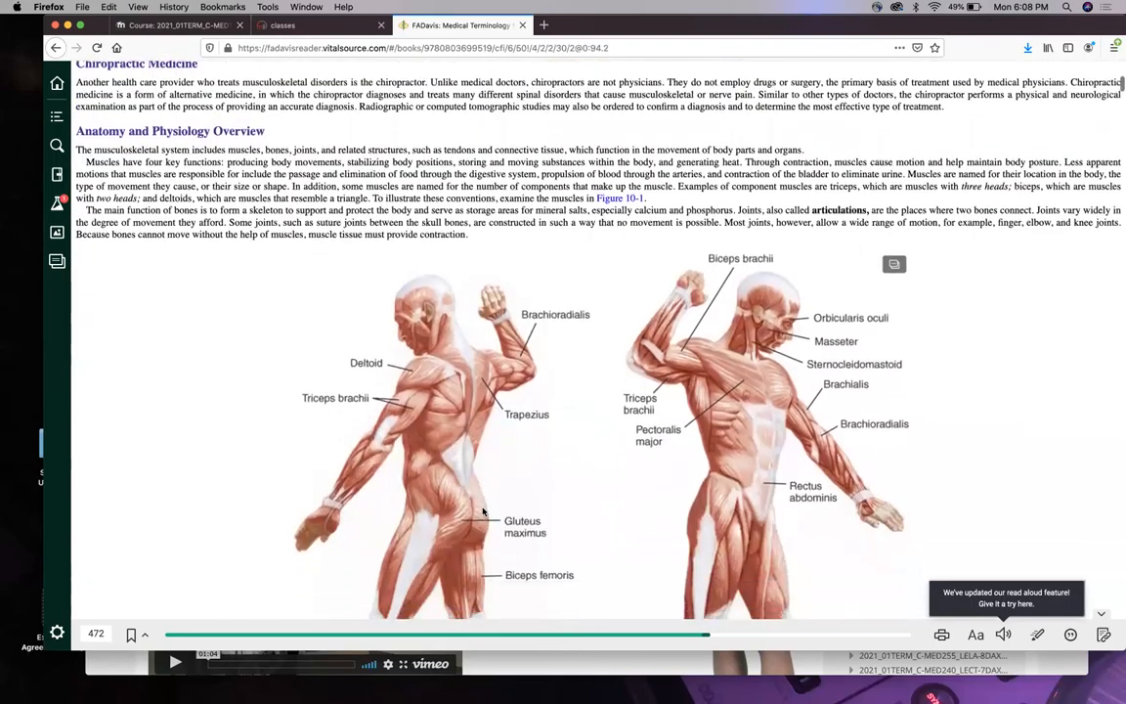
scroll("down", 3)
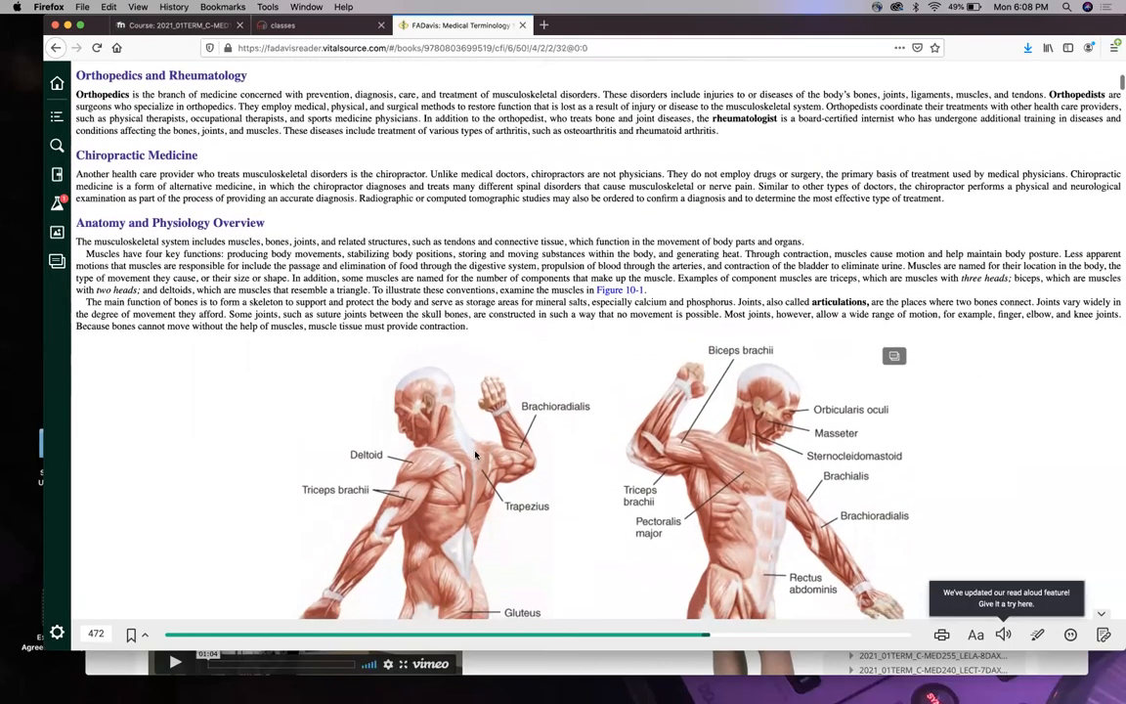
scroll("down", 3)
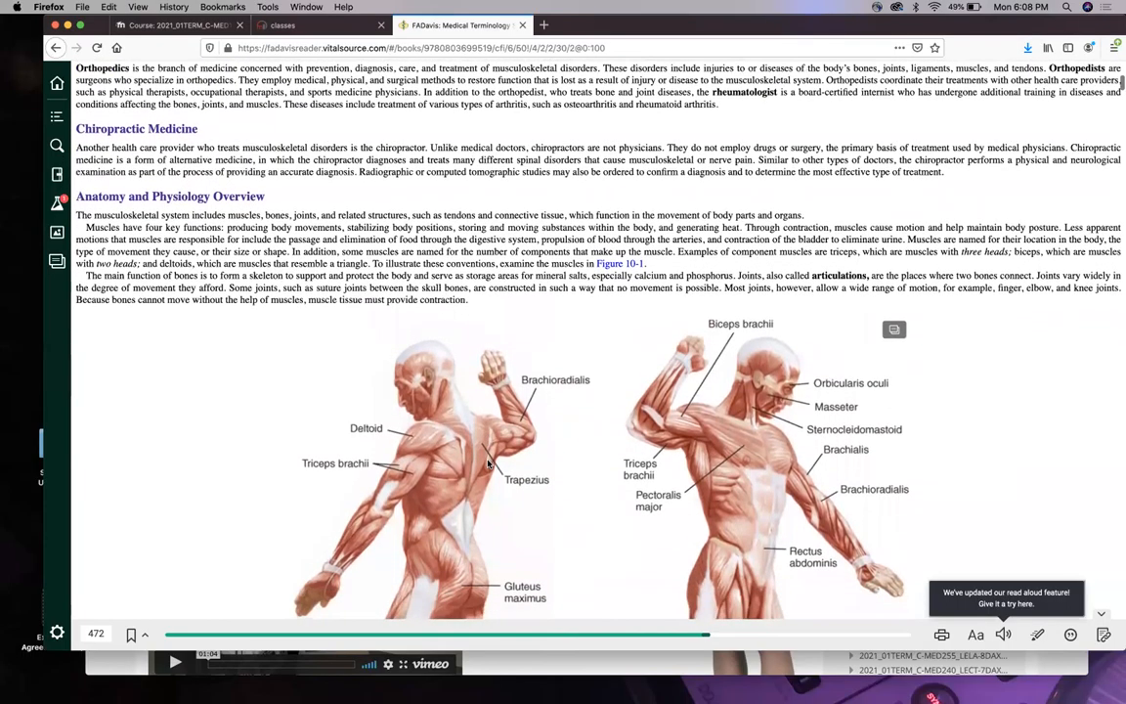
scroll("down", 3)
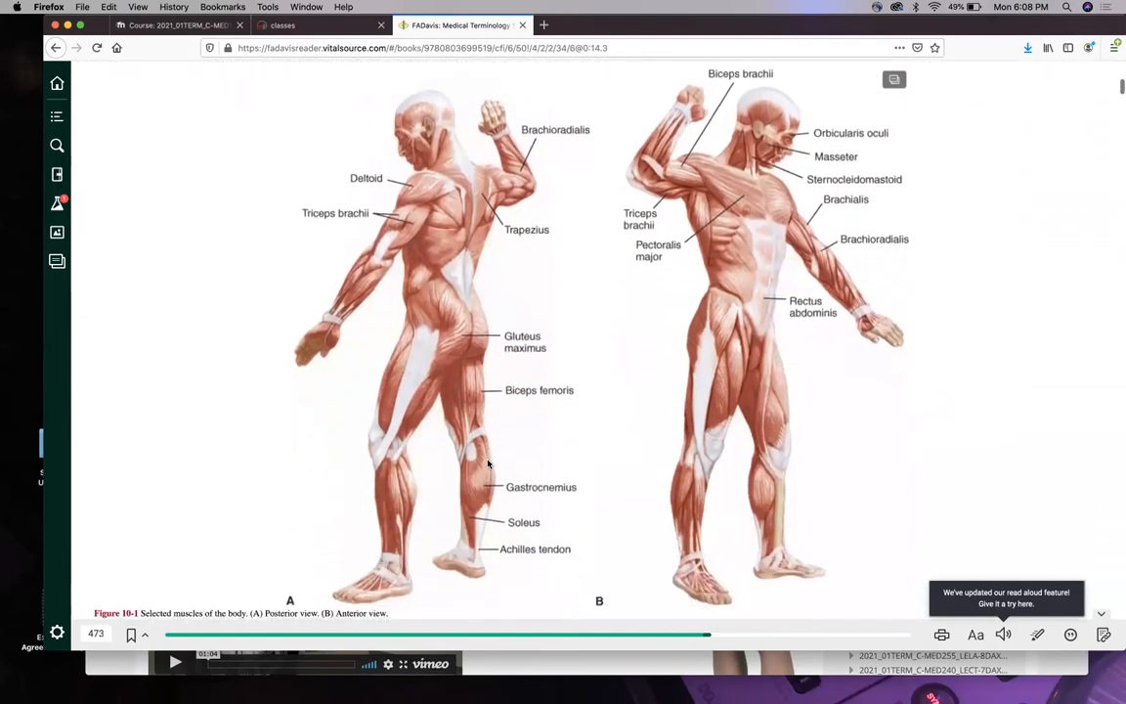
scroll("down", 3)
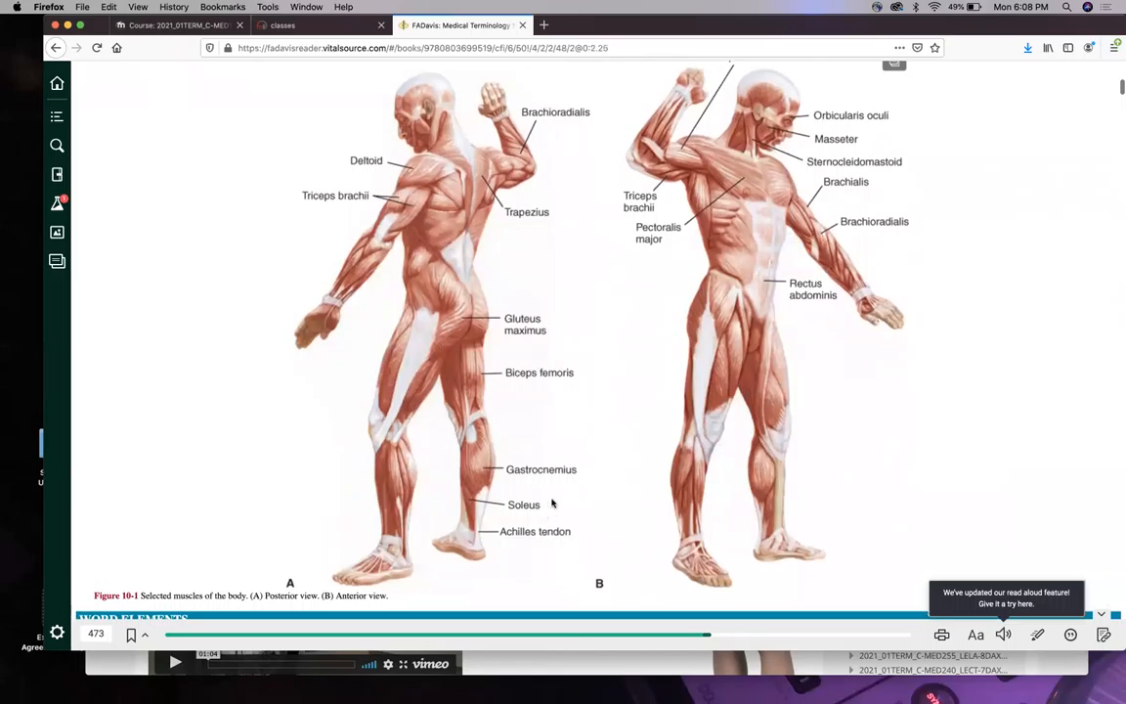
mouse_move(512, 521)
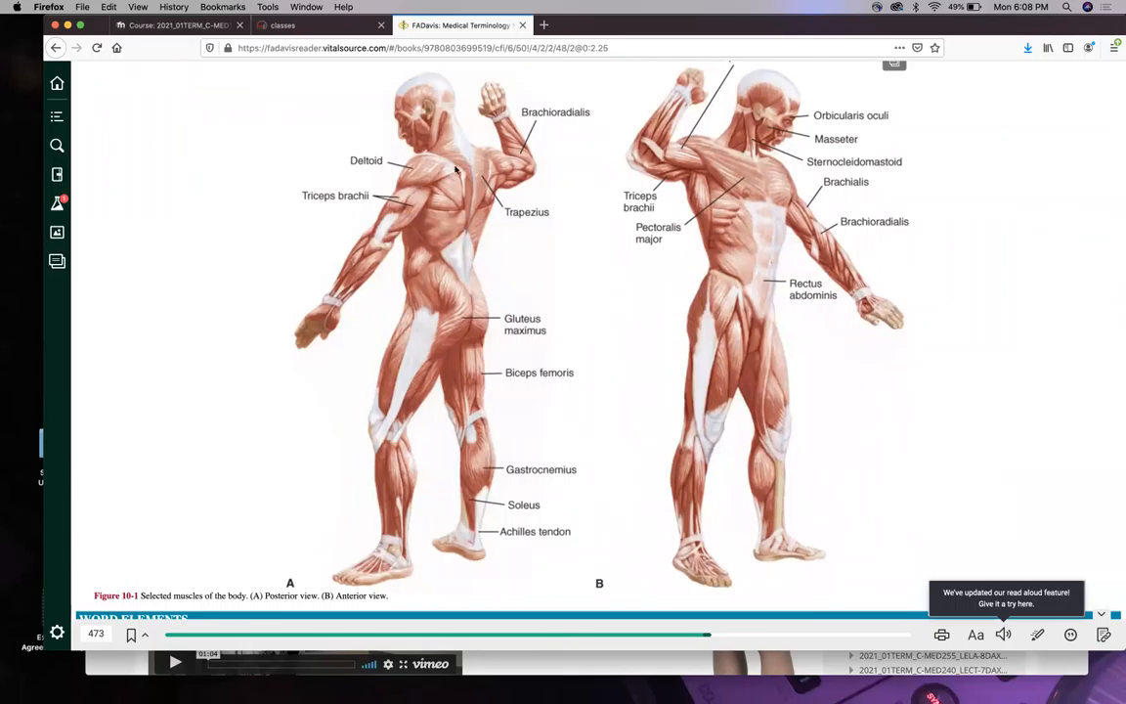
mouse_move(477, 247)
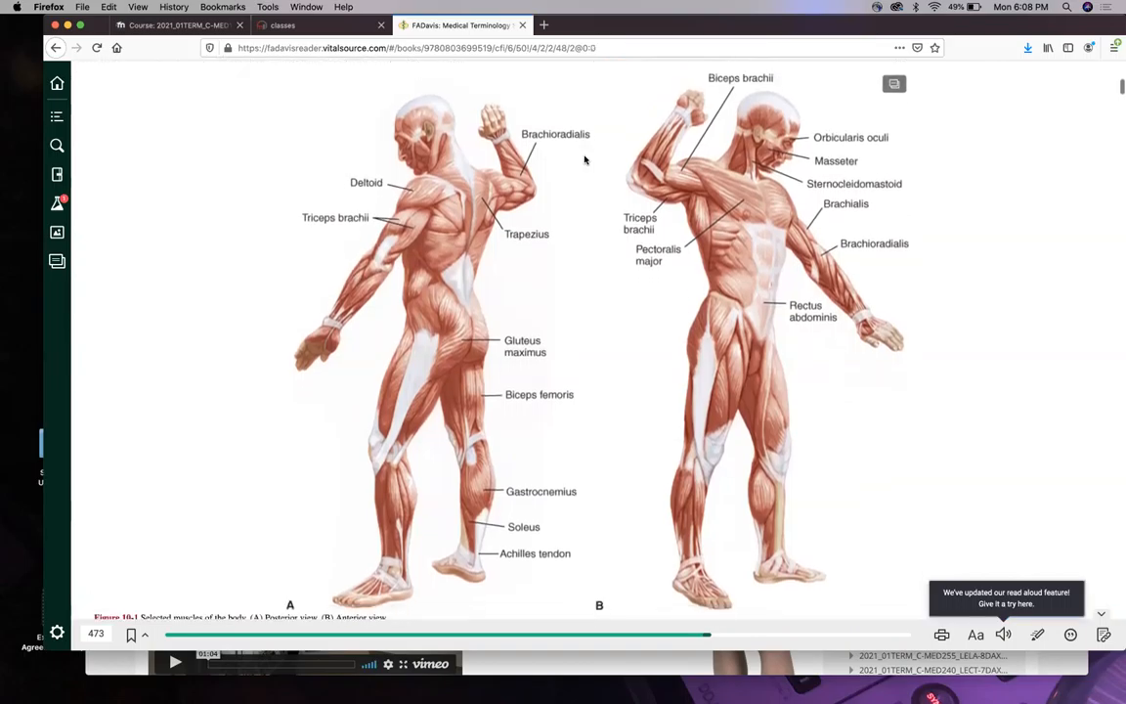
mouse_move(446, 199)
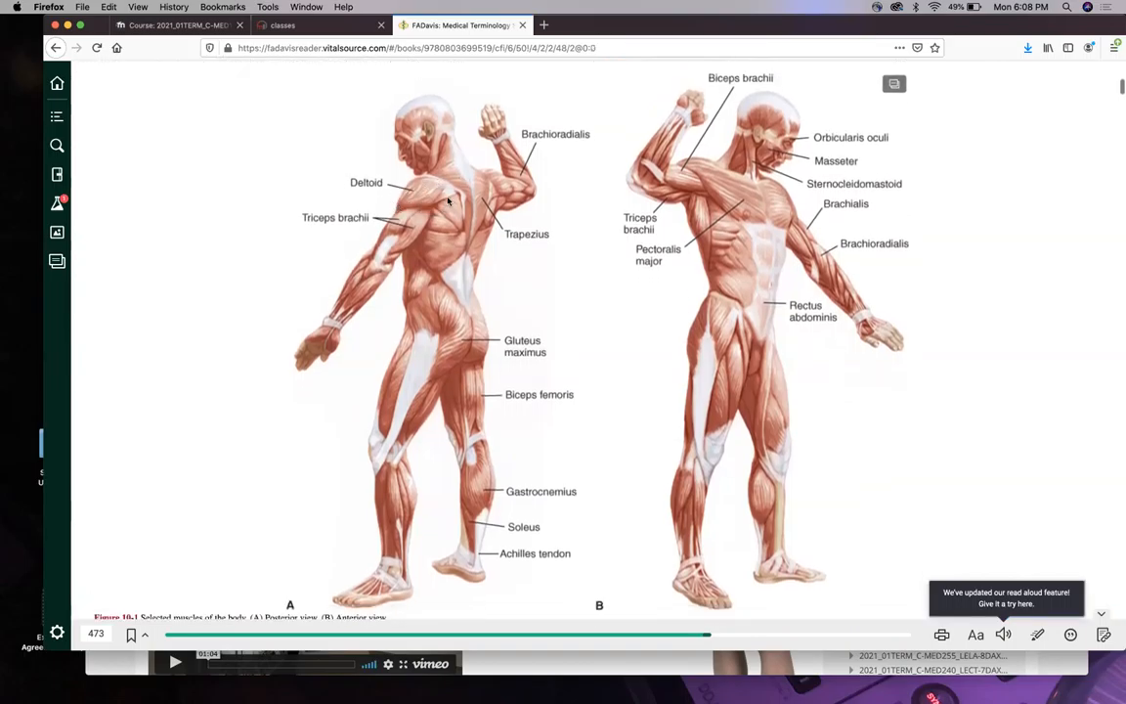
mouse_move(360, 164)
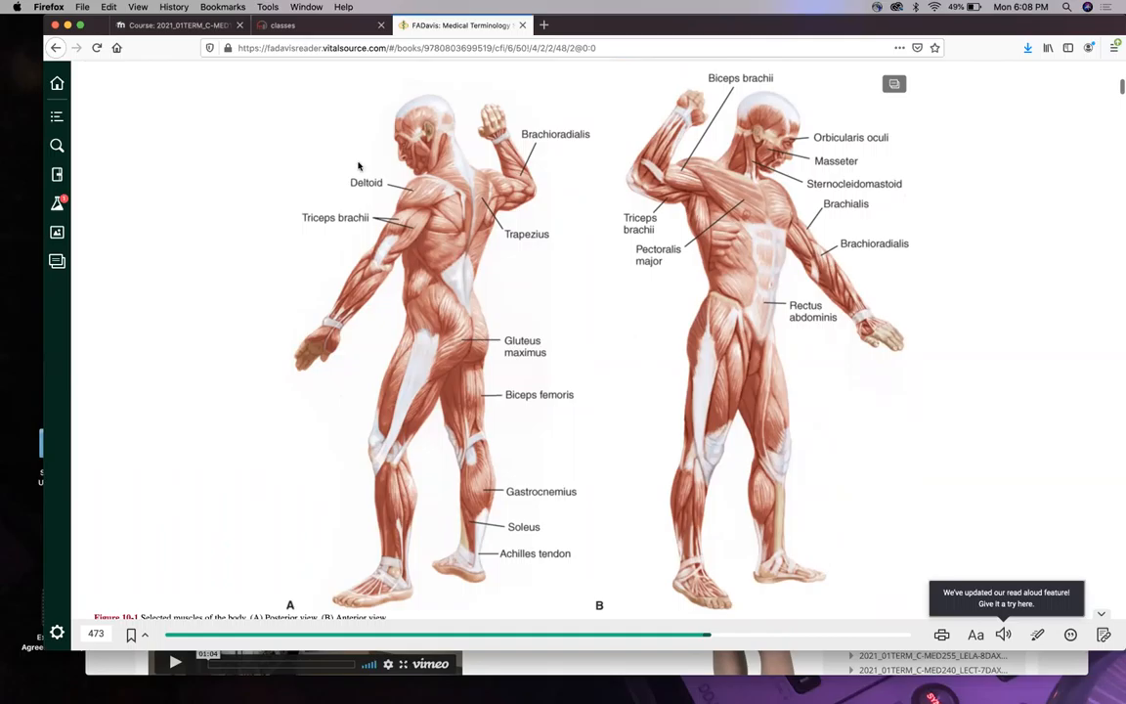
mouse_move(405, 207)
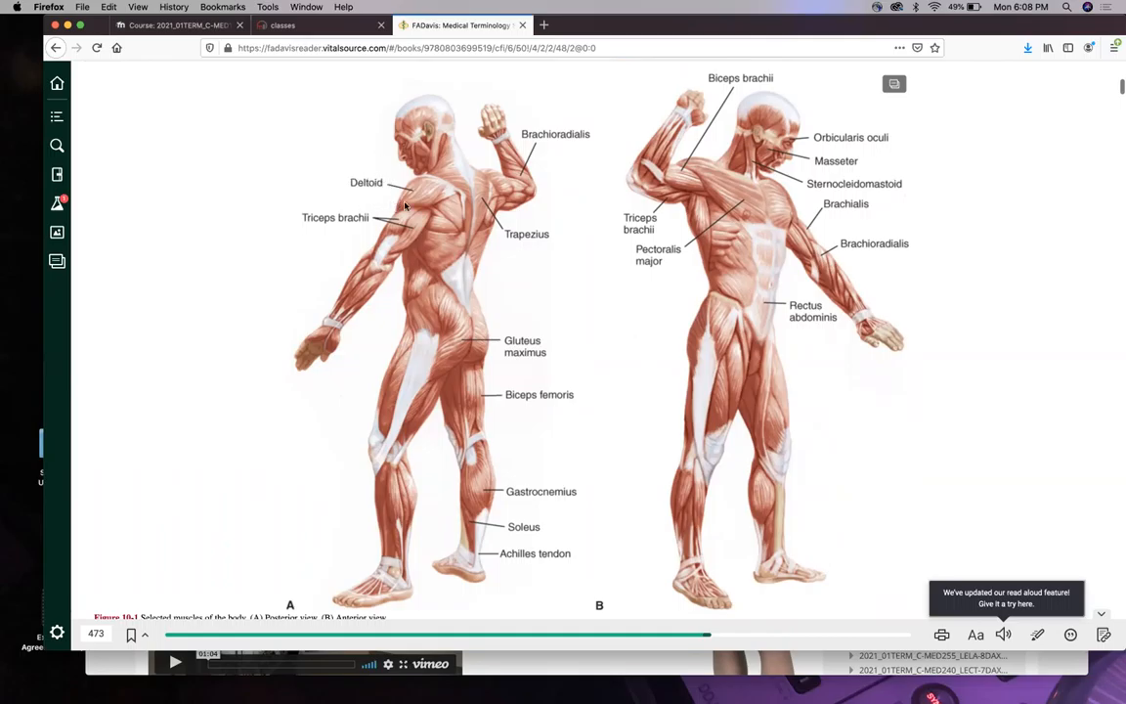
mouse_move(376, 196)
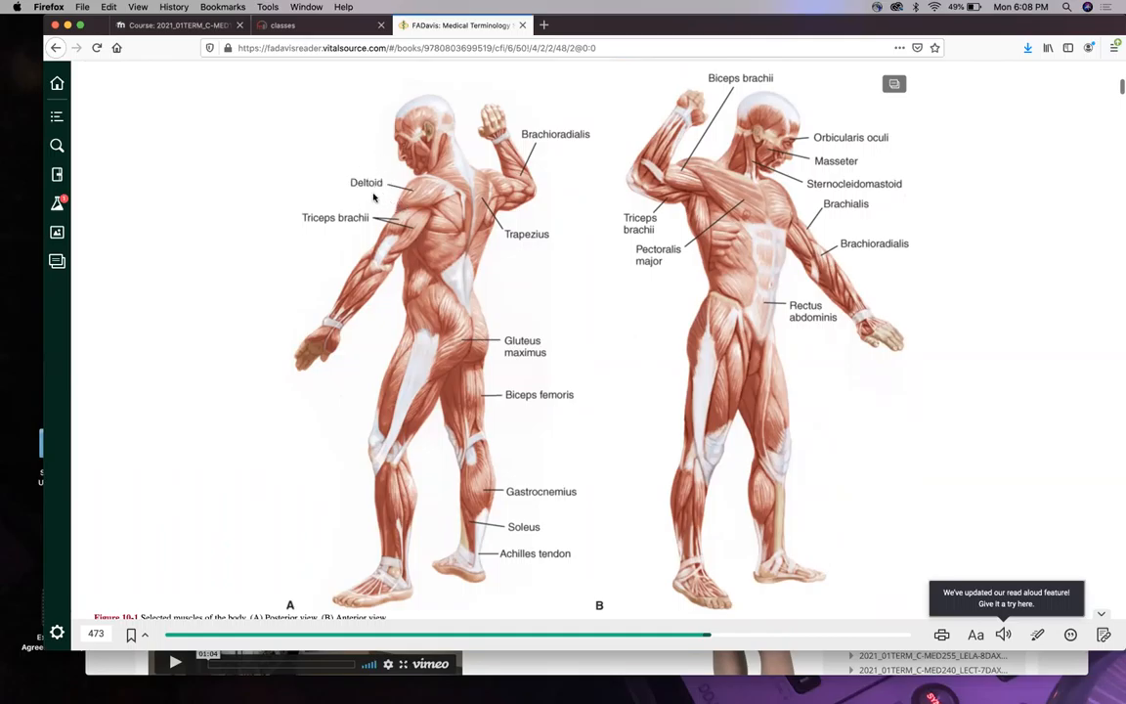
mouse_move(451, 193)
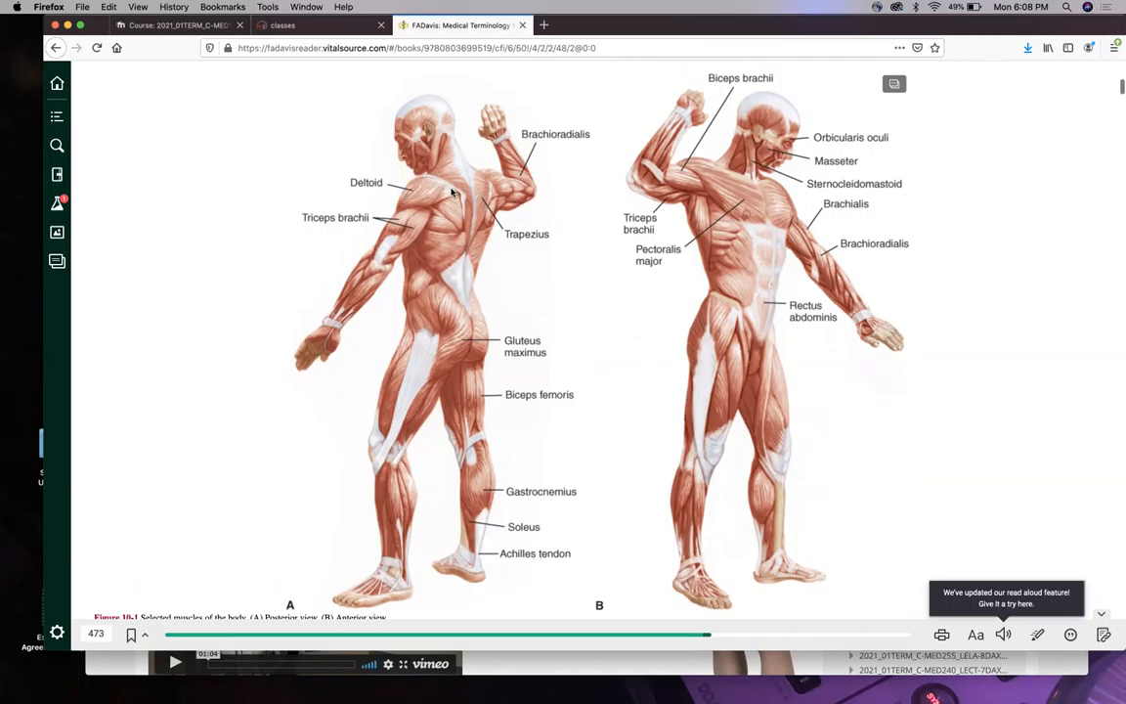
mouse_move(420, 181)
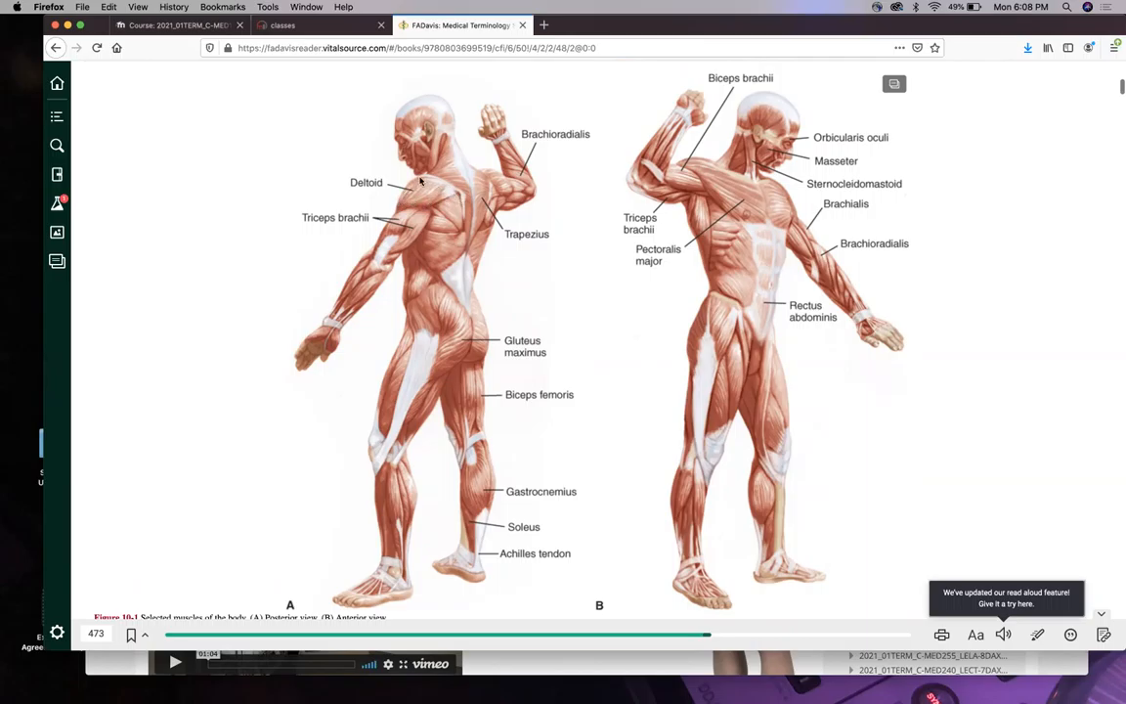
mouse_move(436, 188)
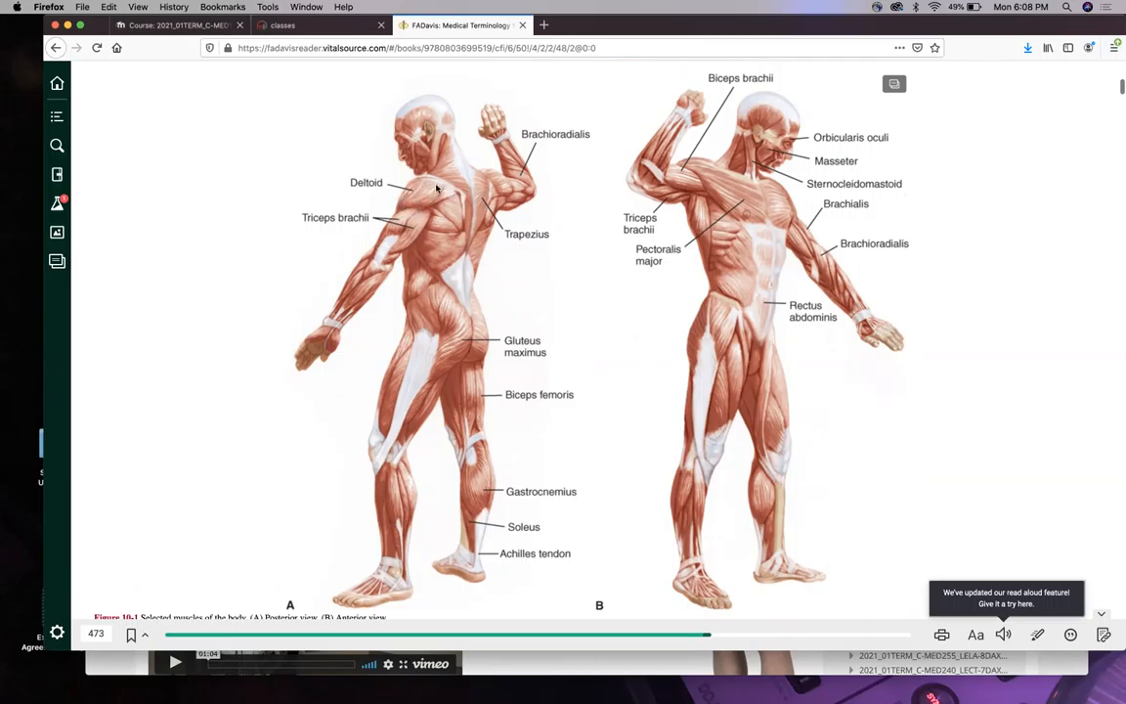
mouse_move(377, 195)
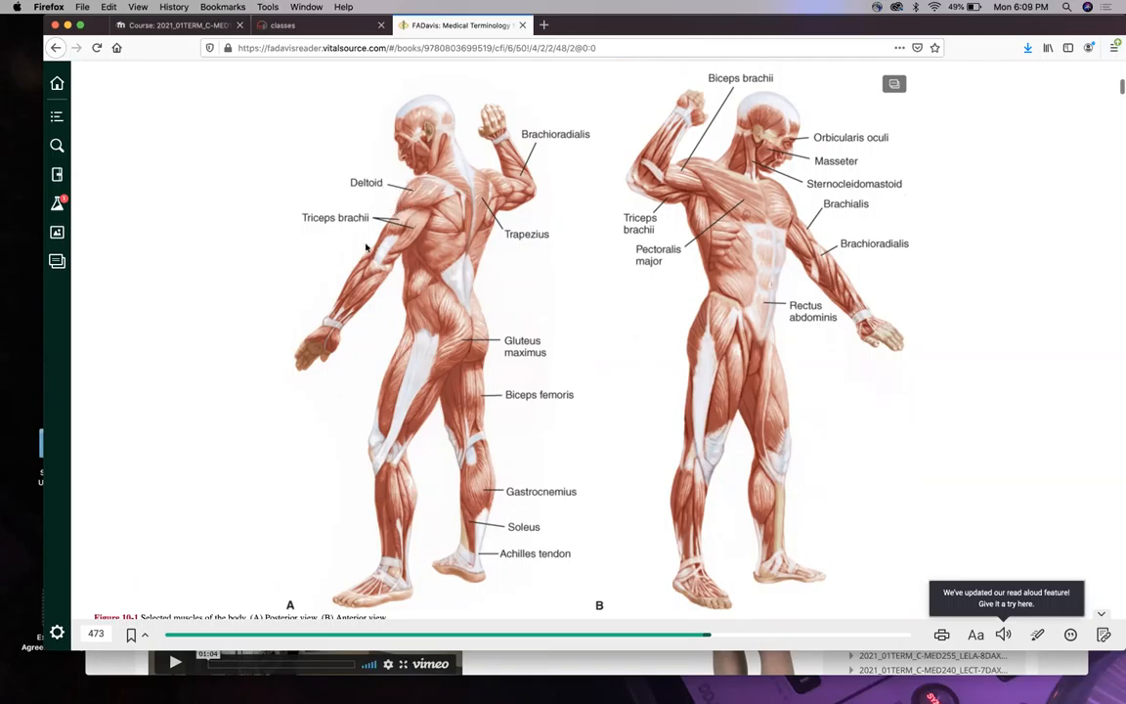
mouse_move(395, 199)
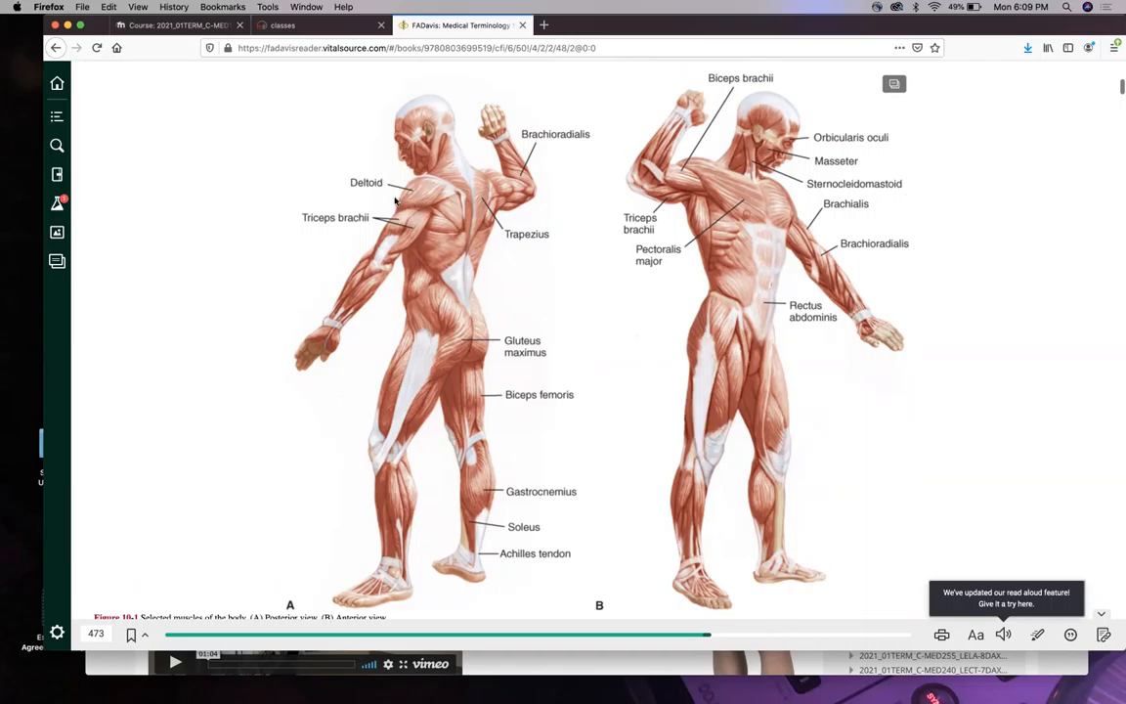
mouse_move(477, 221)
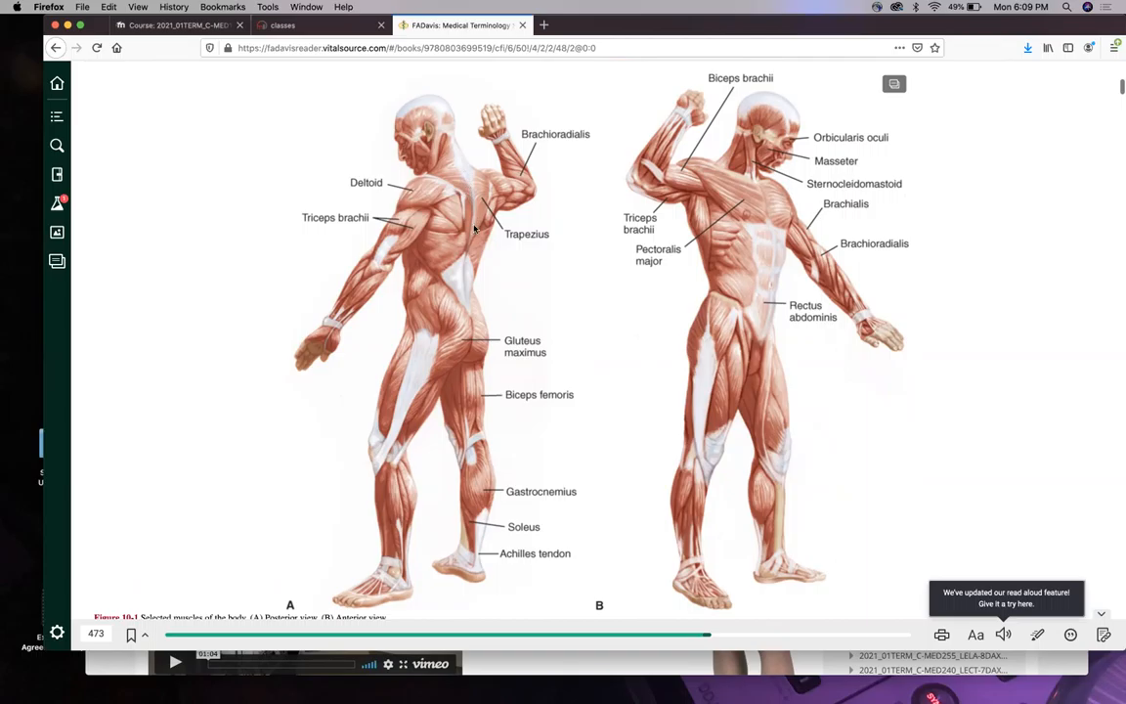
mouse_move(489, 178)
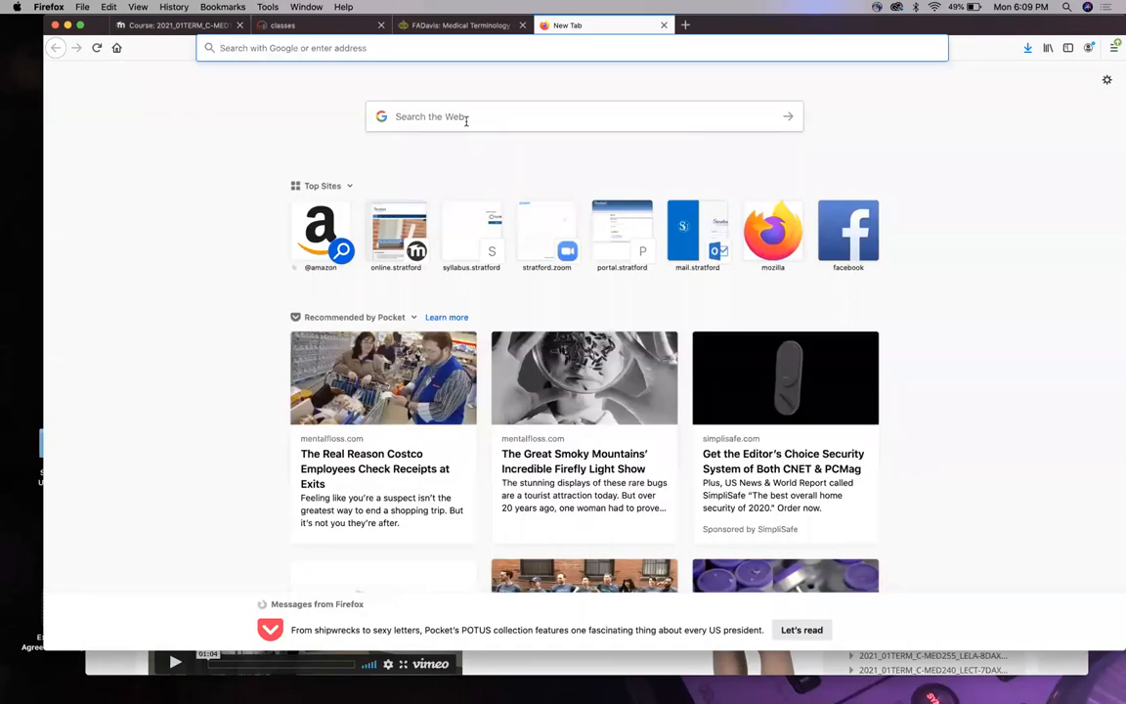
Search Google for 'trapezoid' in a new tab, then return to the ebook's muscle figure.
type("tr")
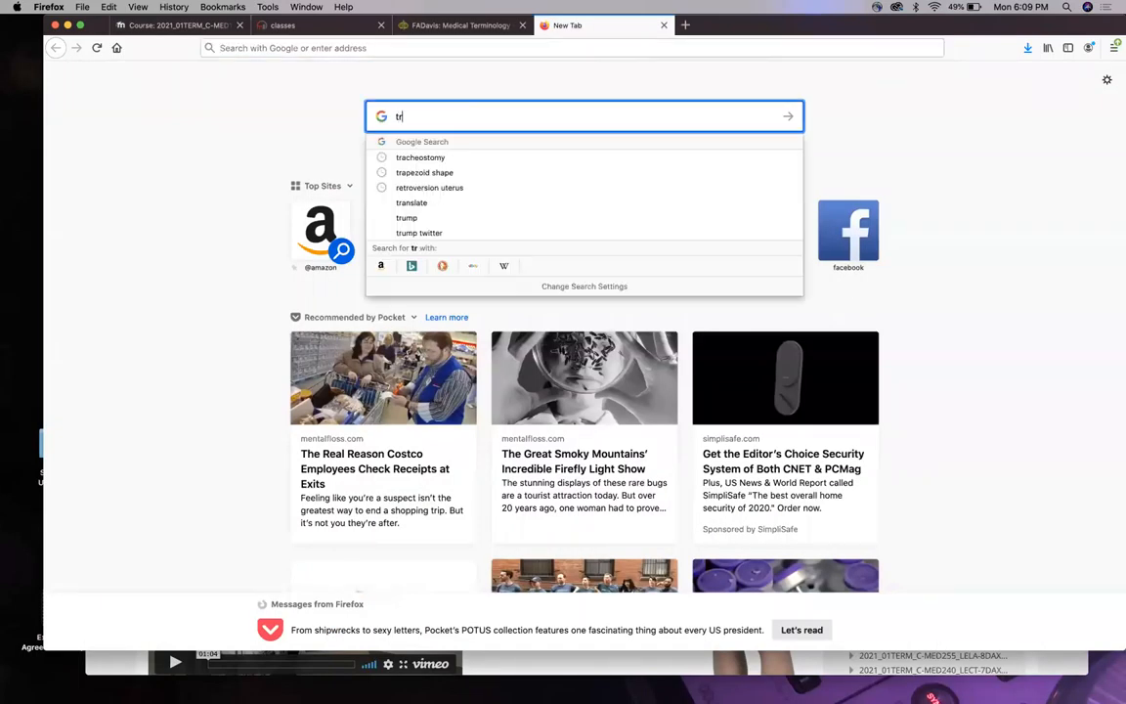
left_click(438, 173)
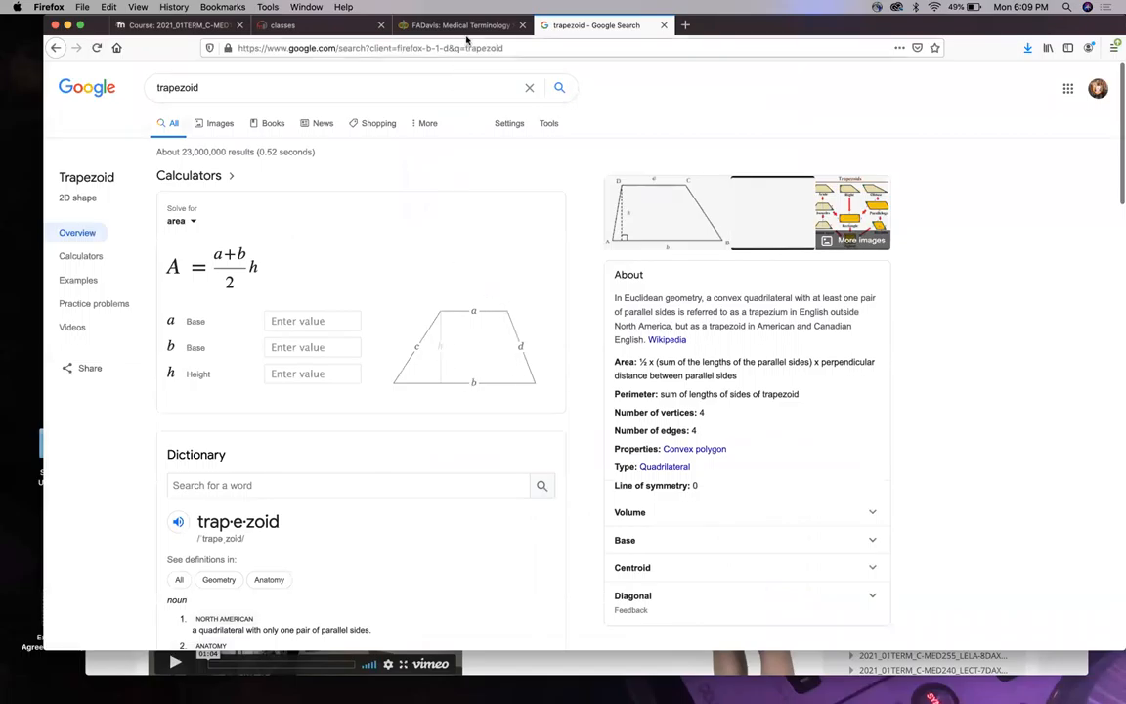
left_click(459, 25)
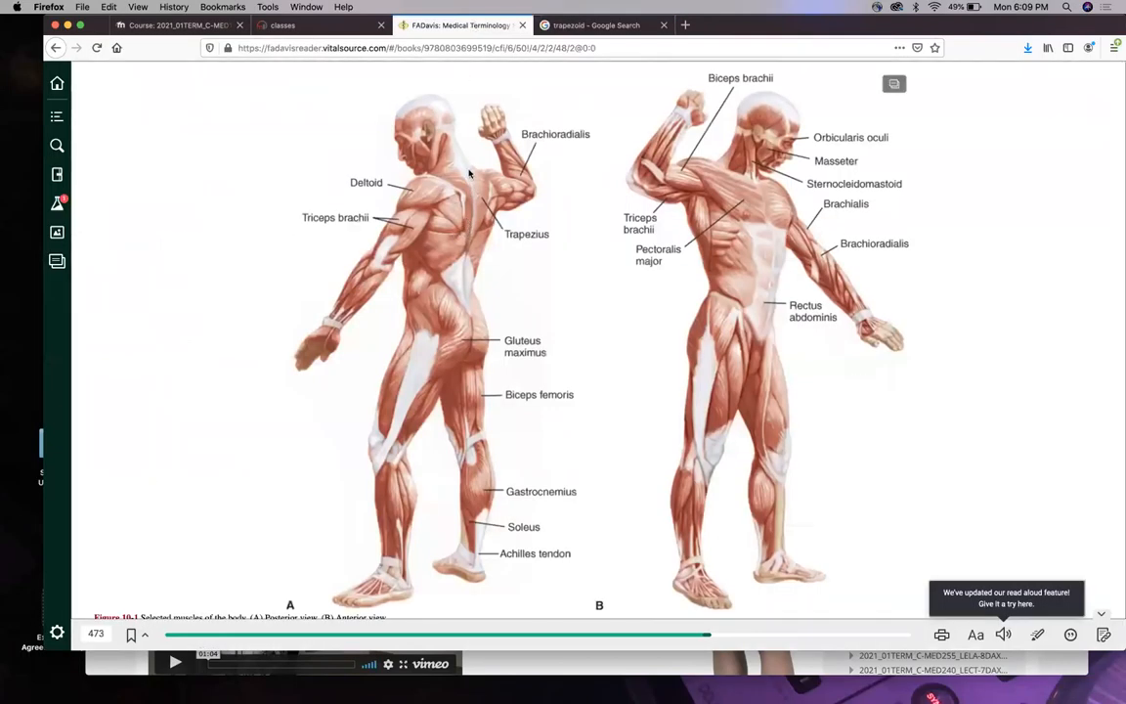
mouse_move(453, 242)
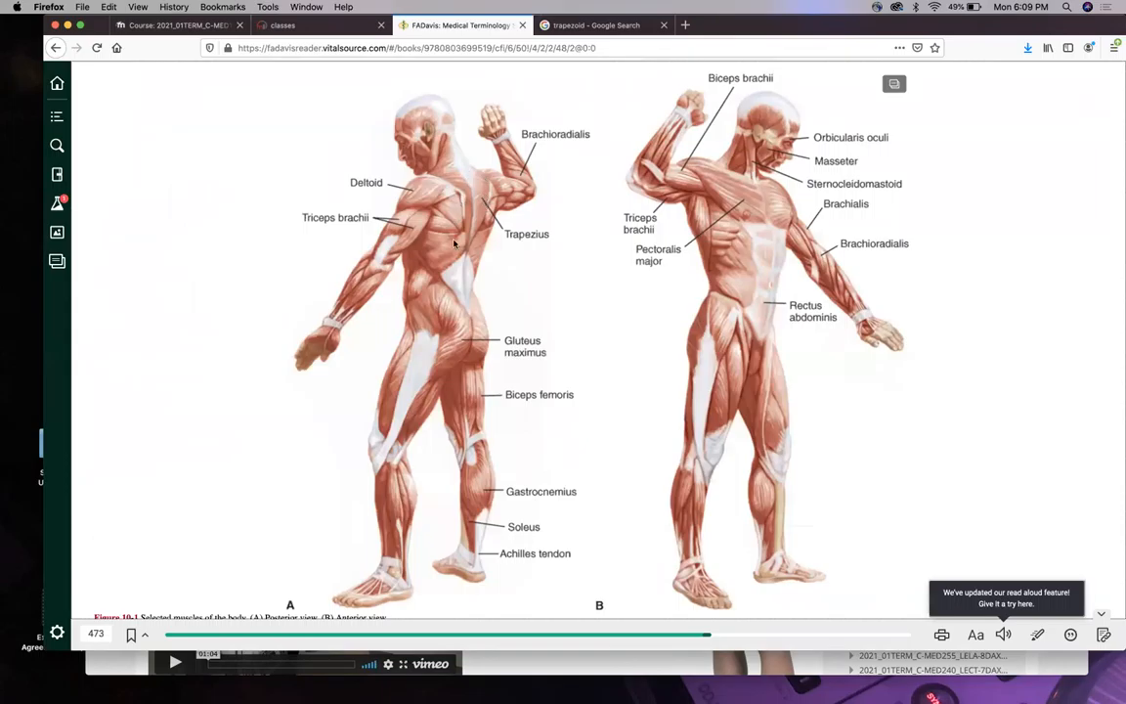
mouse_move(469, 233)
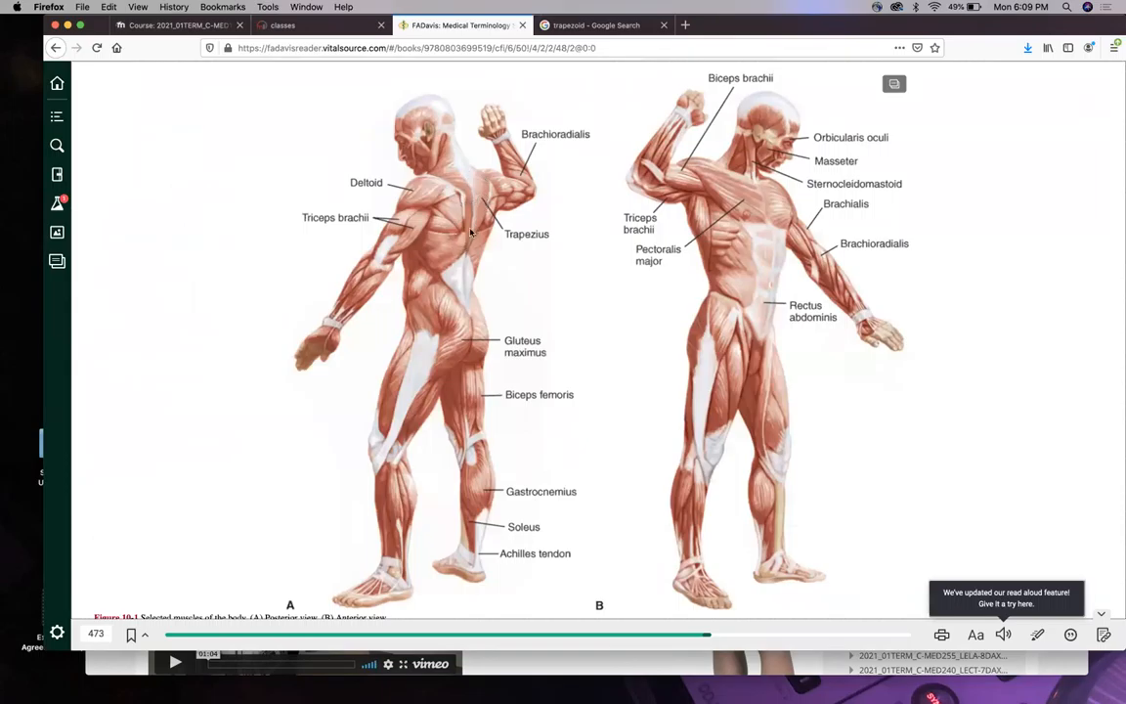
mouse_move(618, 34)
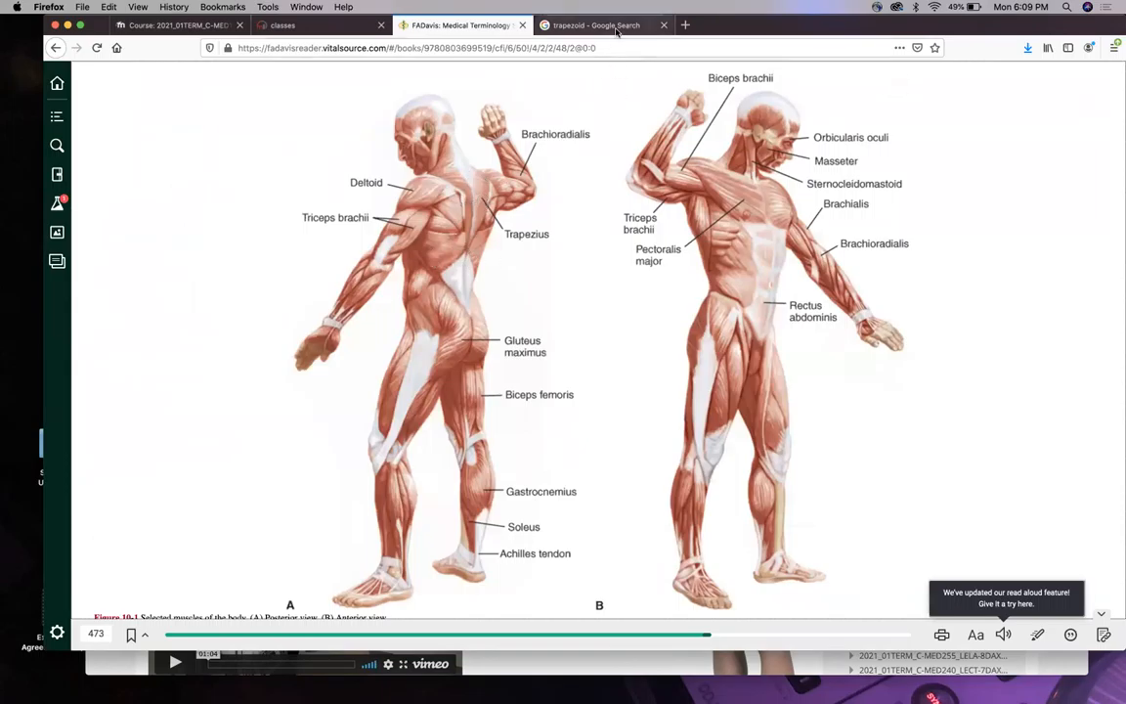
Change the Google query to 'rhomboid' and view its image results.
left_click(596, 24)
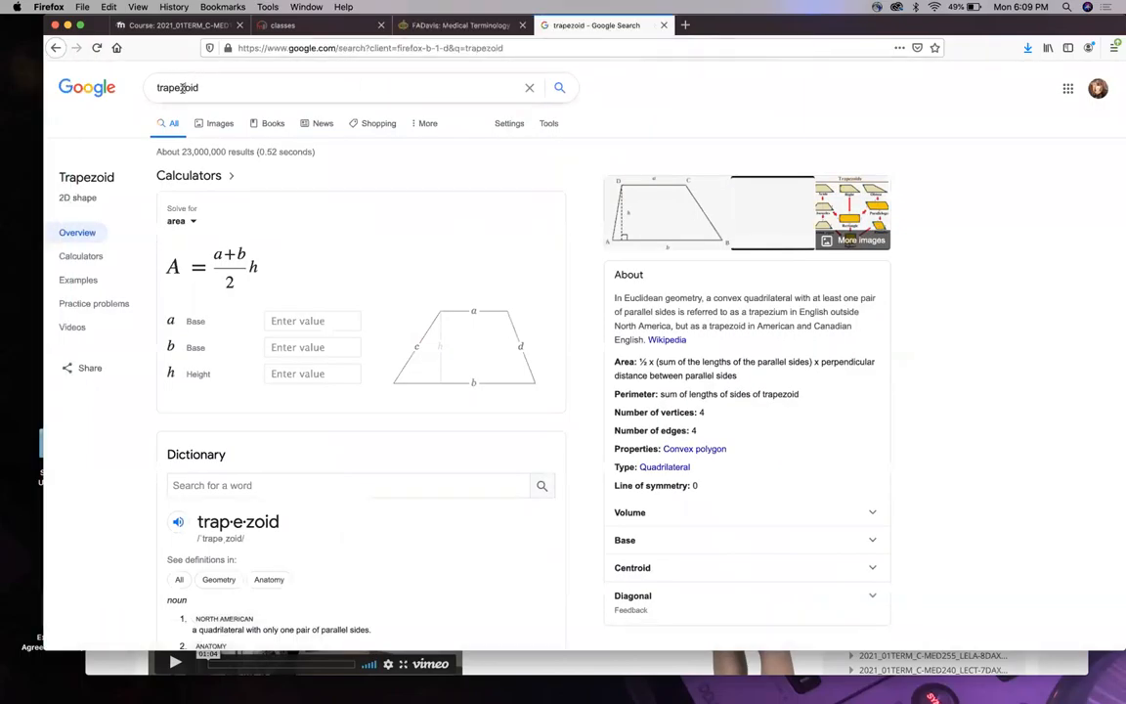
type("rhomboid")
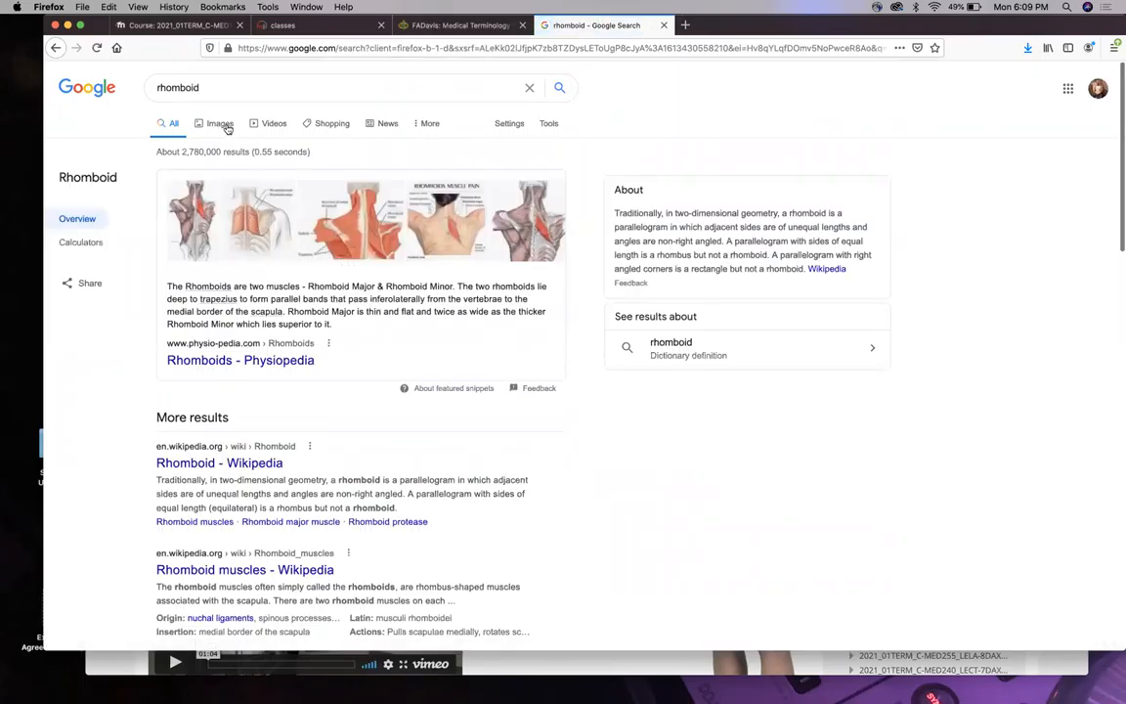
left_click(219, 123)
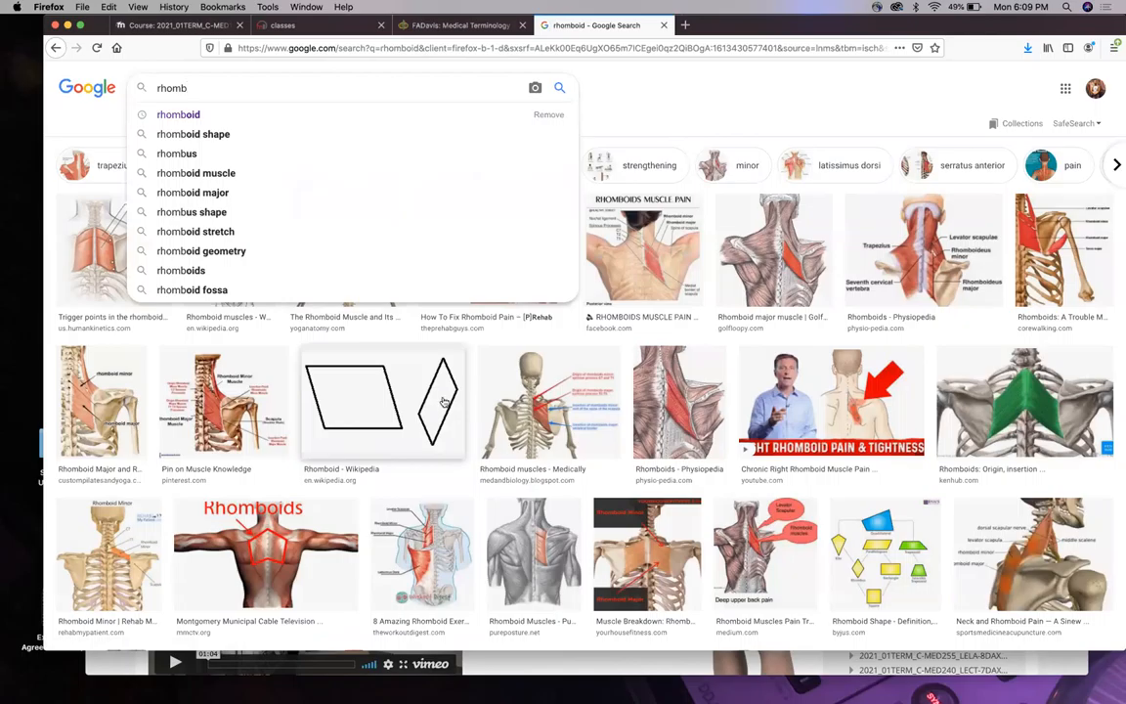
mouse_move(536, 414)
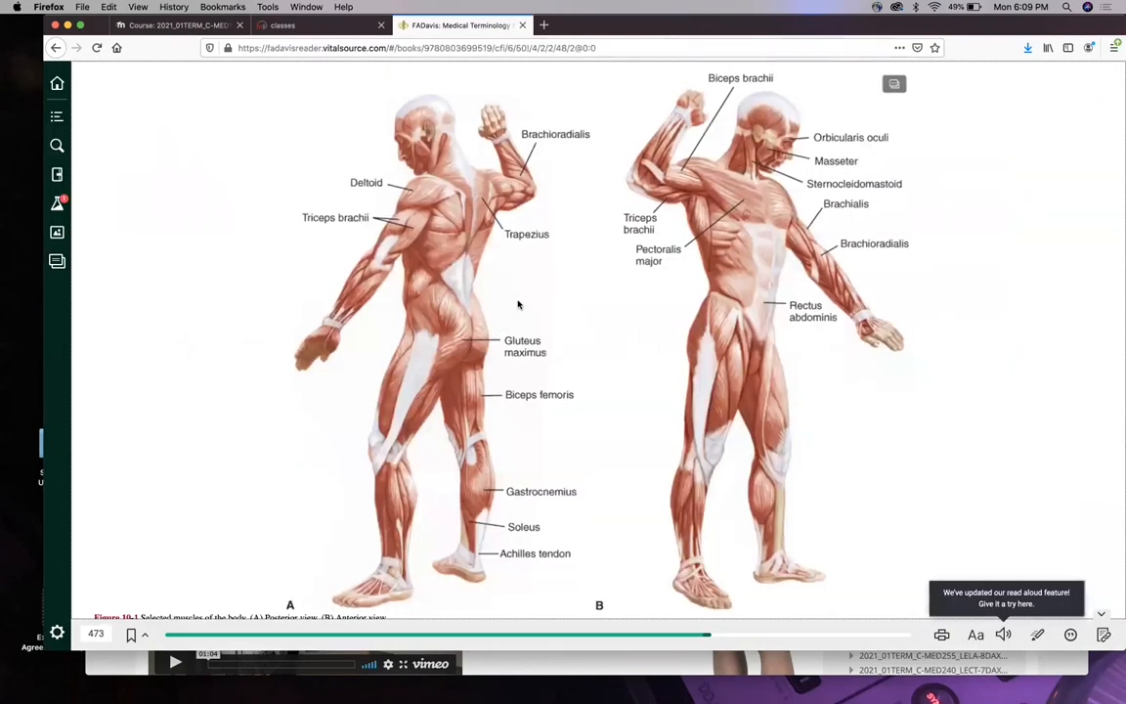
mouse_move(395, 207)
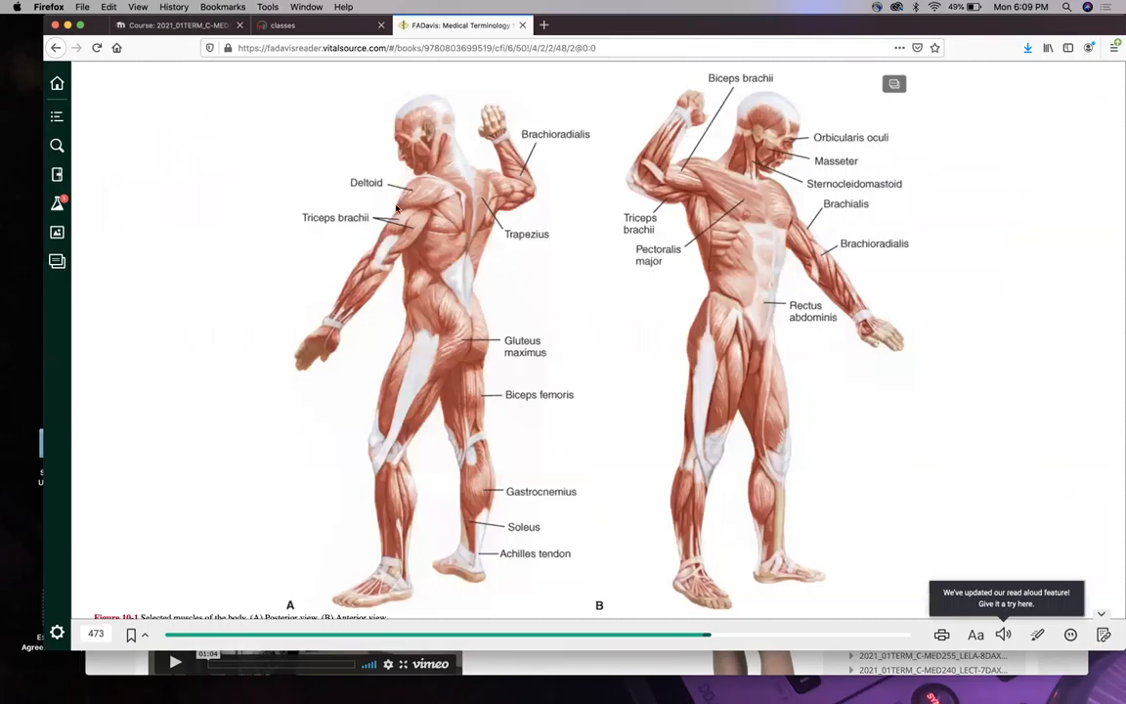
mouse_move(489, 192)
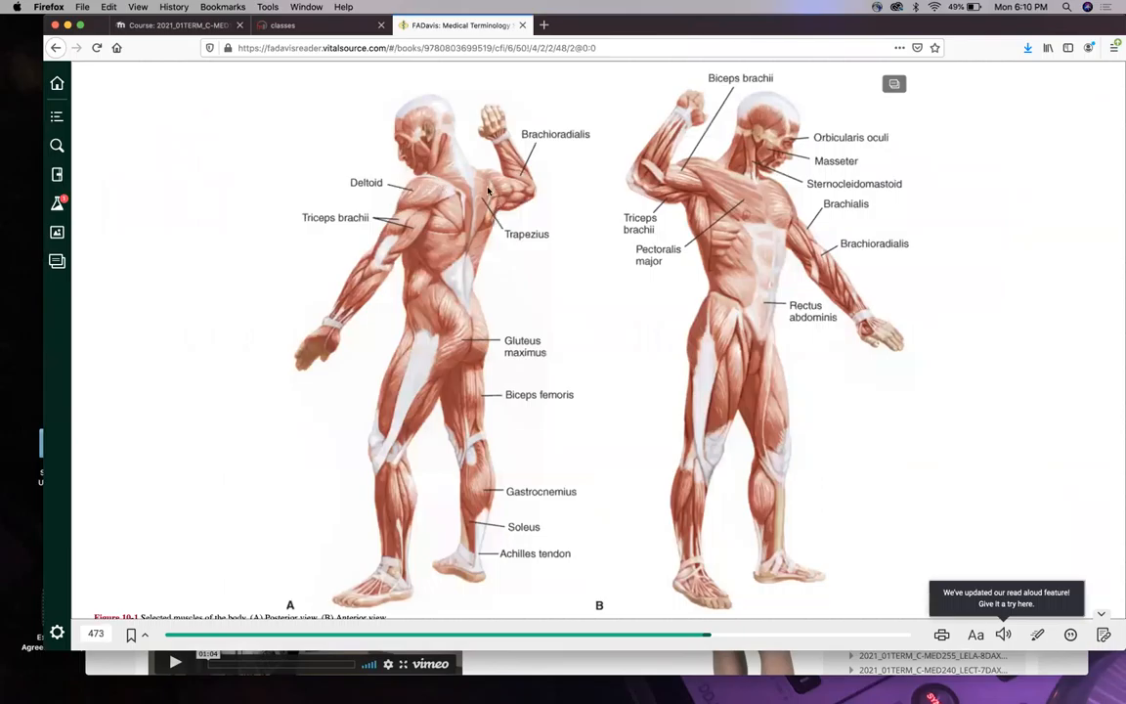
mouse_move(465, 184)
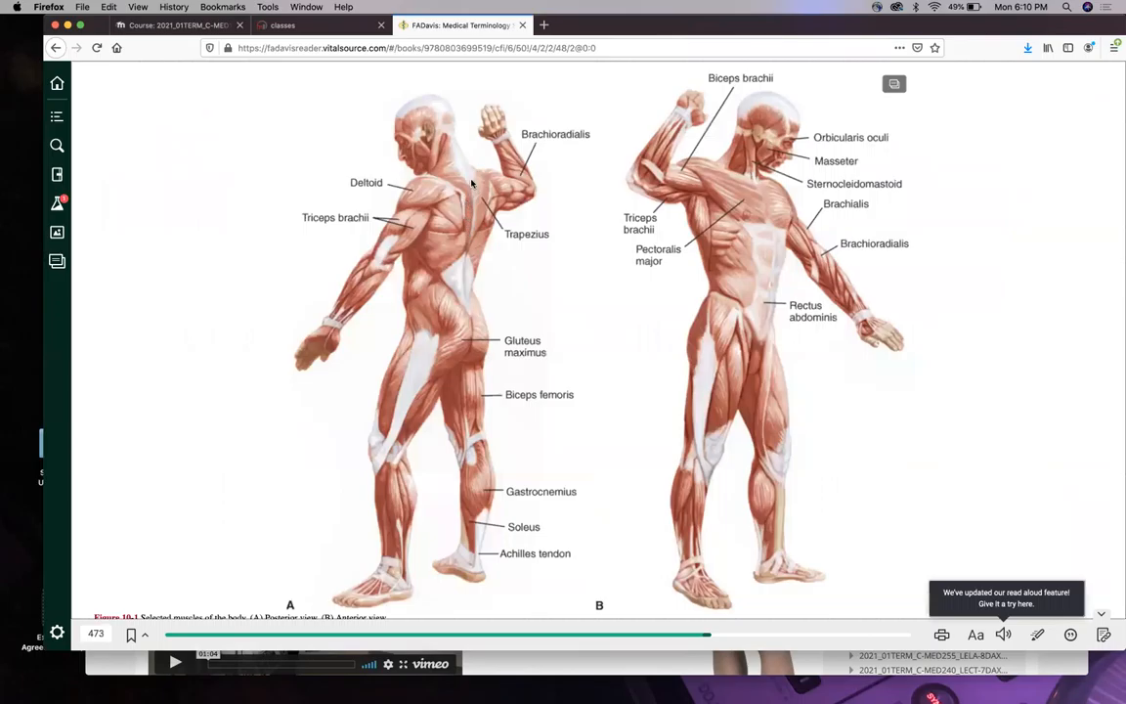
Scroll the ebook to Figure 10-1, Selected muscles of the body.
scroll("down", 3)
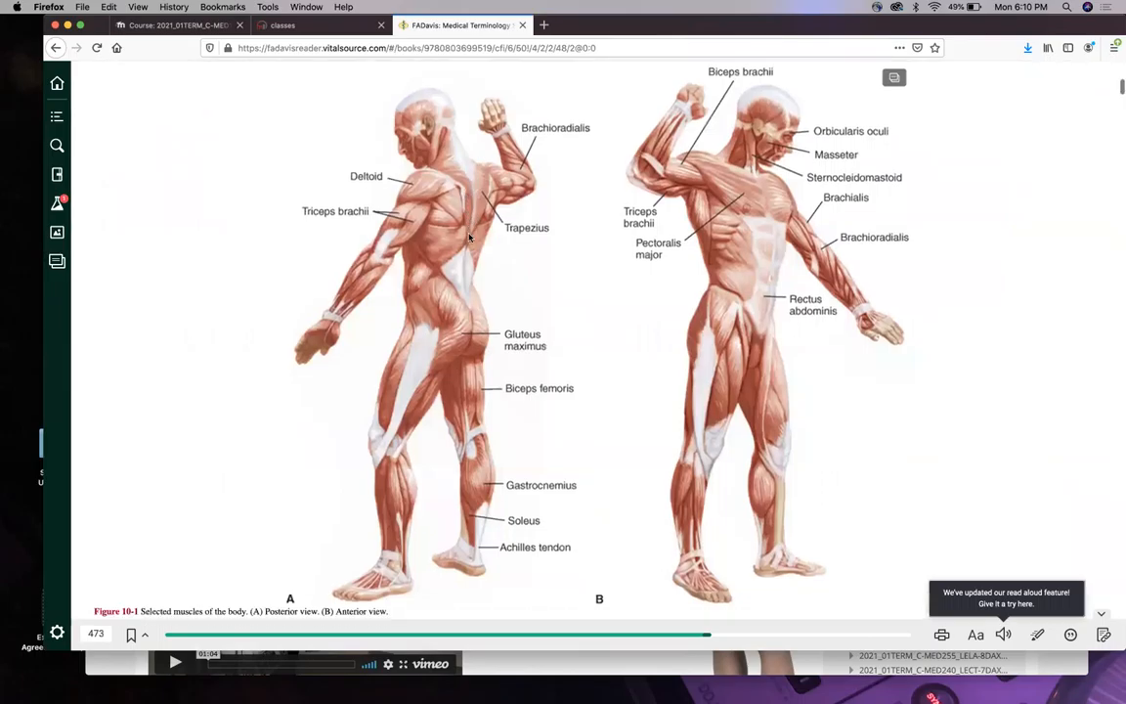
scroll("down", 3)
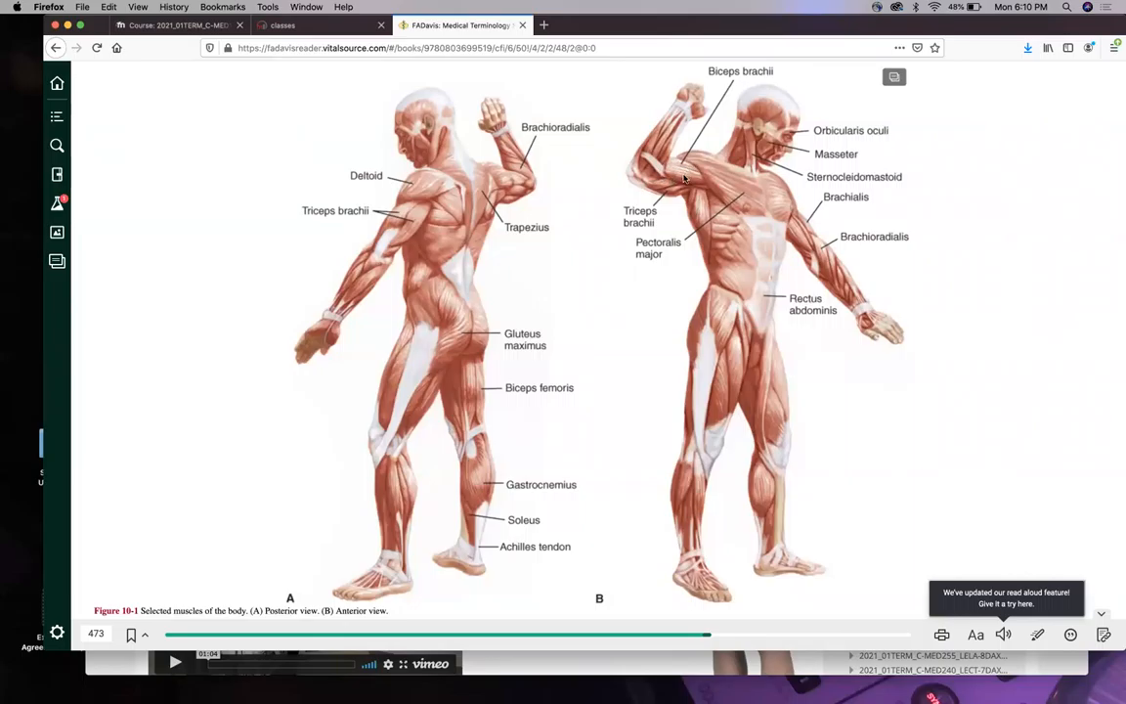
mouse_move(477, 239)
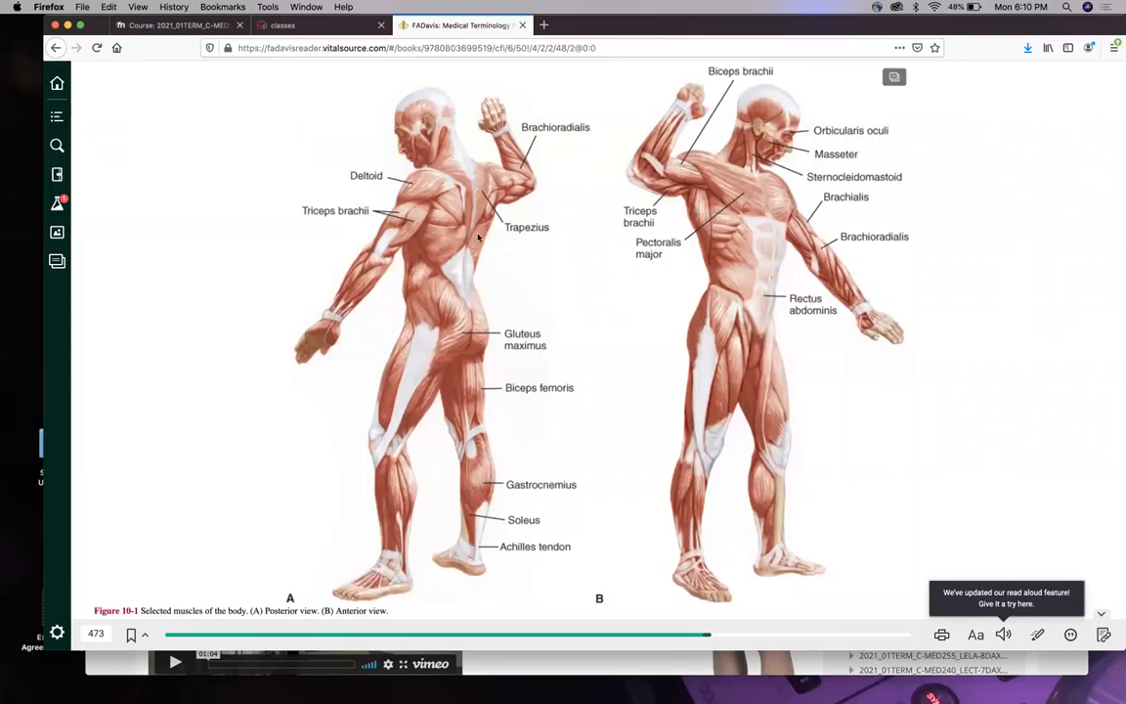
mouse_move(401, 215)
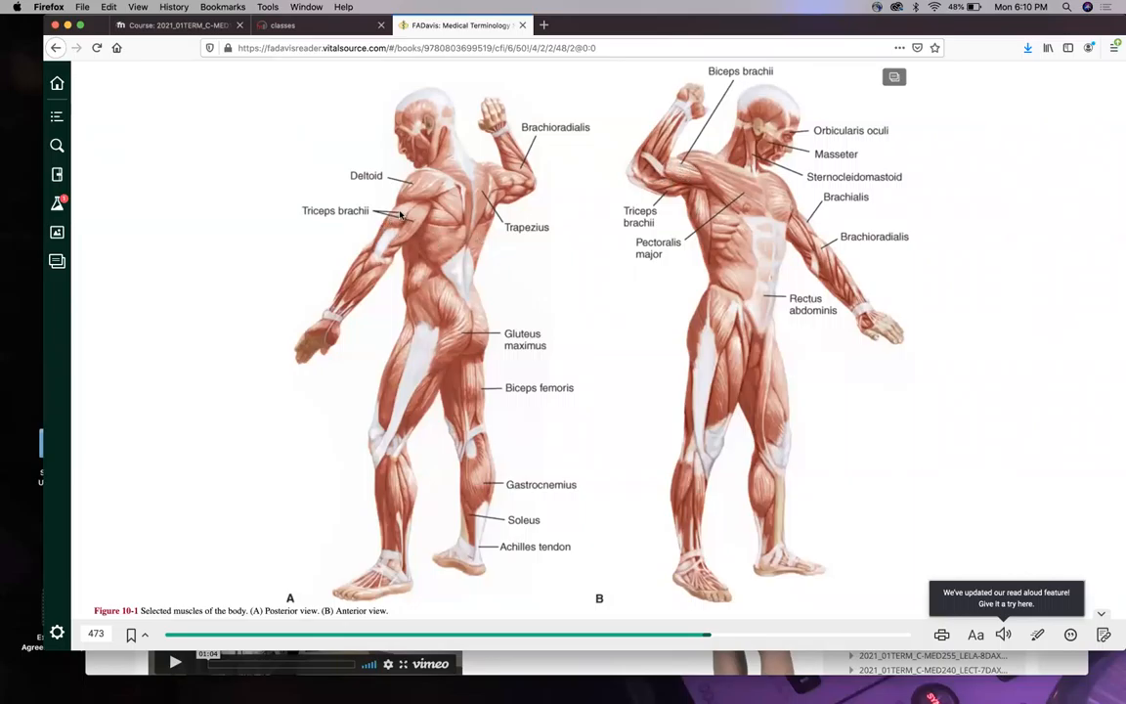
mouse_move(398, 239)
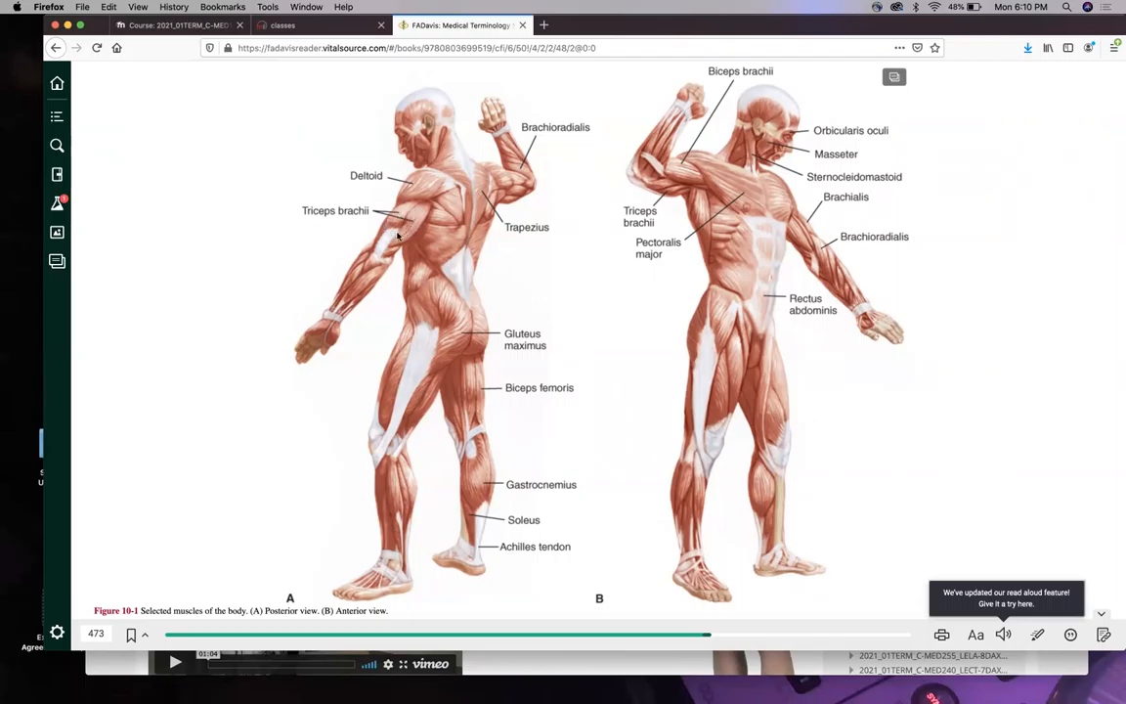
mouse_move(368, 222)
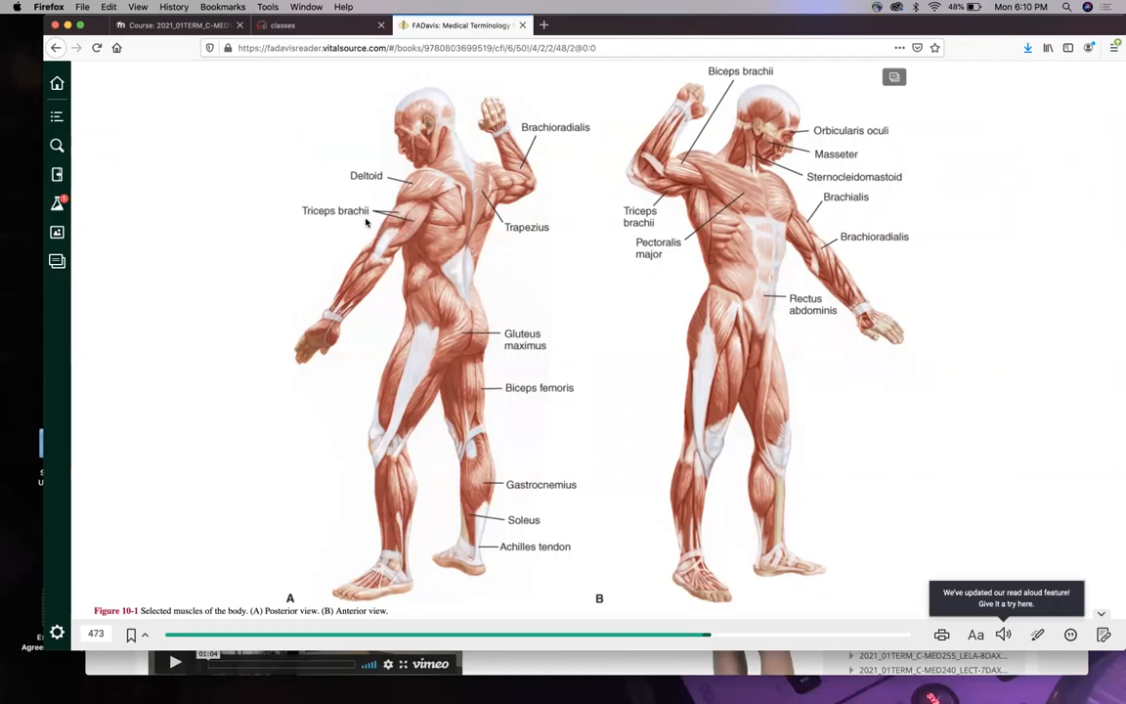
mouse_move(317, 235)
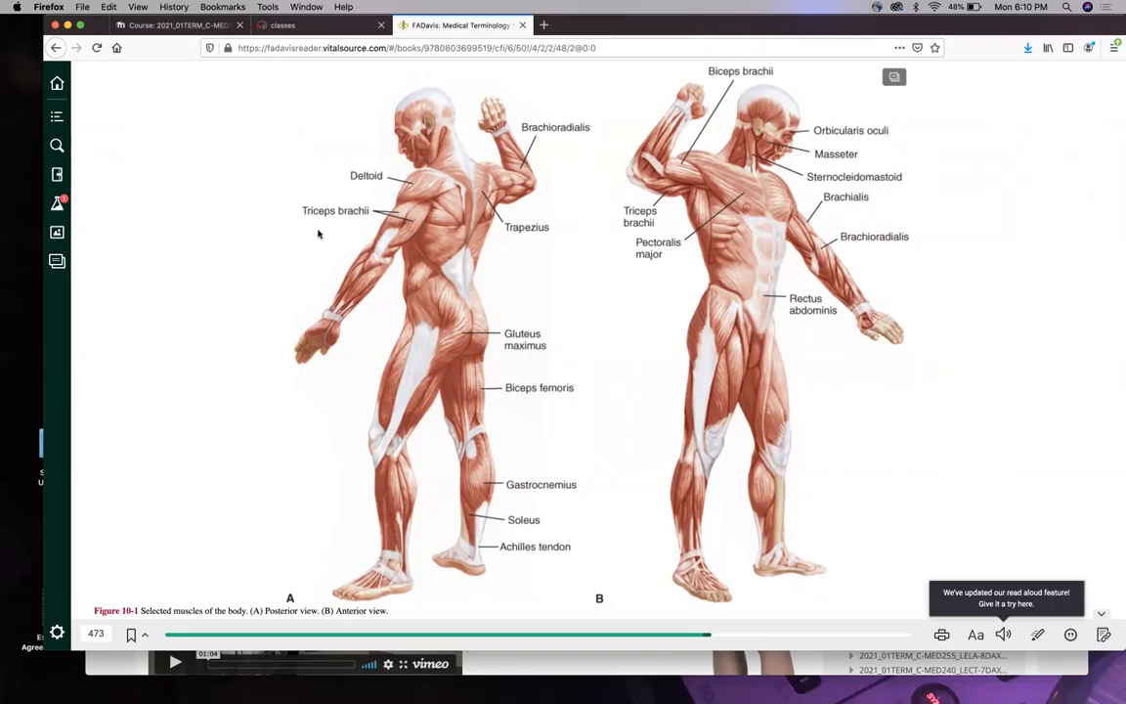
mouse_move(315, 213)
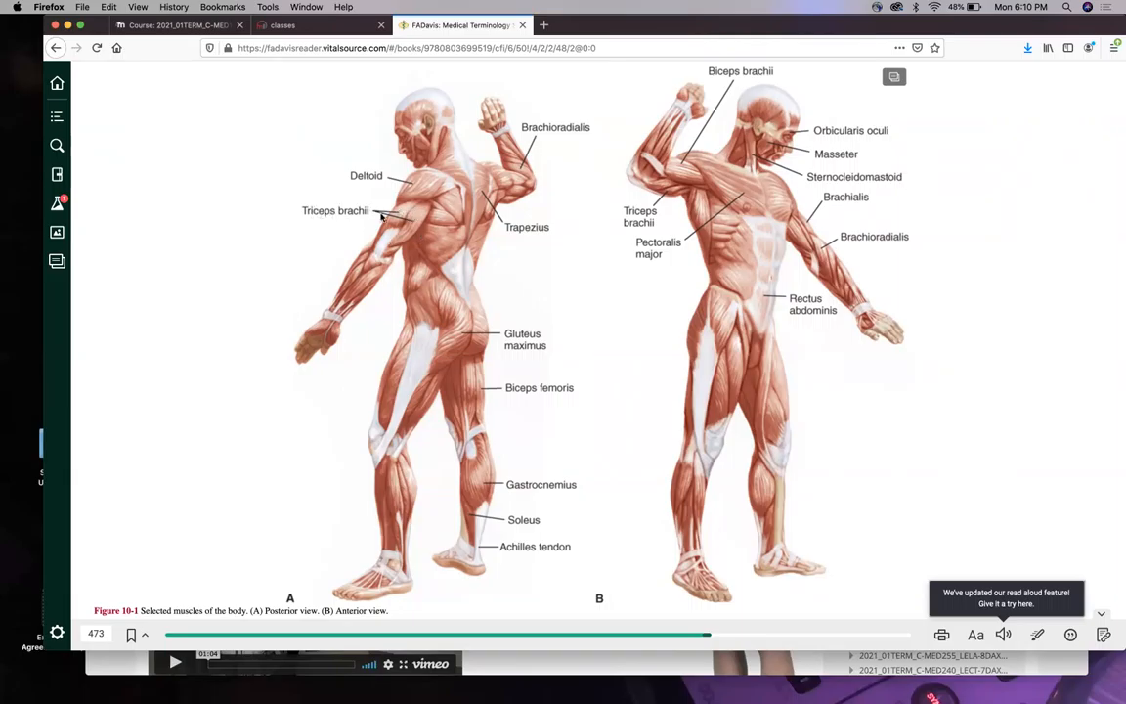
mouse_move(399, 235)
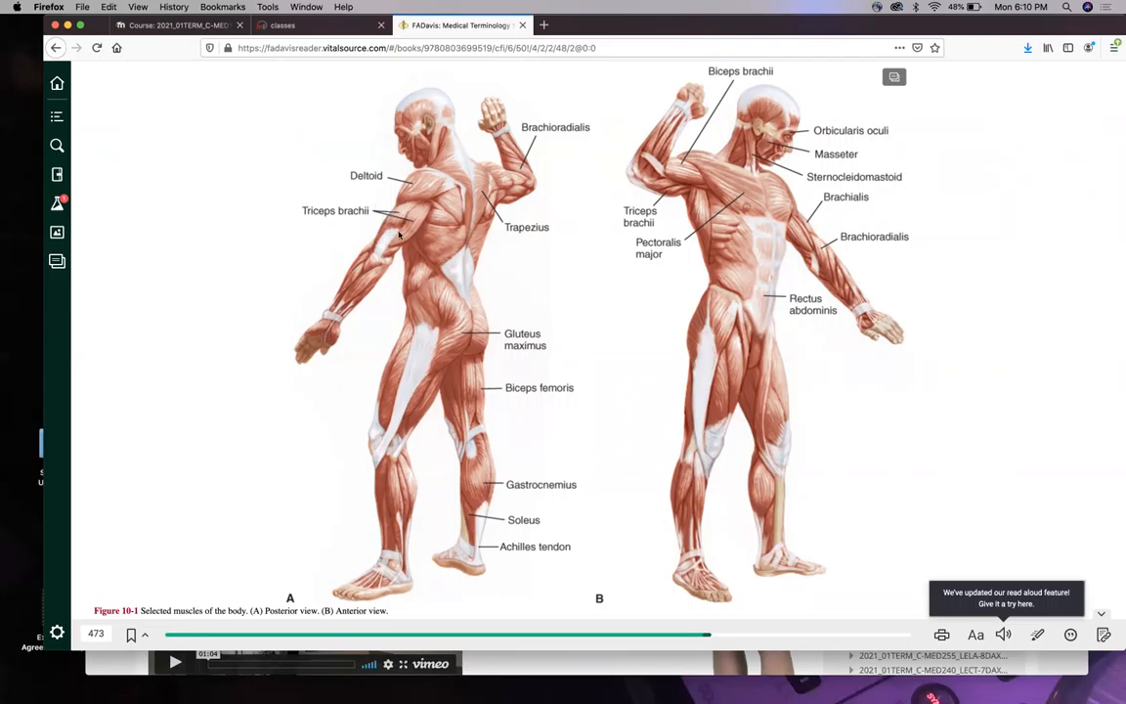
mouse_move(664, 174)
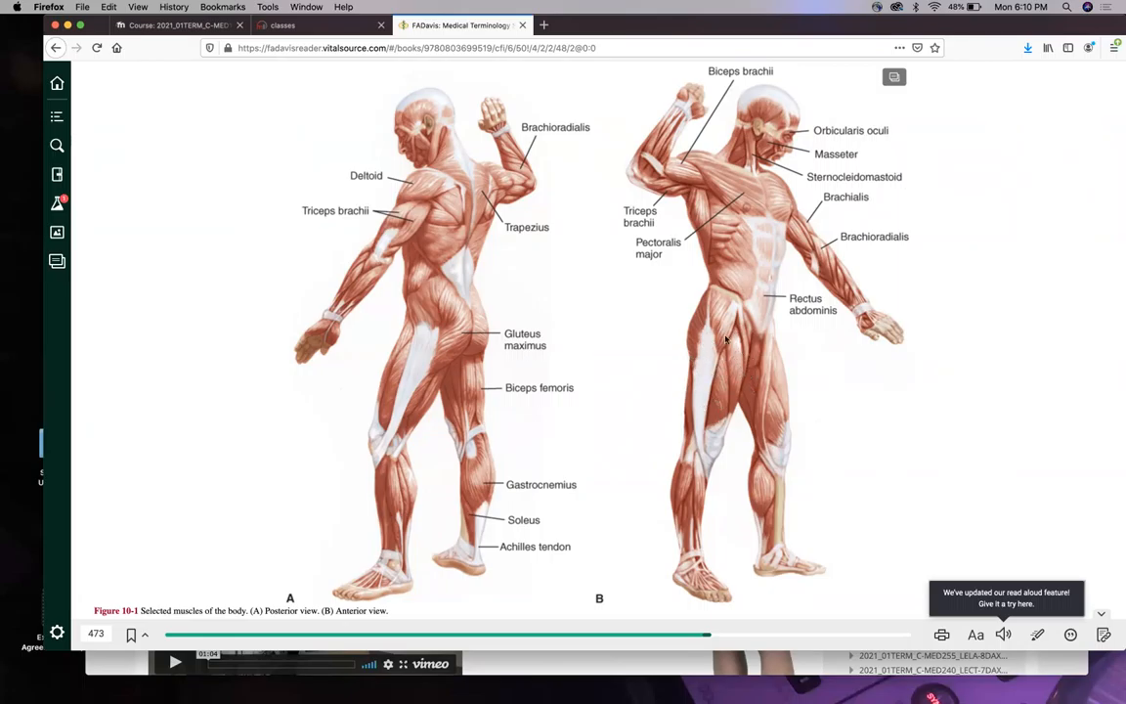
mouse_move(708, 367)
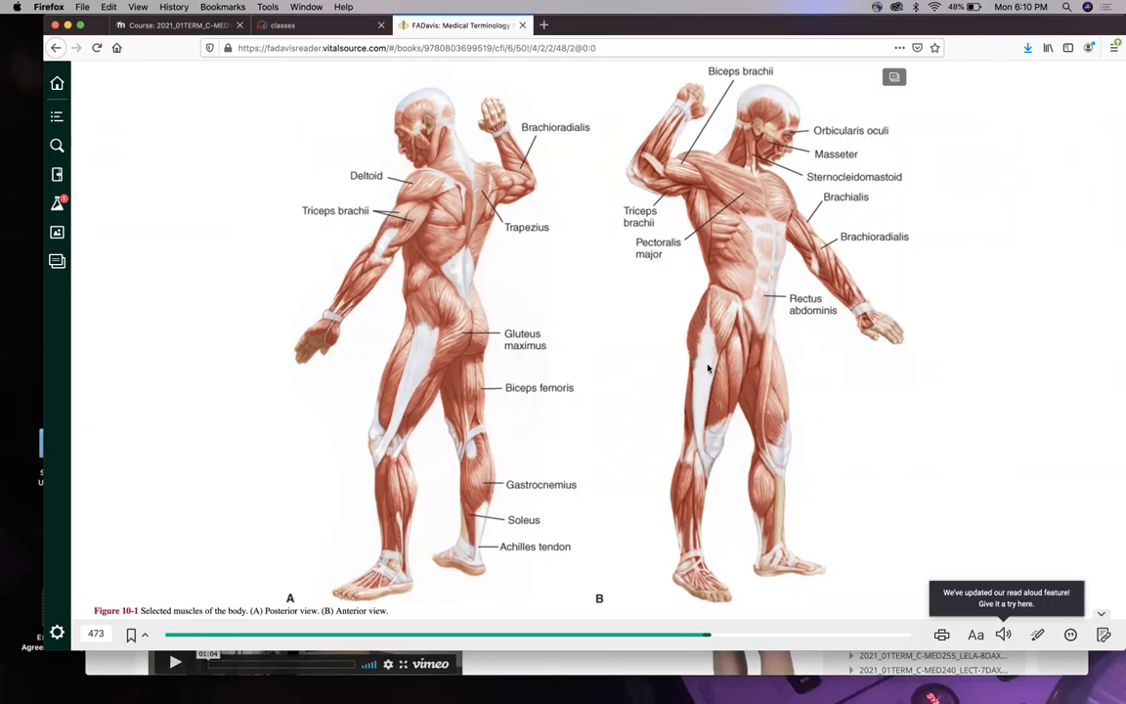
mouse_move(673, 381)
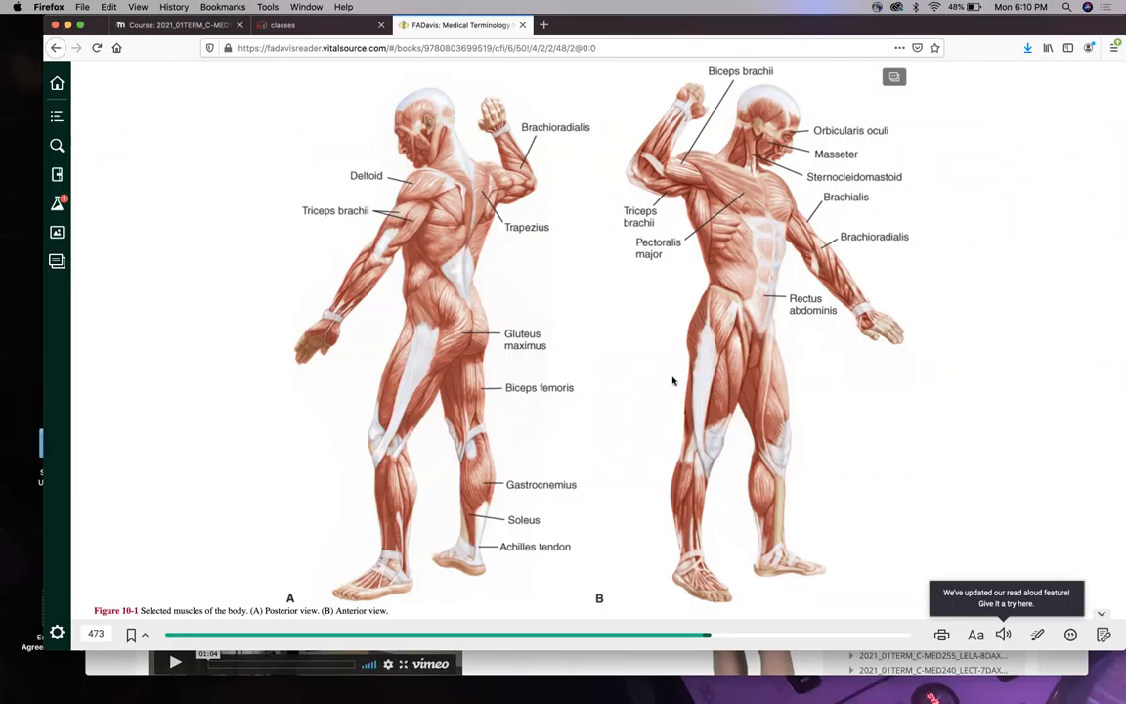
mouse_move(647, 377)
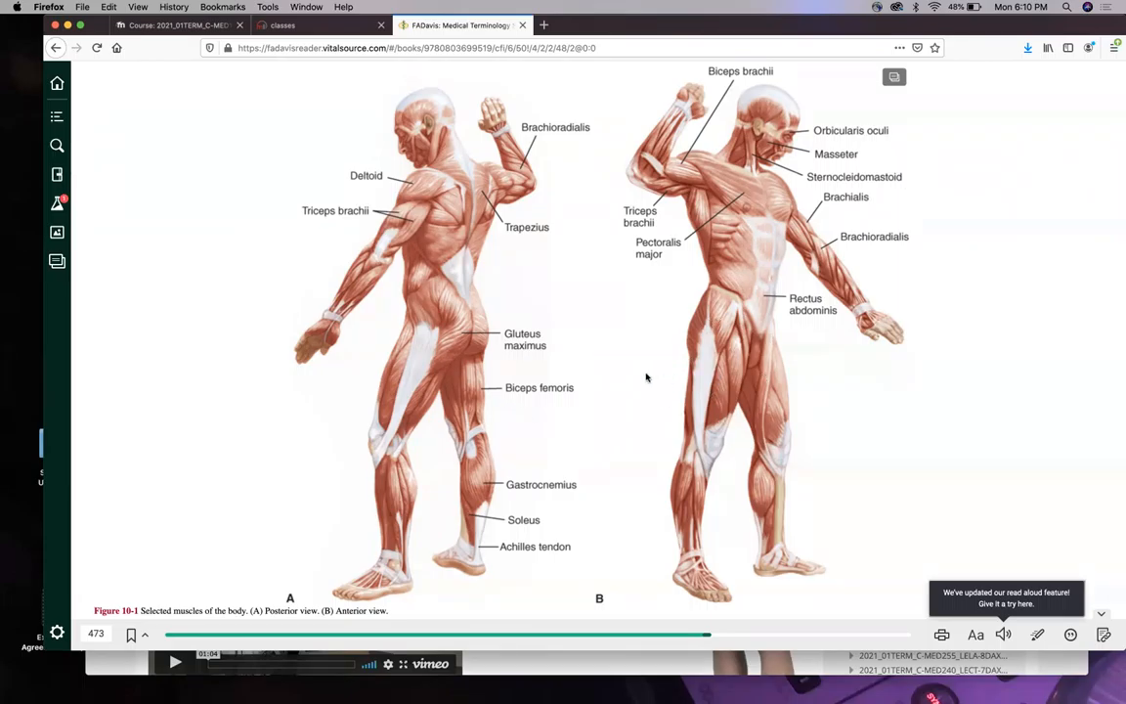
mouse_move(746, 373)
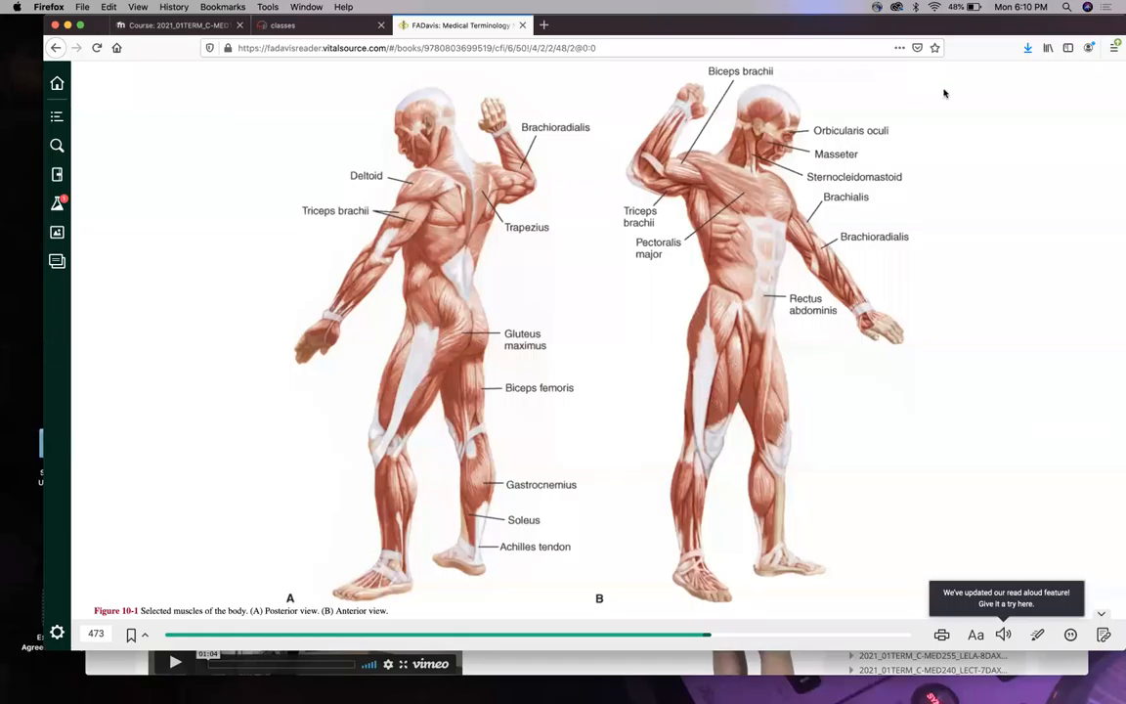
mouse_move(962, 498)
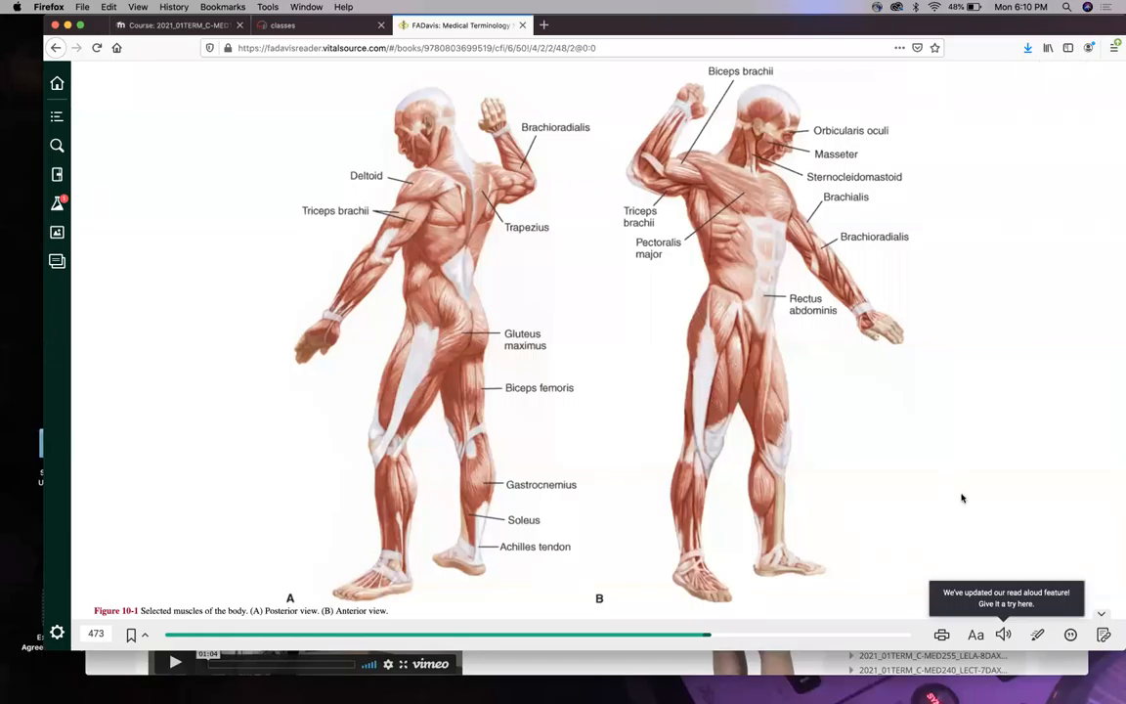
mouse_move(762, 375)
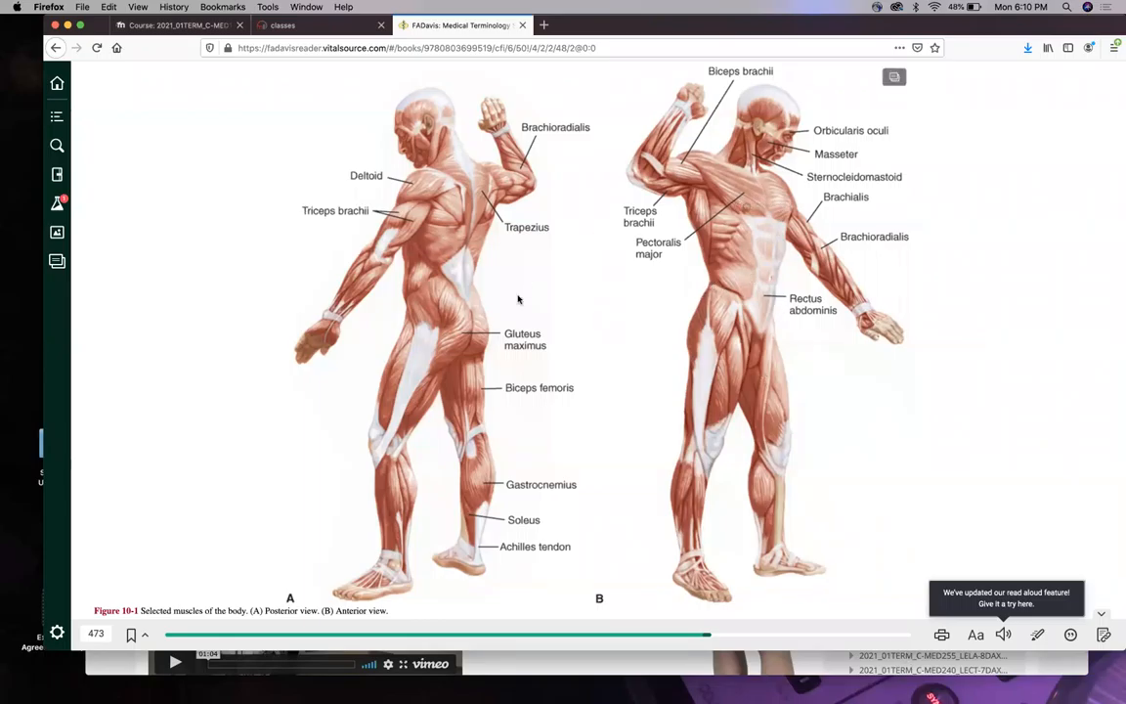
mouse_move(571, 348)
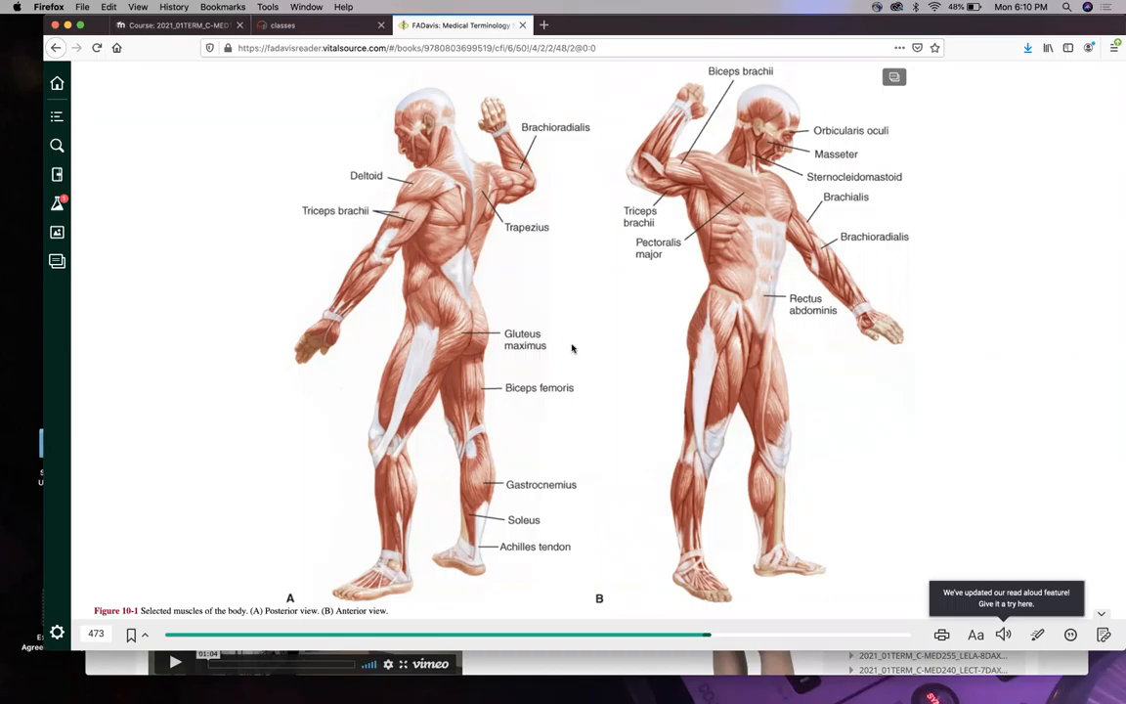
mouse_move(517, 365)
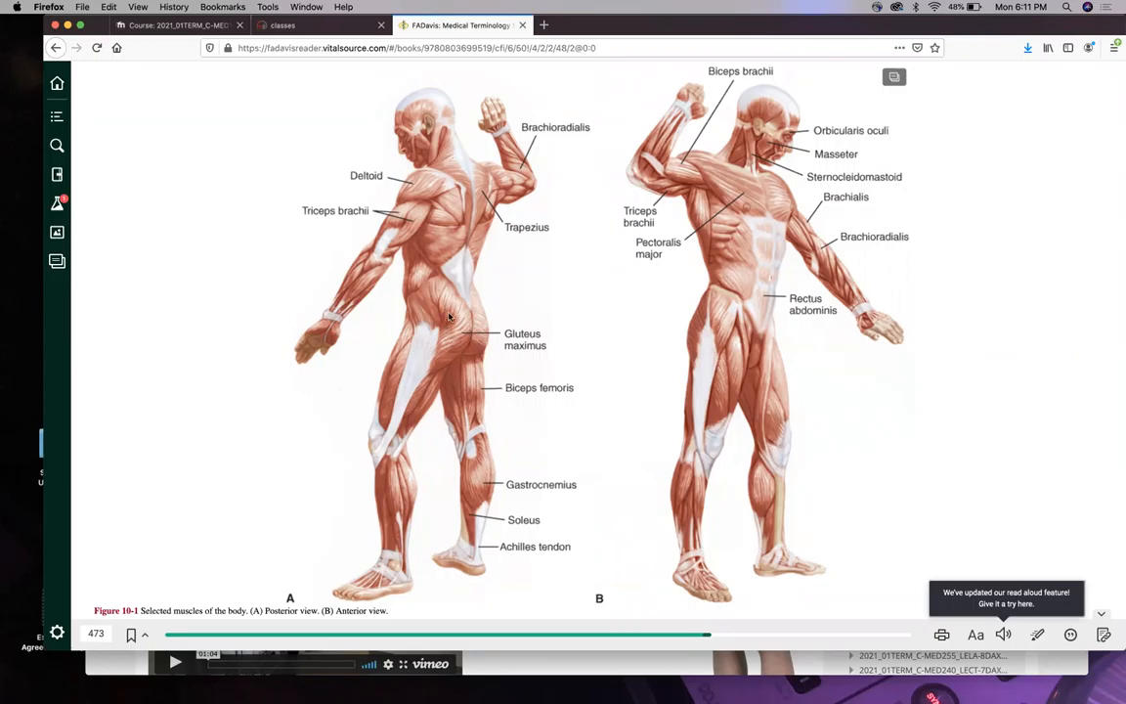
mouse_move(497, 350)
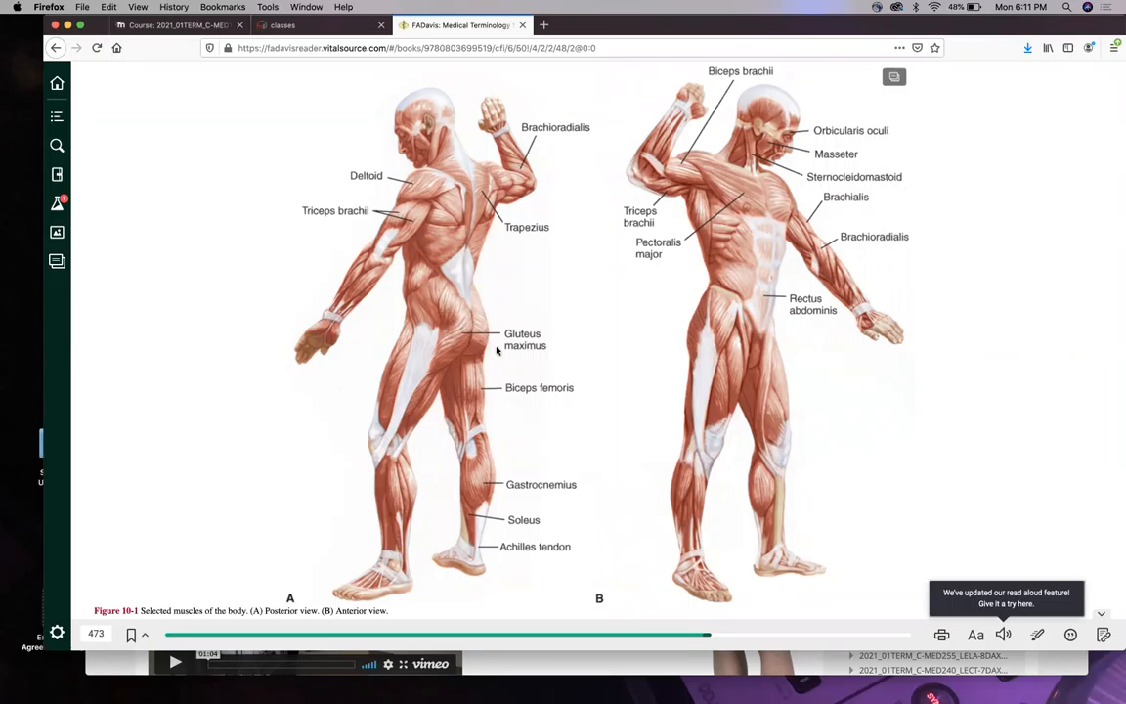
mouse_move(561, 340)
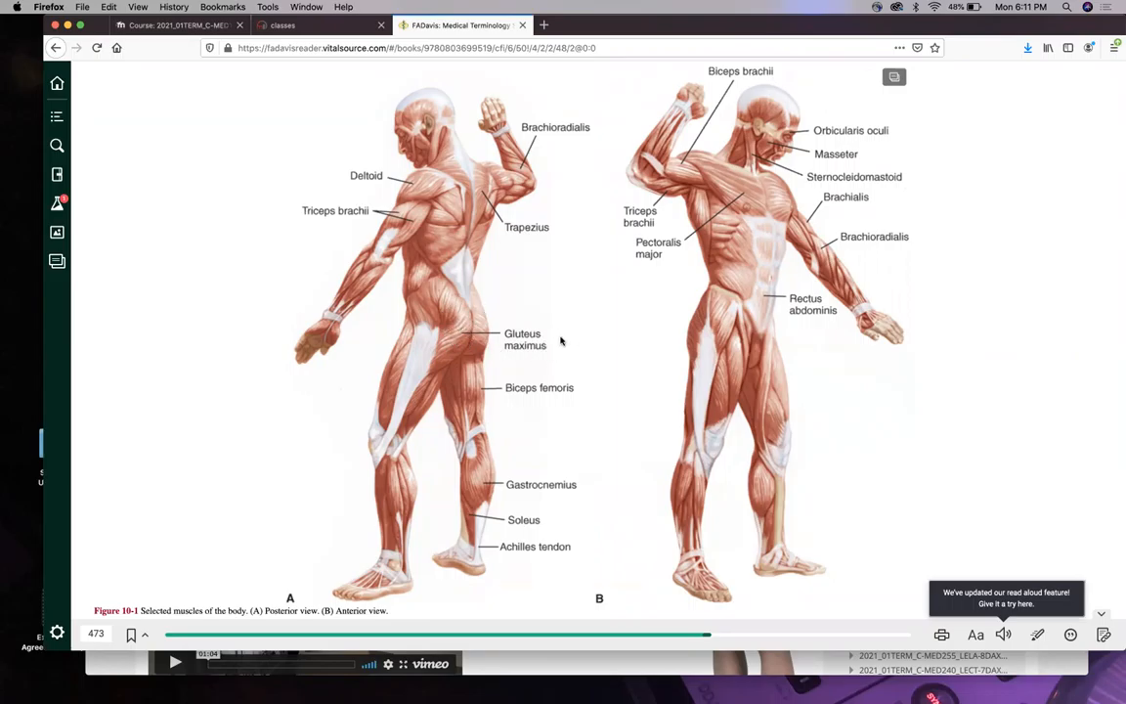
mouse_move(464, 325)
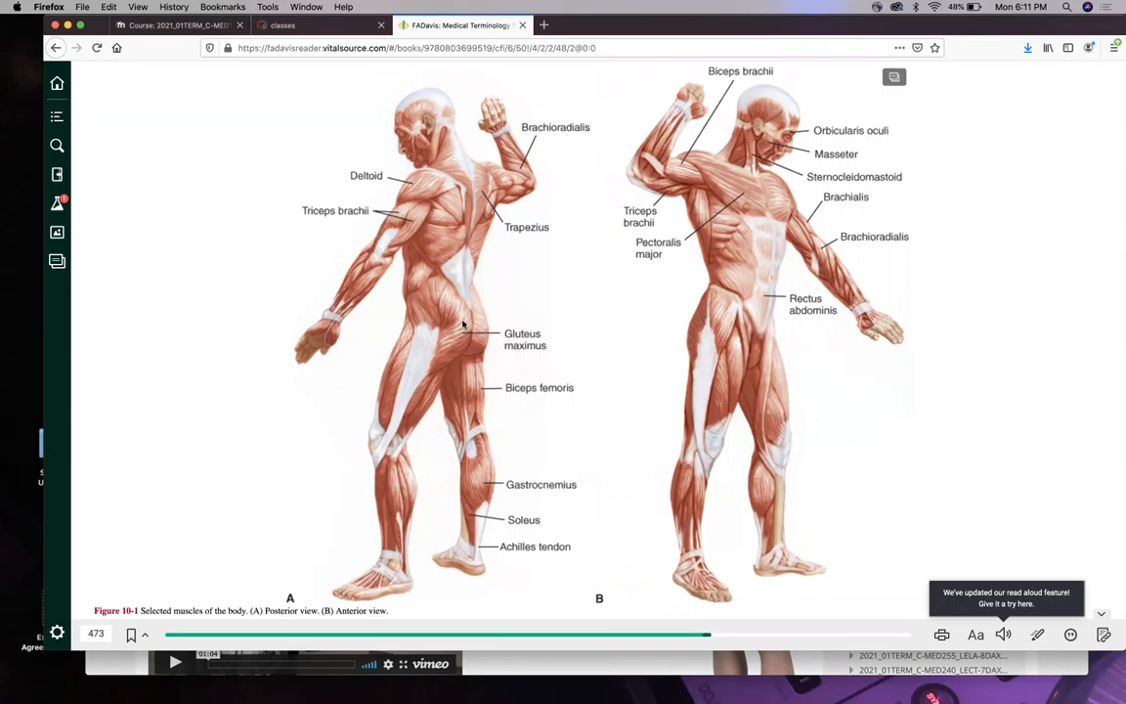
mouse_move(501, 402)
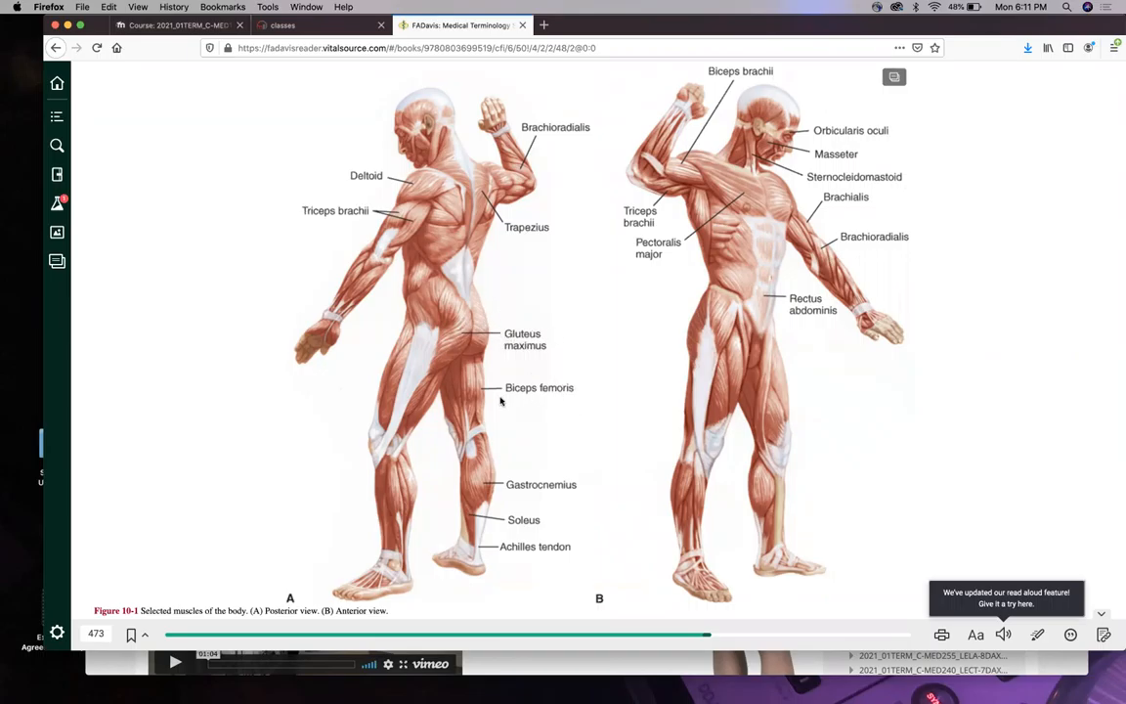
mouse_move(473, 395)
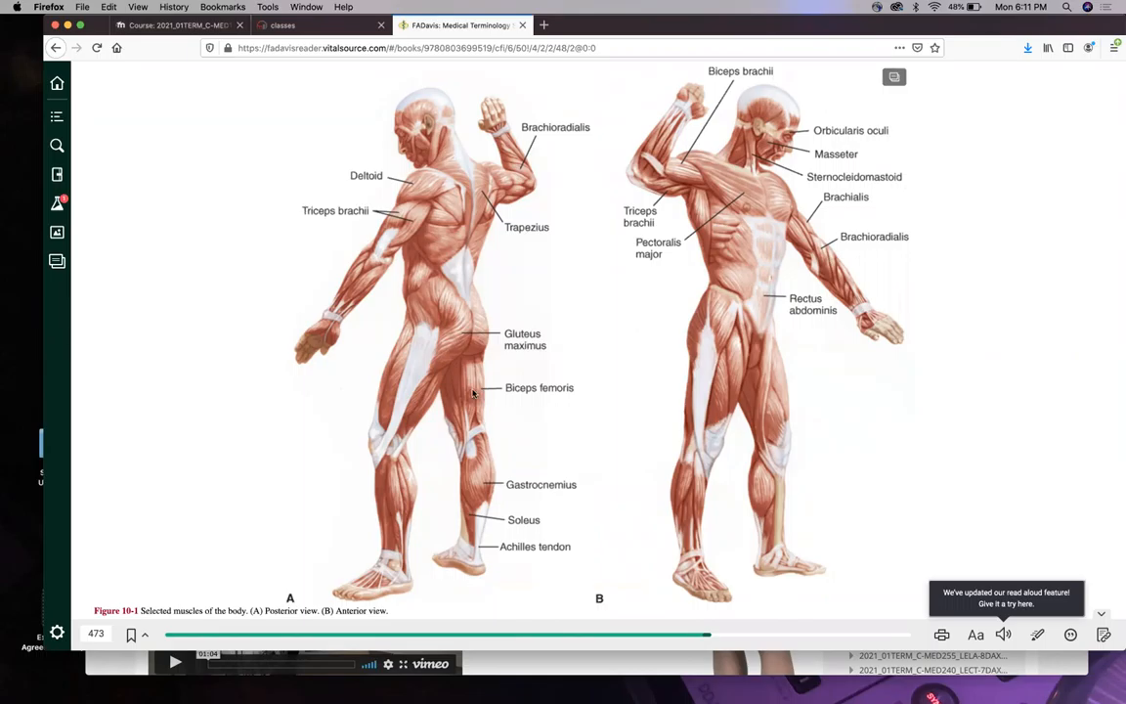
mouse_move(549, 231)
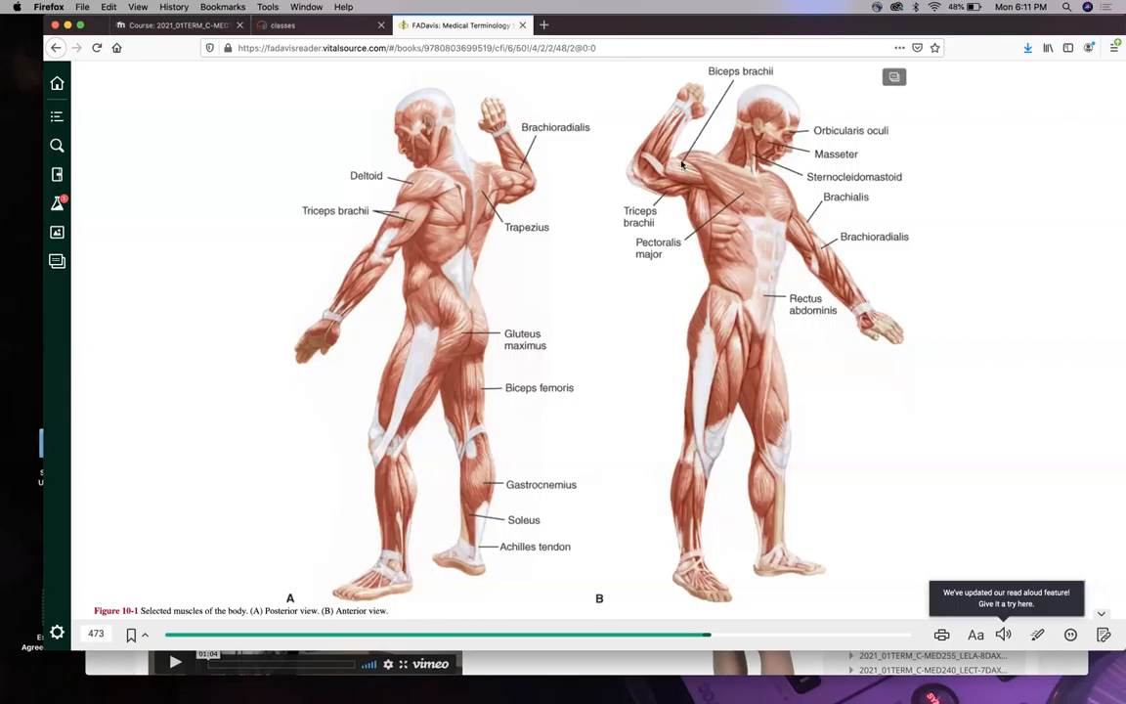
mouse_move(840, 223)
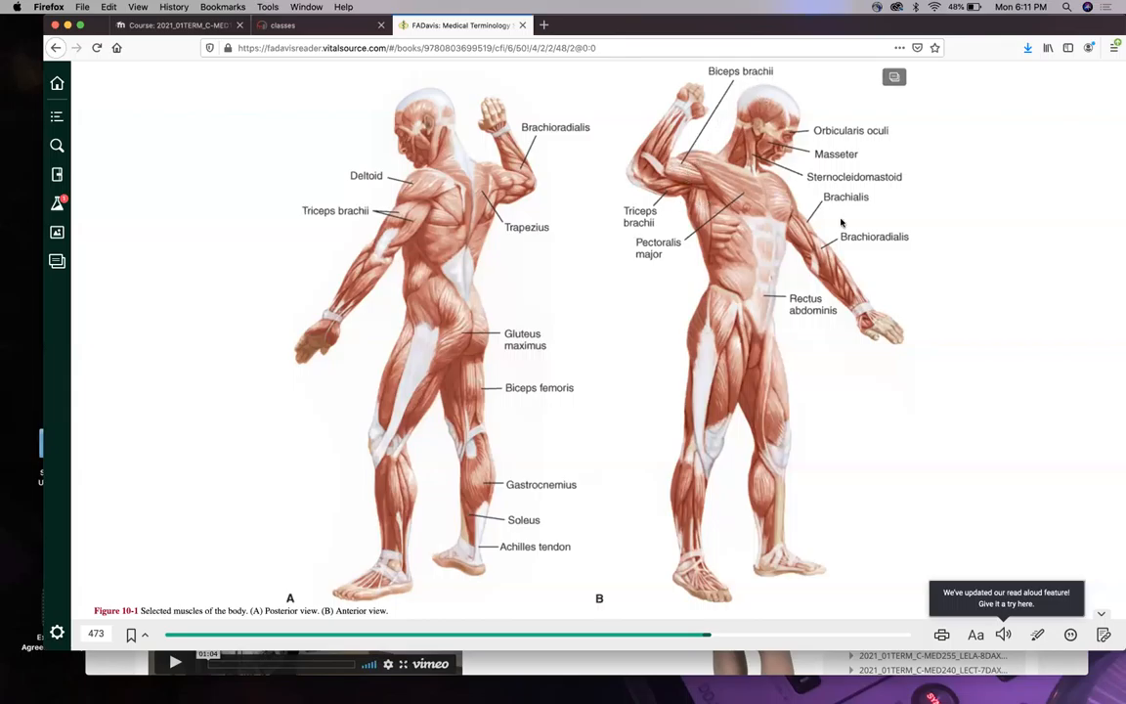
mouse_move(810, 231)
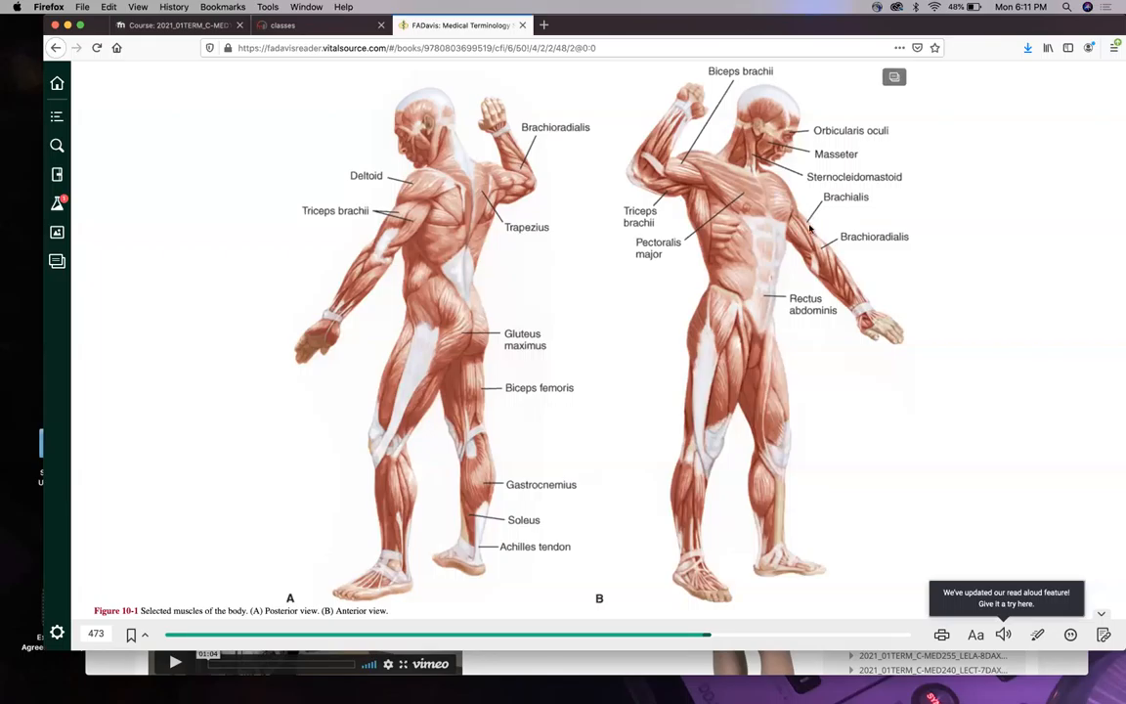
mouse_move(809, 235)
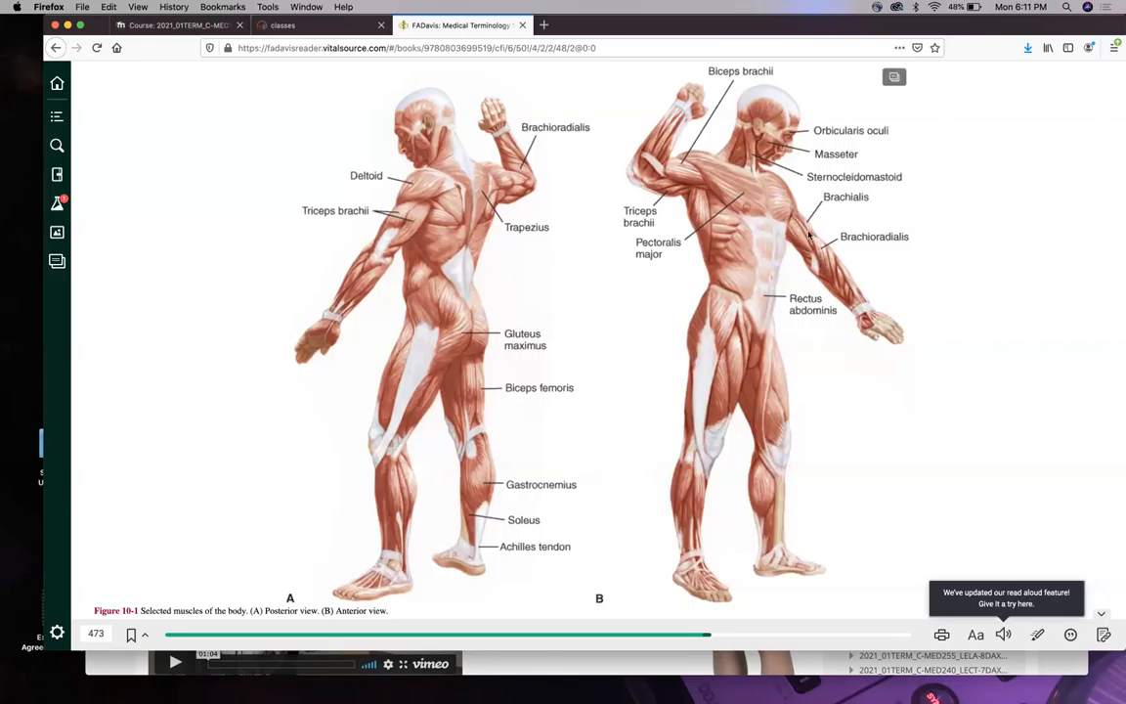
mouse_move(801, 234)
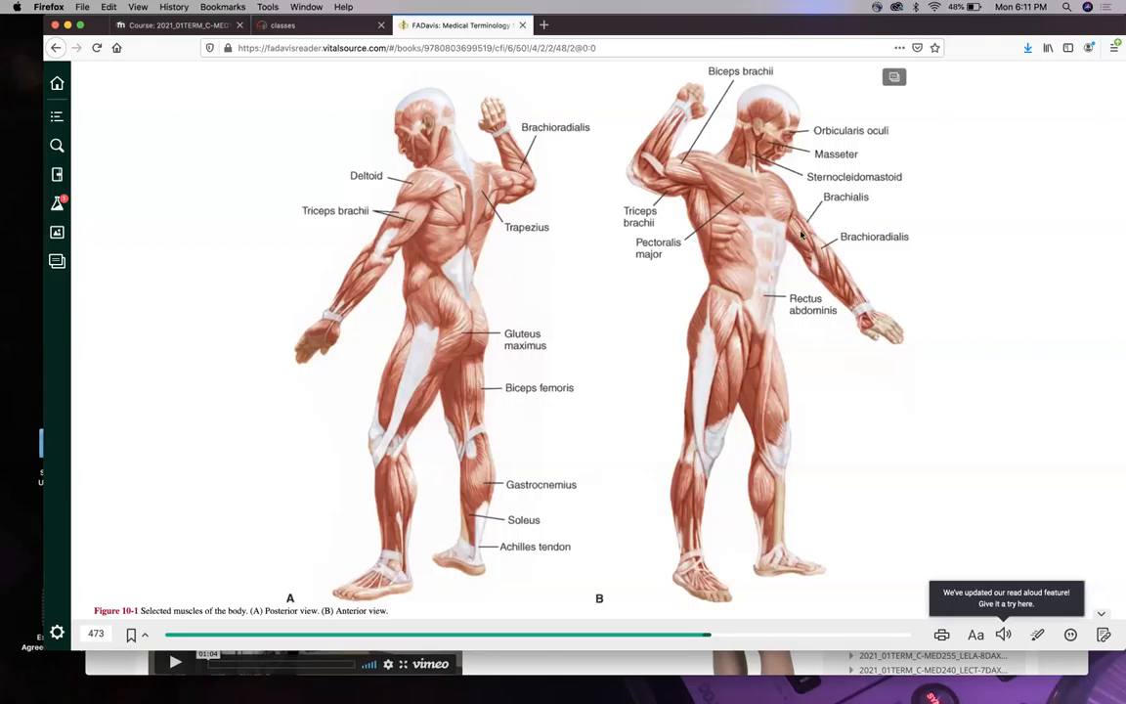
mouse_move(837, 129)
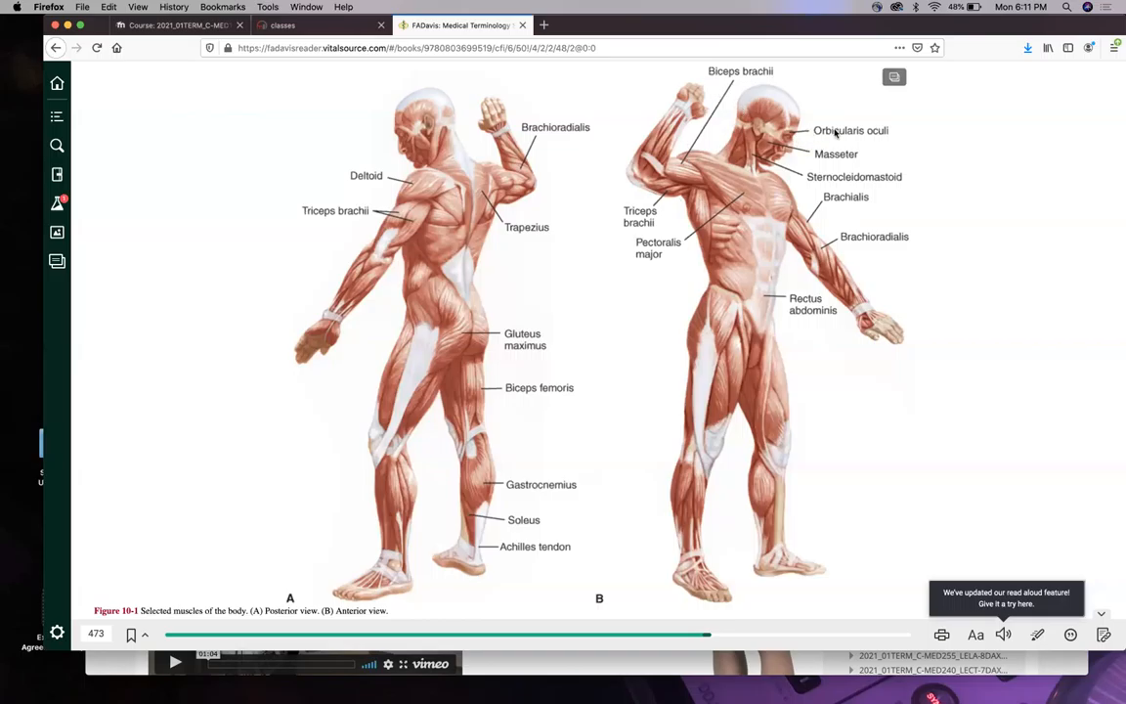
mouse_move(813, 141)
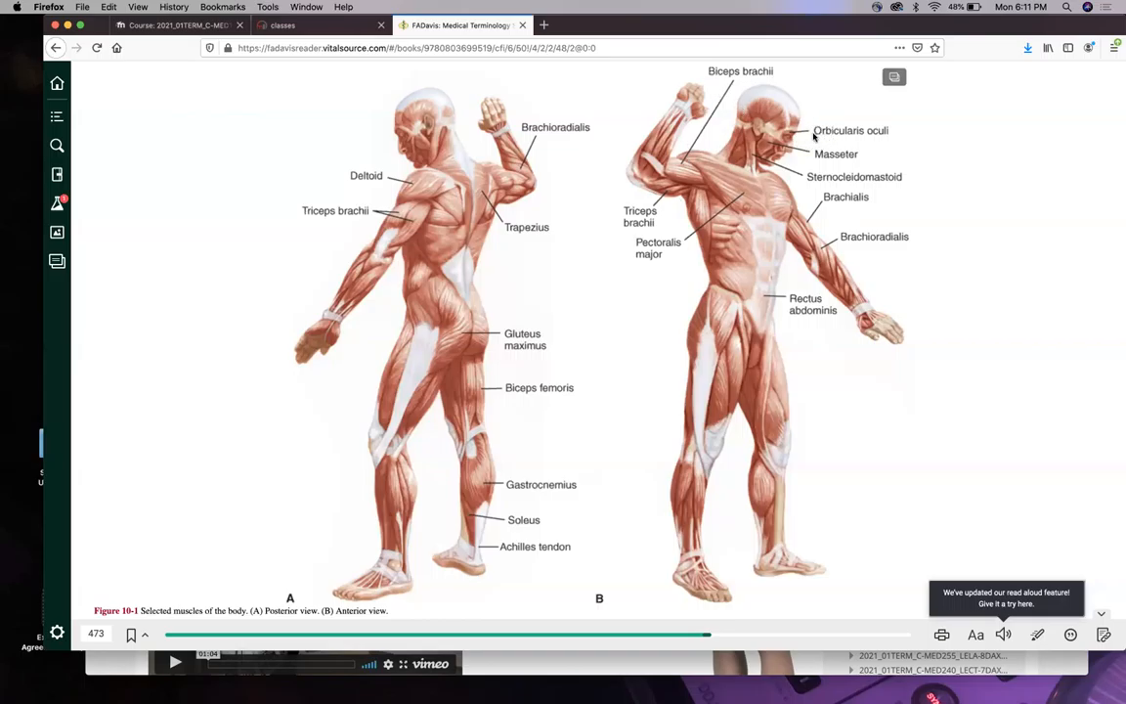
mouse_move(774, 166)
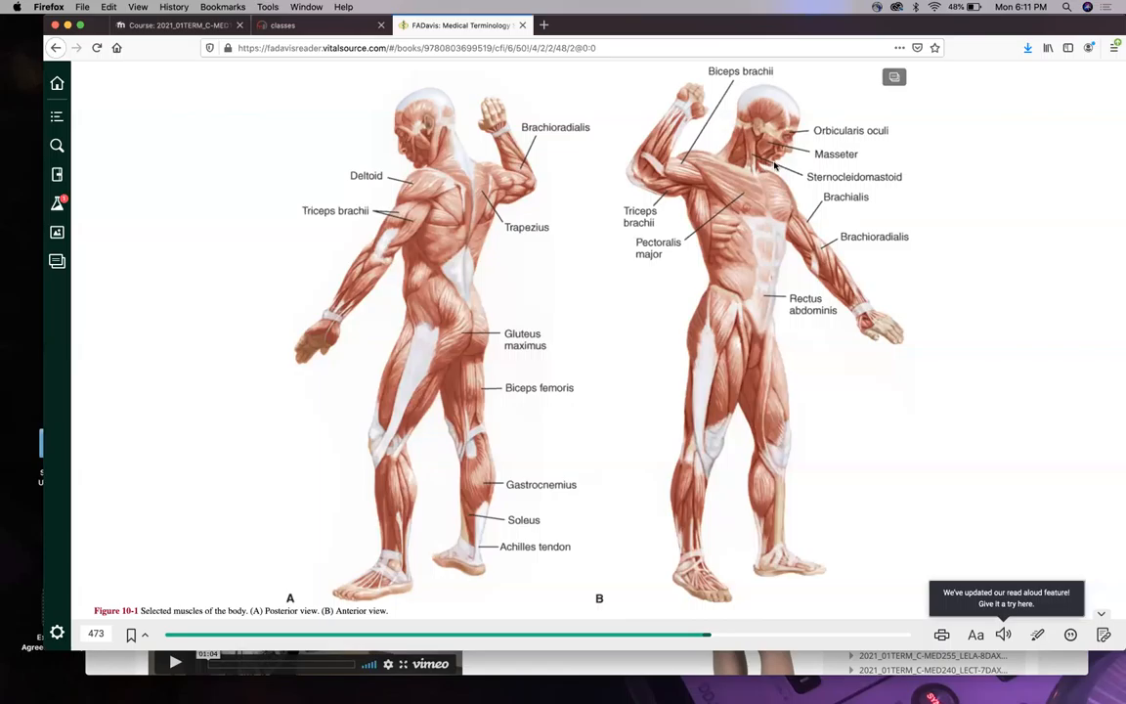
mouse_move(794, 157)
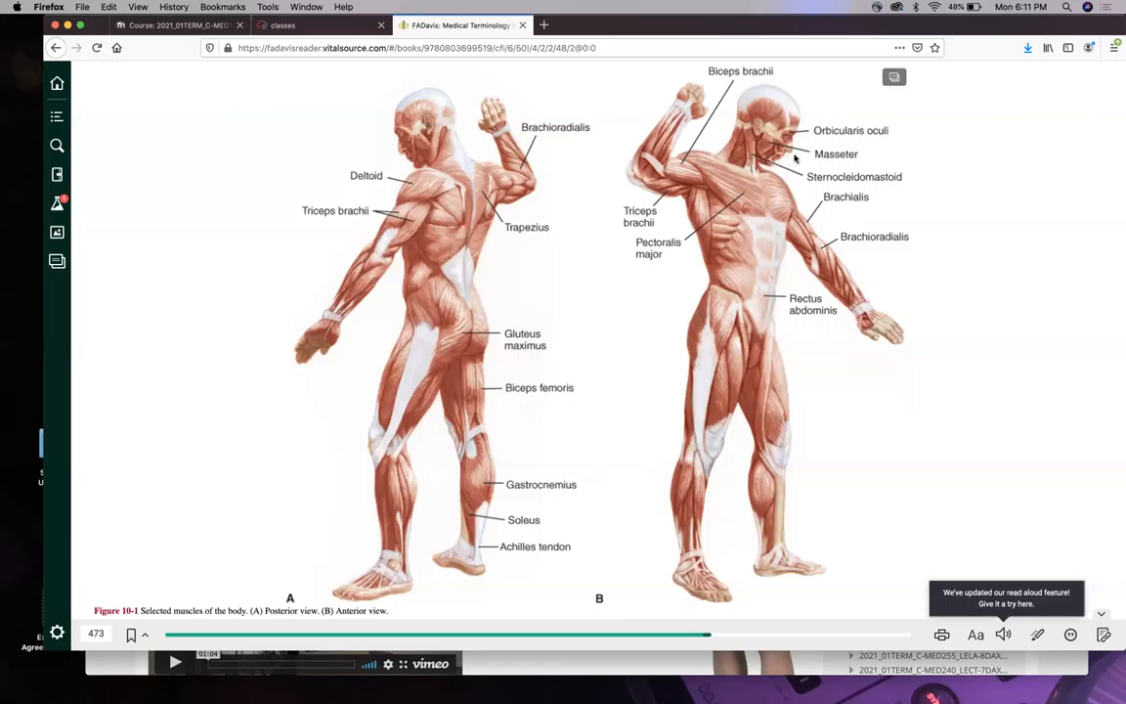
mouse_move(870, 155)
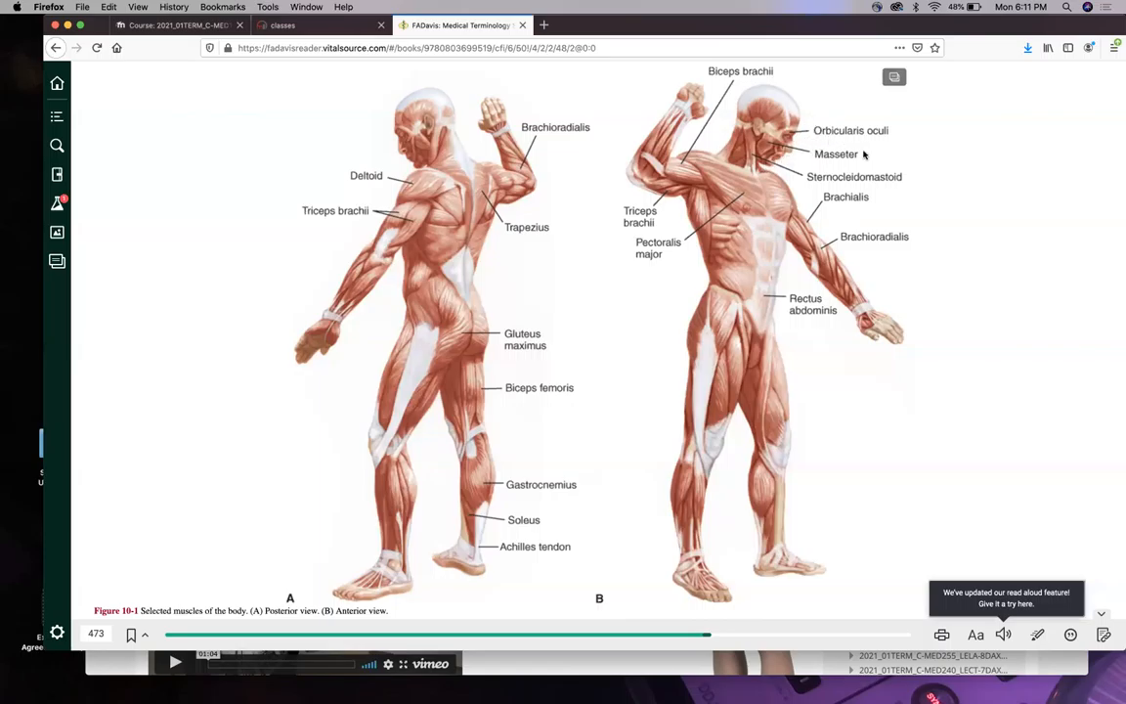
mouse_move(868, 137)
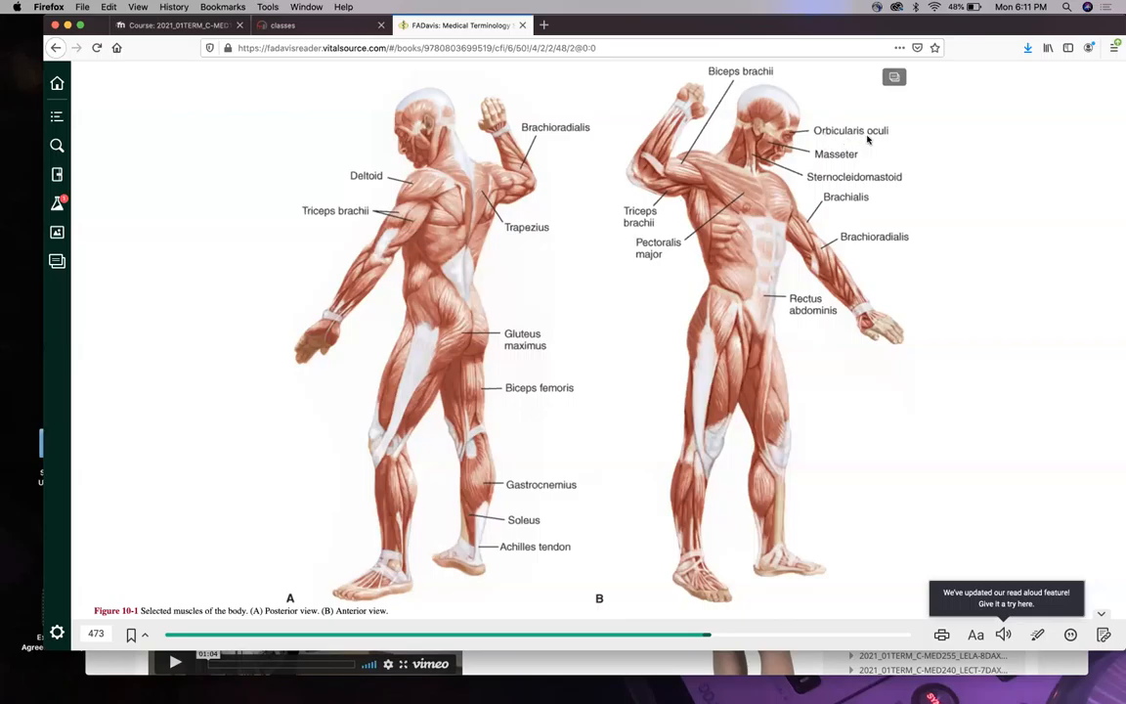
mouse_move(778, 160)
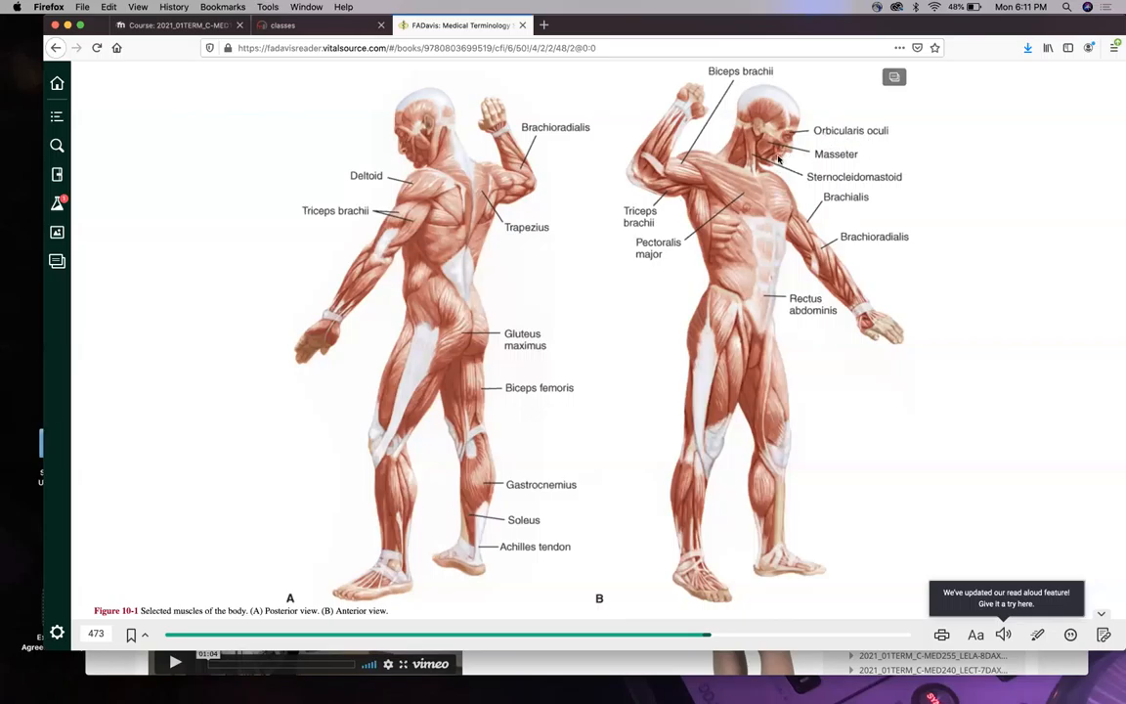
mouse_move(788, 168)
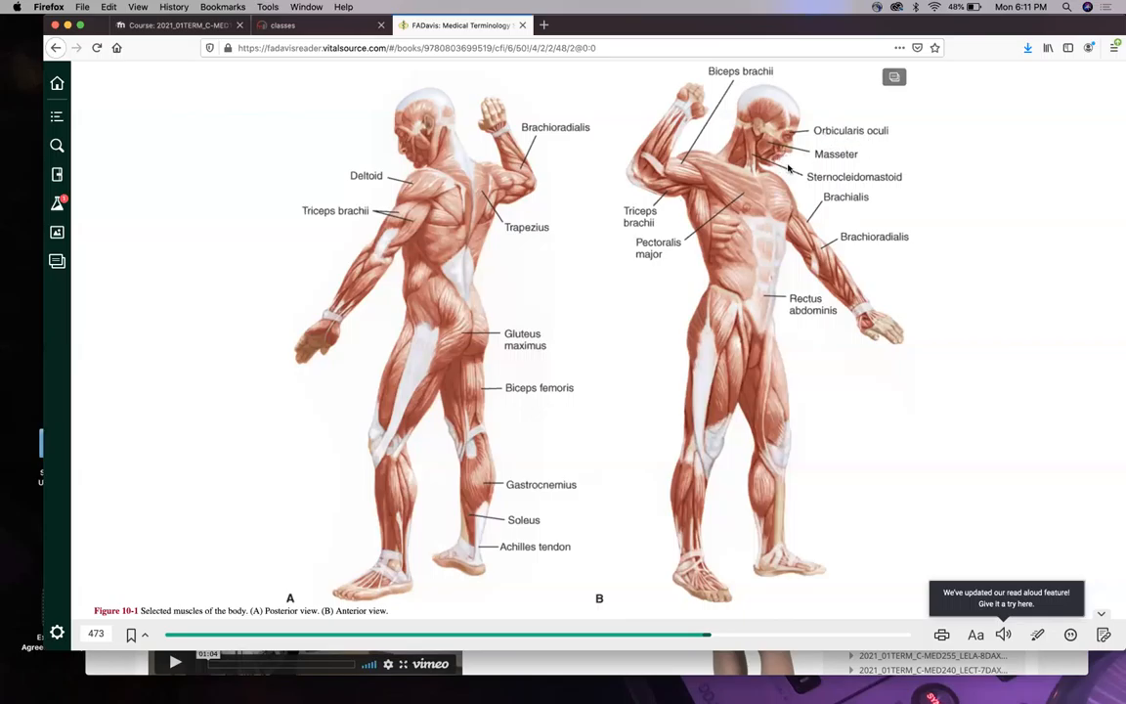
mouse_move(864, 143)
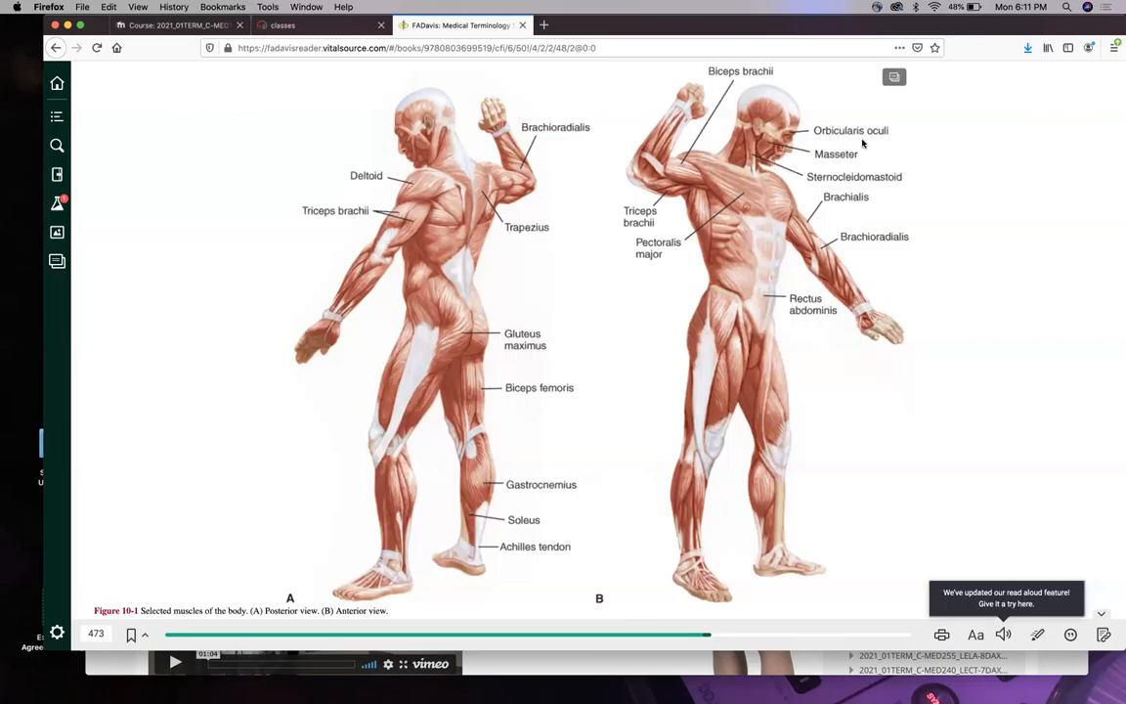
mouse_move(879, 133)
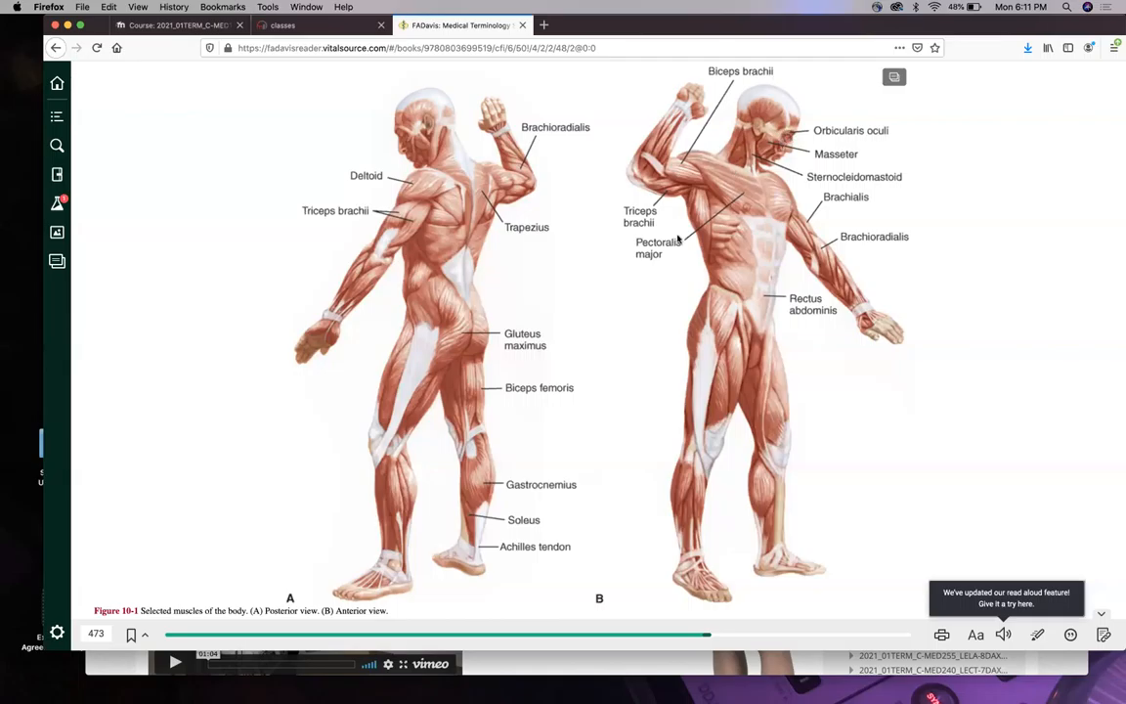
scroll("down", 3)
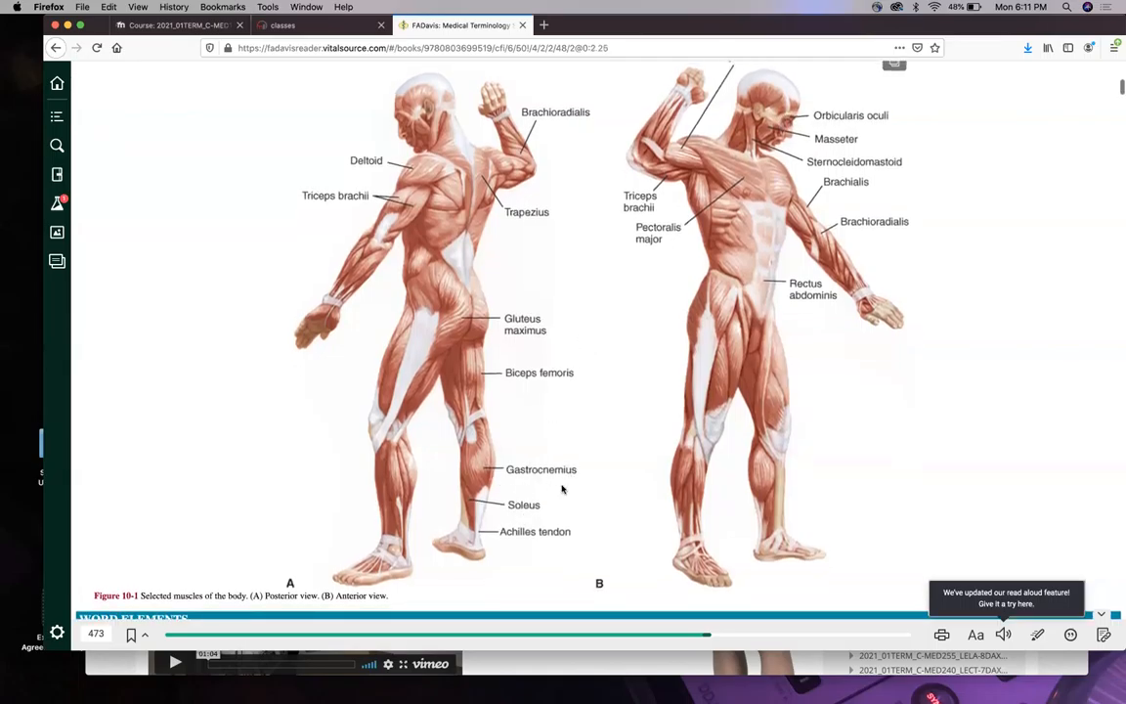
mouse_move(772, 231)
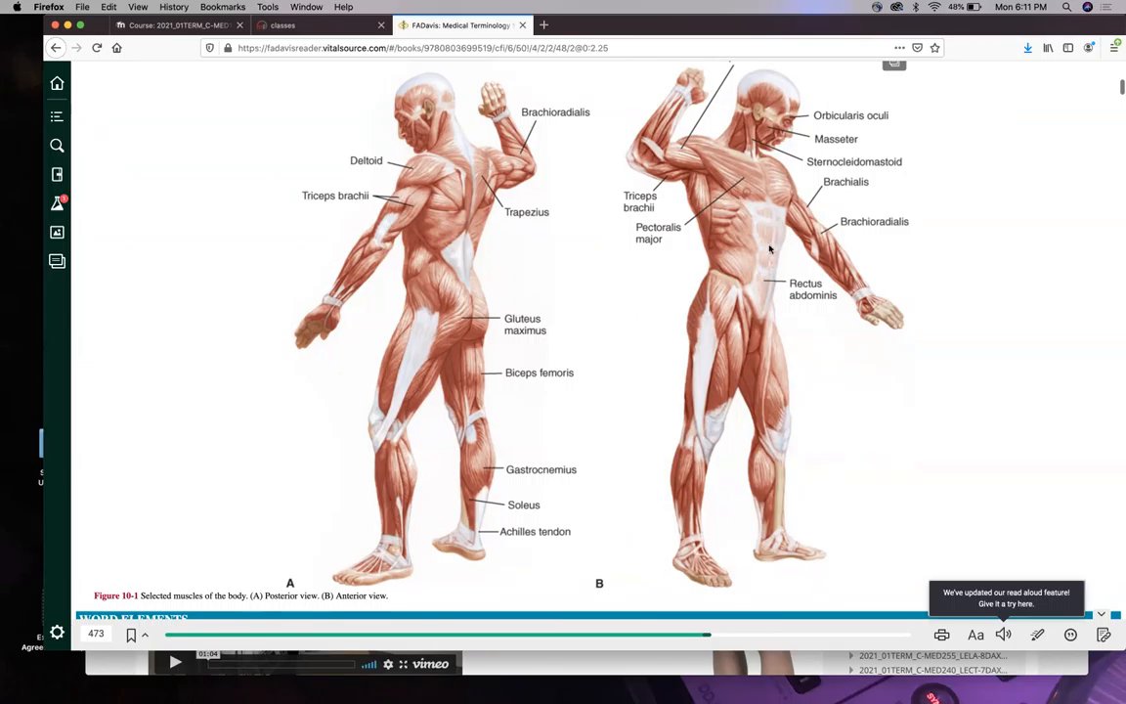
mouse_move(780, 295)
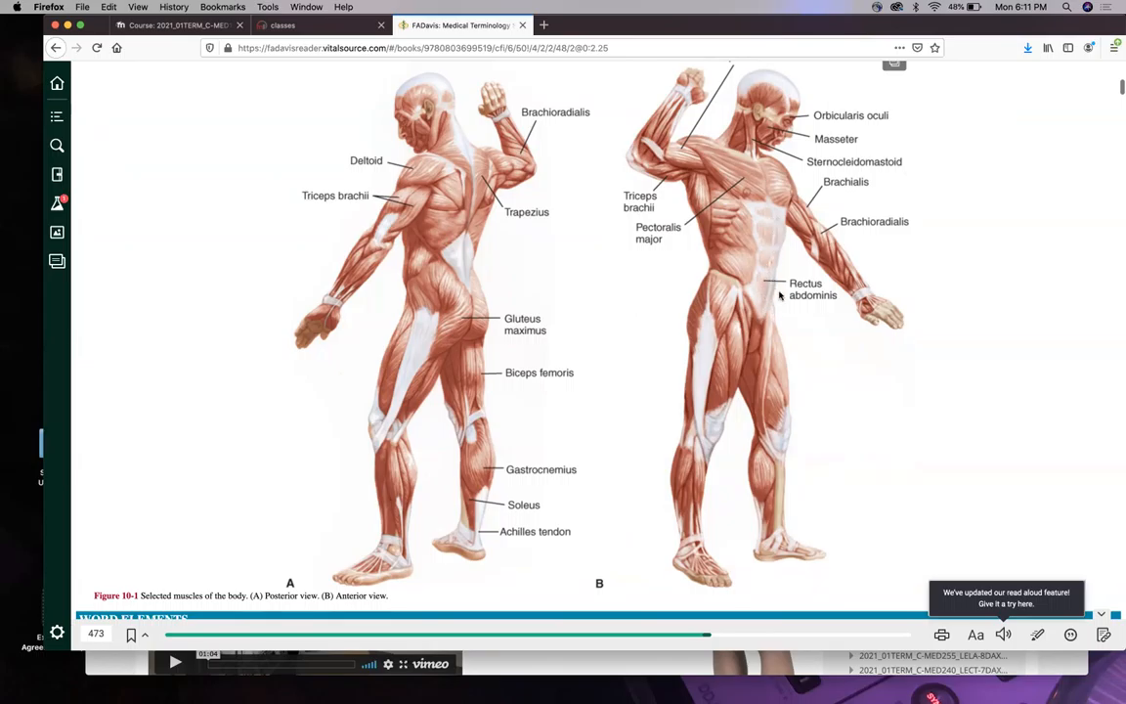
mouse_move(762, 262)
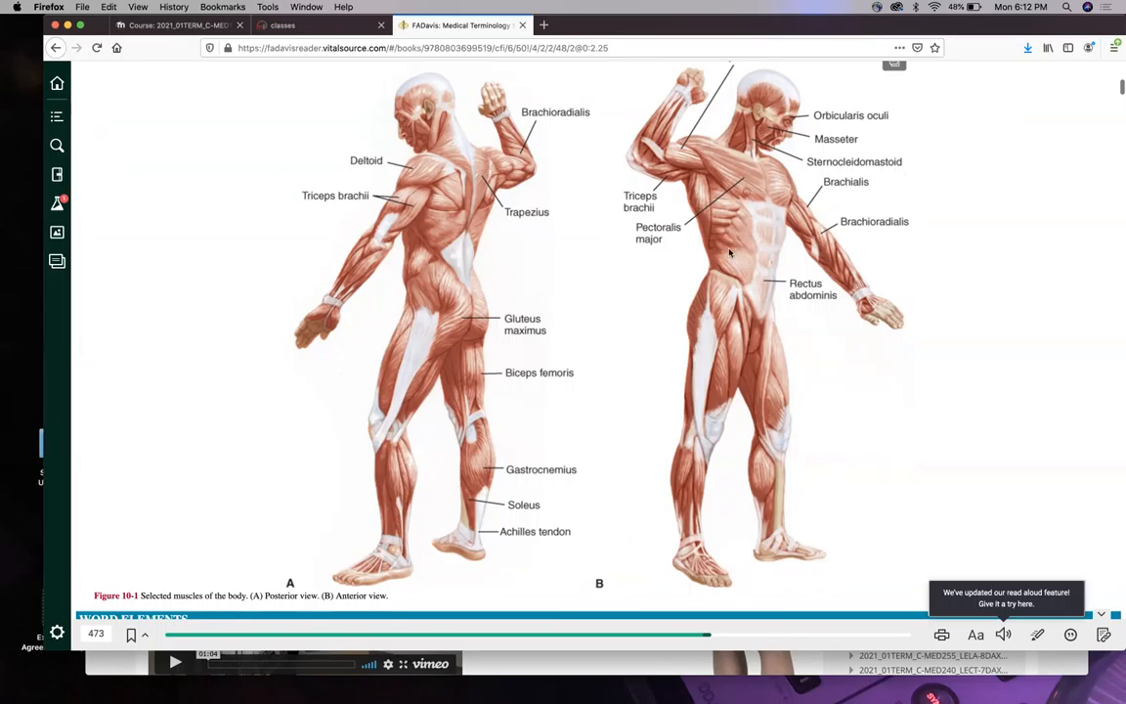
mouse_move(747, 227)
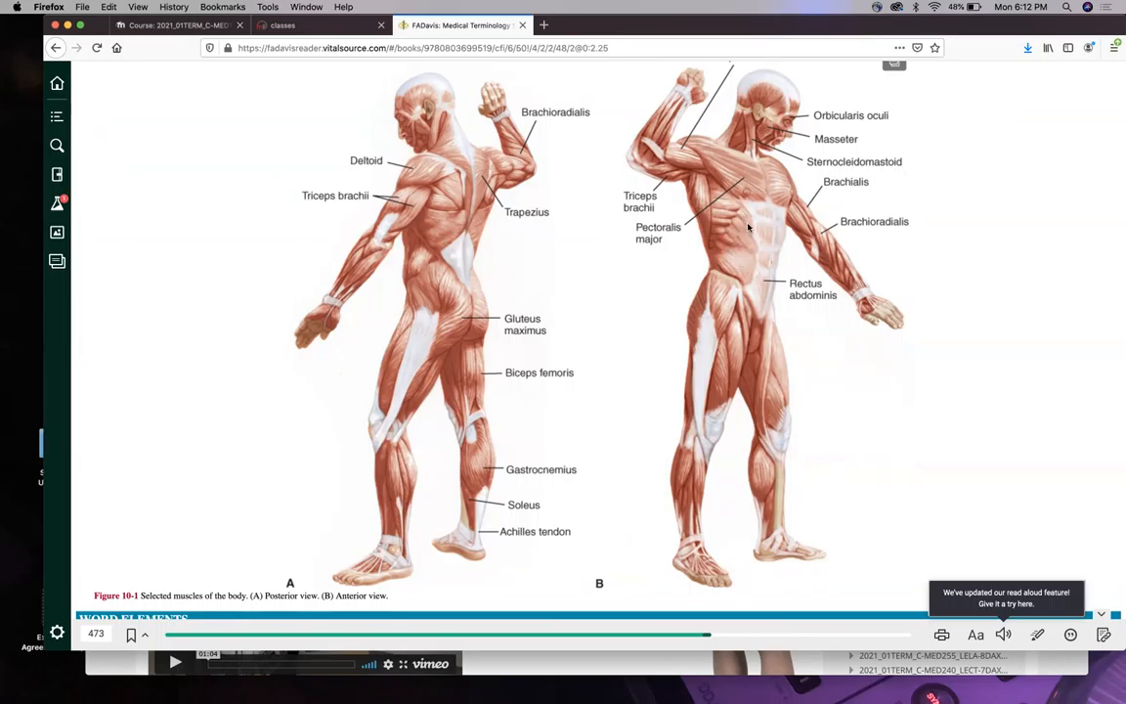
mouse_move(731, 180)
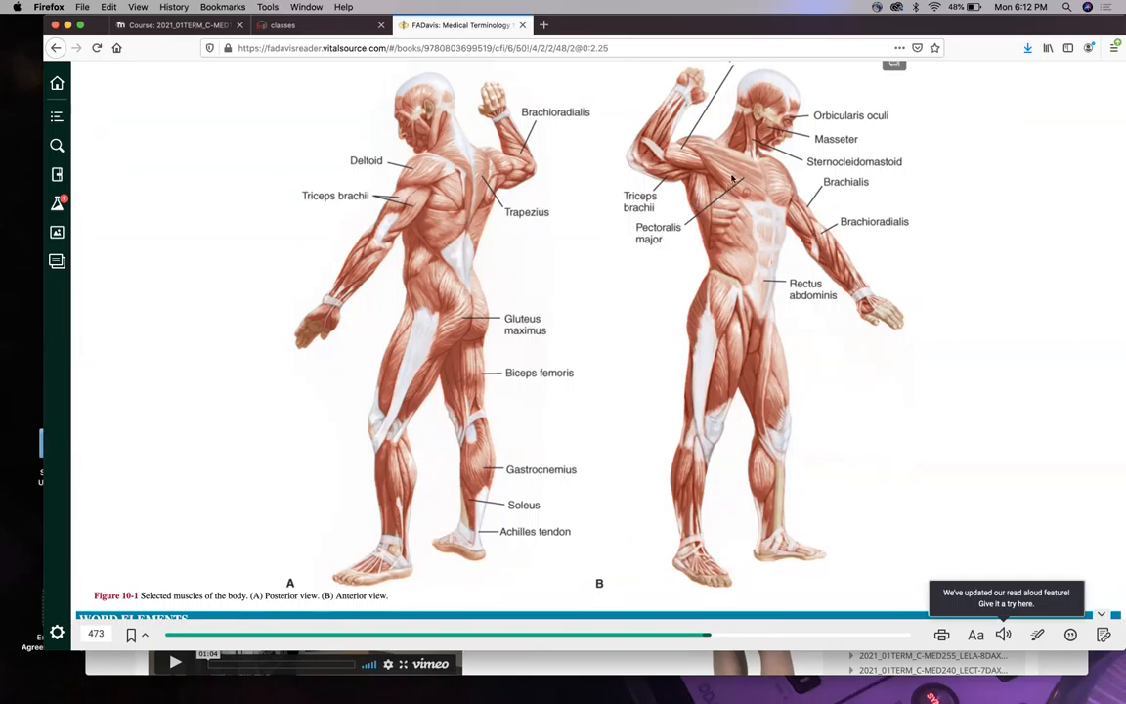
mouse_move(676, 234)
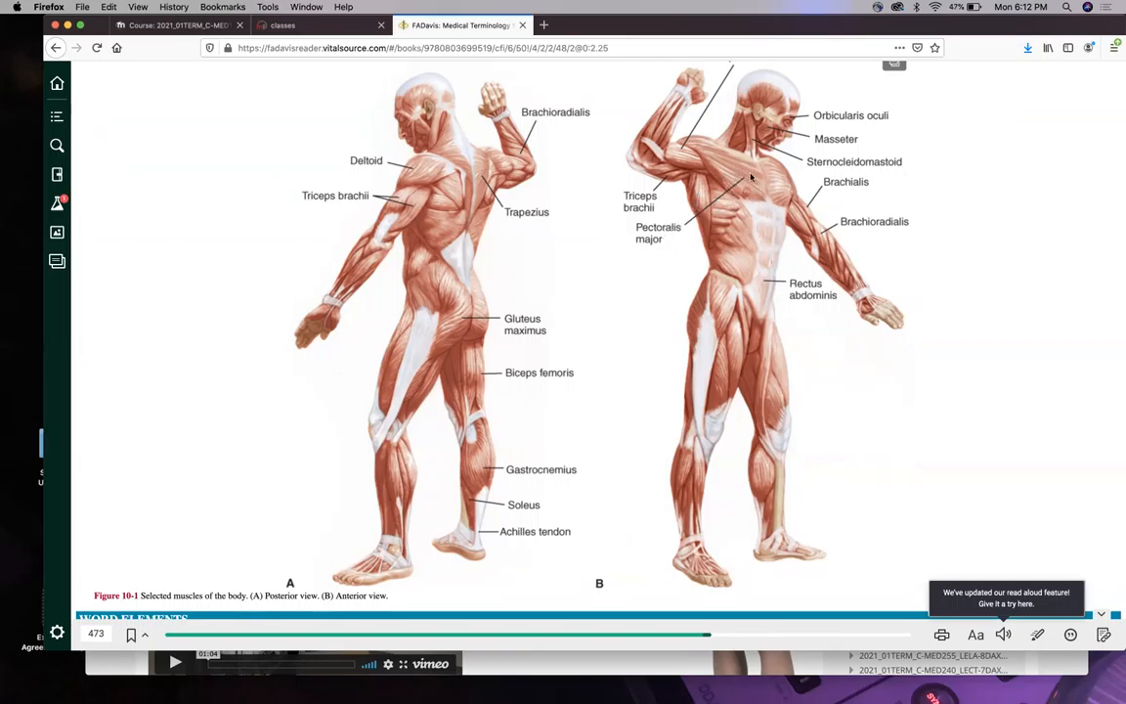
mouse_move(637, 273)
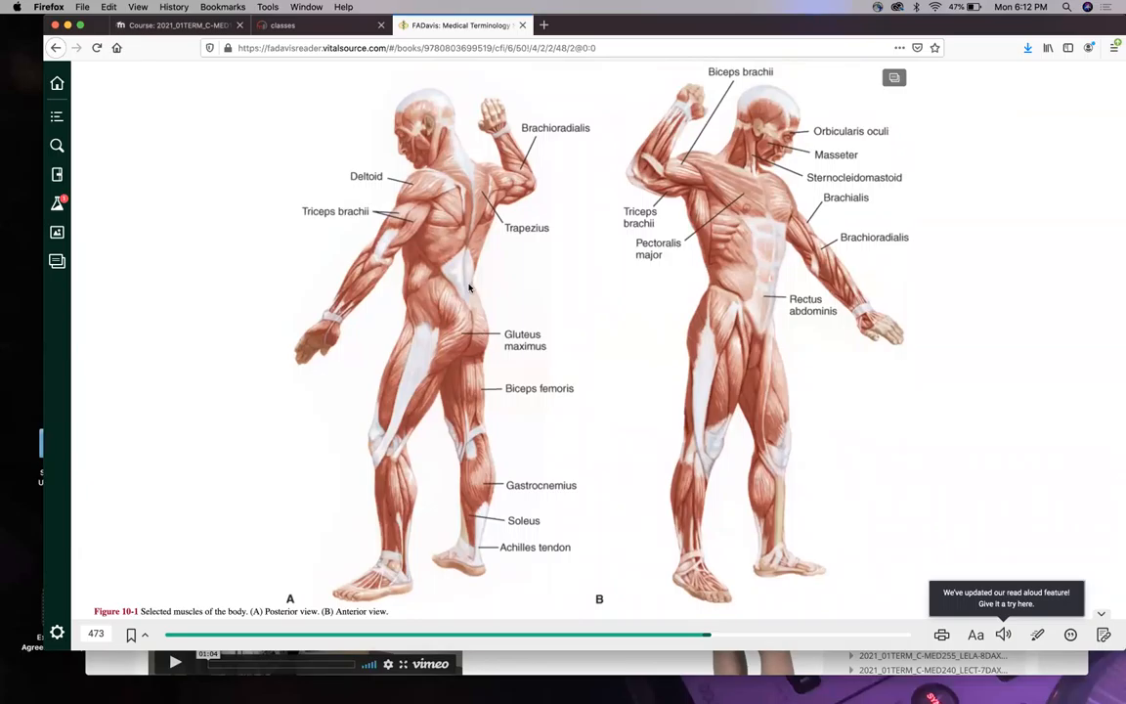
scroll("down", 3)
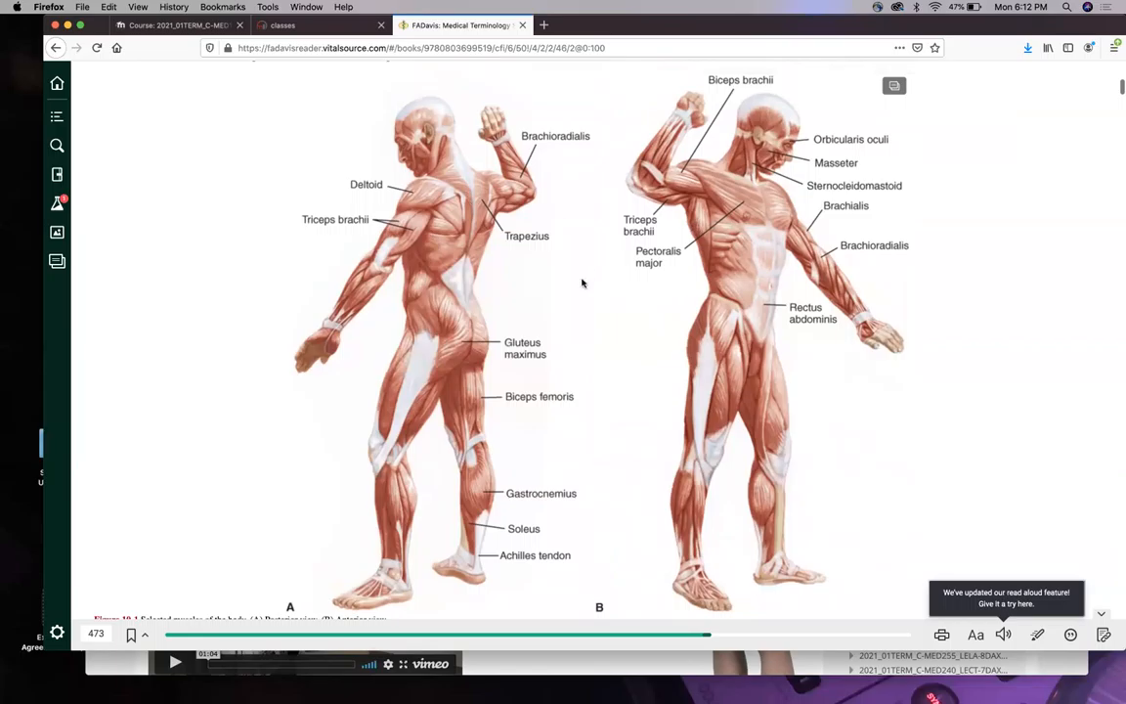
mouse_move(771, 191)
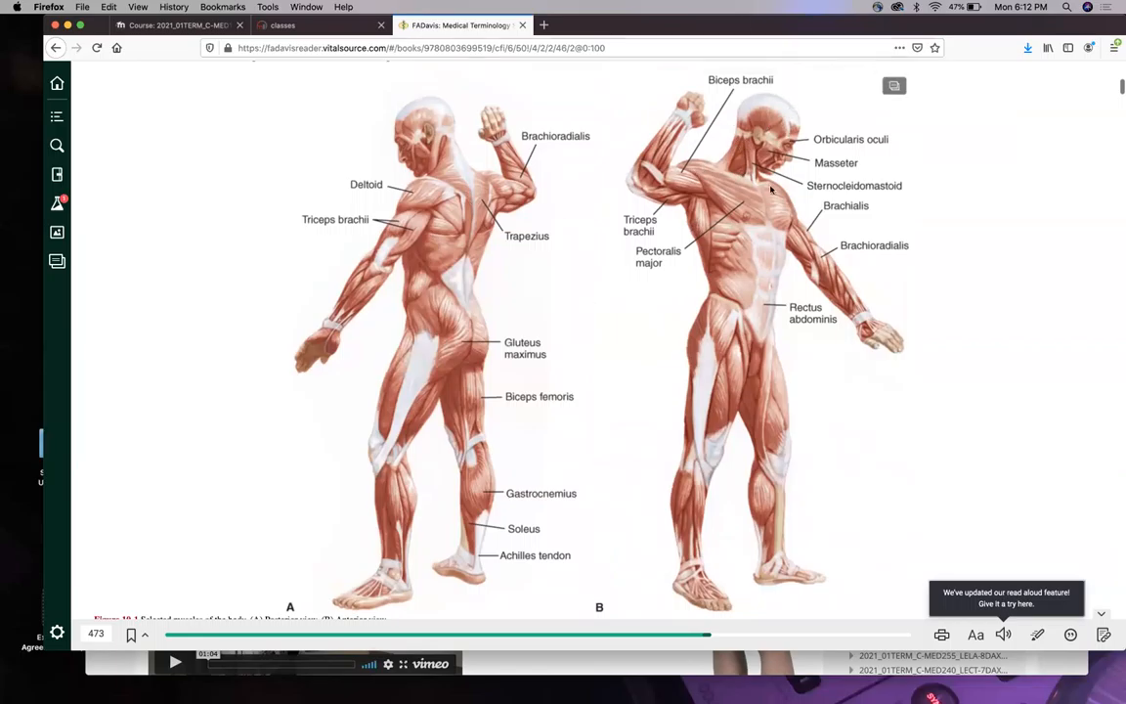
mouse_move(526, 277)
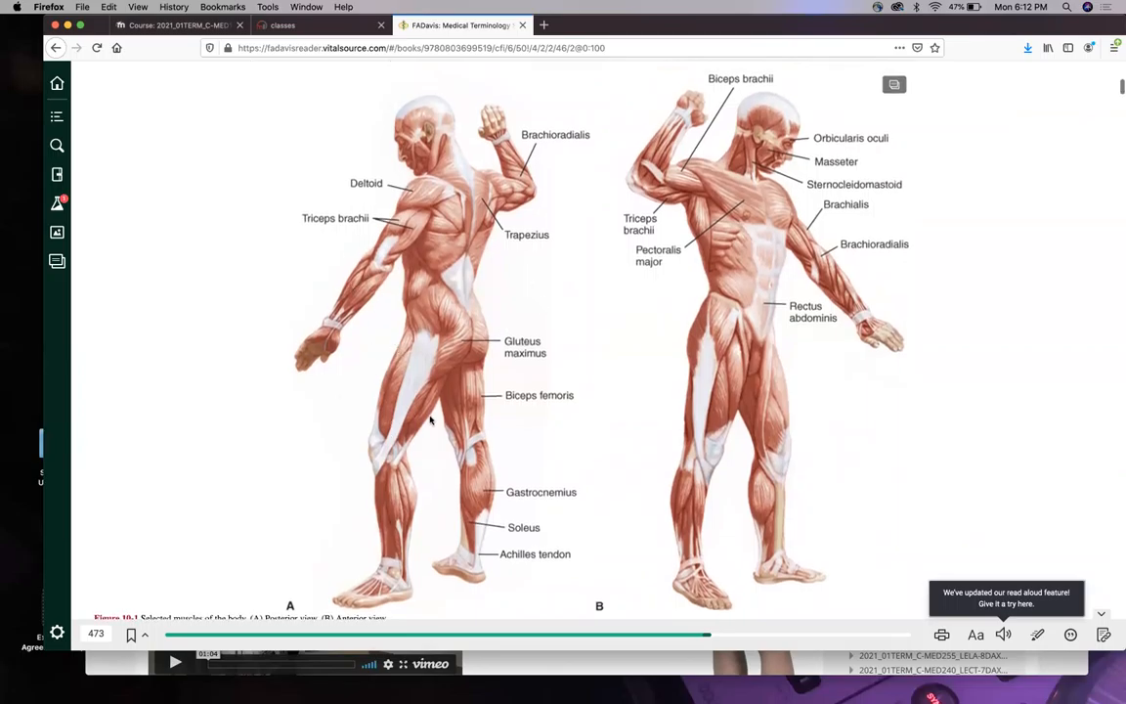
Scroll down below Figure 10-1 to the Word Elements table of muscle combining forms.
scroll("down", 3)
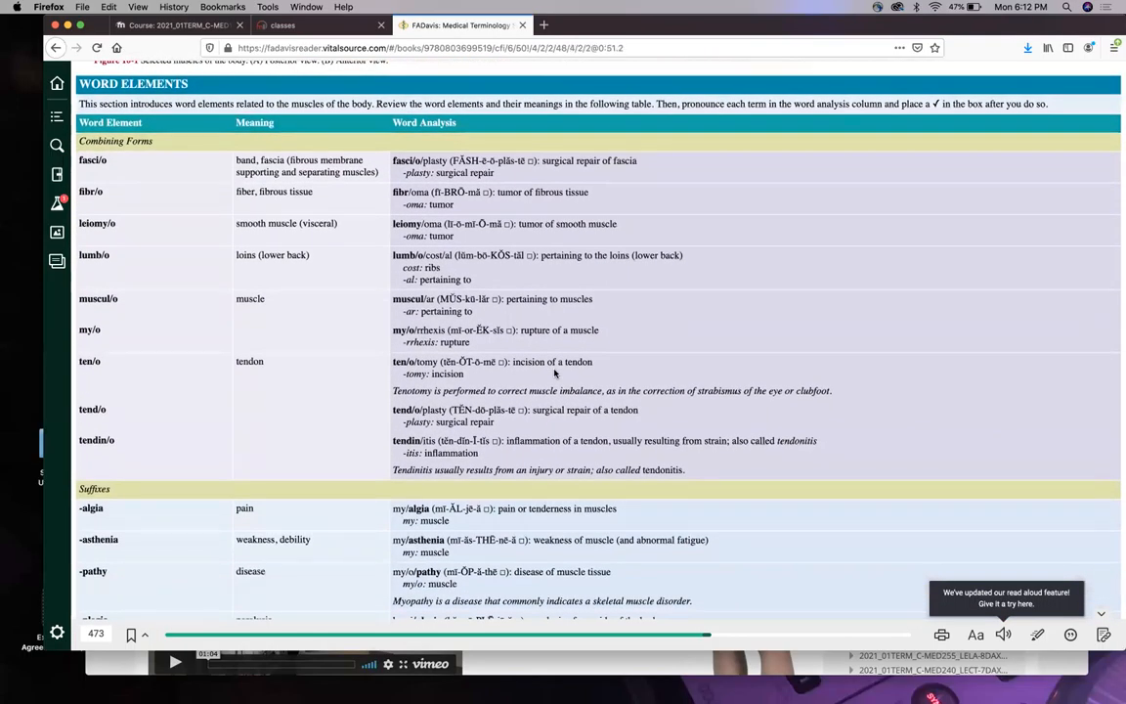
scroll("down", 3)
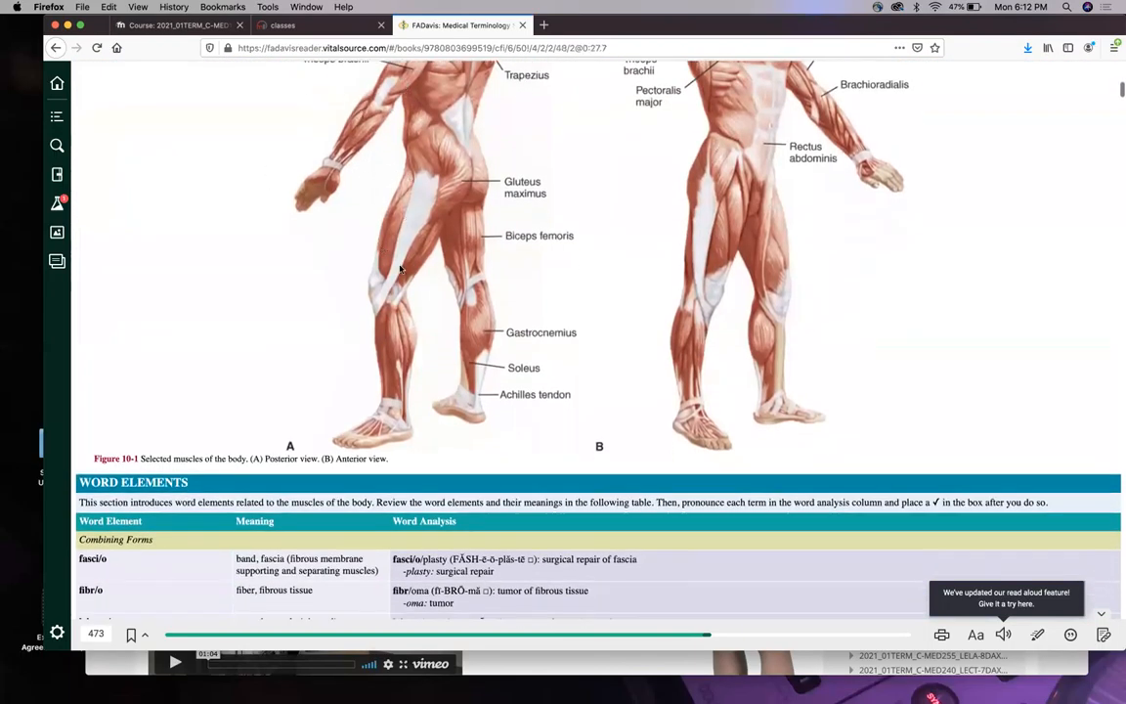
scroll("down", 3)
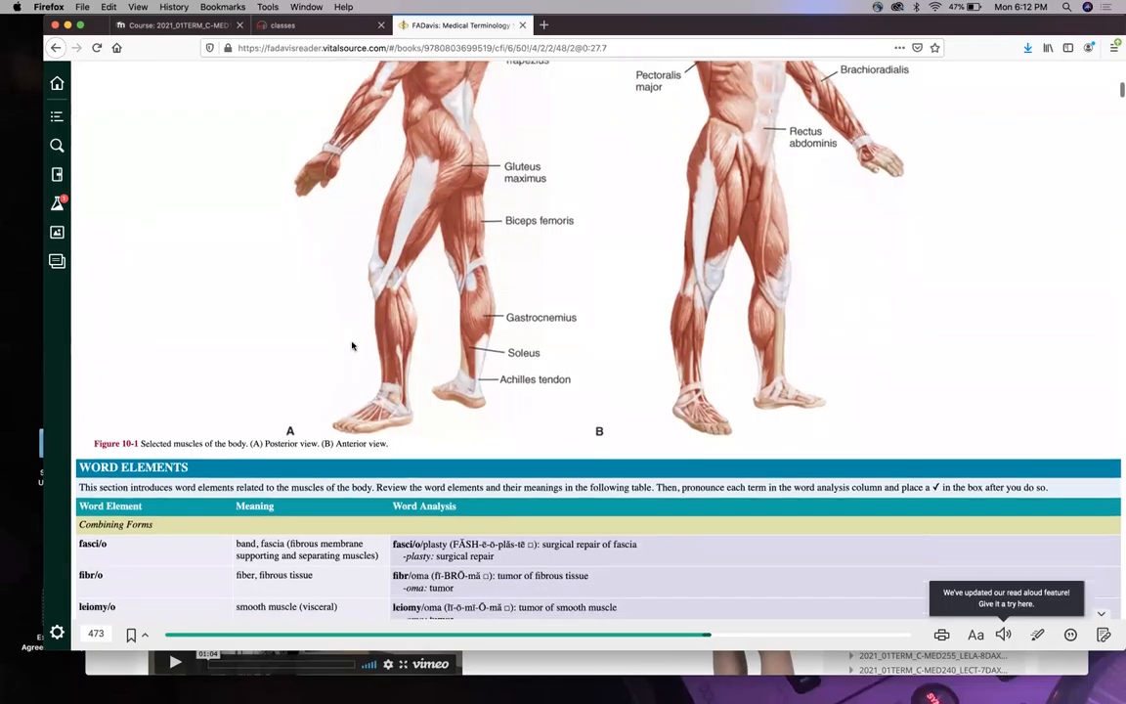
scroll("down", 3)
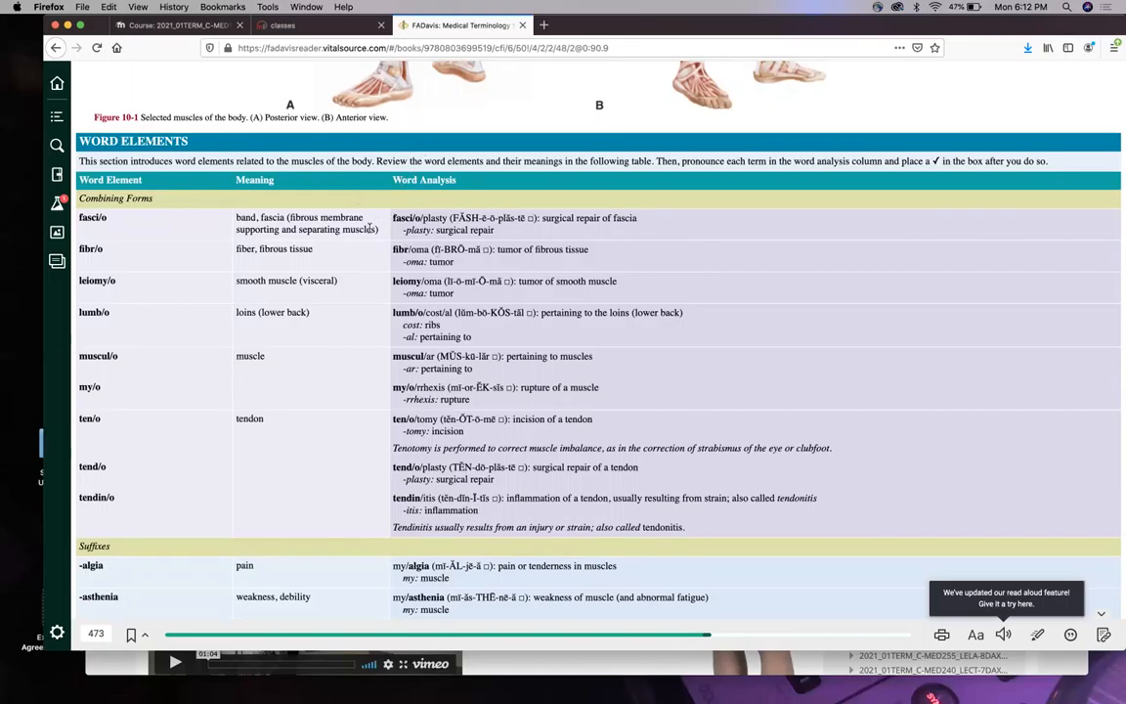
mouse_move(440, 200)
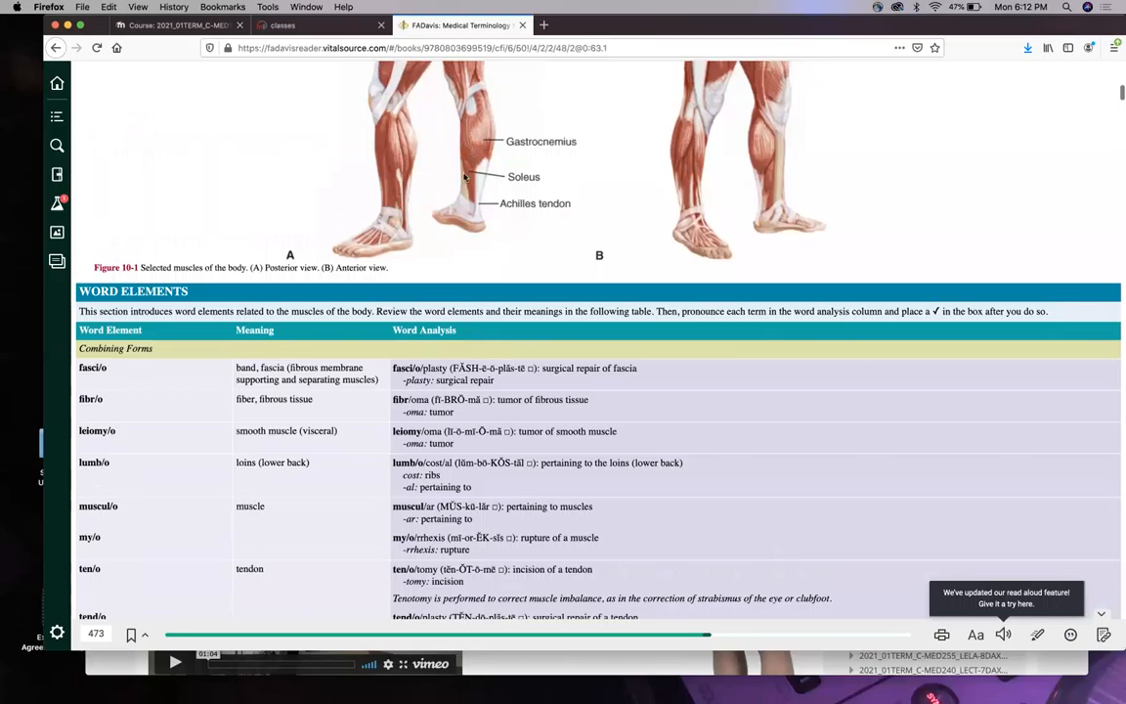
mouse_move(465, 176)
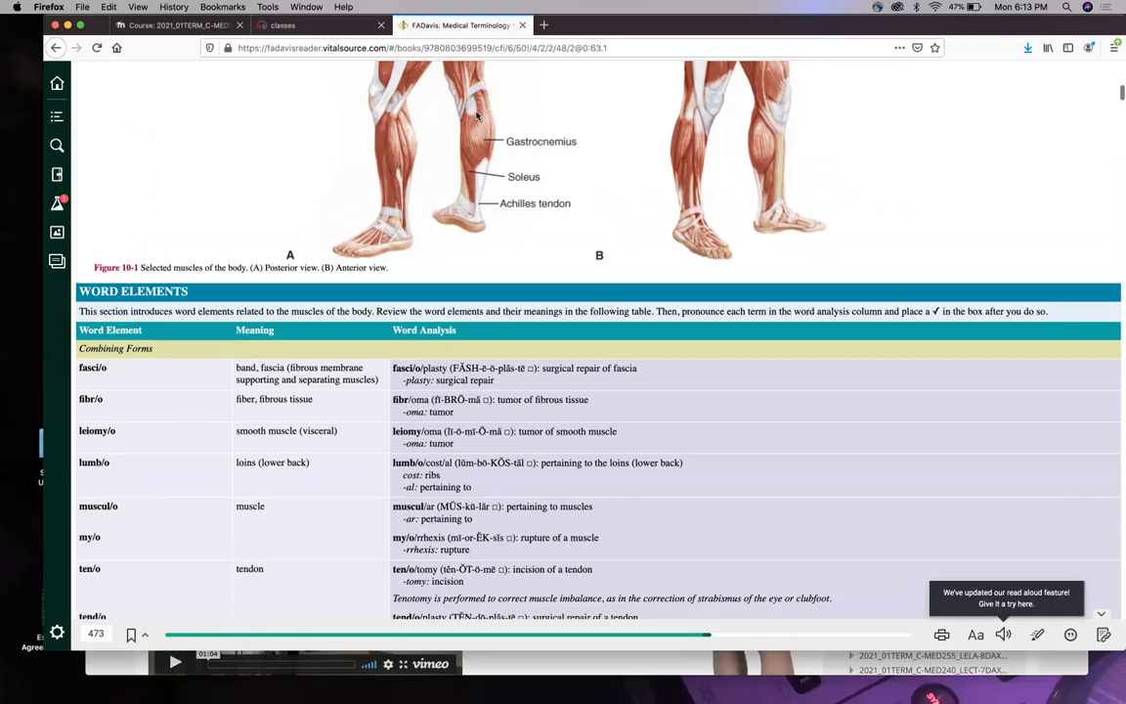
mouse_move(487, 172)
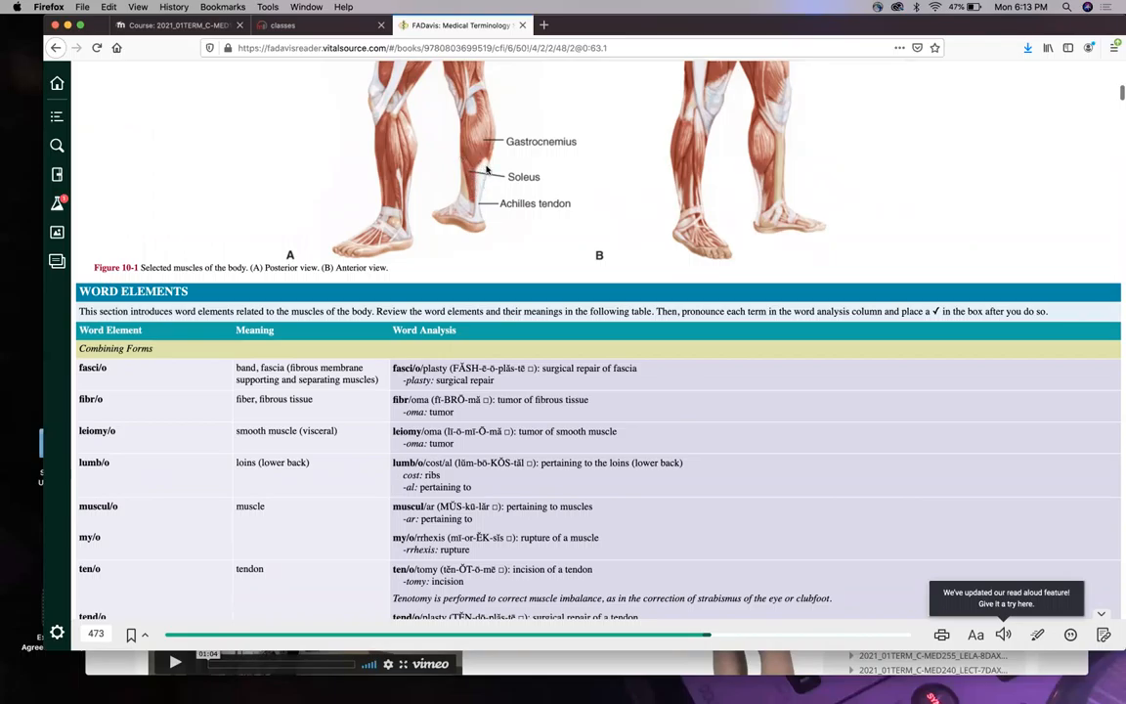
mouse_move(479, 184)
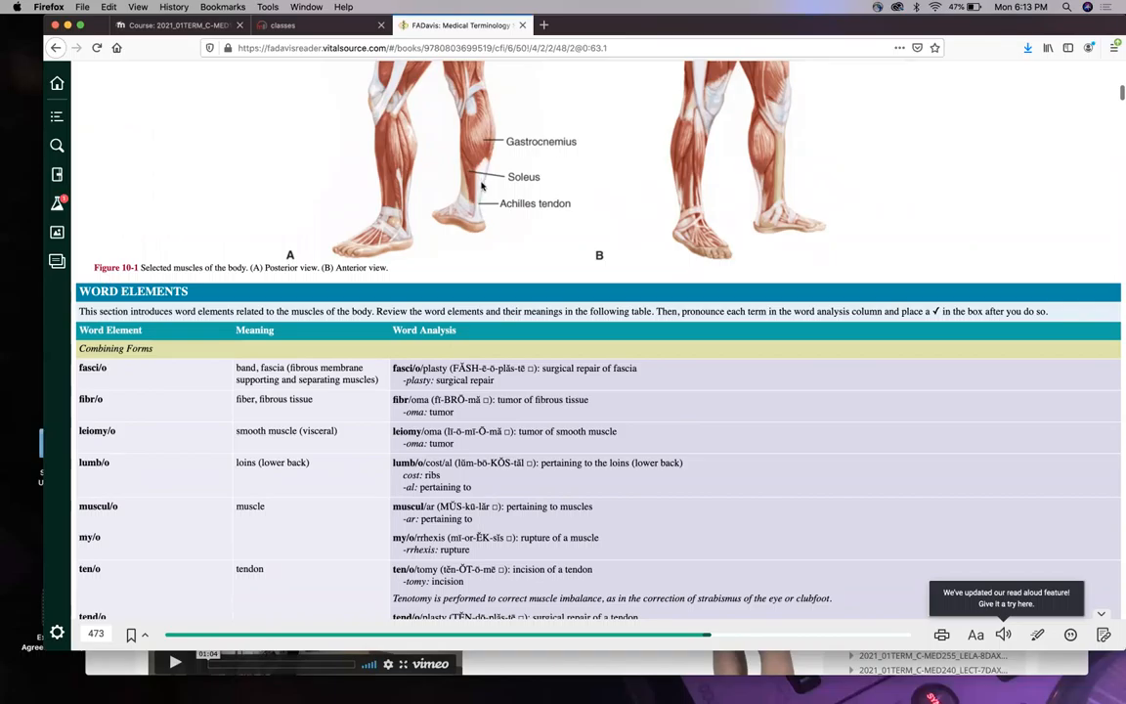
scroll("down", 3)
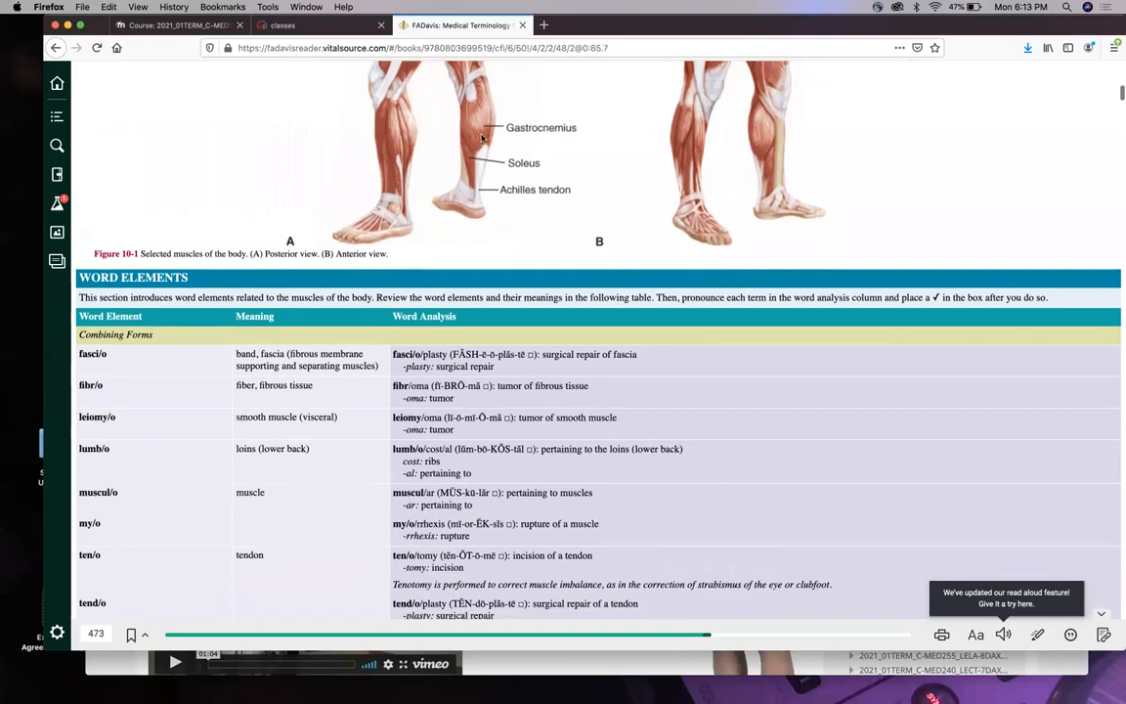
scroll("down", 3)
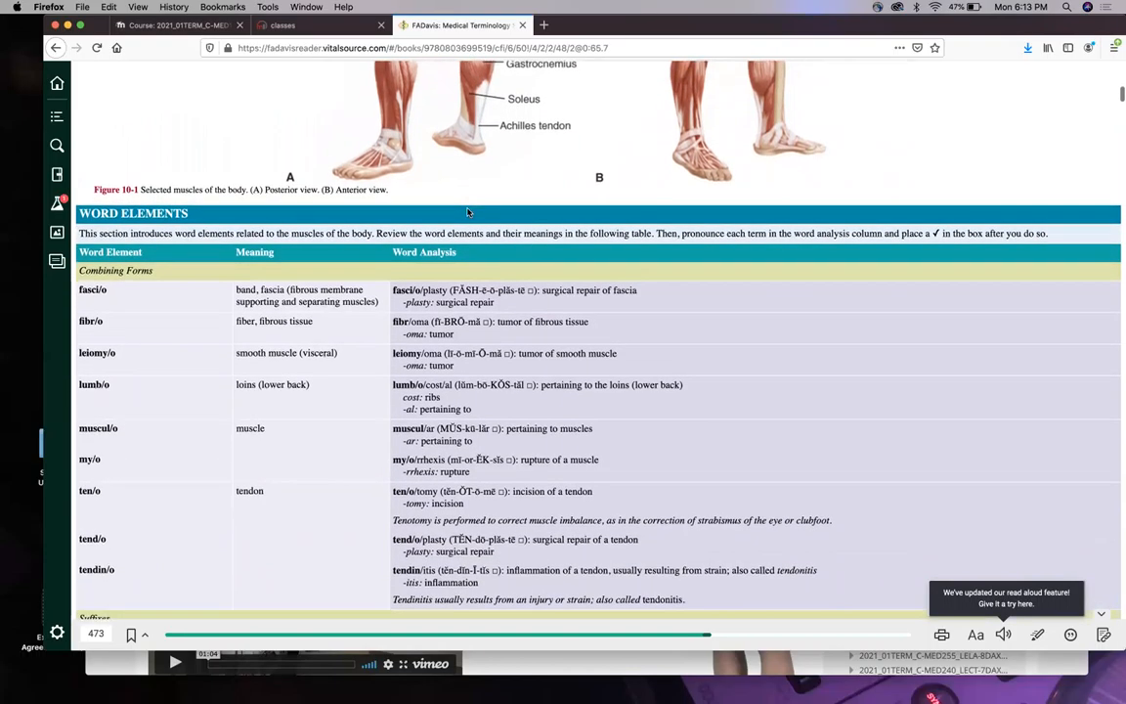
scroll("down", 3)
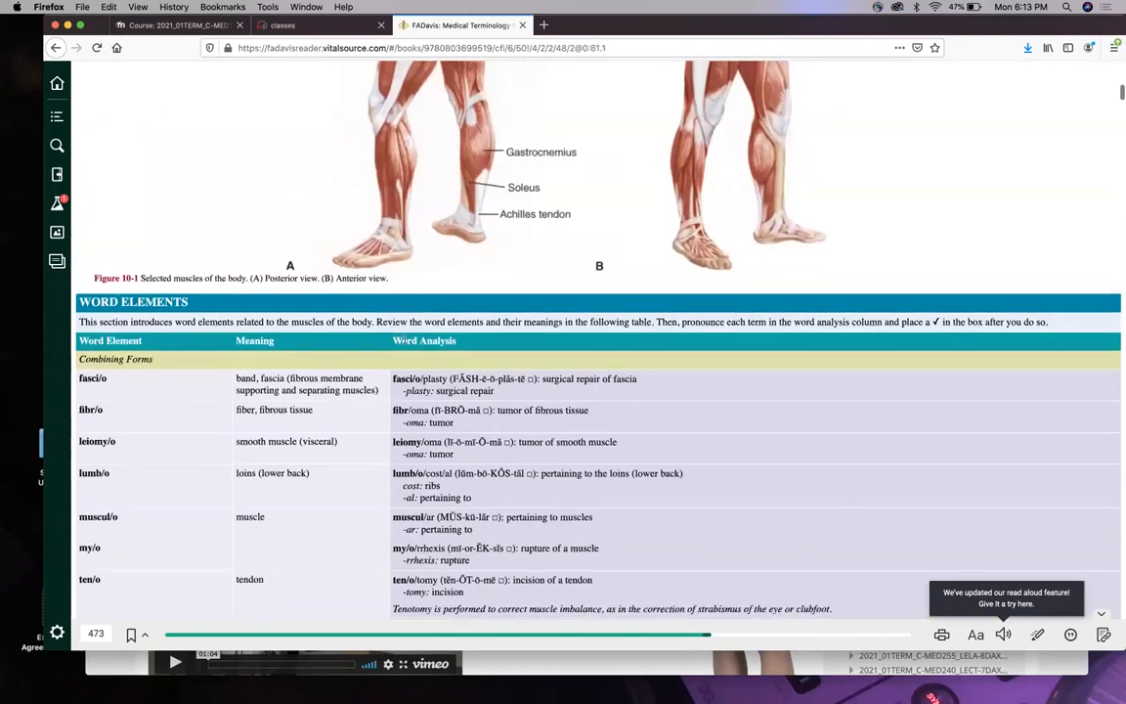
scroll("down", 3)
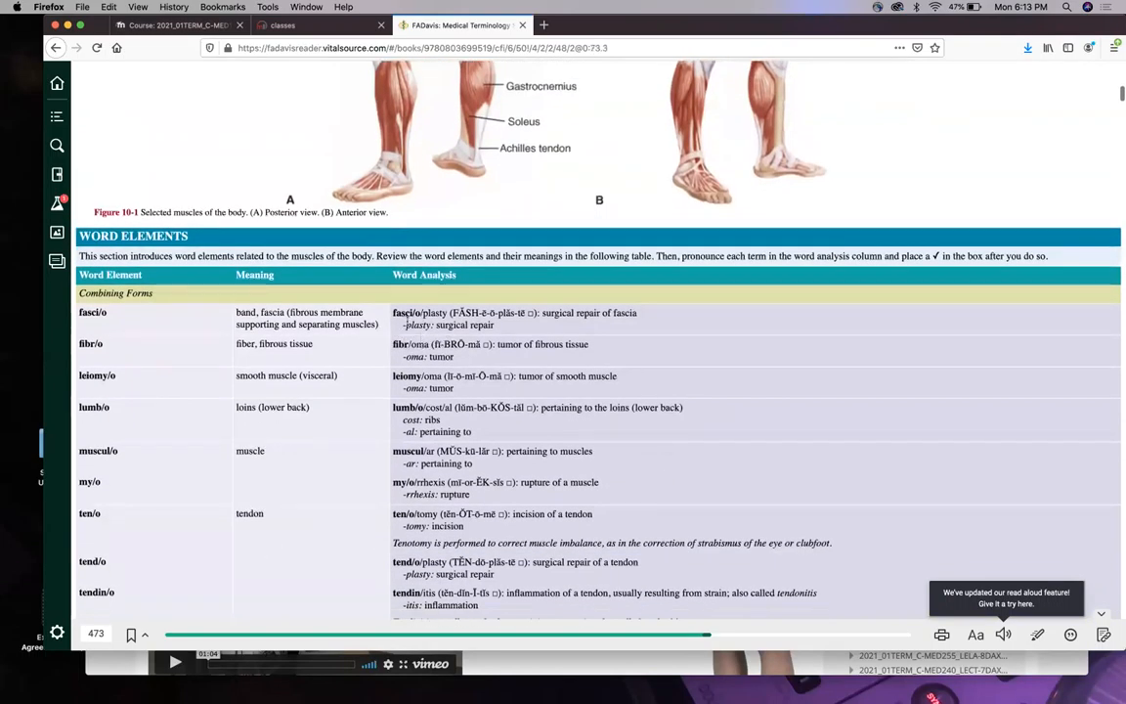
mouse_move(489, 108)
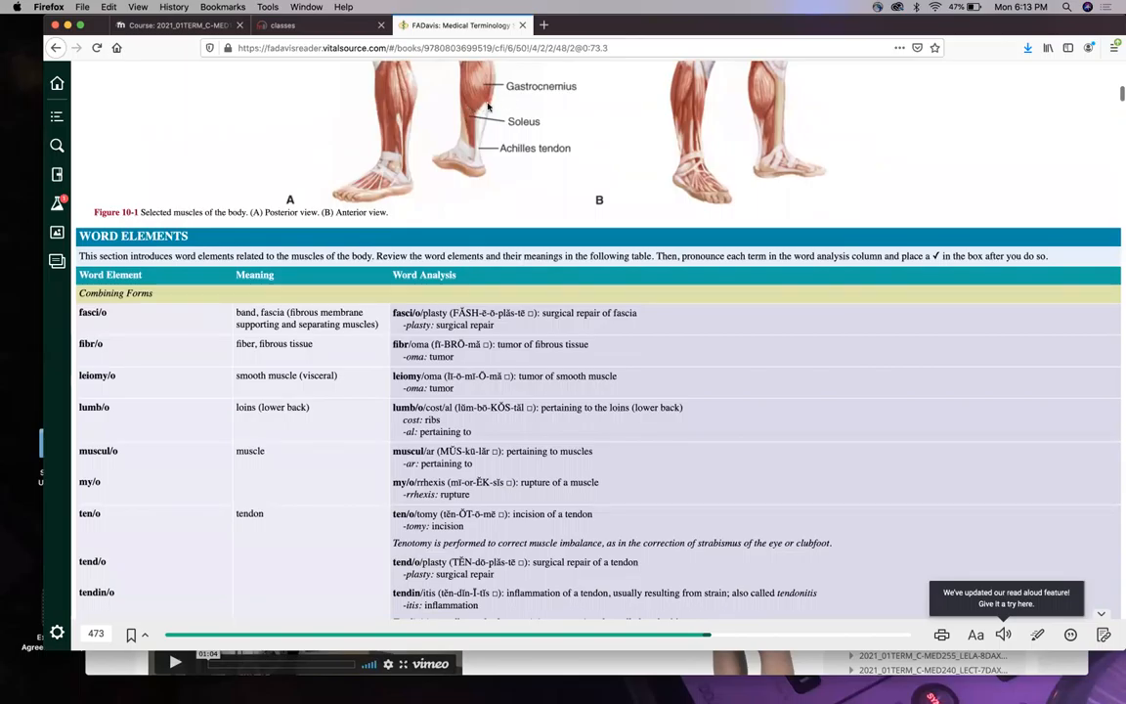
scroll("down", 3)
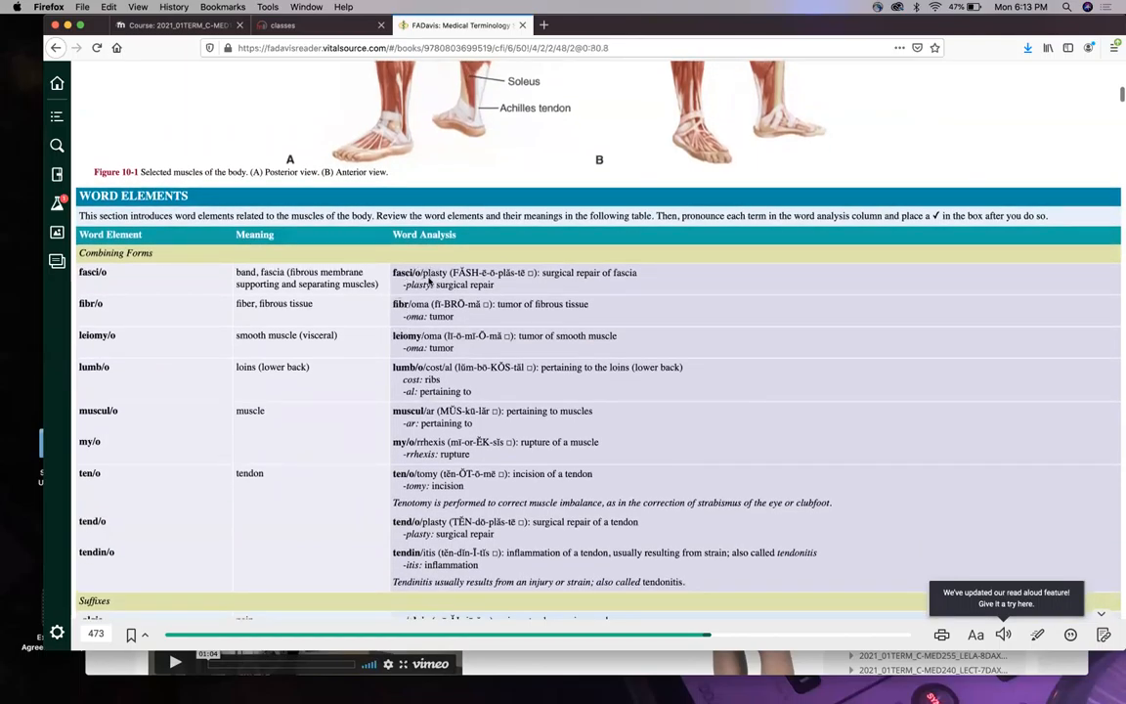
scroll("down", 3)
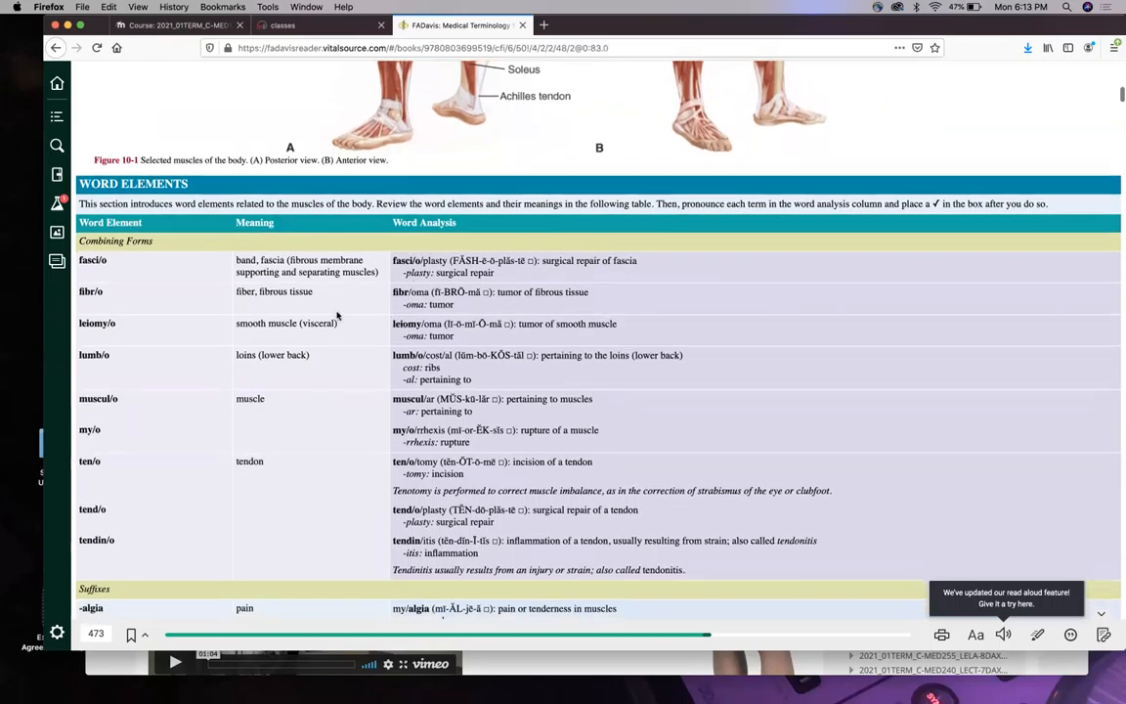
mouse_move(399, 305)
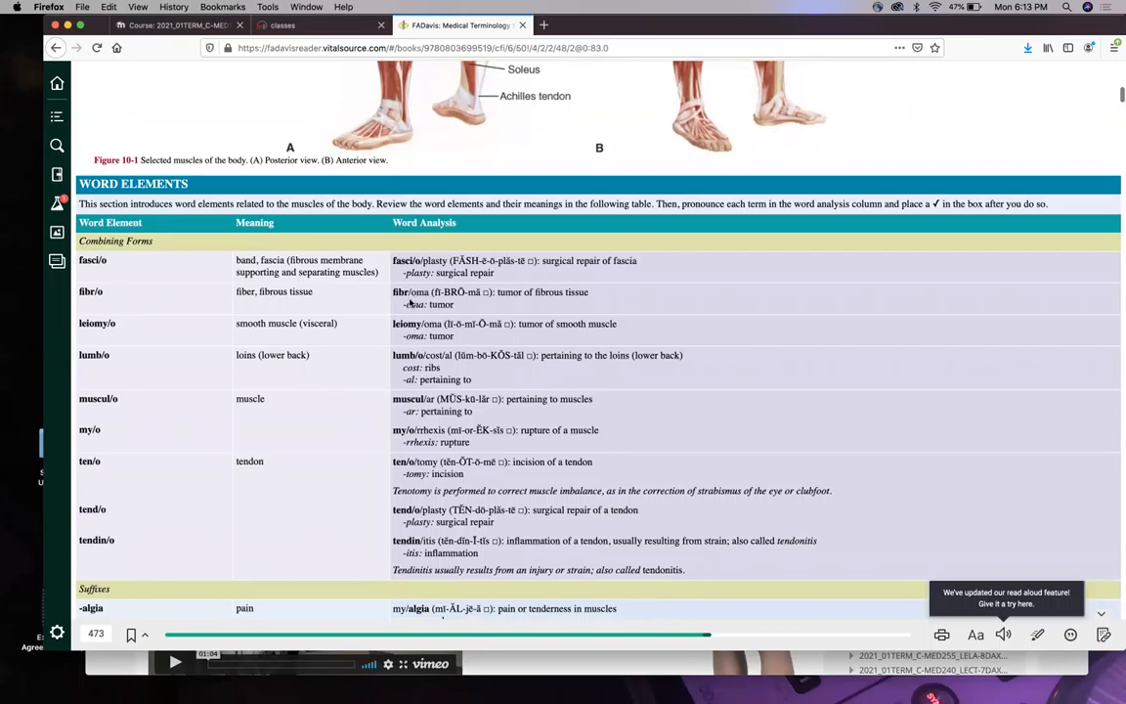
mouse_move(456, 305)
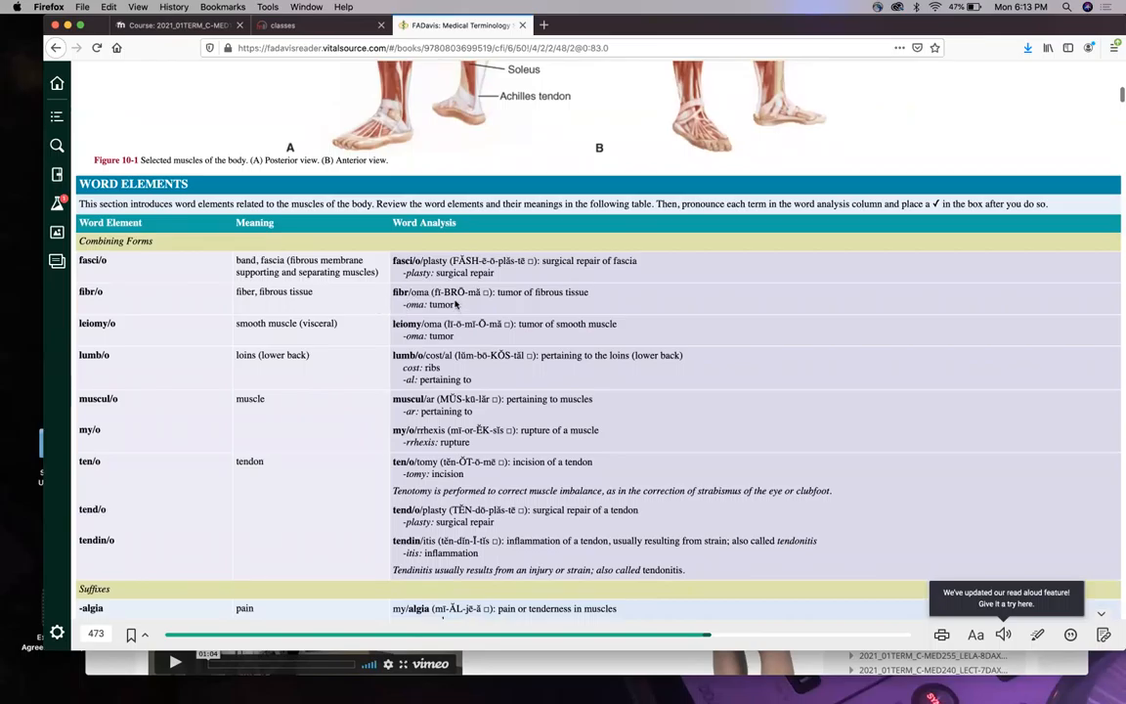
scroll("down", 3)
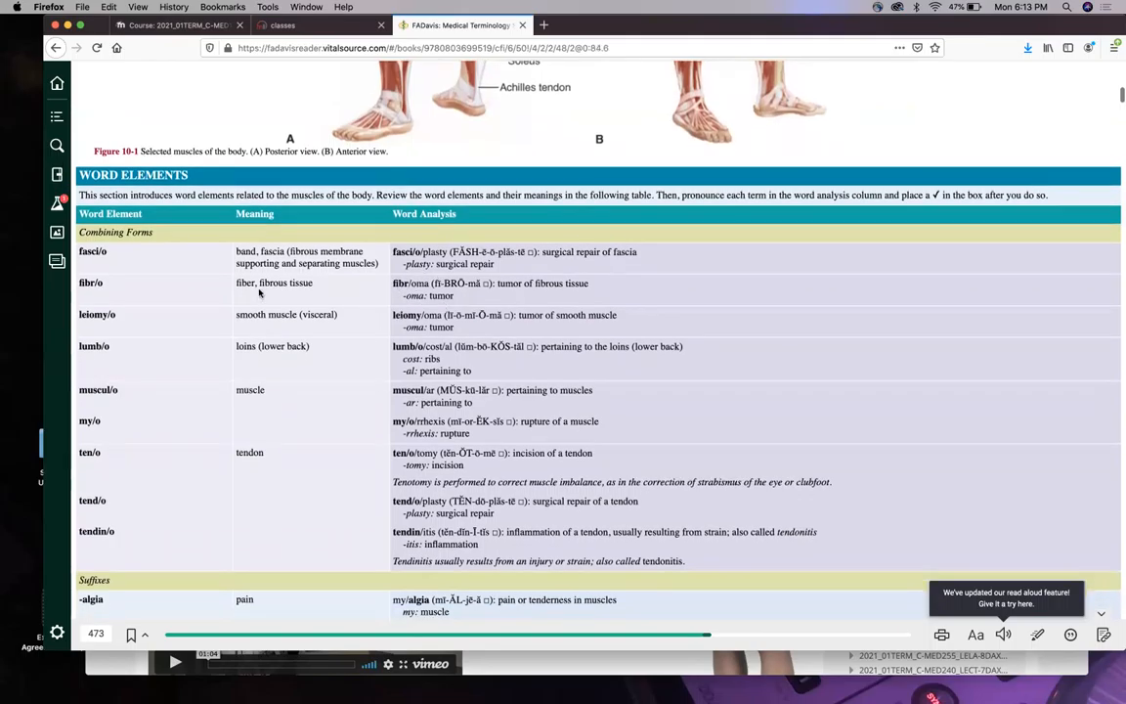
mouse_move(348, 395)
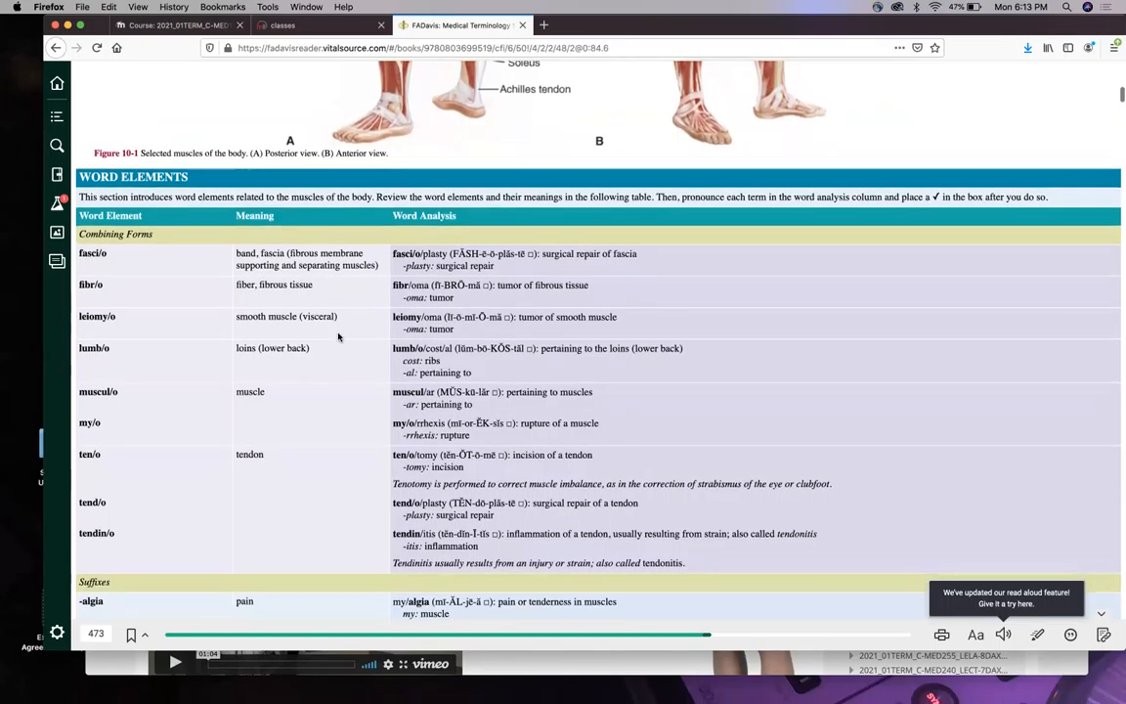
scroll("down", 3)
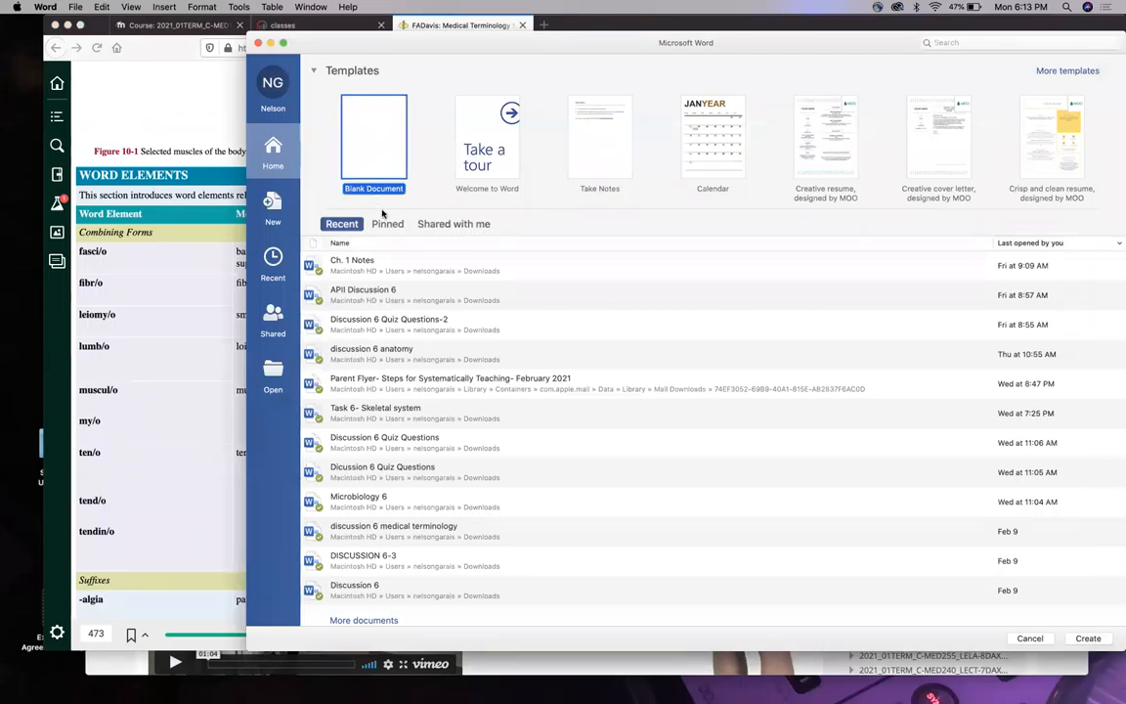
Type 'Striated/skeletal', 'Smooth/Visceral (guts)' and 'Cardiac = heart' on separate lines in Word.
left_click(373, 141)
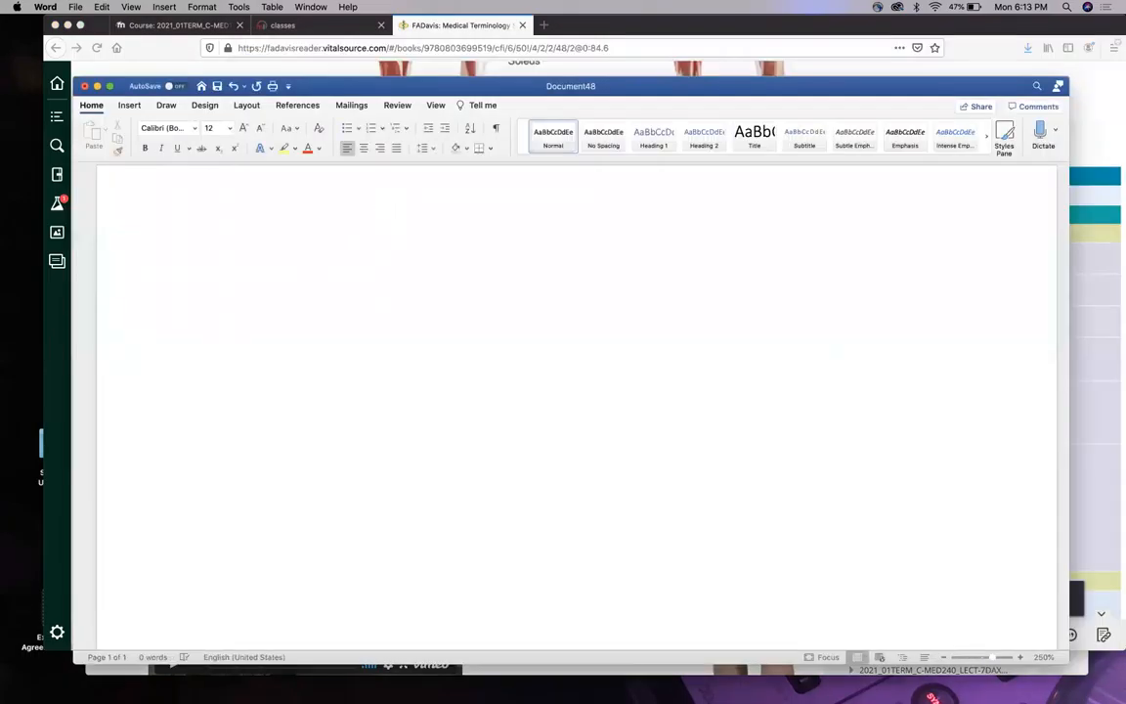
type("stri")
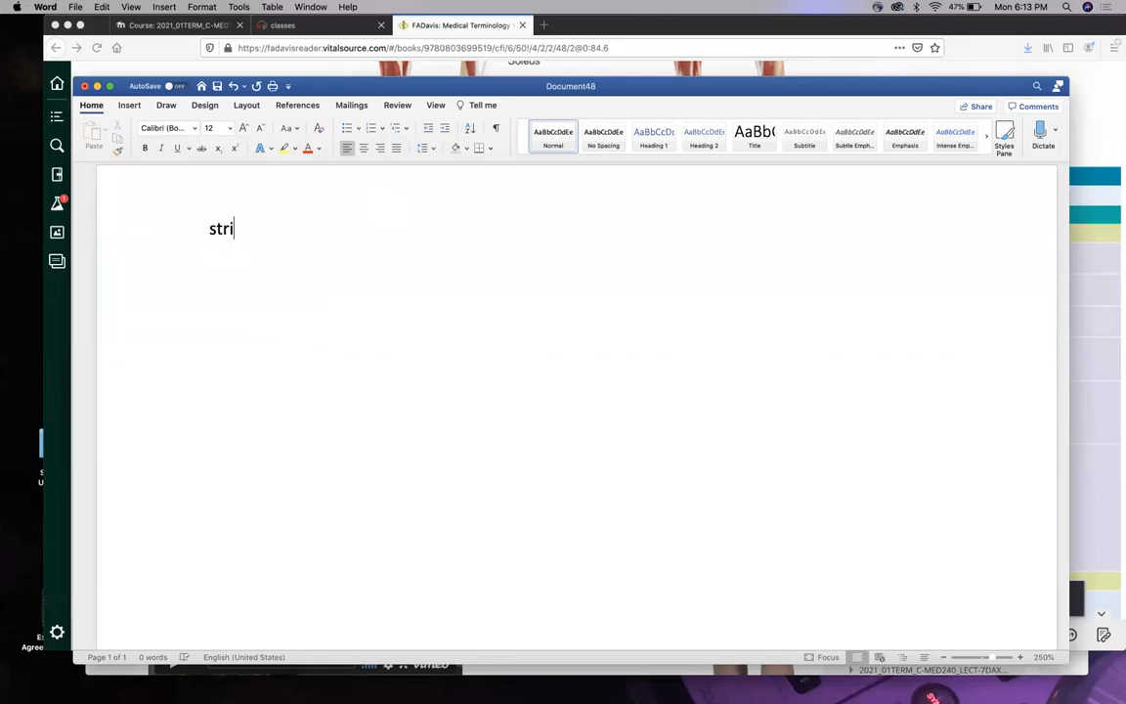
type("ated/skeletal")
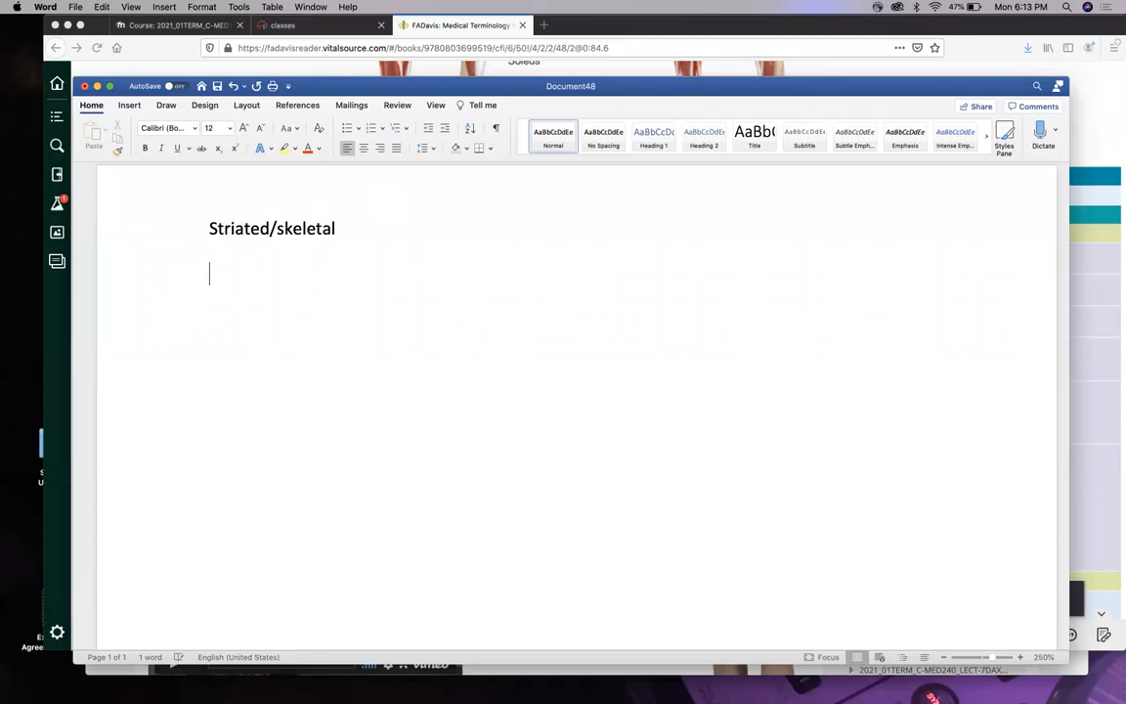
type("Smo")
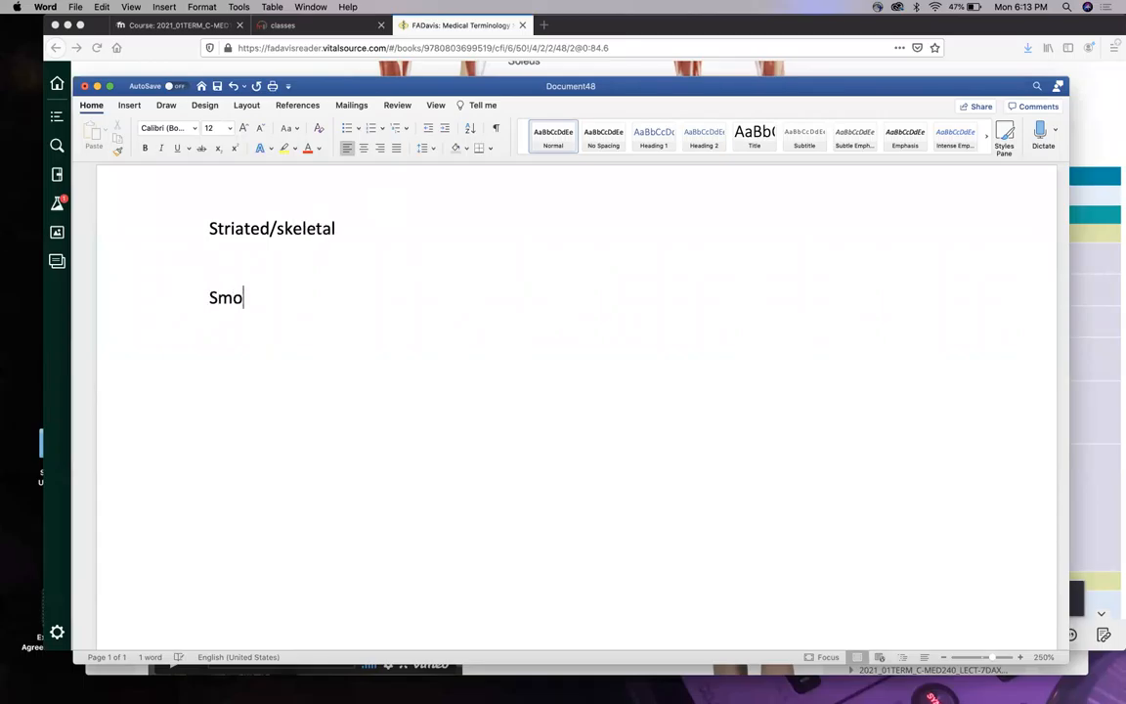
type("oth/")
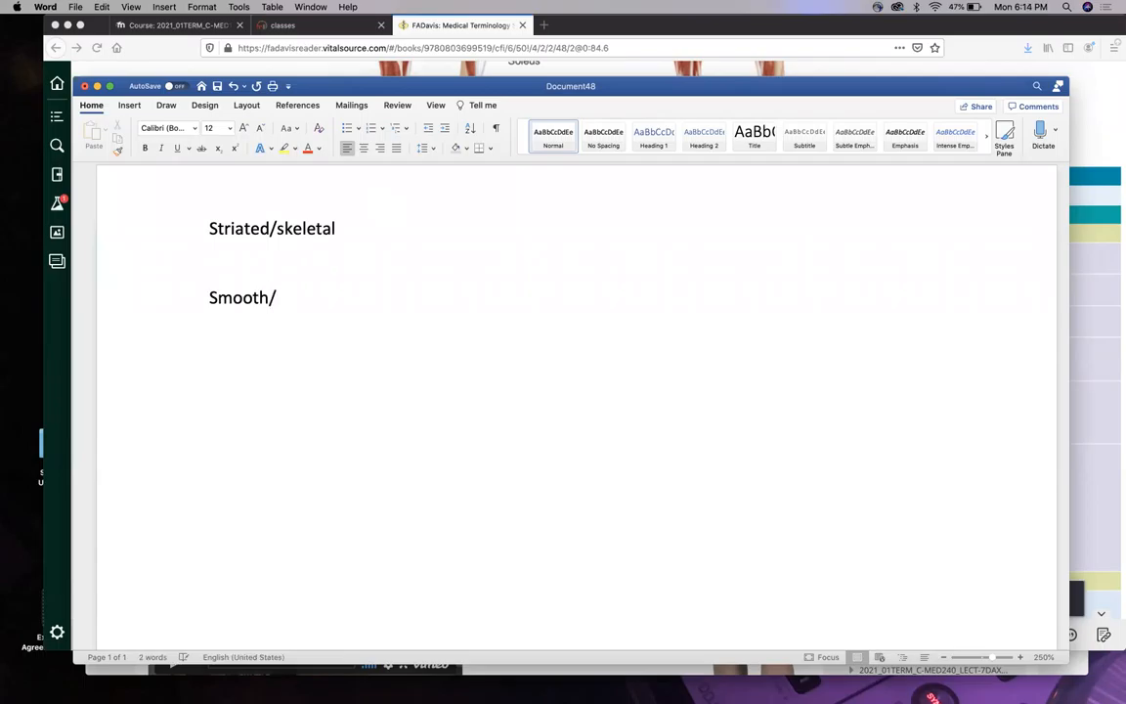
type("Visceral")
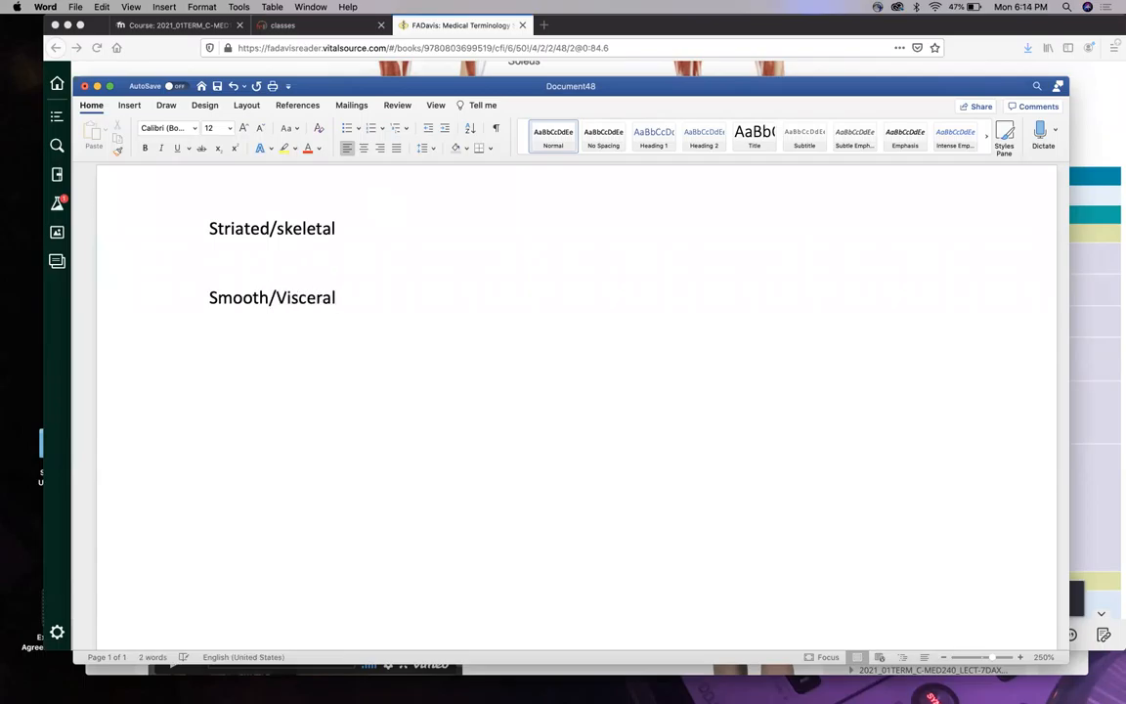
type("(guts)")
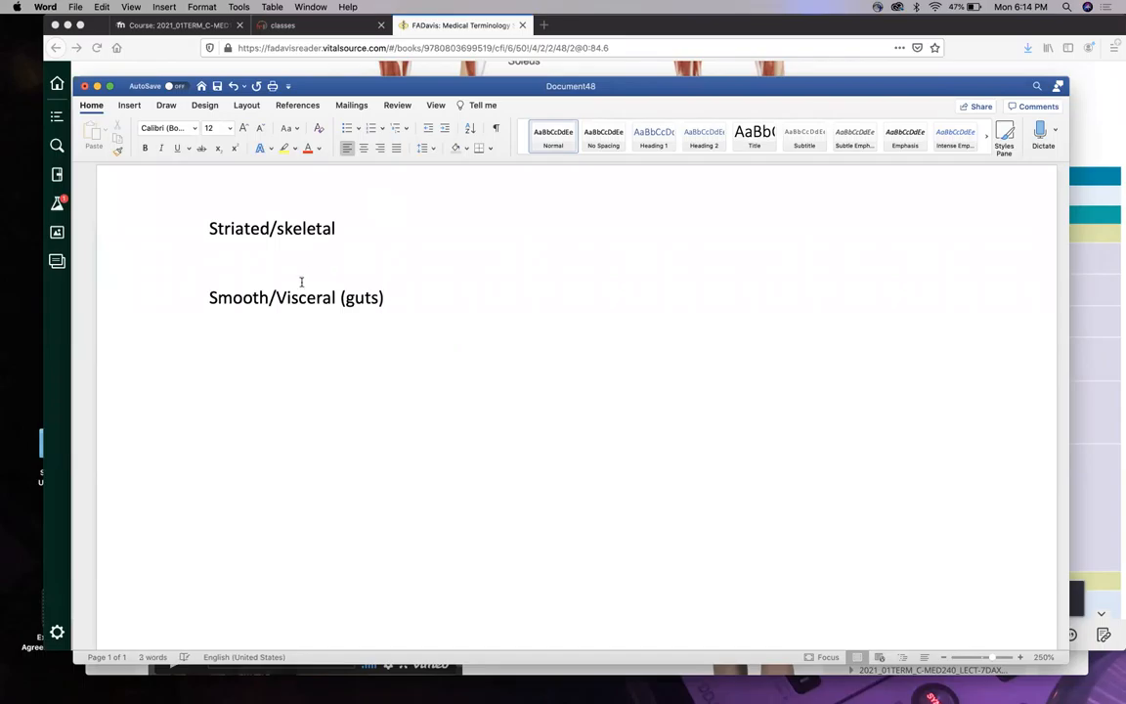
type("C")
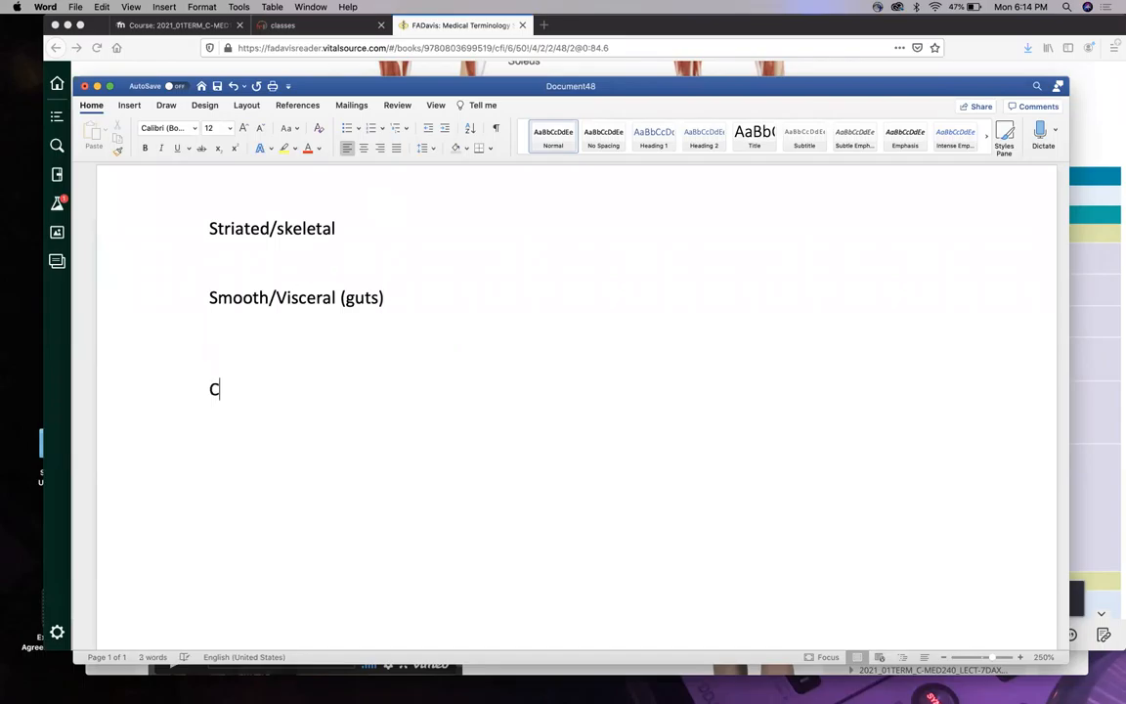
type("ardiac =")
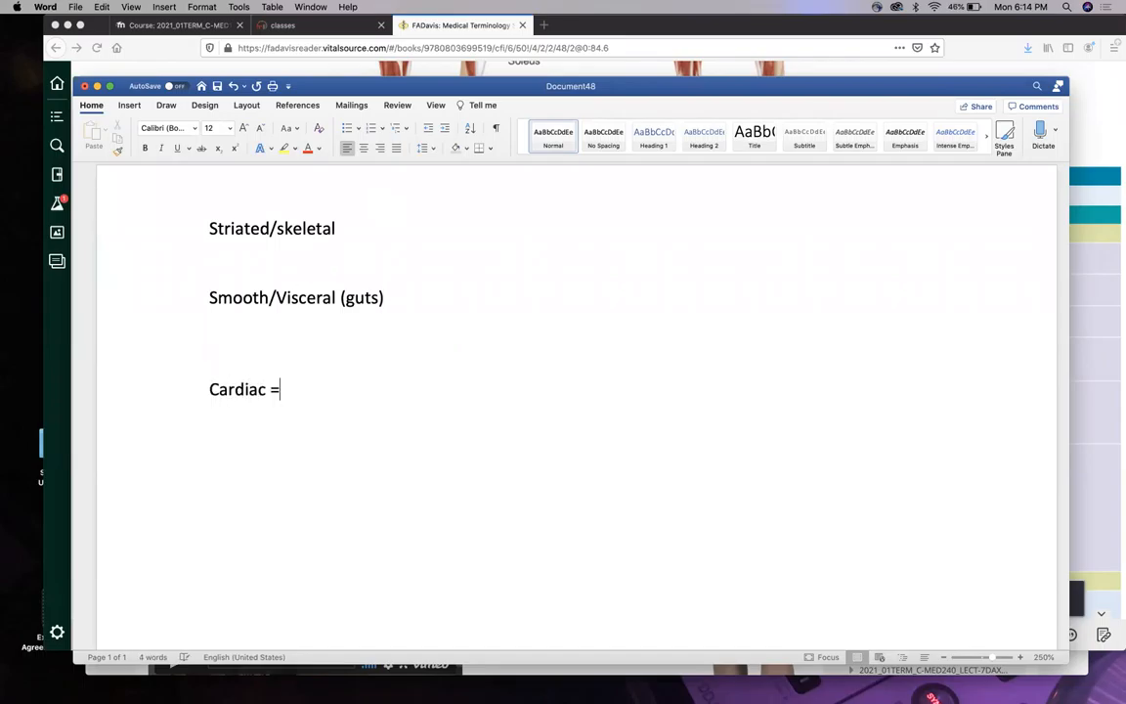
type("heart")
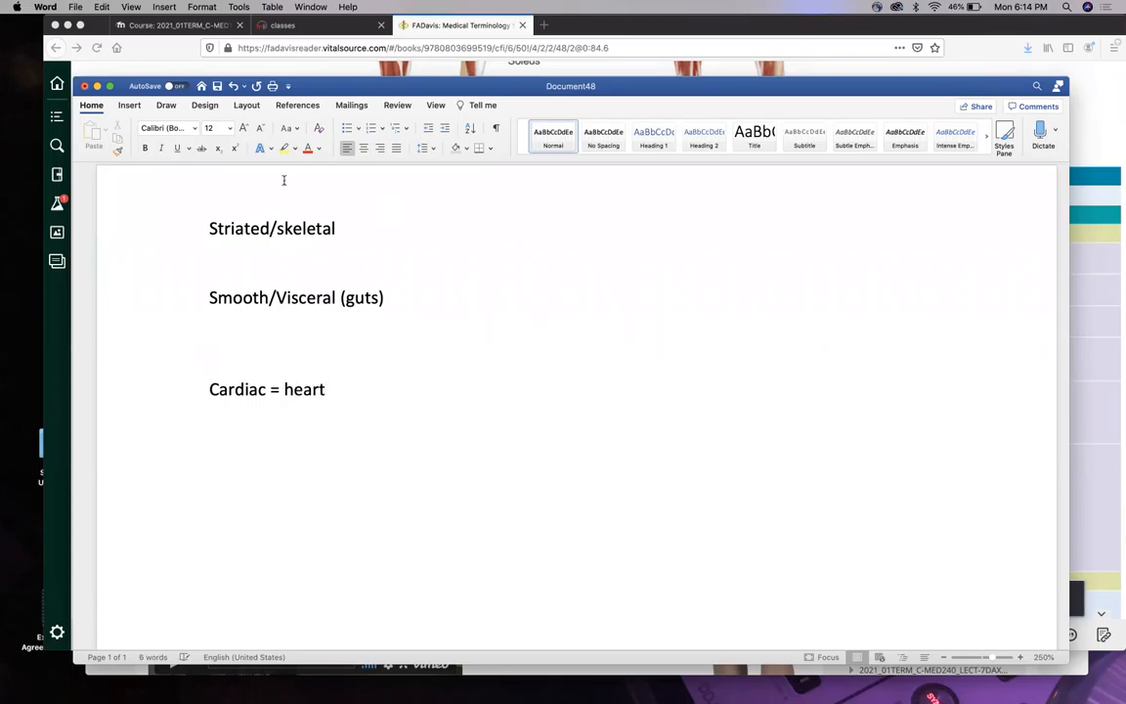
mouse_move(457, 199)
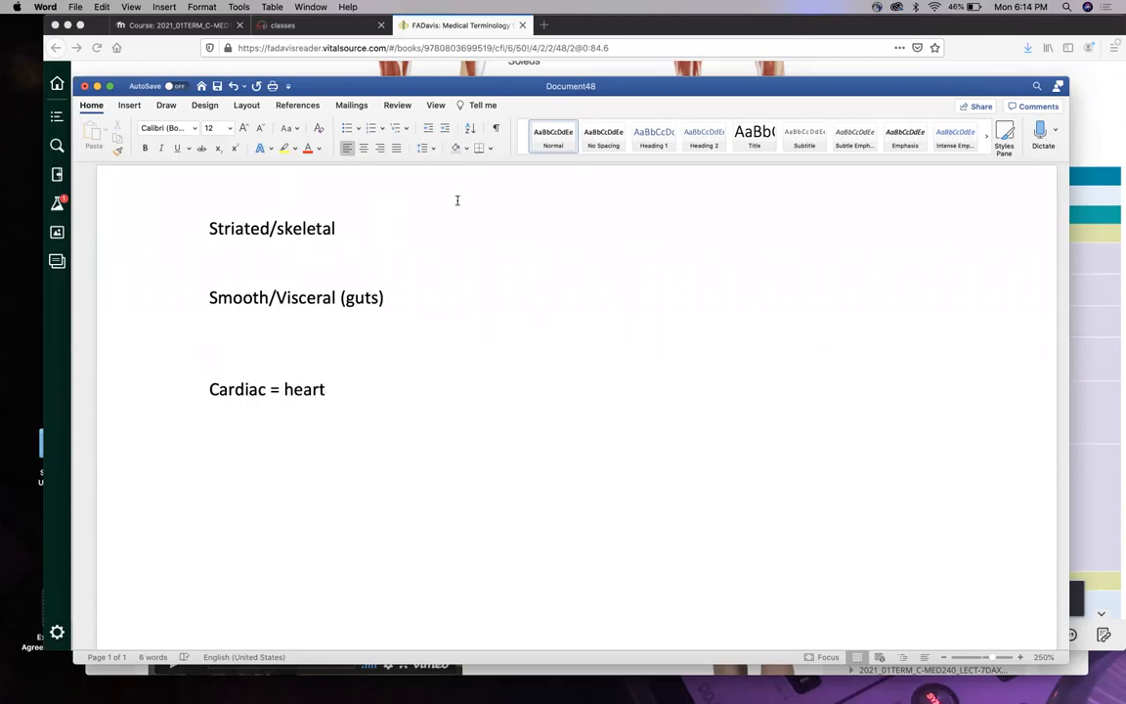
Enlarge all three note lines to 24 pt and add '= rhadbd/o (control)' after Striated/skeletal.
left_click_drag(207, 254, 327, 389)
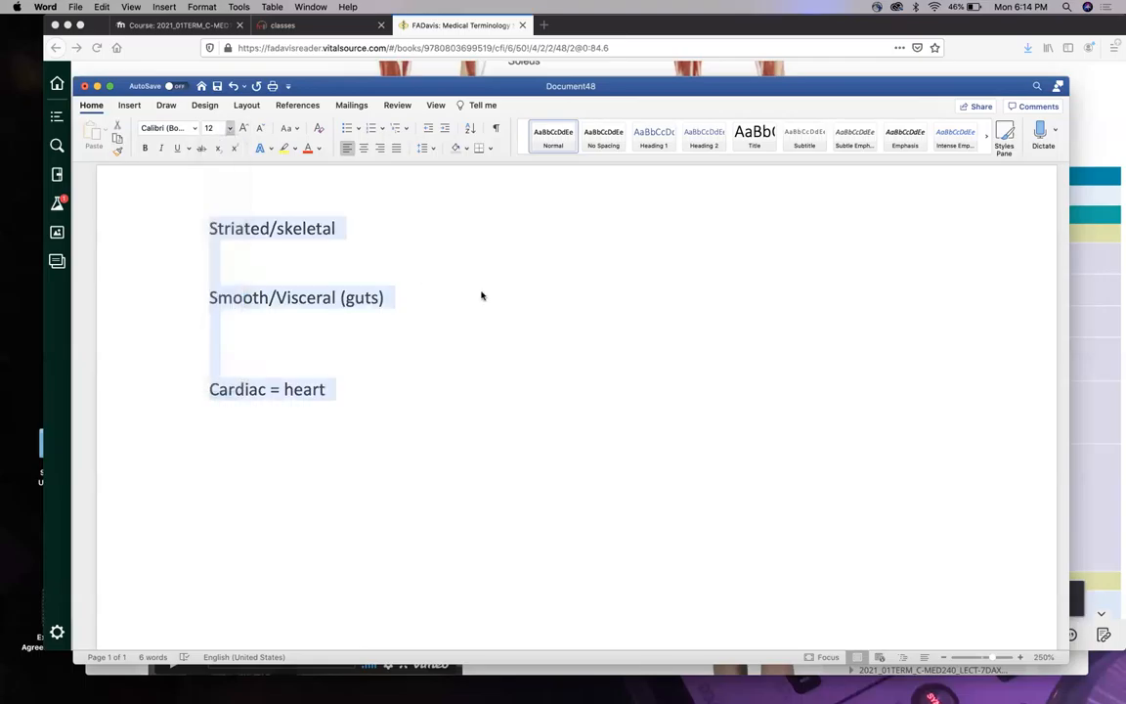
left_click(219, 129)
type("24")
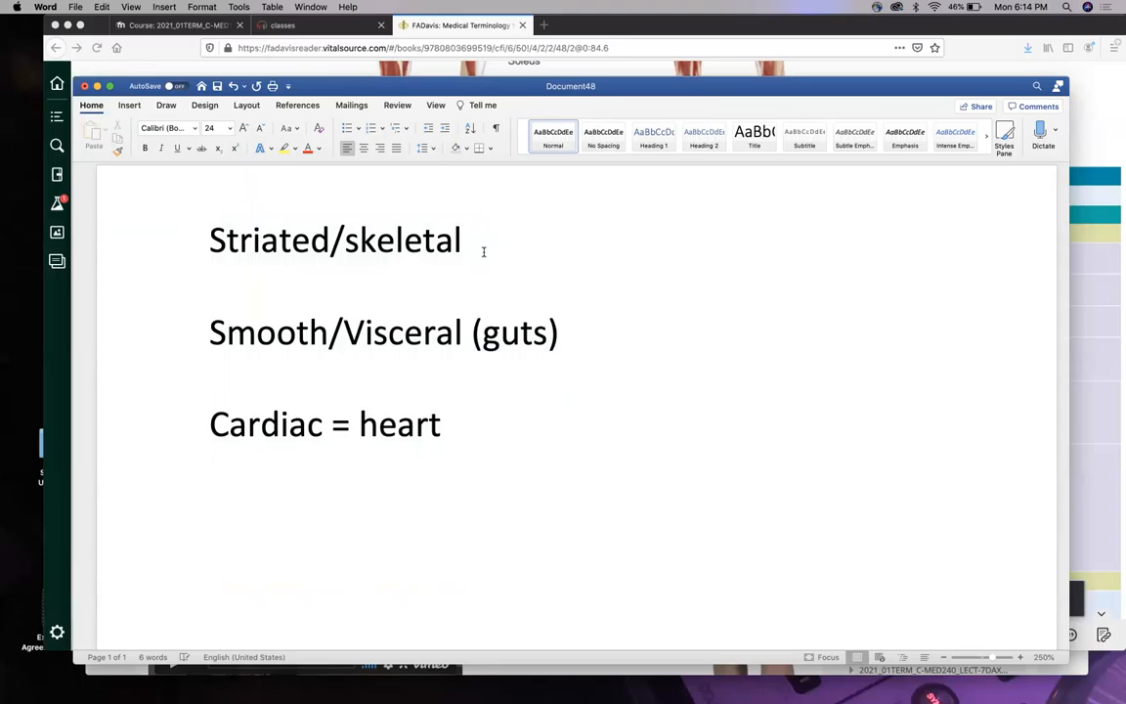
type("=")
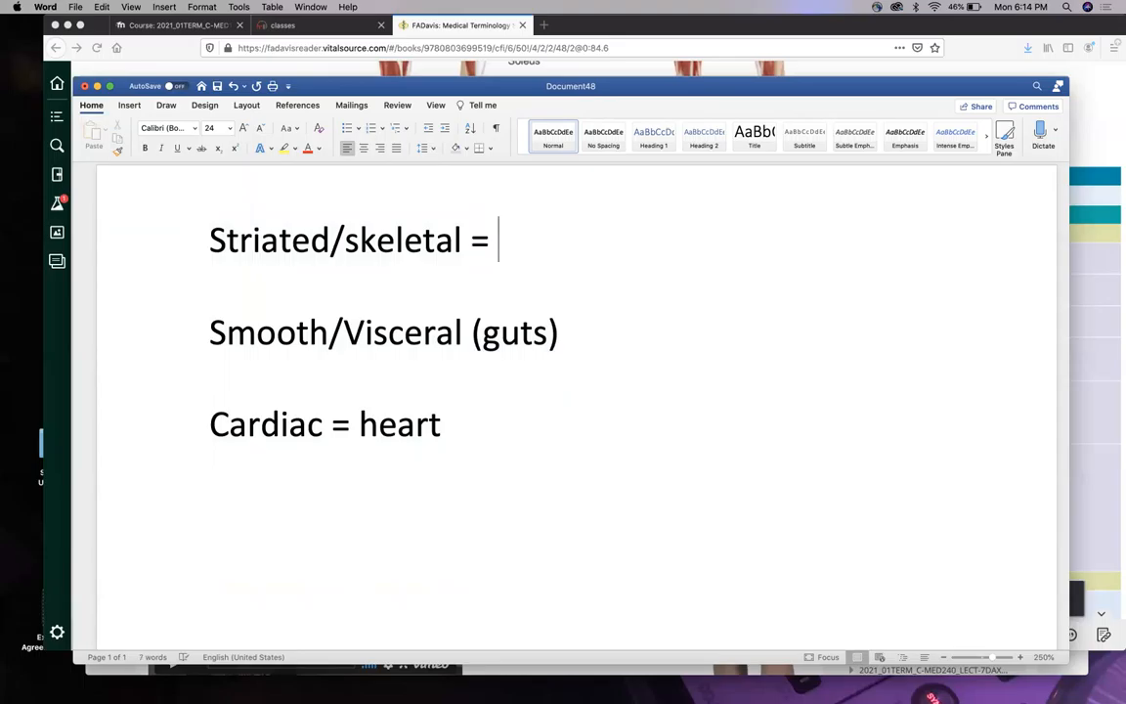
type("rhadbd")
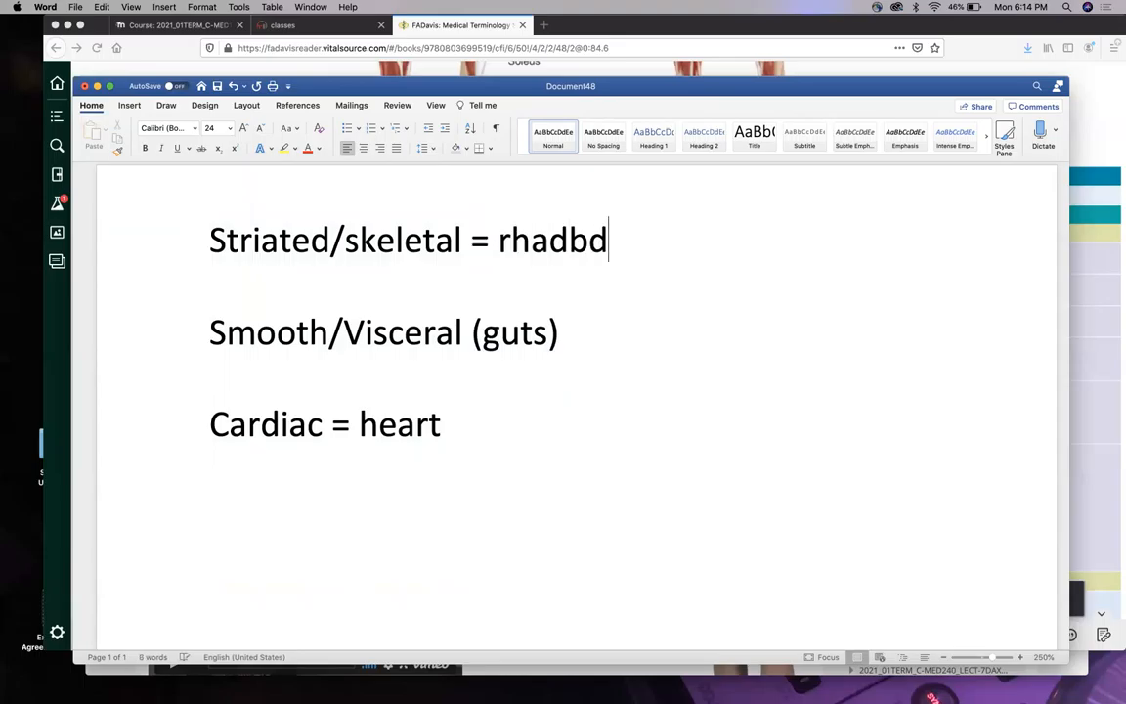
type("/o")
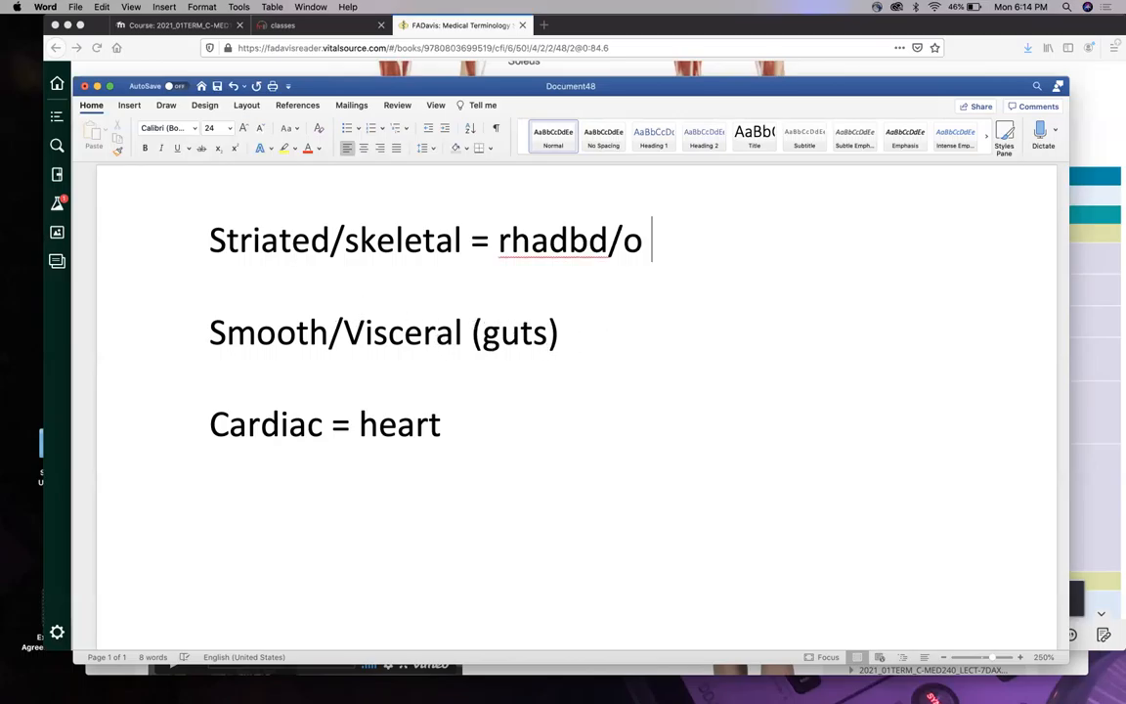
type("(control)")
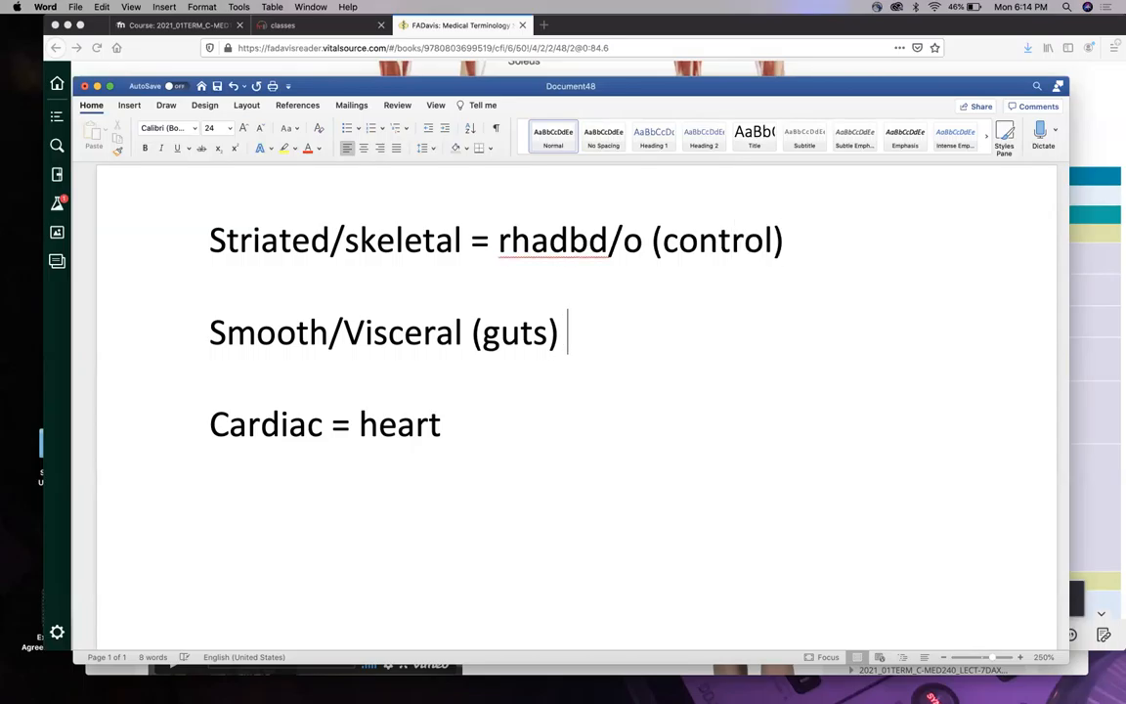
Add '= (involuntary)' after Smooth/Visceral and '. (involuntary)' after Cardiac.
type("=")
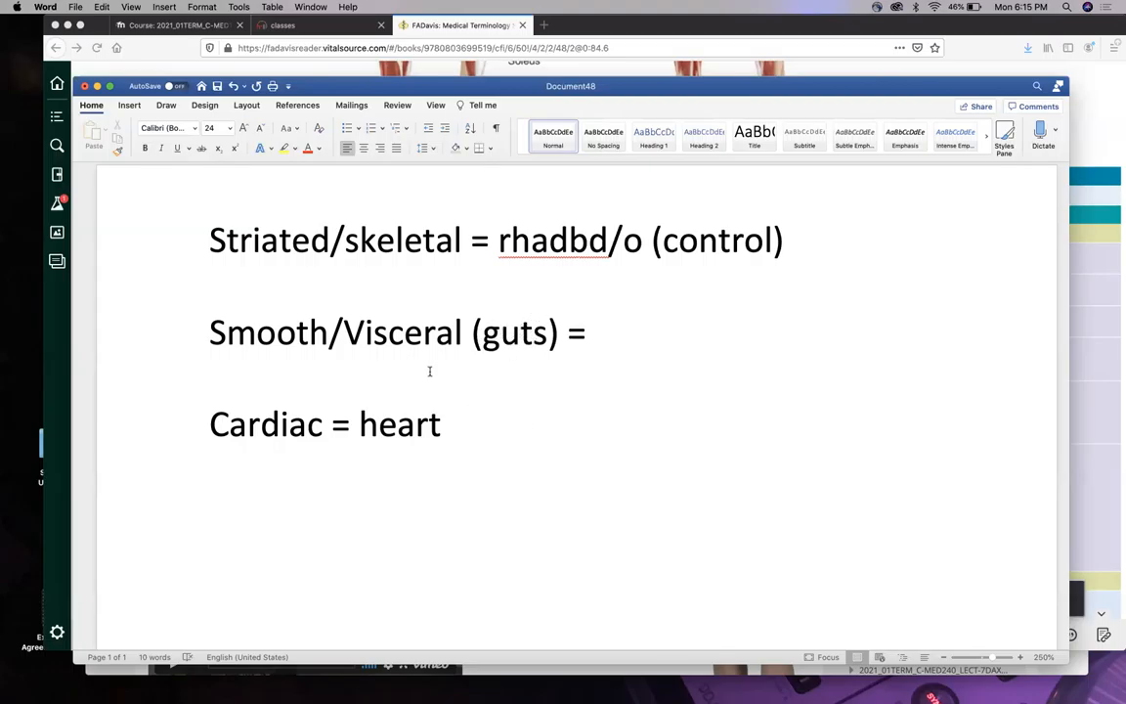
type("(ii")
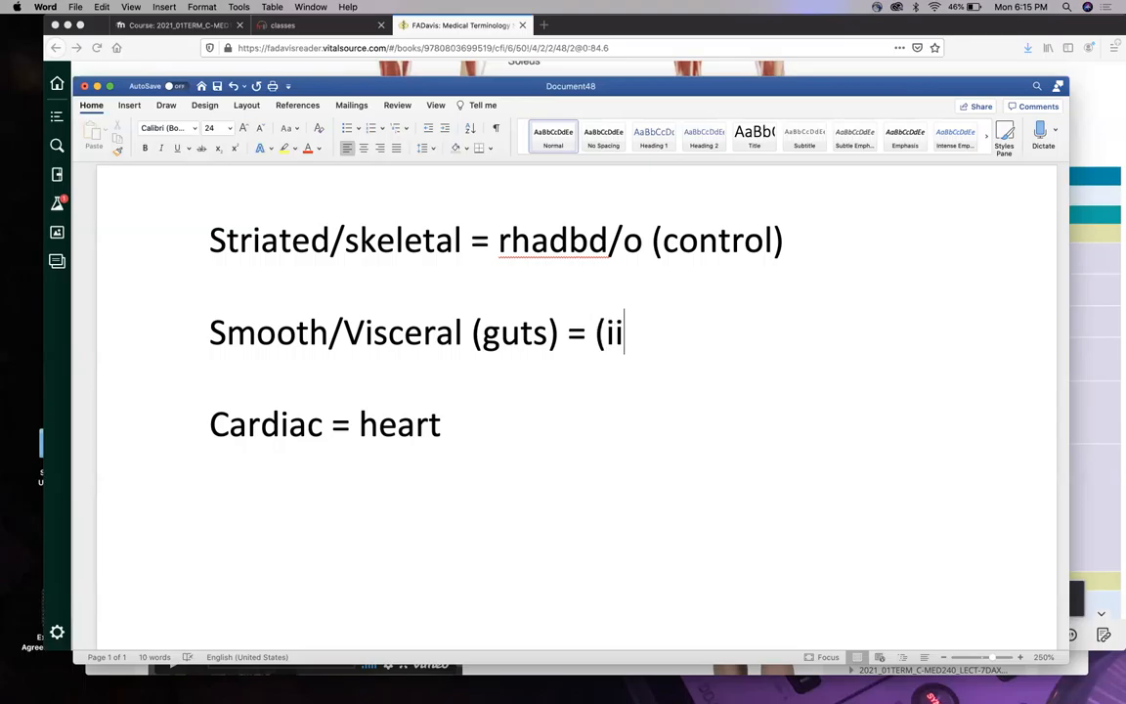
type("nvolunt")
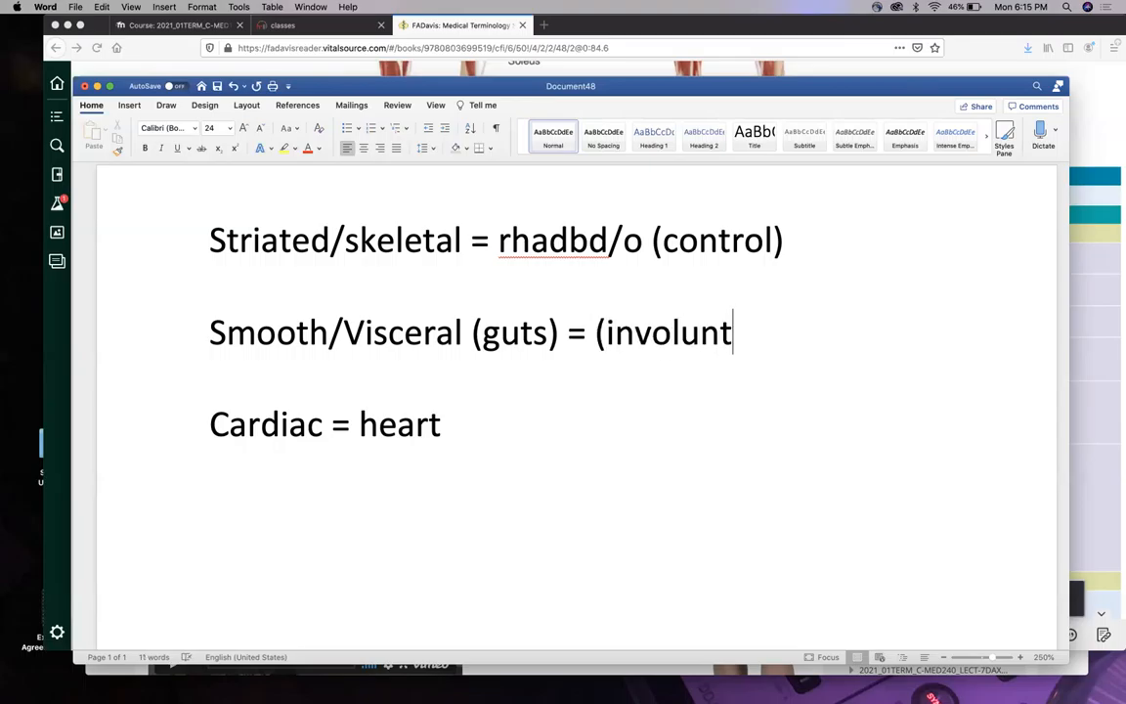
type("ary)")
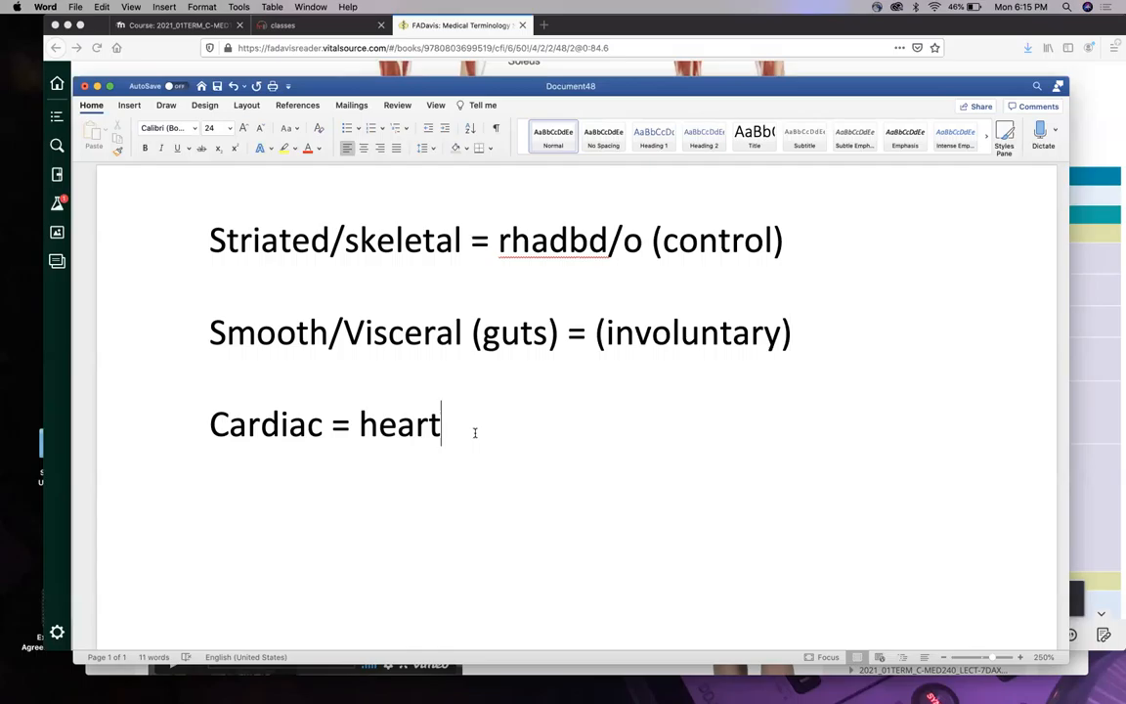
type(". (invol")
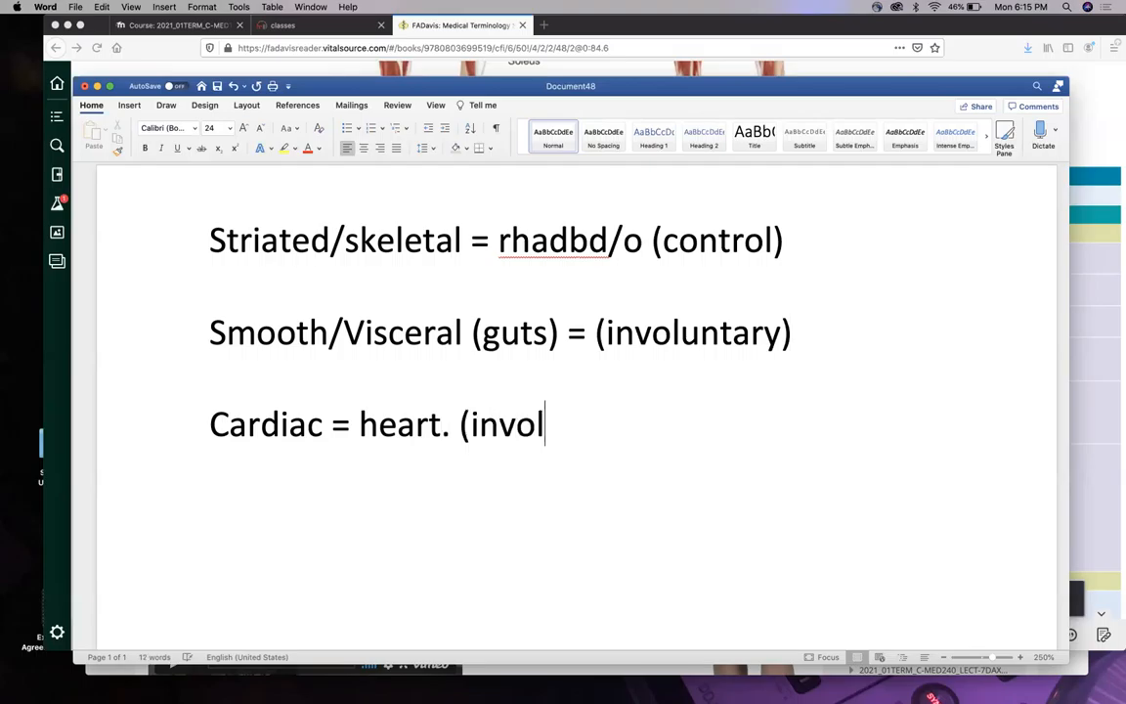
type("untary)")
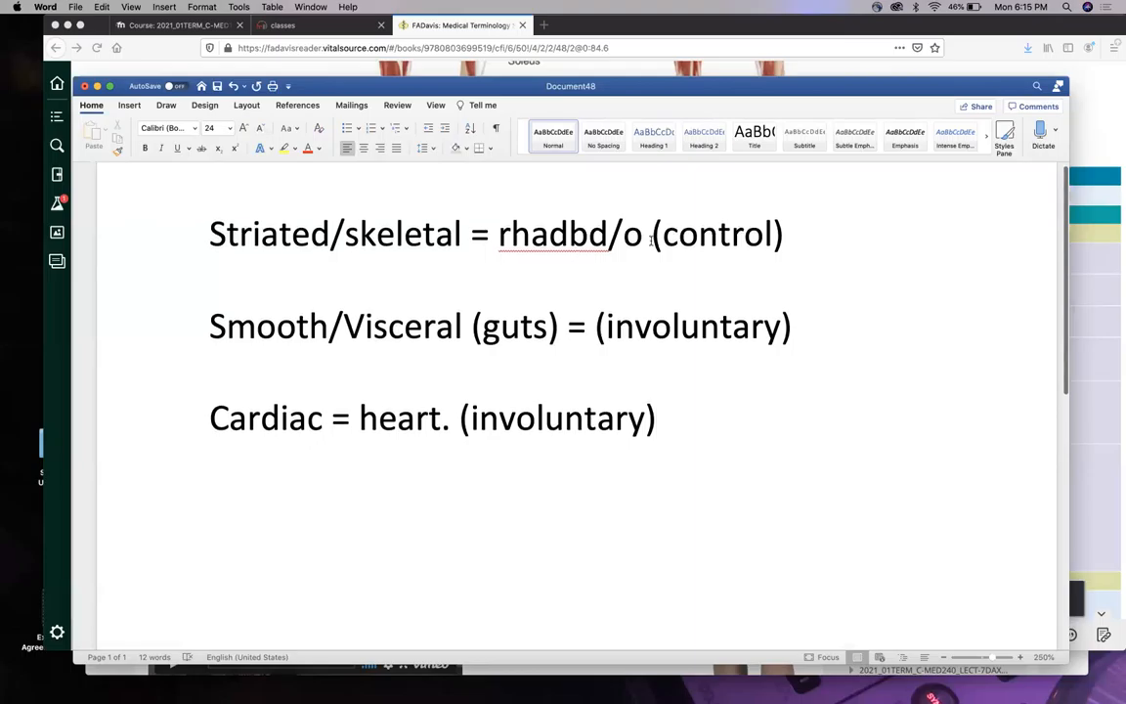
mouse_move(492, 253)
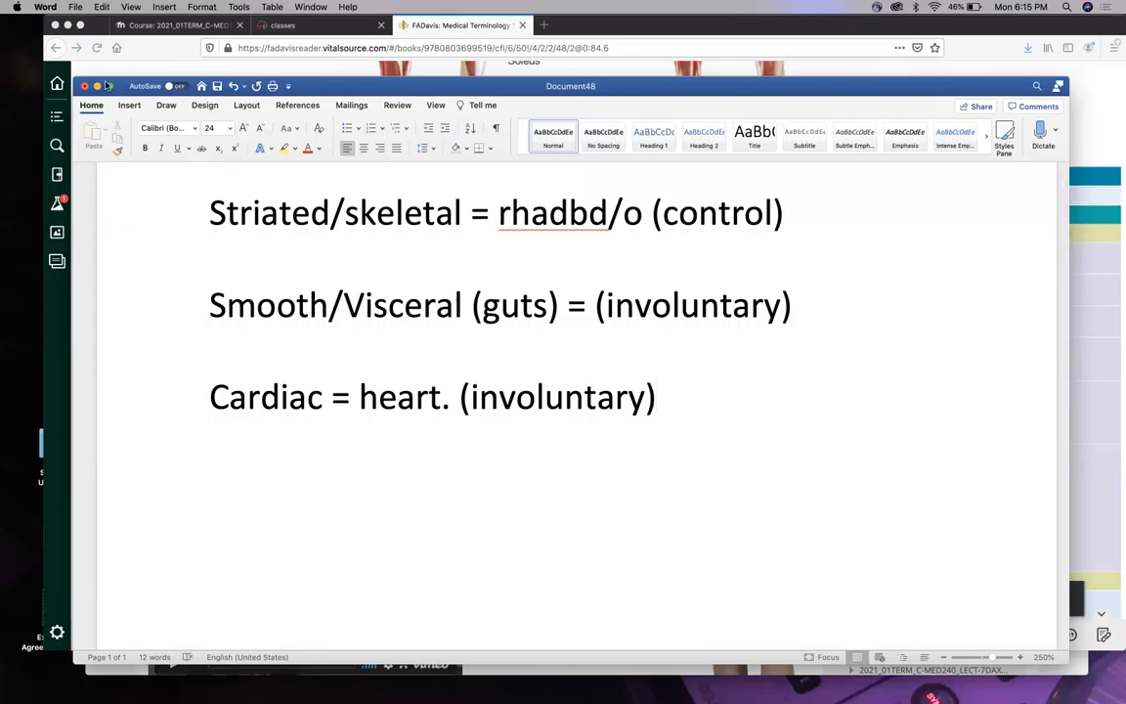
Return to the ebook and scroll from Figure 10-1 to the Word Elements combining forms like fasci/o and my/o.
left_click(457, 25)
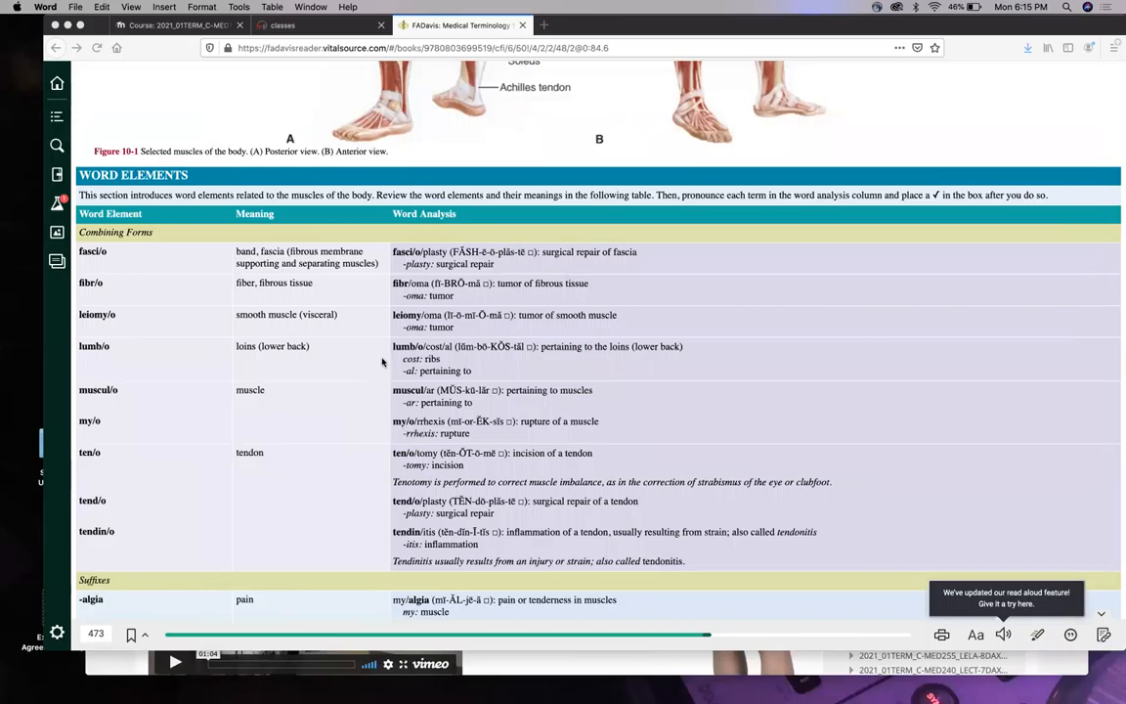
mouse_move(430, 326)
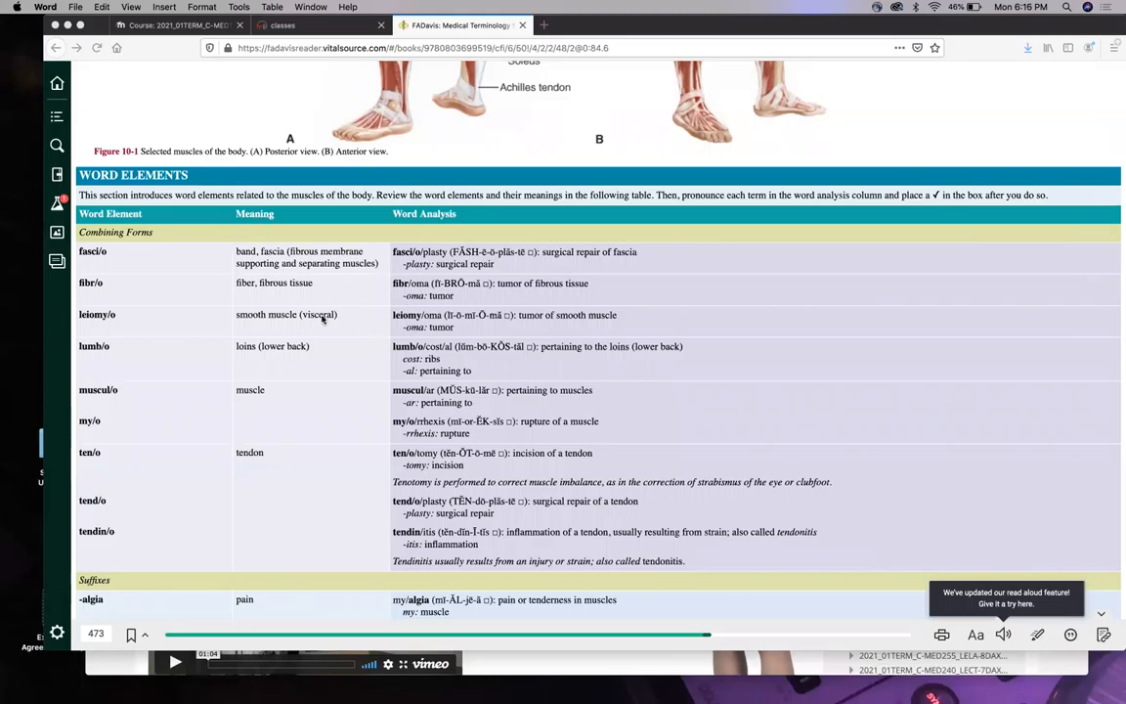
mouse_move(297, 314)
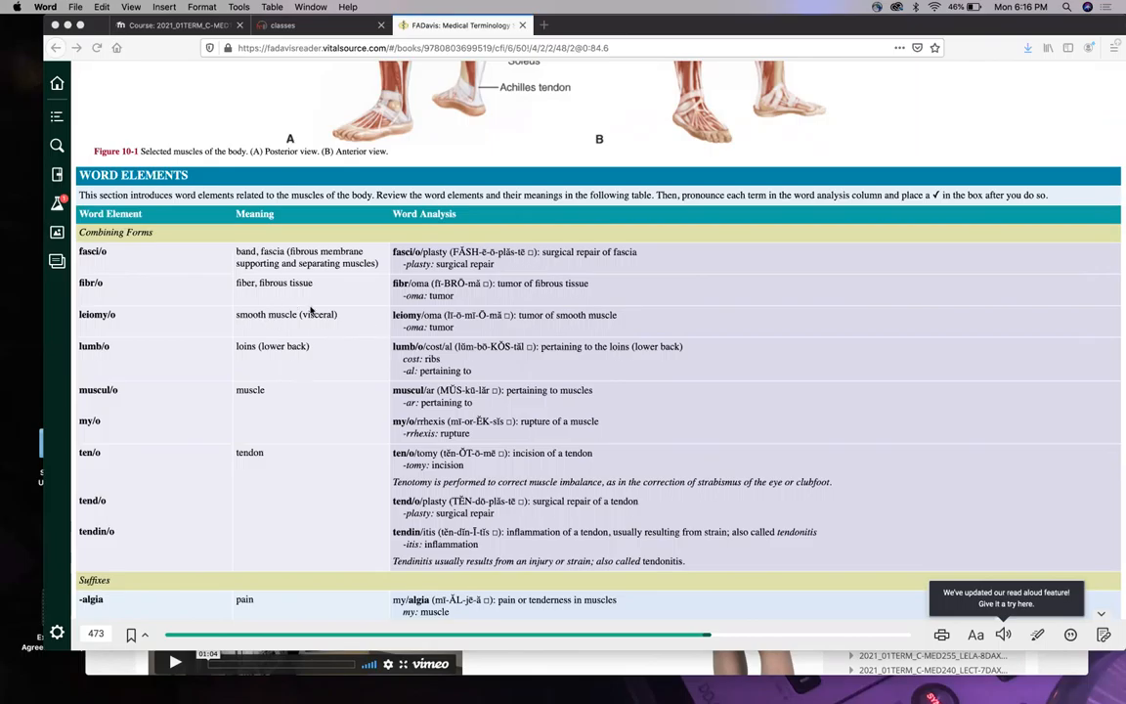
mouse_move(317, 336)
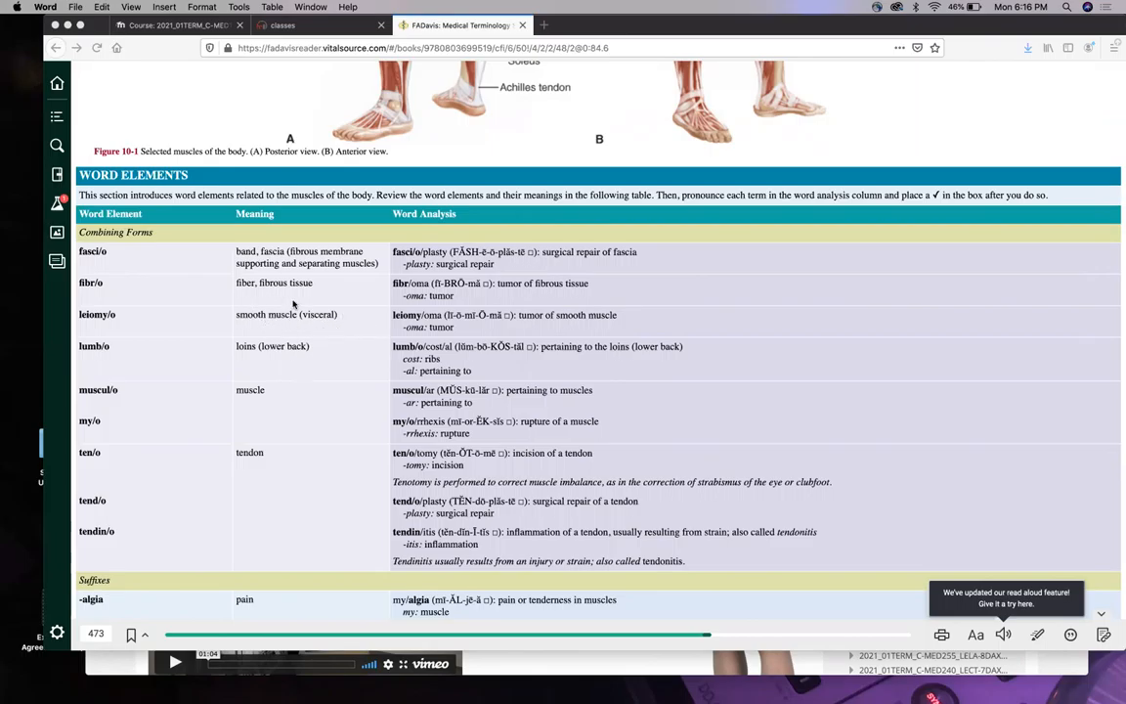
mouse_move(432, 326)
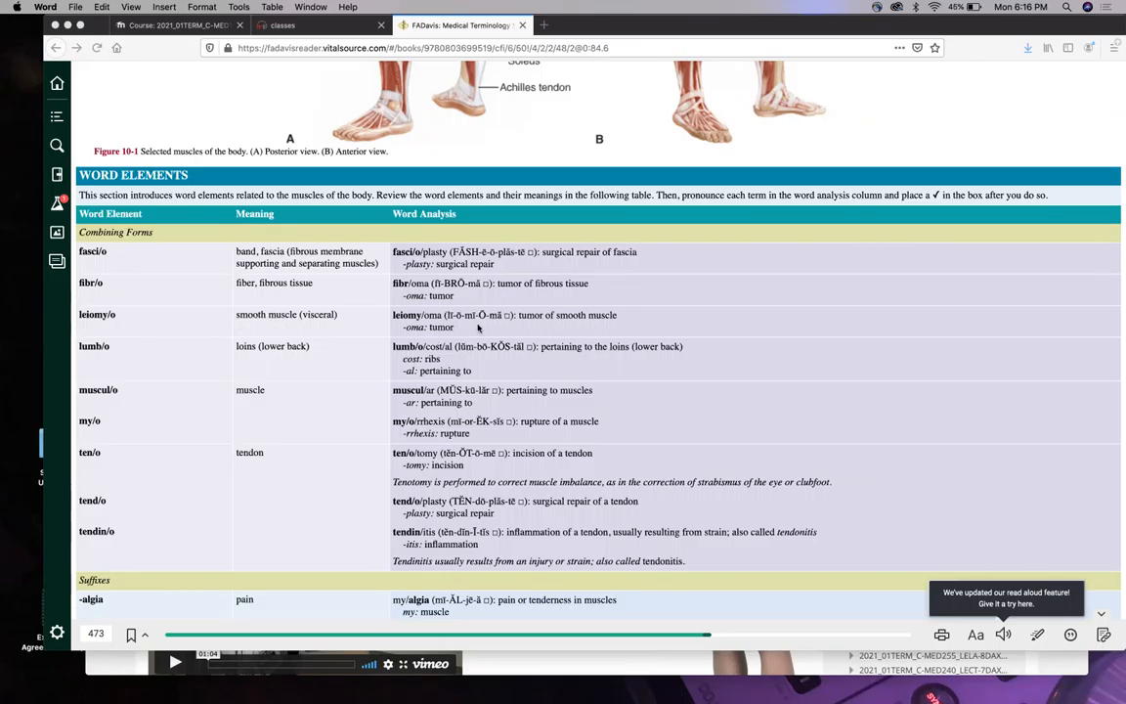
mouse_move(444, 329)
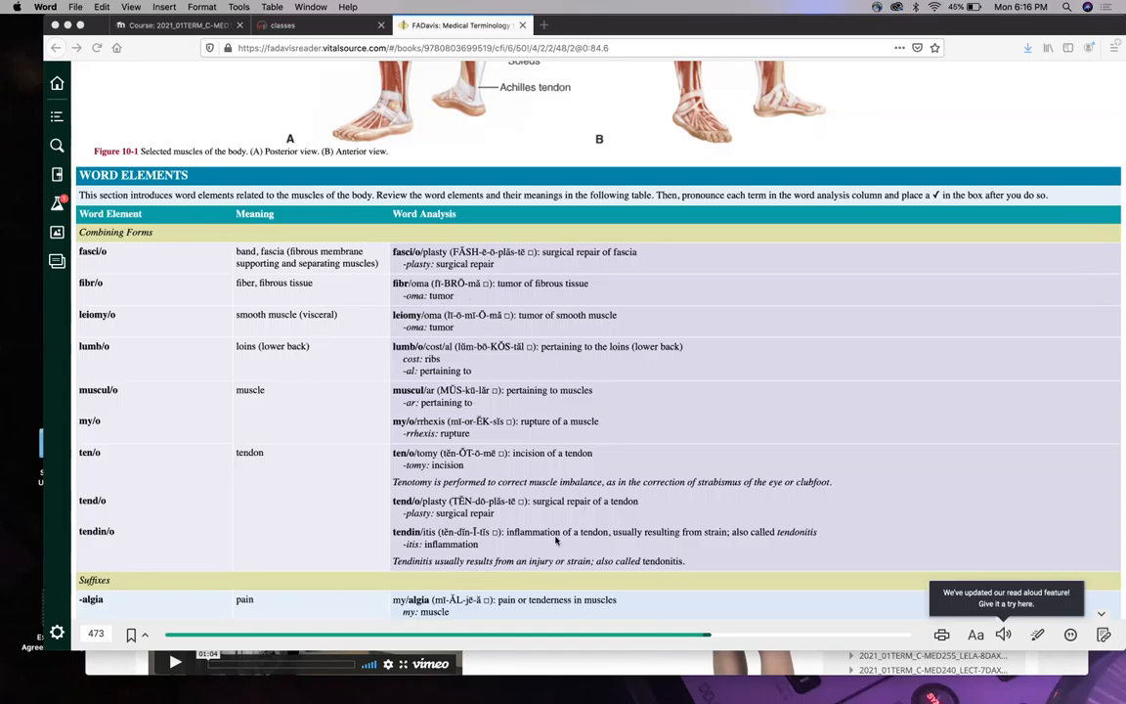
mouse_move(344, 403)
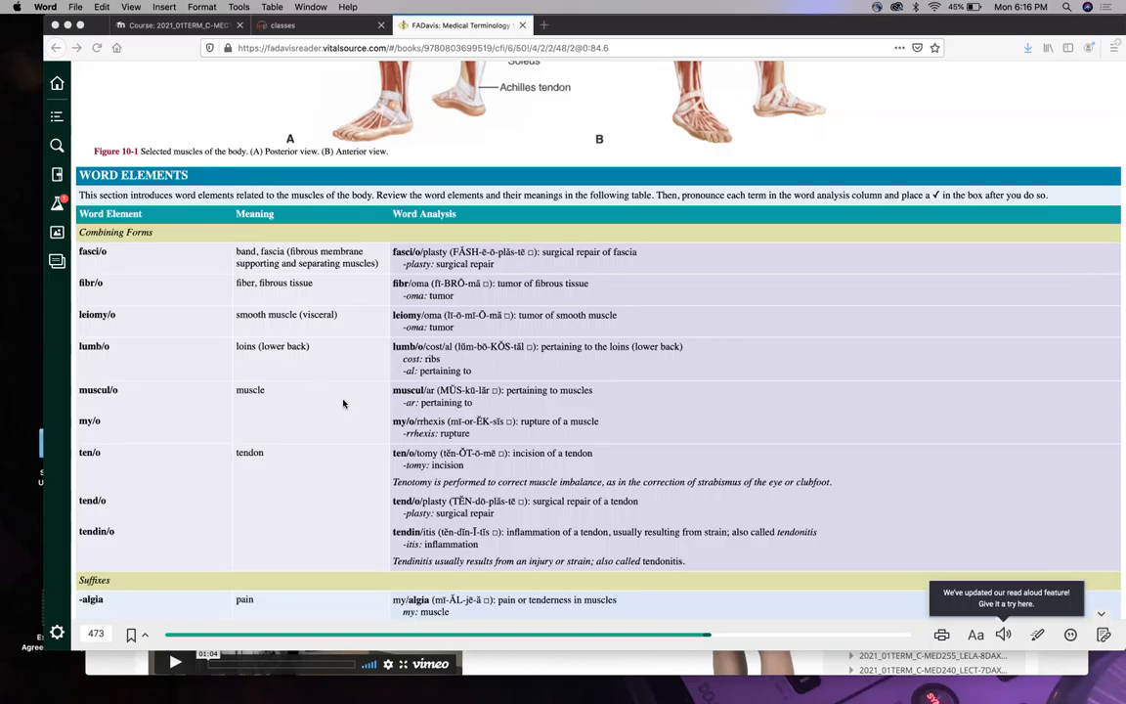
scroll("down", 3)
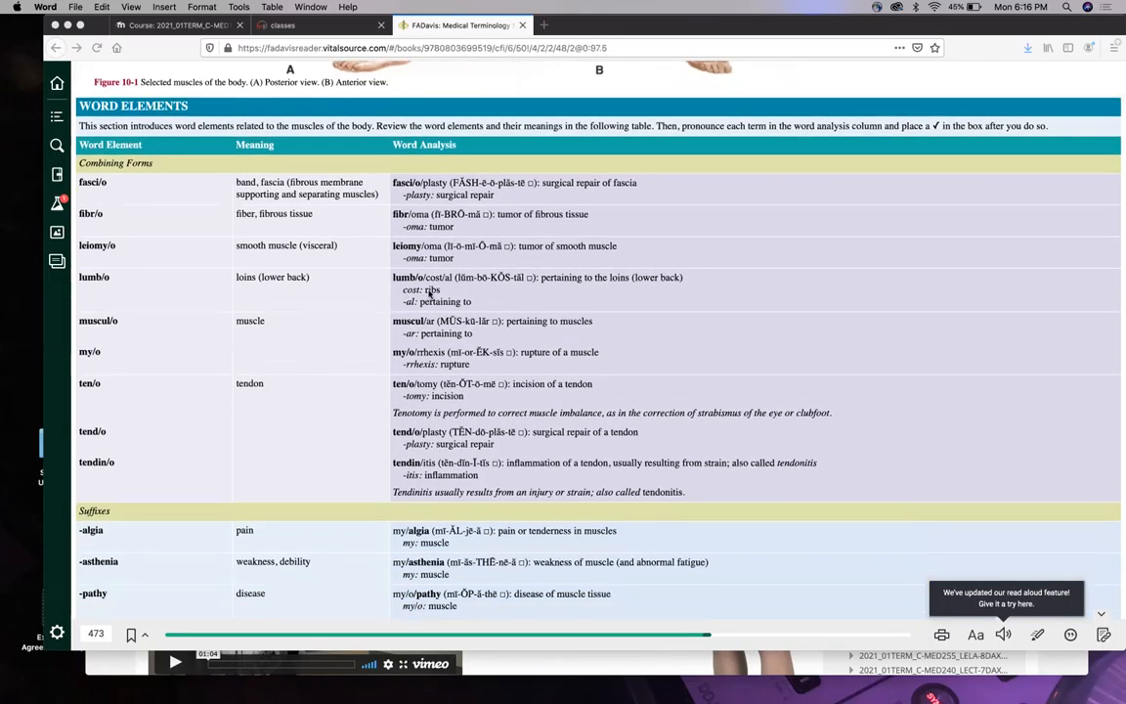
mouse_move(512, 297)
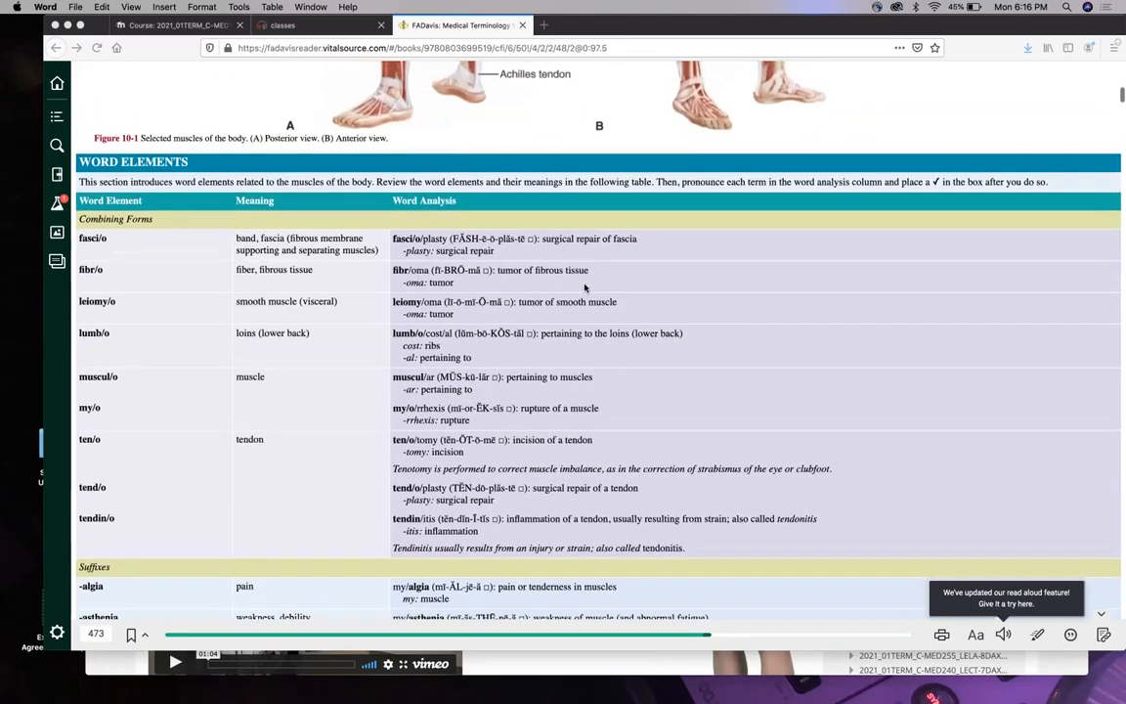
scroll("up", 3)
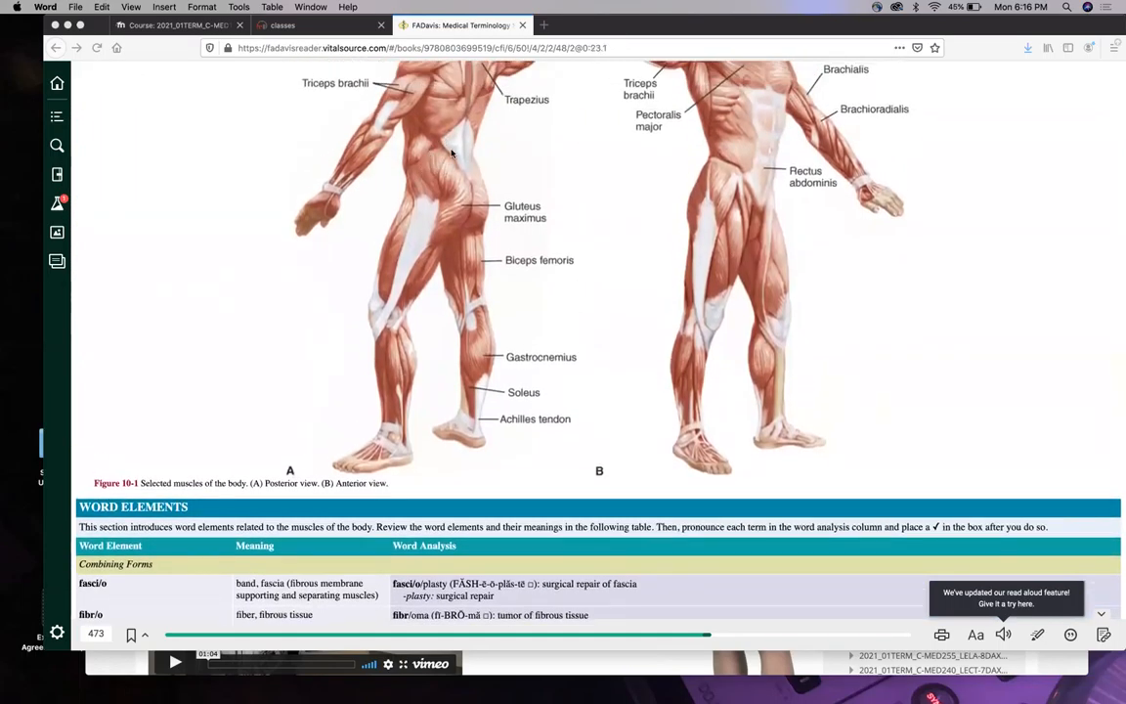
mouse_move(430, 84)
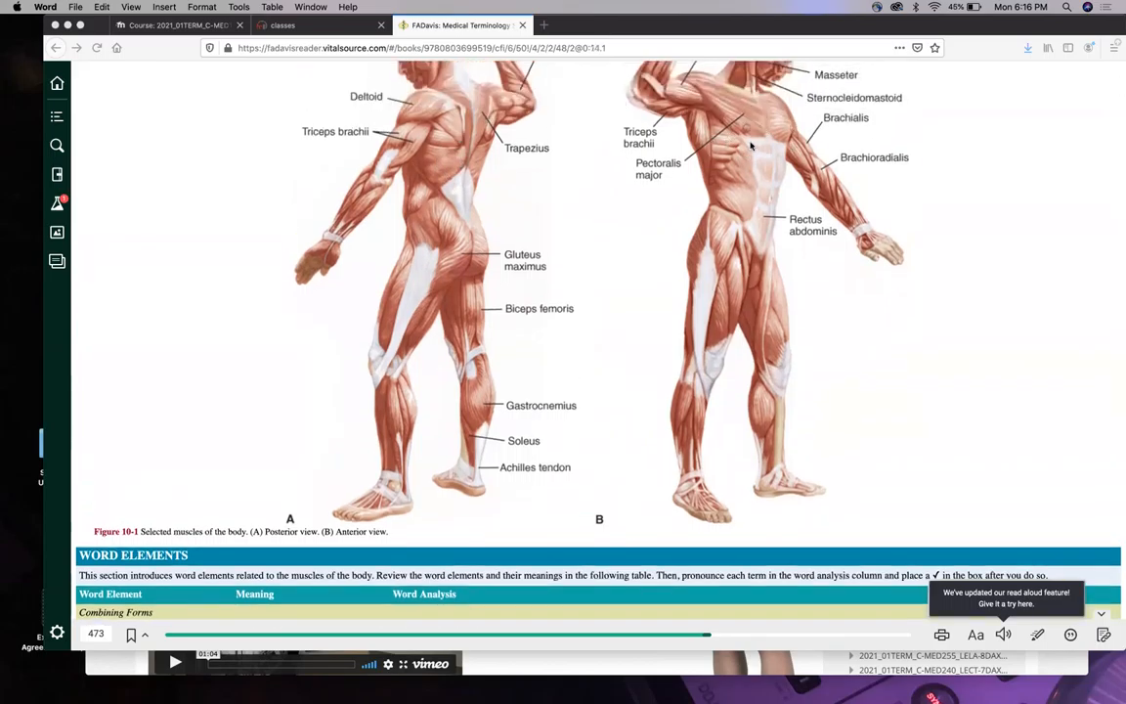
mouse_move(730, 198)
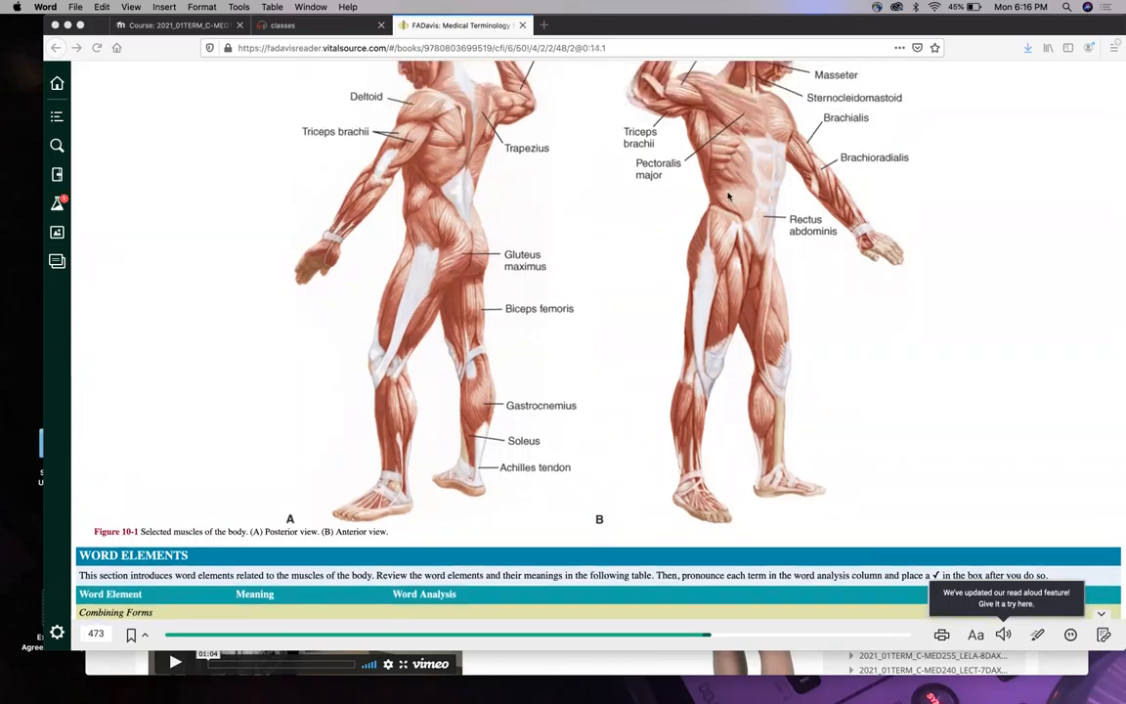
scroll("down", 3)
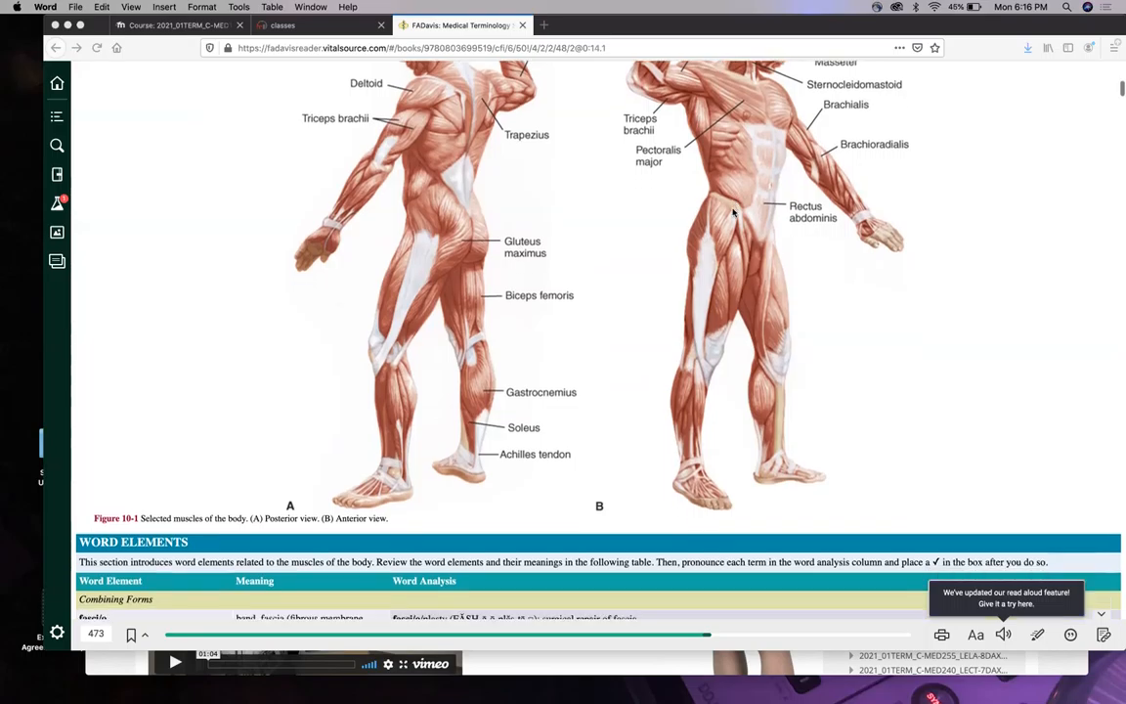
scroll("down", 3)
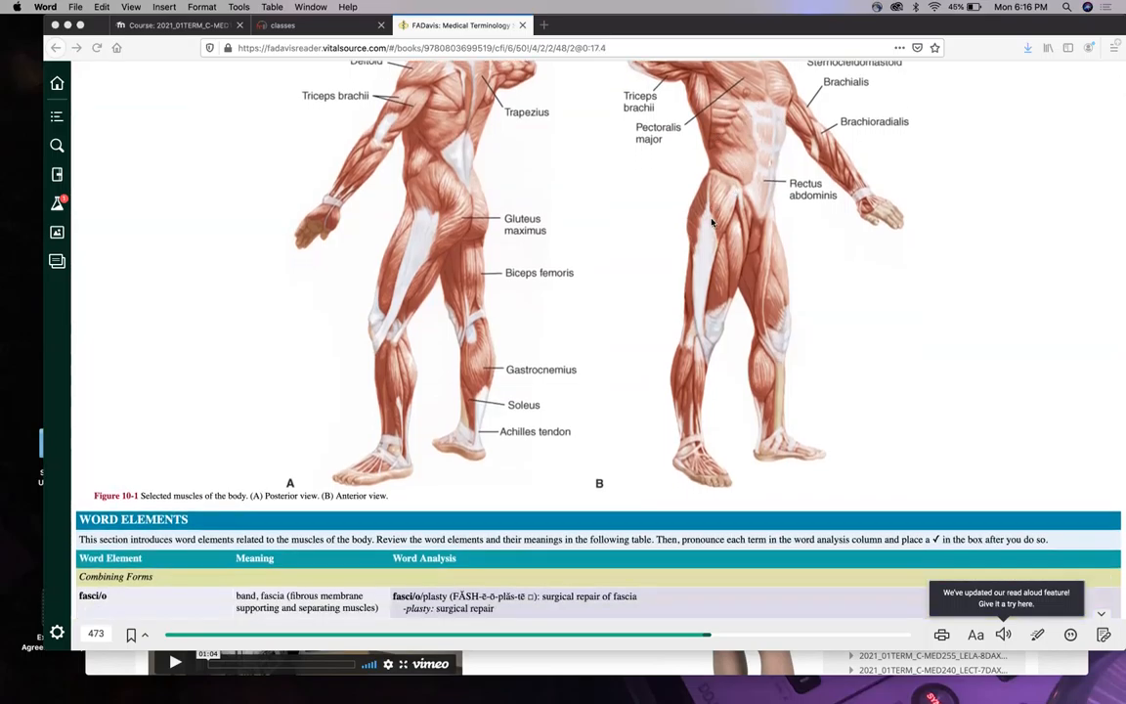
scroll("down", 3)
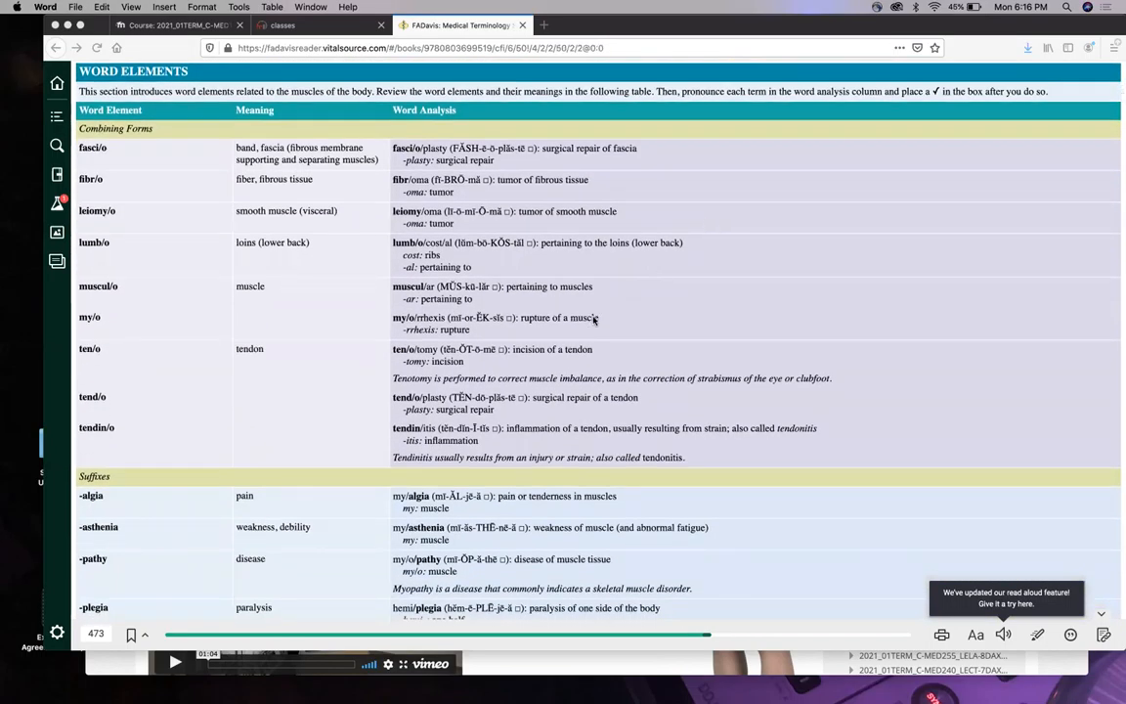
mouse_move(418, 300)
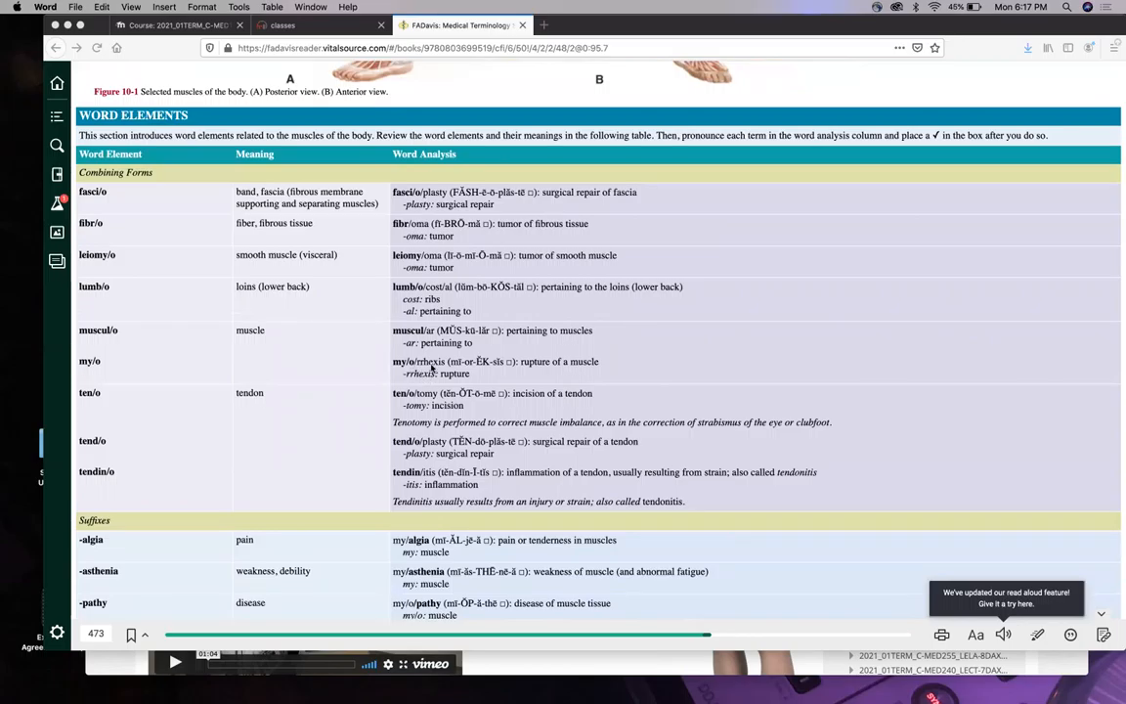
Scroll past the muscle suffixes to Pronunciation Help and Section Review 10-1 Fill In The Blank.
scroll("down", 3)
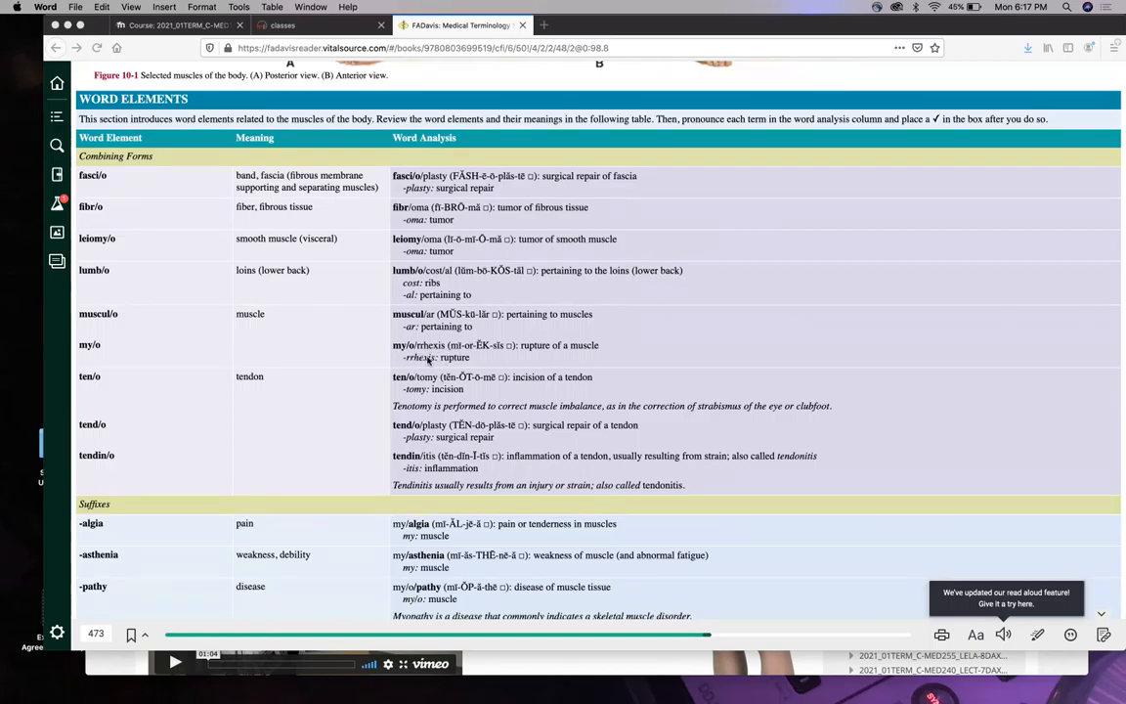
scroll("down", 3)
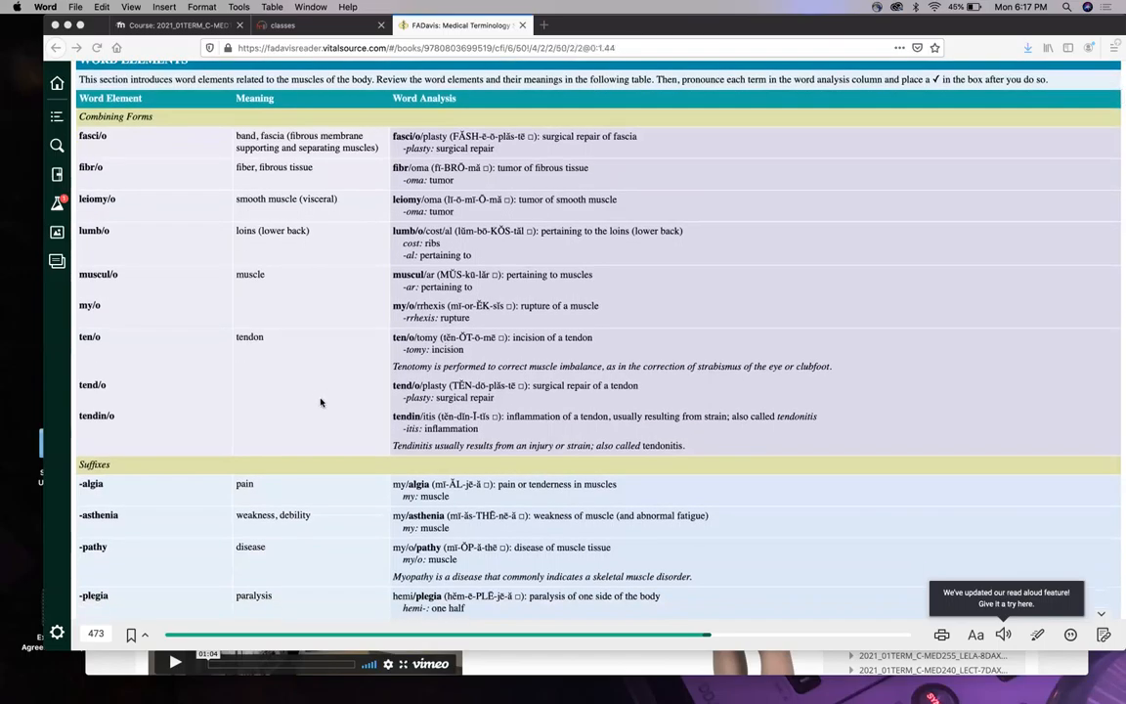
scroll("down", 3)
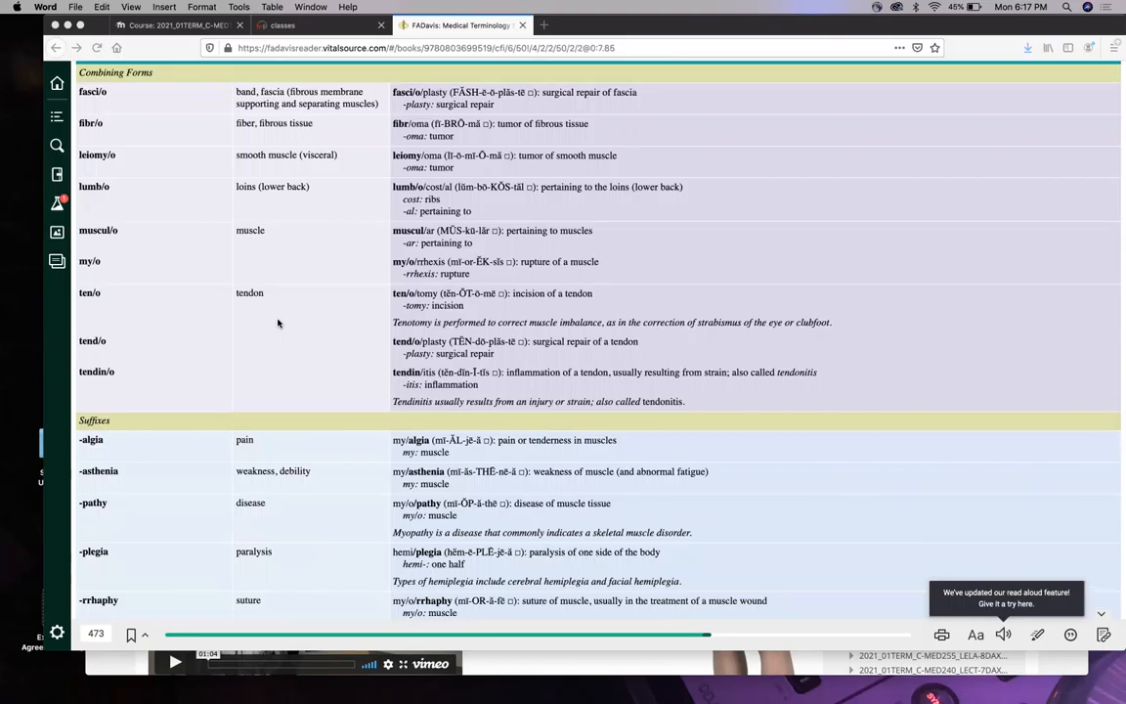
mouse_move(234, 301)
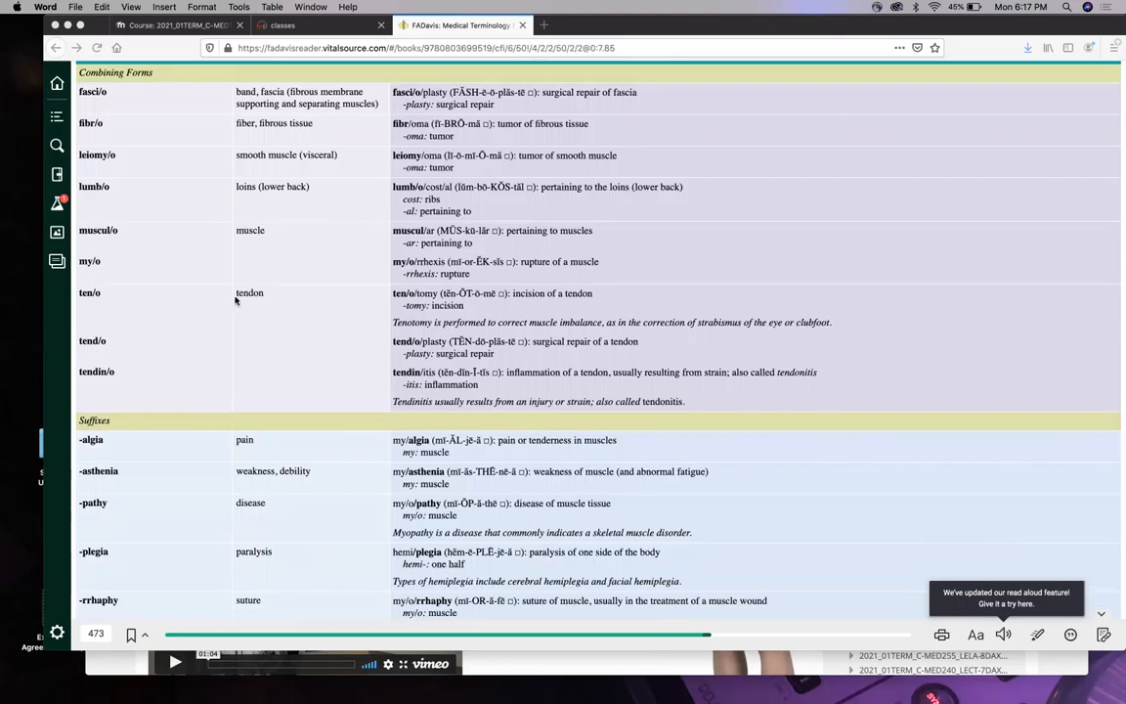
mouse_move(270, 326)
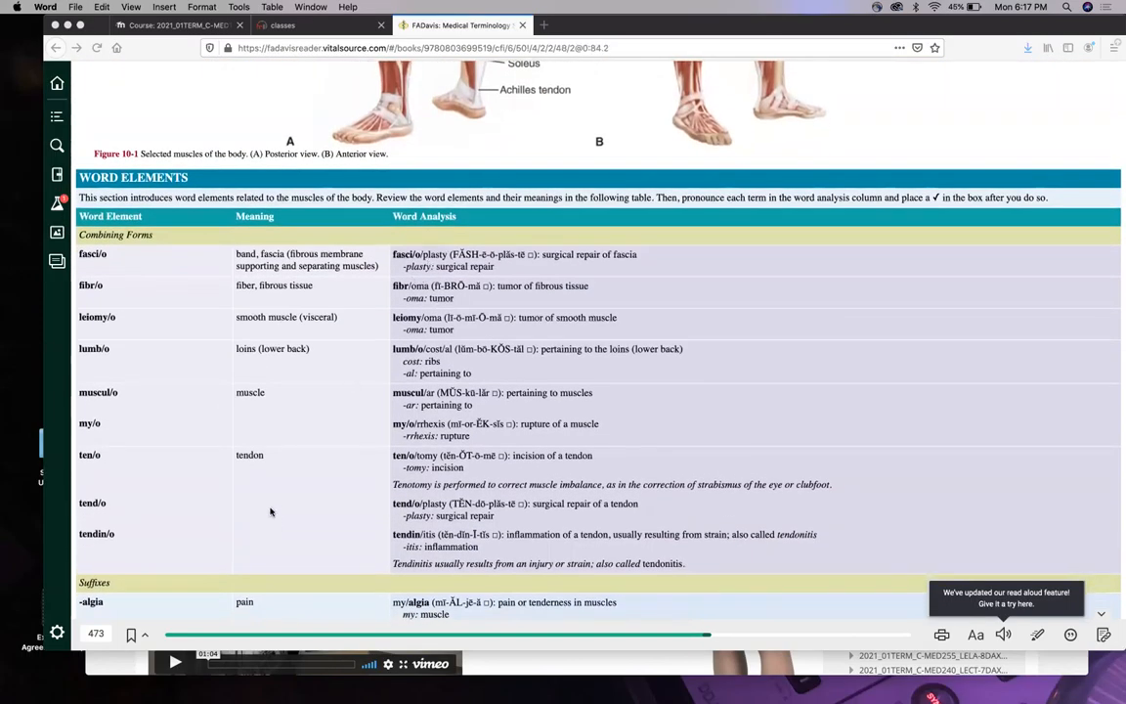
scroll("down", 3)
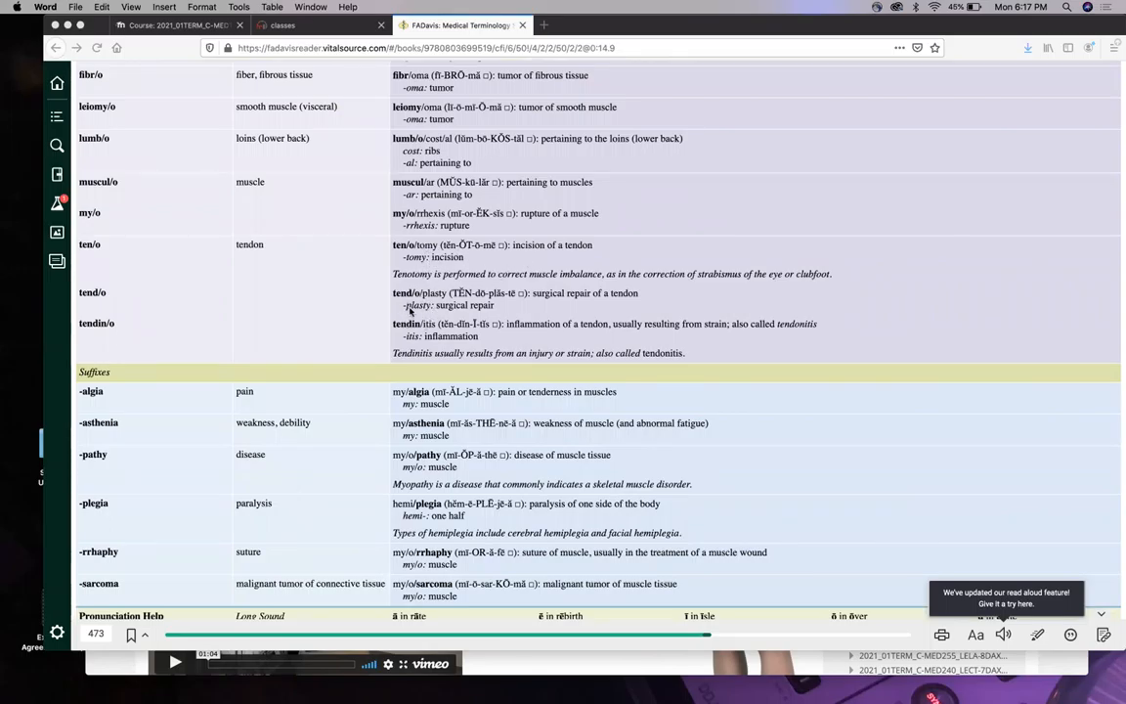
mouse_move(411, 266)
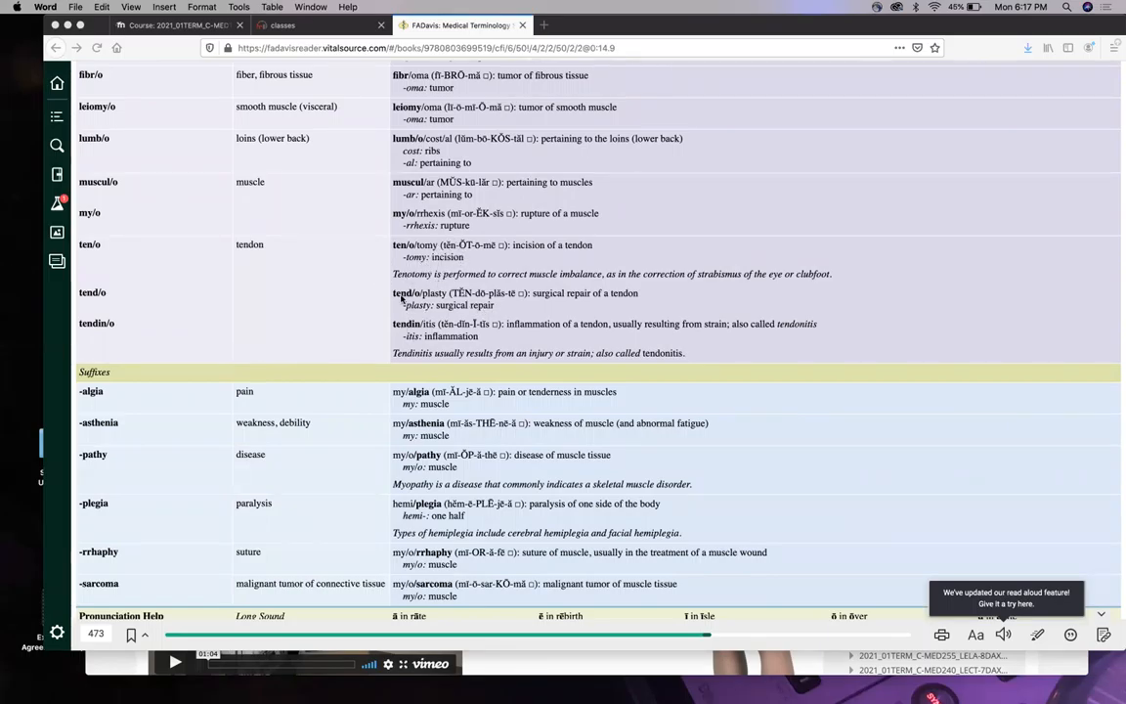
scroll("down", 3)
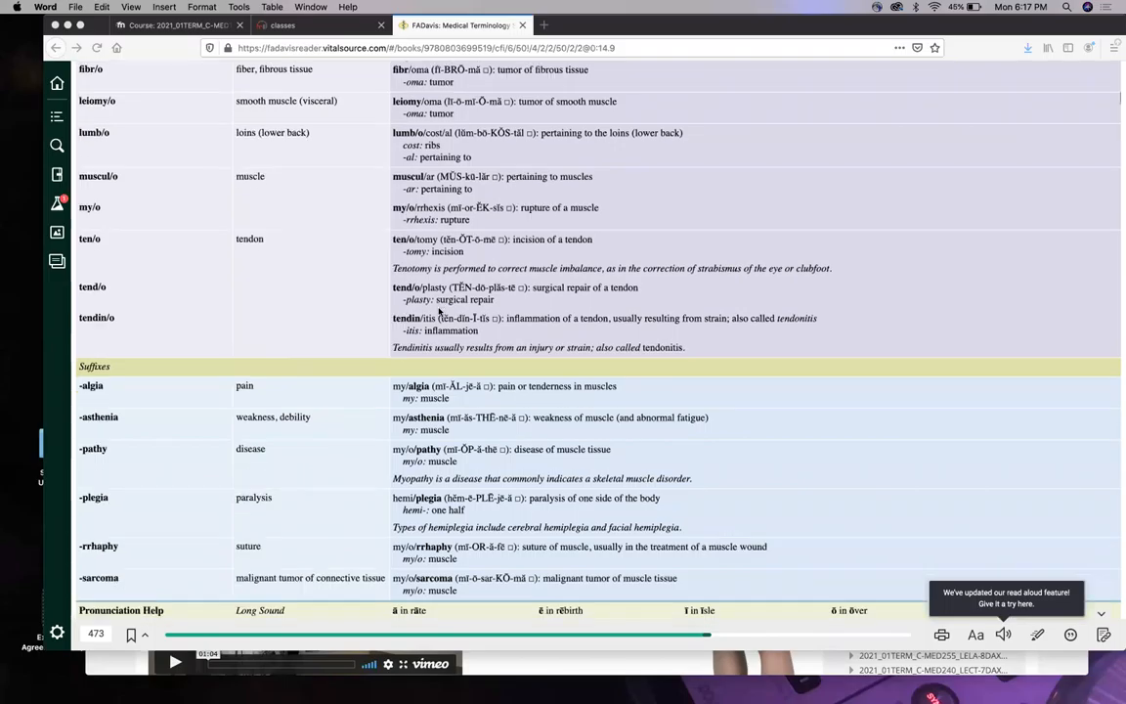
scroll("down", 3)
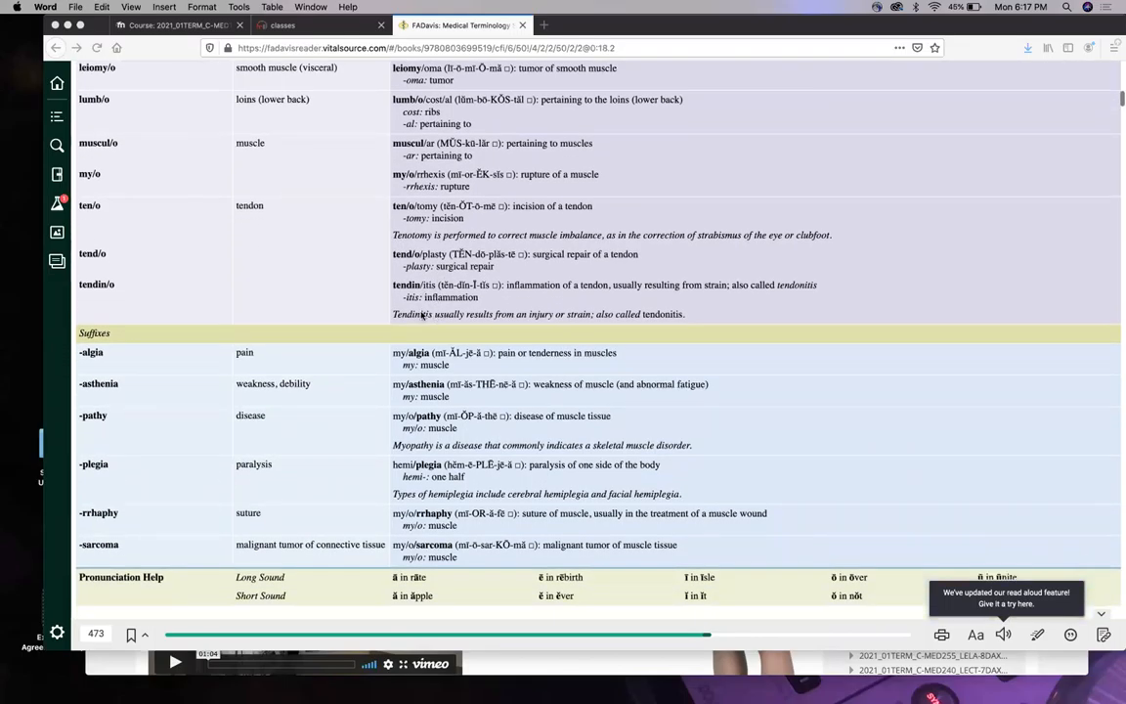
mouse_move(278, 282)
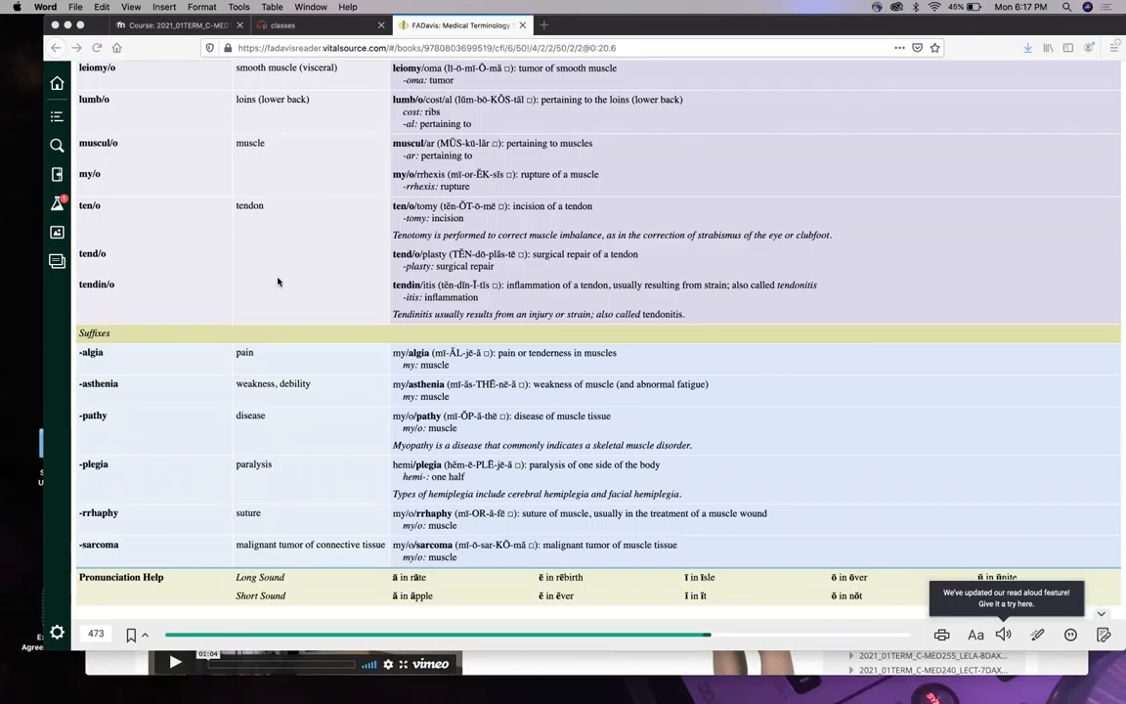
scroll("down", 3)
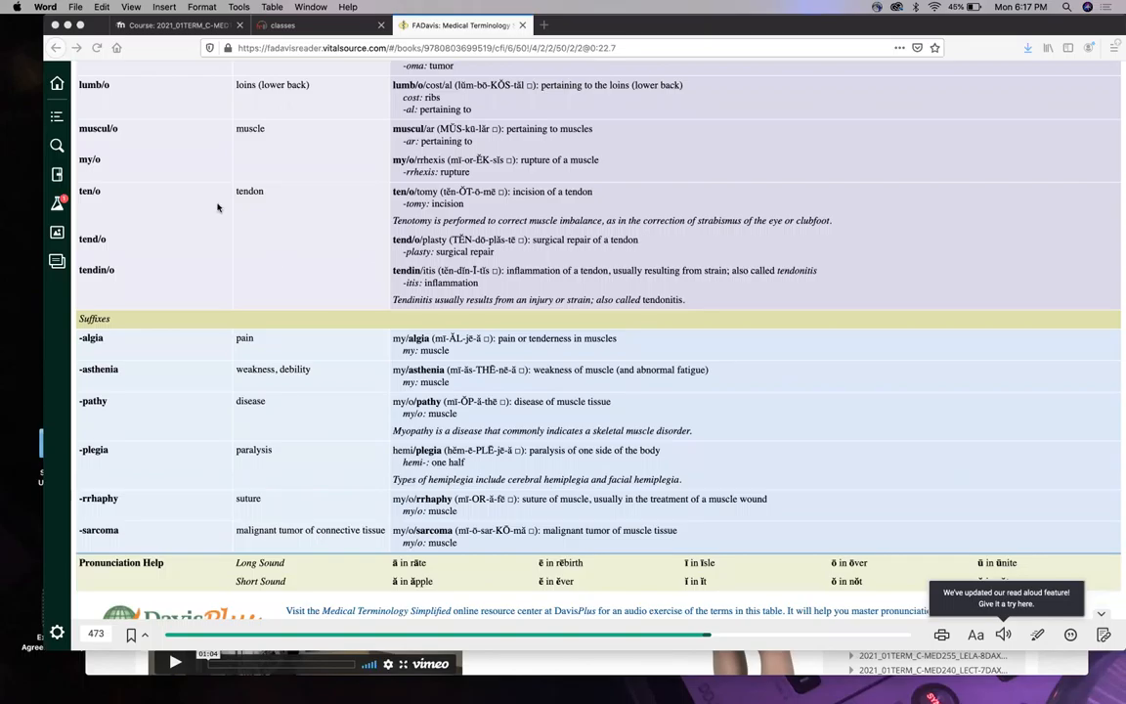
scroll("down", 3)
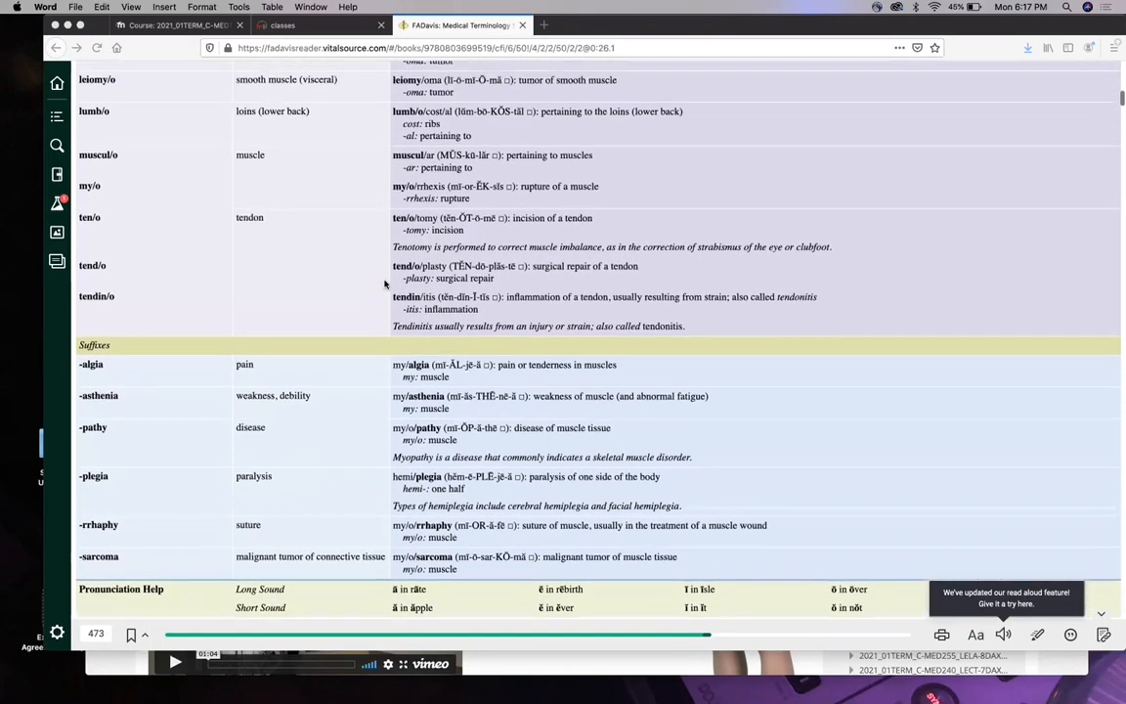
scroll("down", 3)
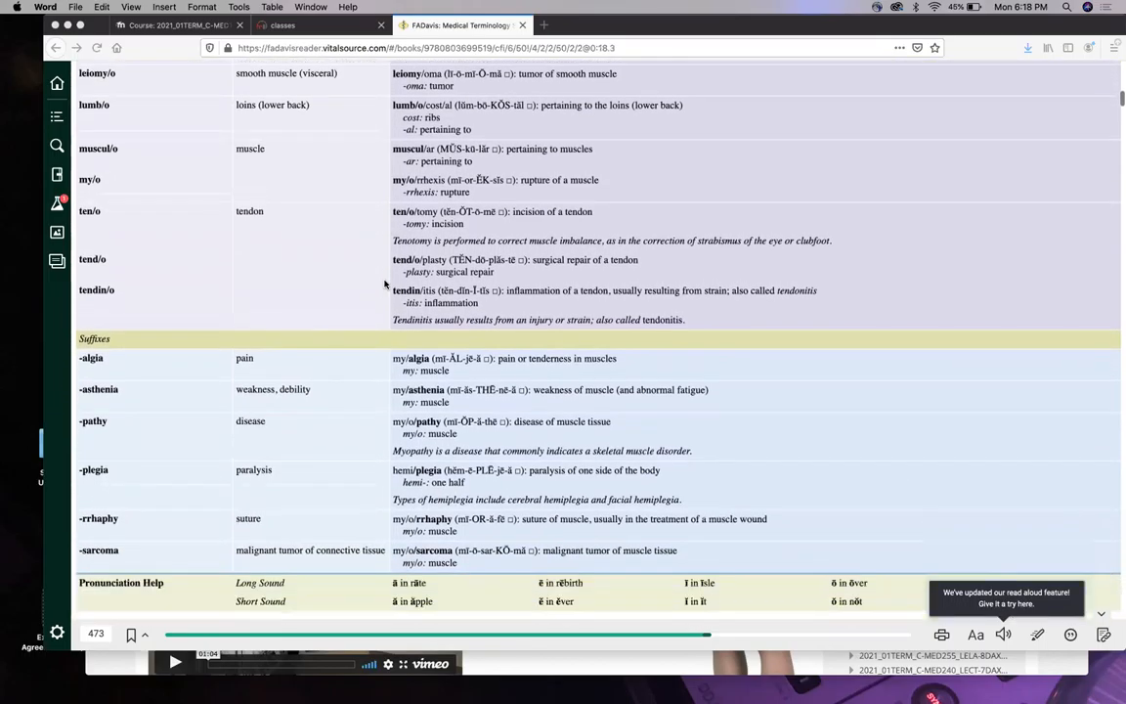
scroll("down", 3)
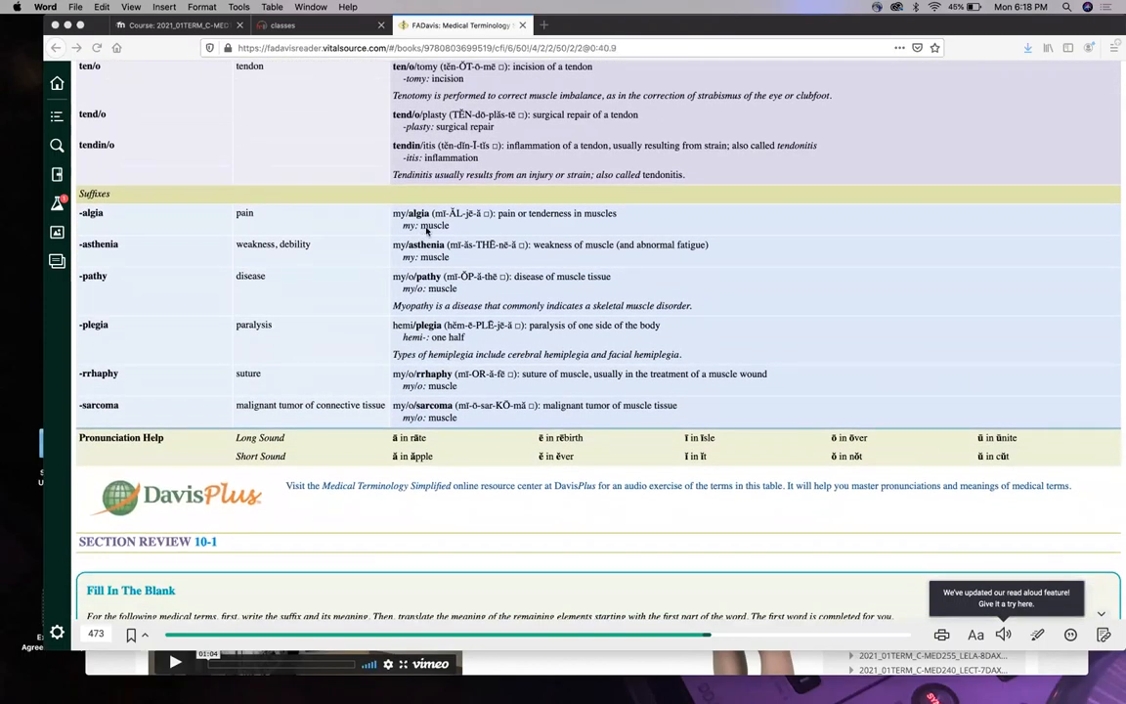
mouse_move(182, 246)
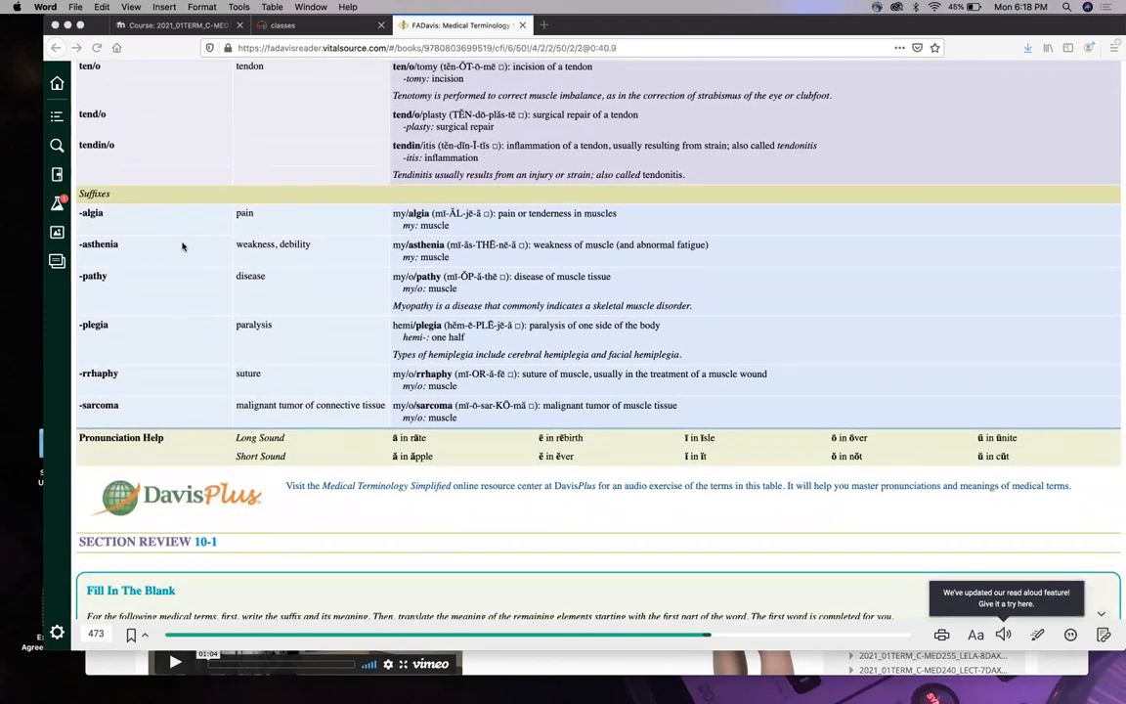
scroll("down", 3)
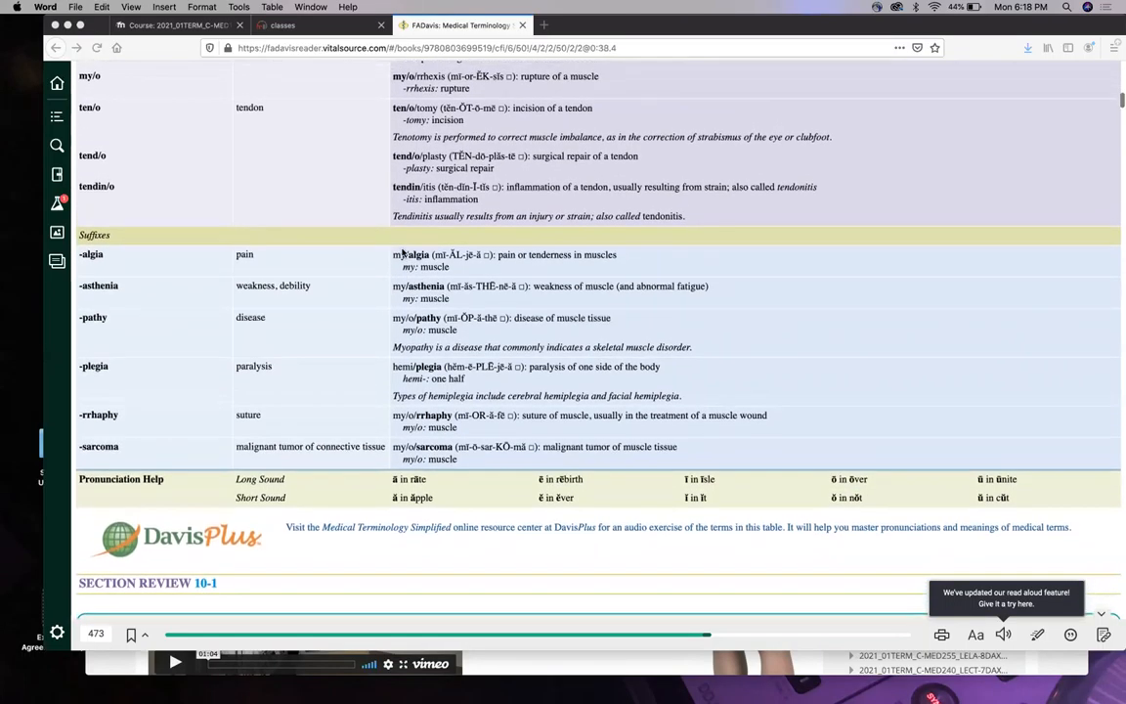
scroll("down", 3)
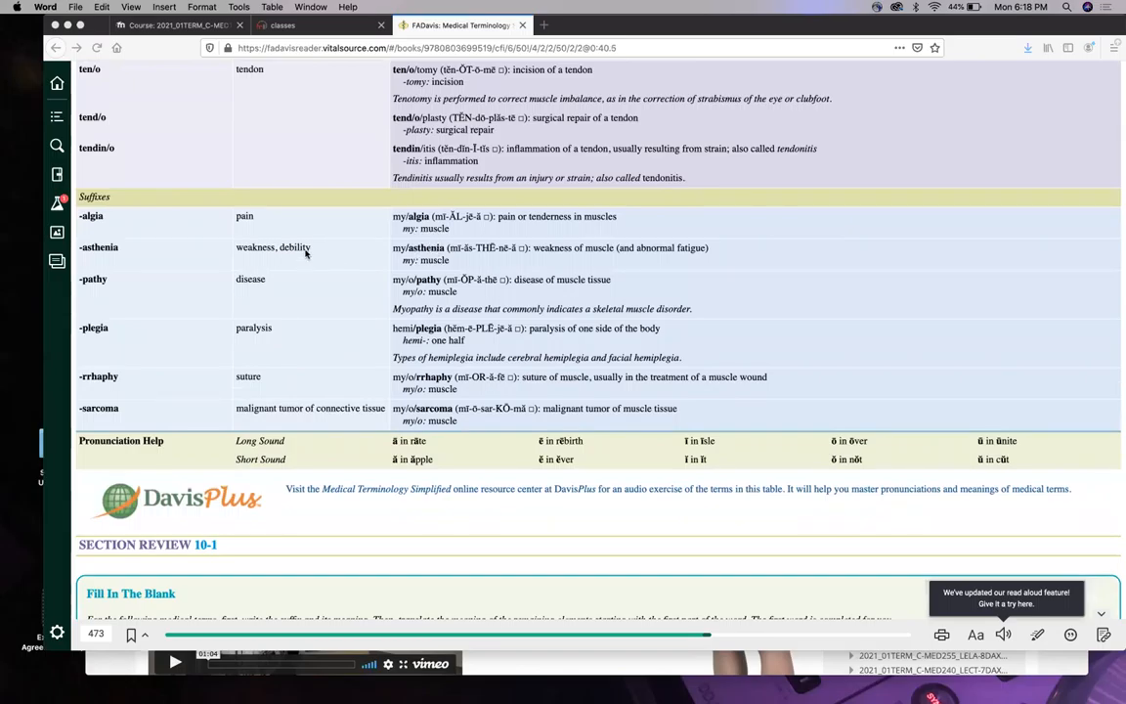
scroll("down", 3)
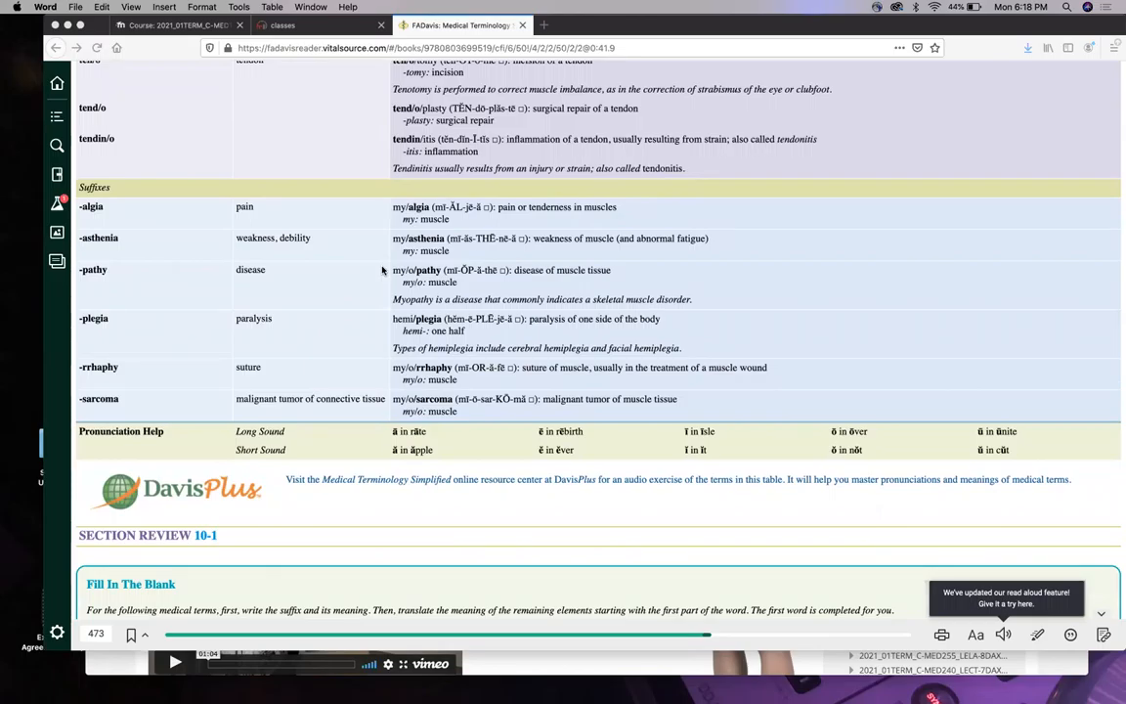
scroll("down", 3)
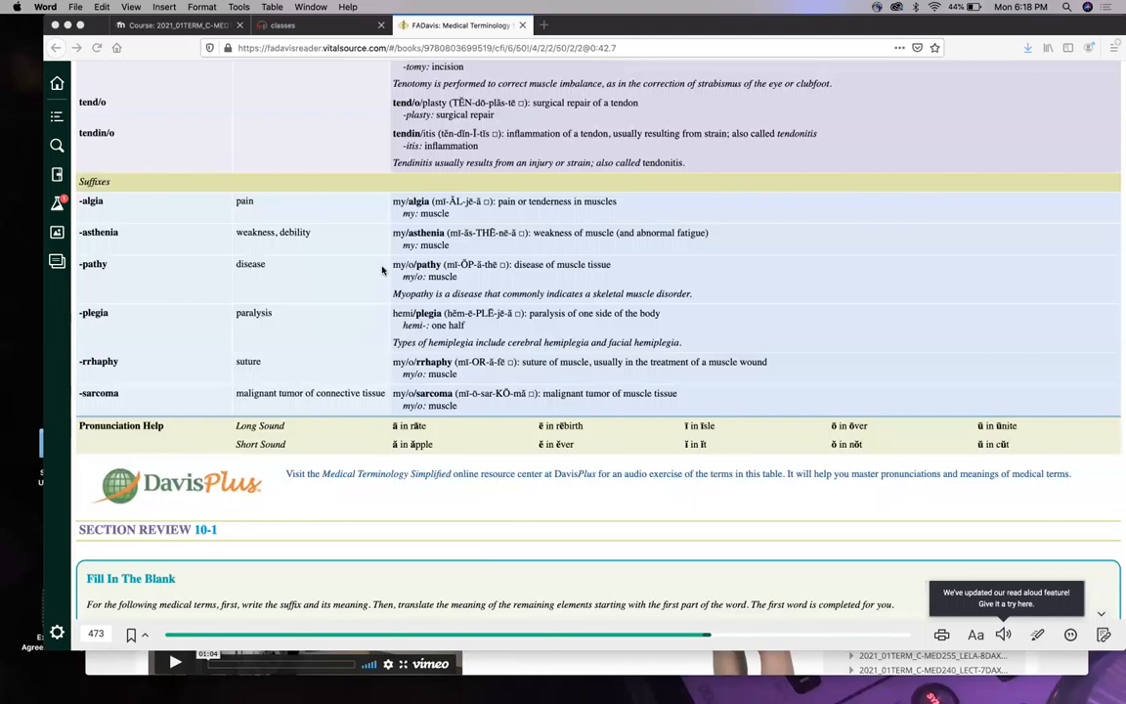
mouse_move(372, 281)
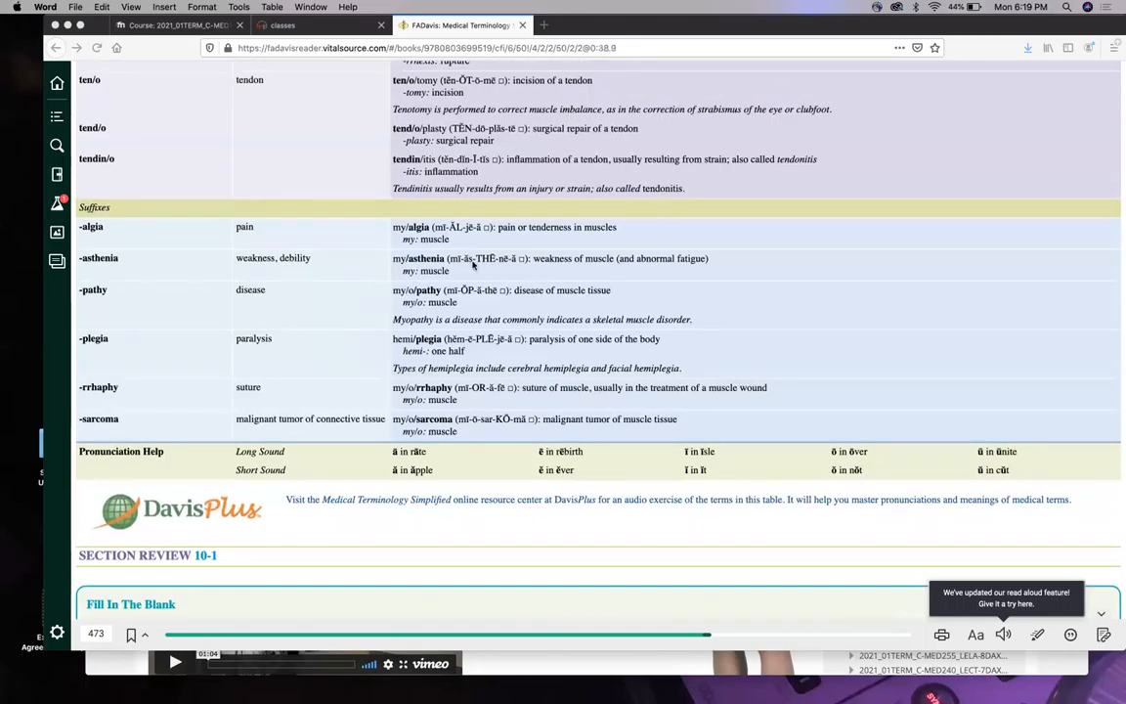
mouse_move(270, 258)
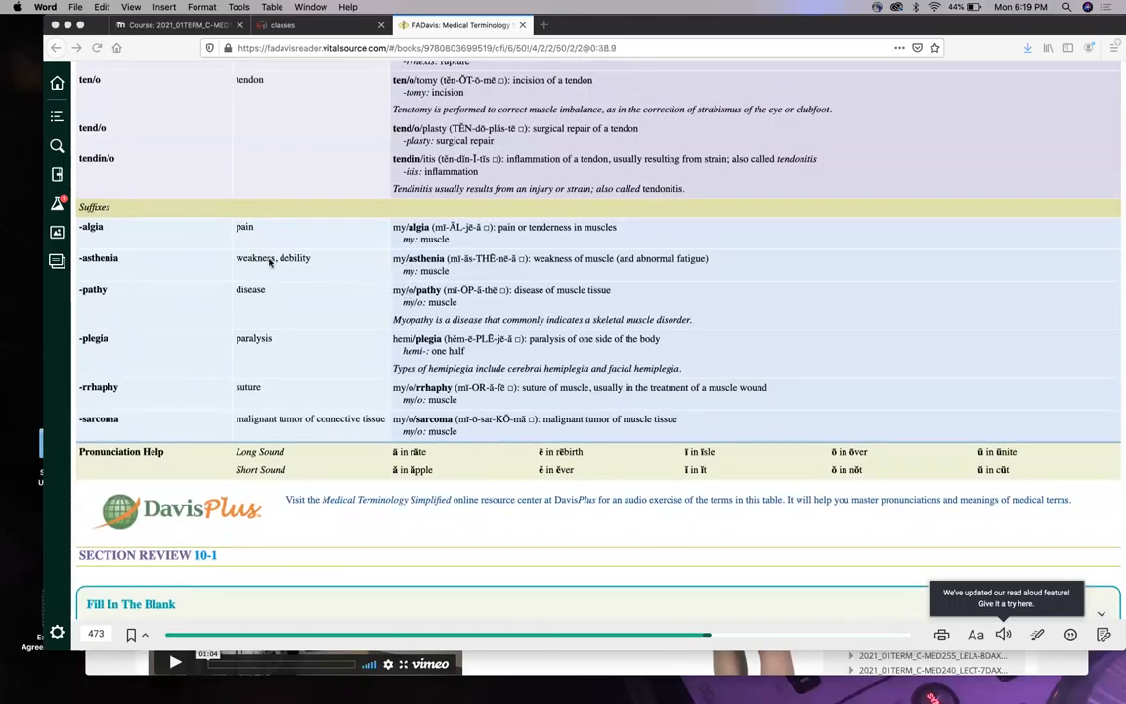
Scroll past the muscle suffixes table to Section Review 10-1 item 1, chondritis.
scroll("down", 3)
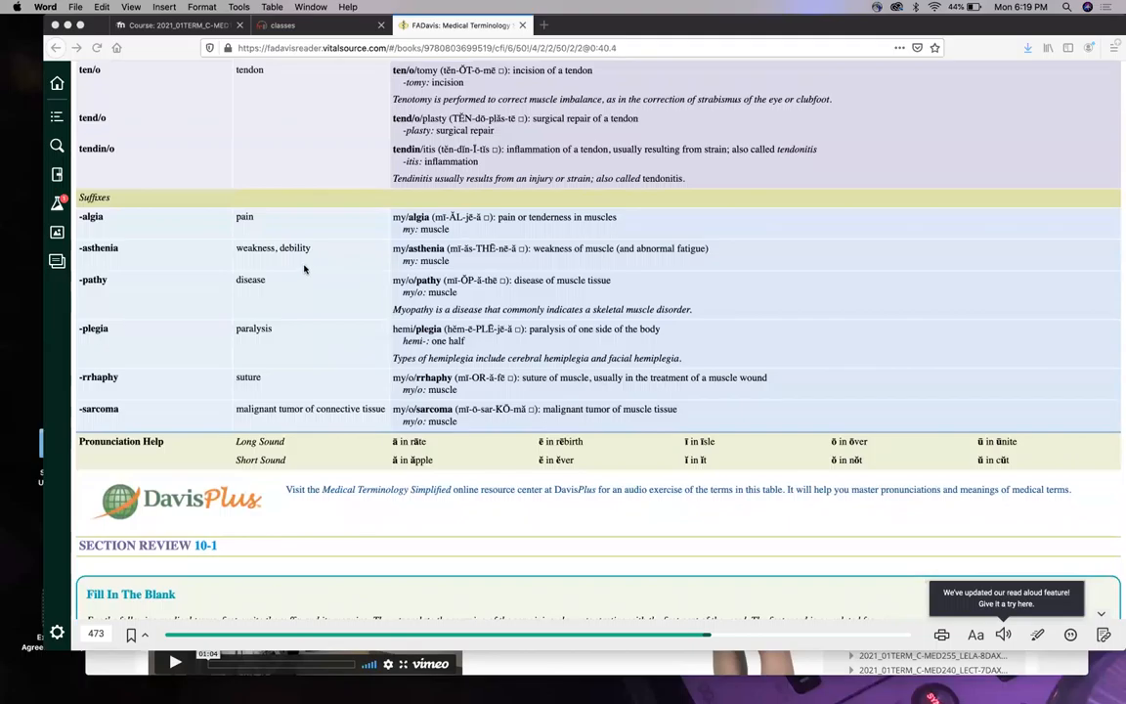
mouse_move(362, 286)
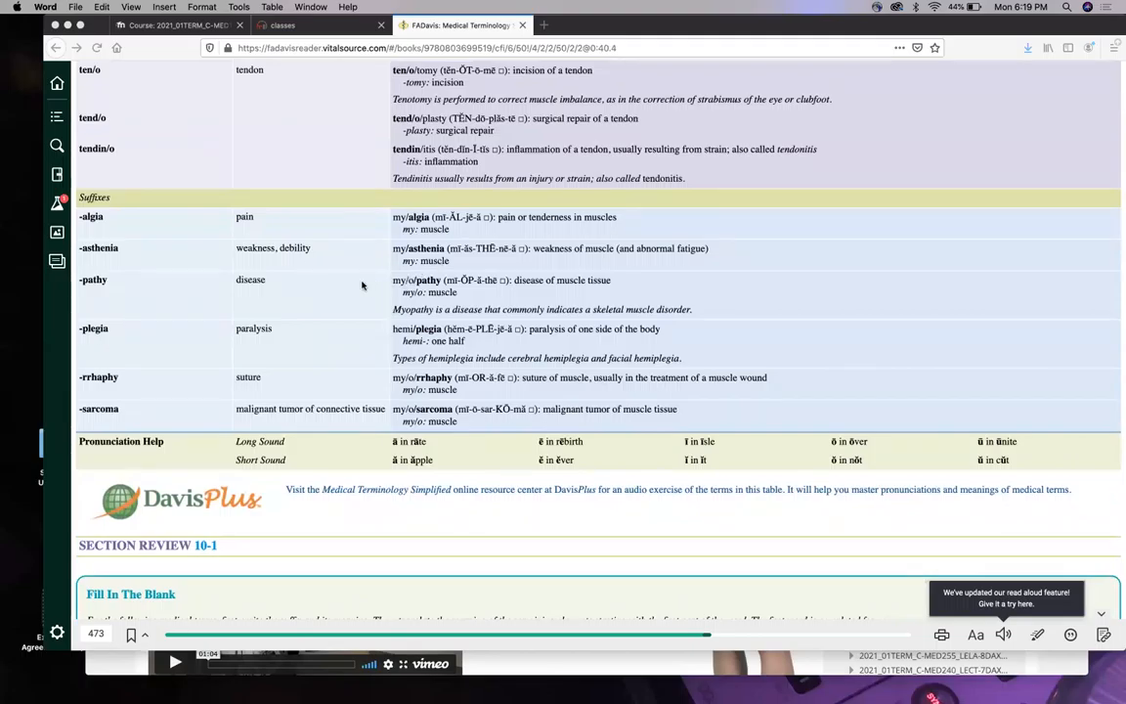
mouse_move(361, 311)
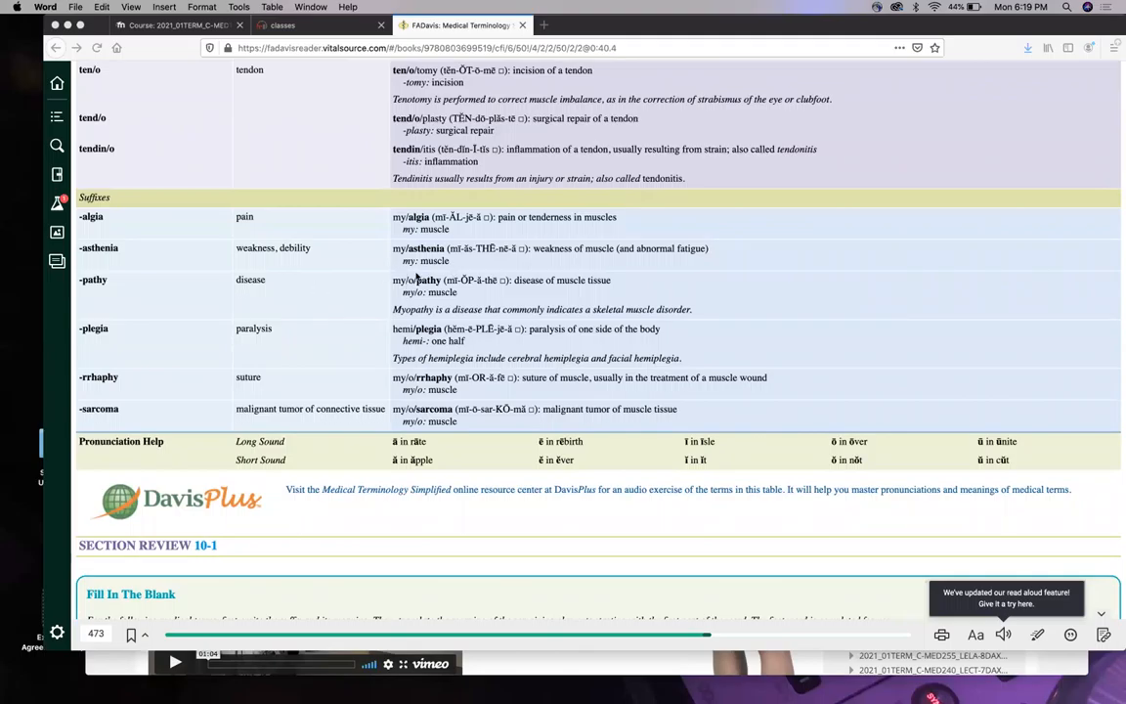
scroll("down", 3)
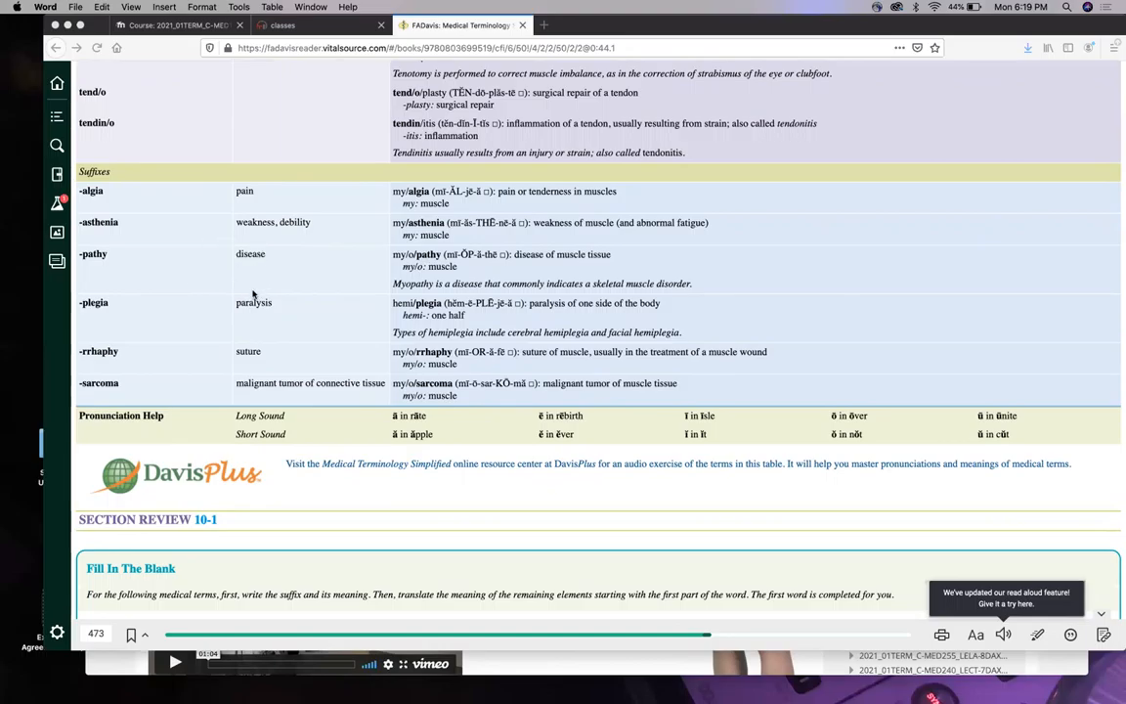
scroll("down", 3)
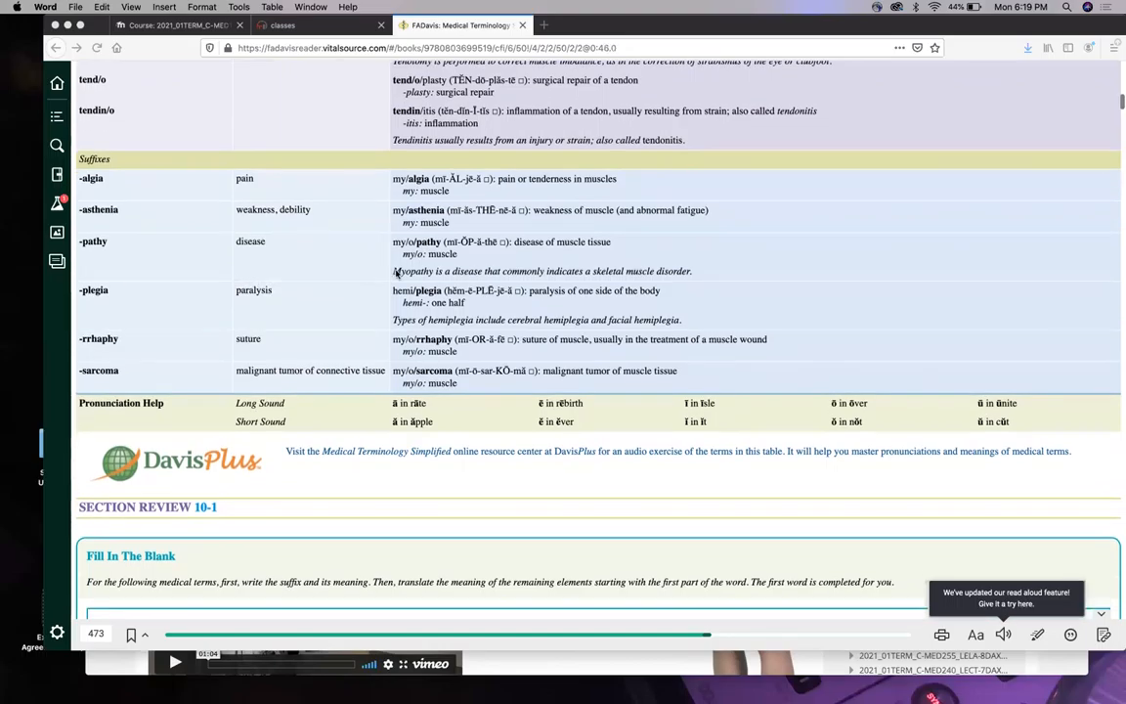
mouse_move(421, 274)
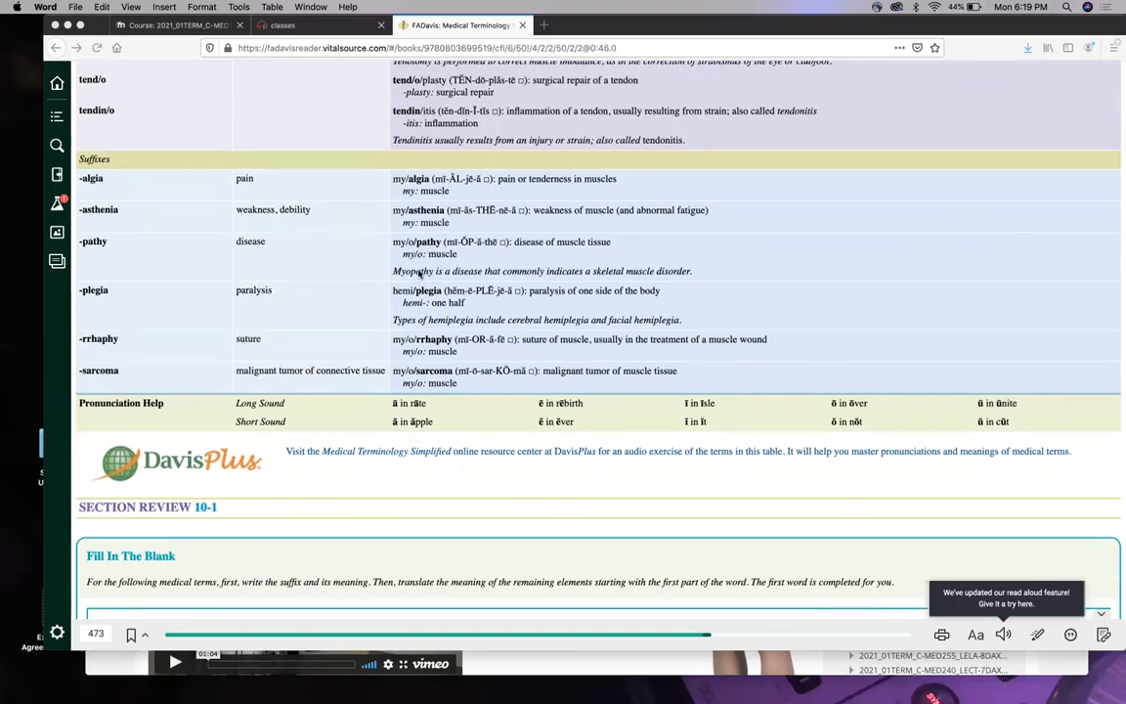
mouse_move(362, 281)
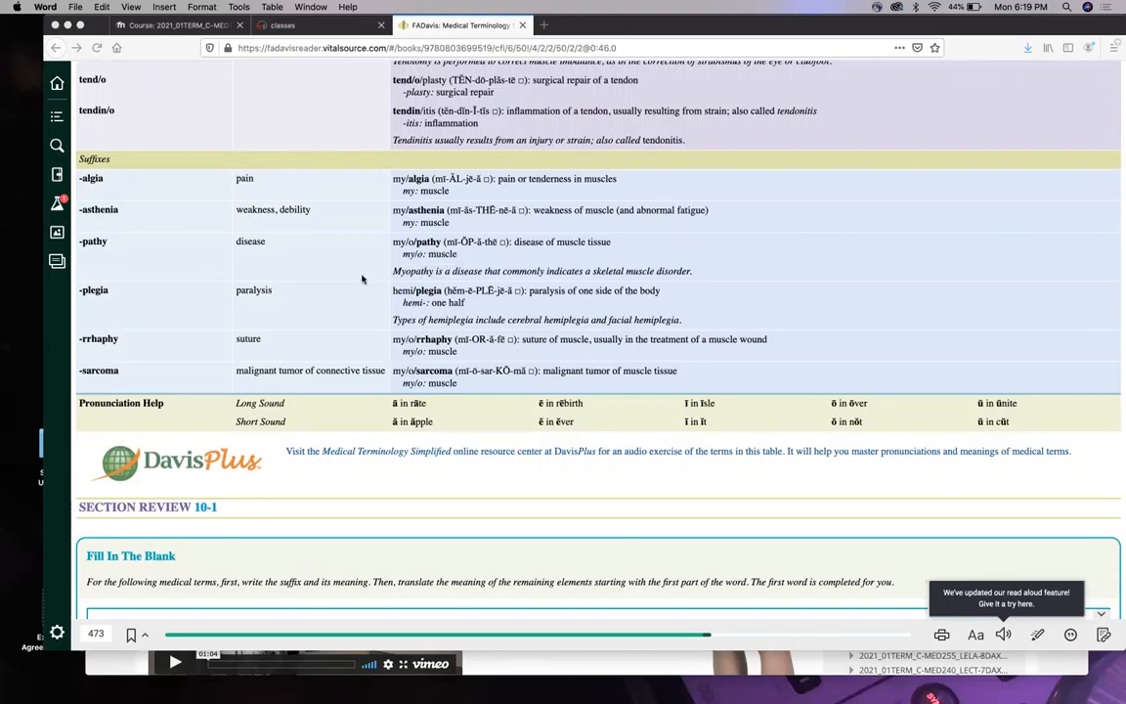
scroll("down", 3)
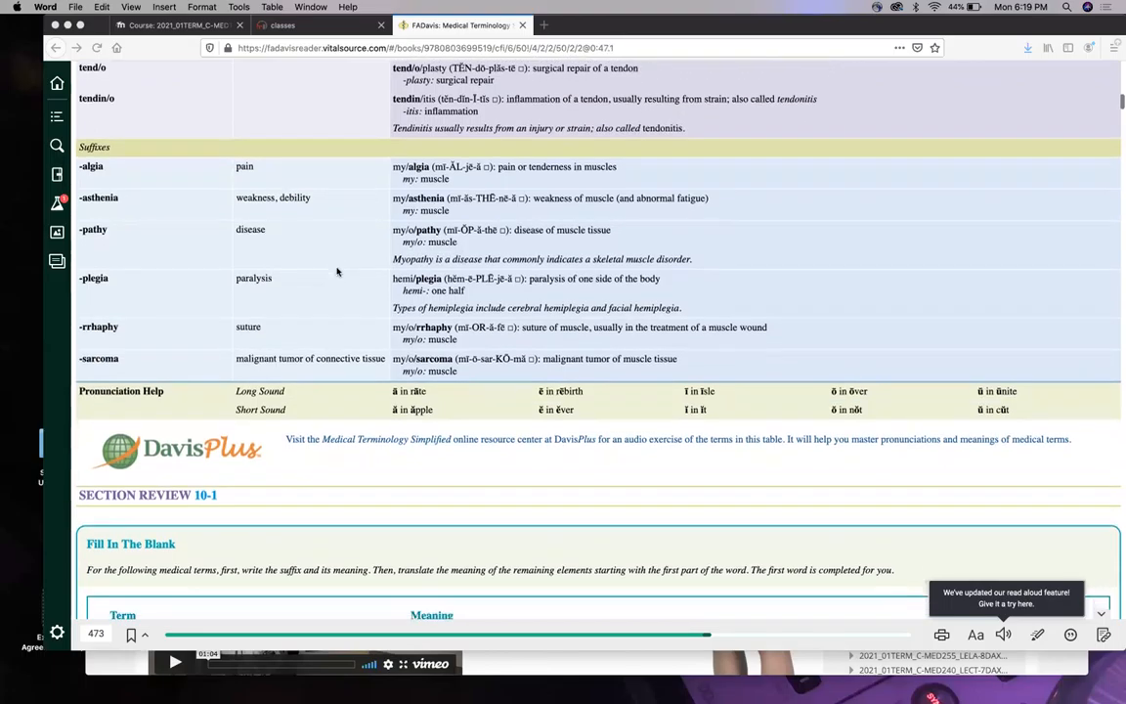
scroll("down", 3)
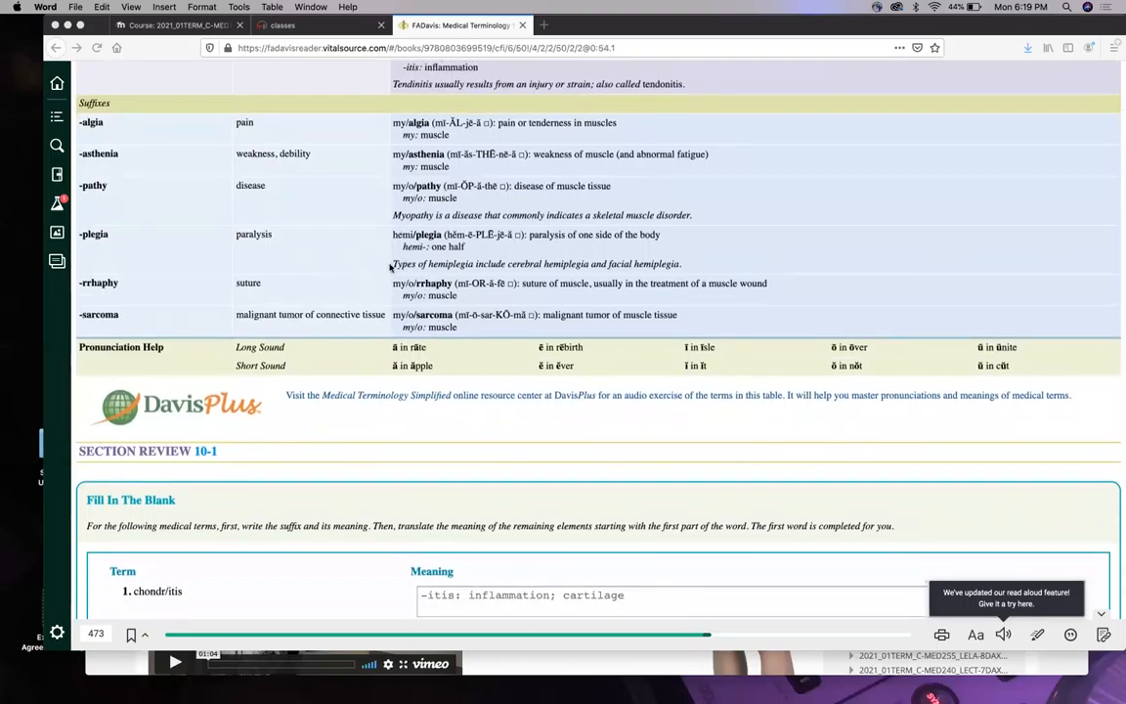
mouse_move(420, 264)
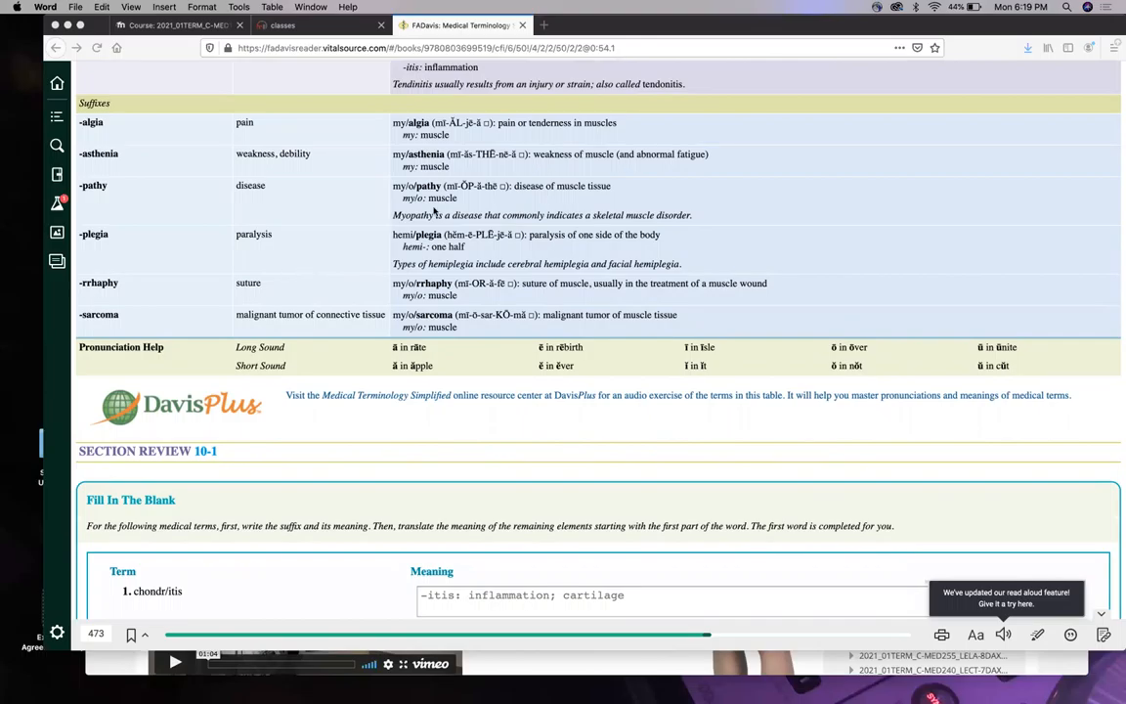
mouse_move(379, 274)
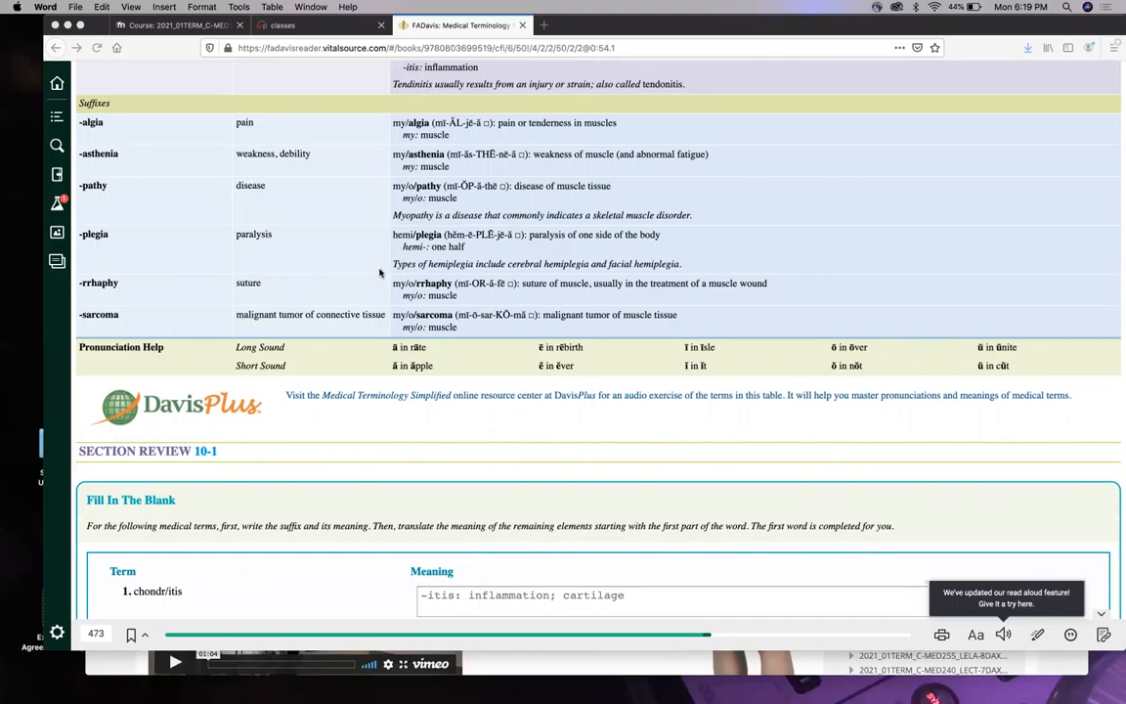
mouse_move(254, 238)
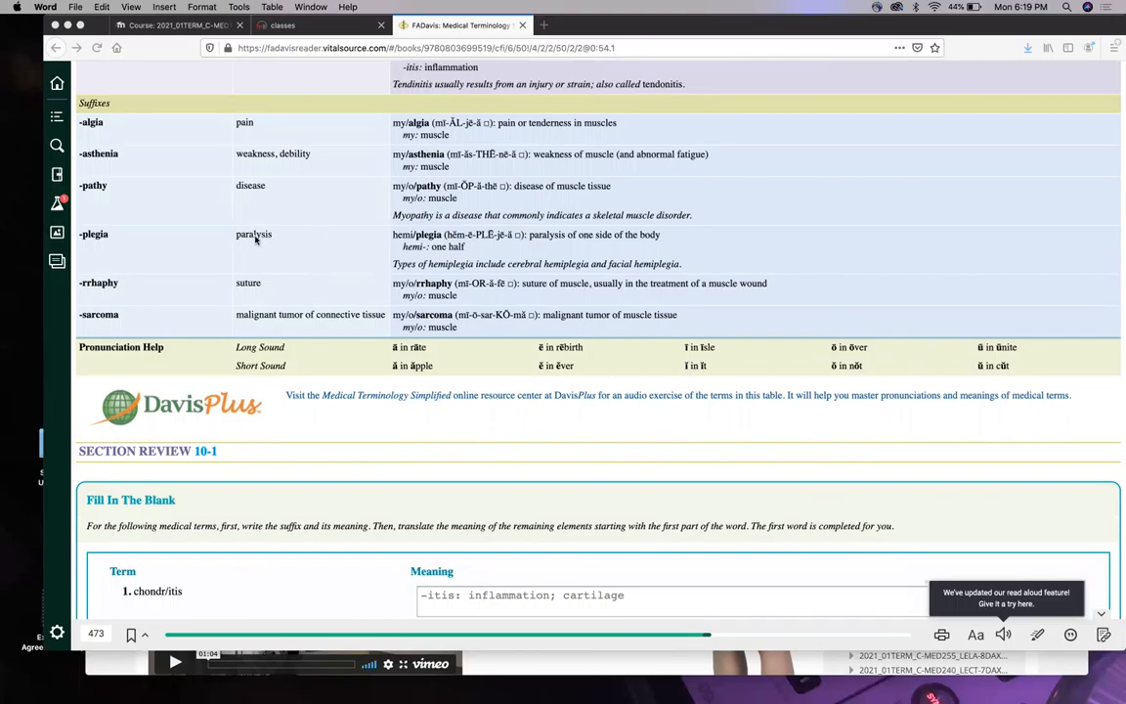
mouse_move(270, 250)
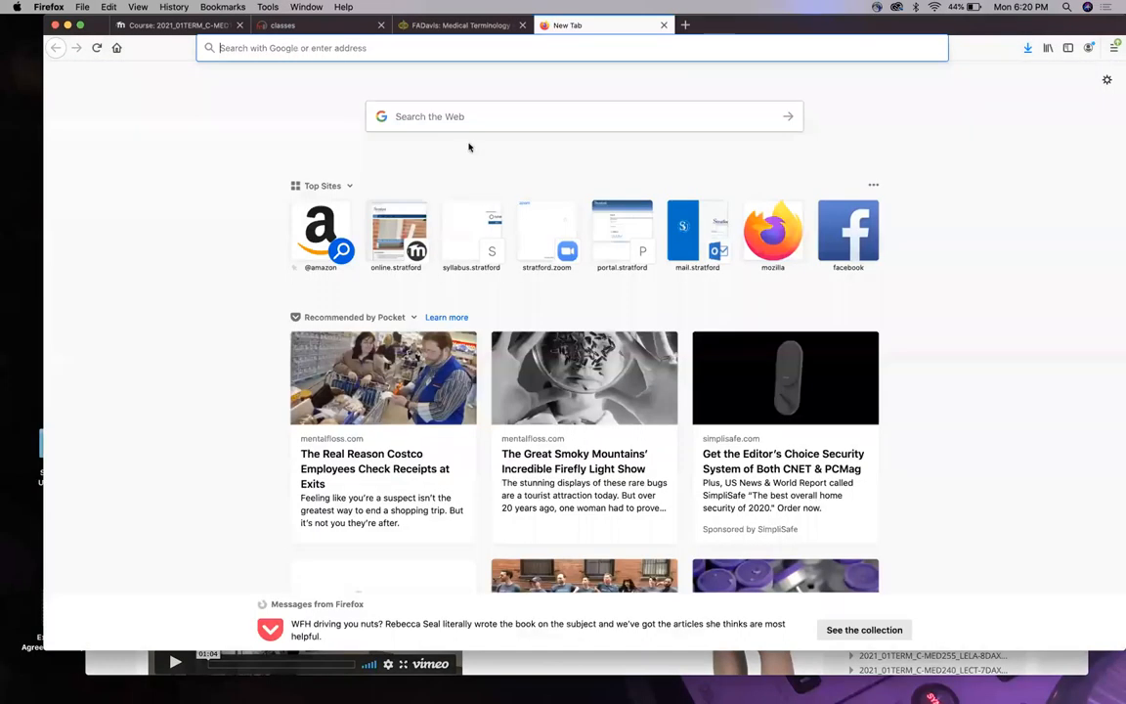
Search Google Images for 'spinal cord nerves' and enlarge the Nerve Structures of the Spine diagram.
type("spinal")
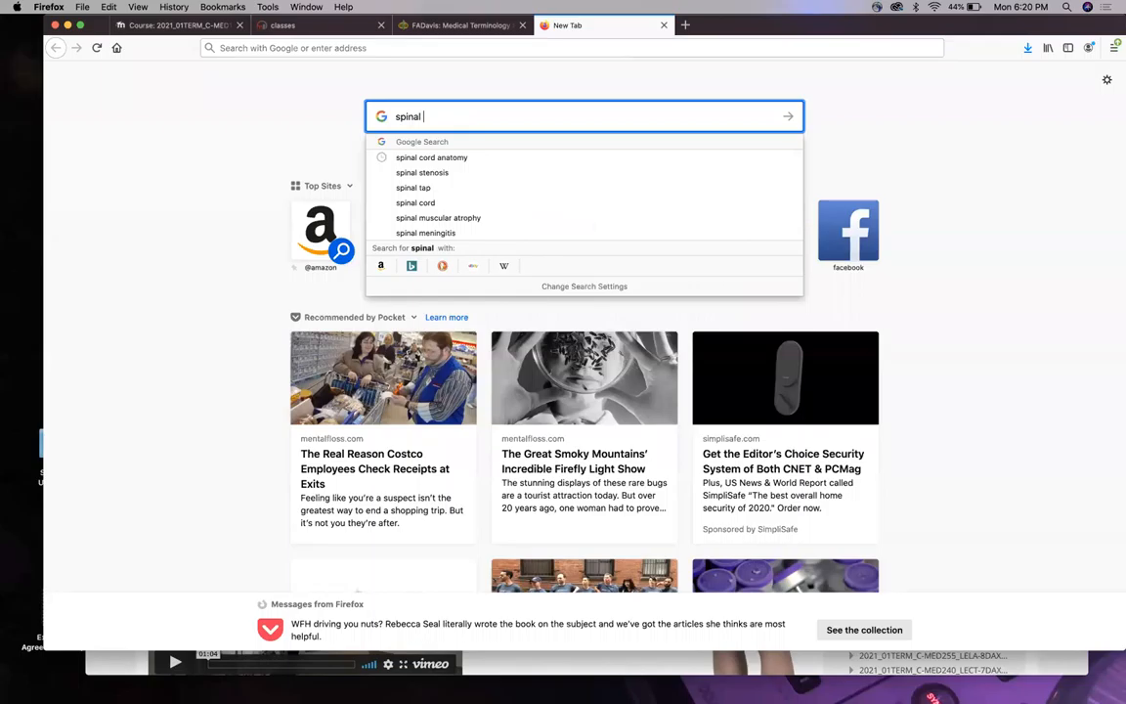
type("cord nerves")
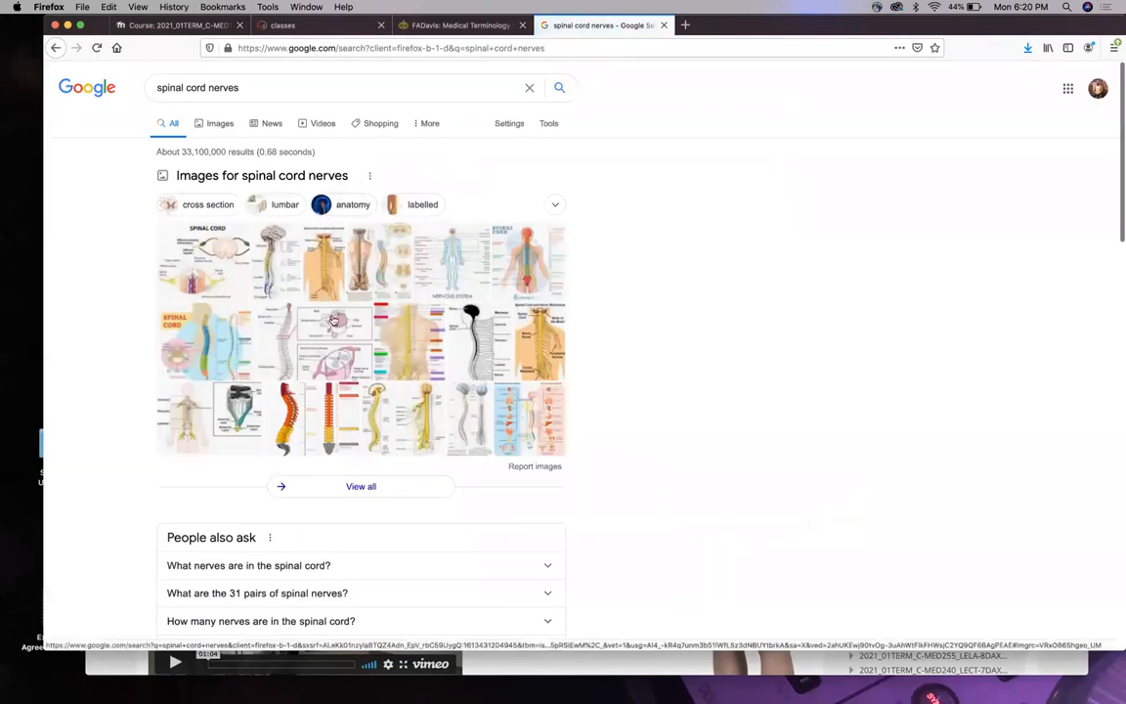
left_click(219, 121)
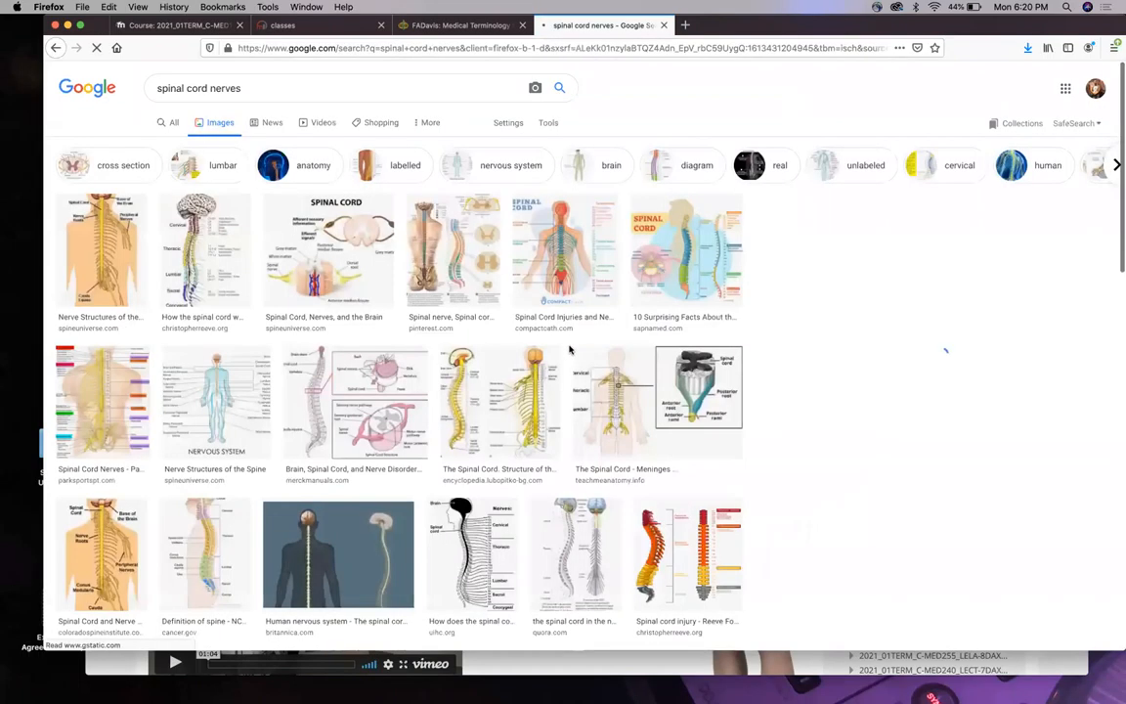
left_click(94, 250)
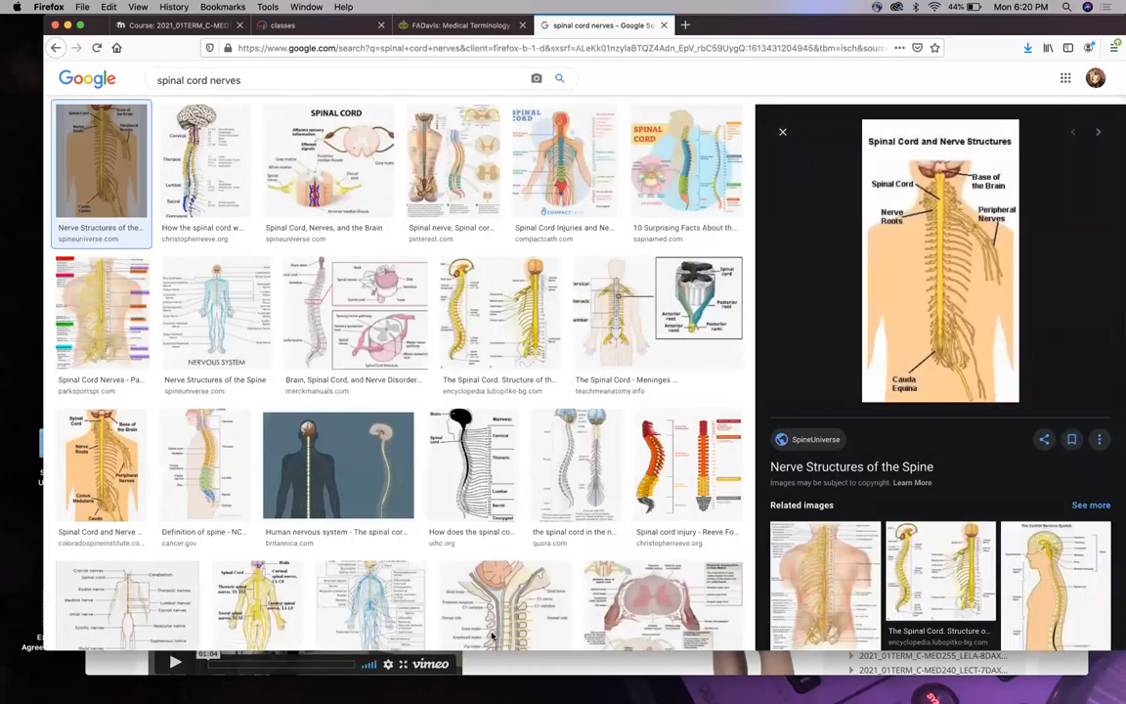
mouse_move(598, 234)
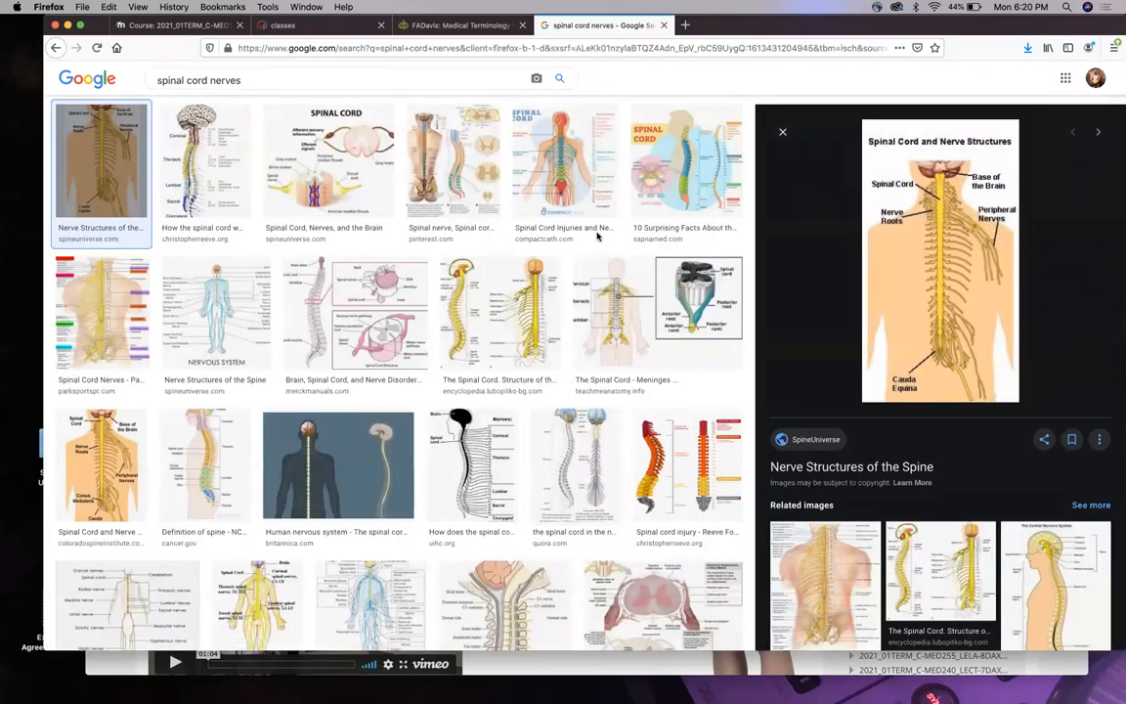
mouse_move(547, 239)
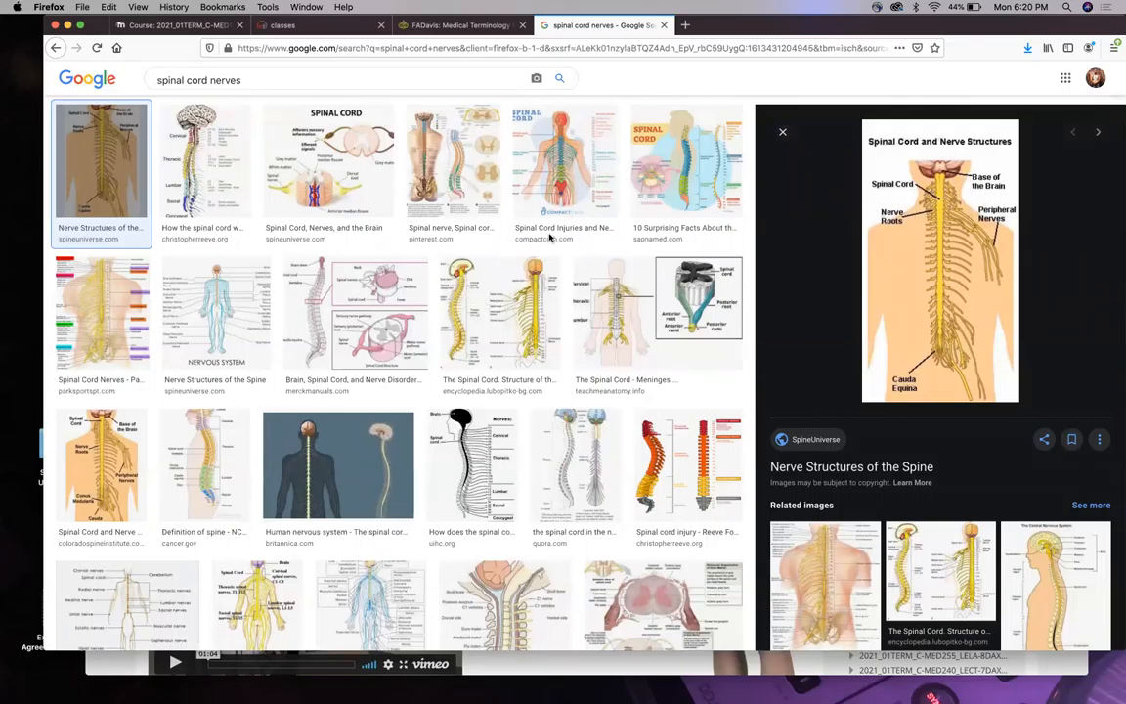
mouse_move(610, 199)
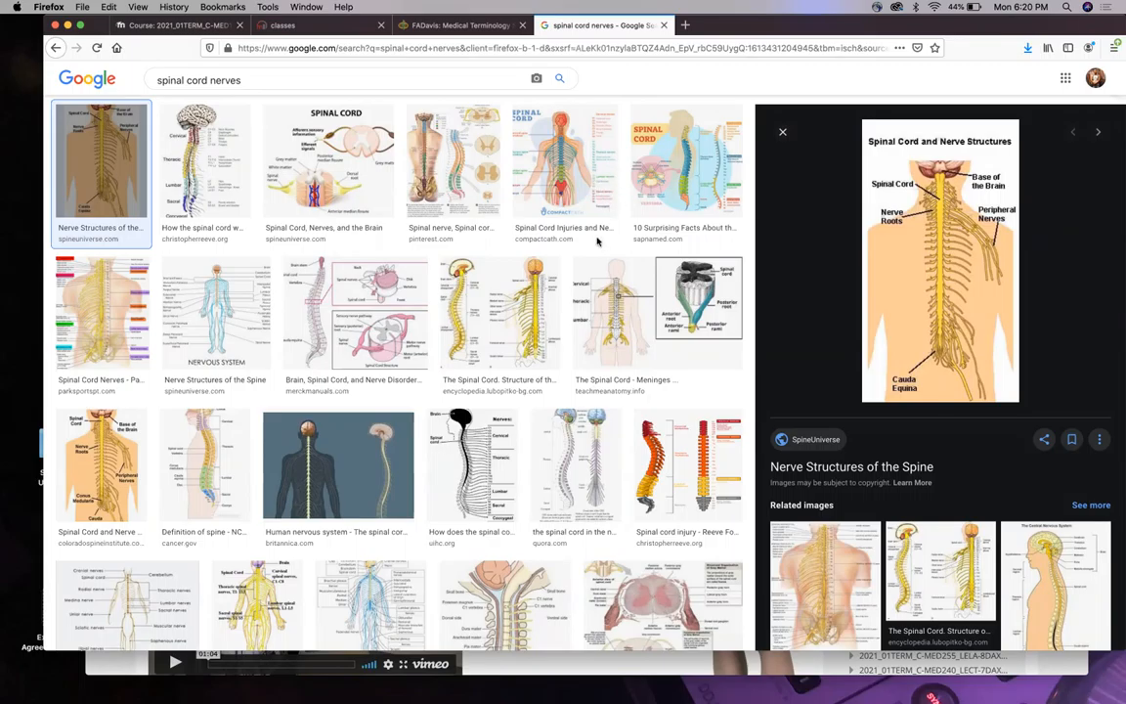
mouse_move(649, 149)
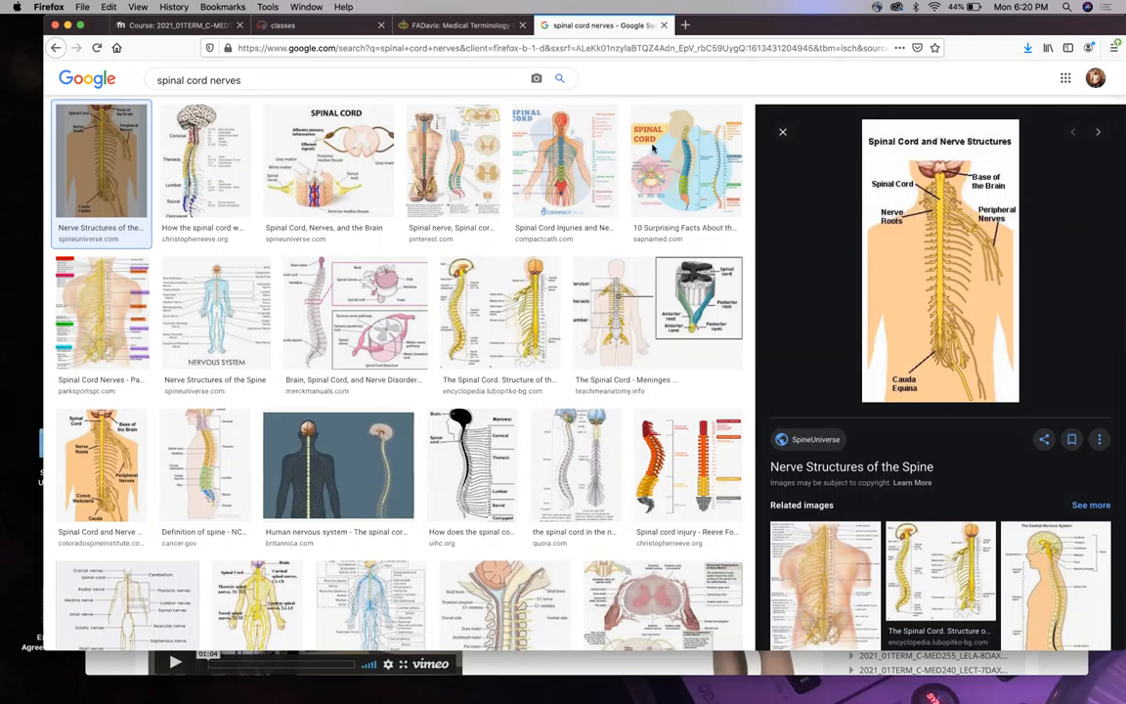
mouse_move(196, 688)
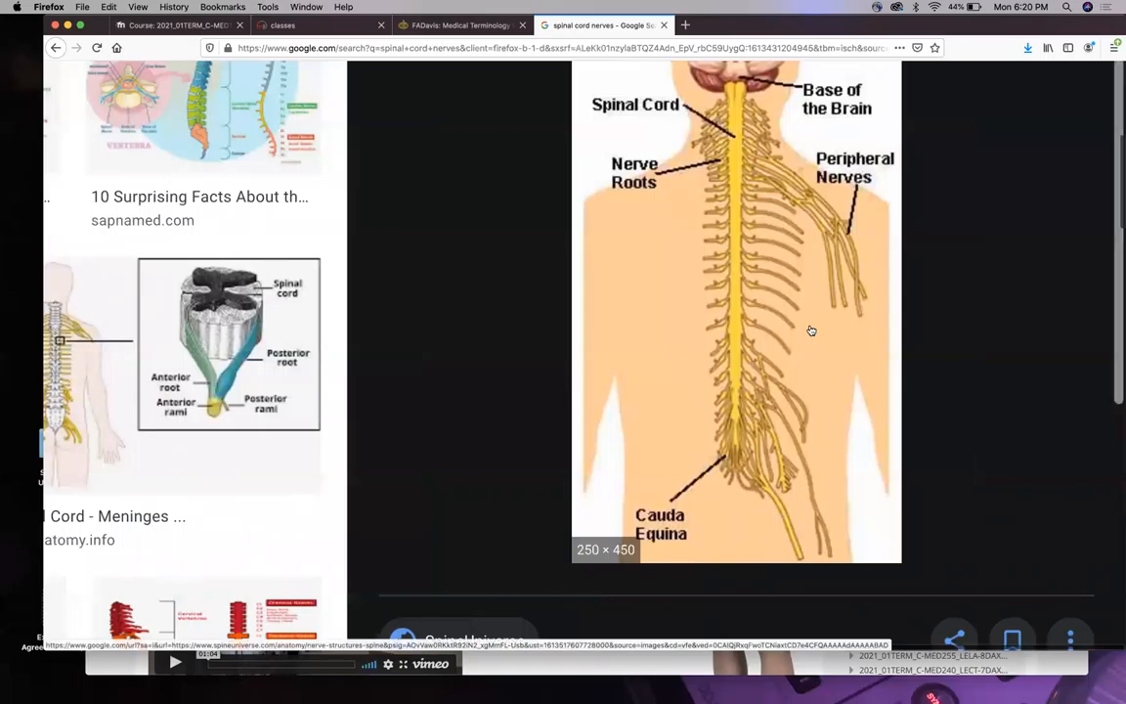
mouse_move(743, 225)
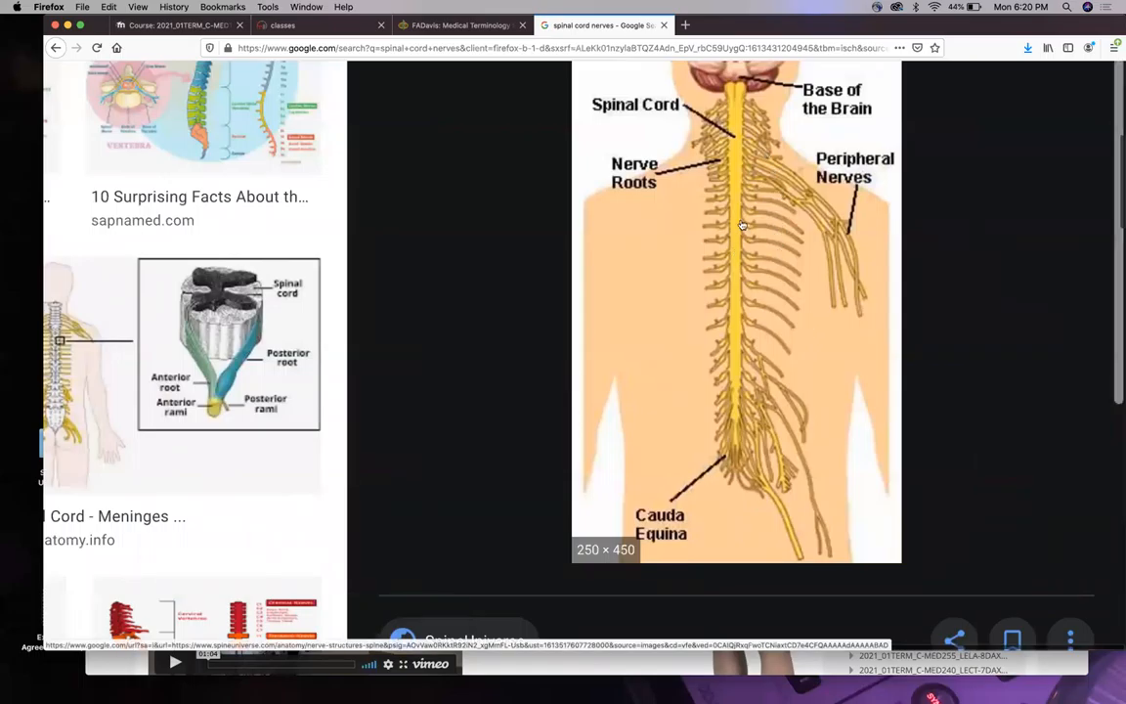
mouse_move(794, 333)
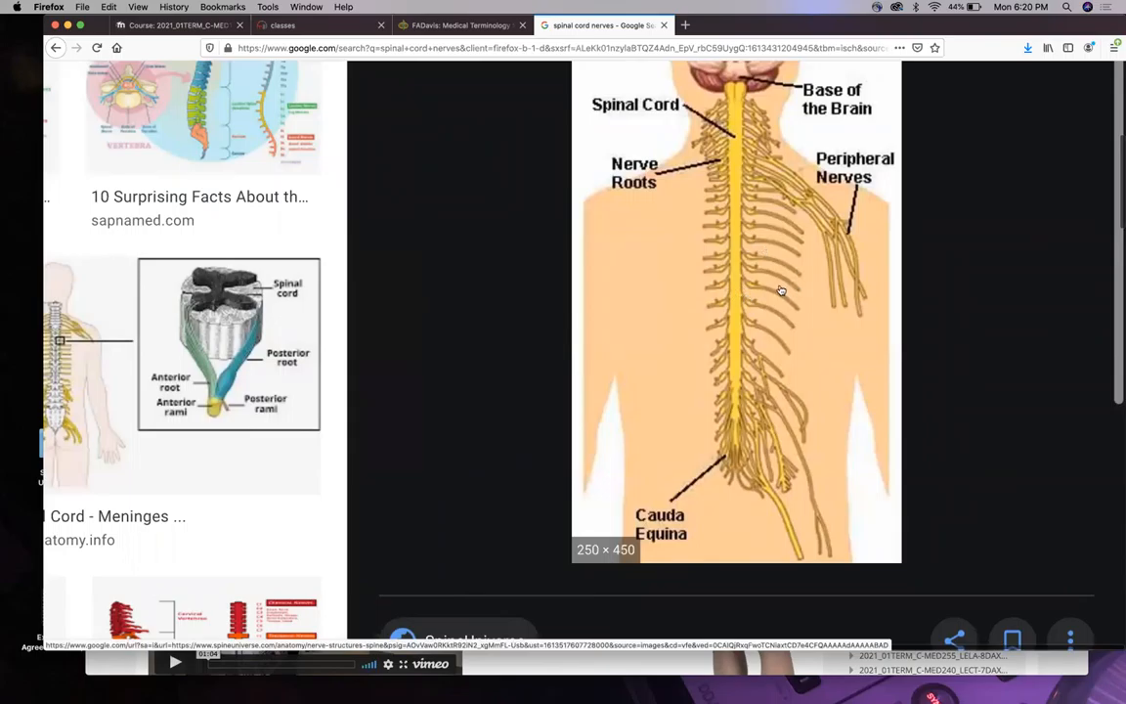
mouse_move(782, 329)
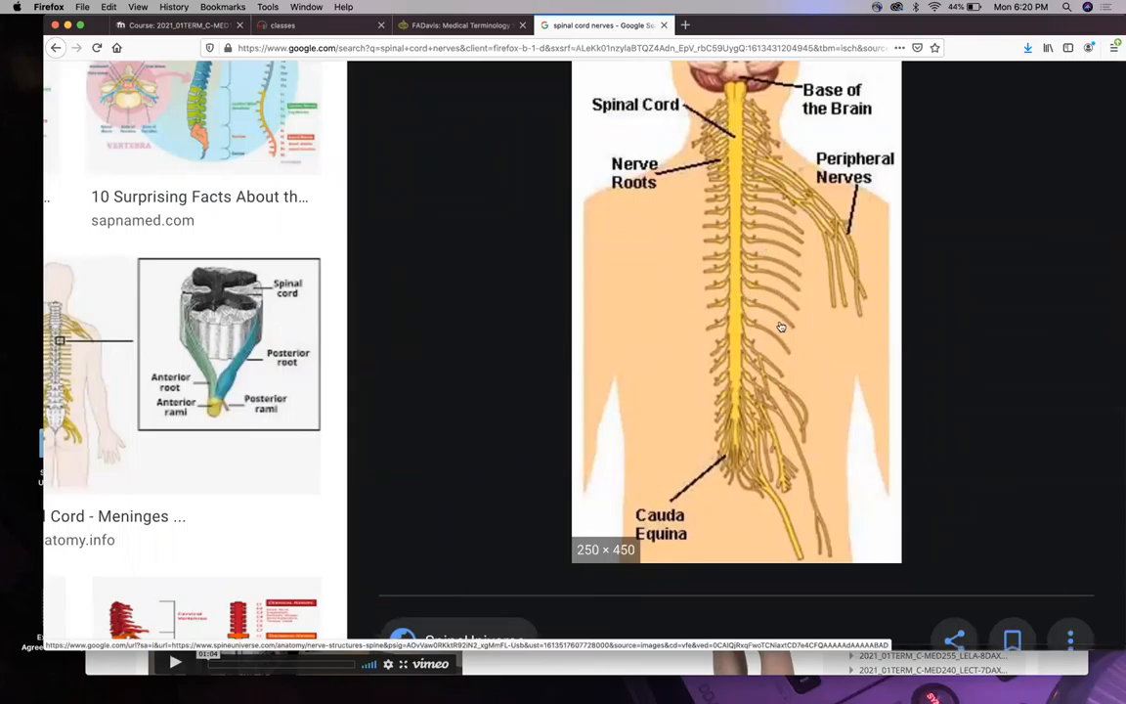
mouse_move(782, 287)
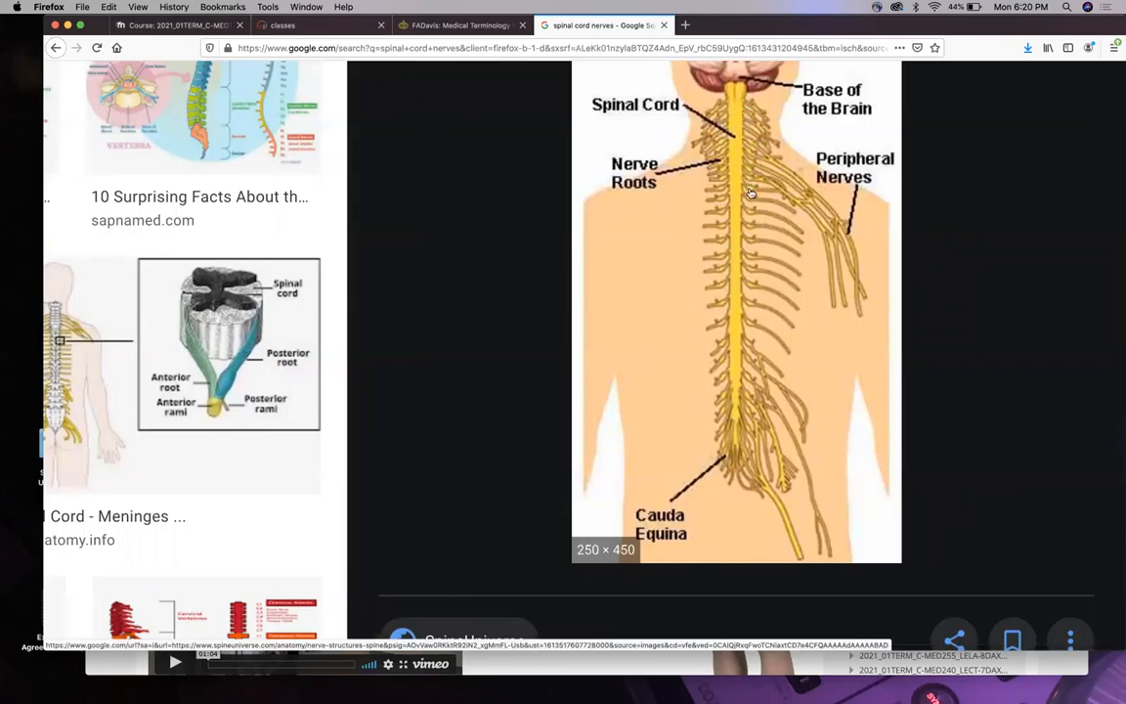
mouse_move(724, 246)
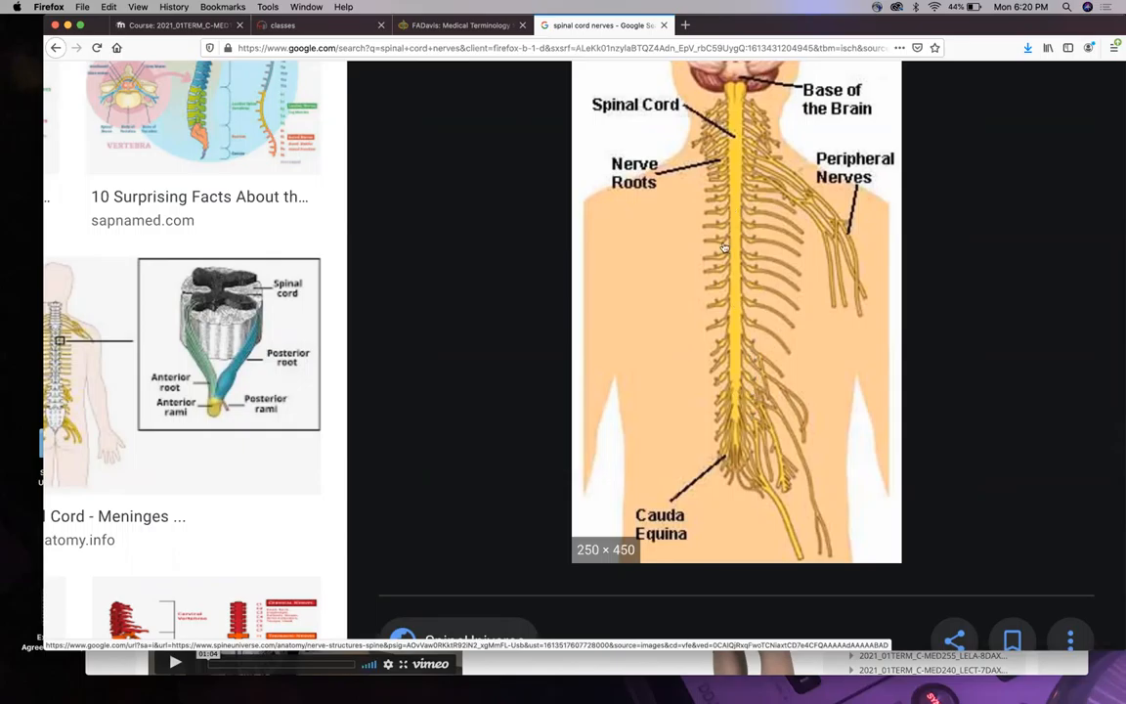
mouse_move(767, 438)
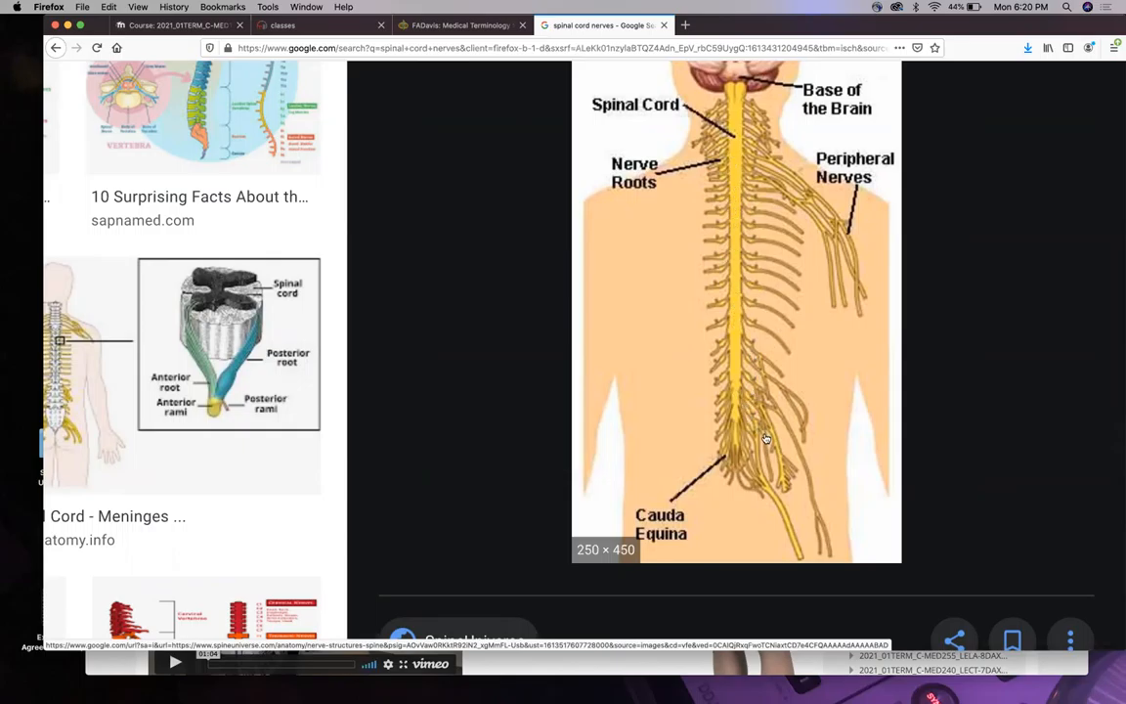
mouse_move(747, 272)
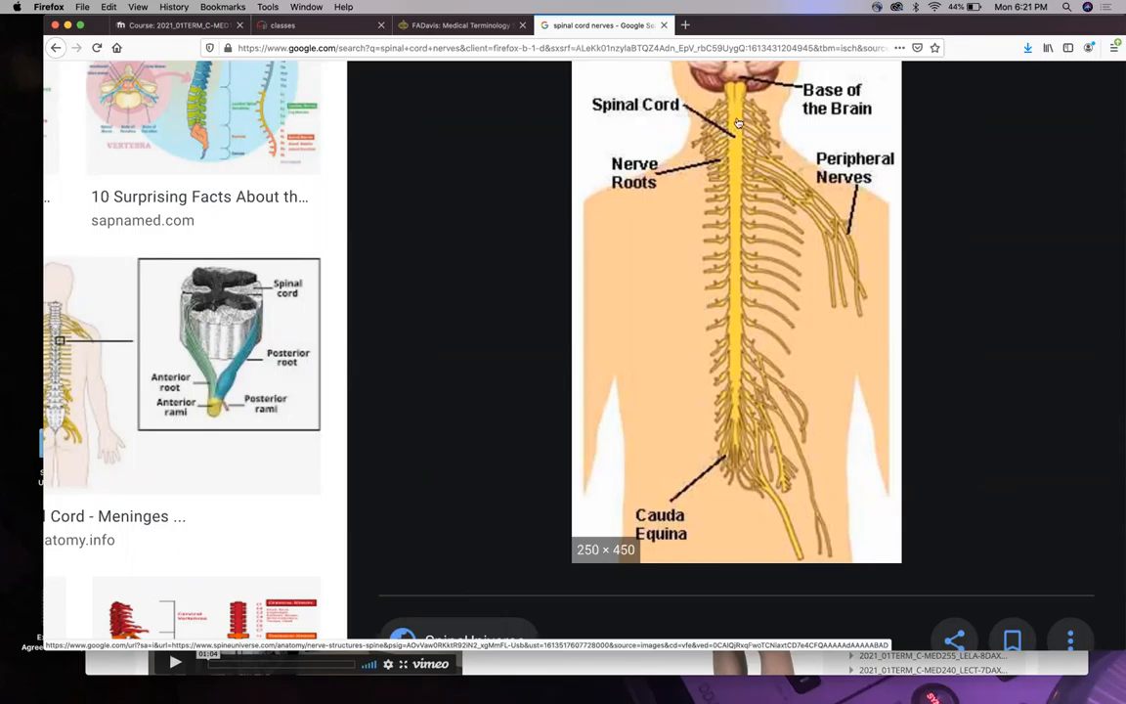
mouse_move(746, 315)
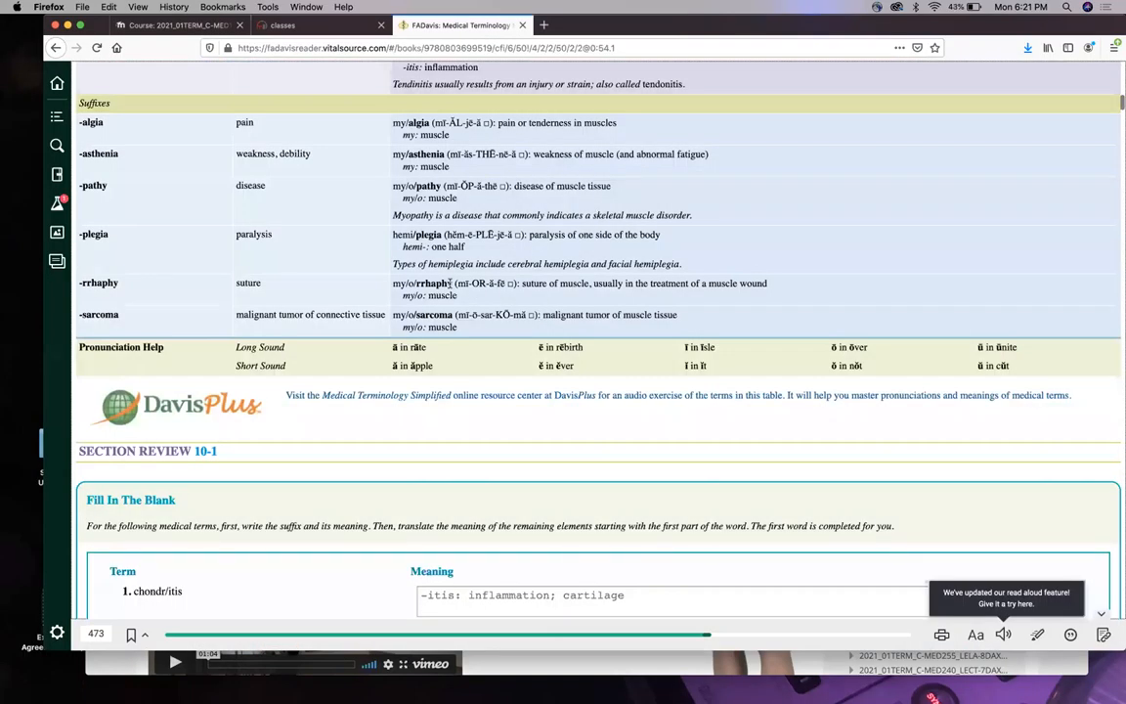
mouse_move(469, 259)
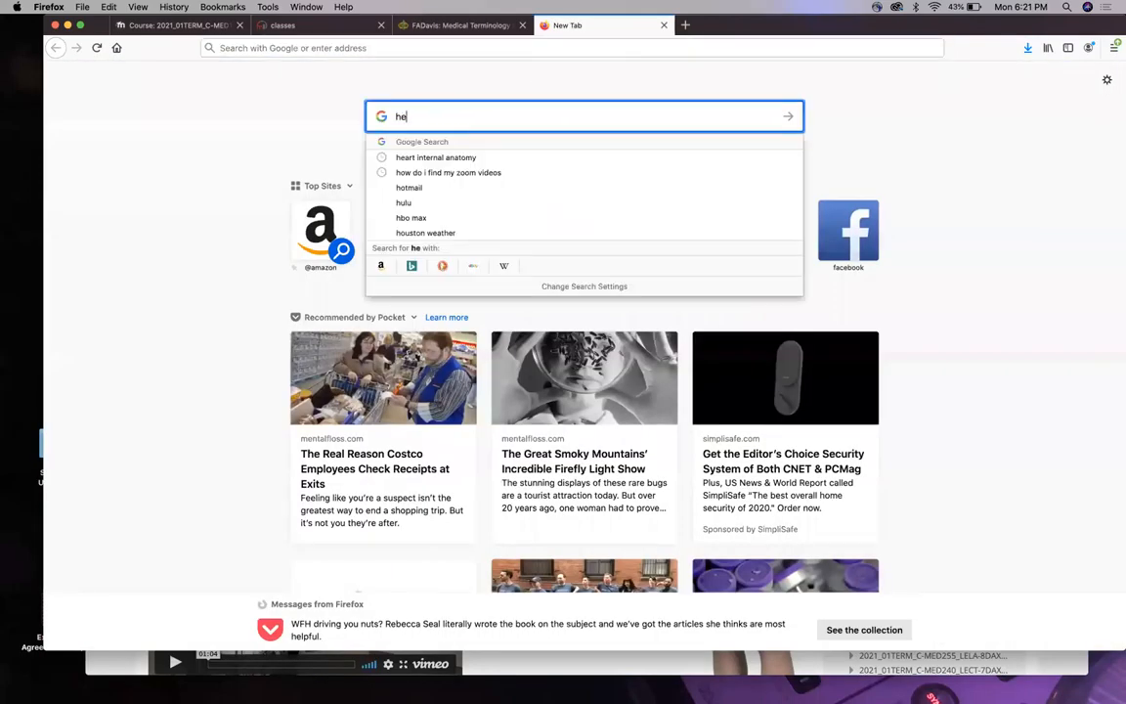
Search 'hemiplegia' and enlarge the illustration comparing it with other paralysis types.
type("hemiplegia")
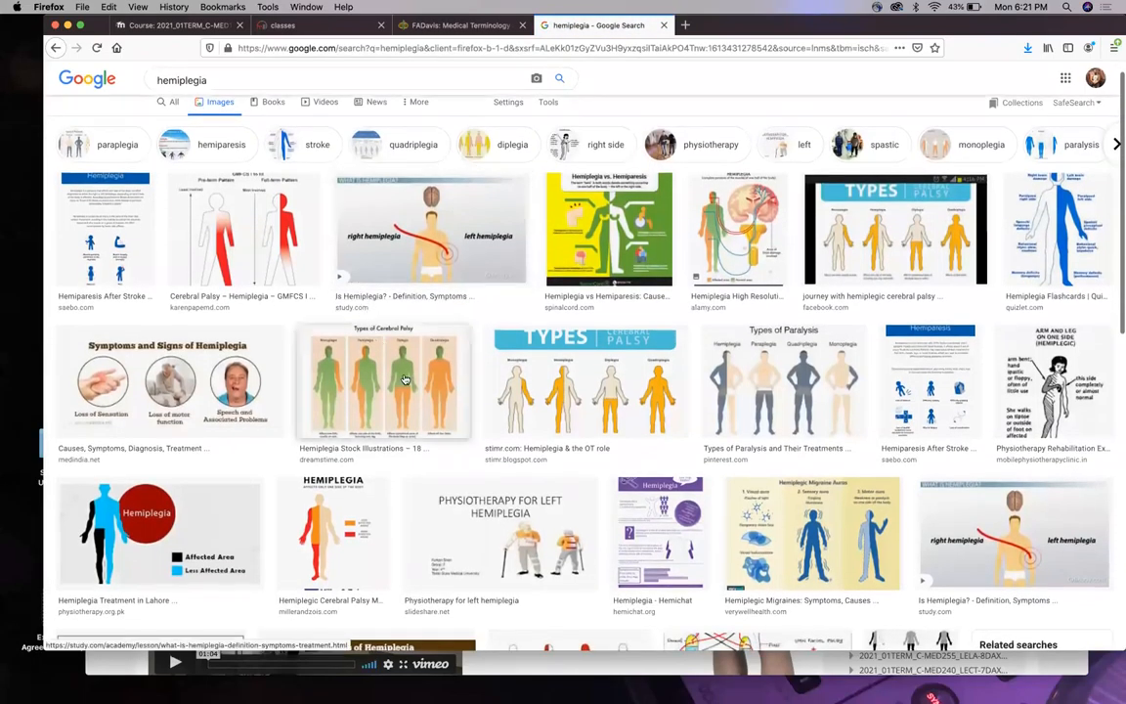
left_click(383, 381)
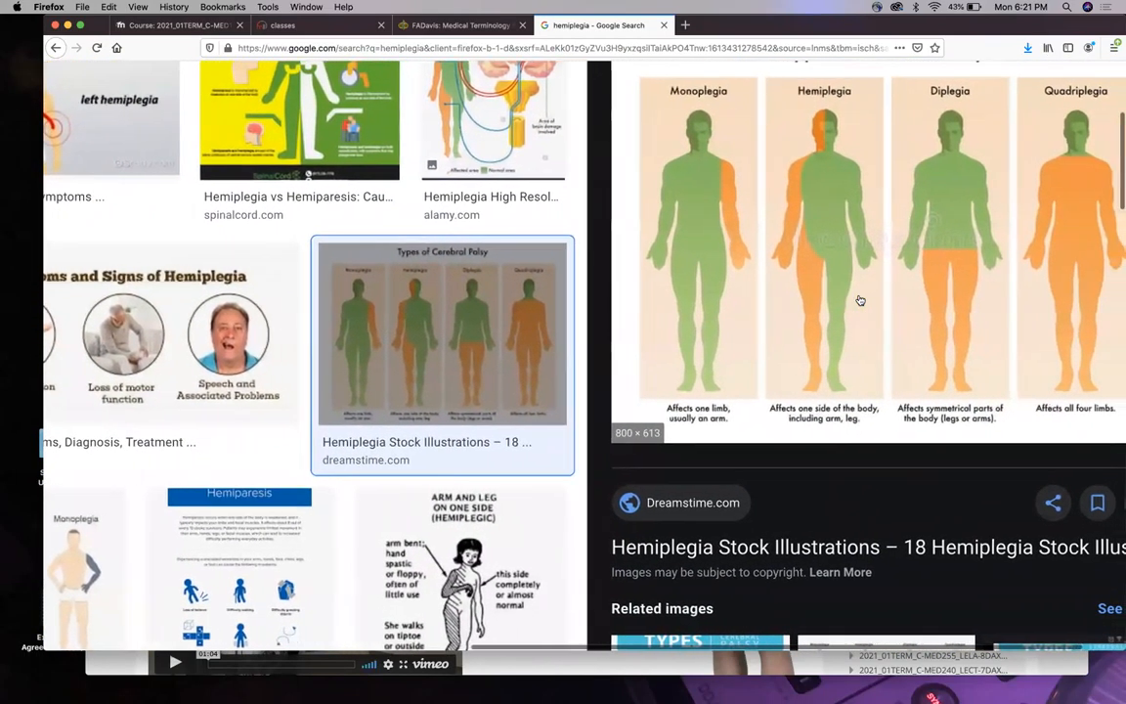
mouse_move(778, 336)
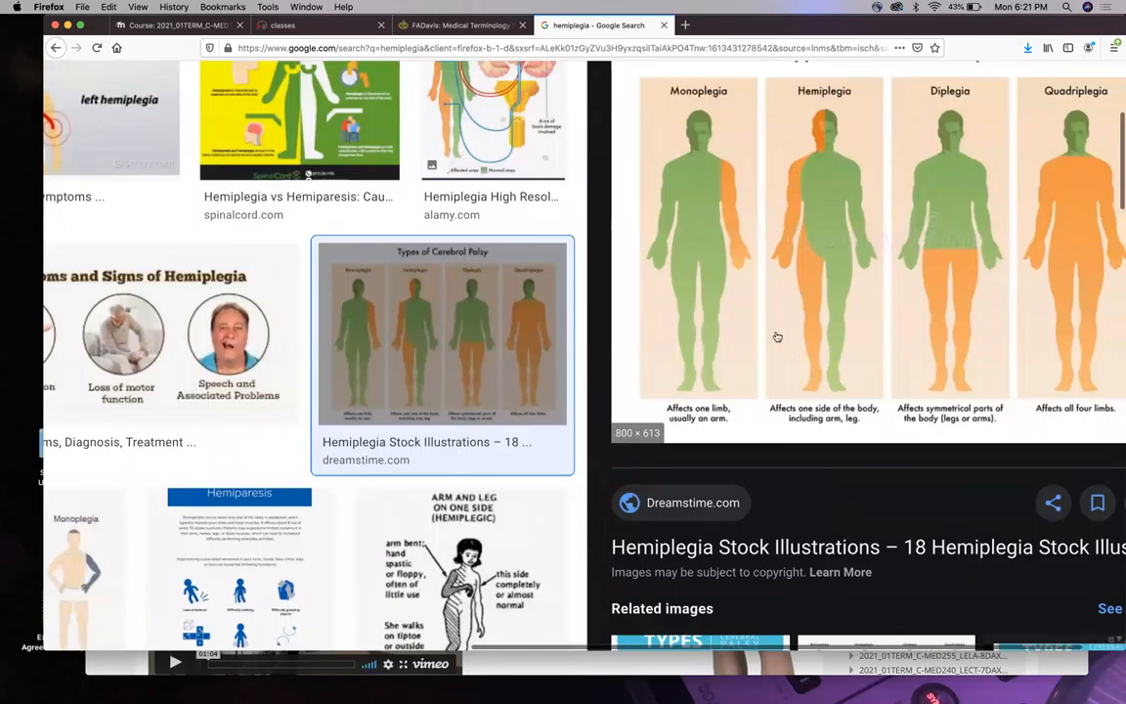
mouse_move(846, 323)
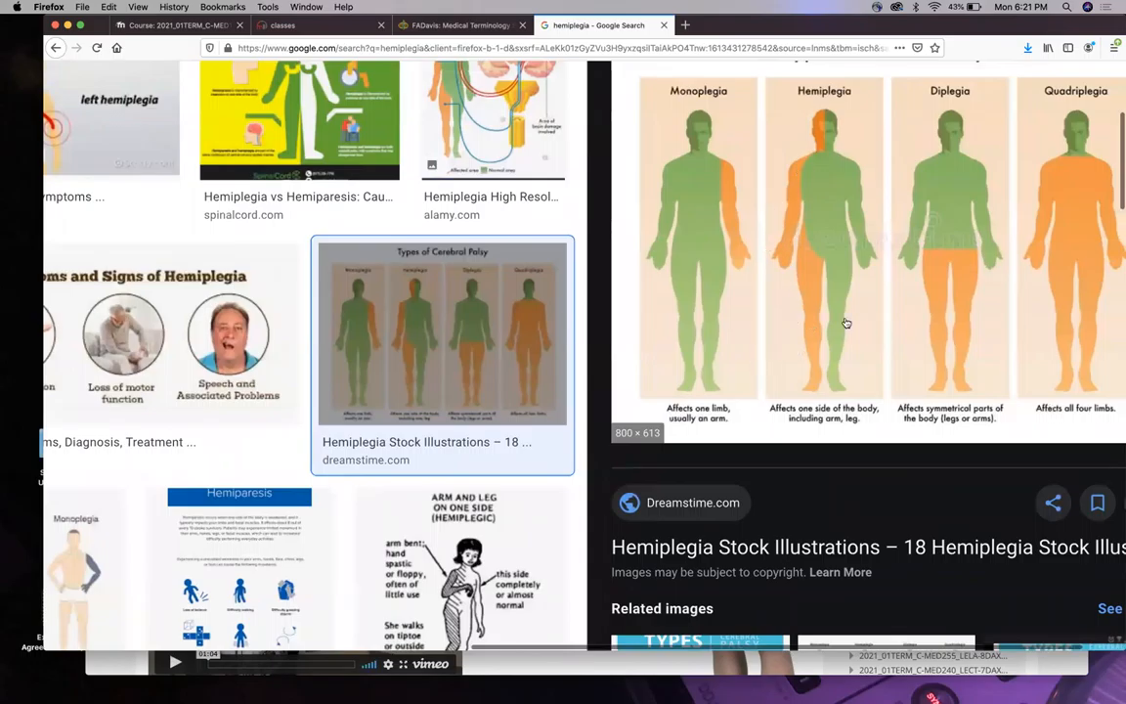
mouse_move(935, 278)
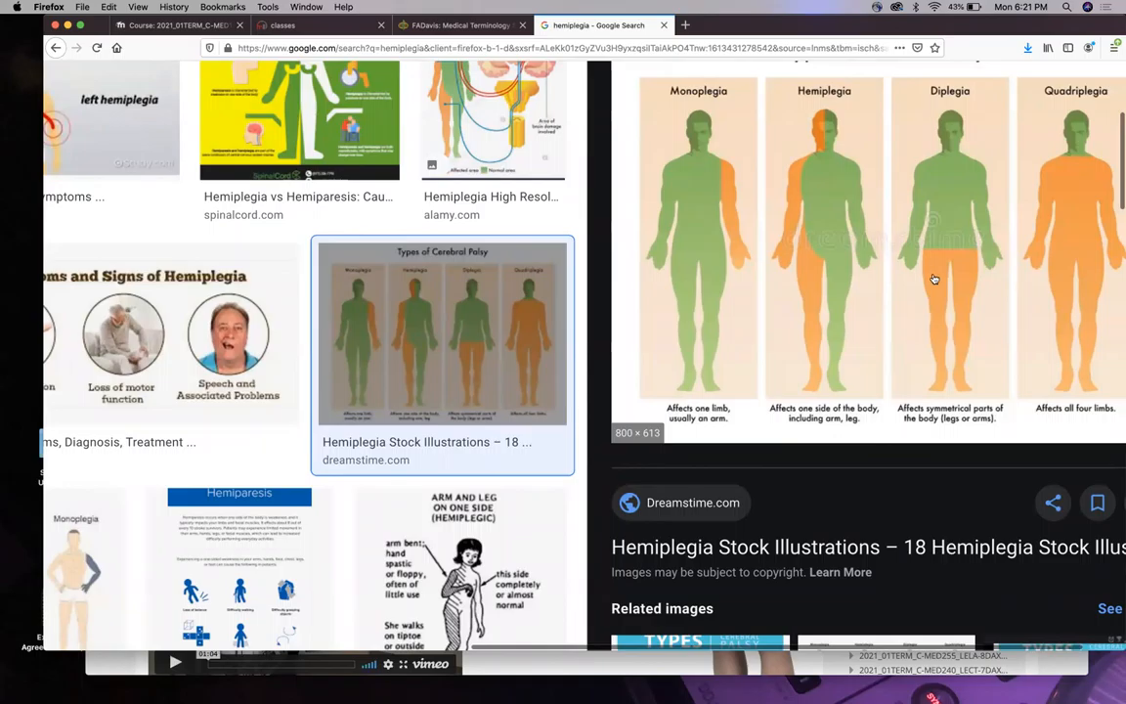
mouse_move(938, 274)
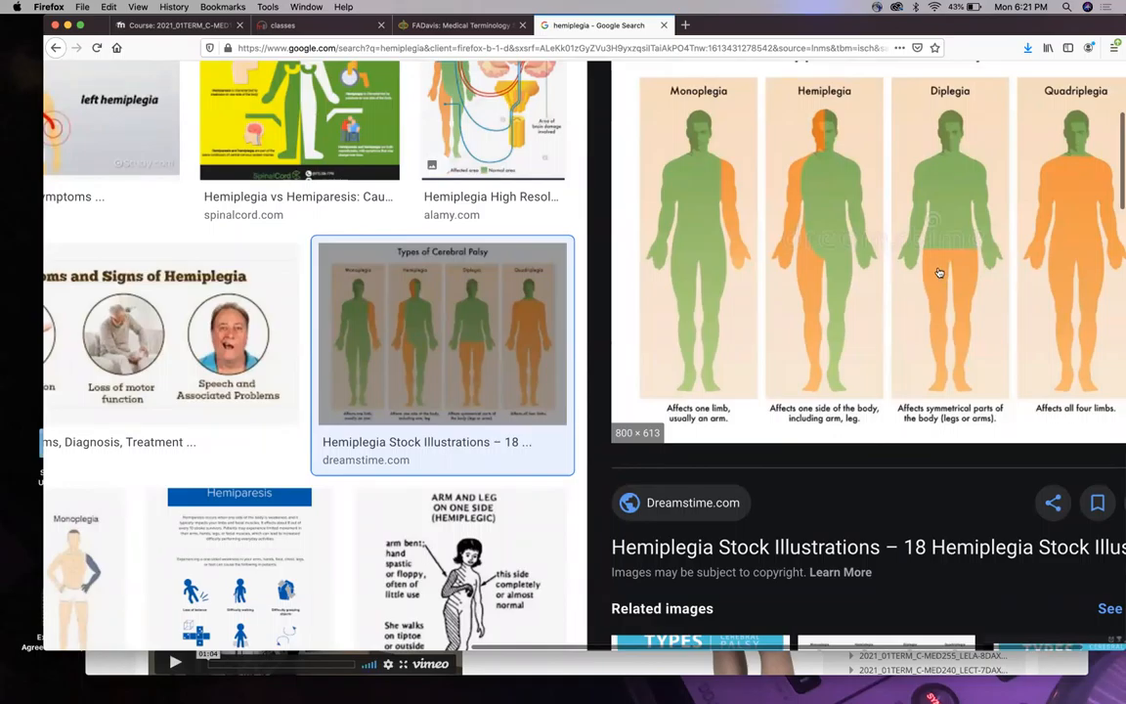
mouse_move(1028, 286)
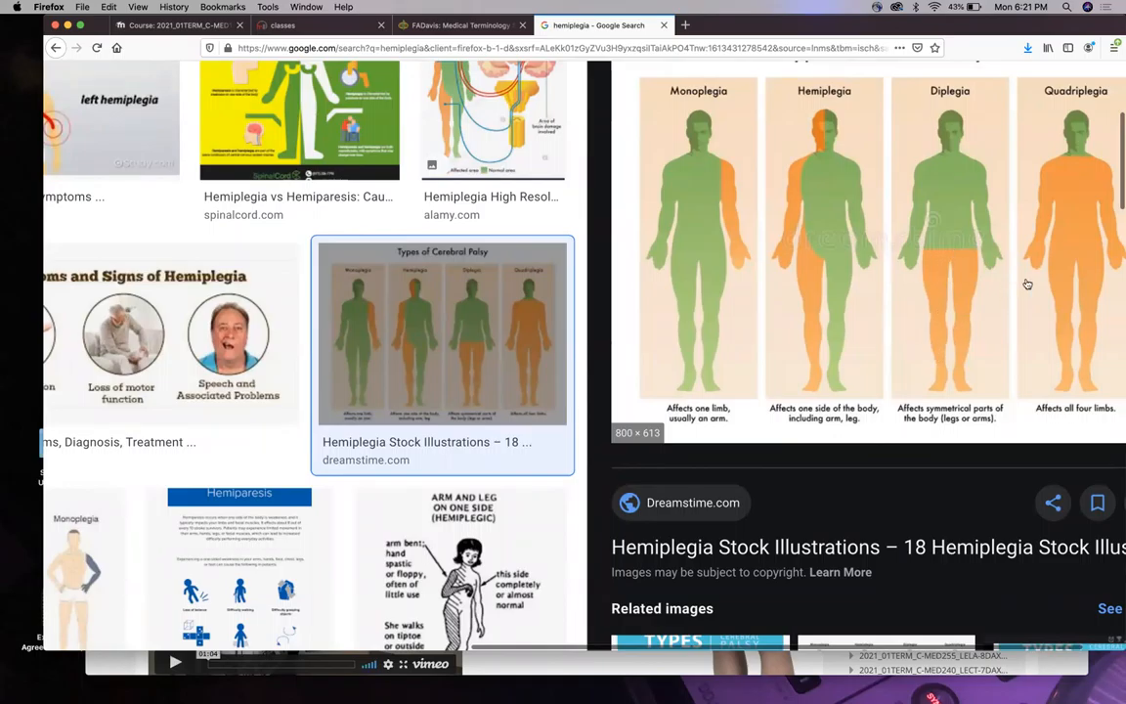
mouse_move(1081, 248)
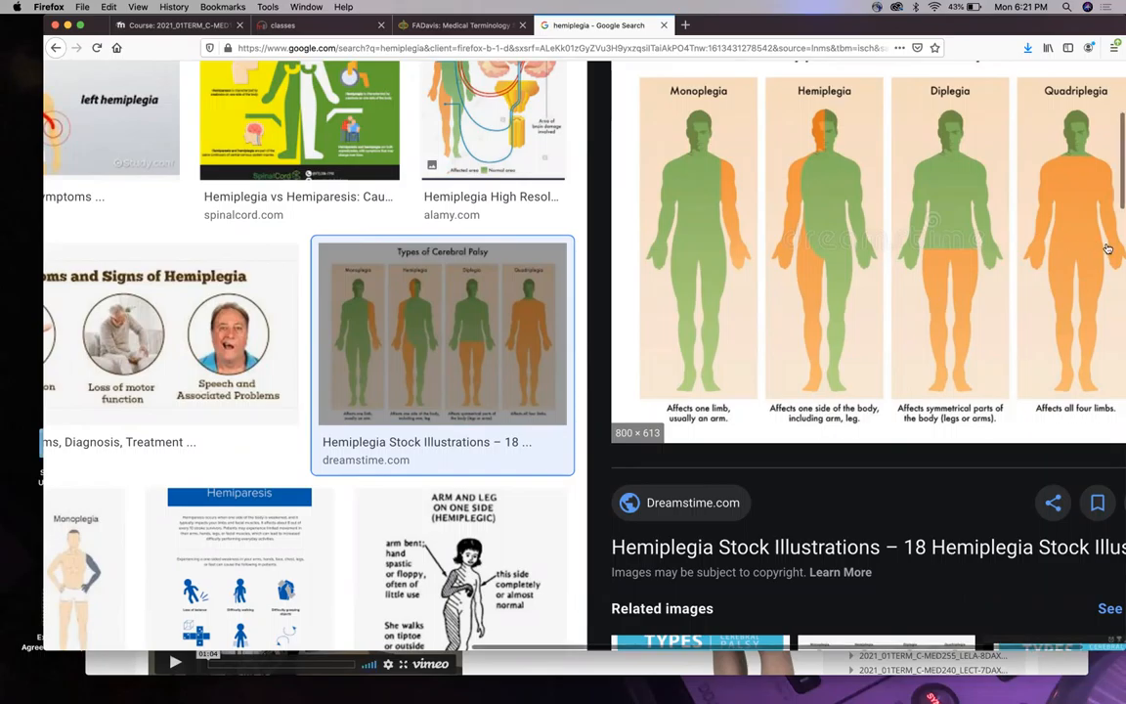
mouse_move(958, 262)
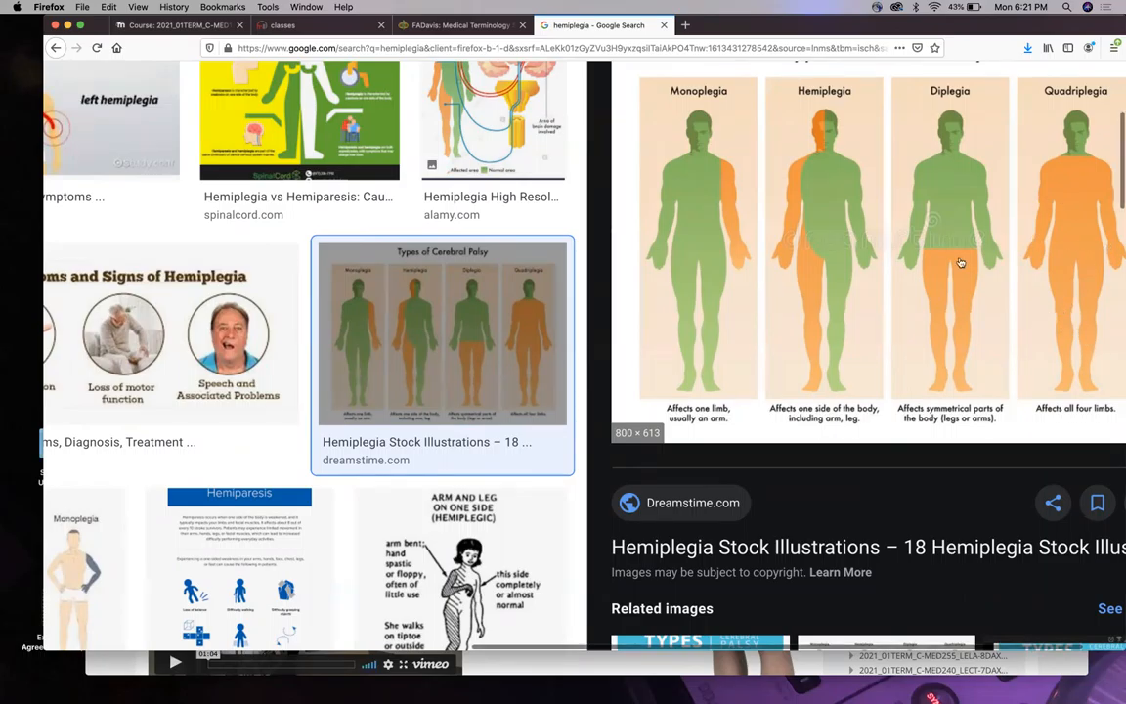
mouse_move(980, 305)
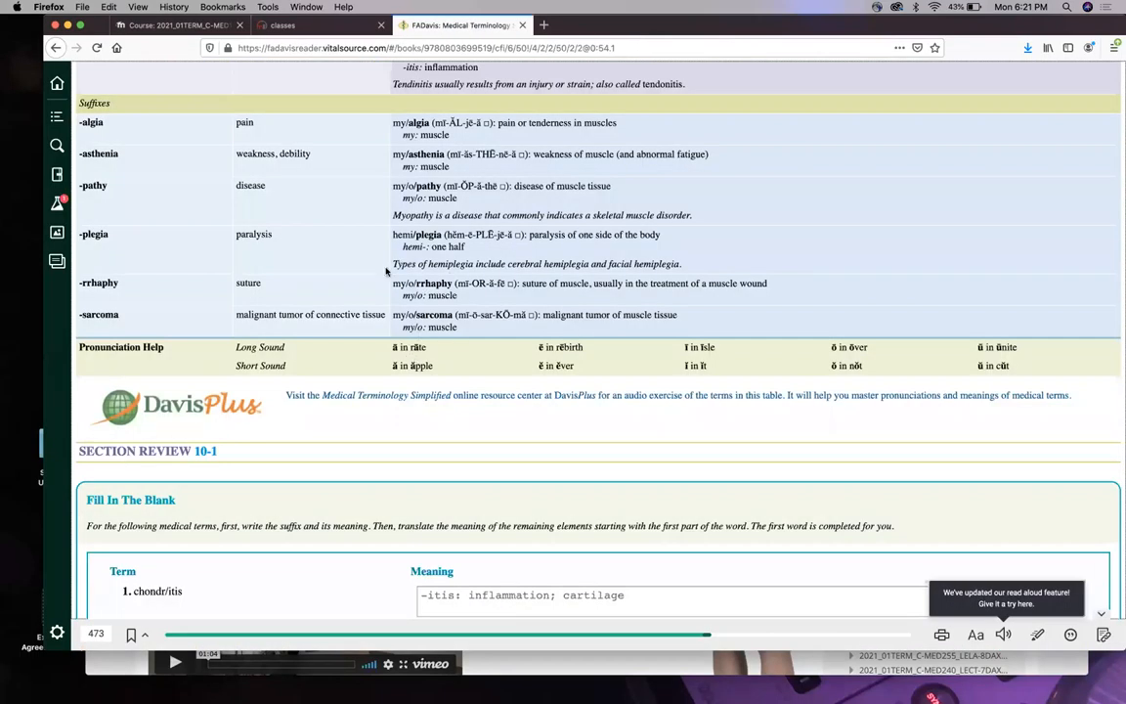
mouse_move(246, 246)
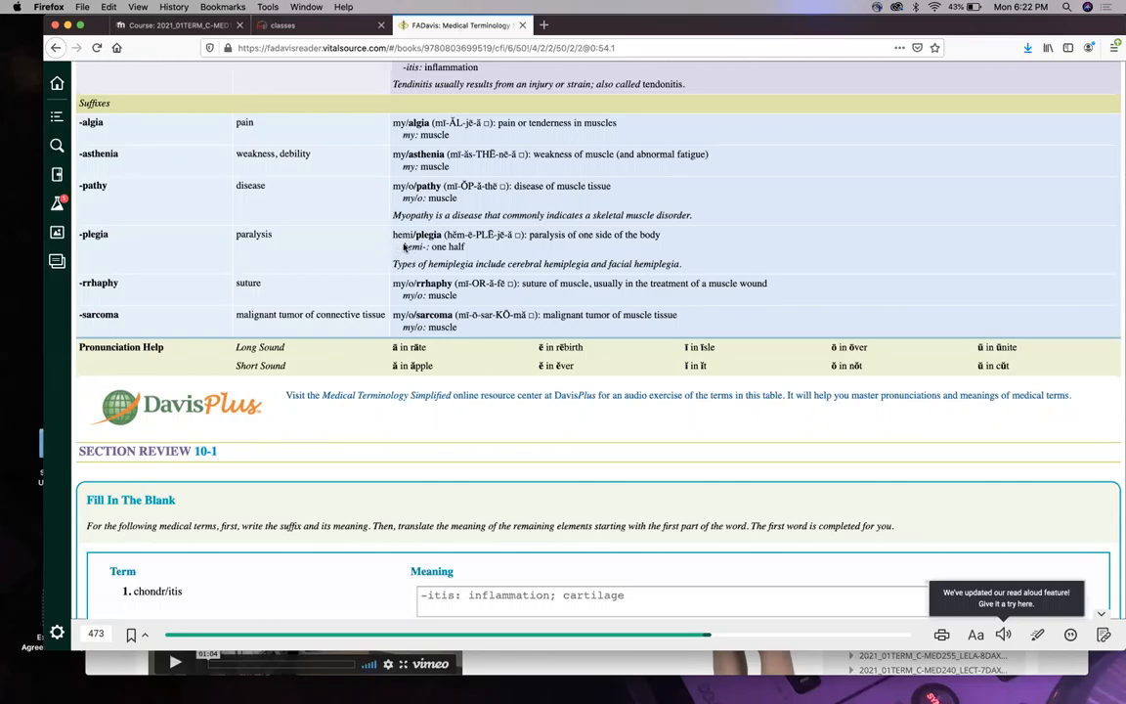
mouse_move(403, 247)
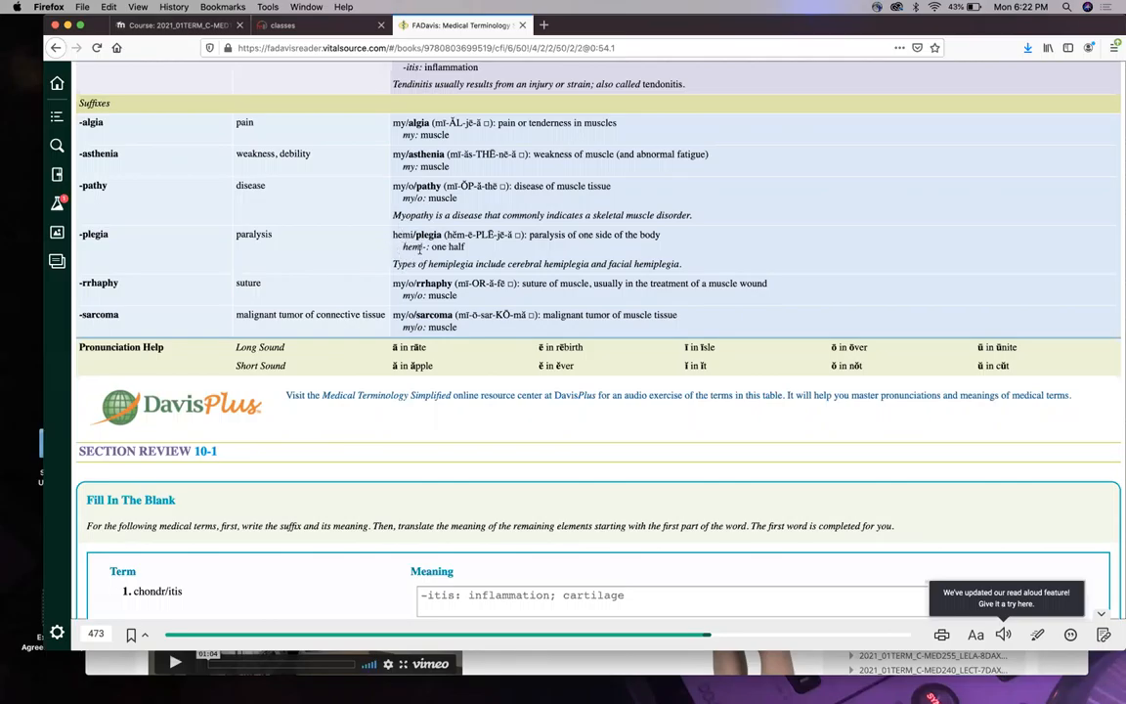
Scroll back through the muscle suffixes table in the ebook.
scroll("down", 3)
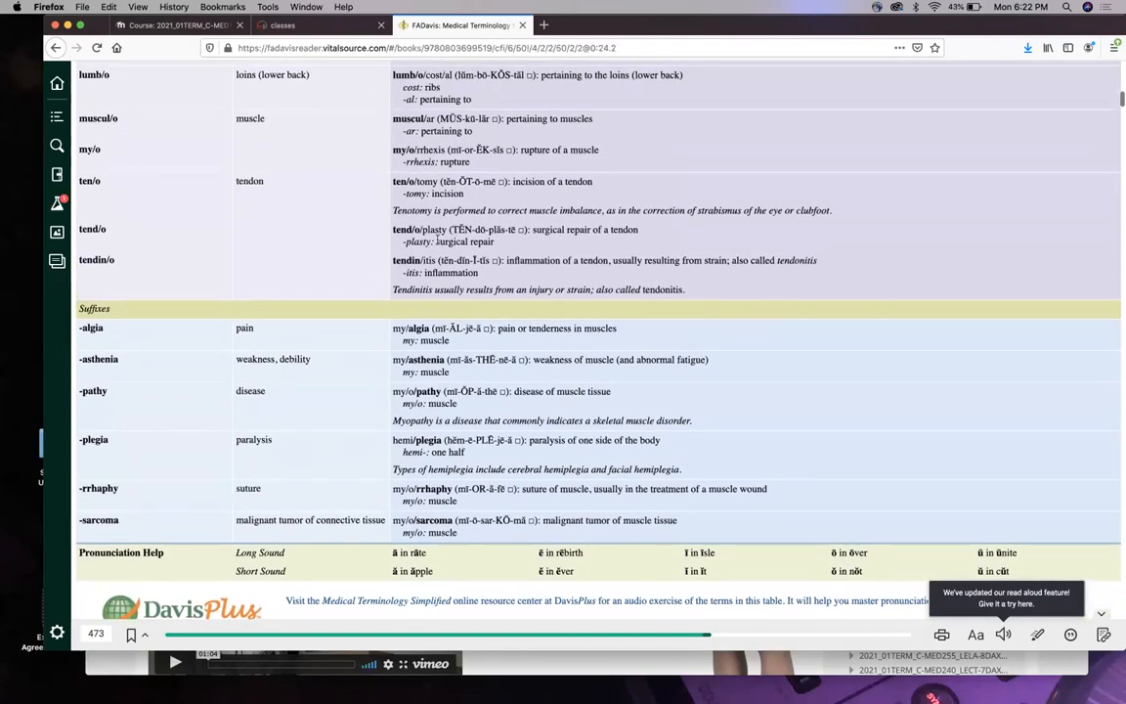
scroll("down", 3)
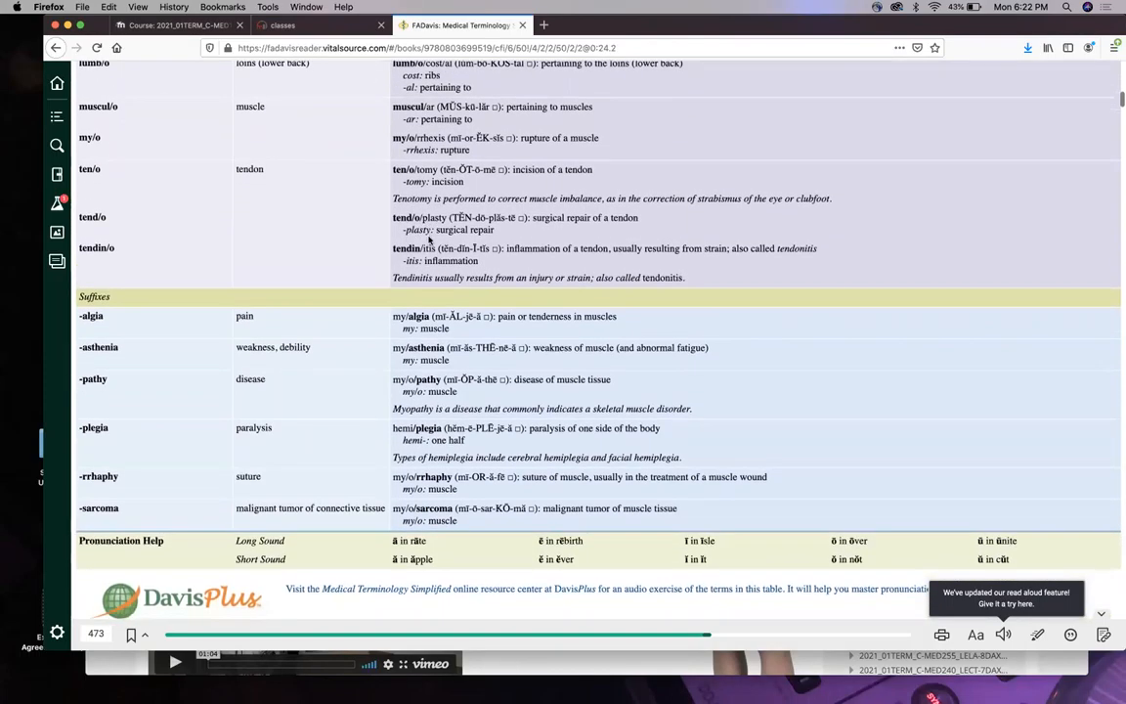
scroll("down", 3)
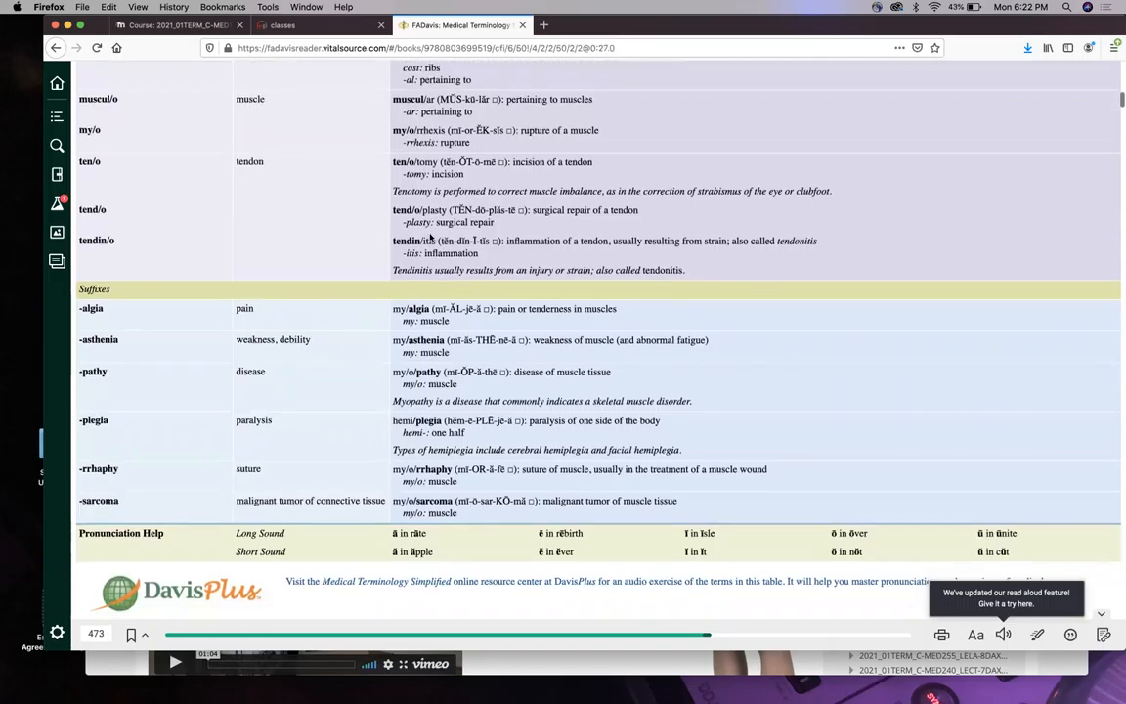
scroll("down", 3)
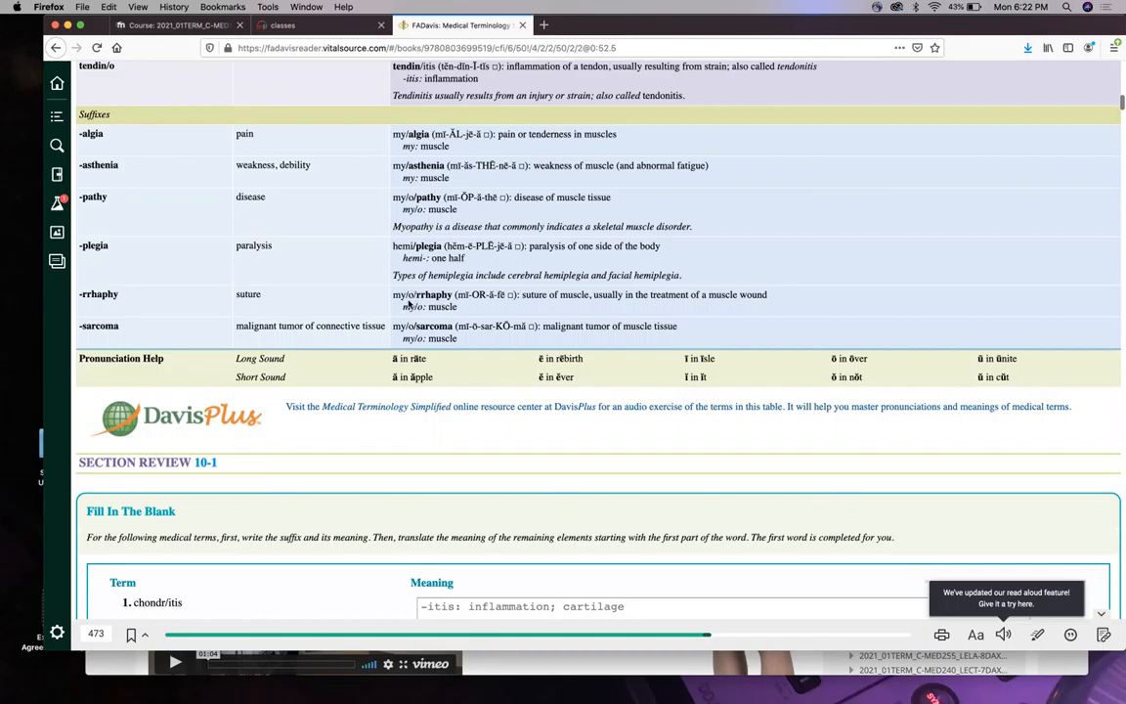
scroll("down", 3)
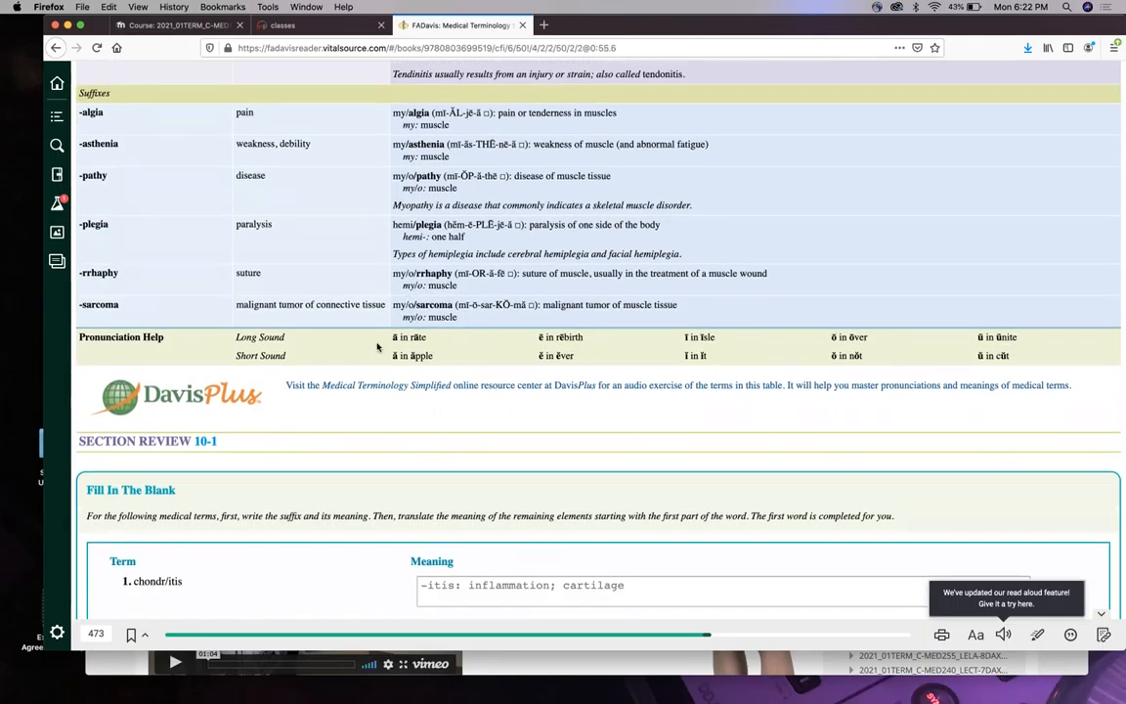
mouse_move(477, 321)
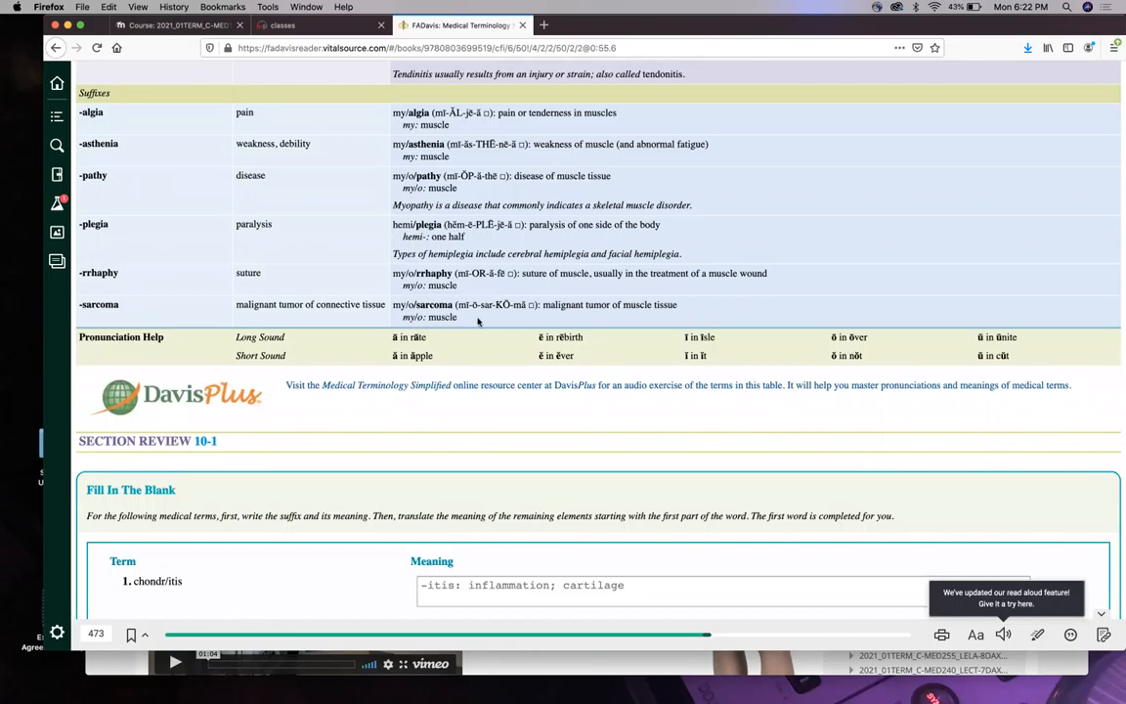
mouse_move(595, 324)
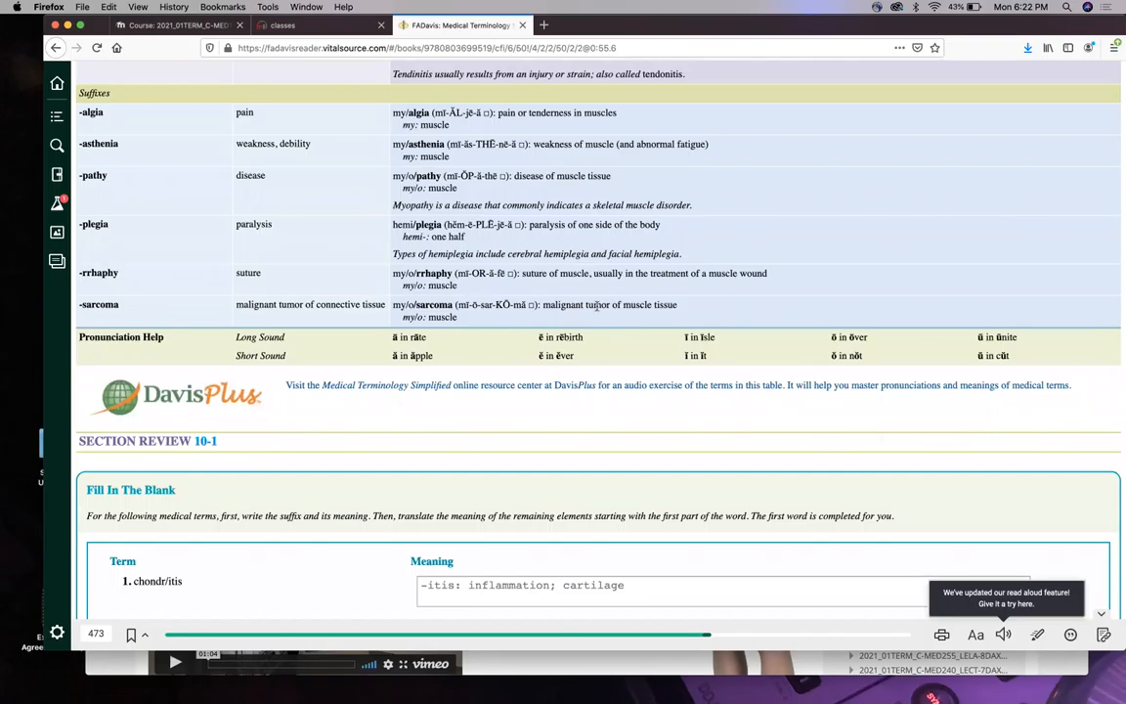
mouse_move(446, 298)
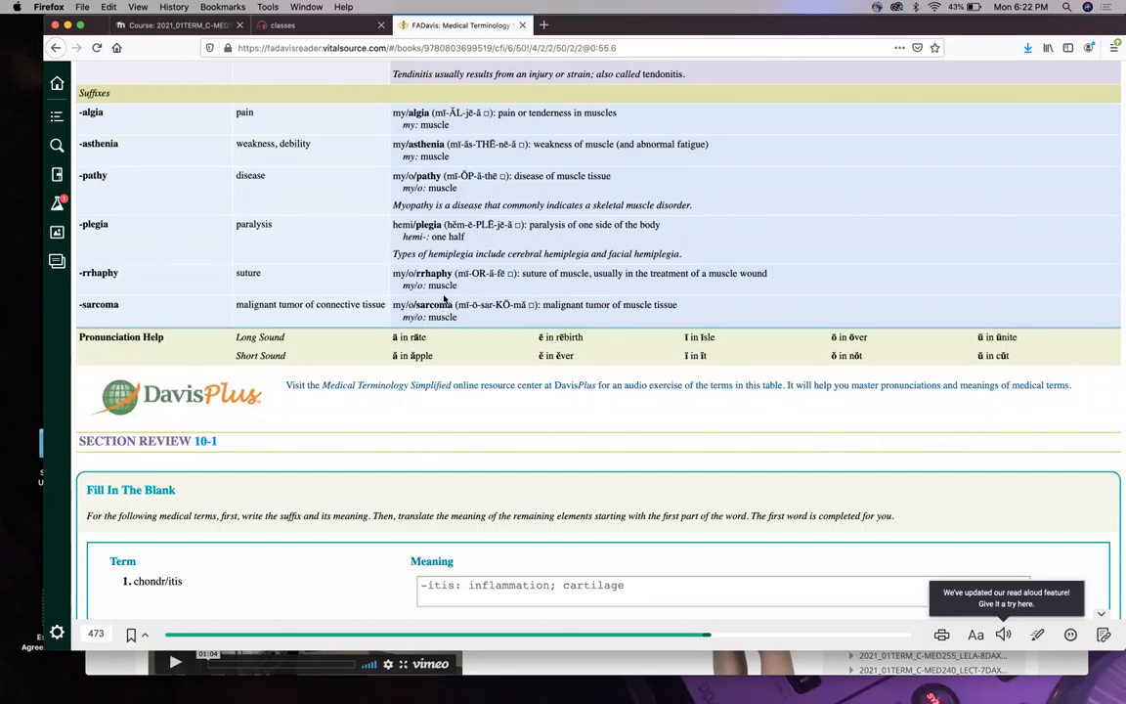
Scroll down to Section Review questions 10-5 through 10-10 on page 477.
scroll("down", 3)
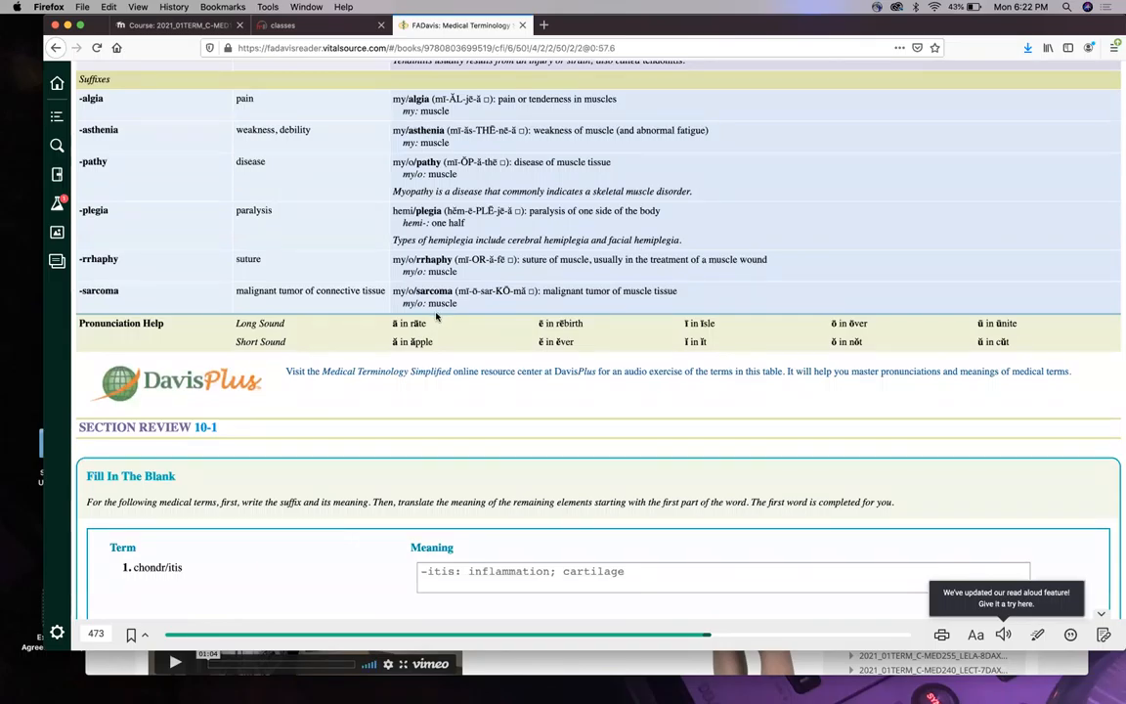
scroll("down", 3)
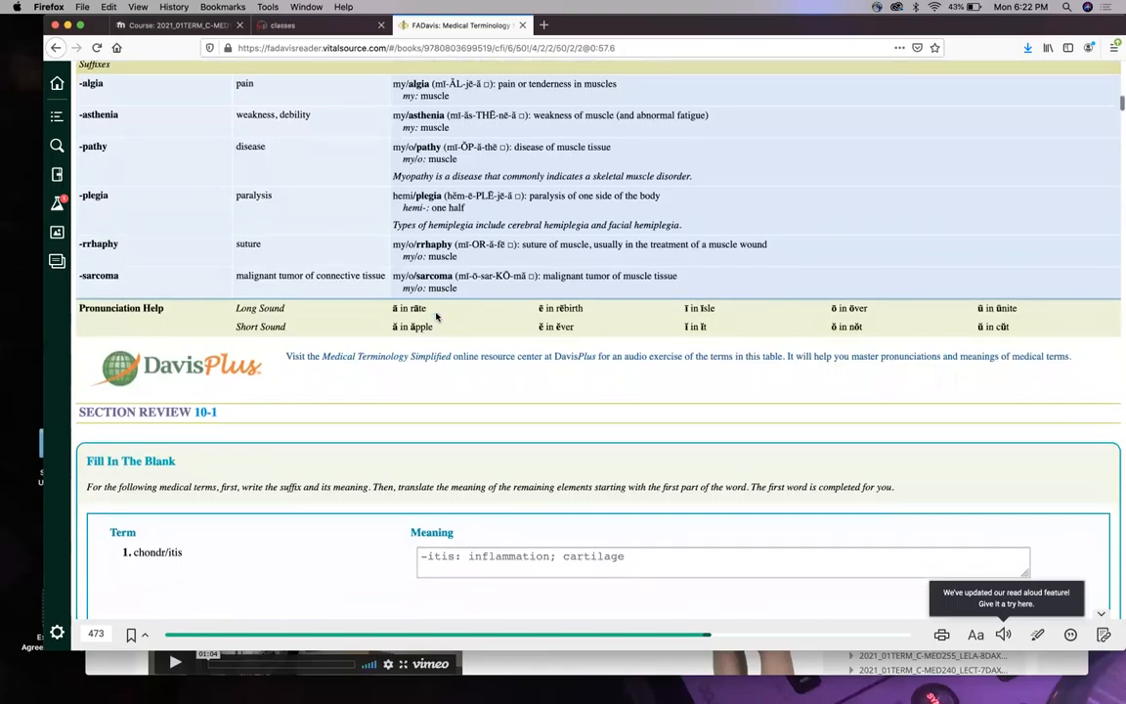
scroll("down", 3)
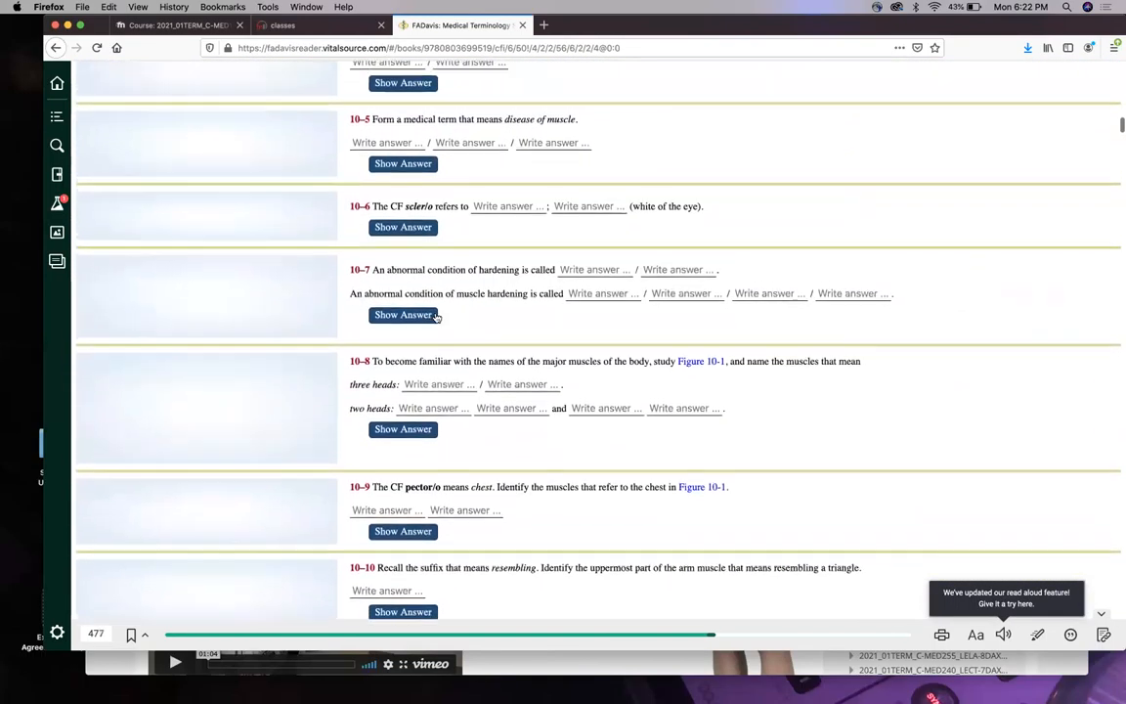
scroll("down", 3)
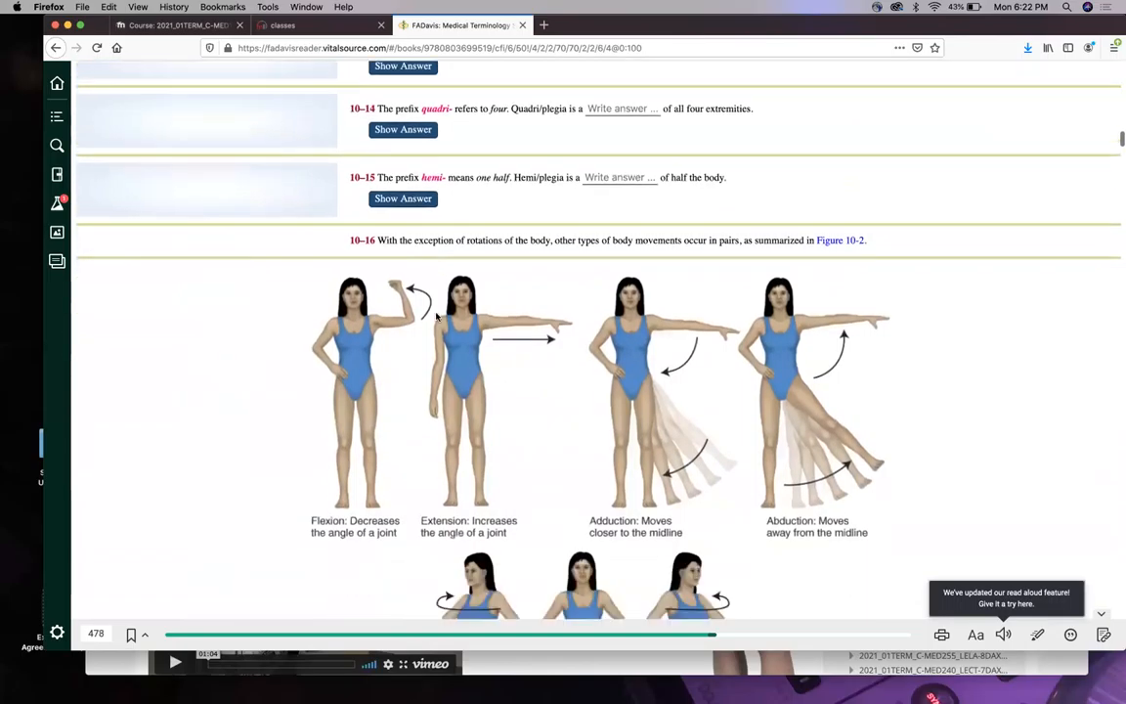
scroll("down", 3)
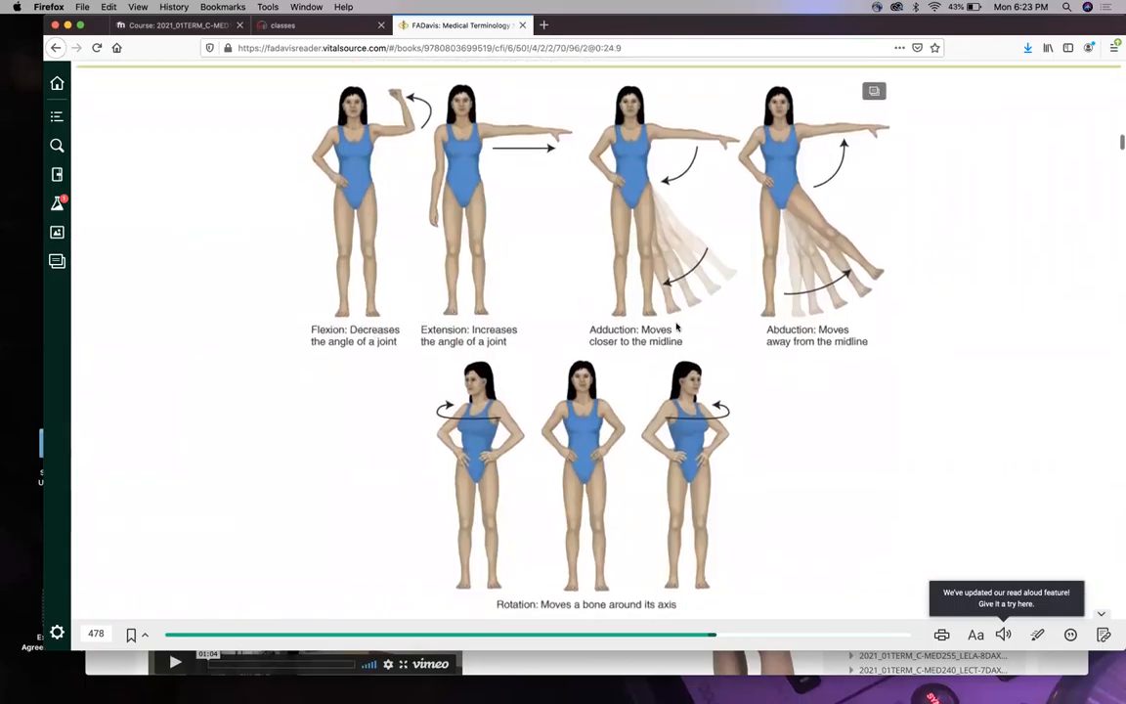
mouse_move(375, 379)
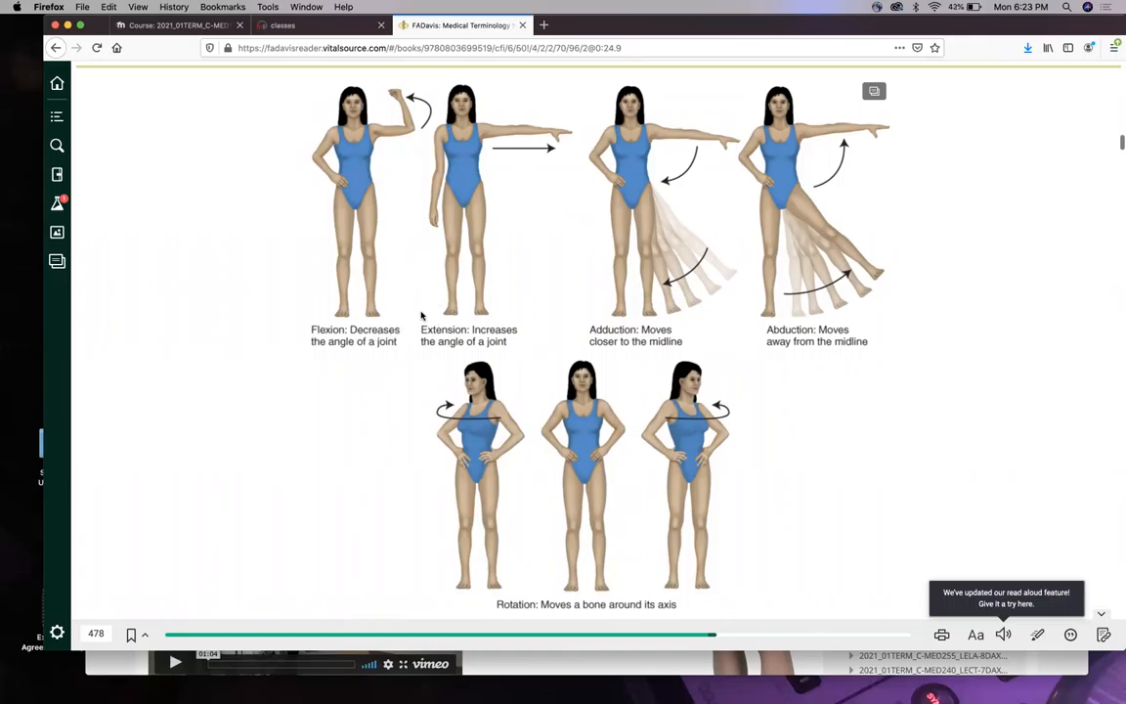
mouse_move(450, 207)
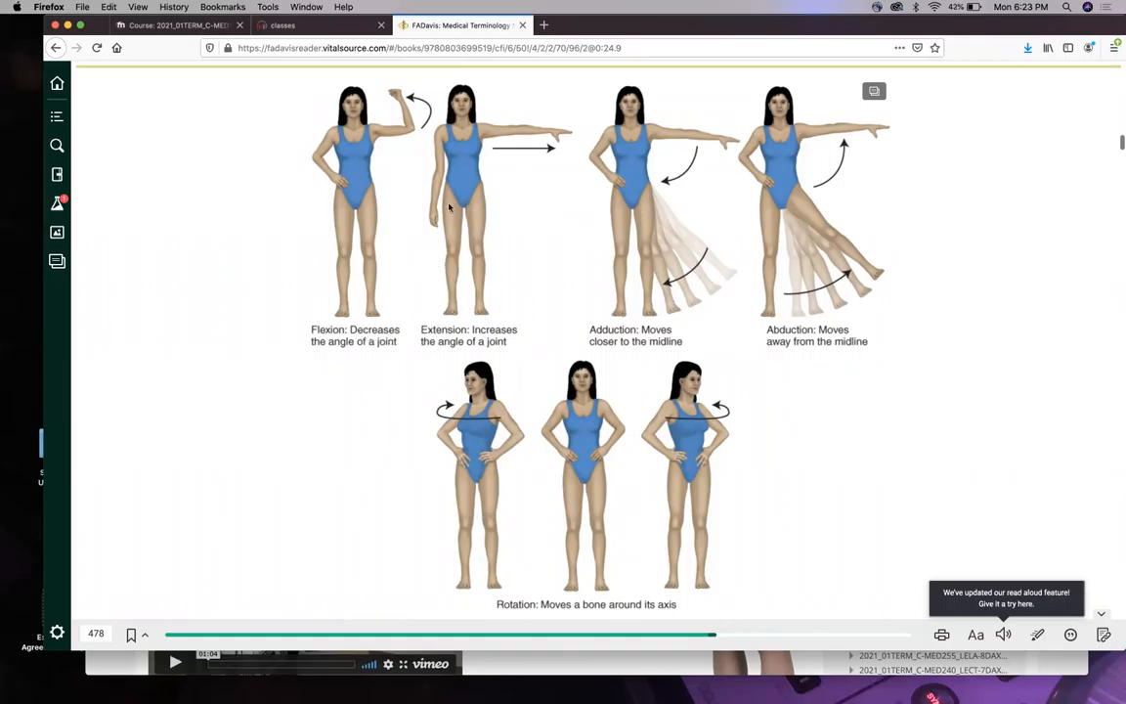
mouse_move(457, 264)
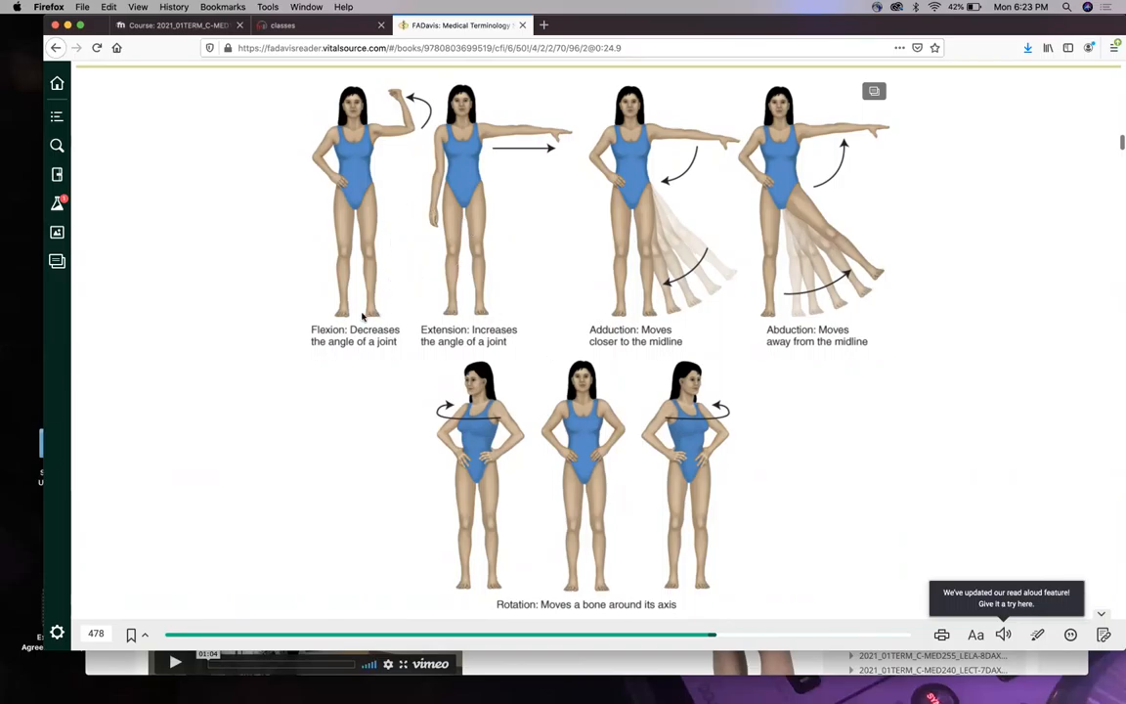
mouse_move(403, 135)
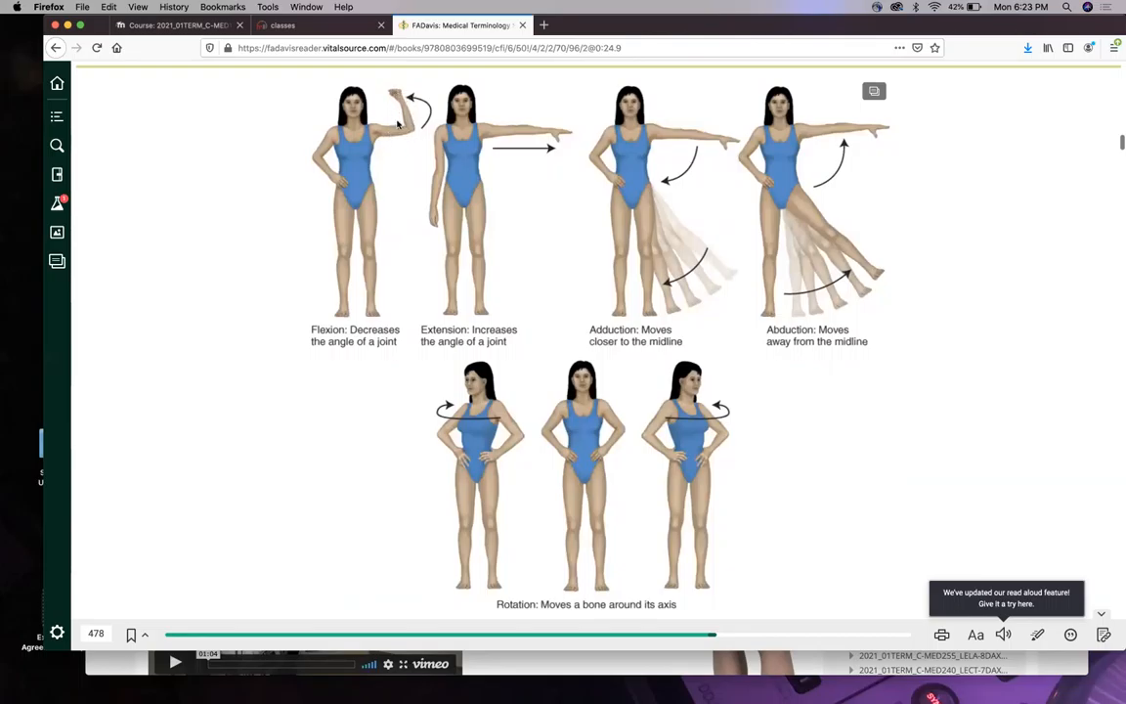
mouse_move(489, 129)
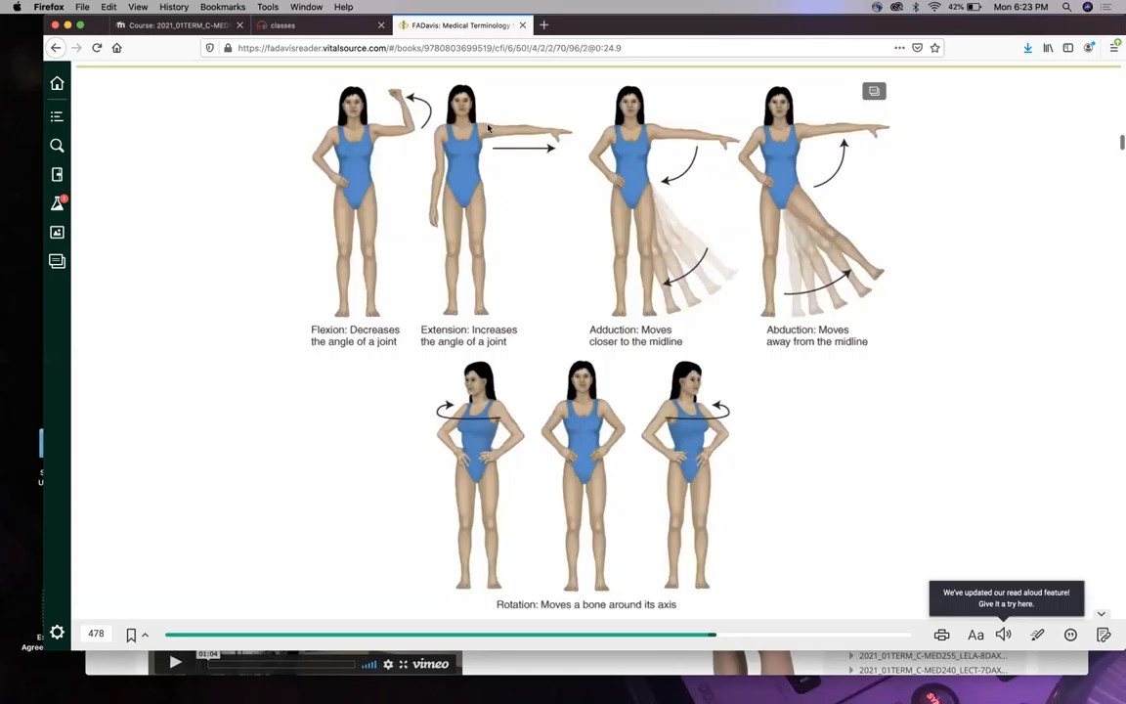
mouse_move(373, 101)
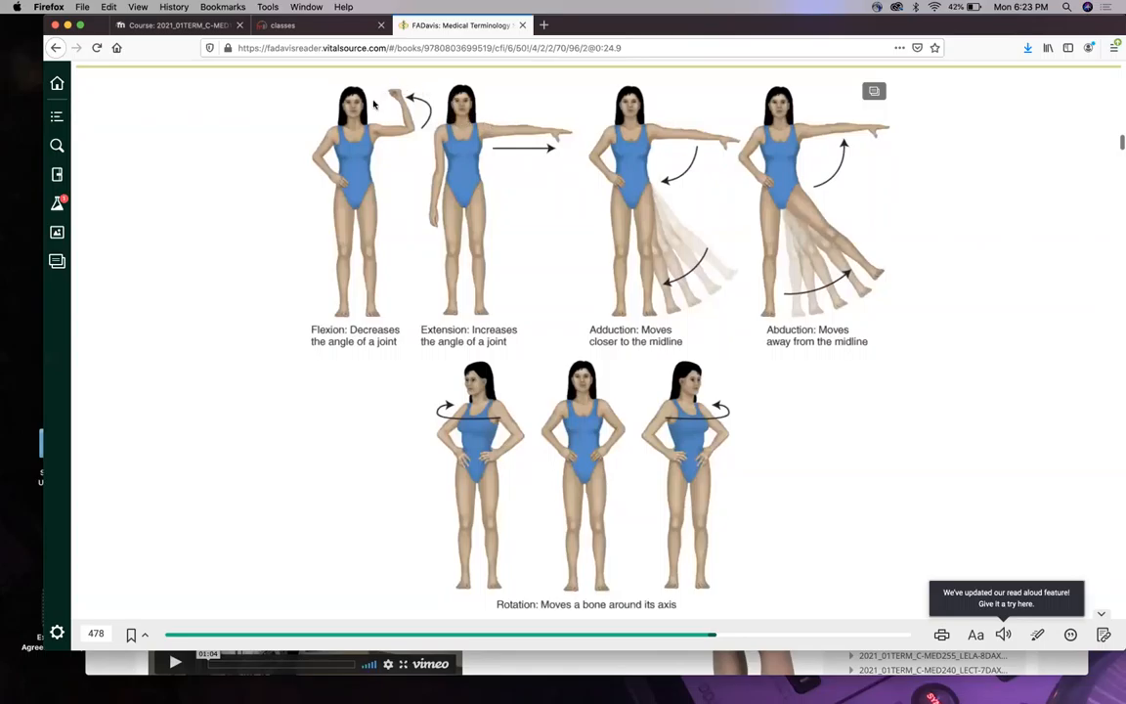
mouse_move(399, 238)
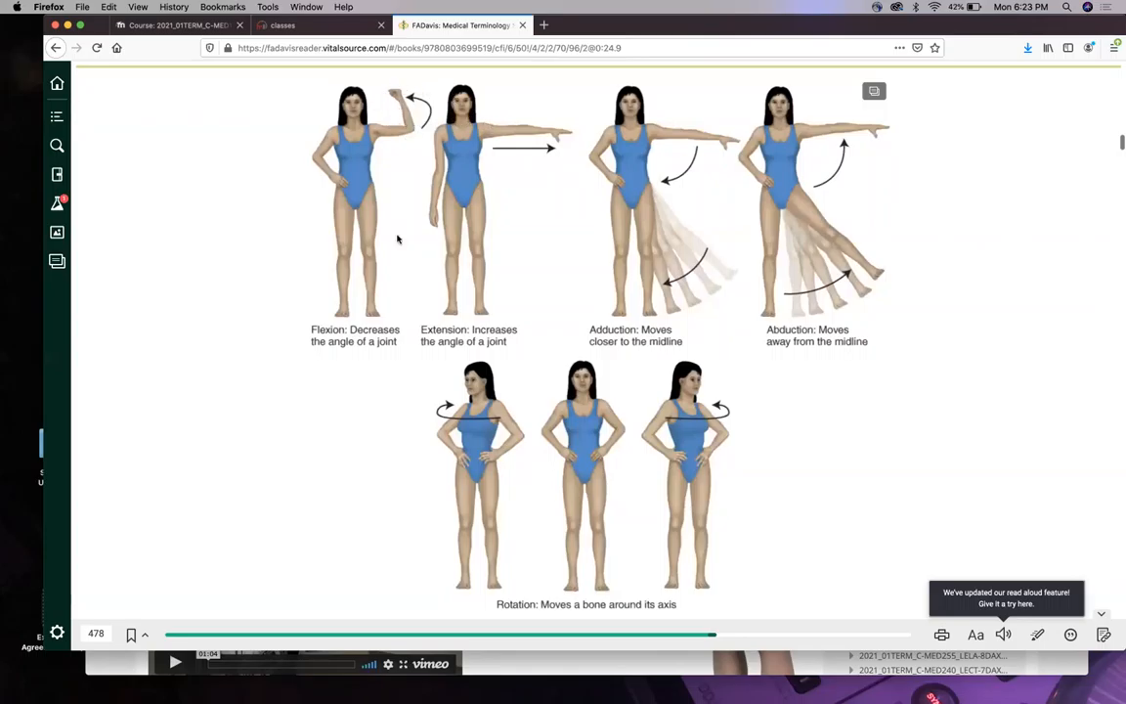
mouse_move(411, 136)
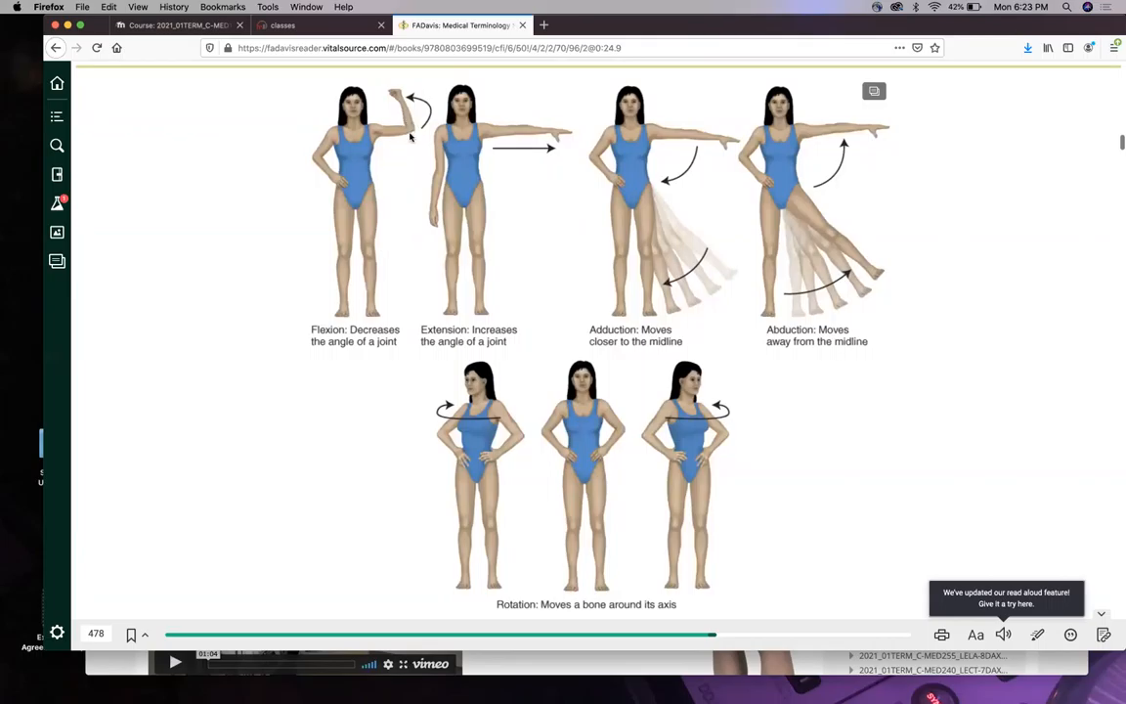
mouse_move(383, 286)
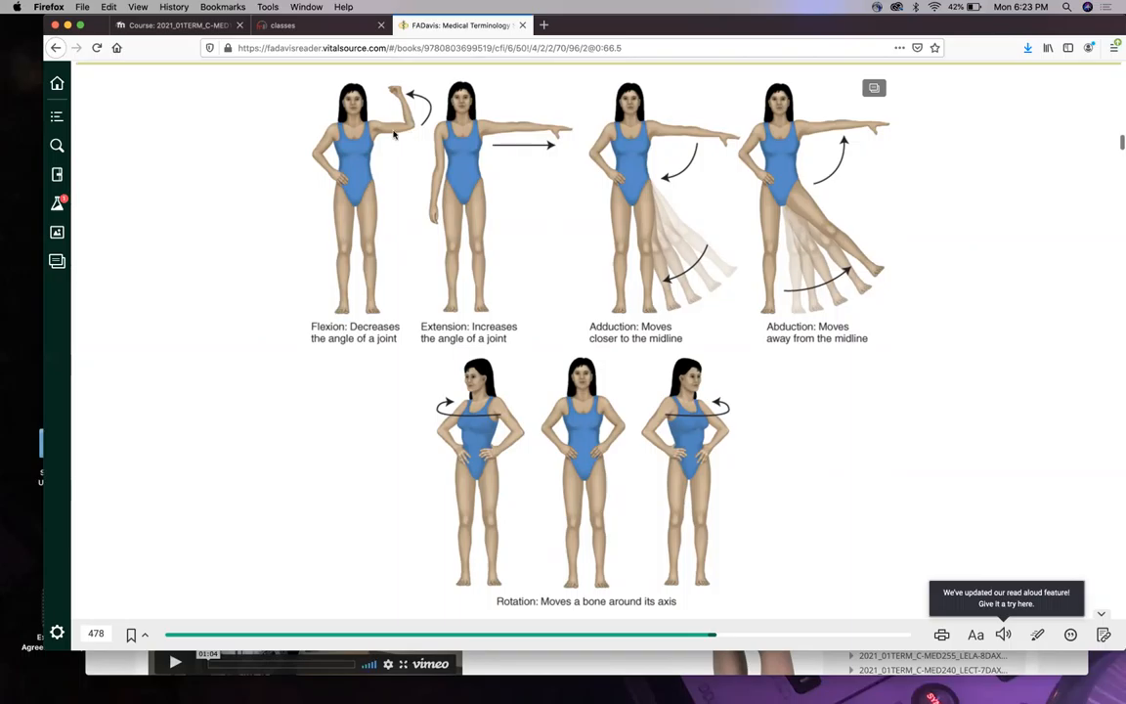
mouse_move(398, 186)
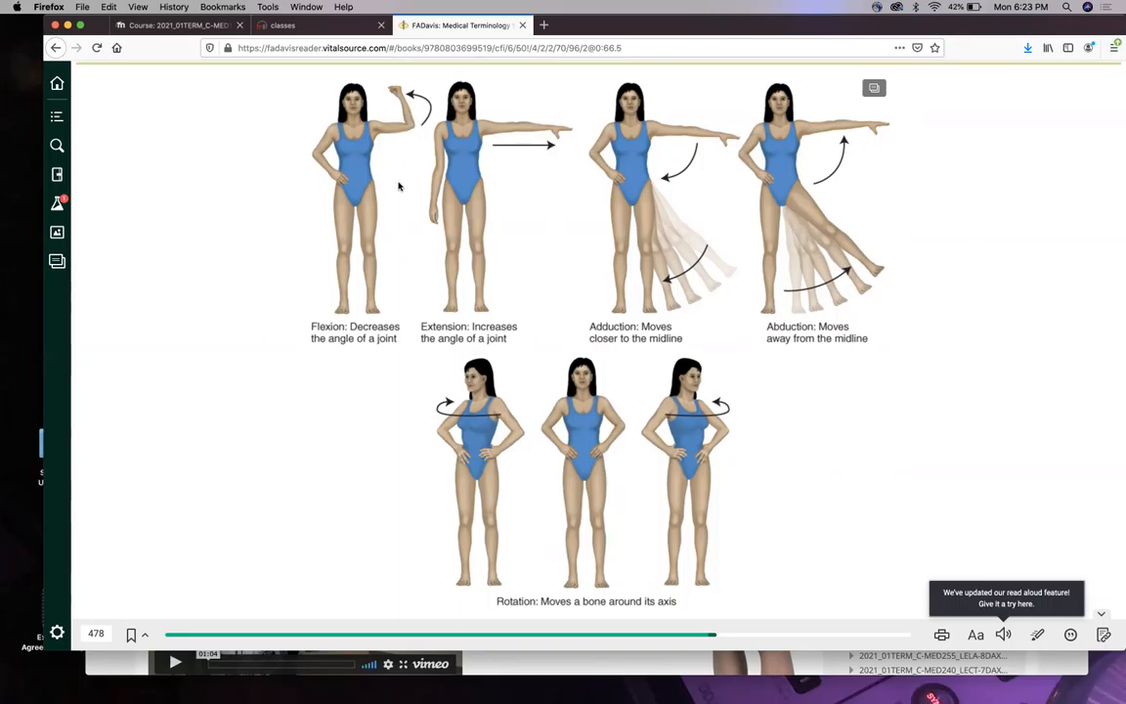
mouse_move(387, 258)
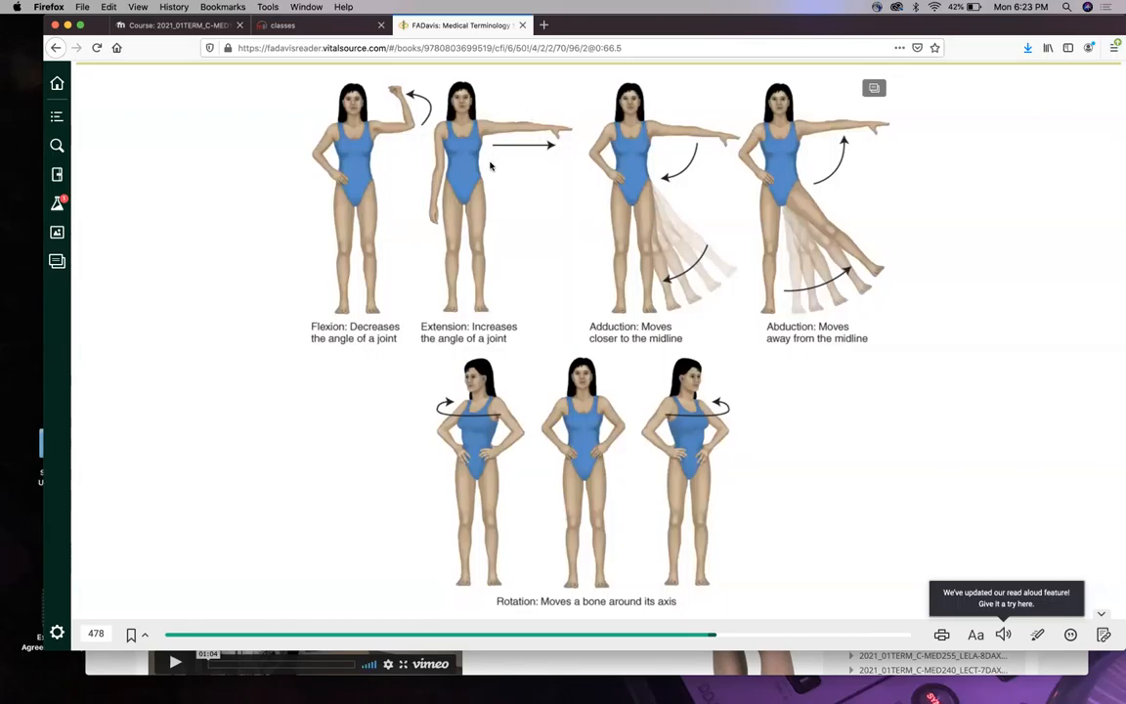
mouse_move(497, 179)
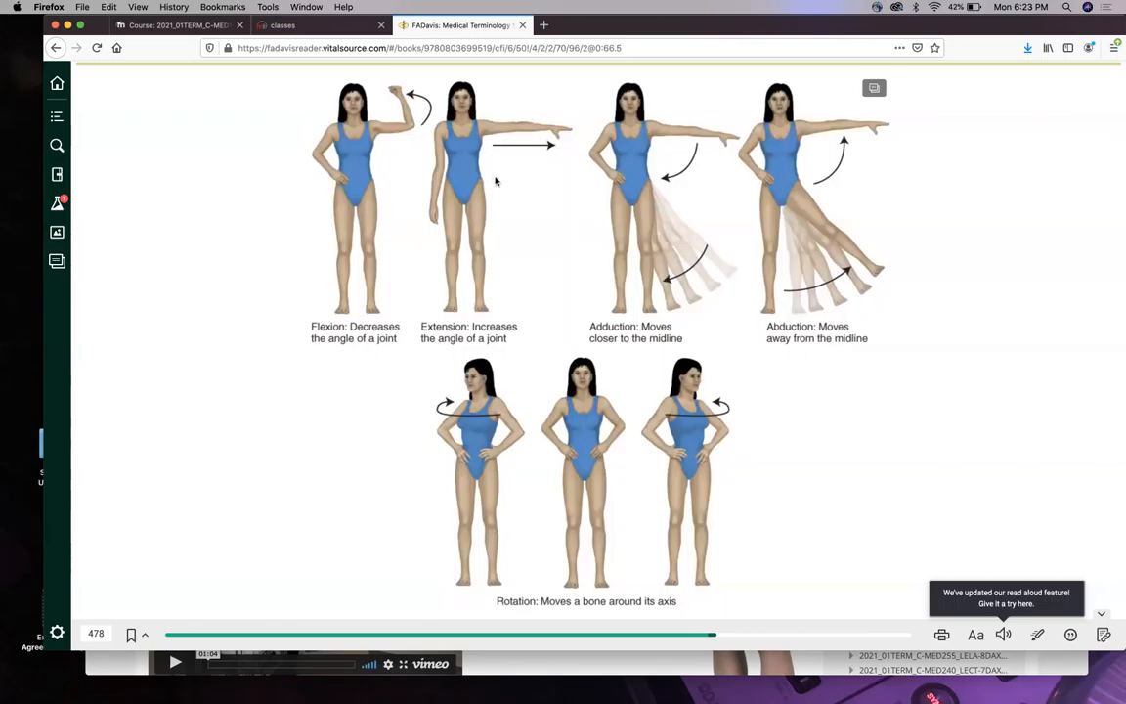
mouse_move(402, 129)
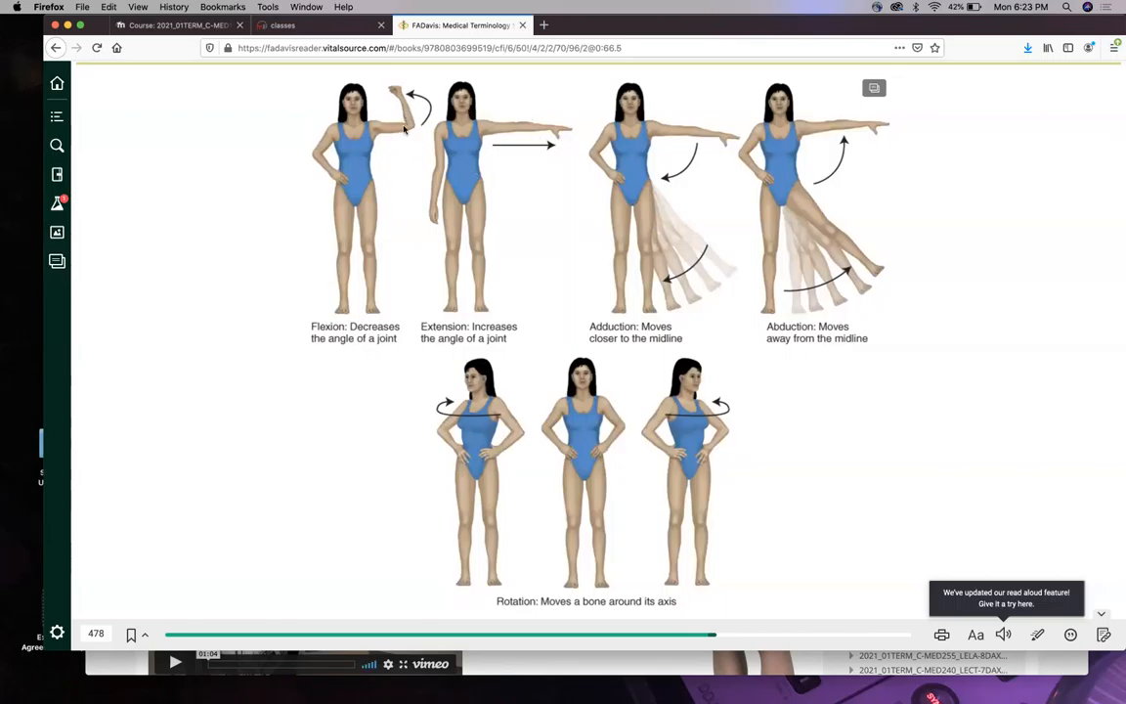
mouse_move(411, 153)
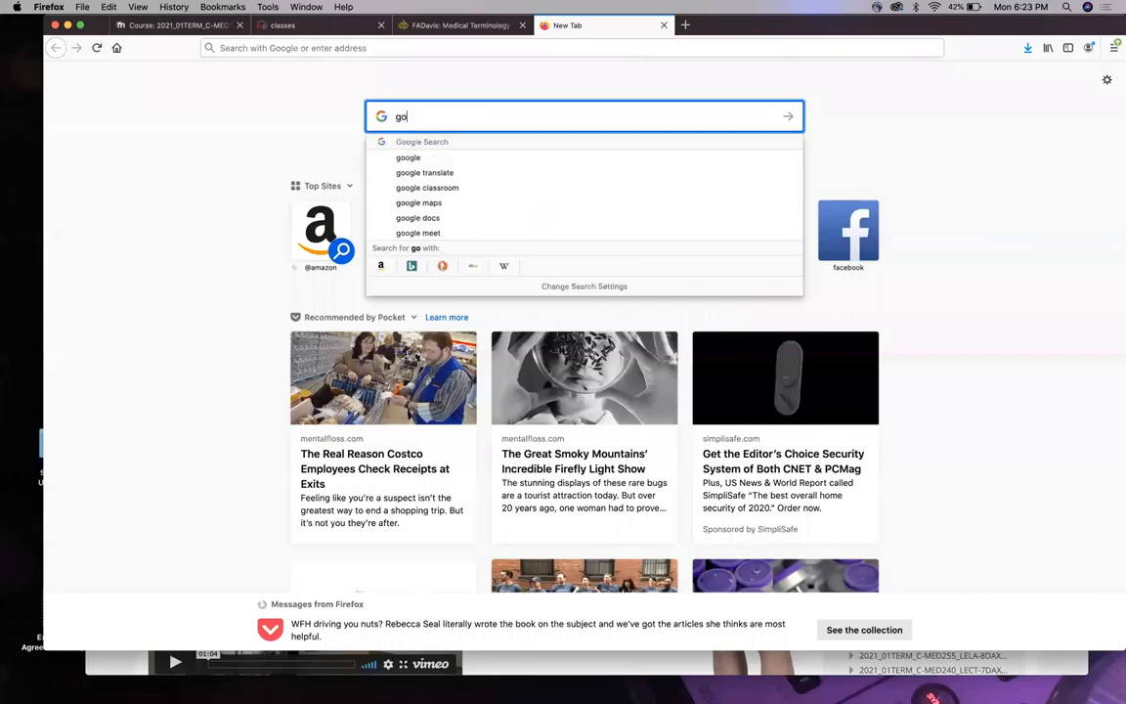
Search Google for 'goniometer' and show the picture results.
type("goniometer")
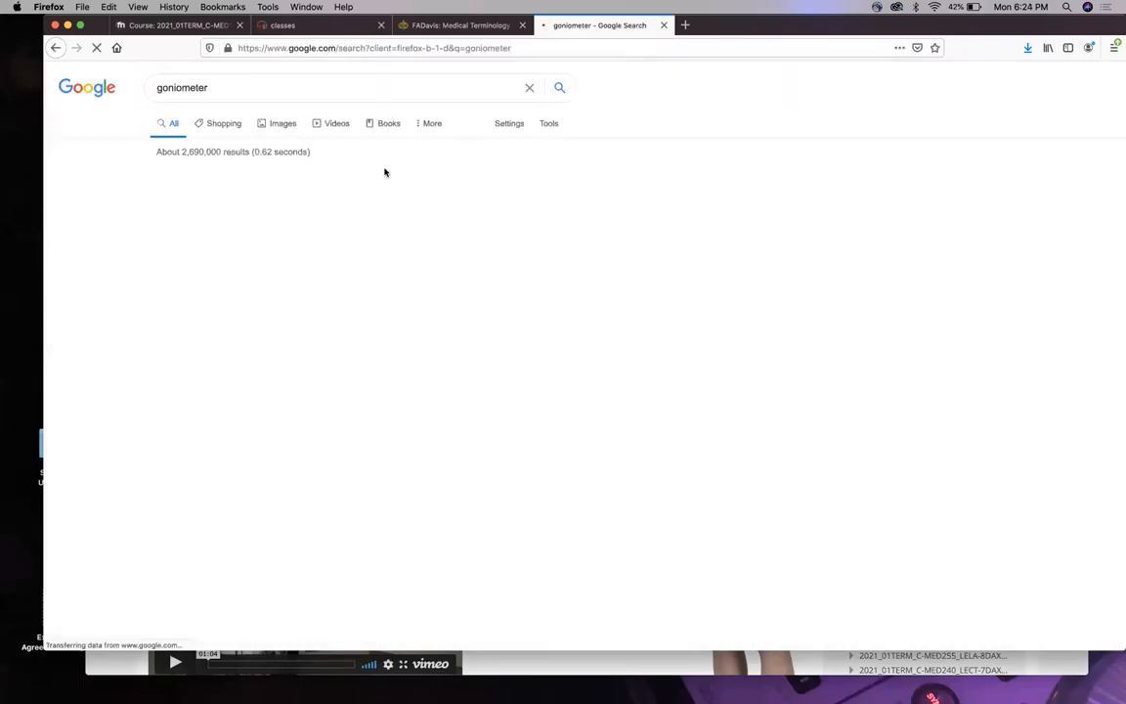
left_click(281, 121)
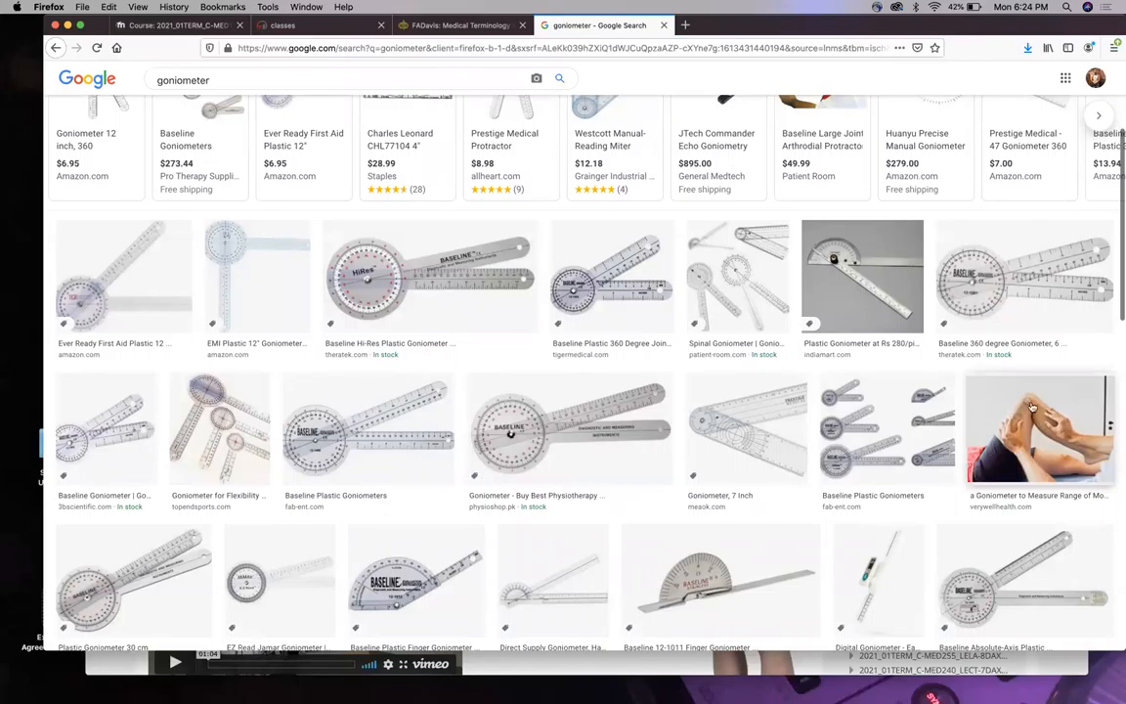
mouse_move(1028, 406)
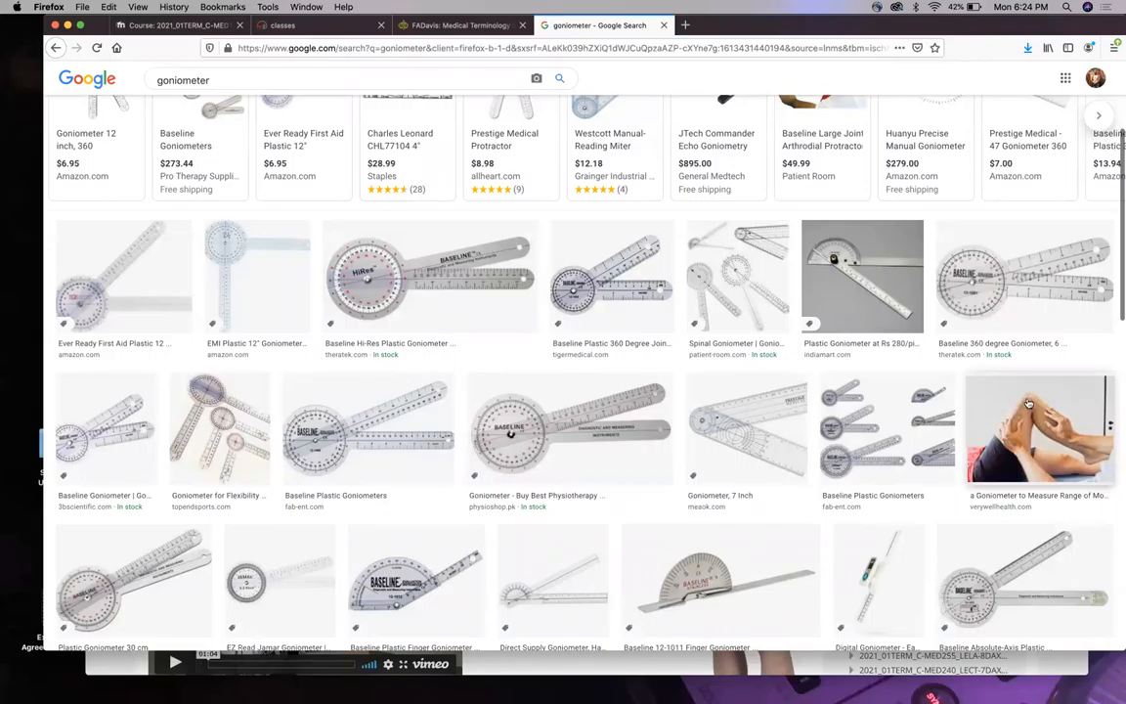
mouse_move(1019, 419)
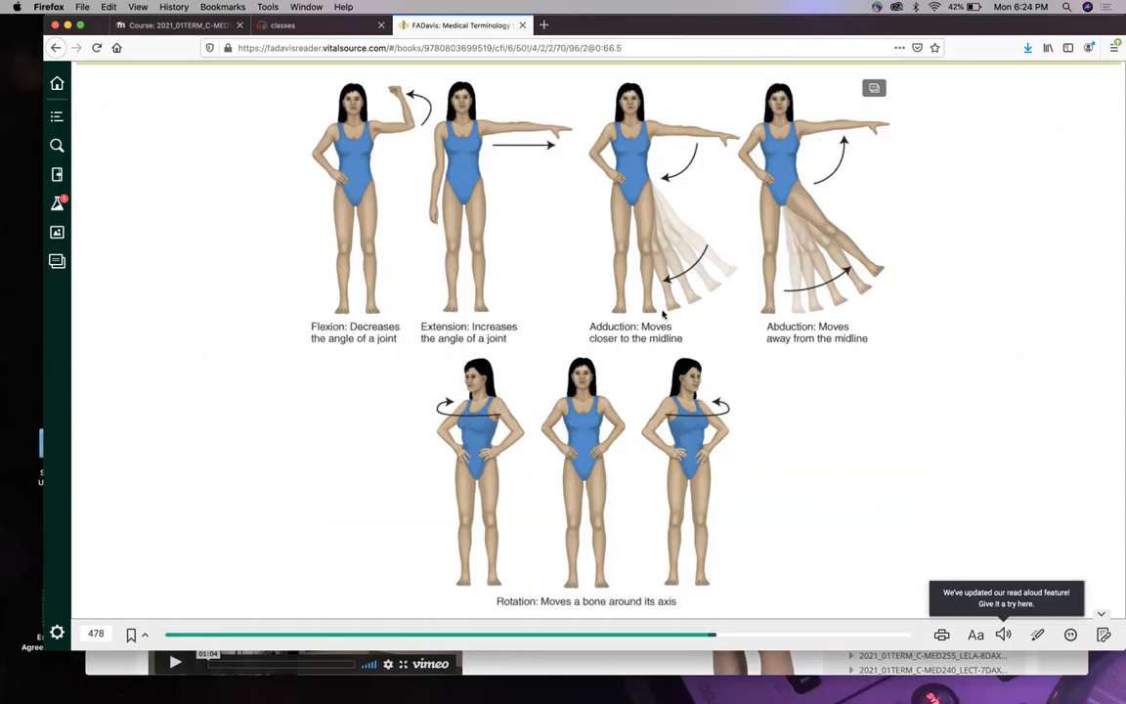
mouse_move(790, 322)
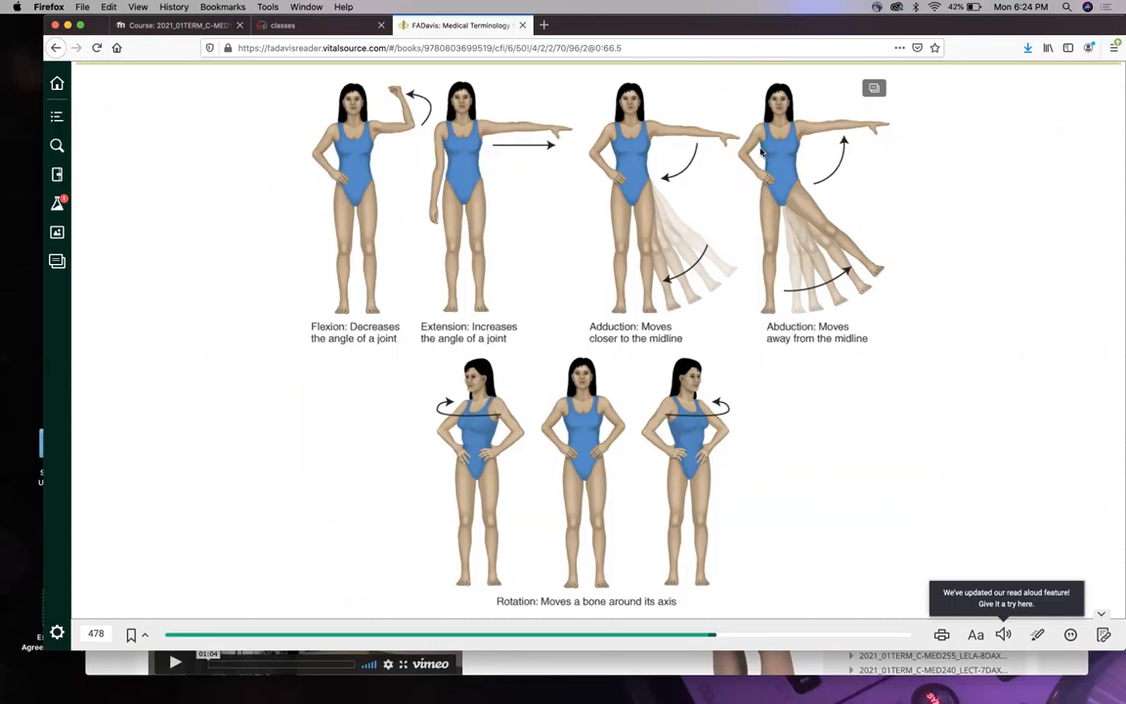
mouse_move(758, 234)
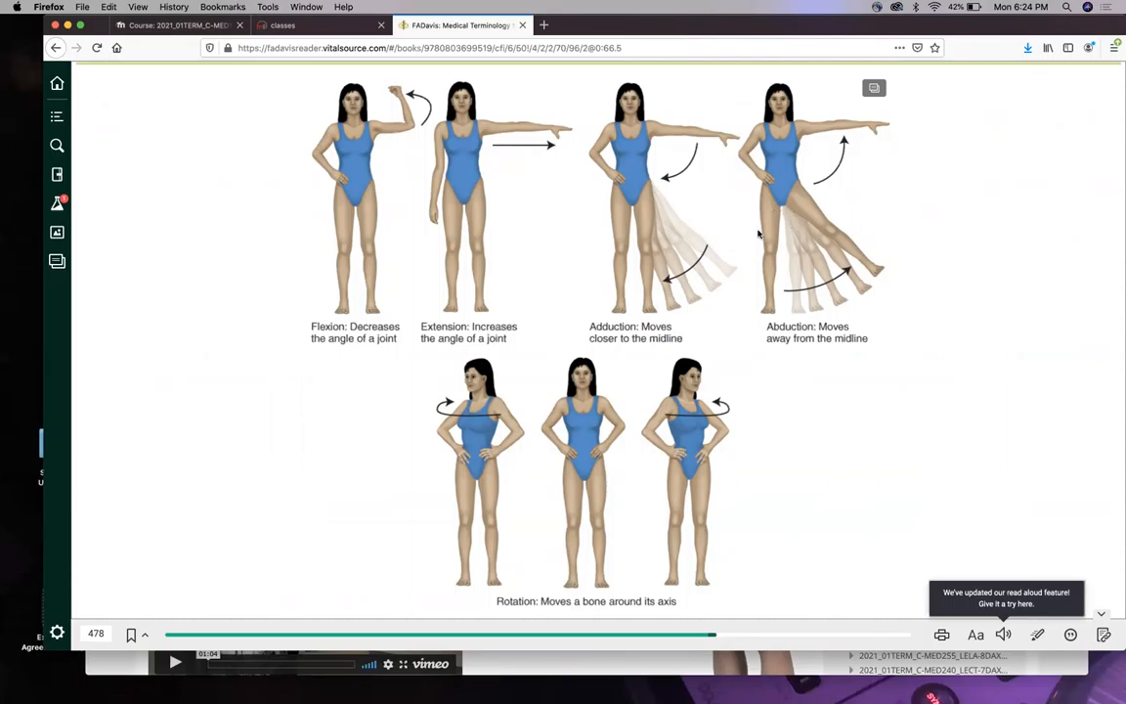
mouse_move(461, 226)
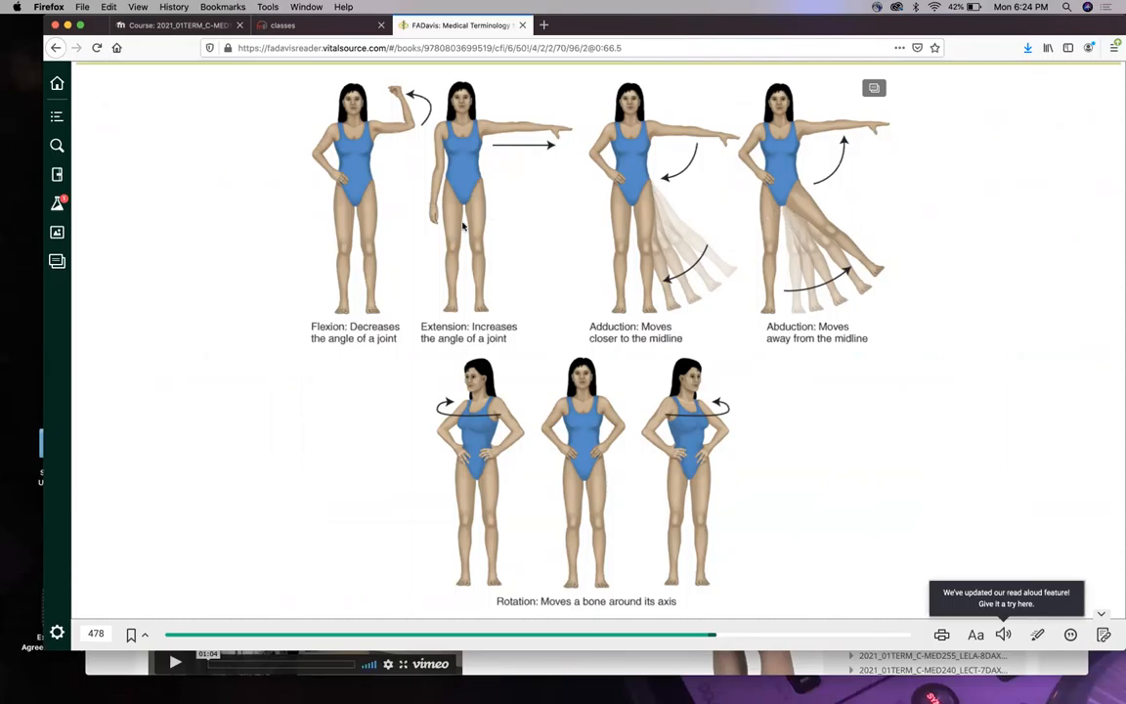
mouse_move(555, 247)
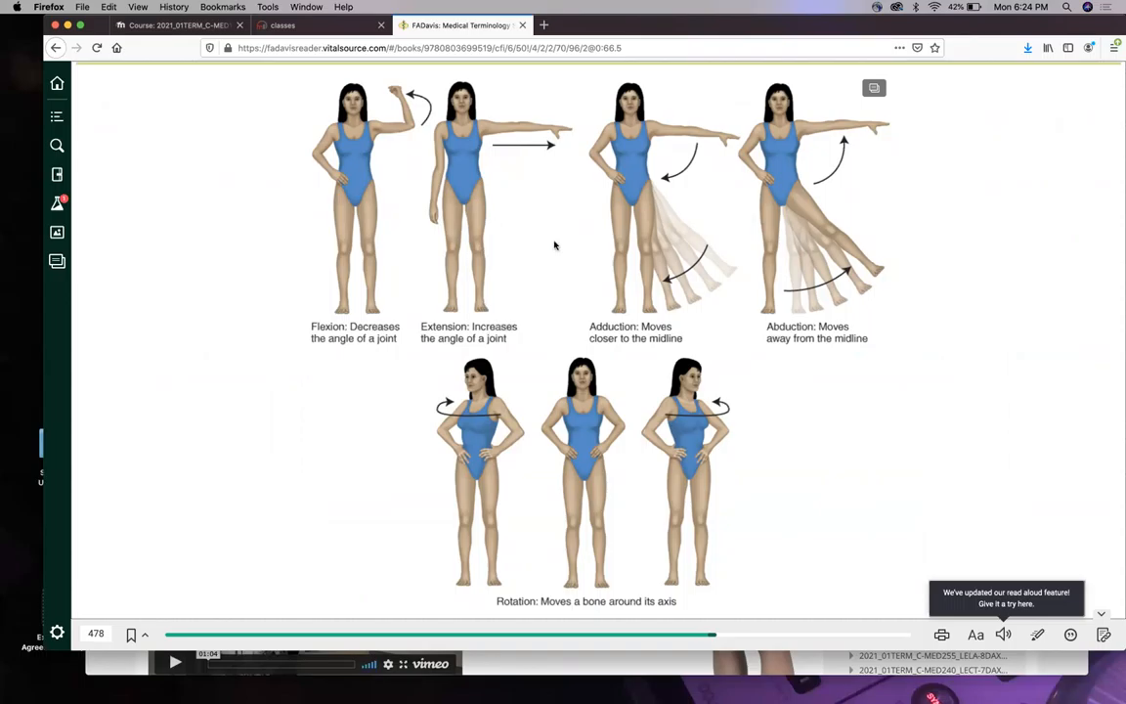
mouse_move(708, 344)
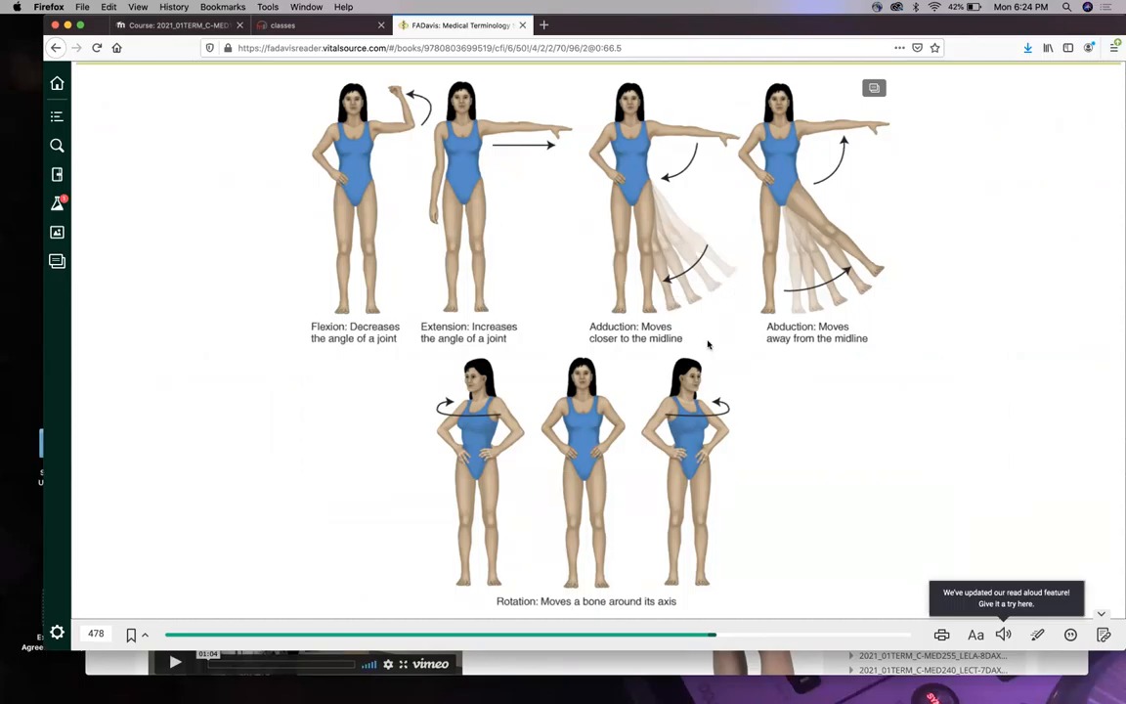
mouse_move(657, 285)
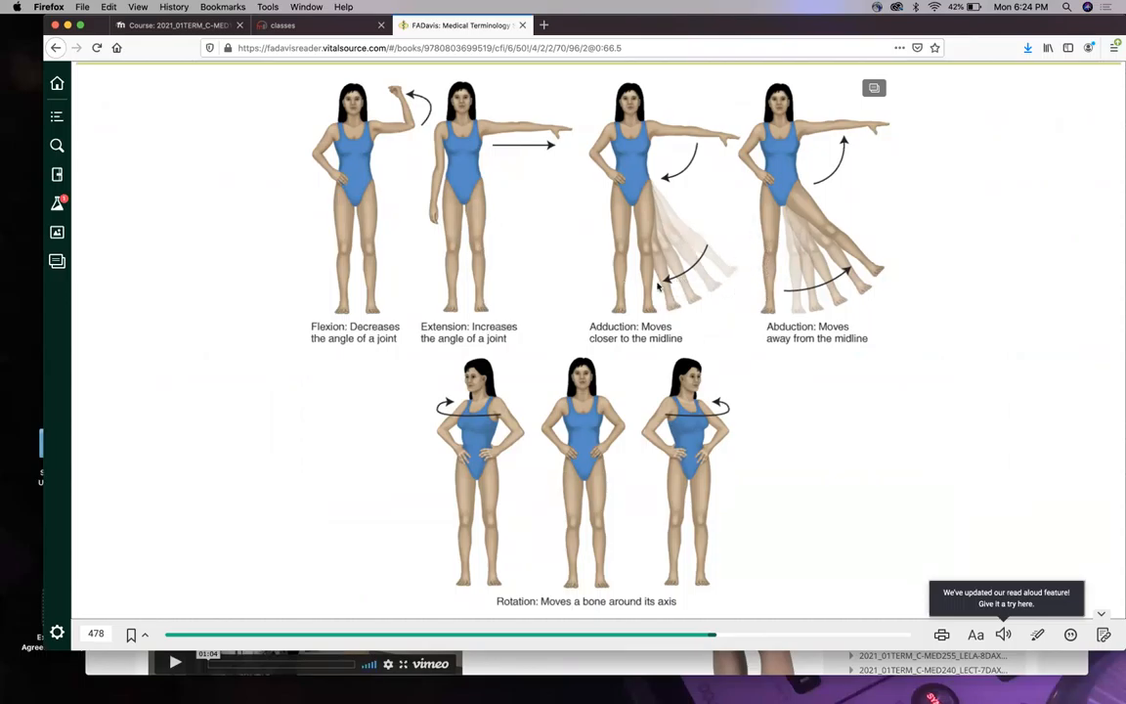
mouse_move(788, 277)
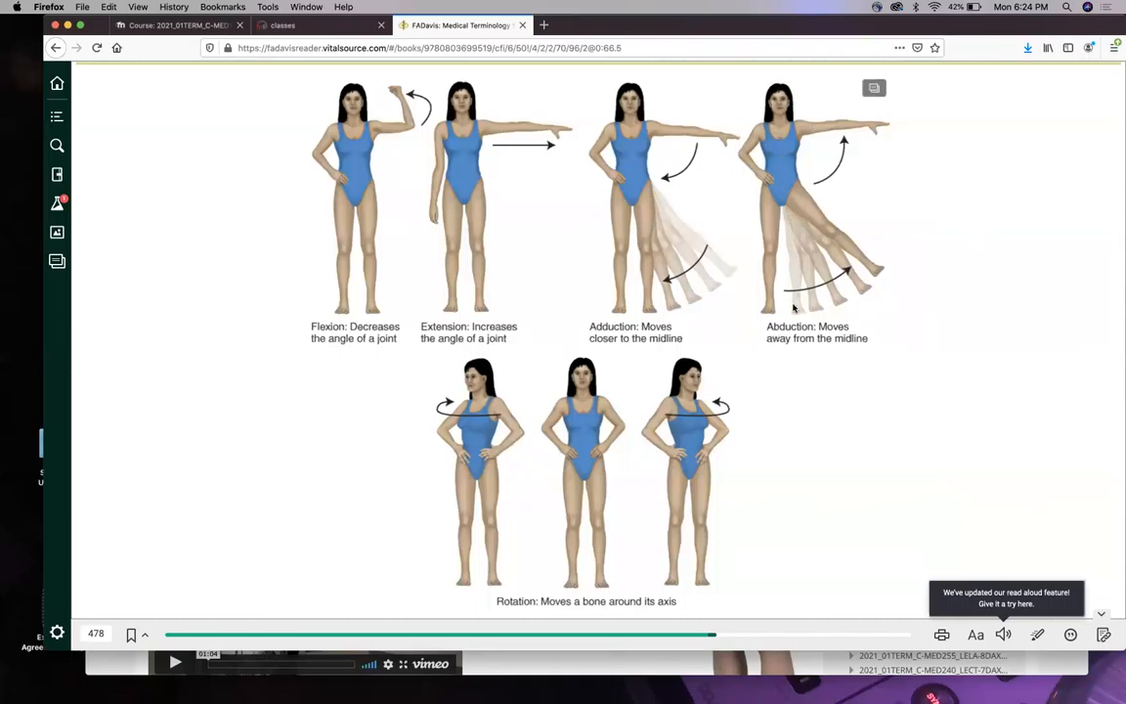
mouse_move(786, 301)
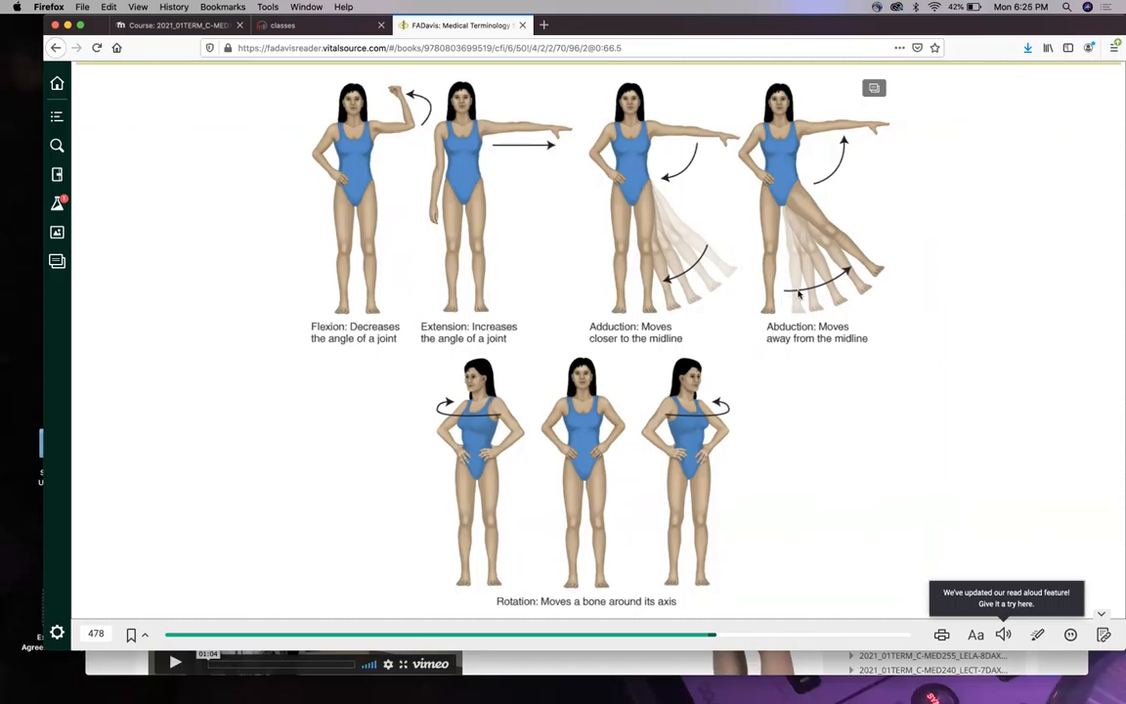
mouse_move(782, 272)
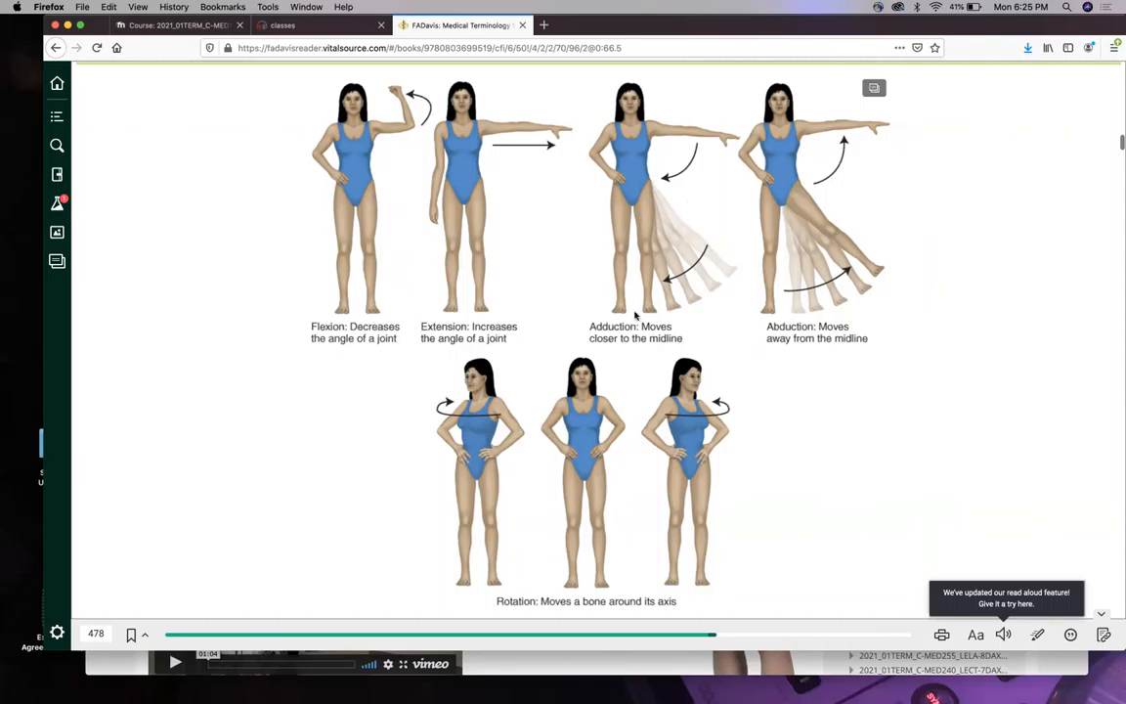
mouse_move(700, 133)
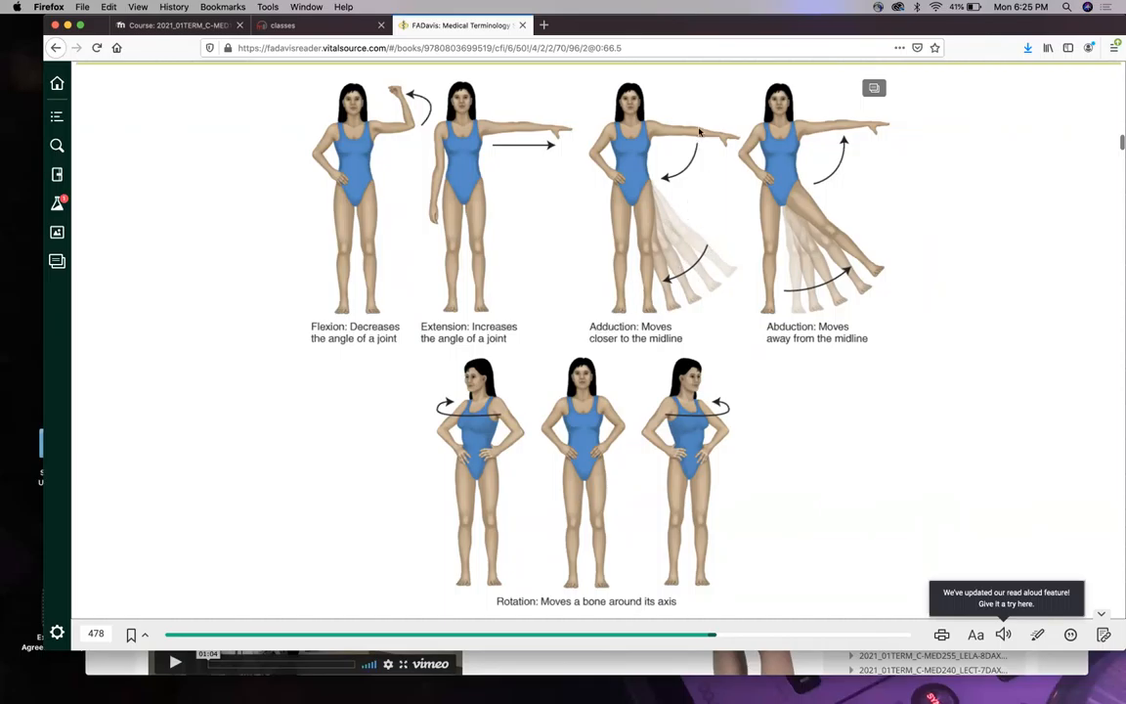
Scroll down to Figure 10-2 and Section Review 10-2's word element table with its first blank.
scroll("down", 3)
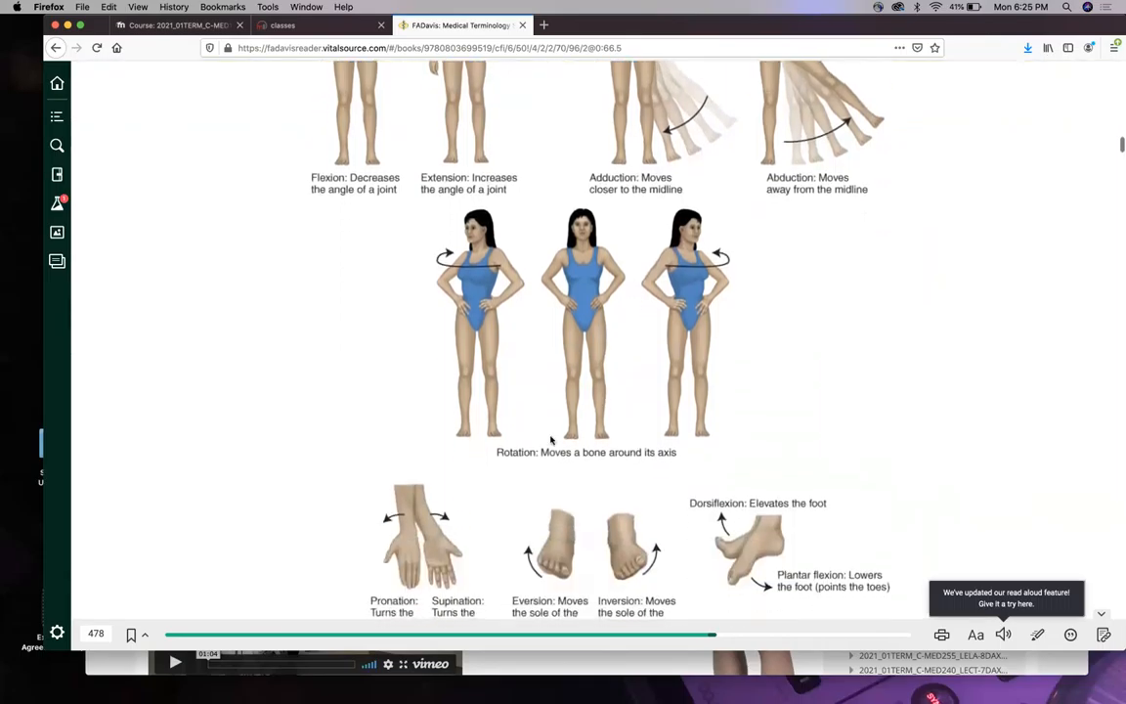
scroll("down", 3)
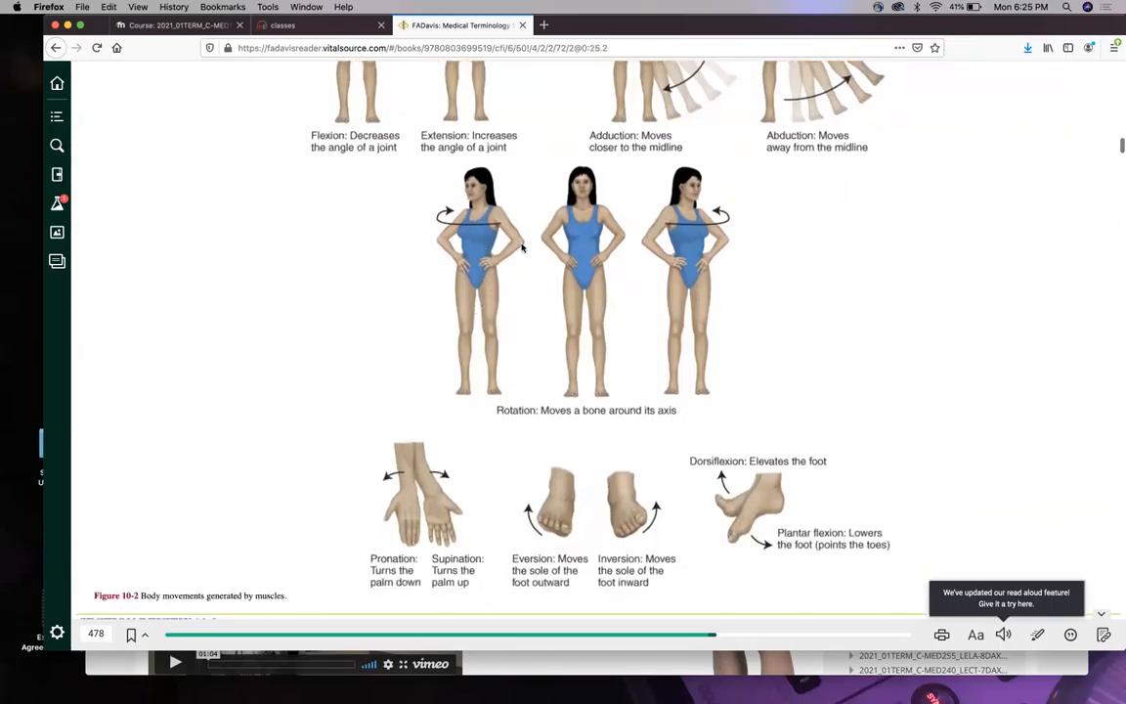
scroll("down", 3)
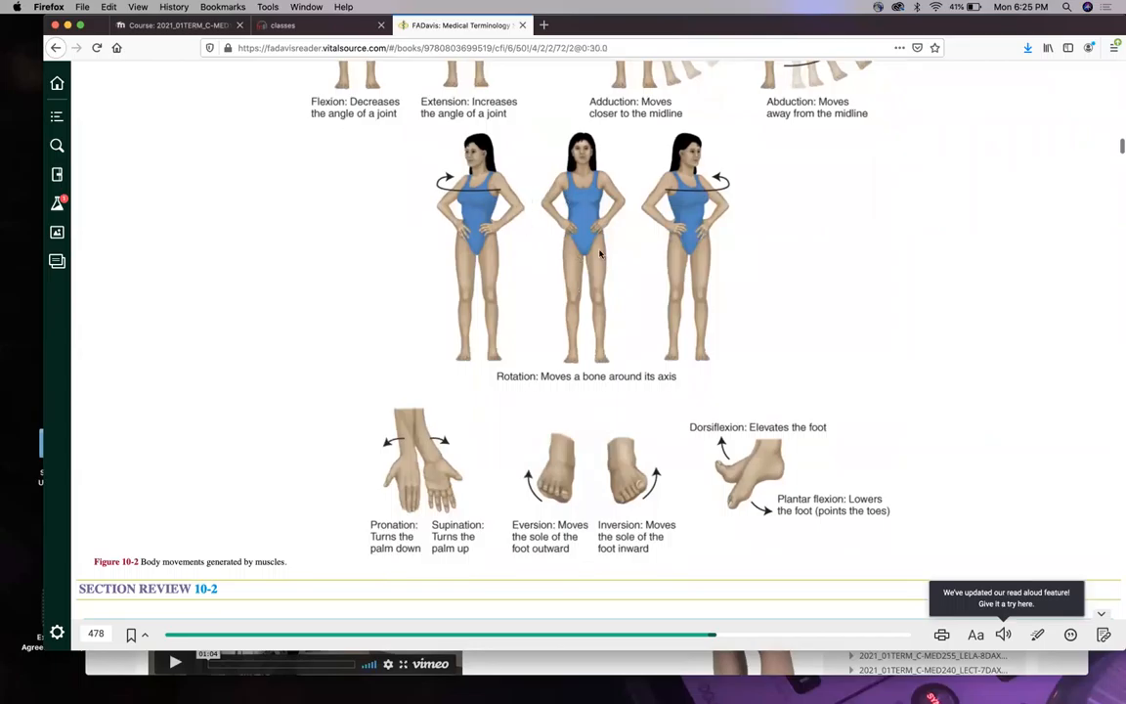
mouse_move(672, 194)
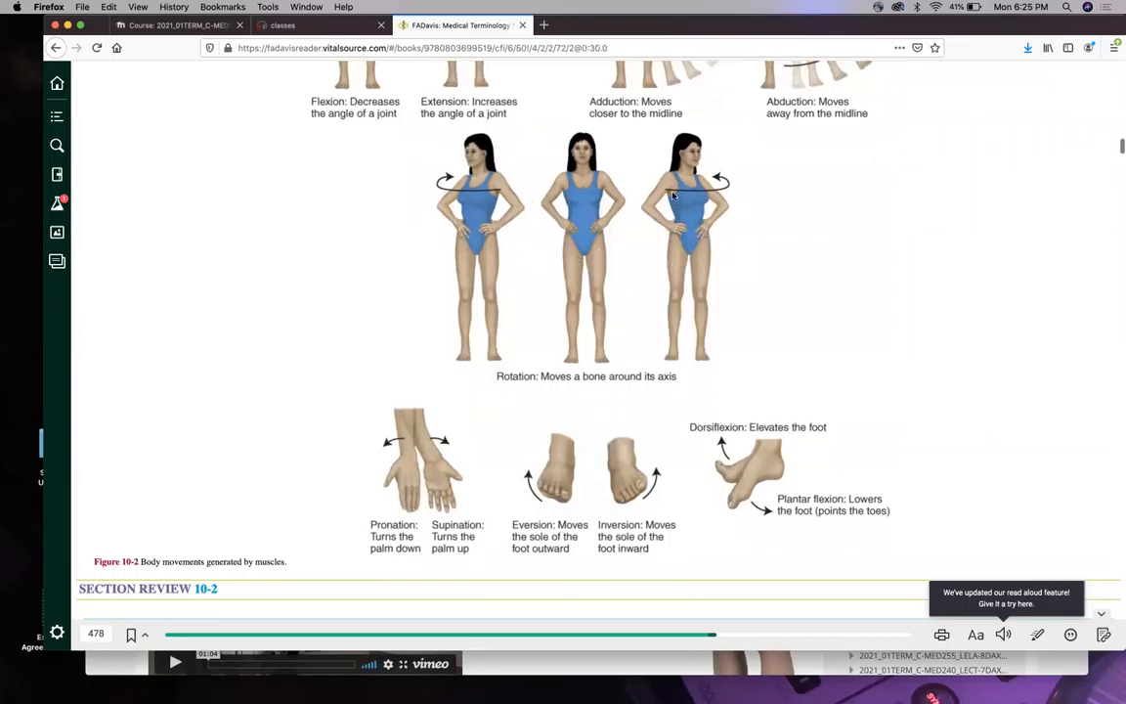
scroll("down", 3)
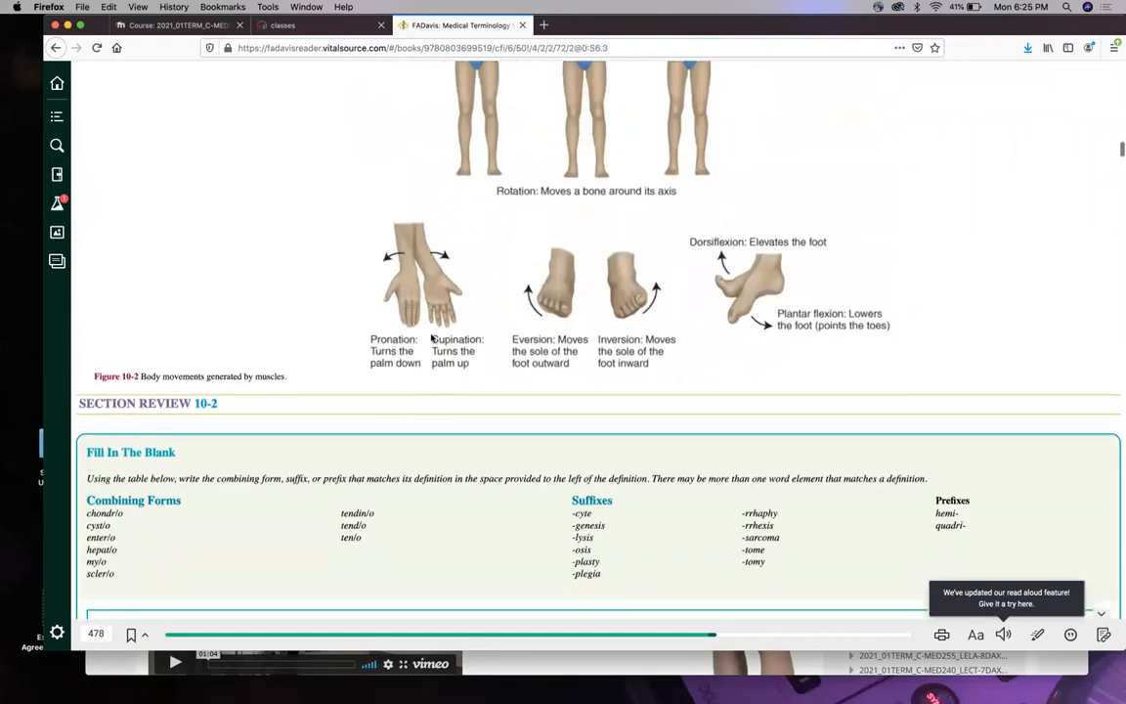
mouse_move(400, 383)
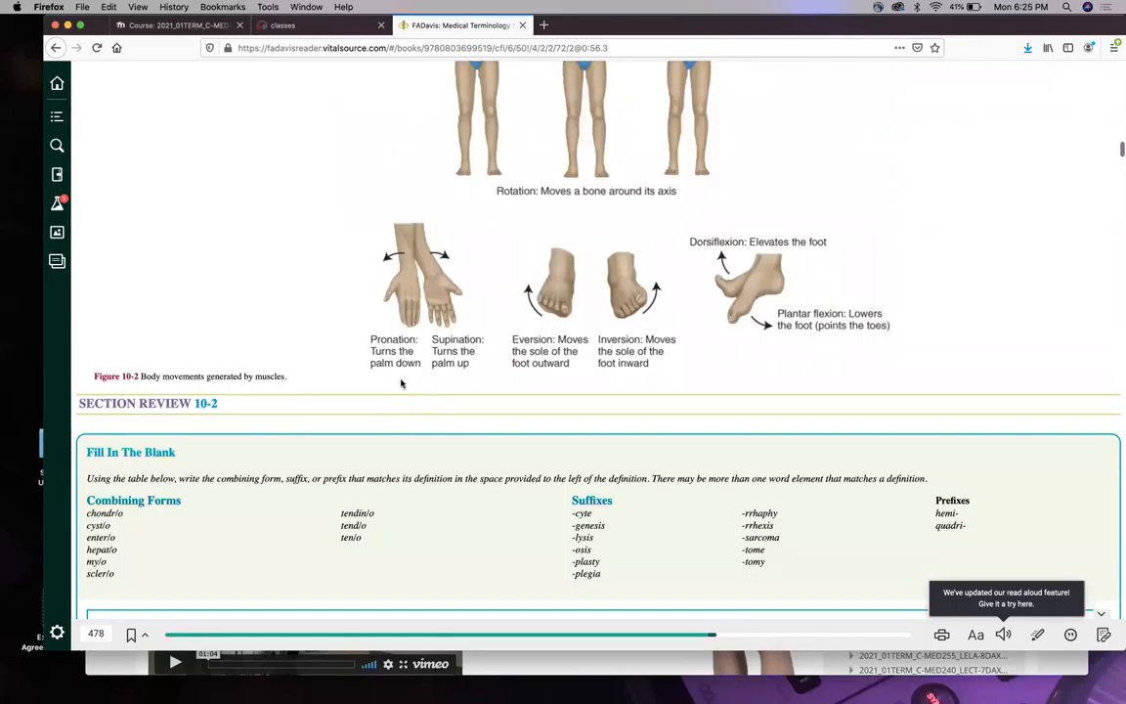
mouse_move(379, 352)
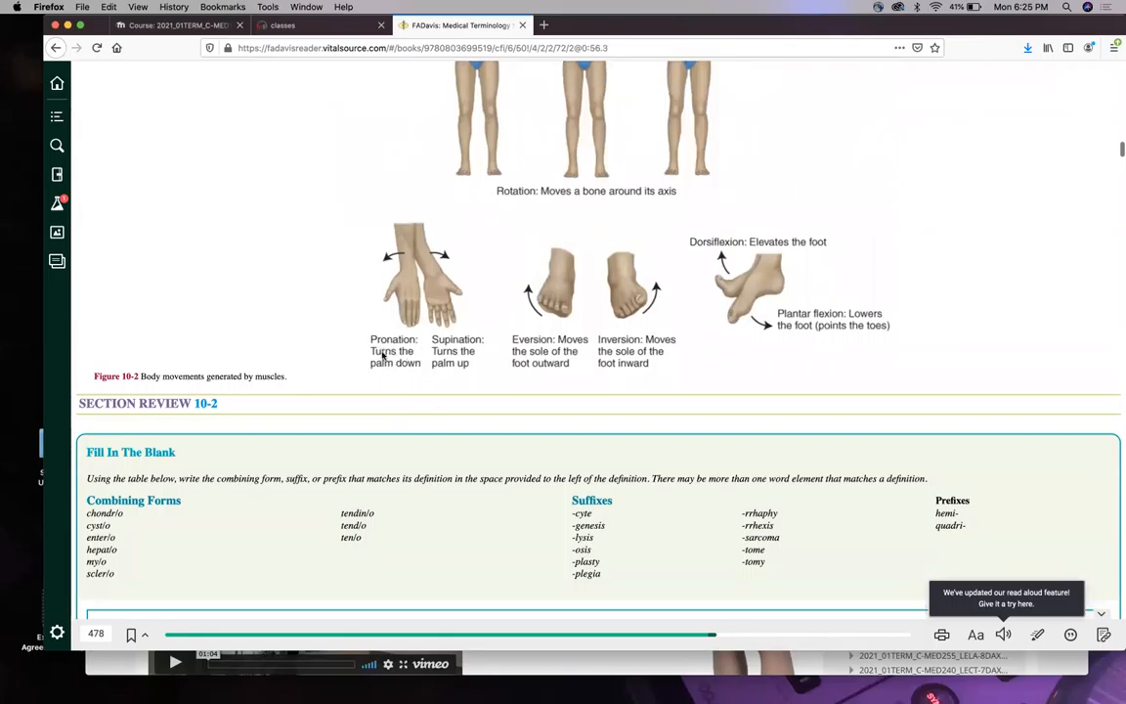
mouse_move(371, 378)
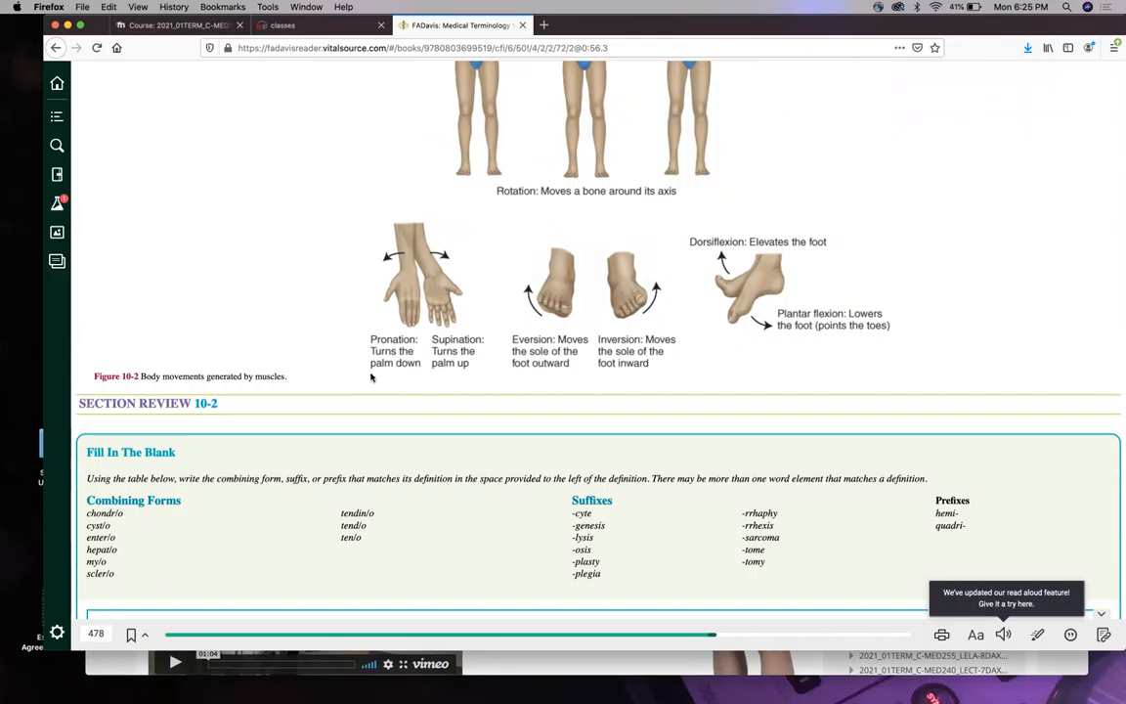
mouse_move(430, 380)
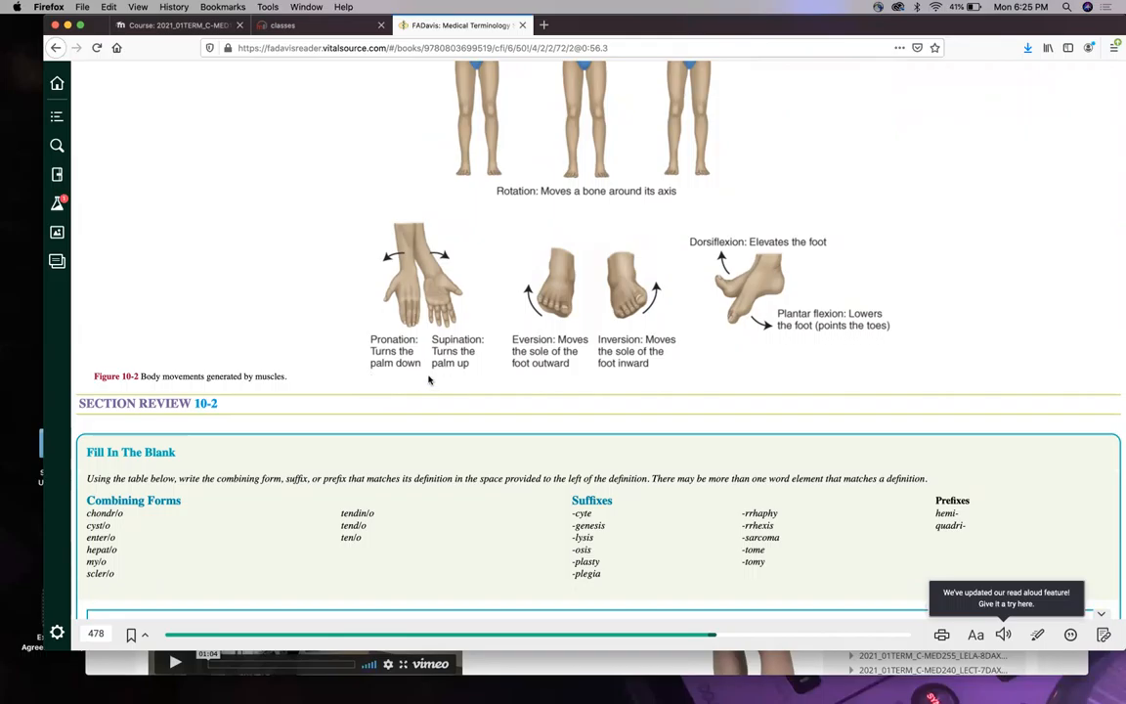
mouse_move(438, 350)
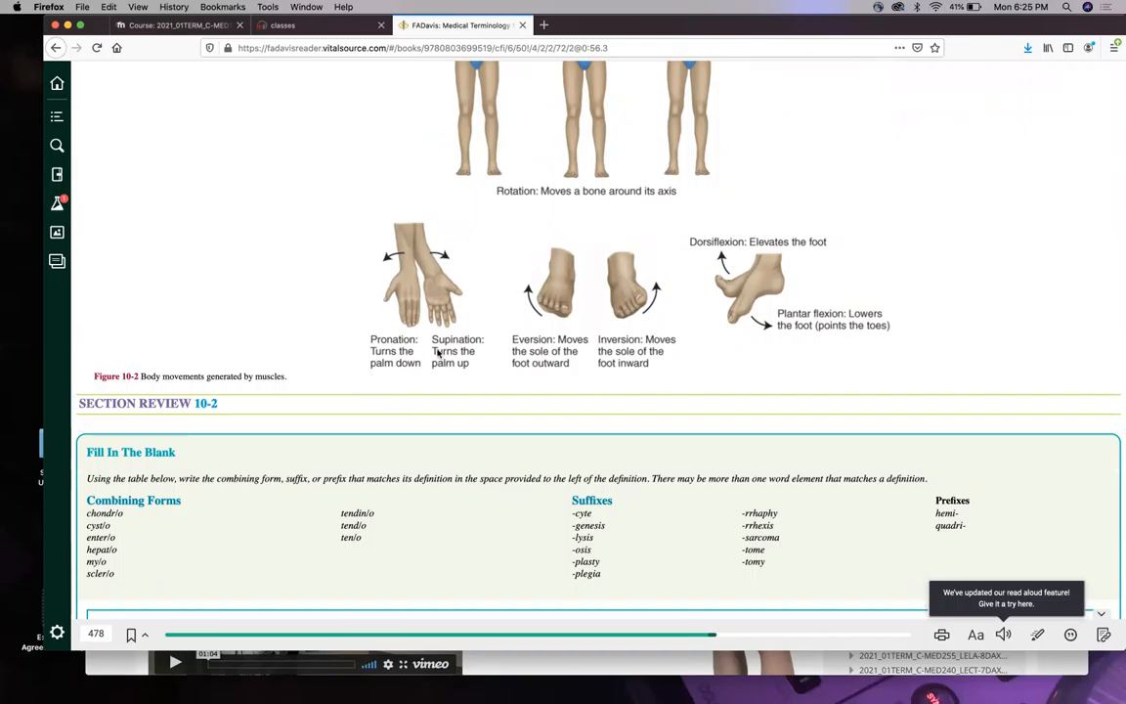
mouse_move(326, 278)
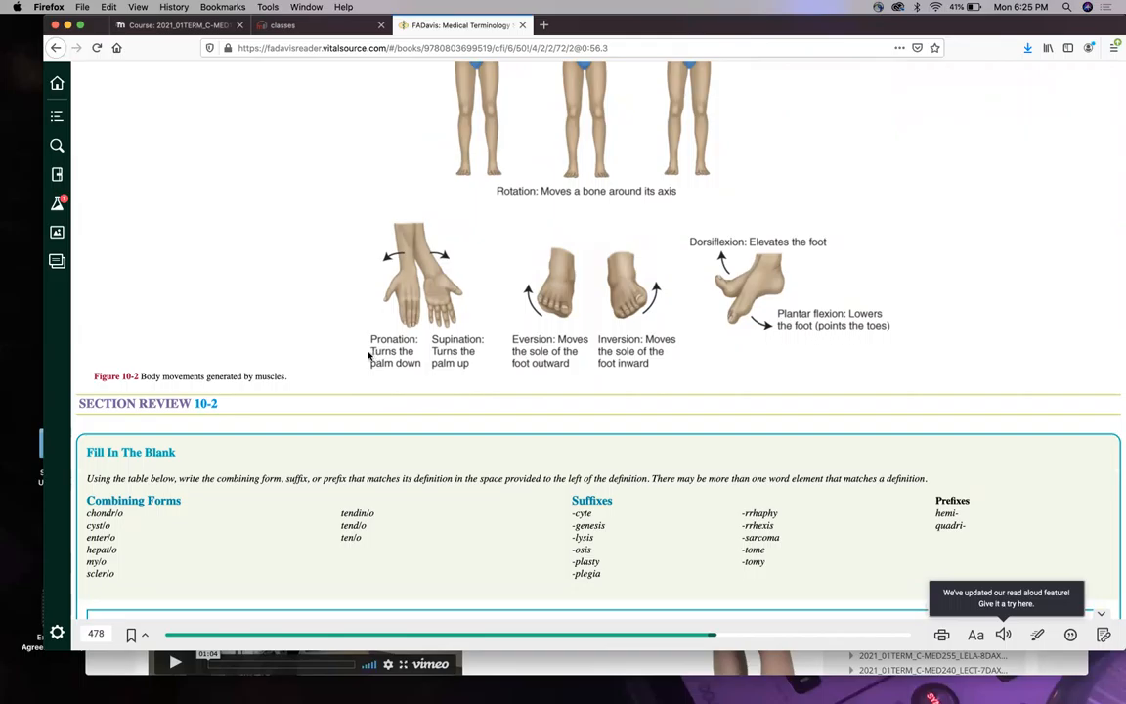
mouse_move(471, 211)
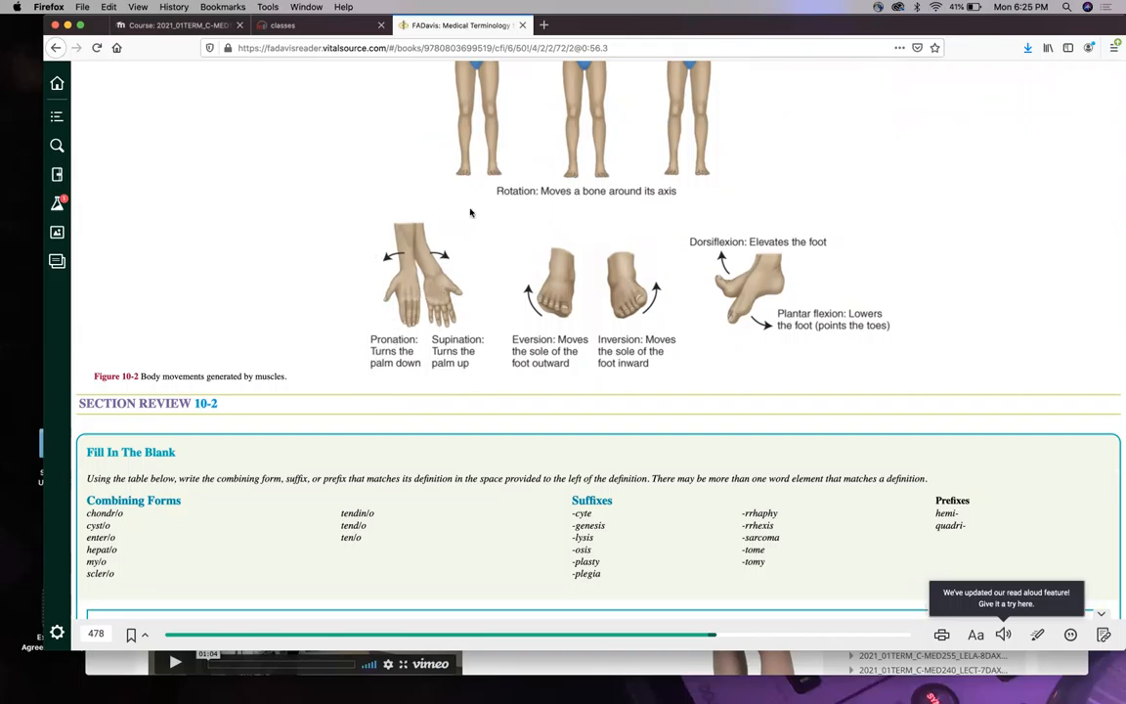
mouse_move(418, 337)
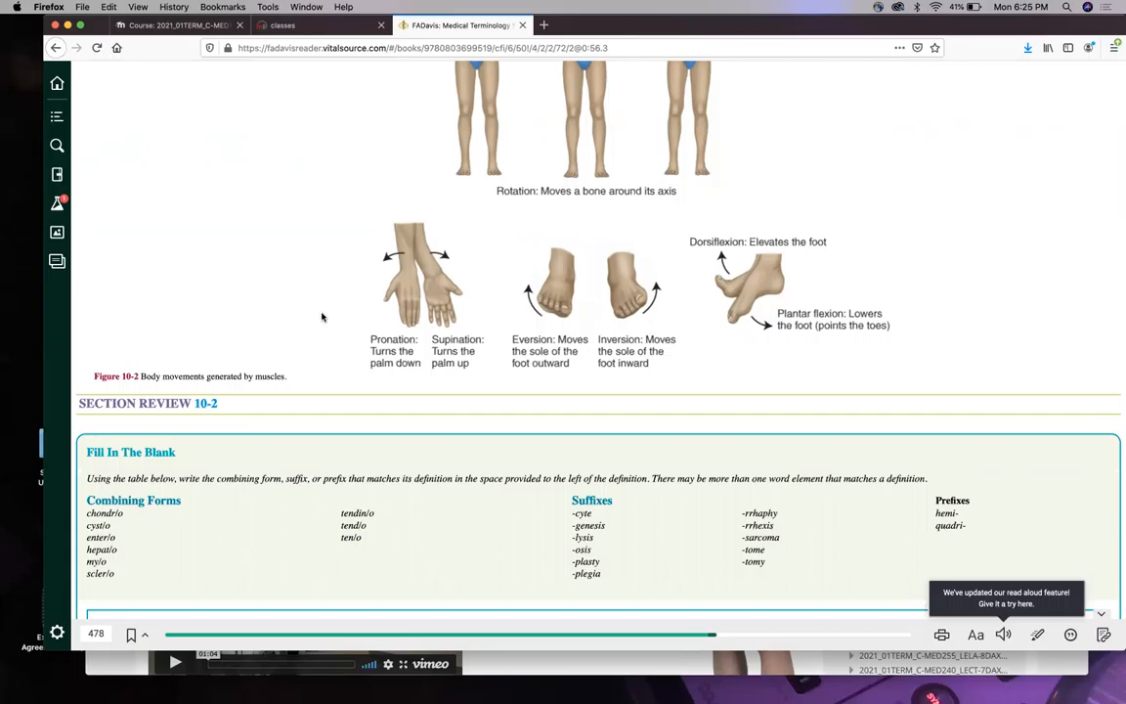
mouse_move(410, 305)
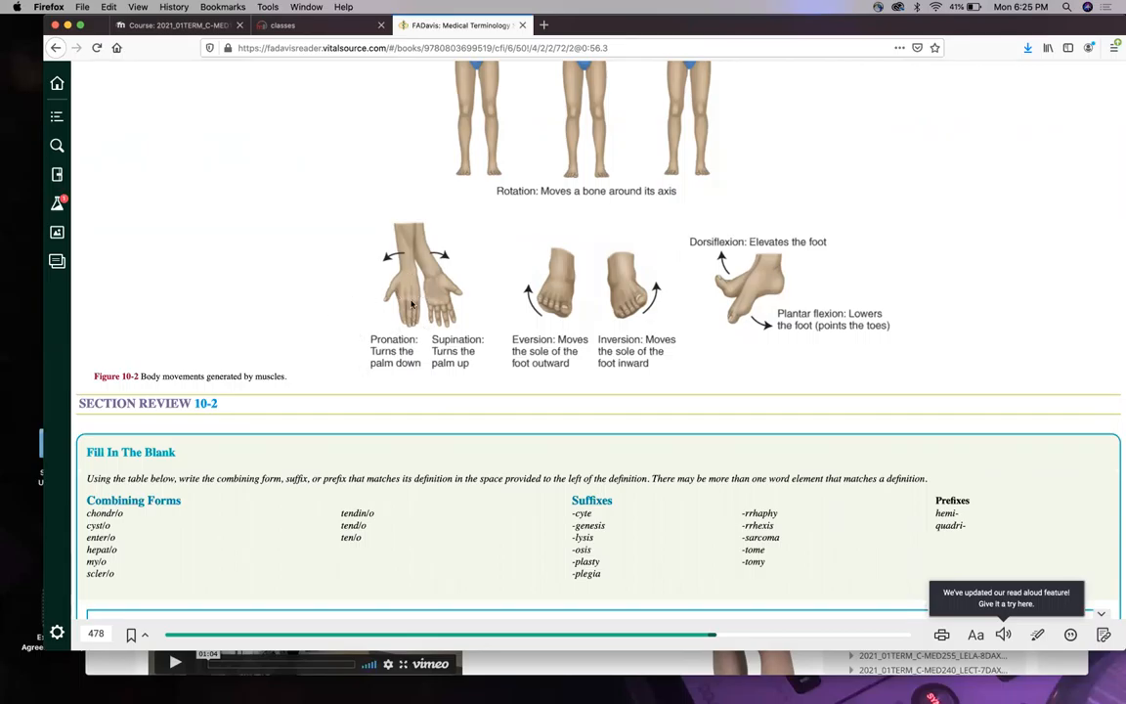
mouse_move(355, 297)
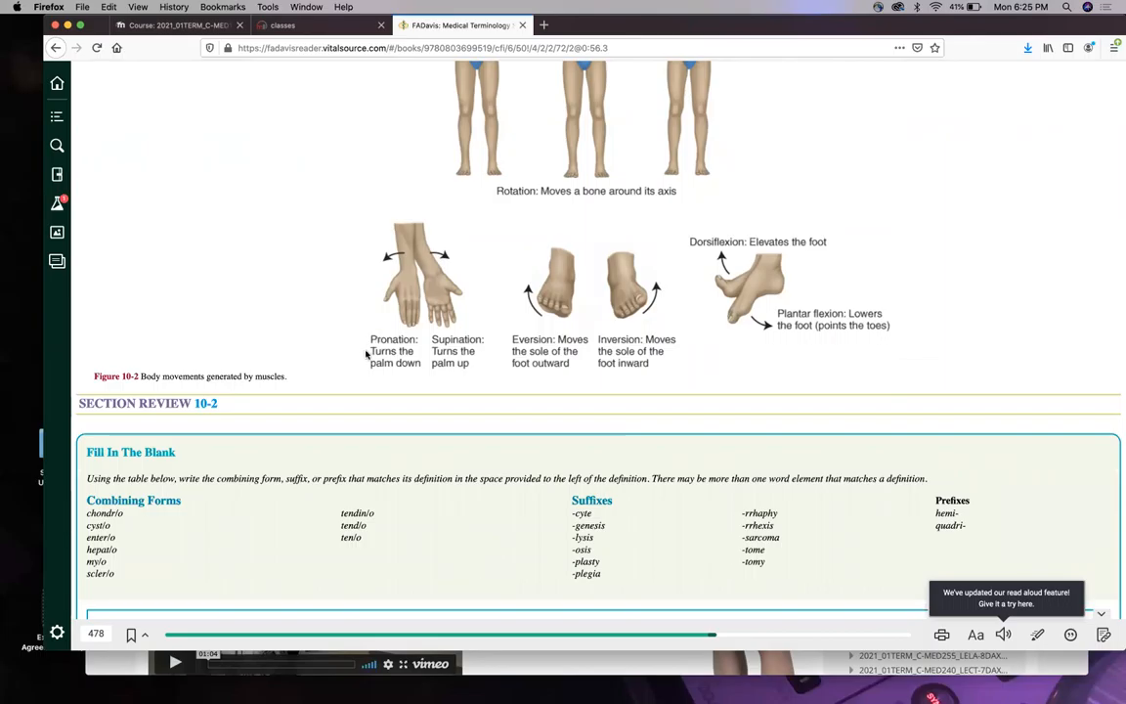
scroll("down", 3)
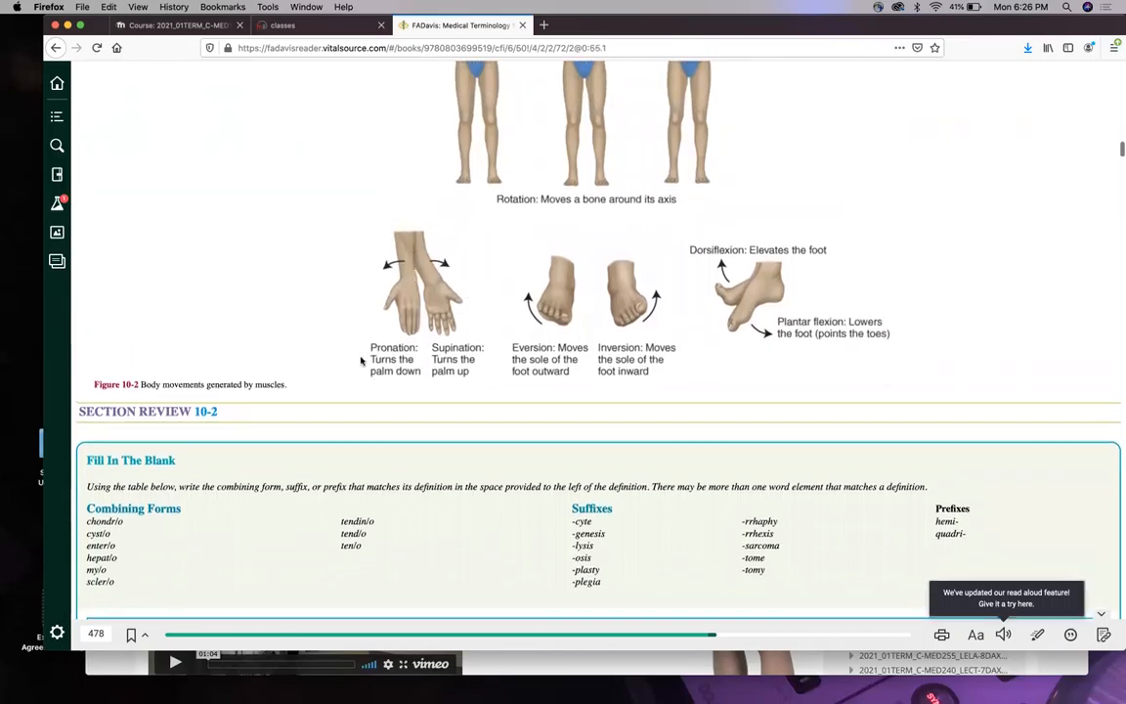
mouse_move(339, 336)
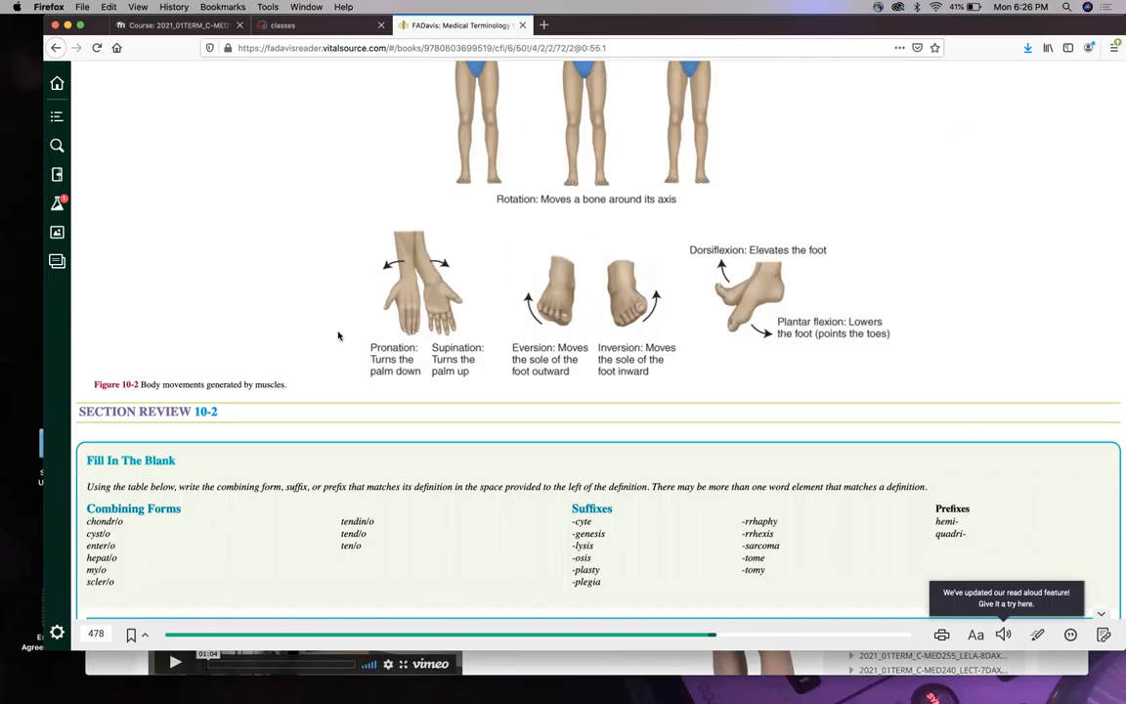
scroll("down", 3)
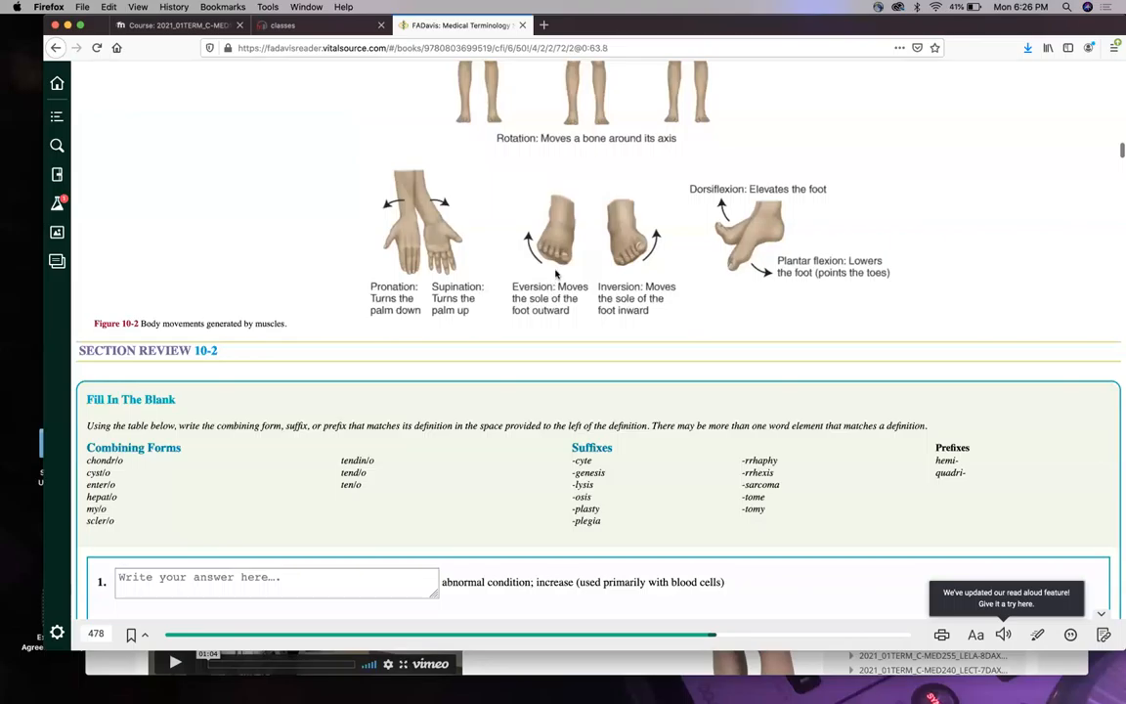
mouse_move(616, 143)
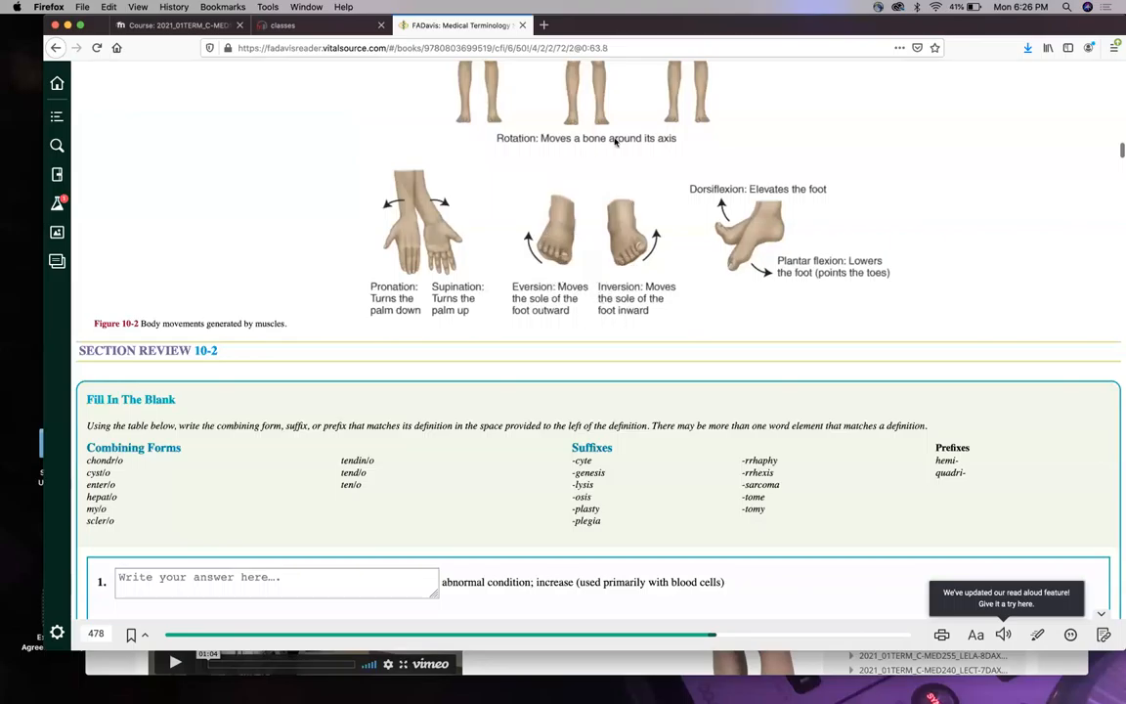
Scroll around Figure 10-2's flexion, extension, adduction and abduction illustrations.
scroll("down", 3)
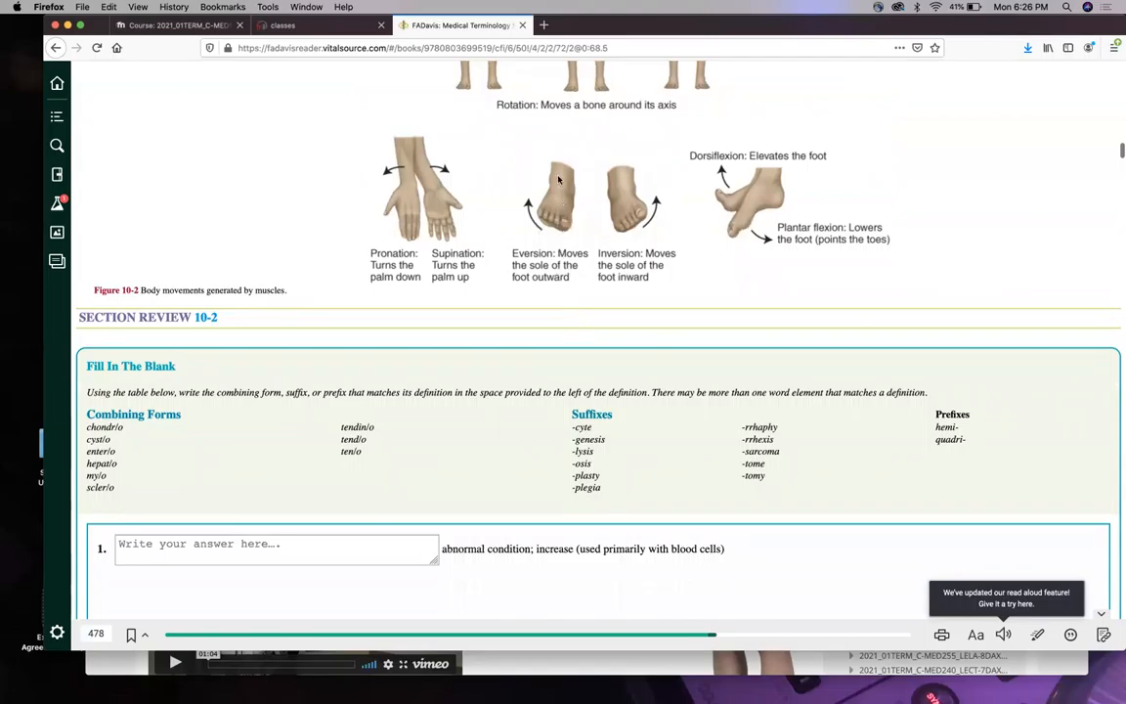
mouse_move(547, 207)
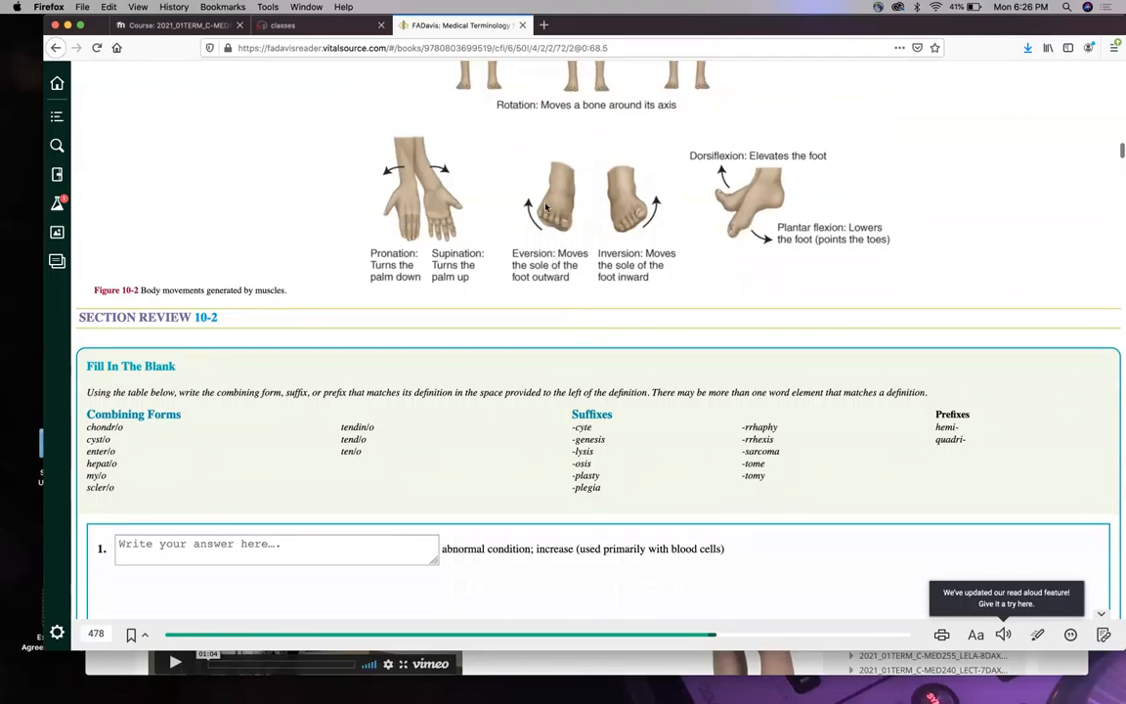
mouse_move(551, 226)
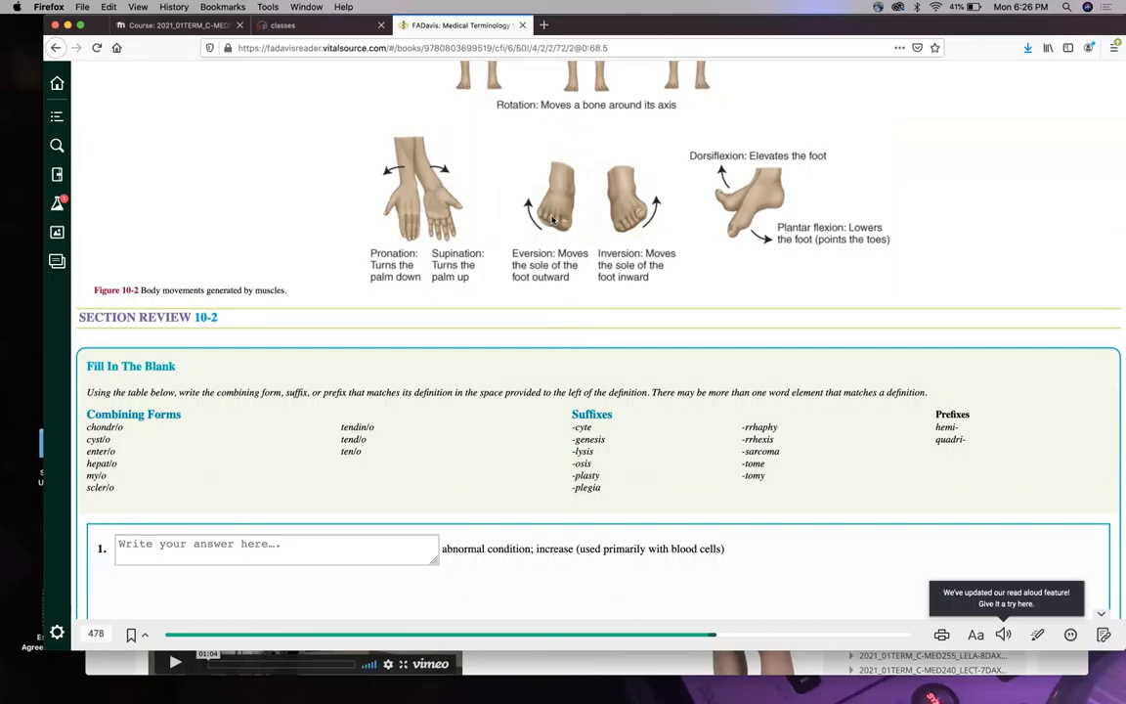
mouse_move(520, 183)
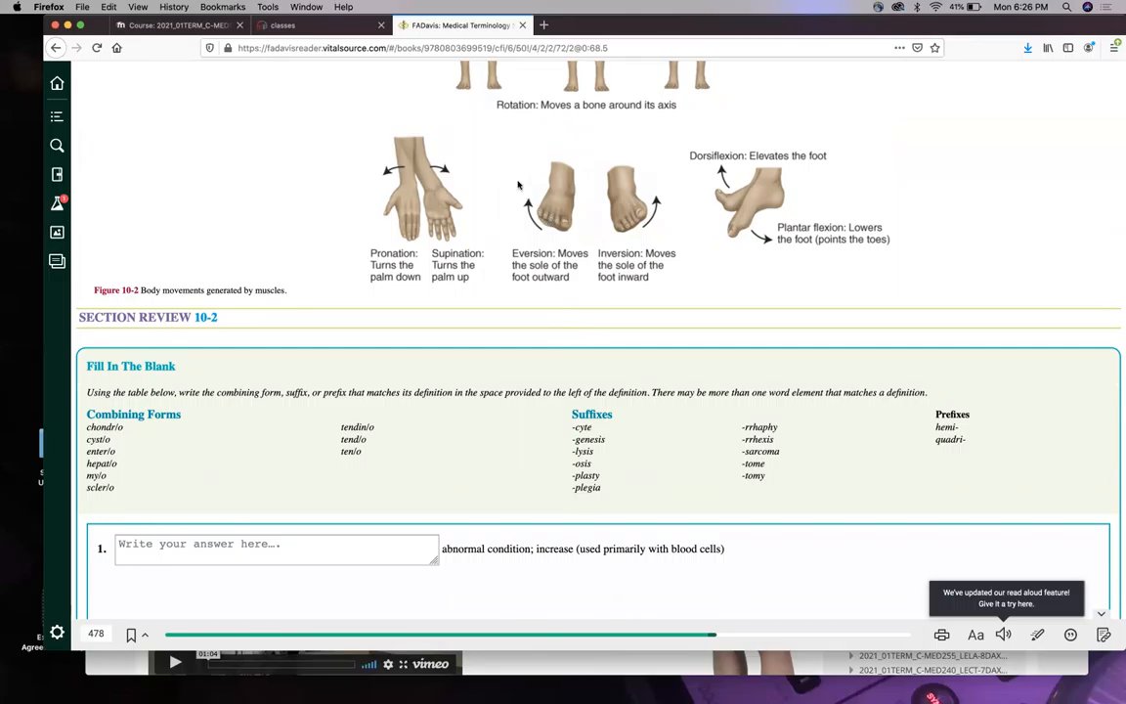
mouse_move(563, 191)
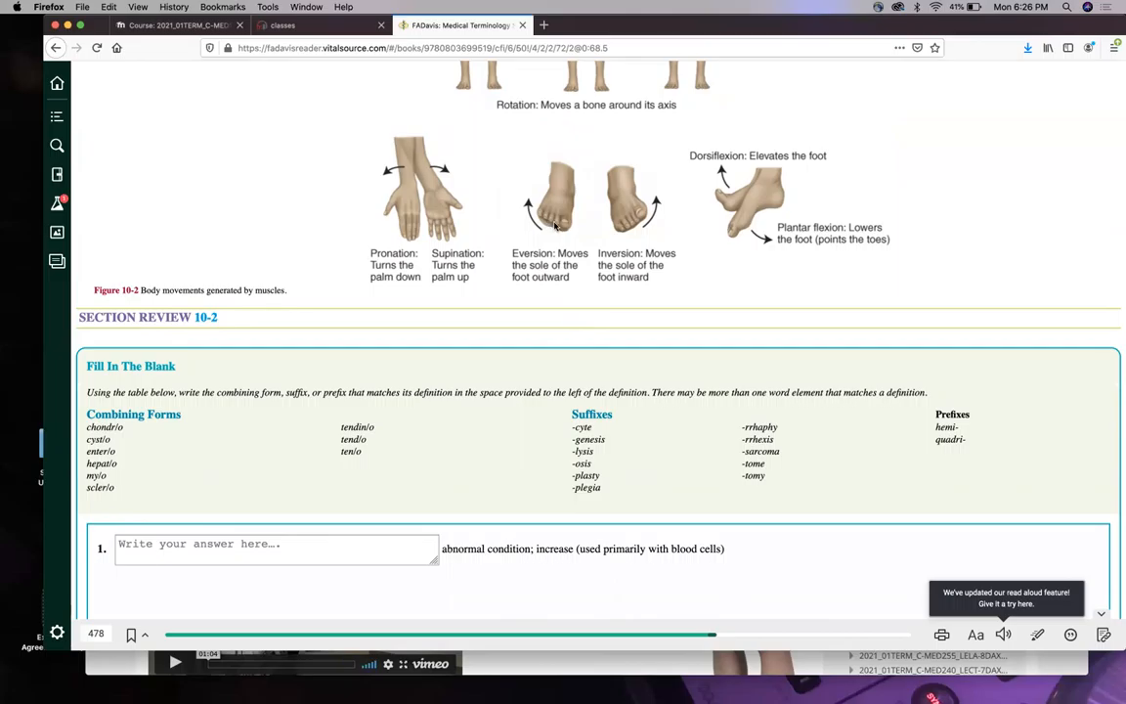
mouse_move(513, 174)
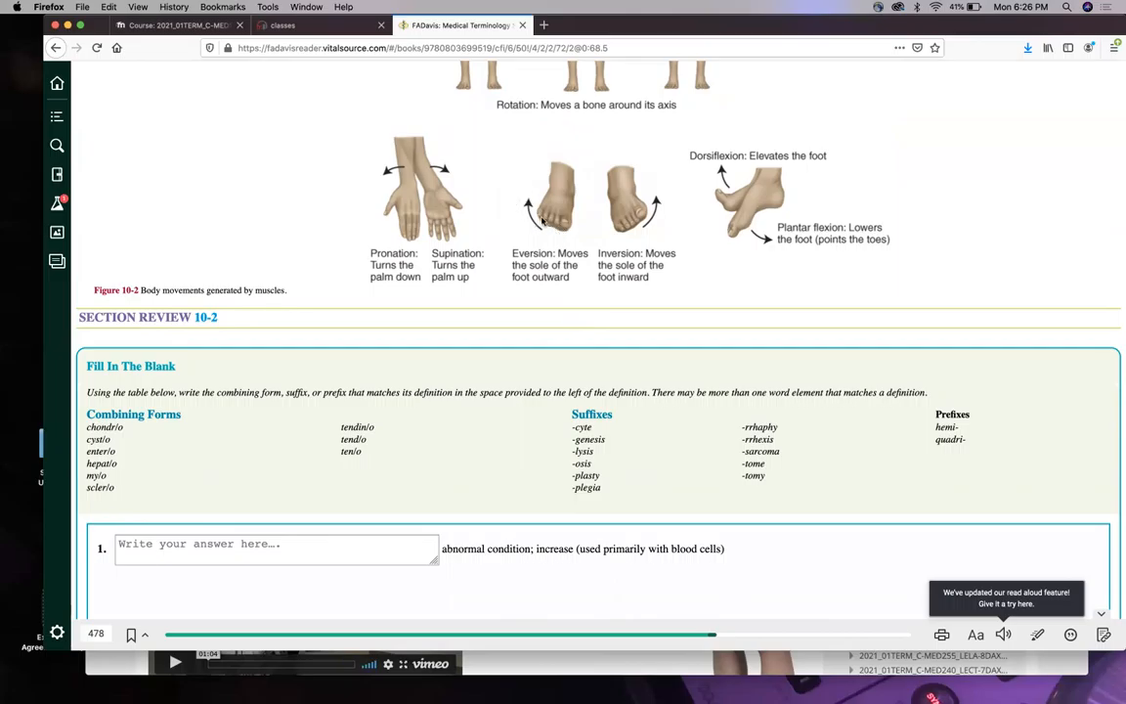
mouse_move(516, 164)
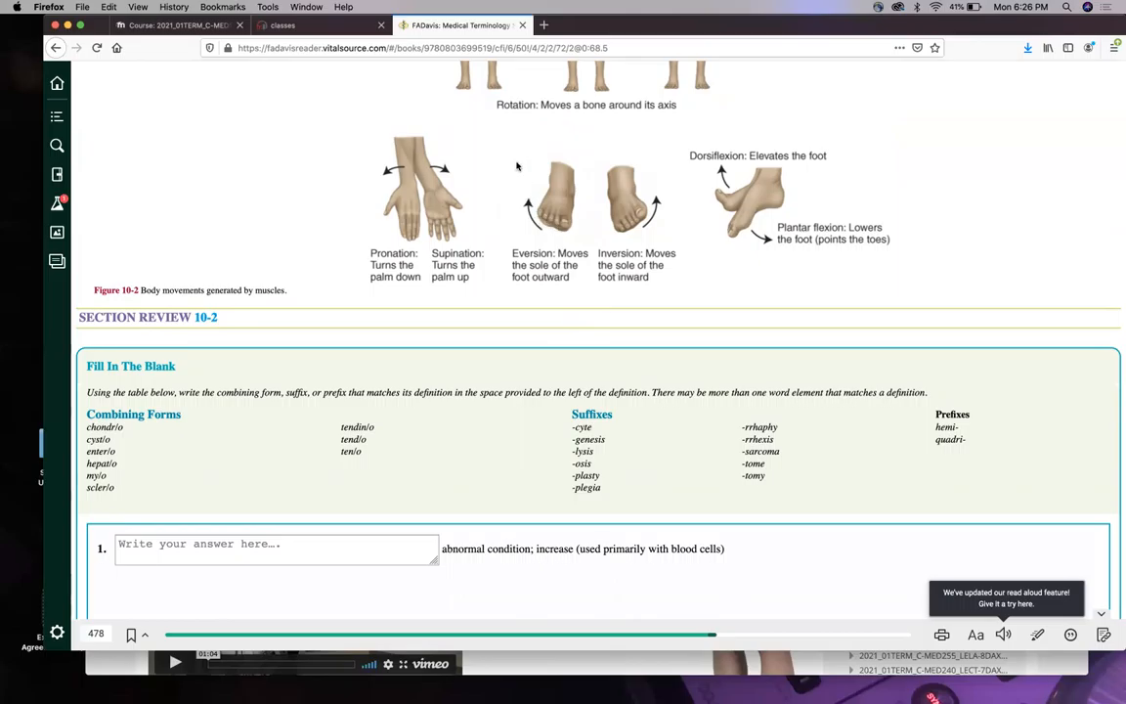
mouse_move(626, 243)
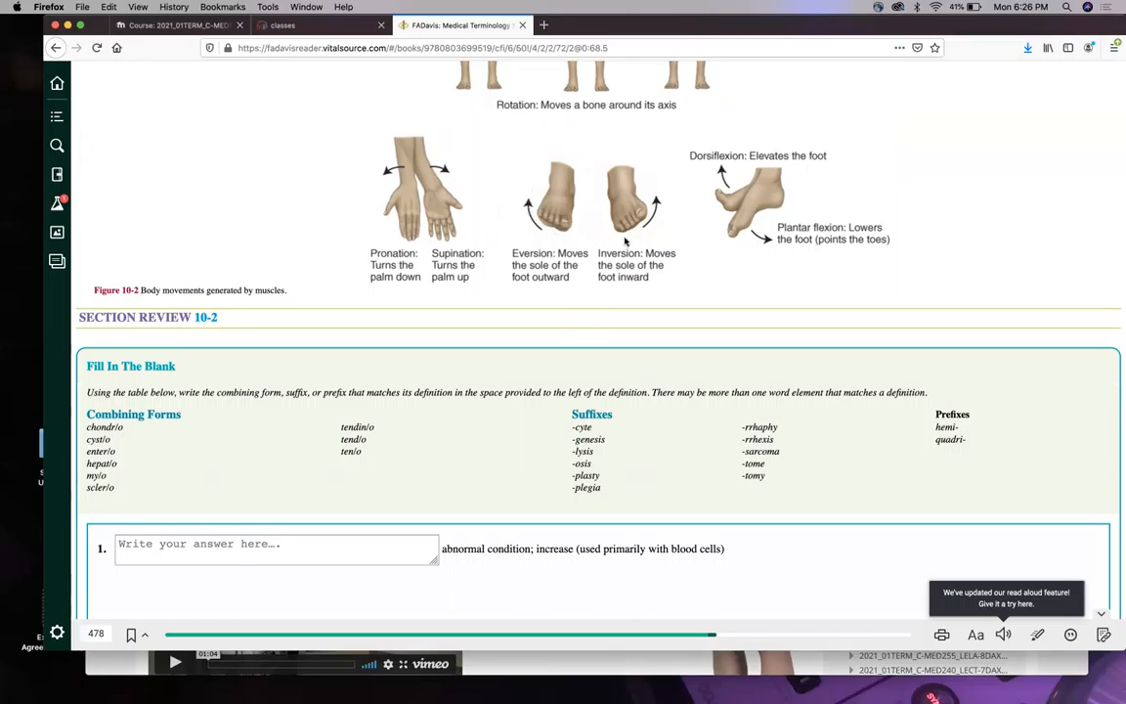
mouse_move(661, 176)
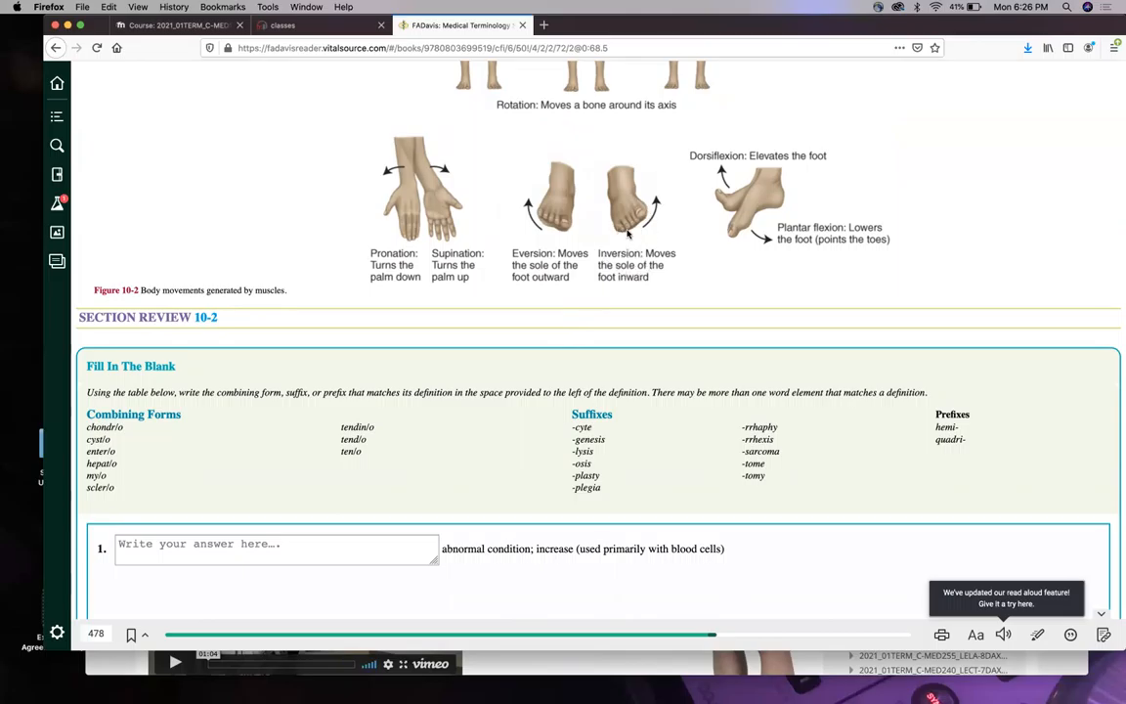
scroll("down", 3)
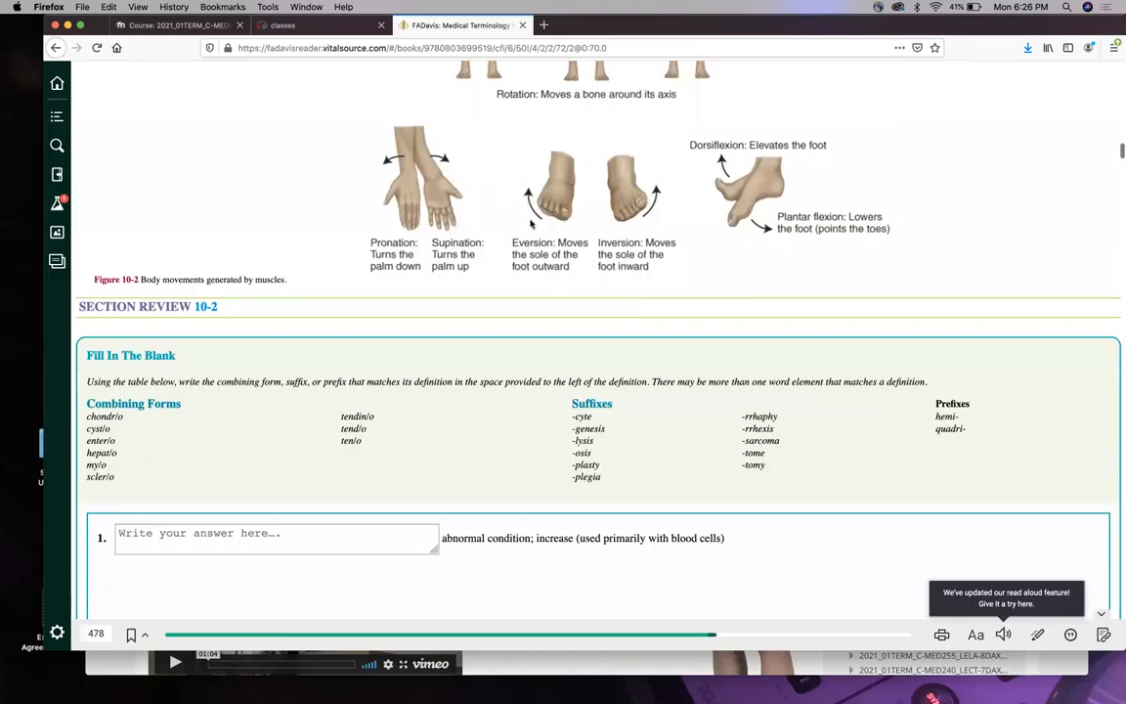
scroll("down", 3)
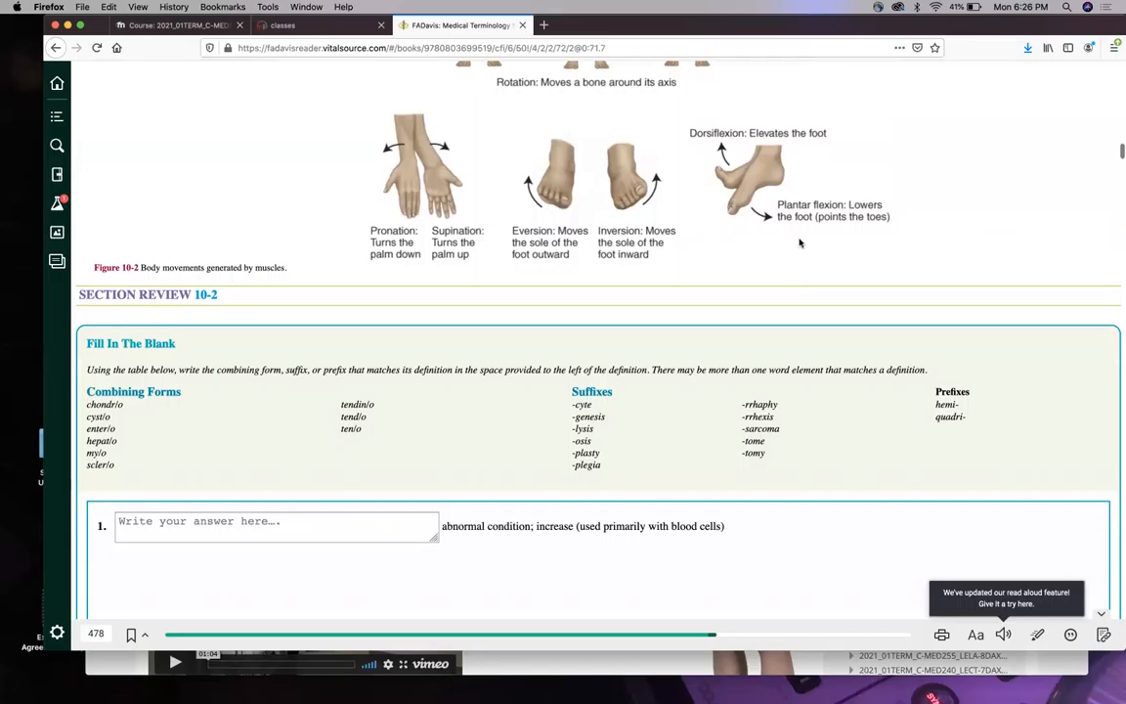
mouse_move(743, 246)
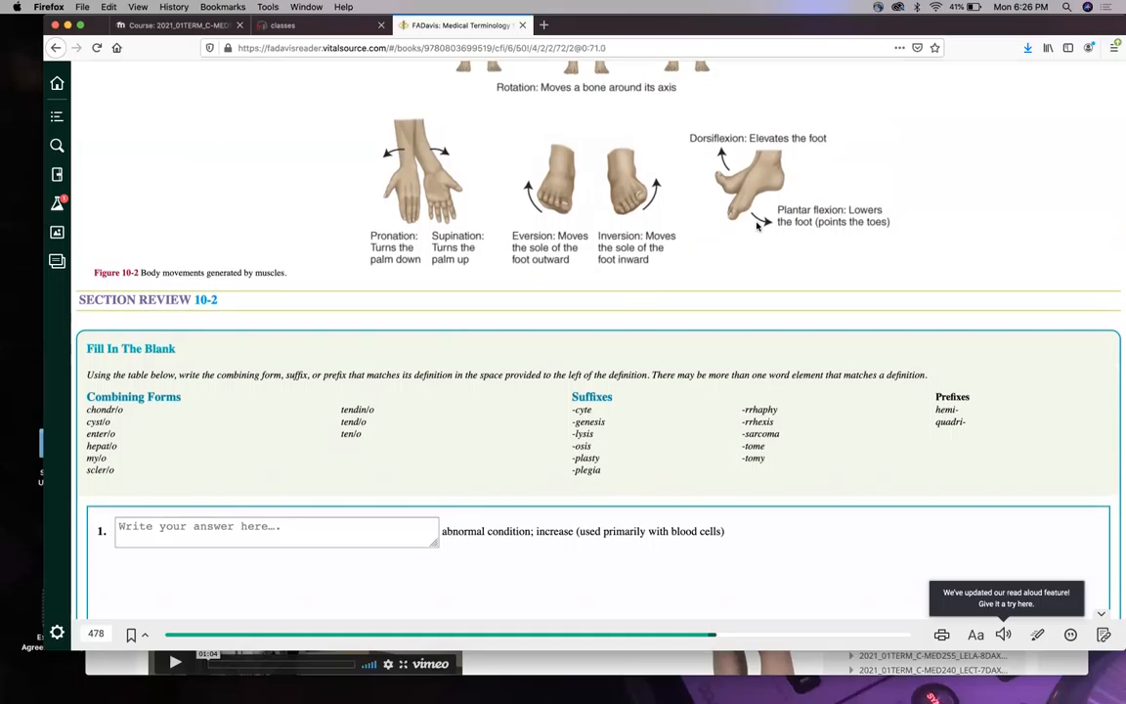
mouse_move(753, 231)
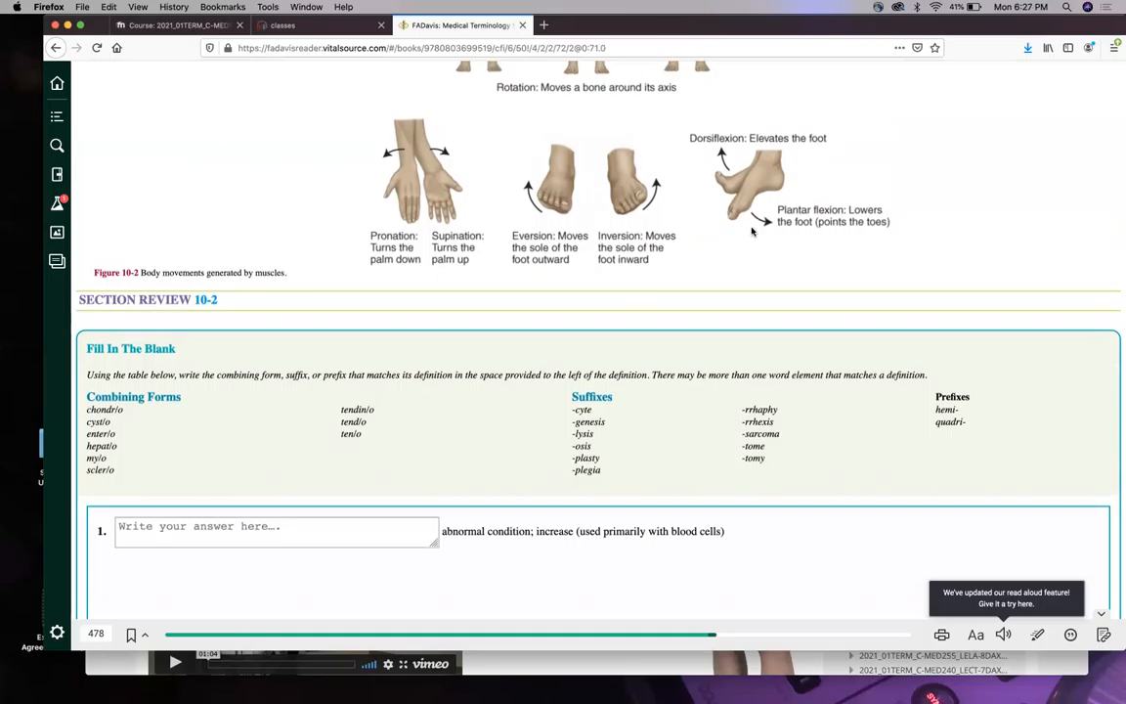
mouse_move(758, 266)
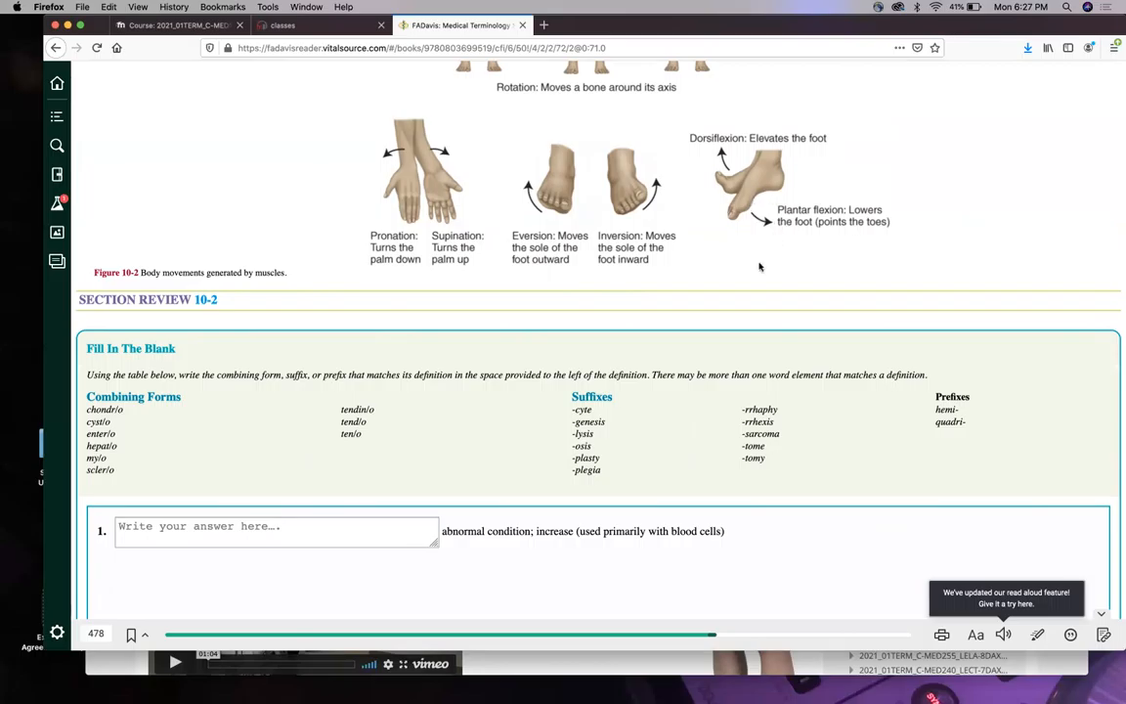
mouse_move(712, 282)
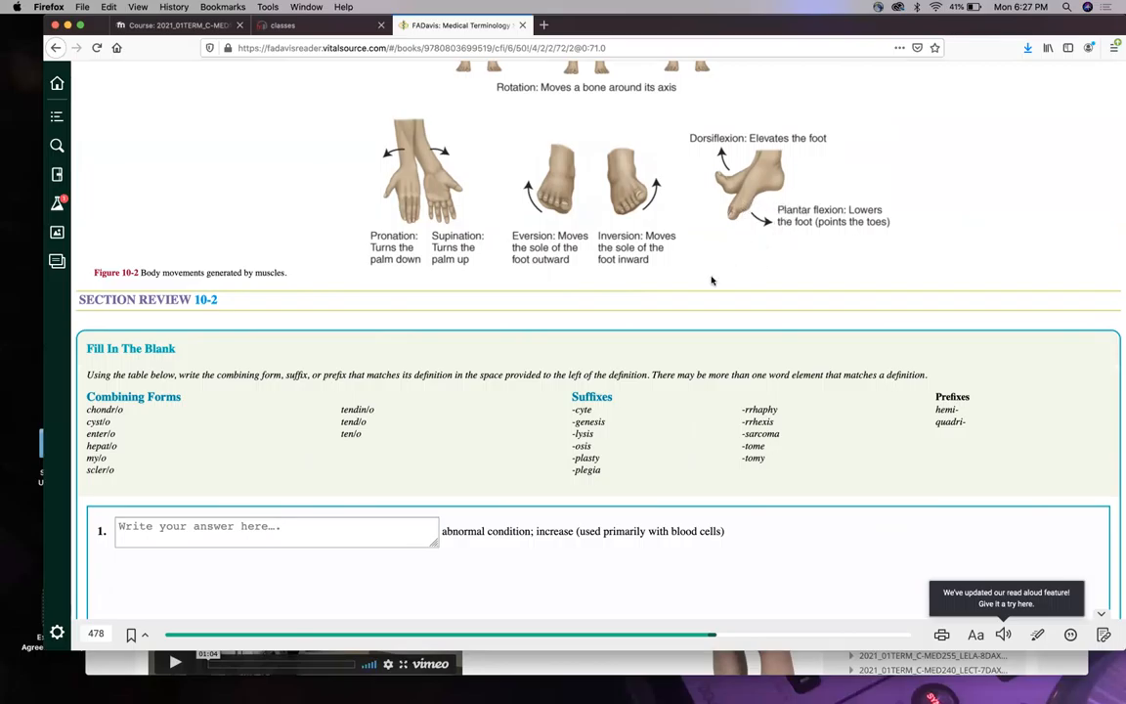
mouse_move(766, 351)
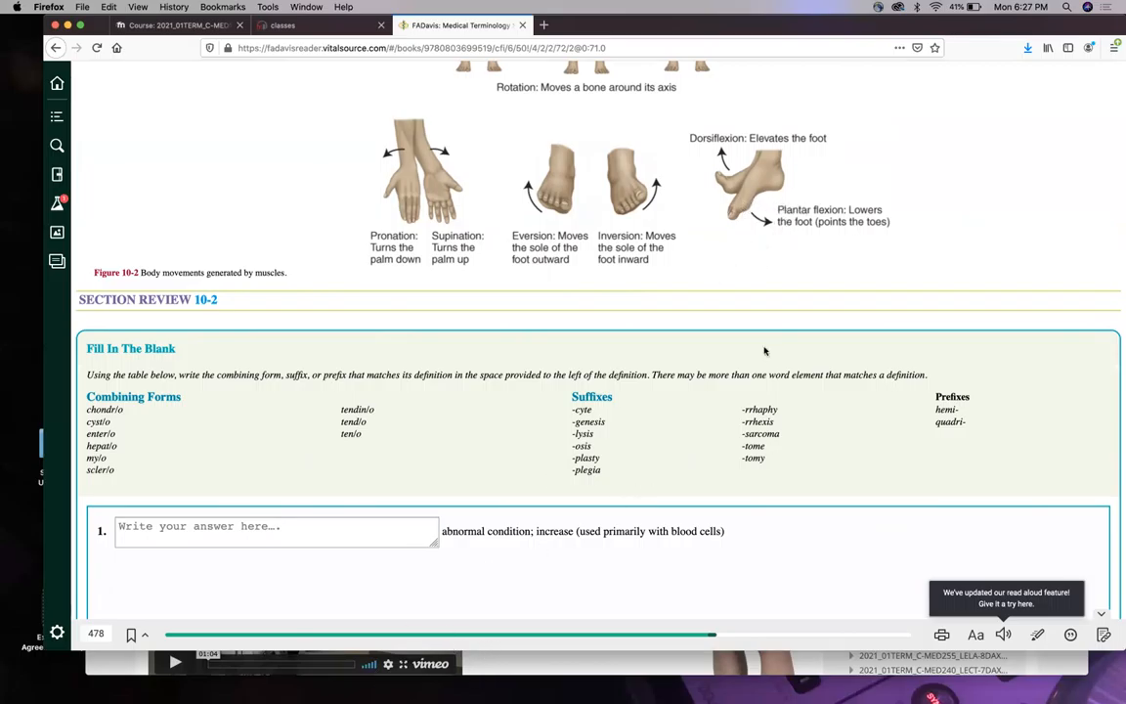
mouse_move(778, 258)
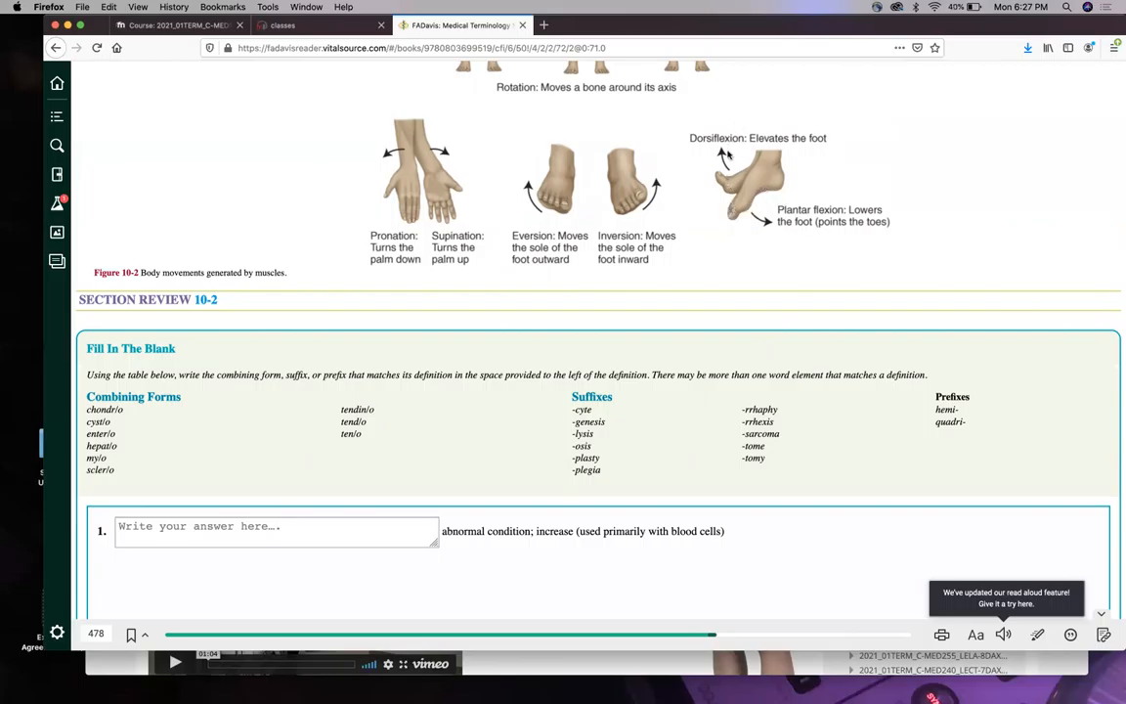
mouse_move(739, 172)
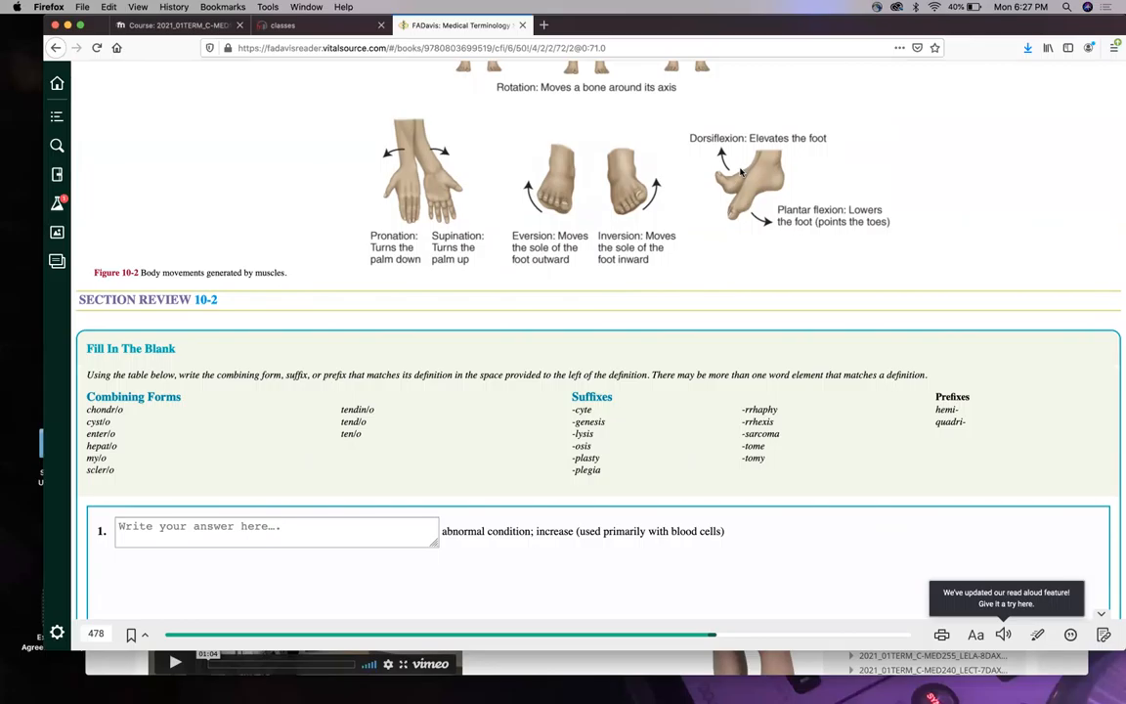
mouse_move(736, 183)
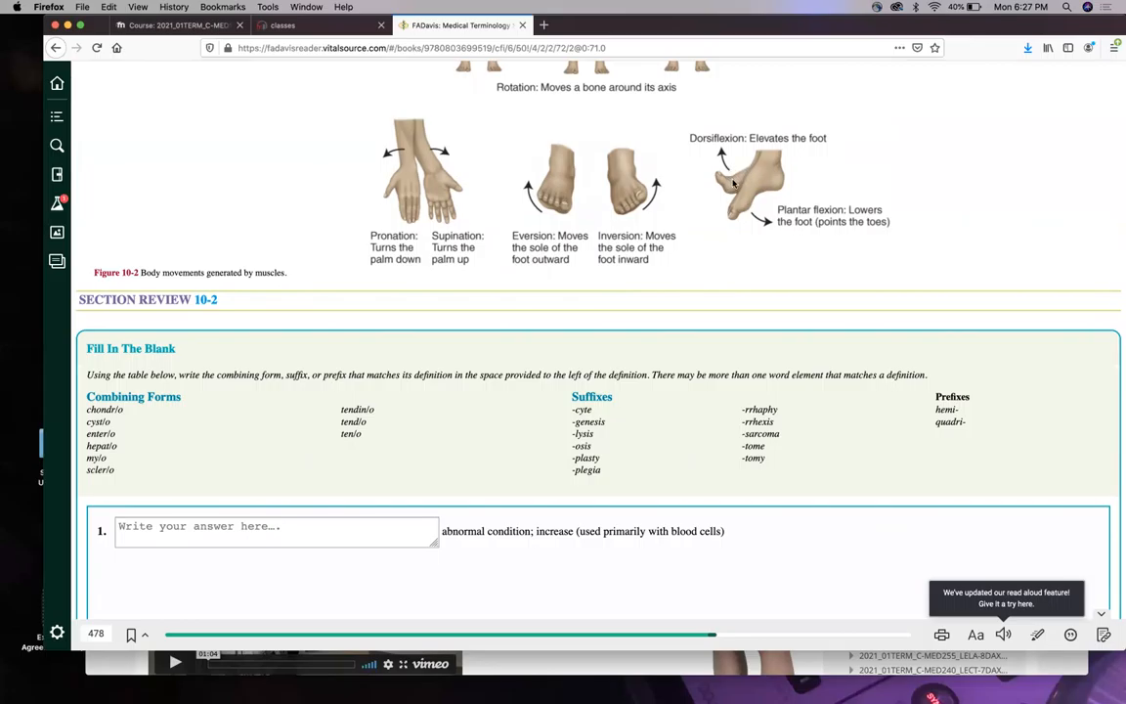
mouse_move(817, 258)
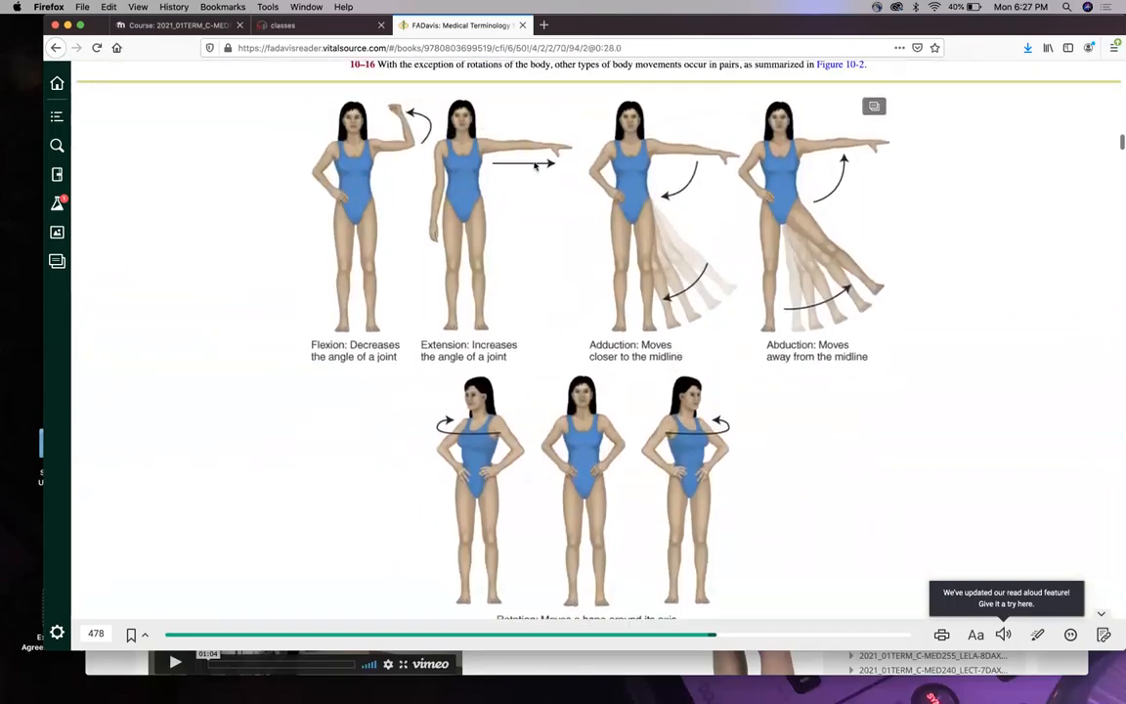
Scroll on to page 480's labelled skeleton figure, maxilla to phalanges.
scroll("down", 3)
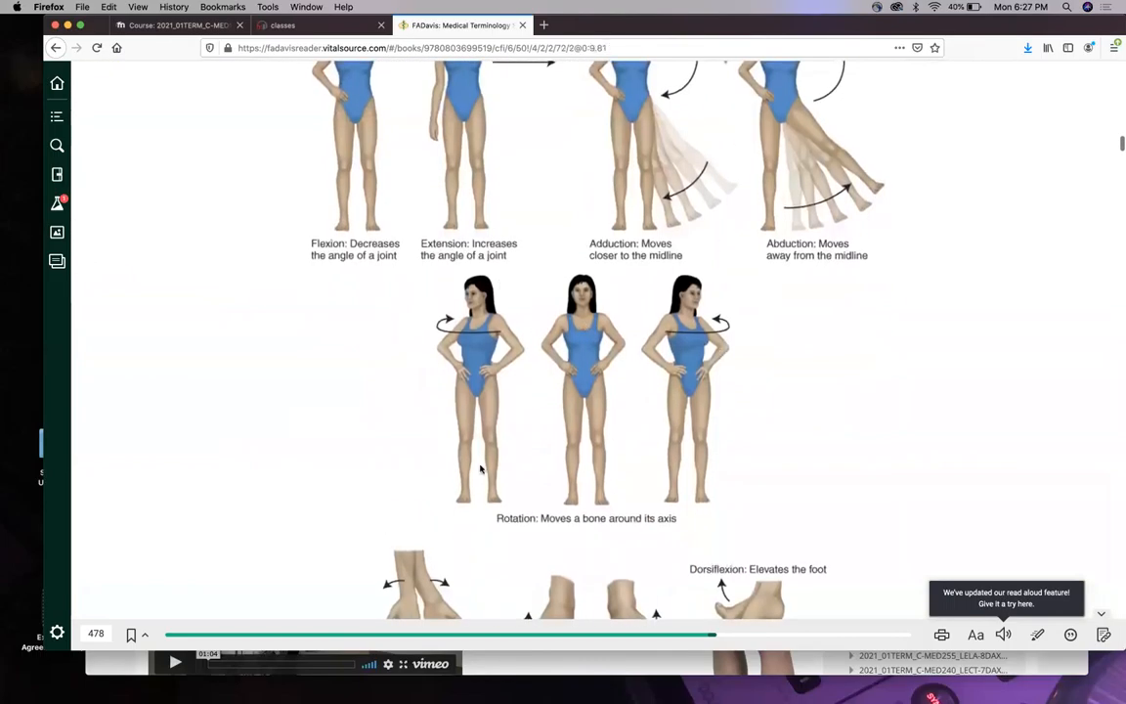
scroll("down", 3)
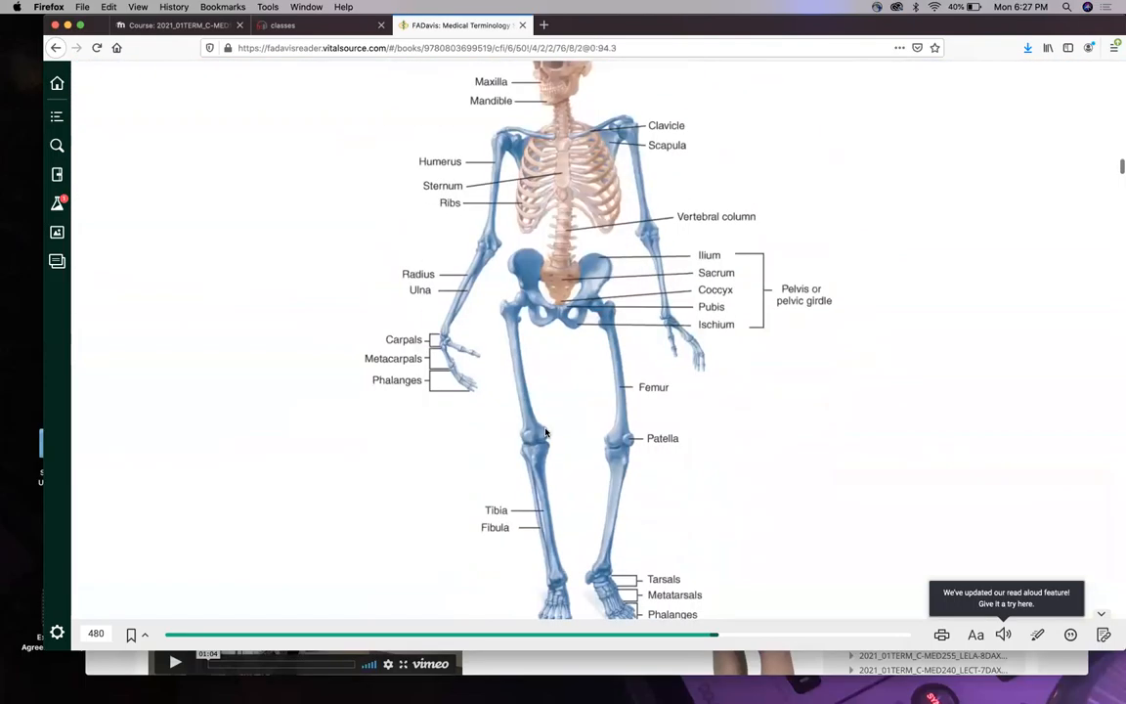
scroll("down", 3)
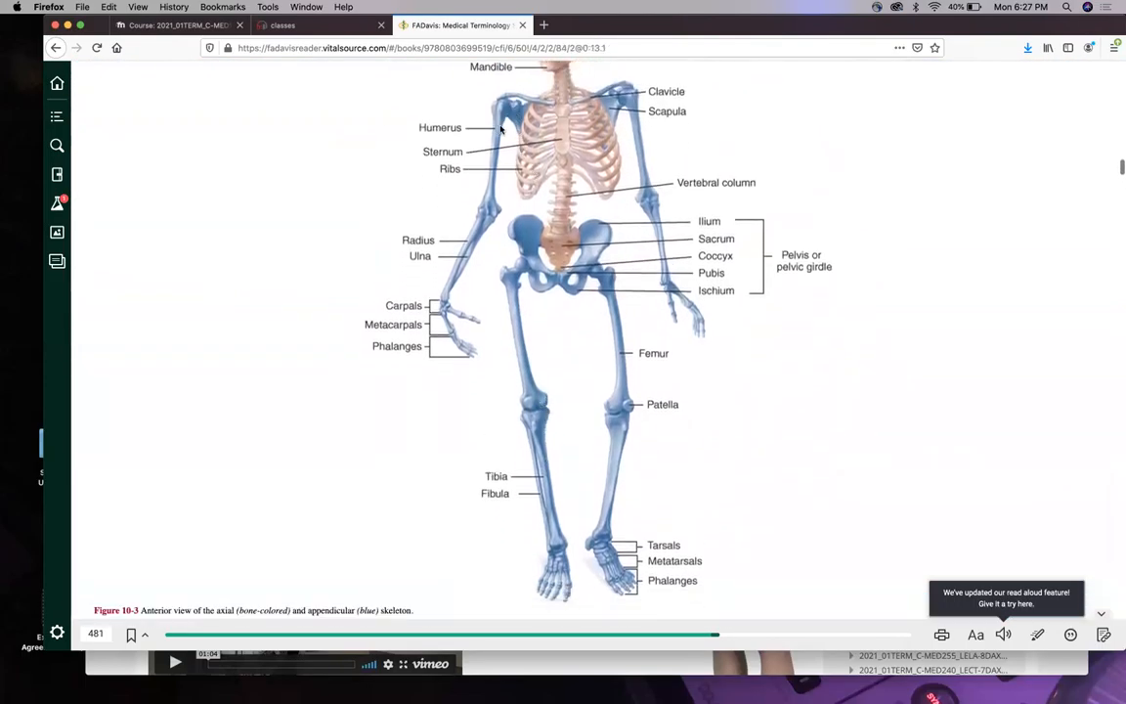
mouse_move(547, 512)
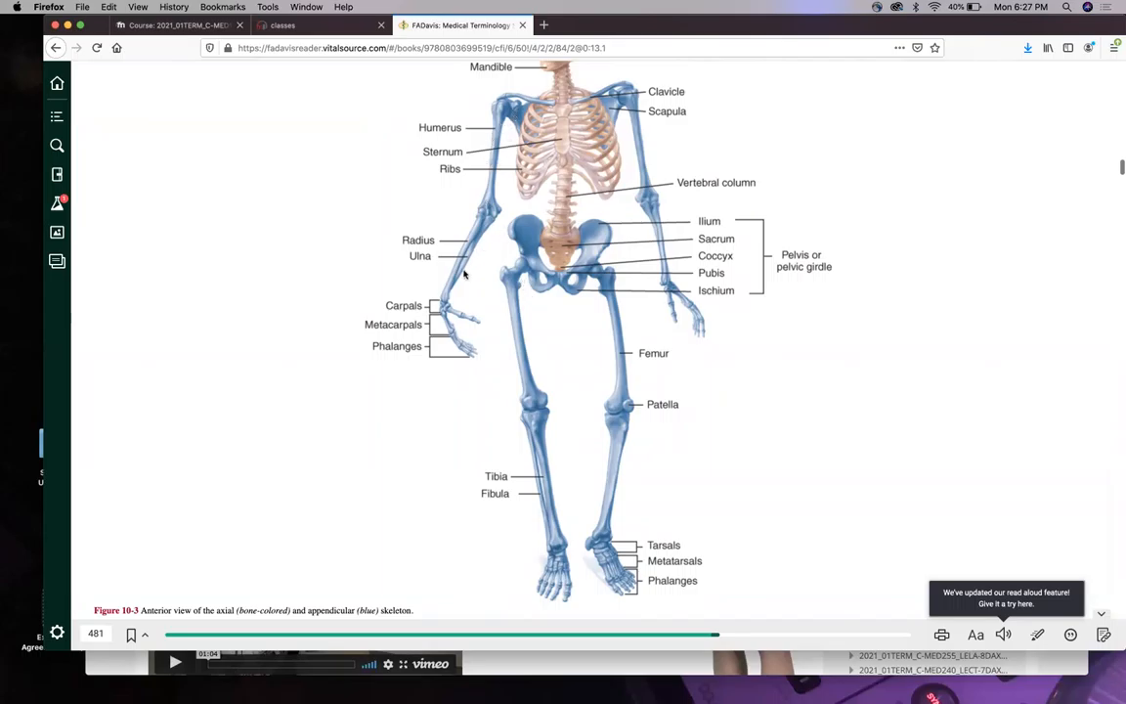
mouse_move(617, 434)
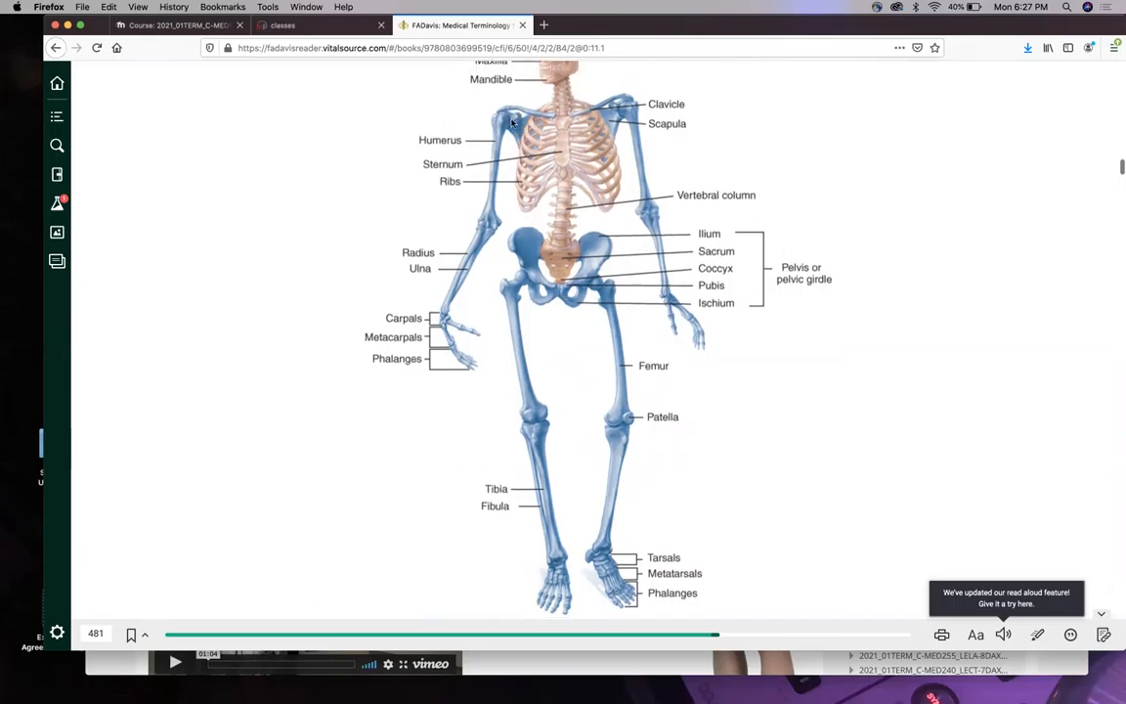
mouse_move(493, 199)
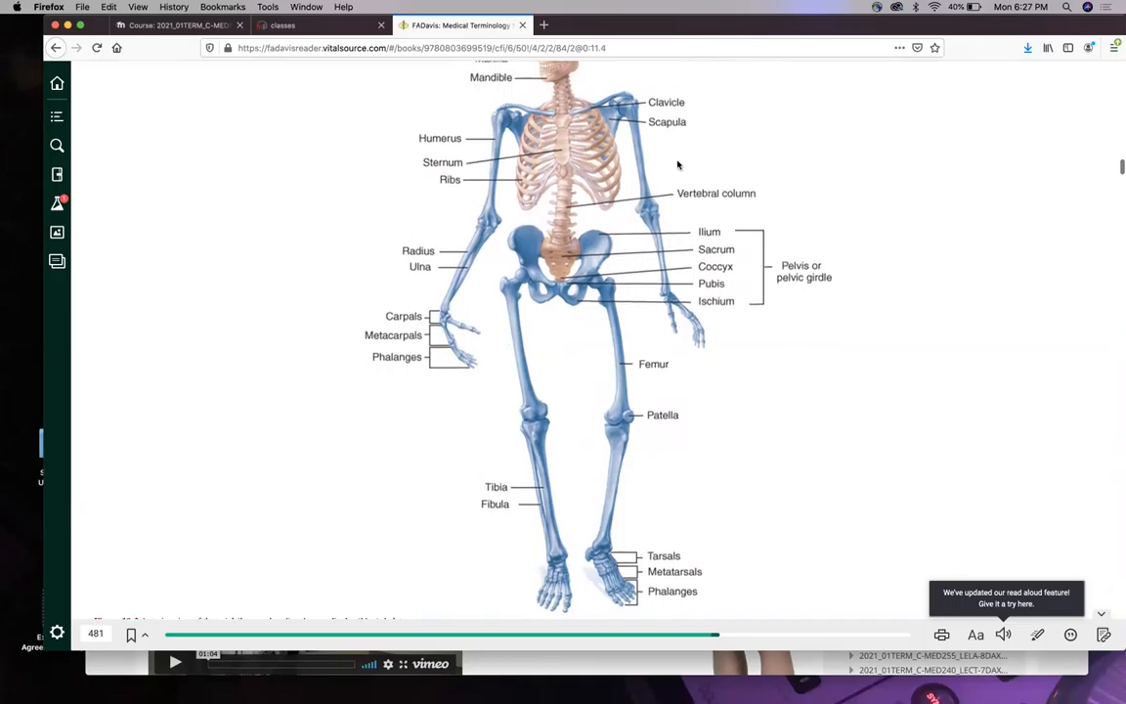
mouse_move(641, 303)
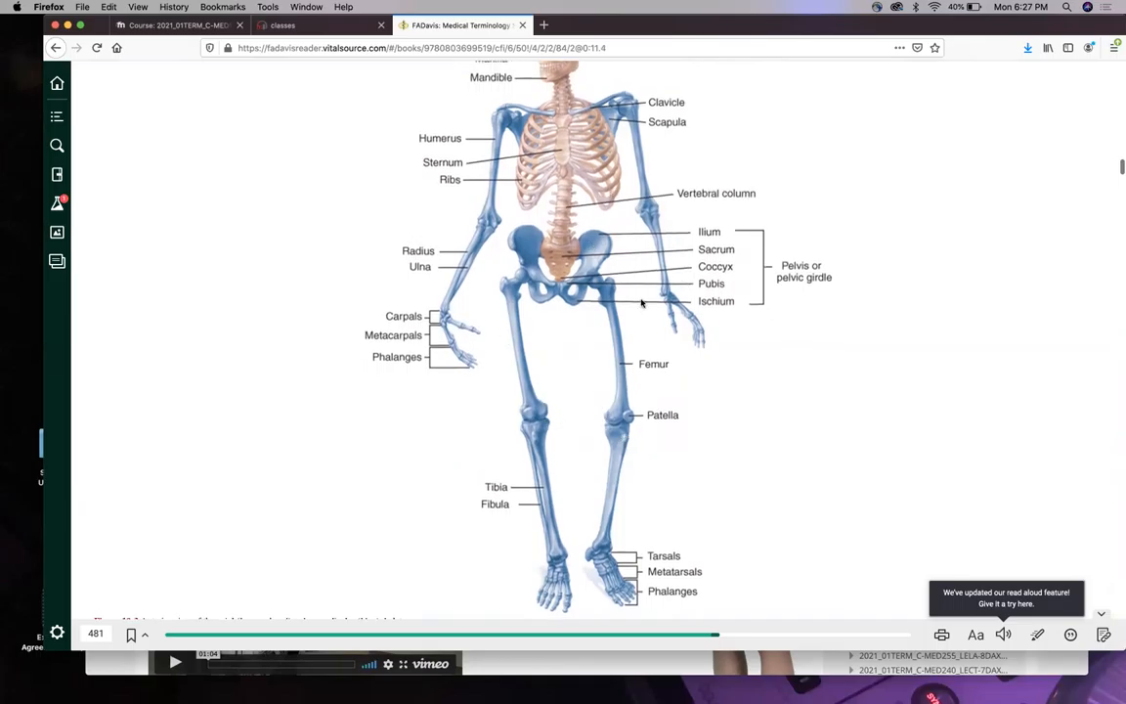
scroll("down", 3)
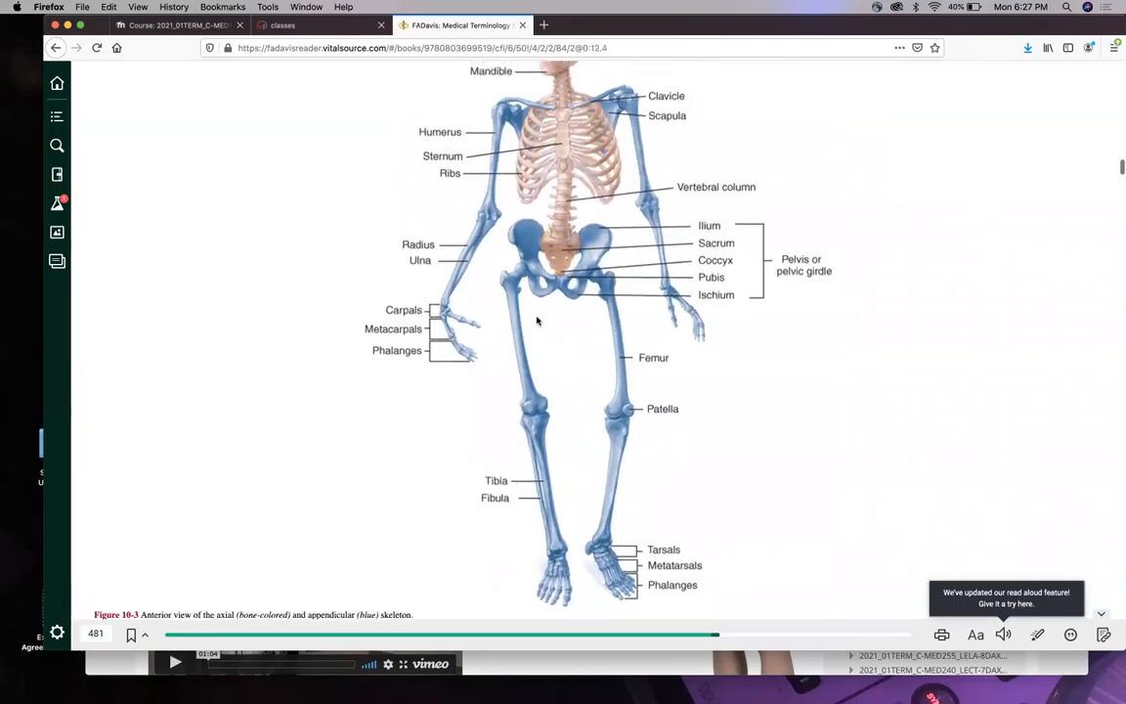
mouse_move(543, 160)
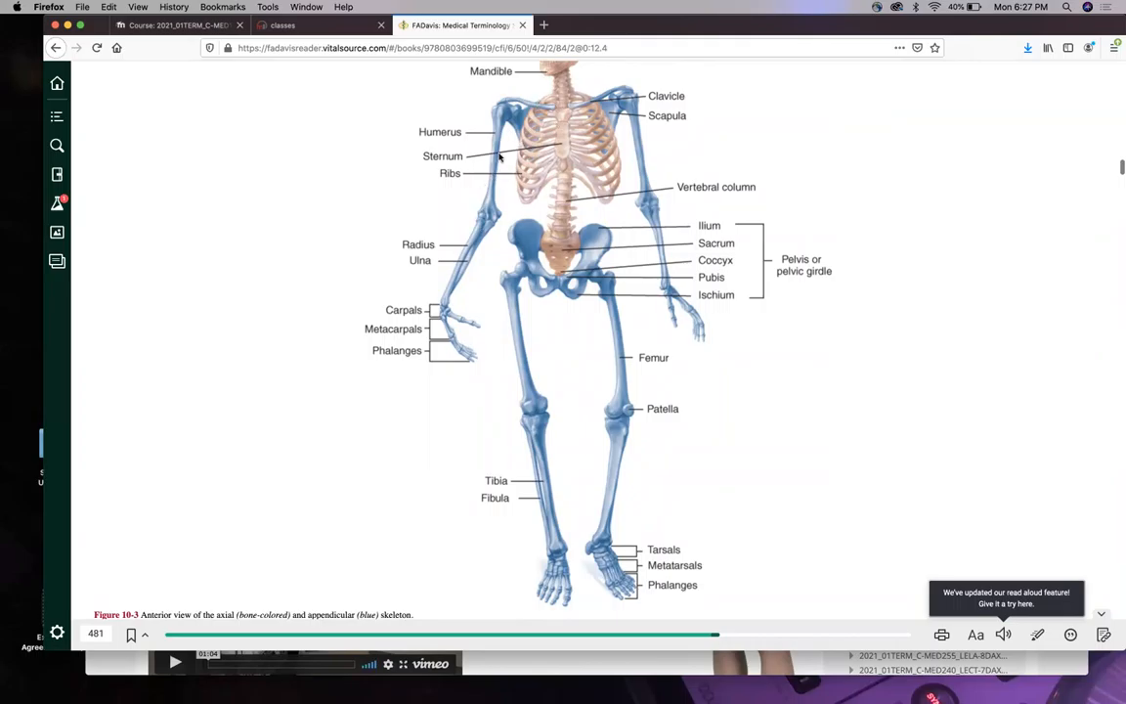
mouse_move(604, 393)
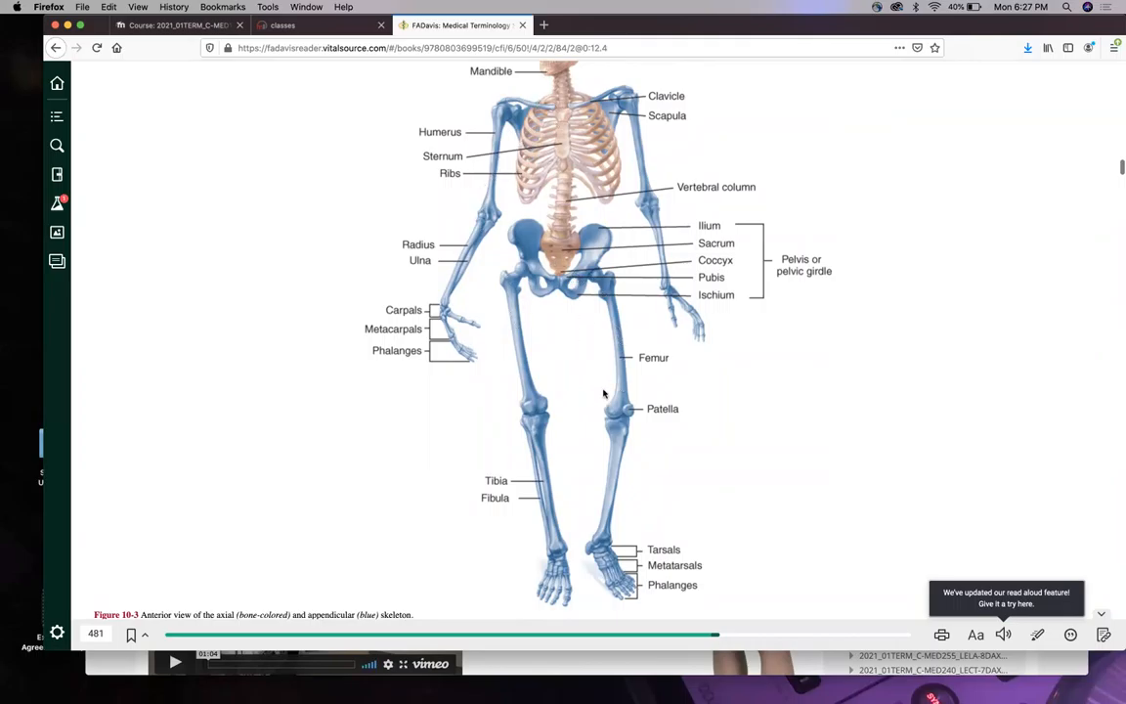
scroll("down", 3)
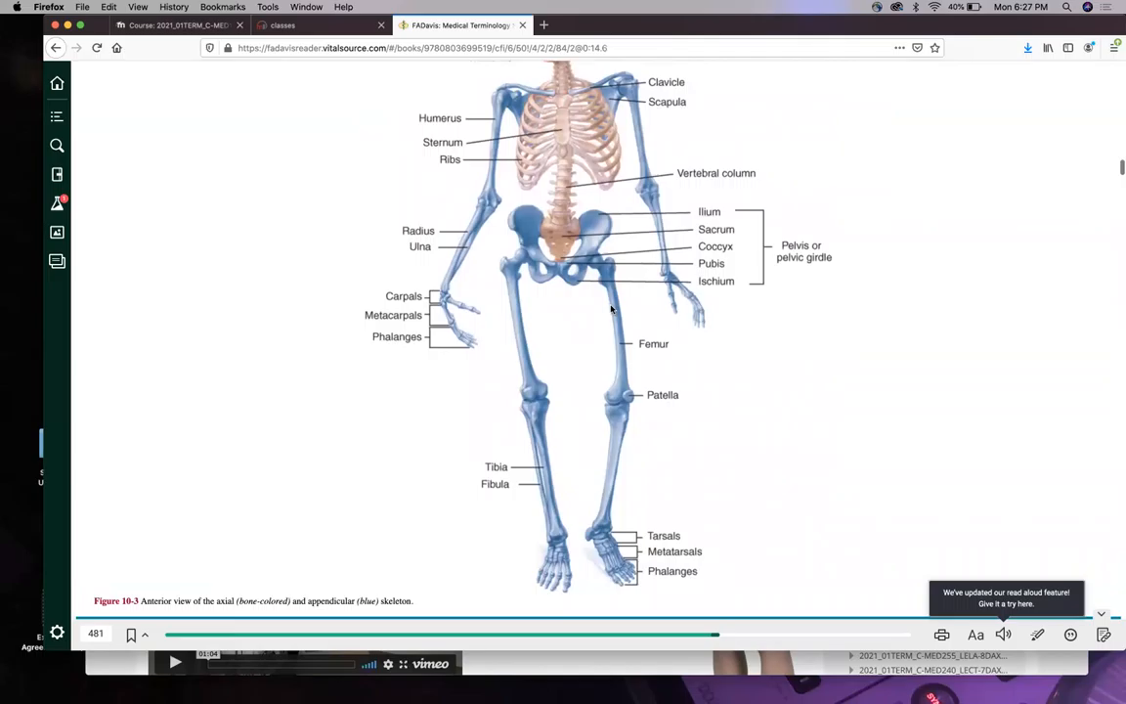
mouse_move(477, 344)
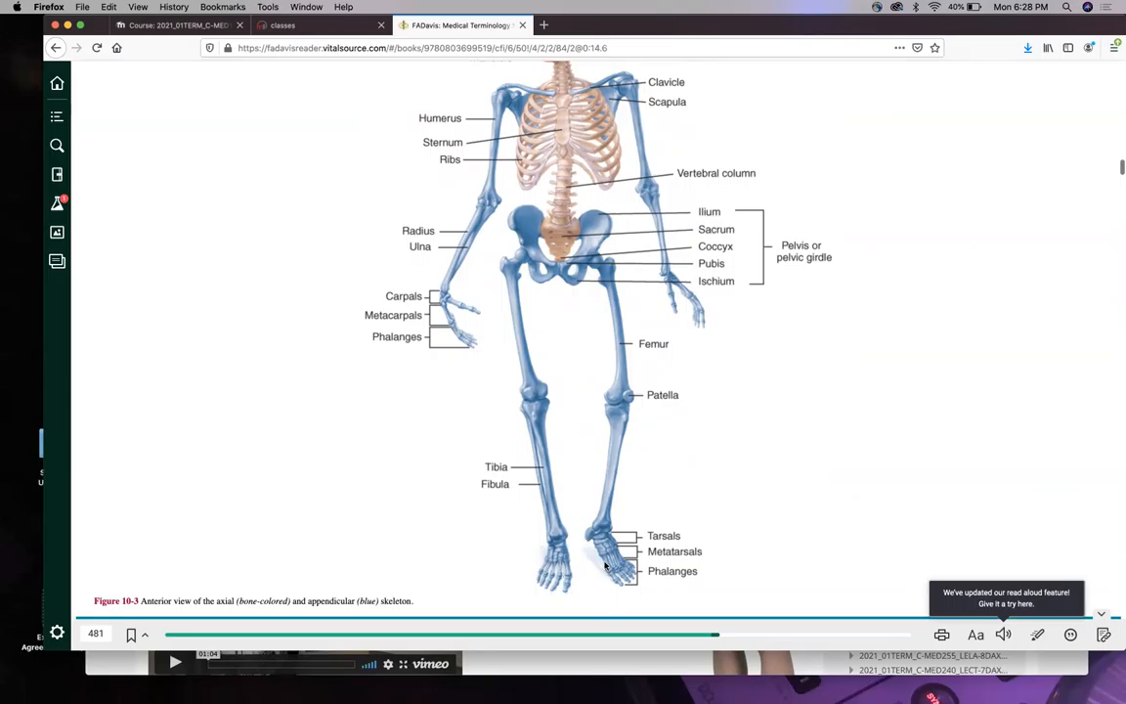
mouse_move(458, 340)
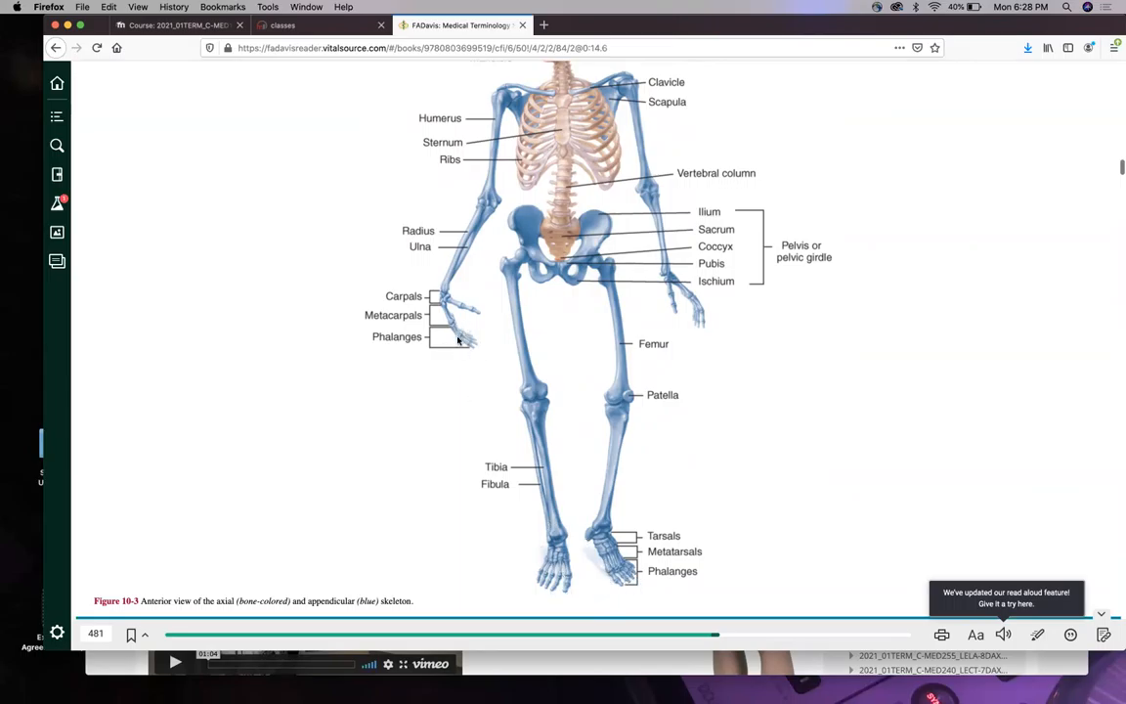
mouse_move(500, 344)
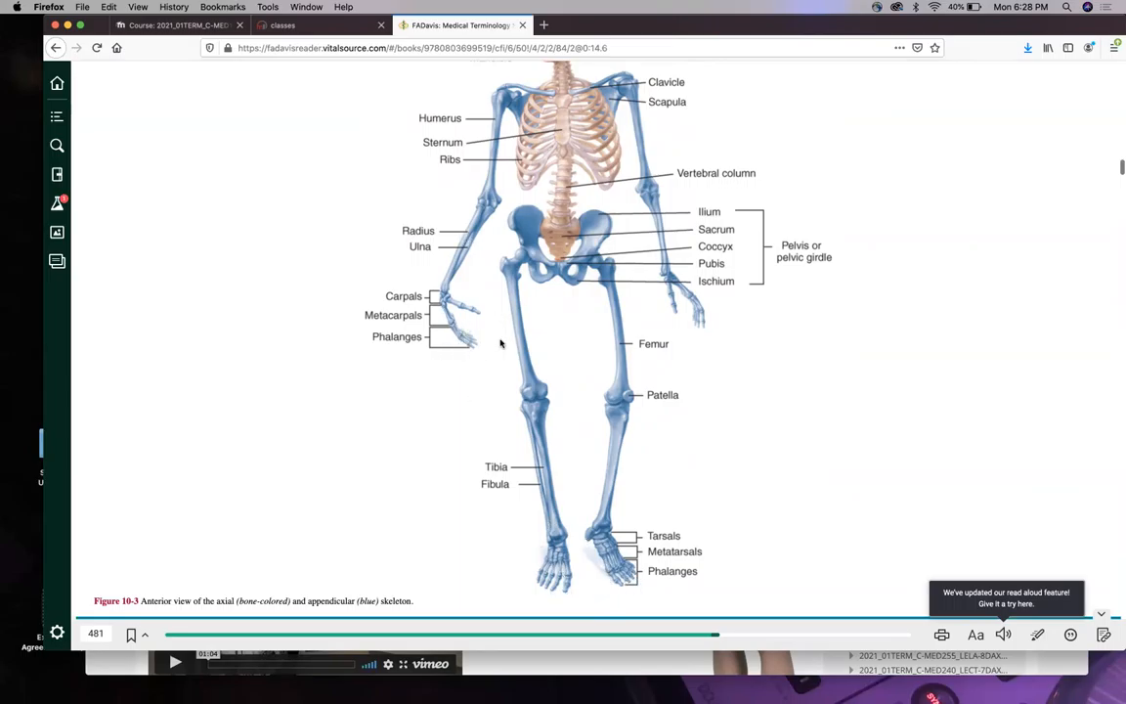
mouse_move(454, 339)
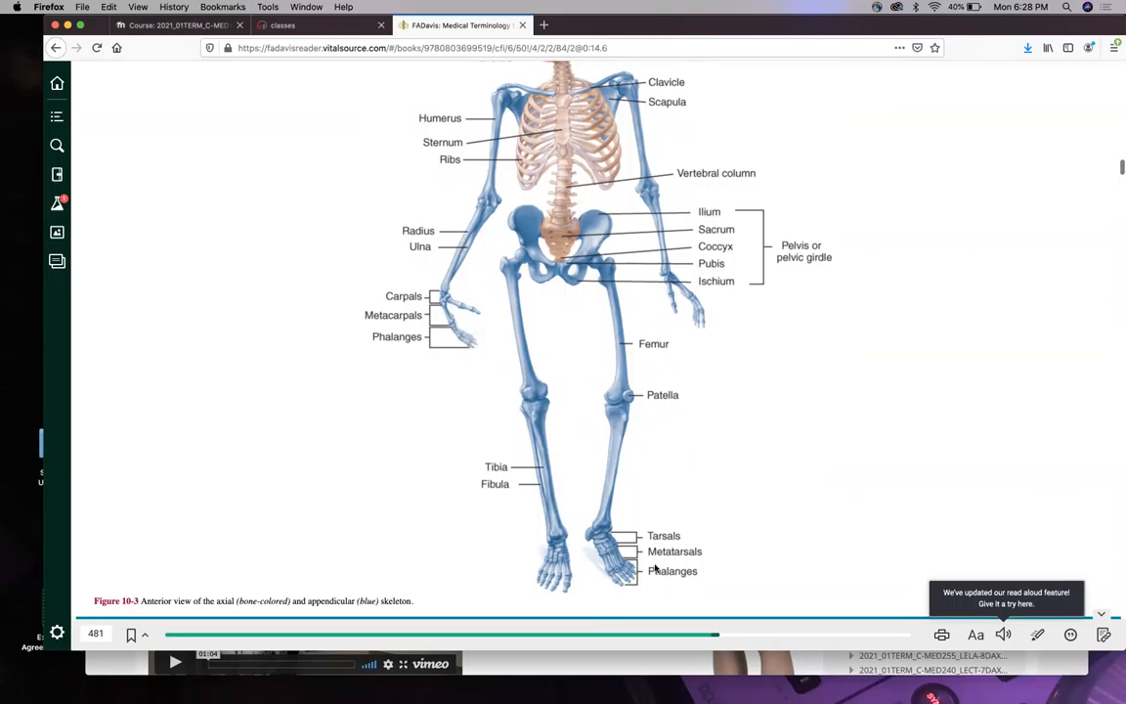
mouse_move(641, 583)
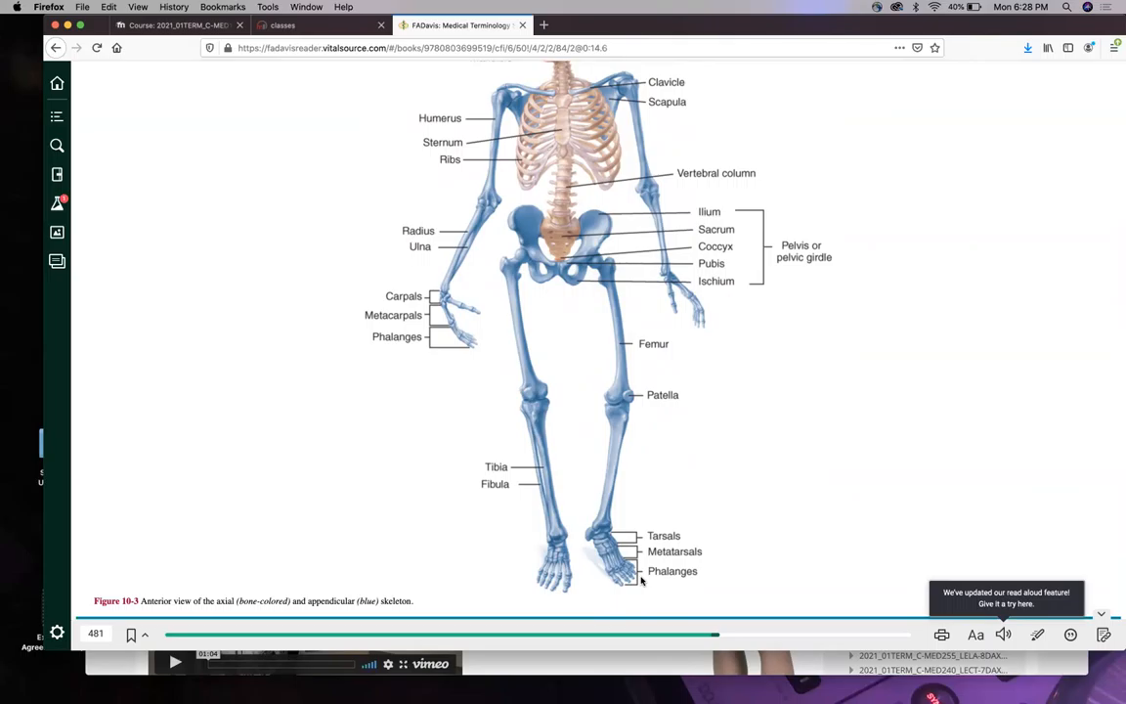
scroll("down", 3)
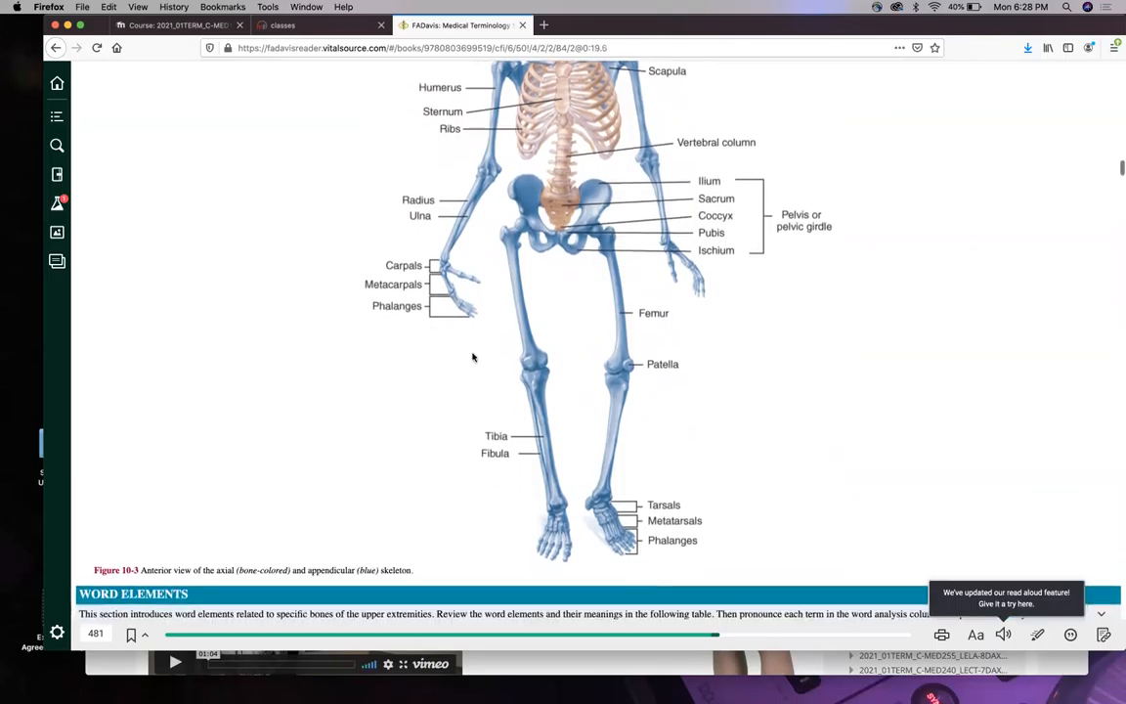
mouse_move(497, 401)
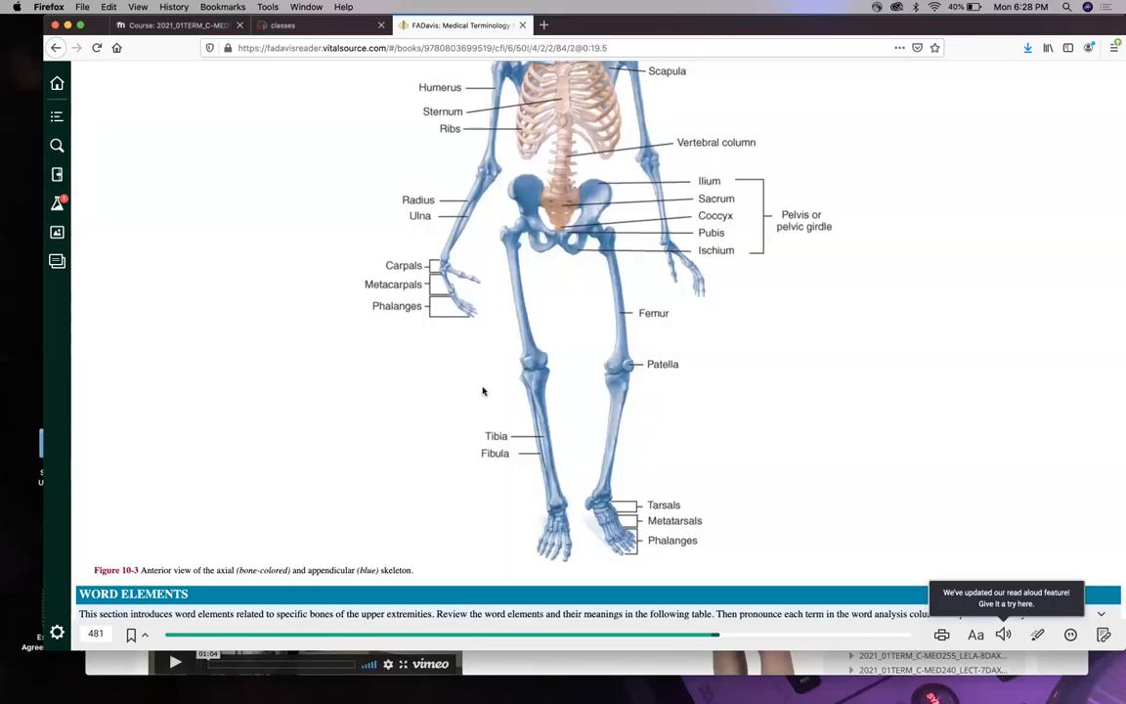
mouse_move(622, 555)
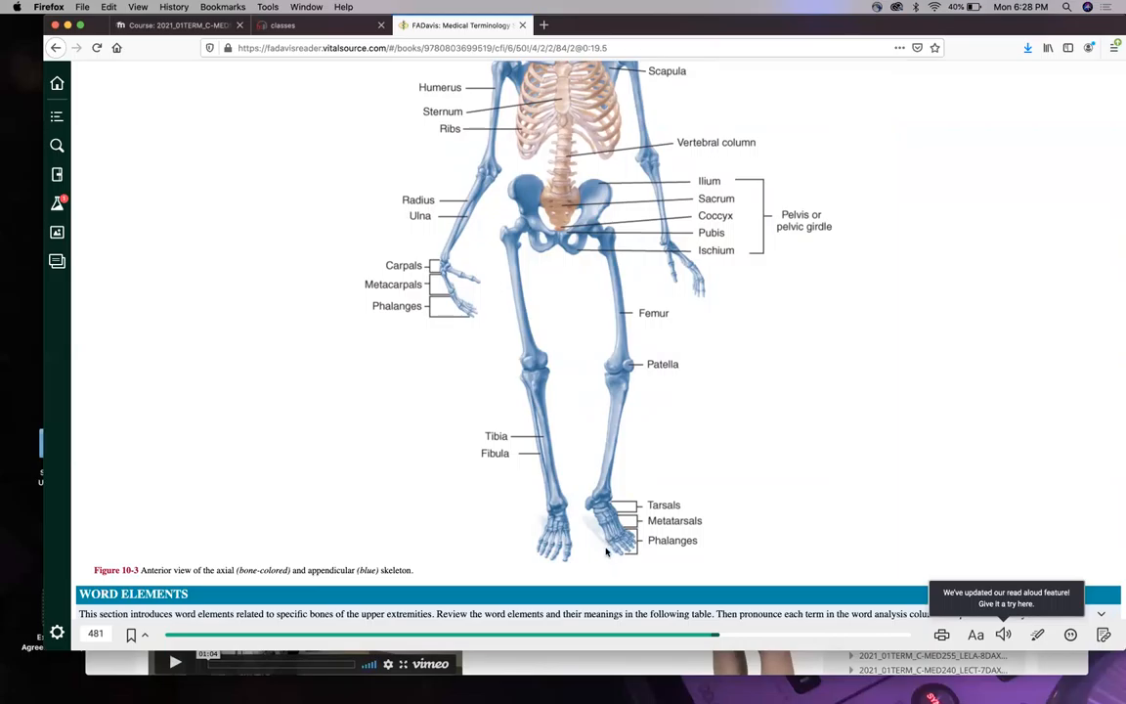
mouse_move(630, 532)
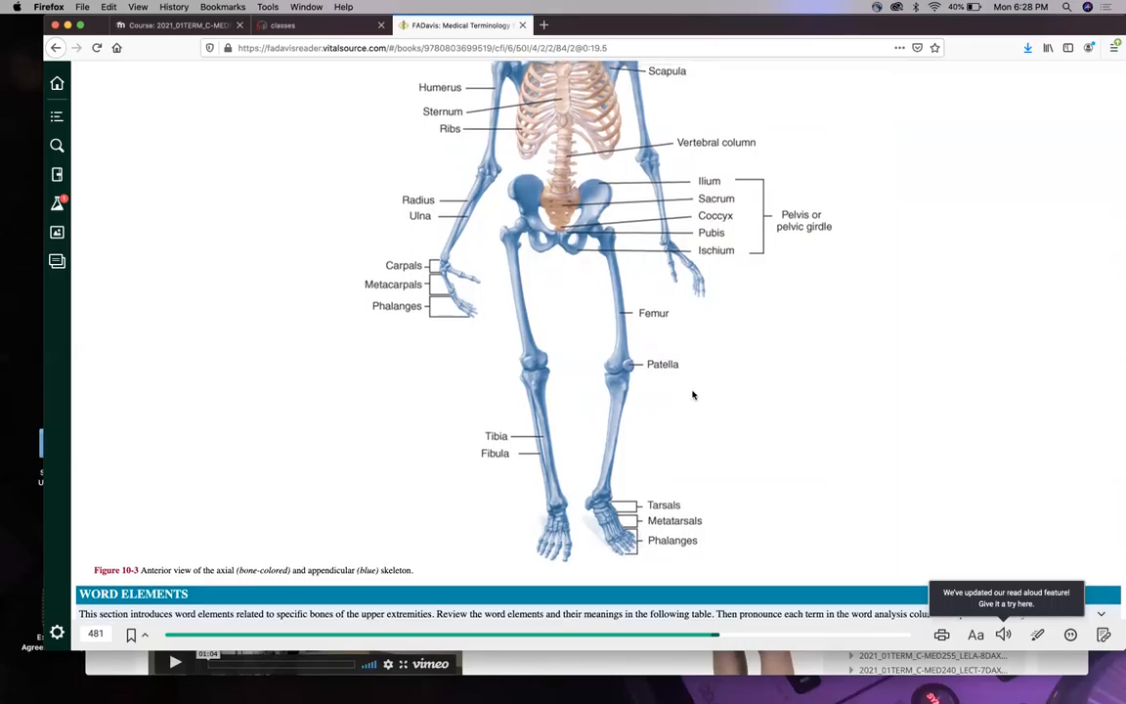
mouse_move(708, 361)
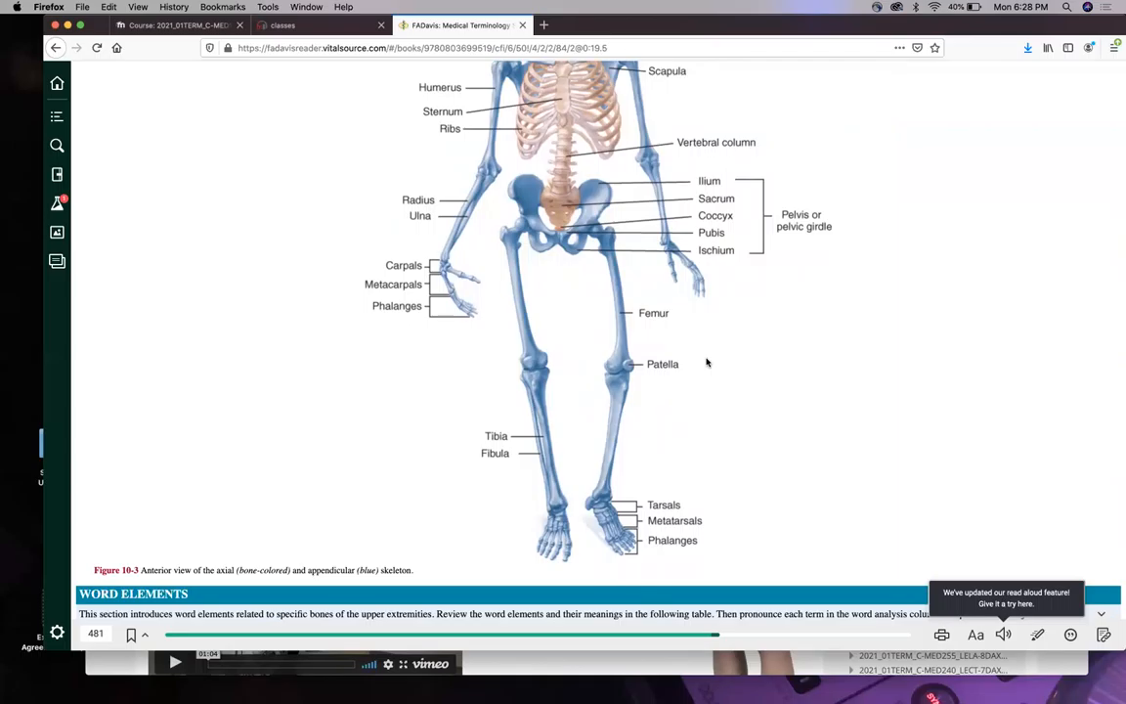
mouse_move(720, 344)
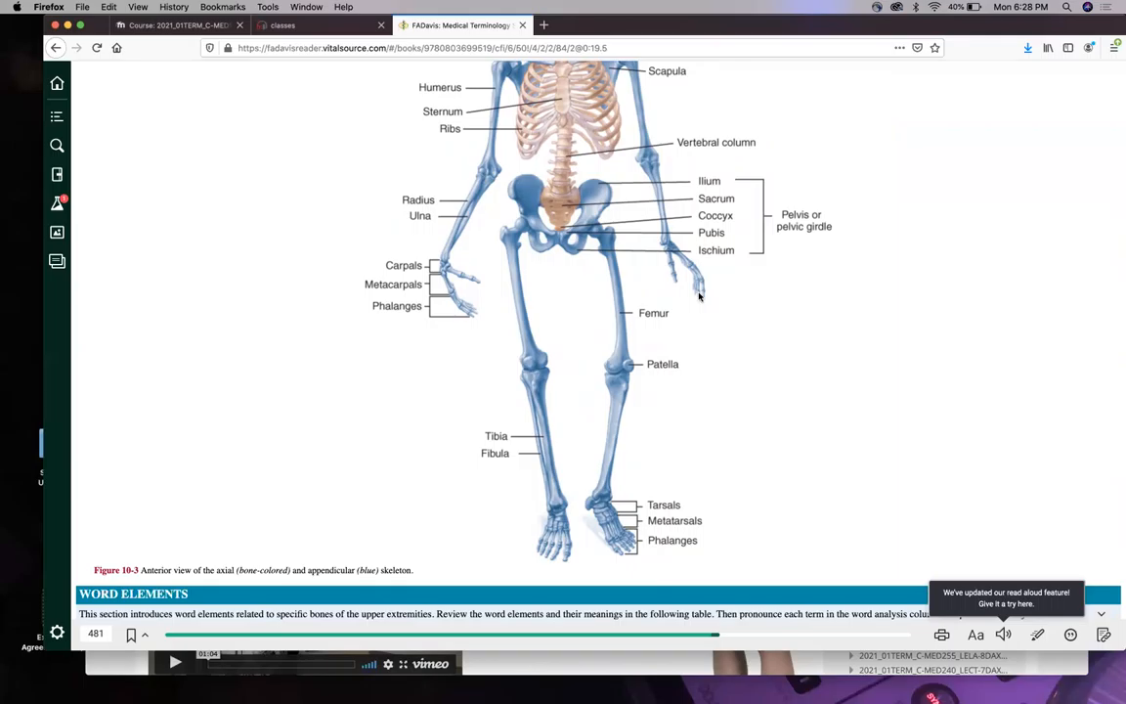
mouse_move(719, 305)
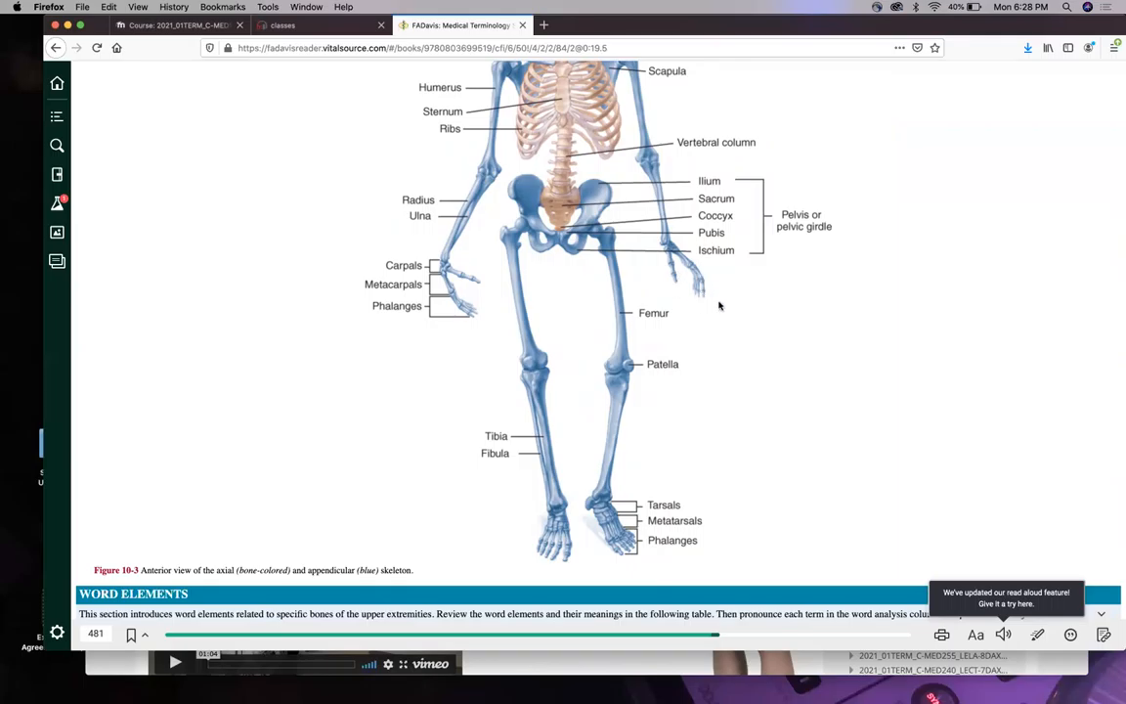
mouse_move(692, 301)
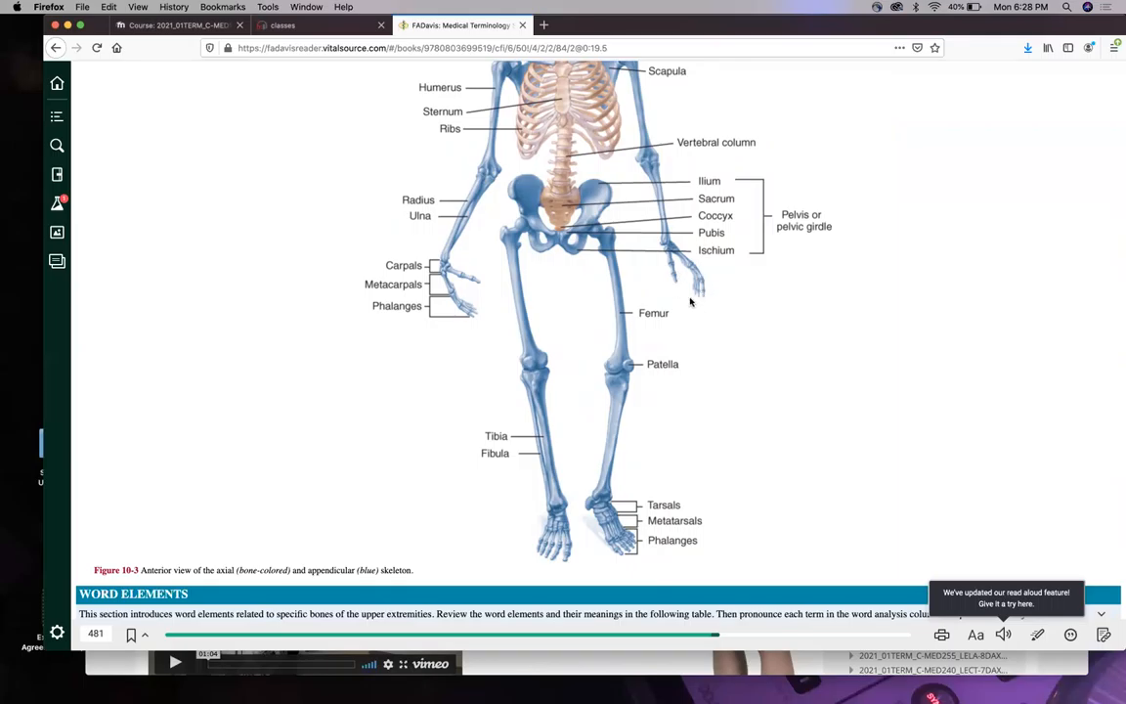
Scroll through Figure 10-3's skeleton to page 481's Word Elements table starting with carp/o and cervic/o.
scroll("down", 3)
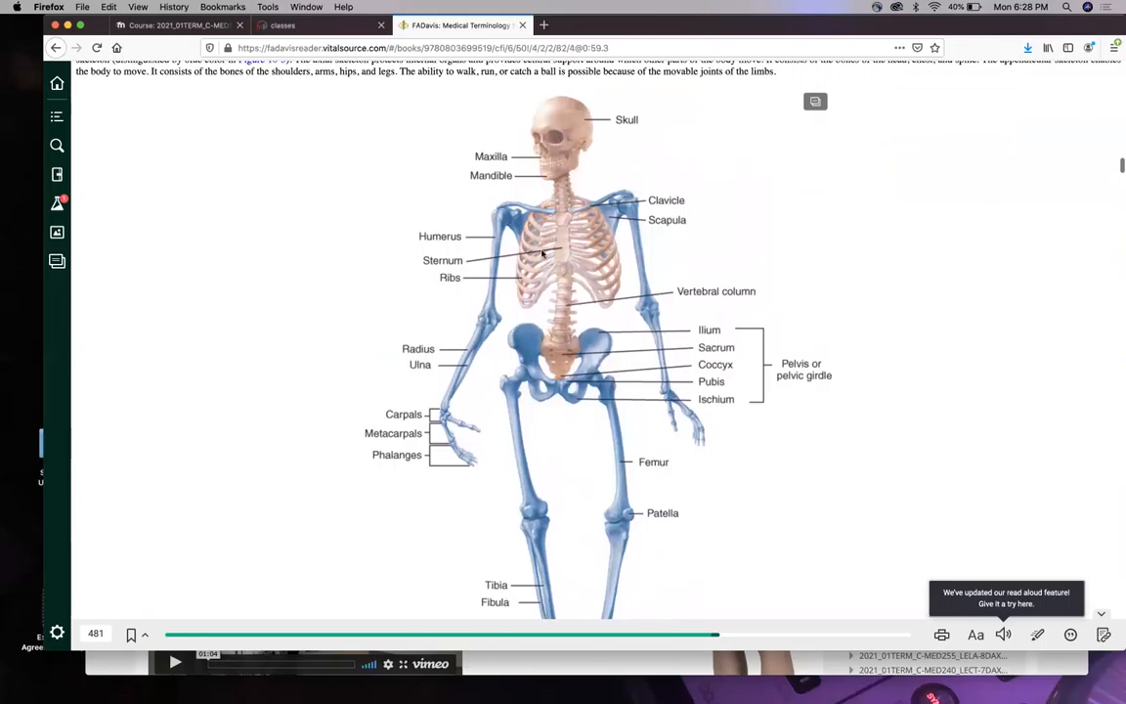
mouse_move(563, 348)
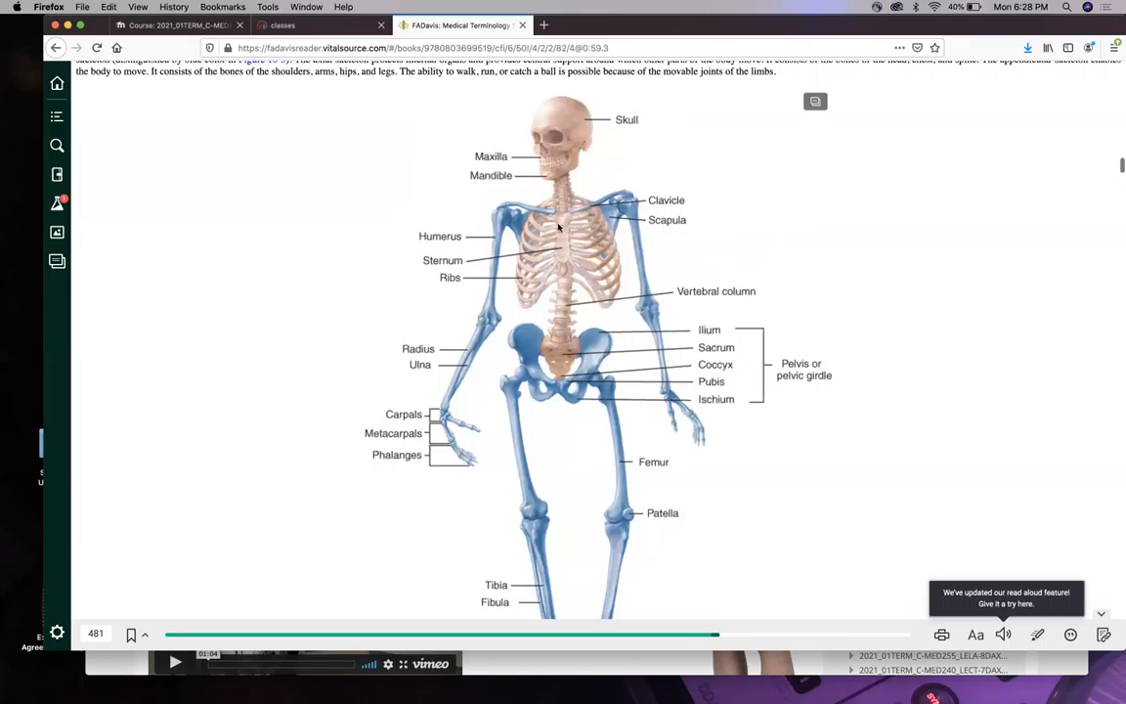
mouse_move(563, 262)
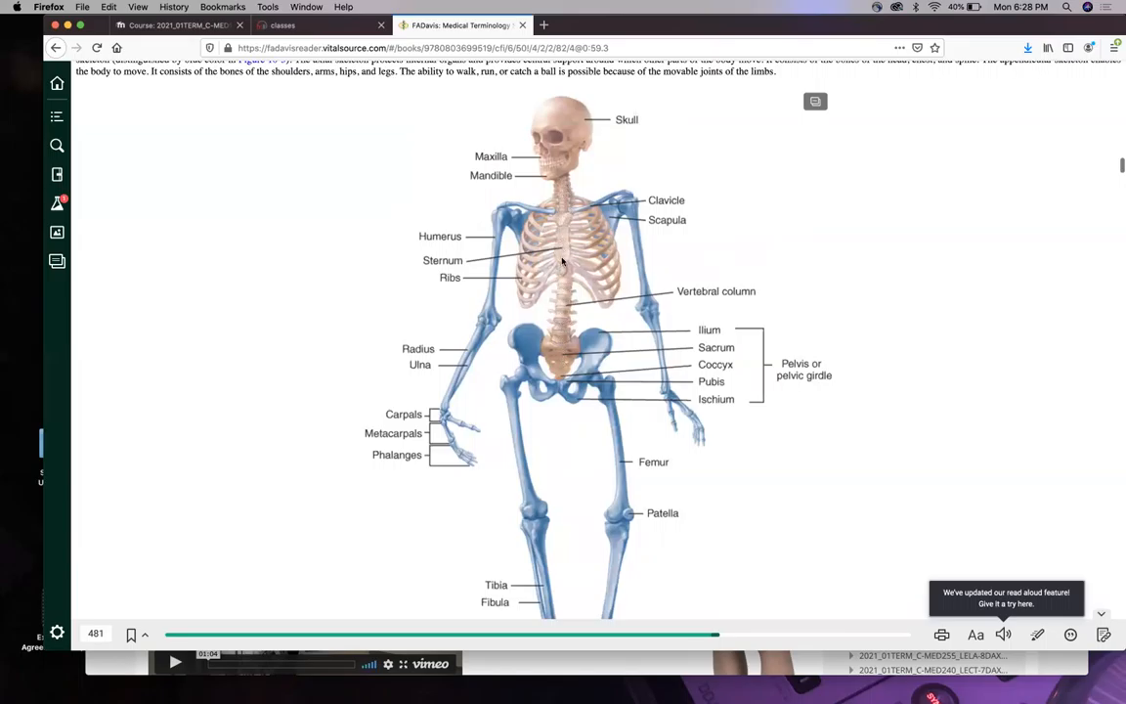
mouse_move(567, 145)
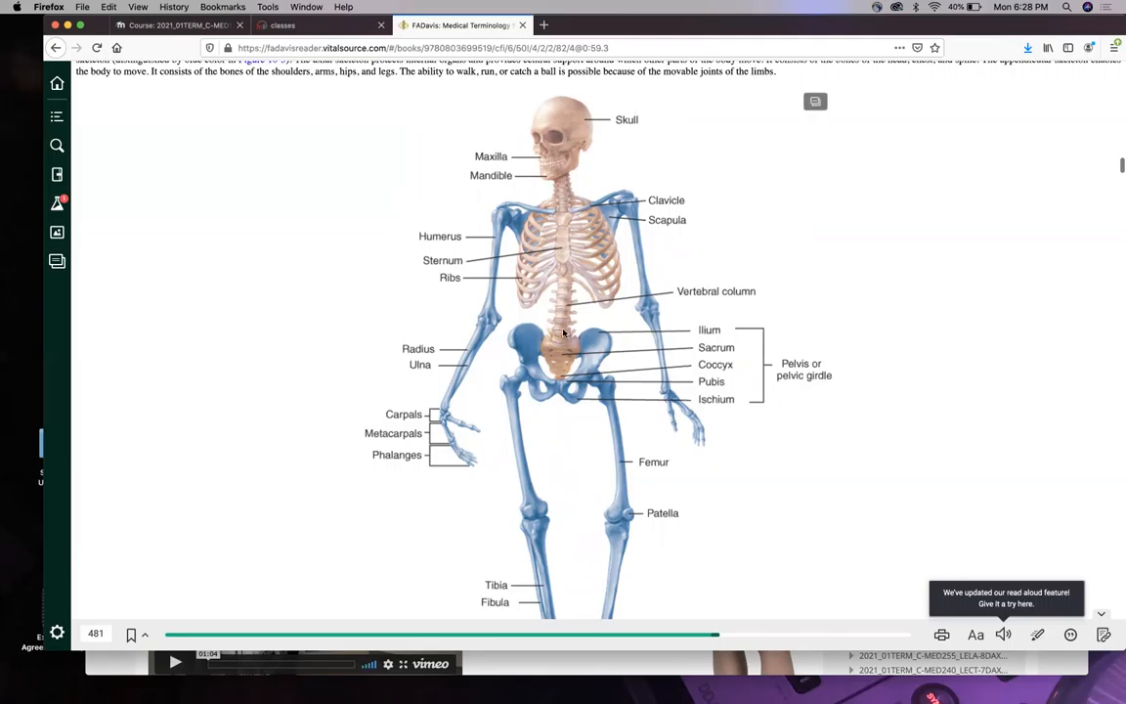
mouse_move(561, 243)
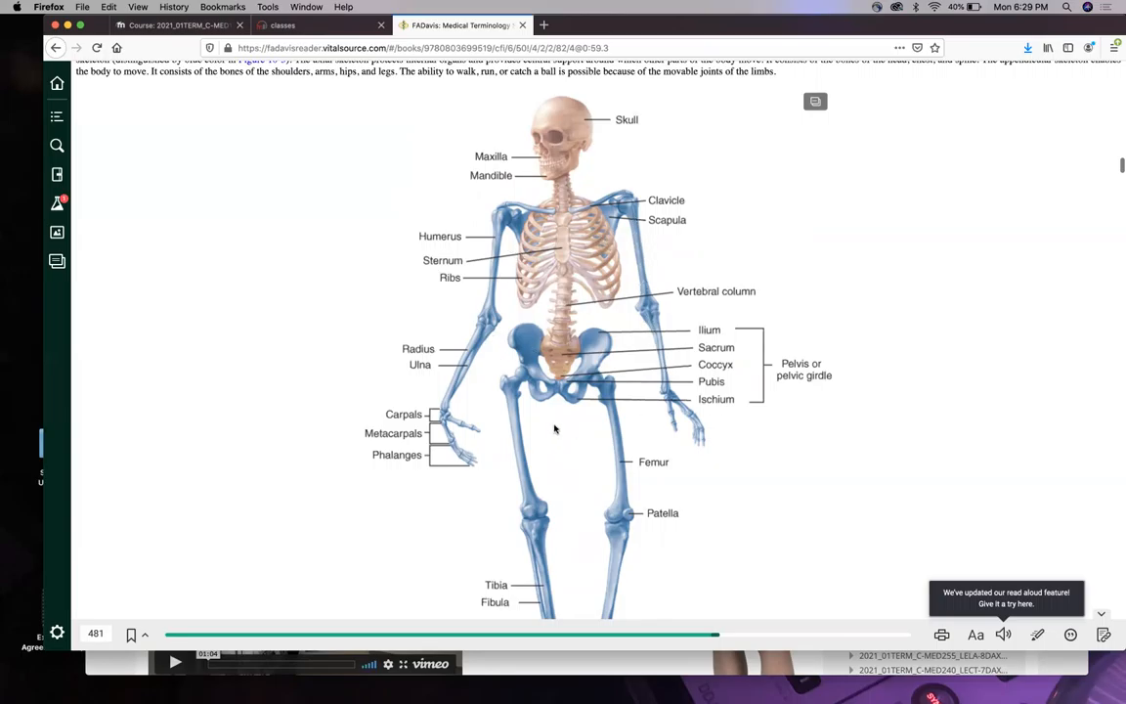
scroll("down", 3)
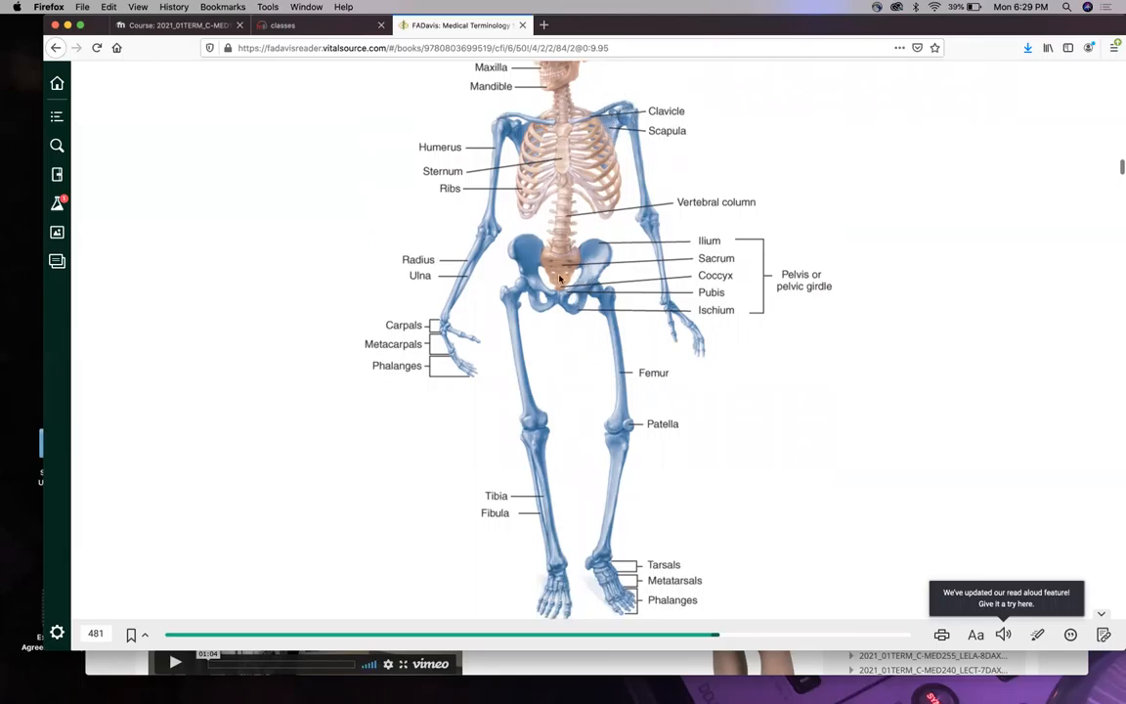
mouse_move(571, 302)
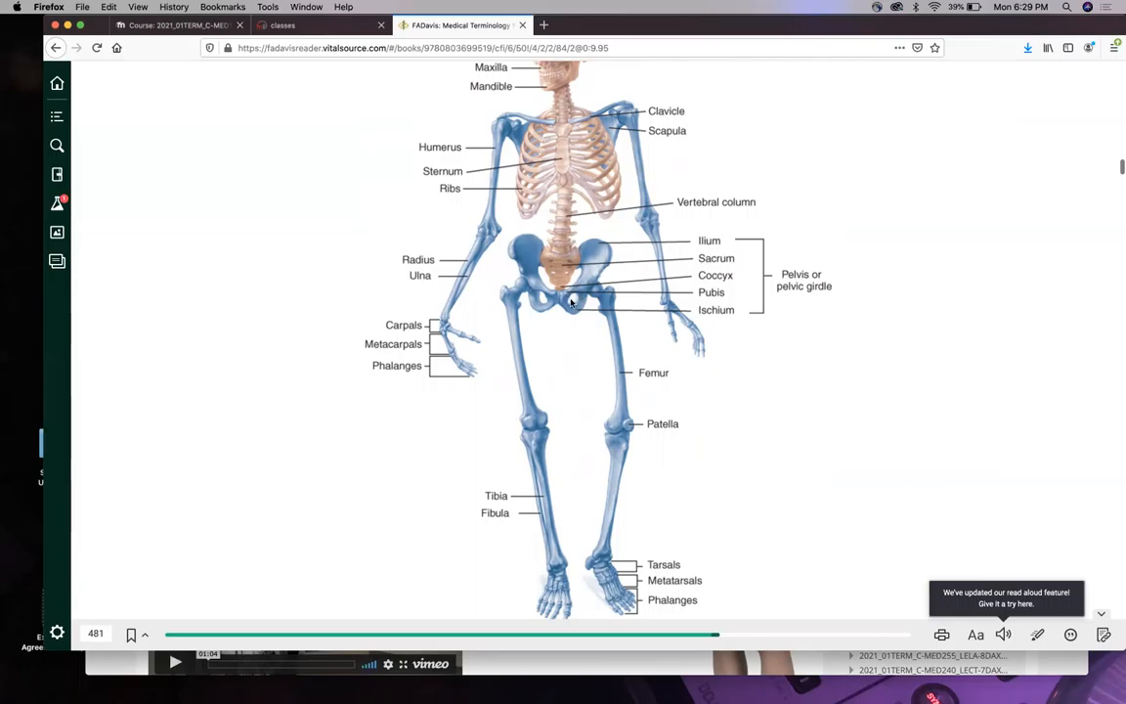
scroll("down", 3)
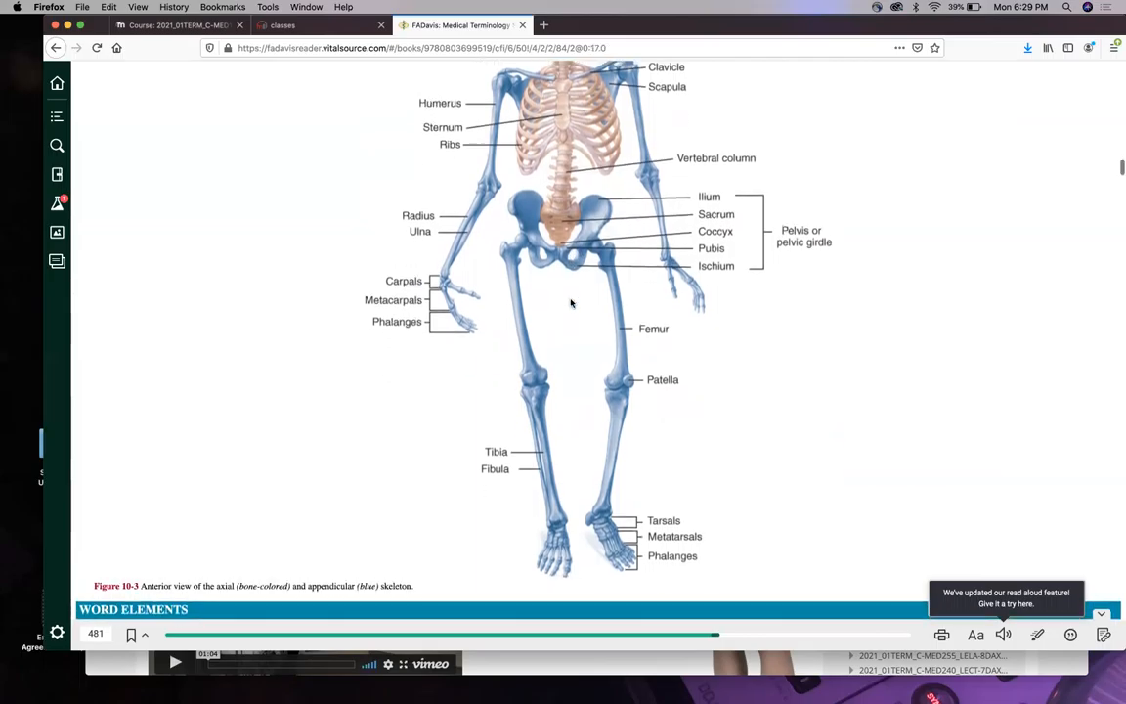
scroll("down", 3)
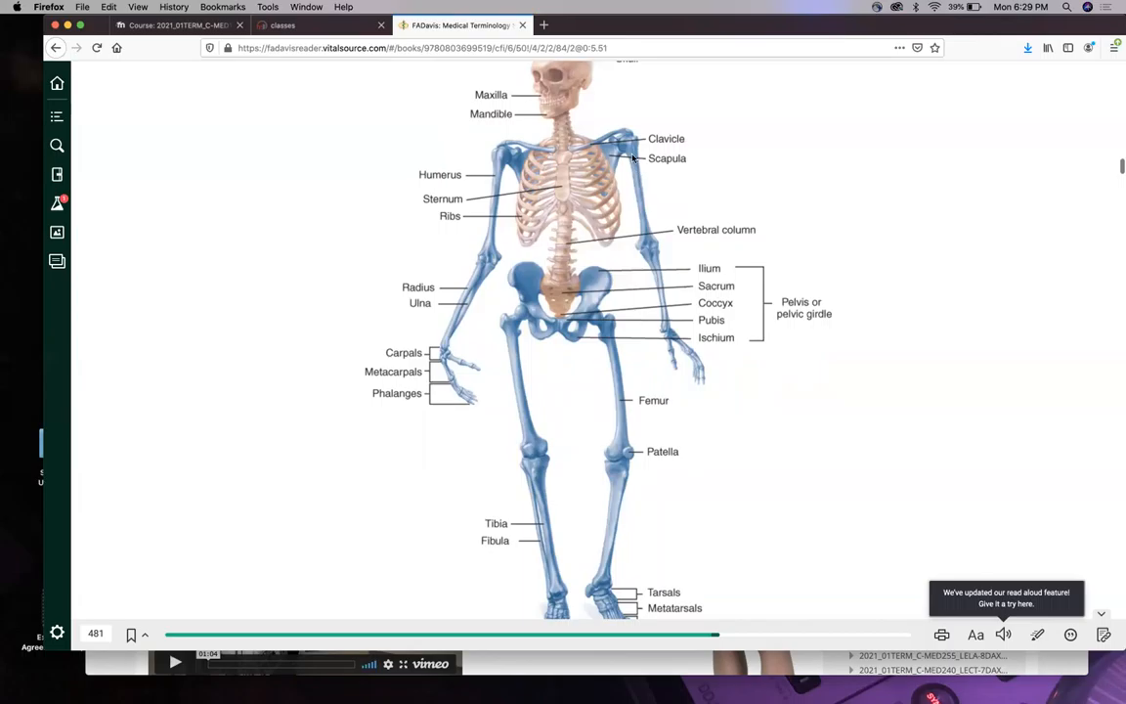
mouse_move(628, 147)
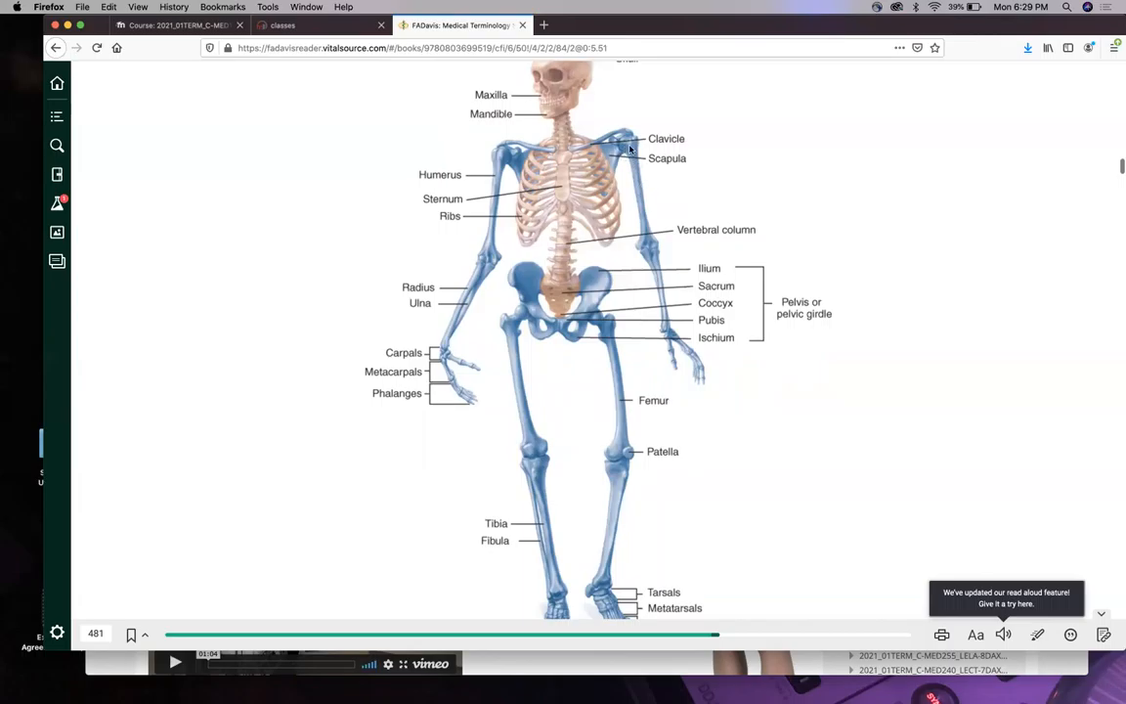
mouse_move(637, 148)
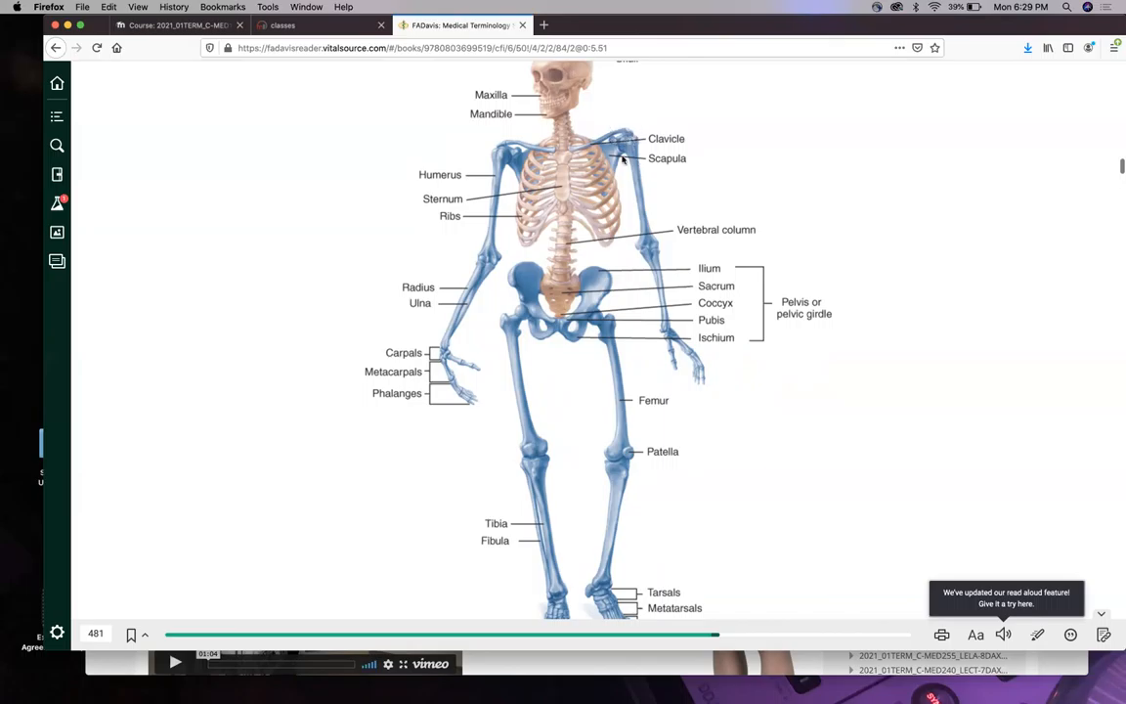
scroll("down", 3)
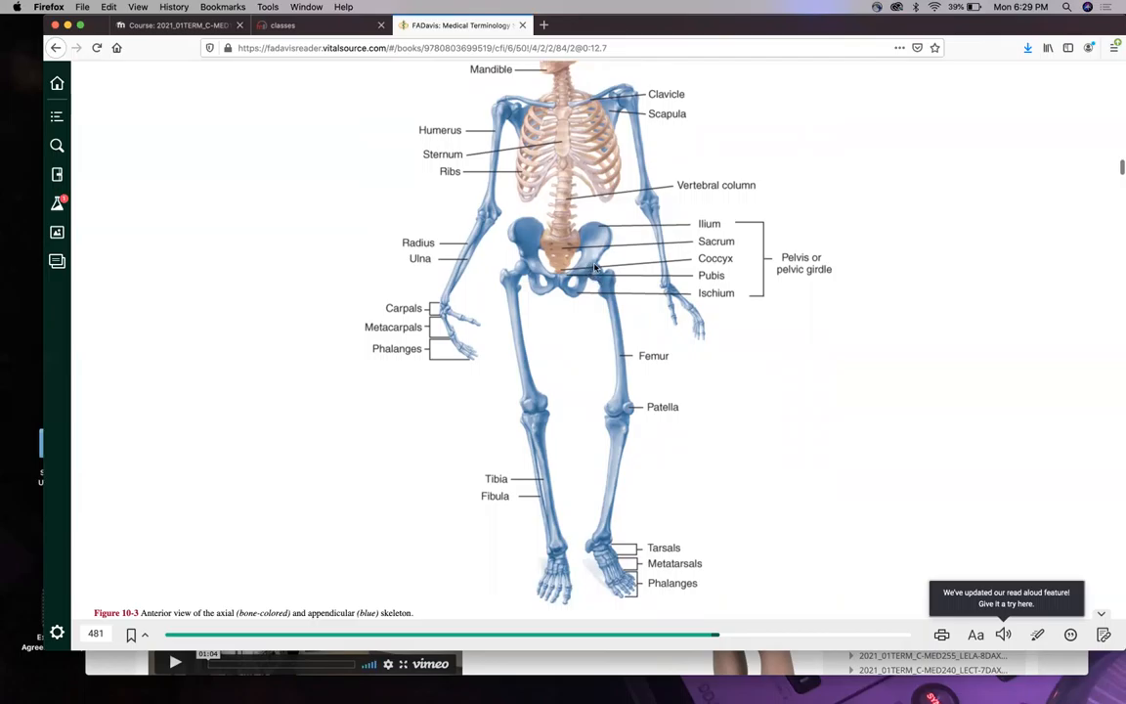
mouse_move(600, 247)
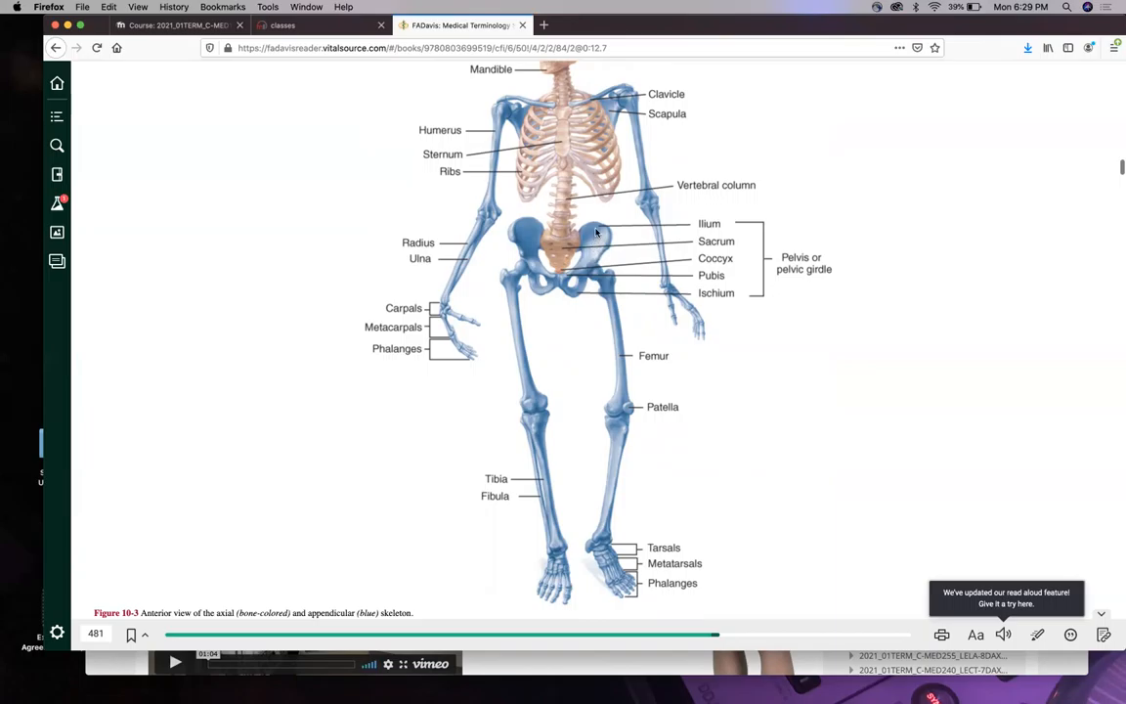
mouse_move(583, 282)
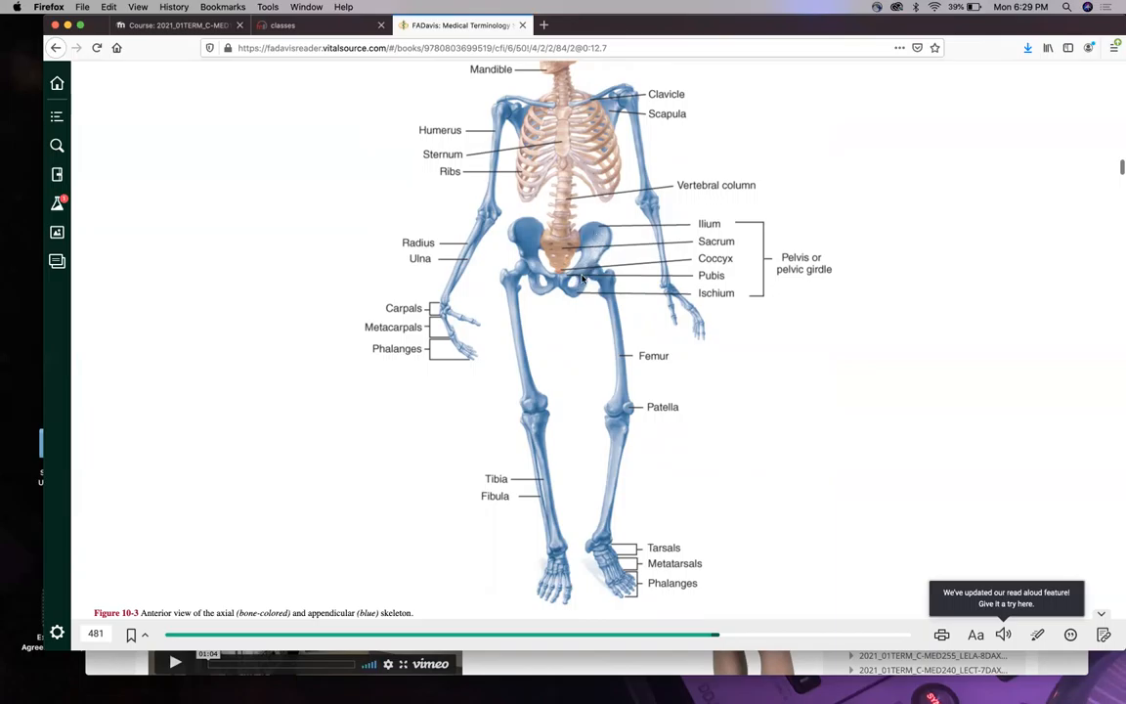
scroll("down", 3)
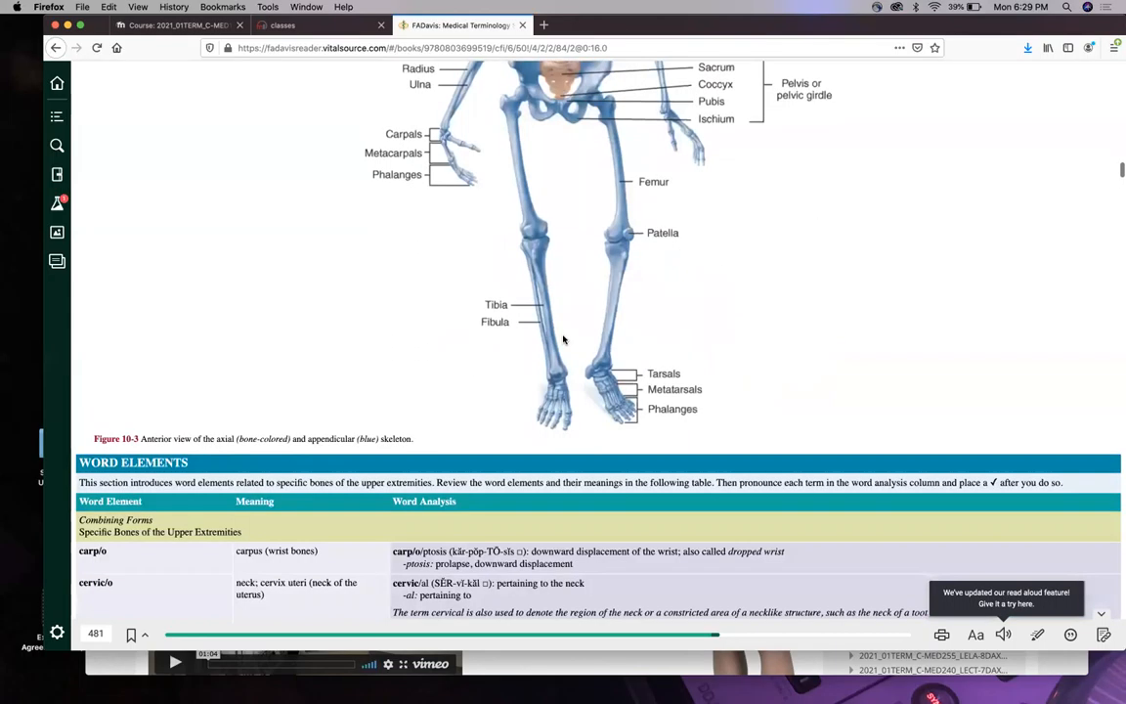
scroll("down", 3)
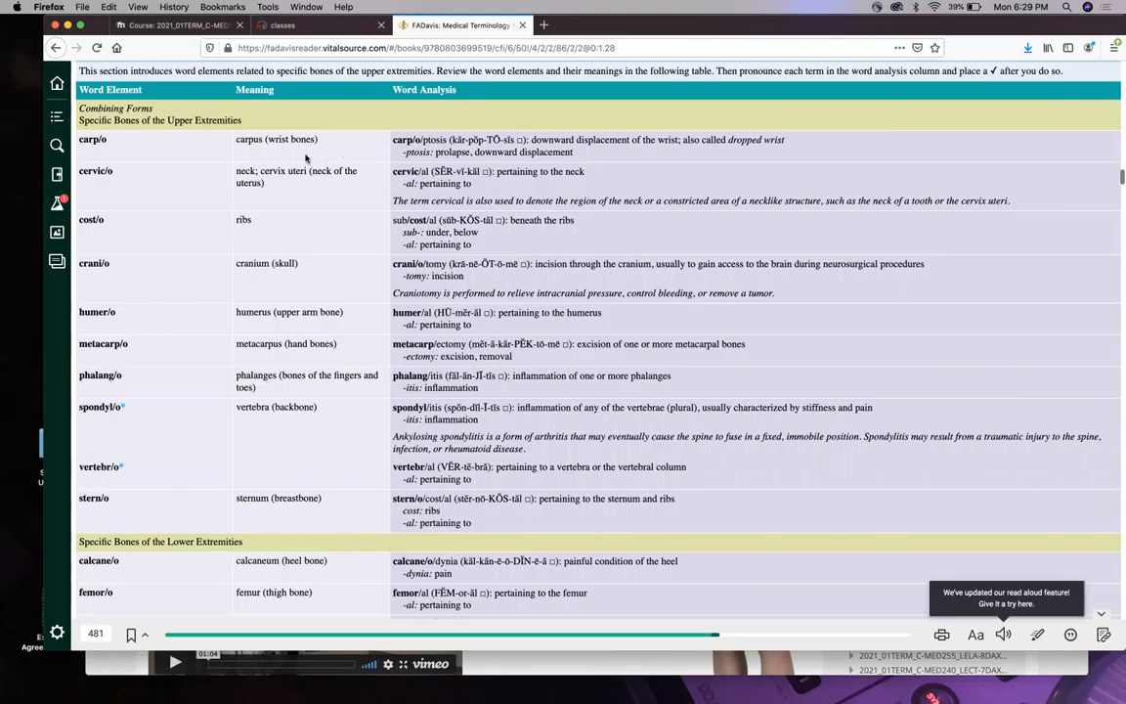
mouse_move(289, 153)
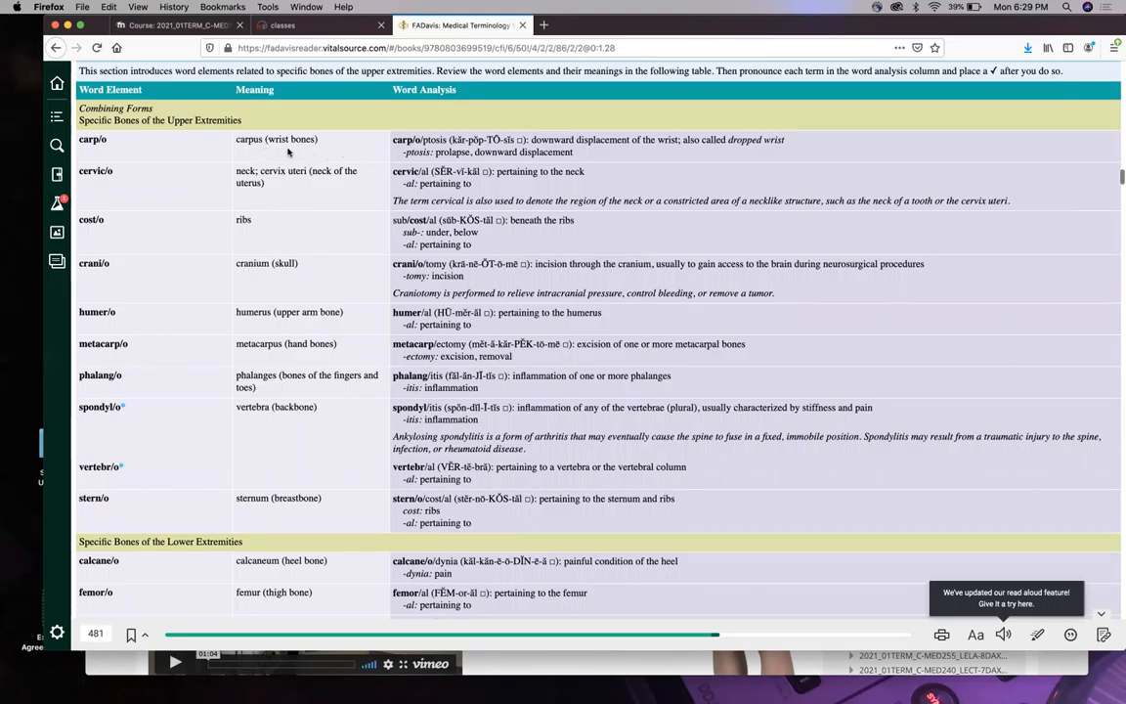
mouse_move(354, 153)
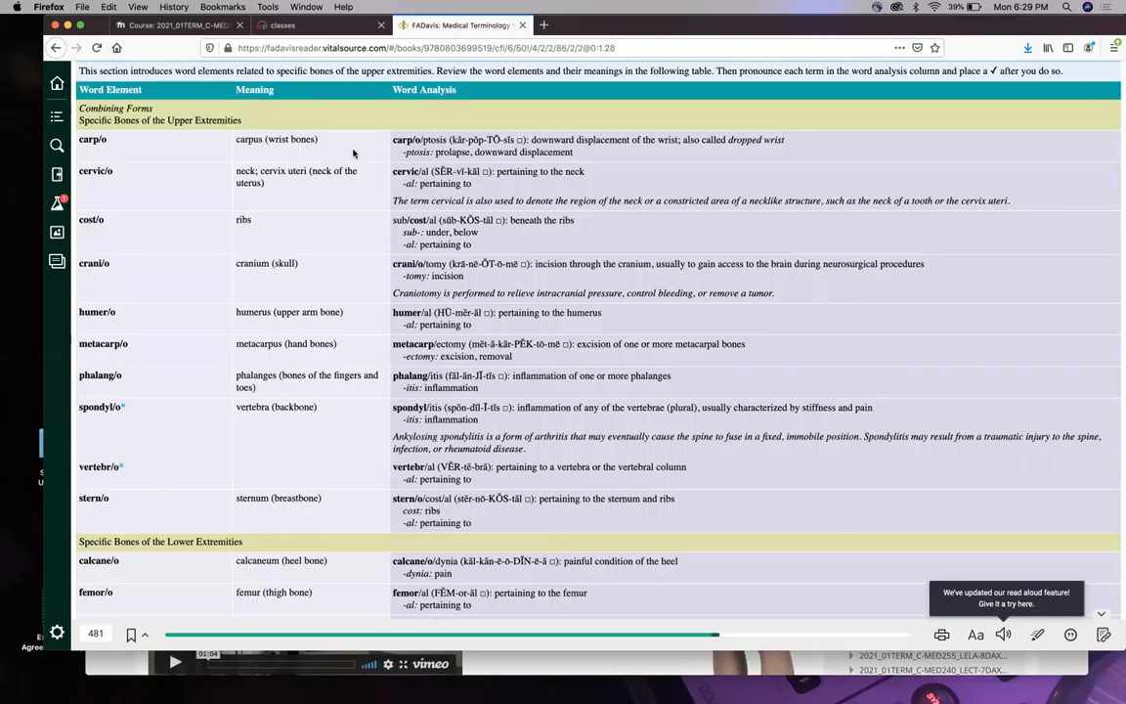
mouse_move(360, 156)
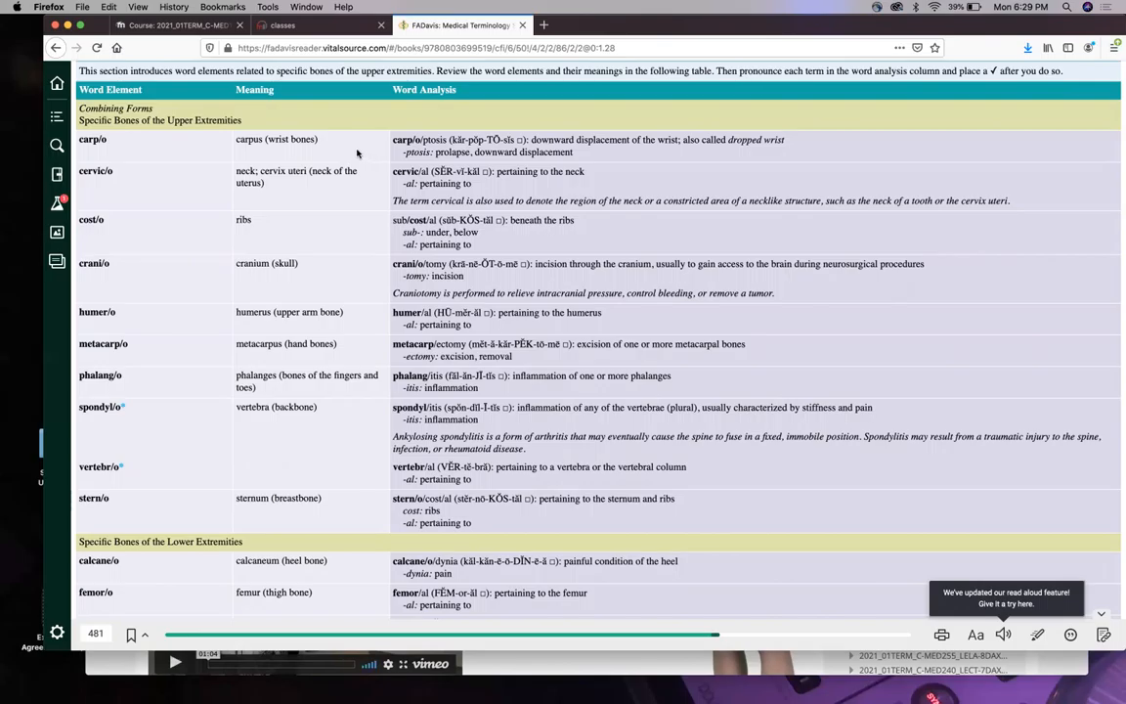
mouse_move(355, 156)
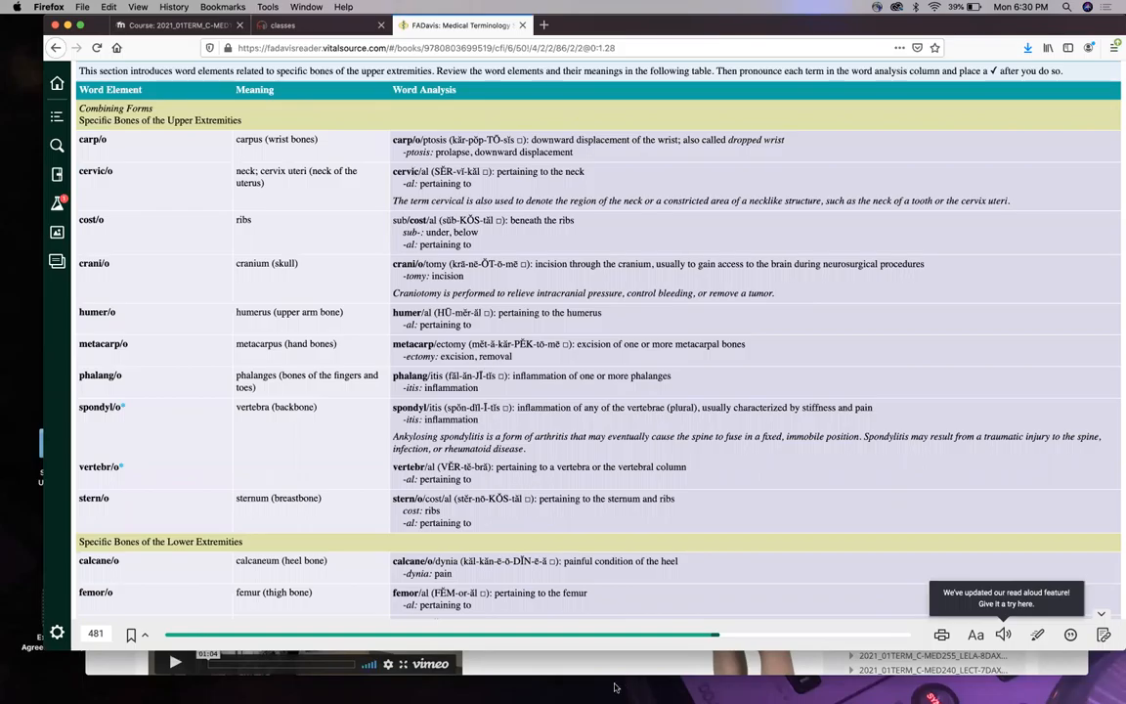
mouse_move(344, 152)
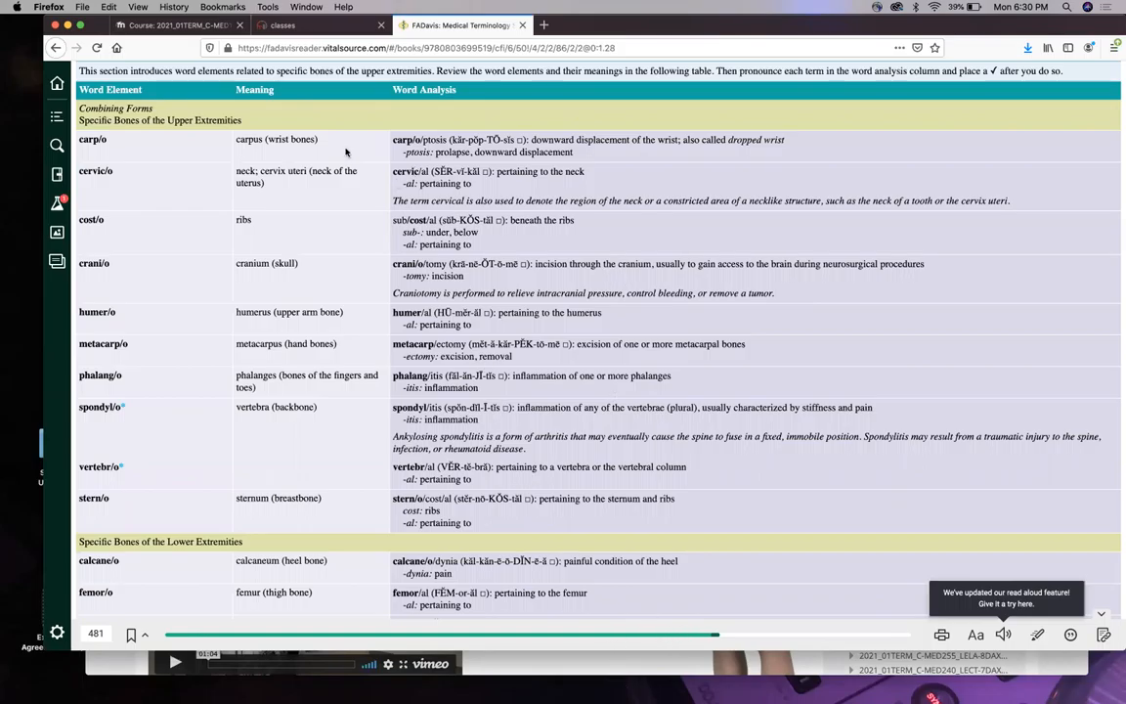
mouse_move(319, 194)
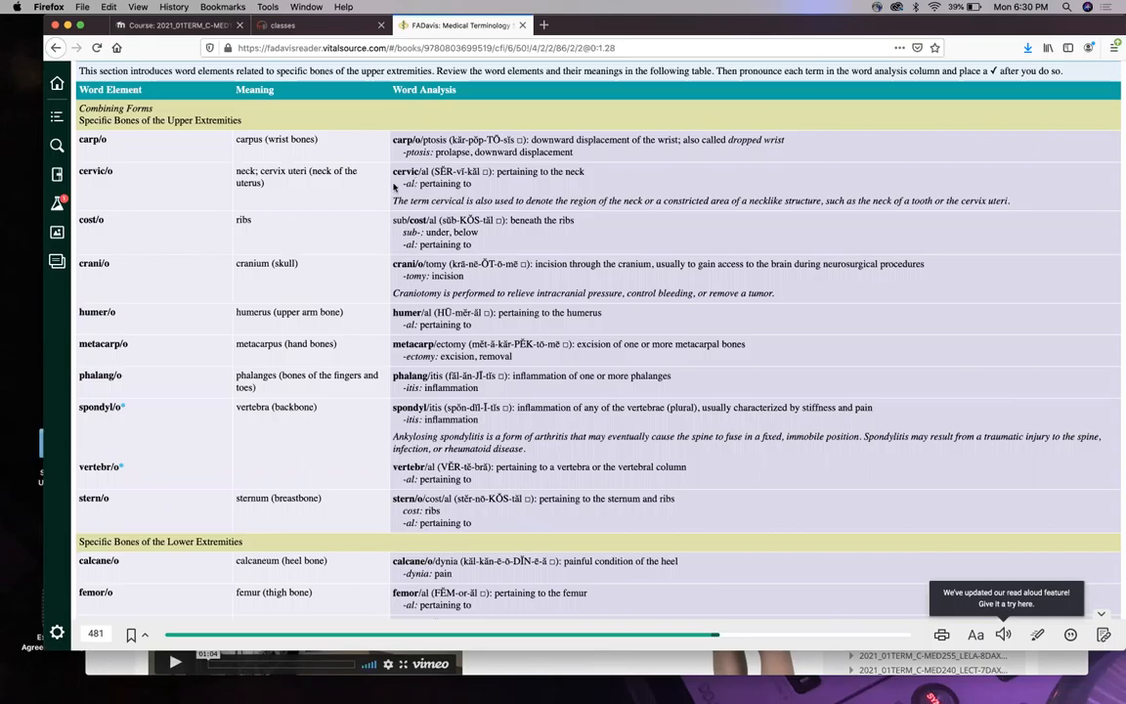
mouse_move(305, 196)
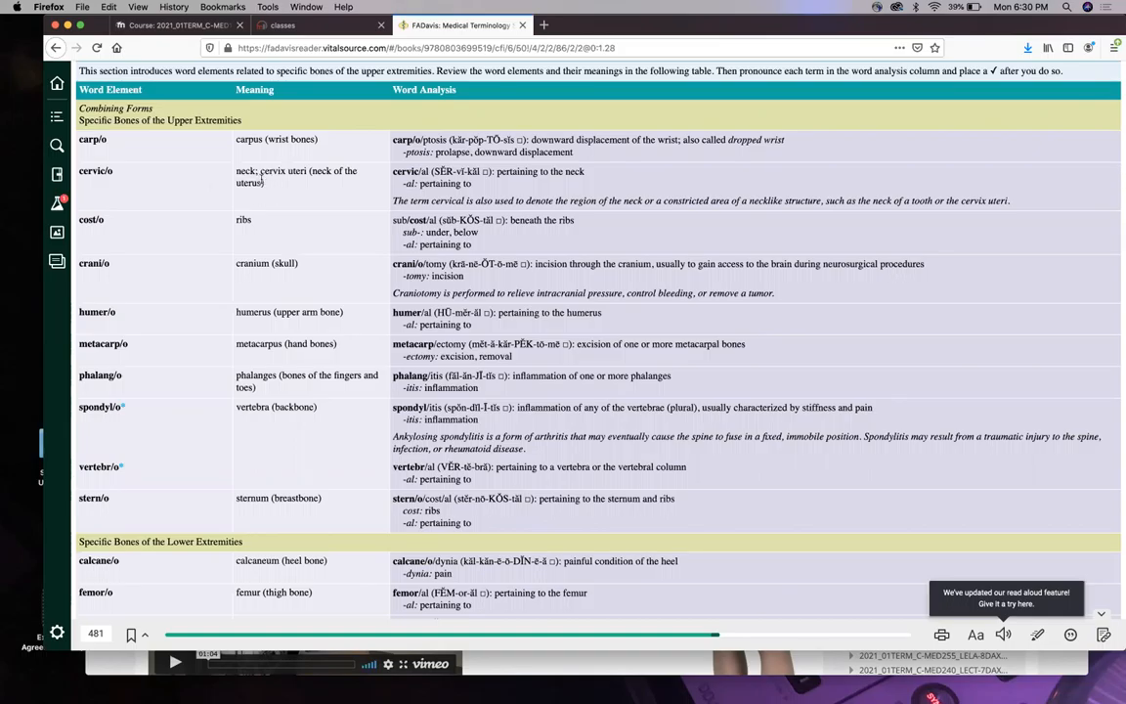
mouse_move(548, 68)
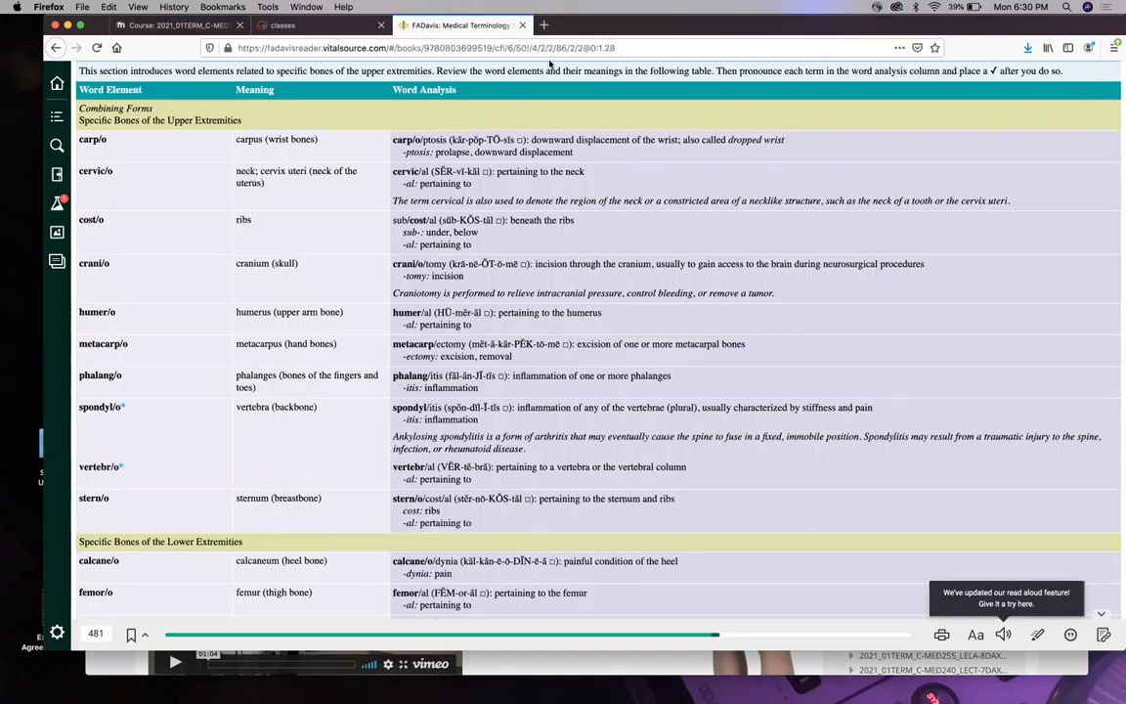
Start a new-tab Google search for 'cervix uterus' images.
left_click(548, 25)
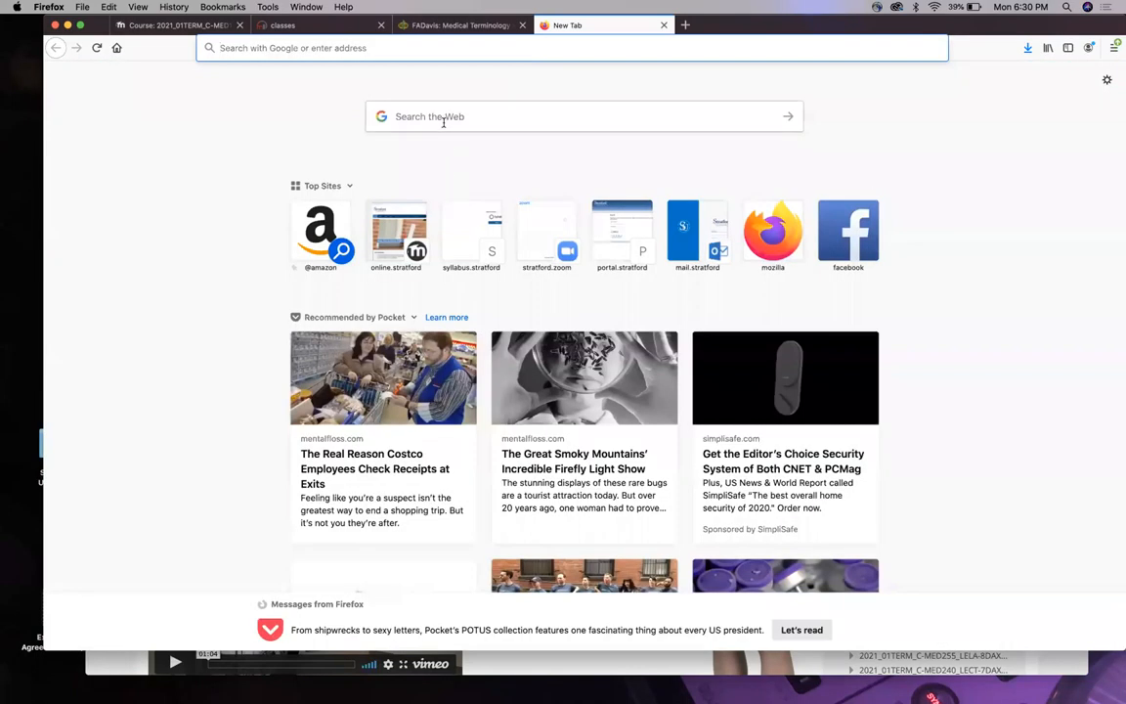
type("cervix uterus")
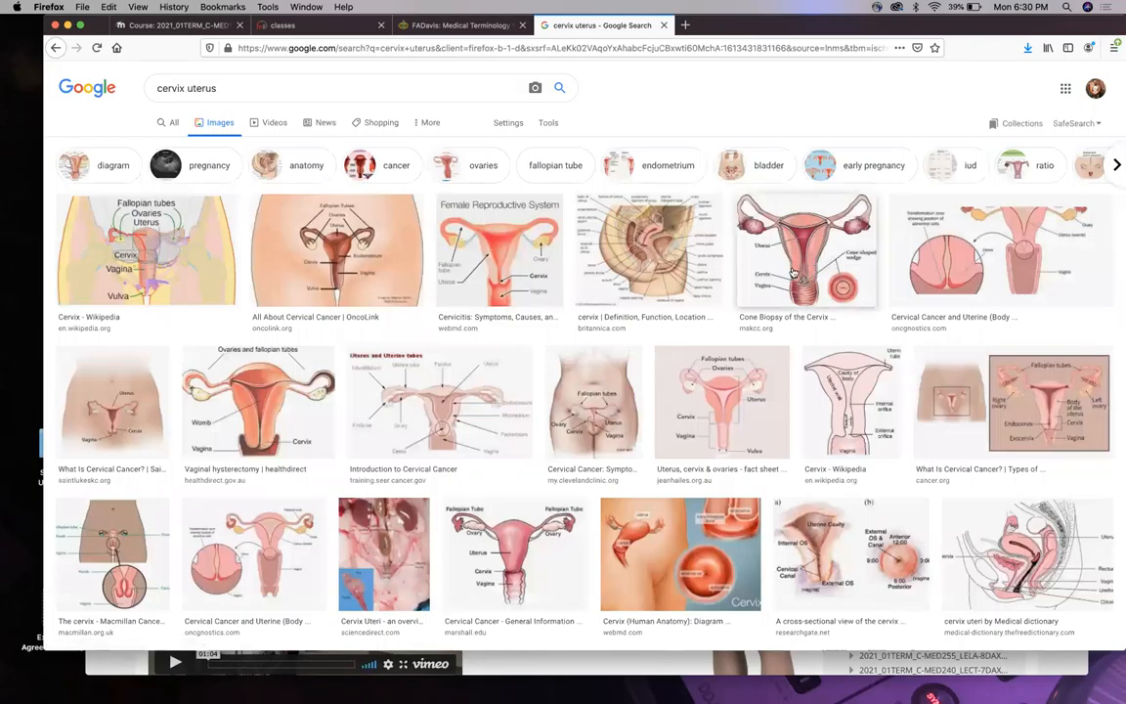
mouse_move(810, 206)
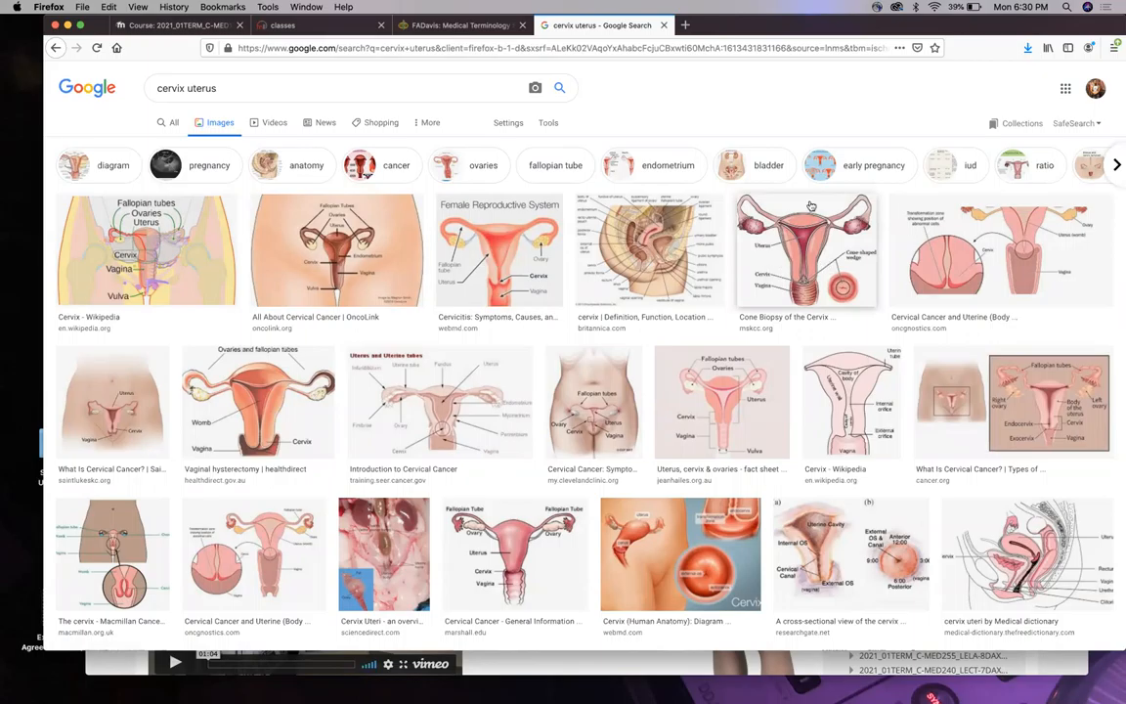
mouse_move(774, 277)
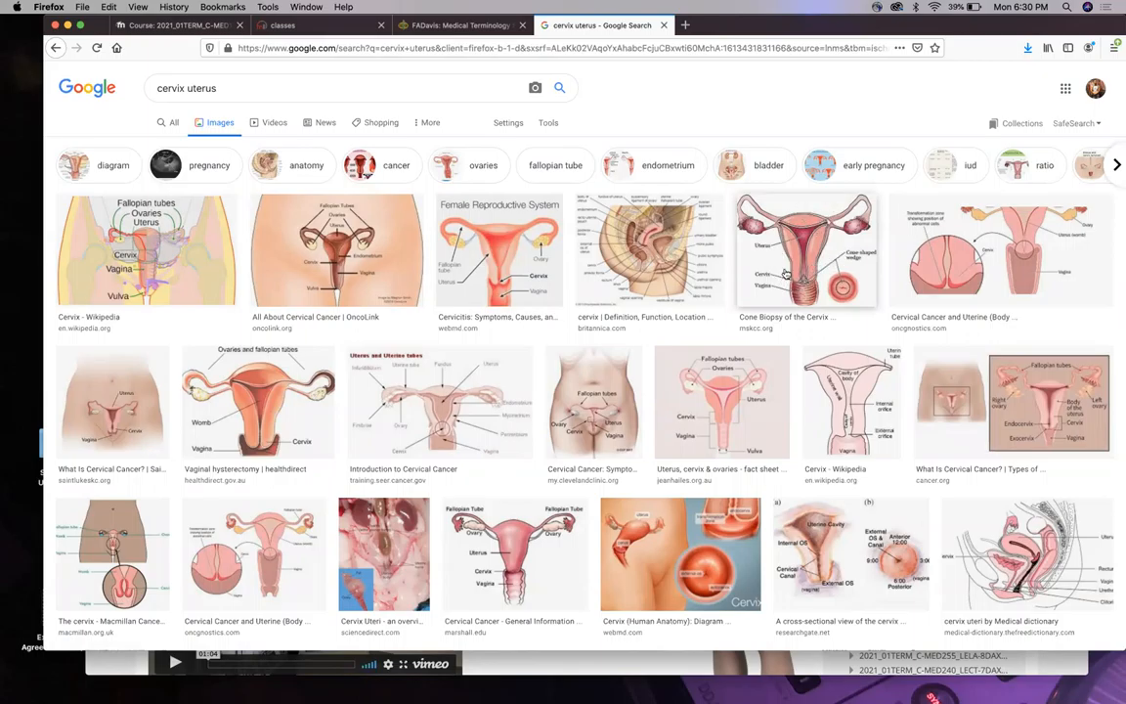
mouse_move(766, 262)
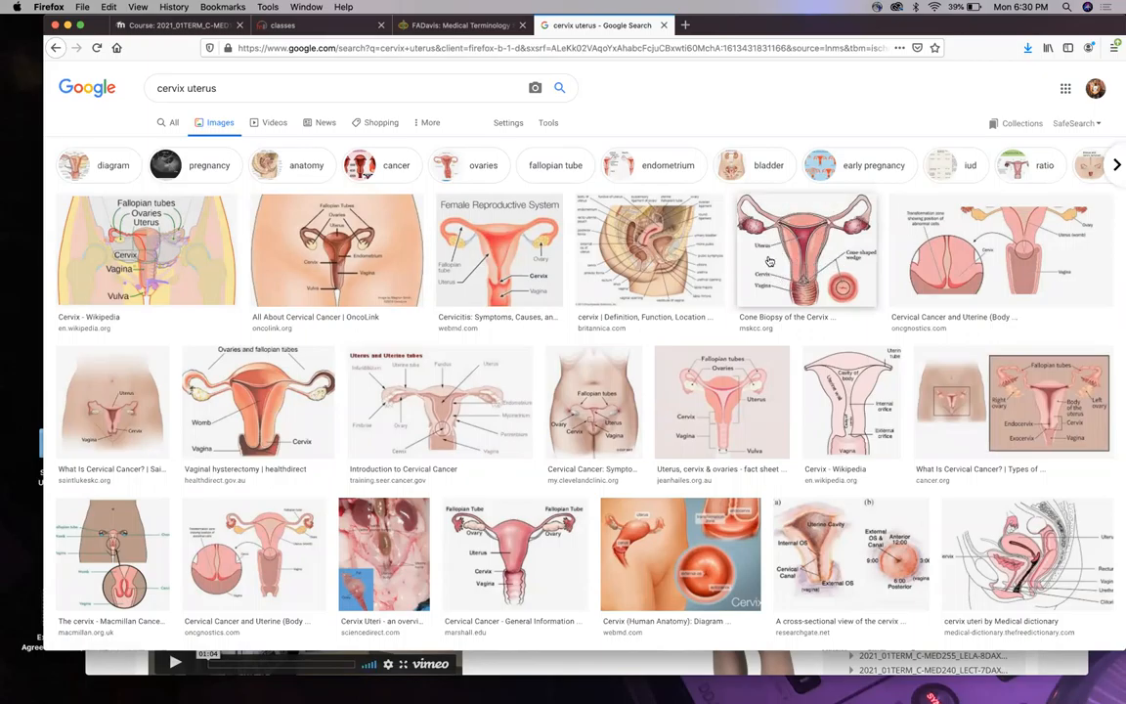
mouse_move(792, 258)
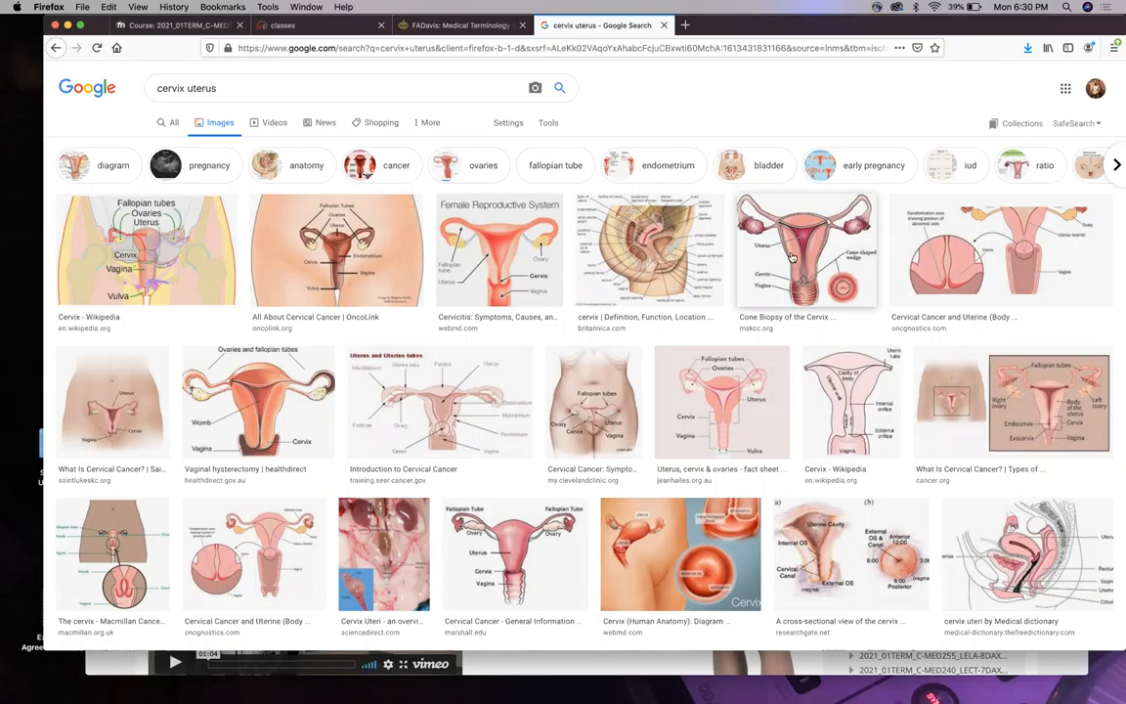
mouse_move(811, 277)
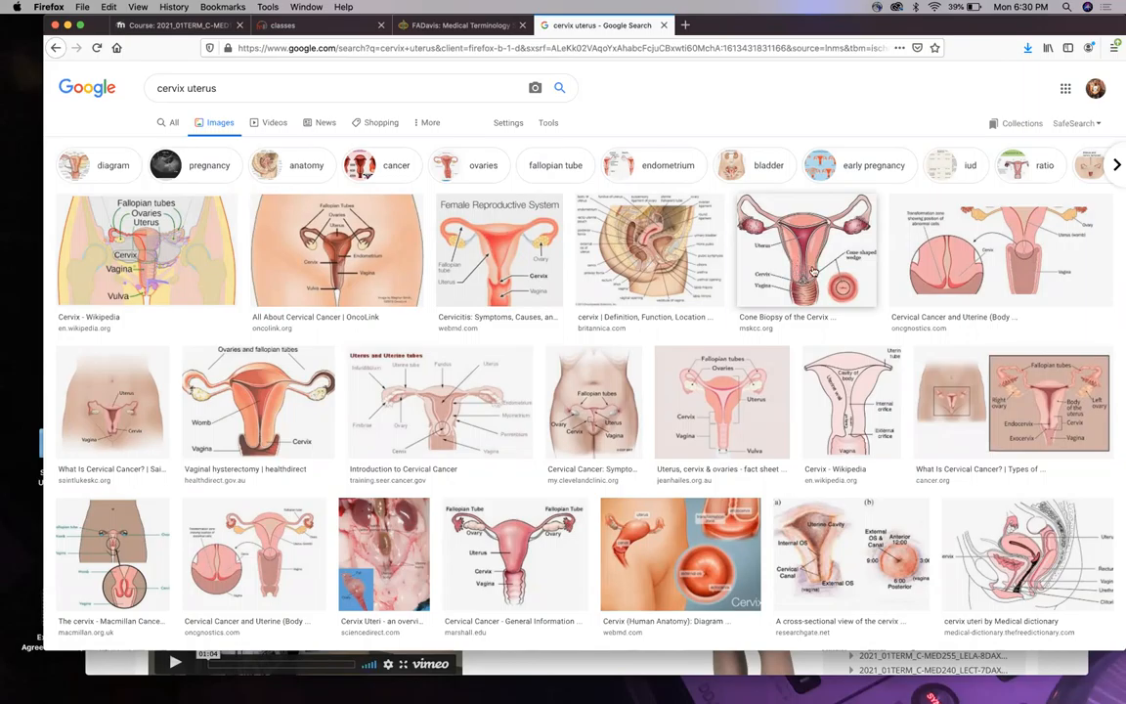
mouse_move(810, 278)
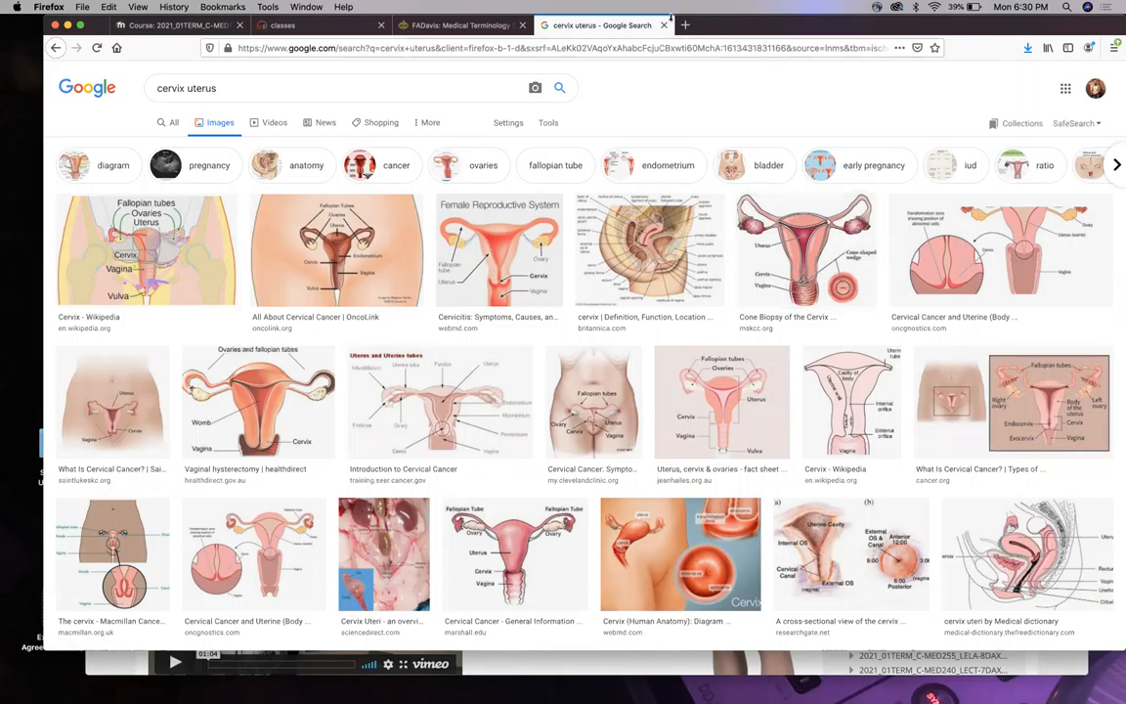
mouse_move(823, 294)
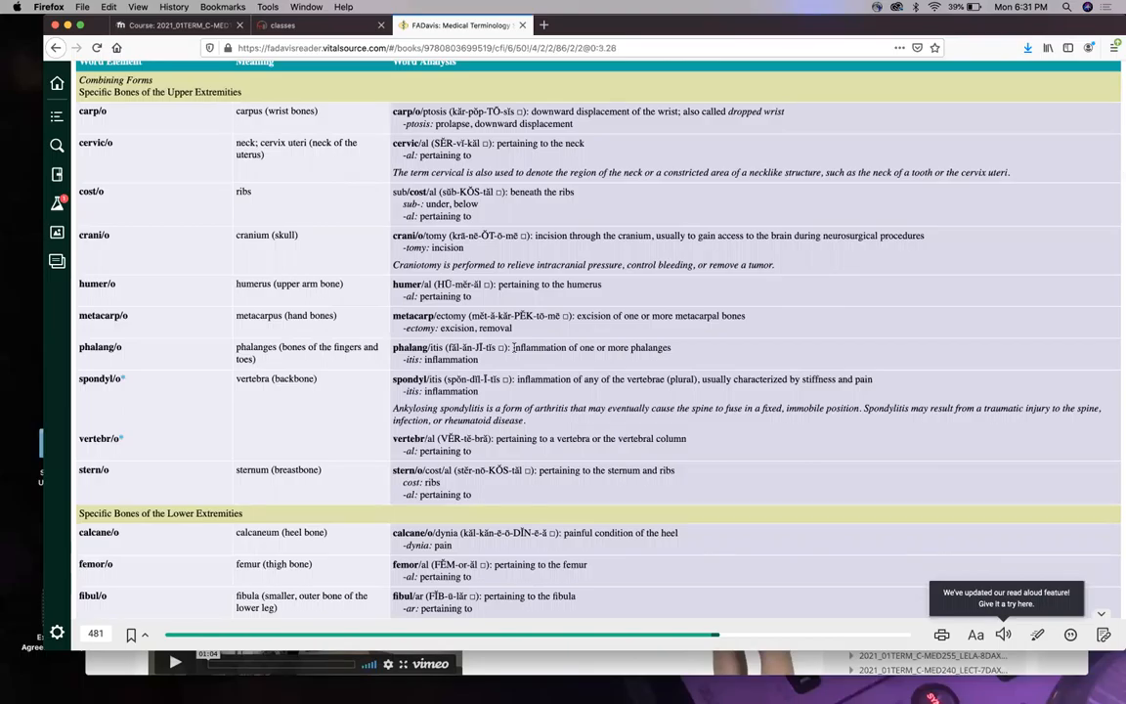
scroll("down", 3)
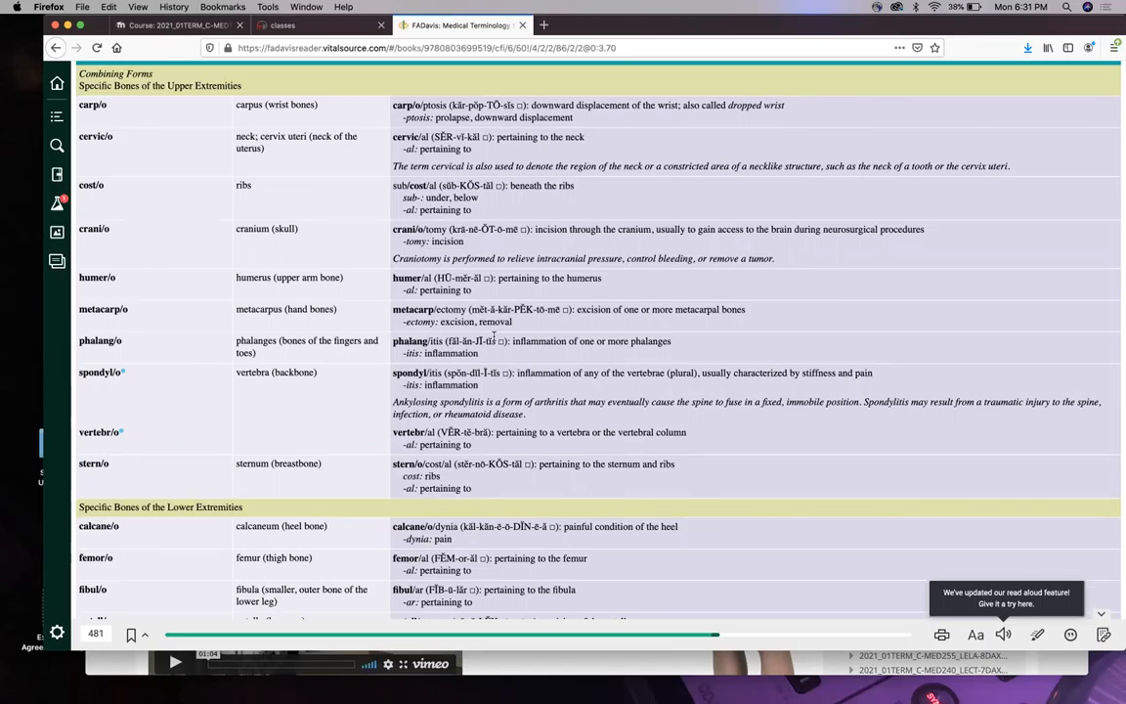
mouse_move(454, 274)
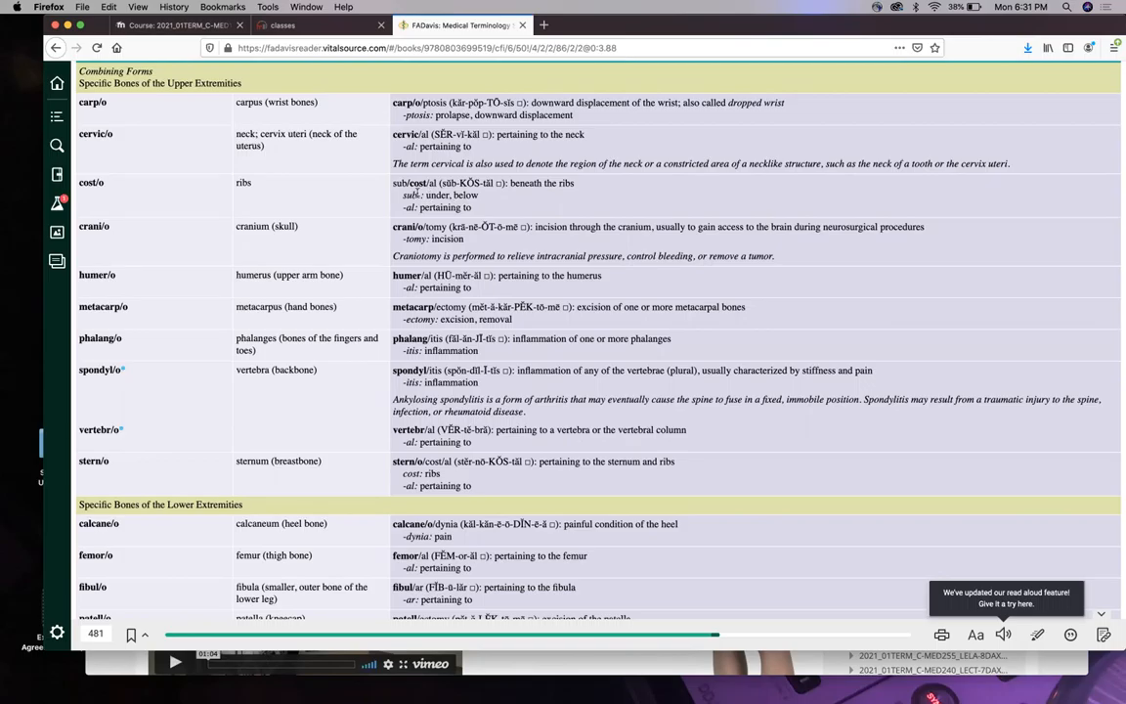
mouse_move(356, 200)
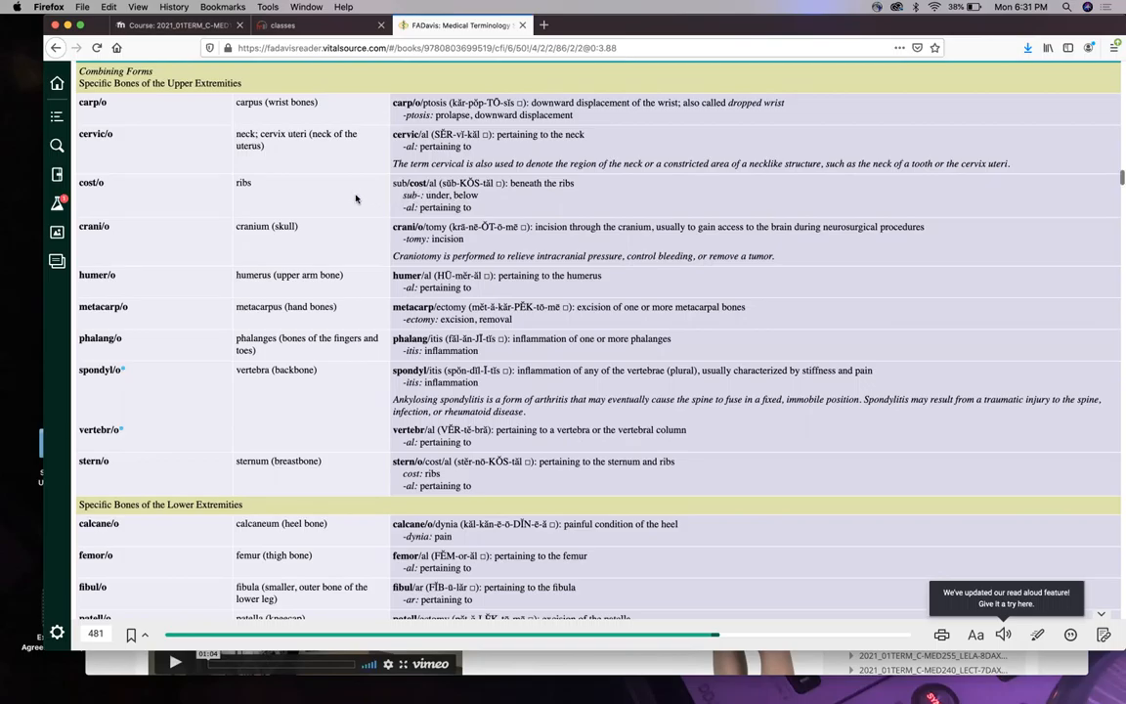
scroll("down", 3)
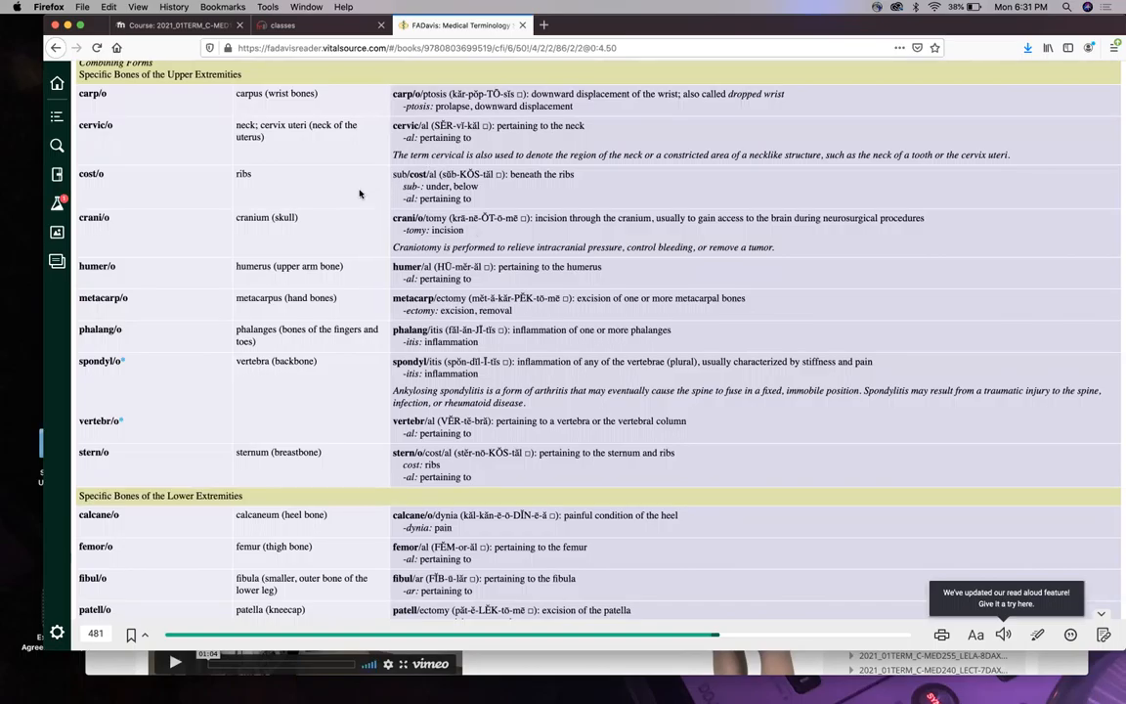
mouse_move(376, 201)
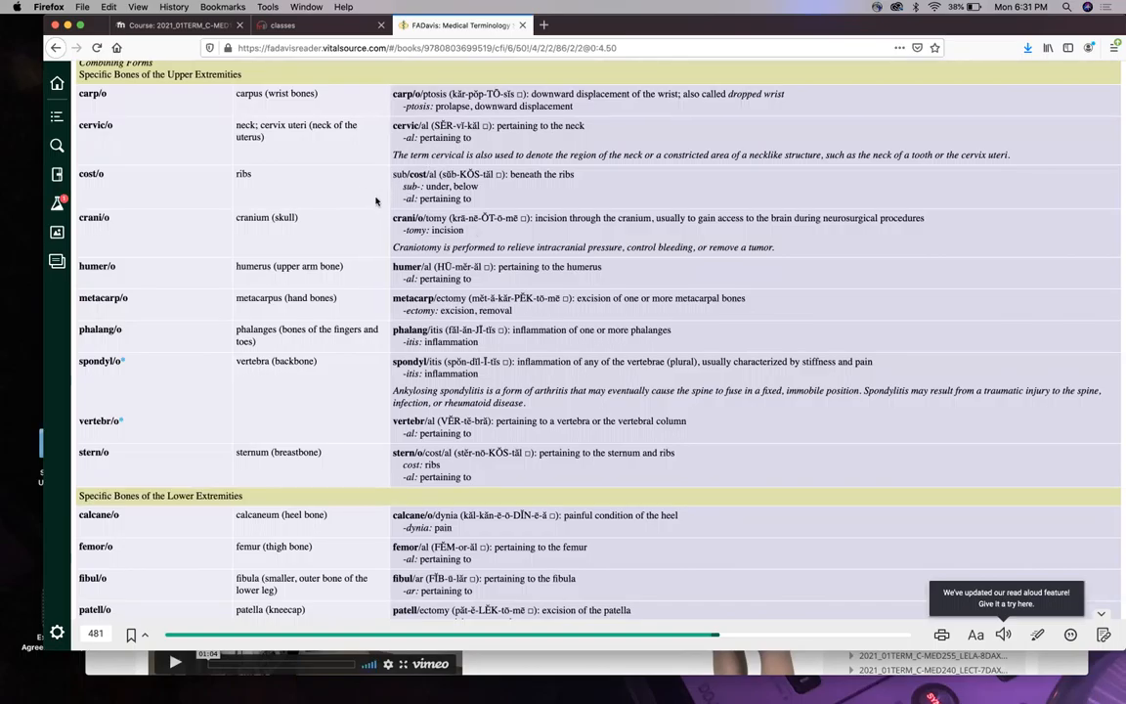
mouse_move(340, 192)
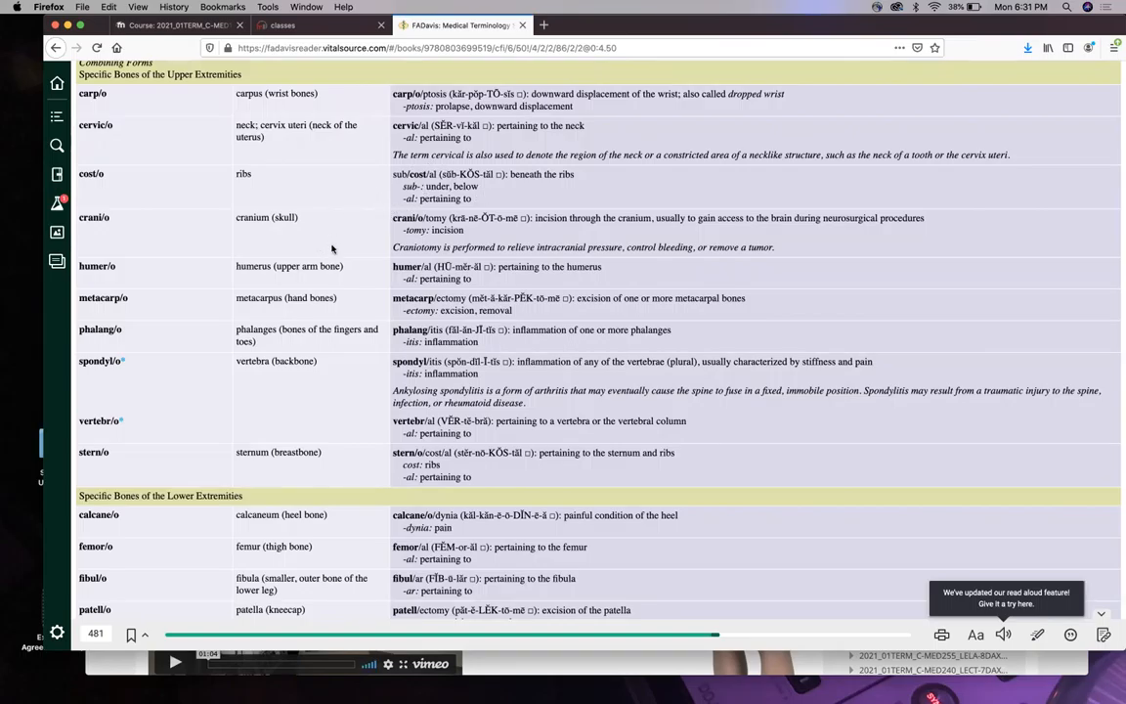
scroll("down", 3)
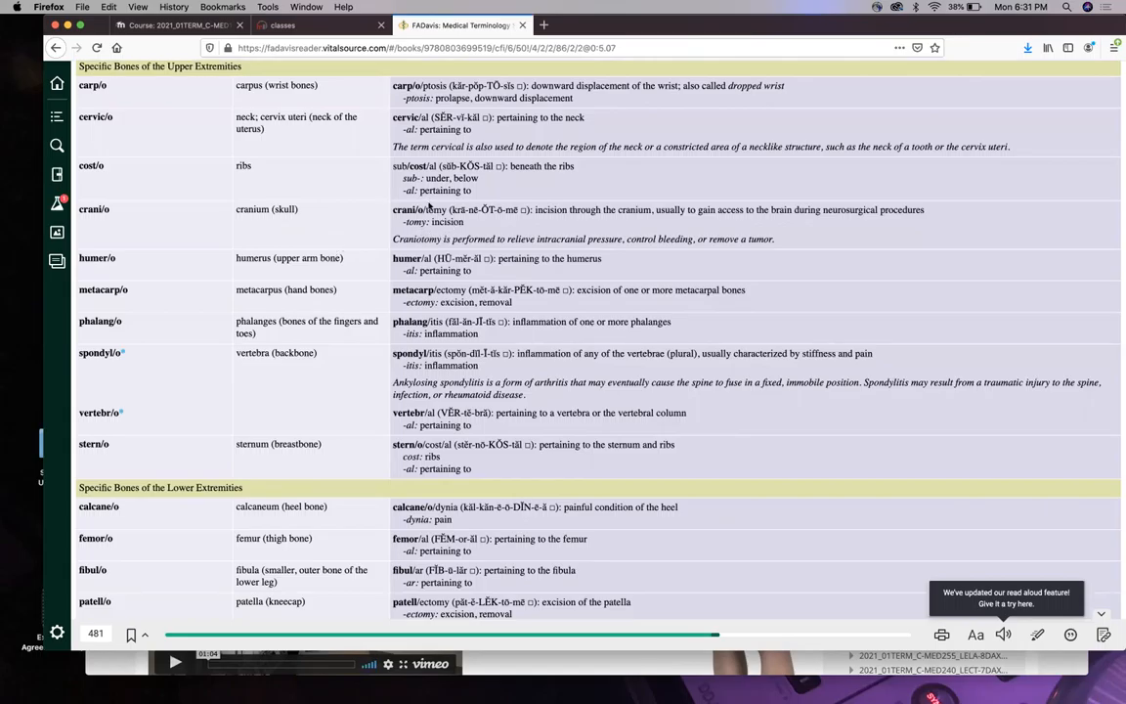
mouse_move(536, 238)
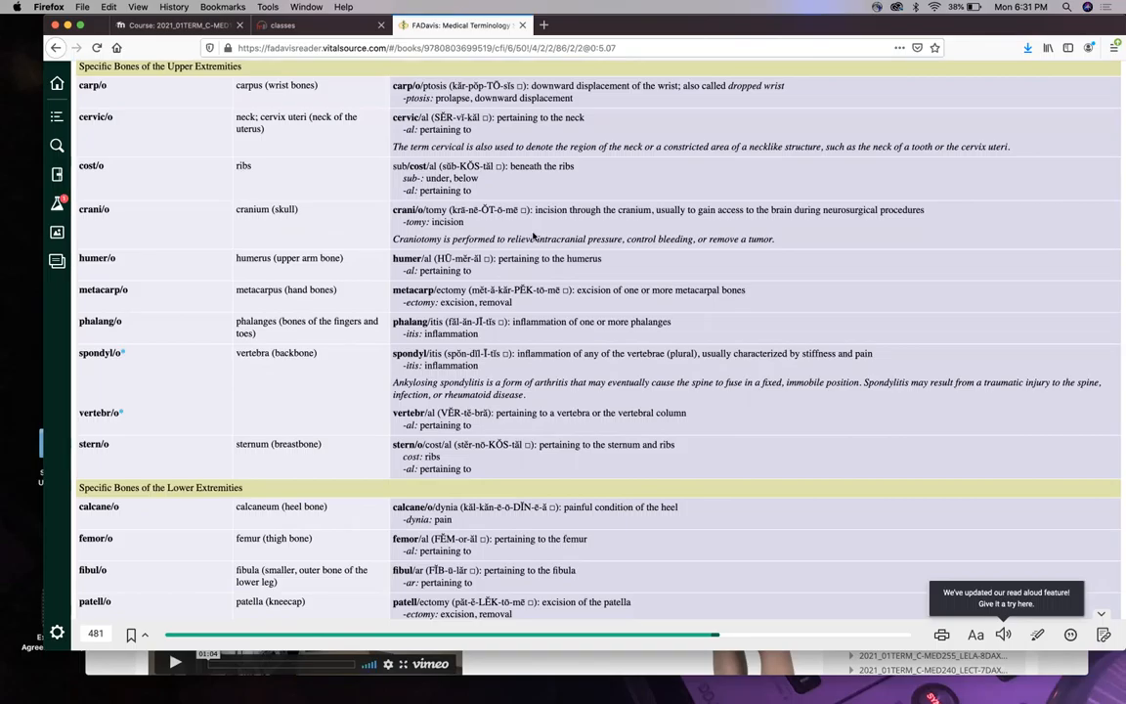
mouse_move(340, 246)
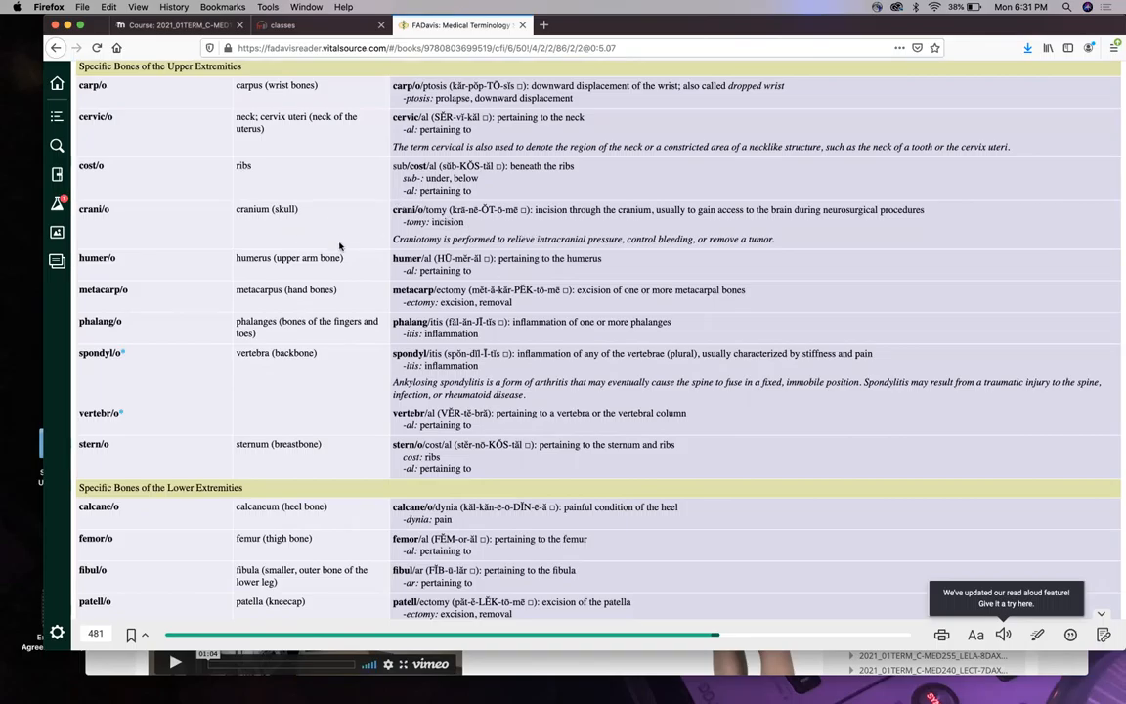
scroll("down", 3)
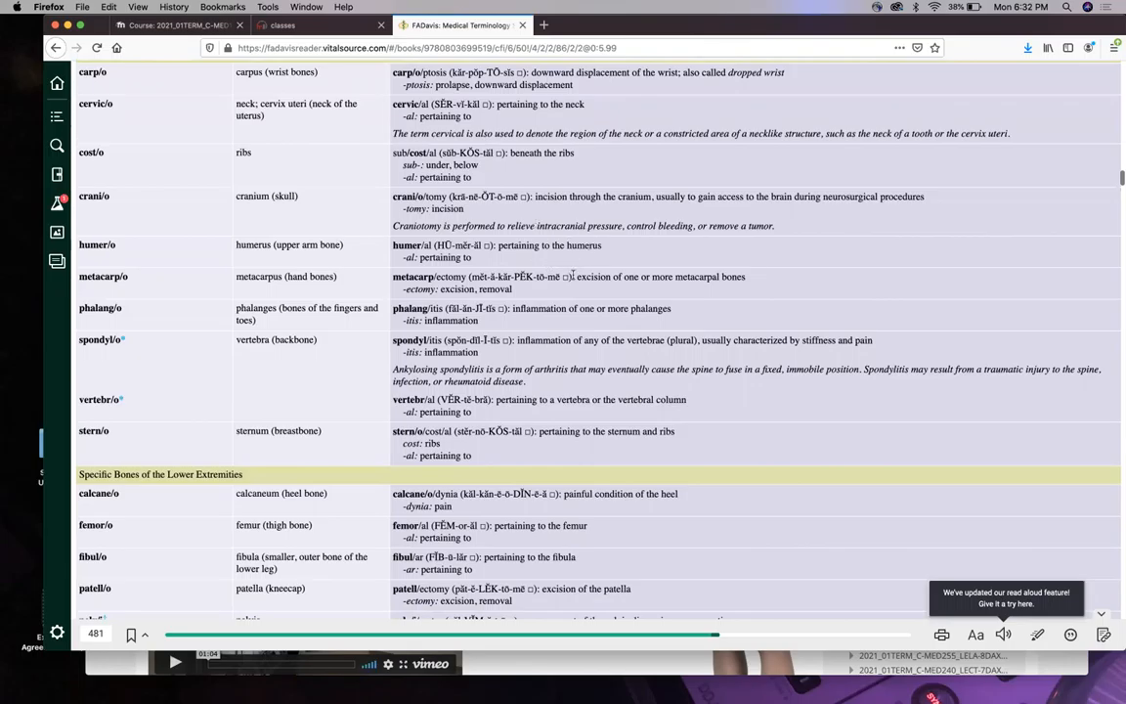
mouse_move(634, 264)
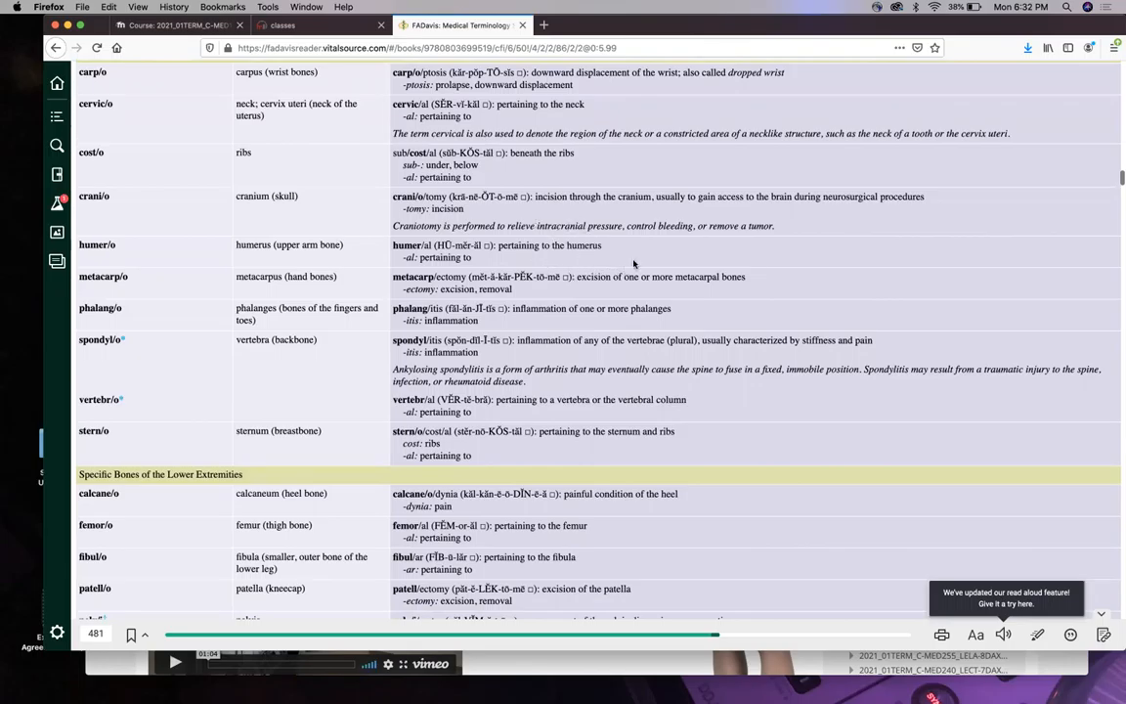
mouse_move(571, 226)
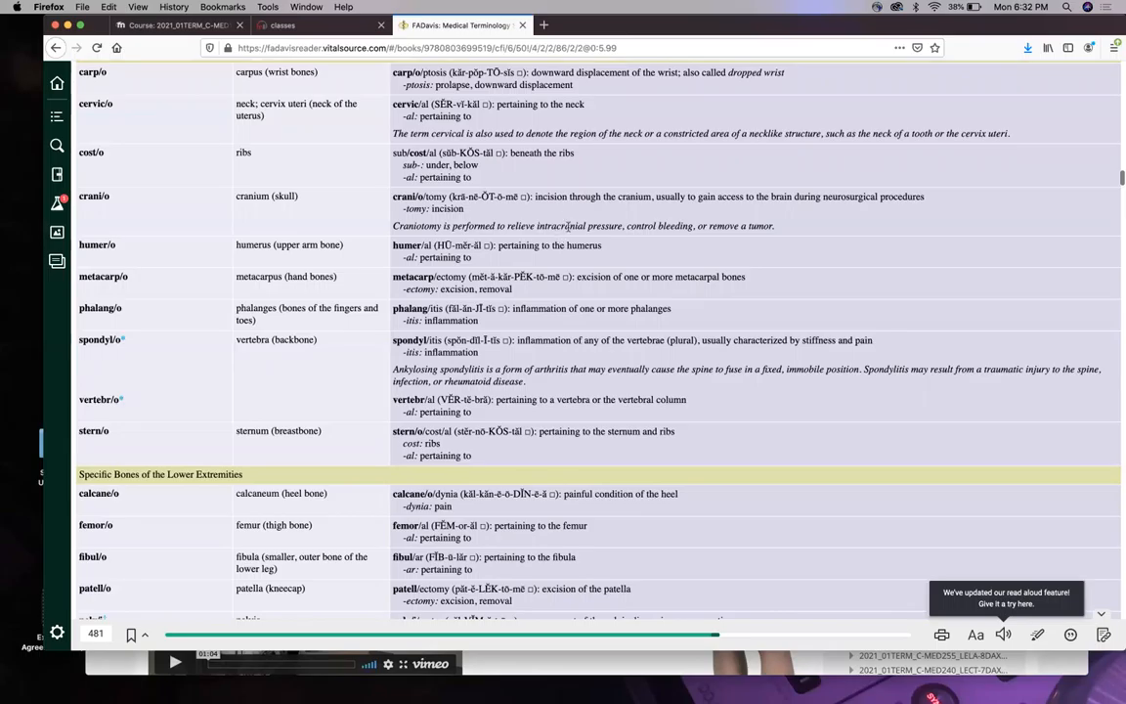
mouse_move(557, 245)
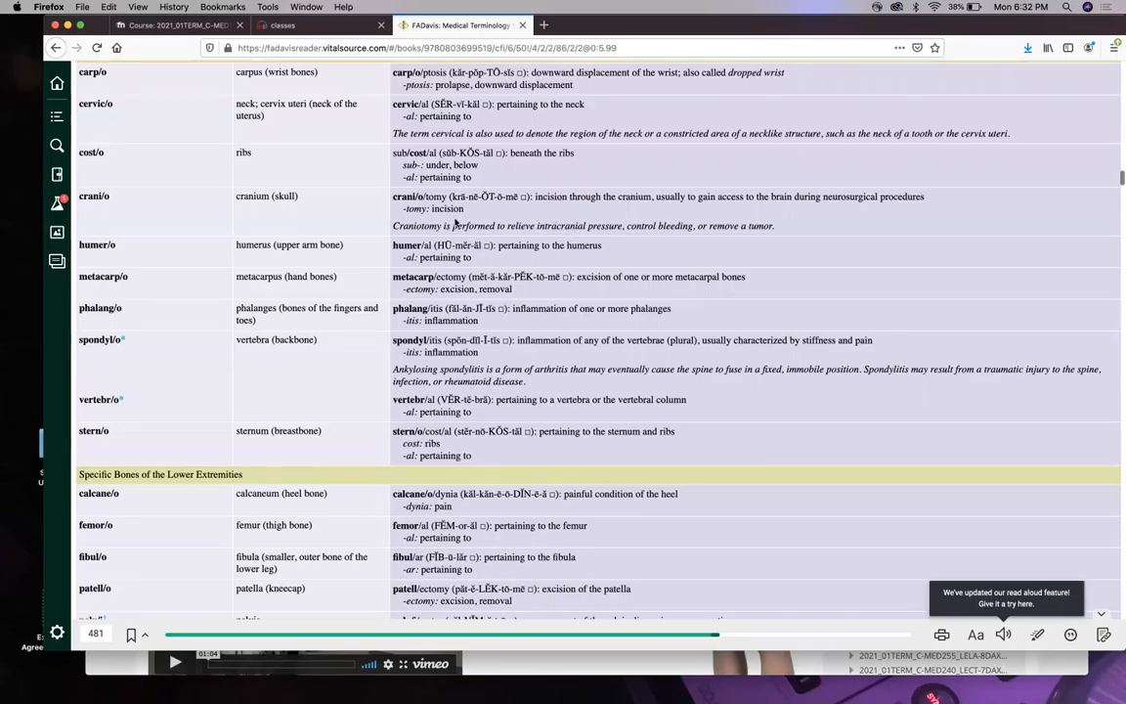
scroll("down", 3)
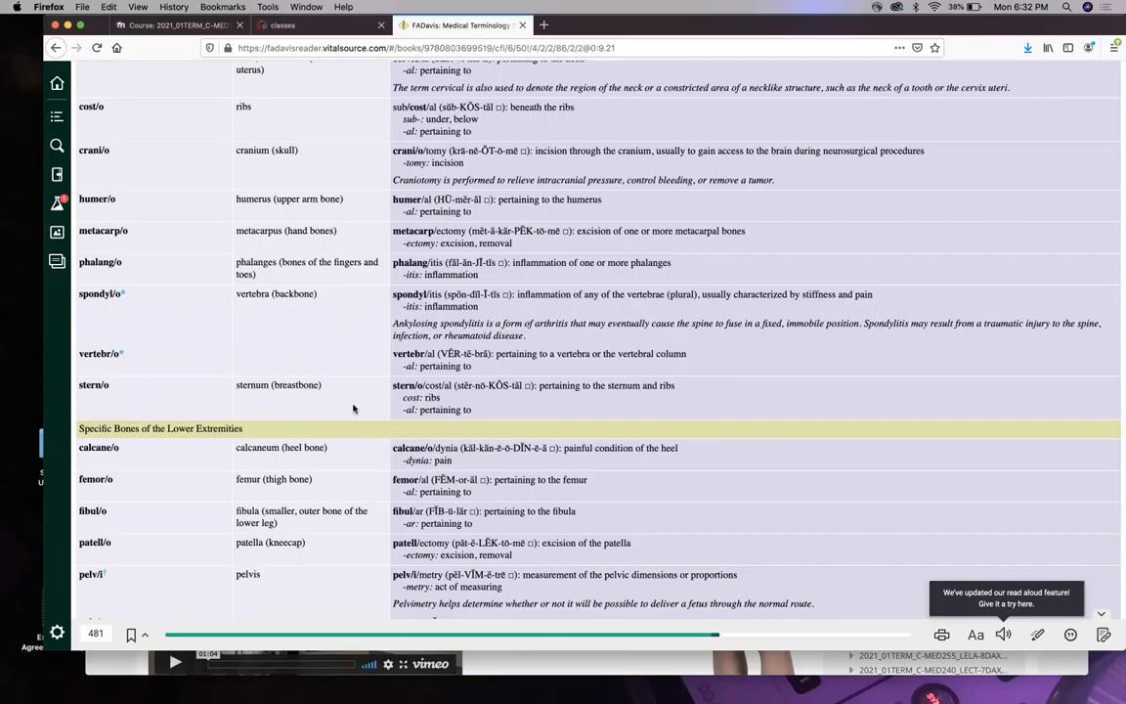
mouse_move(329, 328)
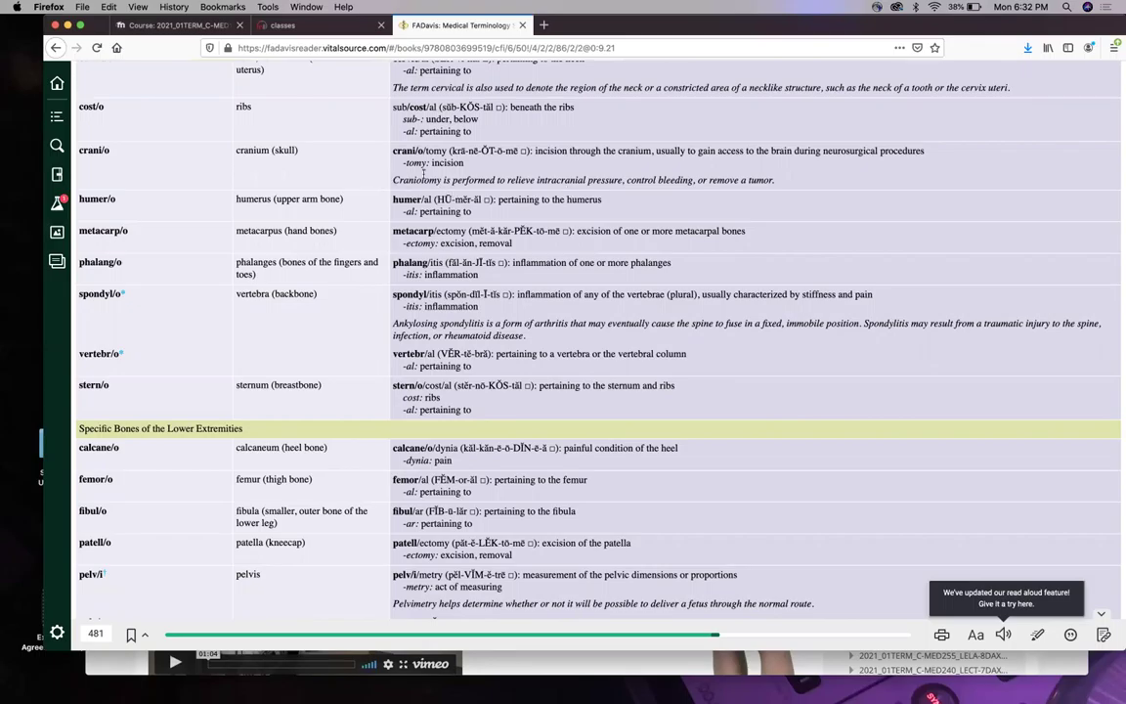
mouse_move(367, 195)
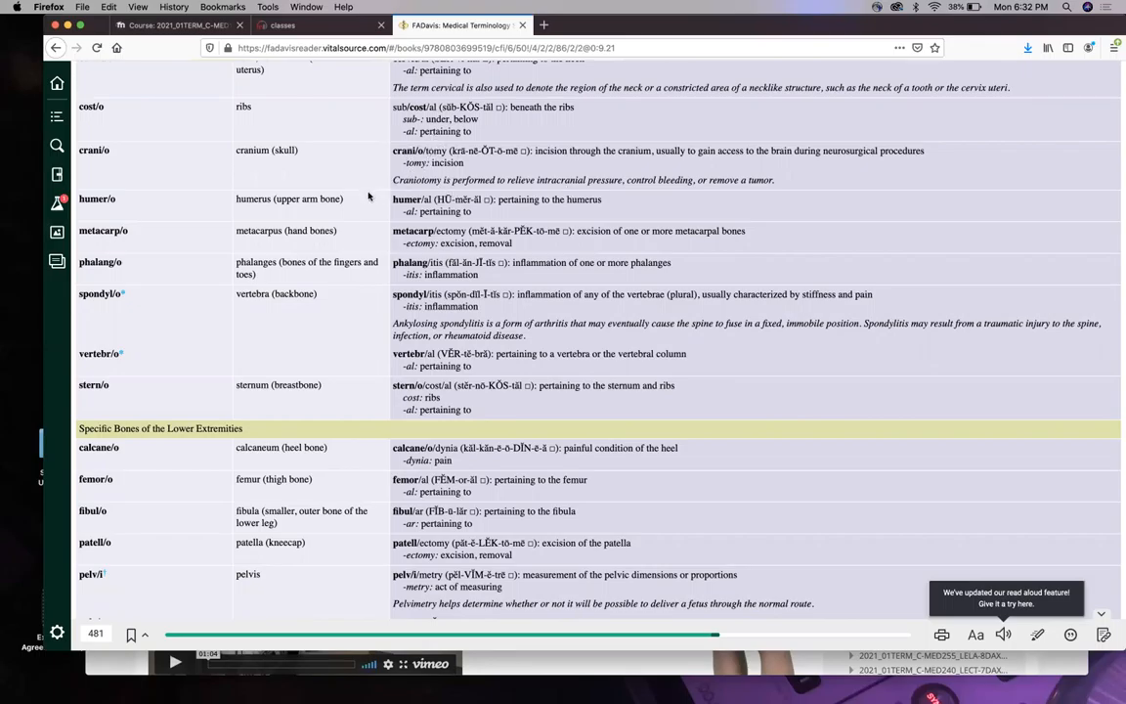
mouse_move(352, 210)
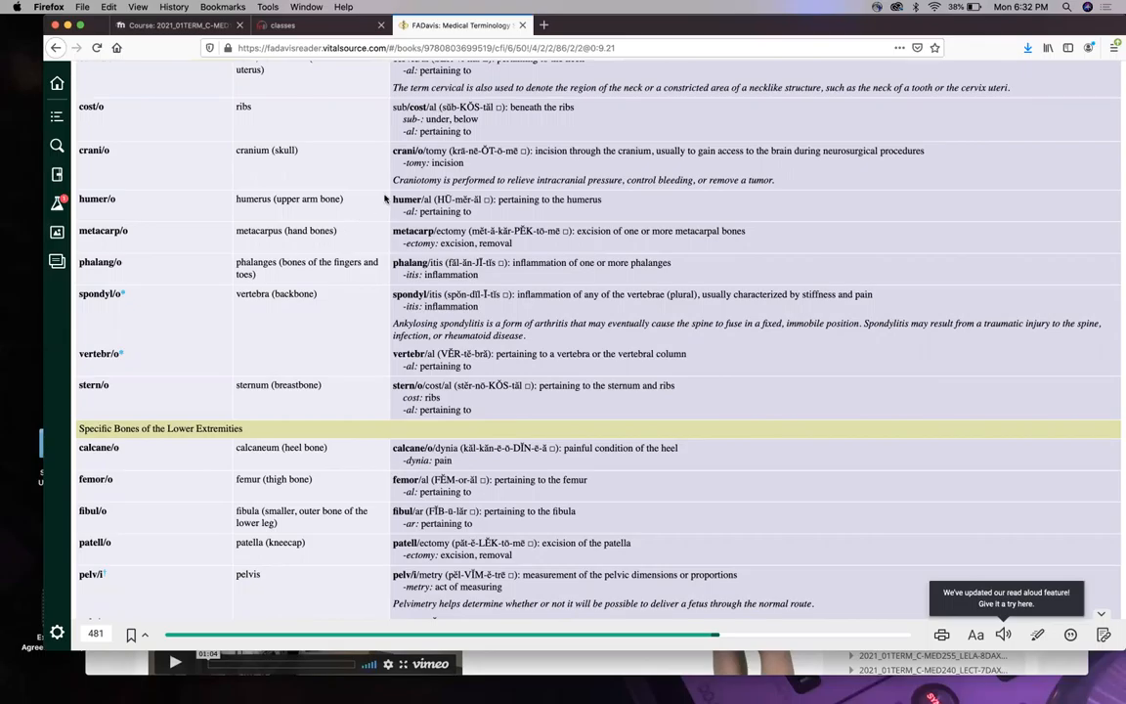
mouse_move(401, 215)
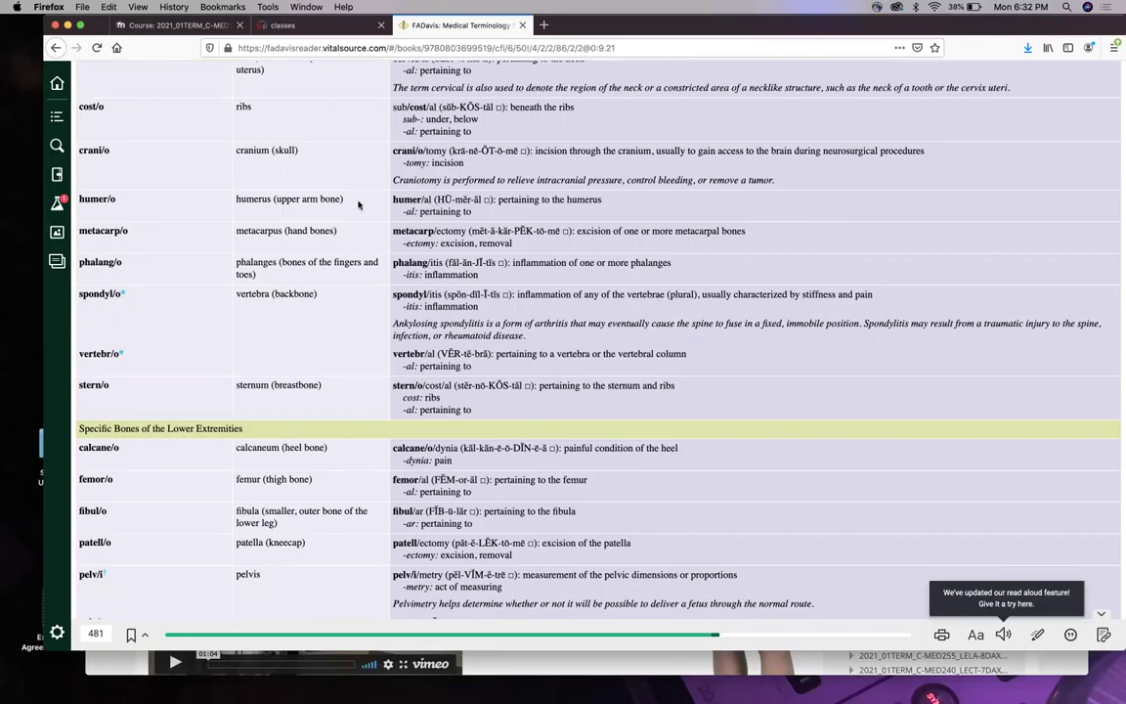
mouse_move(340, 250)
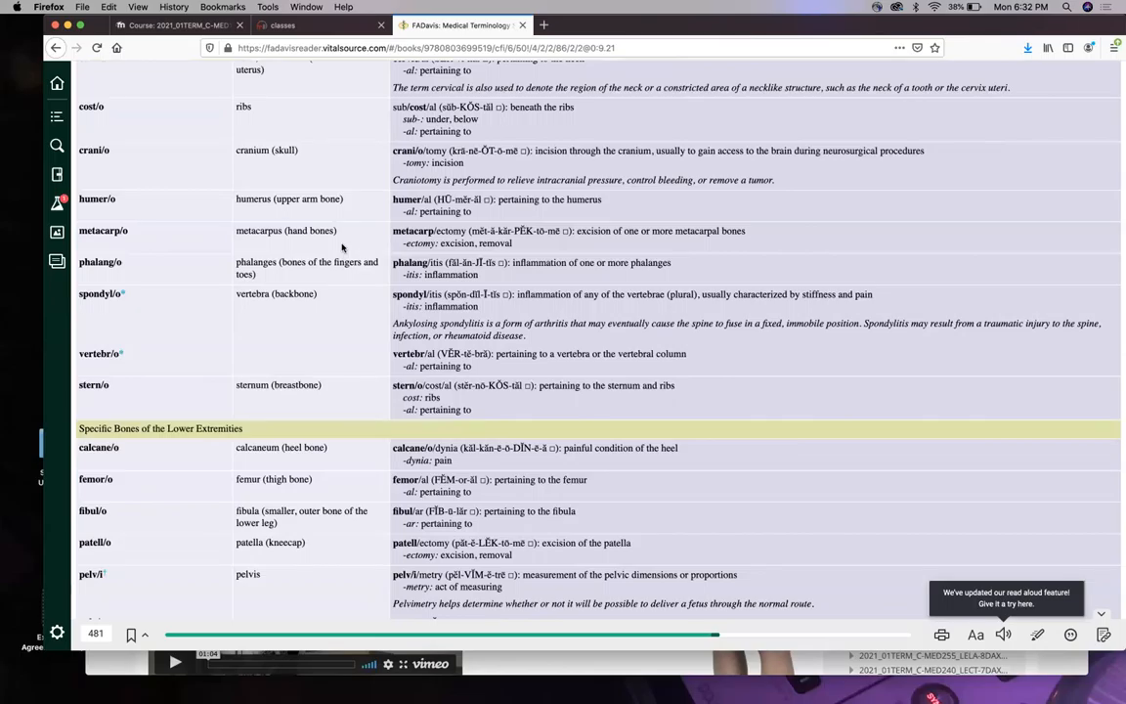
mouse_move(247, 252)
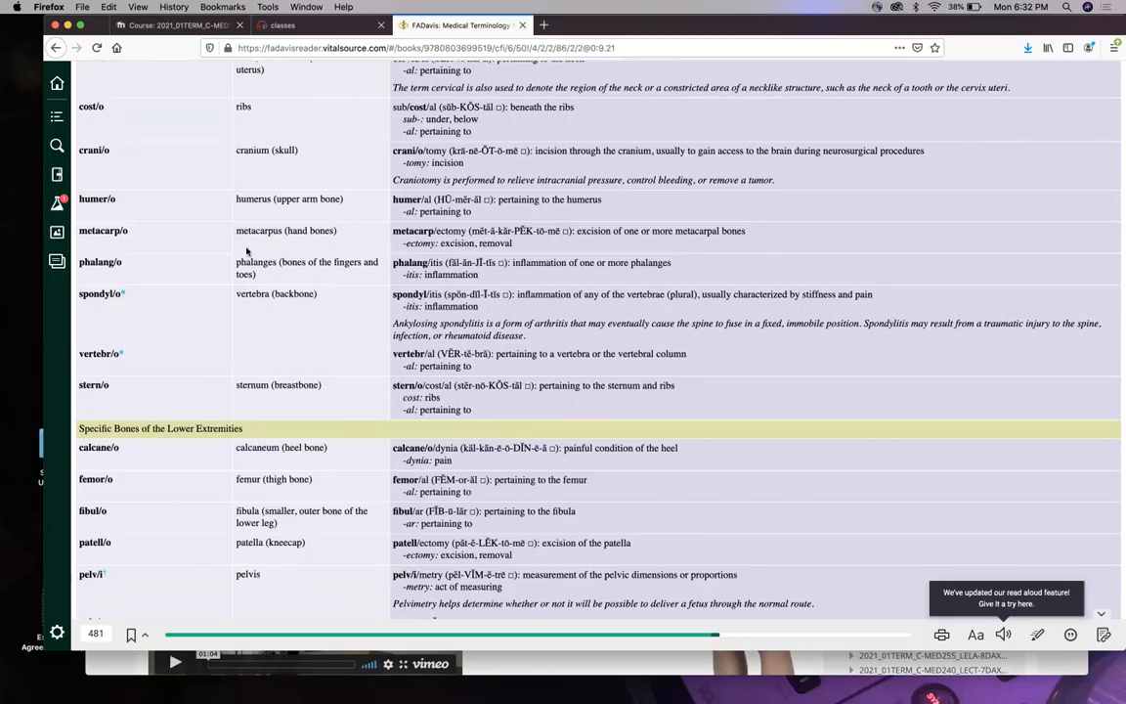
mouse_move(336, 246)
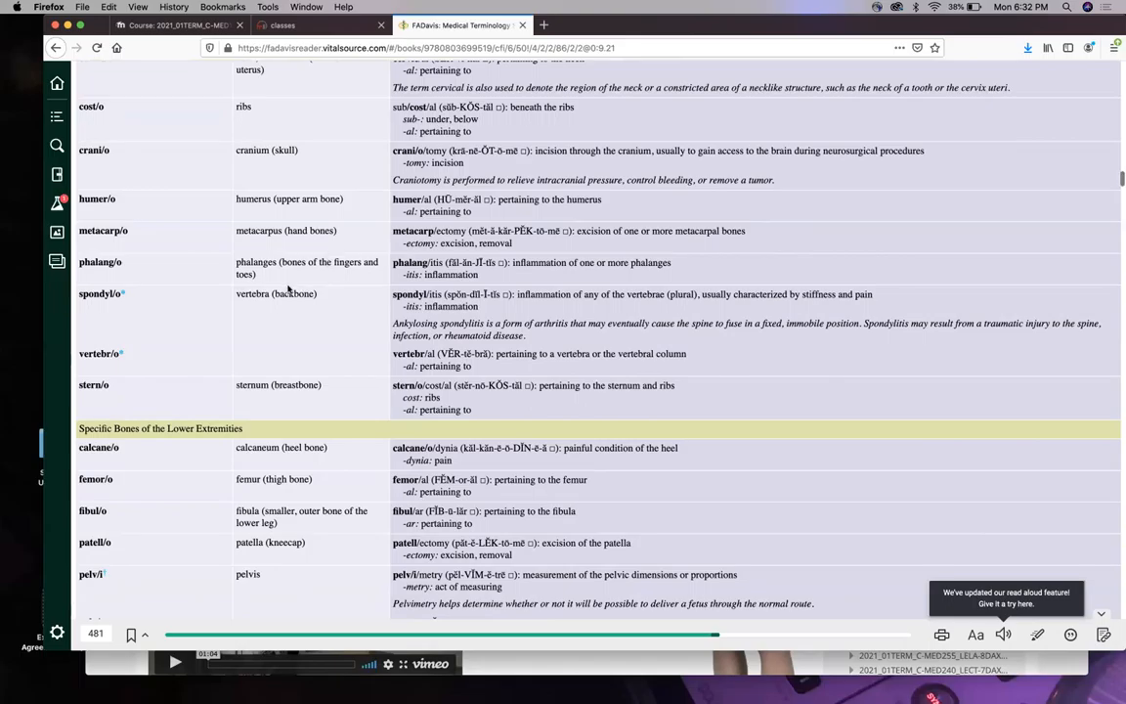
mouse_move(282, 231)
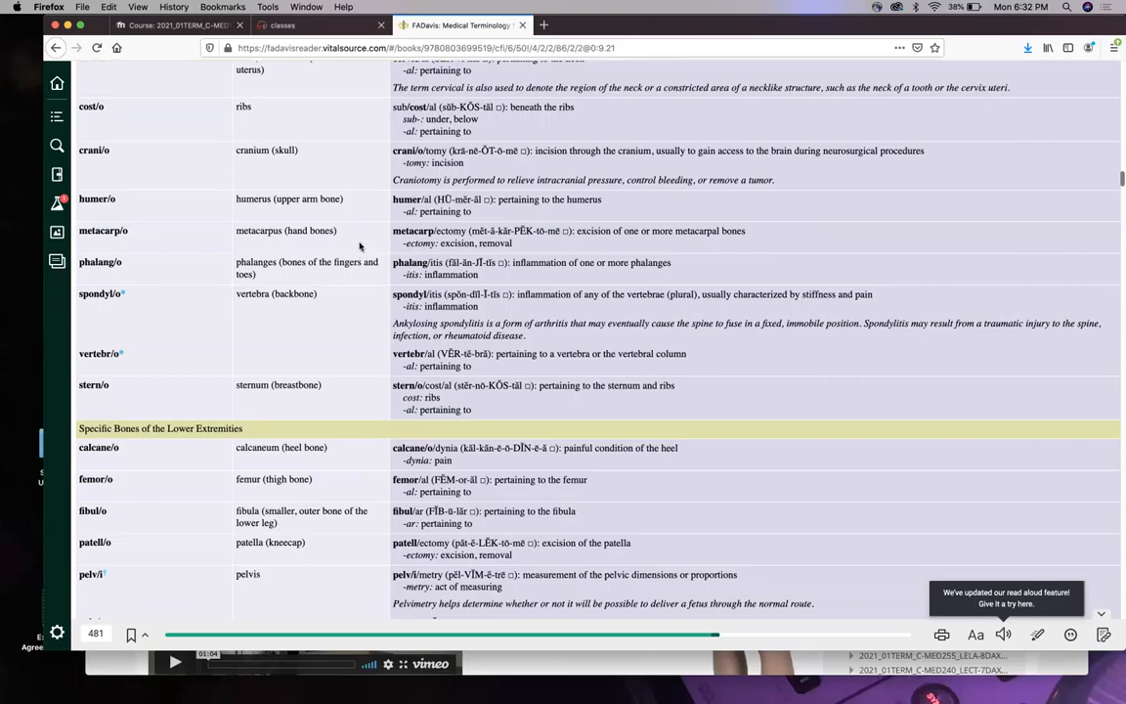
mouse_move(317, 284)
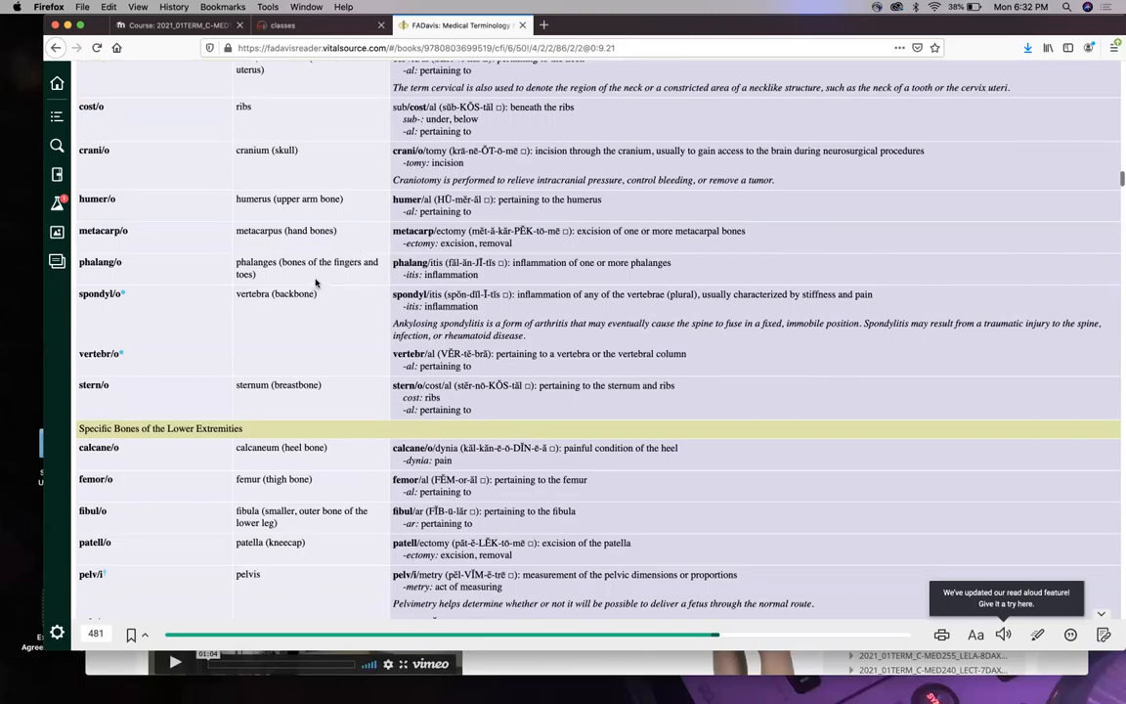
Scroll the bone word-roots table, then start a Google search for 'vertebrae' in a new tab.
scroll("down", 3)
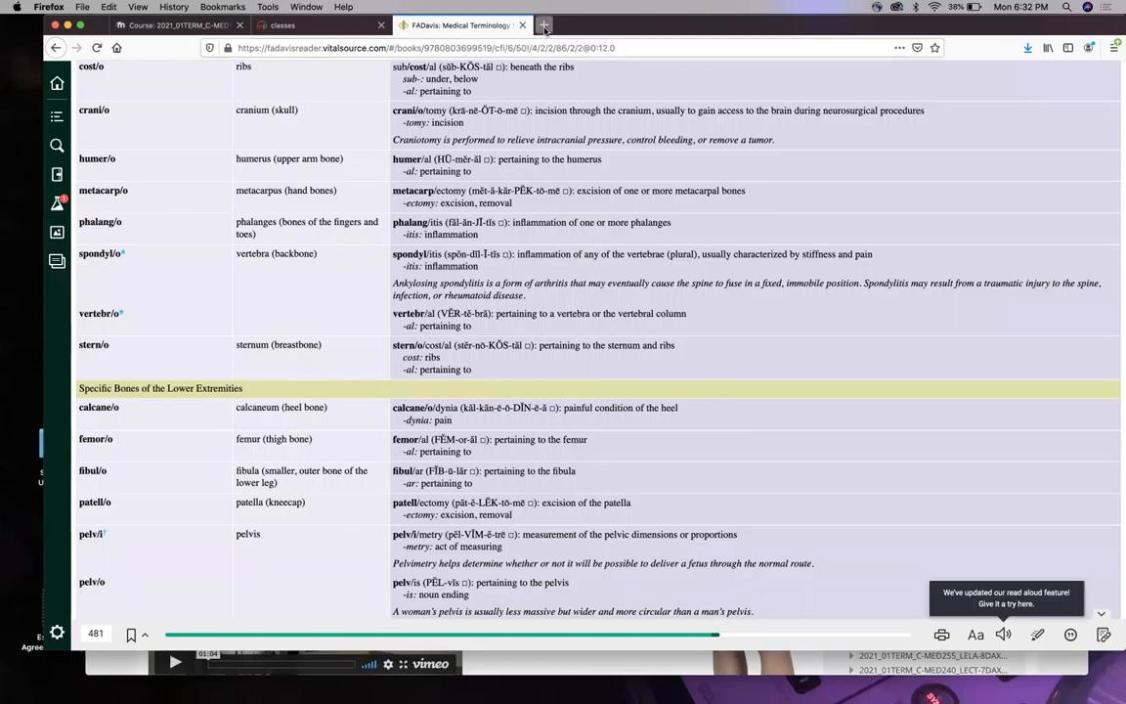
type("vertebrae")
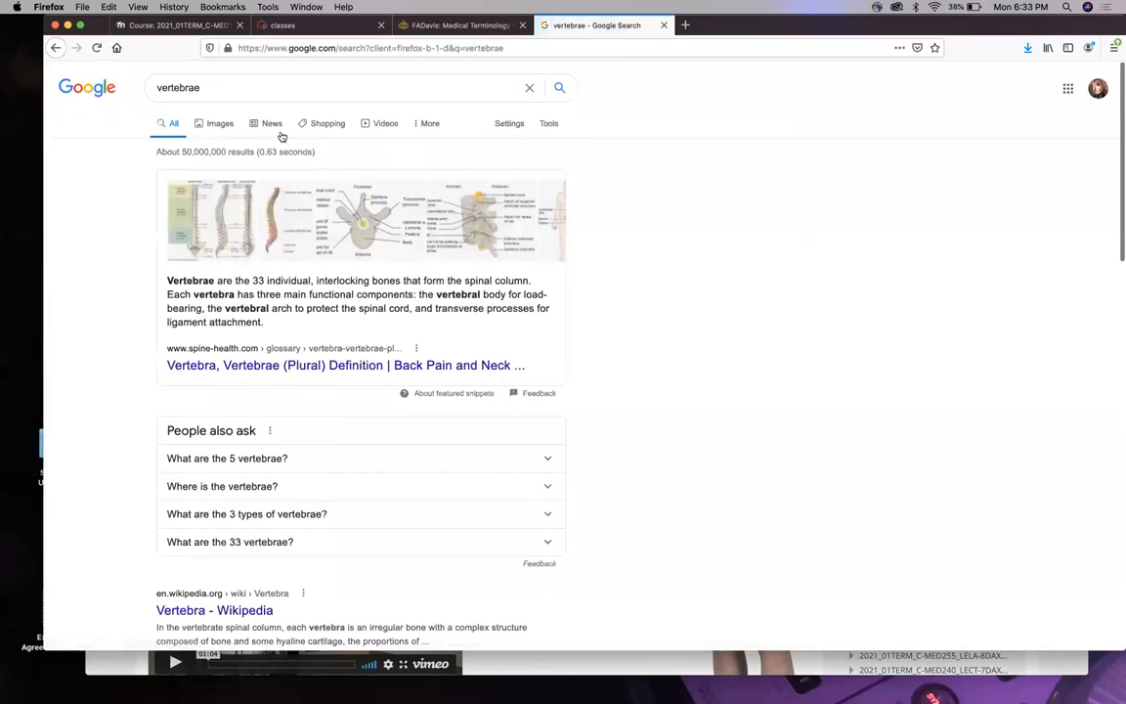
Switch the vertebrae search to image results to view the Britannica vertebral column diagram.
left_click(219, 123)
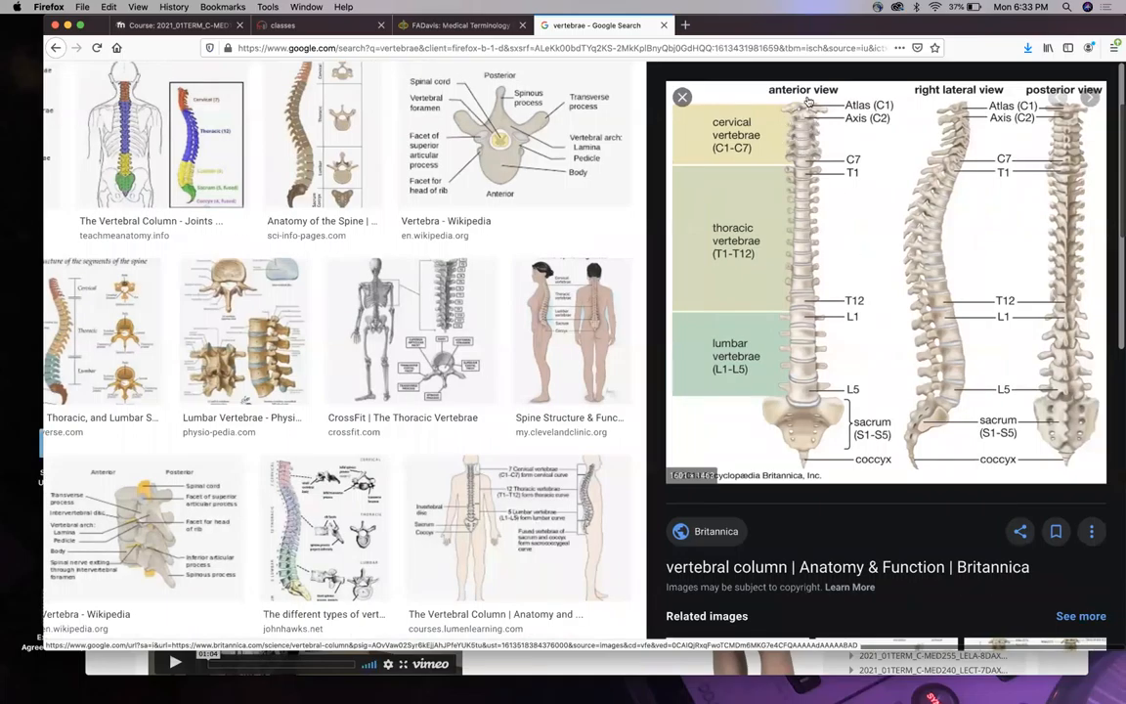
mouse_move(784, 231)
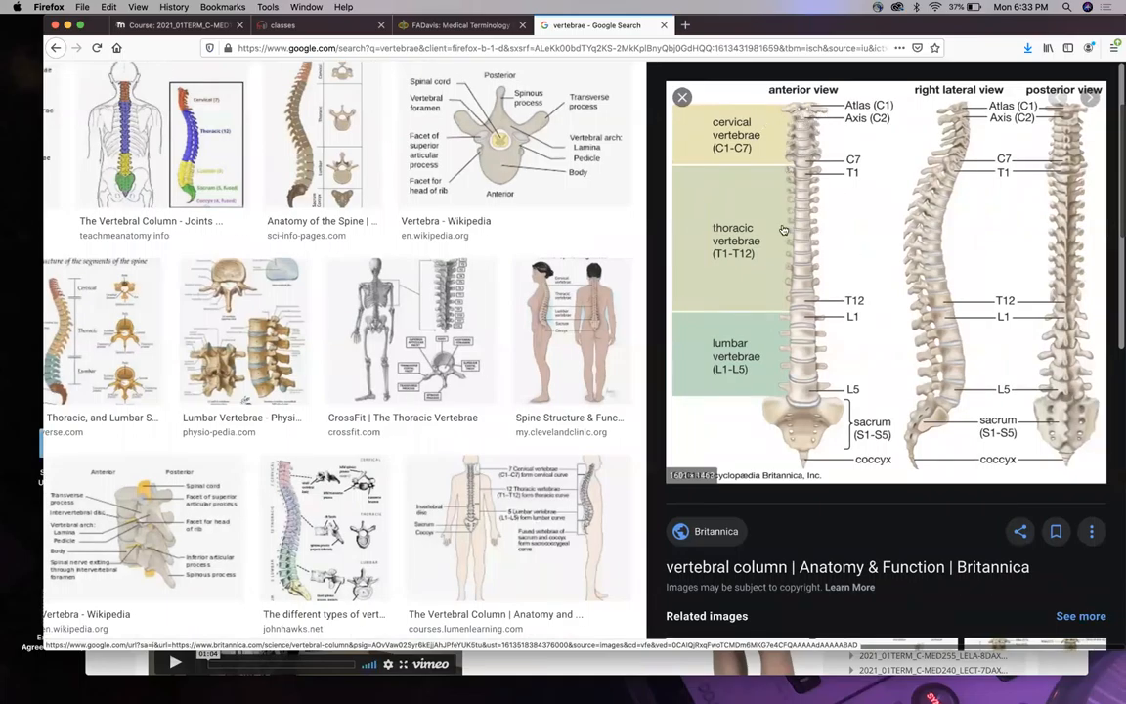
mouse_move(766, 254)
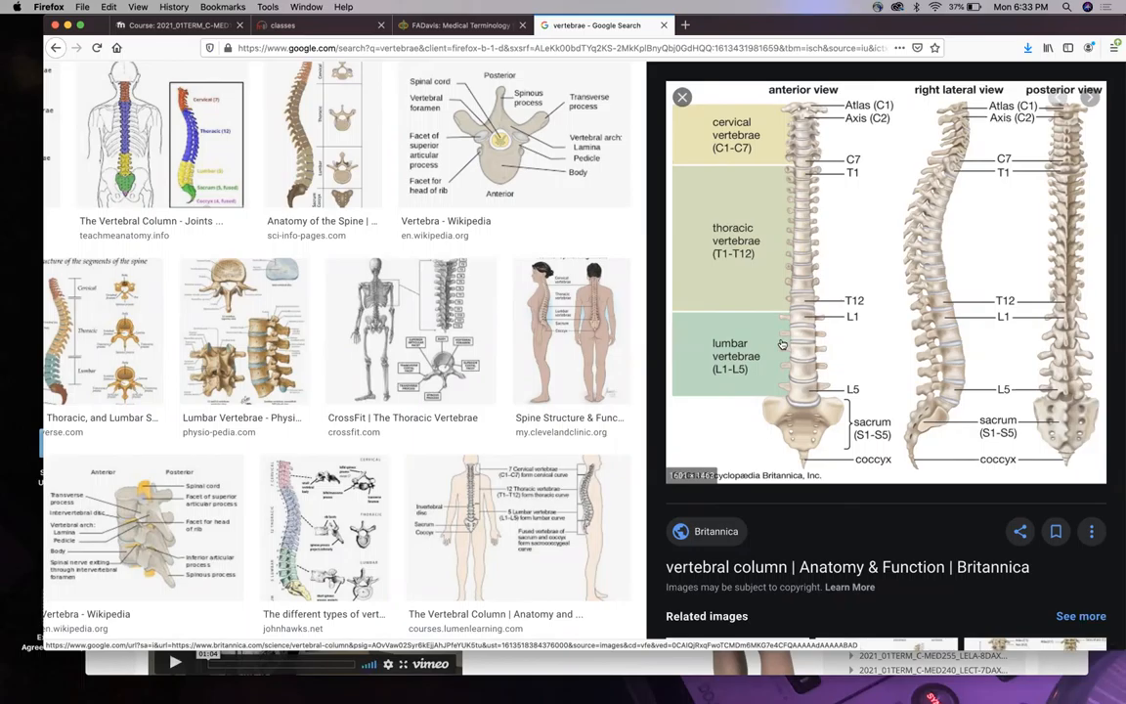
mouse_move(759, 381)
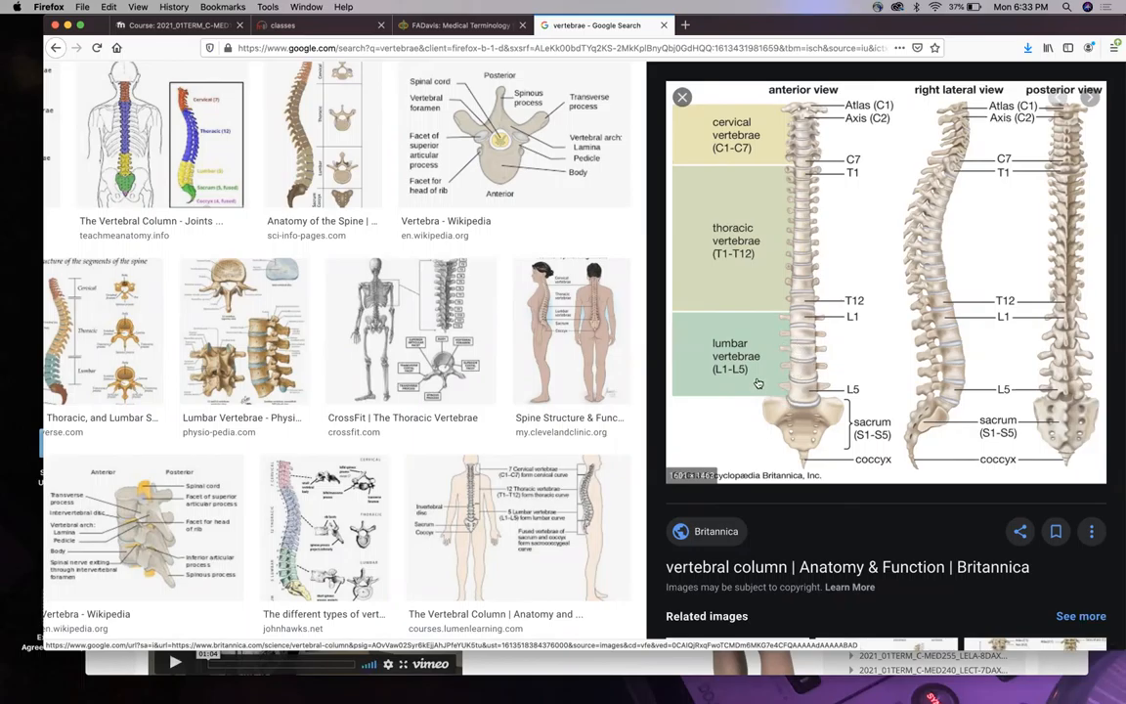
mouse_move(802, 442)
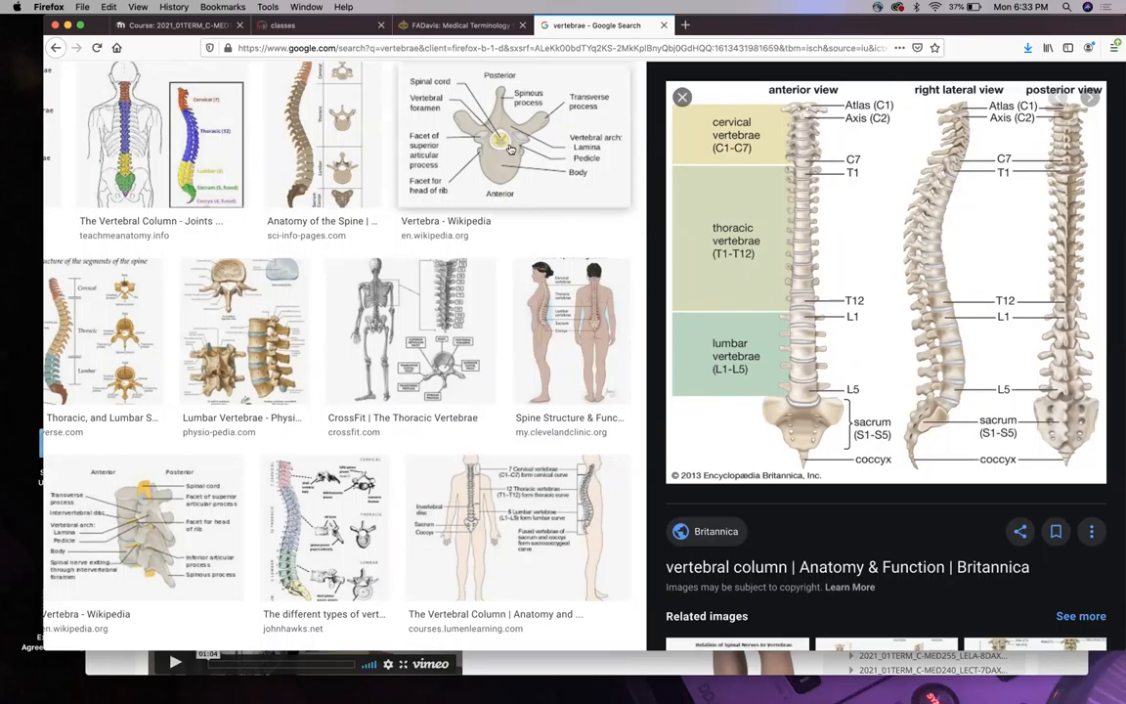
mouse_move(489, 145)
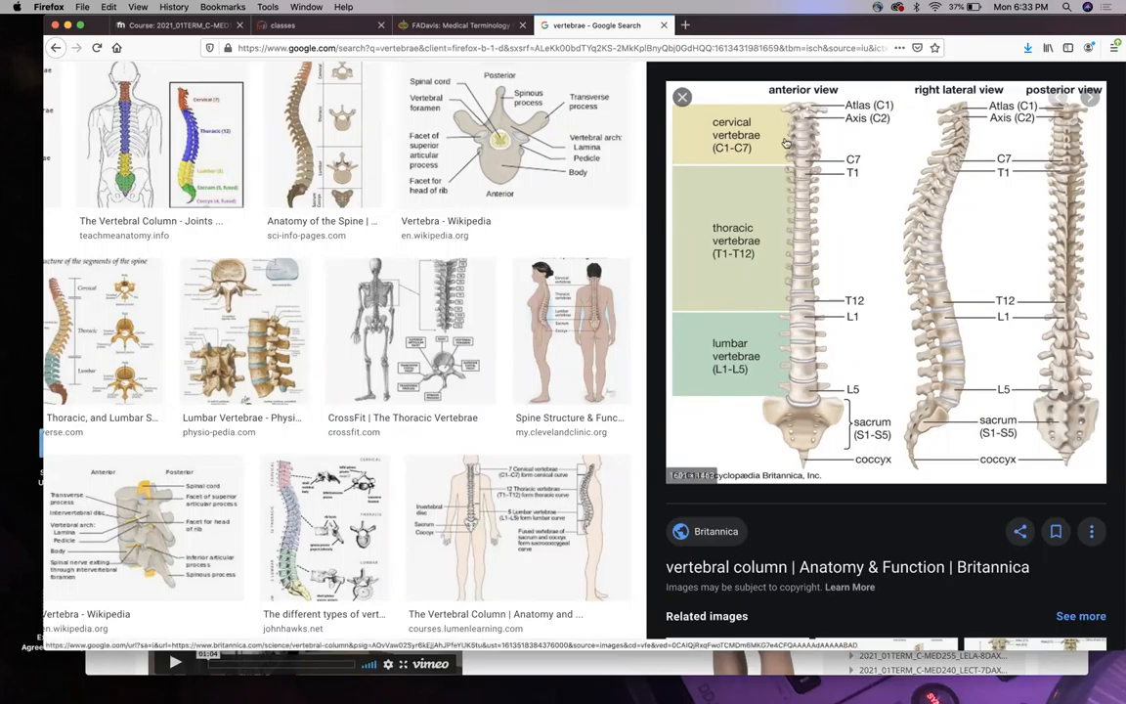
mouse_move(923, 289)
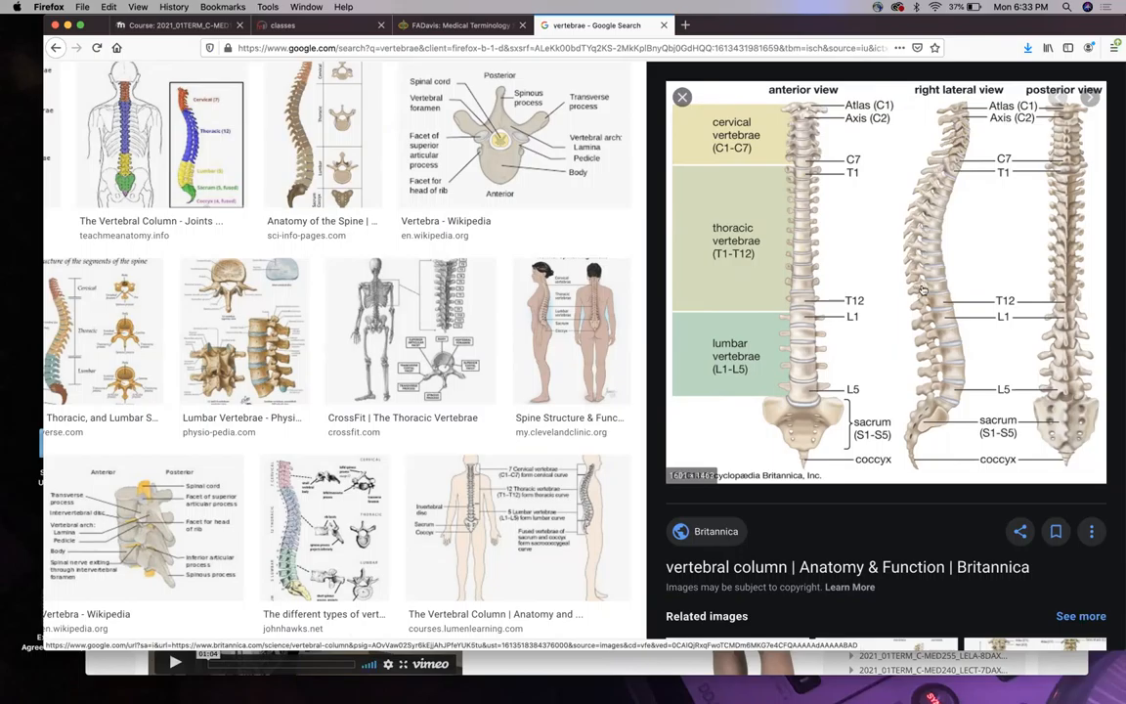
mouse_move(817, 342)
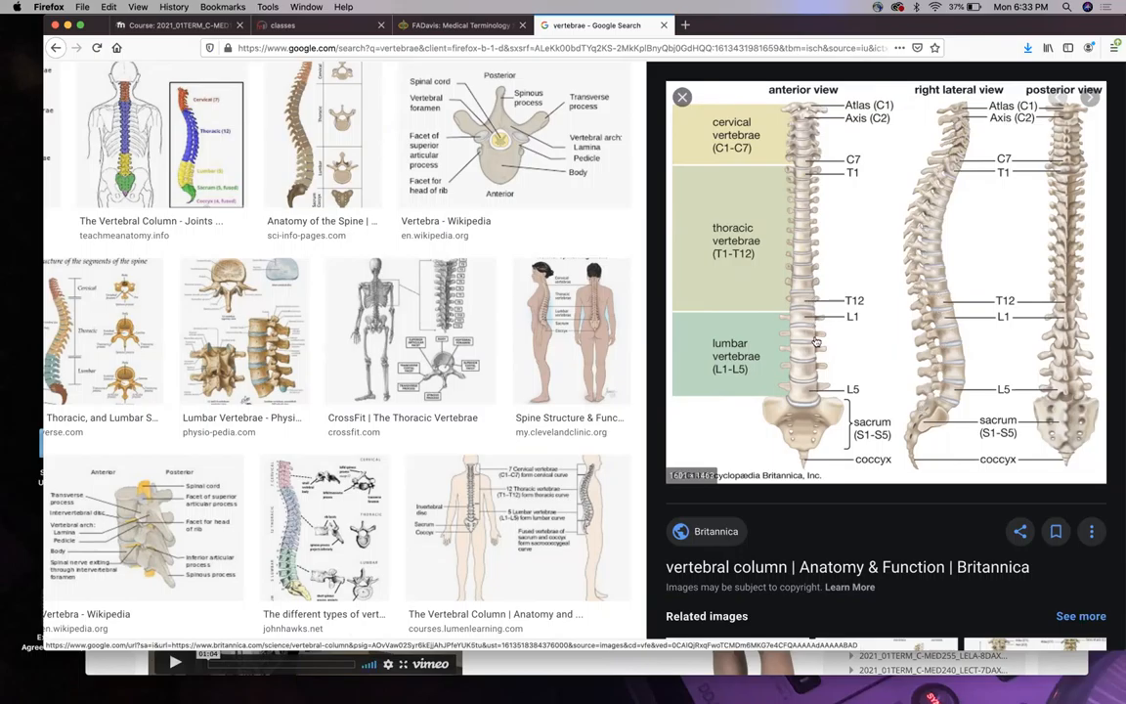
mouse_move(804, 348)
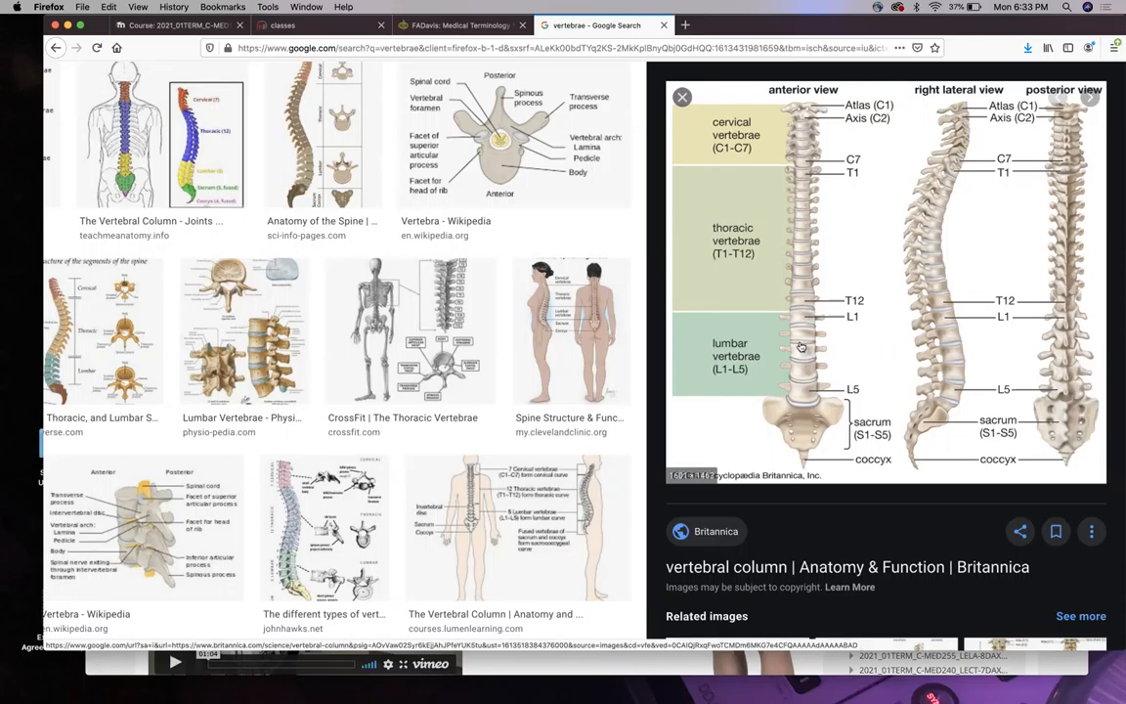
mouse_move(796, 264)
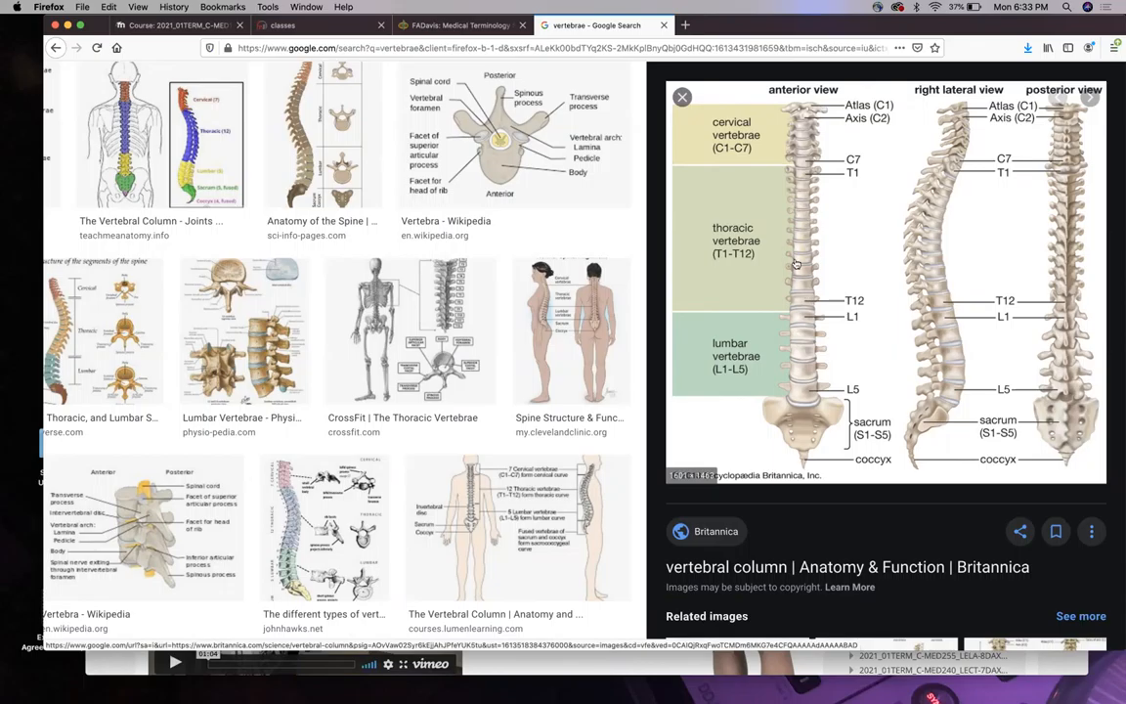
mouse_move(776, 268)
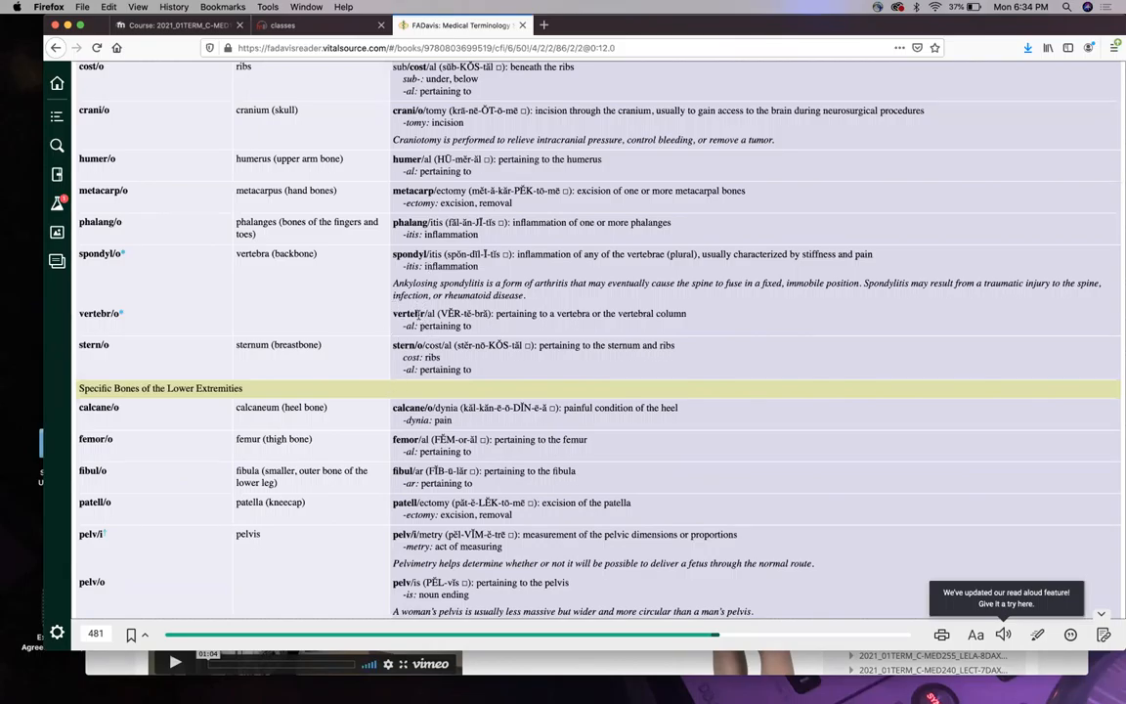
Scroll past the lower-extremity bones (tibi/o) into Other Related Structures like ankyl/o and arthr/o.
scroll("down", 3)
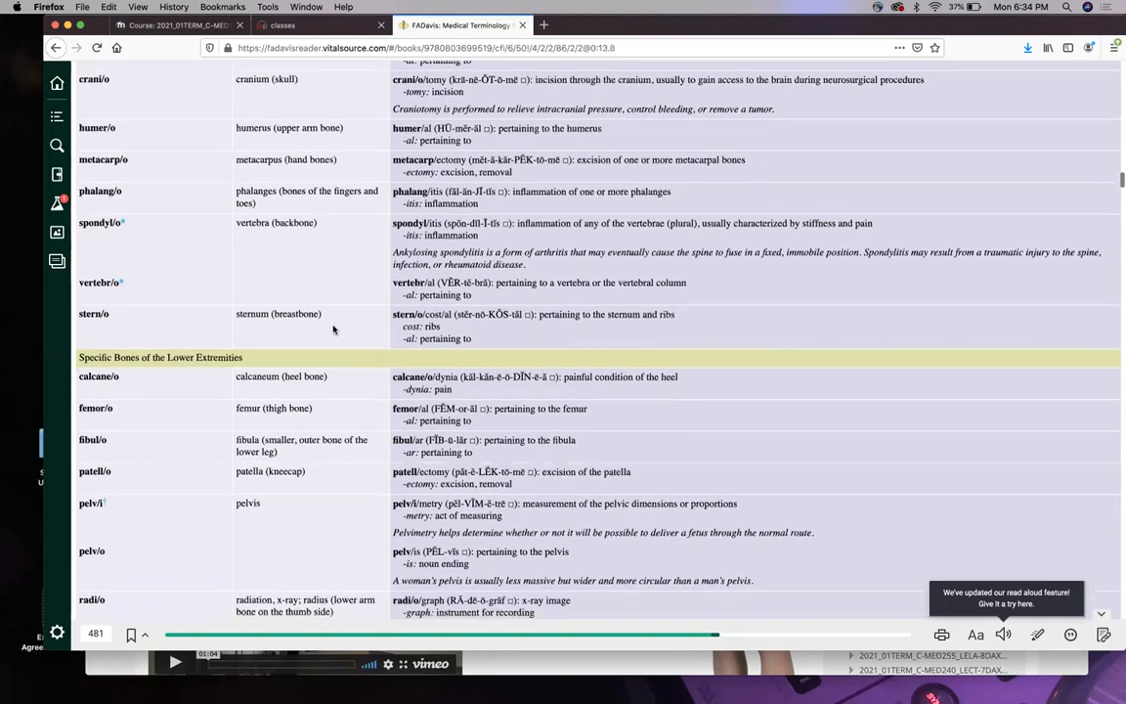
scroll("down", 3)
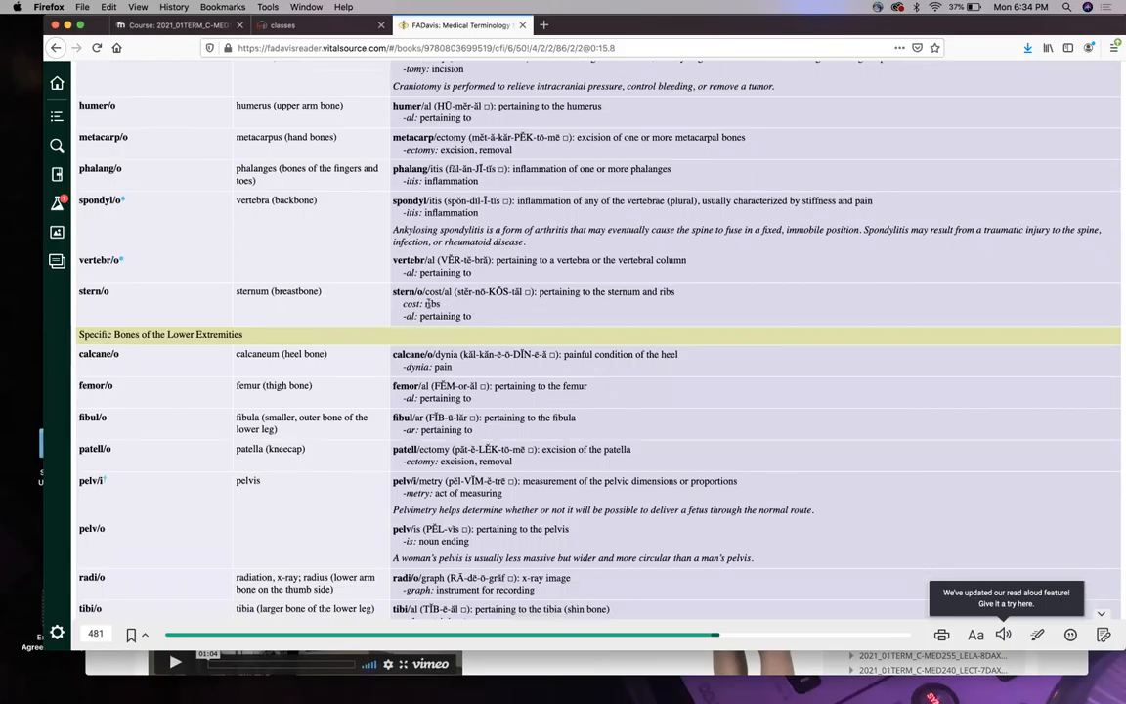
scroll("down", 3)
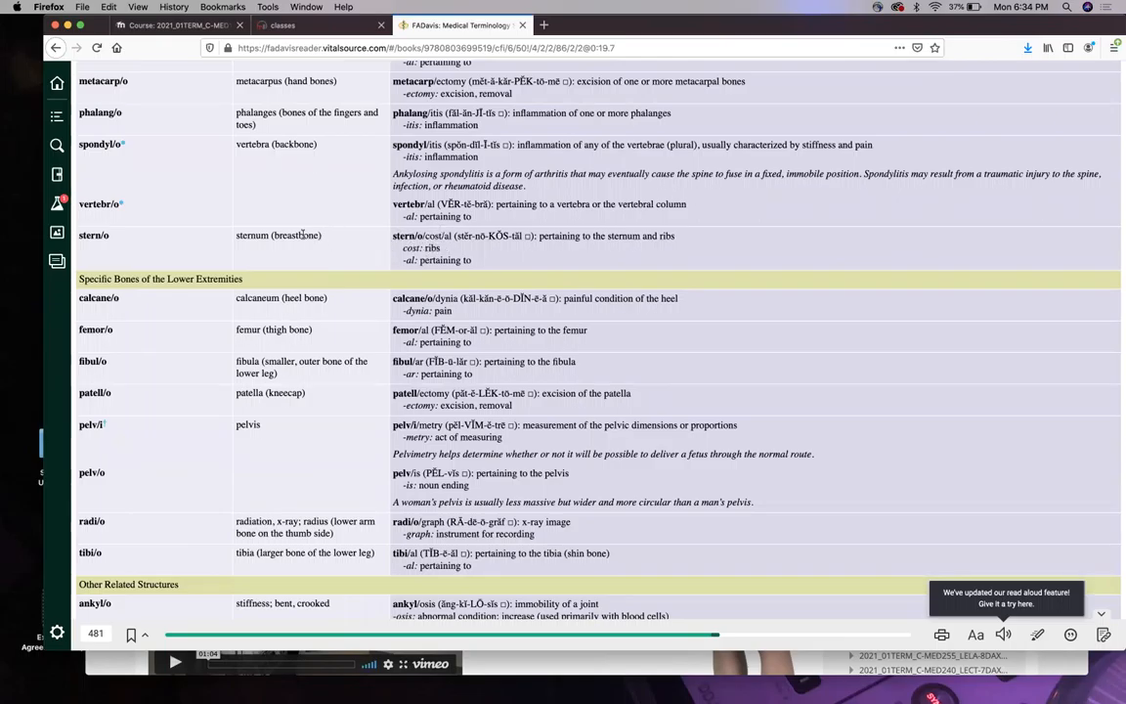
mouse_move(301, 250)
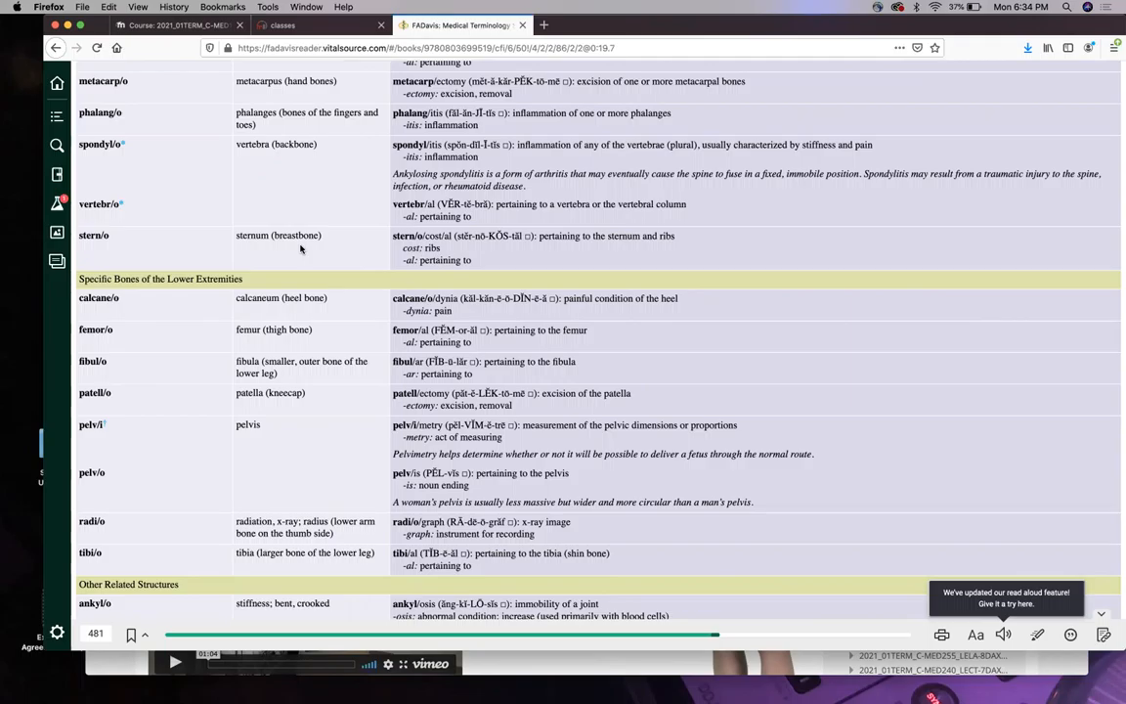
scroll("down", 3)
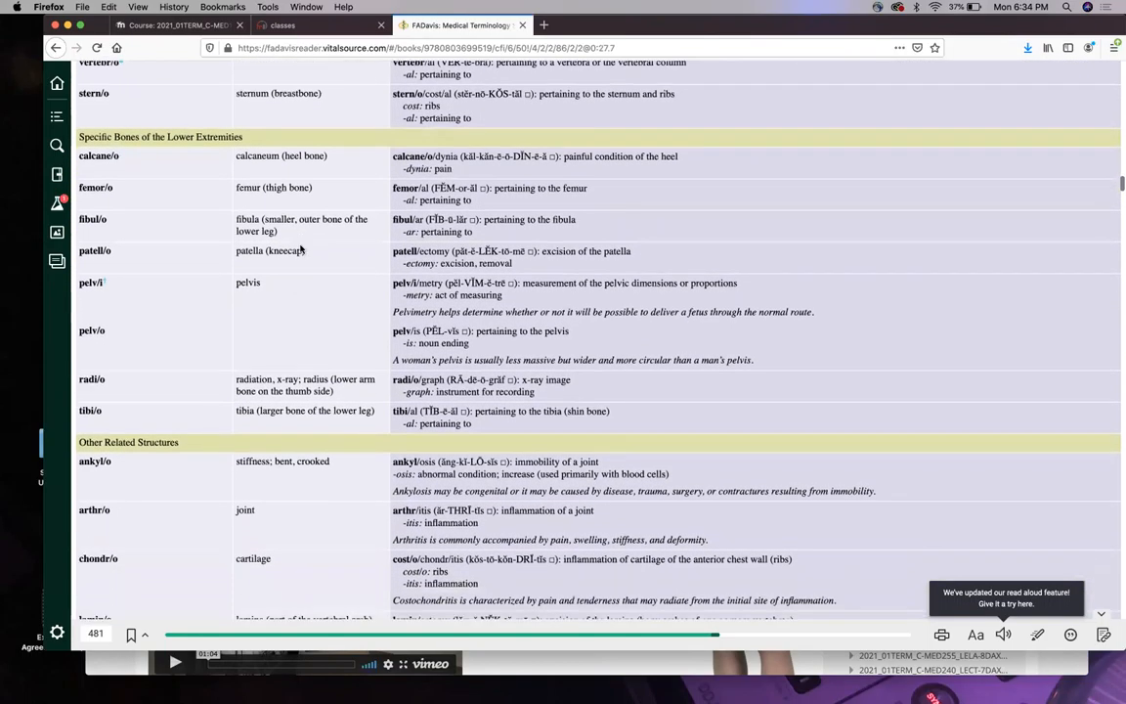
mouse_move(256, 168)
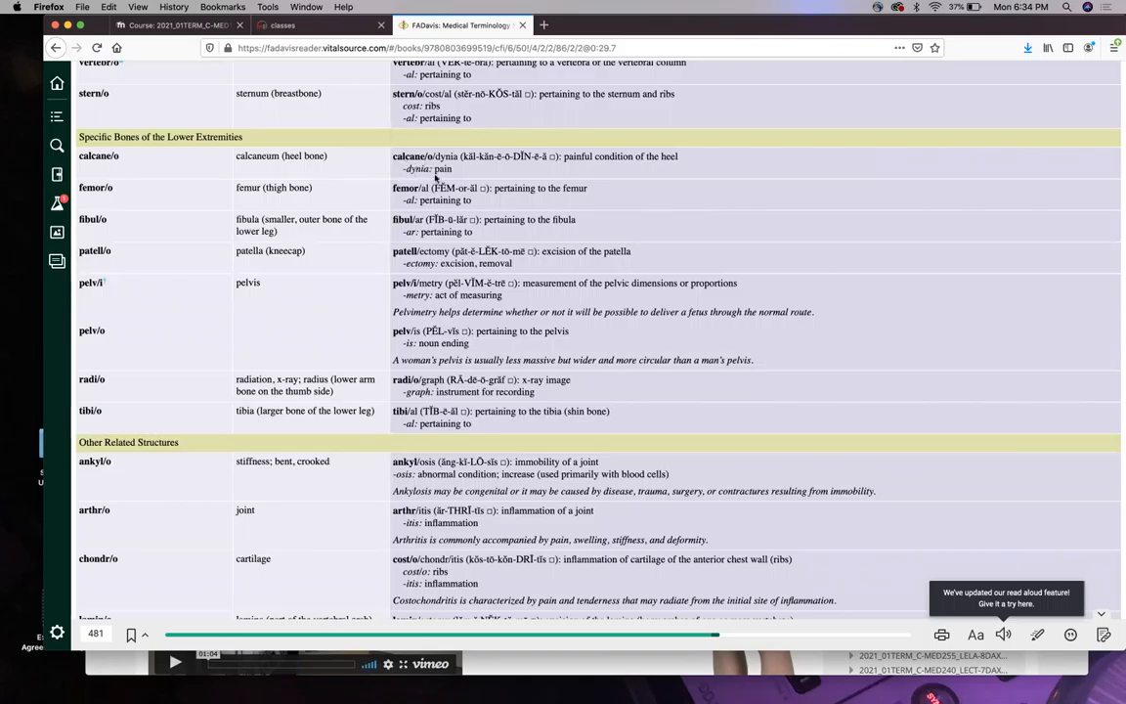
Scroll the bone table down to fully show the chondr/o and lamin/o entries.
scroll("down", 3)
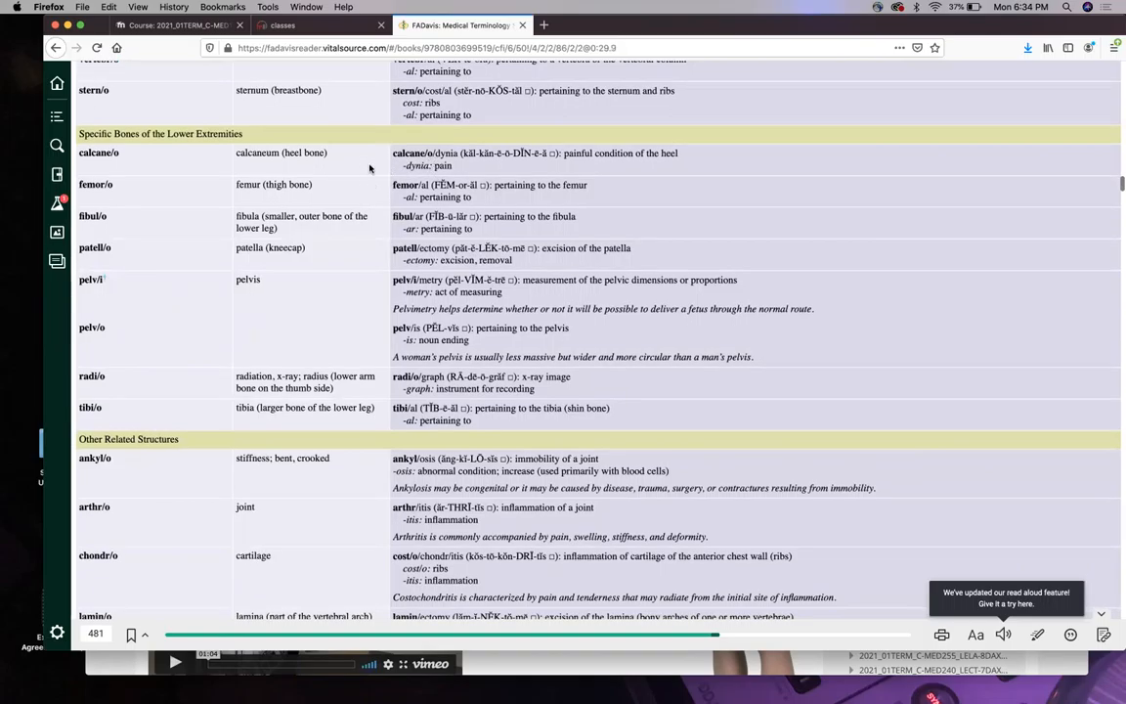
mouse_move(391, 180)
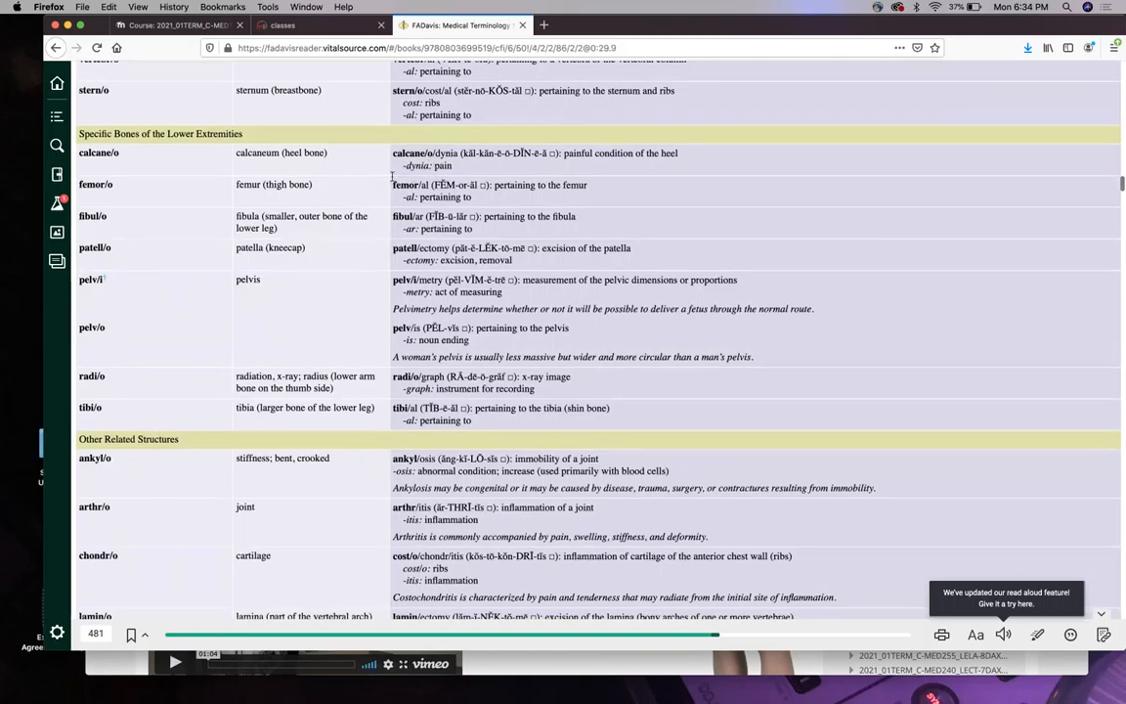
mouse_move(317, 199)
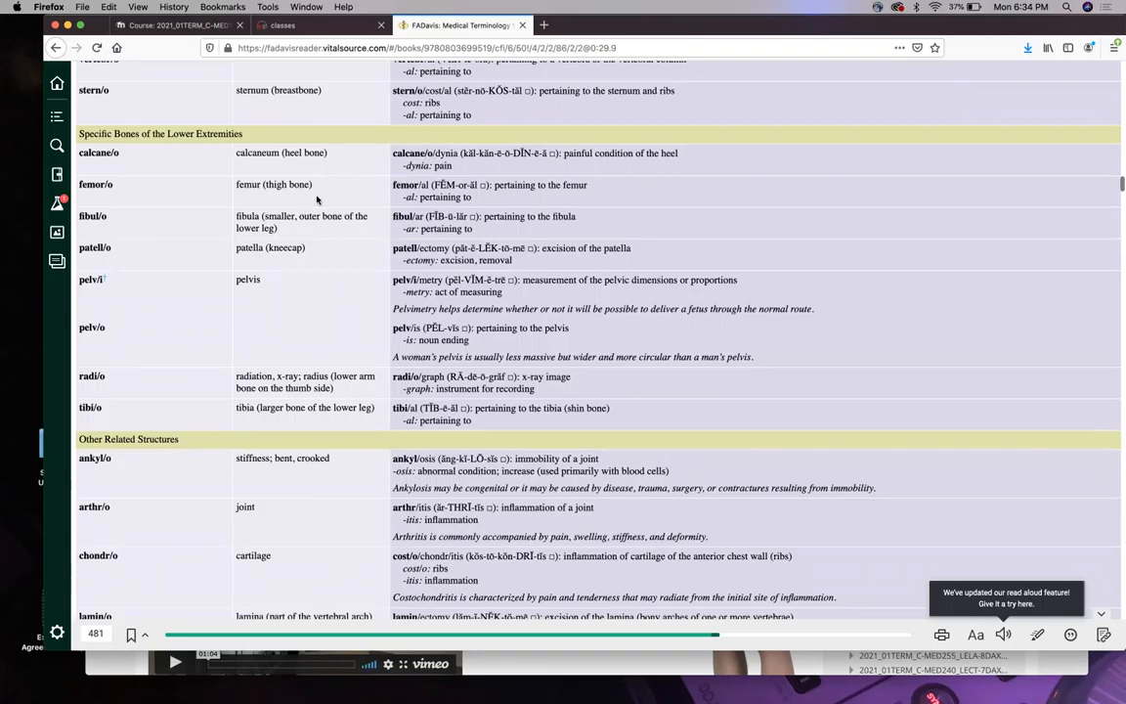
mouse_move(438, 199)
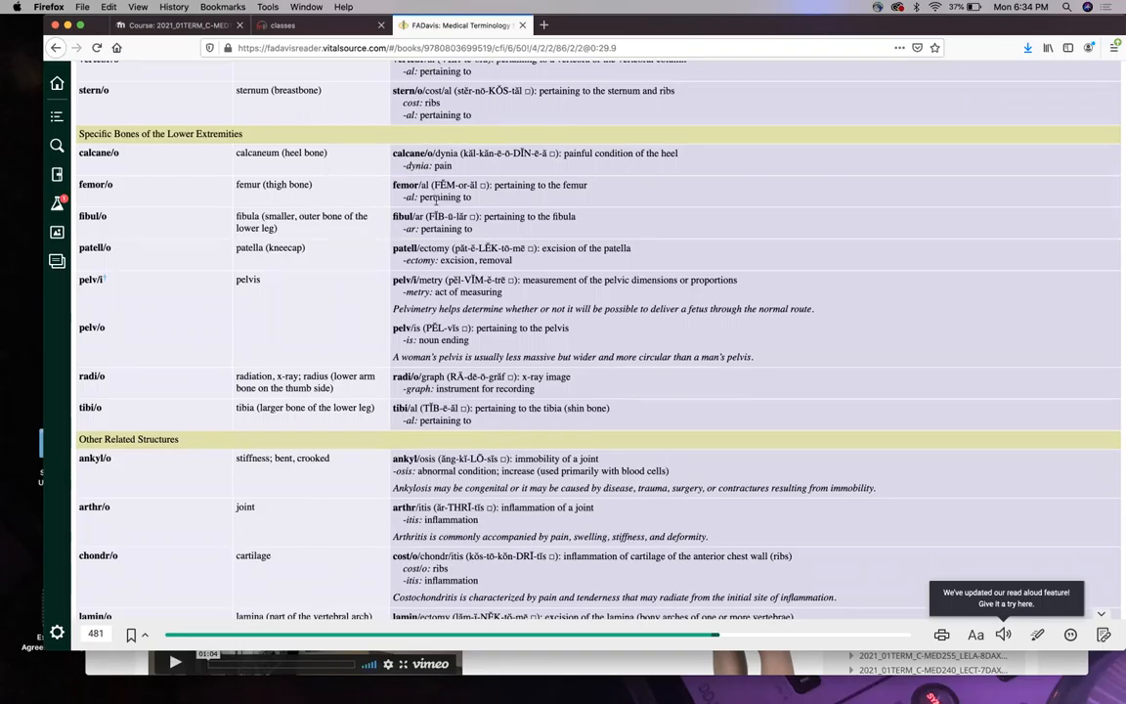
mouse_move(350, 184)
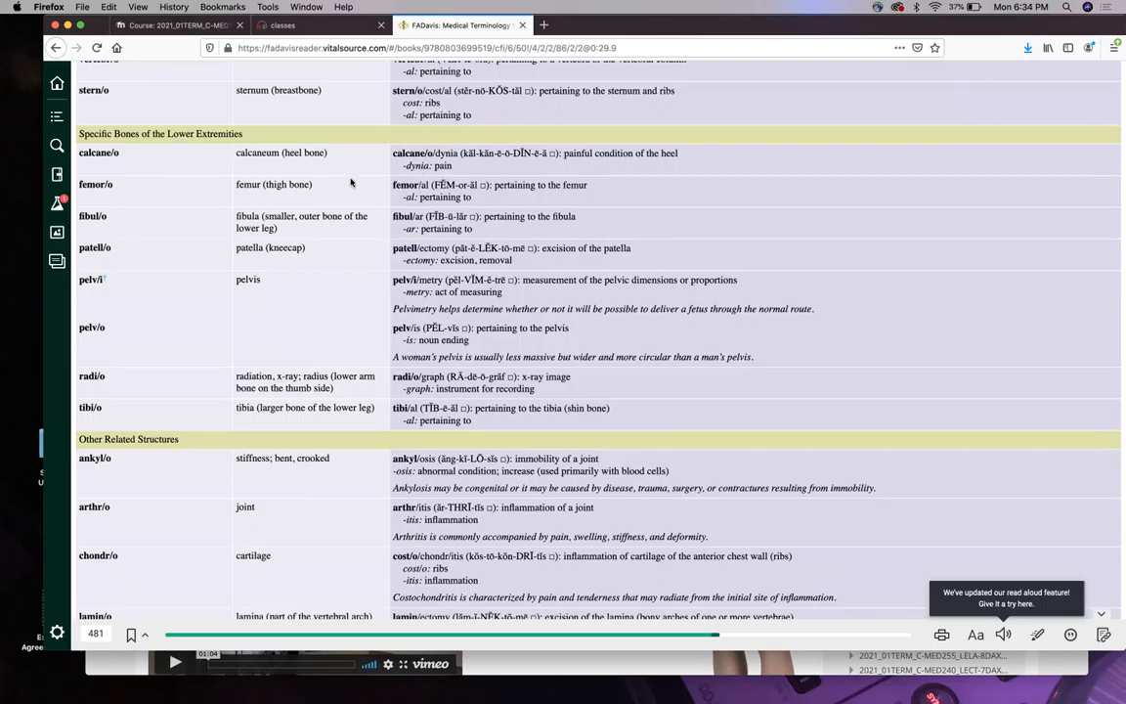
mouse_move(278, 199)
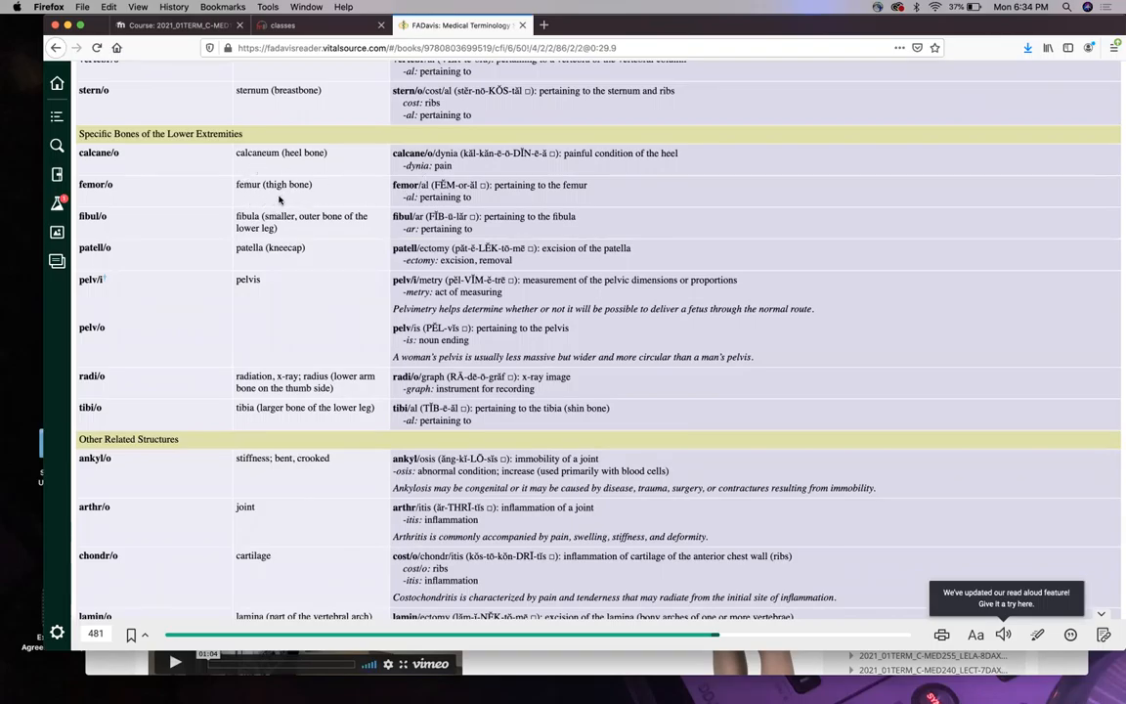
mouse_move(269, 205)
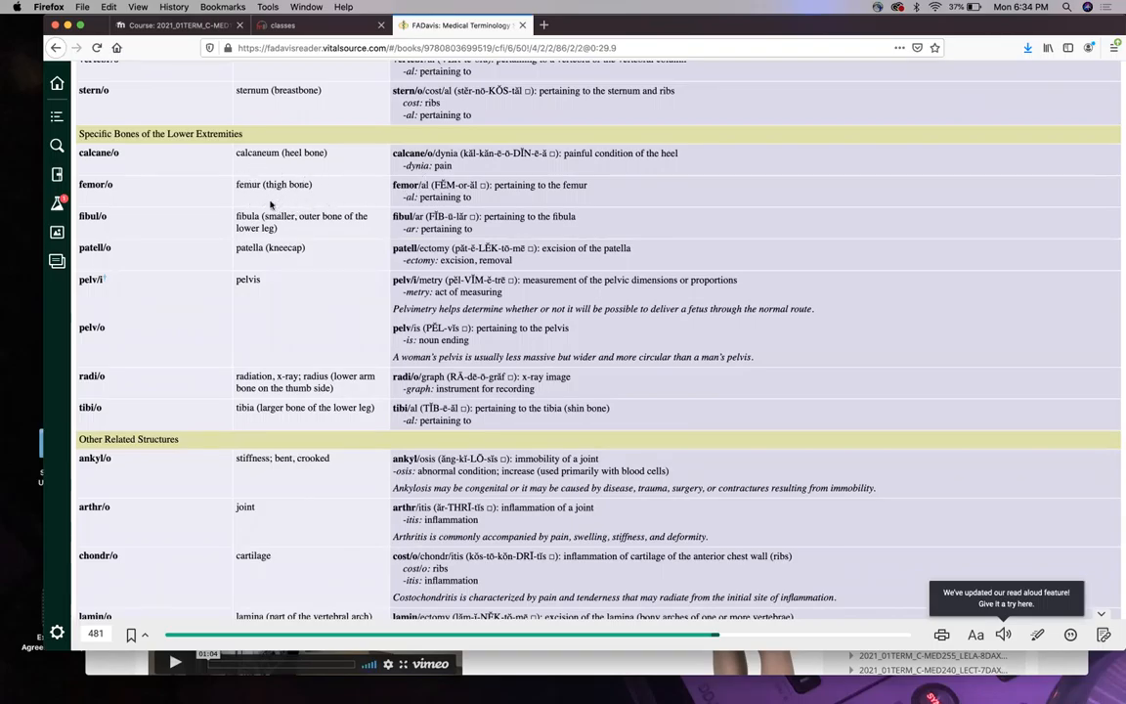
mouse_move(317, 231)
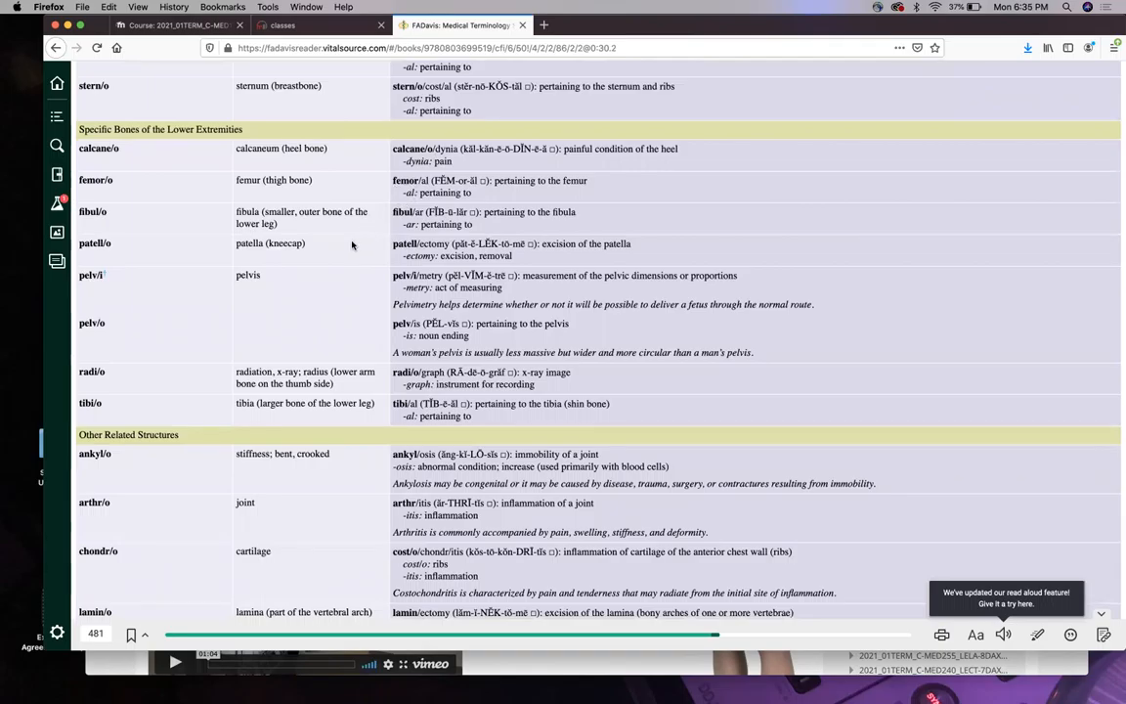
mouse_move(332, 250)
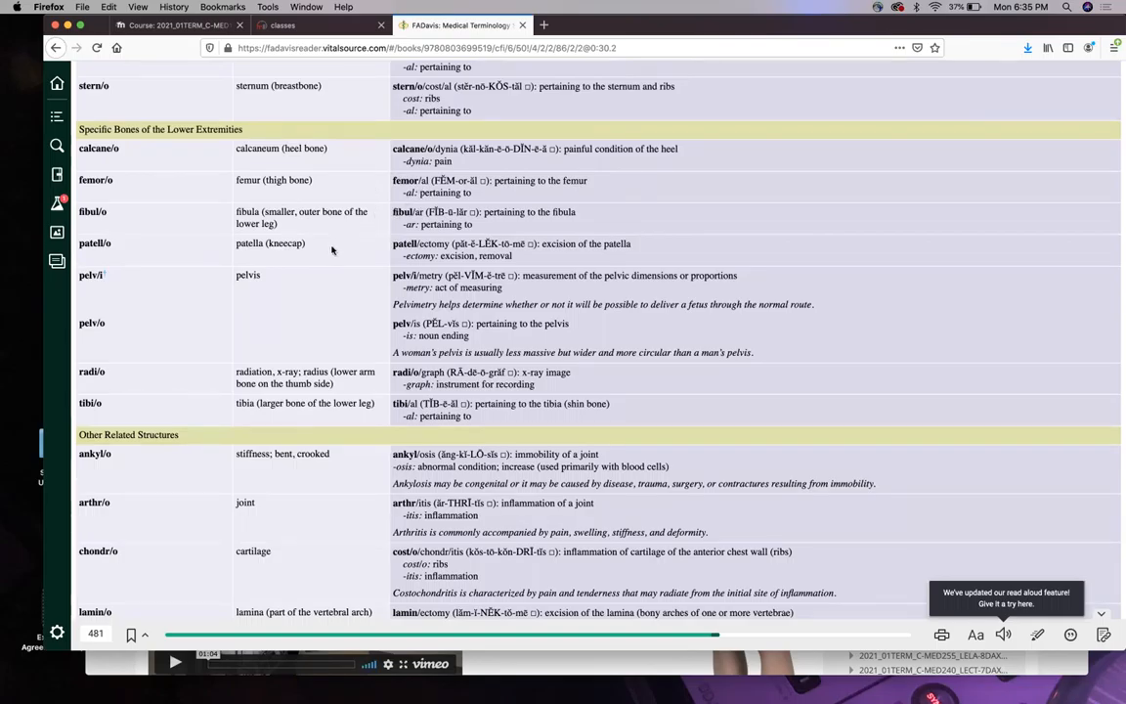
mouse_move(364, 192)
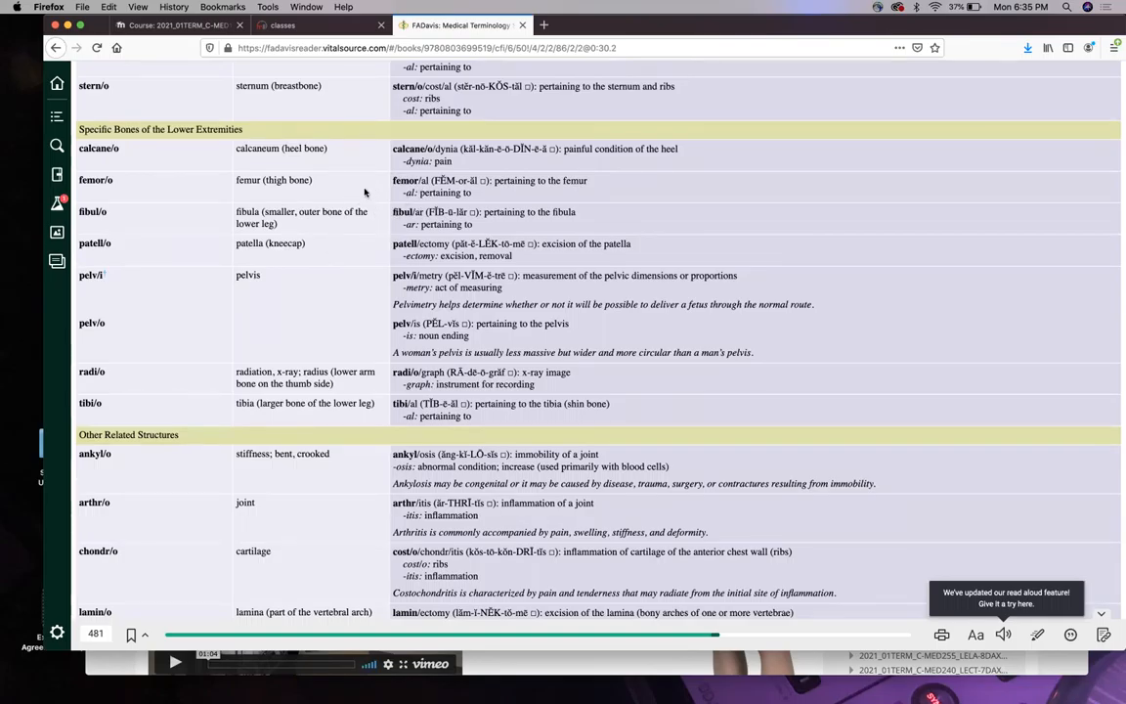
mouse_move(340, 282)
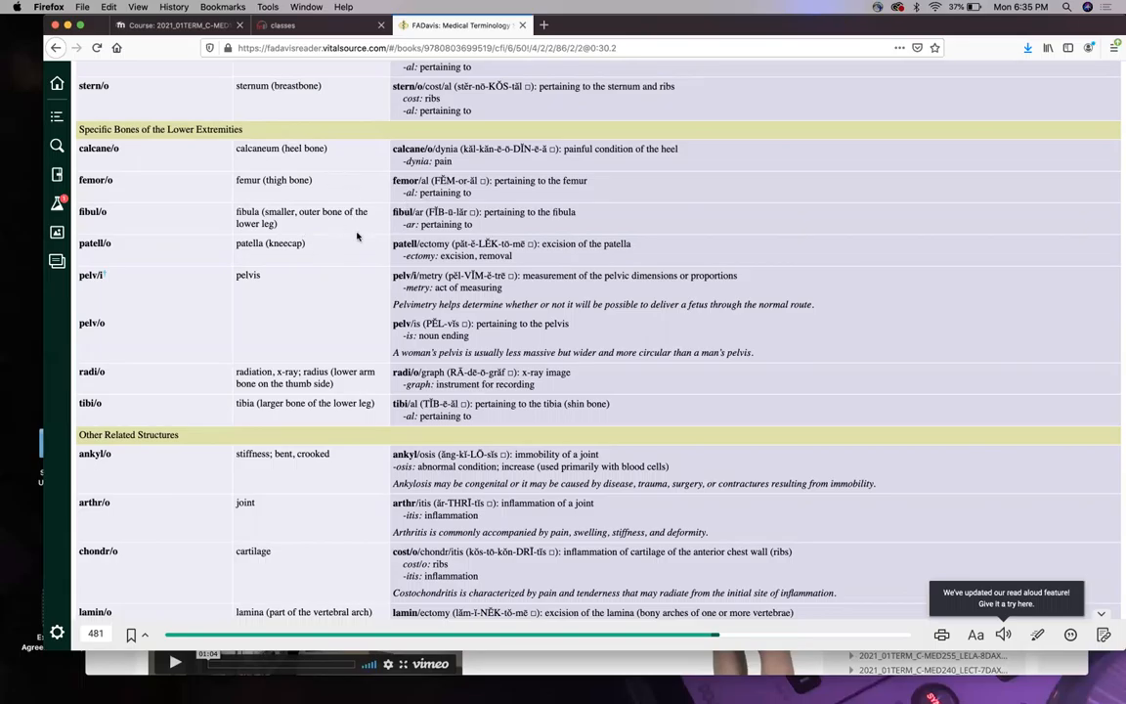
scroll("down", 3)
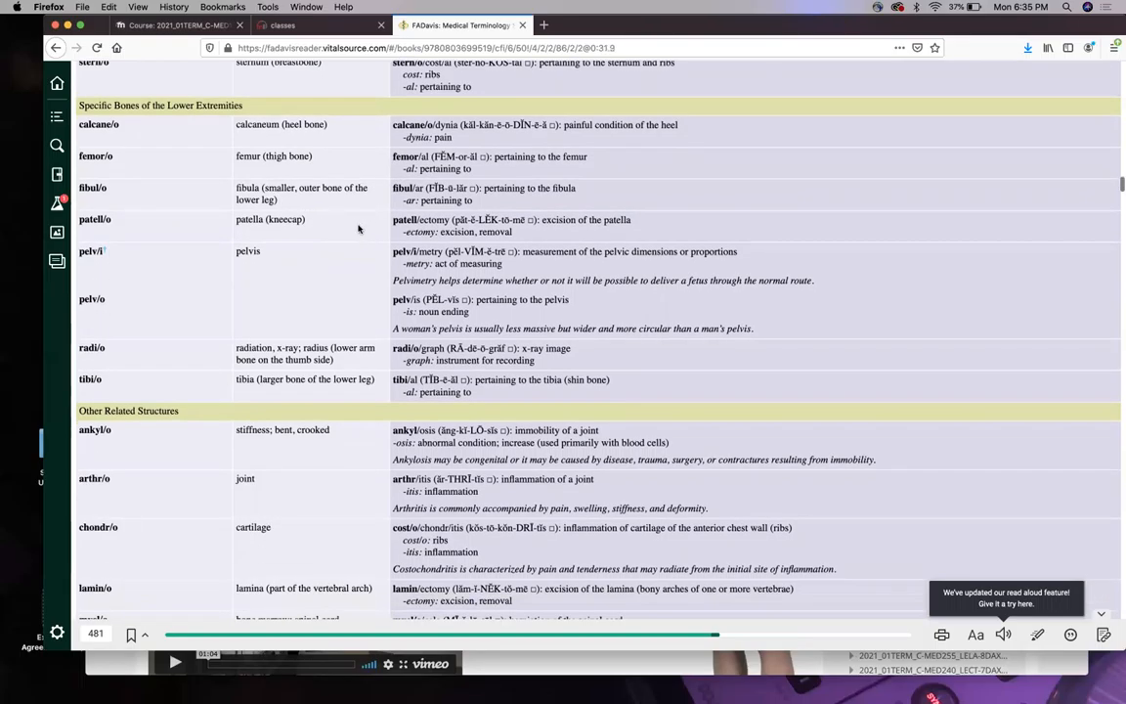
mouse_move(371, 207)
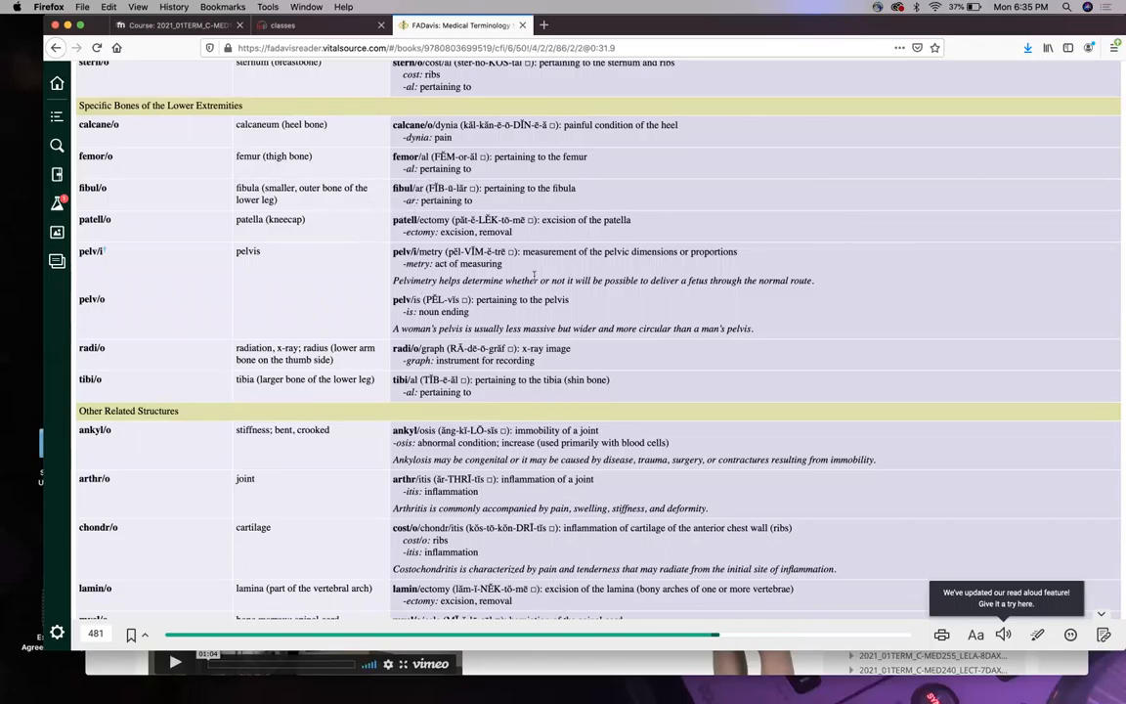
mouse_move(310, 207)
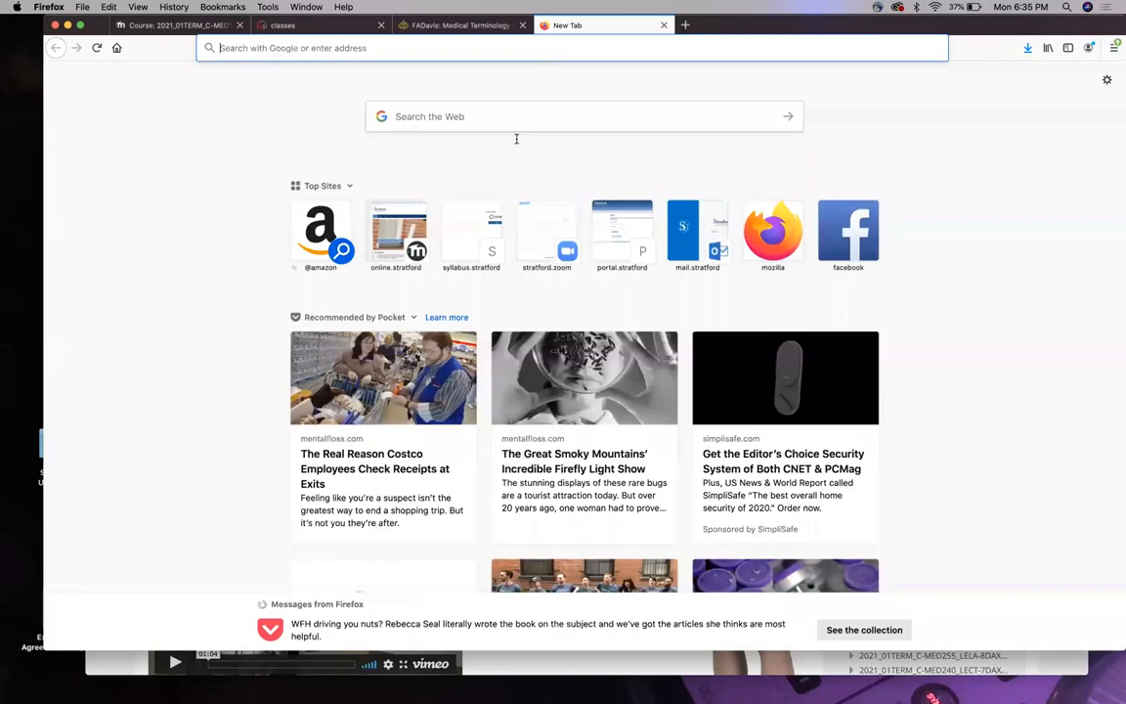
Search Google Images for 'skeletal tibia fibula', view the red lower-leg bone skeleton, then close the tab.
type("skeletal tibia f")
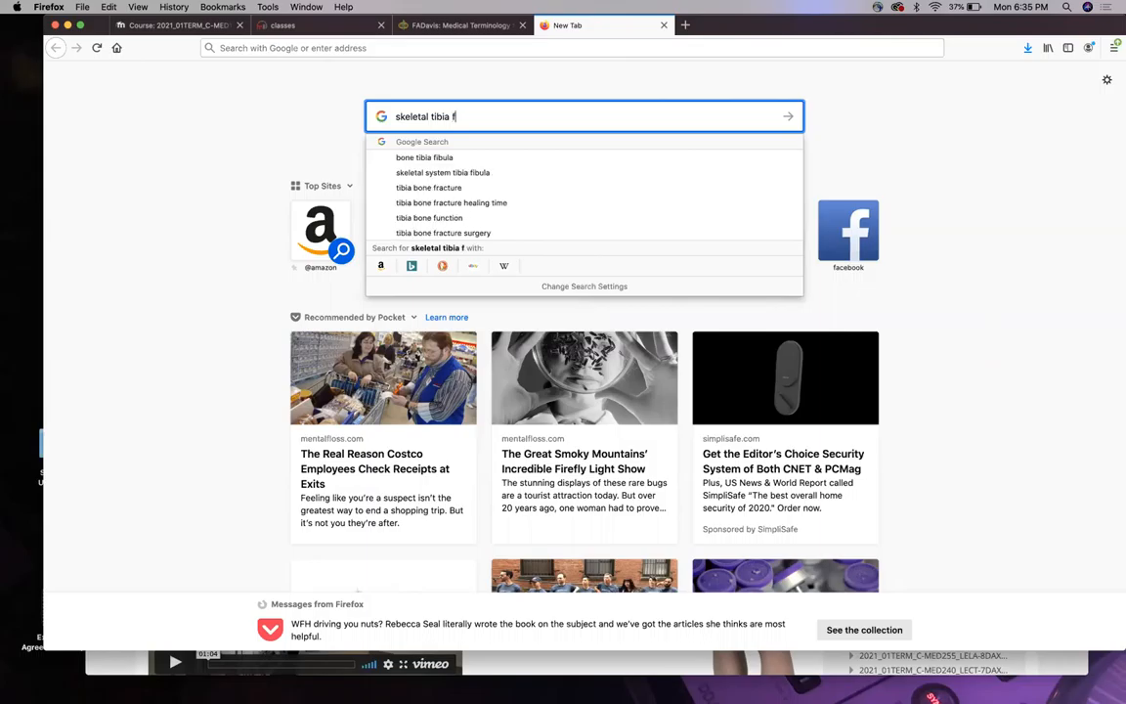
left_click(442, 172)
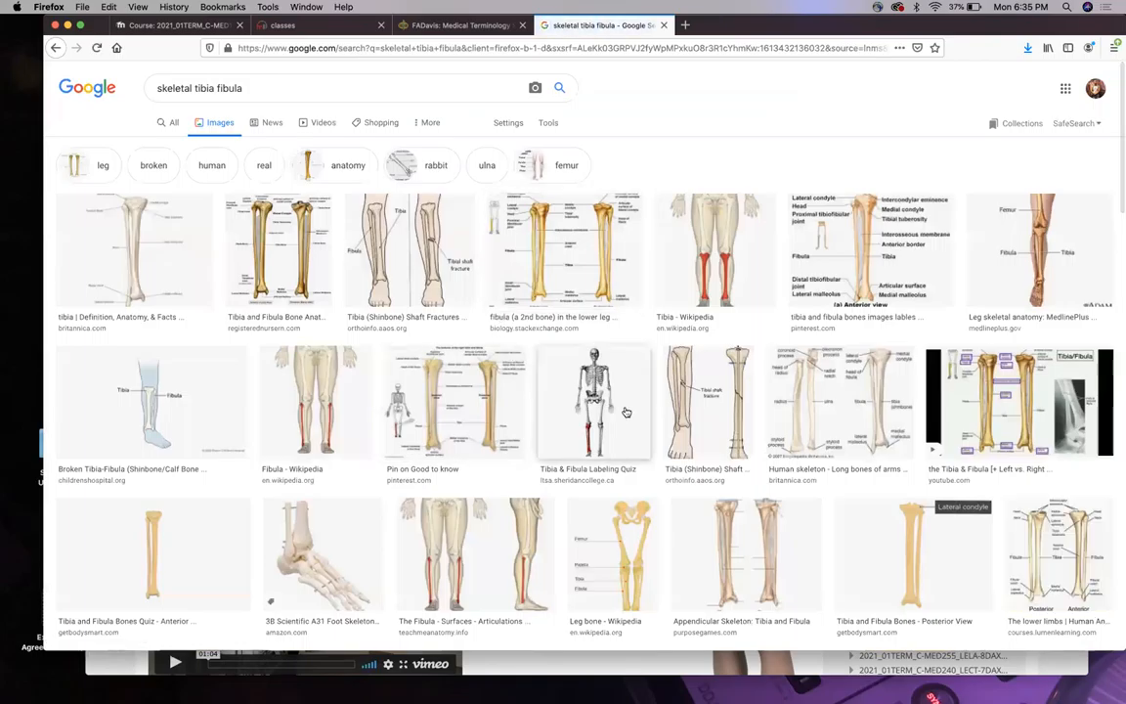
left_click(593, 411)
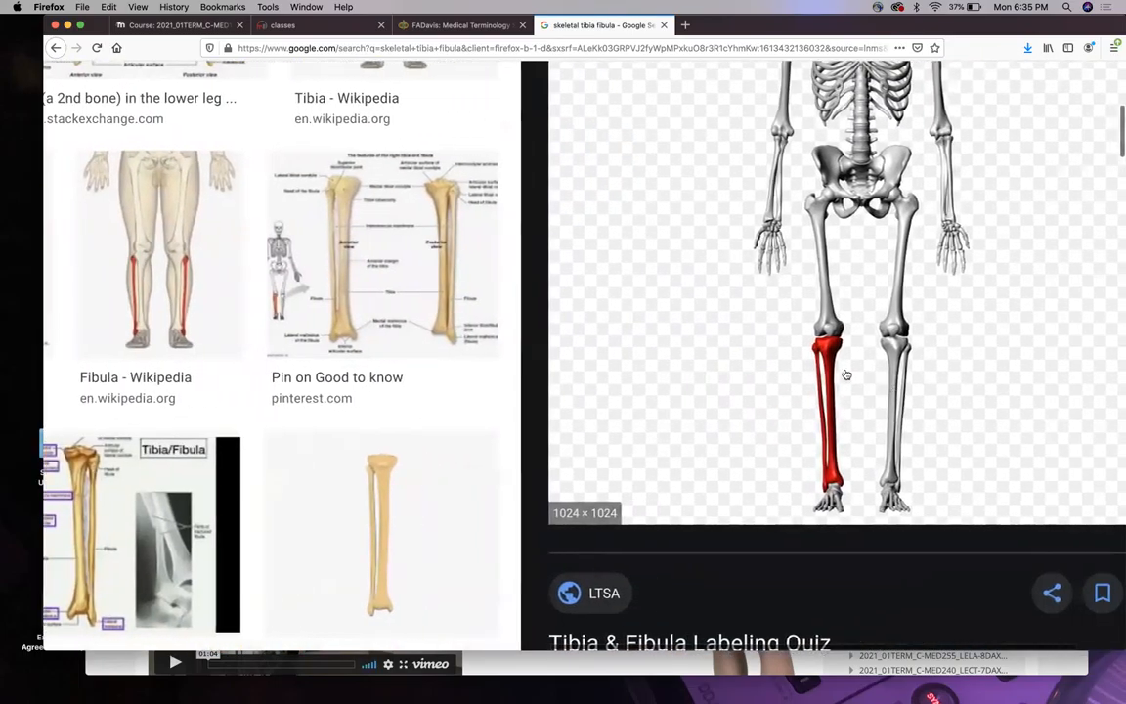
mouse_move(817, 426)
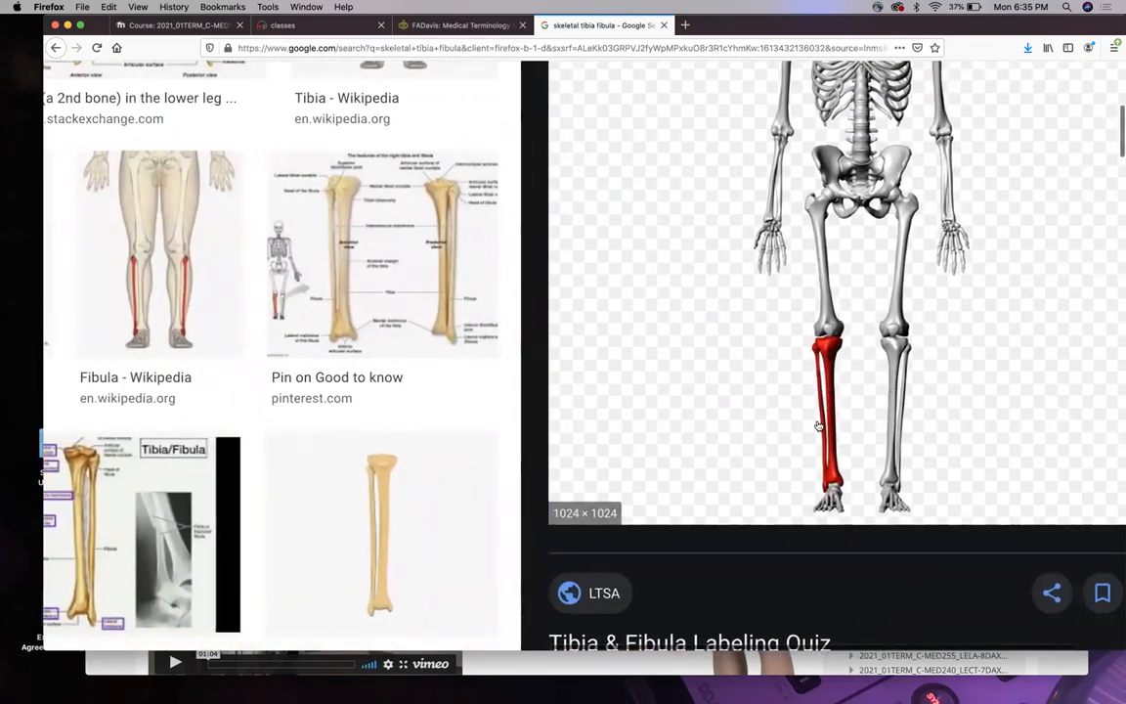
mouse_move(840, 448)
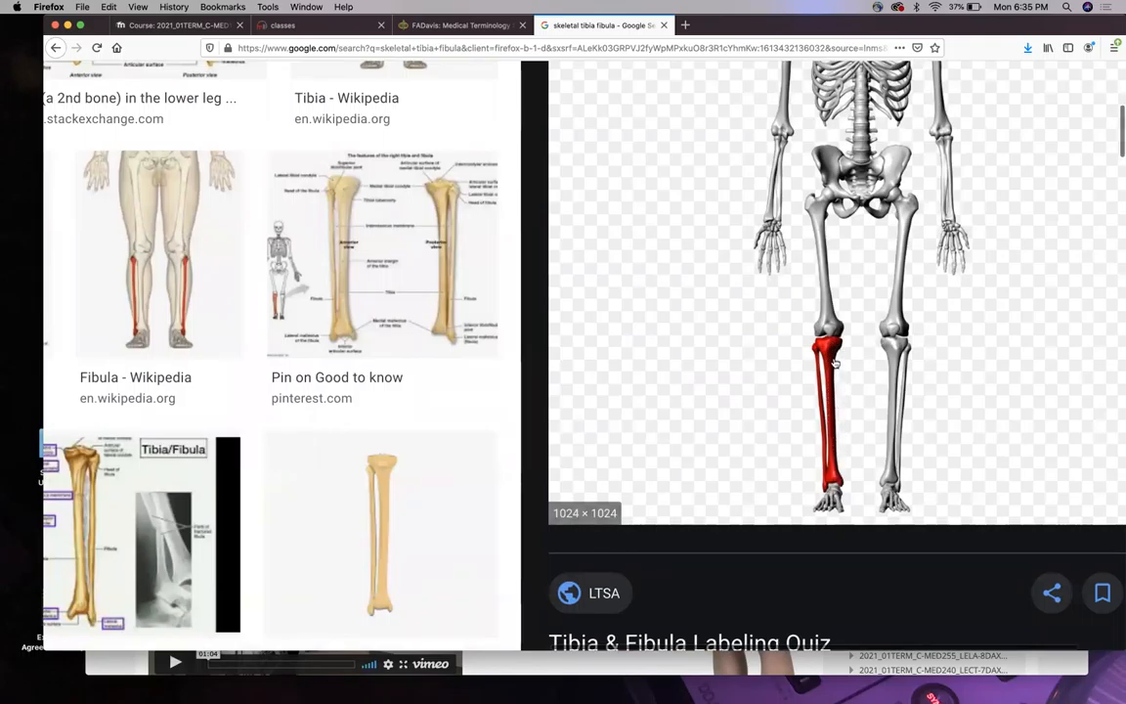
mouse_move(813, 371)
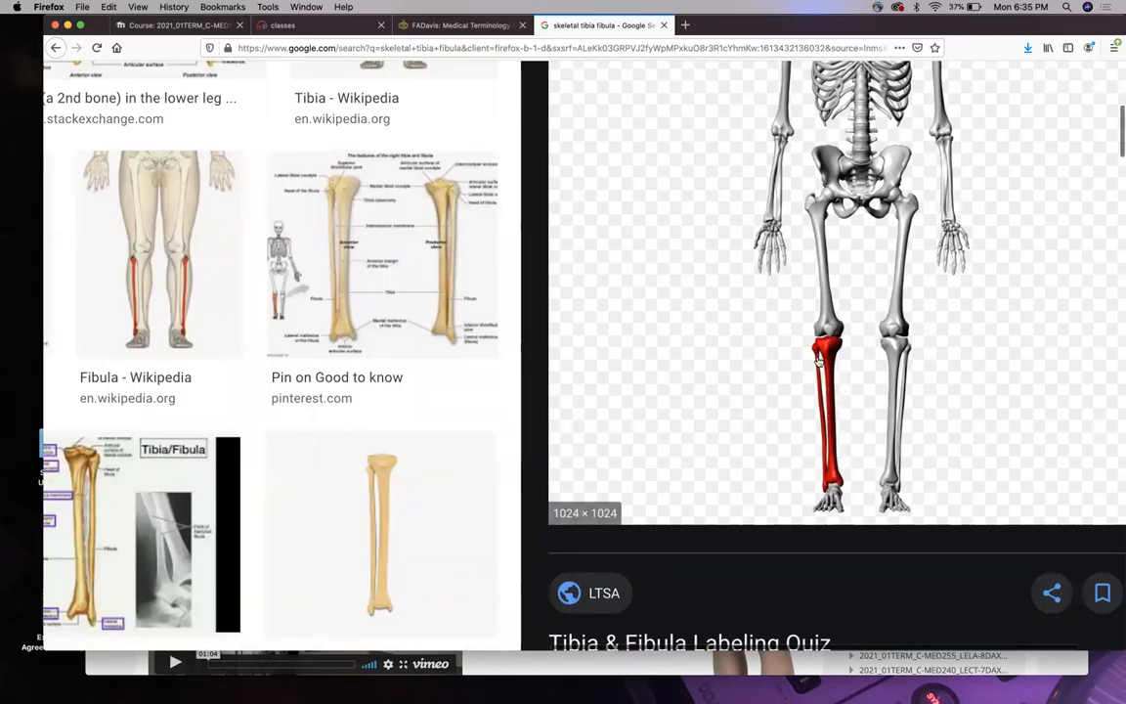
mouse_move(858, 451)
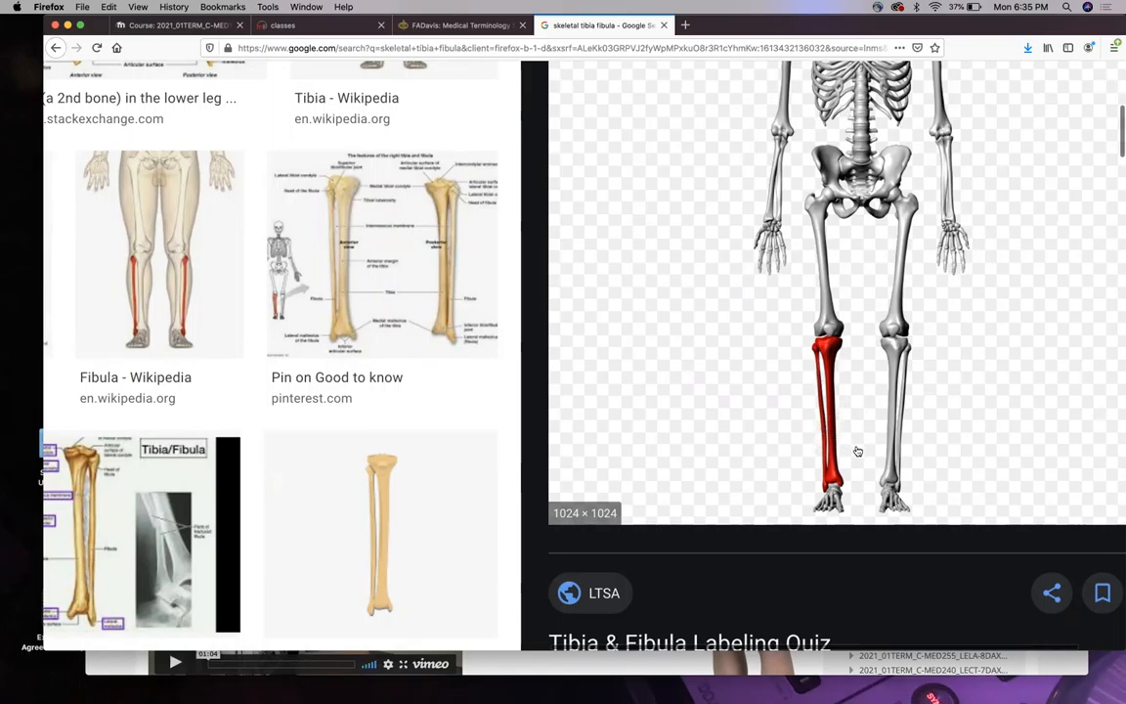
mouse_move(829, 411)
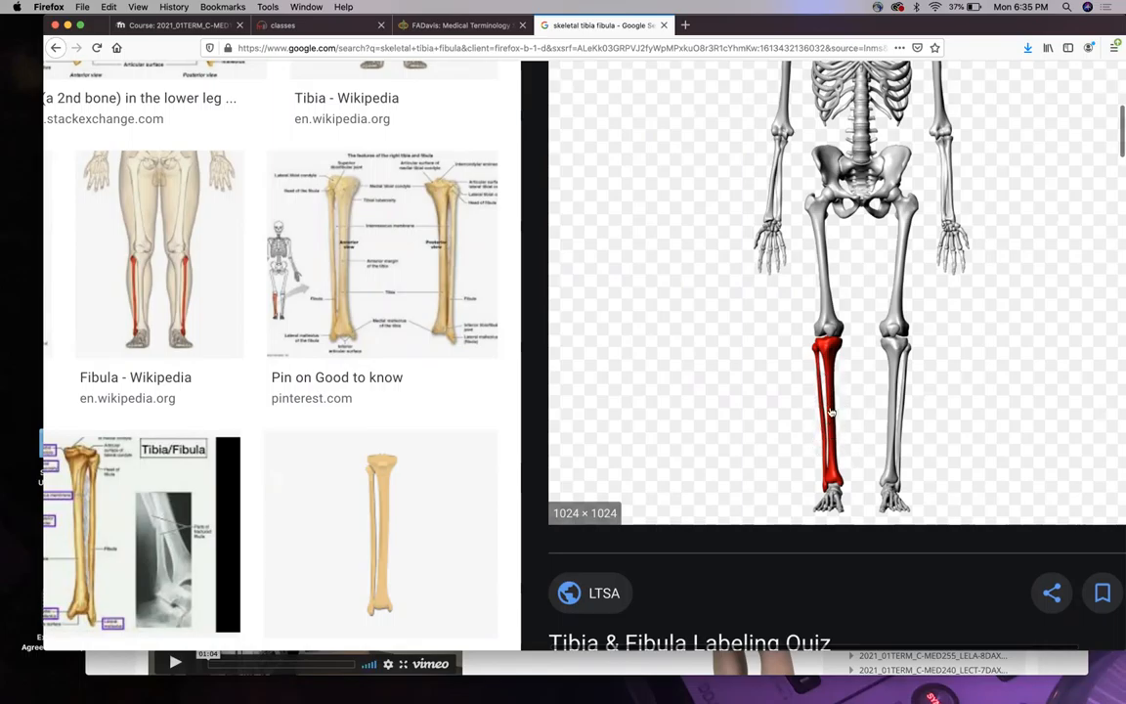
mouse_move(813, 409)
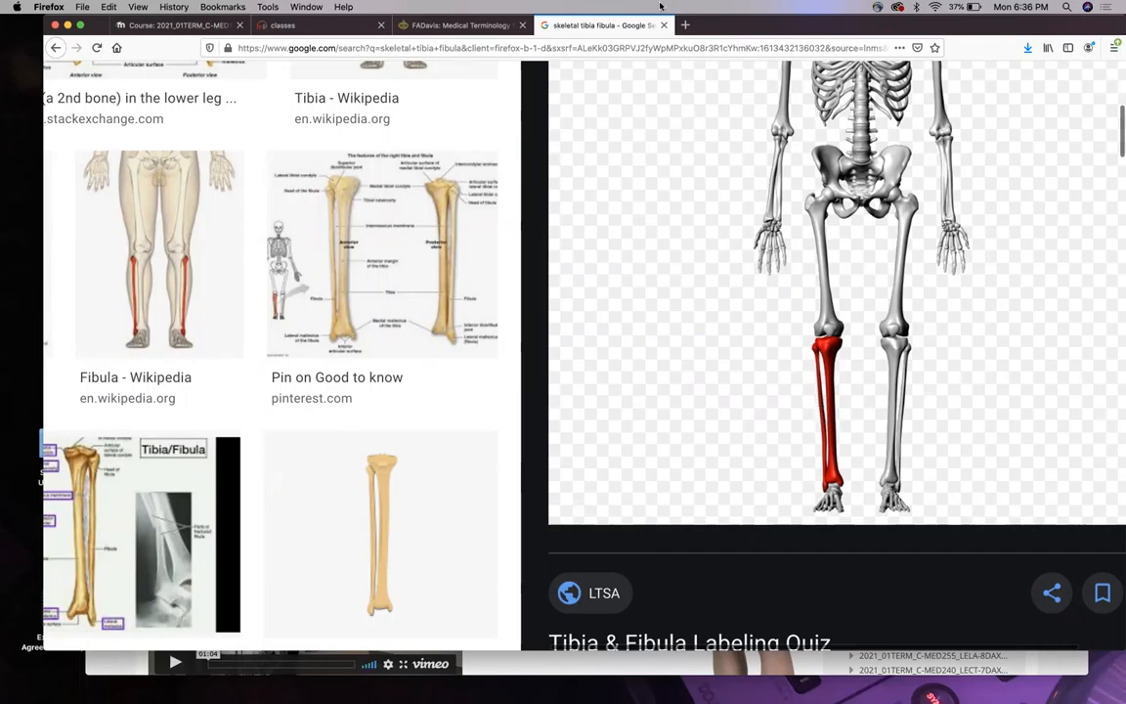
mouse_move(661, 25)
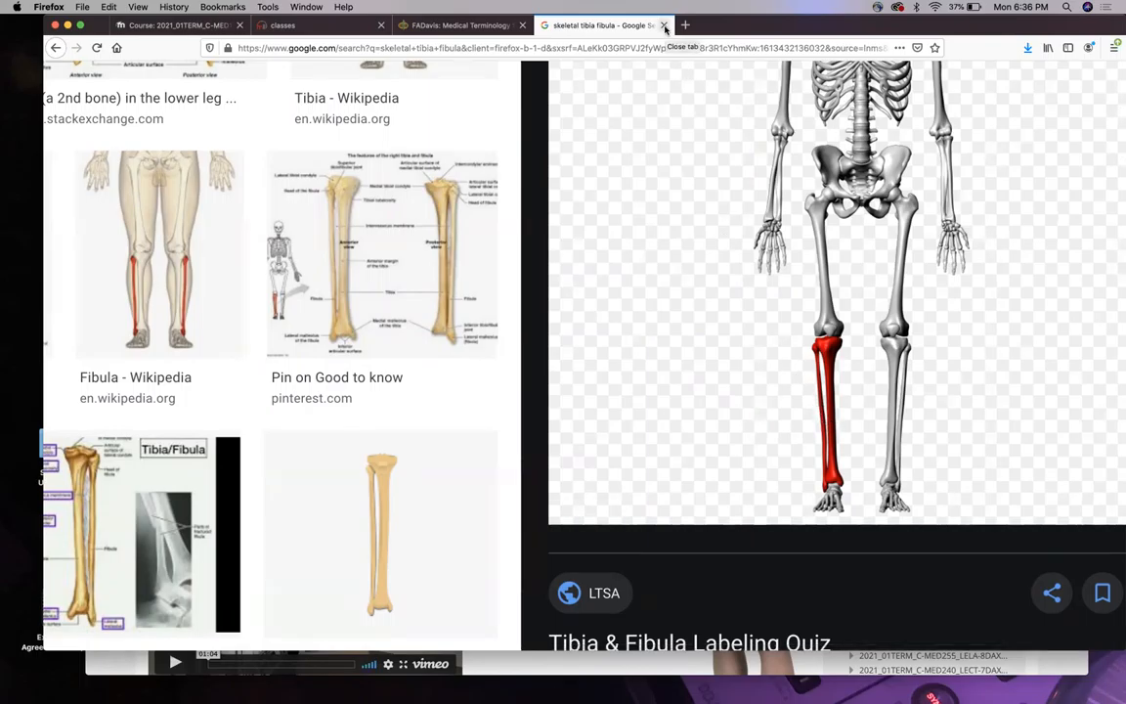
left_click(665, 24)
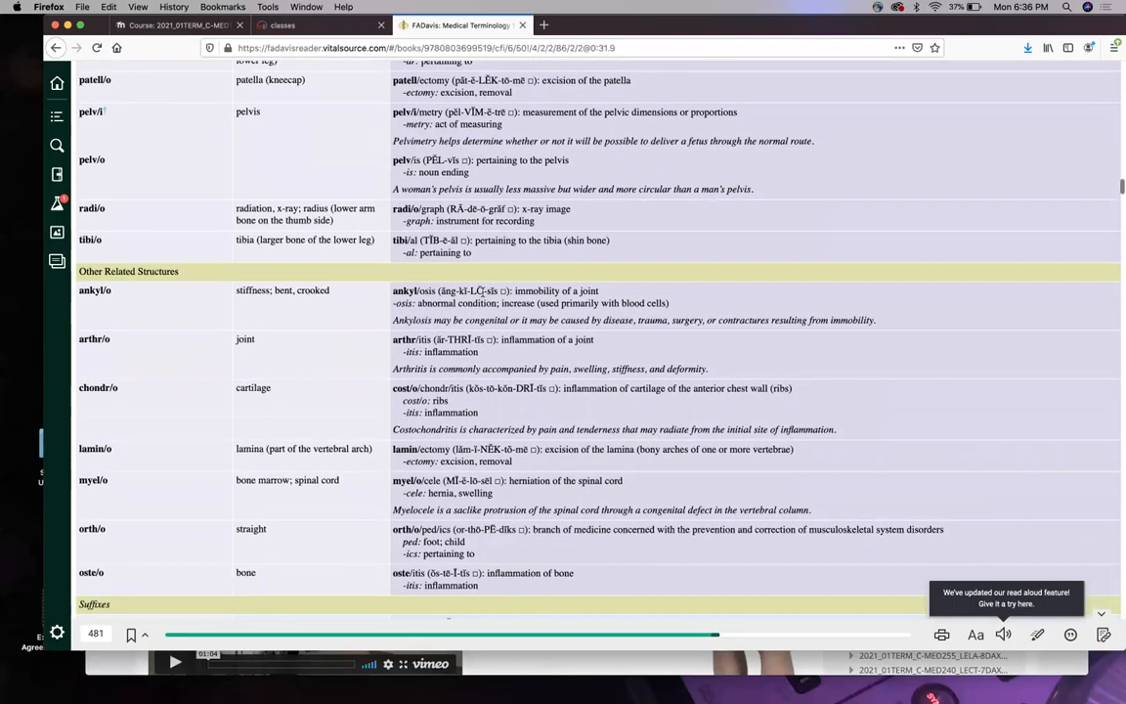
Scroll through Other Related Structures (ankyl/o, chondr/o, oste/o) down into the suffixes table.
scroll("down", 3)
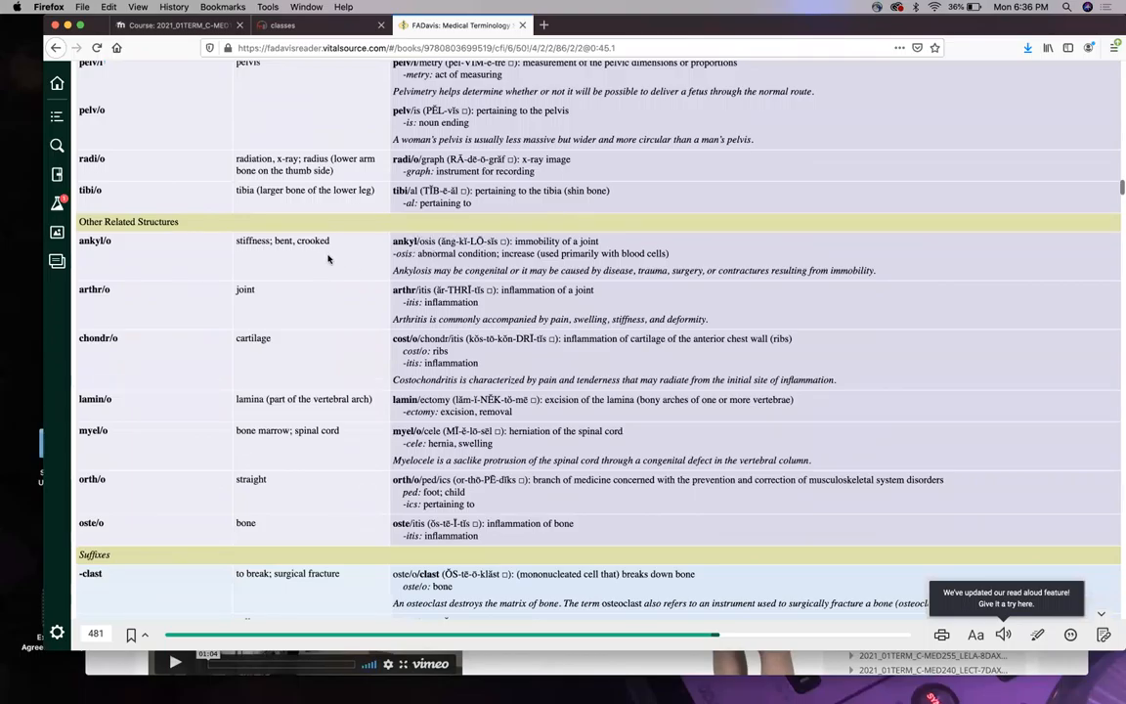
mouse_move(497, 270)
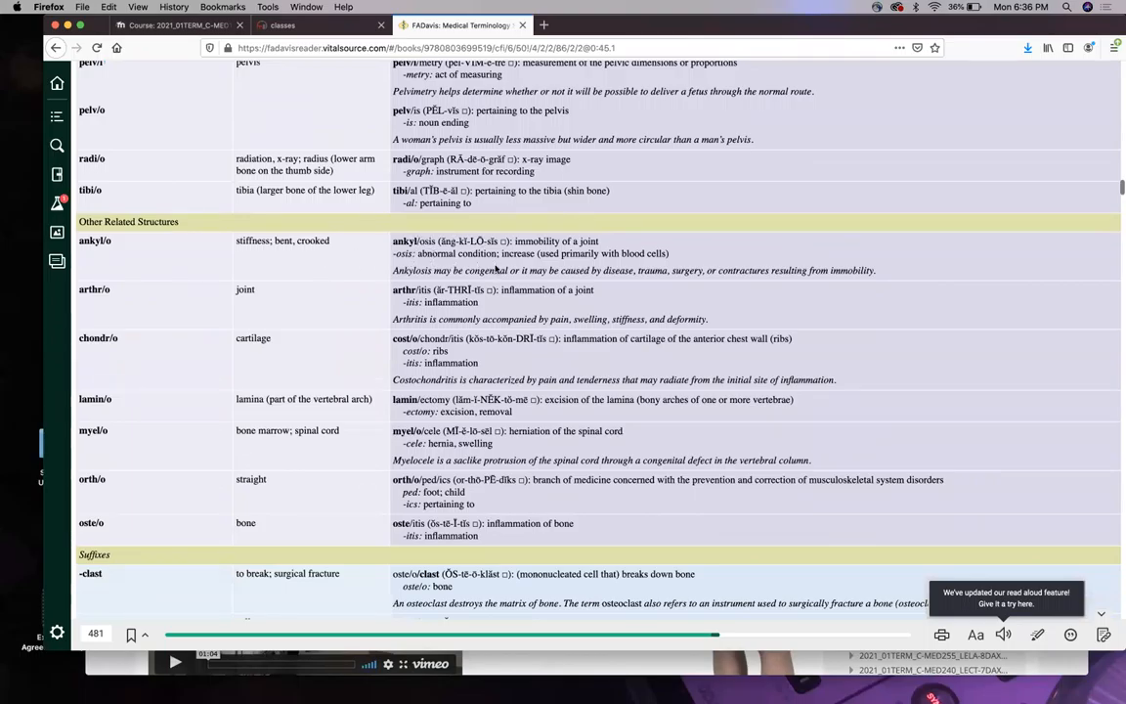
scroll("down", 3)
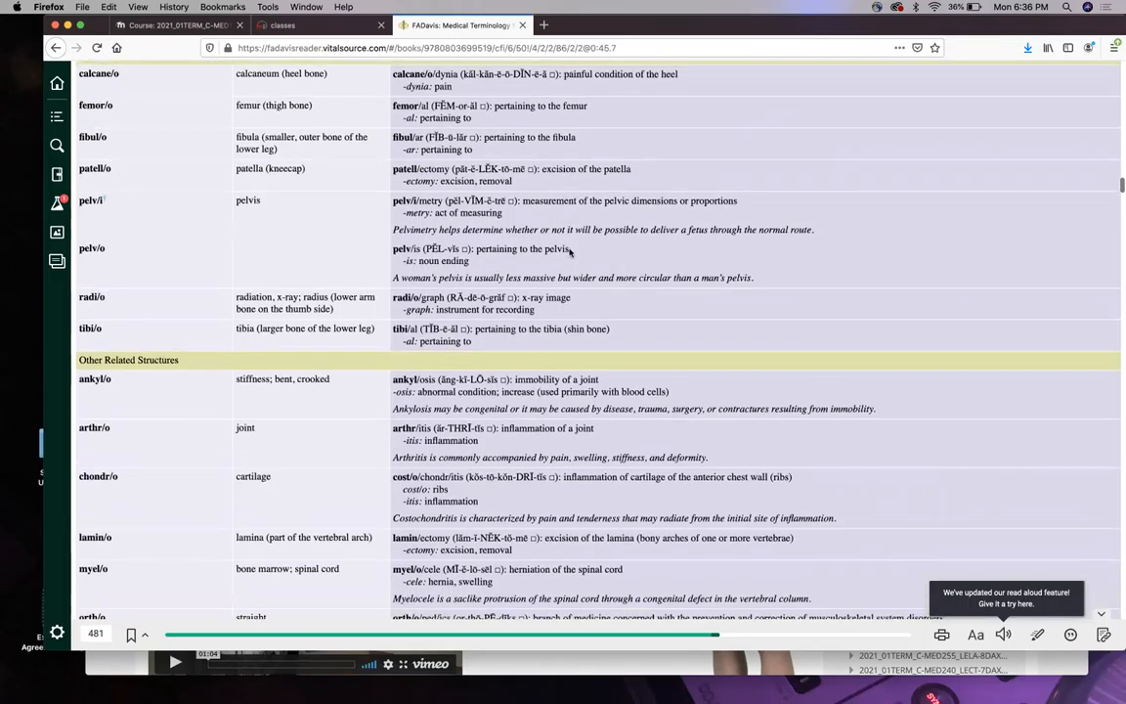
scroll("down", 3)
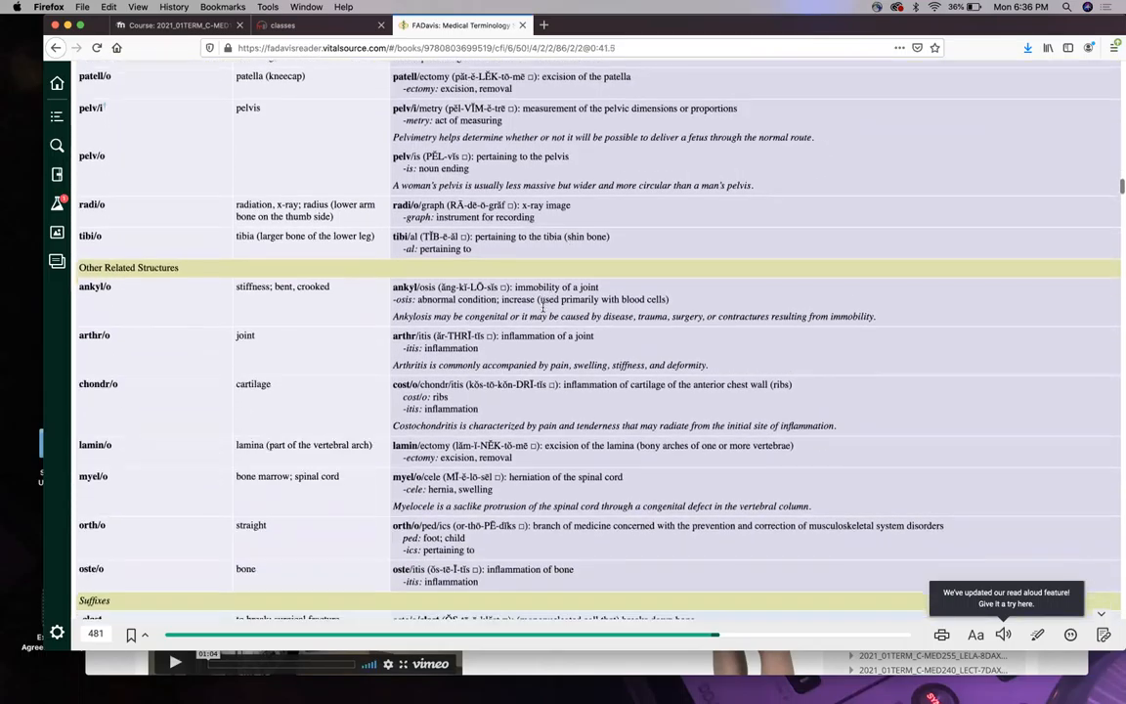
scroll("down", 3)
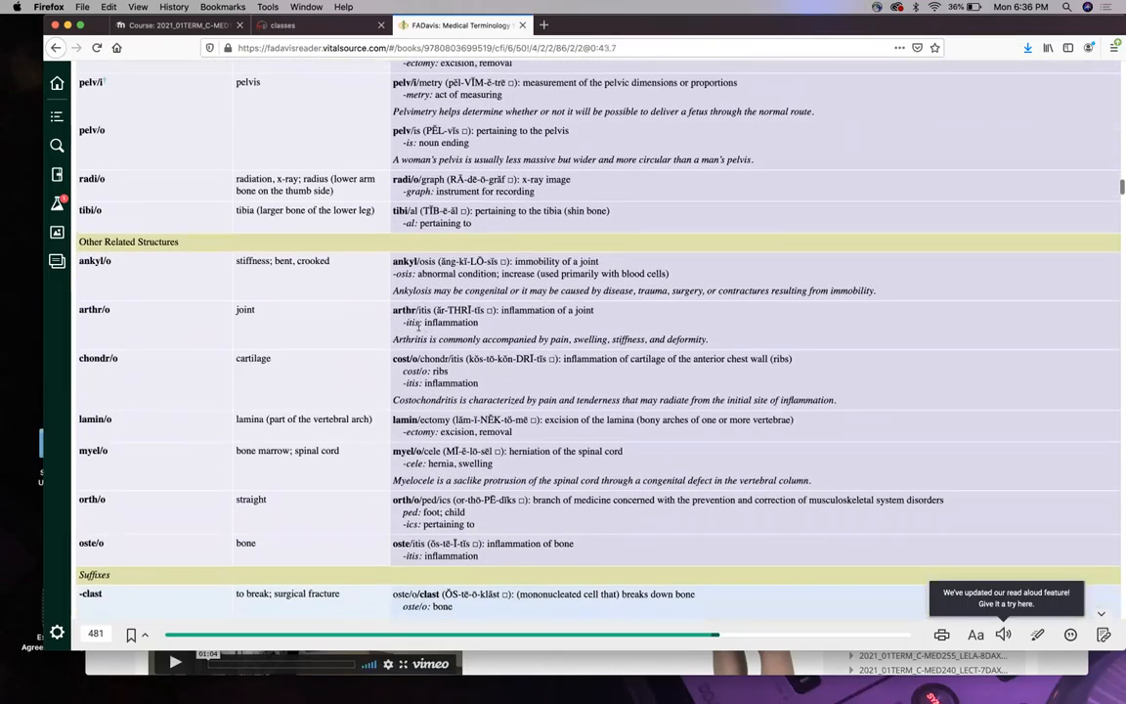
scroll("down", 3)
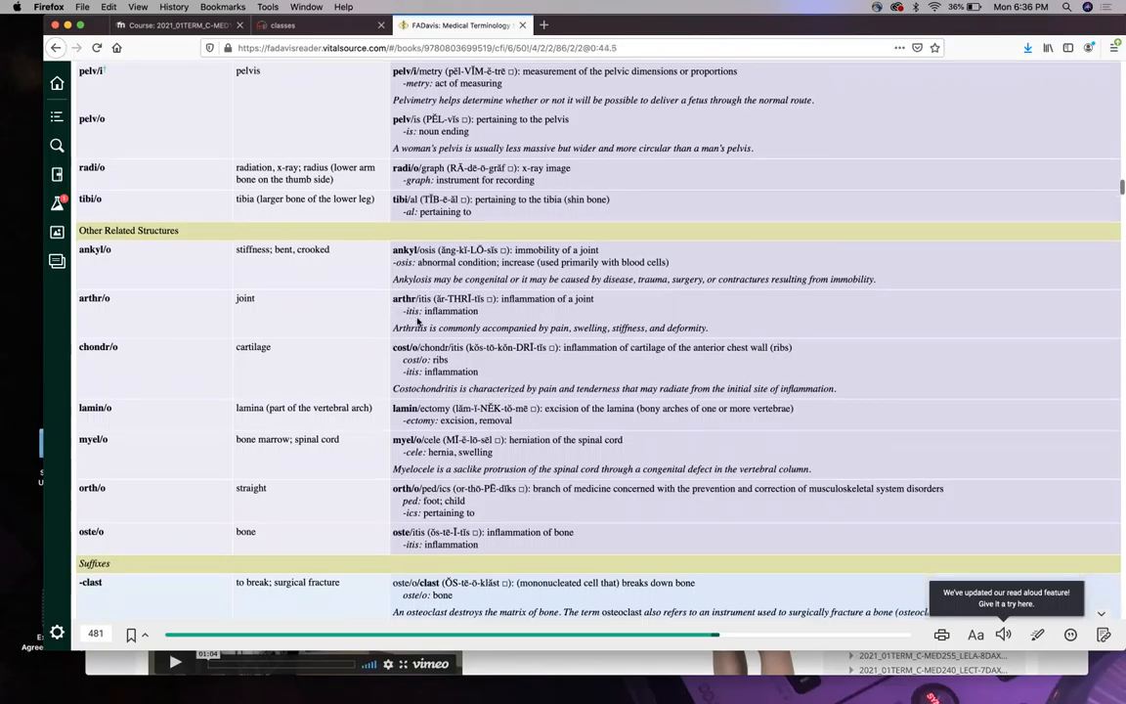
mouse_move(360, 325)
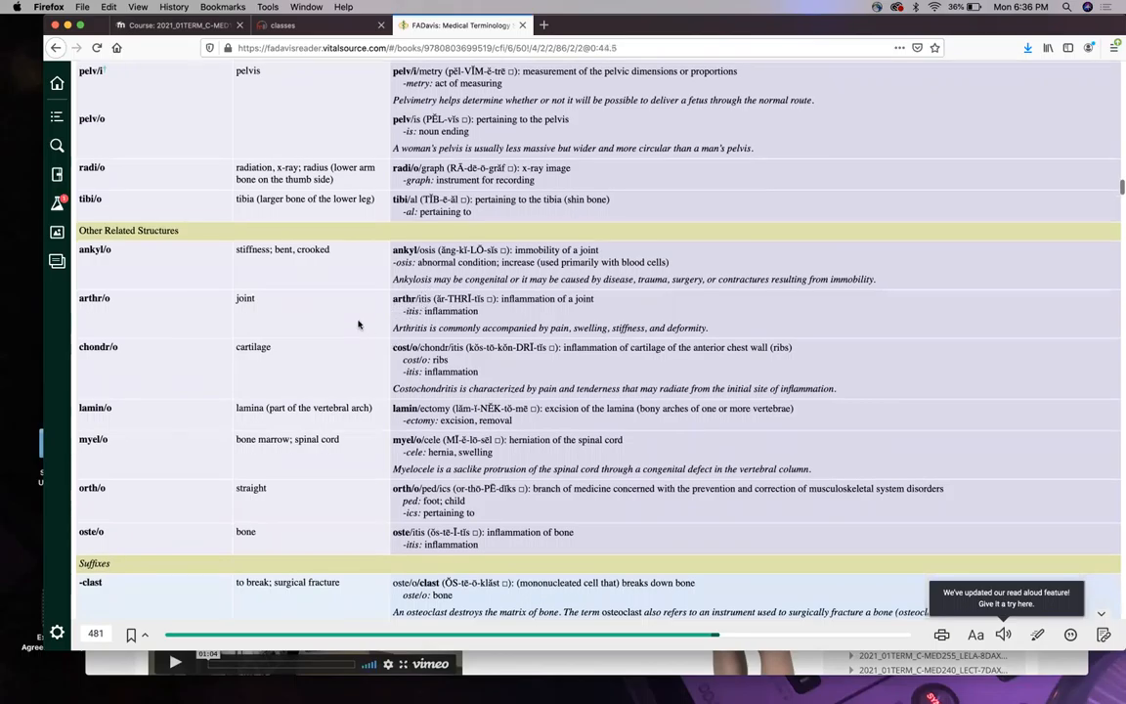
scroll("down", 3)
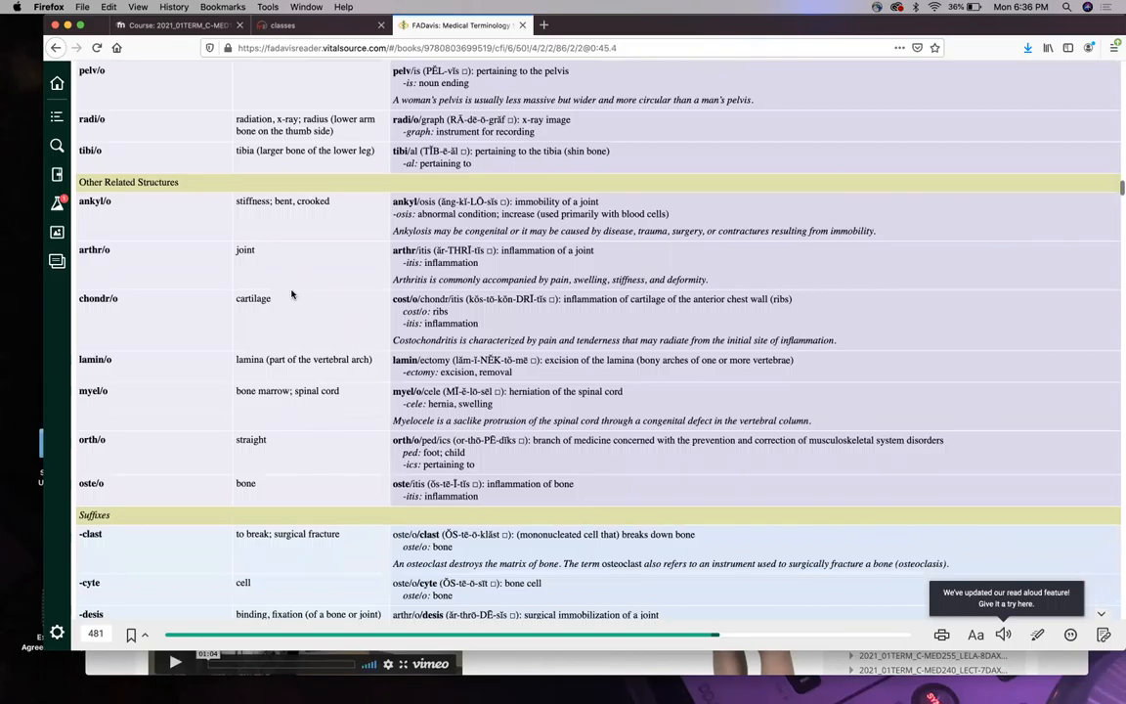
scroll("down", 3)
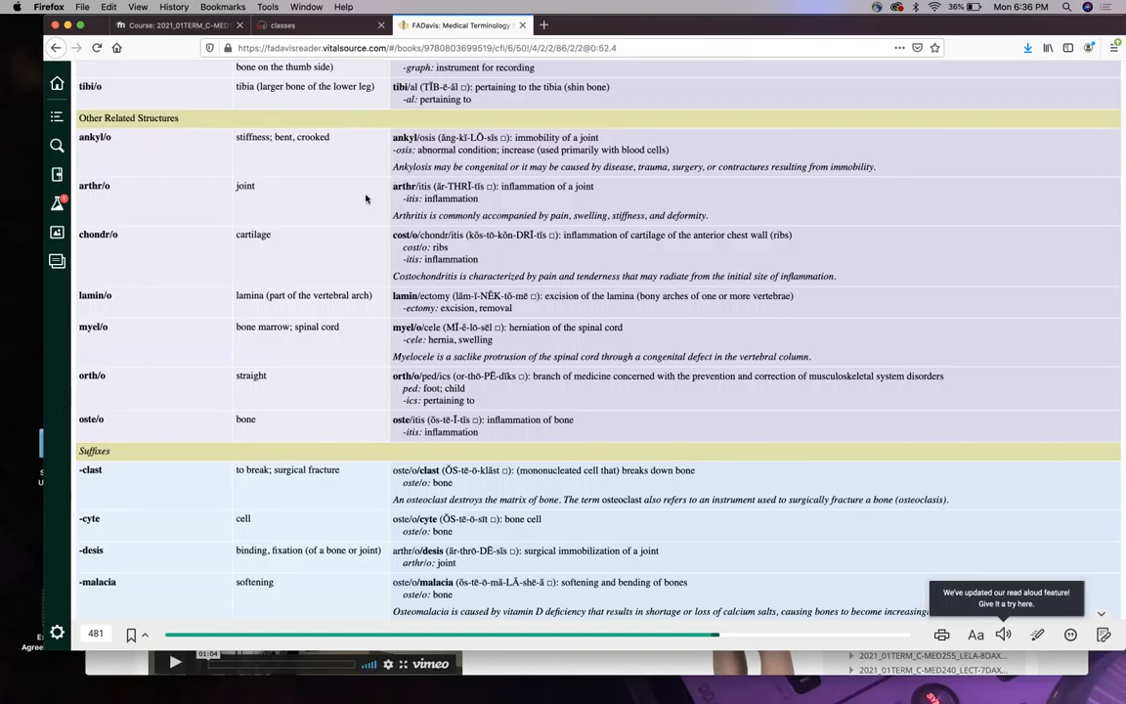
mouse_move(403, 185)
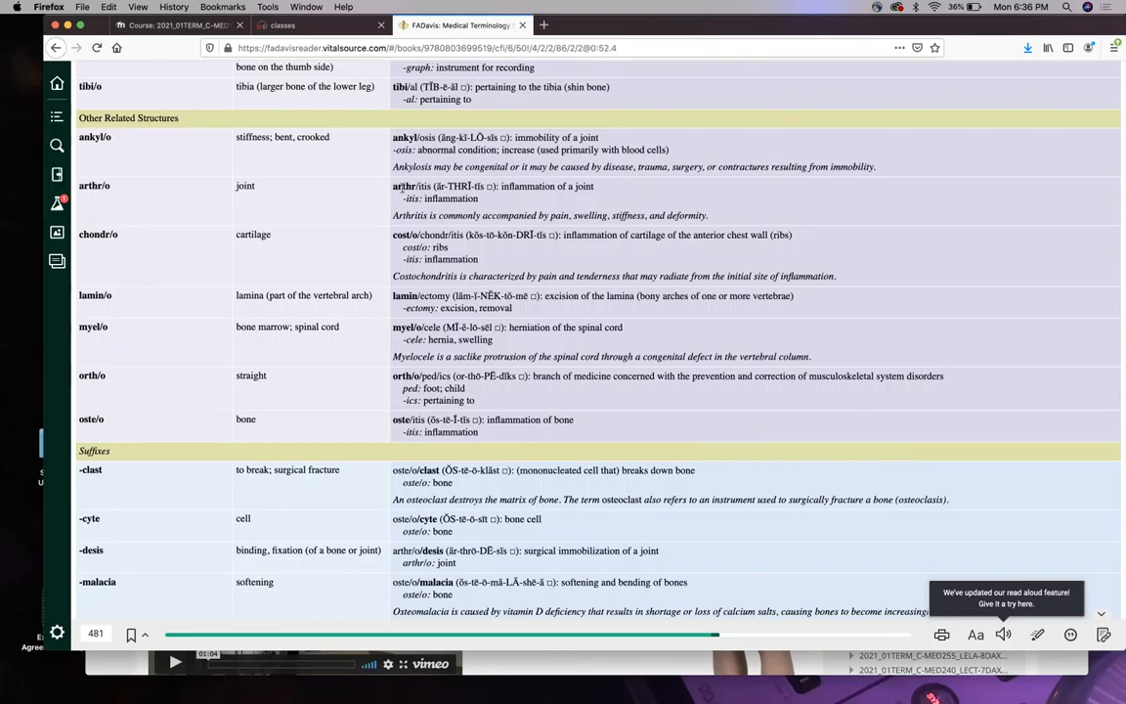
mouse_move(354, 199)
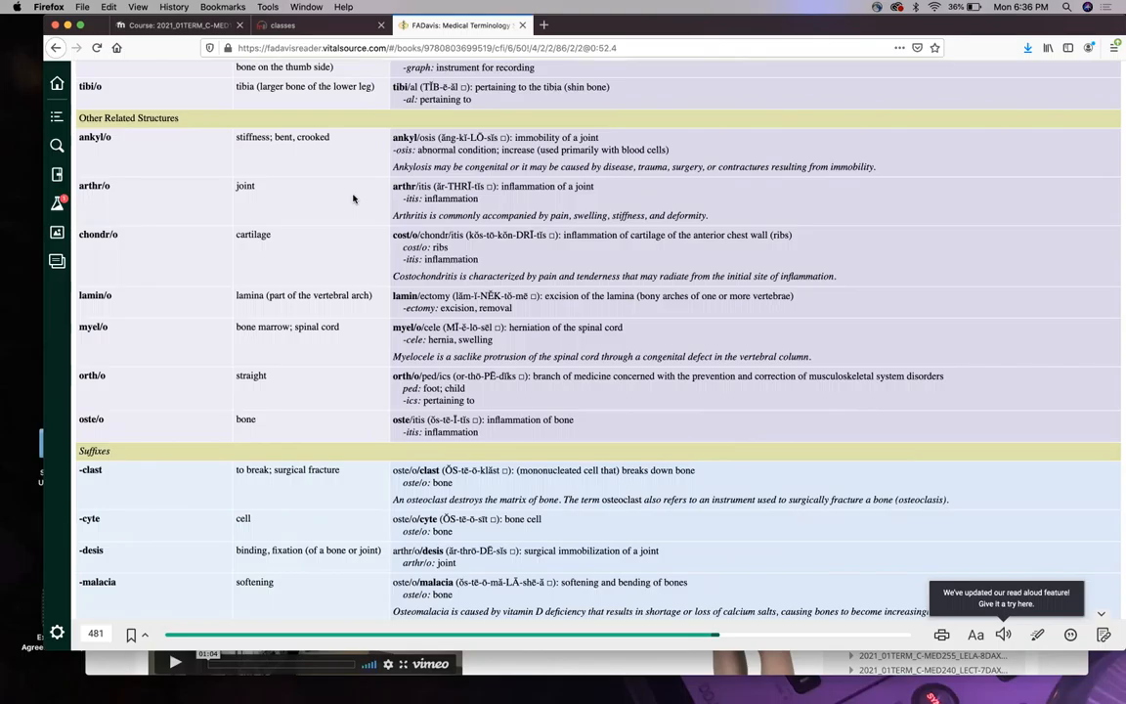
mouse_move(387, 200)
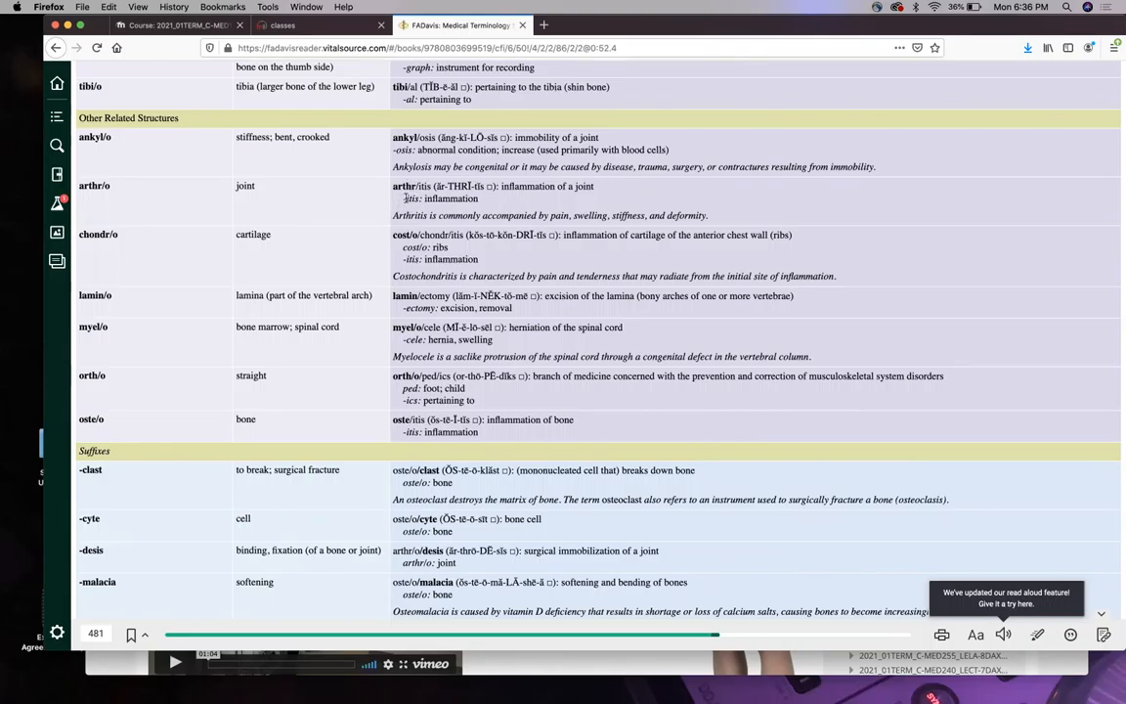
mouse_move(414, 195)
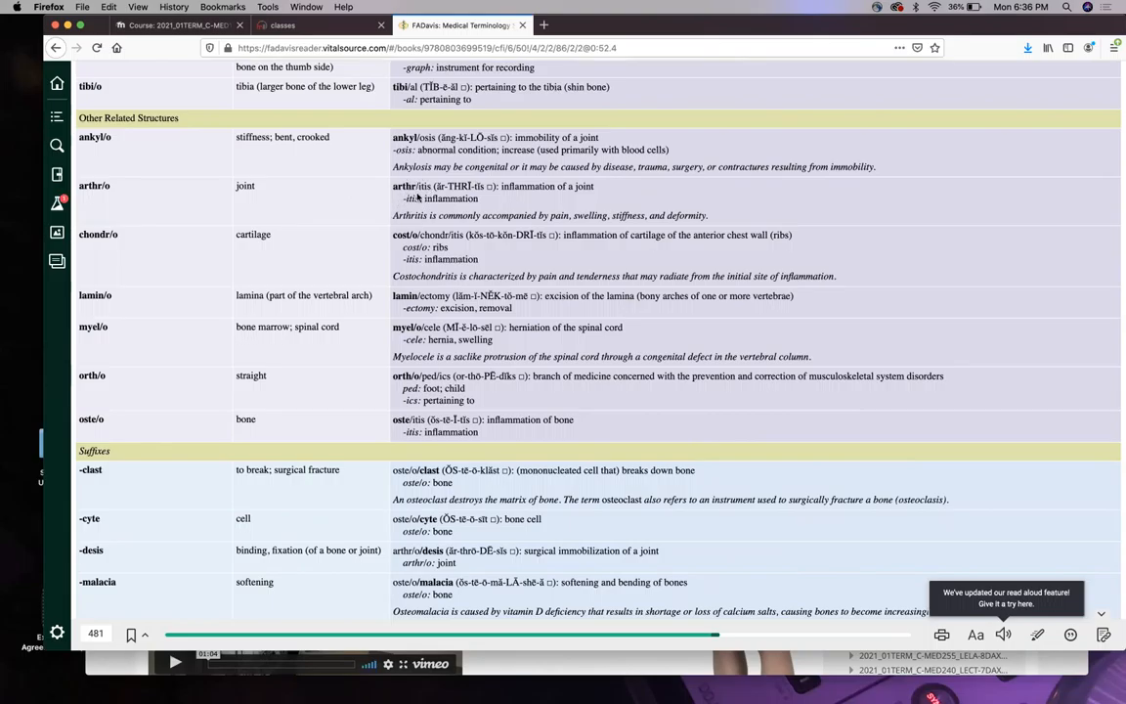
mouse_move(395, 201)
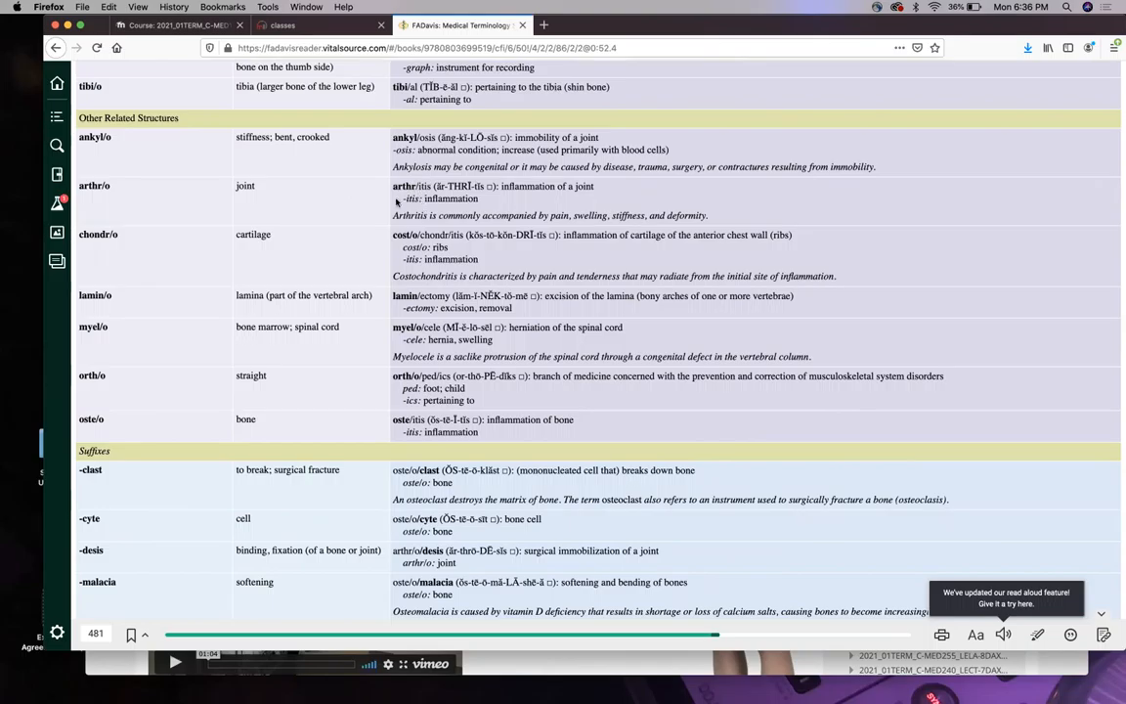
scroll("down", 3)
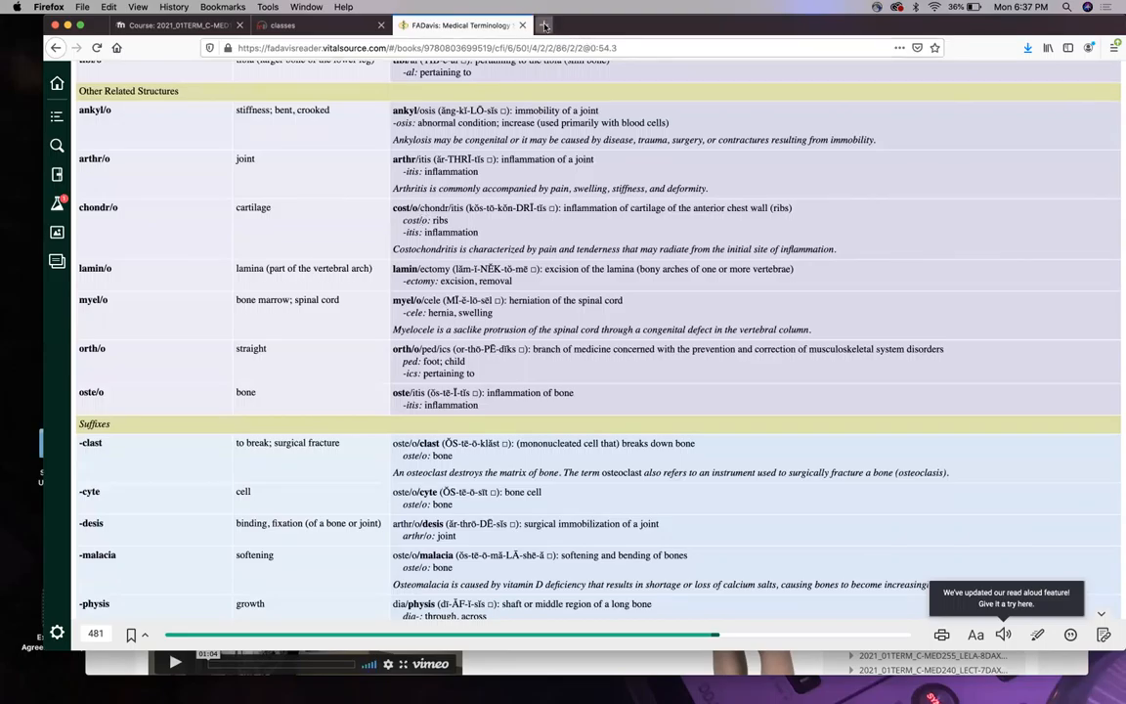
Start a Google search for 'ribs anatomy'.
type("ribs anatomy")
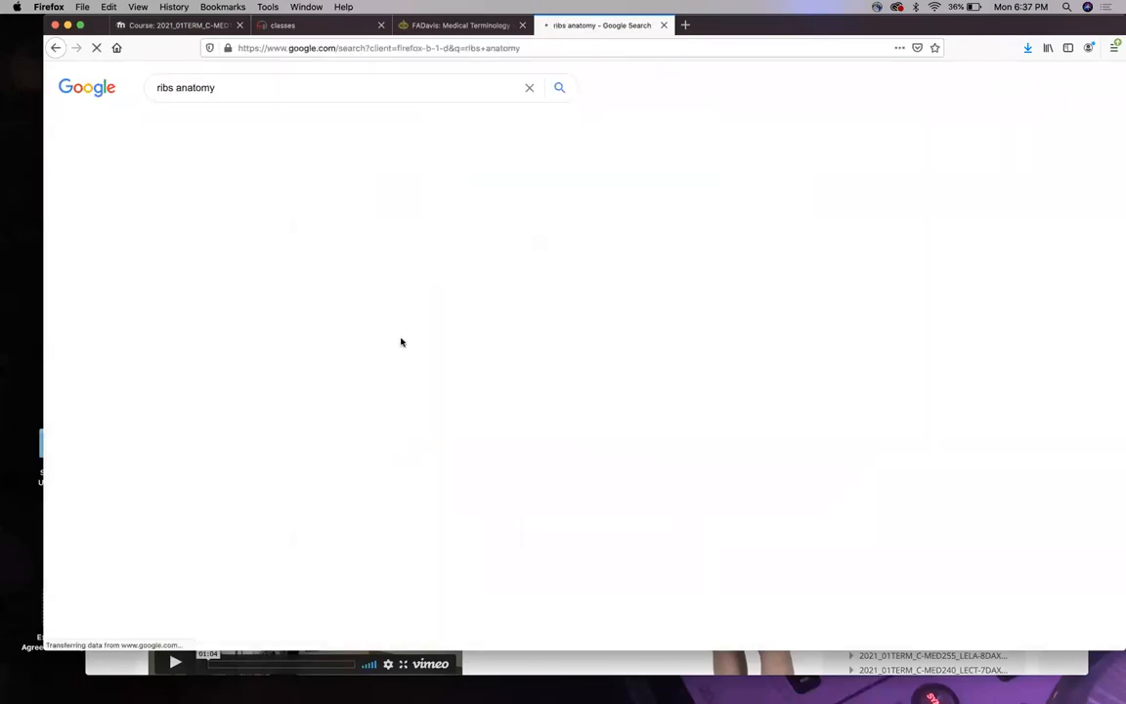
Enlarge the labeled rib cage diagram showing true, false and floating ribs.
left_click(219, 122)
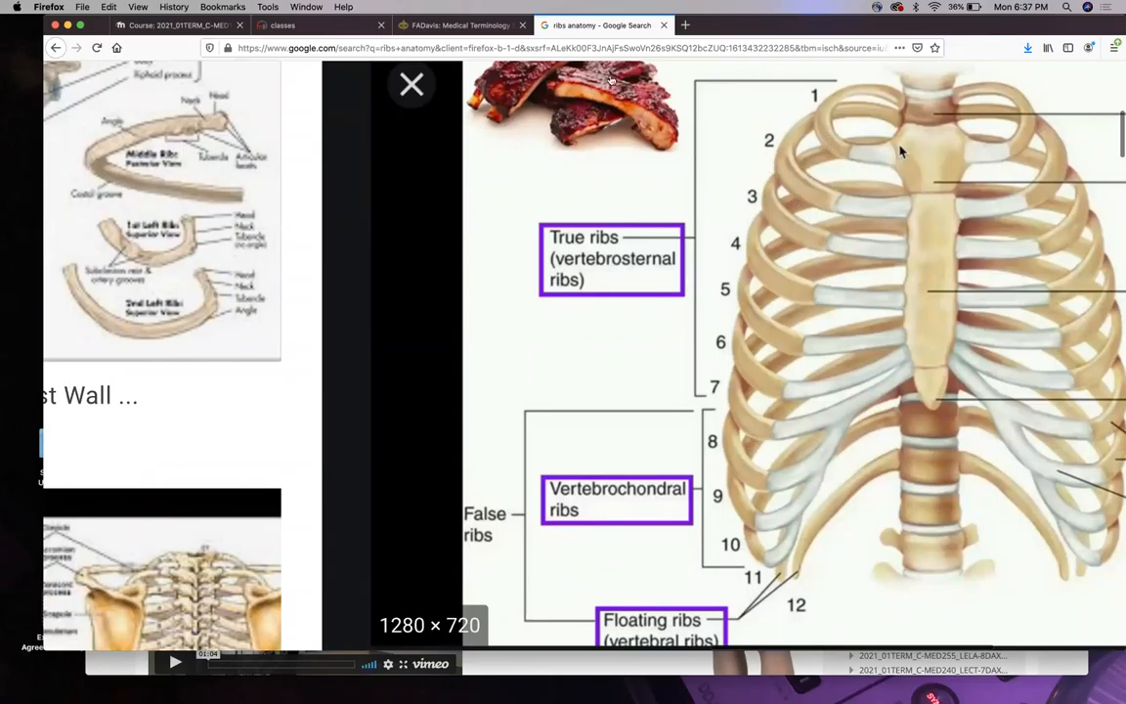
mouse_move(870, 213)
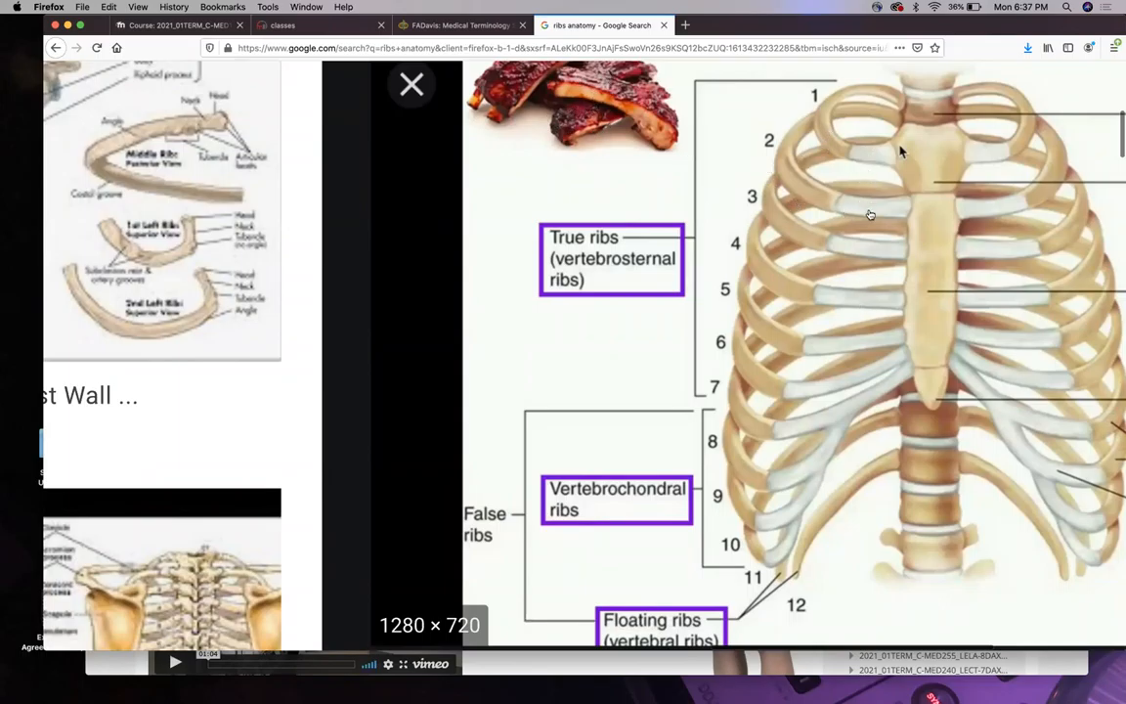
mouse_move(861, 401)
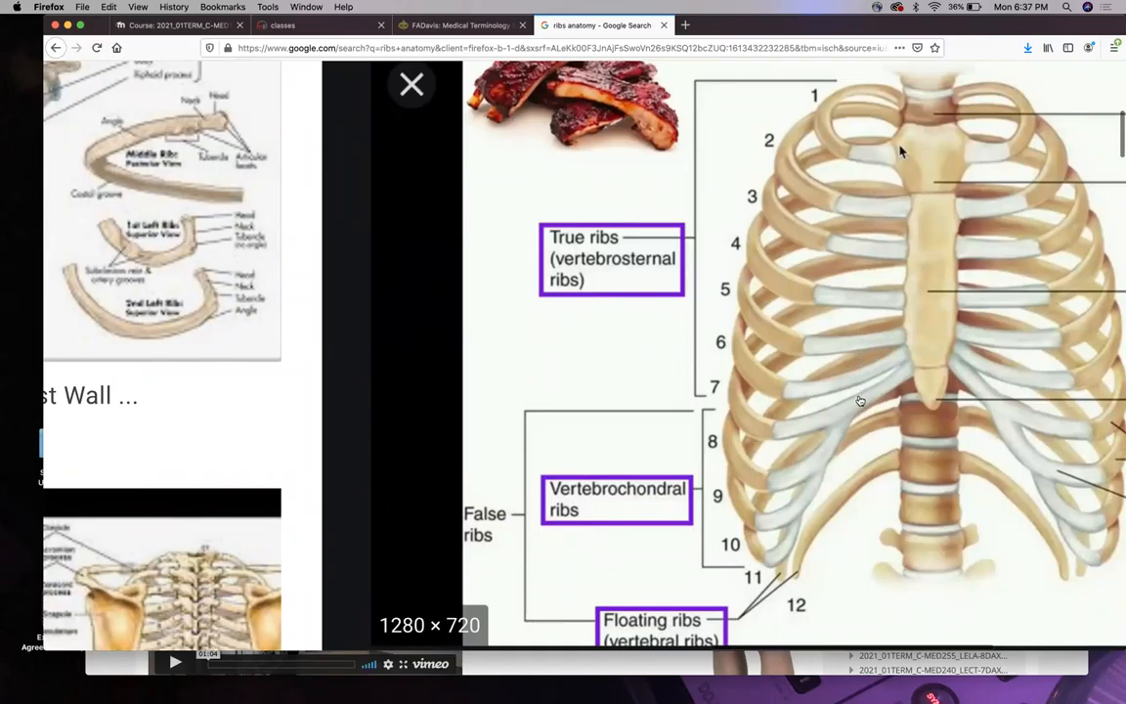
mouse_move(774, 391)
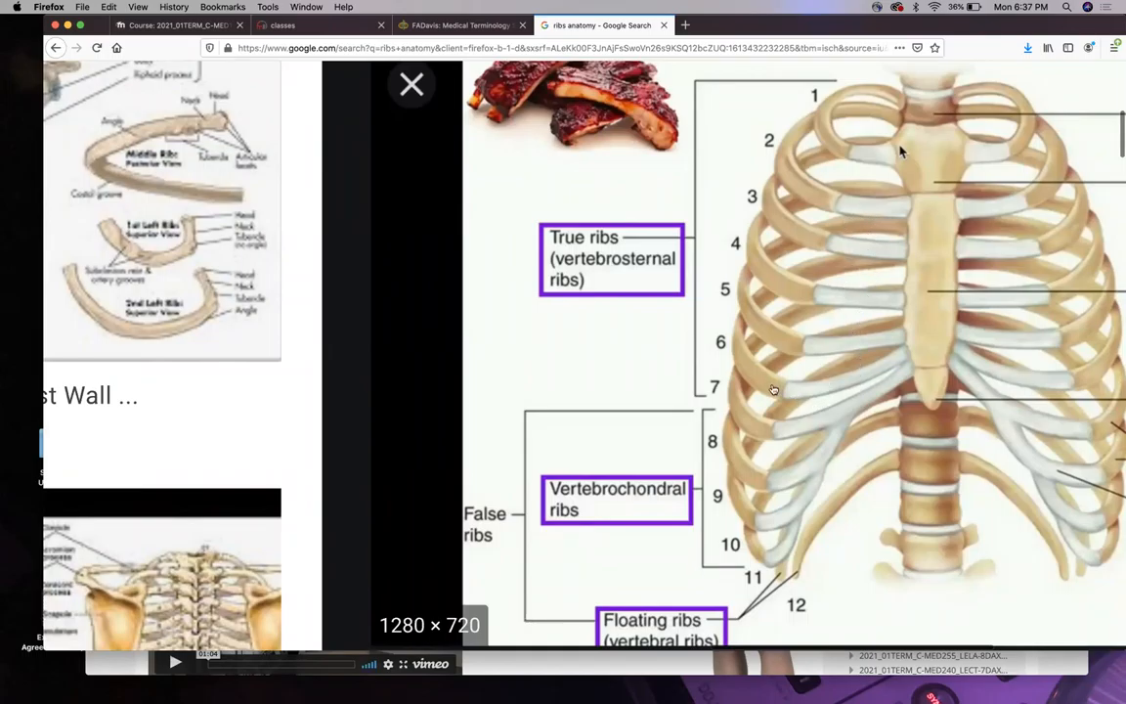
mouse_move(864, 333)
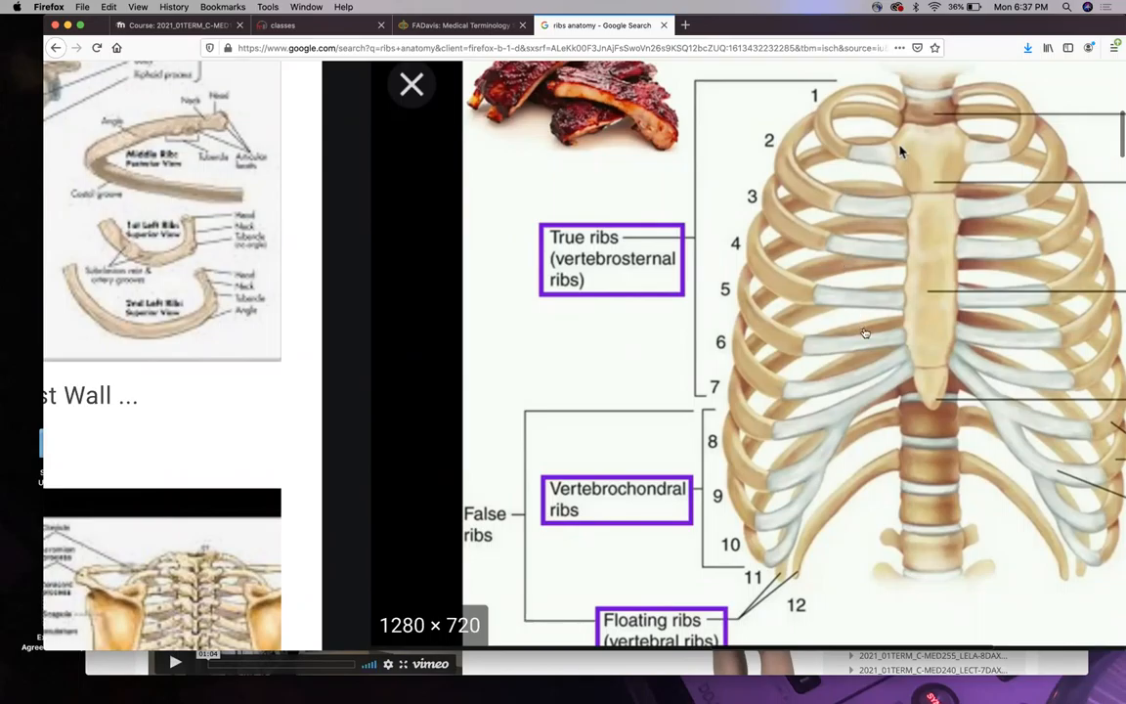
mouse_move(927, 245)
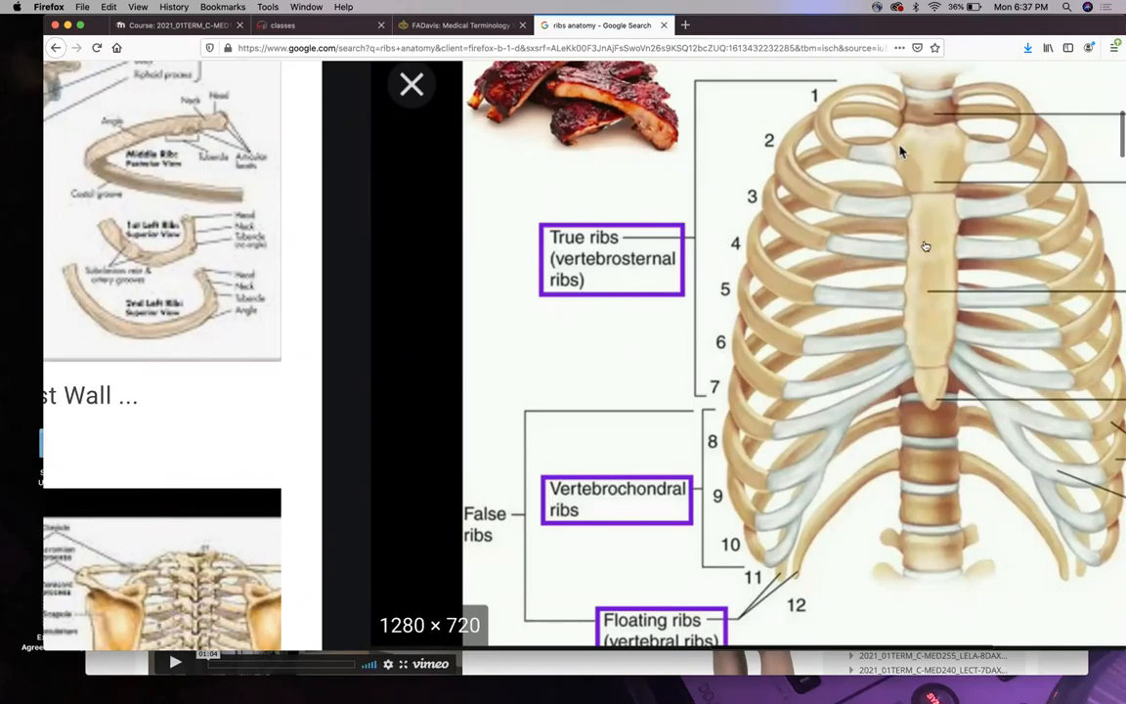
mouse_move(940, 295)
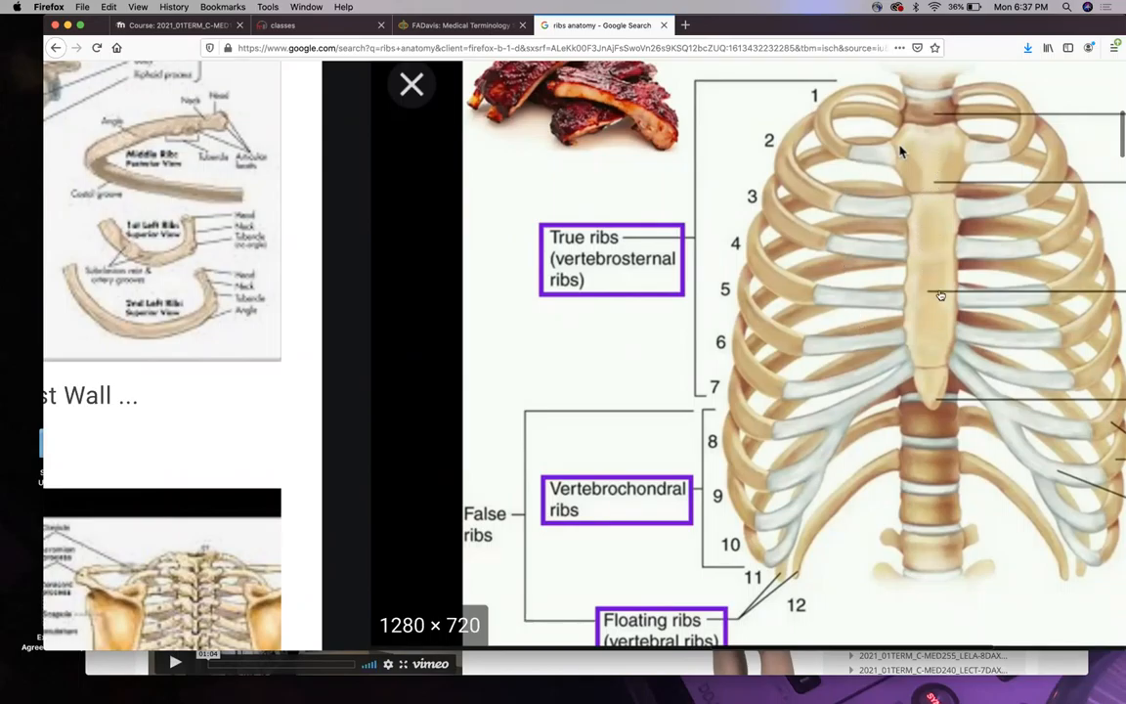
mouse_move(958, 389)
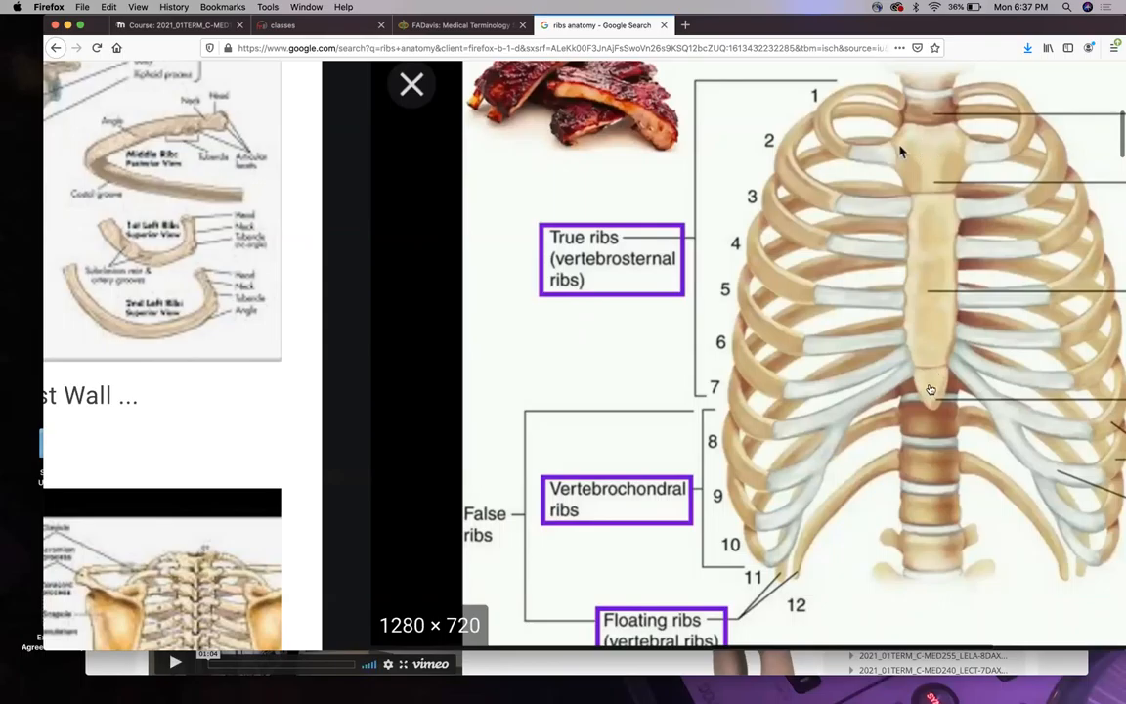
mouse_move(936, 399)
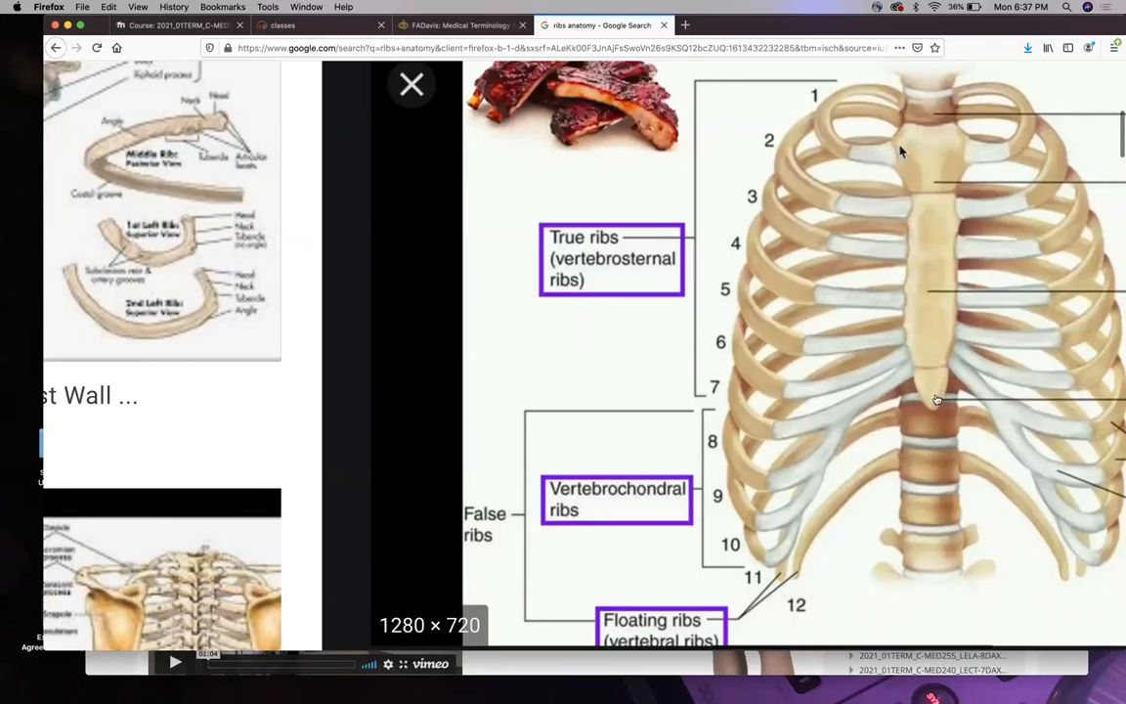
mouse_move(880, 368)
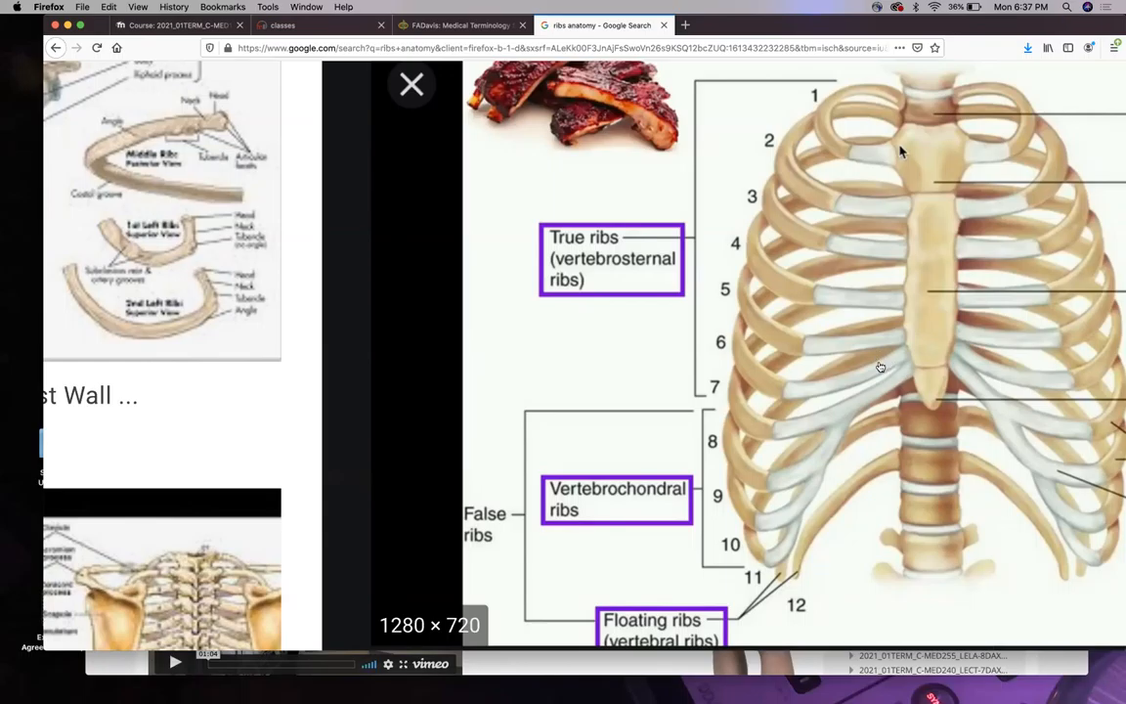
mouse_move(865, 168)
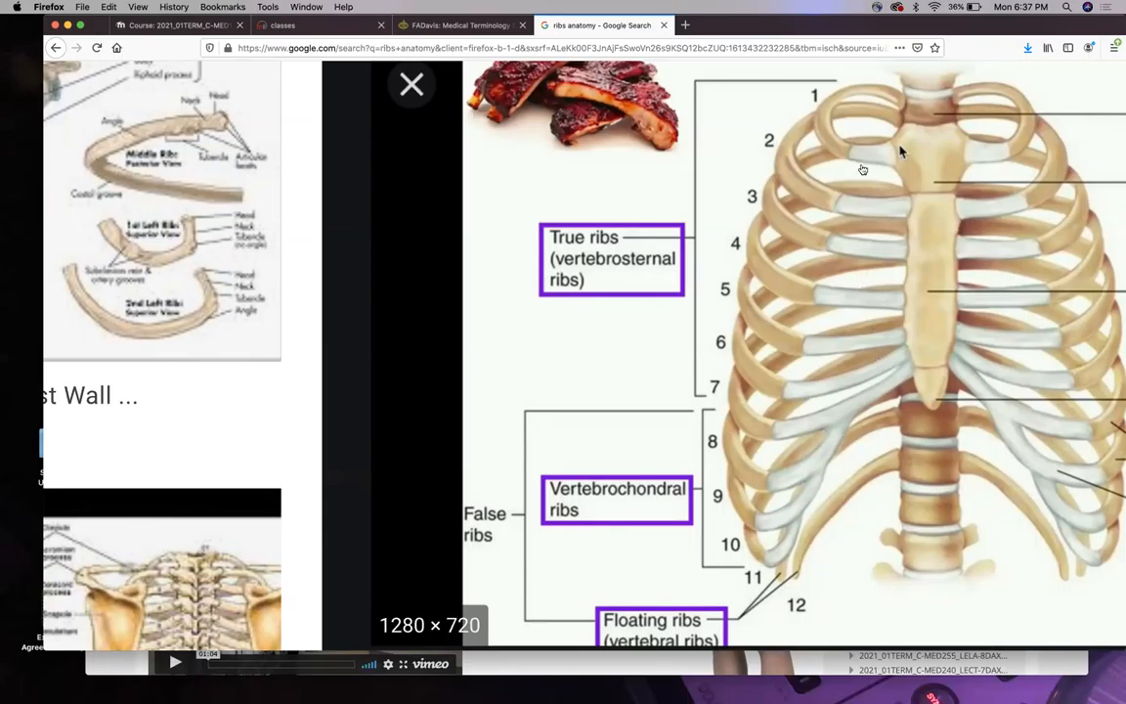
mouse_move(931, 317)
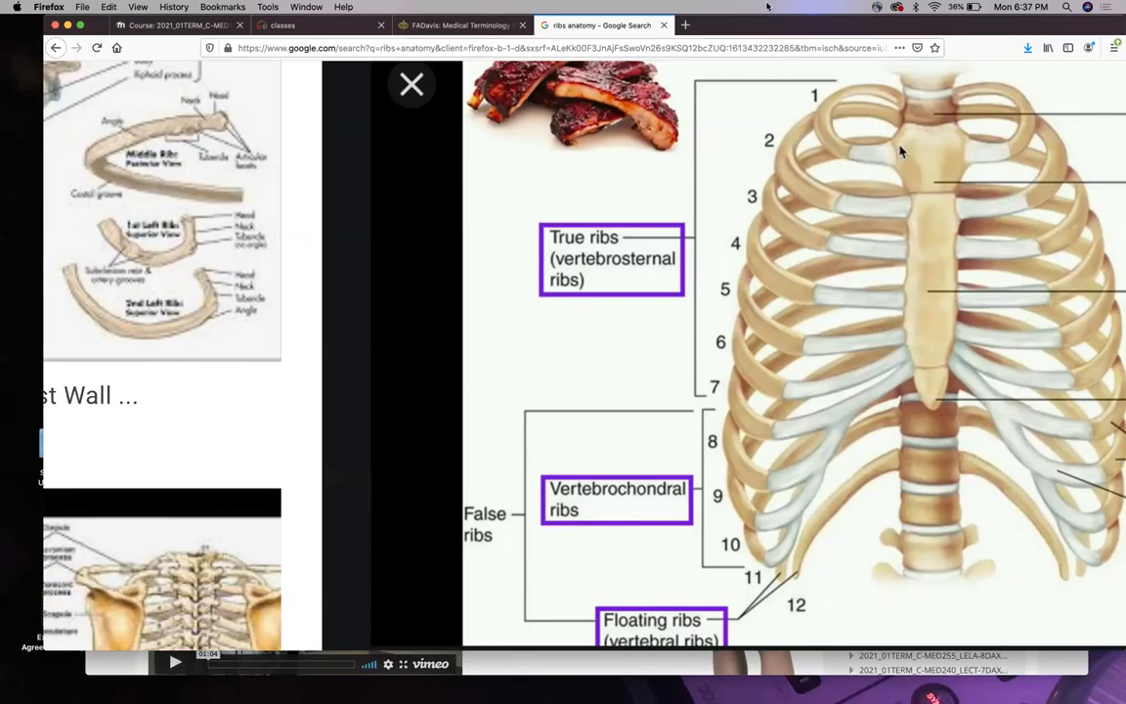
mouse_move(665, 26)
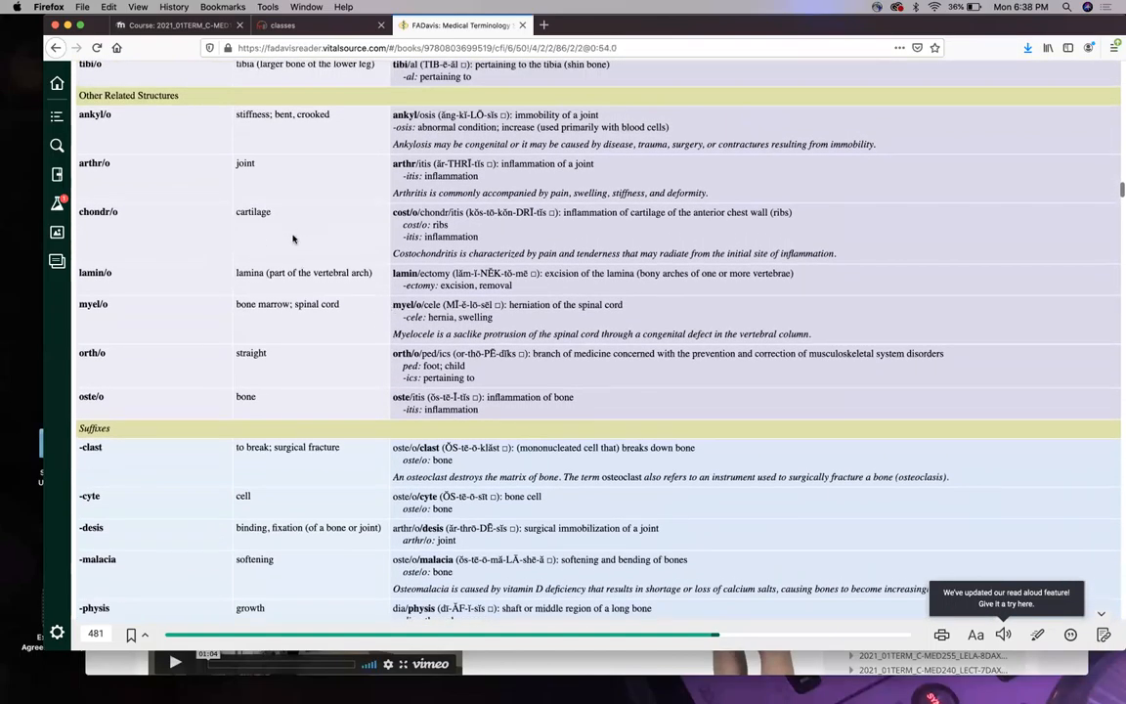
mouse_move(164, 282)
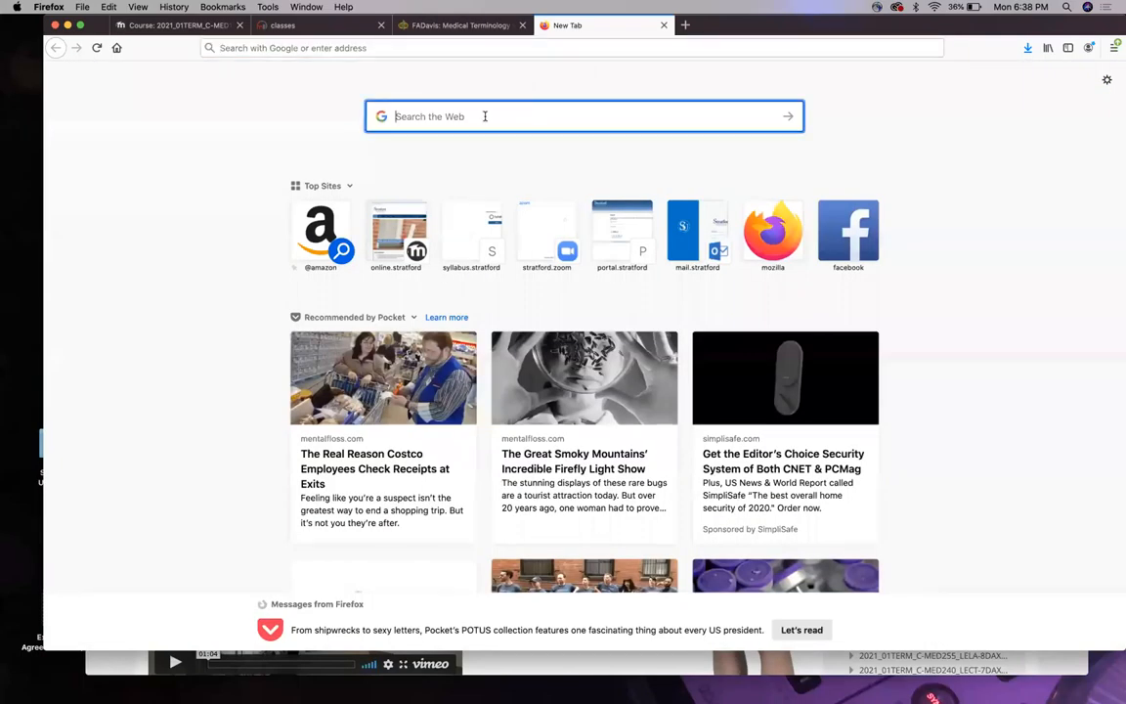
Search Google for 'parts of vertebra' to reach the USC Spine Center vertebra diagram.
type("parts of ver")
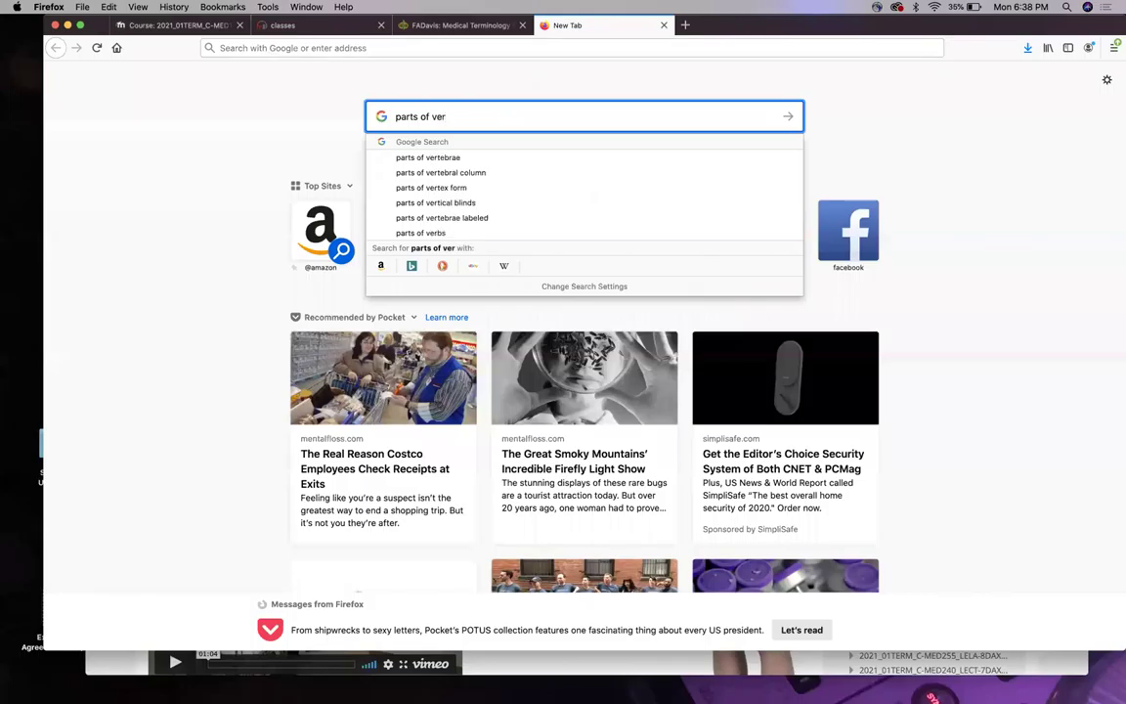
left_click(426, 157)
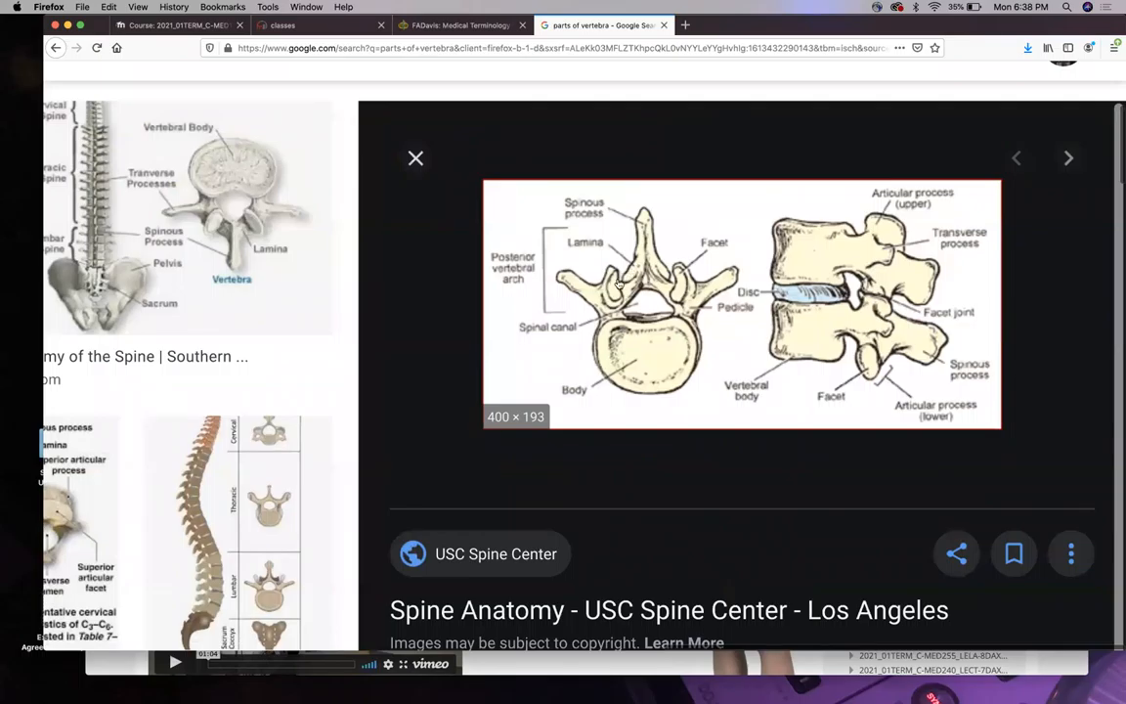
mouse_move(629, 264)
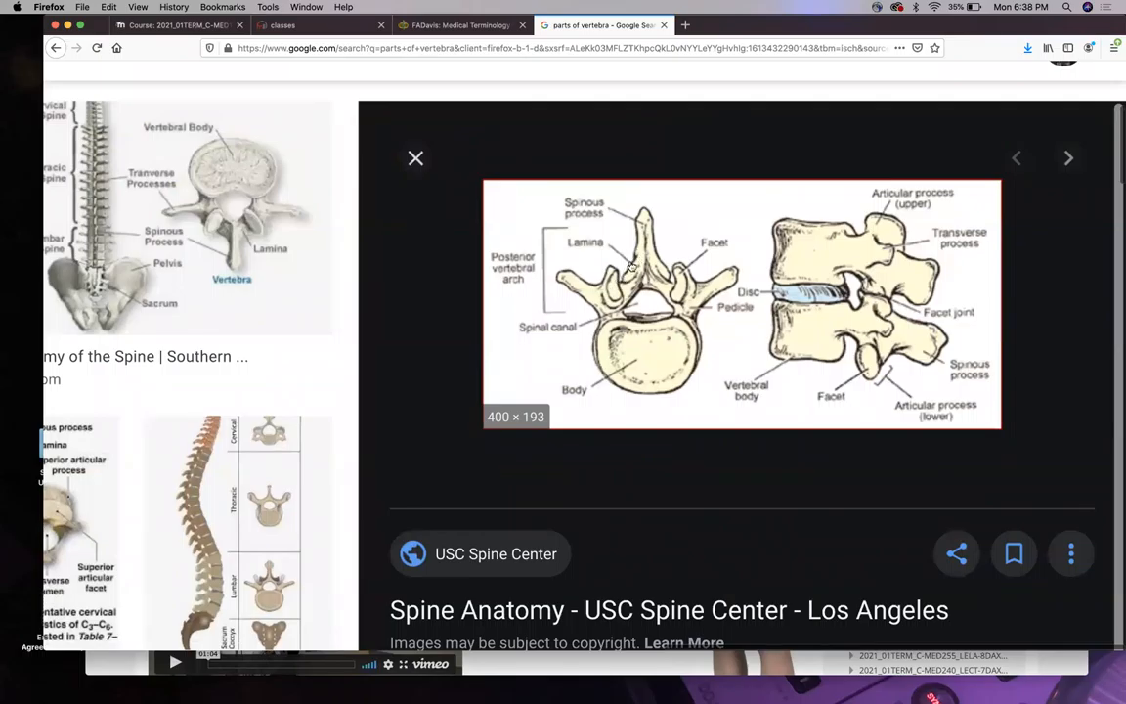
mouse_move(655, 297)
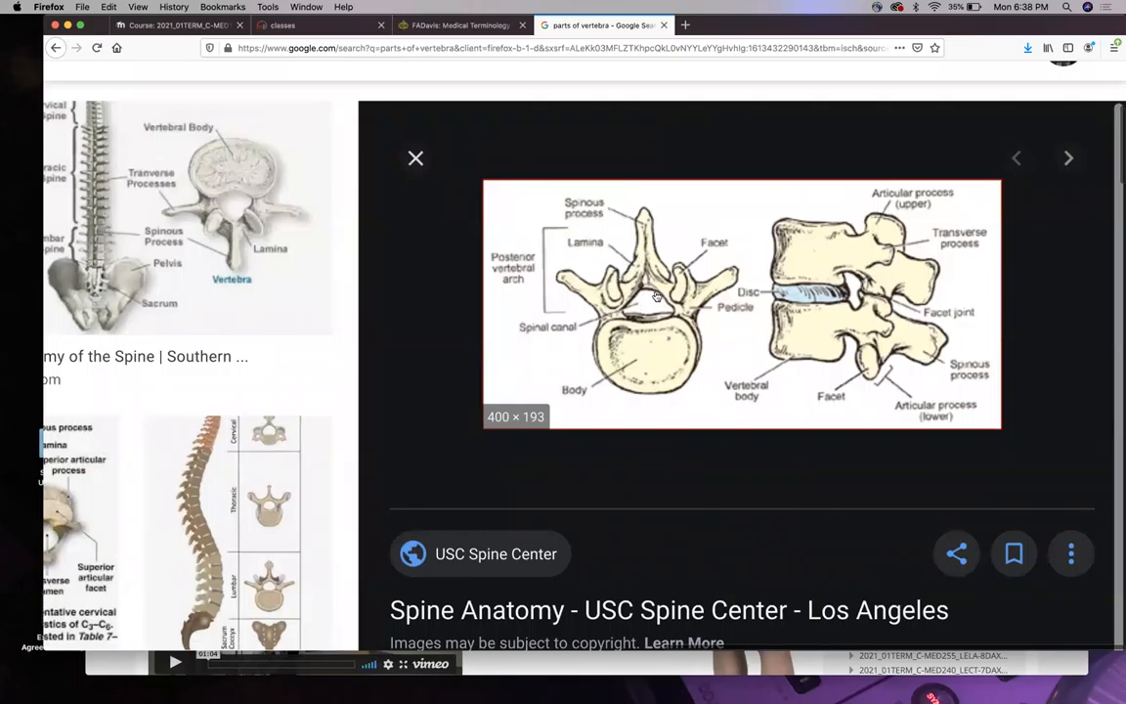
mouse_move(647, 307)
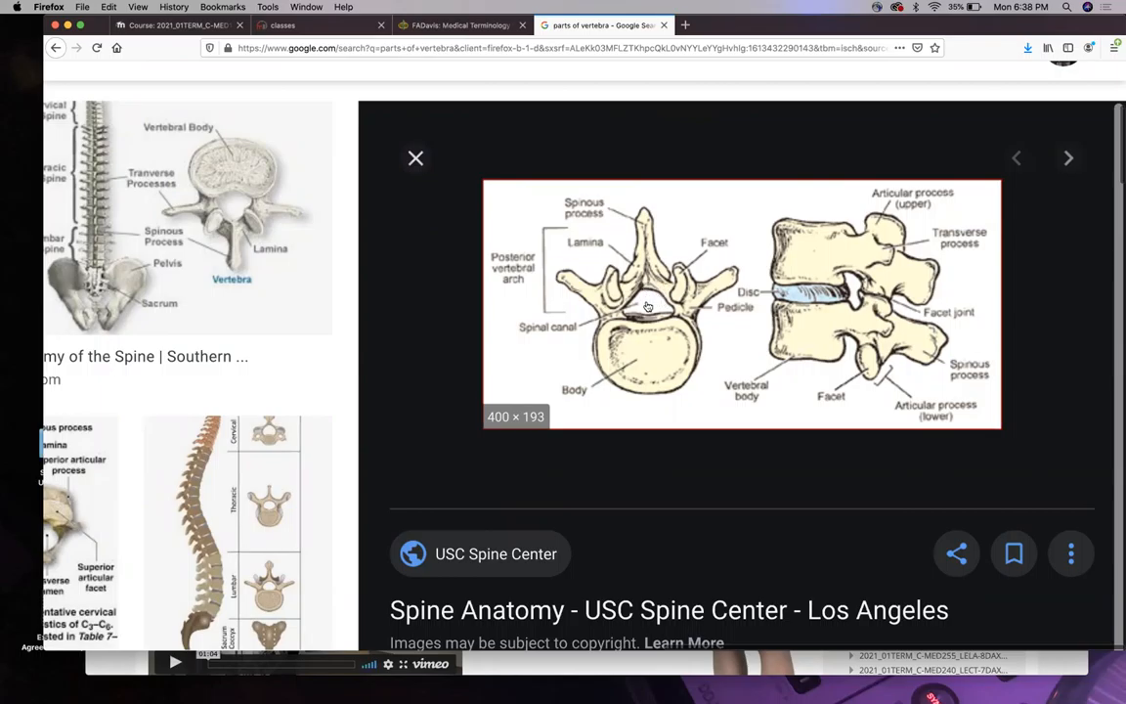
mouse_move(620, 266)
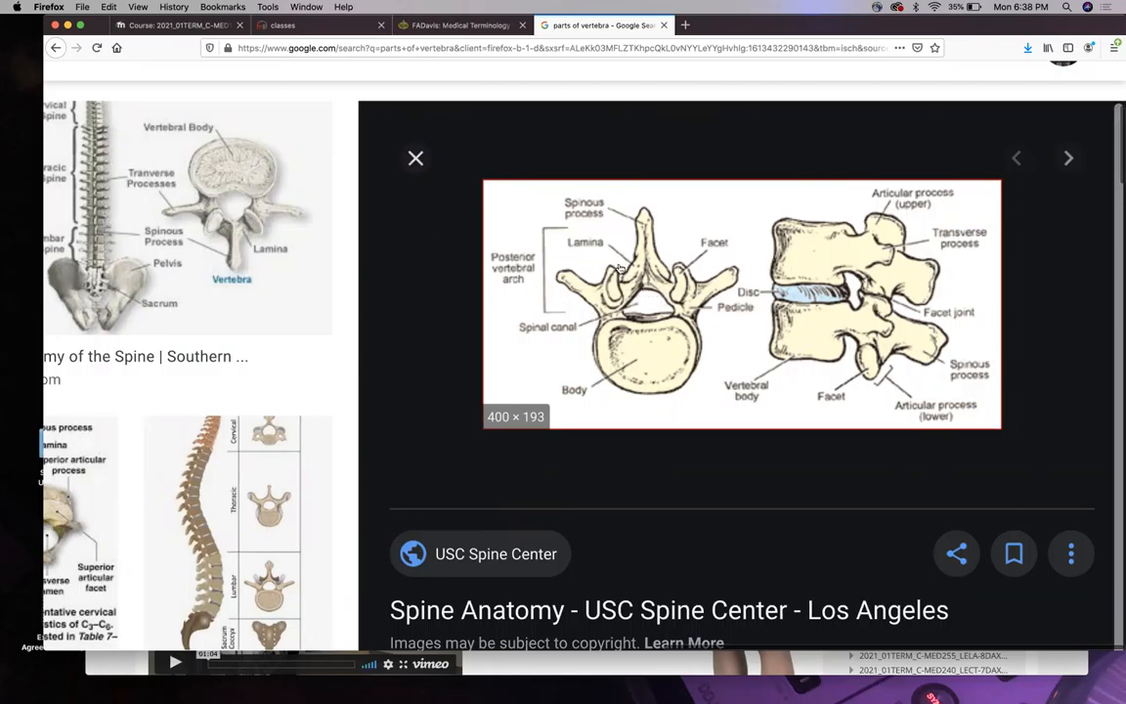
mouse_move(641, 314)
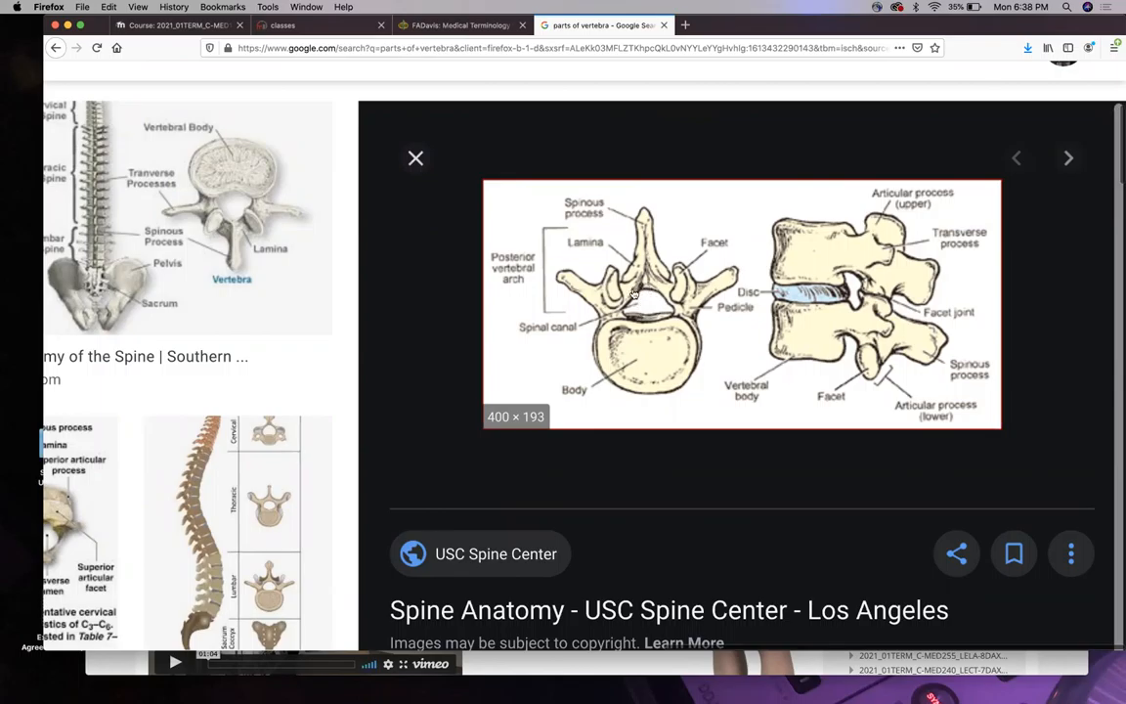
mouse_move(630, 266)
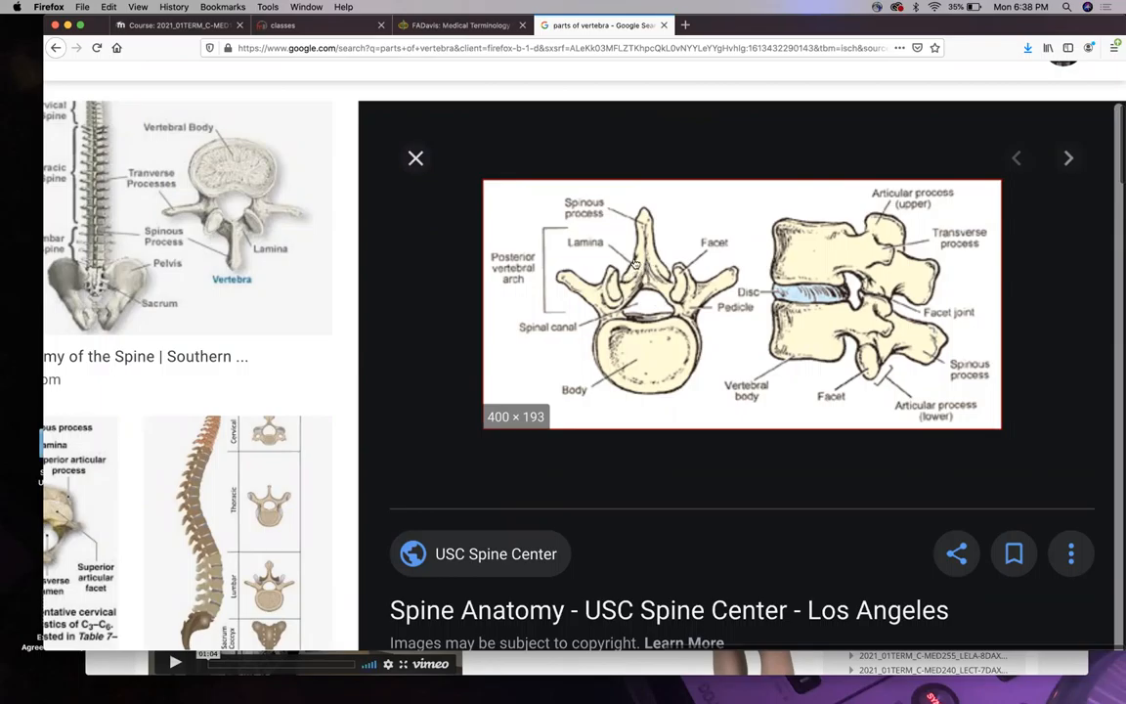
mouse_move(630, 270)
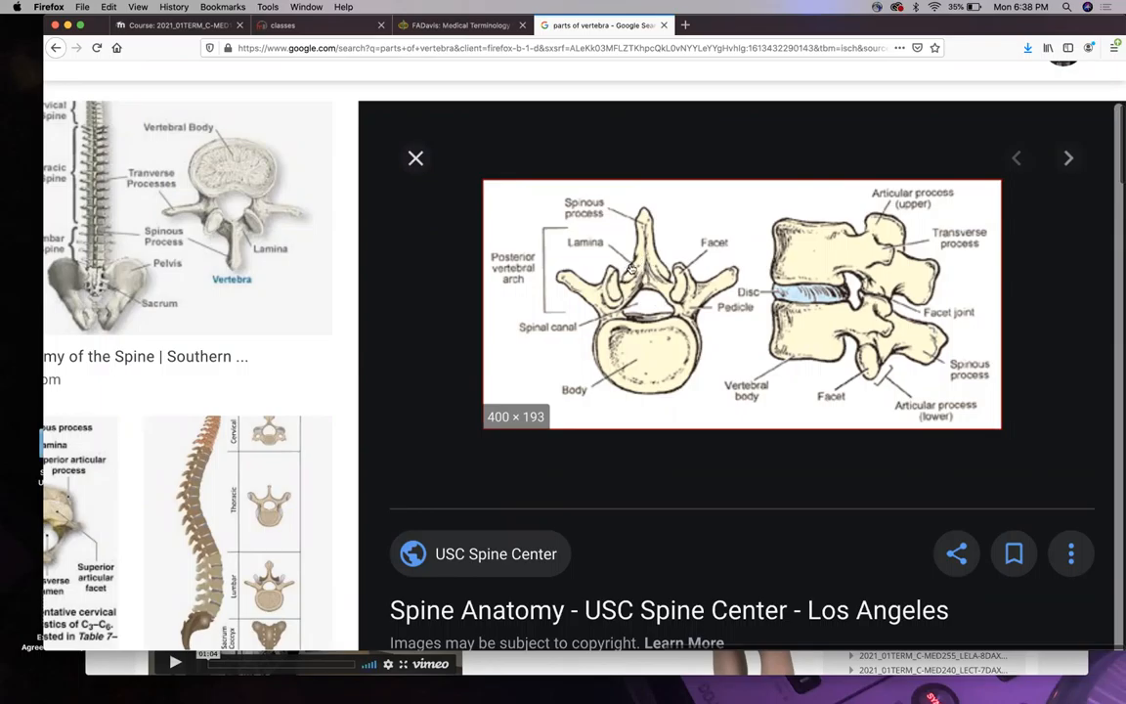
mouse_move(625, 282)
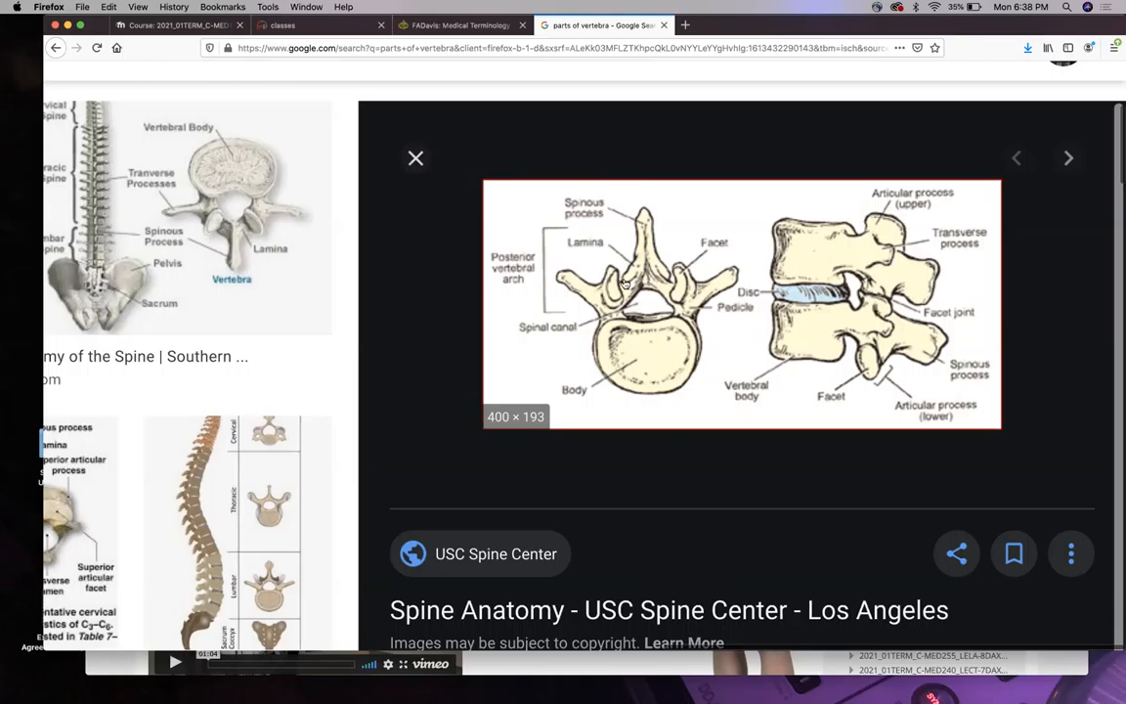
mouse_move(625, 317)
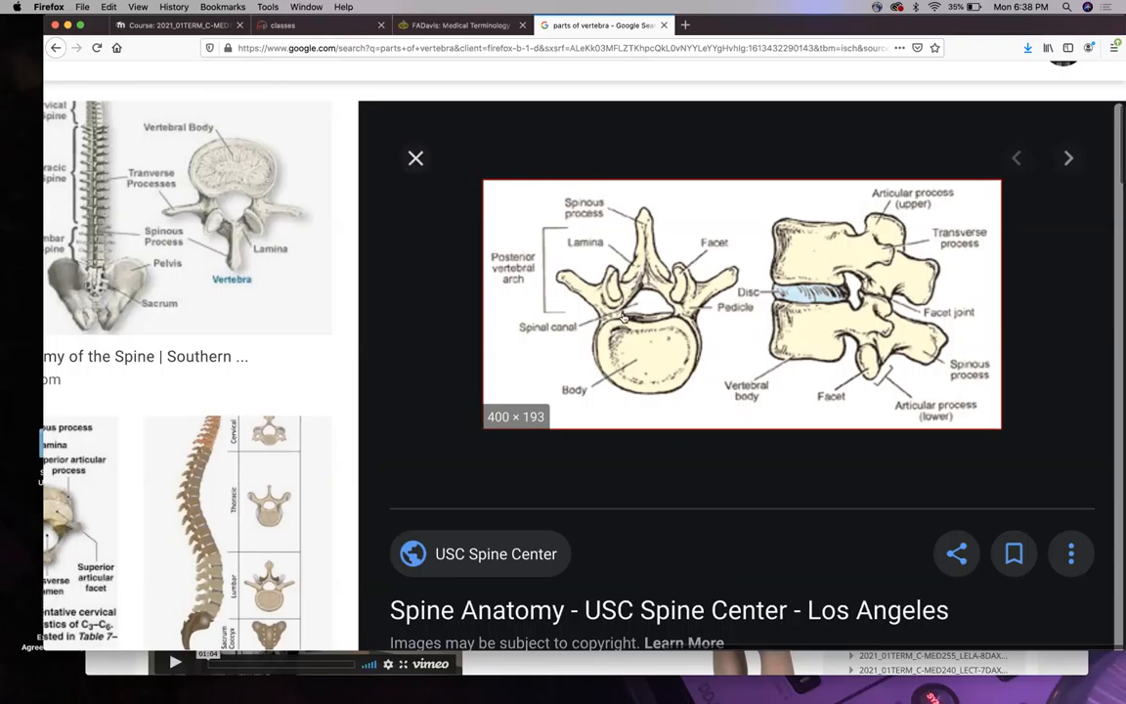
mouse_move(647, 309)
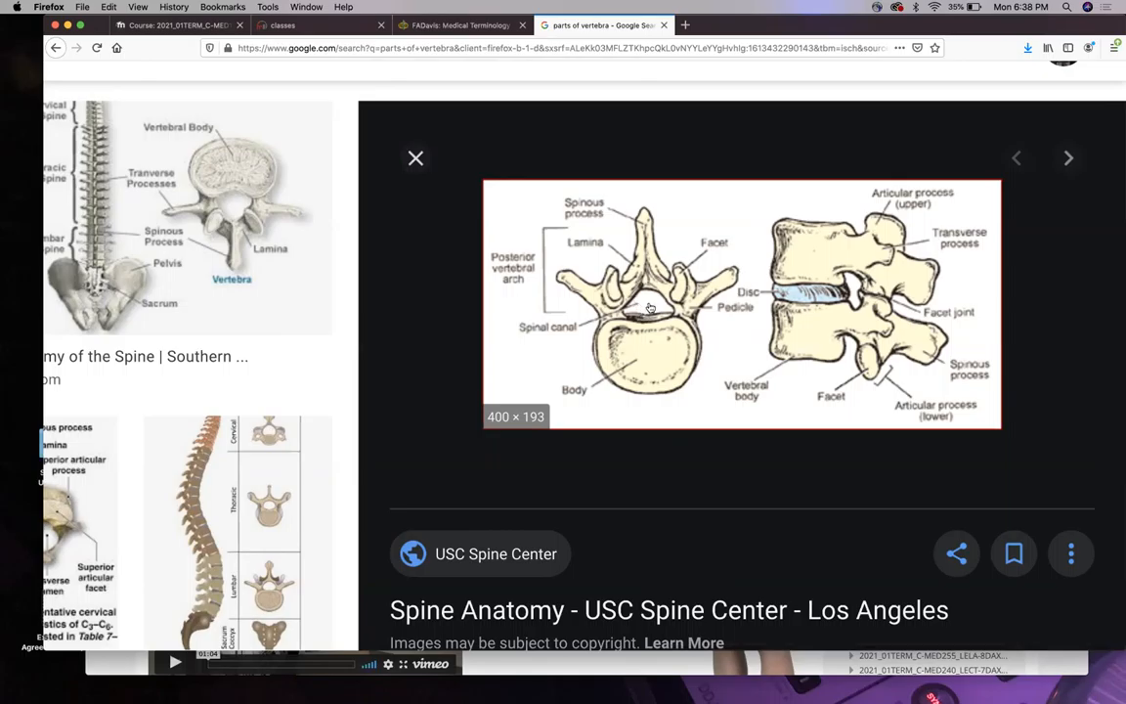
mouse_move(643, 321)
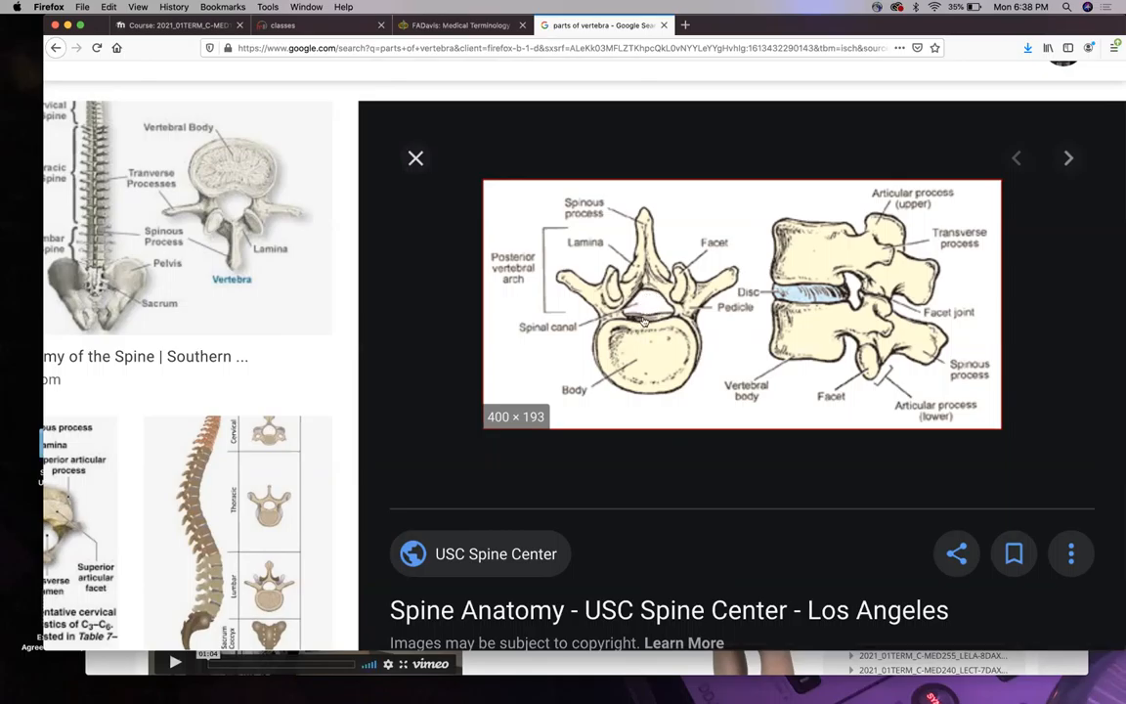
mouse_move(610, 246)
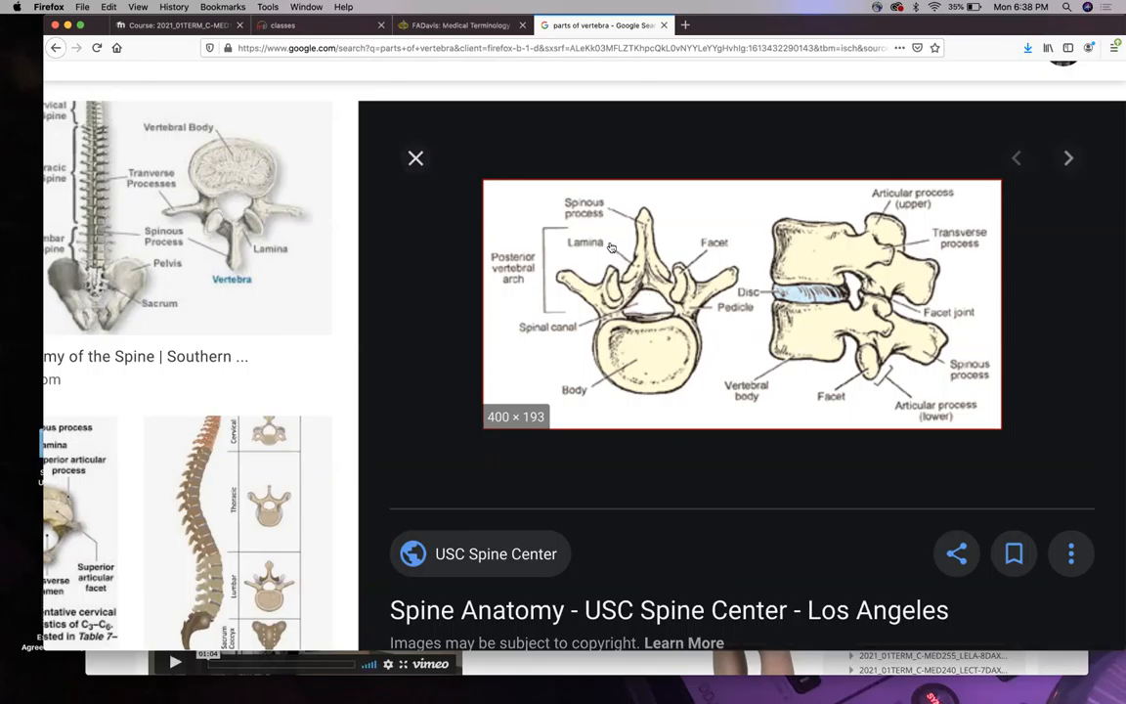
mouse_move(794, 297)
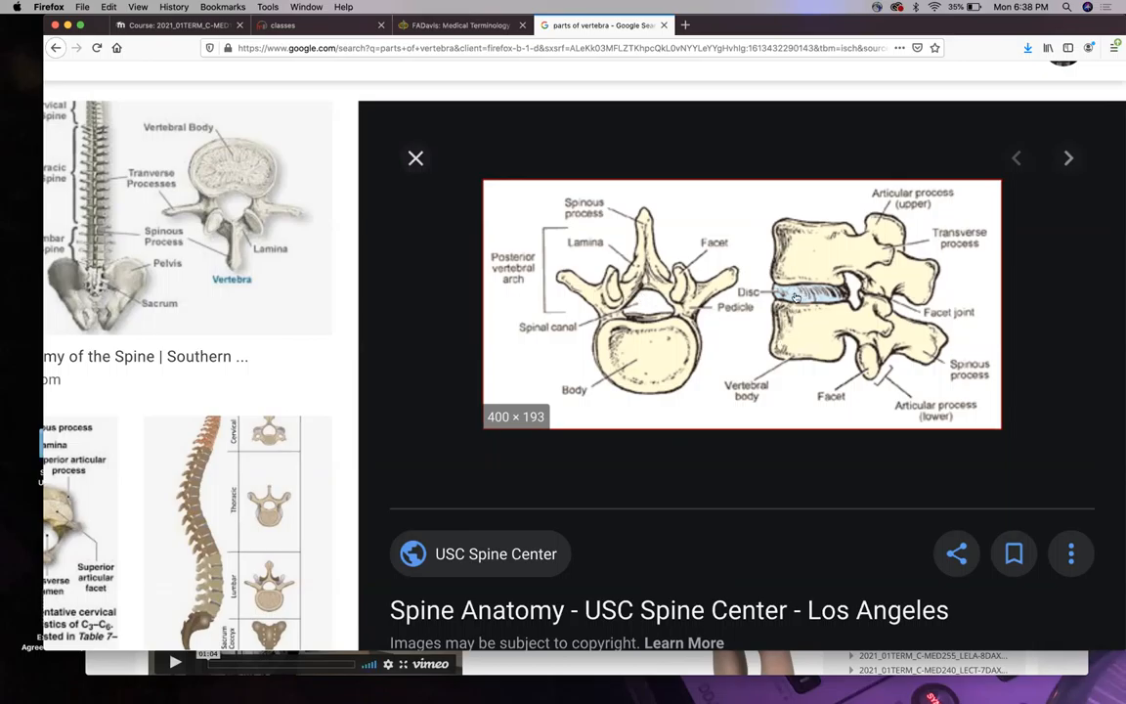
mouse_move(790, 297)
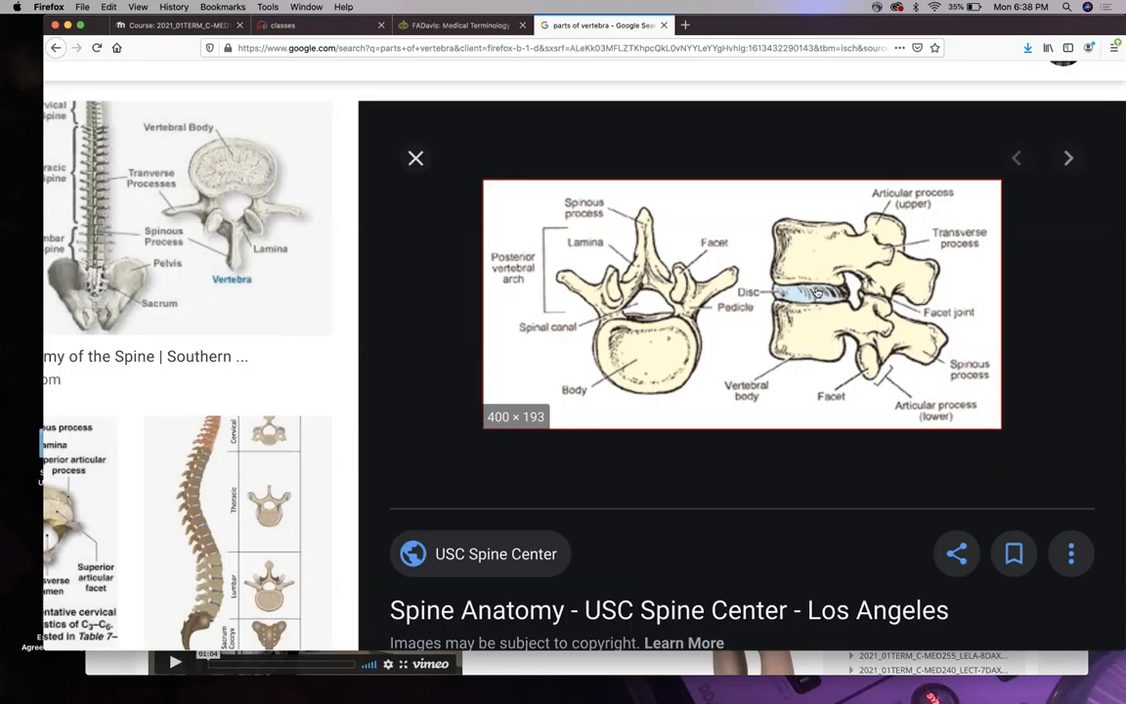
mouse_move(809, 313)
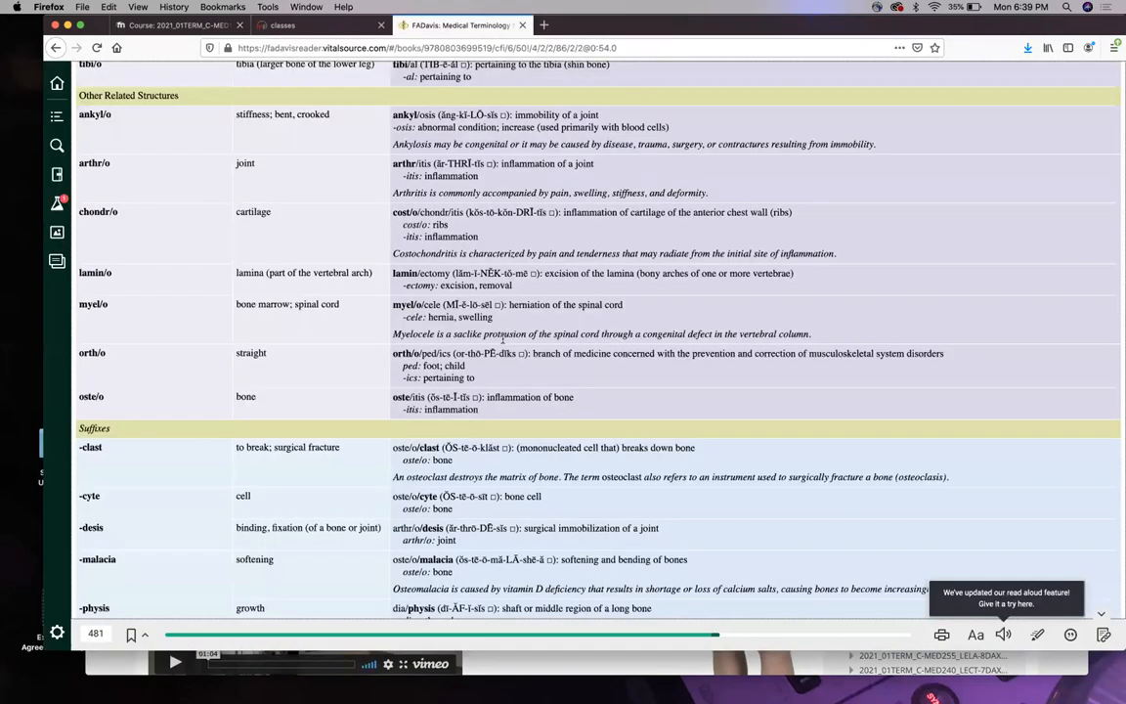
Scroll down through Other Related Structures and Suffixes to Section Review 10-3's Fill In The Blank.
scroll("down", 3)
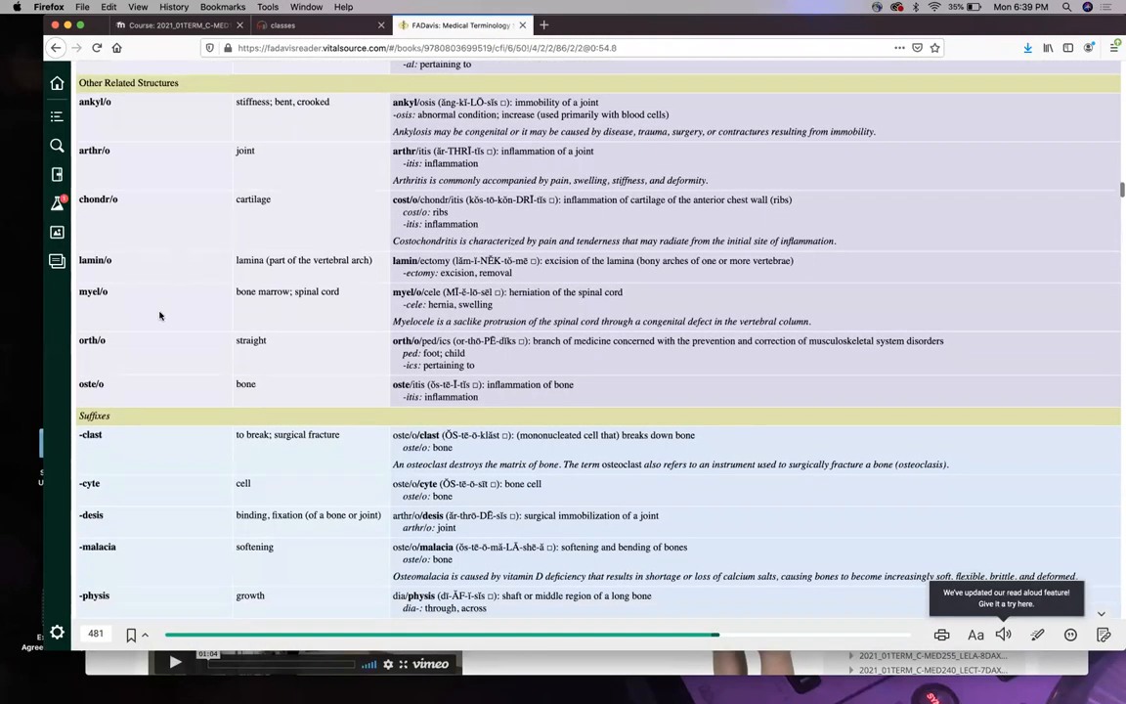
mouse_move(352, 312)
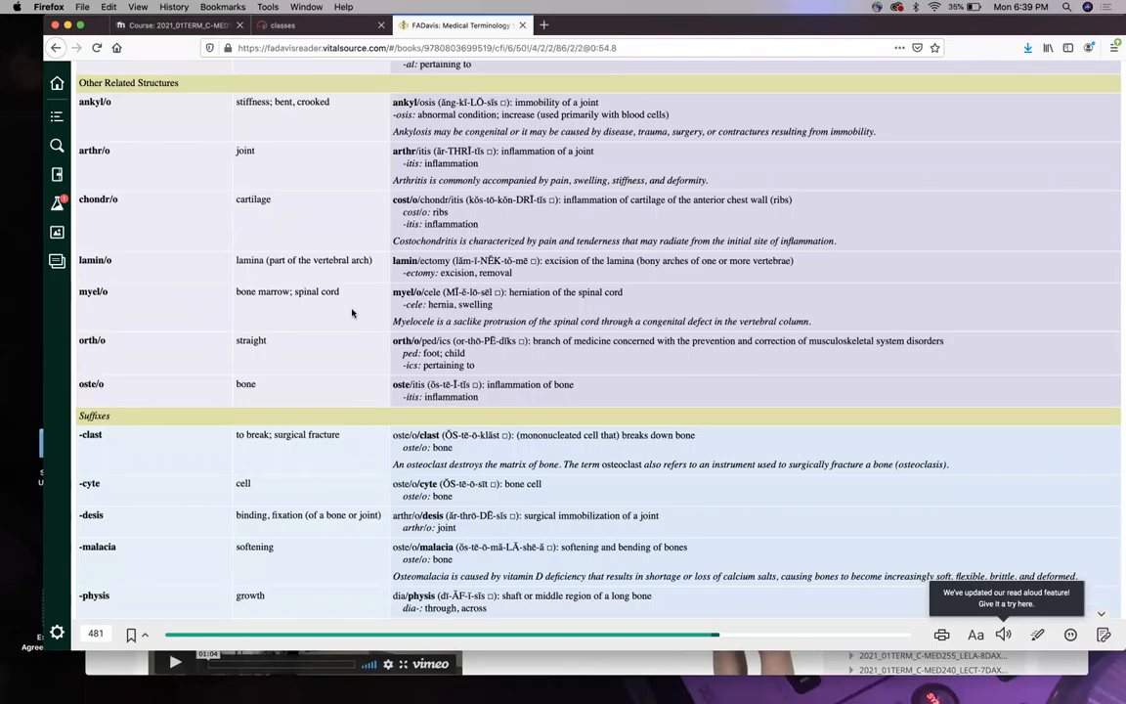
mouse_move(326, 312)
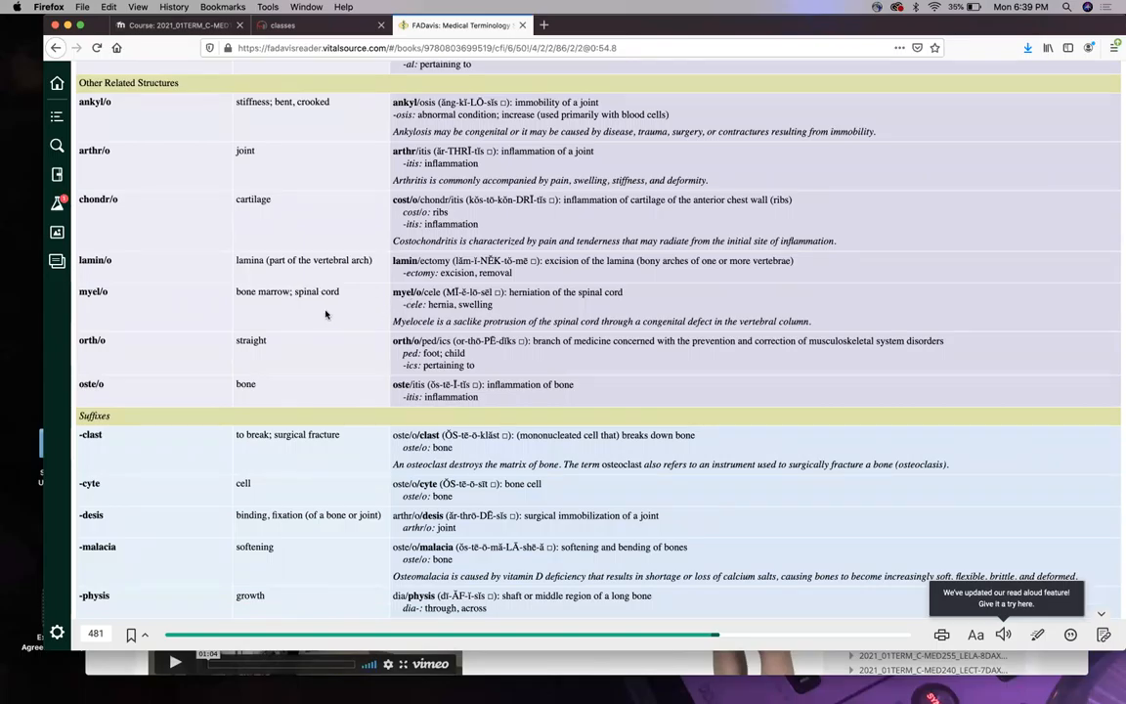
scroll("down", 3)
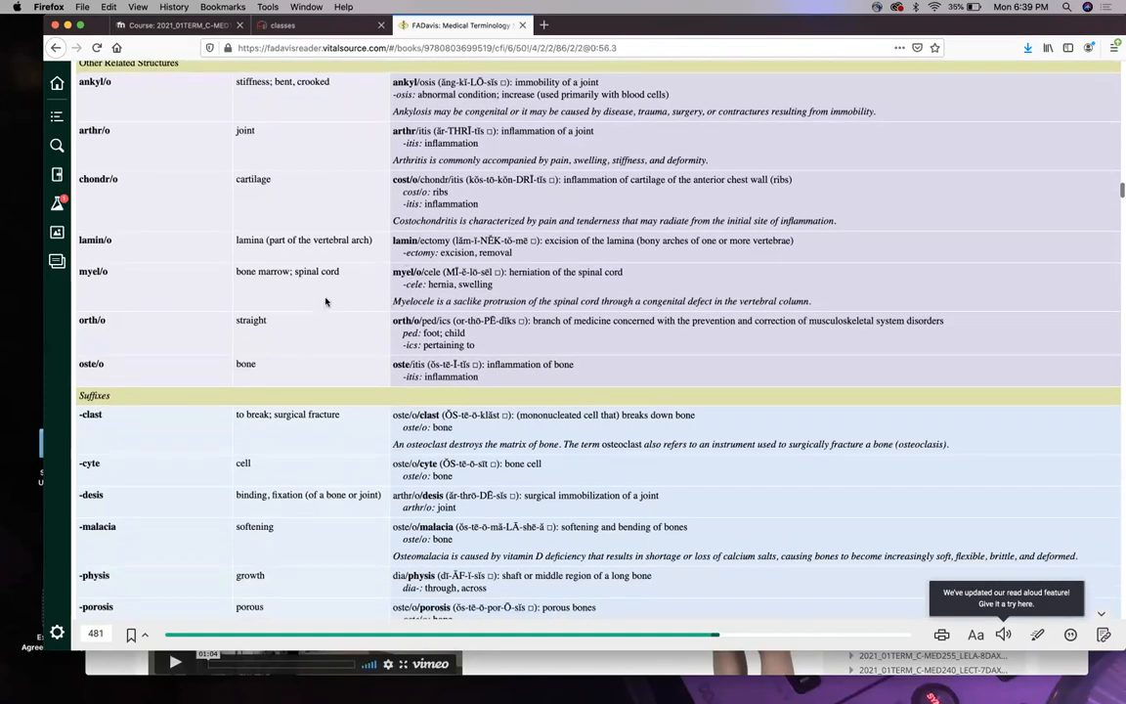
mouse_move(383, 301)
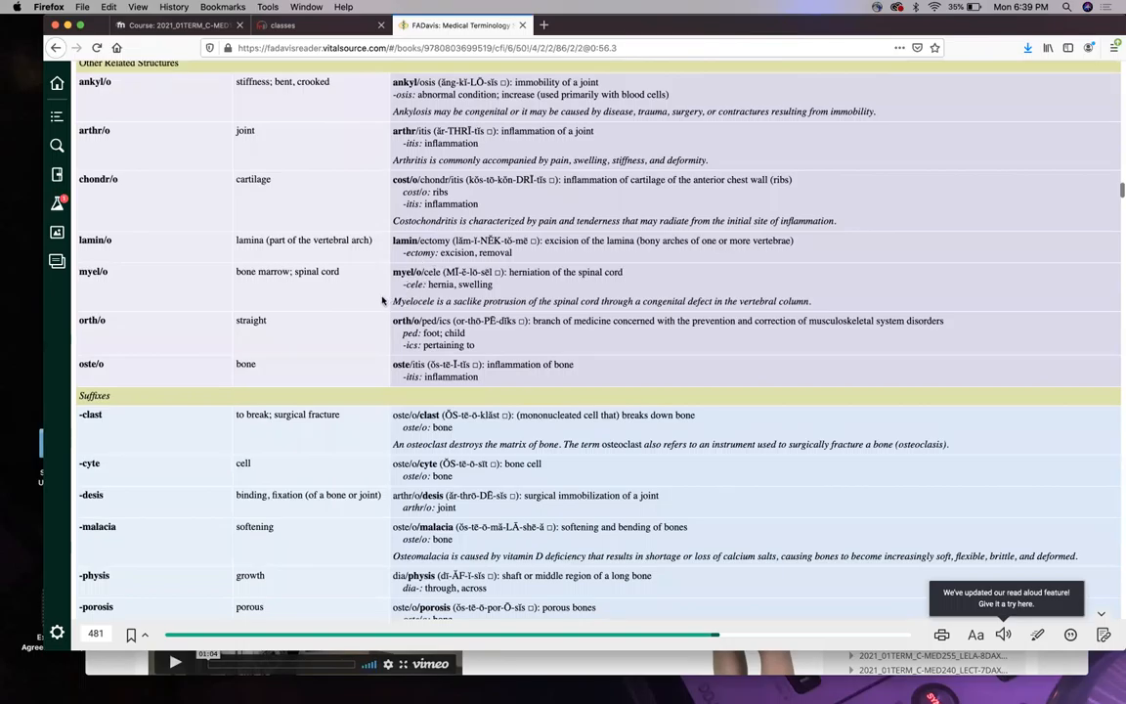
scroll("down", 3)
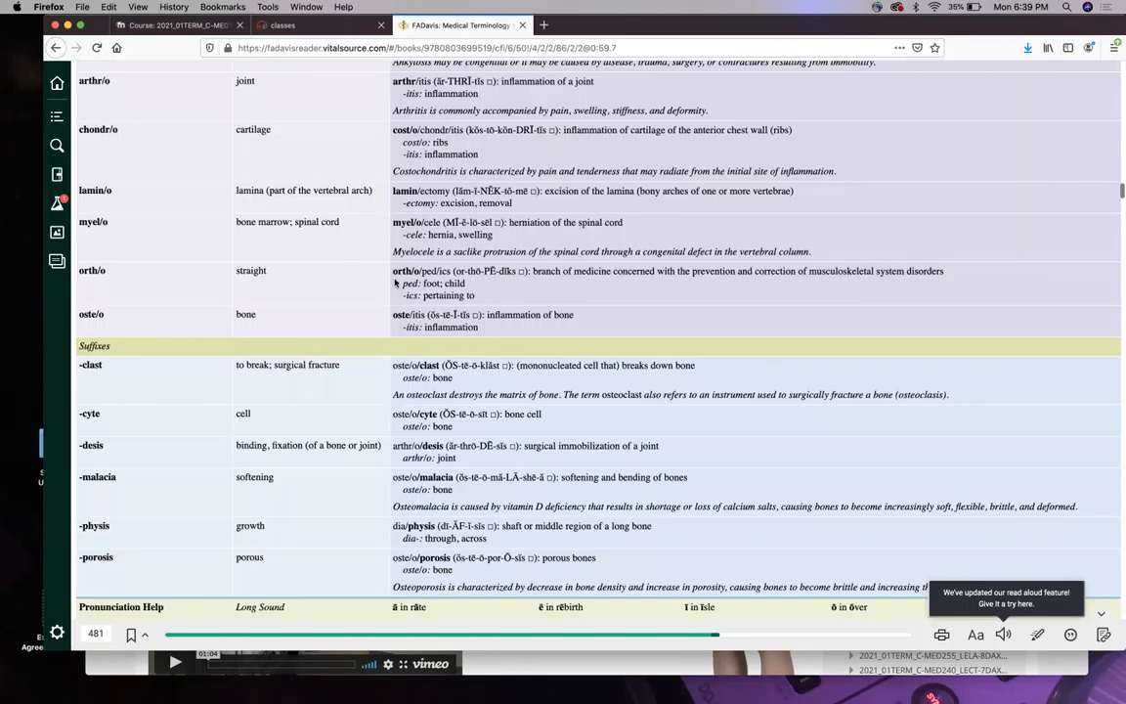
scroll("down", 3)
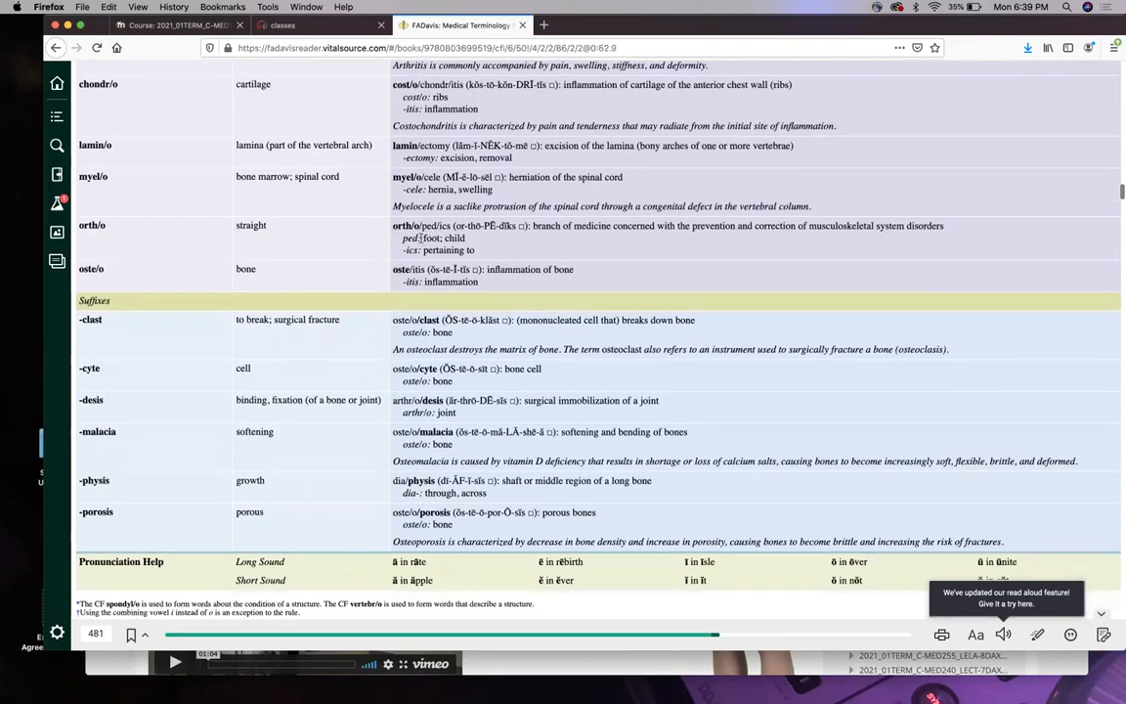
scroll("down", 3)
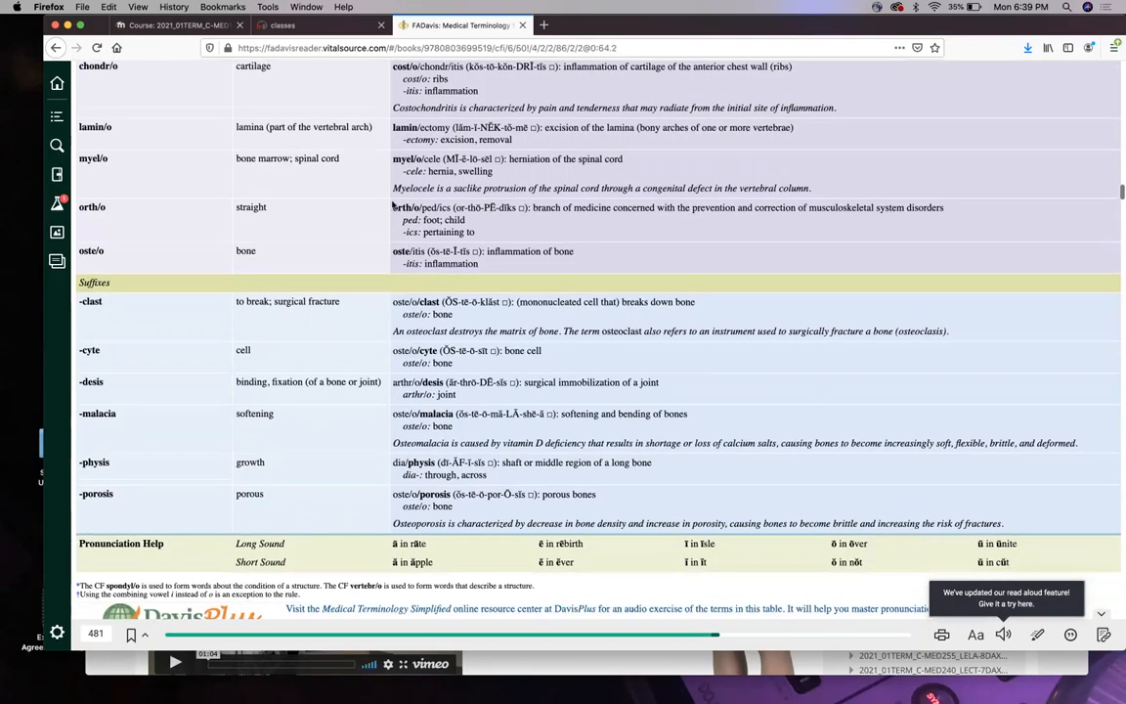
mouse_move(371, 246)
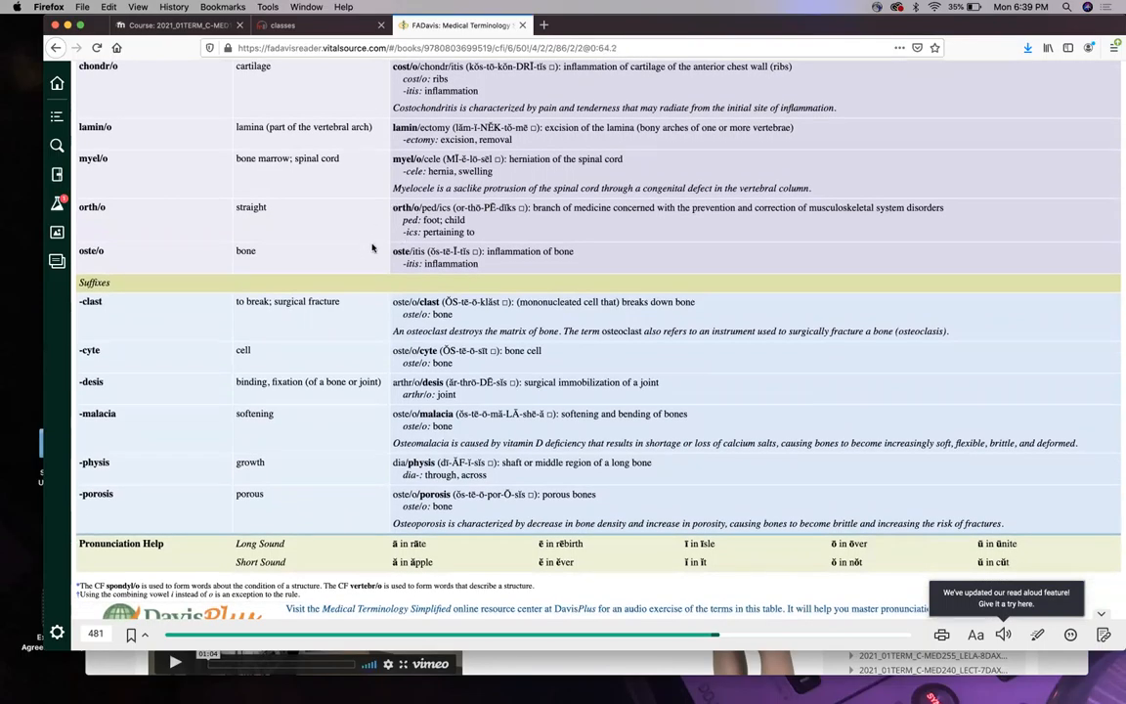
mouse_move(360, 268)
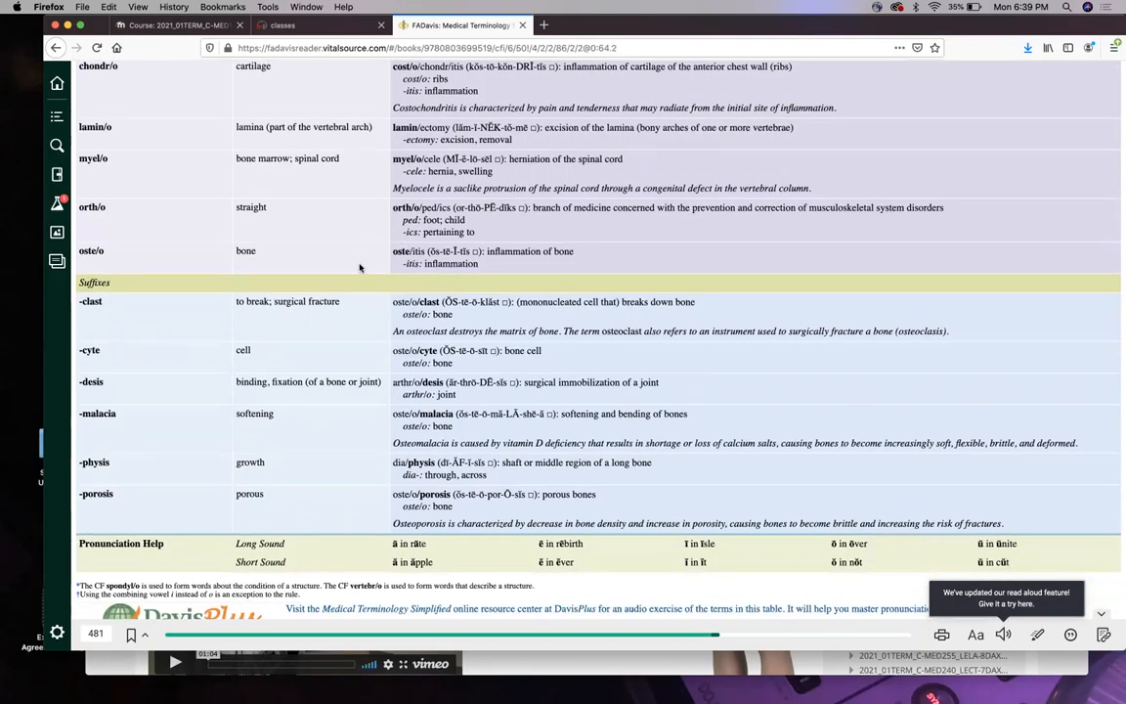
scroll("down", 3)
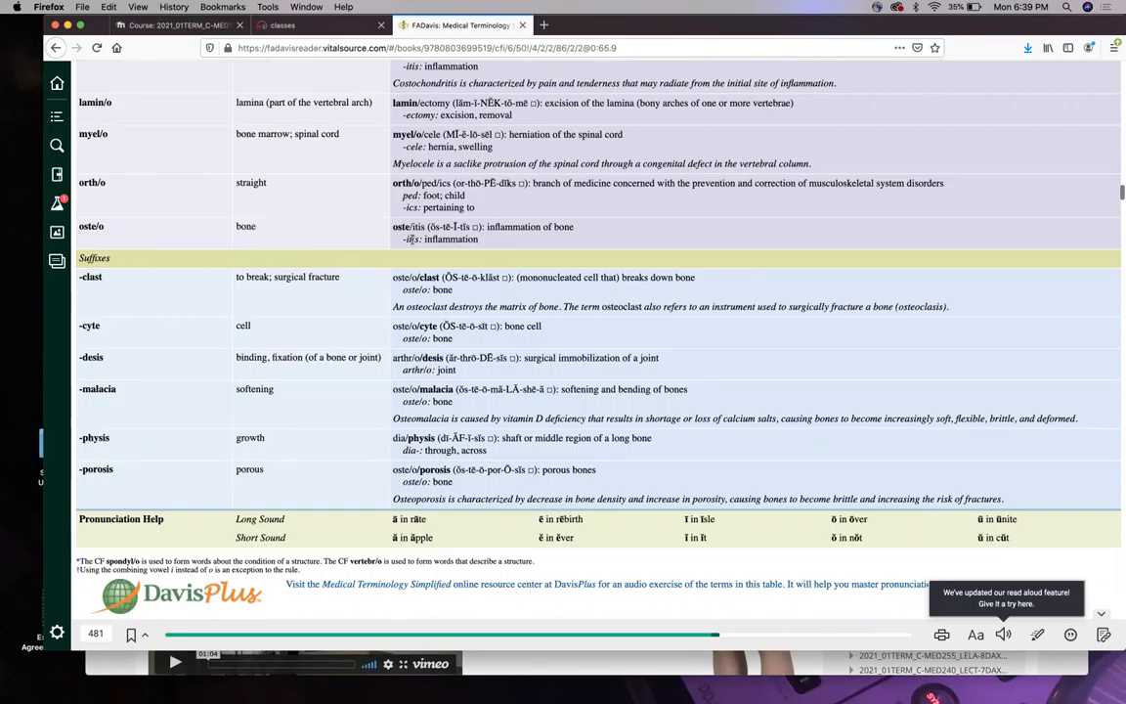
scroll("down", 3)
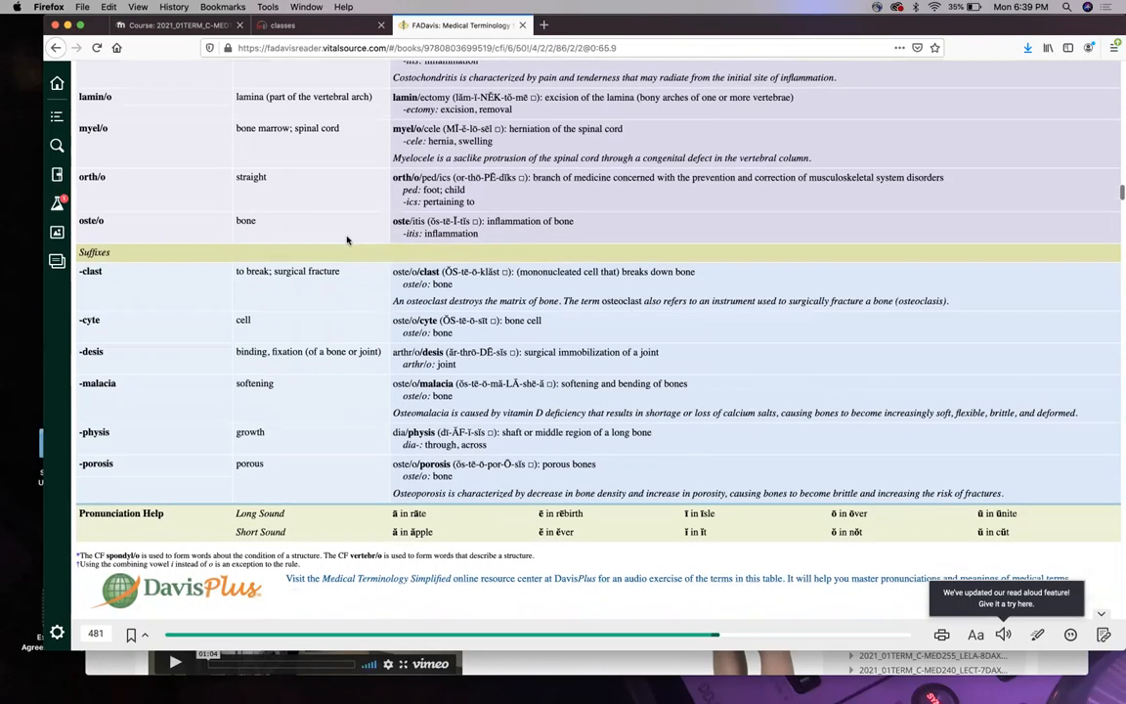
scroll("down", 3)
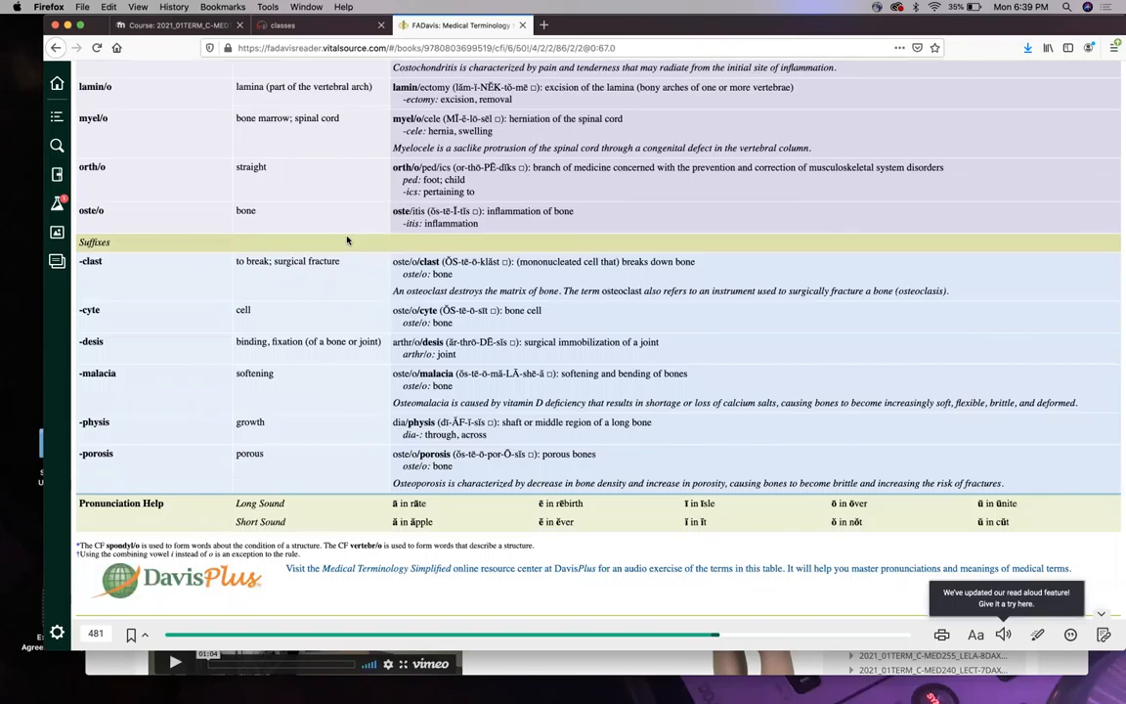
mouse_move(352, 229)
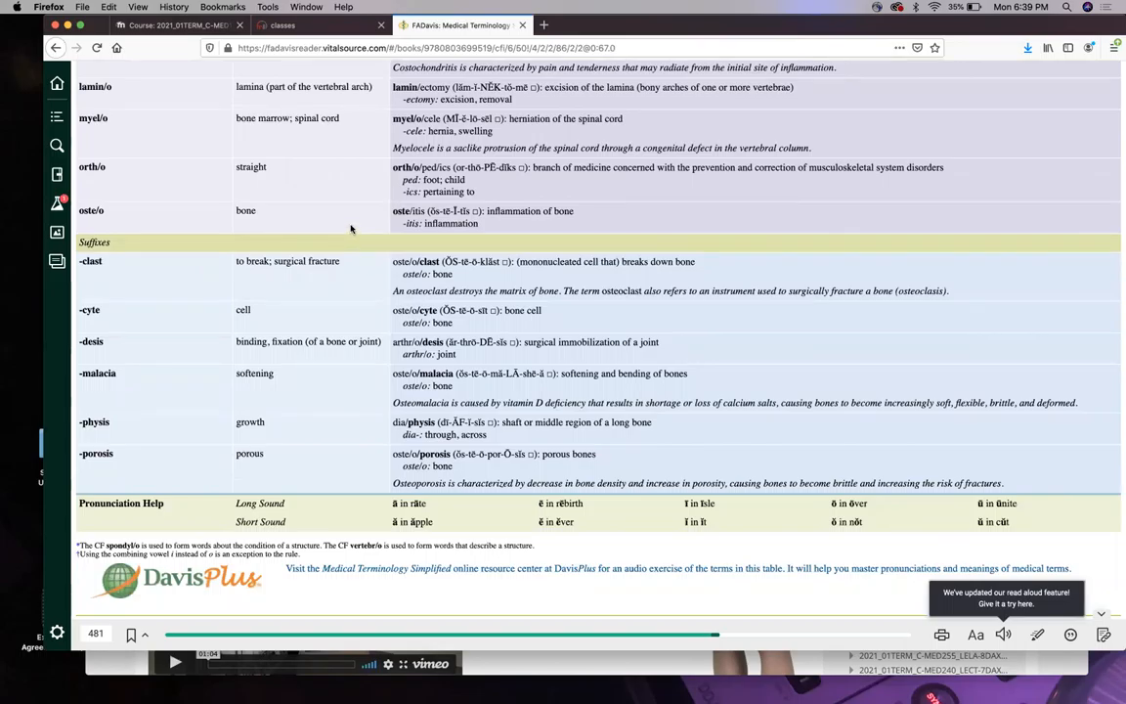
scroll("down", 3)
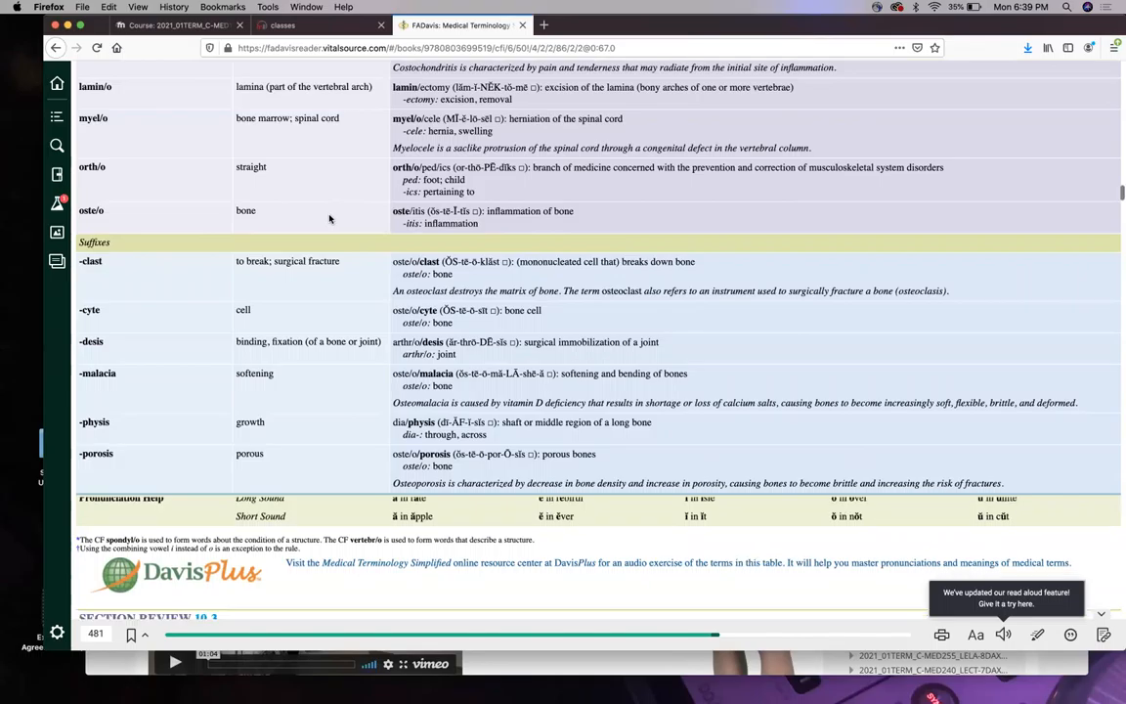
scroll("down", 3)
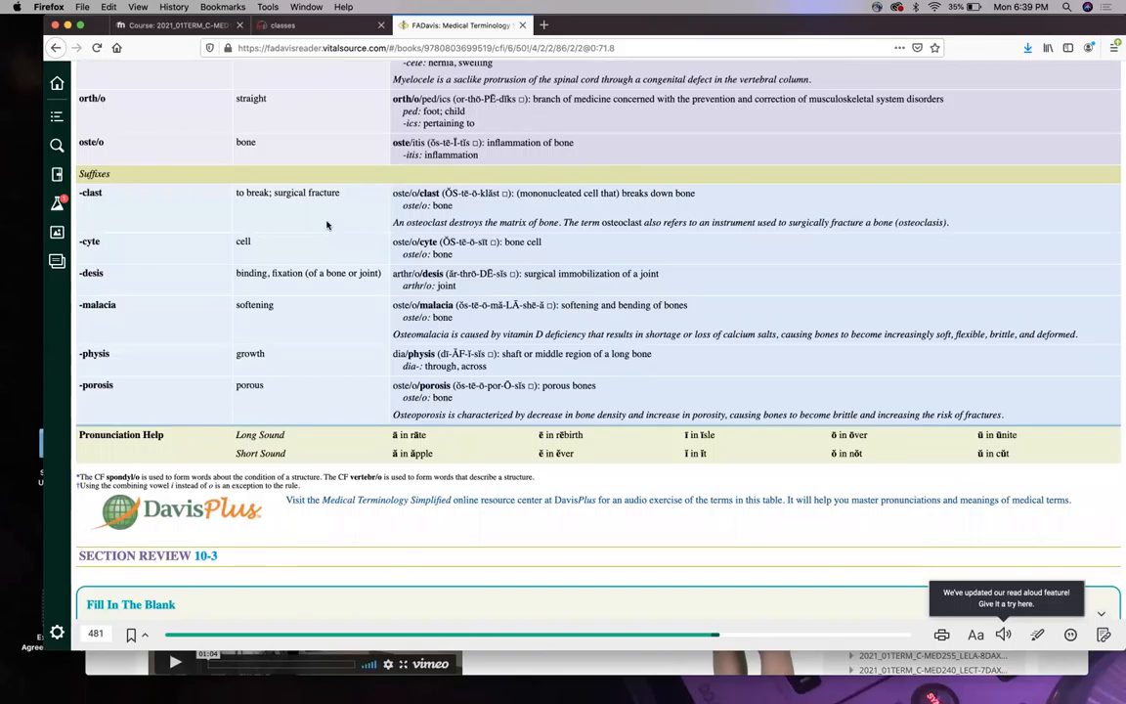
scroll("down", 3)
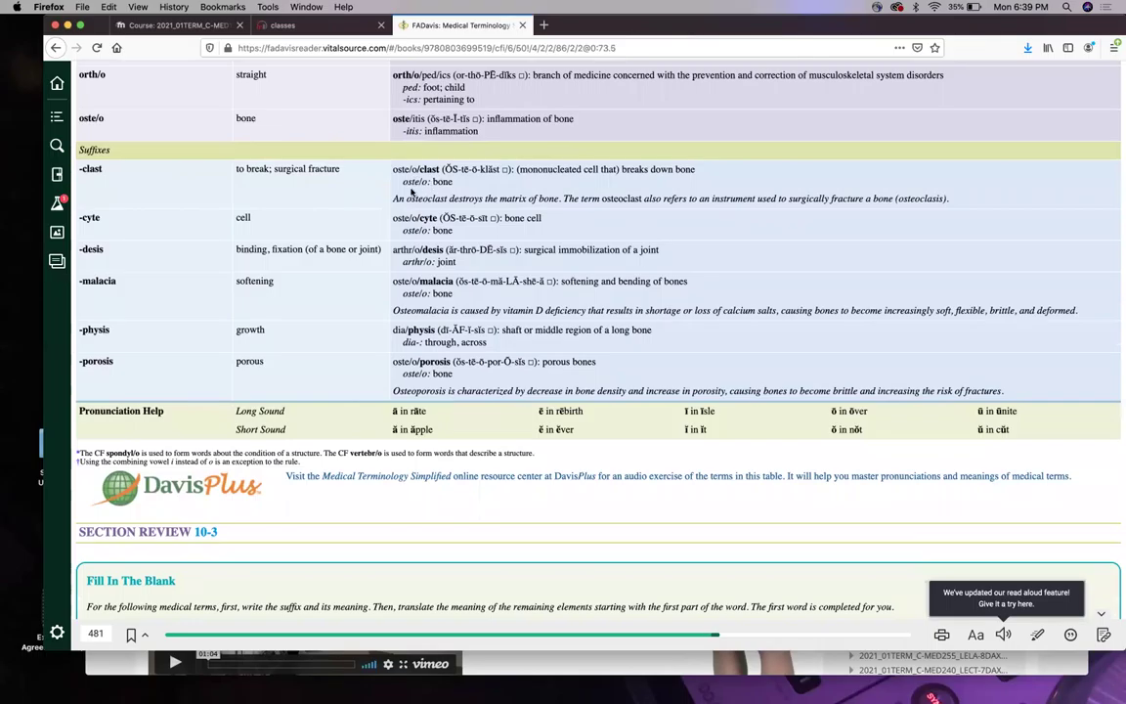
mouse_move(508, 321)
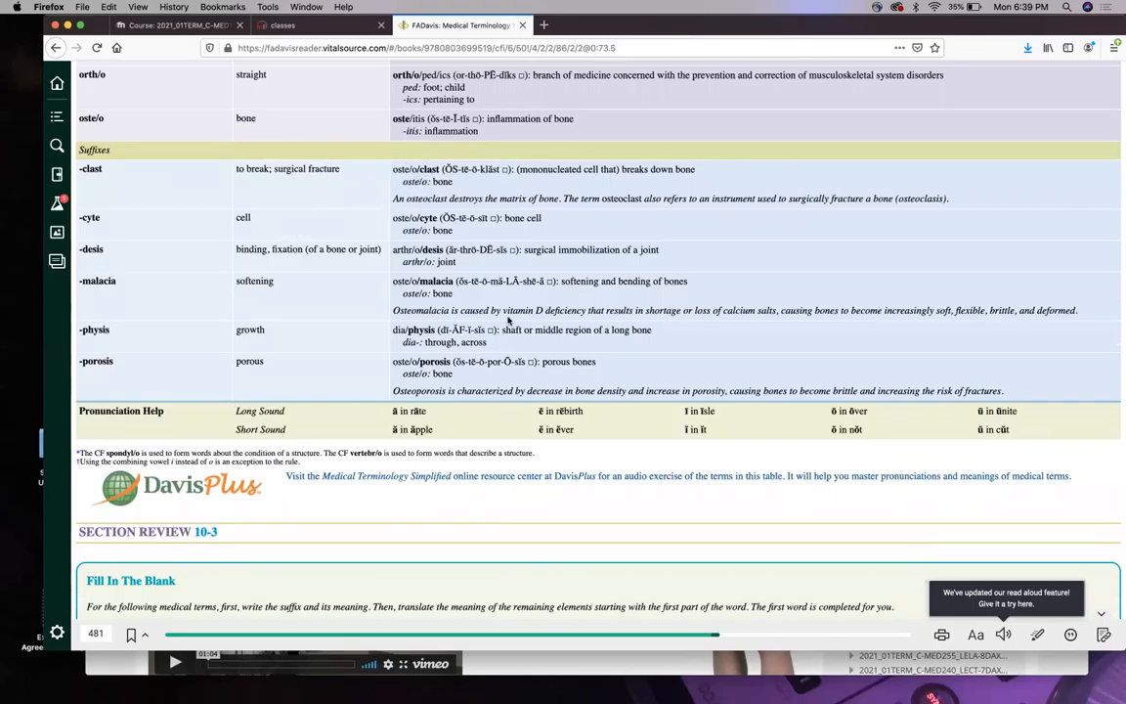
mouse_move(1118, 321)
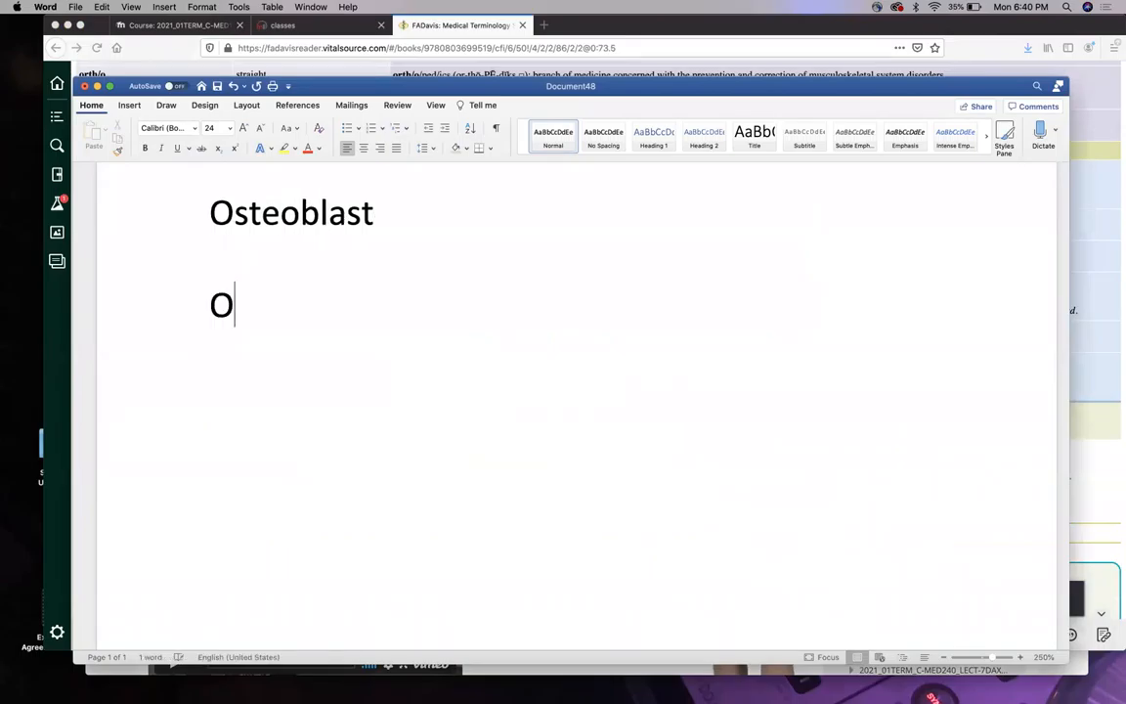
List the terms osteoblast, osteocyte and osteoclast on separate lines in Word.
type("steo")
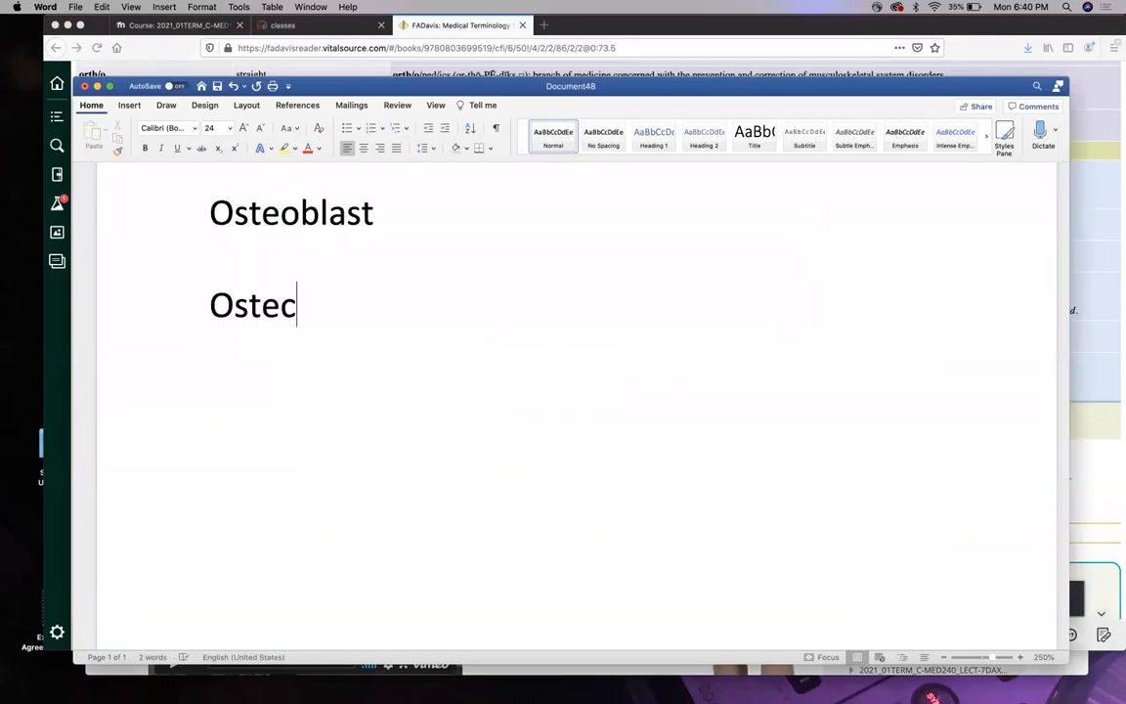
type("yte")
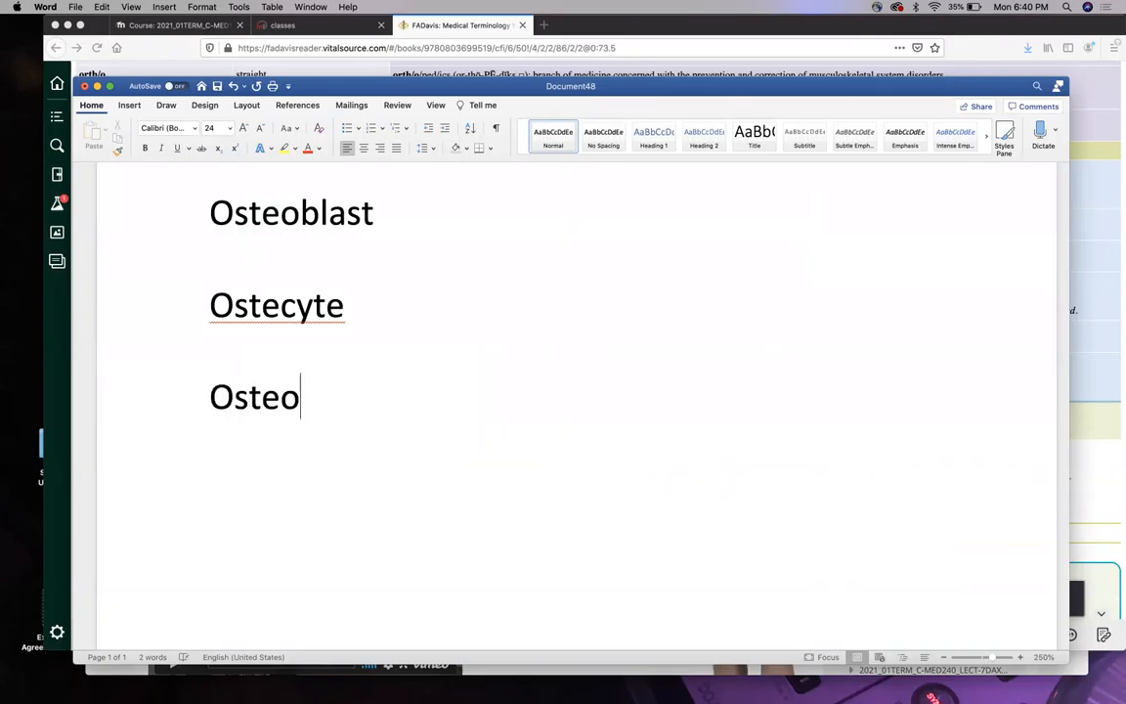
type("clast")
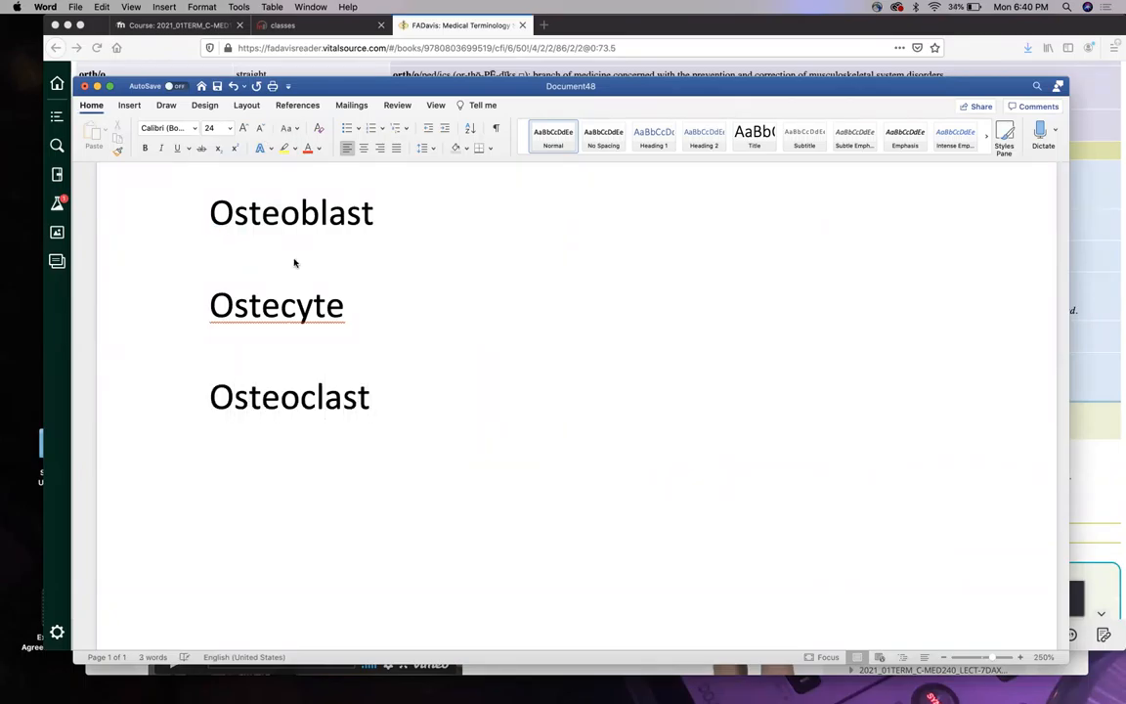
Add definitions: immature bone cell, mature bone cell, and cell breaks down bone.
double_click(323, 213)
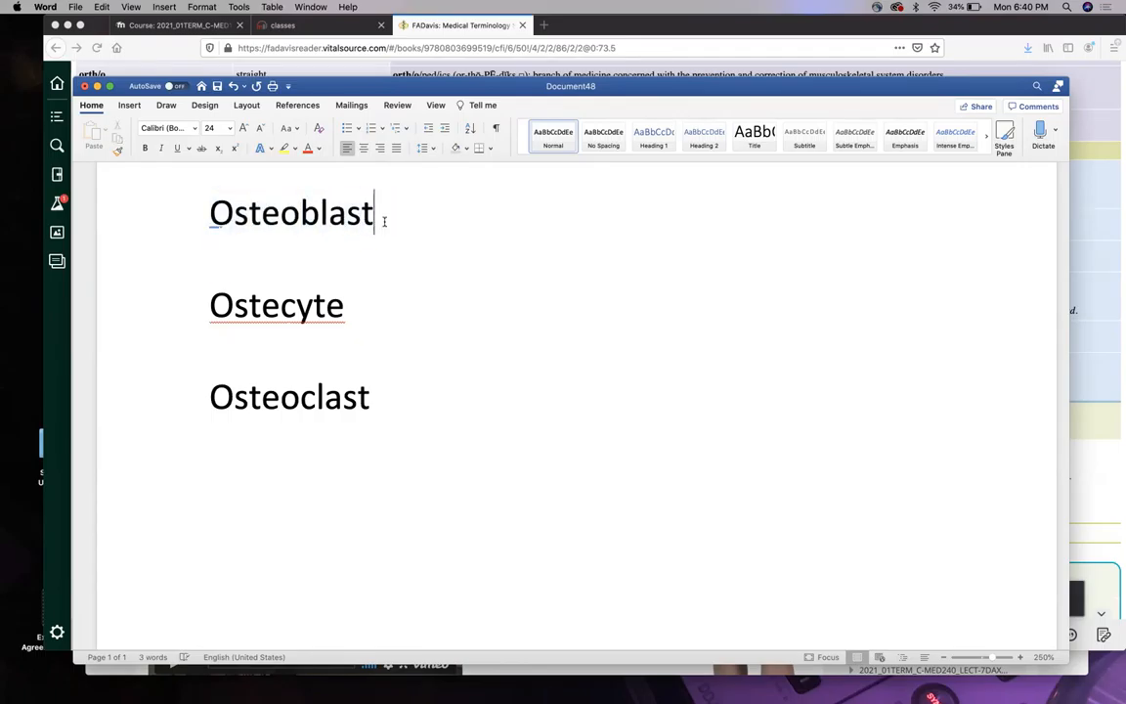
type("- imm")
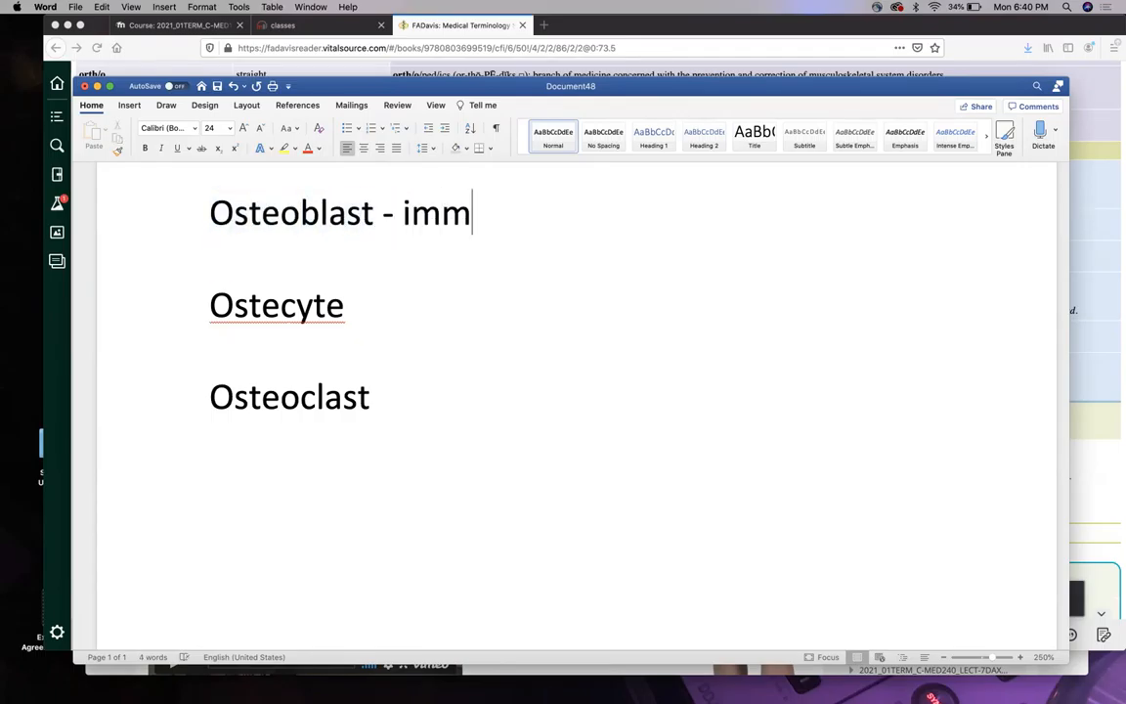
type("ature bone")
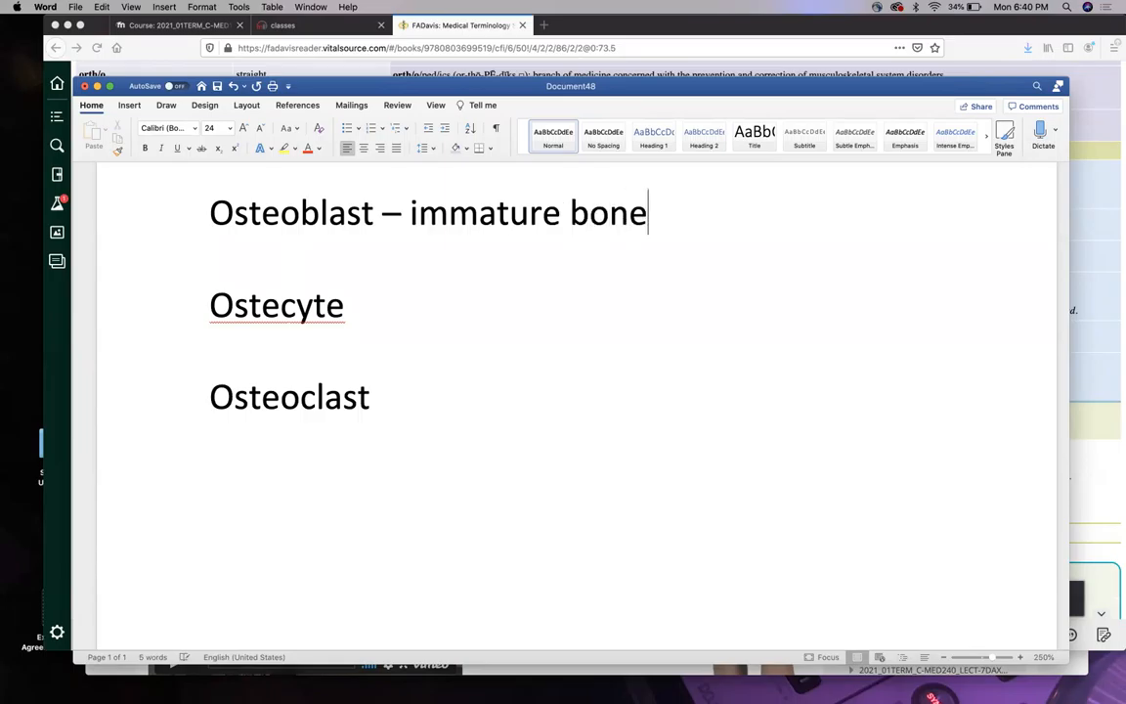
type("cell")
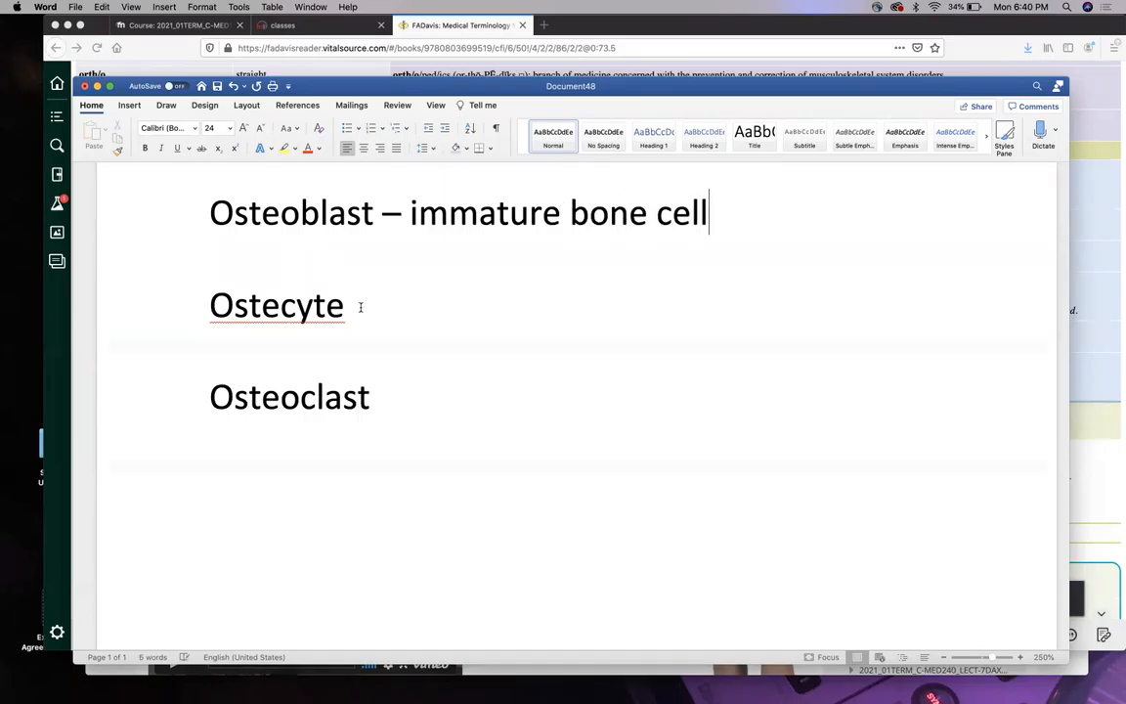
type("- mature bone cell")
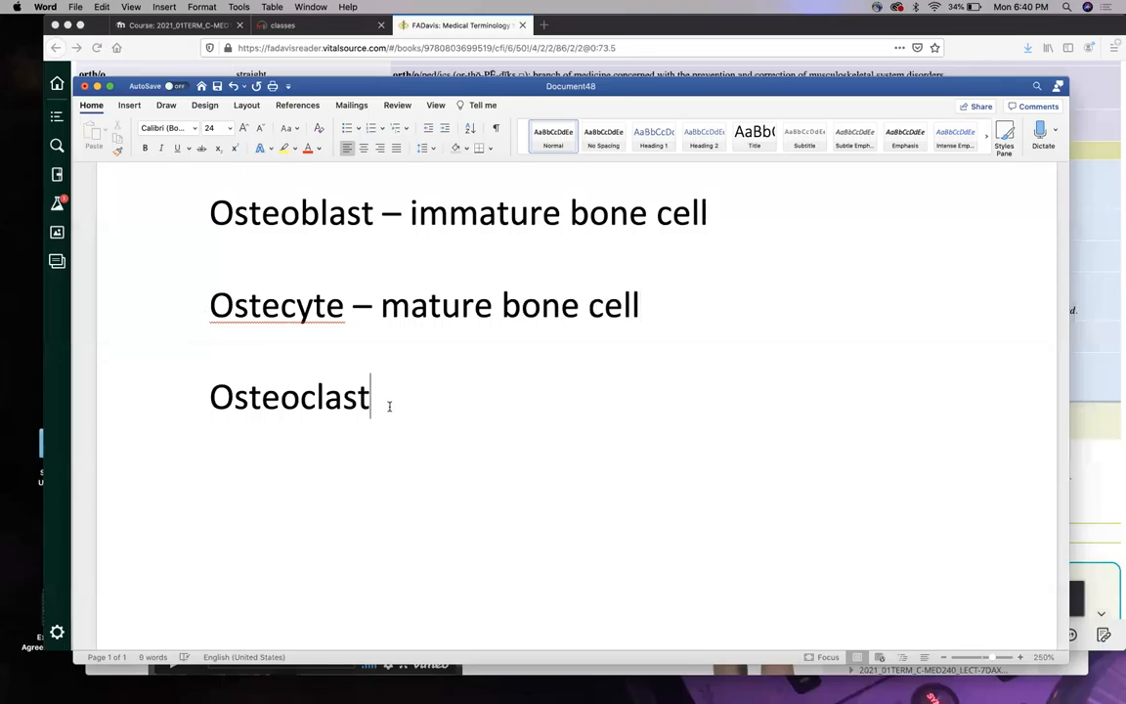
type("-")
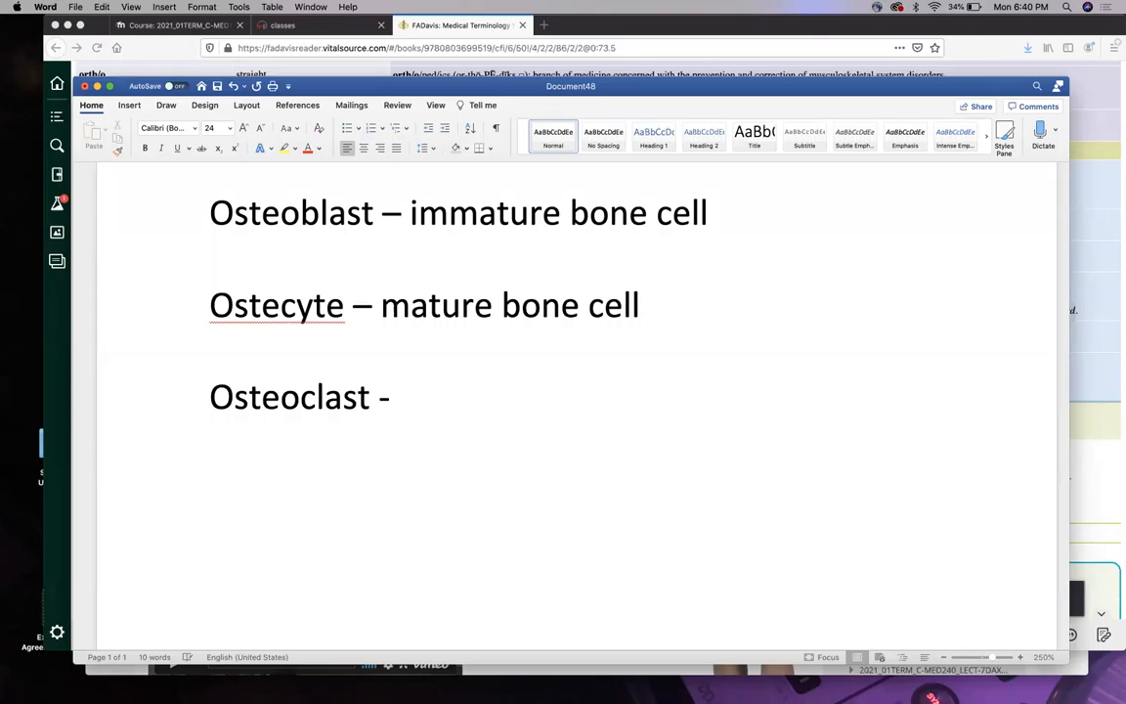
type("cell bree")
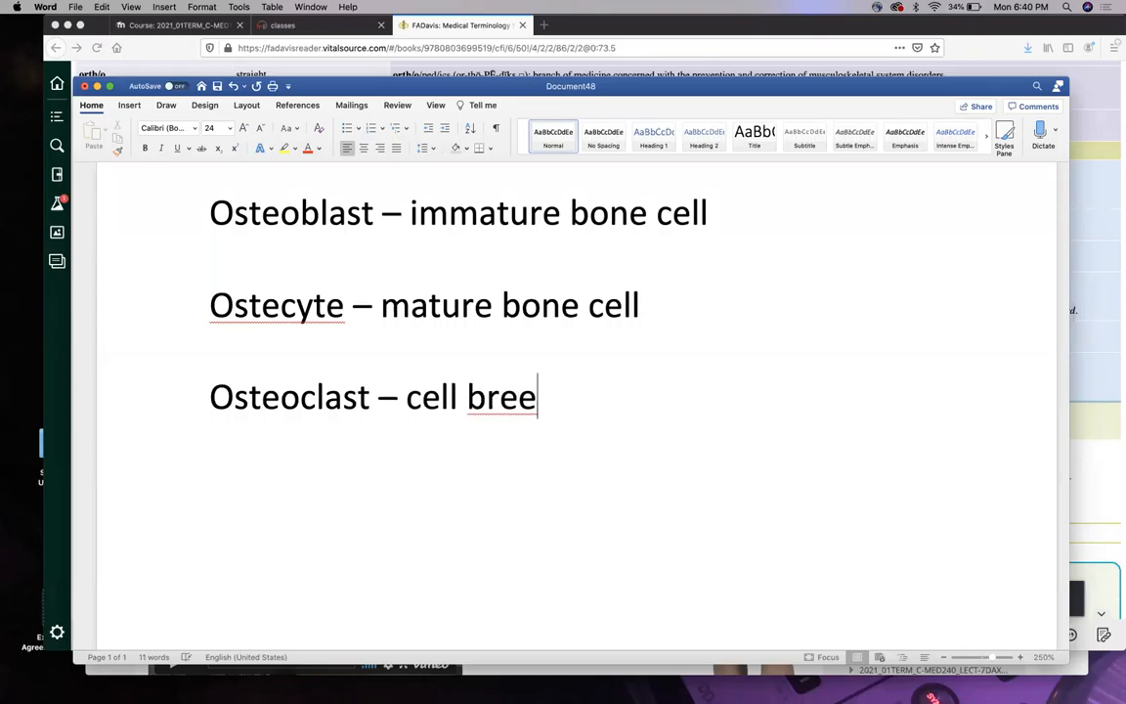
type("aks dow")
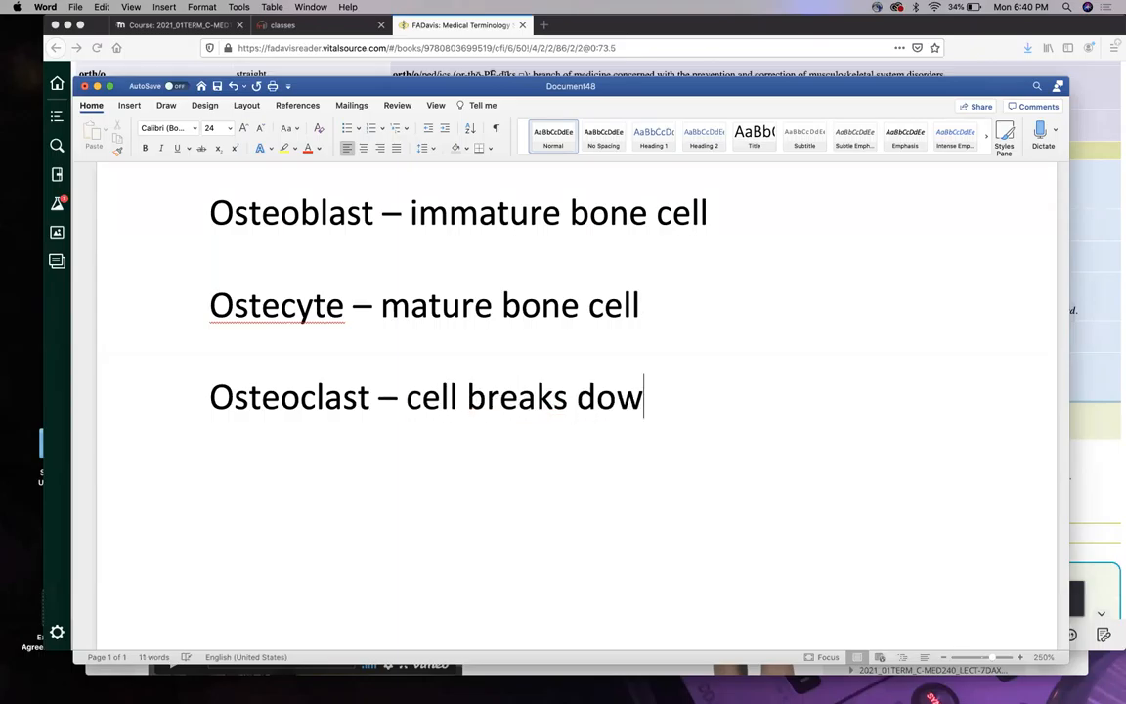
type("n bone")
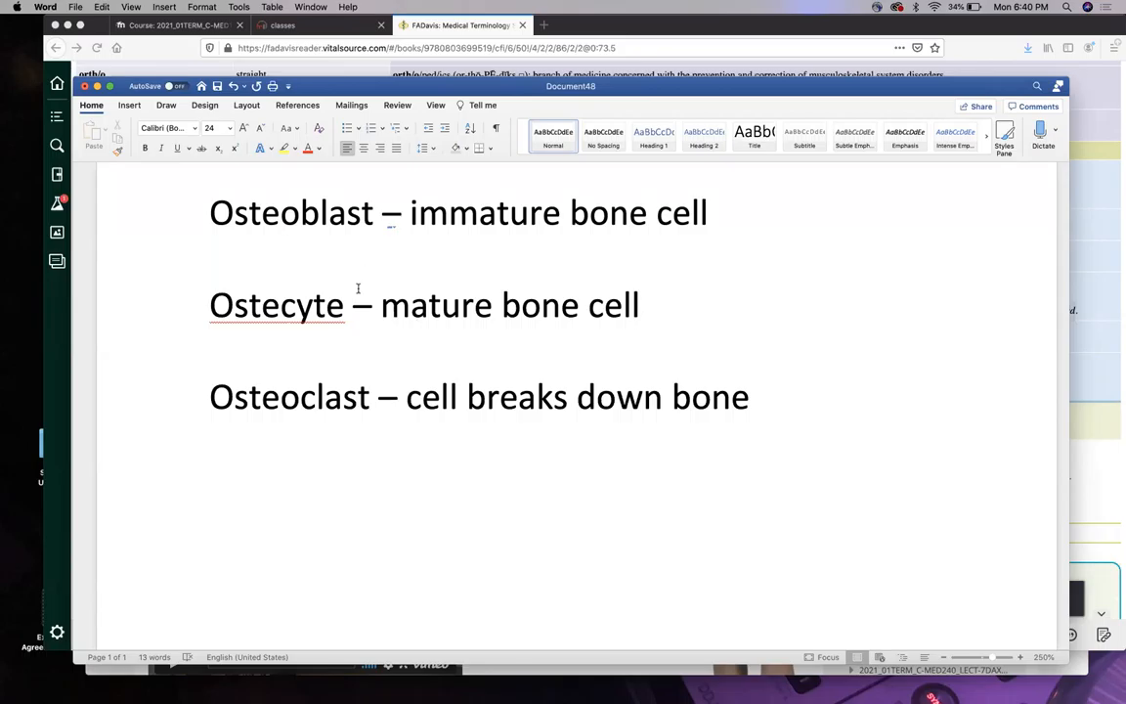
Finish working in the Word notes document on bone cells before closing it.
left_click(749, 397)
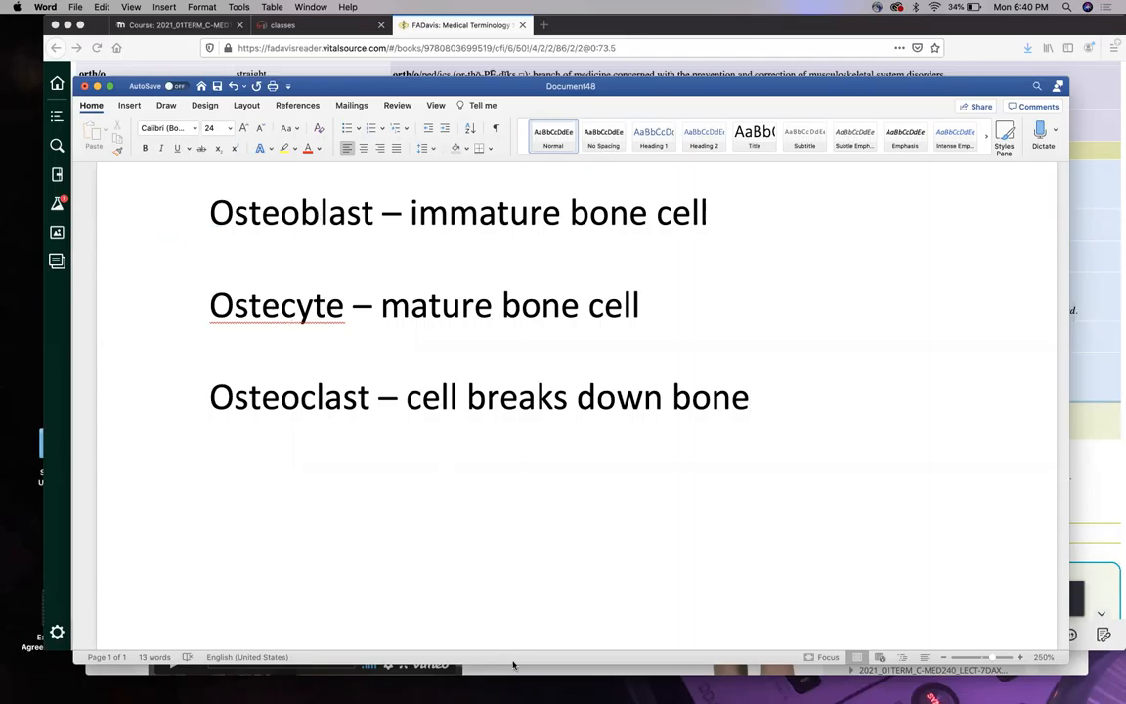
mouse_move(598, 289)
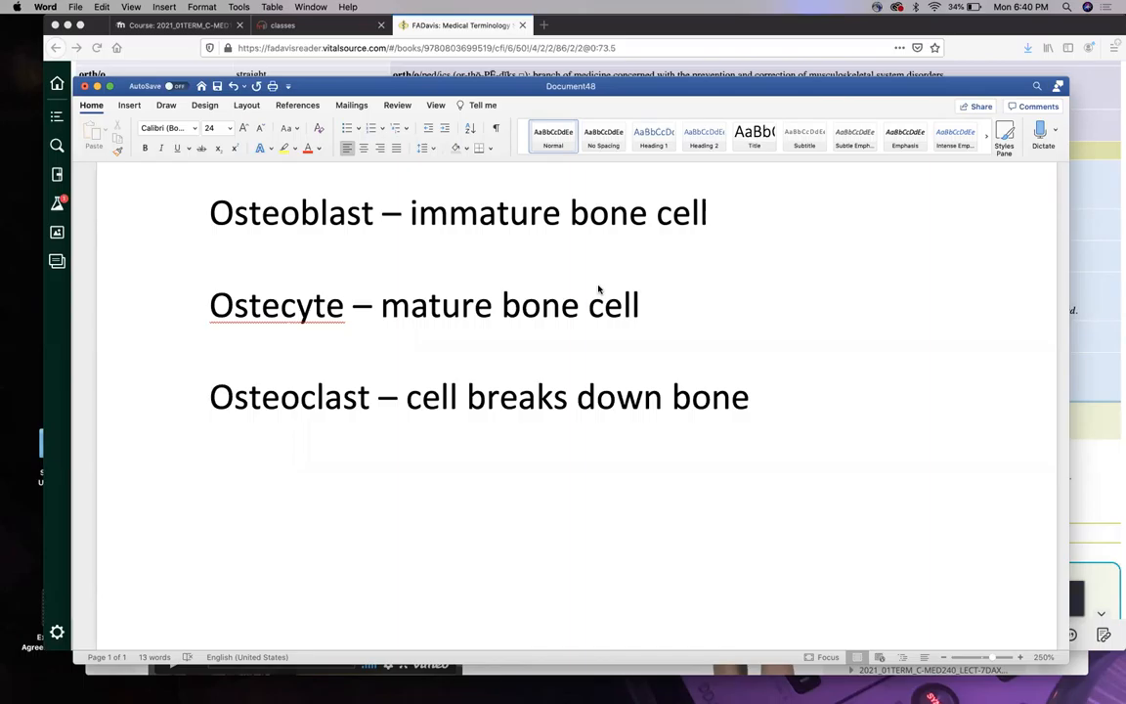
mouse_move(457, 122)
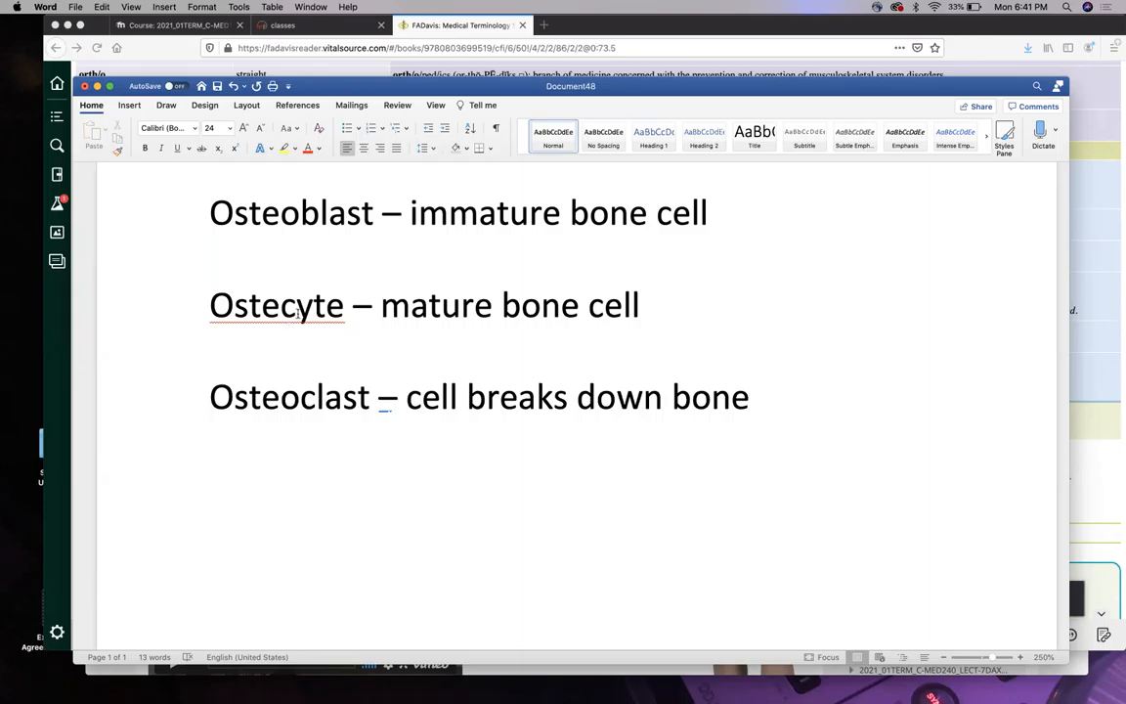
left_click(381, 305)
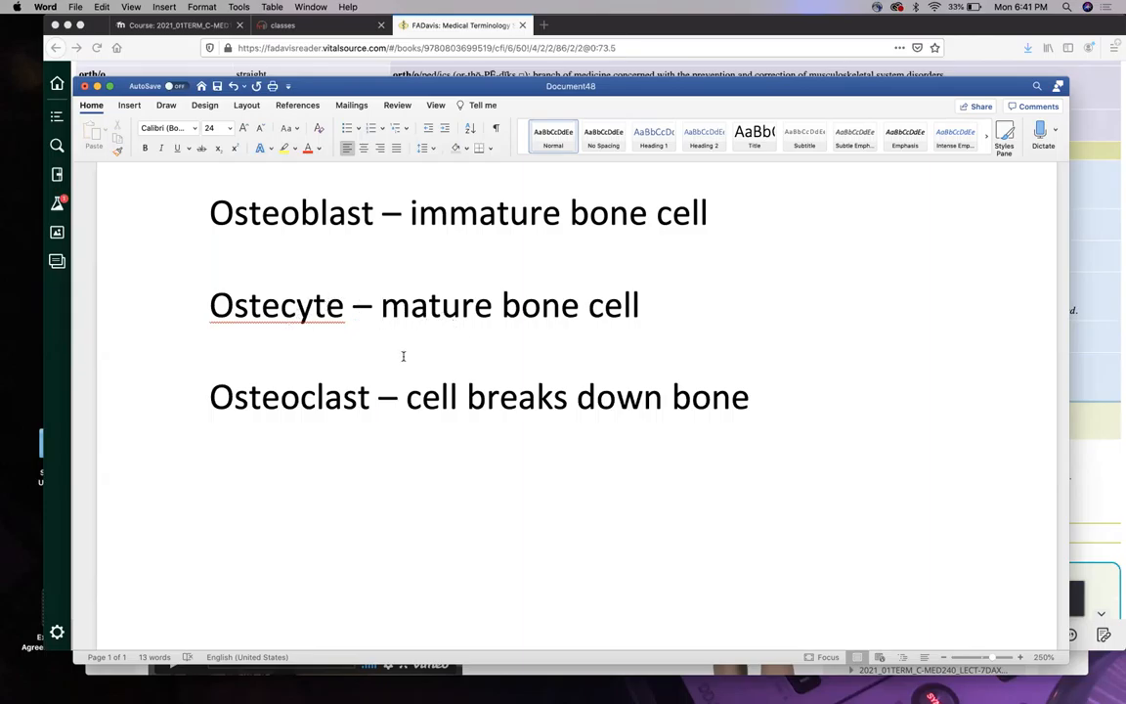
left_click(382, 305)
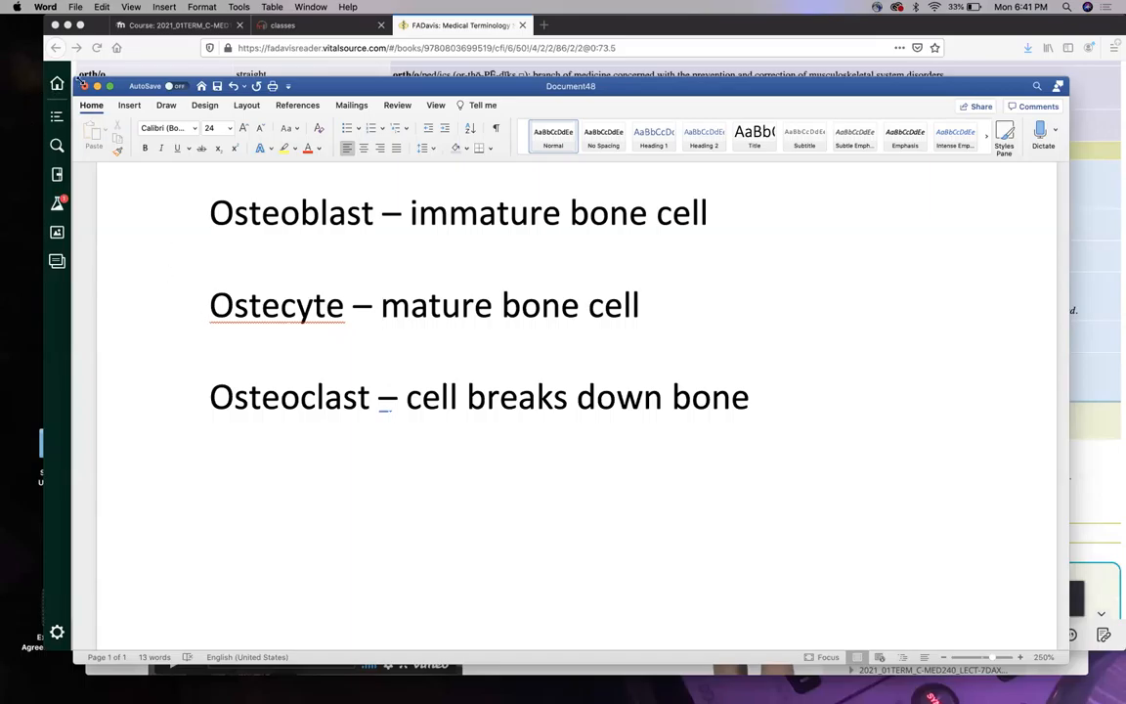
left_click(383, 305)
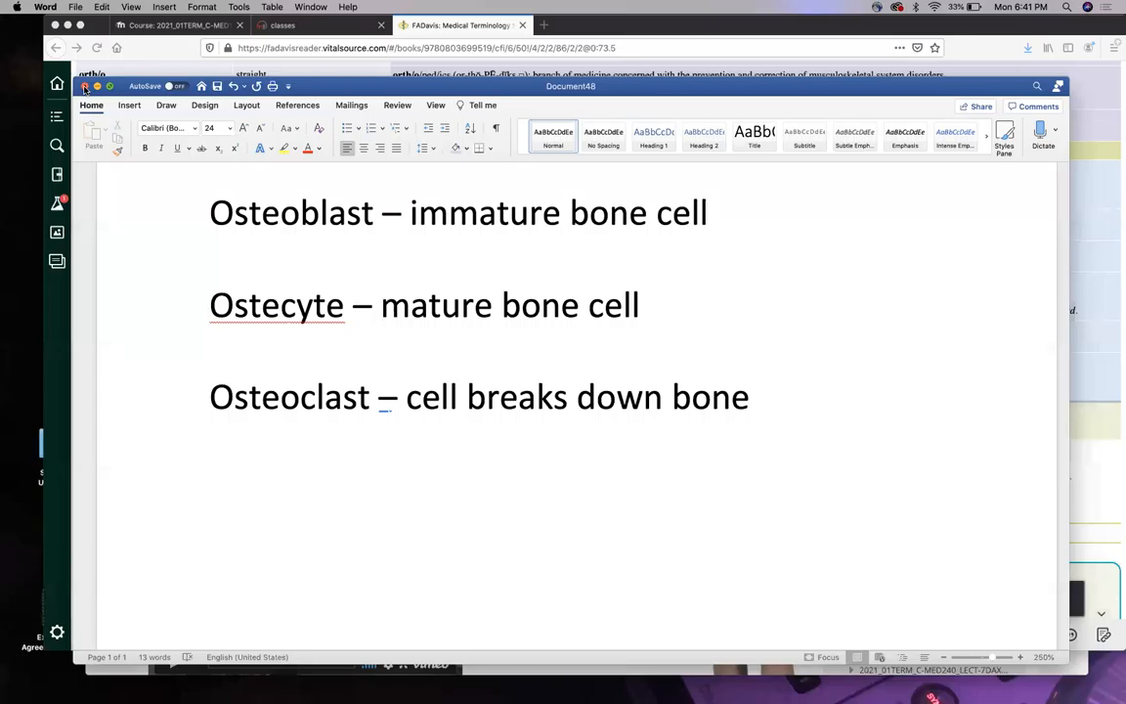
Close the notes document discarding changes and return to page 485's bone type frames.
left_click(68, 92)
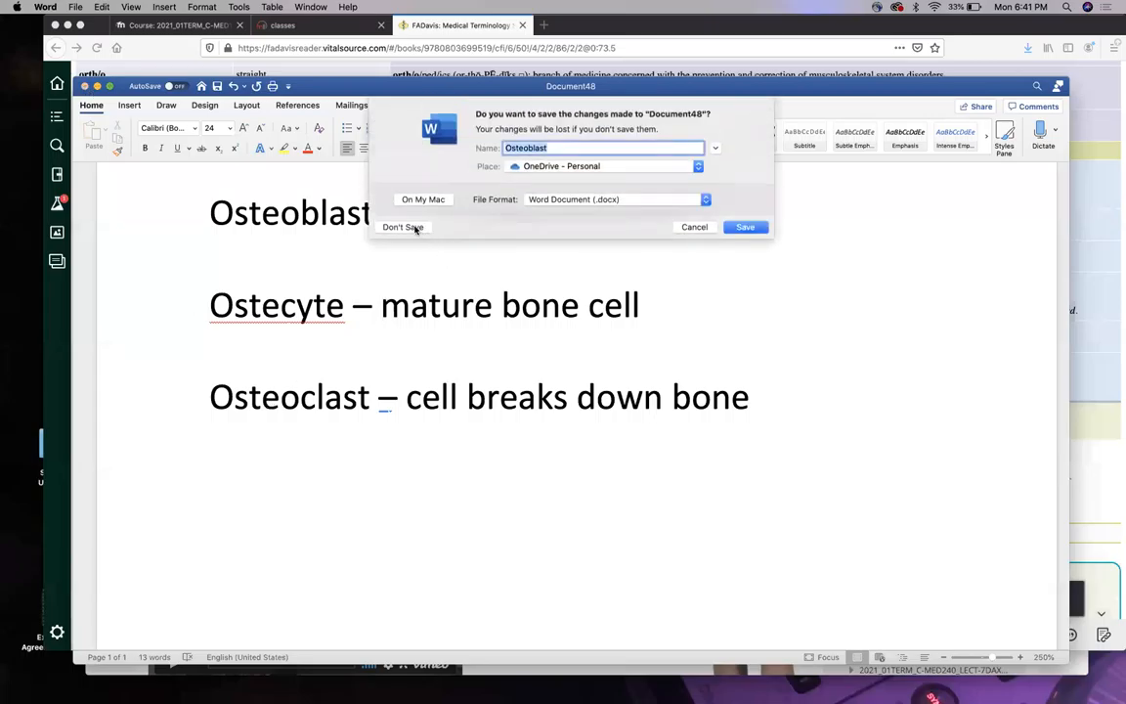
left_click(402, 227)
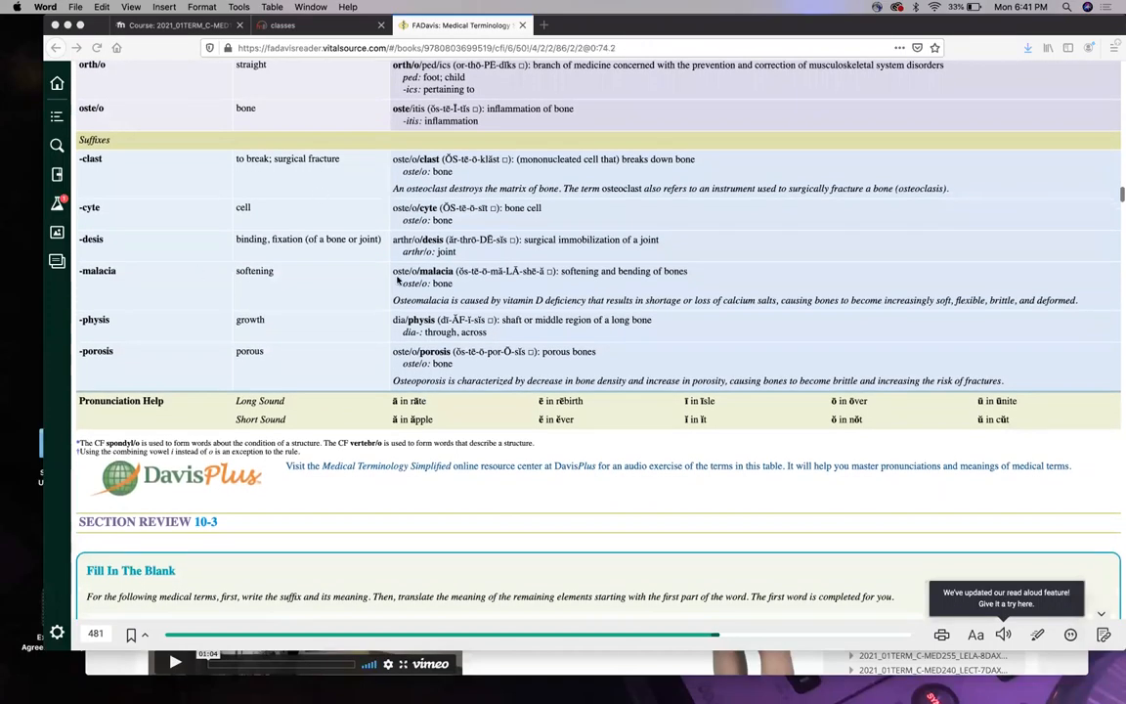
scroll("down", 3)
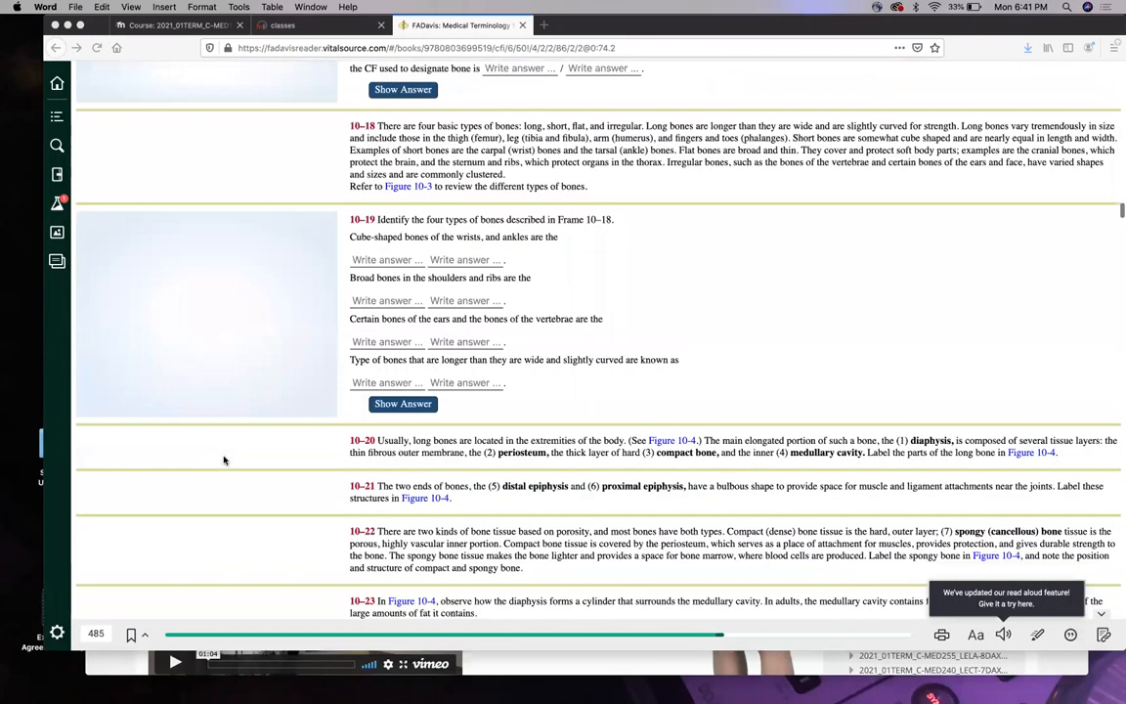
Scroll past the Figure 10-4 long bone labels to frames 10-25 through 10-28 on page 487.
scroll("down", 3)
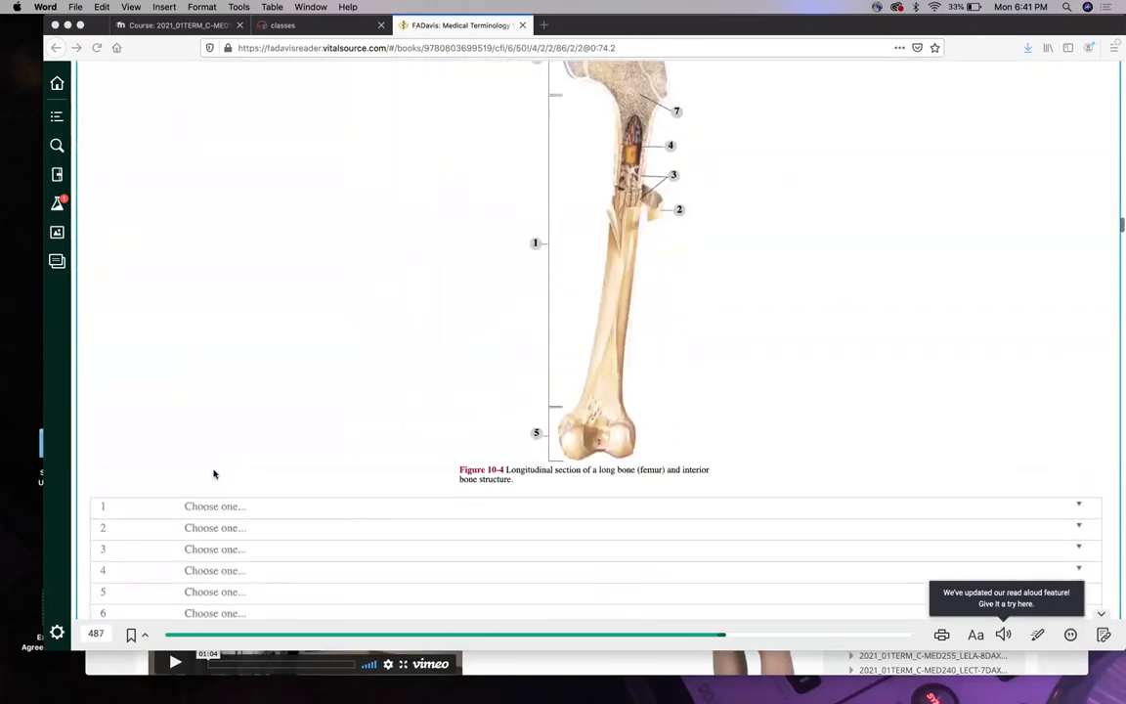
scroll("up", 3)
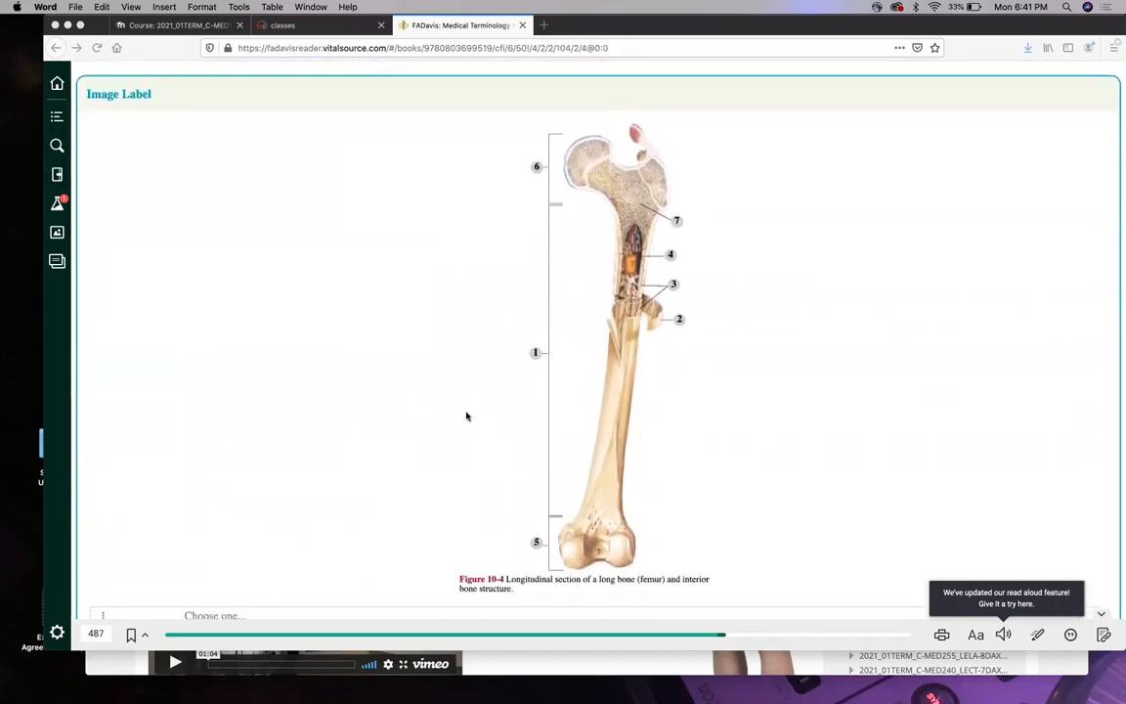
mouse_move(592, 362)
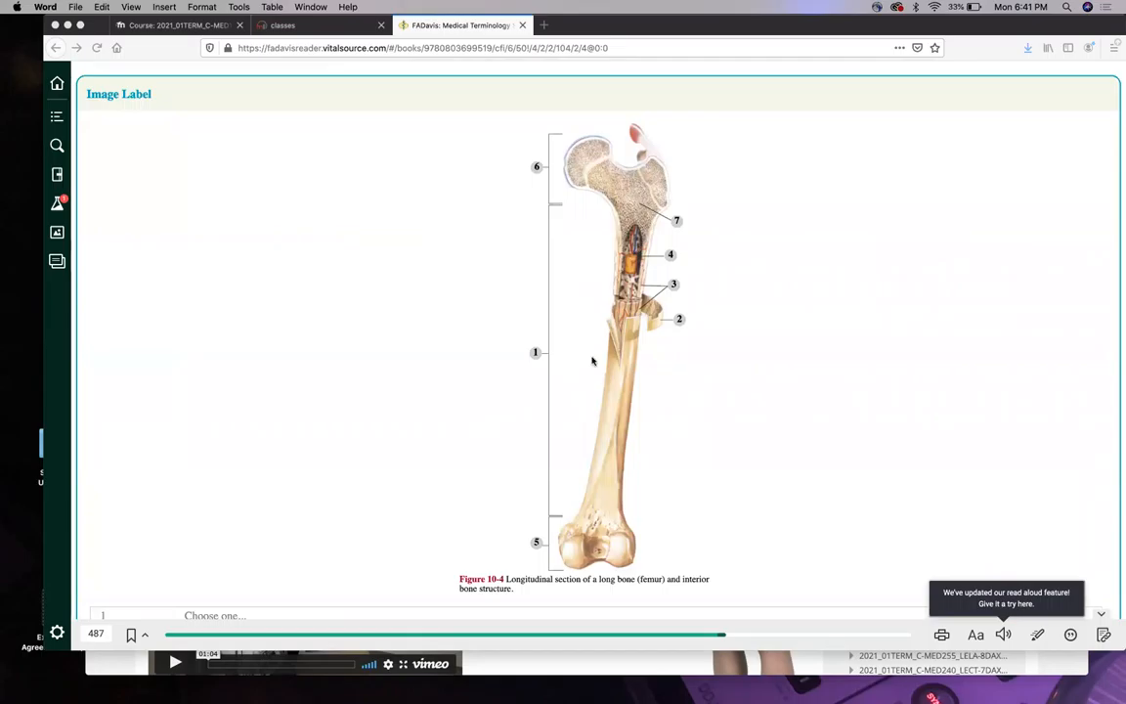
mouse_move(598, 489)
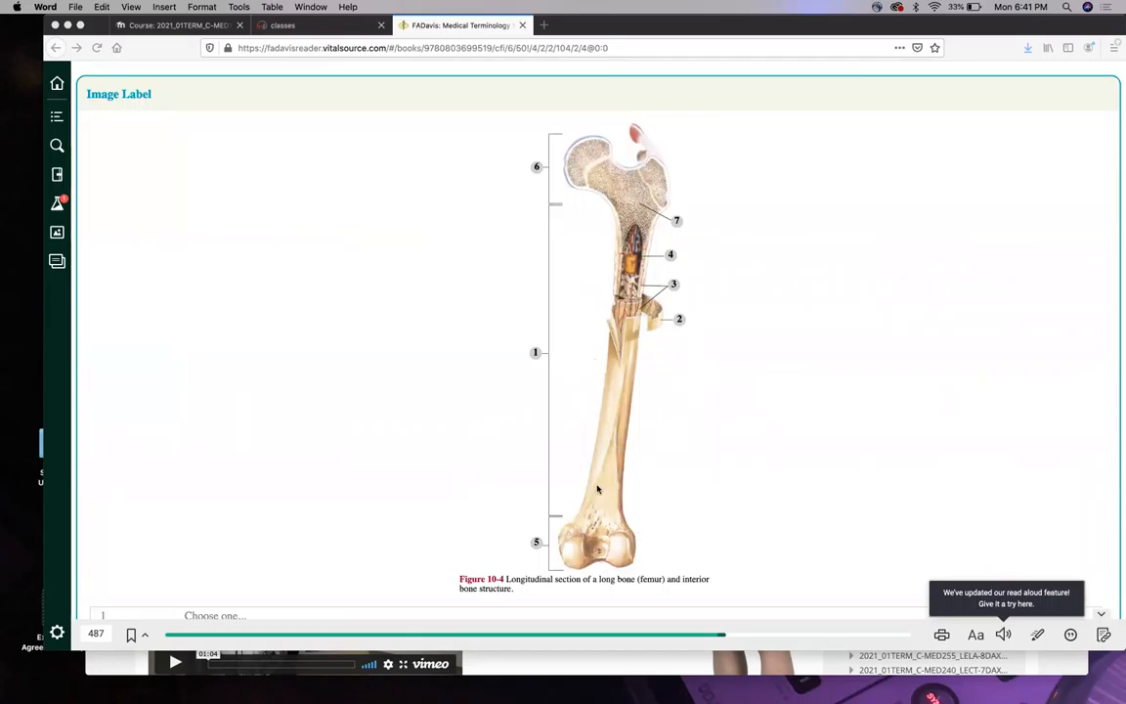
mouse_move(623, 479)
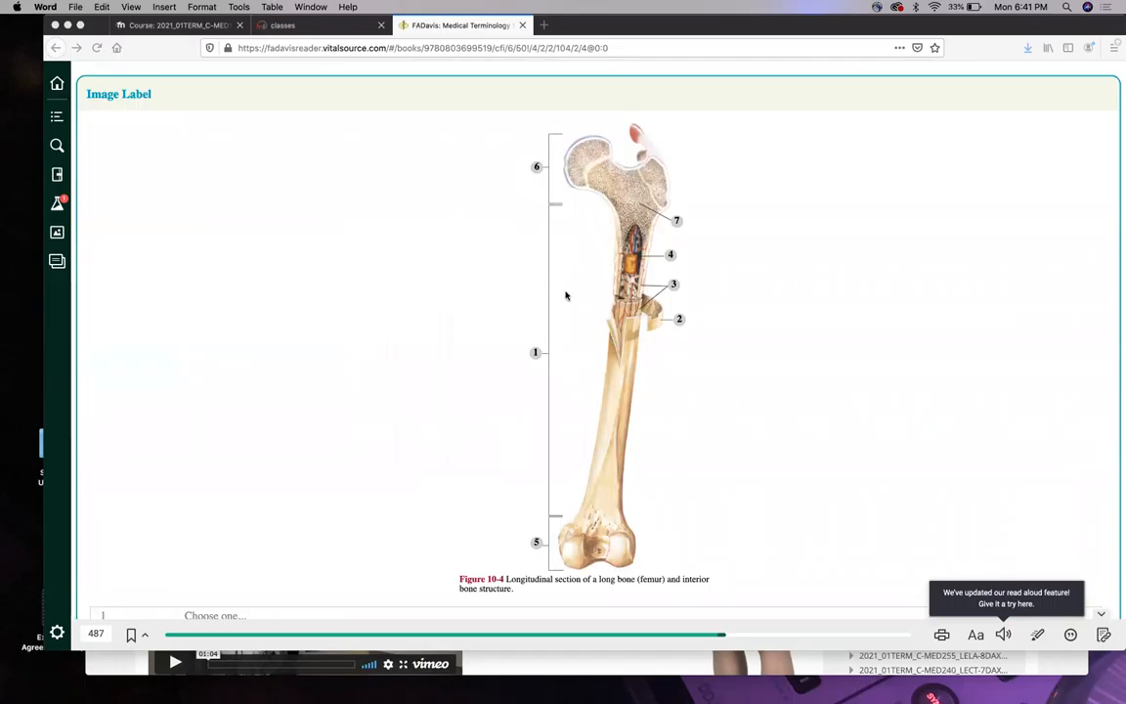
mouse_move(592, 405)
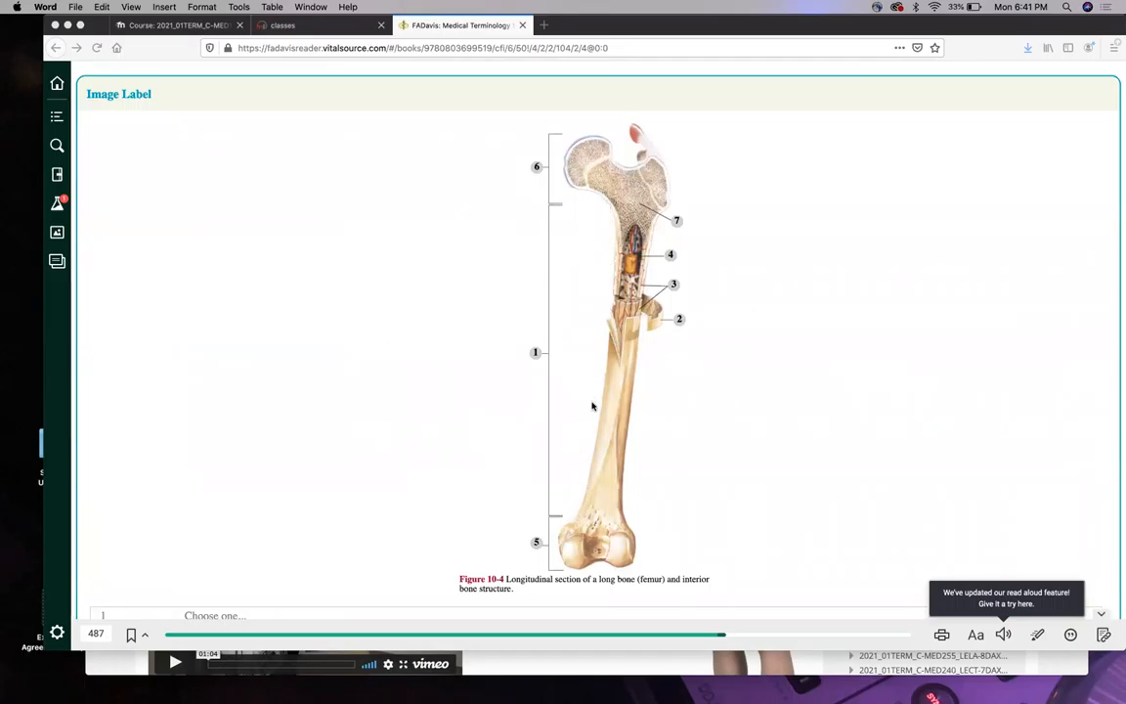
mouse_move(553, 387)
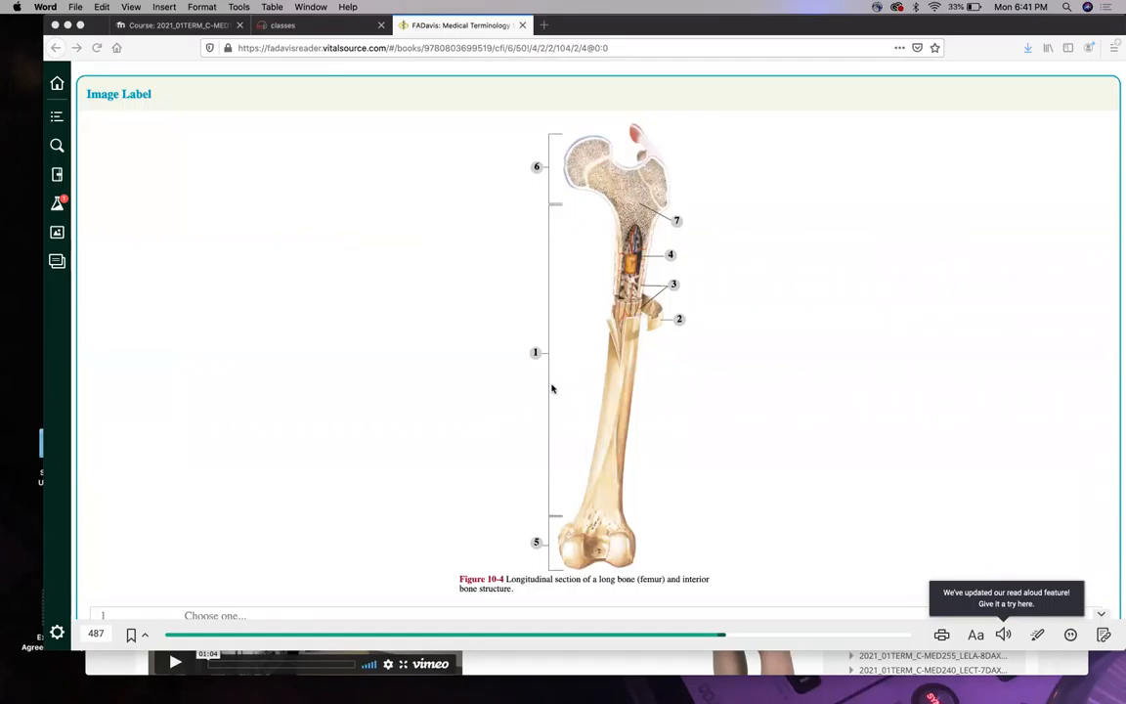
mouse_move(556, 377)
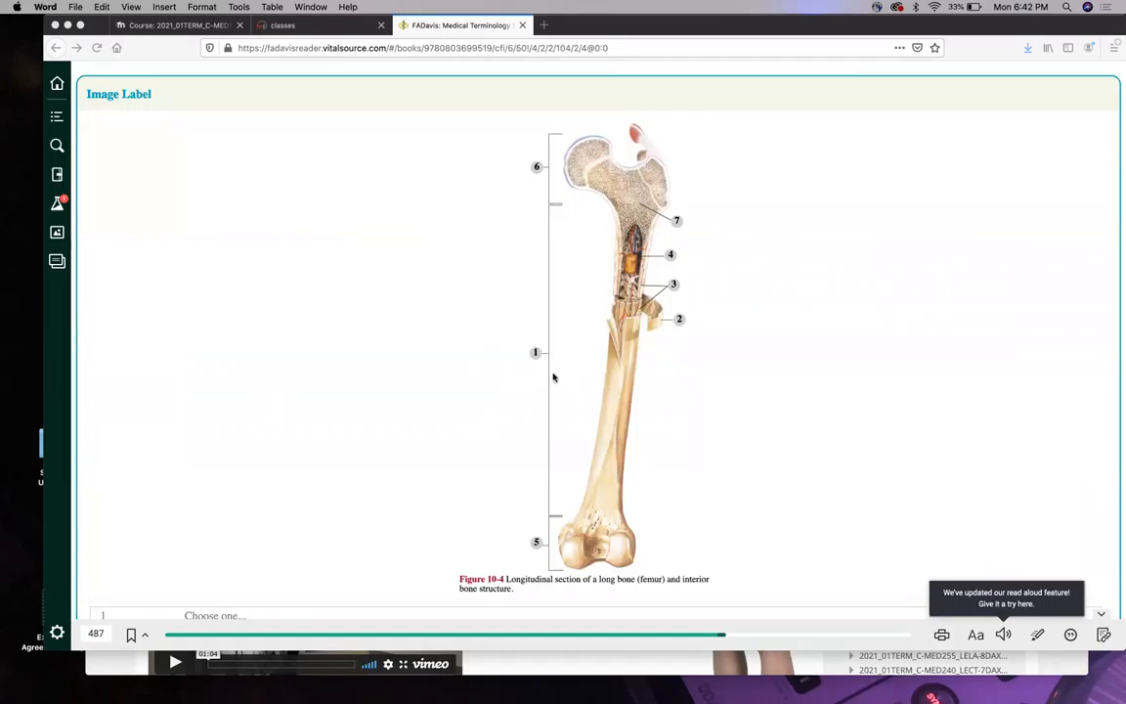
mouse_move(573, 462)
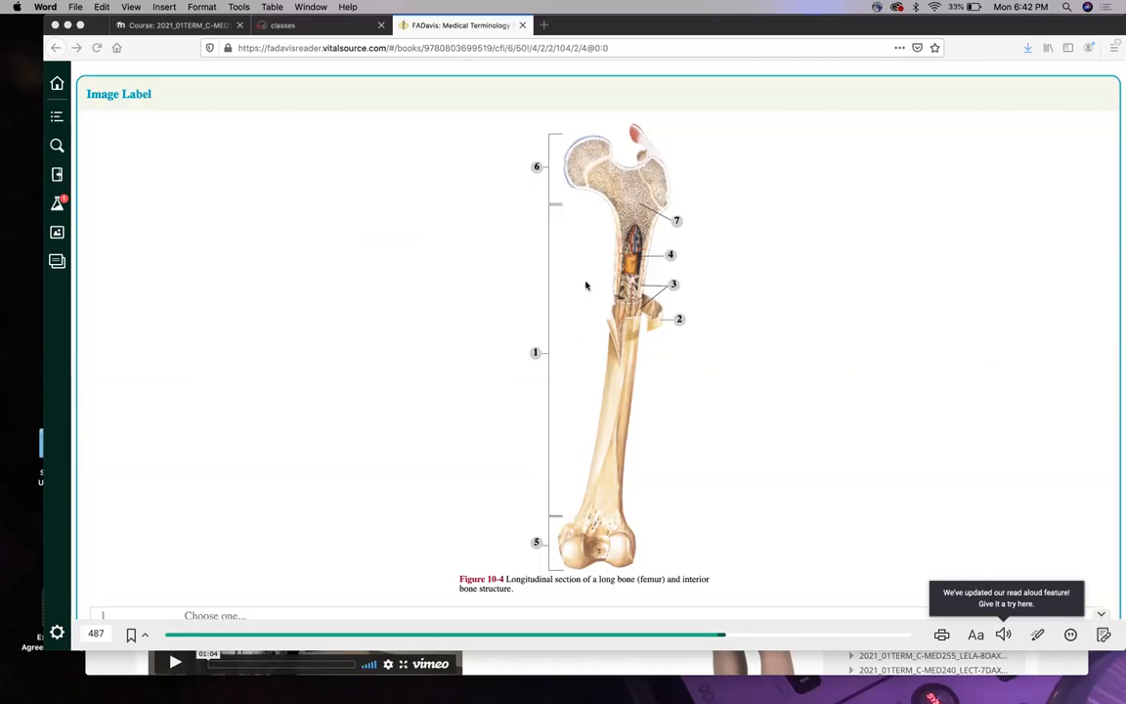
mouse_move(571, 505)
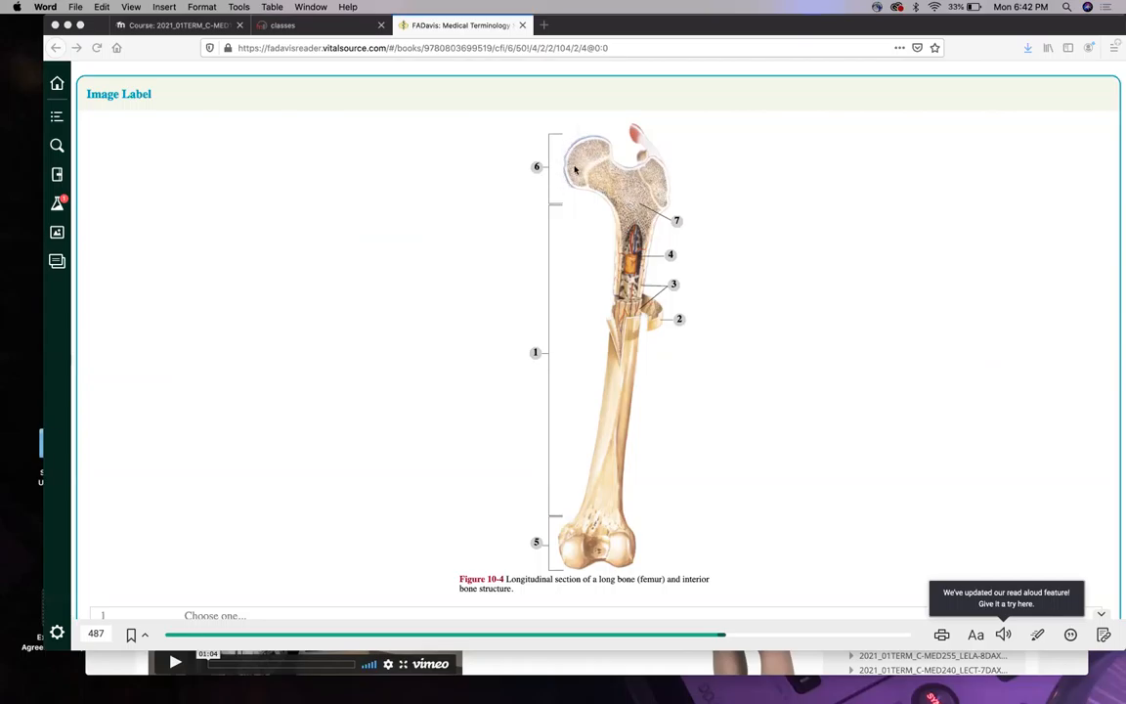
mouse_move(567, 242)
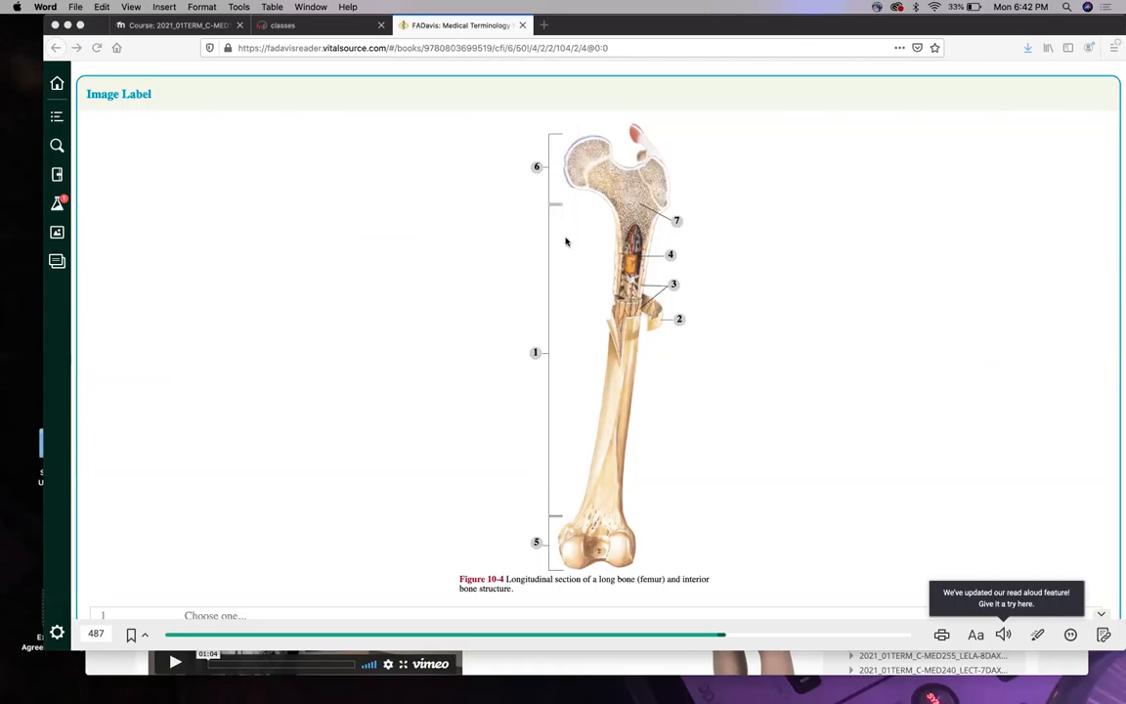
mouse_move(536, 135)
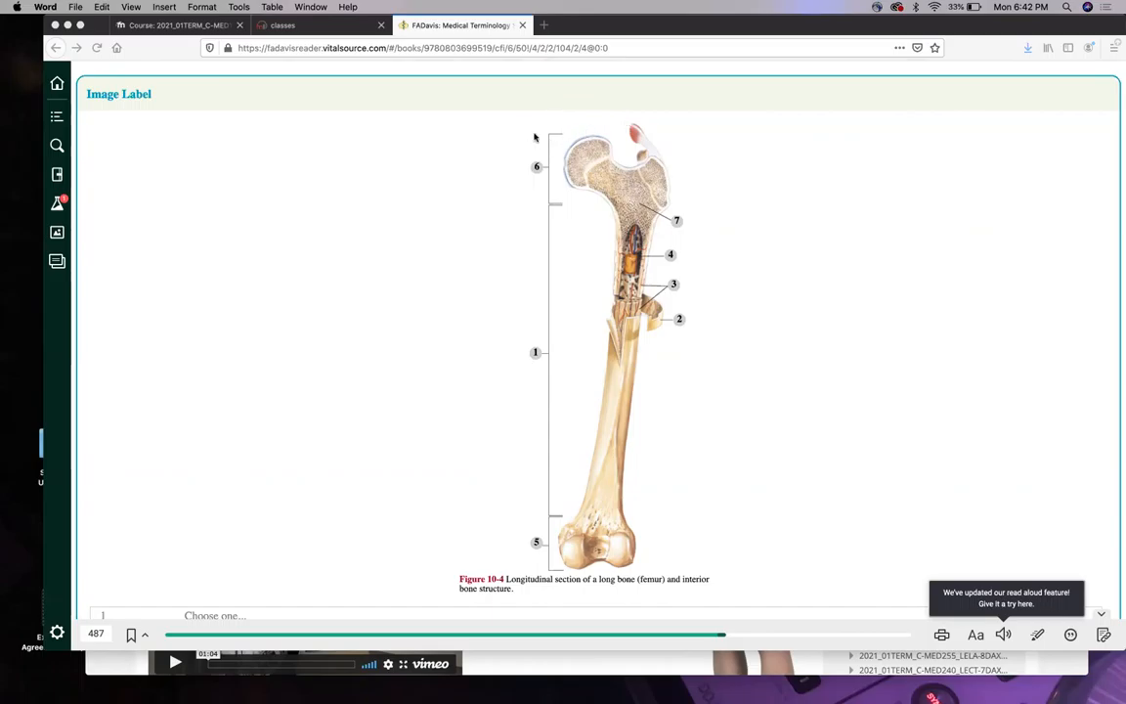
mouse_move(563, 172)
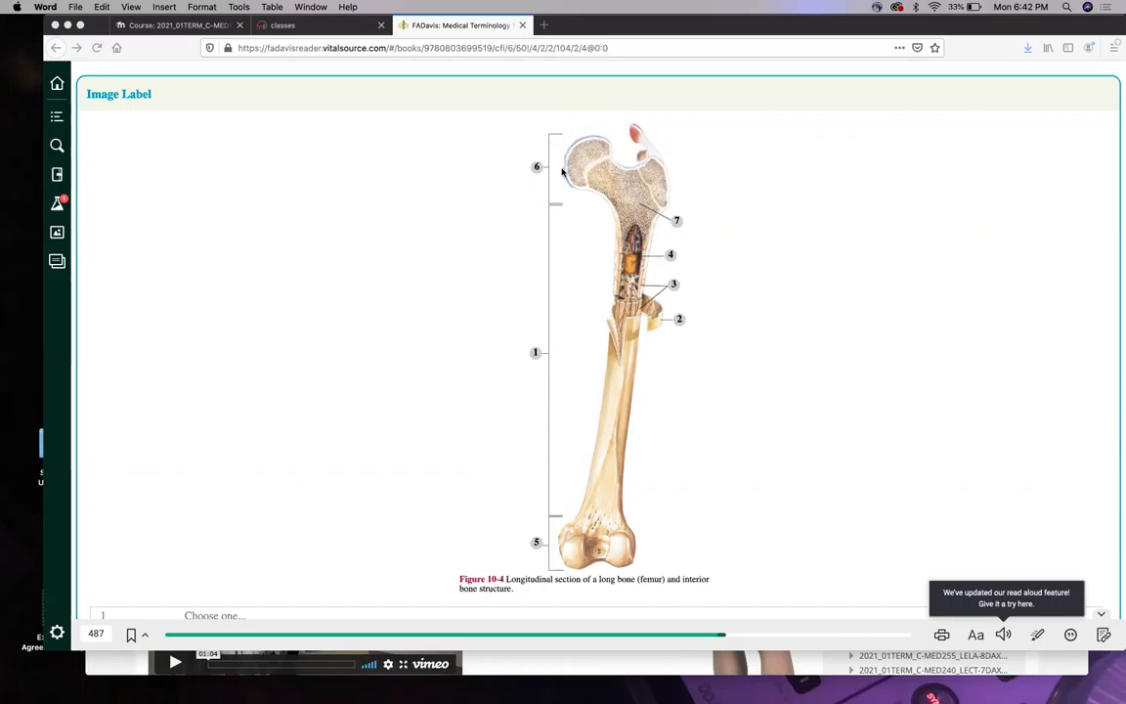
mouse_move(571, 184)
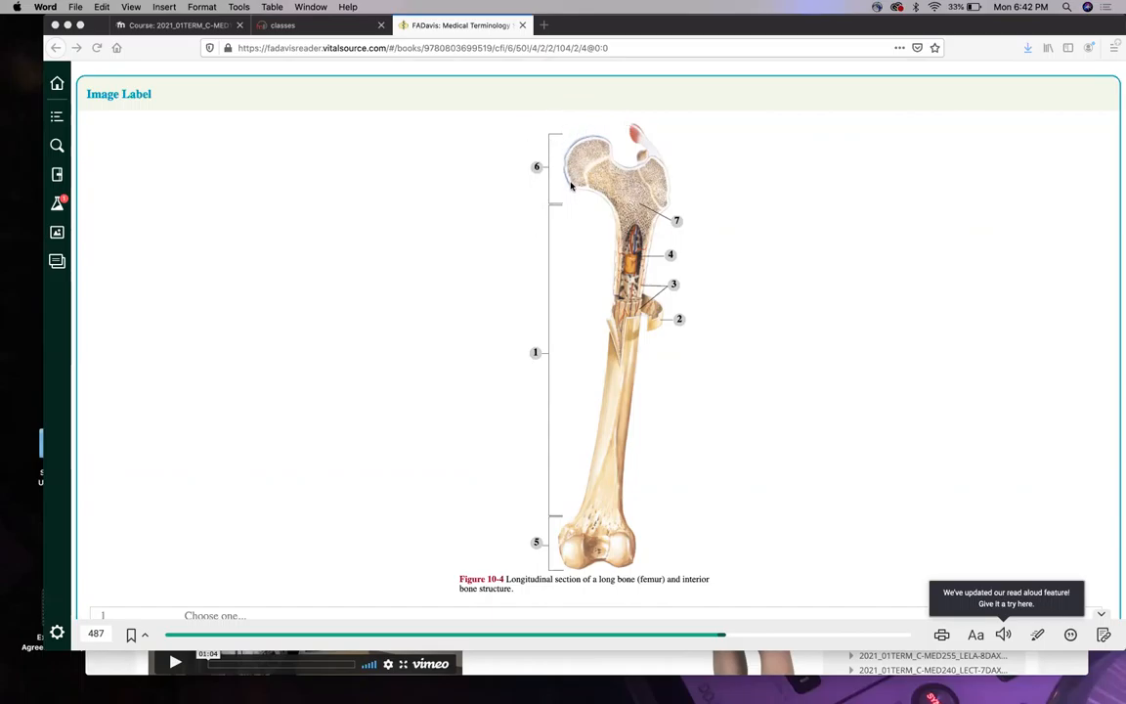
mouse_move(602, 140)
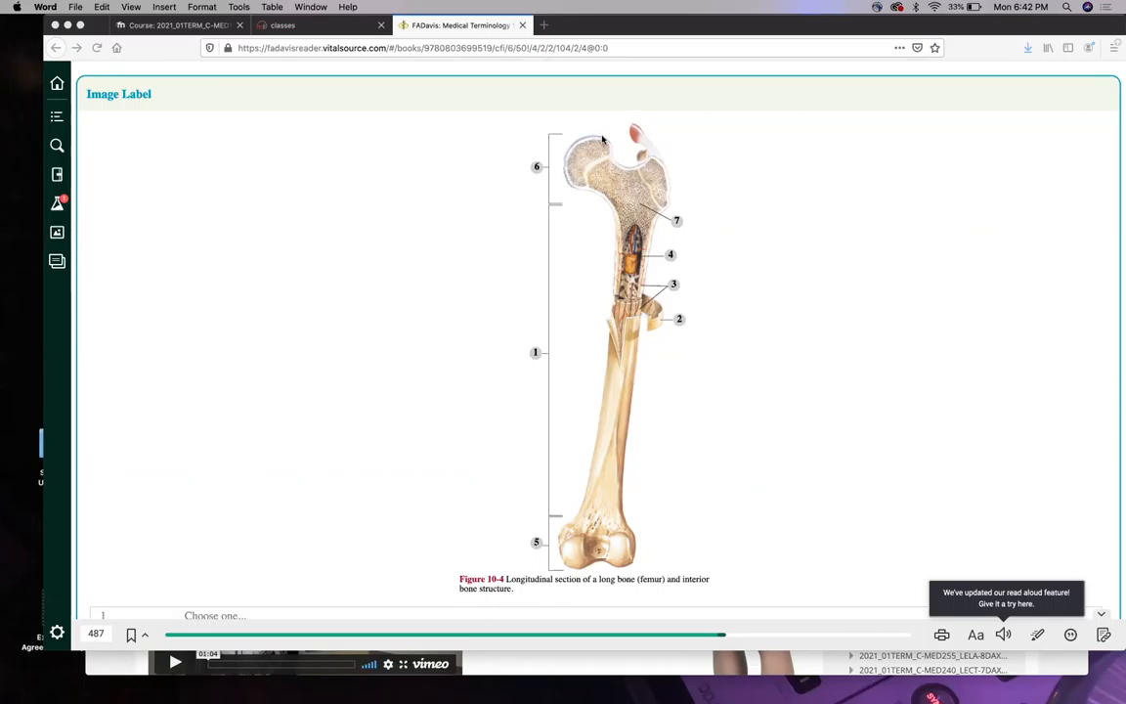
mouse_move(567, 180)
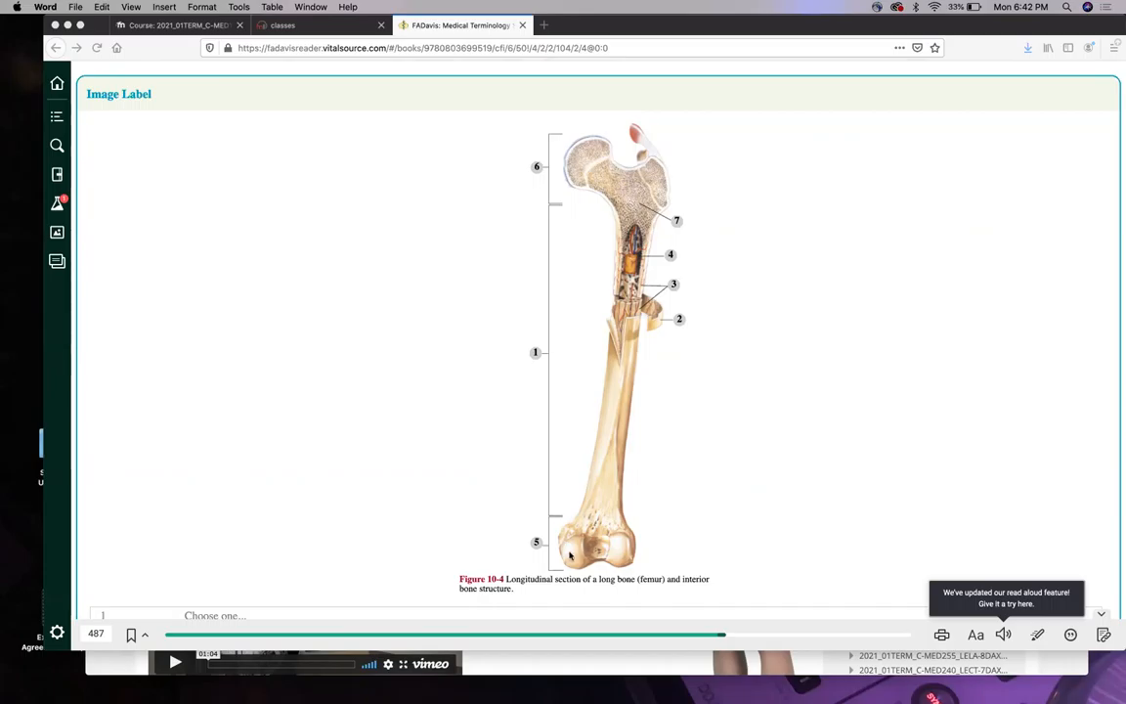
mouse_move(571, 559)
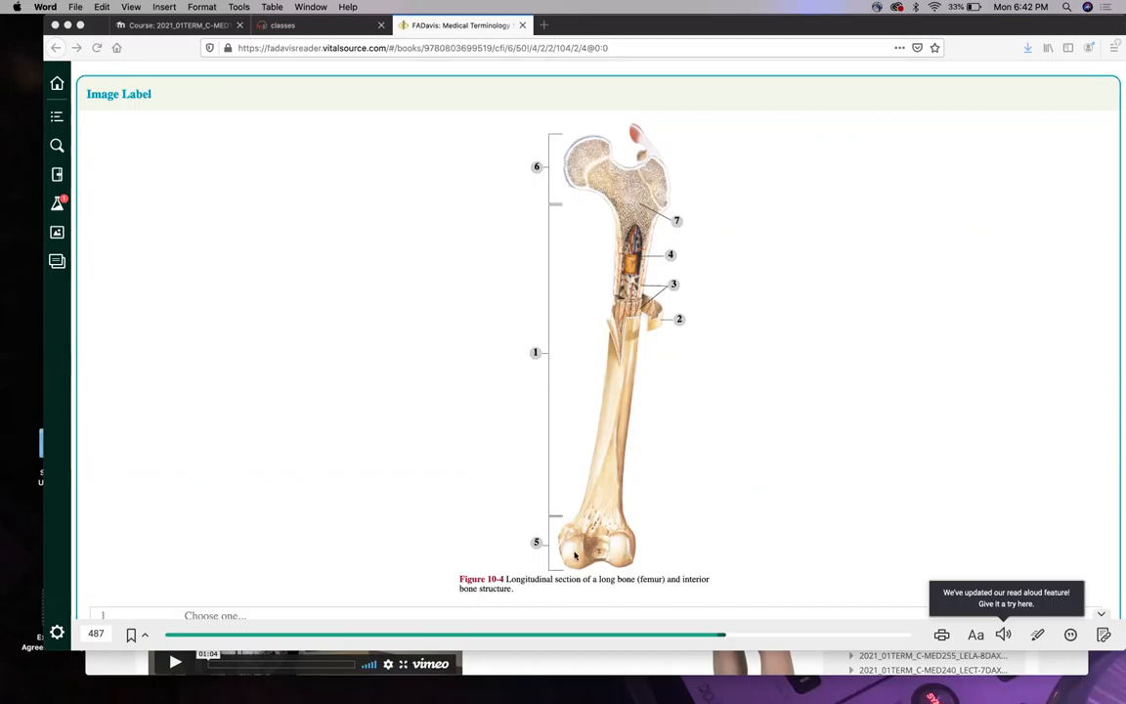
mouse_move(574, 559)
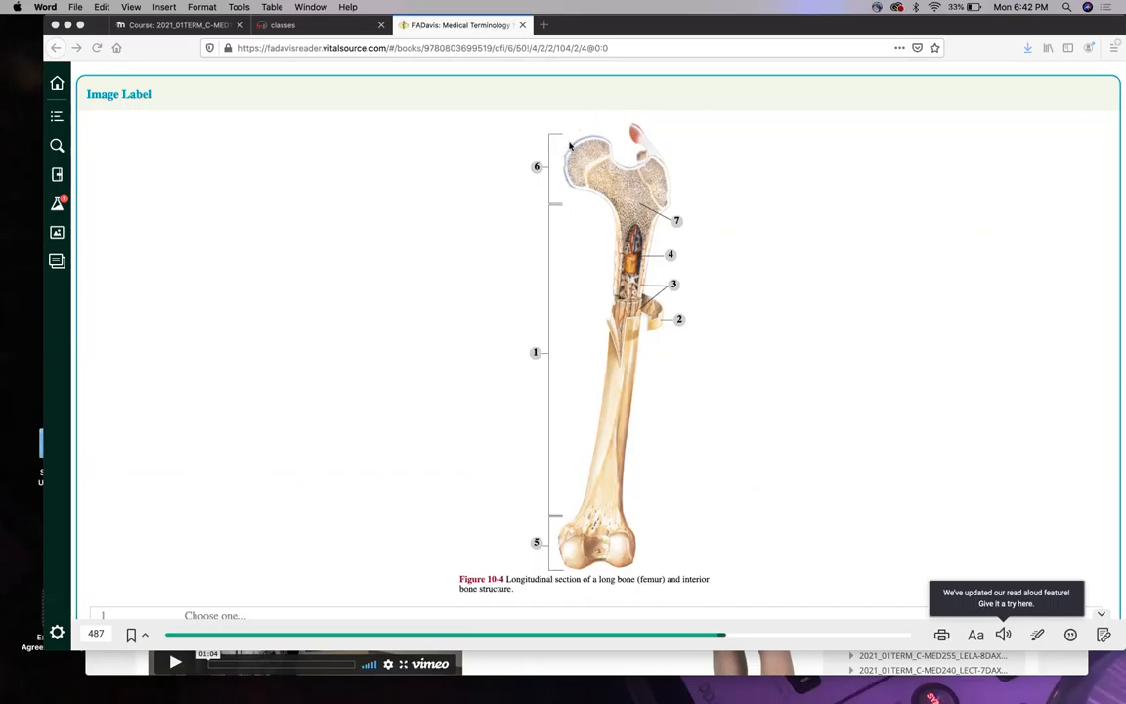
mouse_move(591, 113)
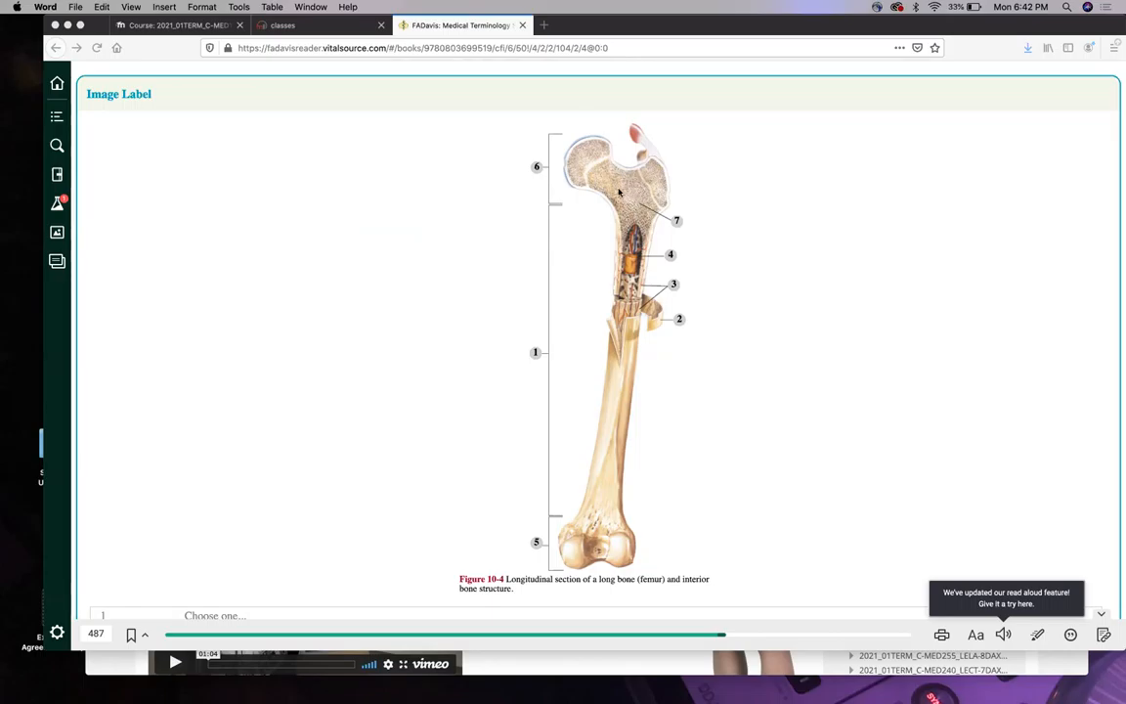
mouse_move(633, 203)
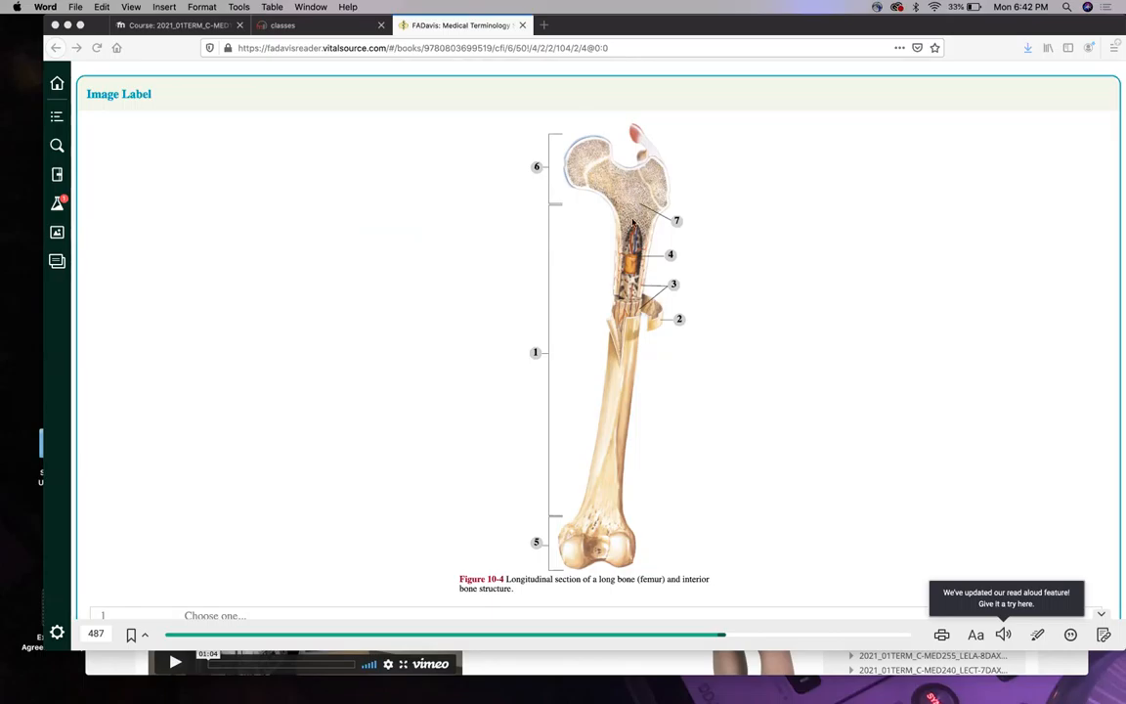
mouse_move(626, 207)
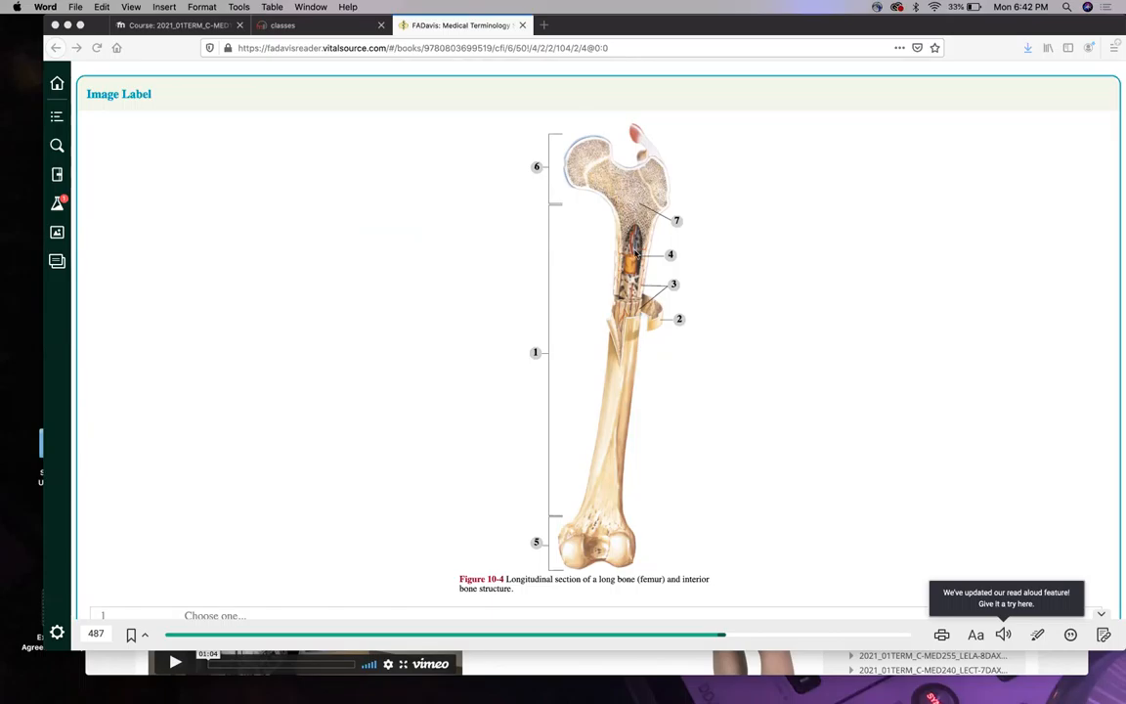
mouse_move(628, 266)
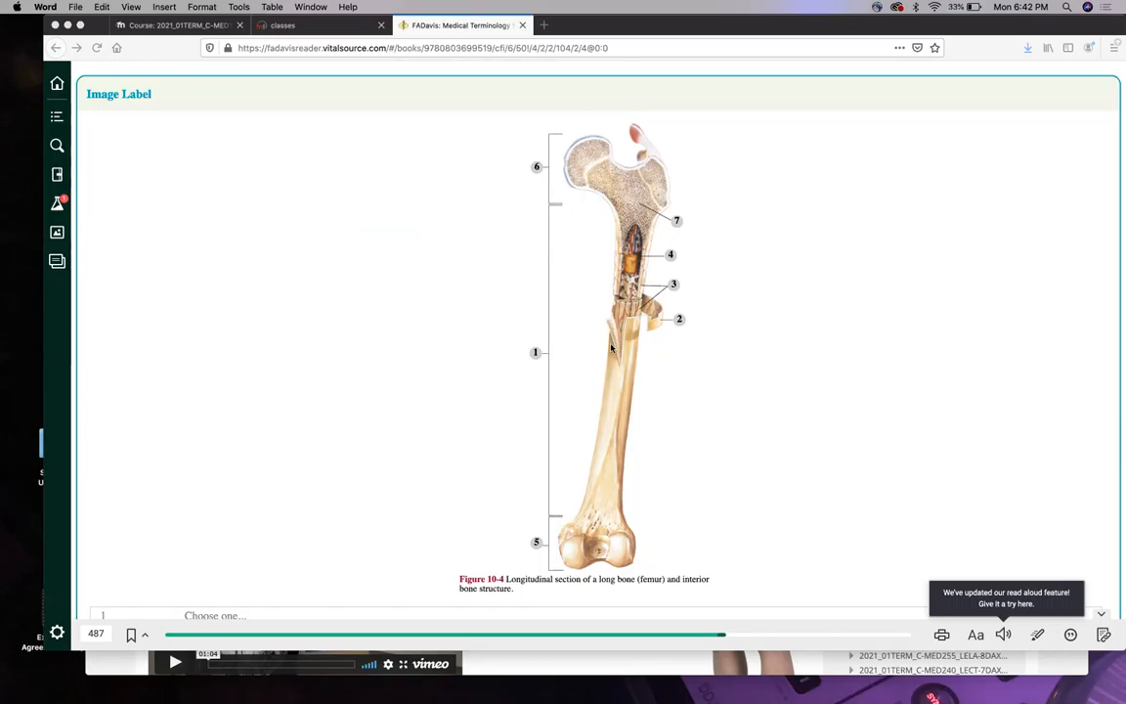
mouse_move(655, 309)
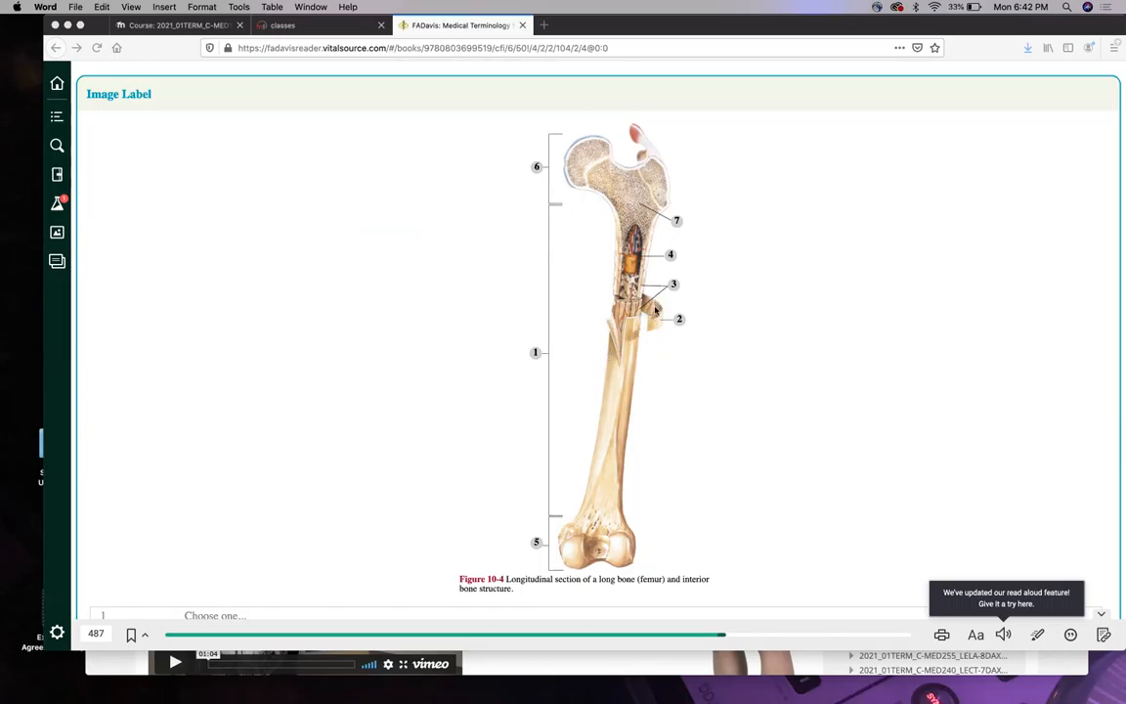
scroll("down", 3)
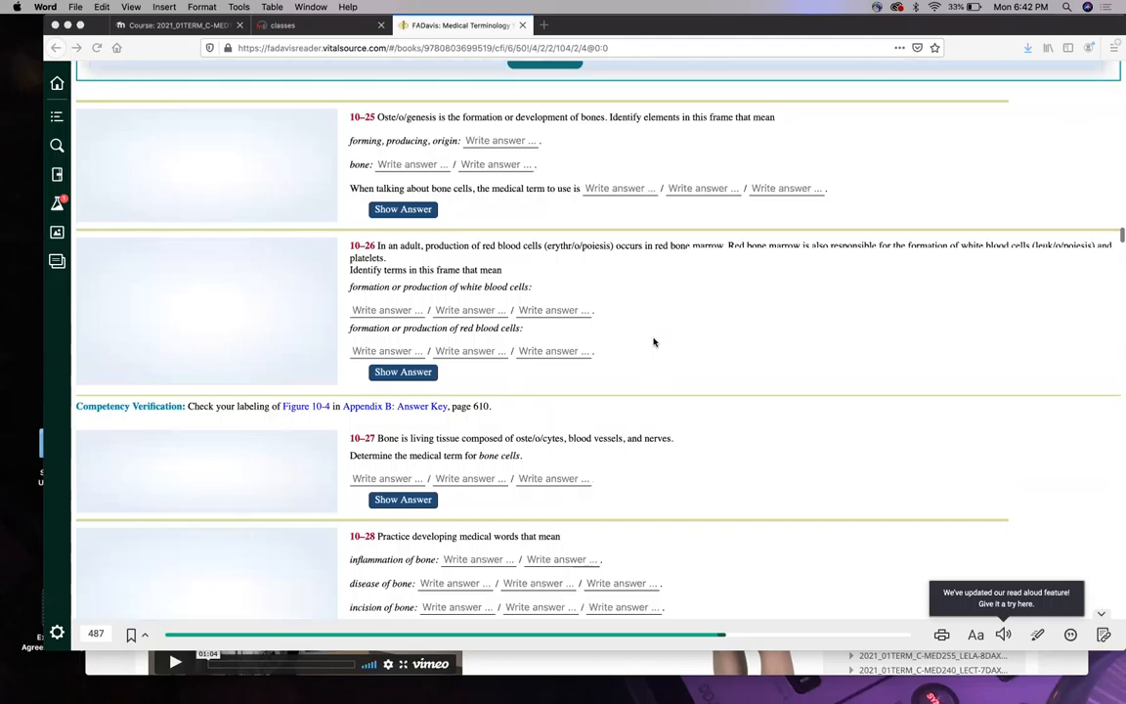
Read down through the spinal cord and osteomyelitis frames 10-38 onward toward Figure 10-6.
scroll("down", 3)
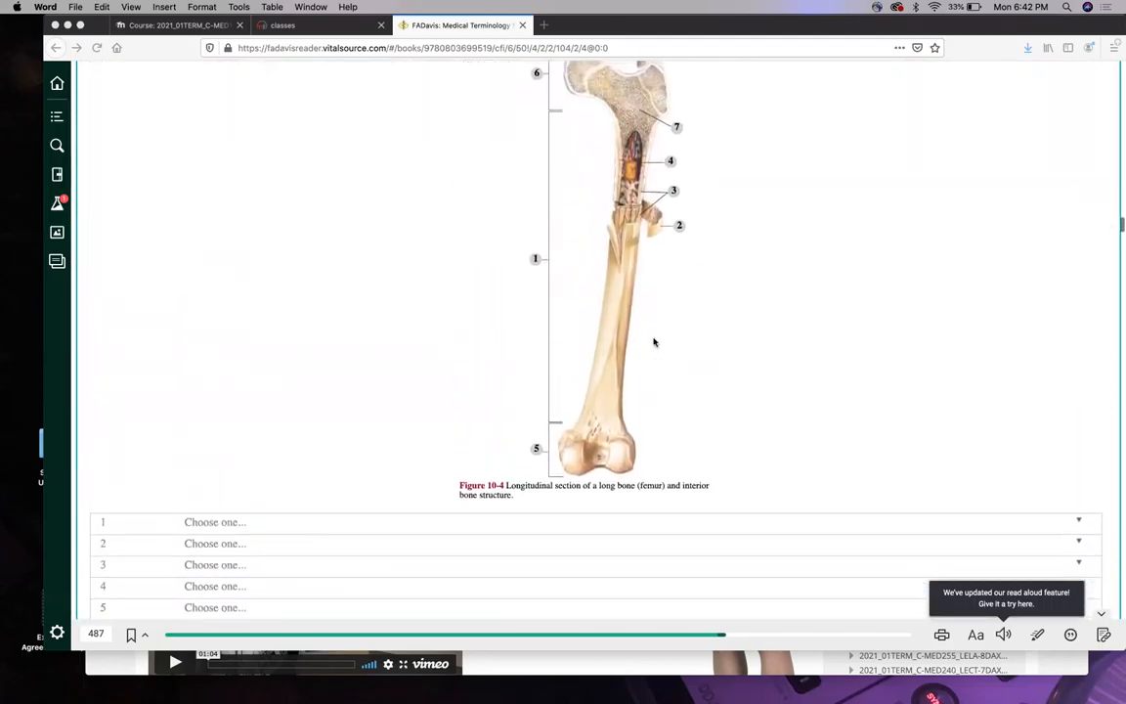
scroll("down", 3)
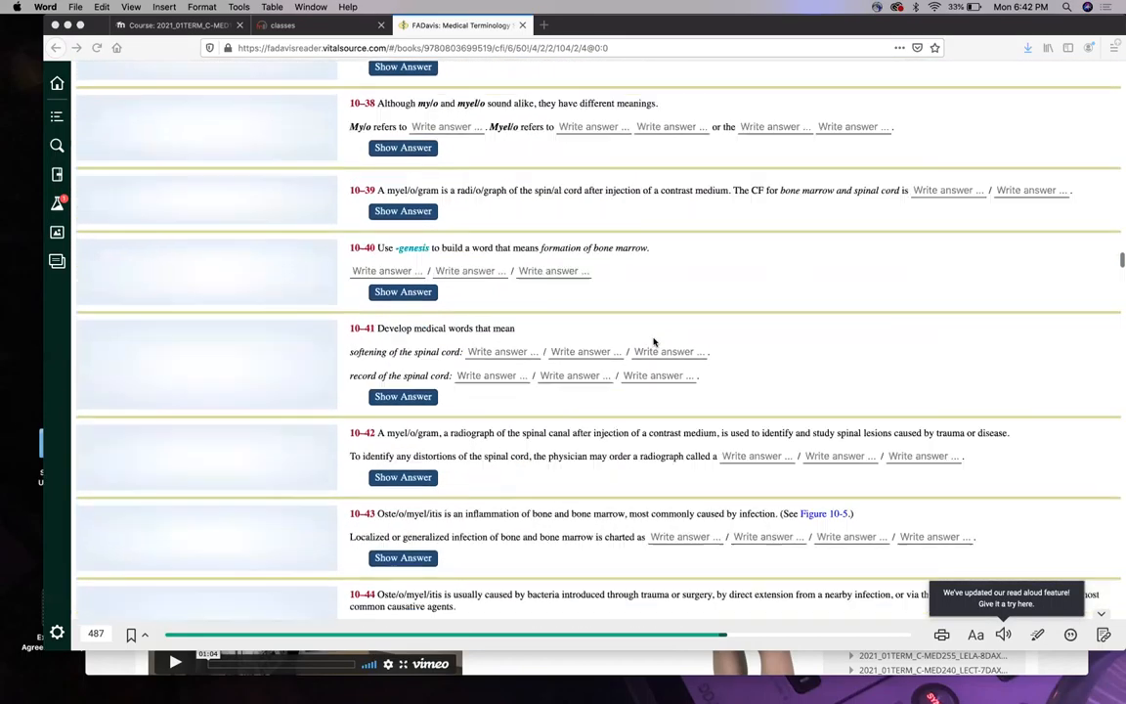
scroll("down", 3)
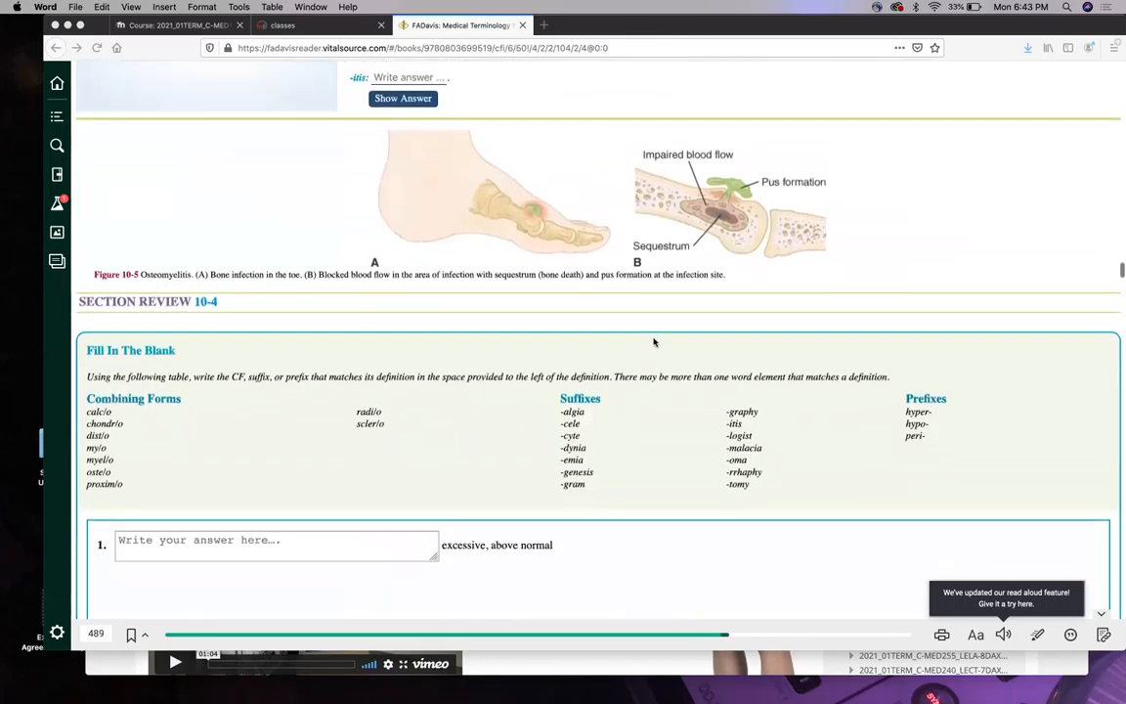
scroll("down", 3)
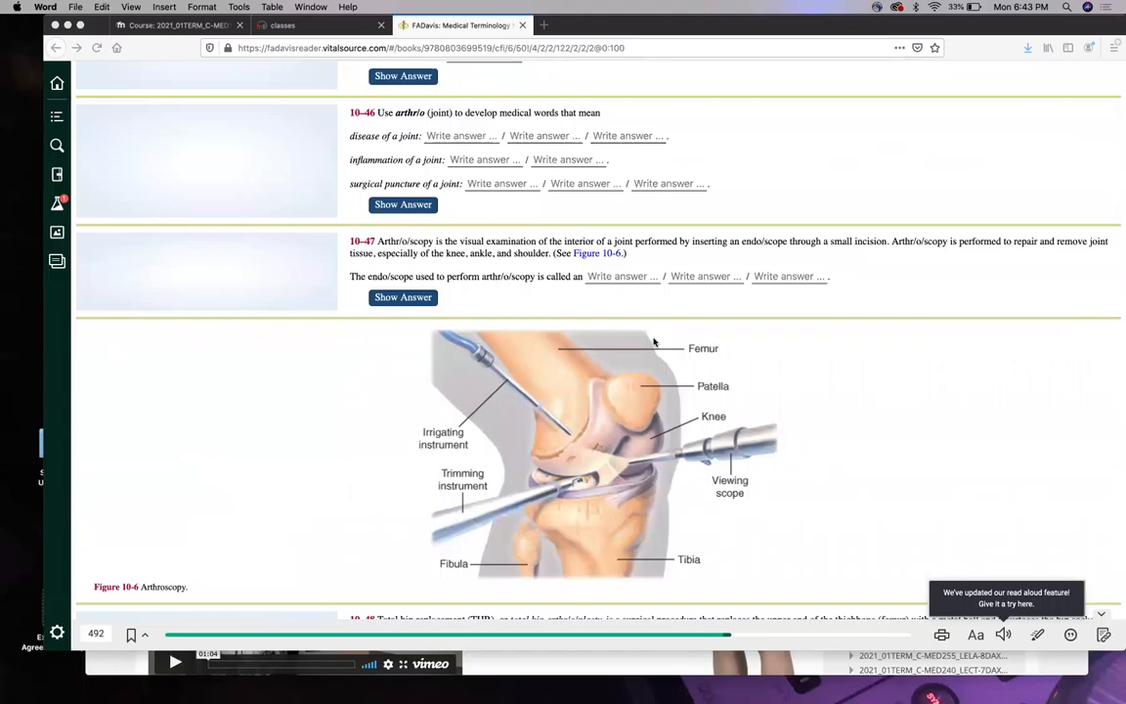
scroll("down", 3)
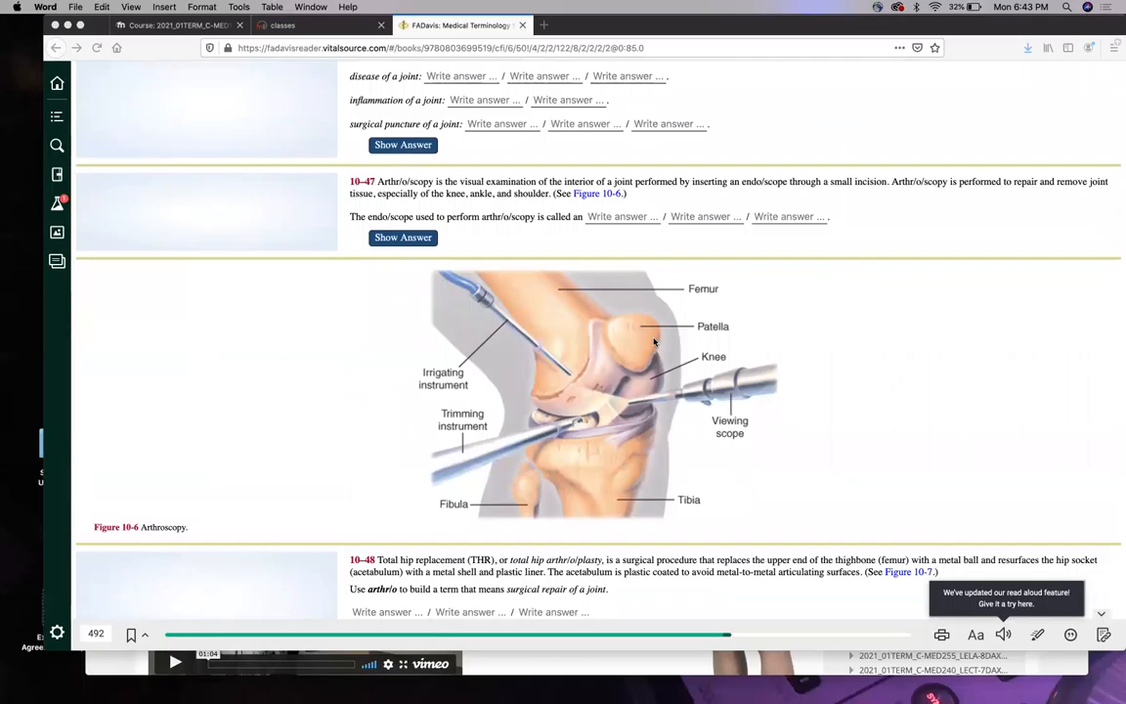
scroll("down", 3)
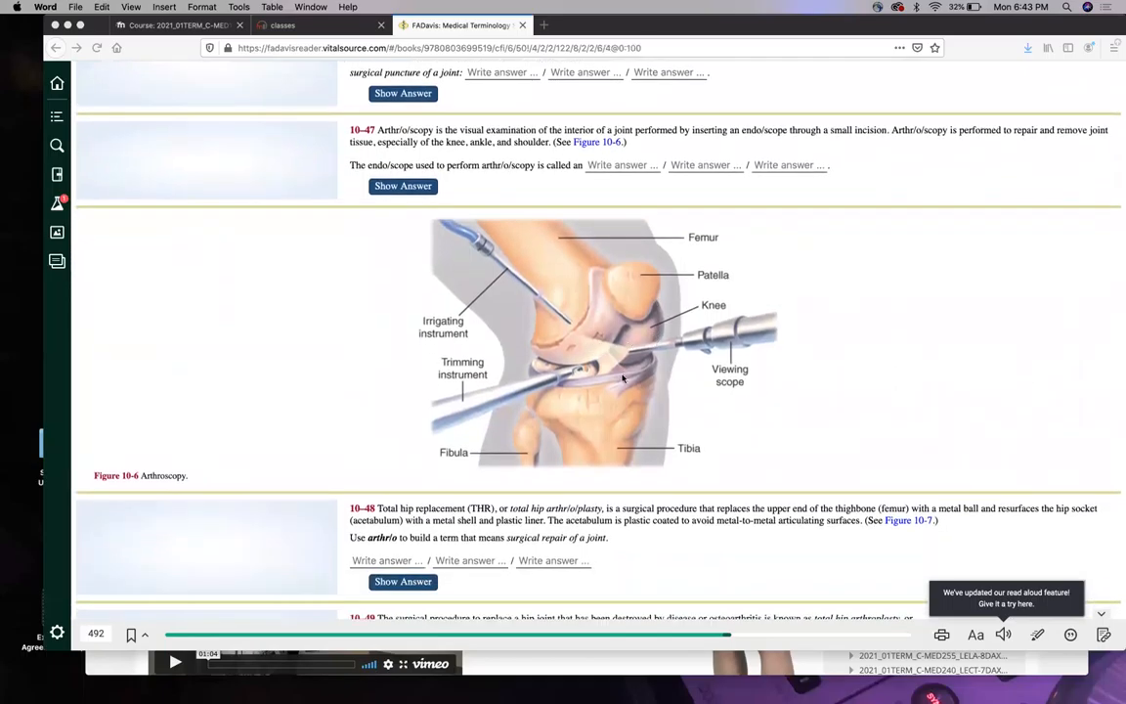
scroll("down", 3)
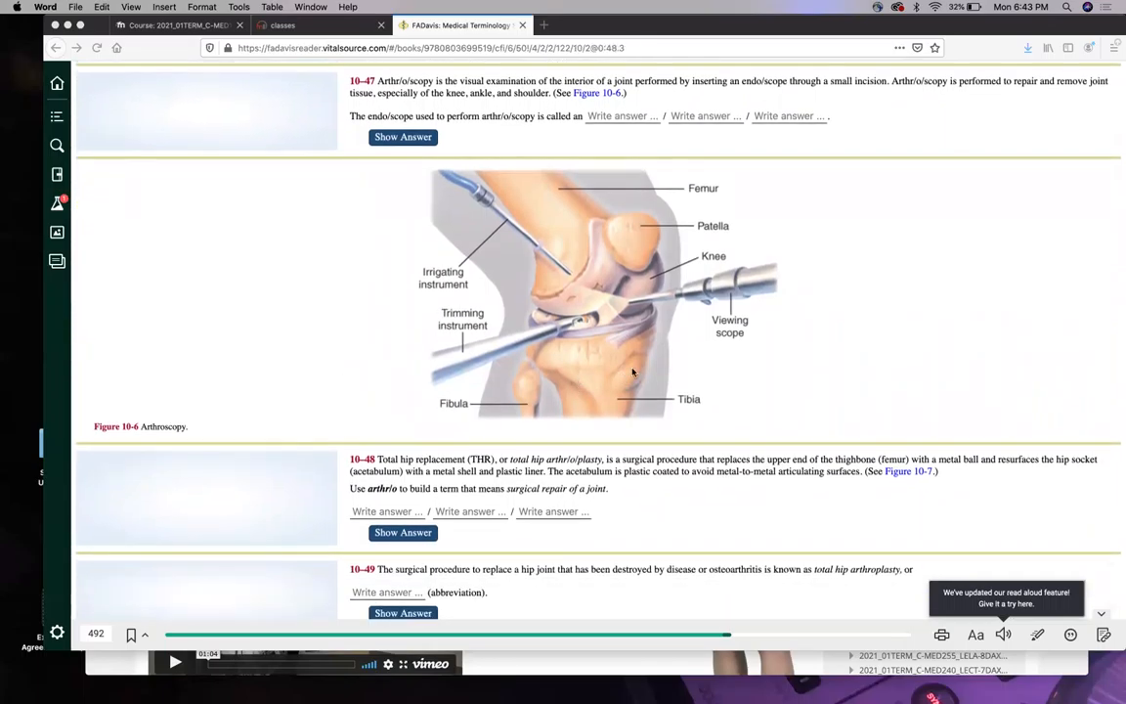
mouse_move(563, 348)
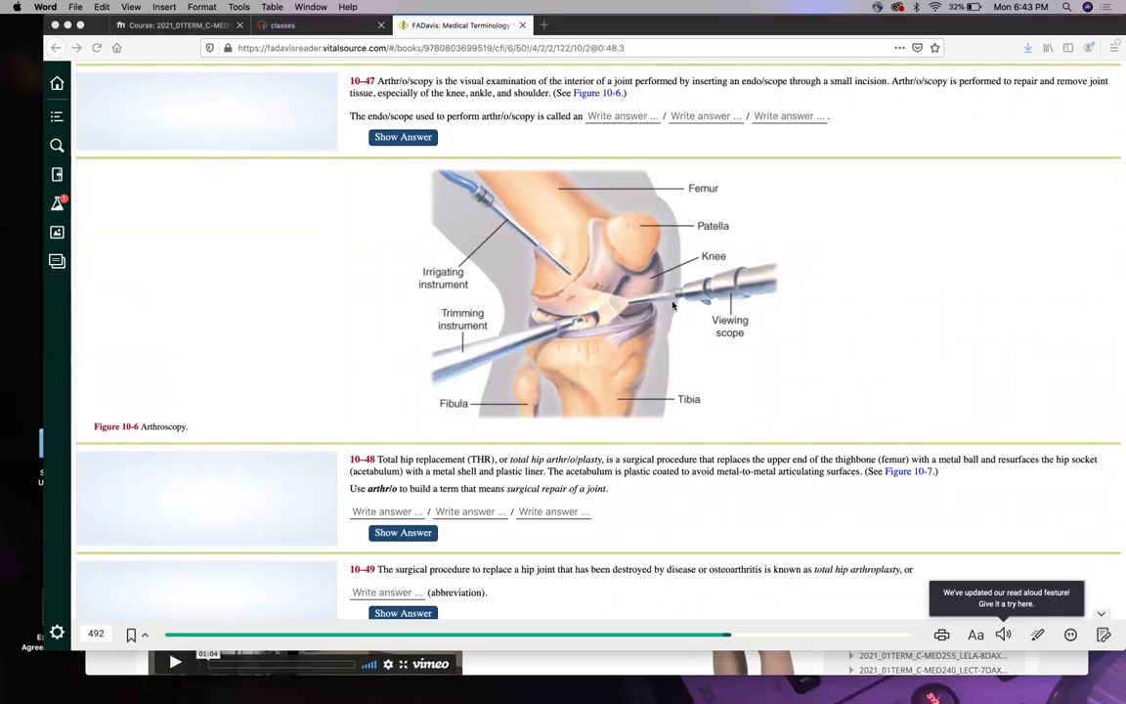
mouse_move(547, 251)
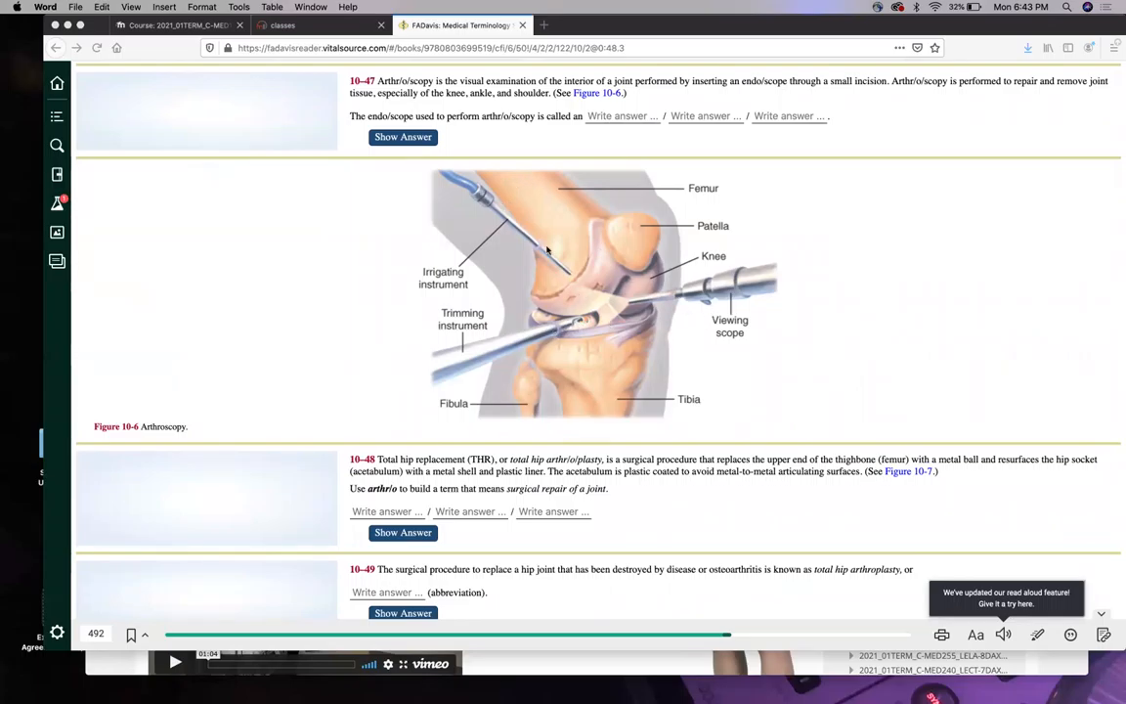
mouse_move(504, 307)
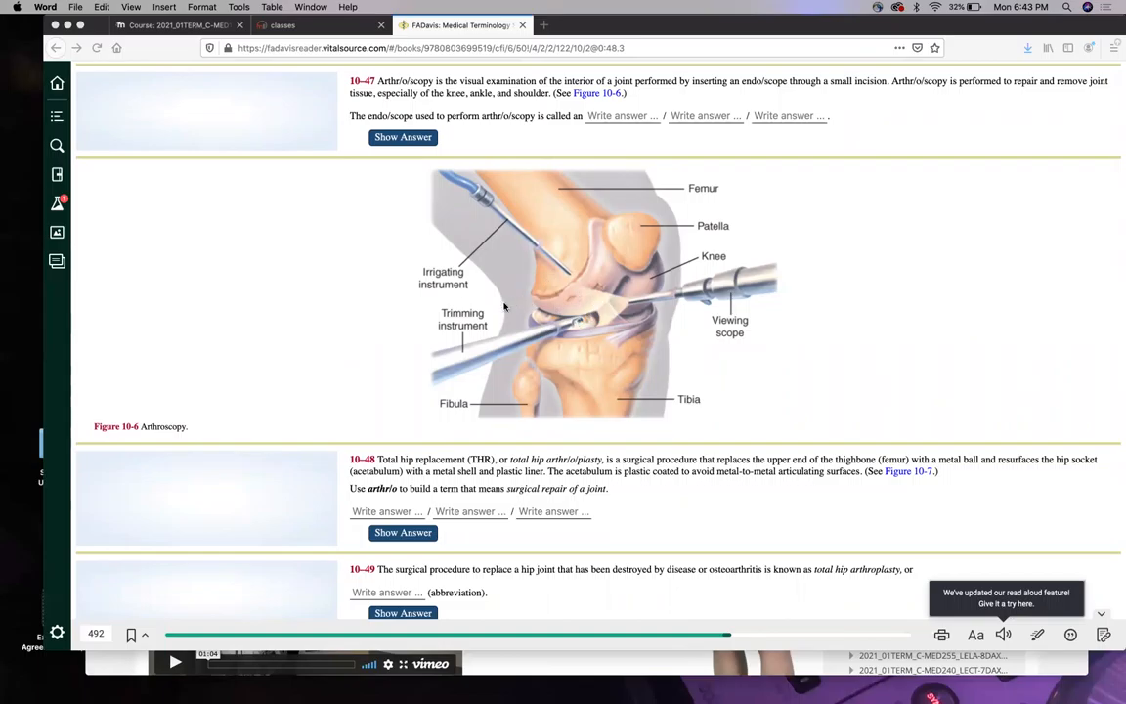
mouse_move(632, 246)
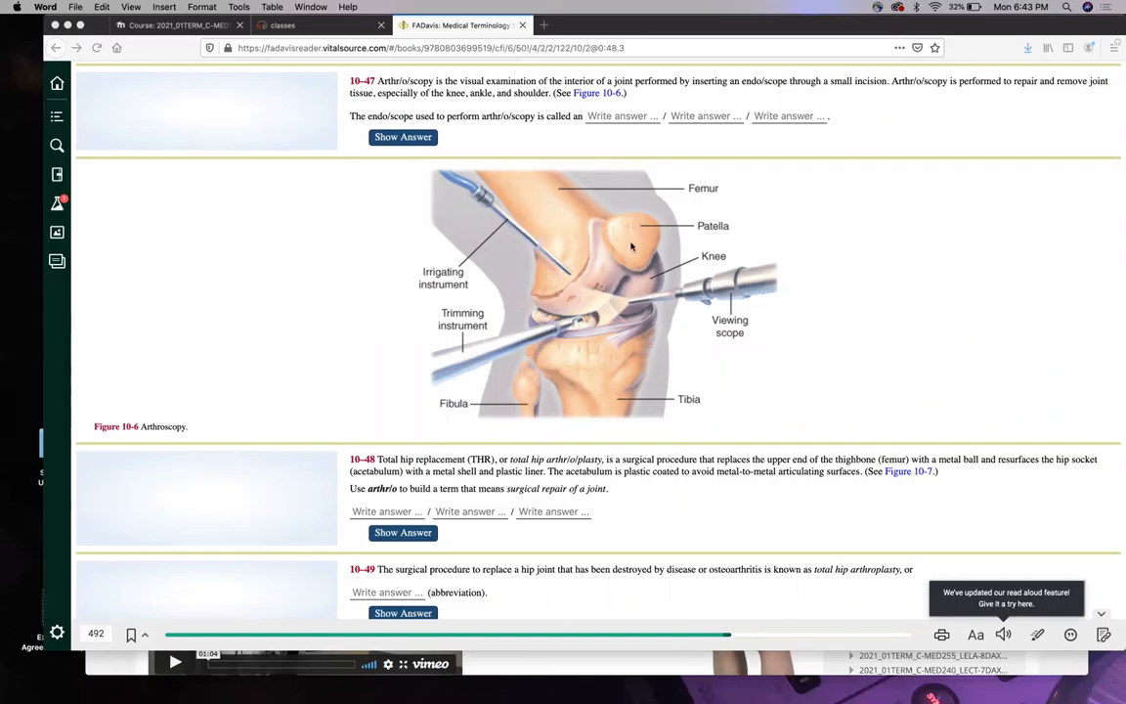
mouse_move(582, 325)
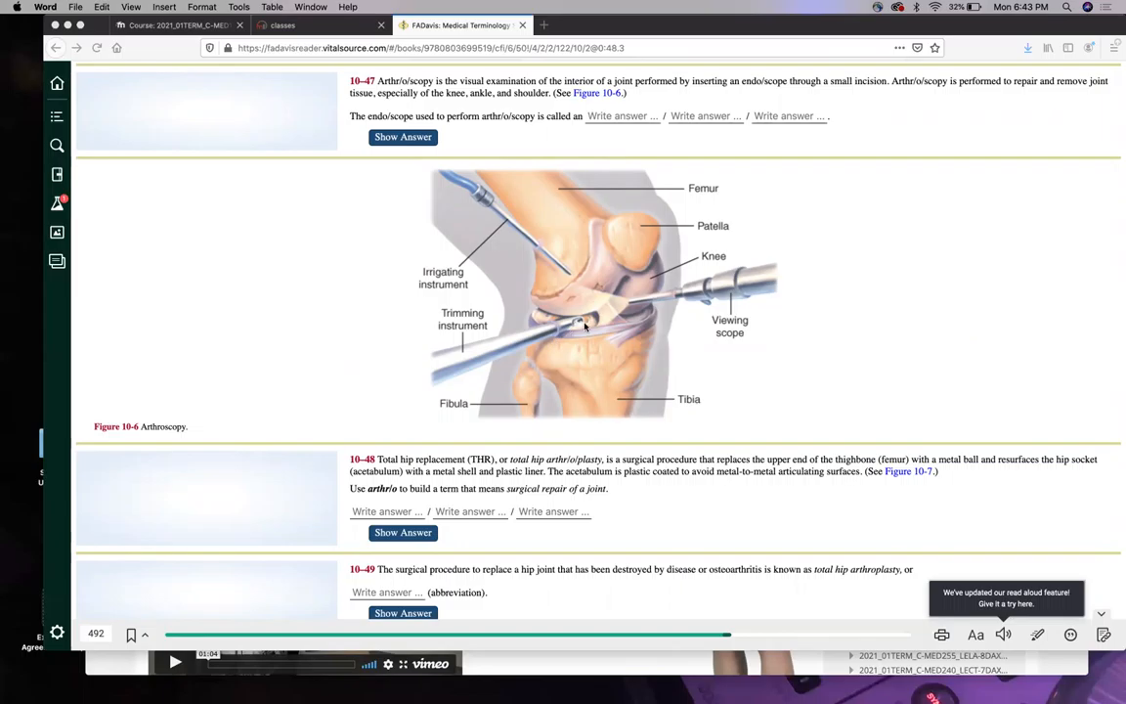
Continue past the arthroscopy figure and frames 10-47 to 10-52 to Figure 10-7, total hip replacement.
scroll("down", 3)
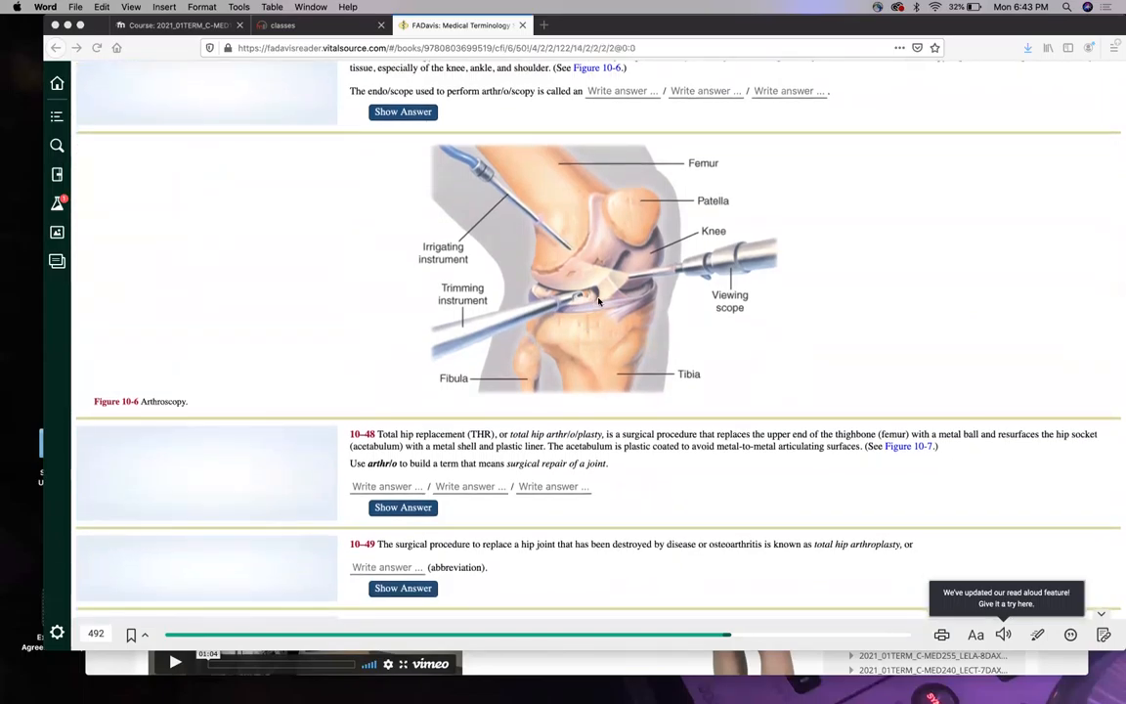
scroll("down", 3)
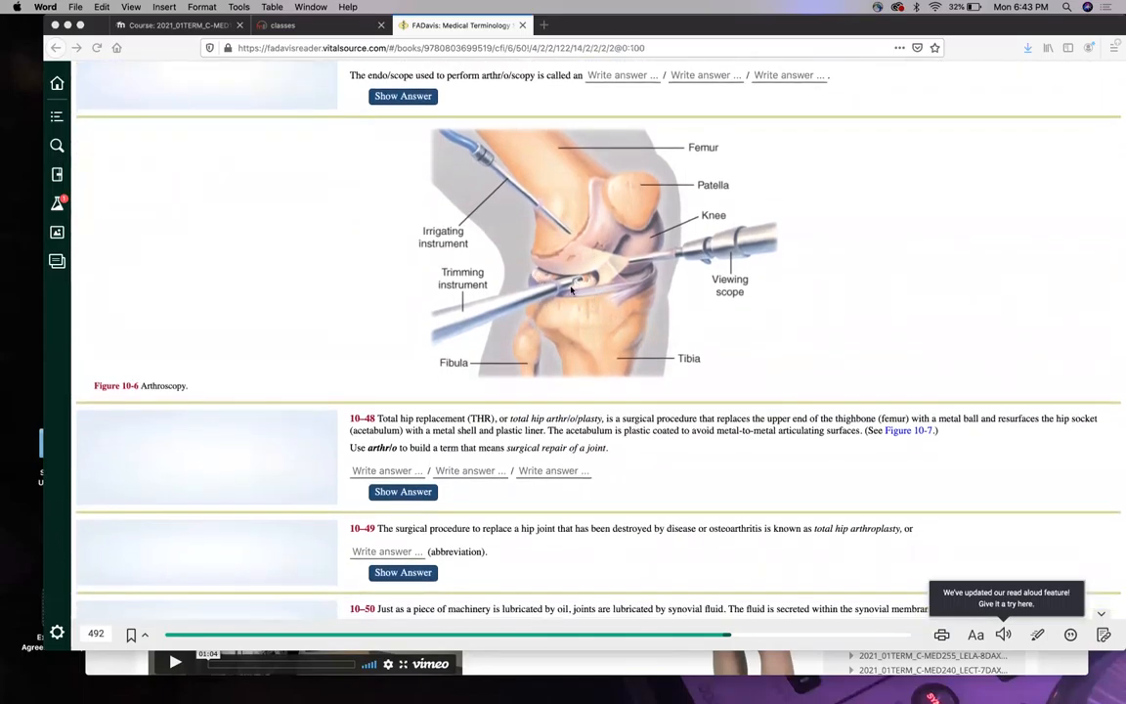
mouse_move(559, 311)
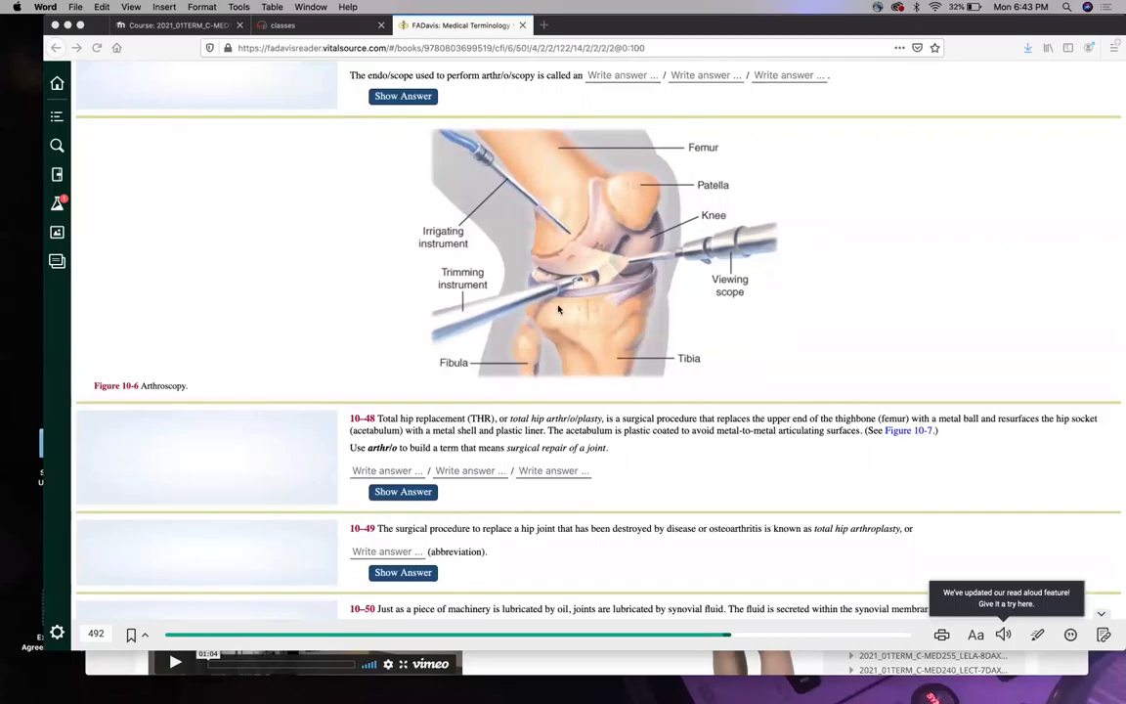
scroll("down", 3)
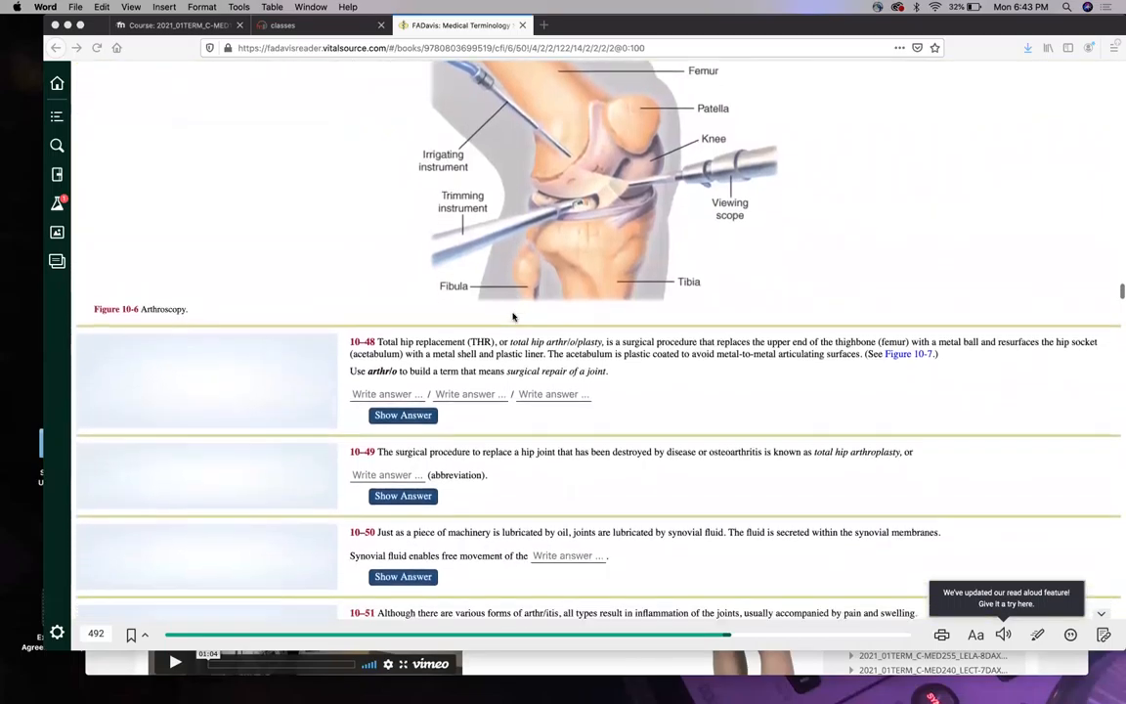
scroll("down", 3)
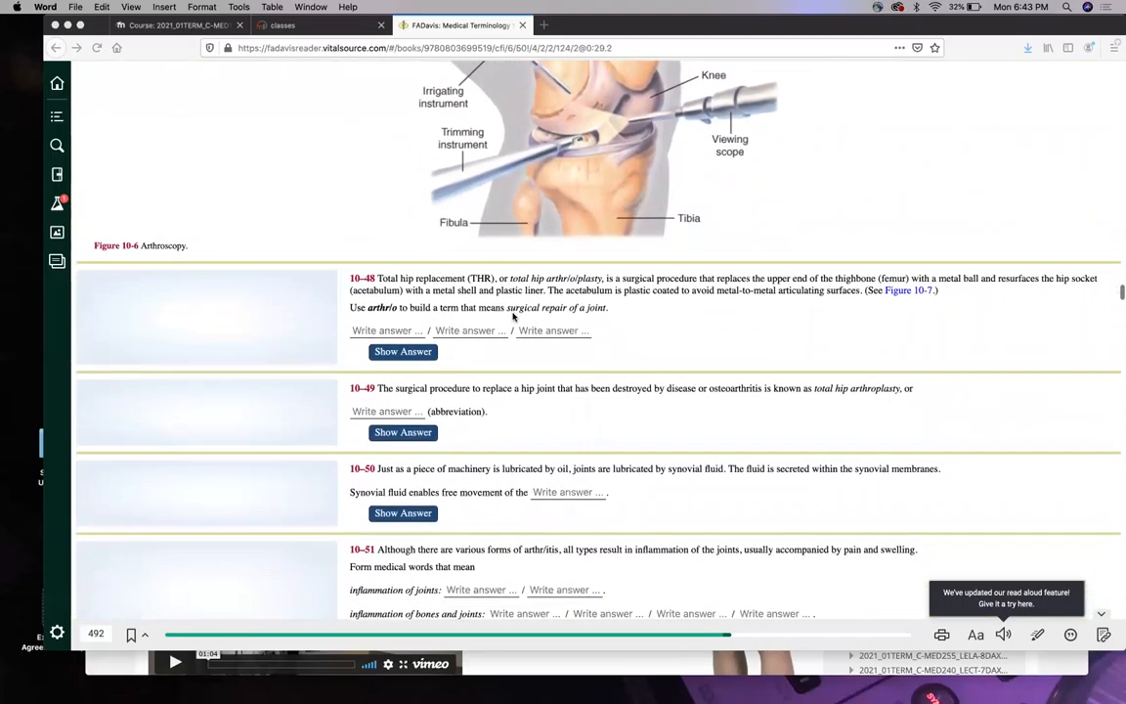
scroll("down", 3)
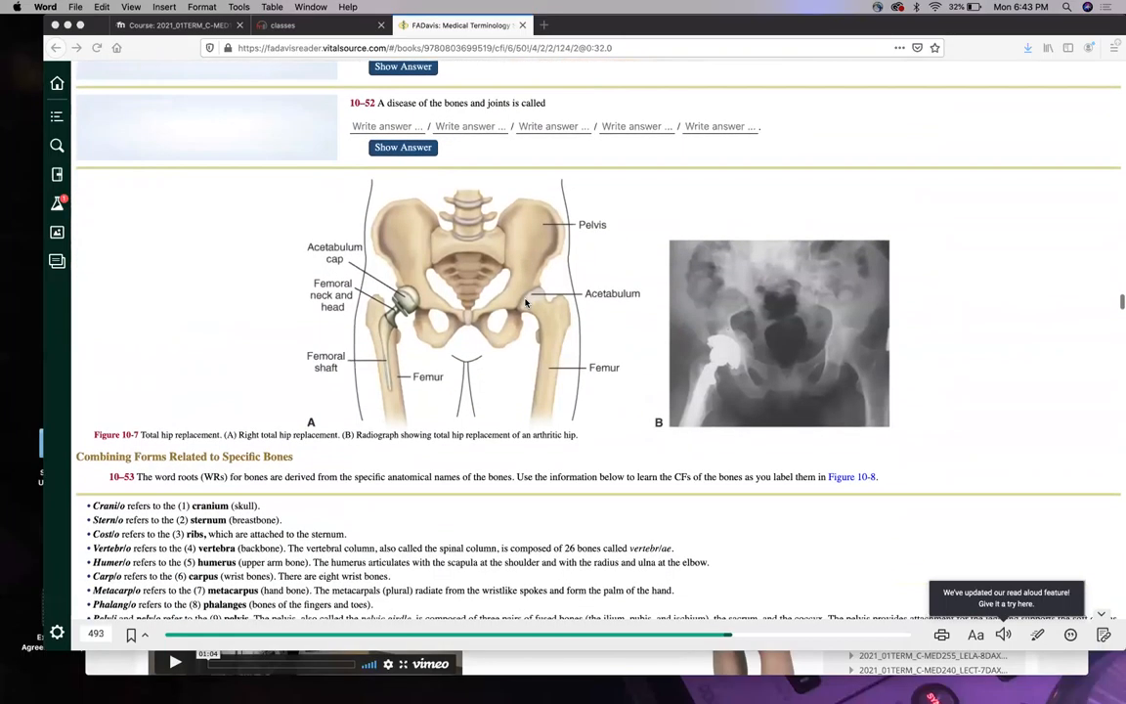
Scroll past Figure 10-7 and the 10-53 bone combining forms to the Figure 10-8 skeleton labels.
scroll("down", 3)
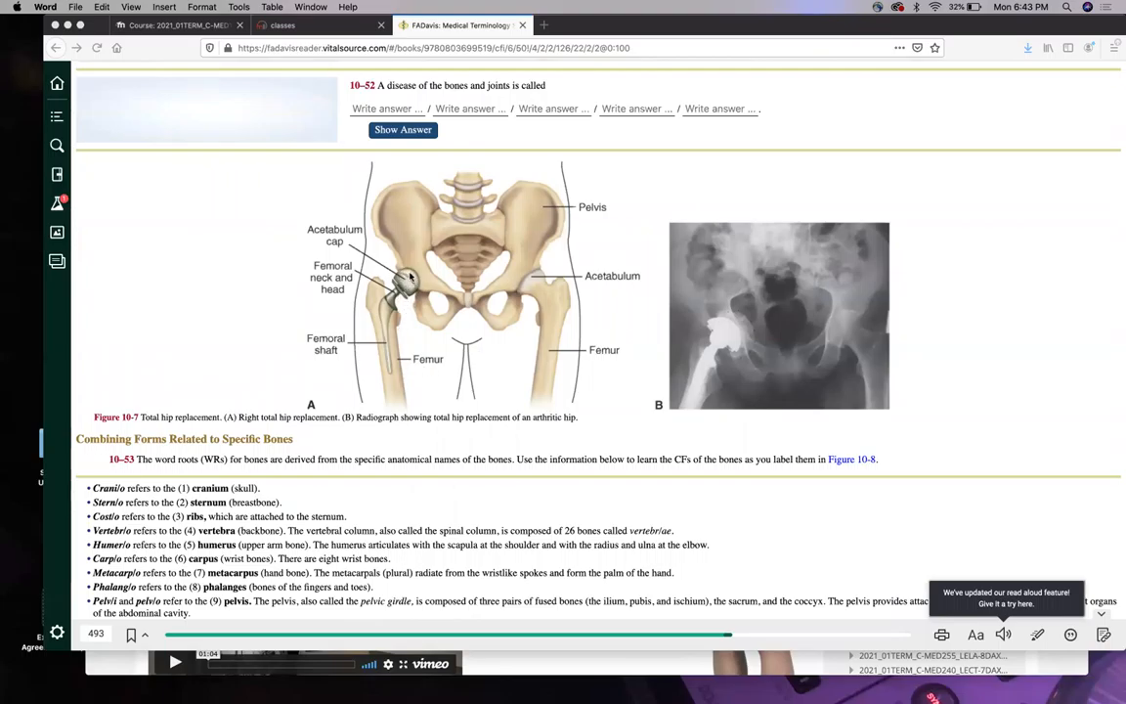
mouse_move(389, 286)
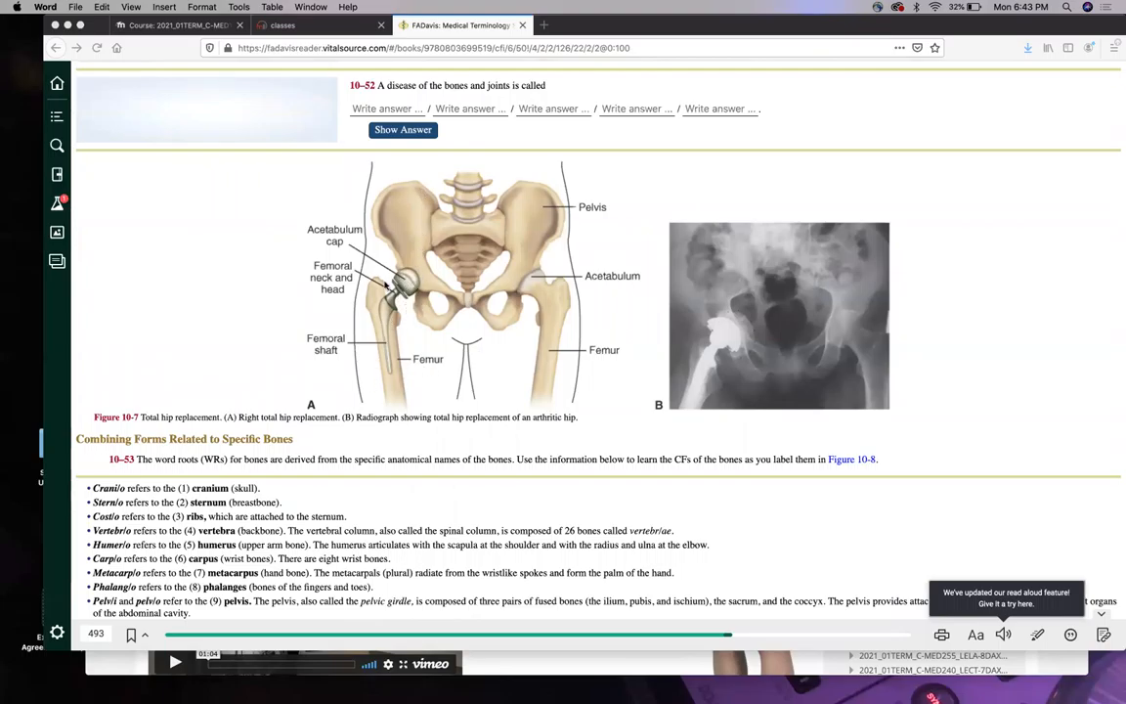
mouse_move(380, 344)
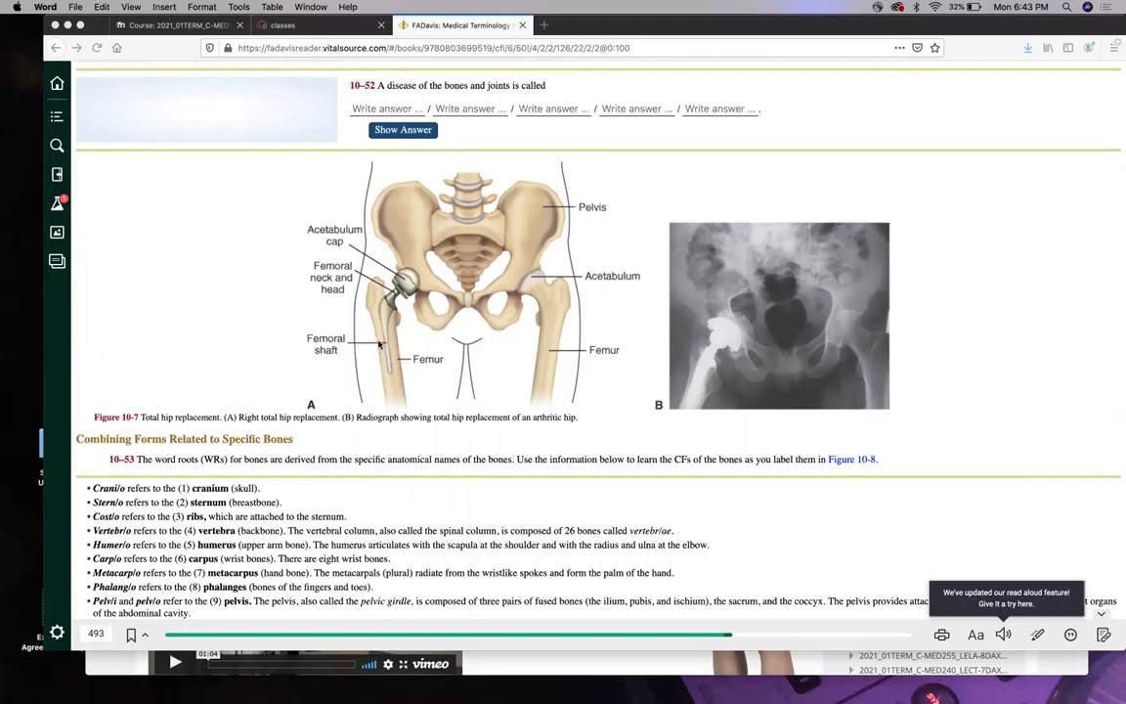
scroll("down", 3)
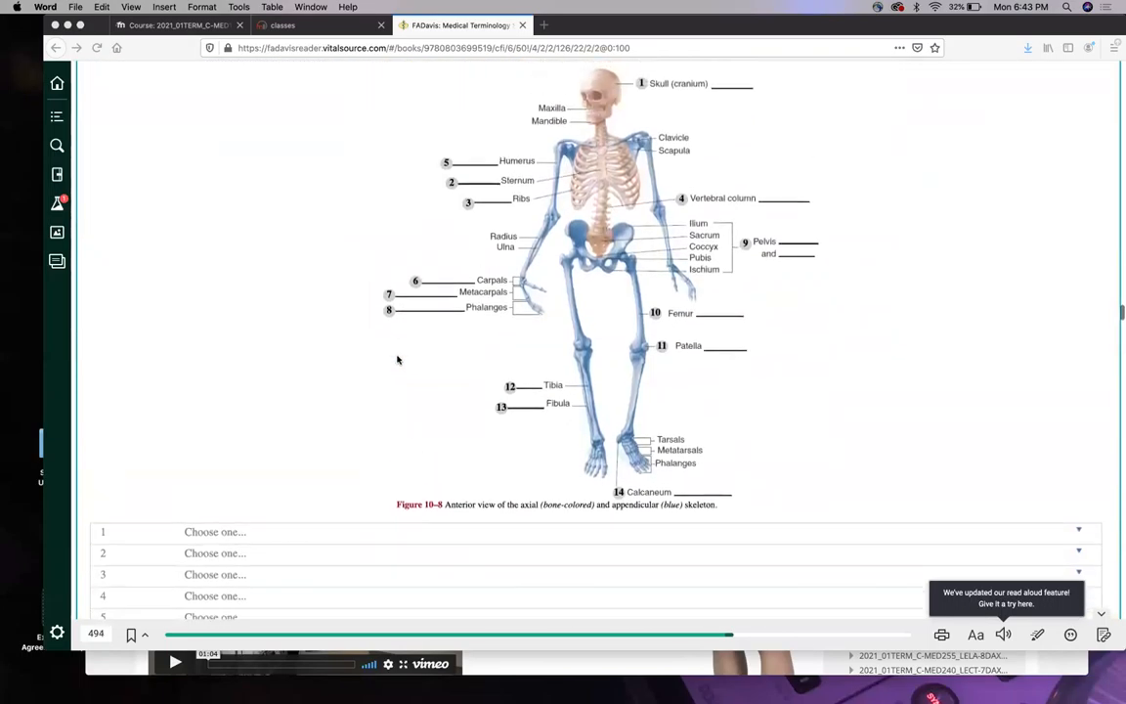
scroll("down", 3)
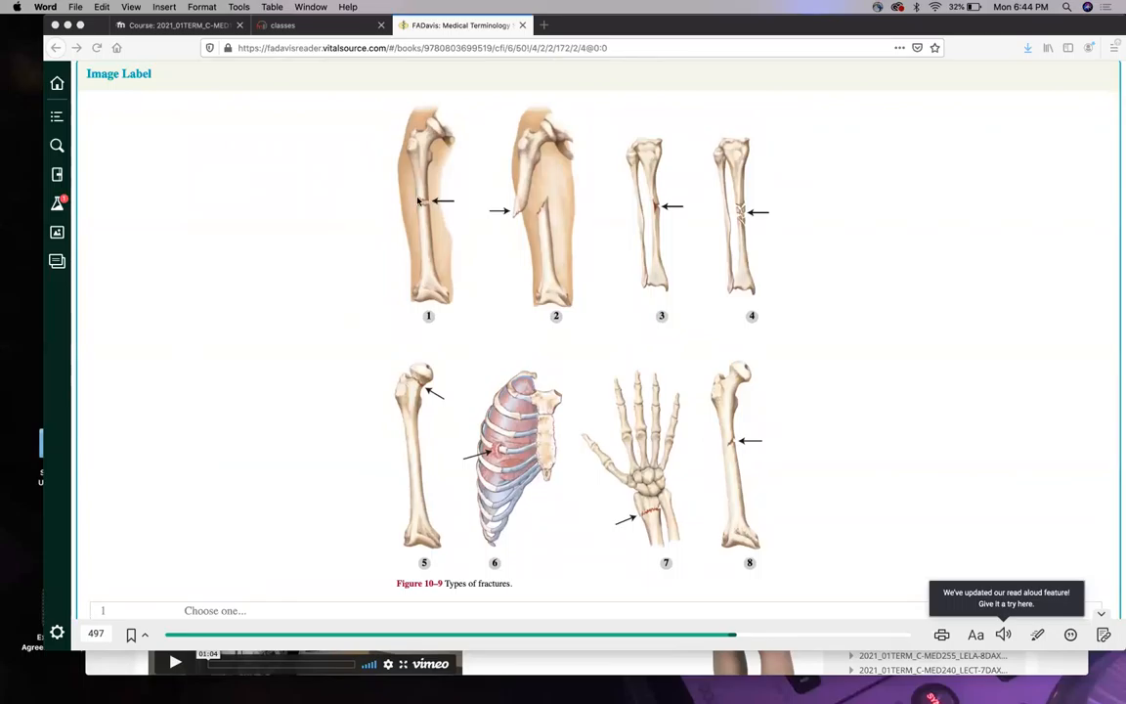
mouse_move(442, 247)
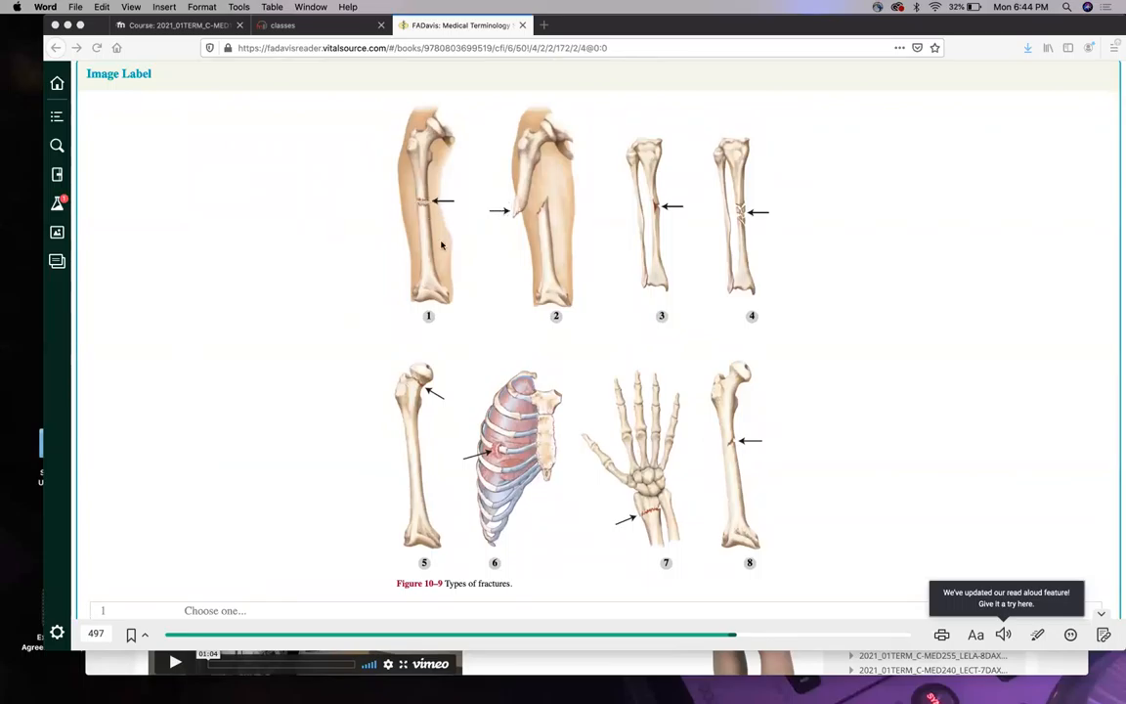
mouse_move(497, 227)
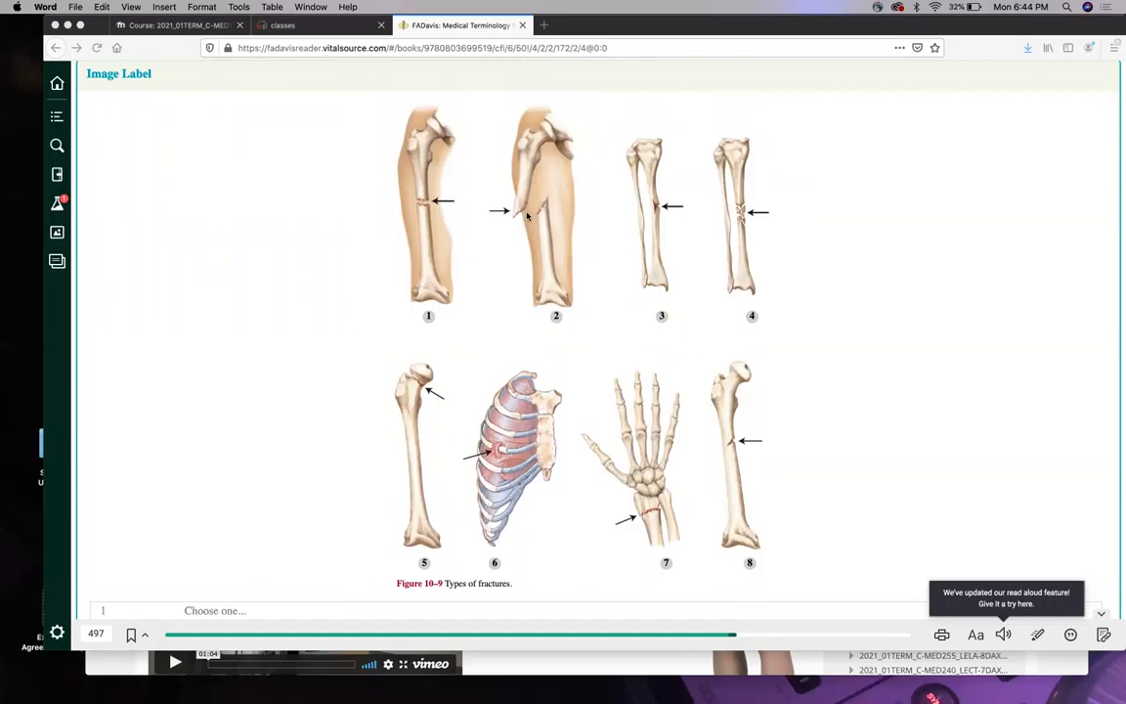
mouse_move(500, 211)
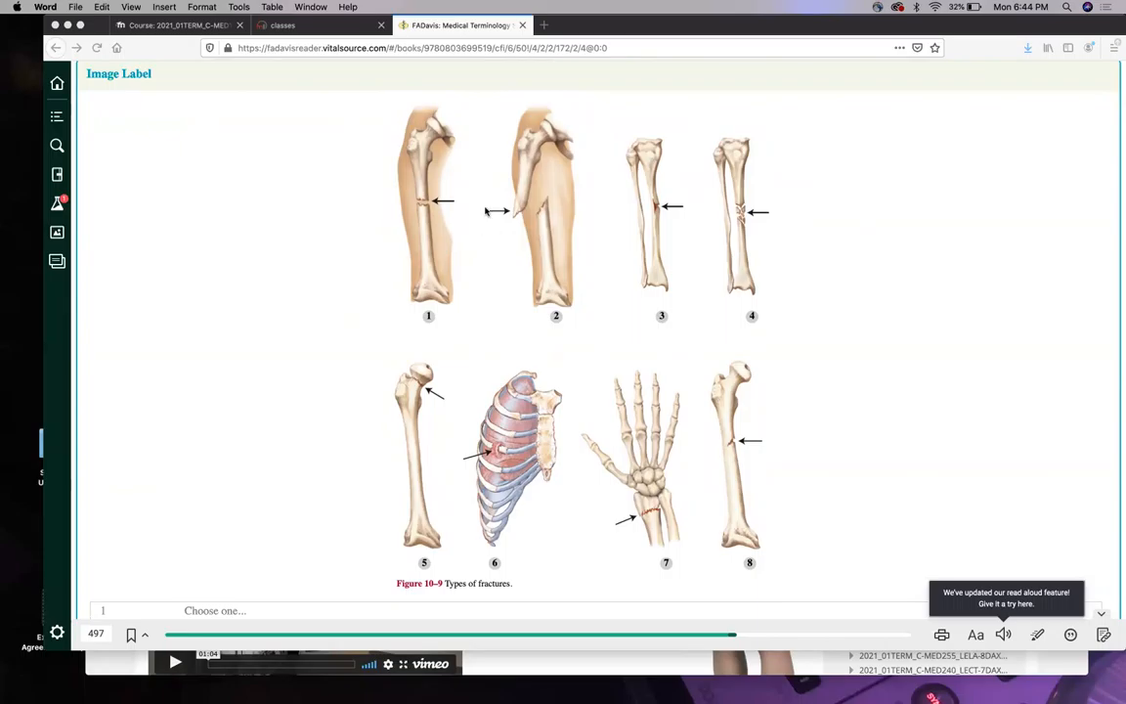
mouse_move(516, 241)
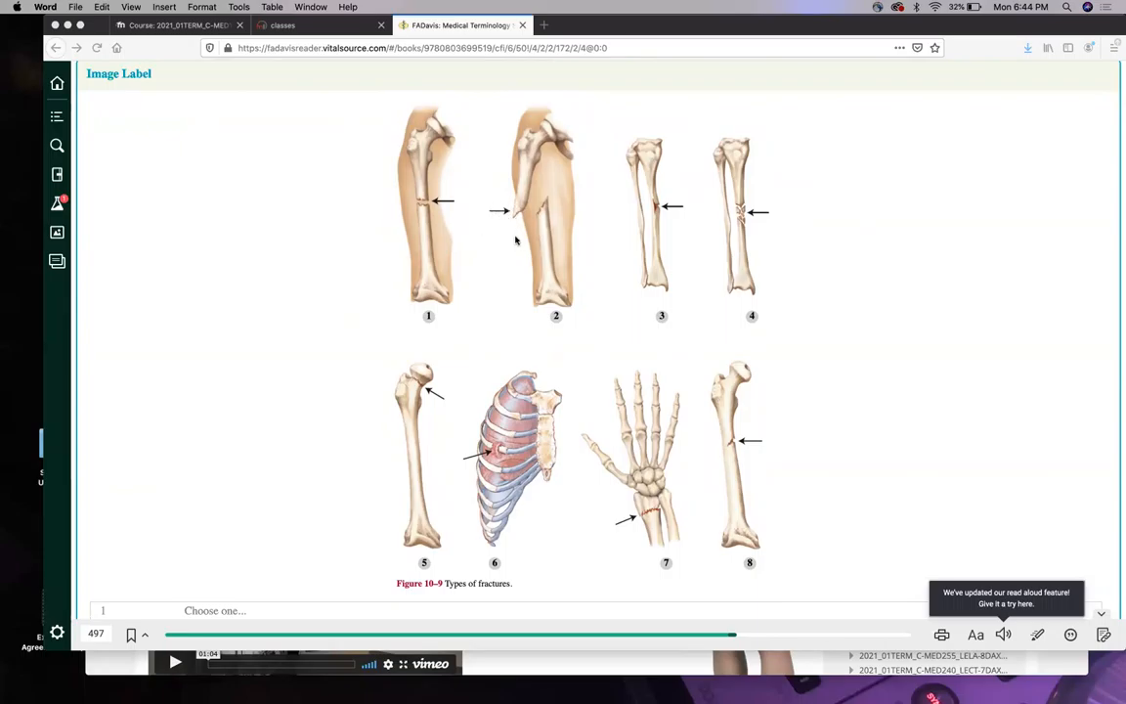
mouse_move(469, 223)
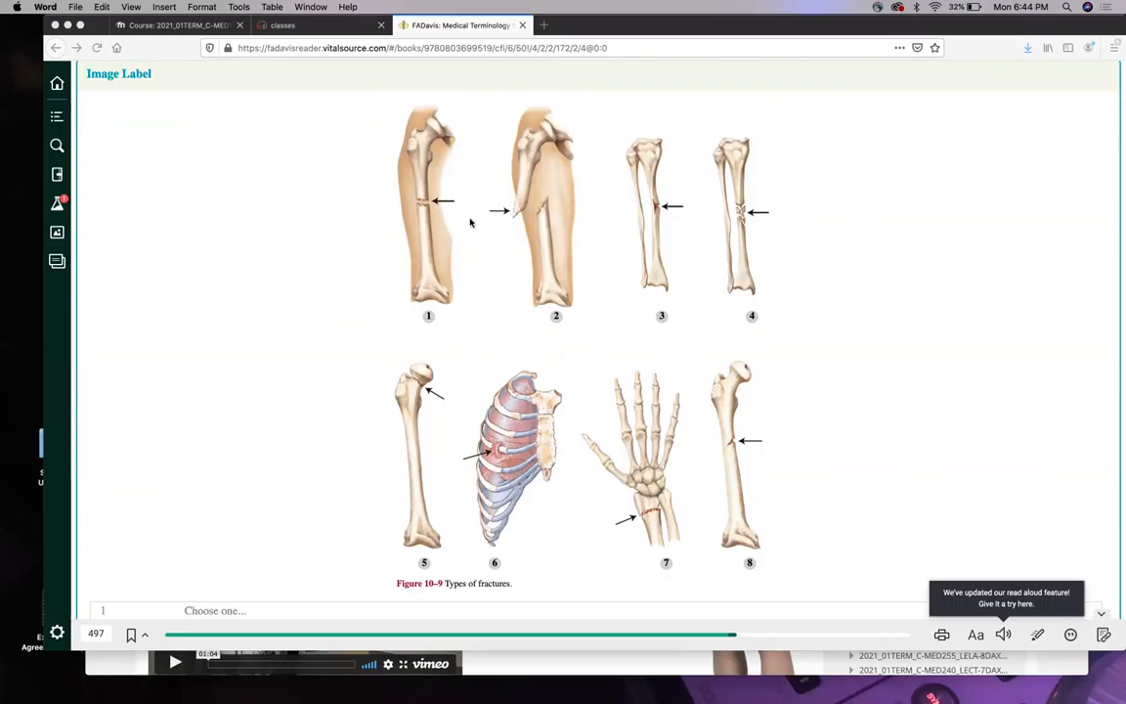
mouse_move(420, 207)
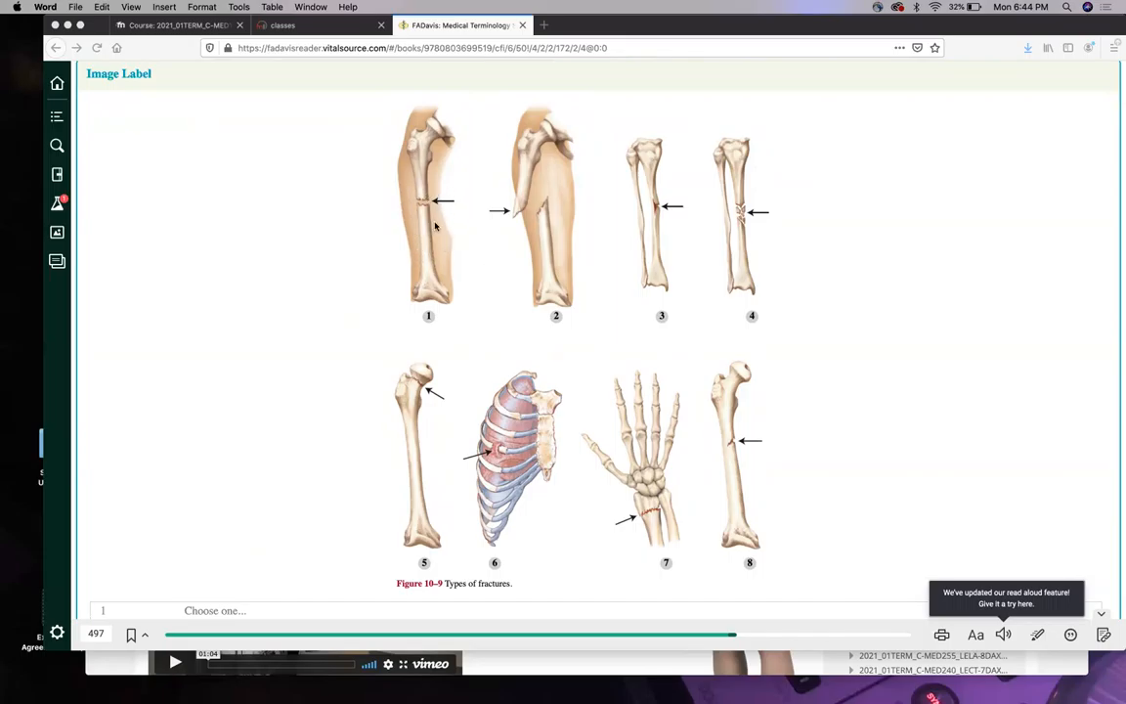
Reach Figure 10-9 Types of Fractures and show the fracture choices for label 3.
scroll("down", 3)
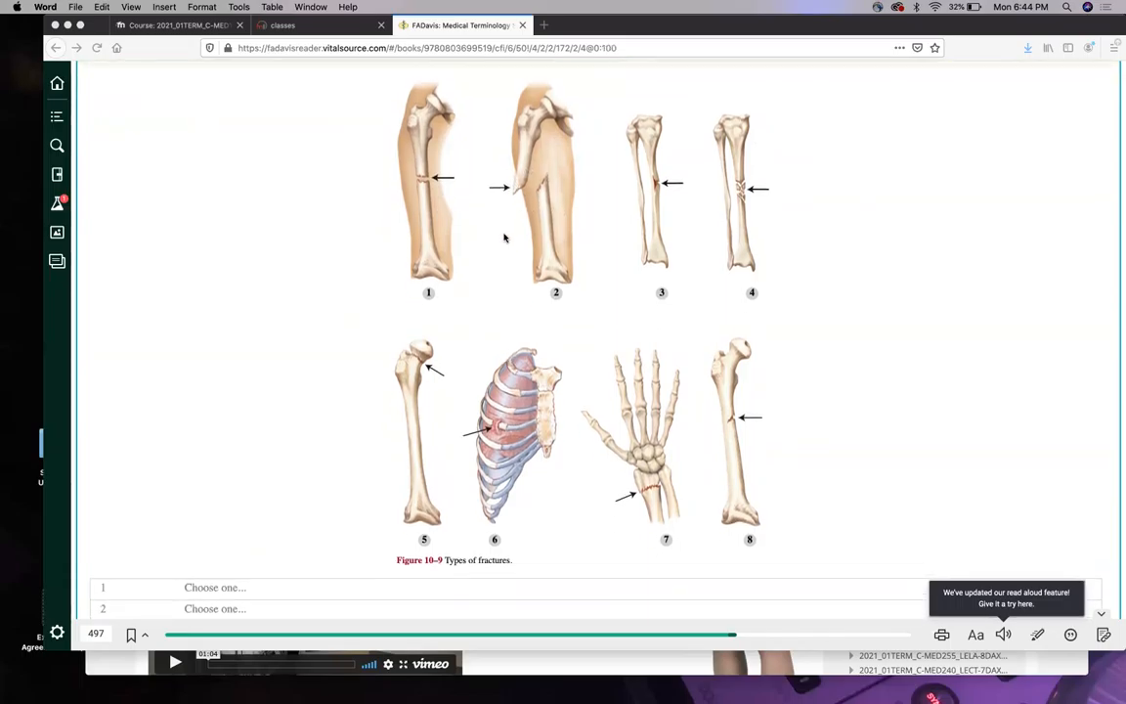
mouse_move(509, 211)
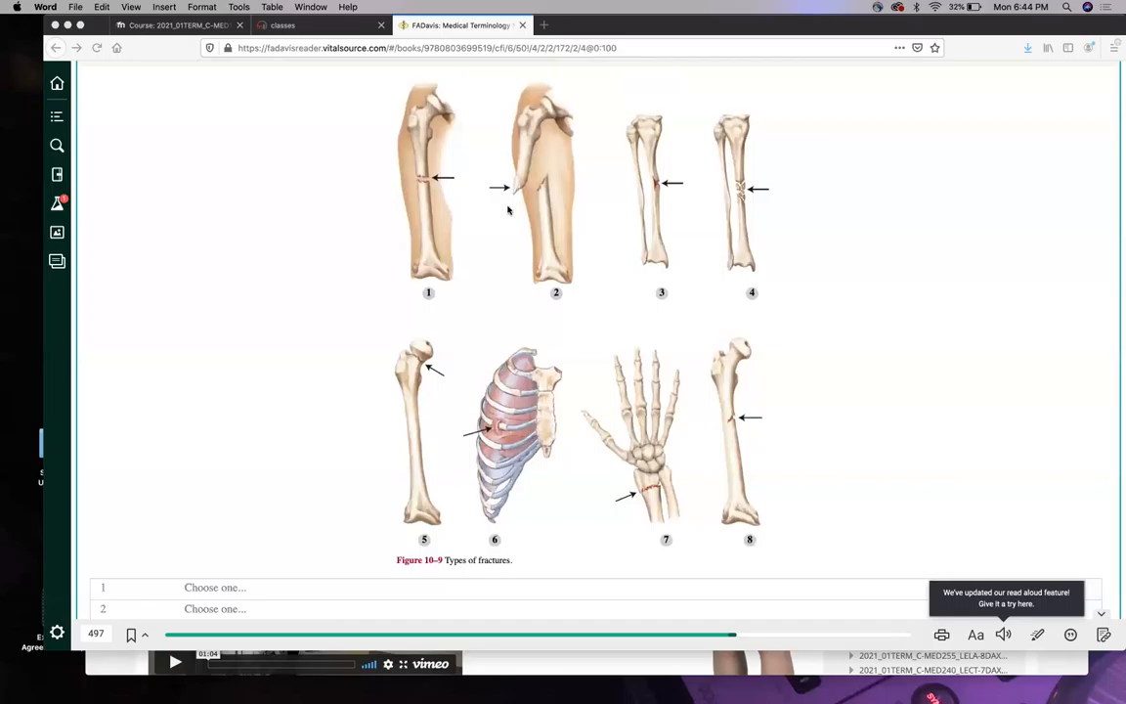
mouse_move(518, 185)
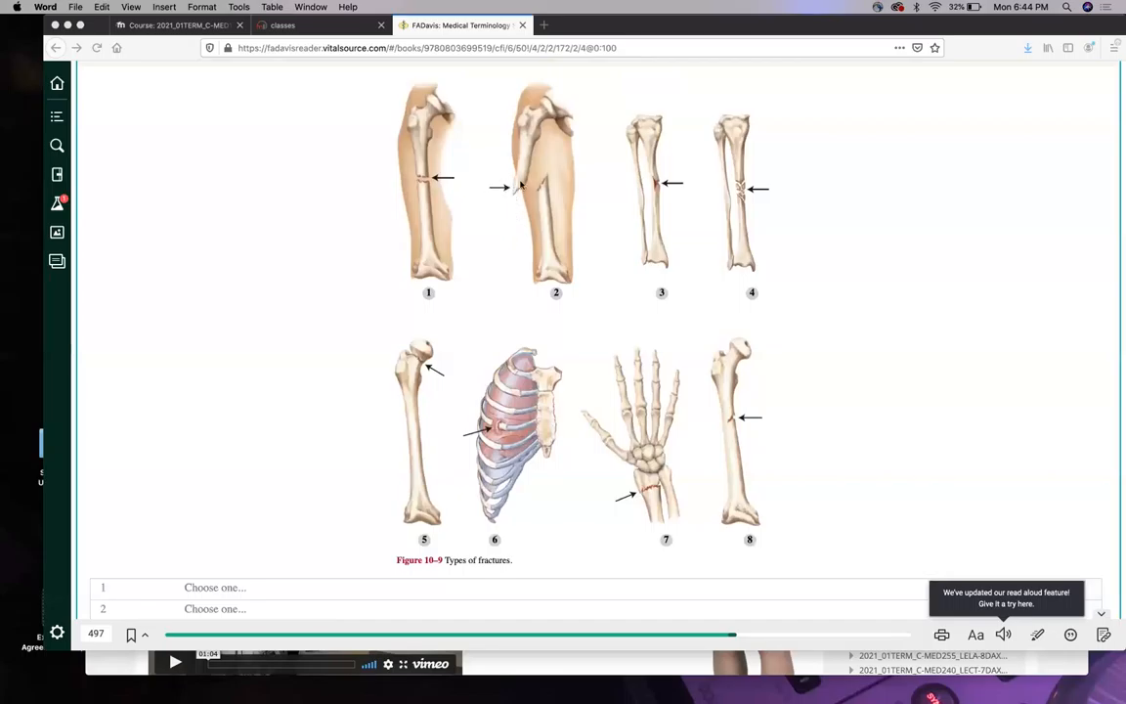
mouse_move(508, 221)
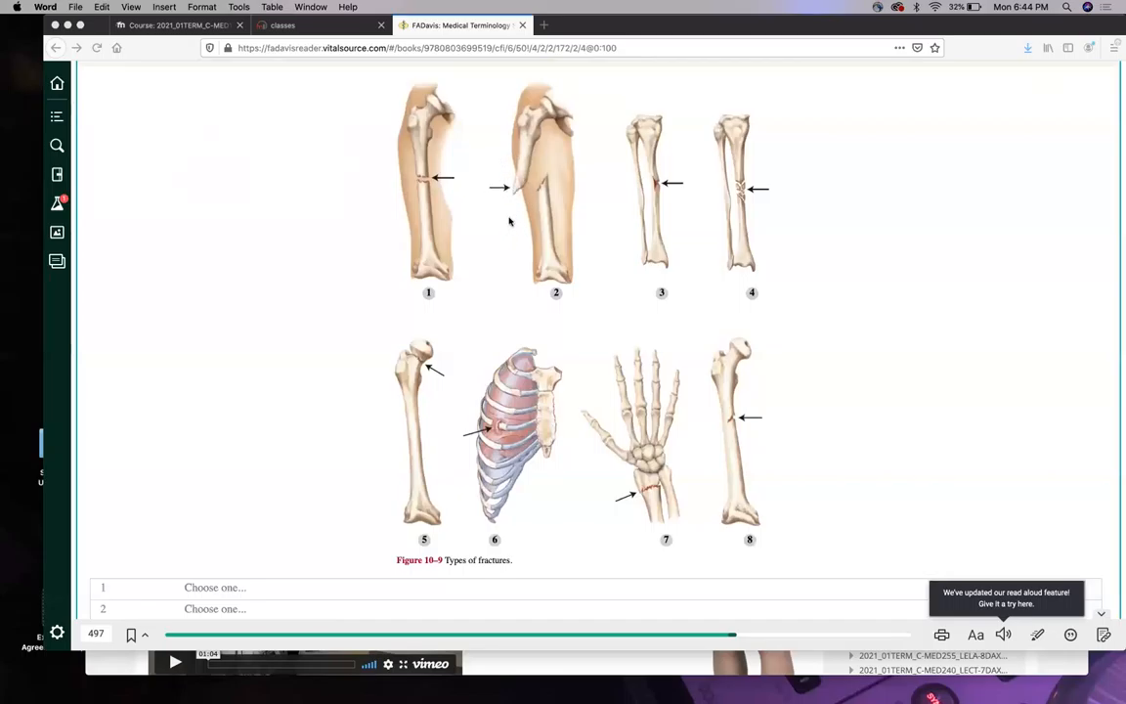
mouse_move(528, 219)
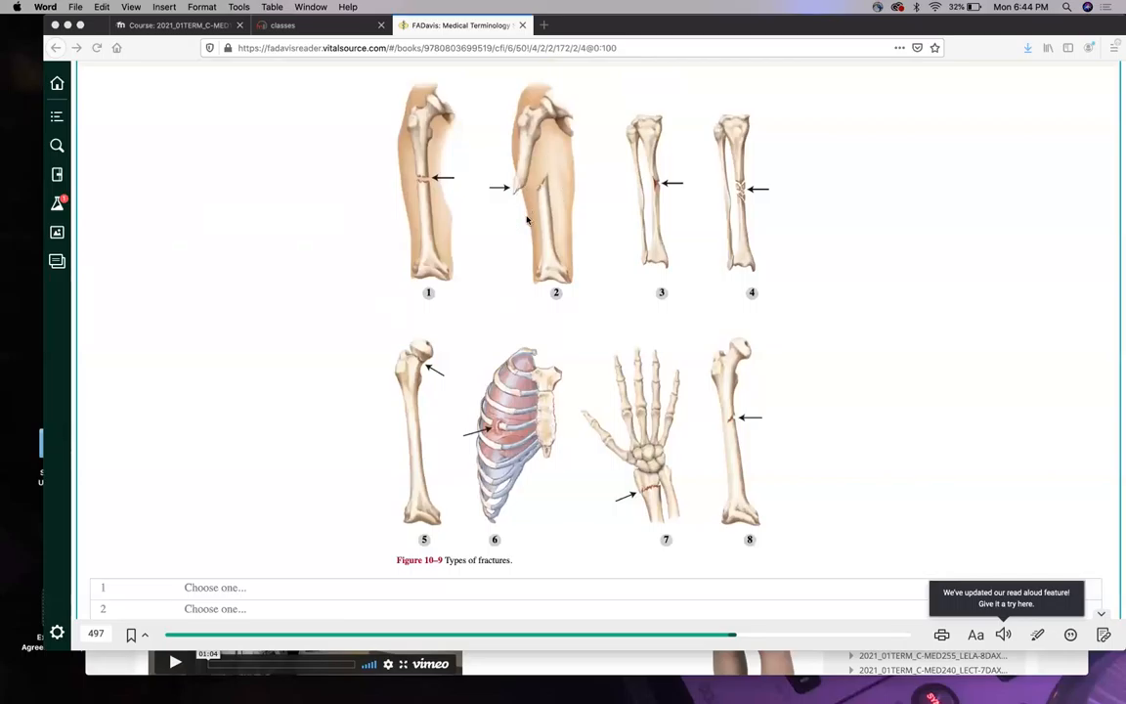
scroll("down", 3)
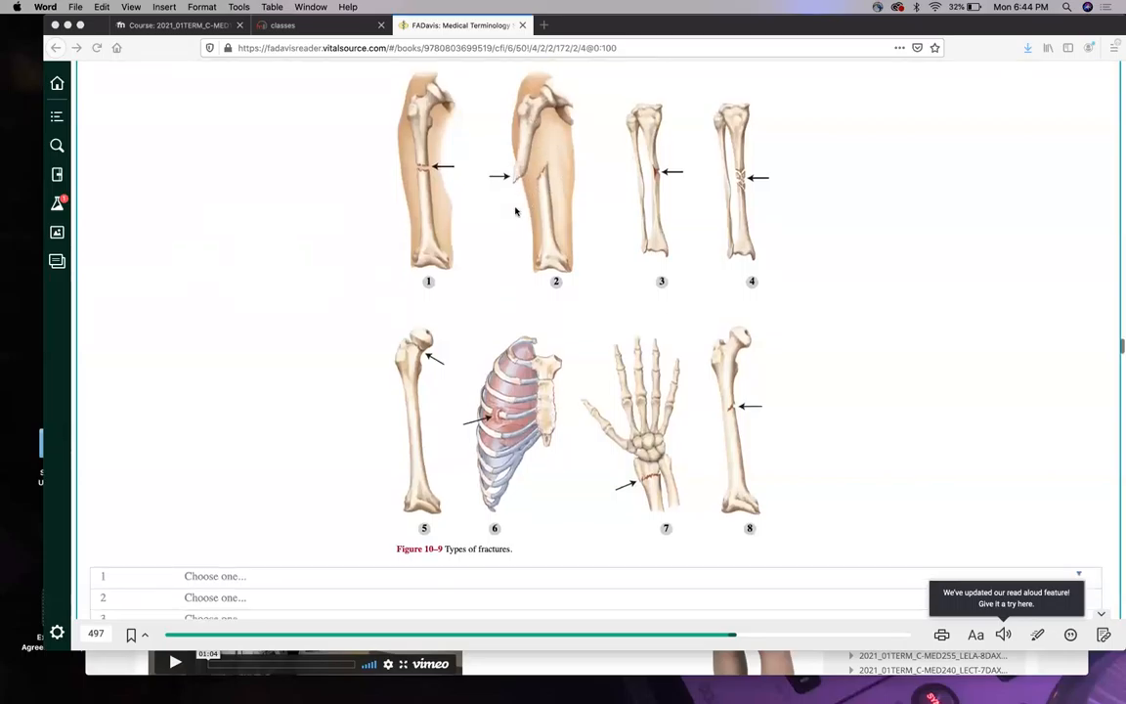
scroll("down", 3)
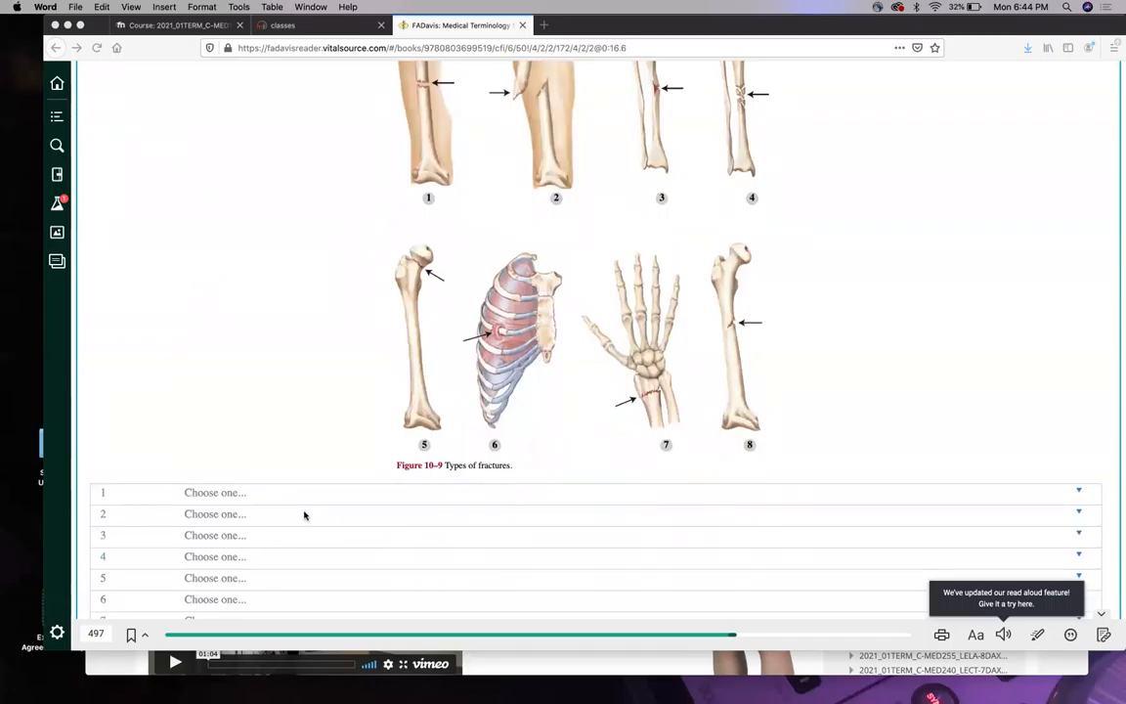
scroll("down", 3)
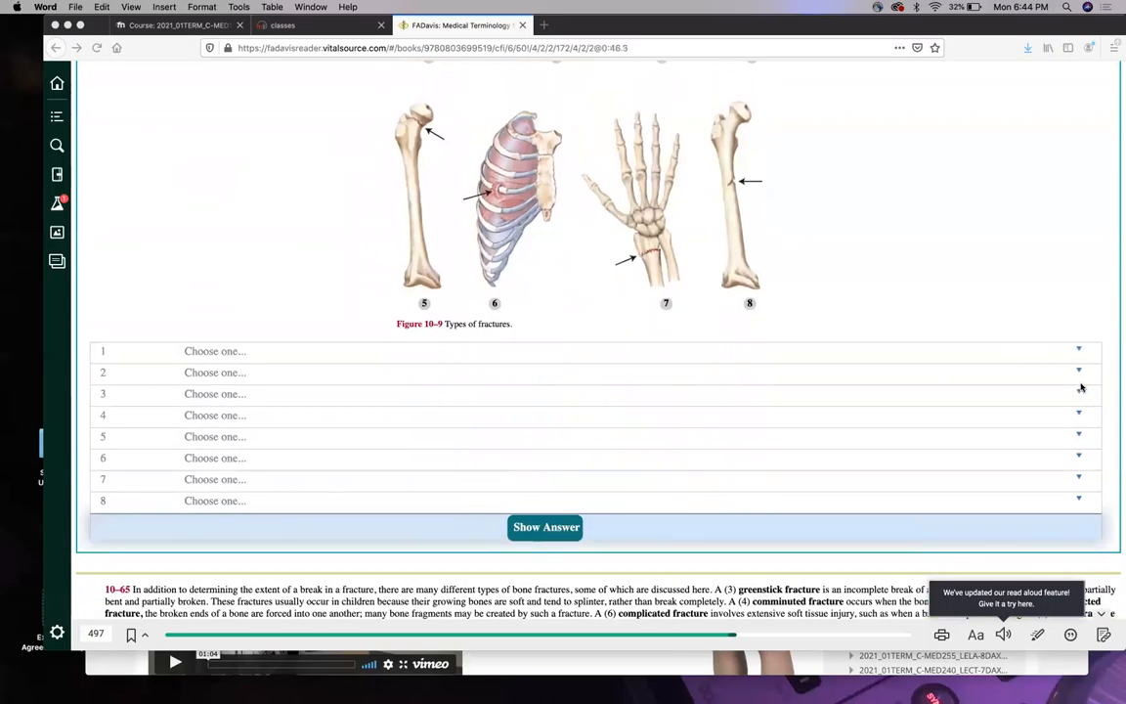
left_click(1071, 395)
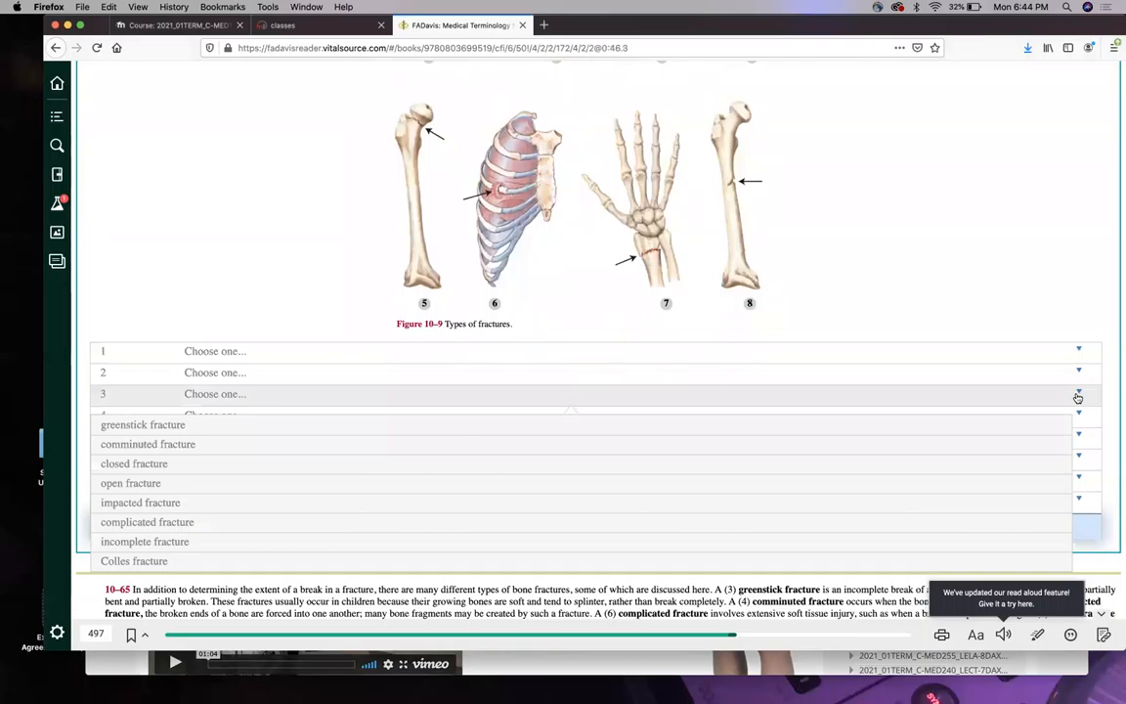
mouse_move(1043, 297)
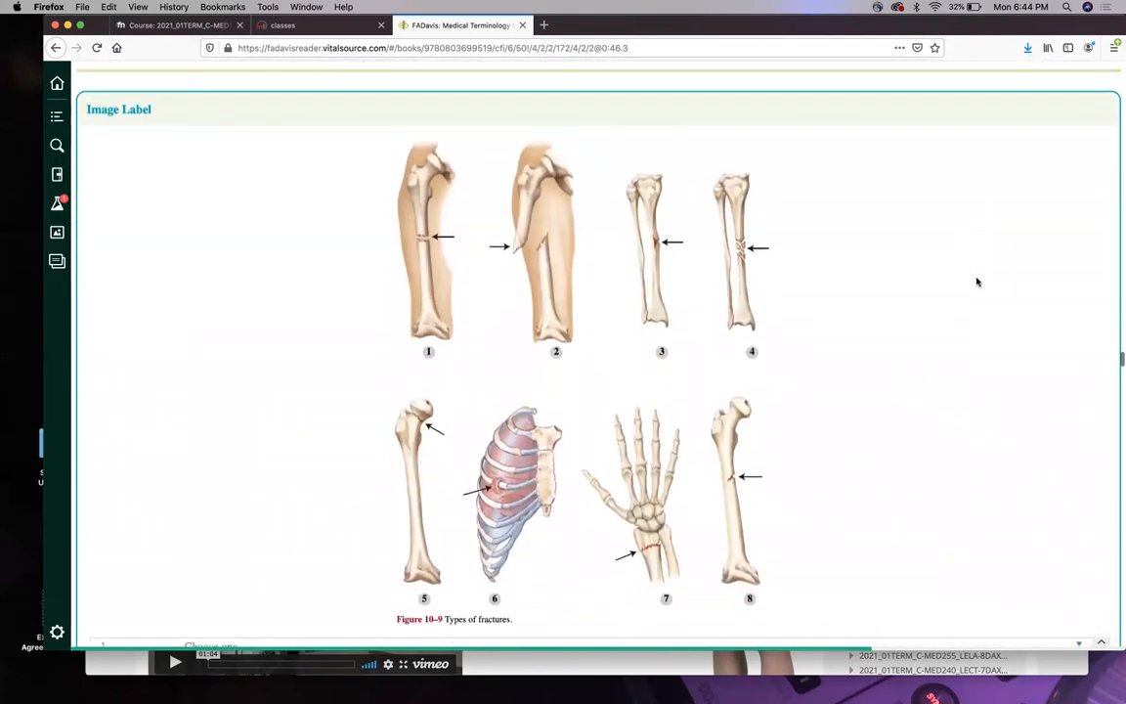
Review the eight pictured fractures in Figure 10-9 against the answer choices.
scroll("down", 3)
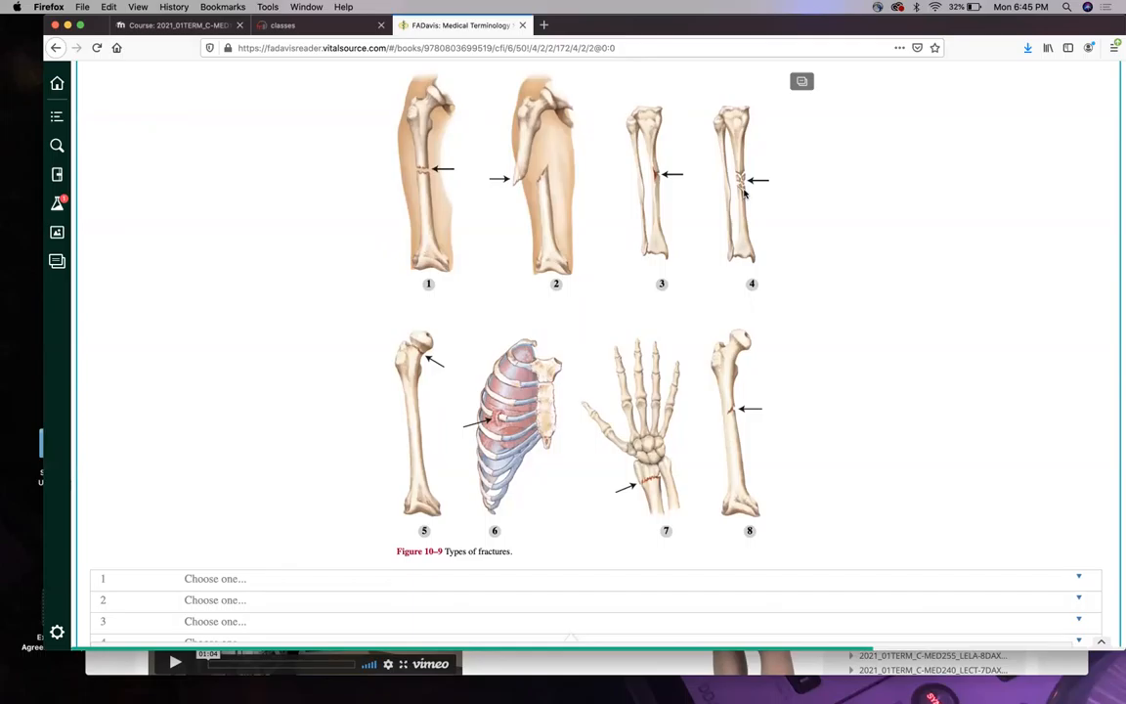
scroll("down", 3)
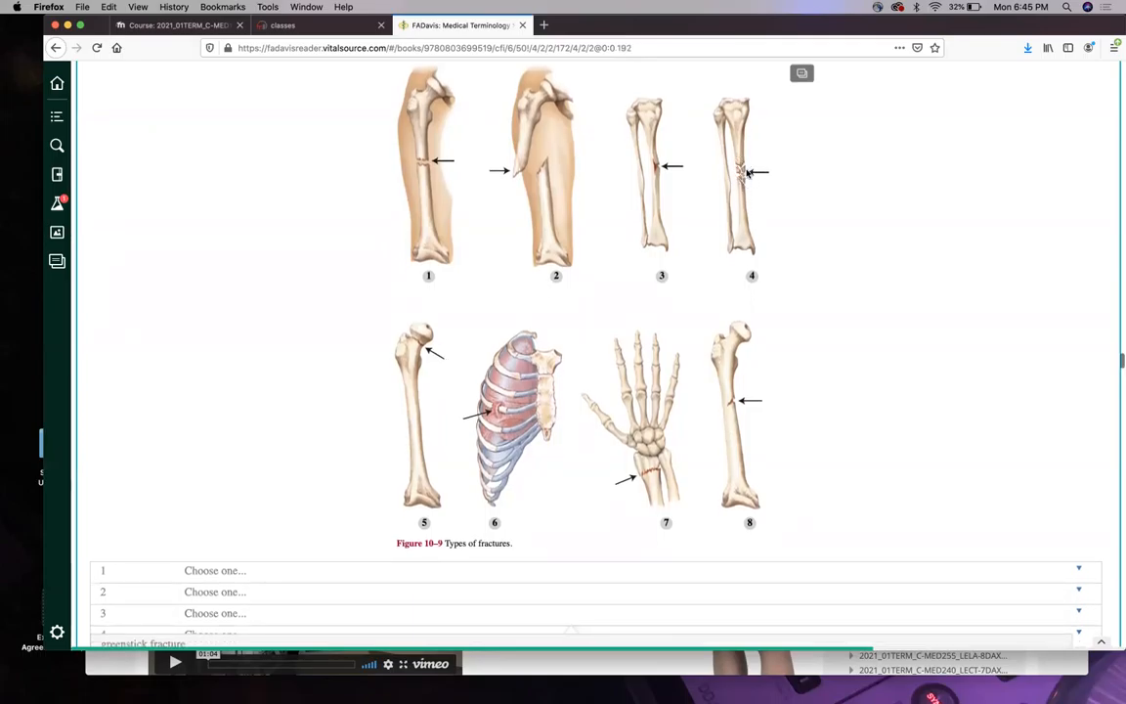
scroll("down", 3)
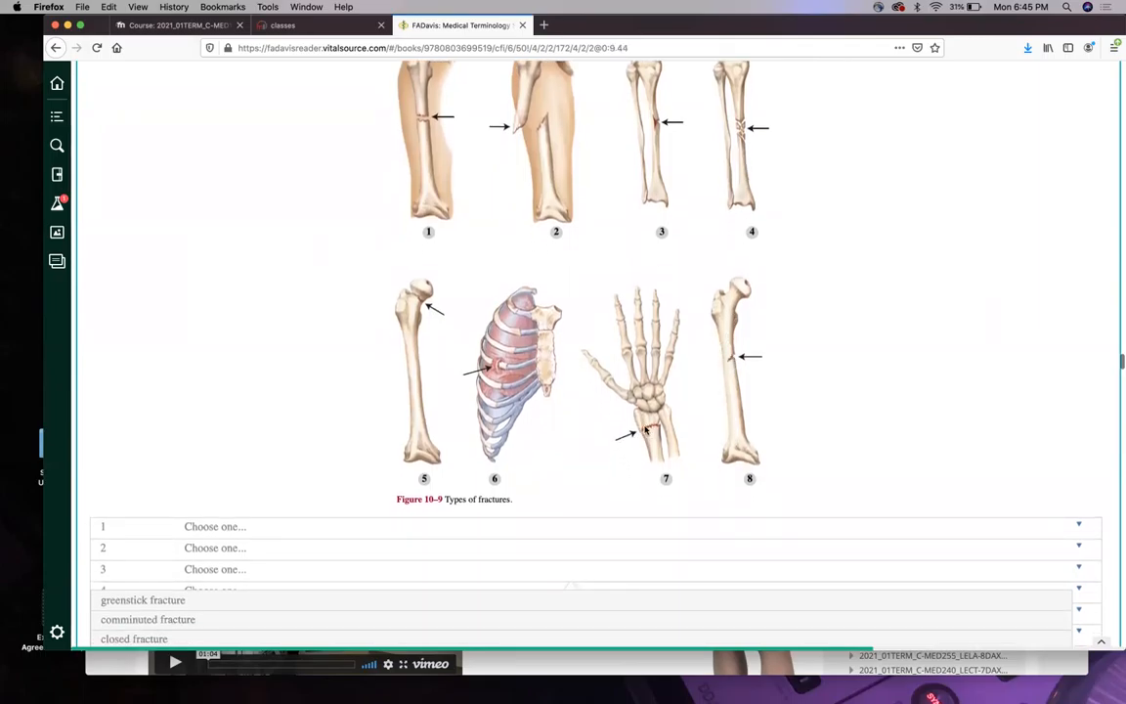
scroll("down", 3)
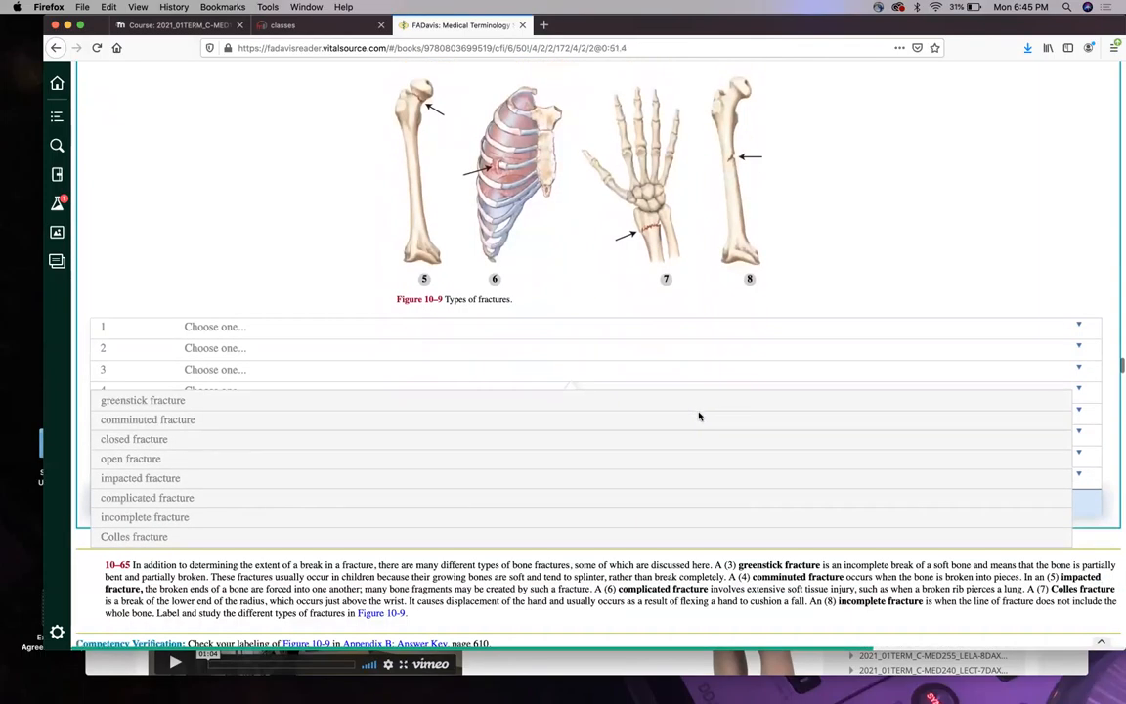
scroll("up", 3)
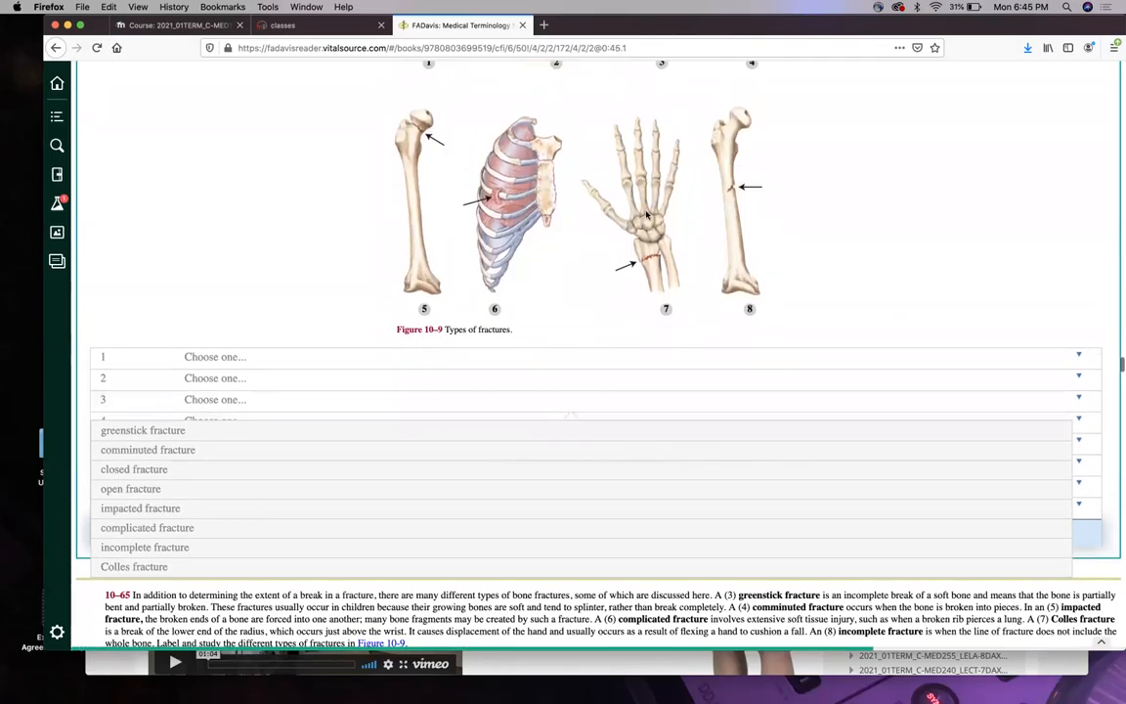
mouse_move(626, 219)
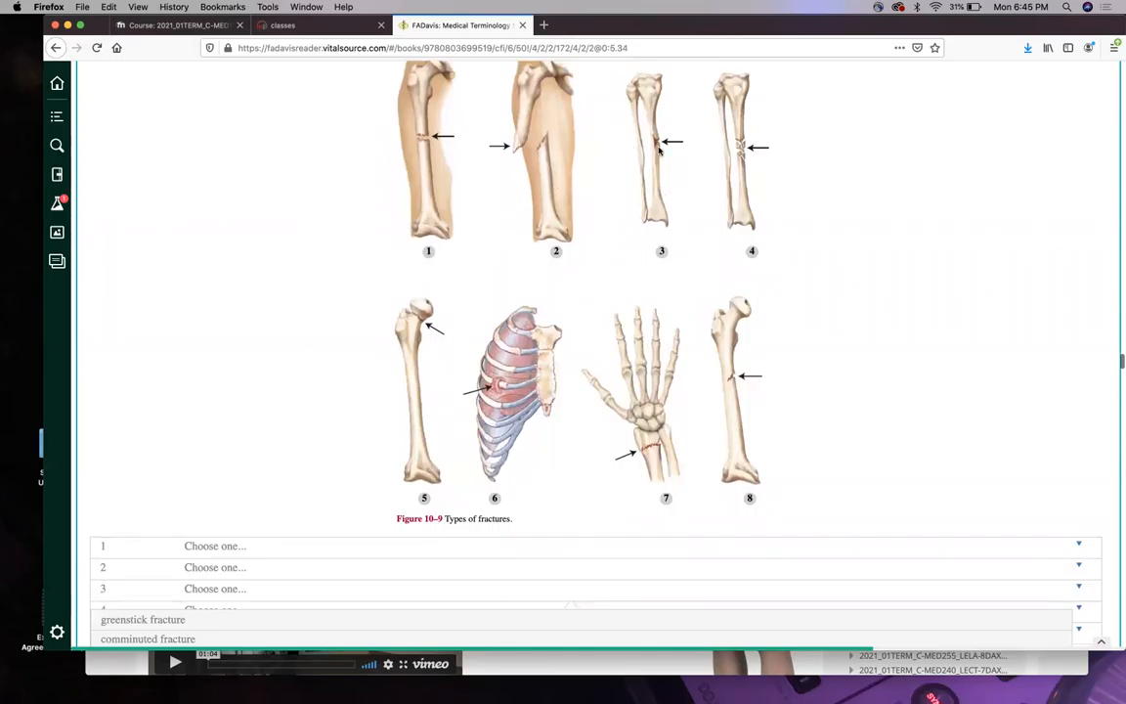
mouse_move(598, 164)
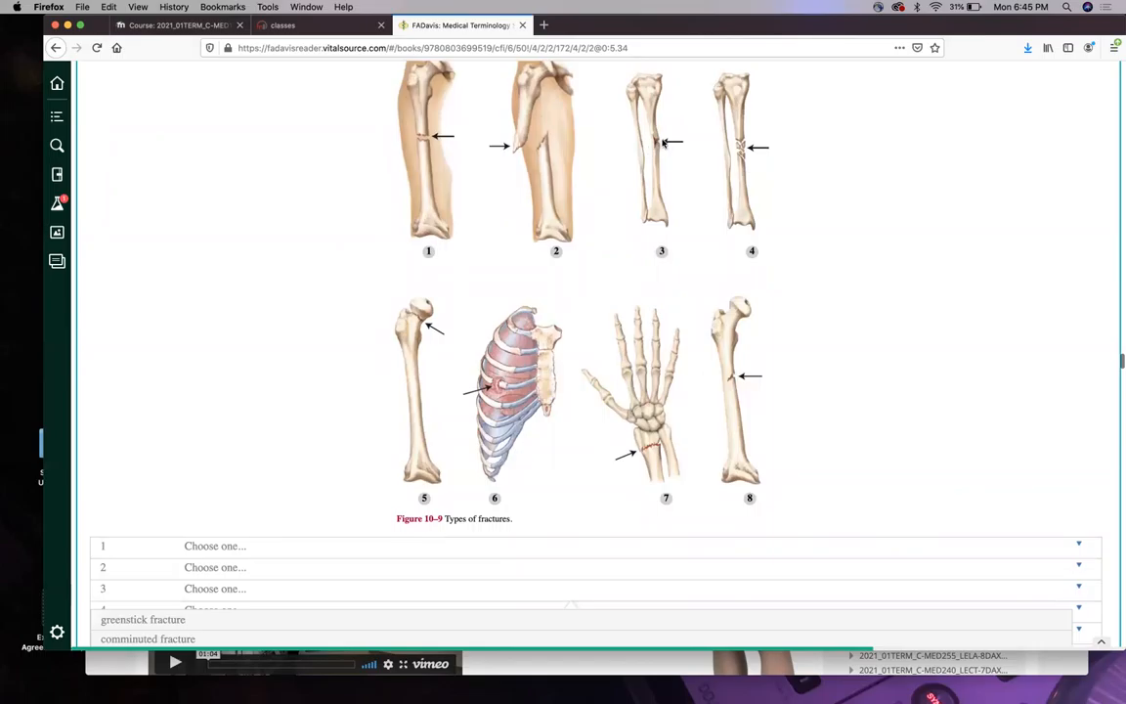
scroll("down", 3)
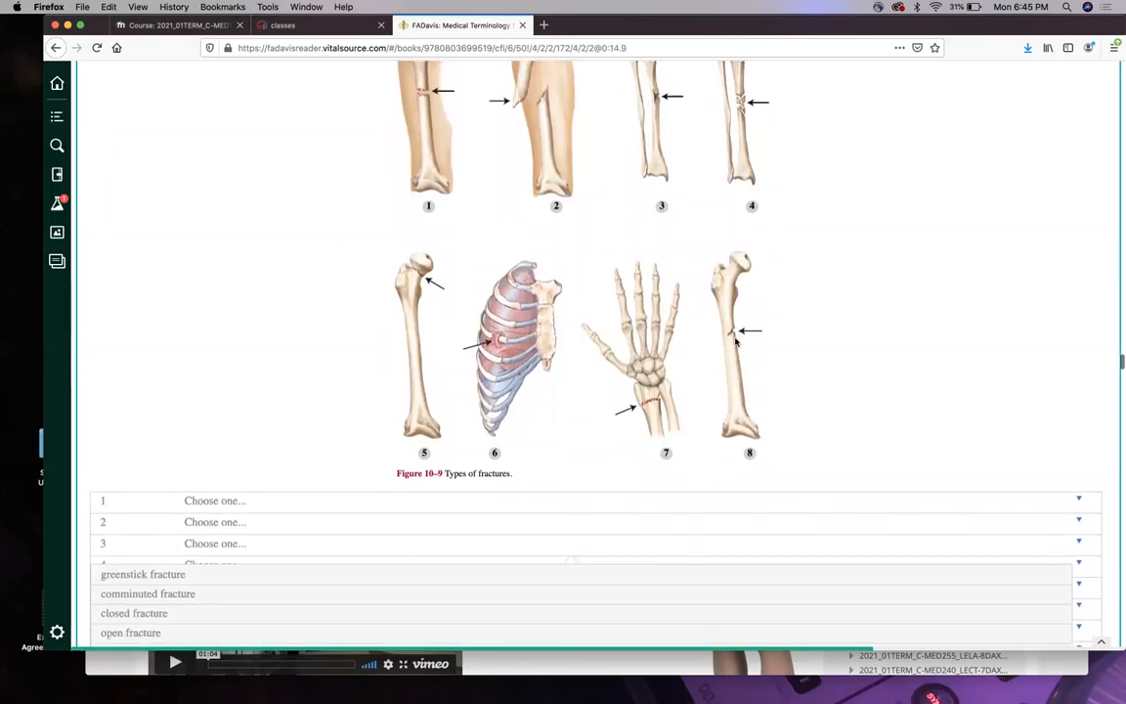
mouse_move(739, 328)
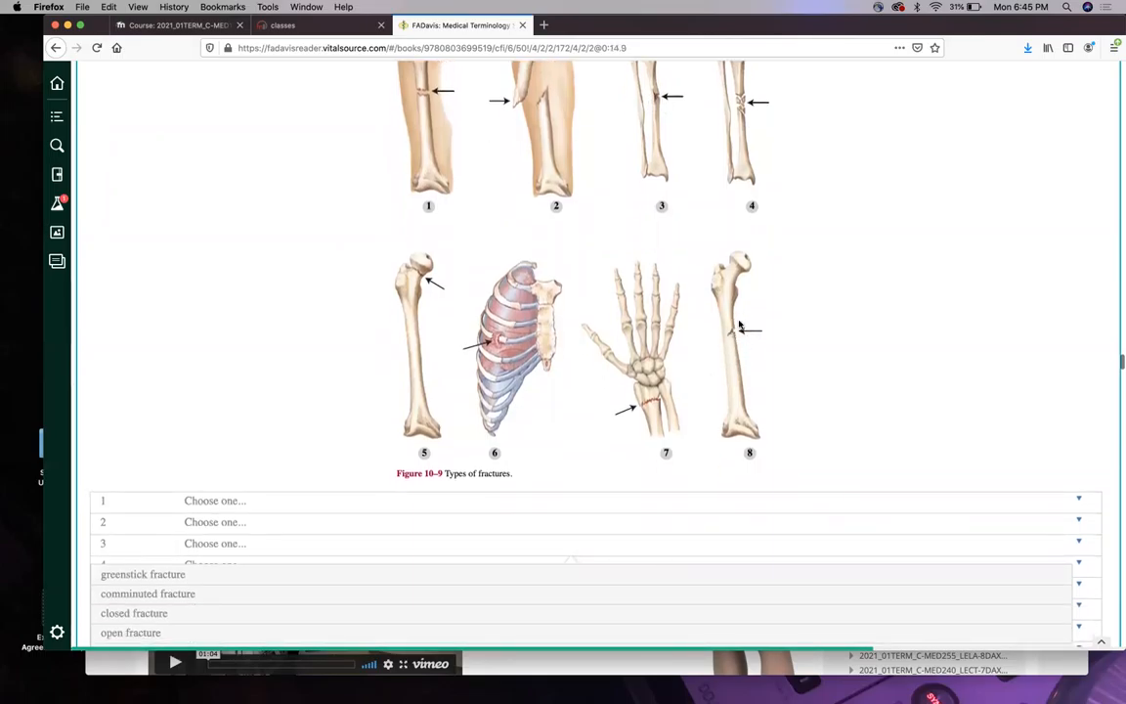
scroll("down", 3)
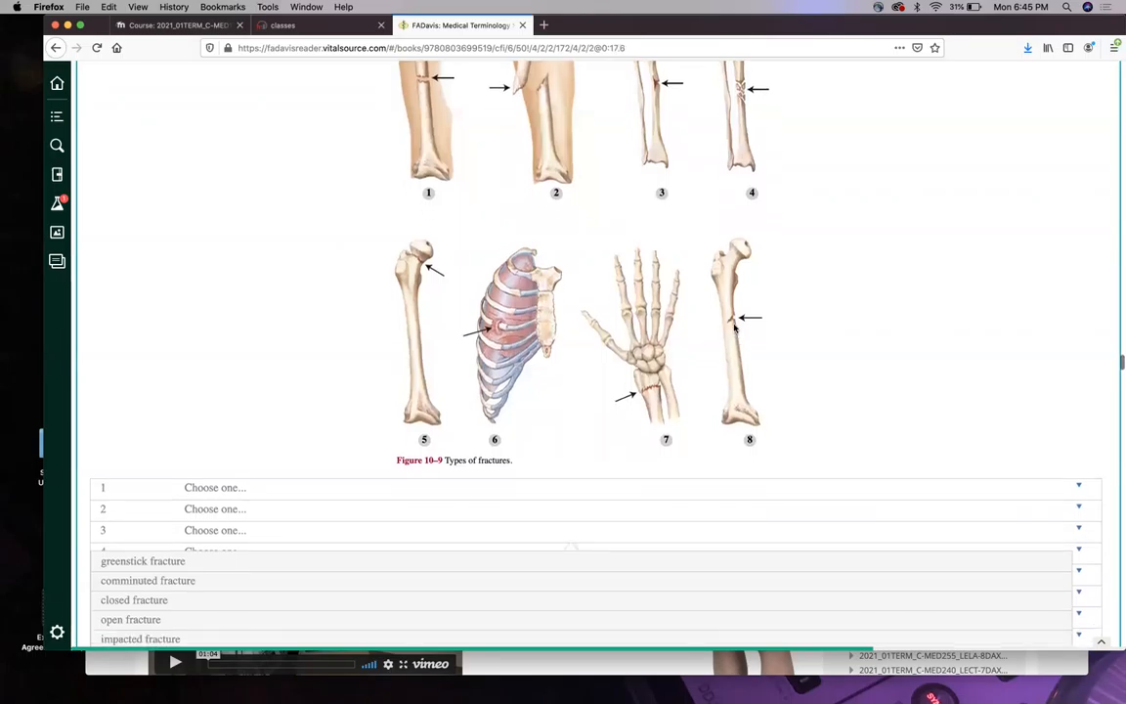
mouse_move(735, 335)
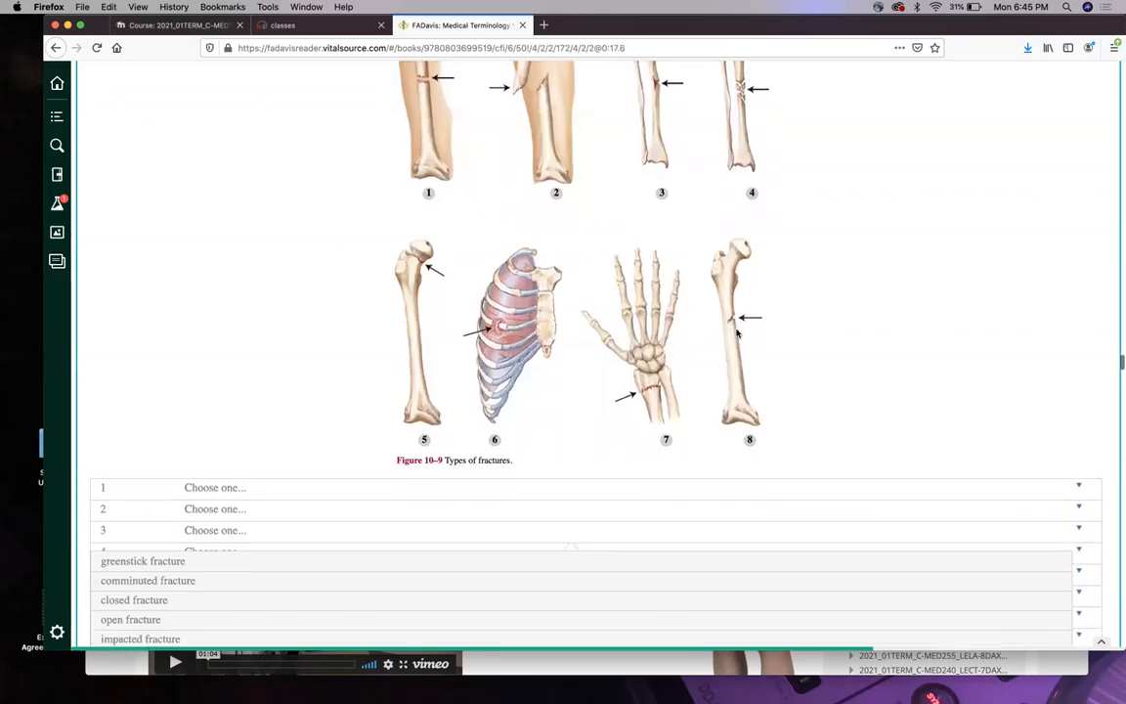
Move on to paragraph 10-65 on fracture types and the start of exercise 10-66.
scroll("down", 3)
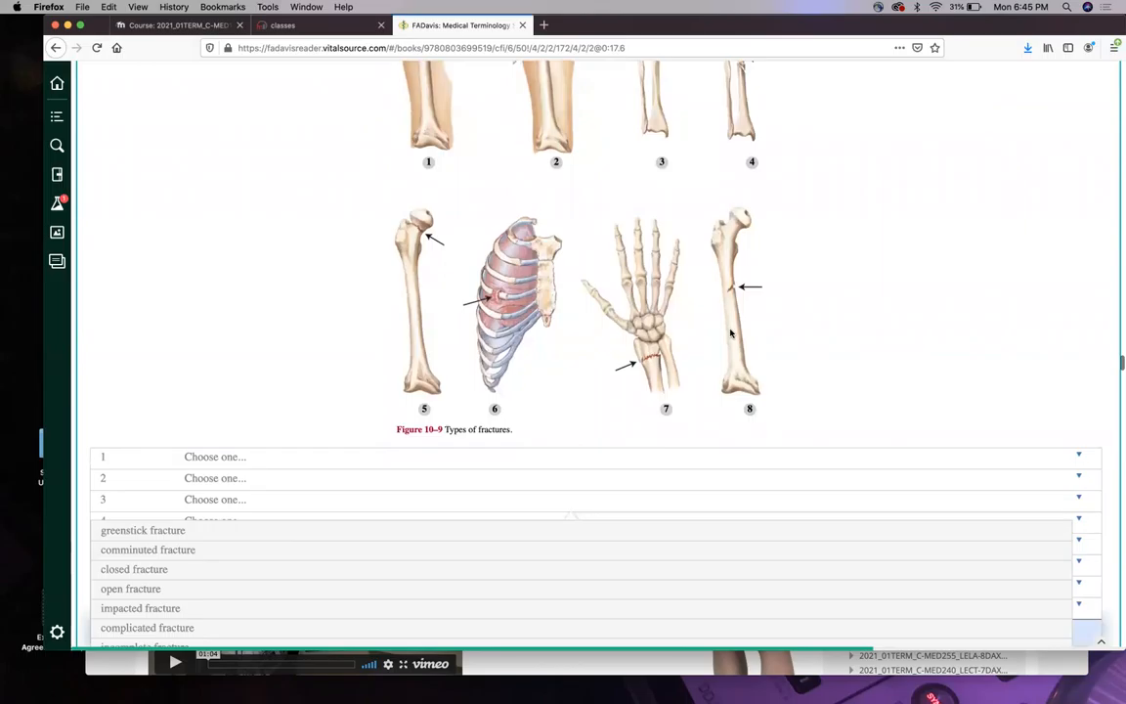
scroll("down", 3)
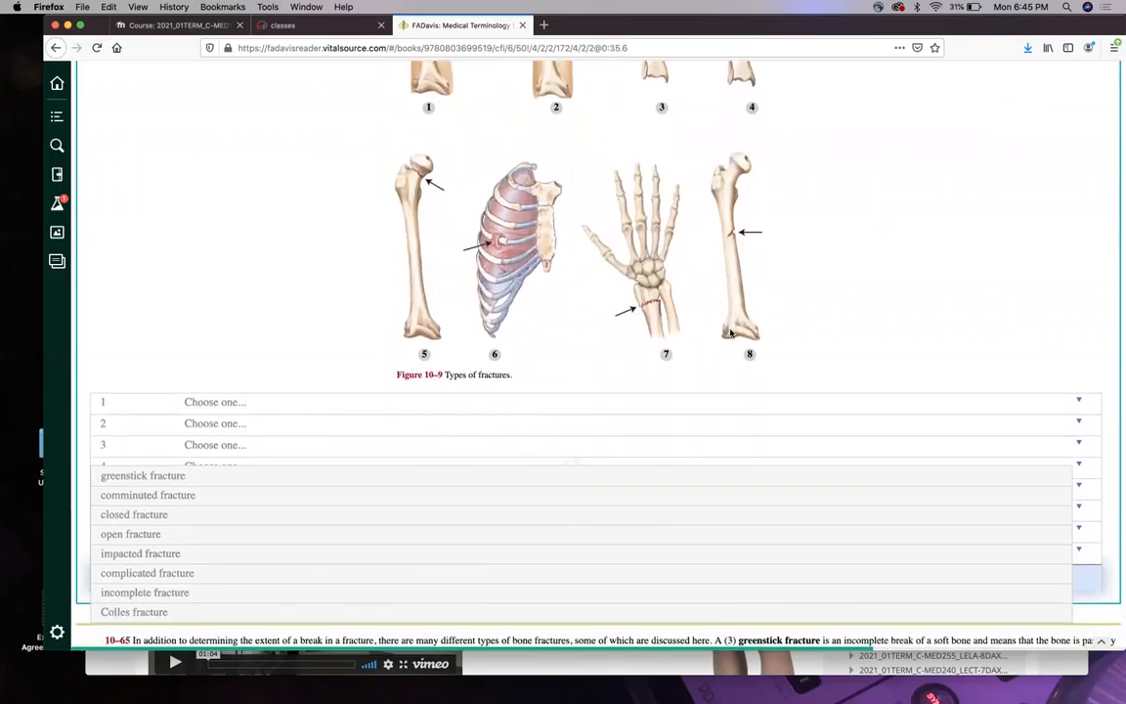
mouse_move(727, 245)
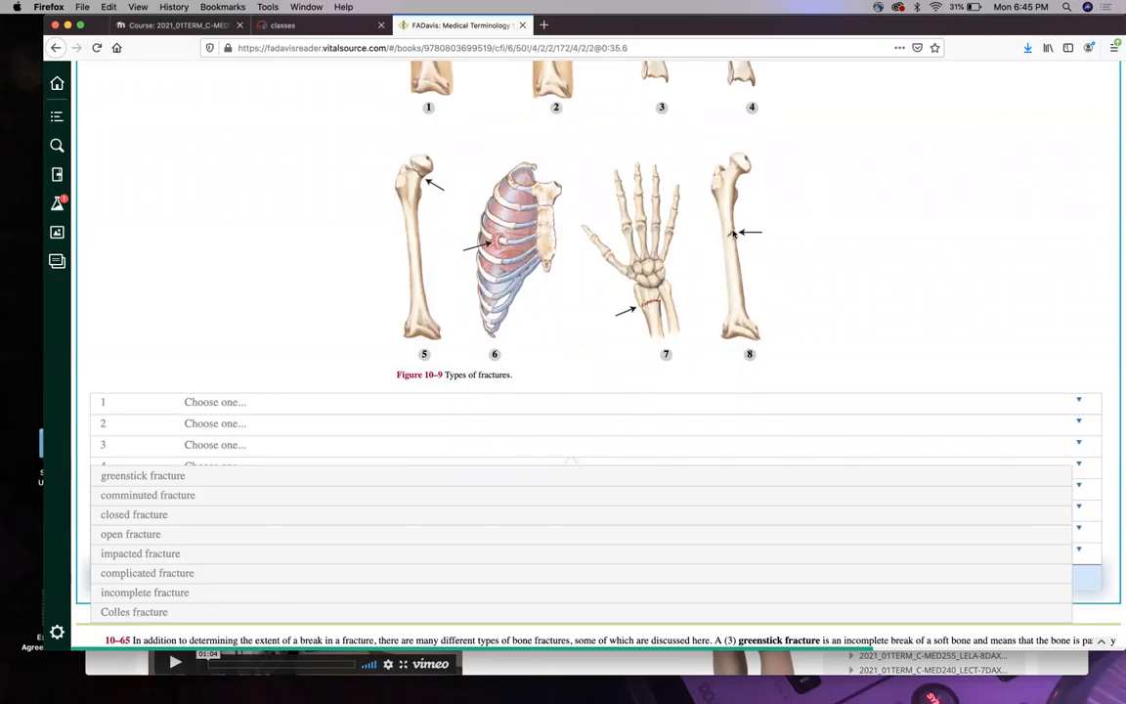
mouse_move(712, 255)
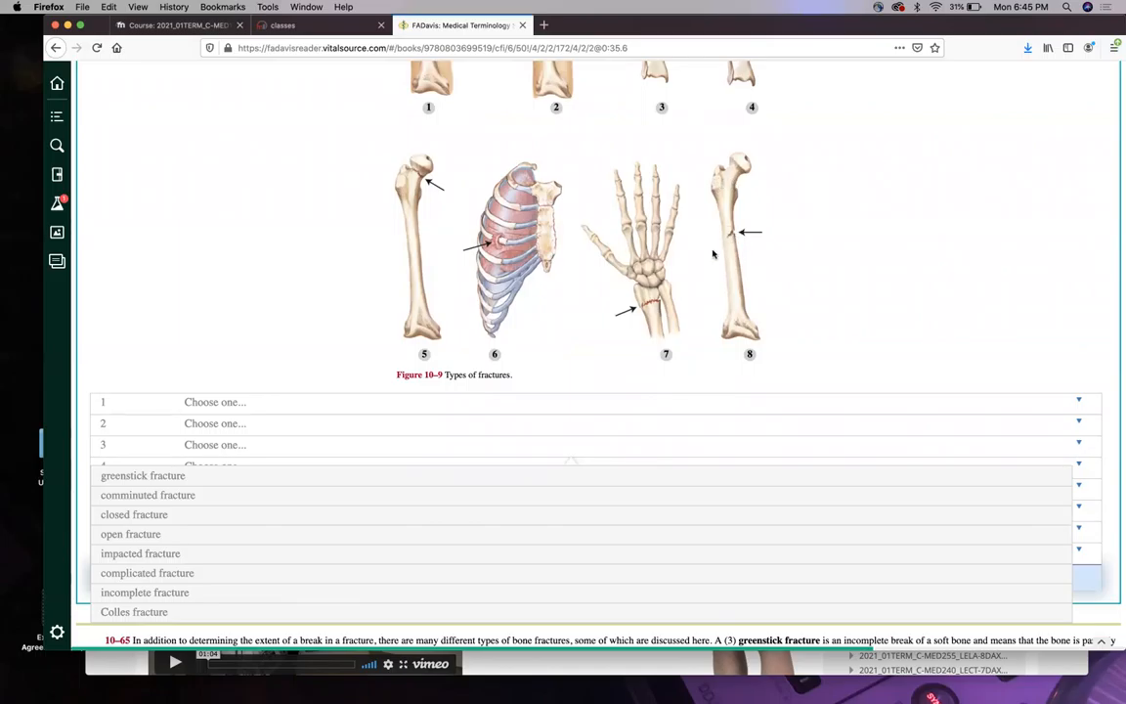
scroll("down", 3)
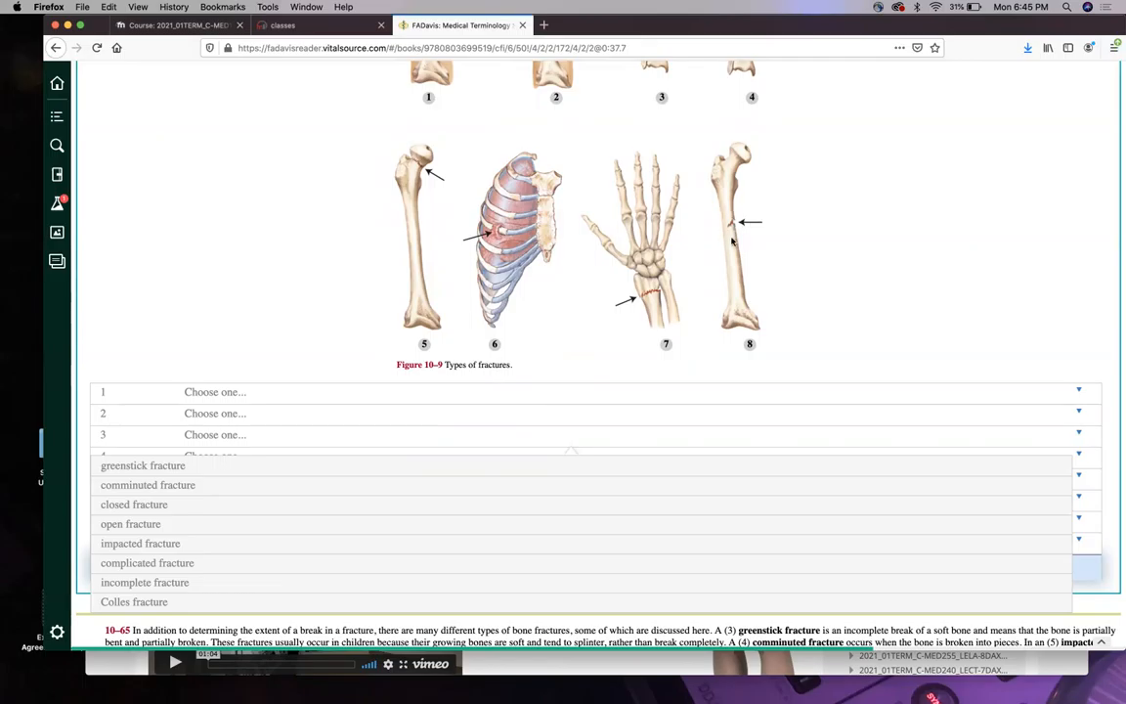
scroll("down", 3)
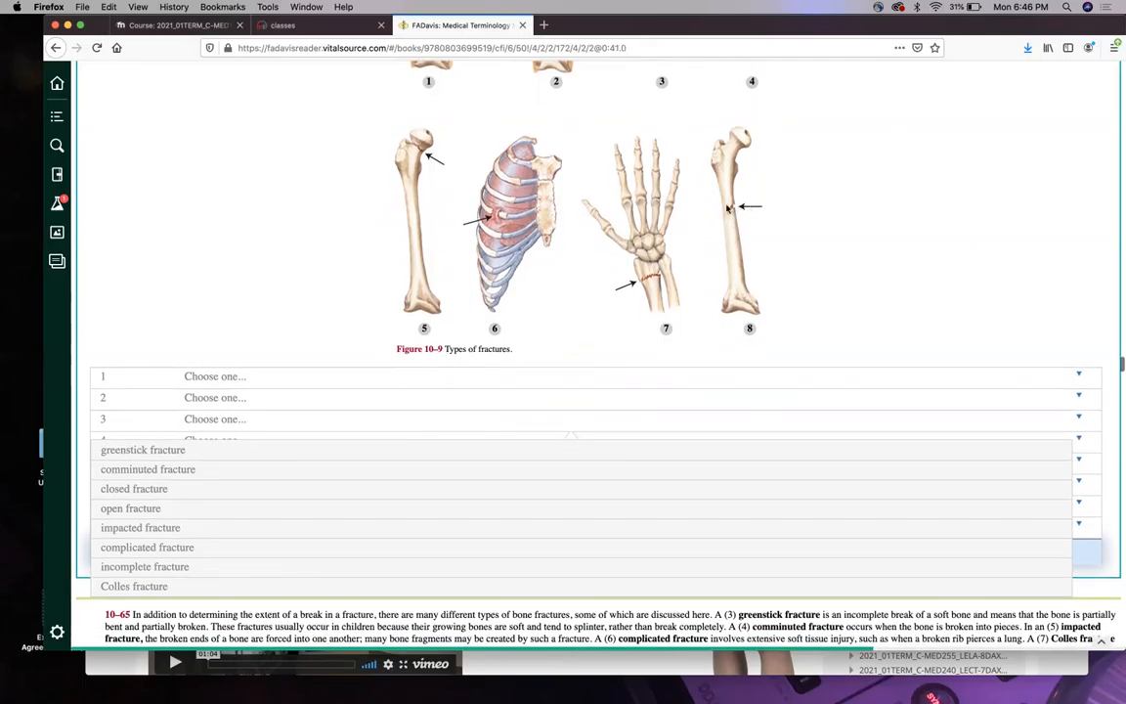
mouse_move(536, 312)
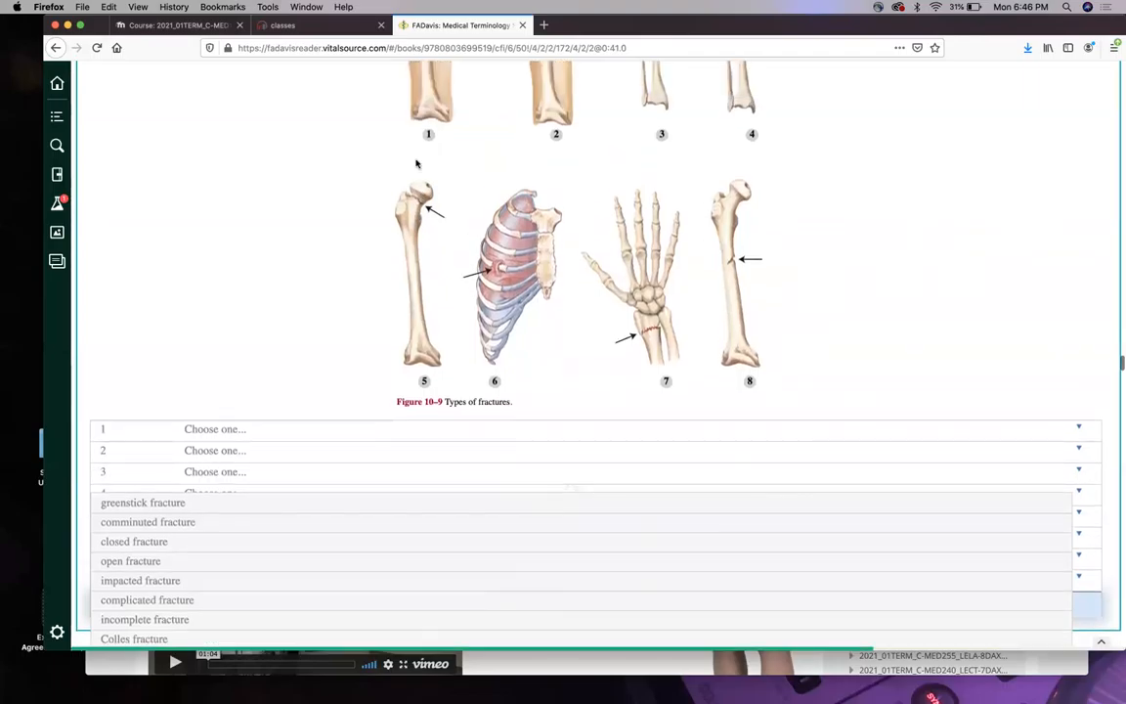
scroll("down", 3)
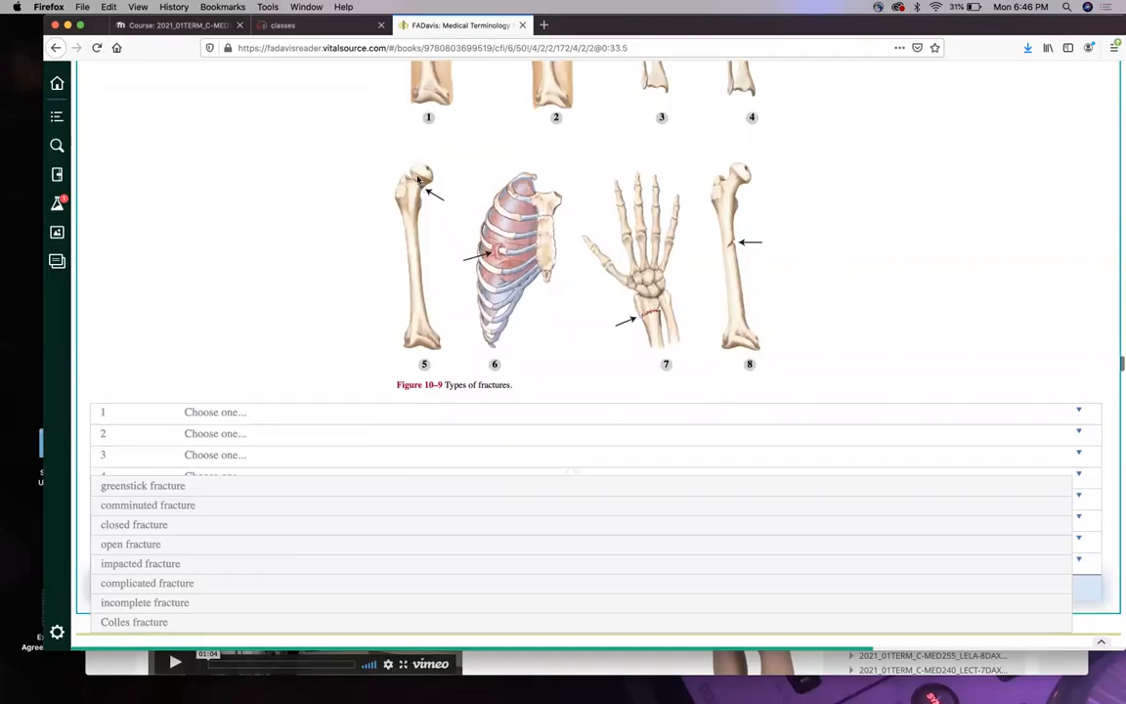
scroll("down", 3)
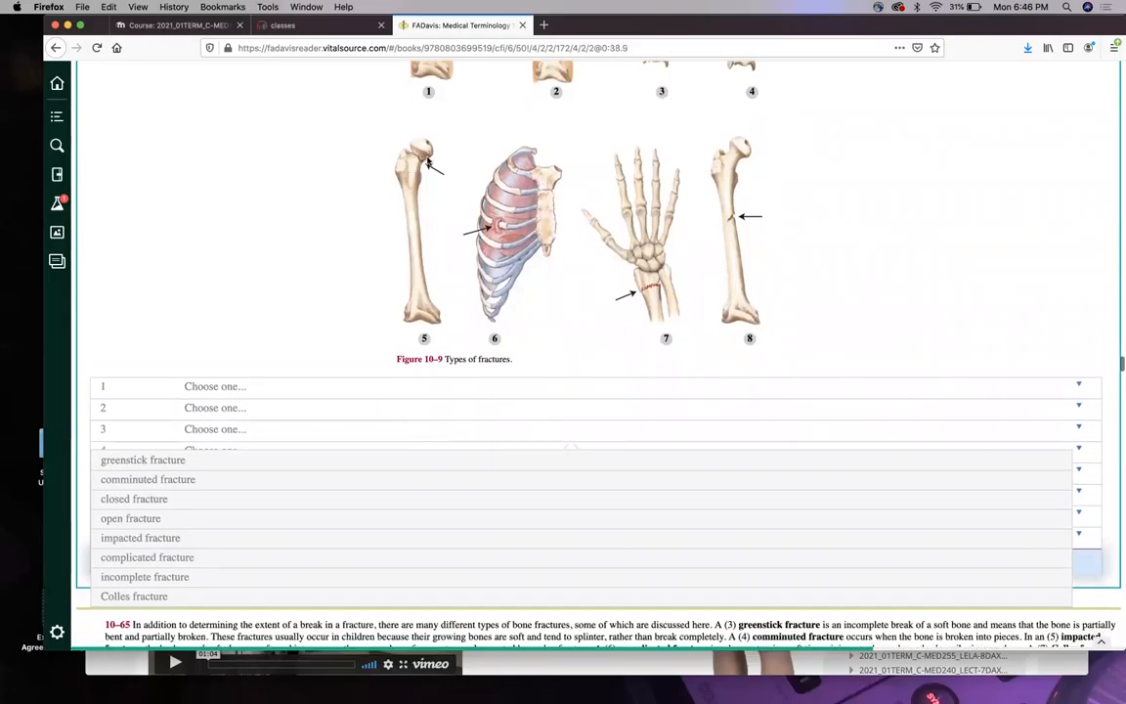
scroll("down", 3)
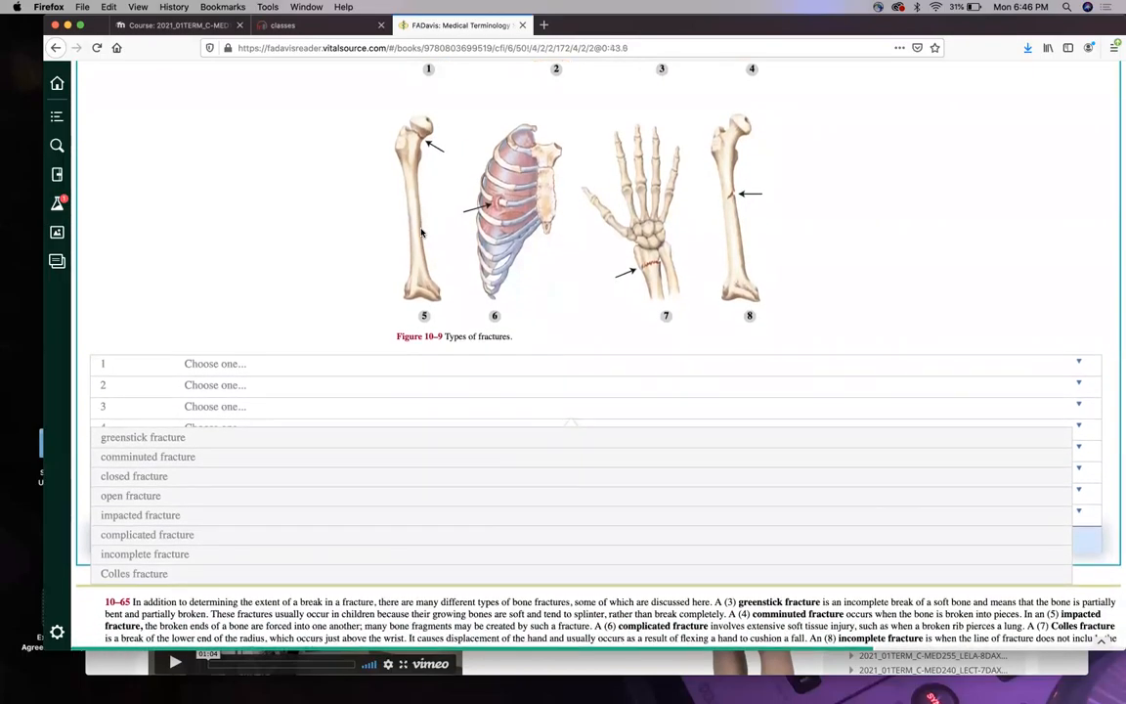
scroll("down", 3)
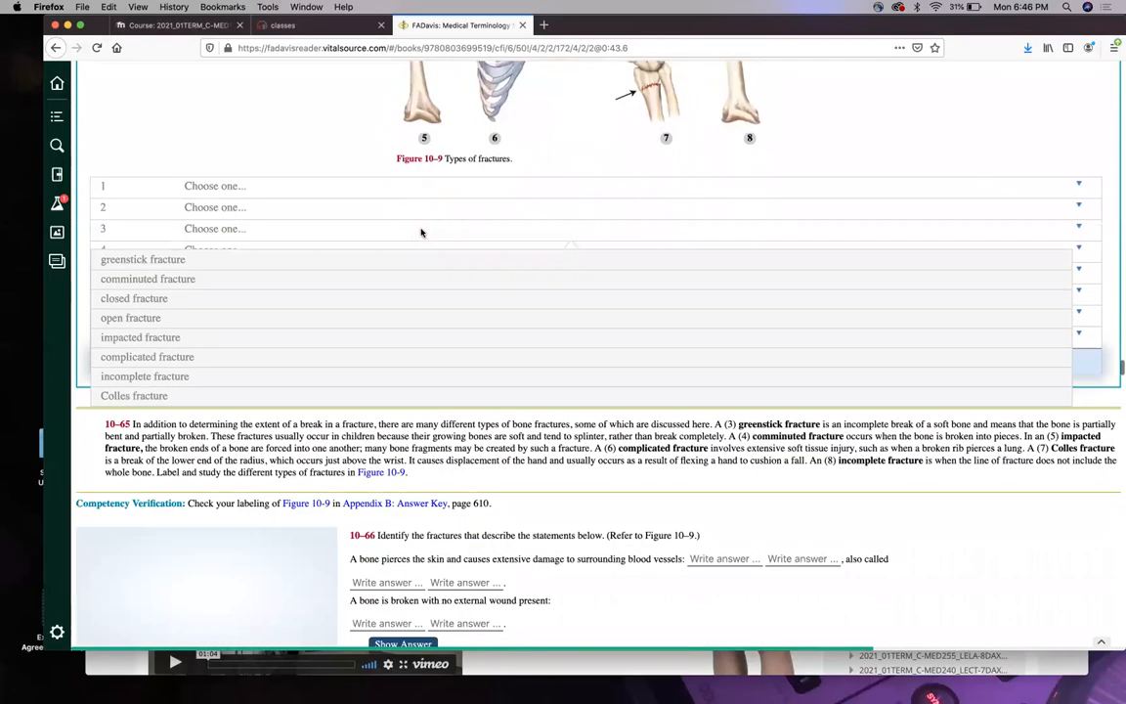
Scroll through vertebral column frames 10-66 to 10-75 toward Figure 10-10.
scroll("down", 3)
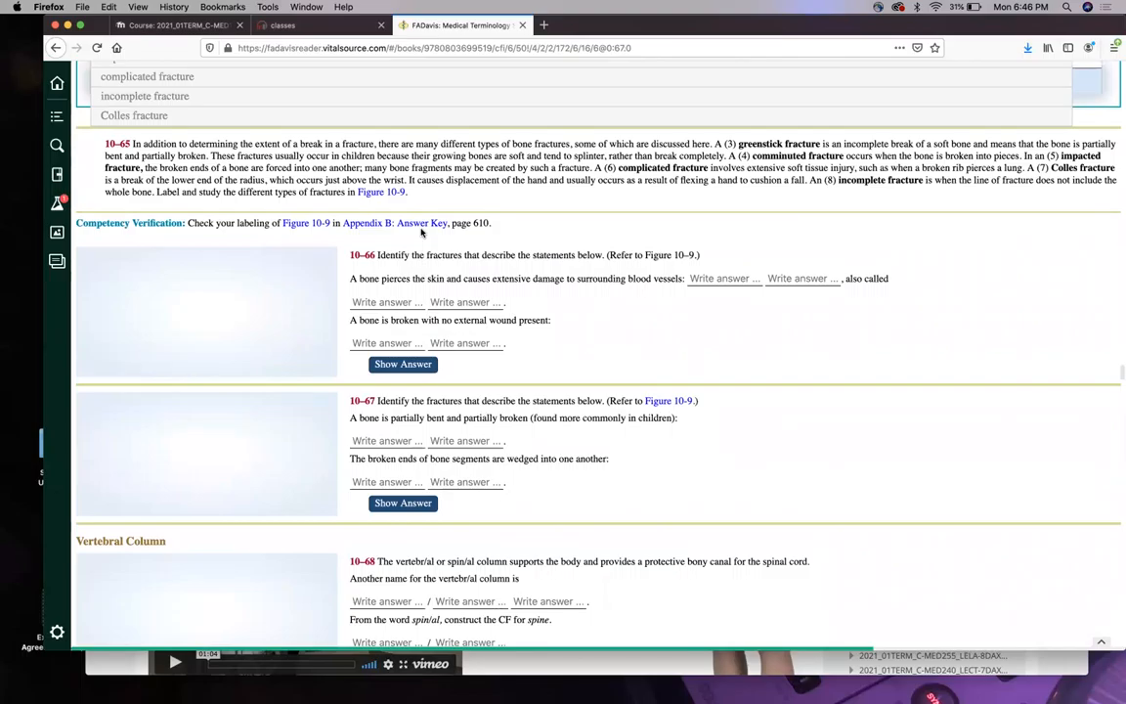
mouse_move(727, 528)
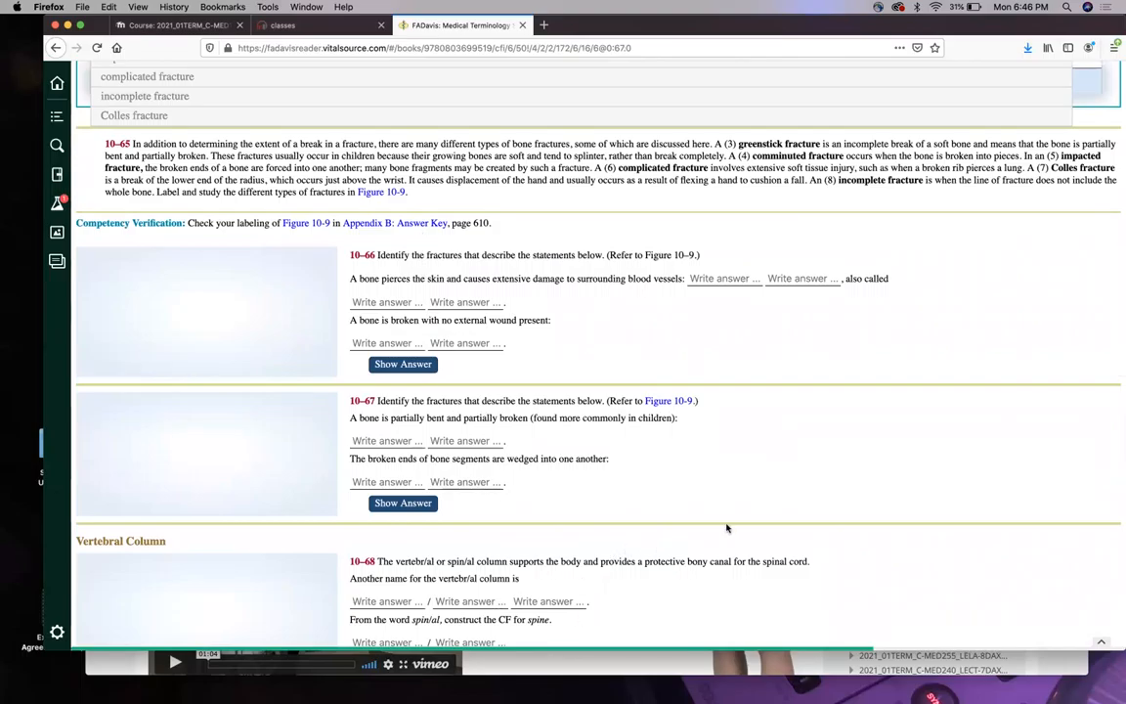
mouse_move(749, 485)
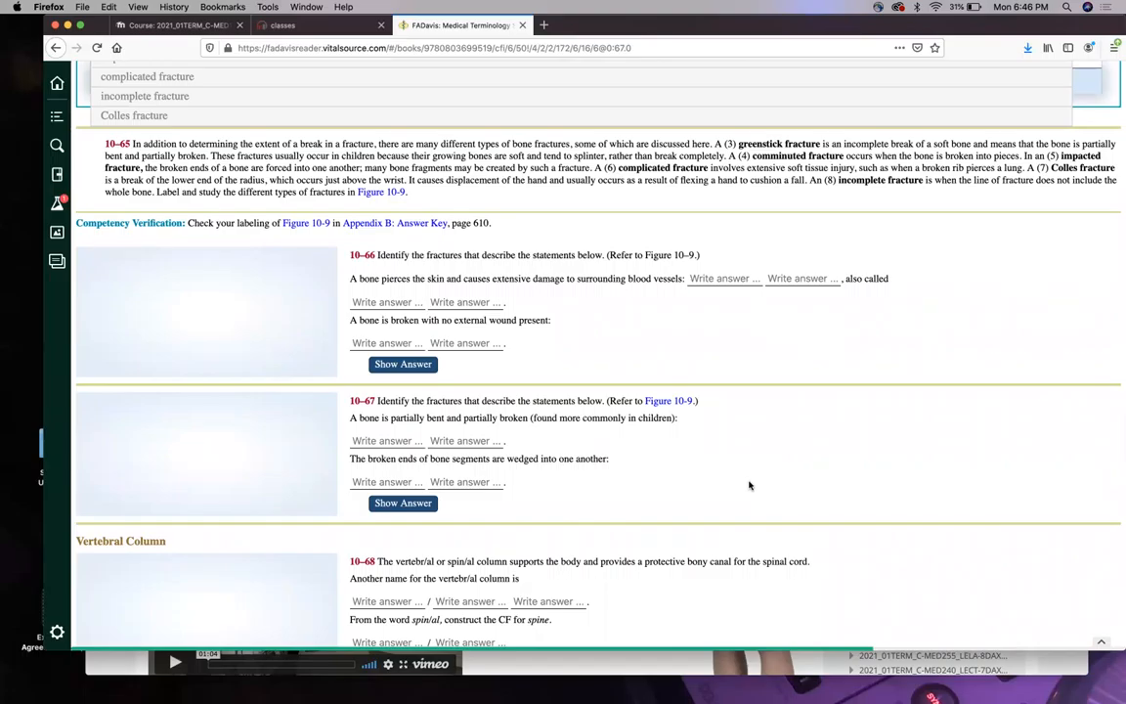
scroll("down", 3)
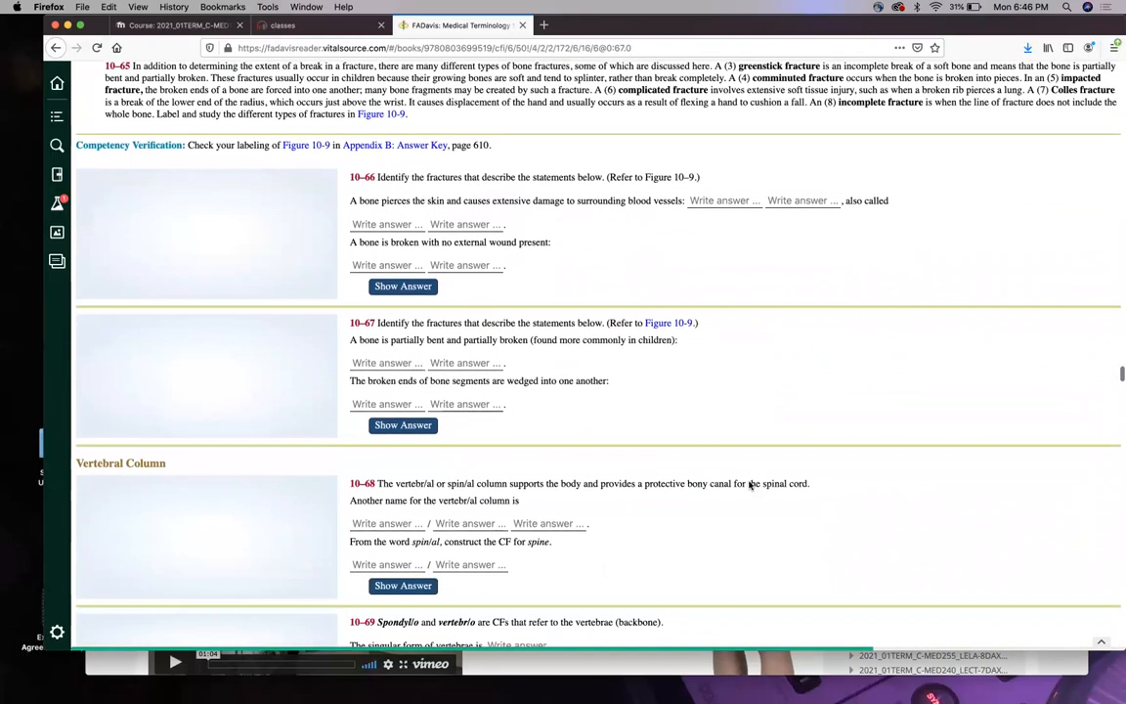
scroll("down", 3)
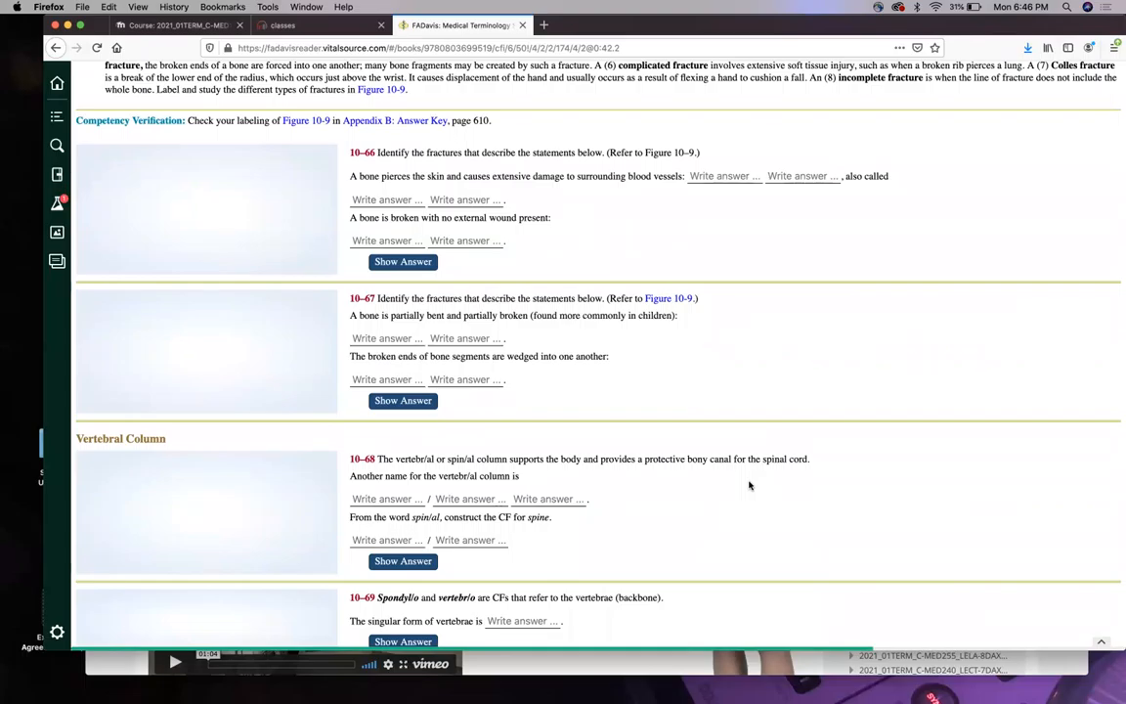
mouse_move(751, 373)
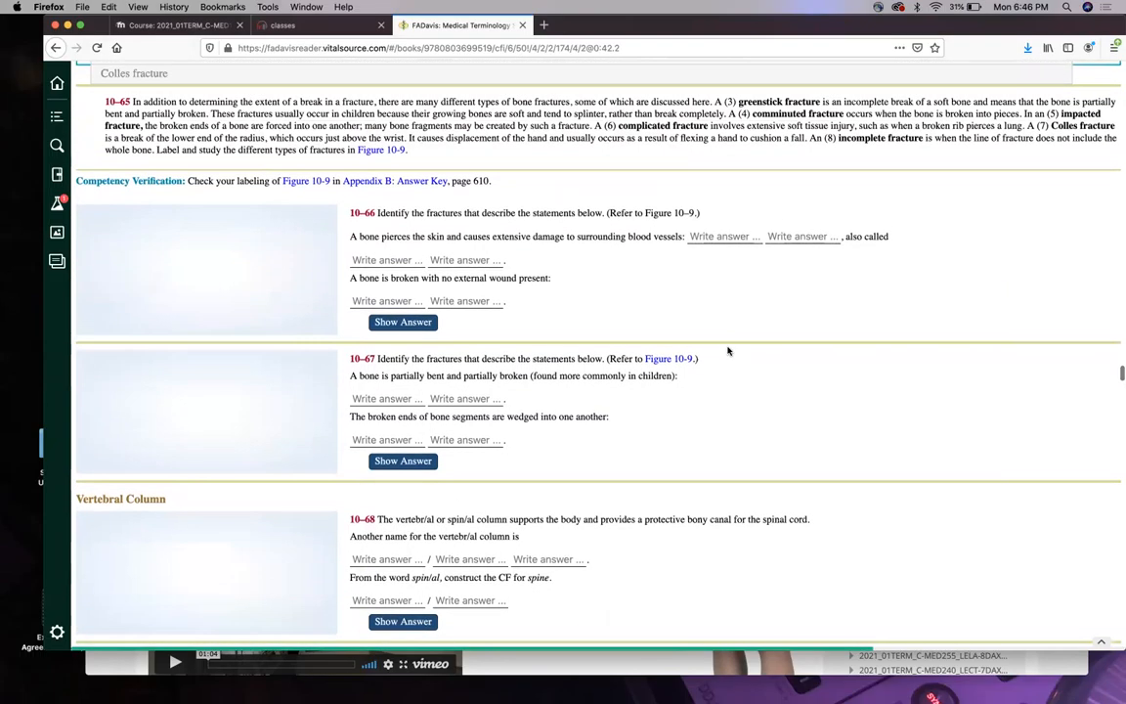
scroll("down", 3)
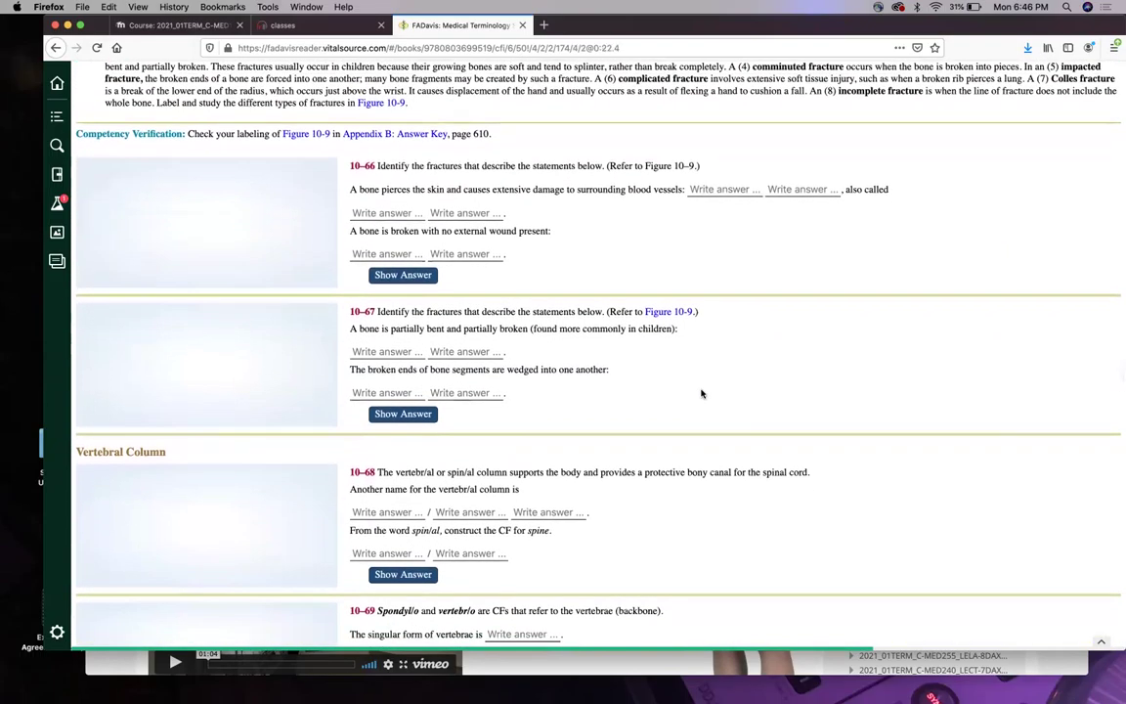
scroll("down", 3)
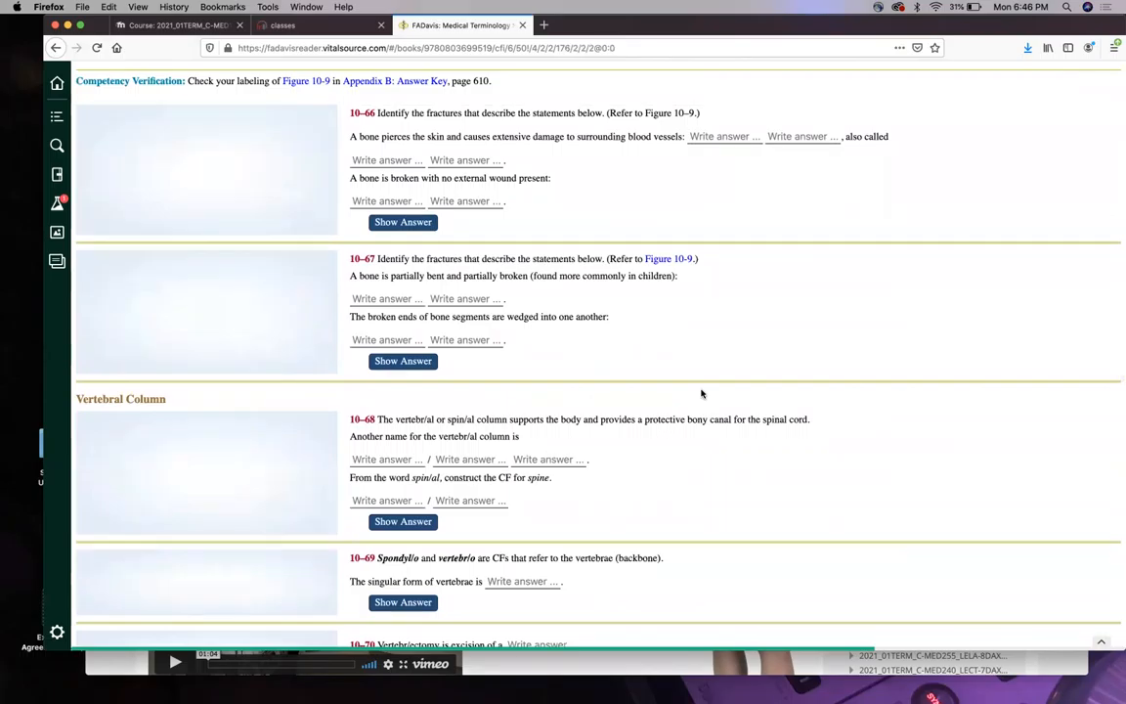
scroll("down", 3)
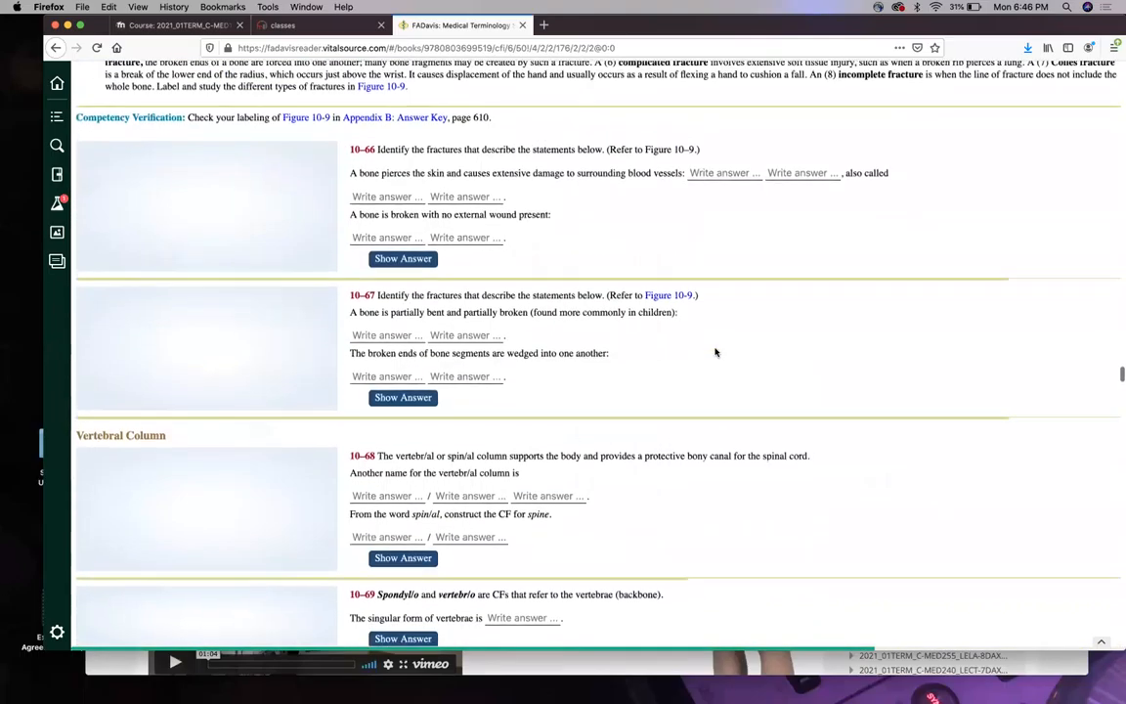
scroll("down", 3)
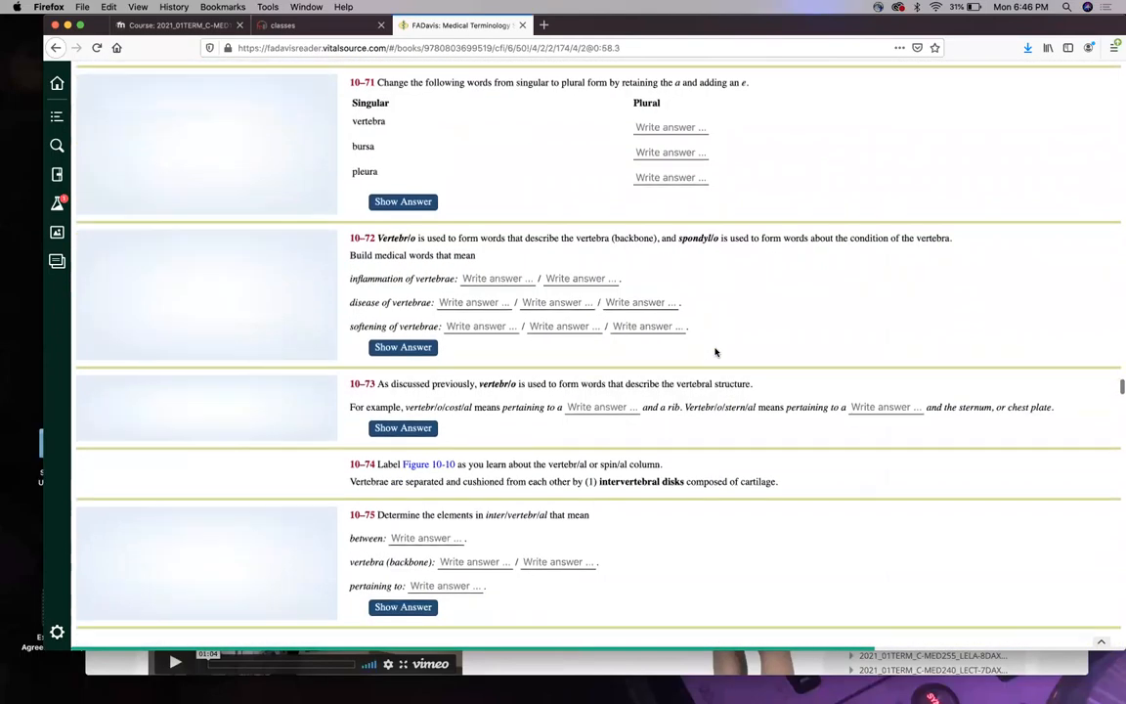
scroll("down", 3)
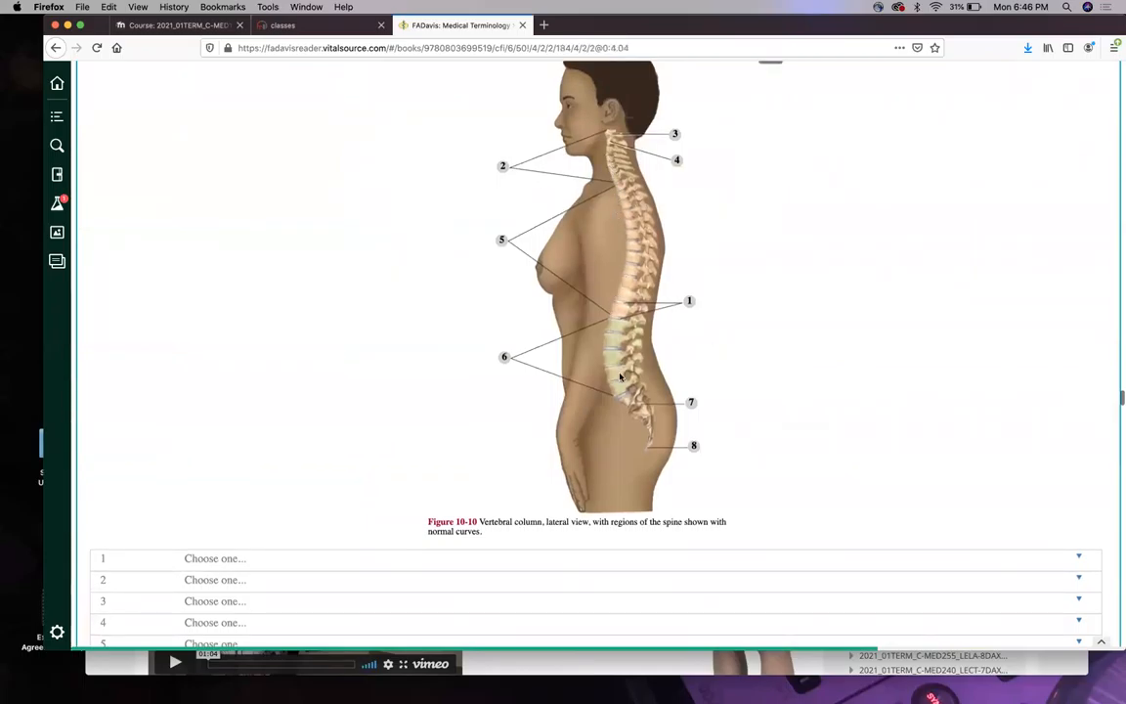
mouse_move(618, 172)
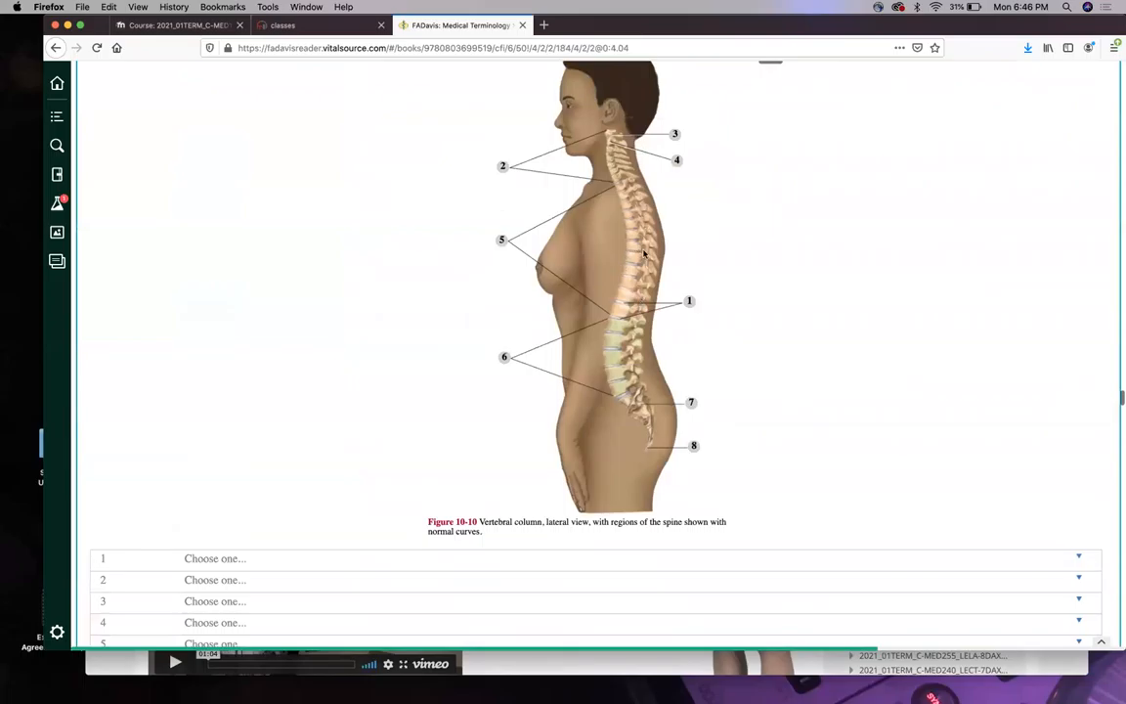
mouse_move(621, 283)
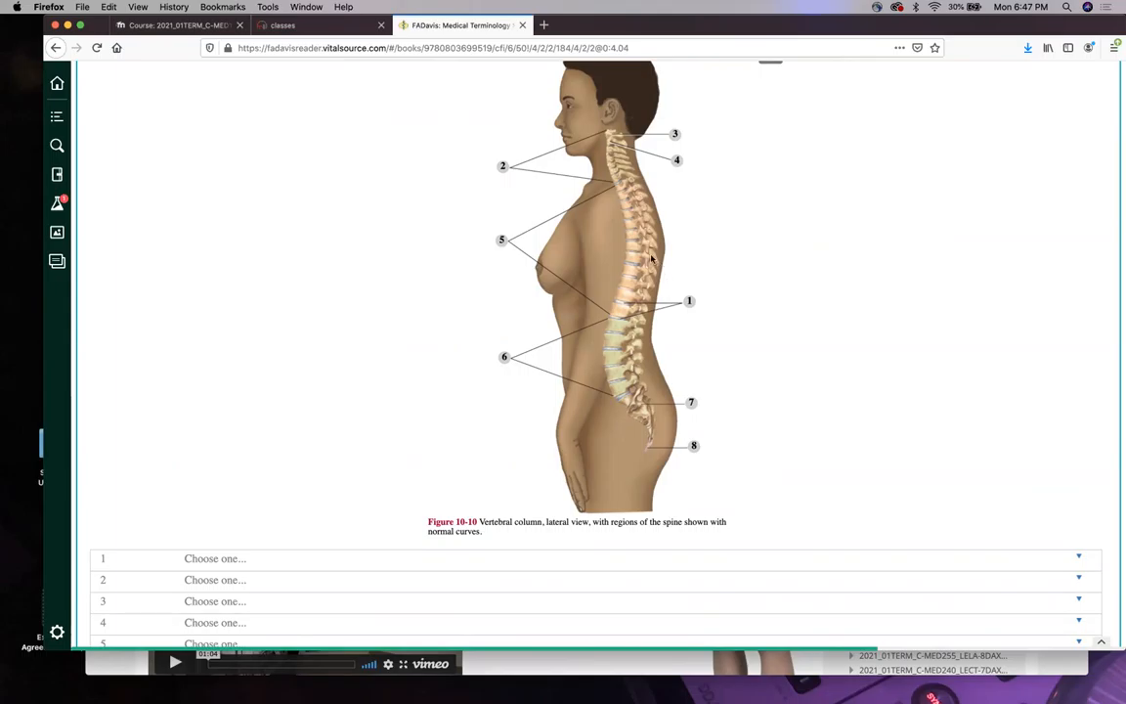
mouse_move(622, 301)
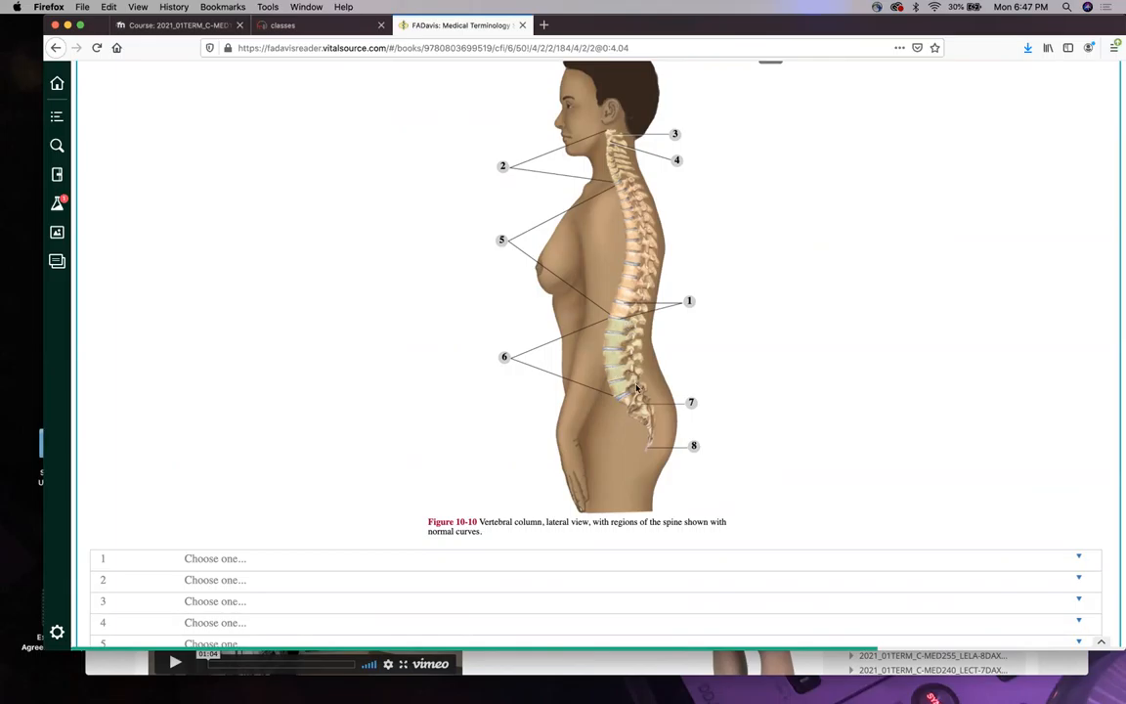
mouse_move(643, 445)
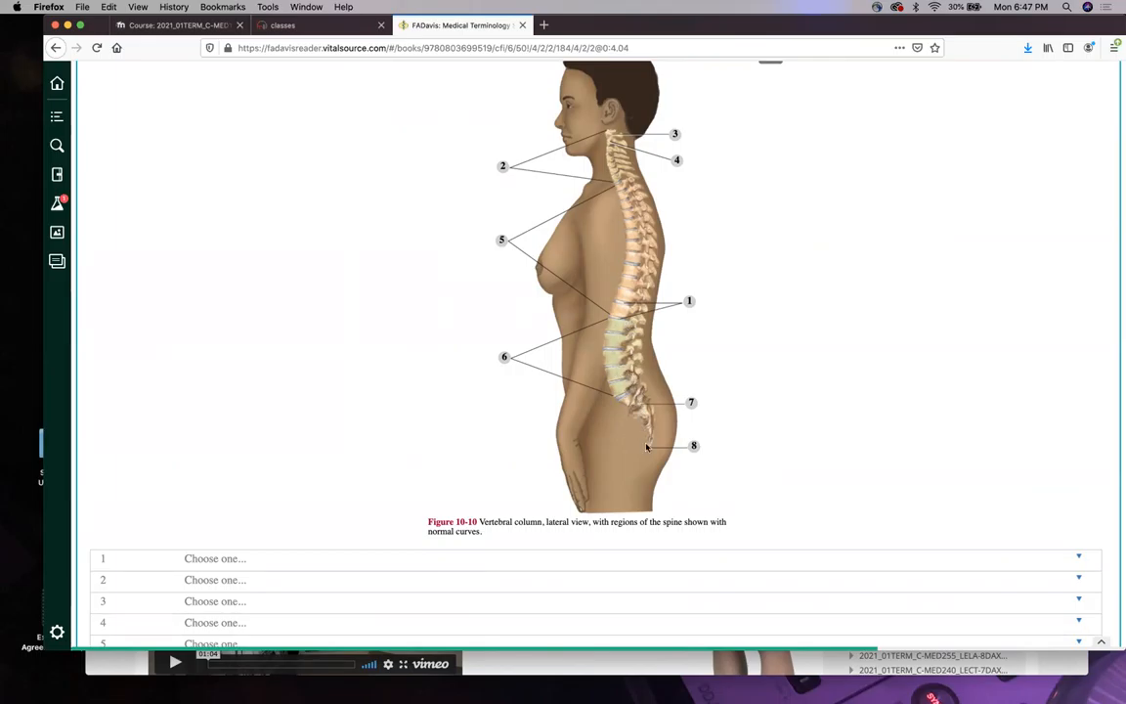
Nudge Figure 10-10's lateral vertebral column view with labels 1 to 5 unanswered.
scroll("down", 3)
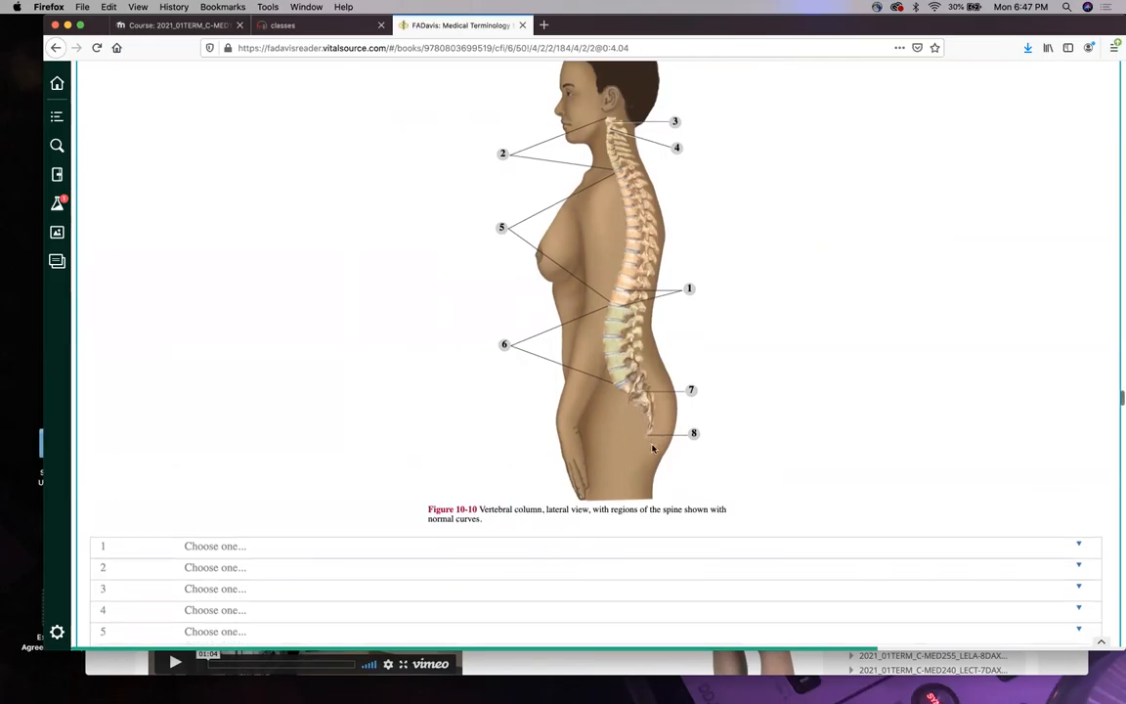
Scroll past frames 10-76 to 10-91 to the musculoskeletal Abbreviations table and Additional Medical Terms.
scroll("down", 3)
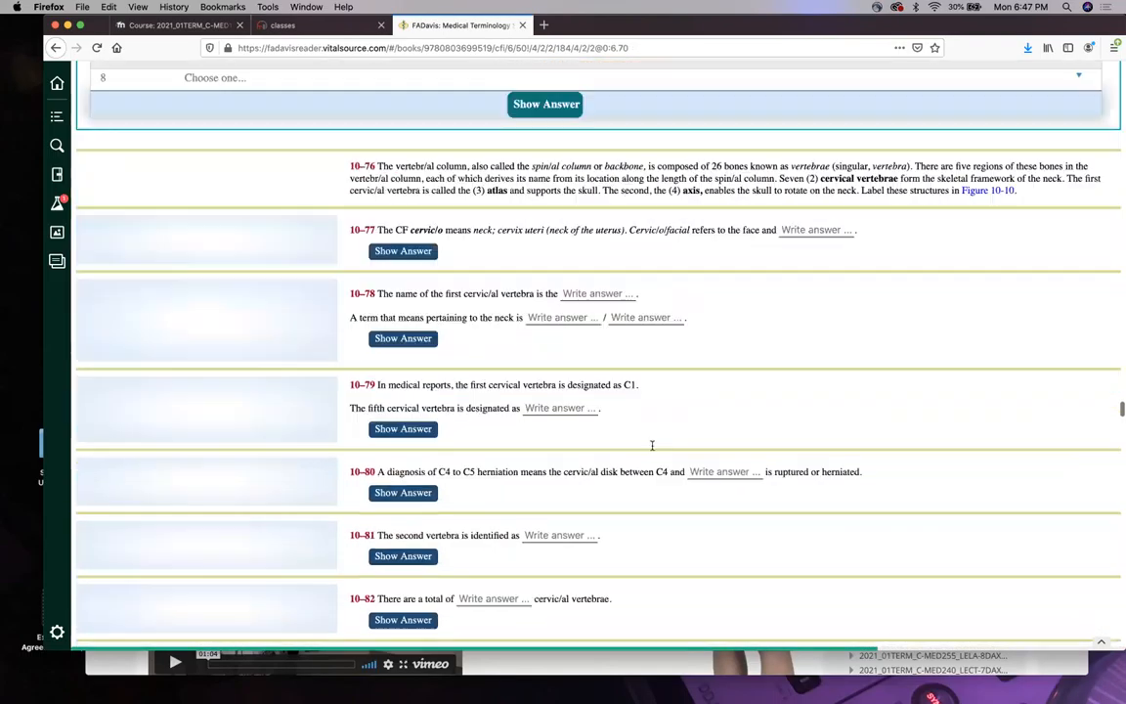
scroll("down", 3)
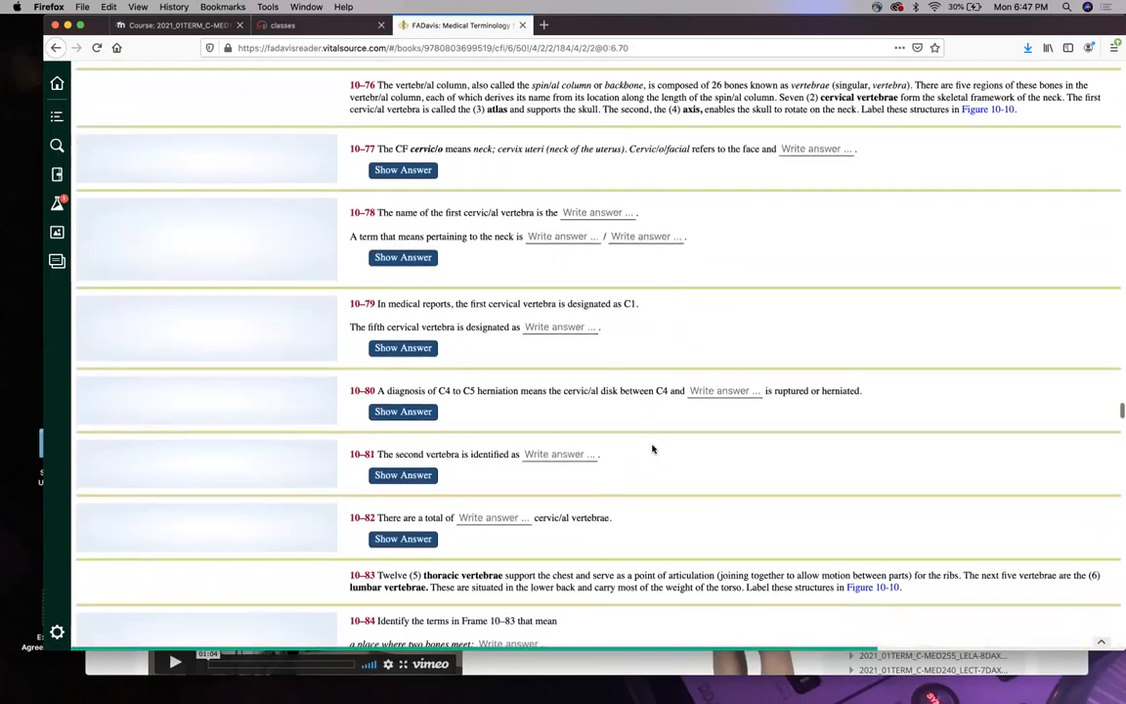
scroll("down", 3)
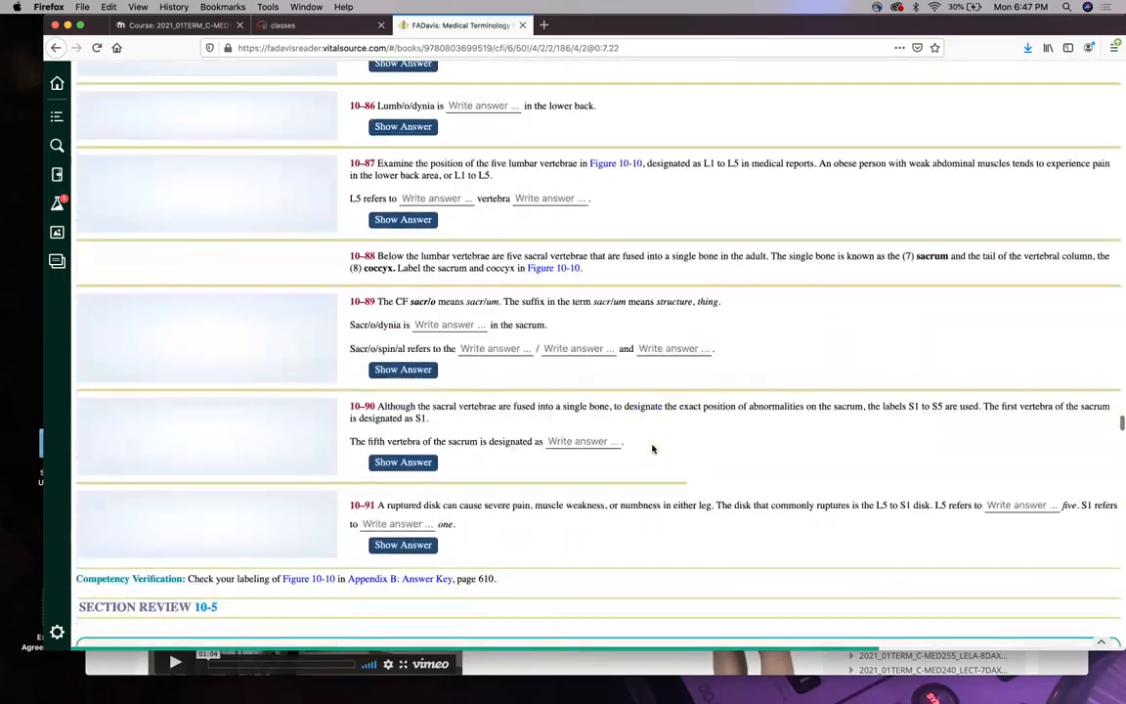
scroll("down", 3)
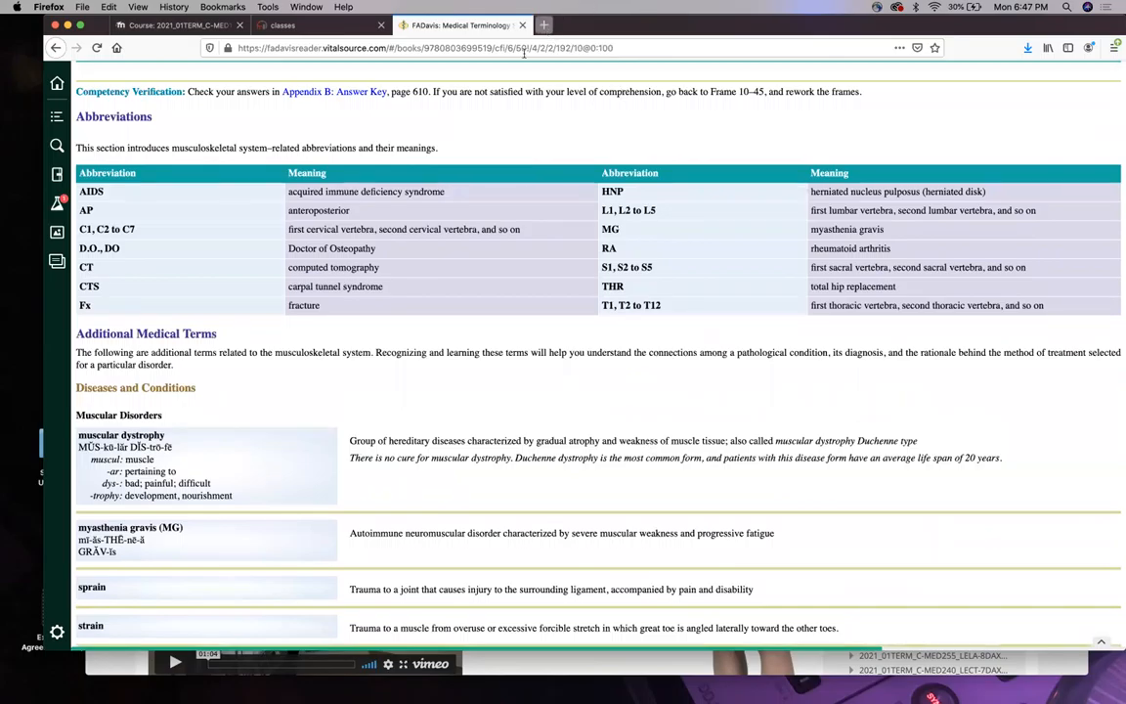
Search Google for 'herniated disk' and show the image results with a lower-back diagram.
type("herniated disk")
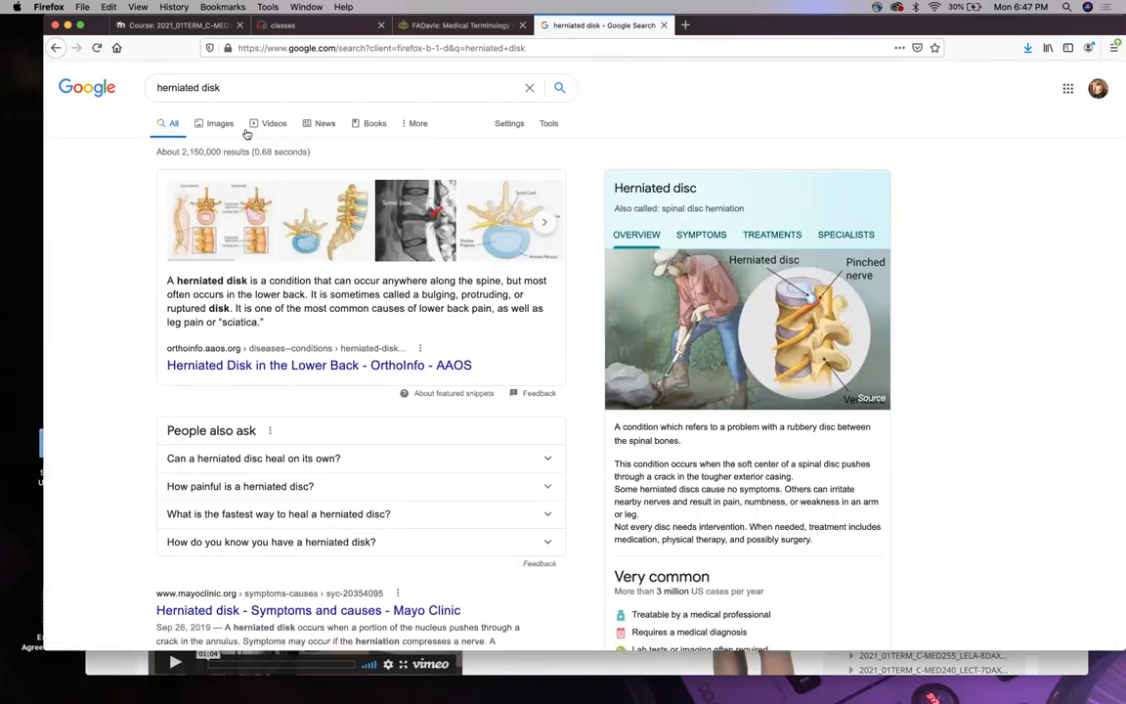
left_click(219, 121)
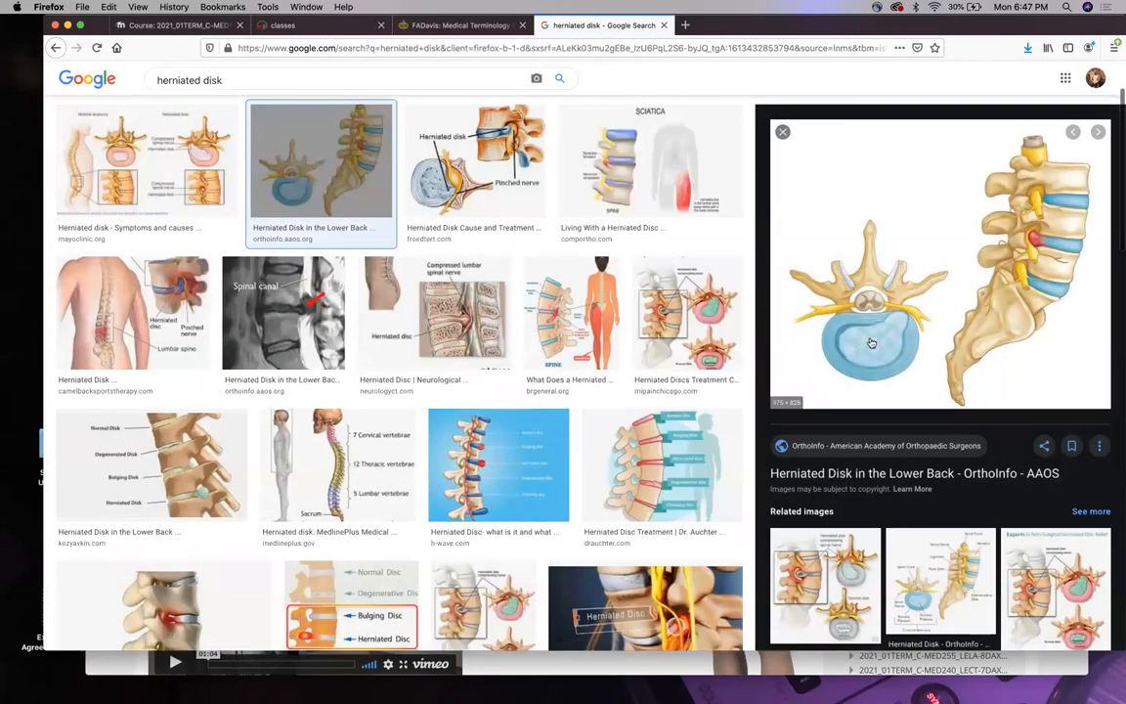
mouse_move(1040, 286)
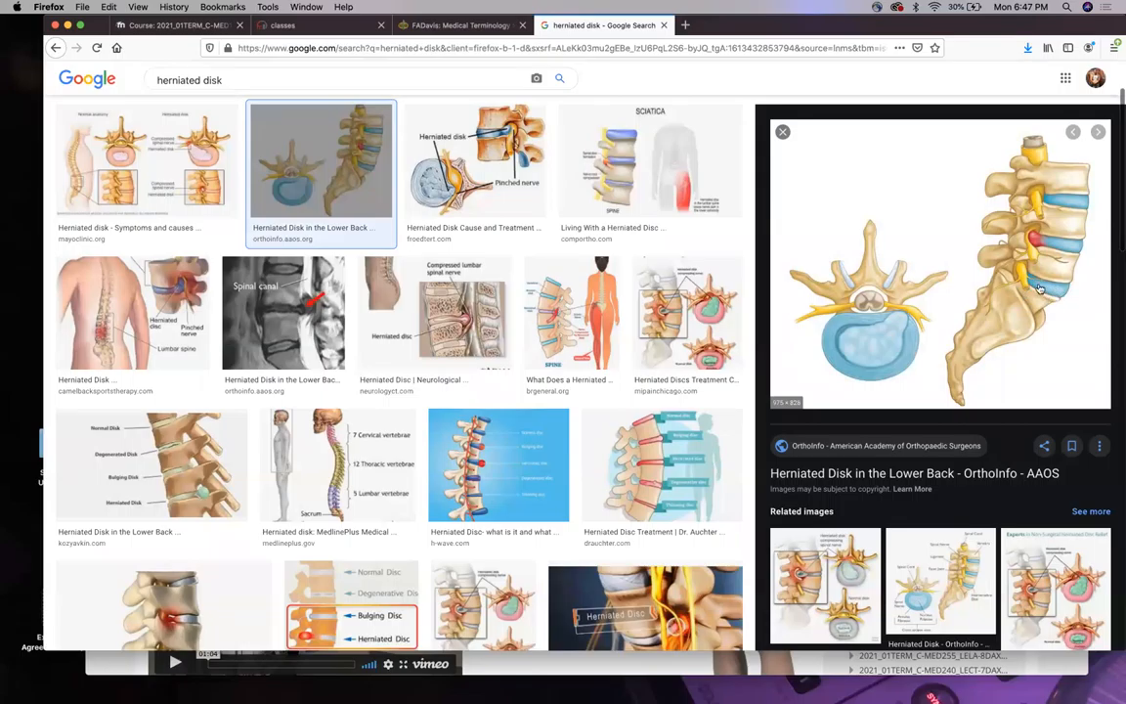
mouse_move(1055, 201)
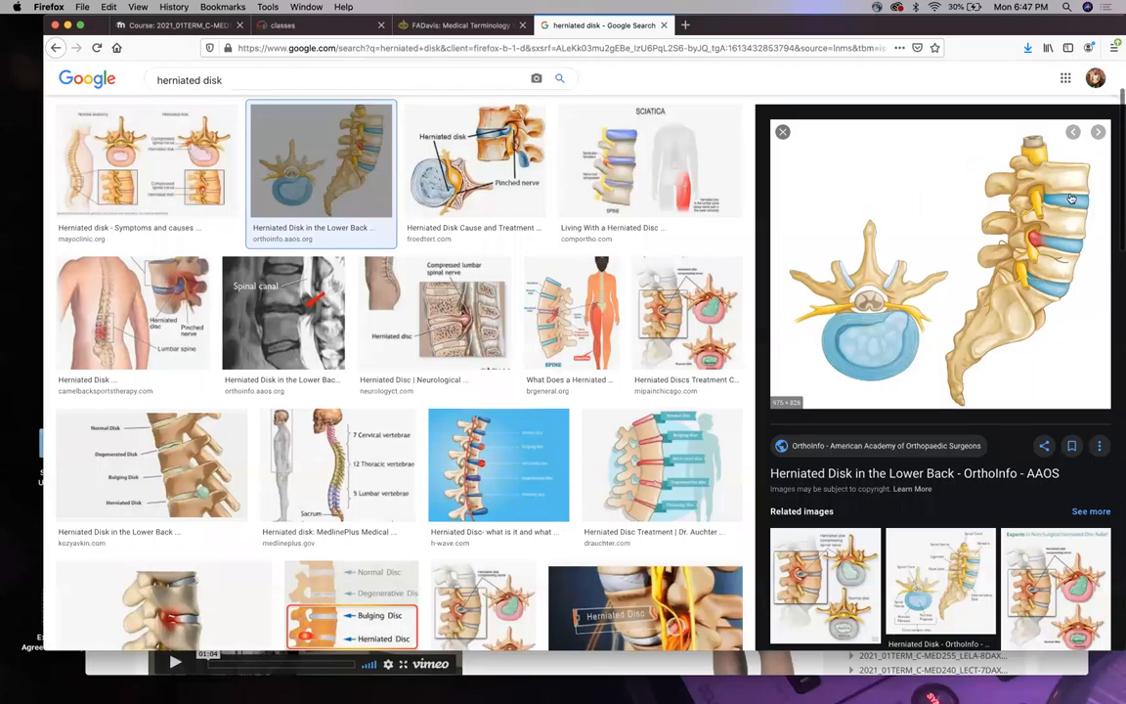
mouse_move(1040, 199)
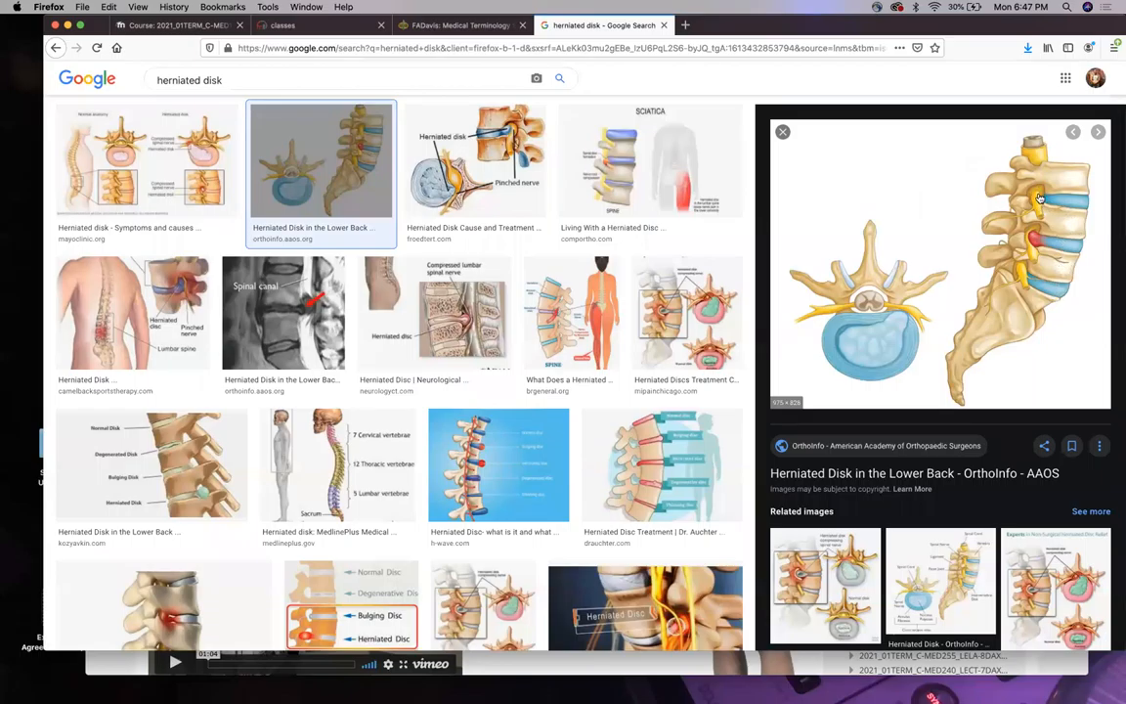
mouse_move(1040, 194)
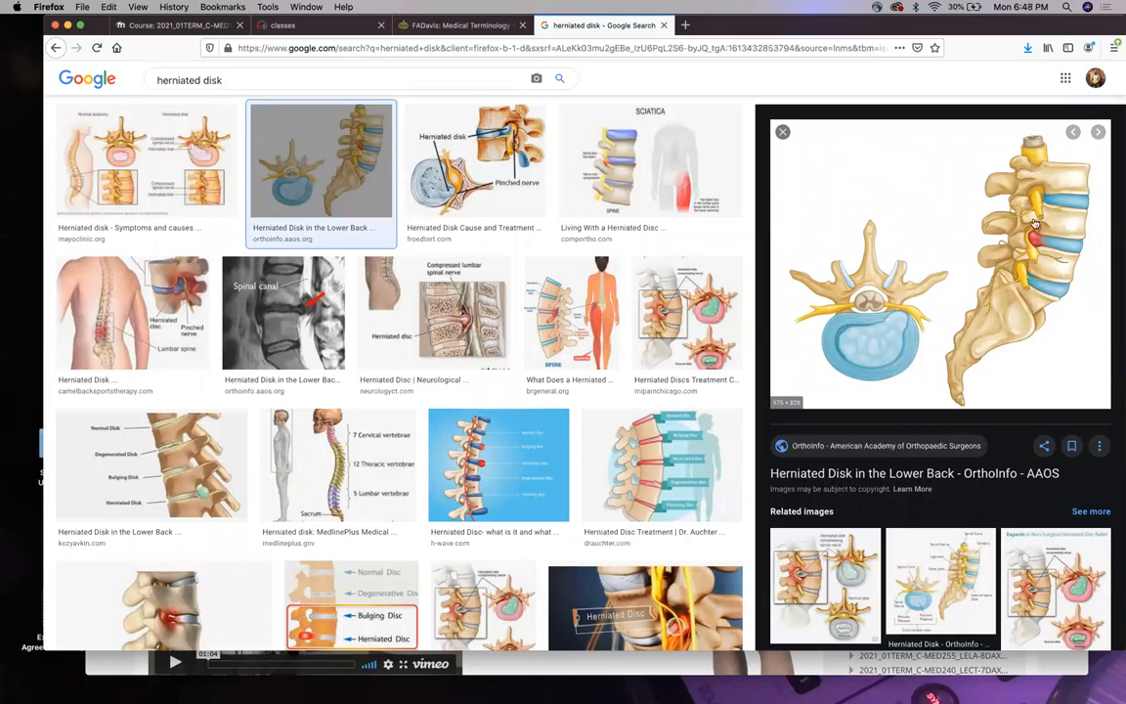
mouse_move(883, 325)
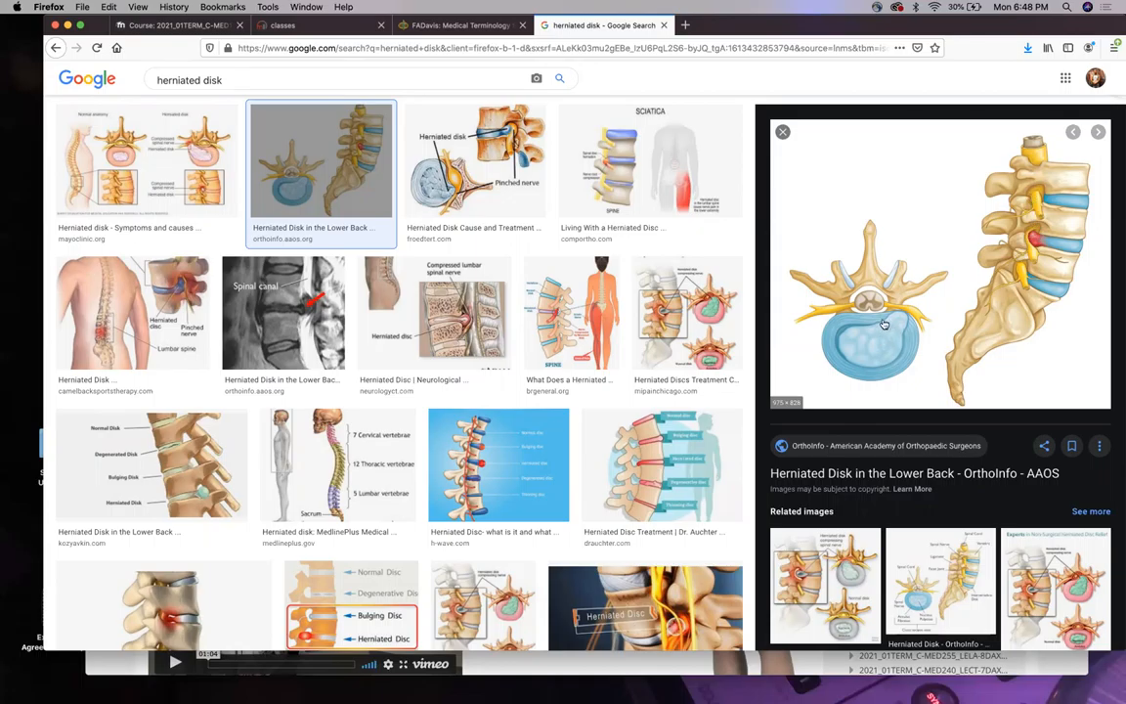
mouse_move(876, 344)
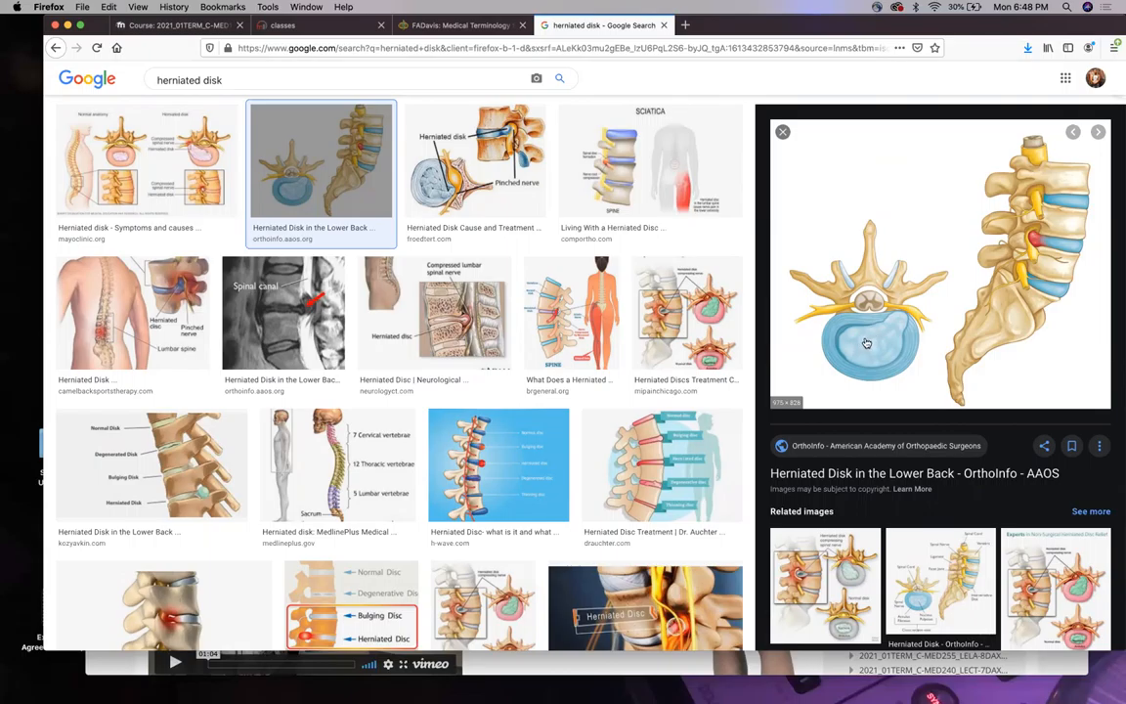
mouse_move(883, 316)
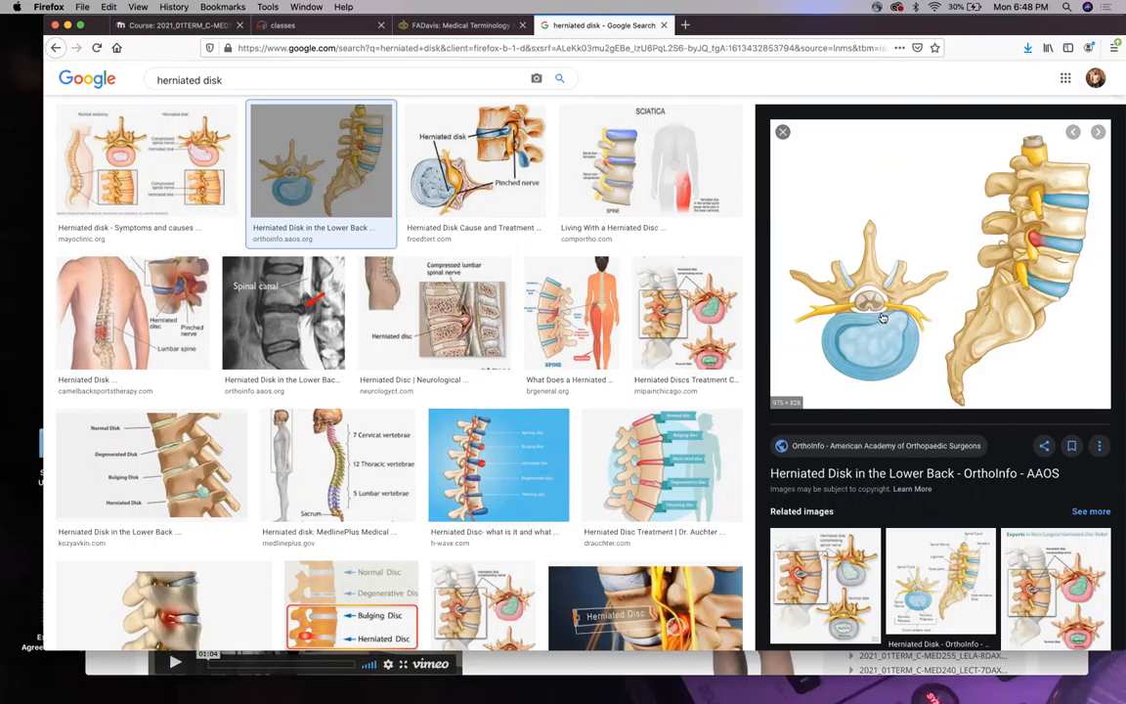
mouse_move(899, 317)
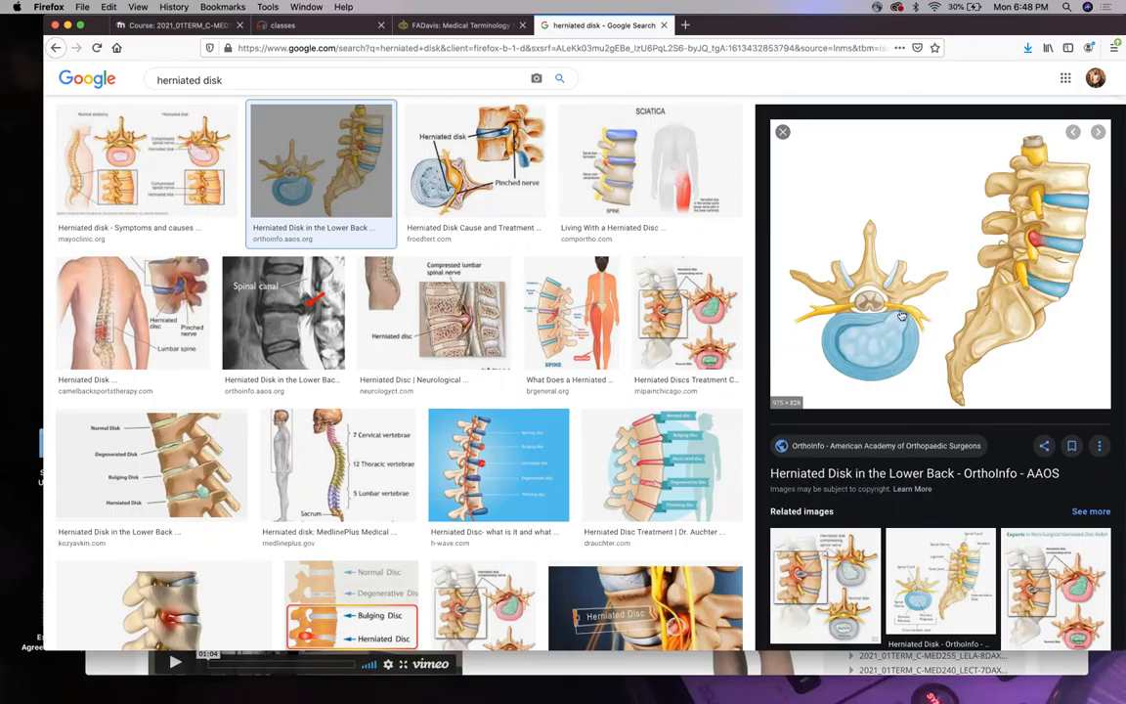
mouse_move(895, 328)
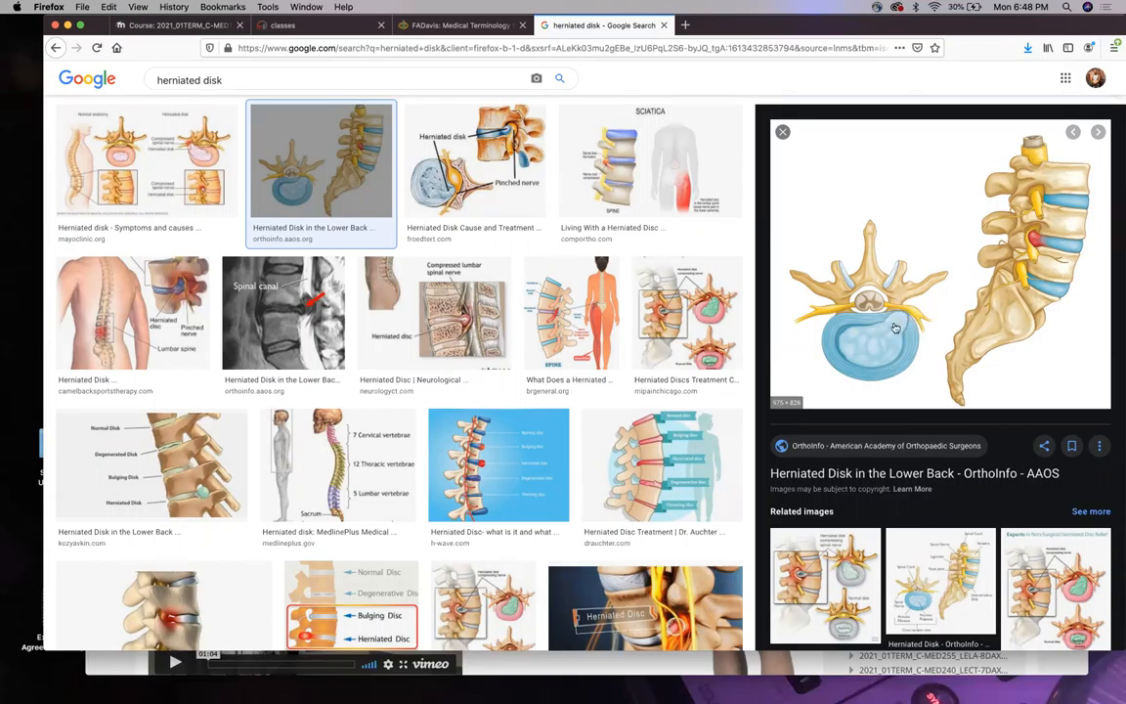
mouse_move(921, 309)
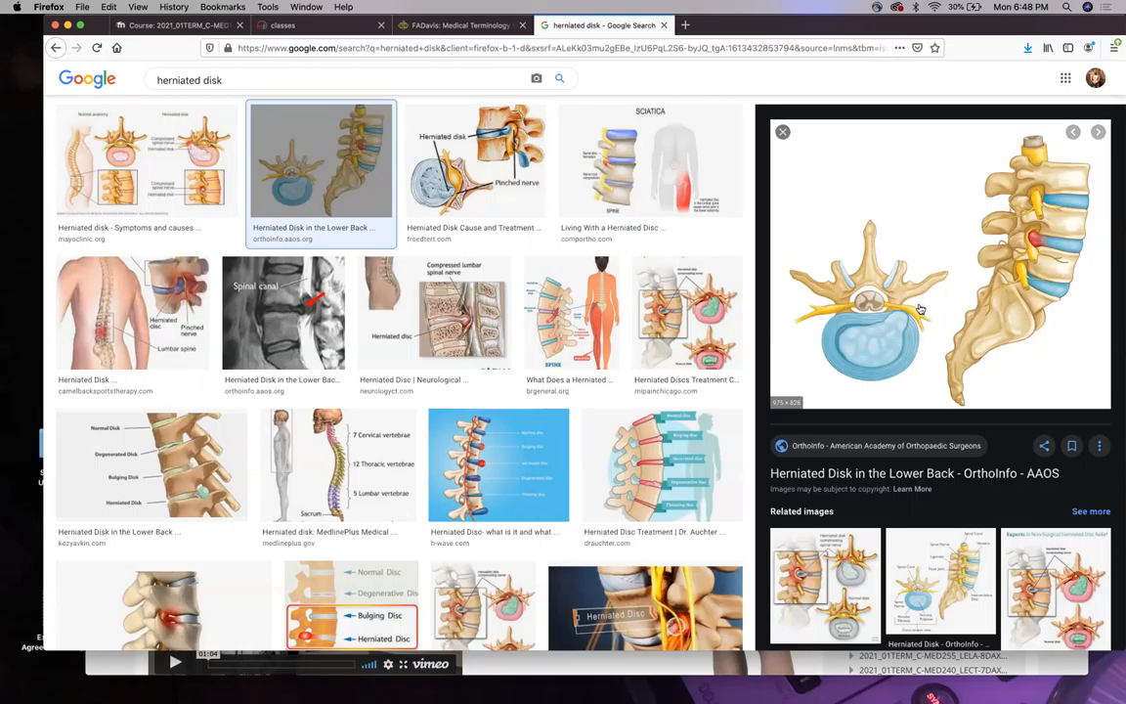
mouse_move(915, 330)
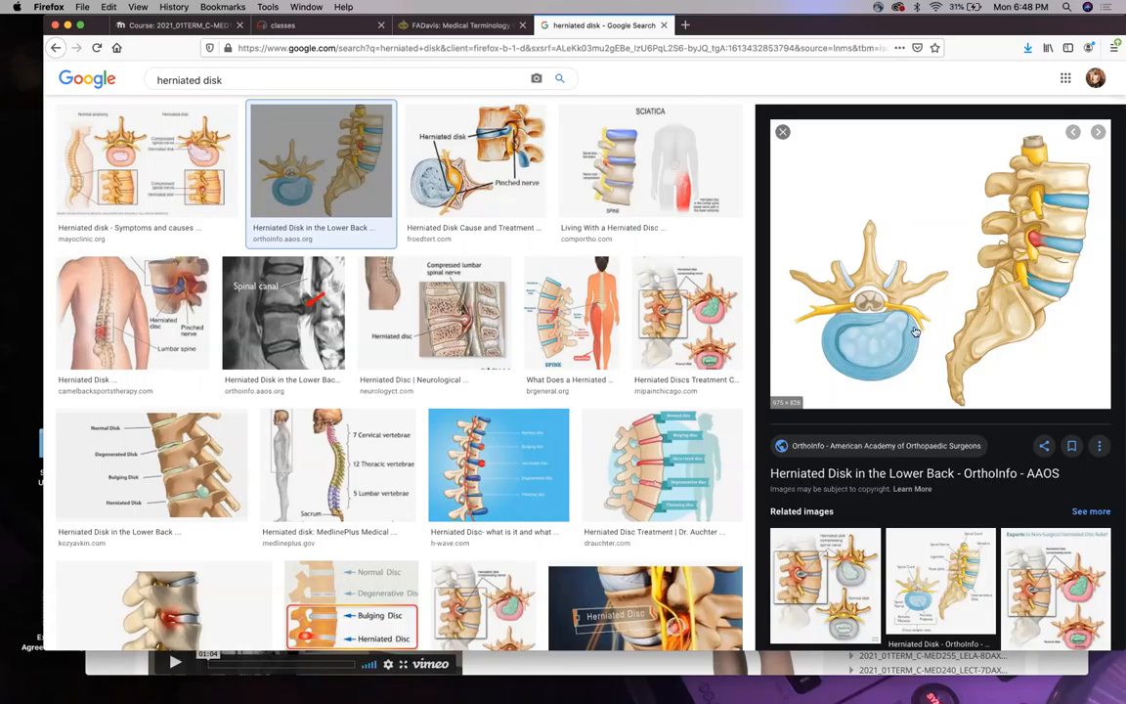
mouse_move(905, 310)
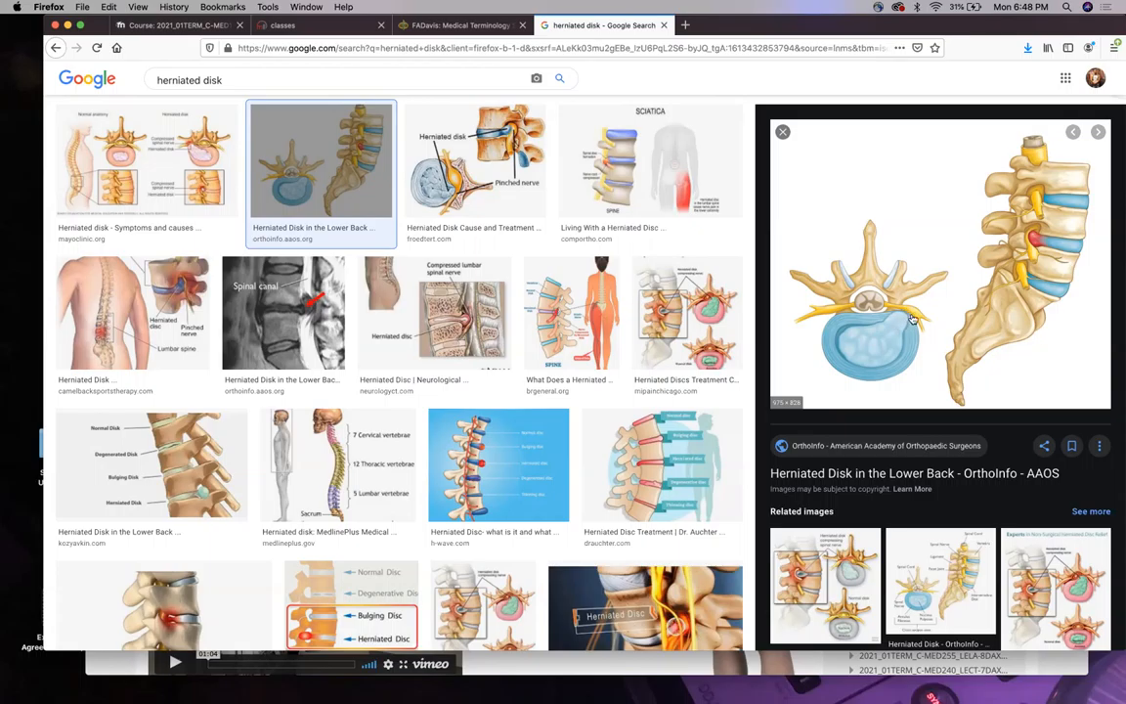
mouse_move(923, 309)
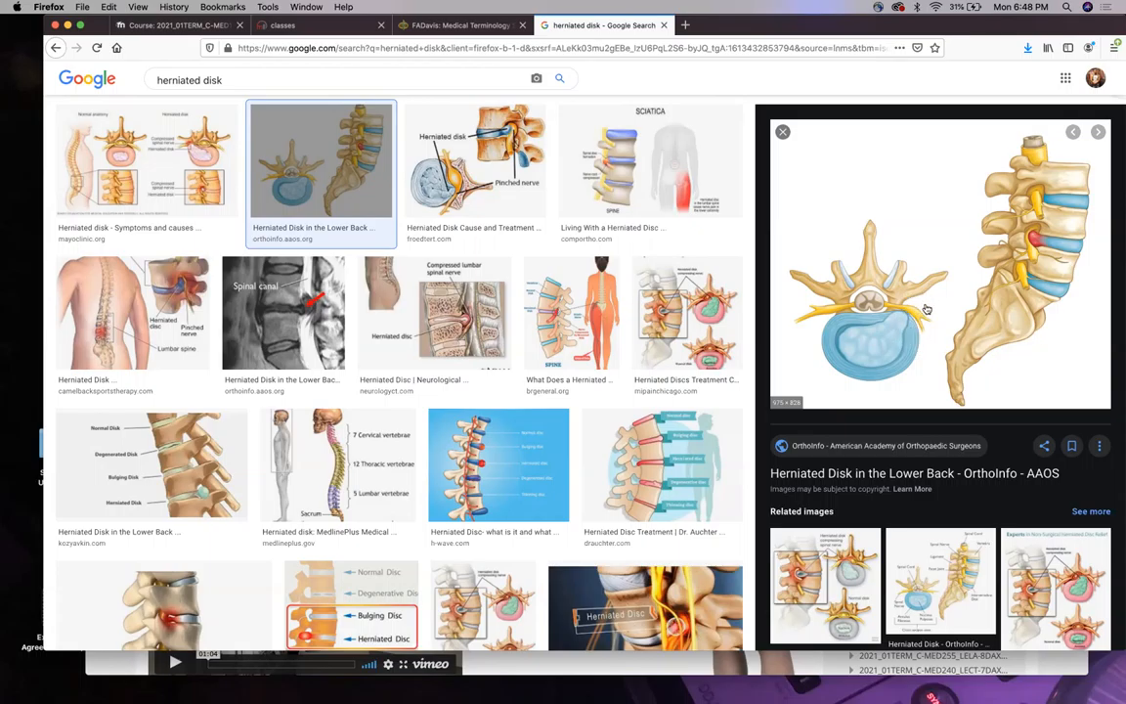
mouse_move(911, 311)
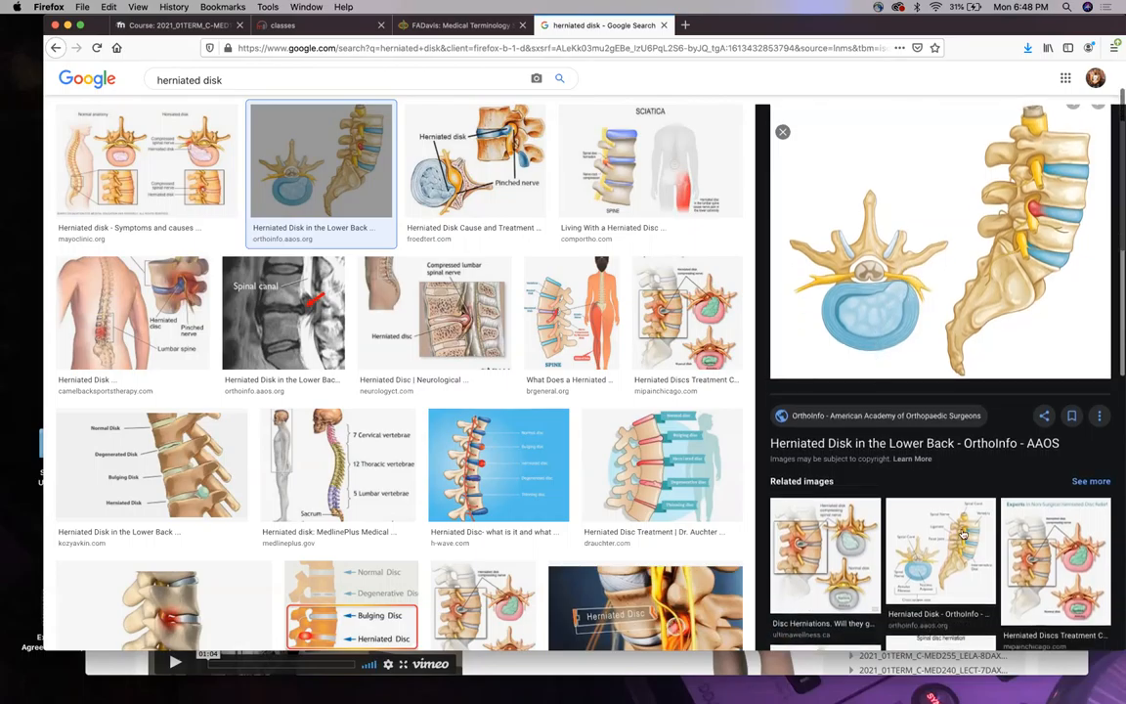
Enlarge the Herniated Discs Treatment Chicago diagram in the image results preview.
left_click(943, 553)
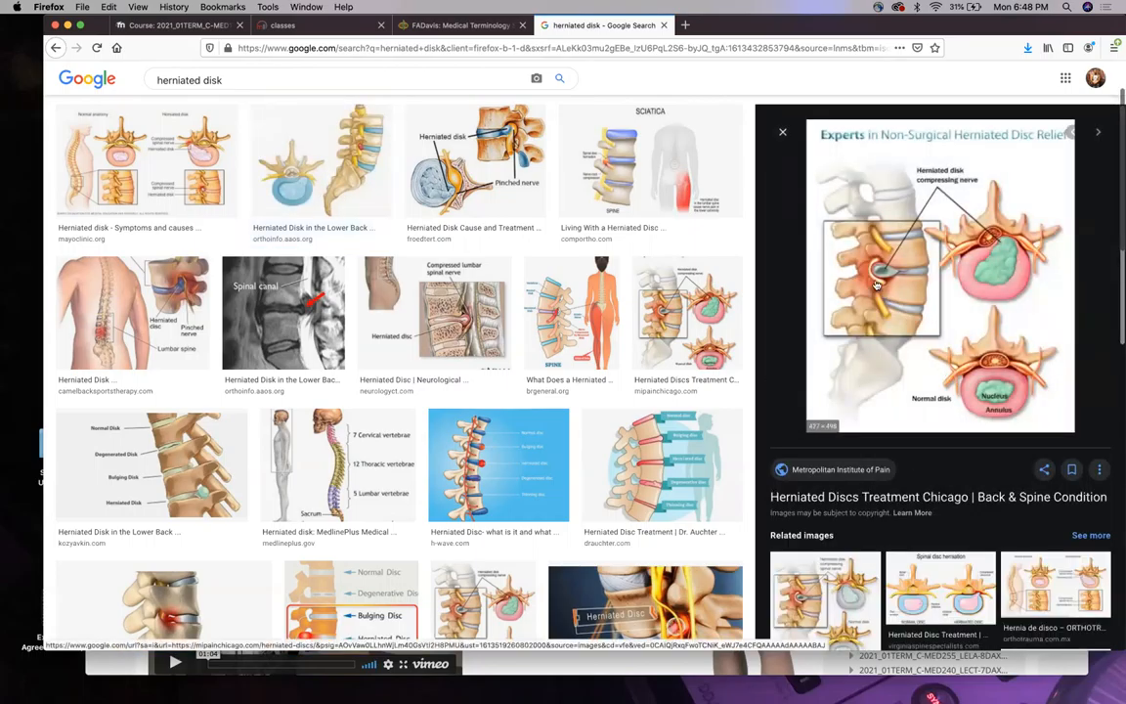
mouse_move(997, 323)
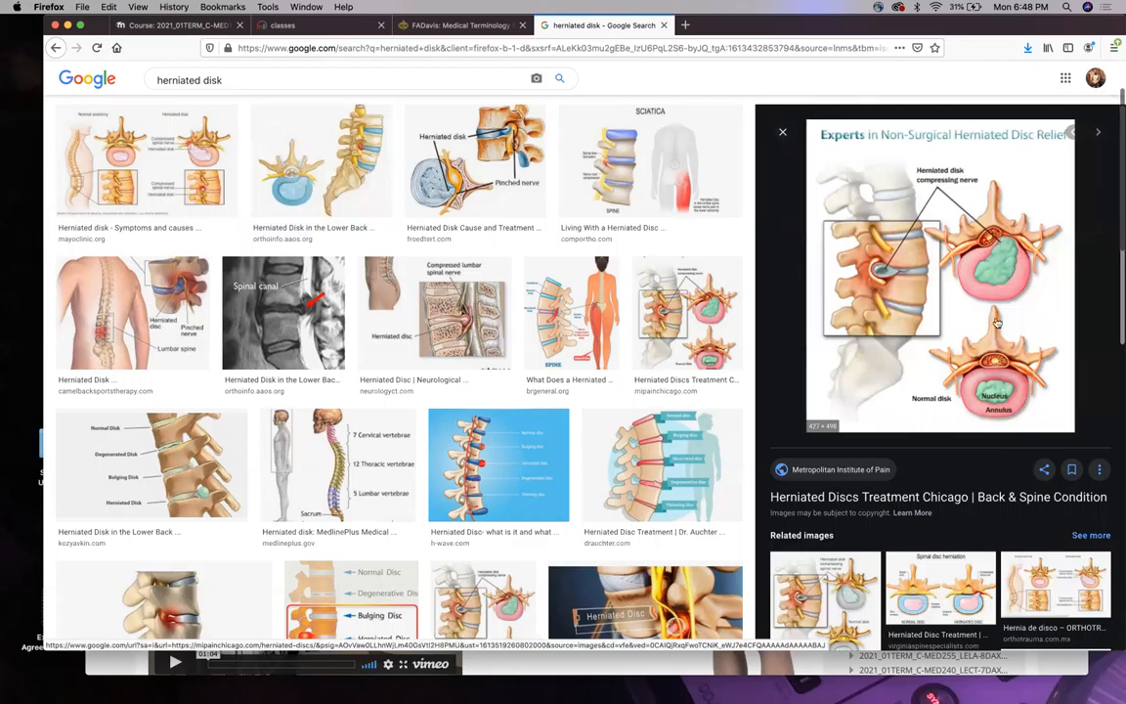
mouse_move(993, 403)
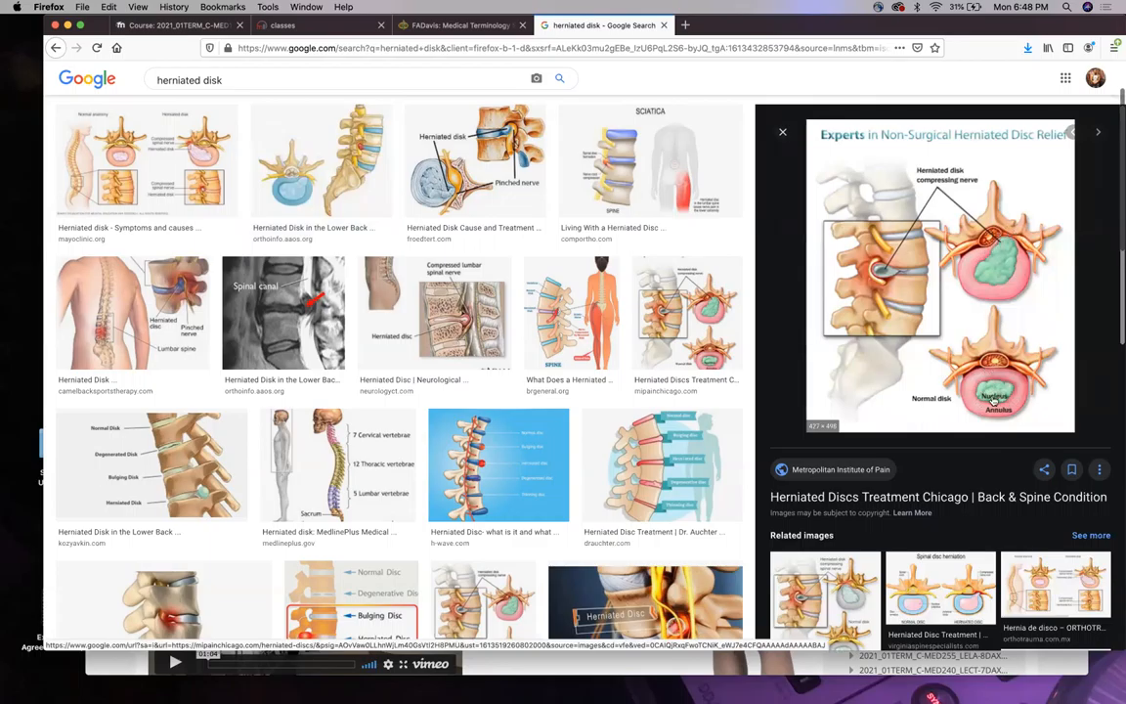
mouse_move(1017, 356)
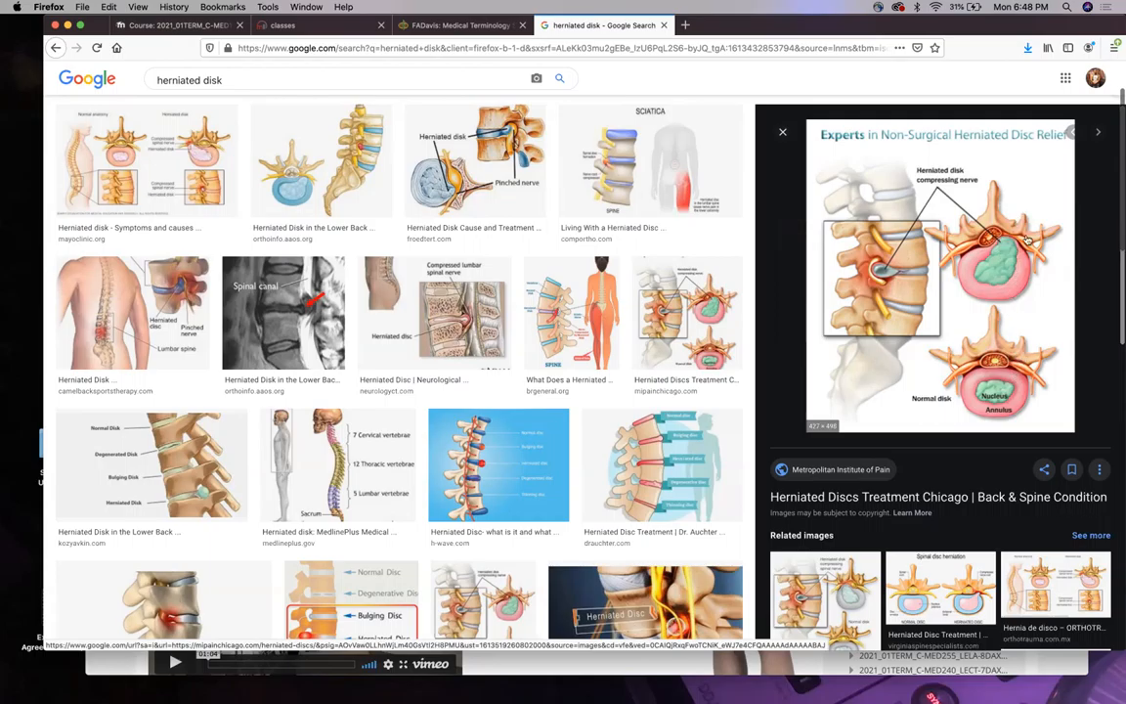
mouse_move(1004, 234)
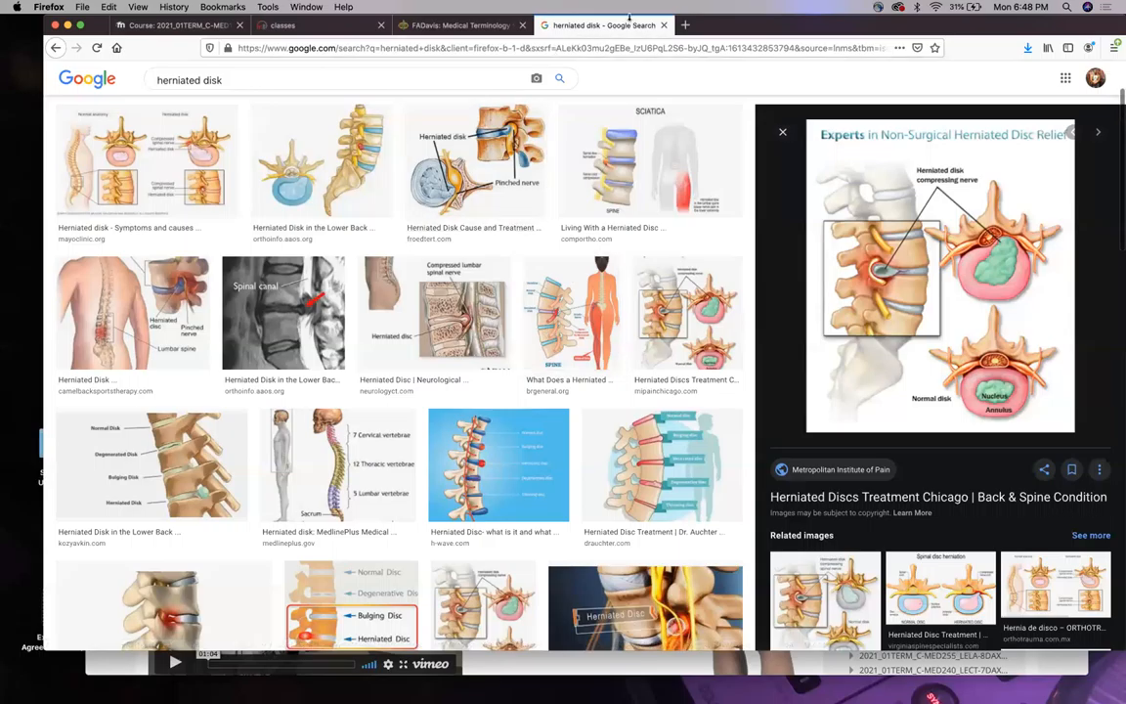
mouse_move(663, 26)
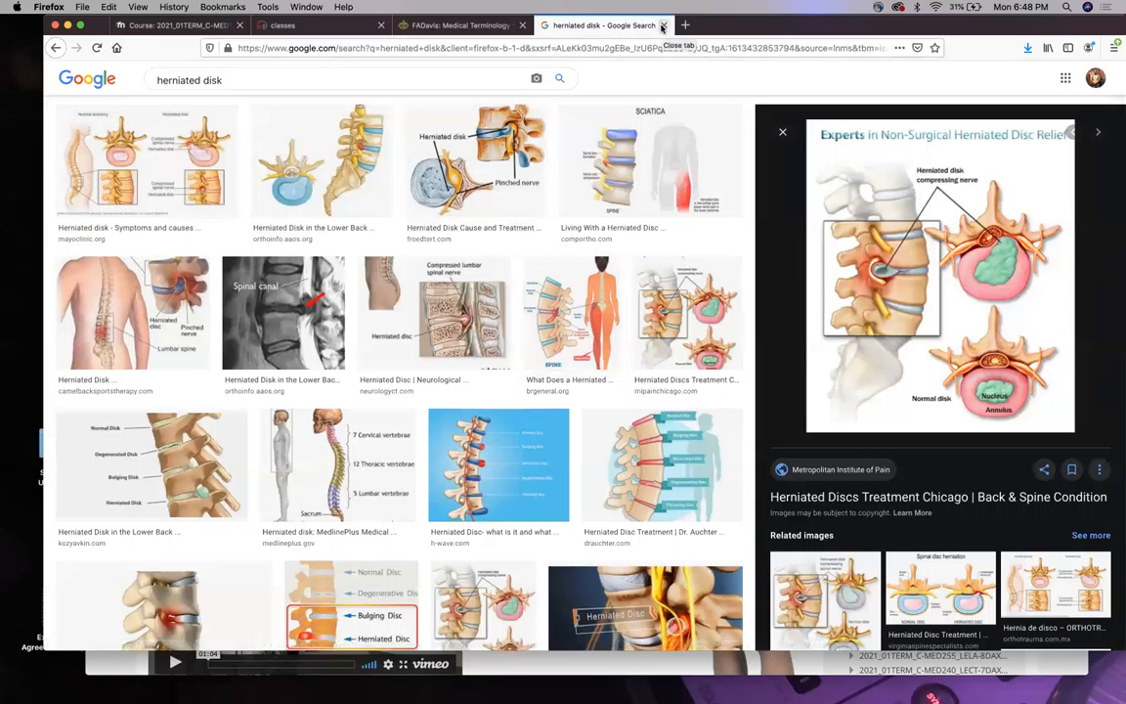
Switch back to the ebook's musculoskeletal Abbreviations table and Additional Medical Terms.
left_click(663, 26)
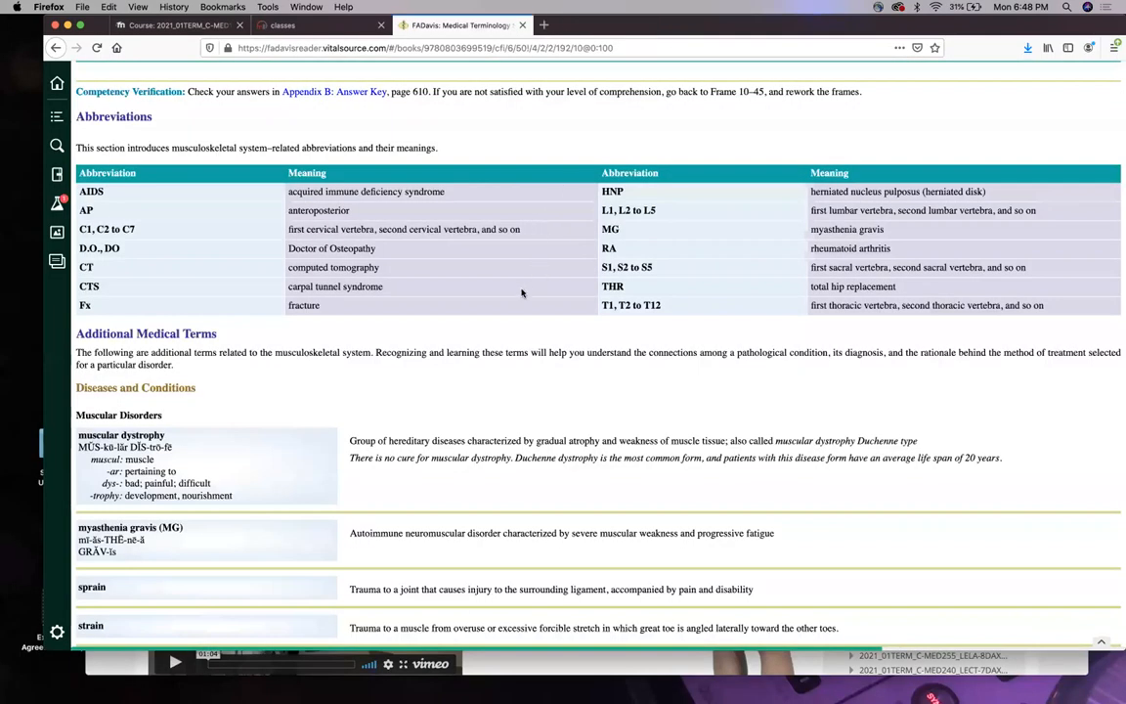
mouse_move(274, 213)
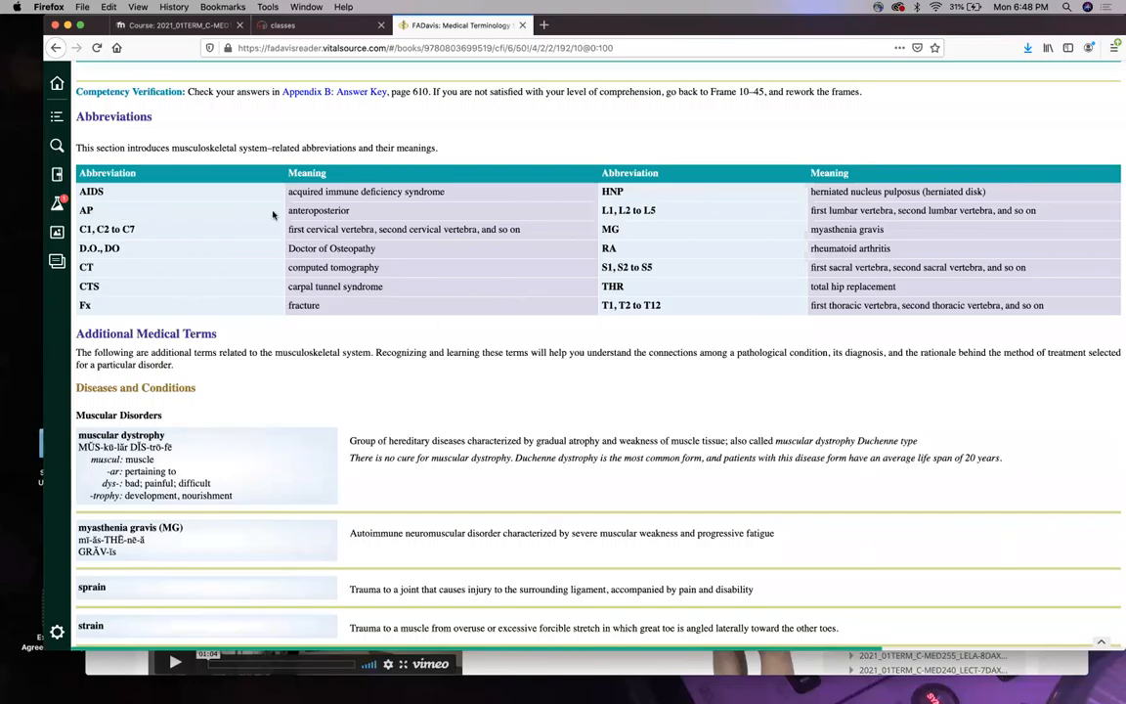
scroll("down", 3)
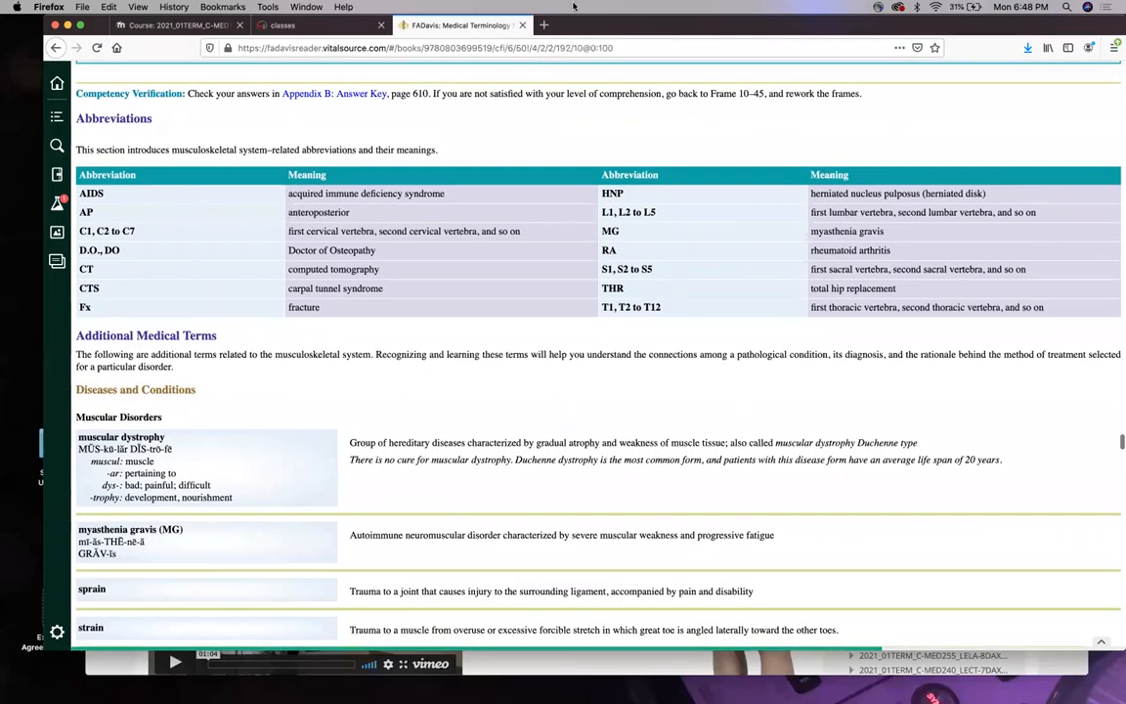
Search Google Images for 'AP view x ray' in a new tab and browse the results.
left_click(559, 25)
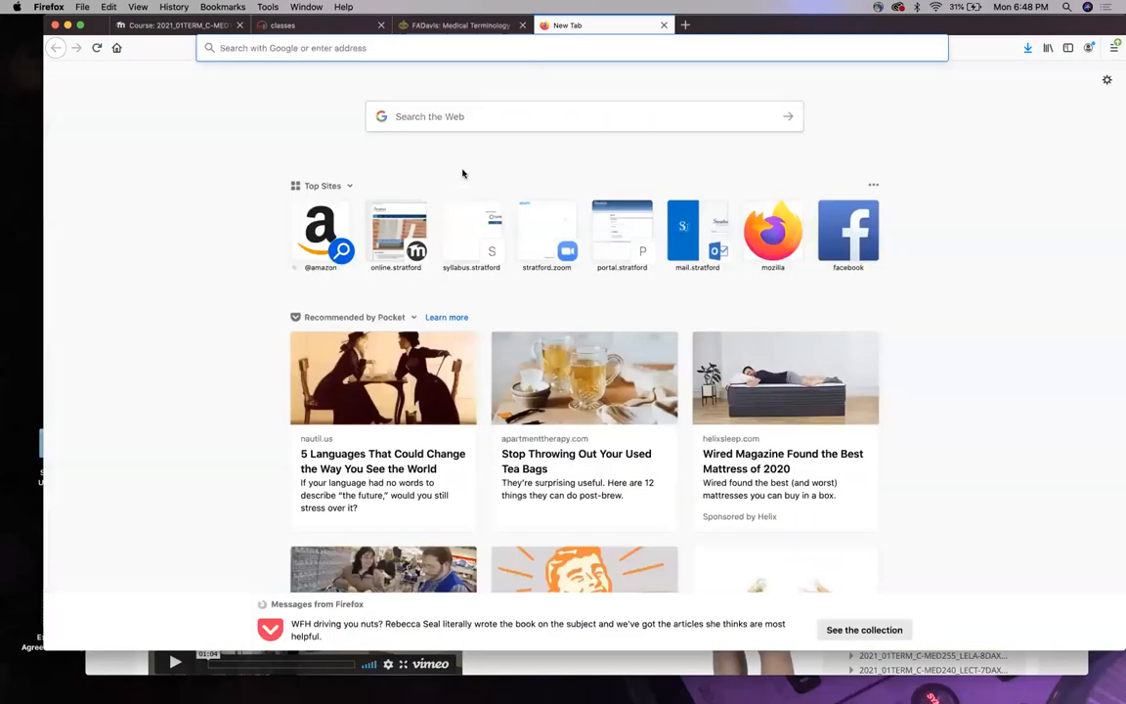
type("AP view x ray")
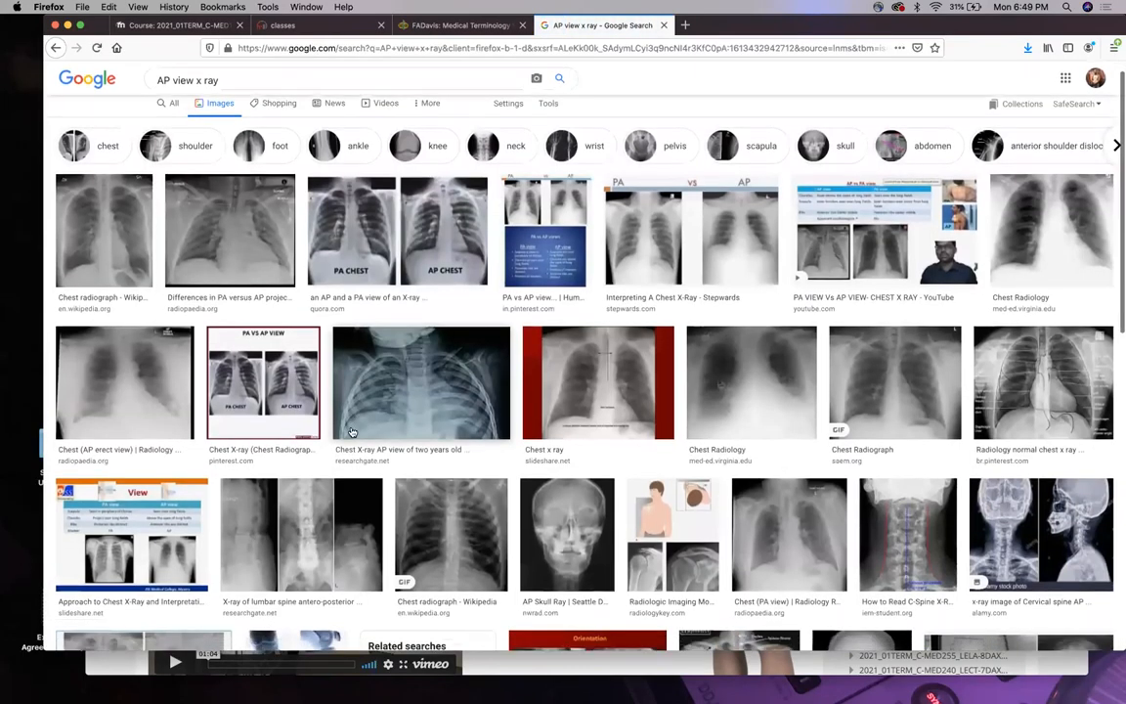
scroll("down", 3)
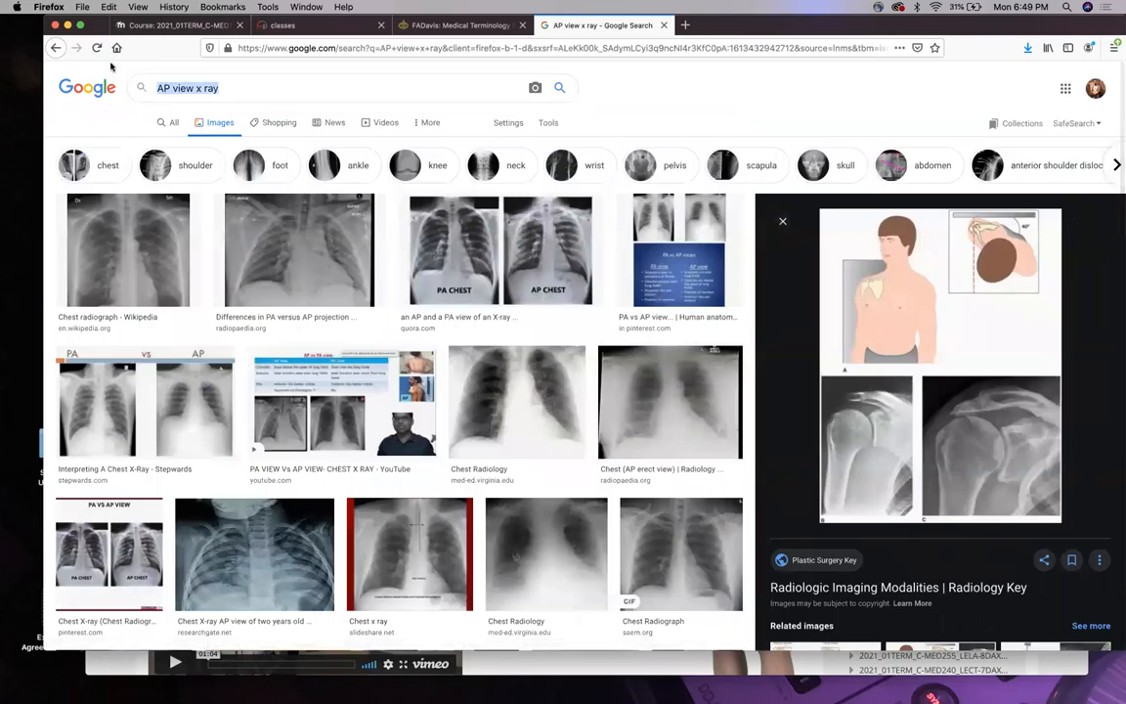
Search for 'radiologic views' and browse through the x-ray view image results.
type("radiologic views")
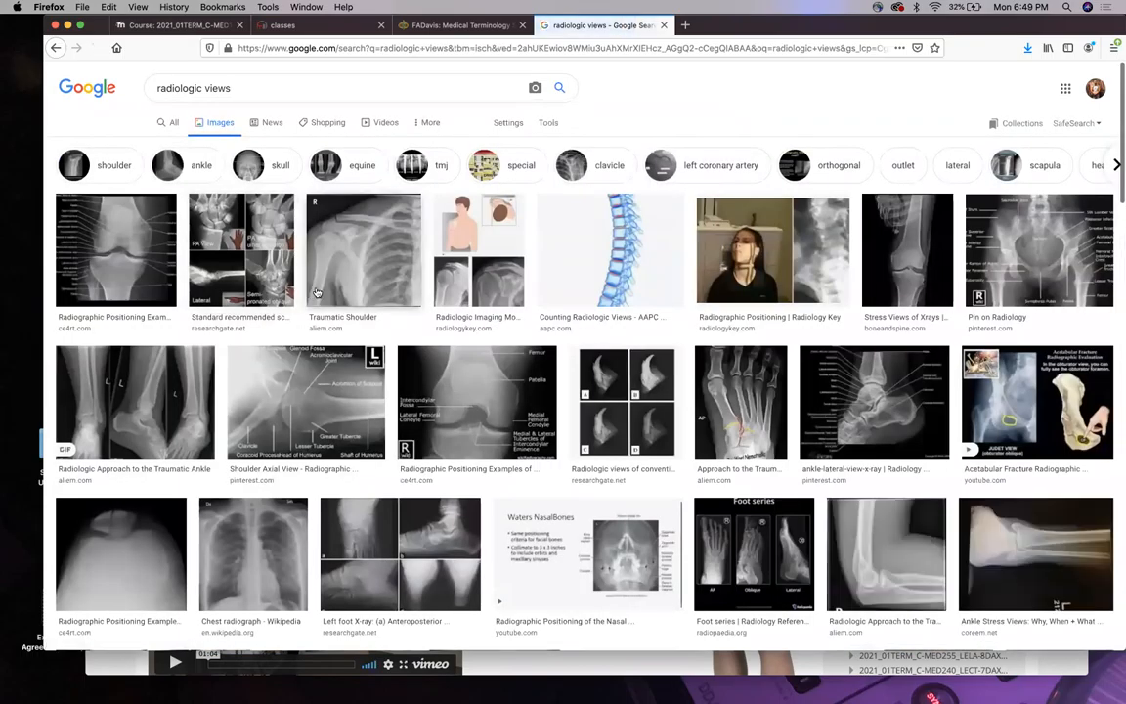
scroll("down", 3)
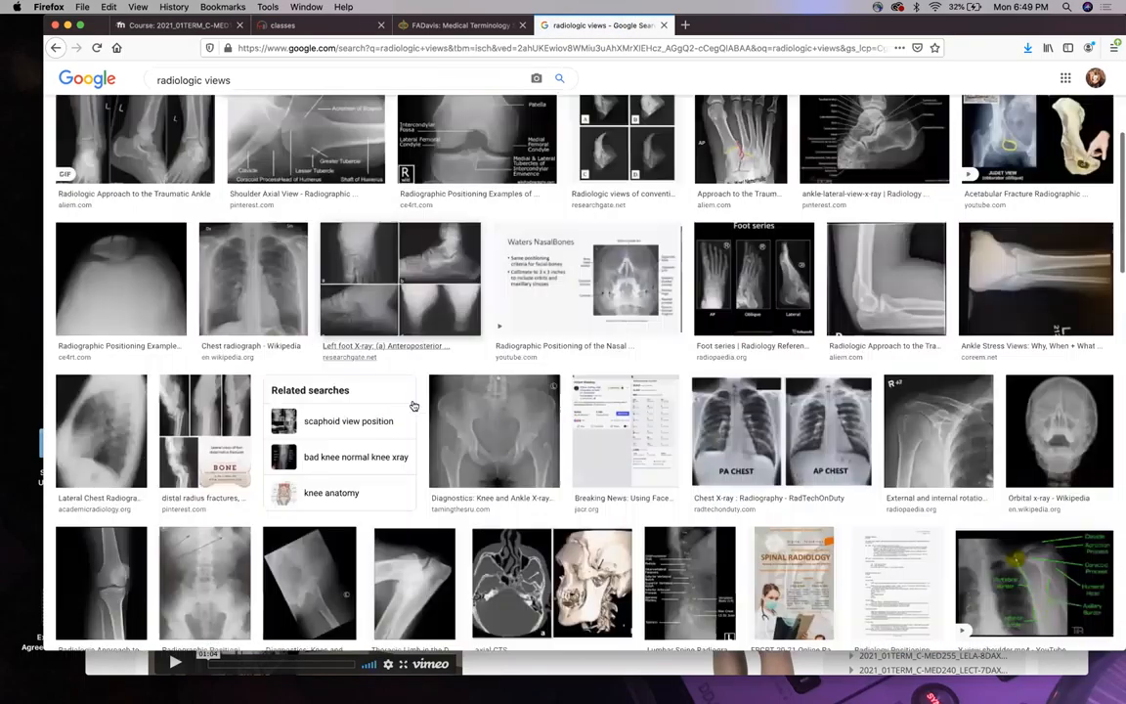
scroll("down", 3)
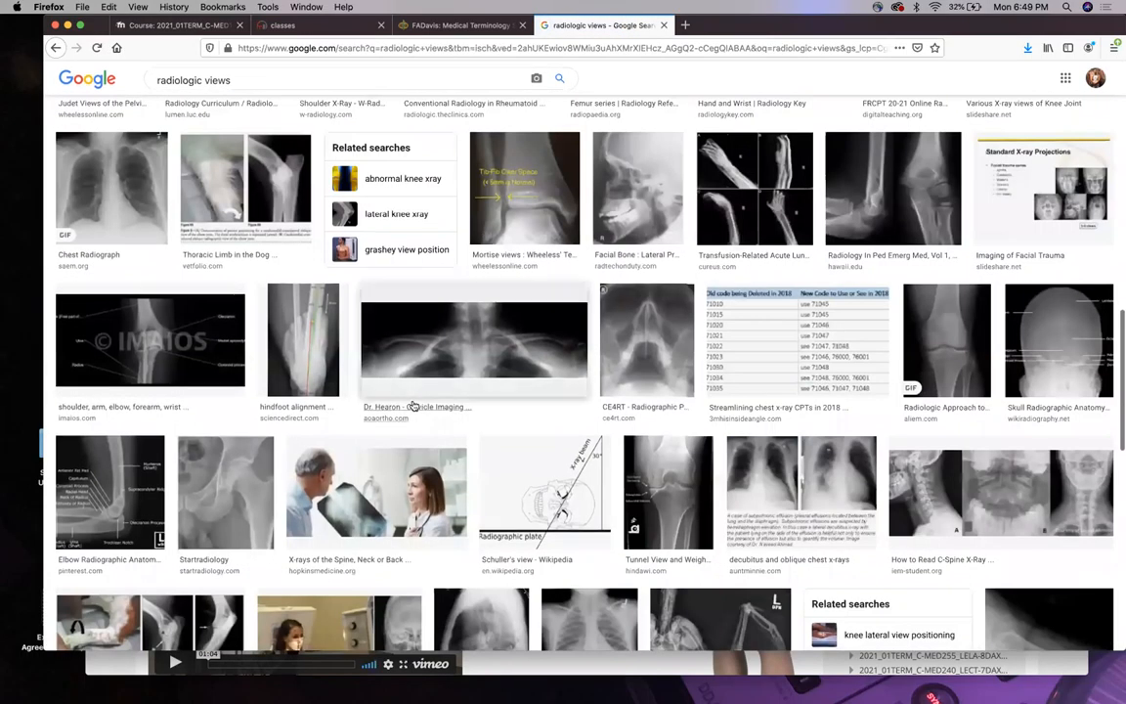
scroll("down", 3)
type("xray")
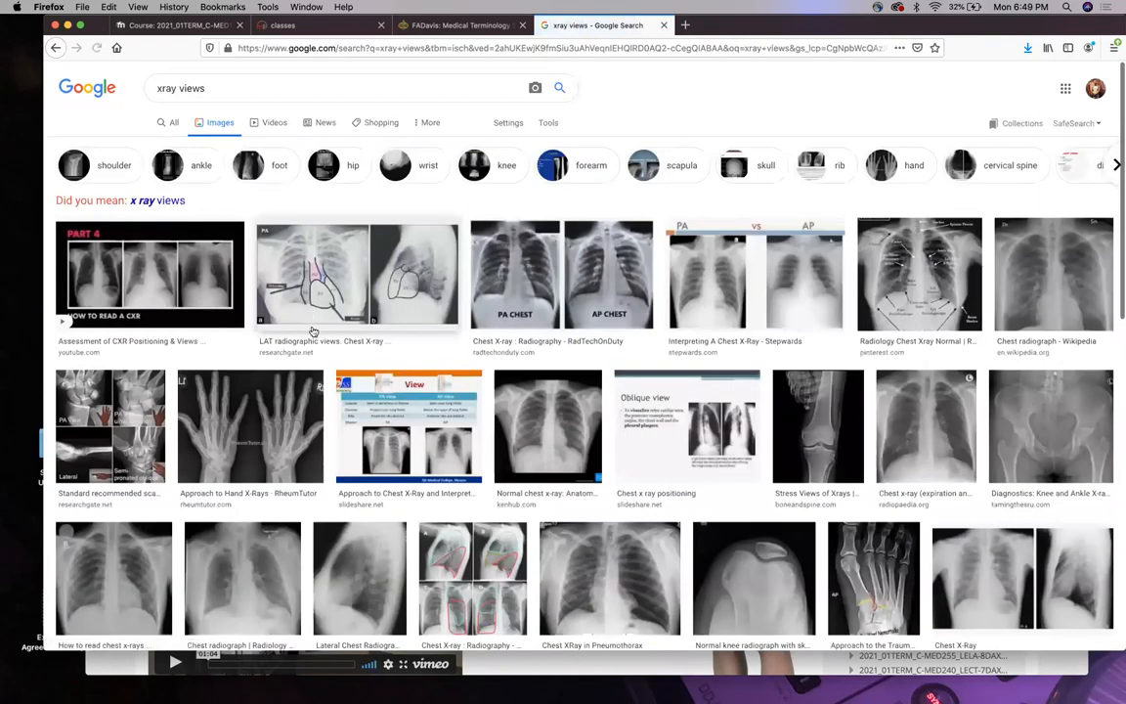
scroll("down", 3)
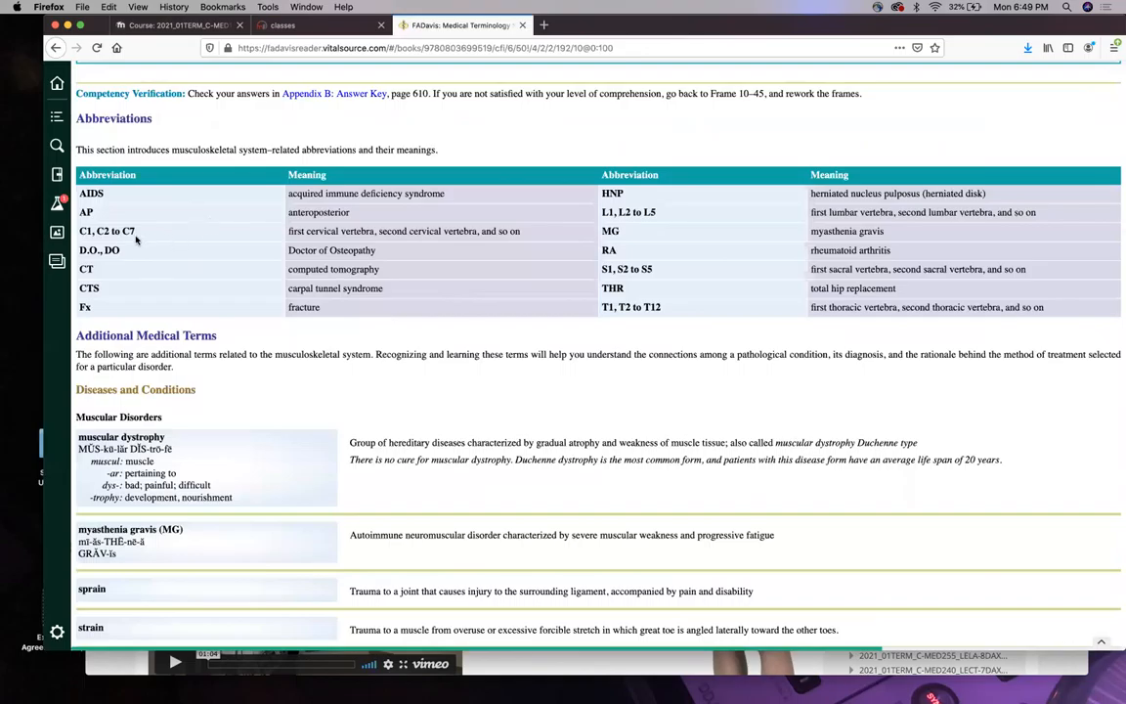
mouse_move(141, 215)
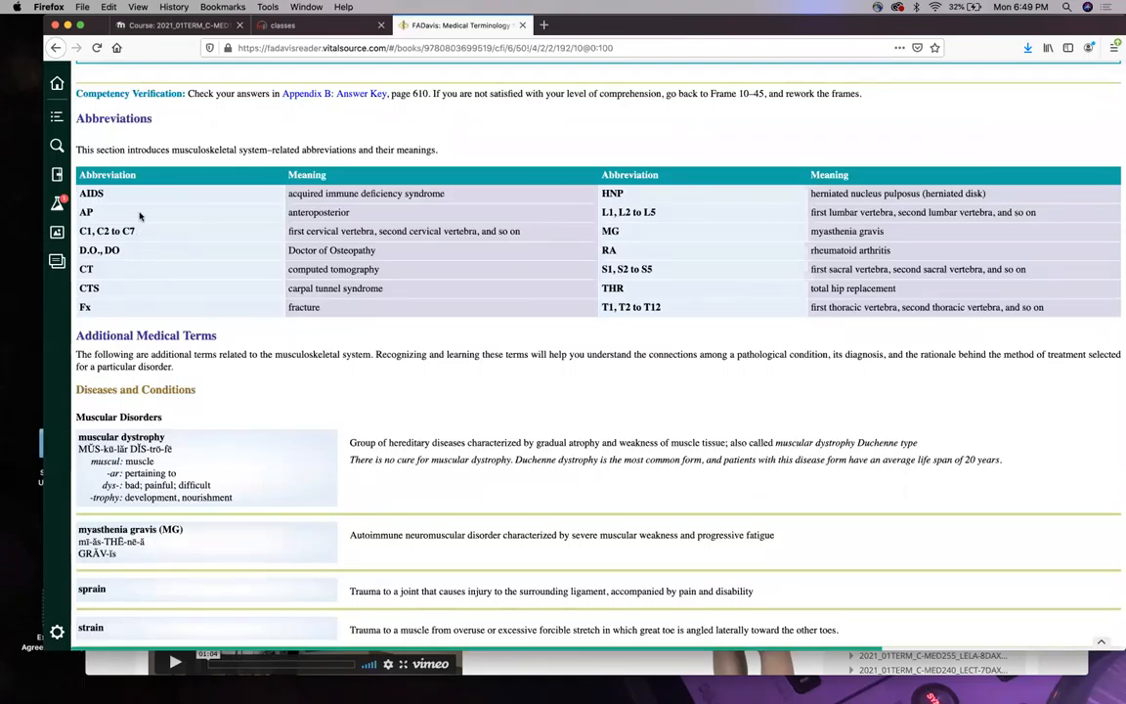
mouse_move(137, 217)
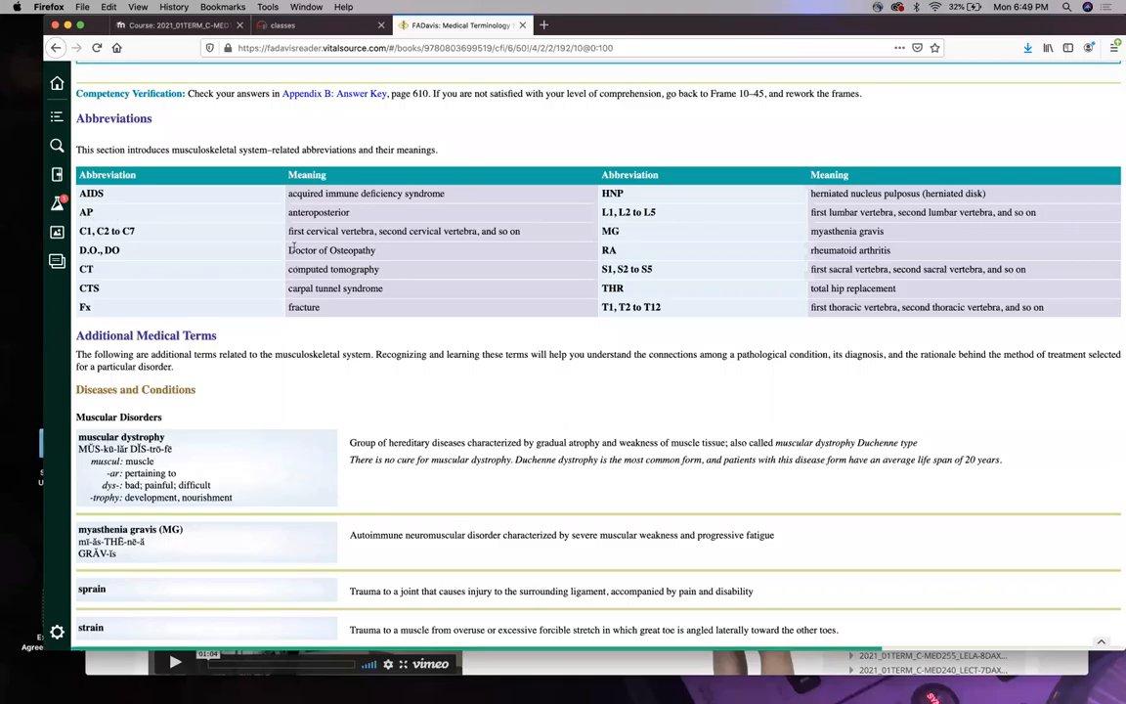
mouse_move(121, 219)
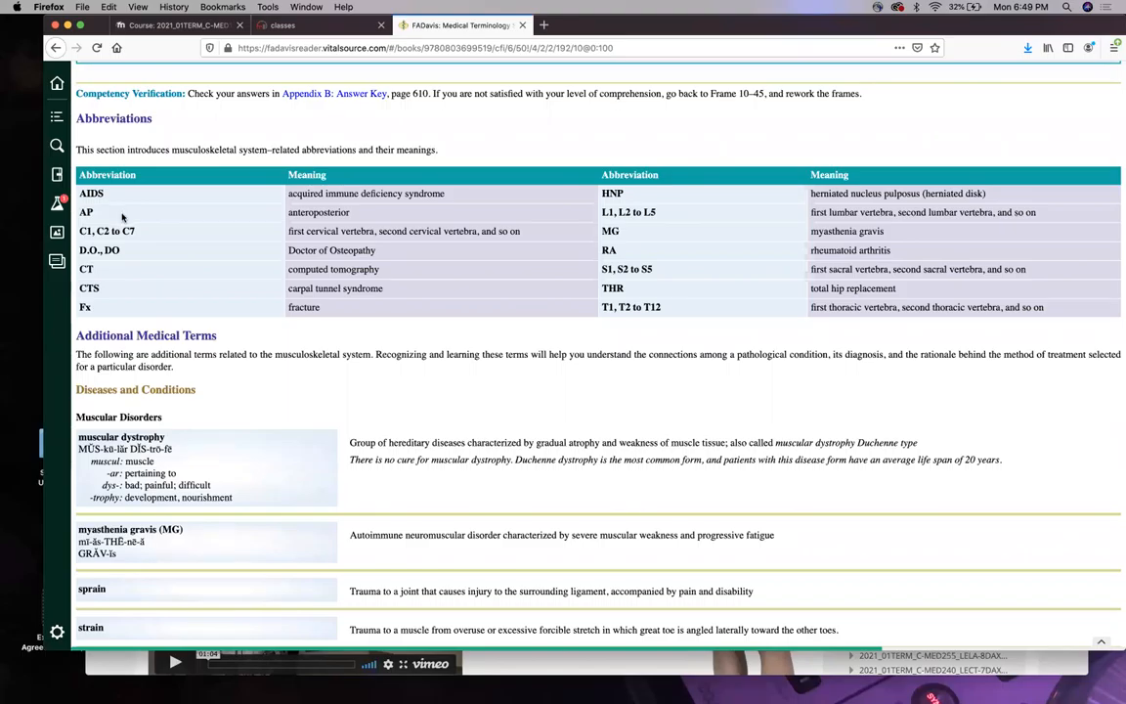
mouse_move(106, 207)
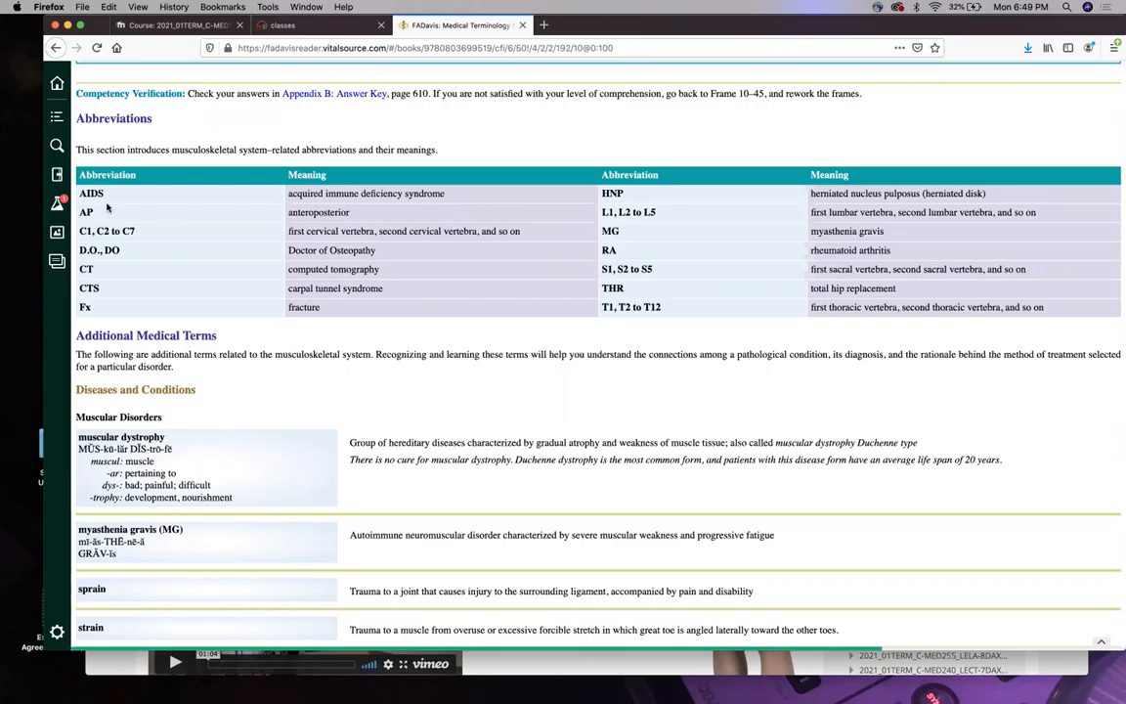
mouse_move(219, 249)
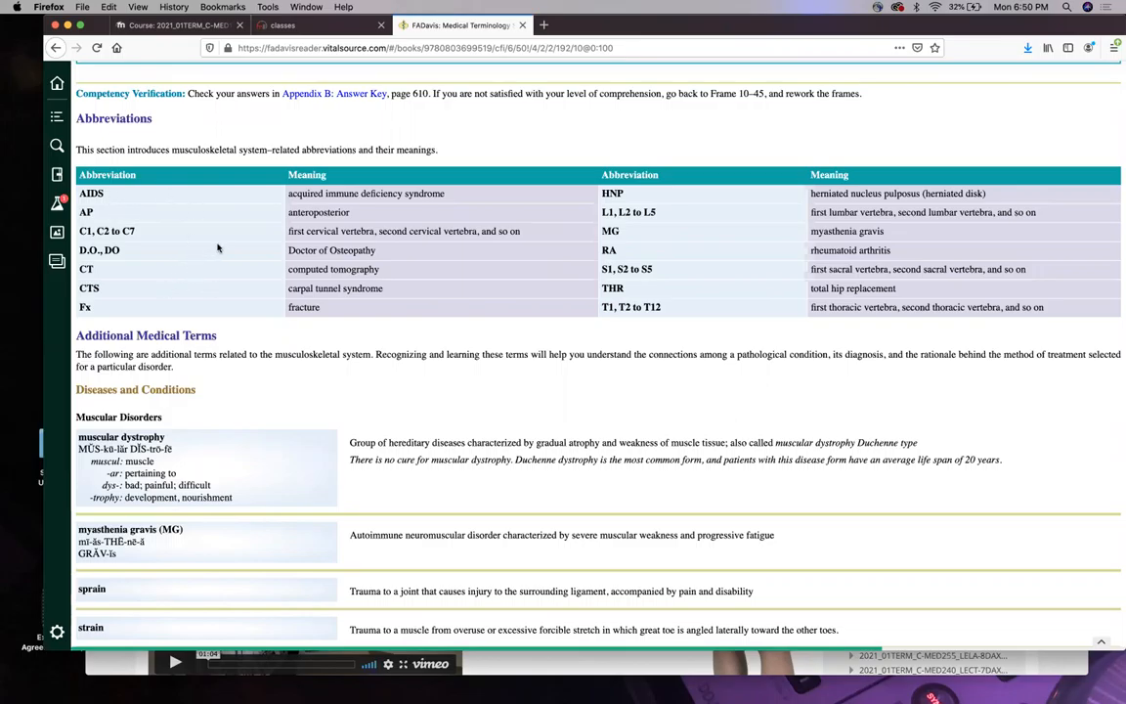
mouse_move(227, 211)
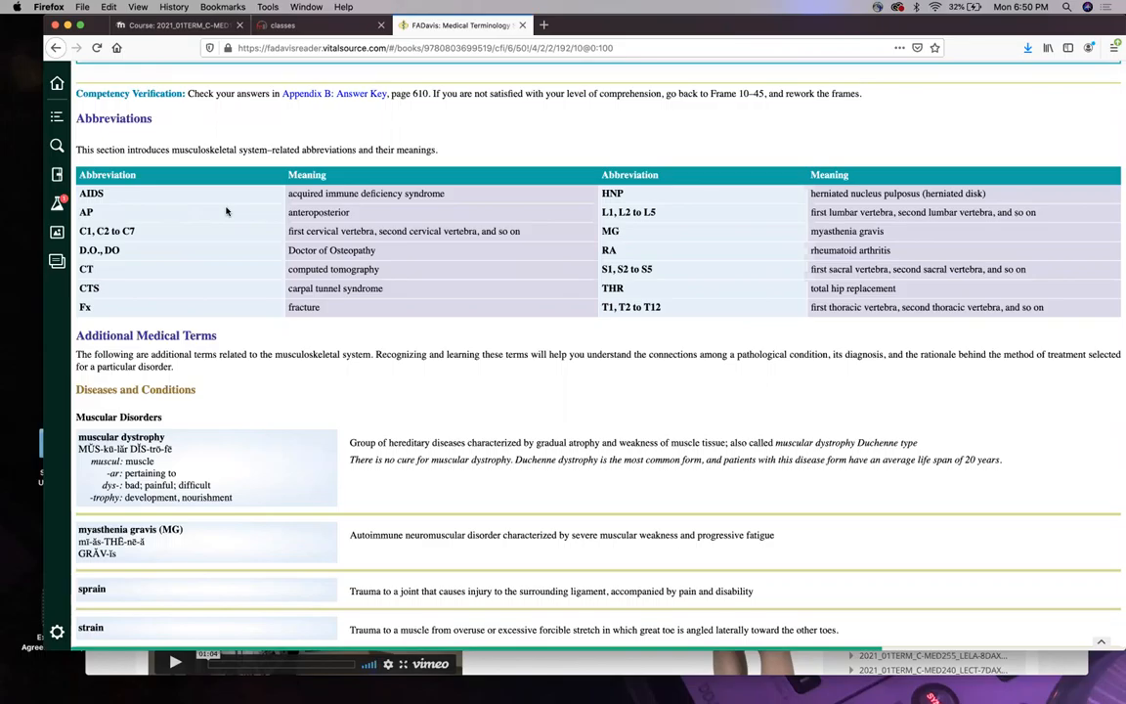
mouse_move(250, 226)
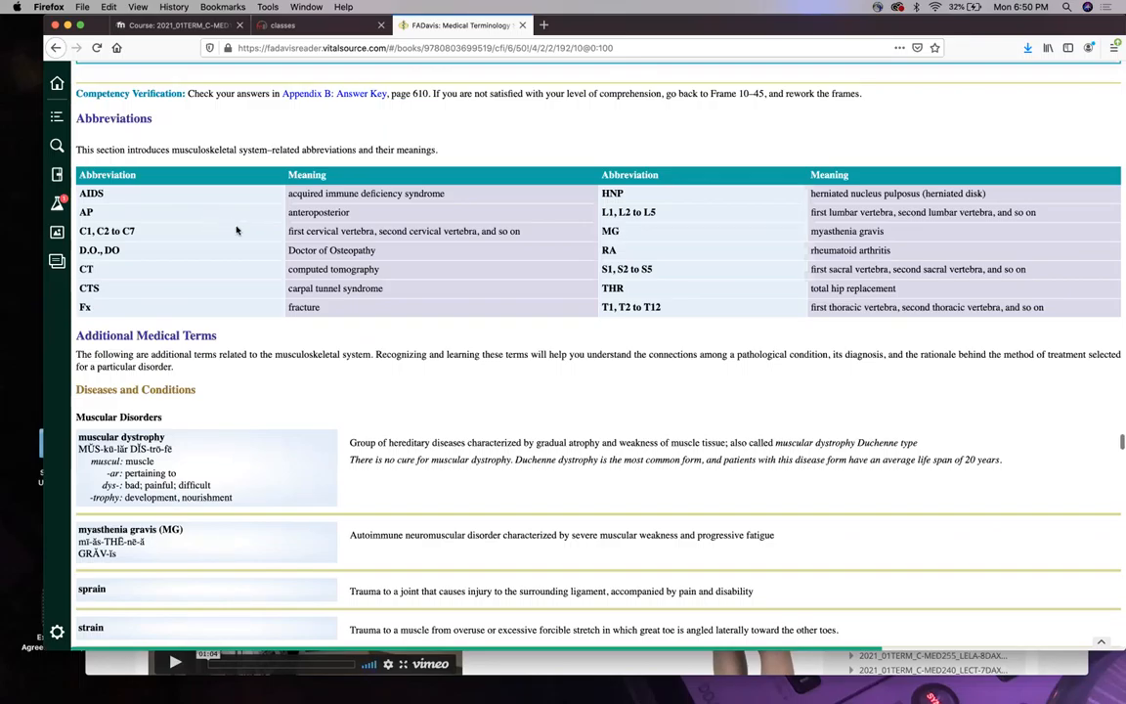
mouse_move(231, 238)
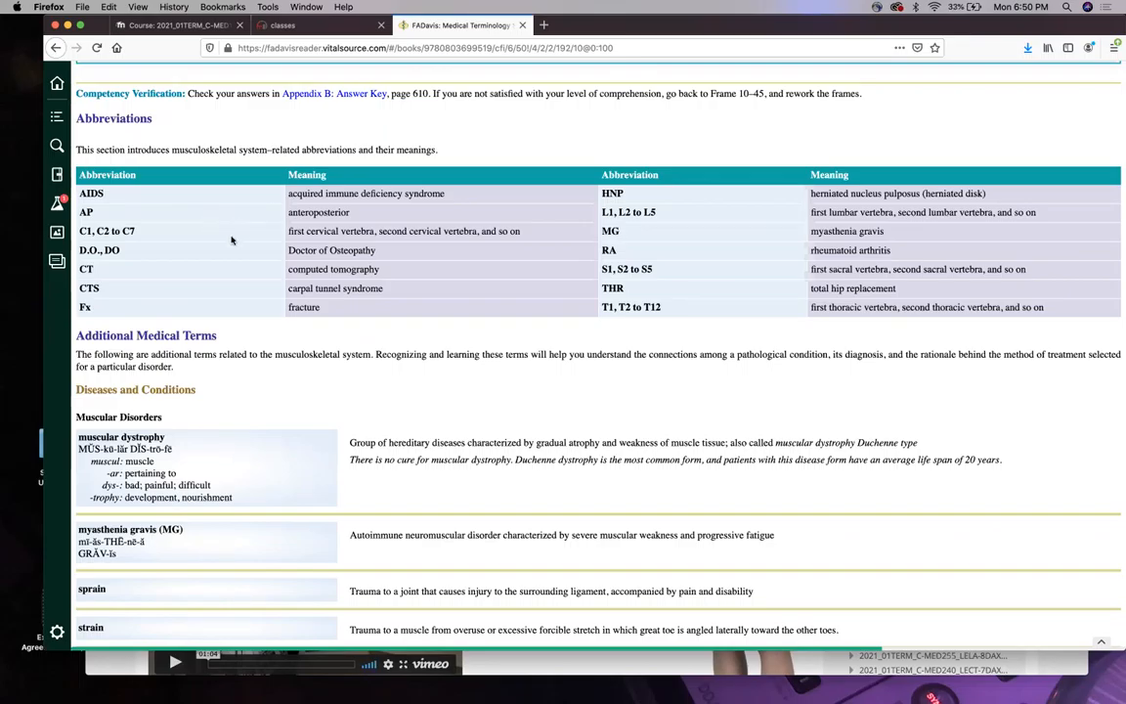
scroll("down", 3)
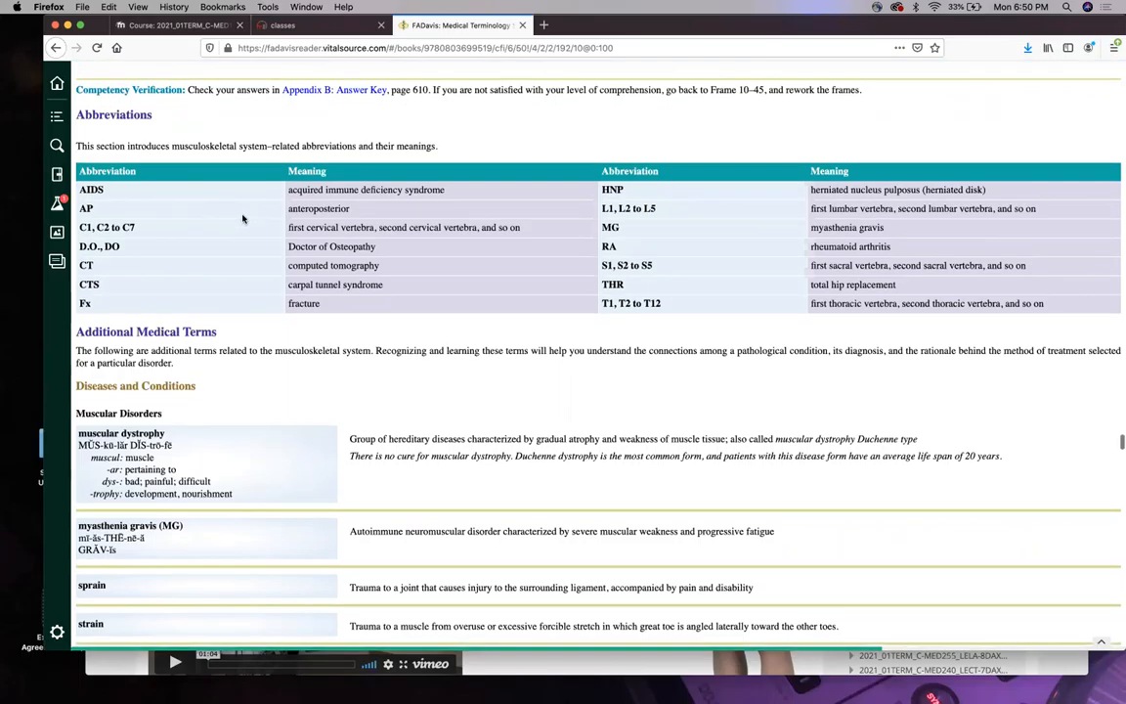
scroll("down", 3)
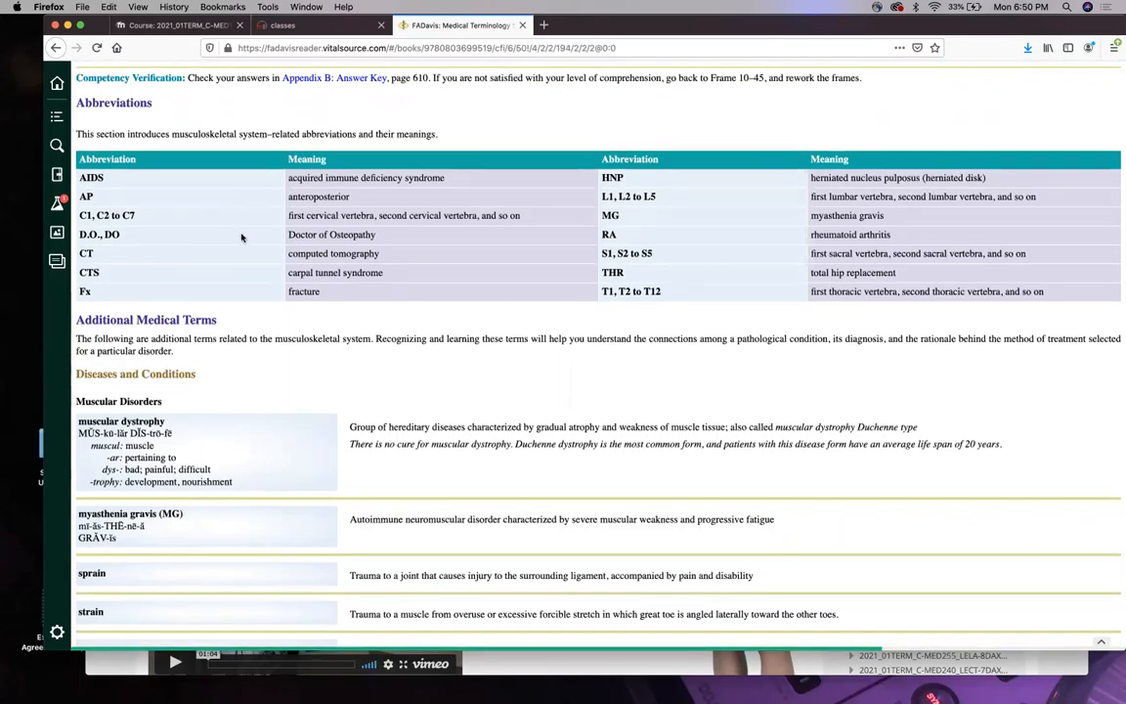
mouse_move(192, 188)
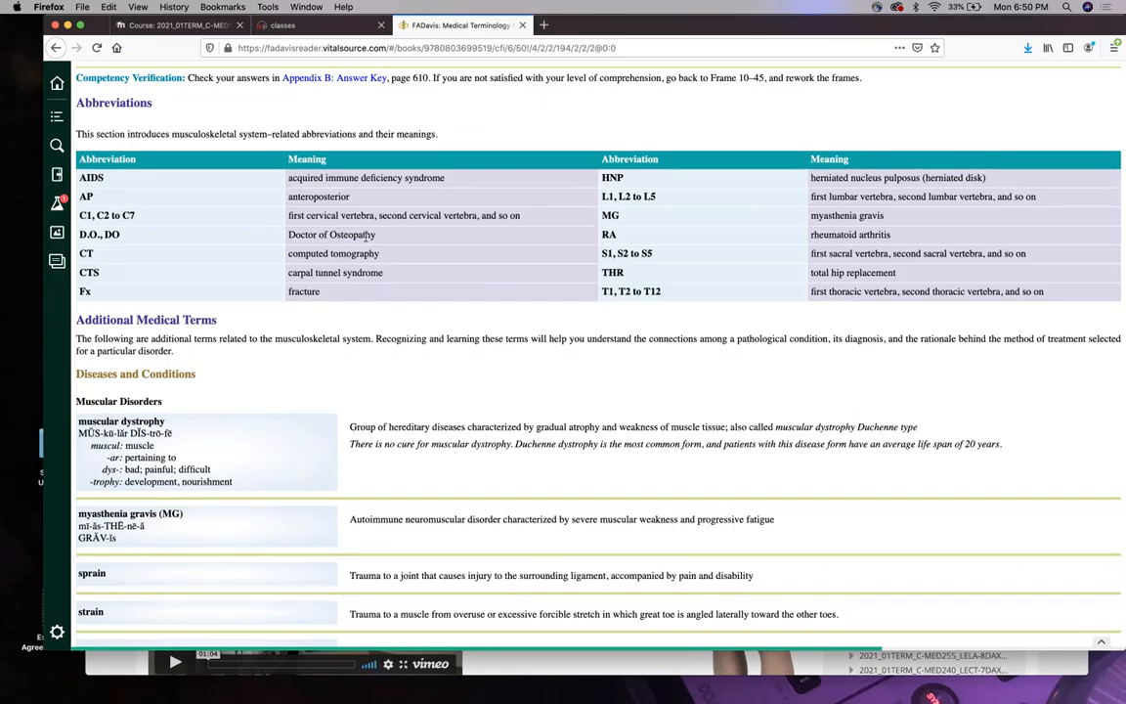
mouse_move(387, 241)
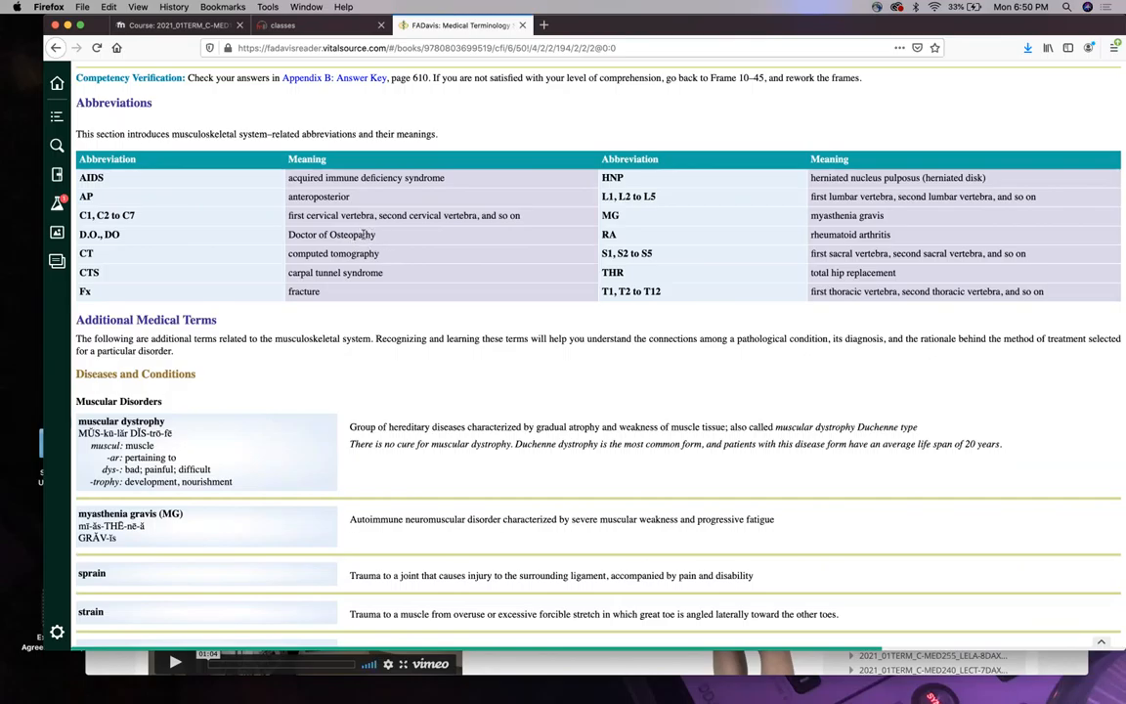
mouse_move(343, 245)
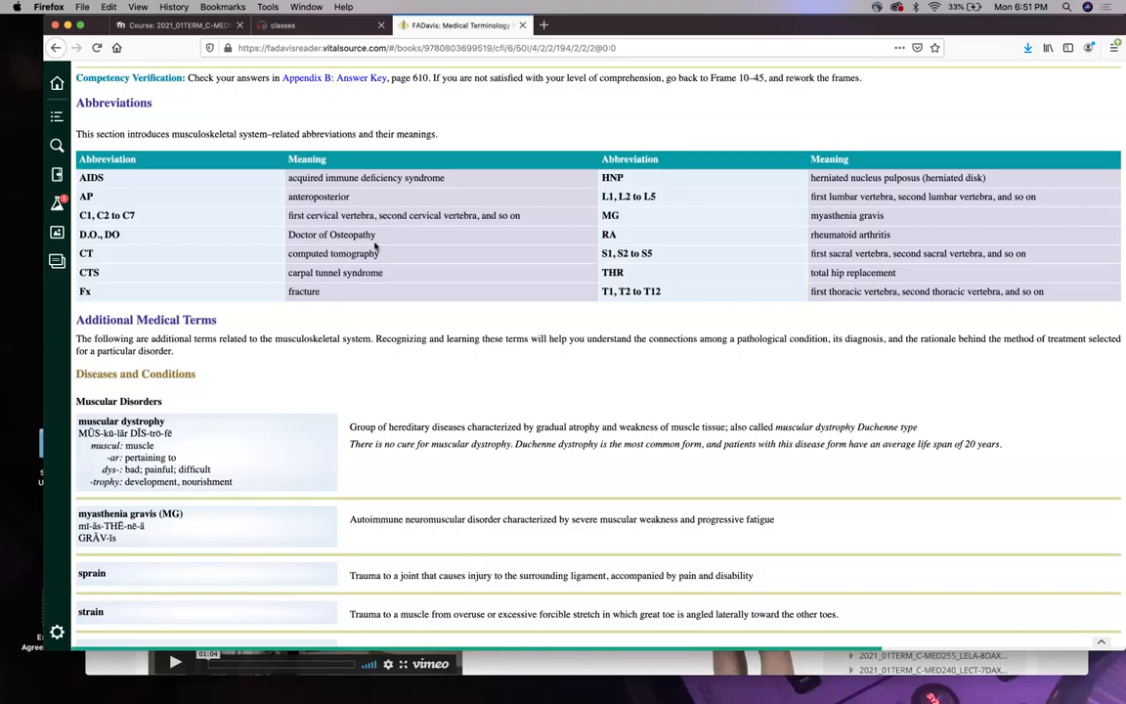
mouse_move(380, 240)
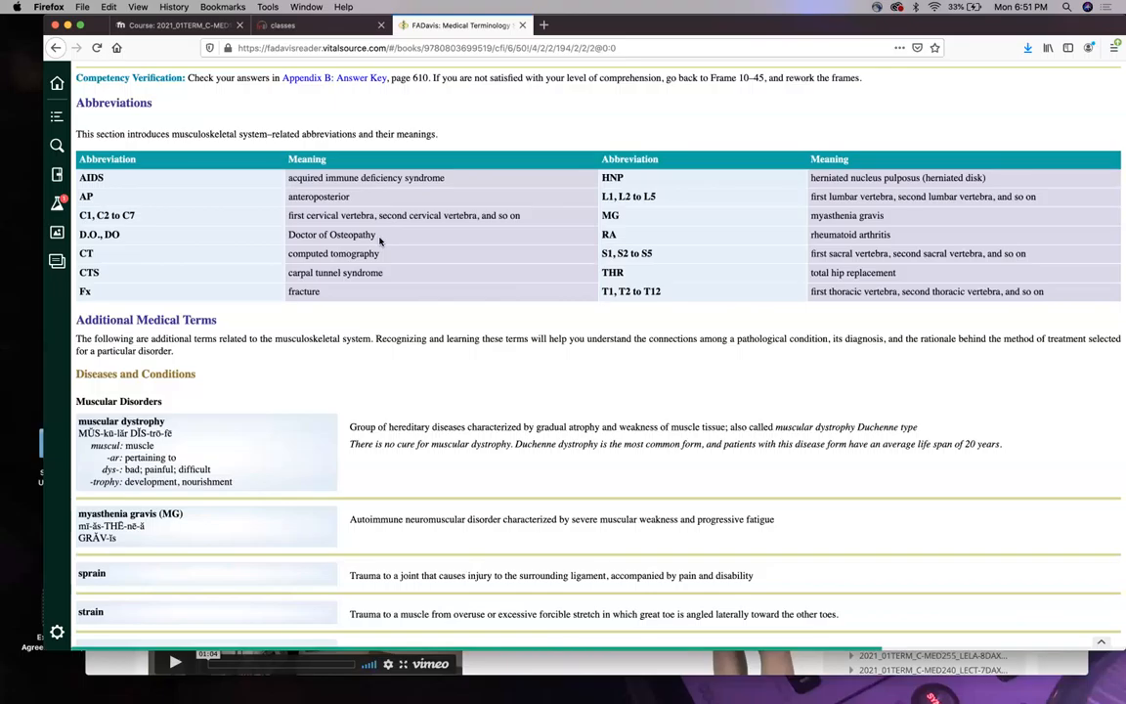
mouse_move(359, 230)
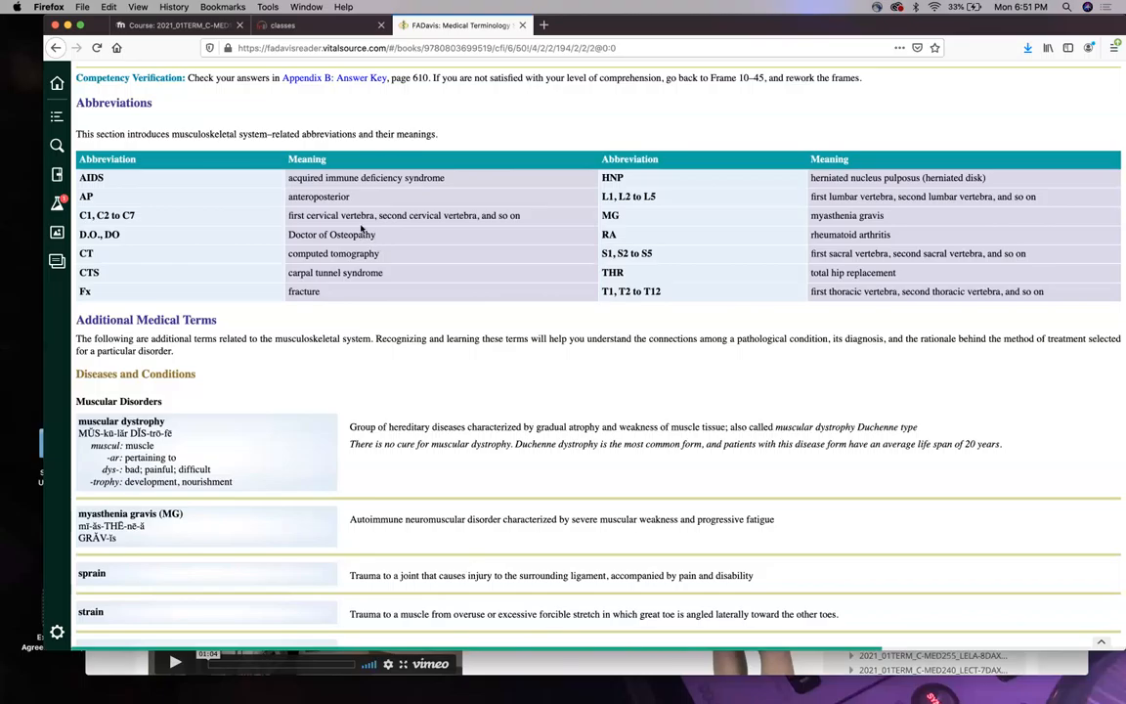
mouse_move(387, 242)
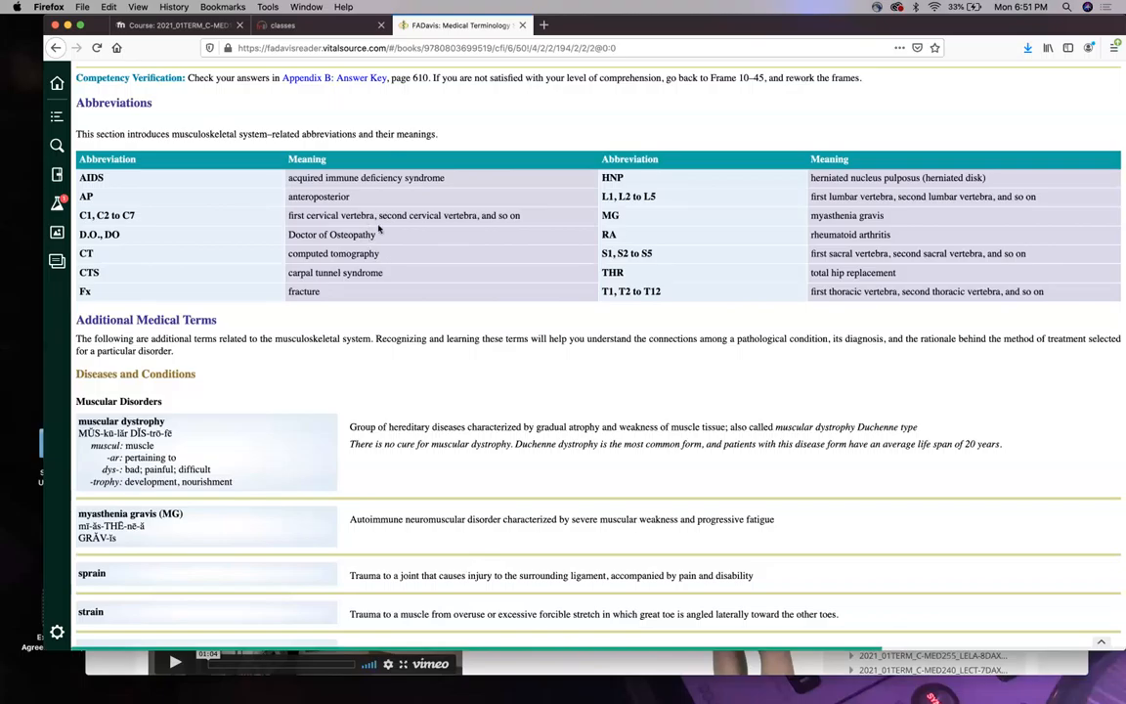
mouse_move(383, 242)
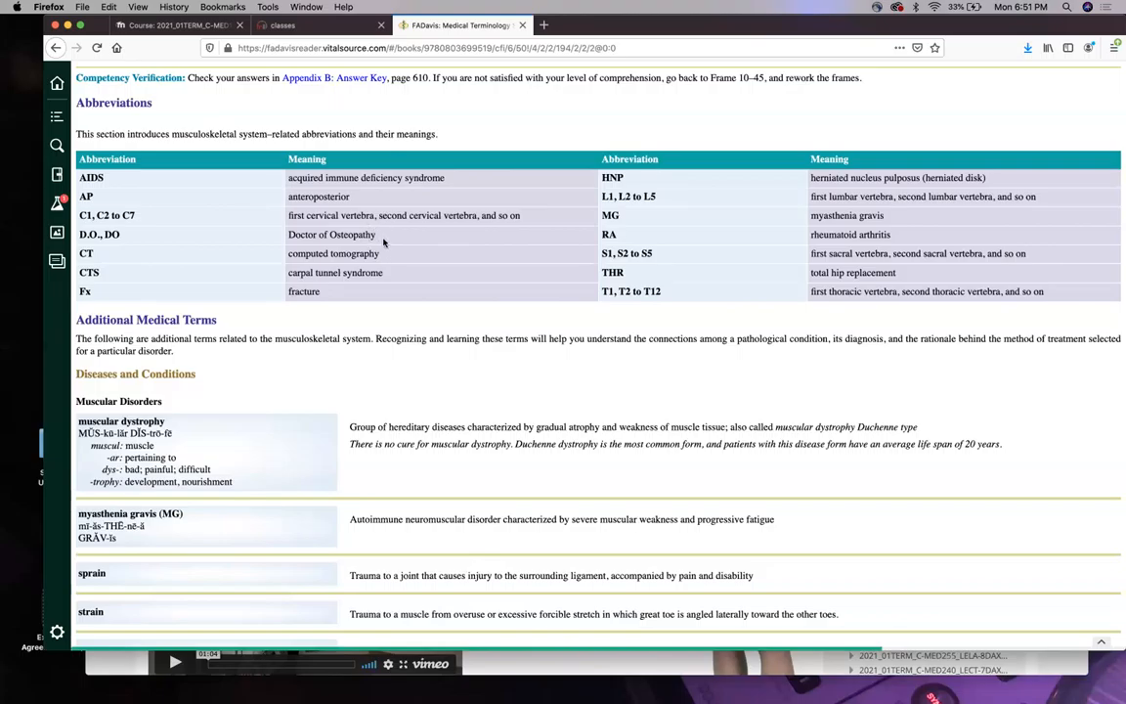
mouse_move(278, 266)
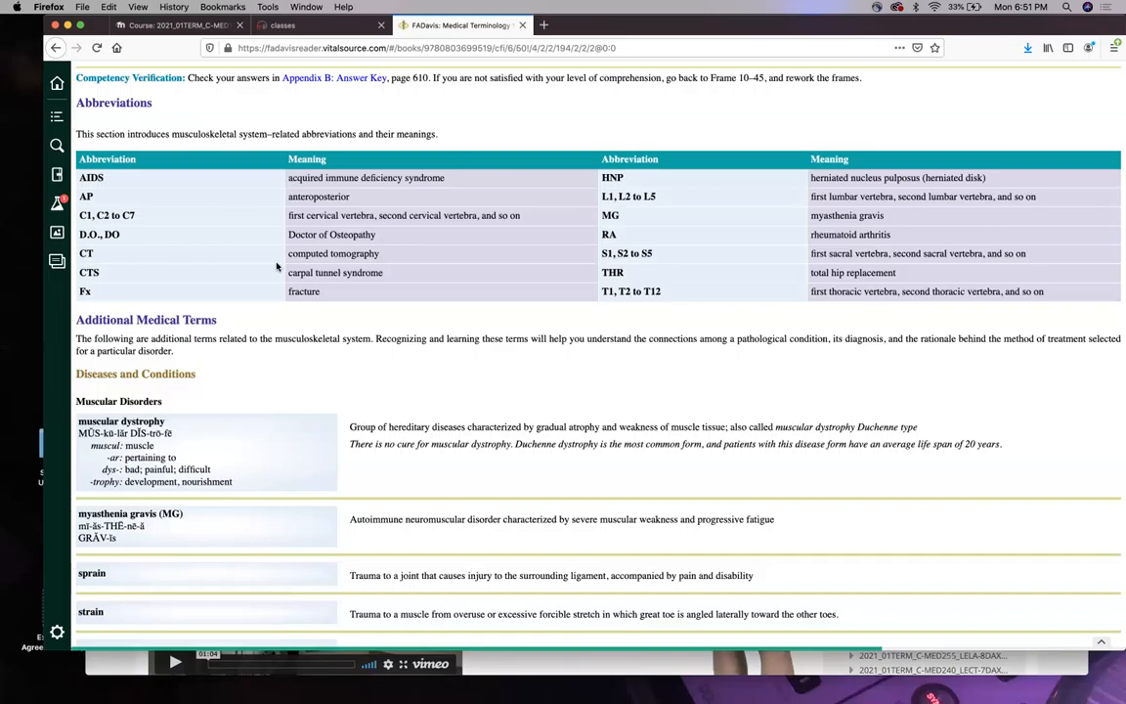
mouse_move(340, 270)
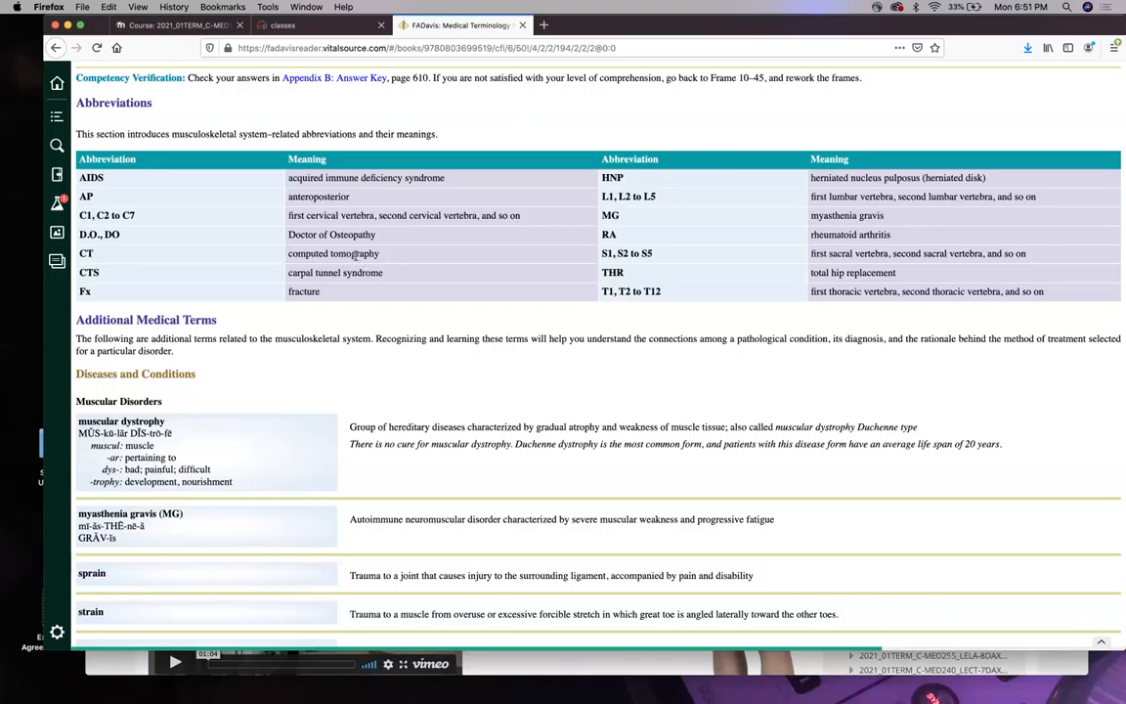
mouse_move(368, 272)
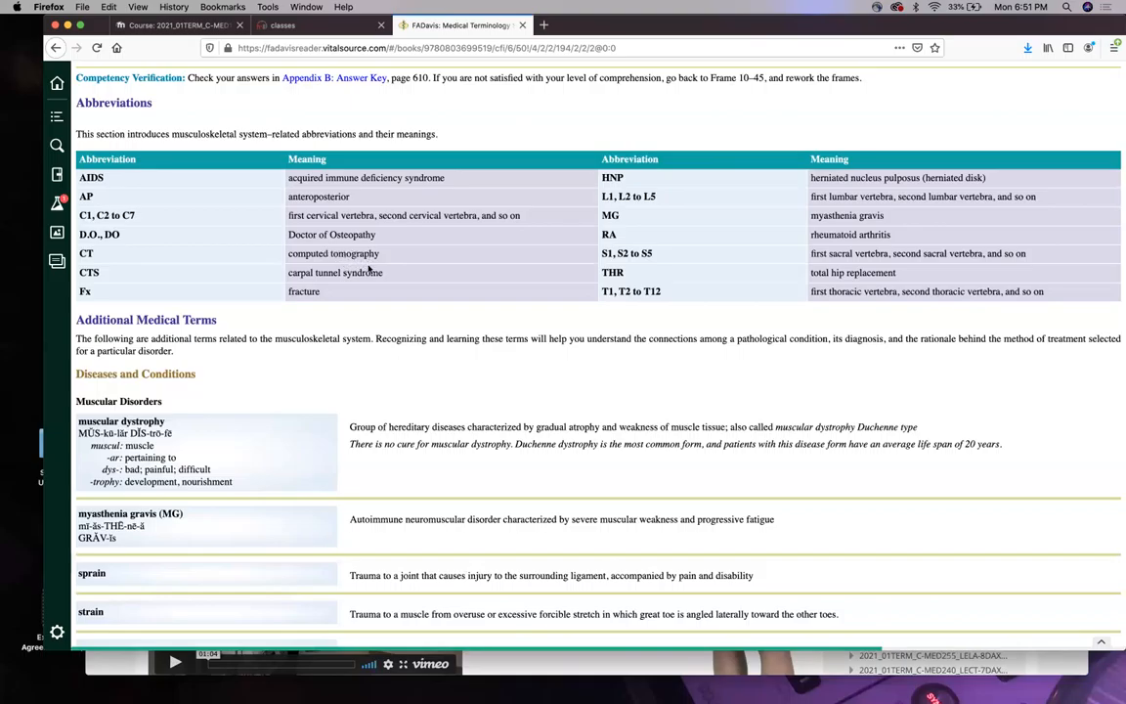
mouse_move(309, 262)
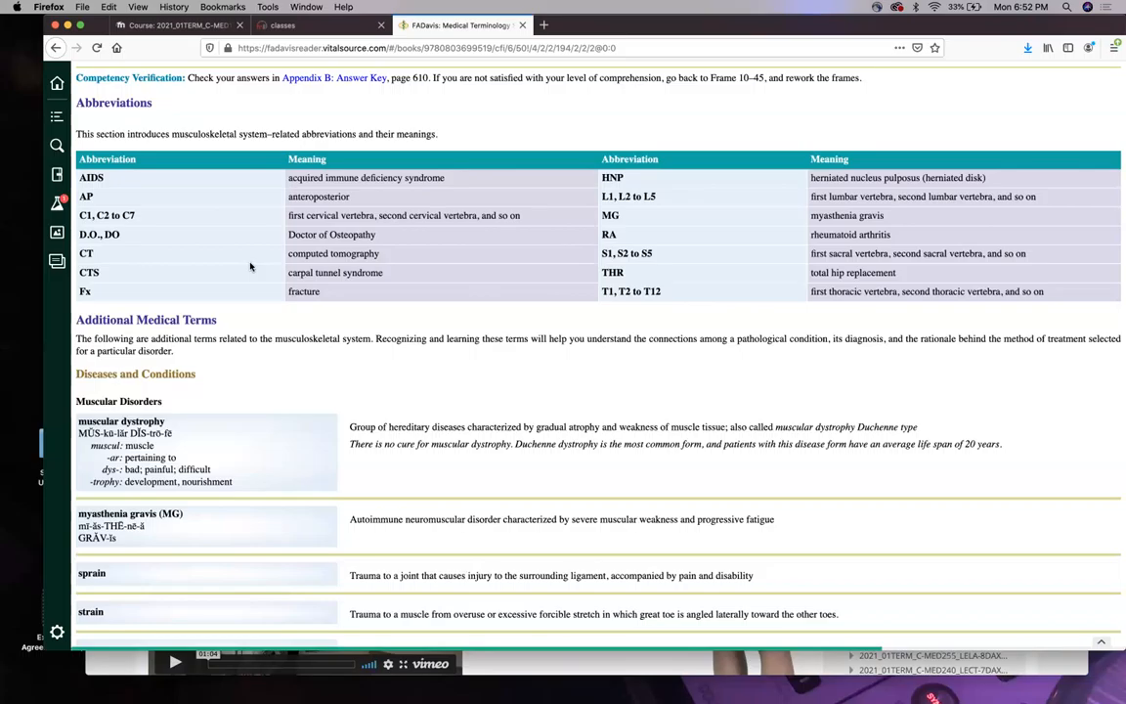
mouse_move(253, 261)
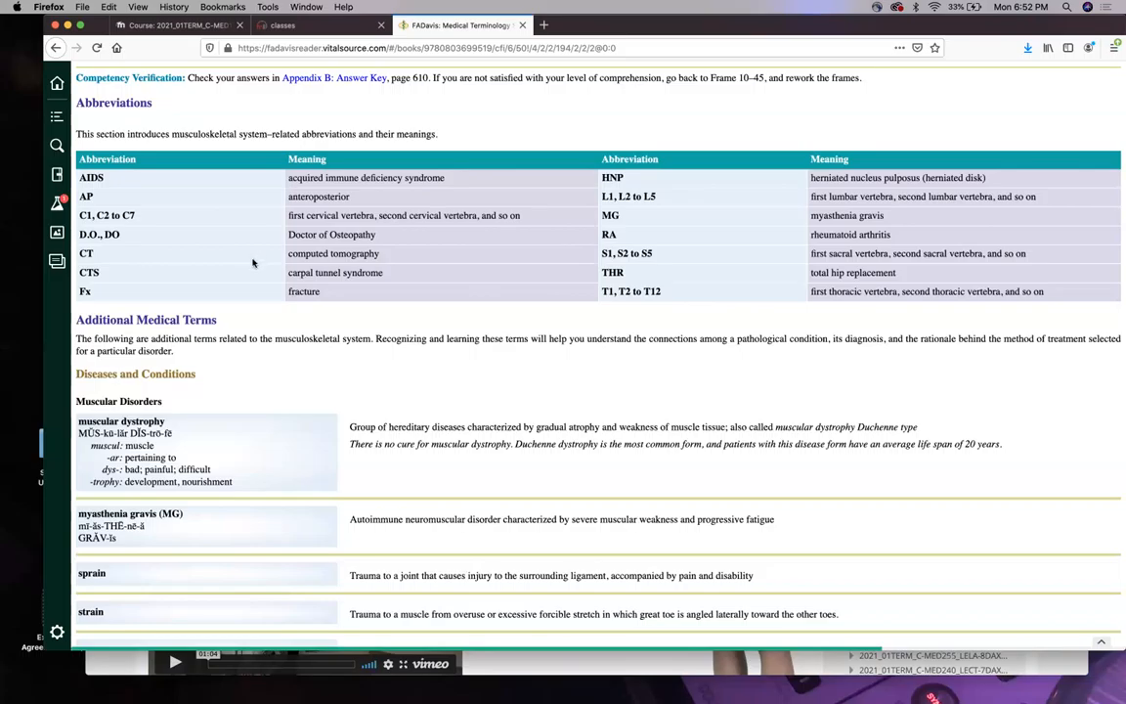
Search 'CT chest' in a new tab, preview the first chest CT image, then return to the ebook.
left_click(551, 23)
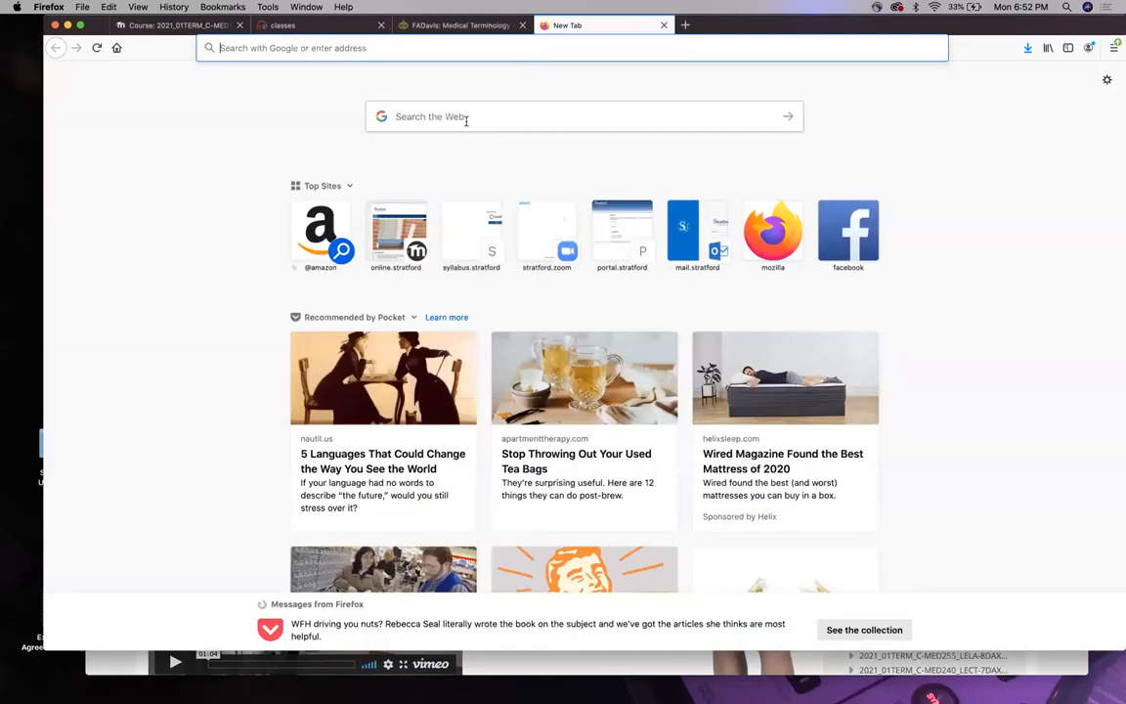
type("CT chest")
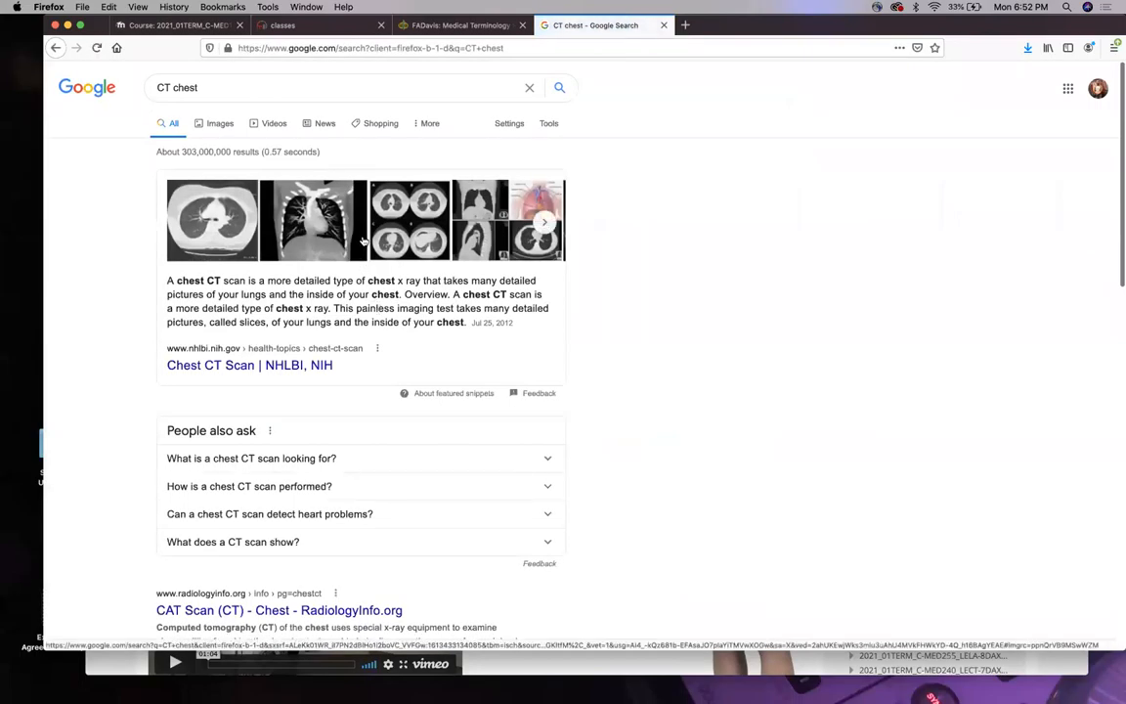
left_click(219, 121)
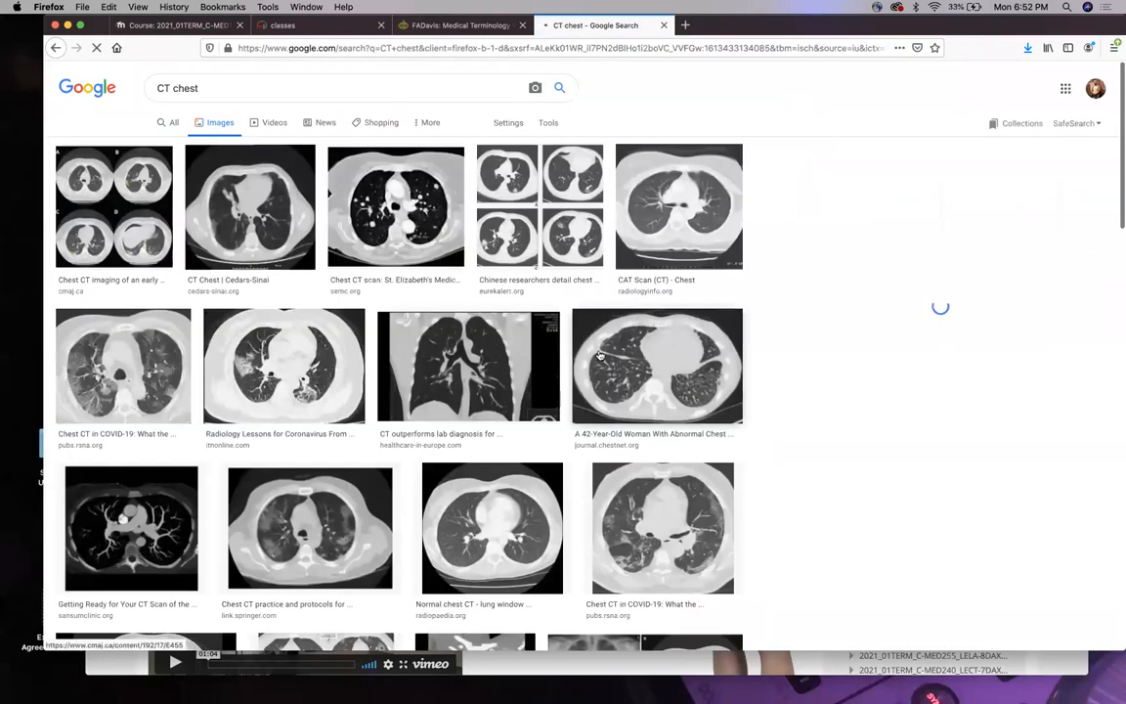
left_click(118, 205)
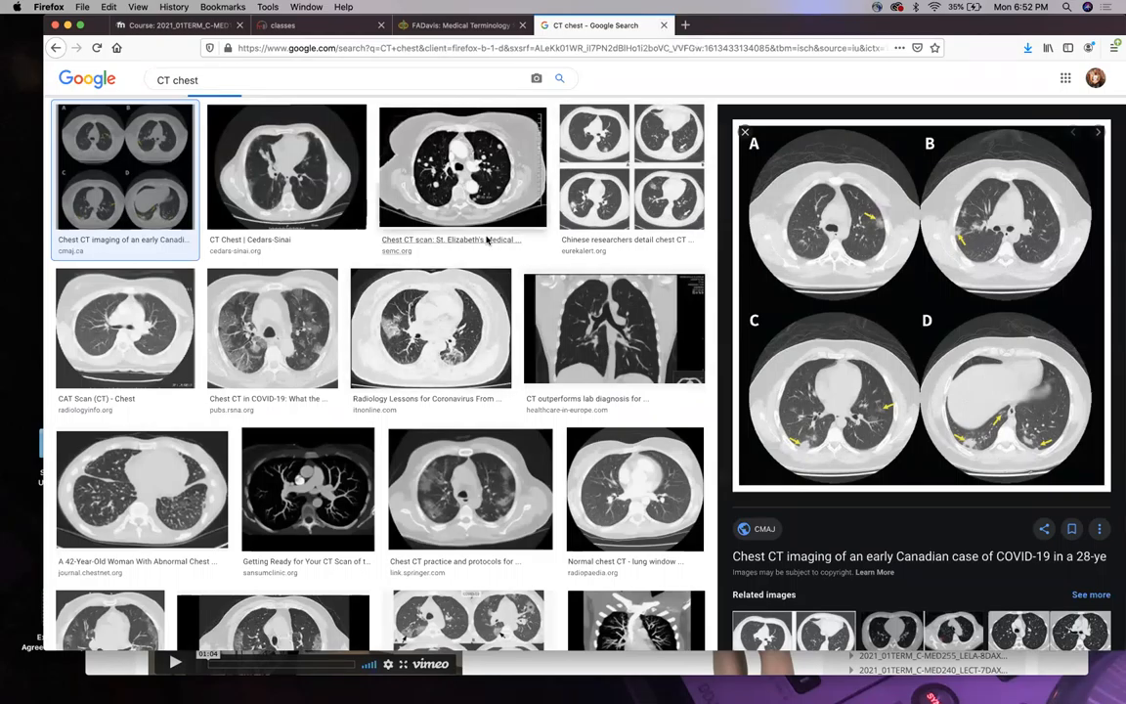
mouse_move(460, 270)
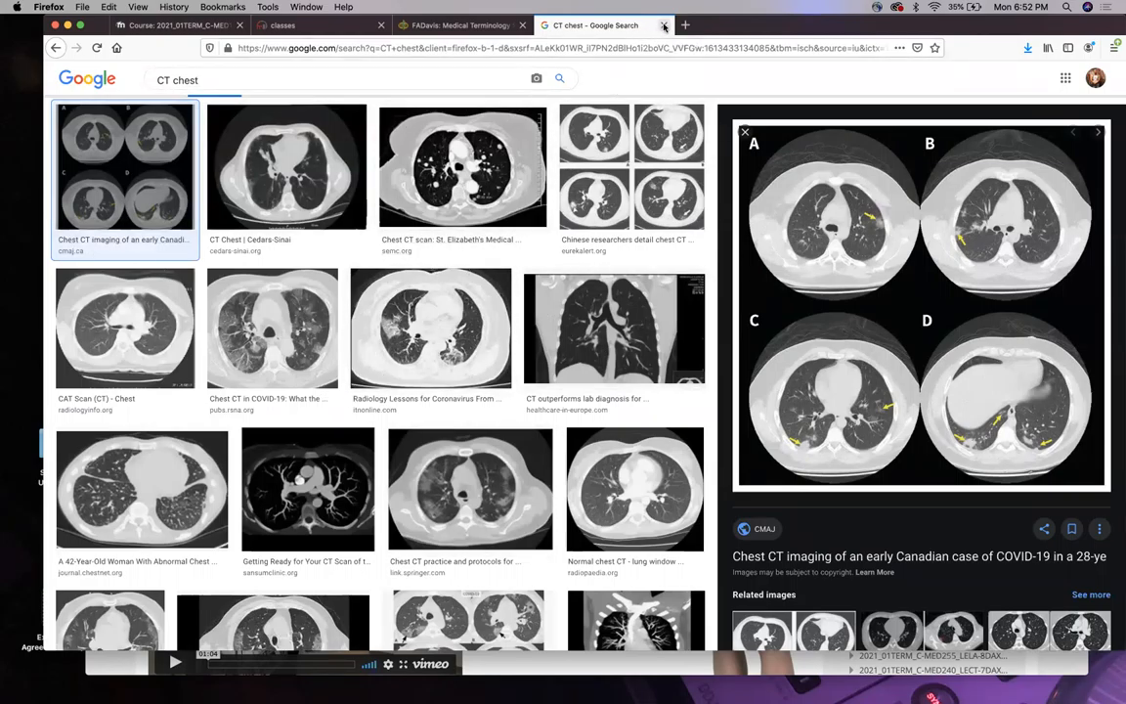
left_click(660, 23)
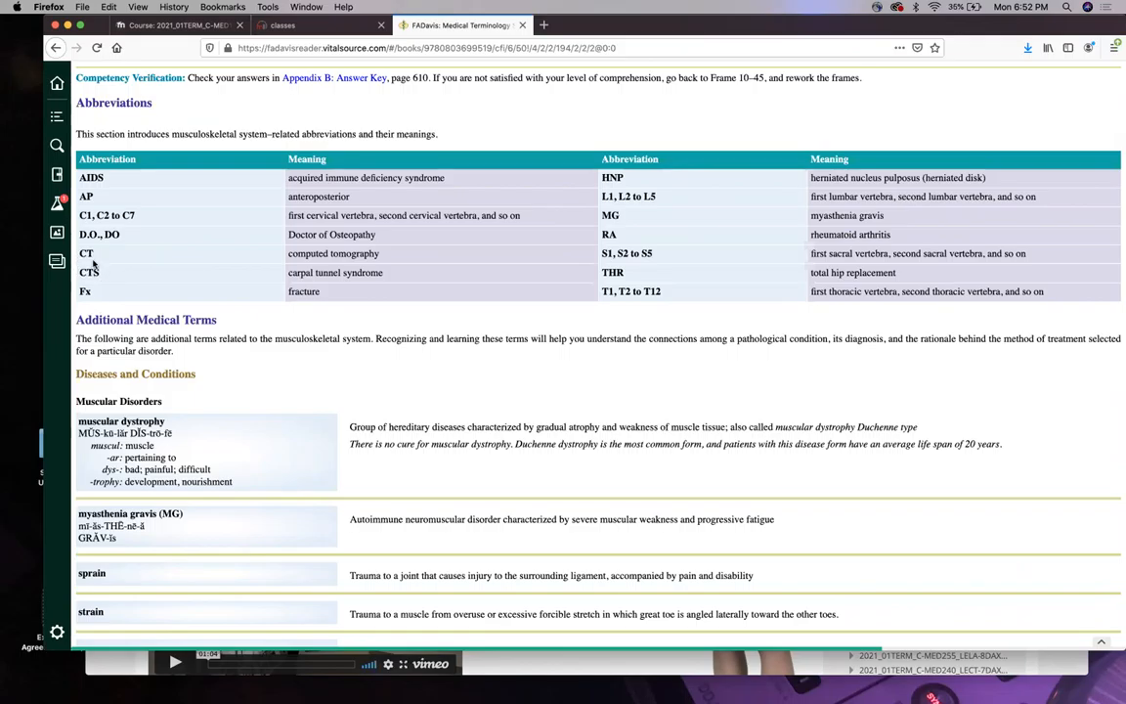
mouse_move(92, 289)
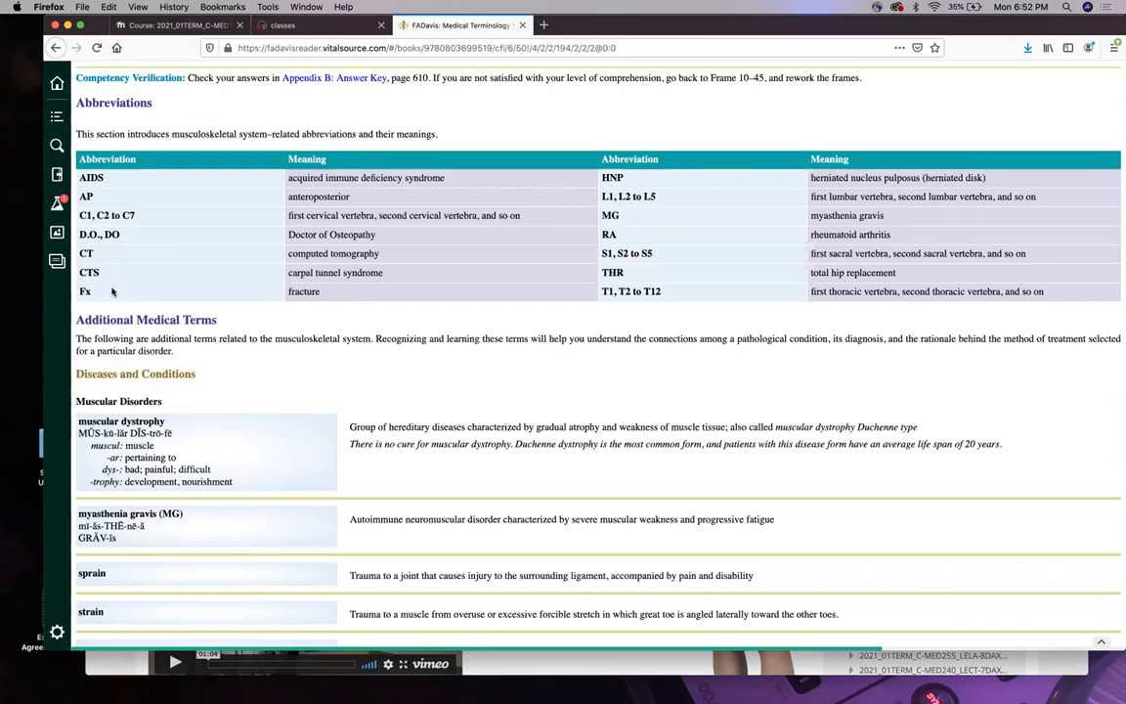
mouse_move(283, 309)
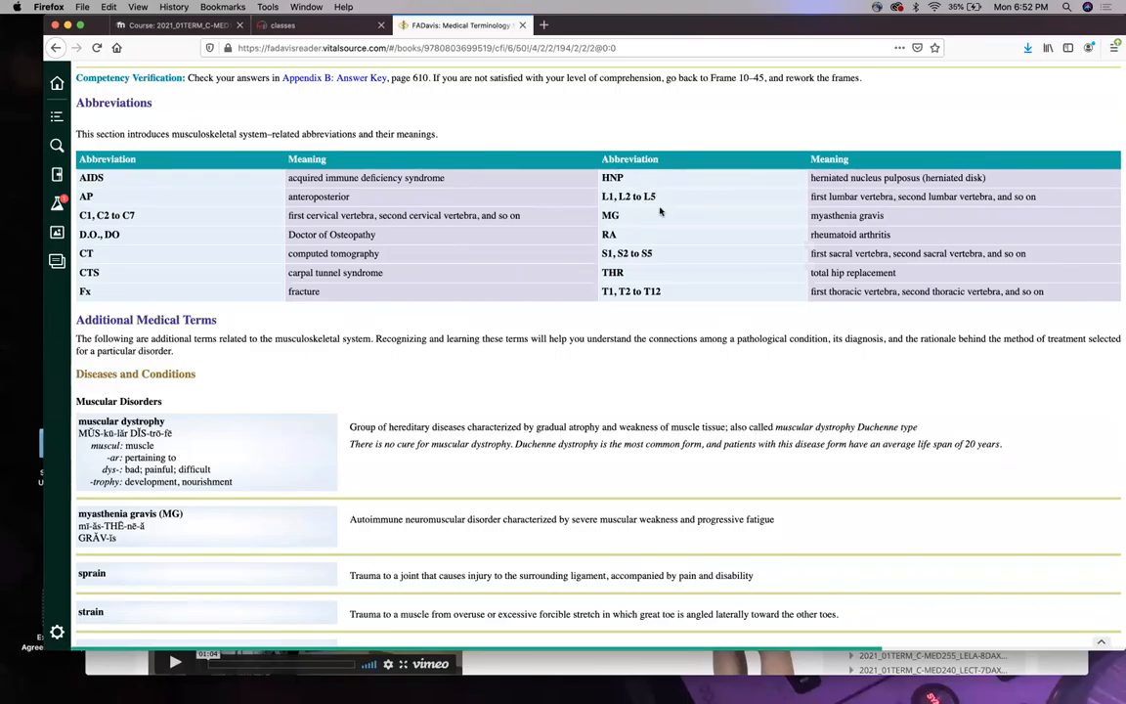
mouse_move(651, 254)
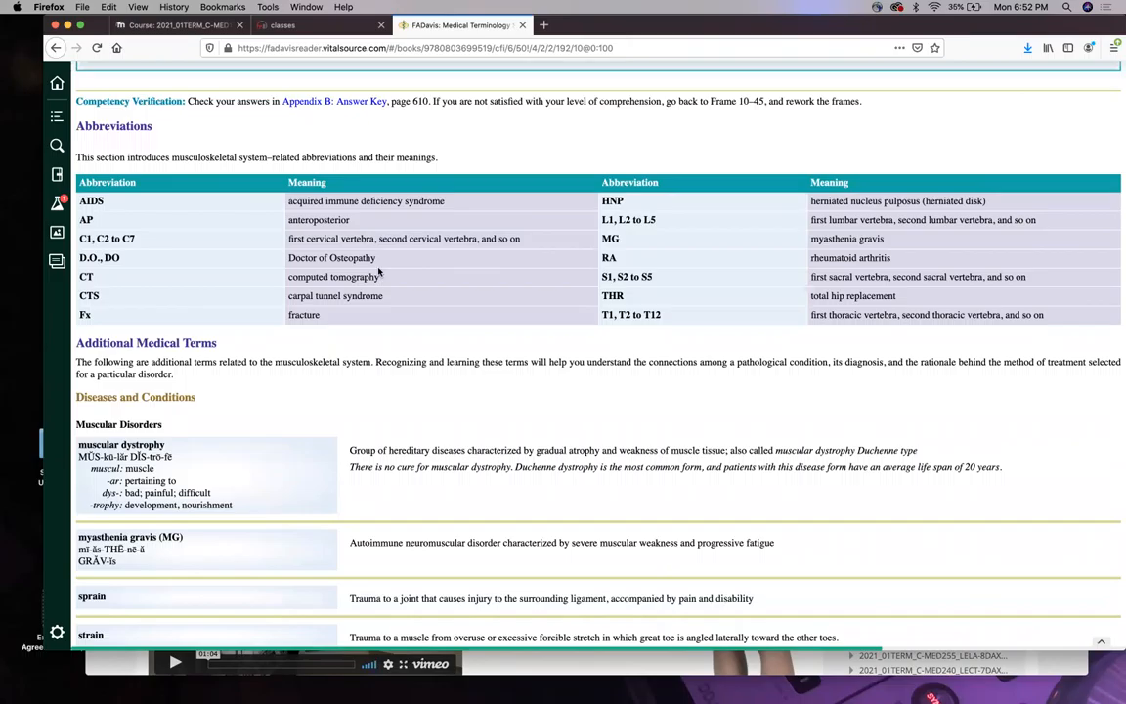
mouse_move(395, 258)
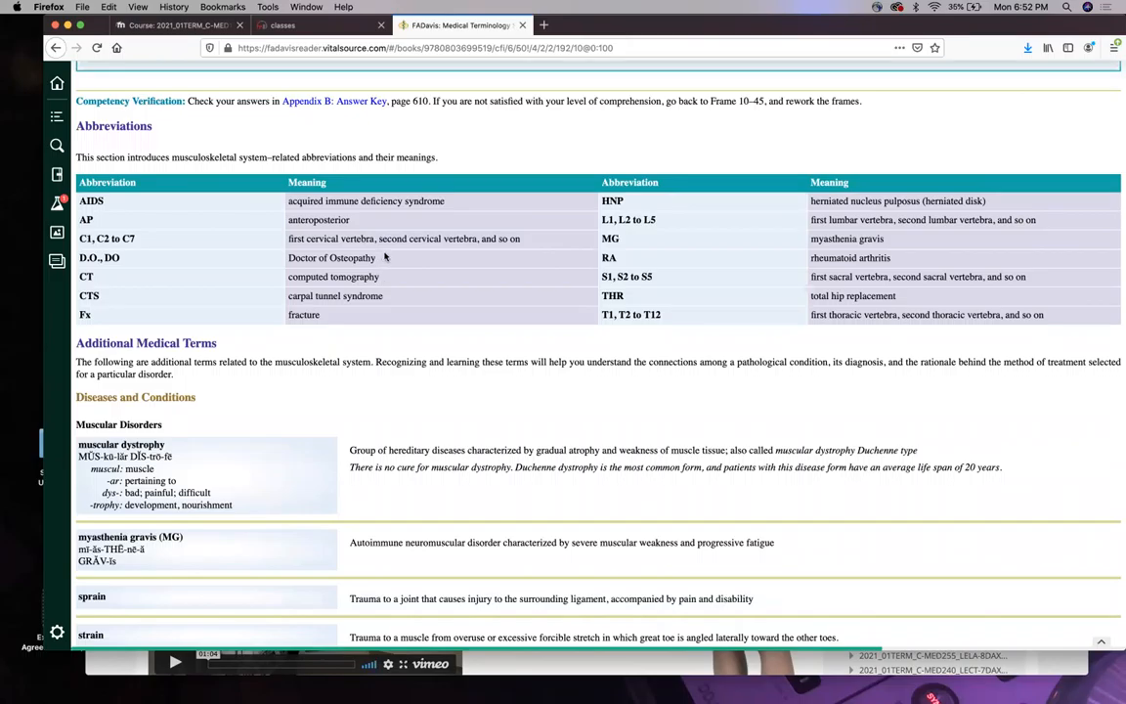
mouse_move(414, 254)
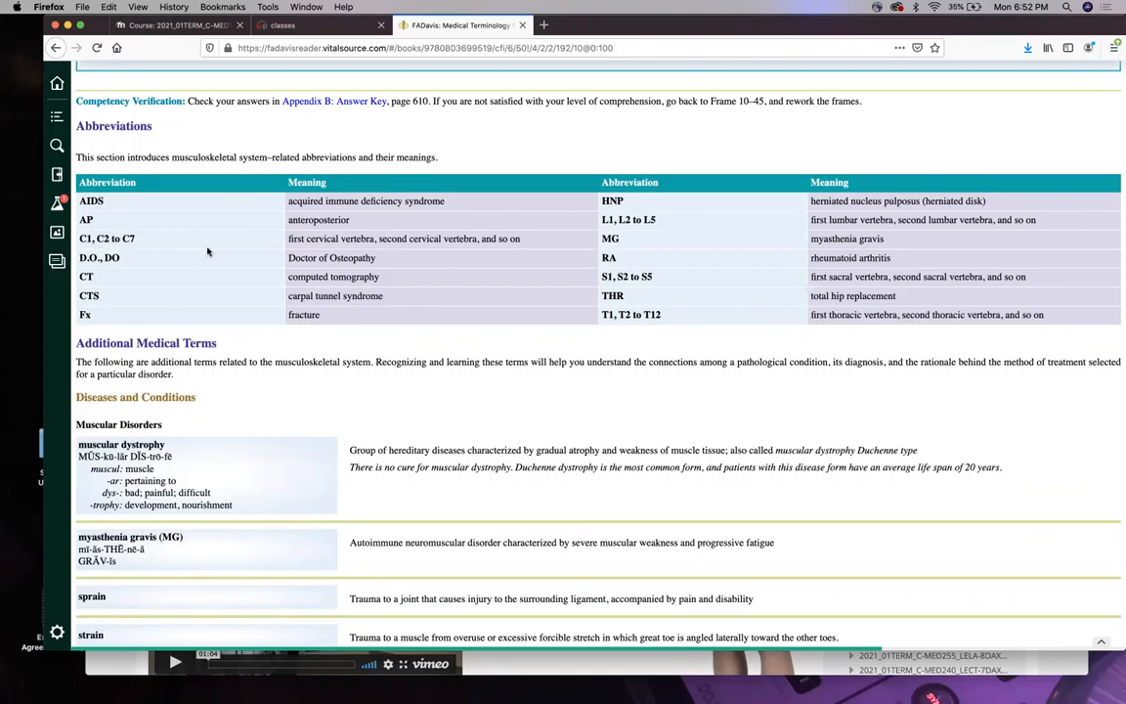
mouse_move(646, 213)
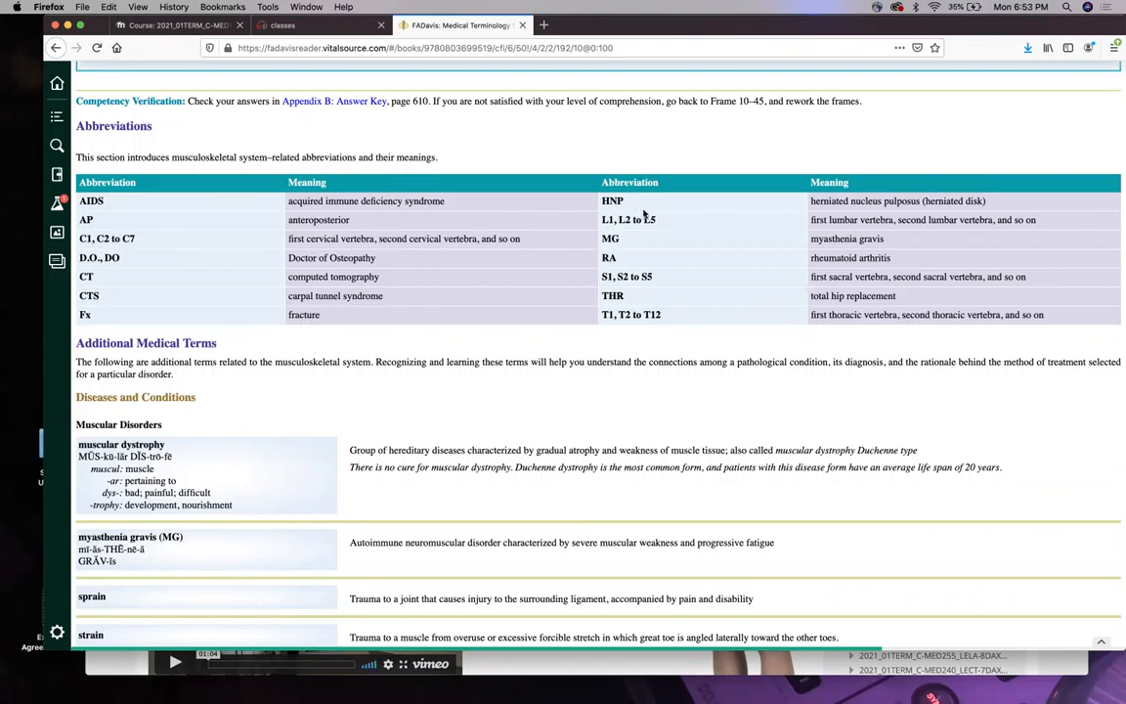
mouse_move(641, 213)
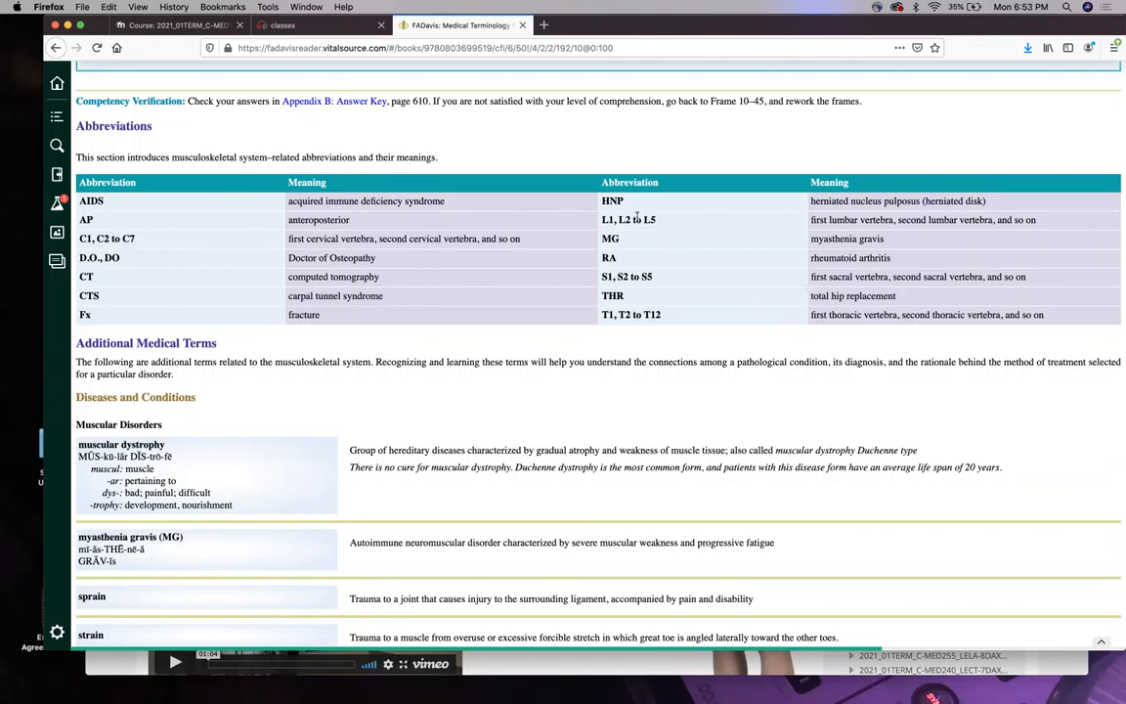
mouse_move(696, 223)
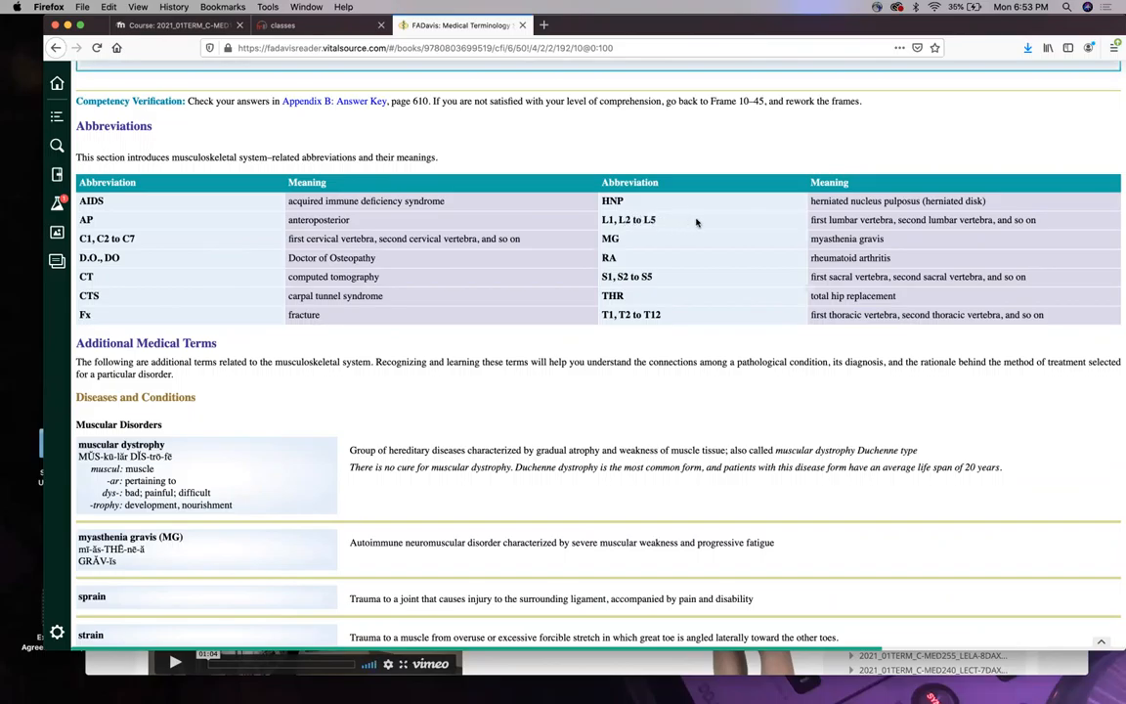
mouse_move(677, 282)
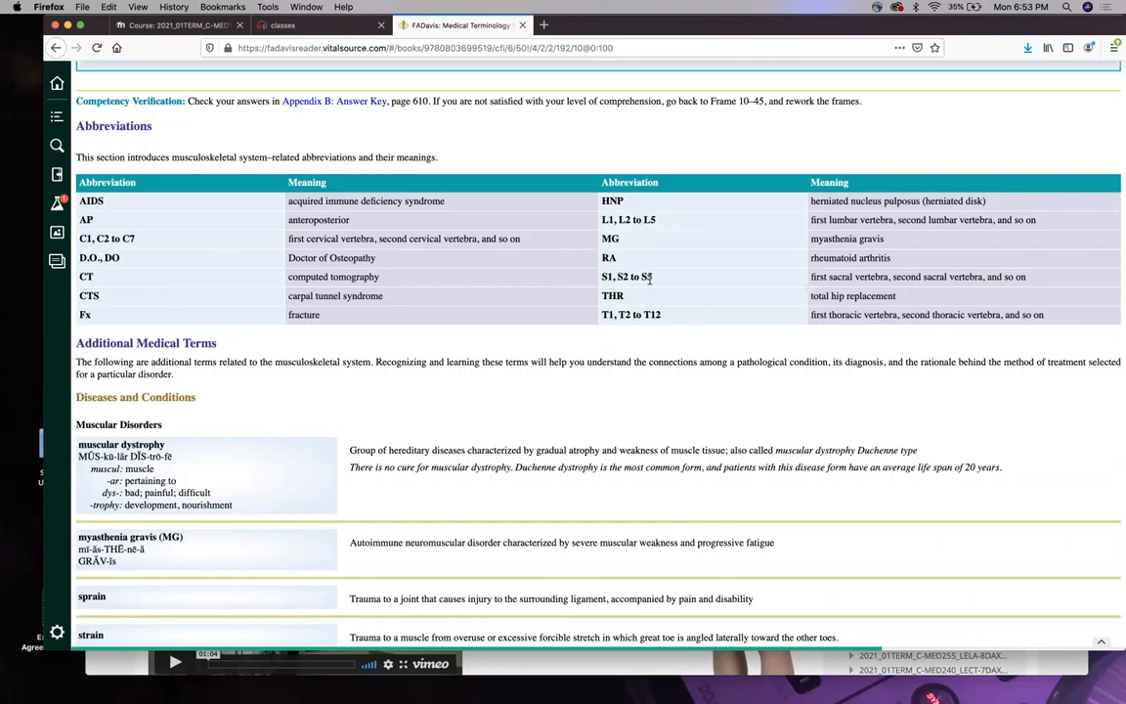
mouse_move(613, 278)
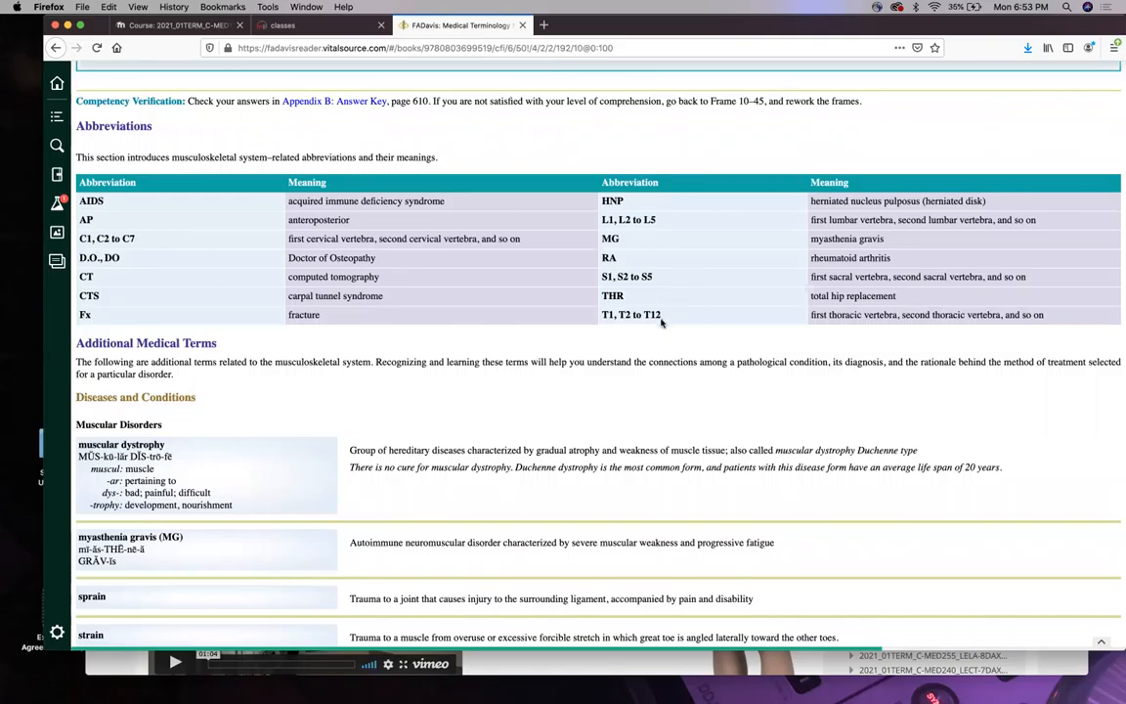
mouse_move(643, 332)
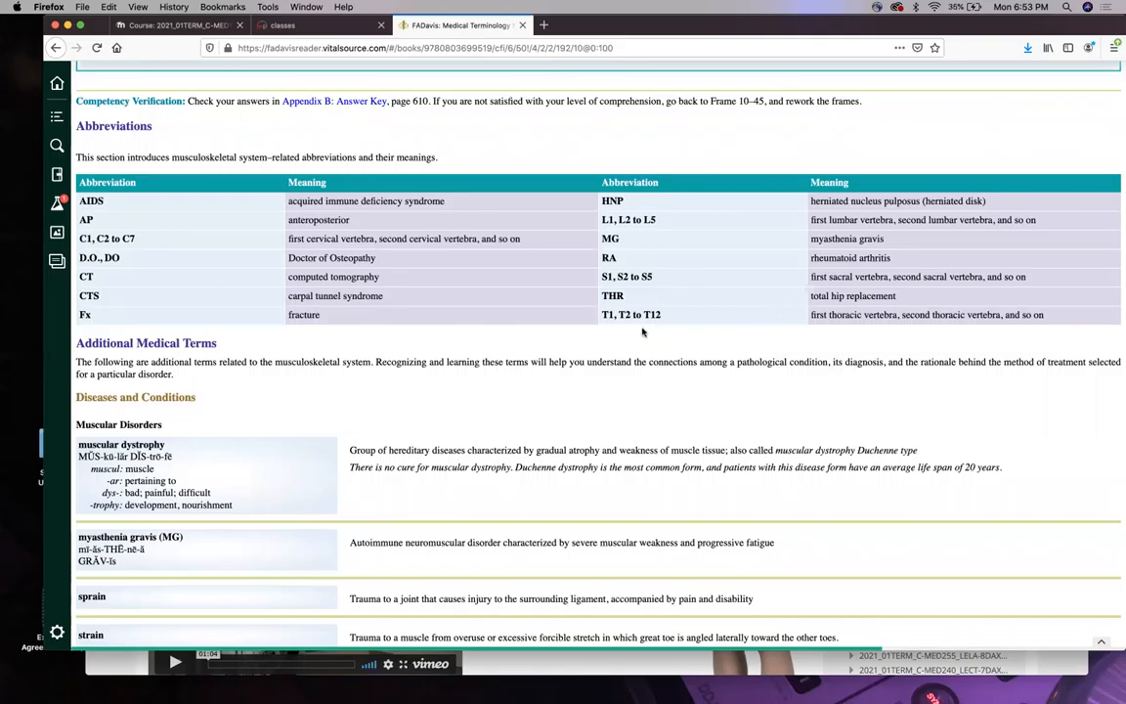
Scroll the ebook to torticollis and the start of Bone and Joint Disorders.
scroll("down", 3)
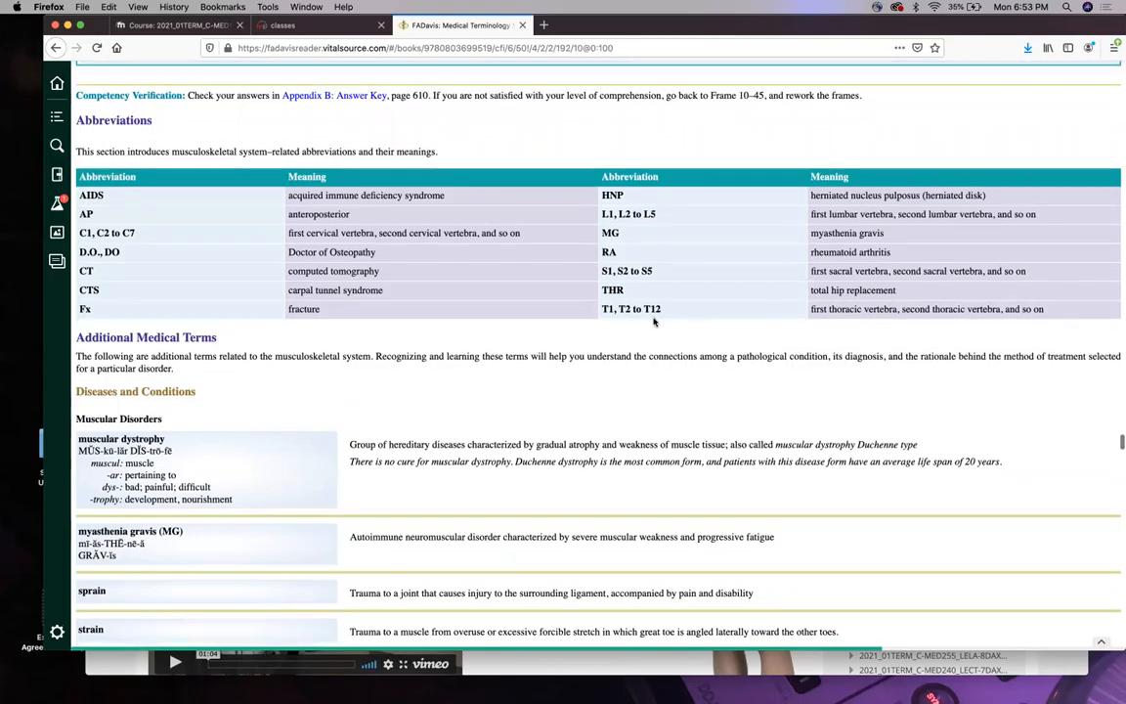
scroll("down", 3)
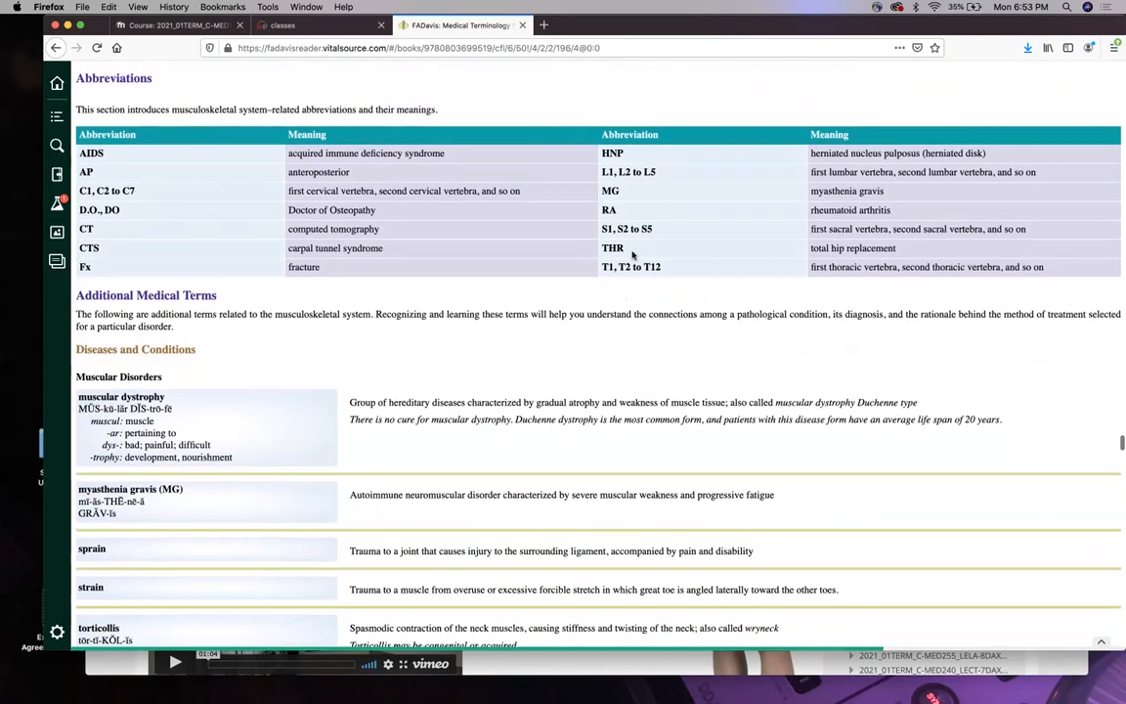
scroll("down", 3)
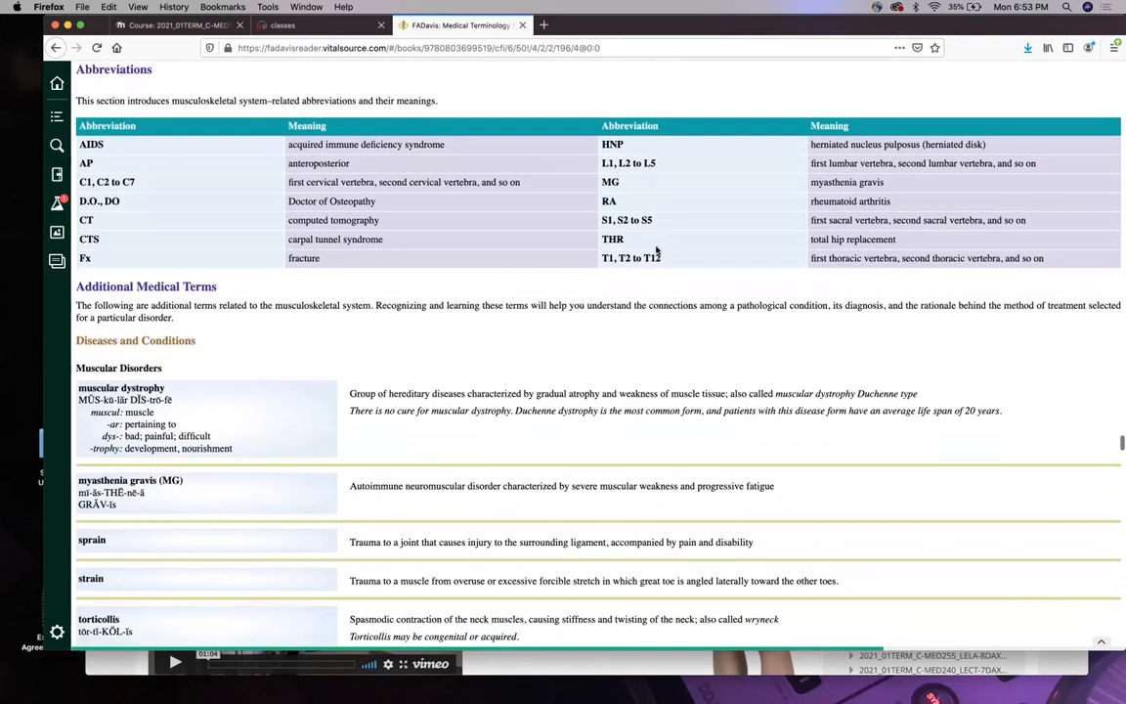
mouse_move(633, 282)
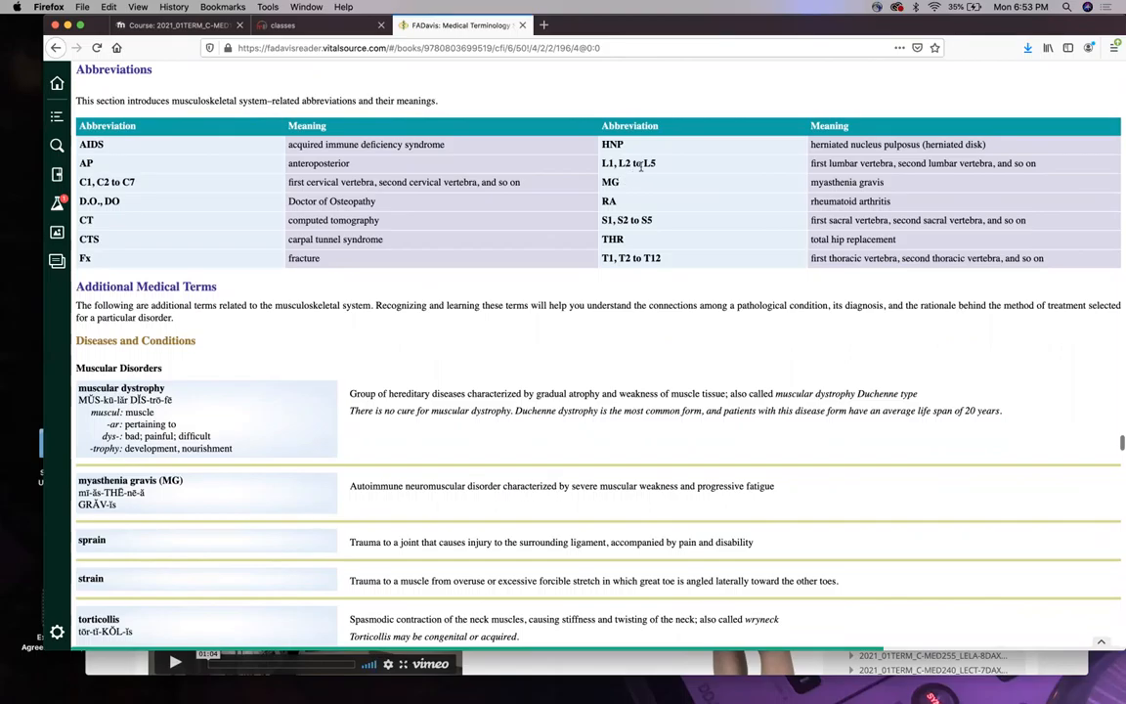
mouse_move(633, 175)
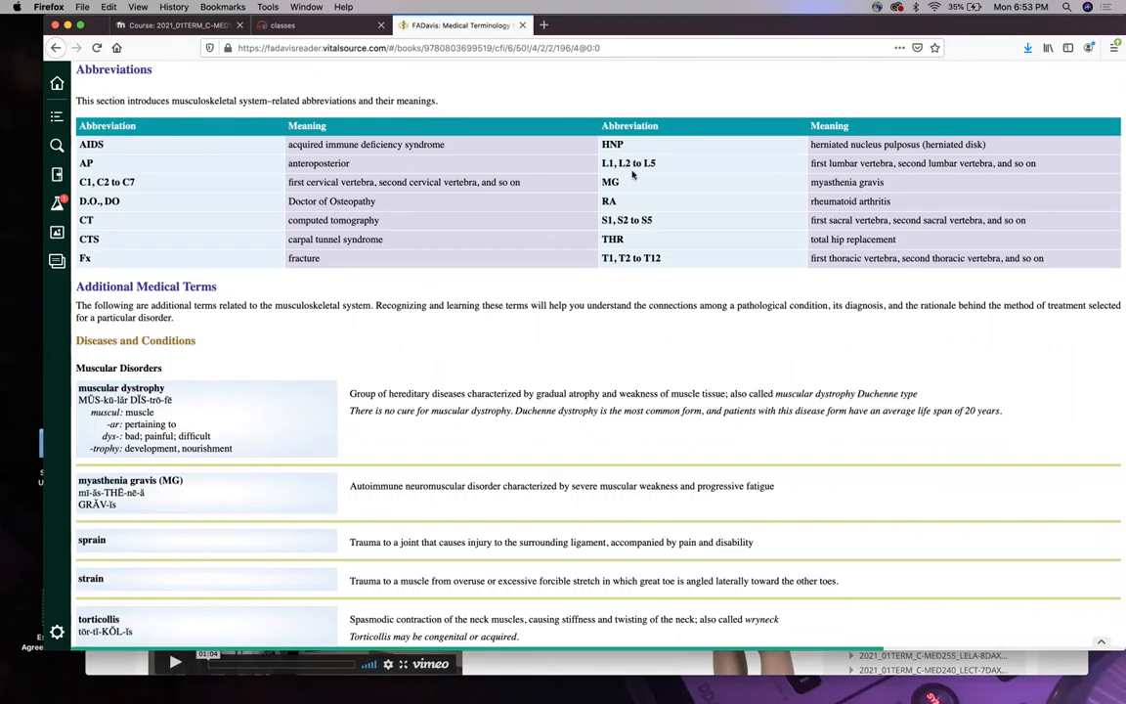
mouse_move(660, 192)
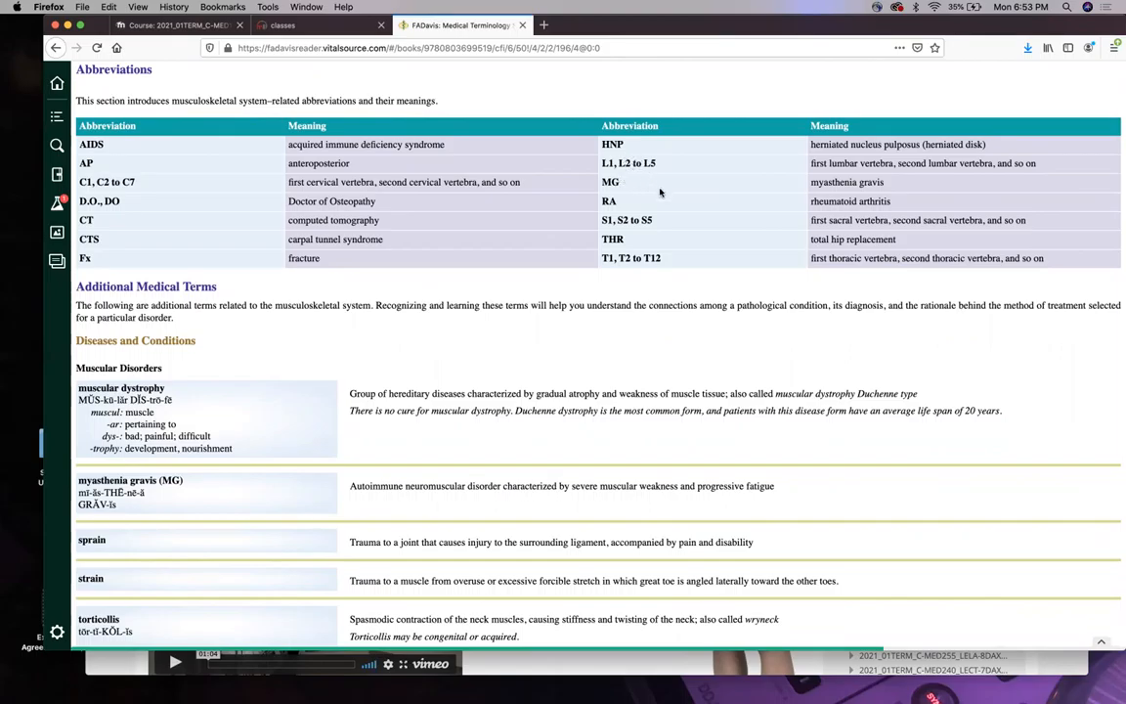
mouse_move(747, 188)
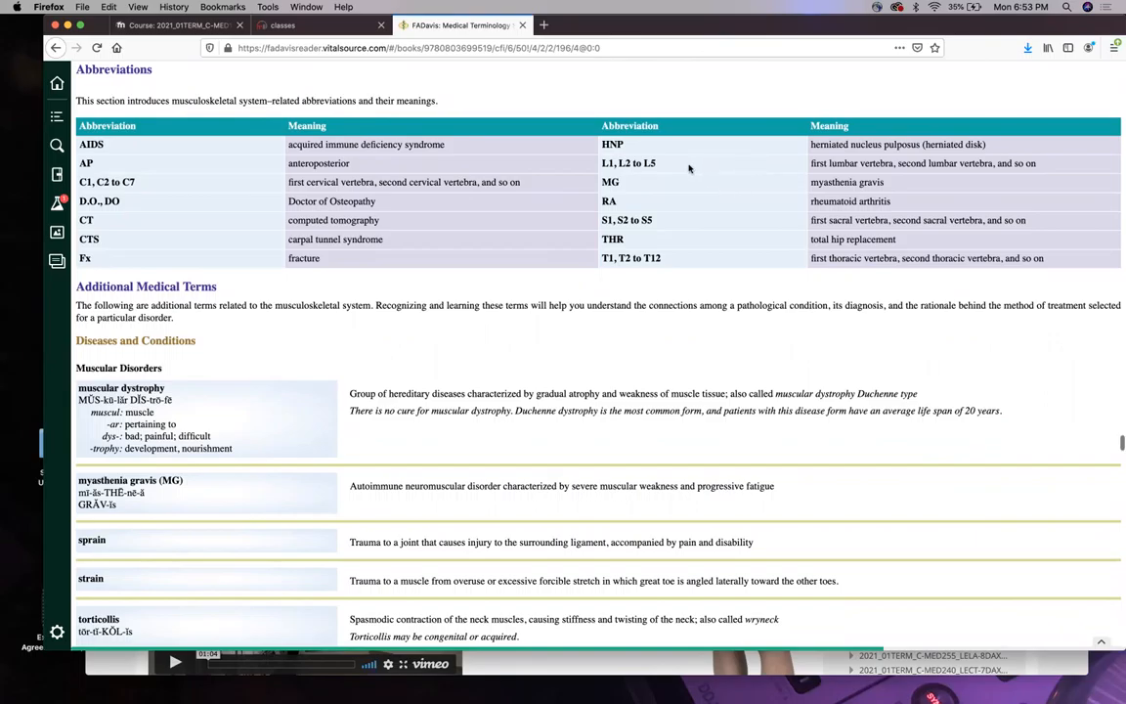
scroll("down", 3)
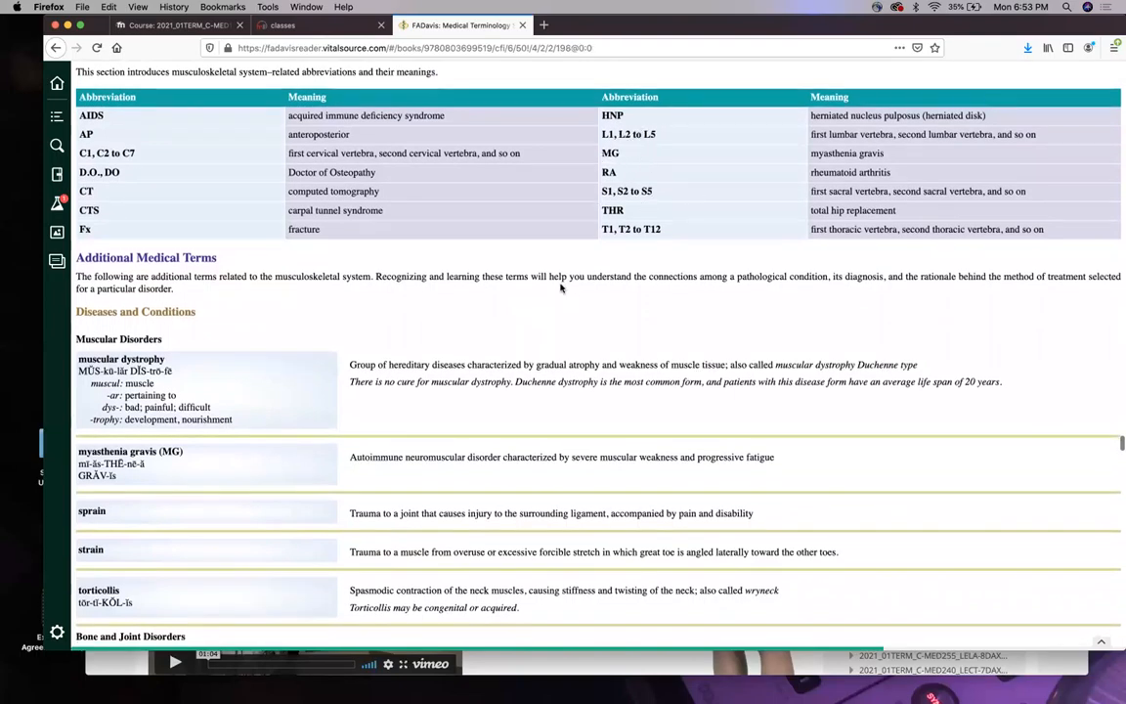
Scroll through muscular dystrophy to torticollis, reaching the bunion entry and its figure.
scroll("down", 3)
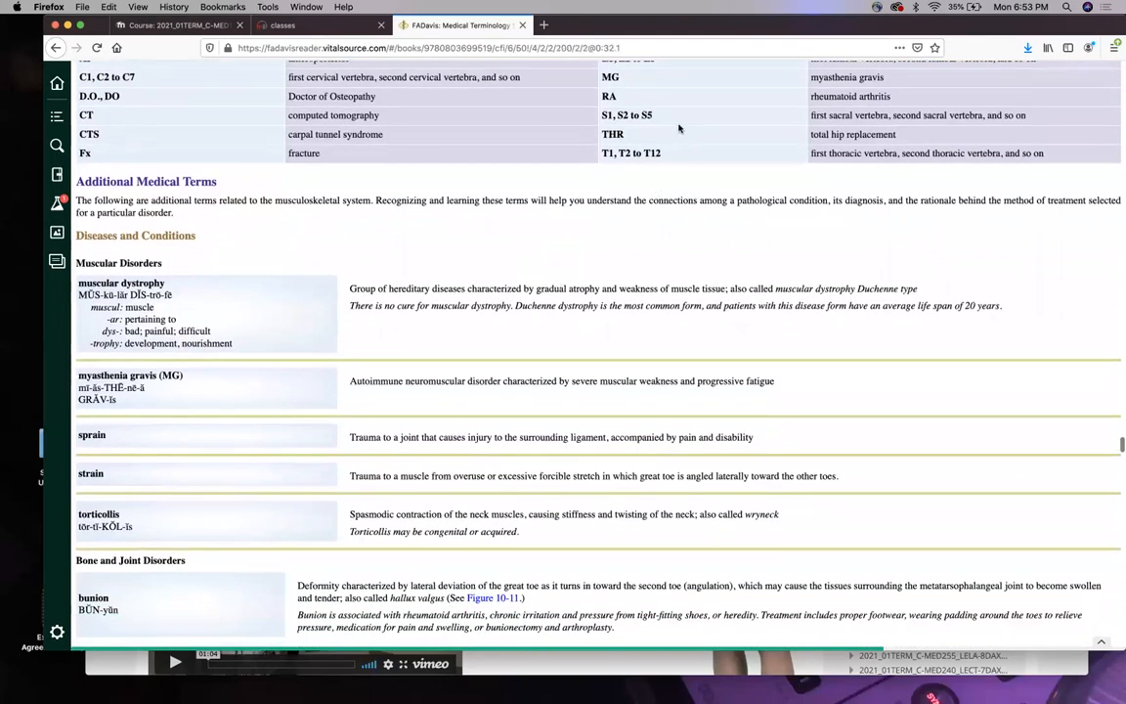
scroll("down", 3)
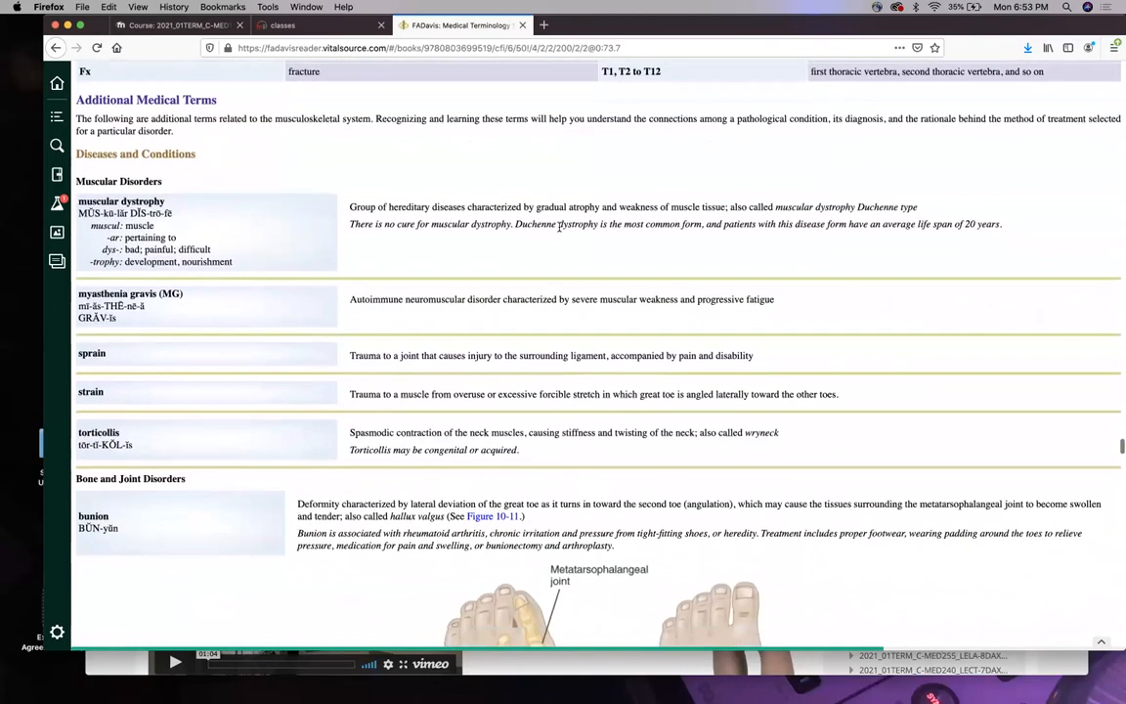
scroll("down", 3)
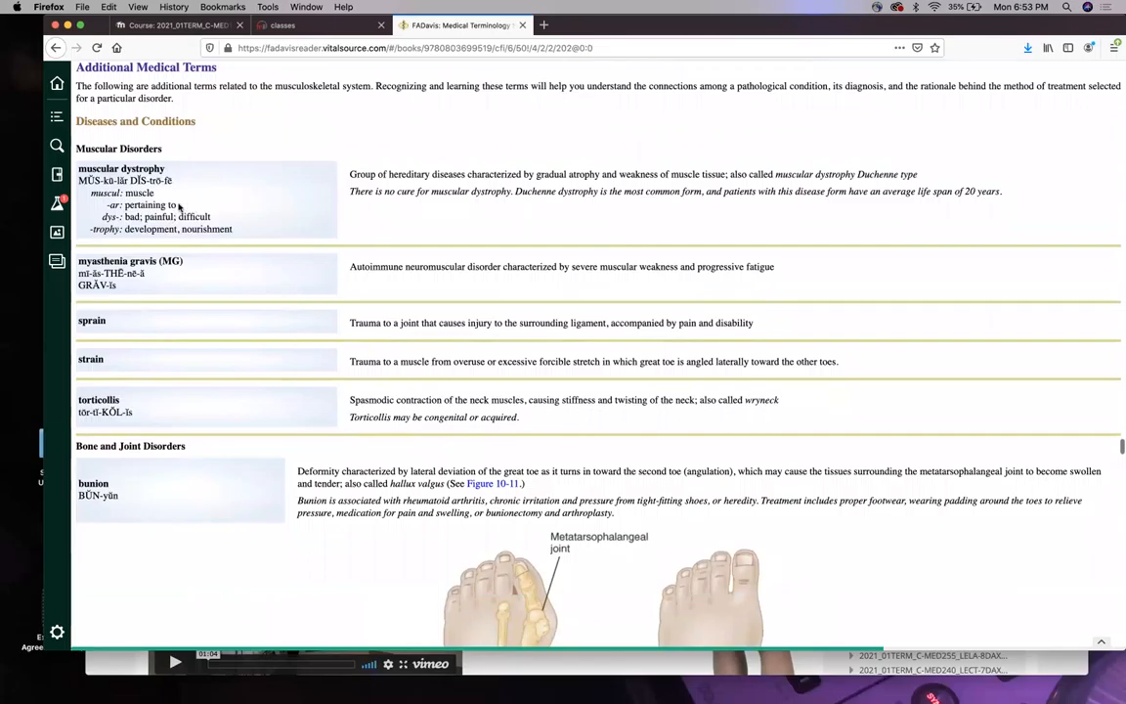
mouse_move(167, 196)
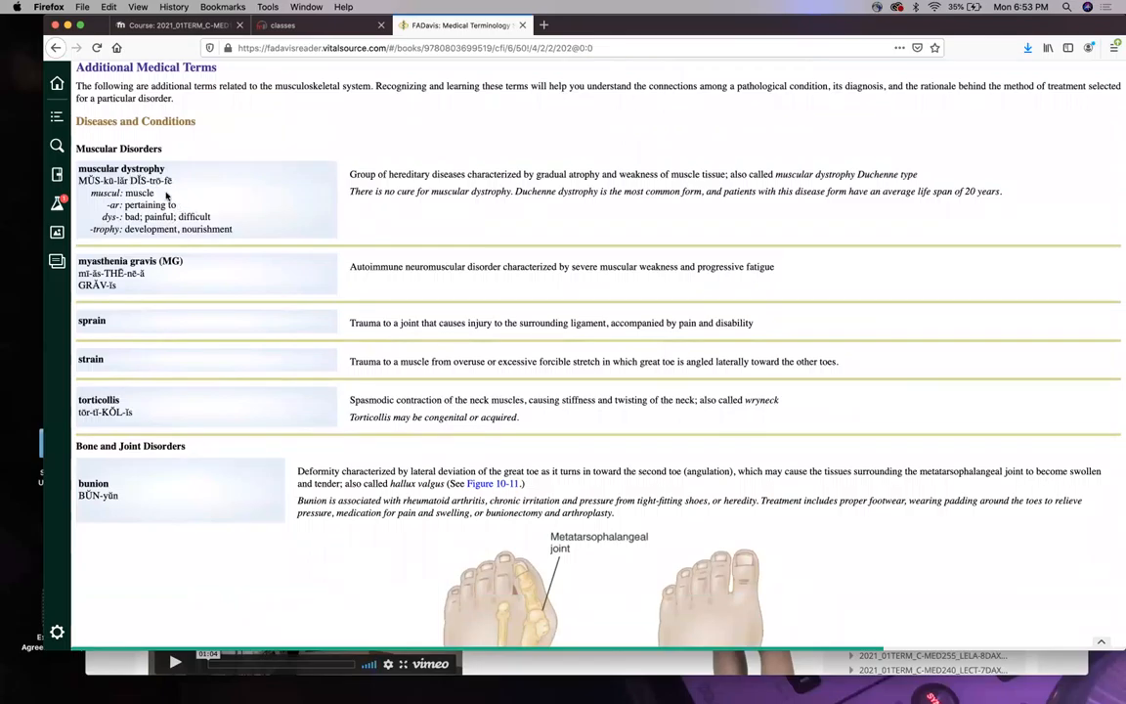
mouse_move(234, 199)
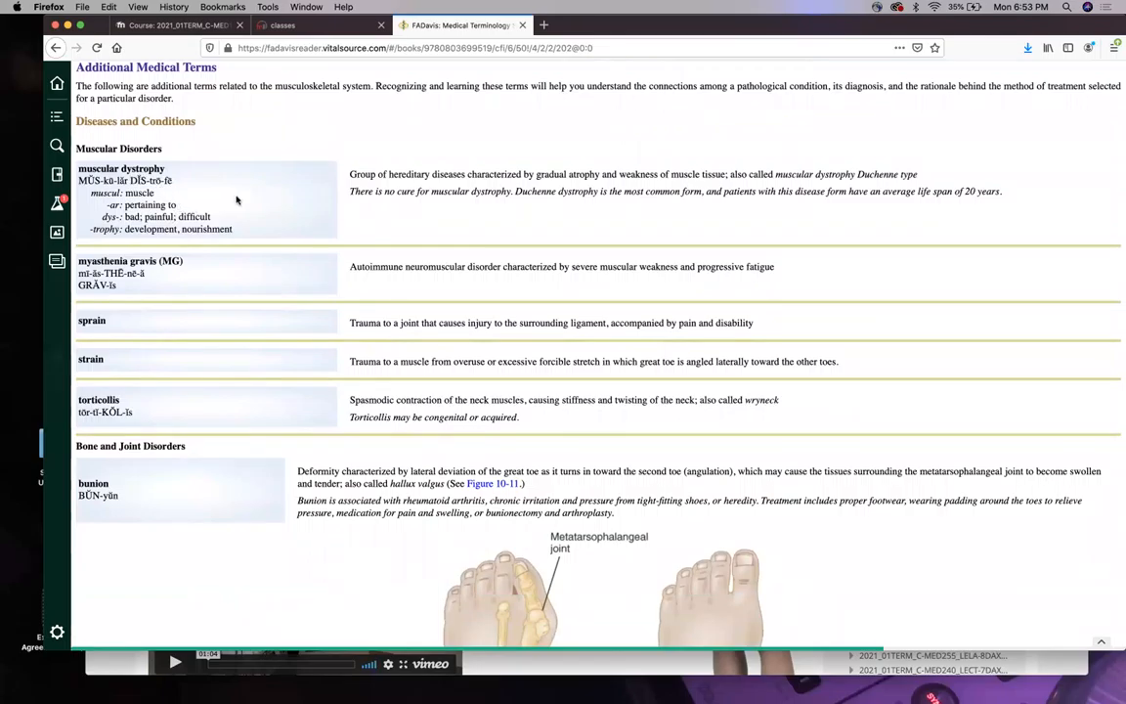
scroll("down", 3)
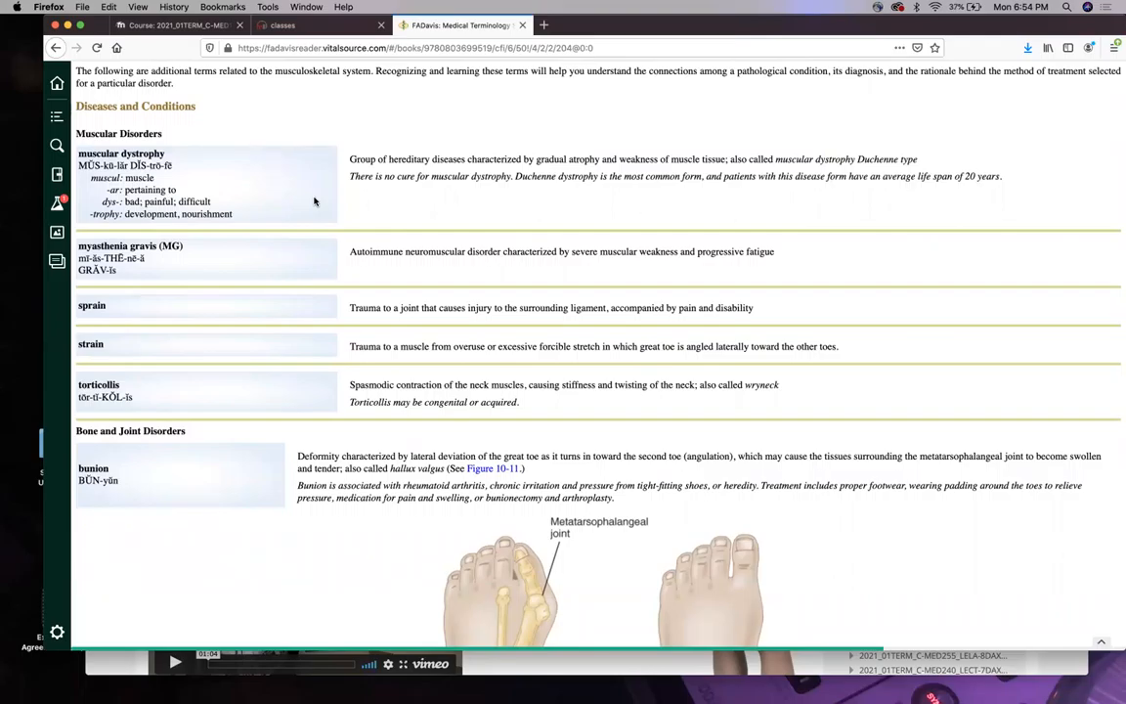
scroll("down", 3)
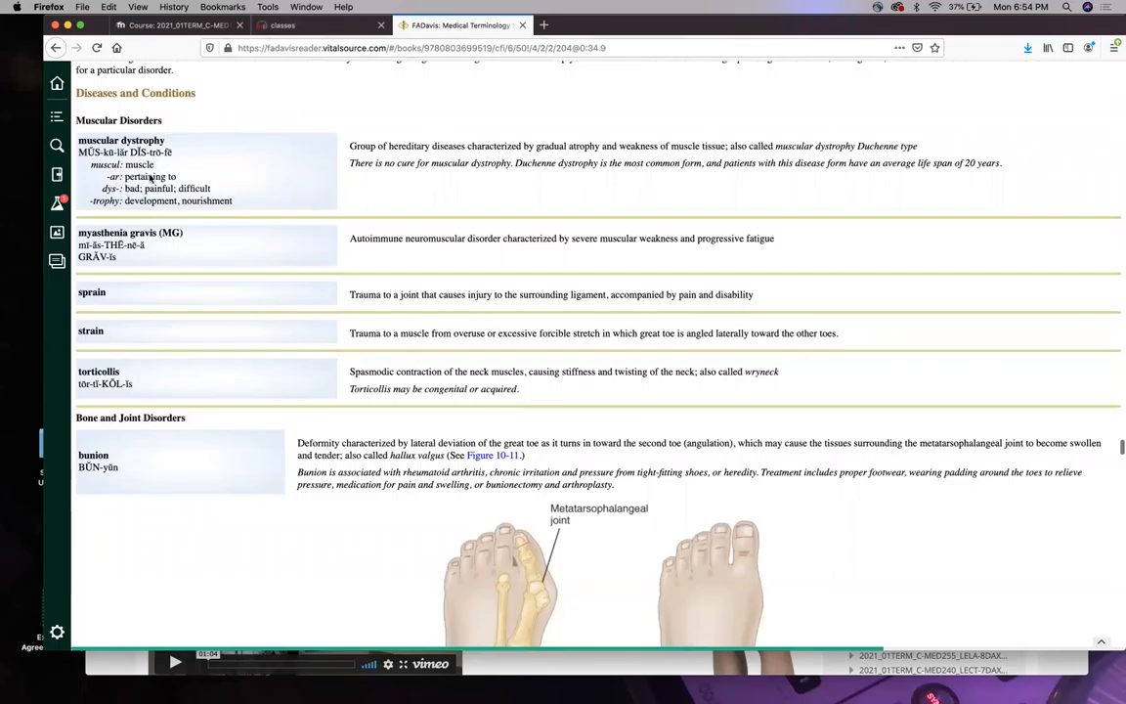
scroll("down", 3)
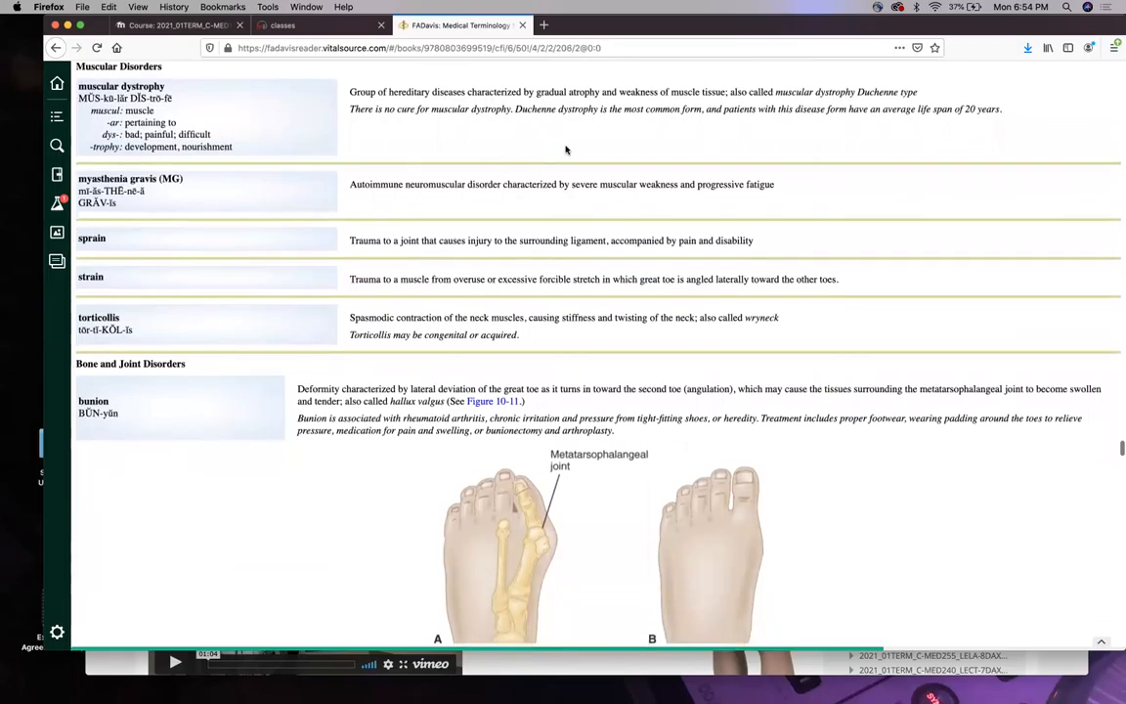
mouse_move(442, 207)
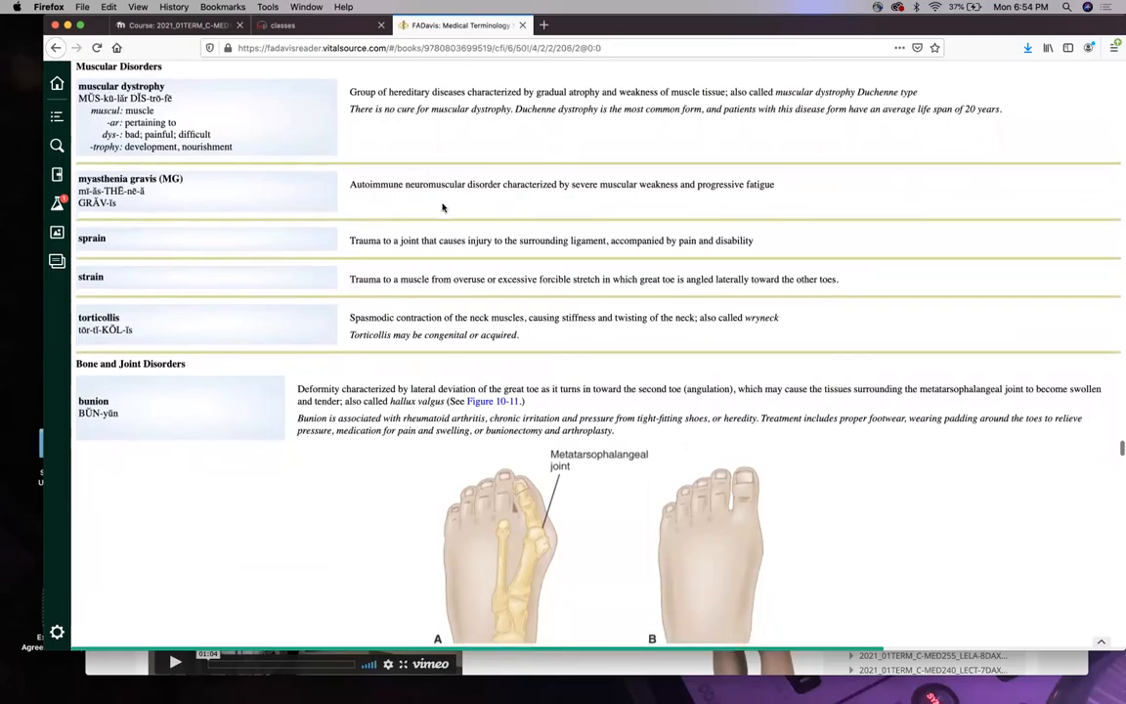
mouse_move(661, 188)
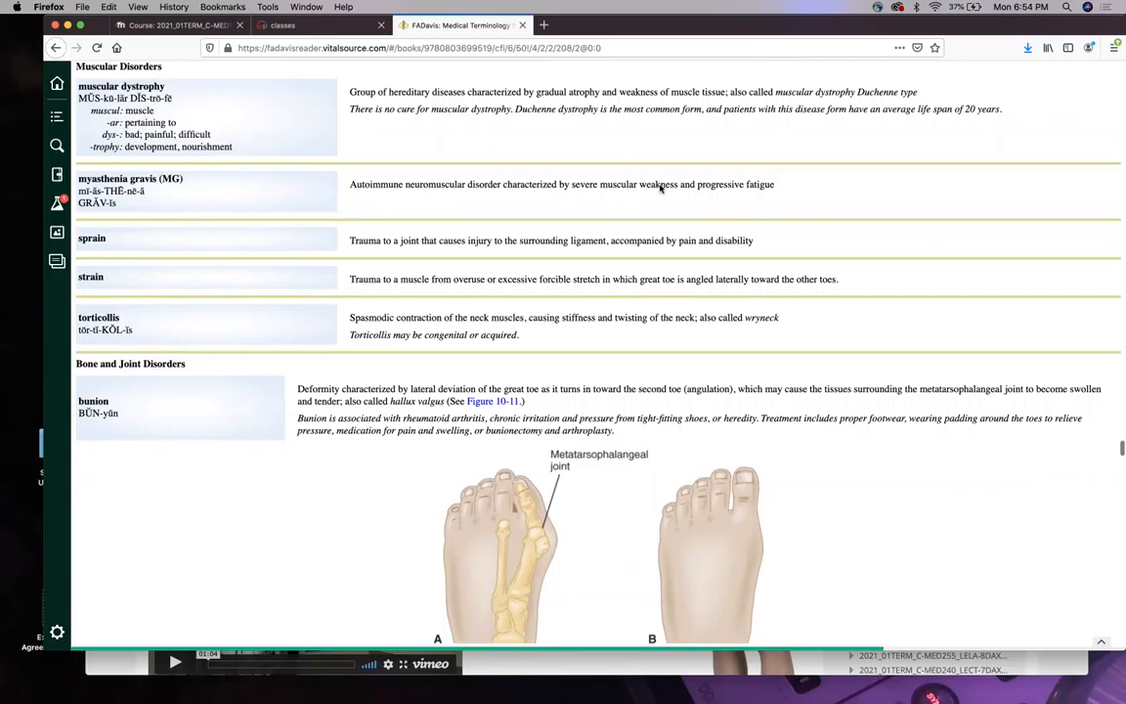
mouse_move(604, 207)
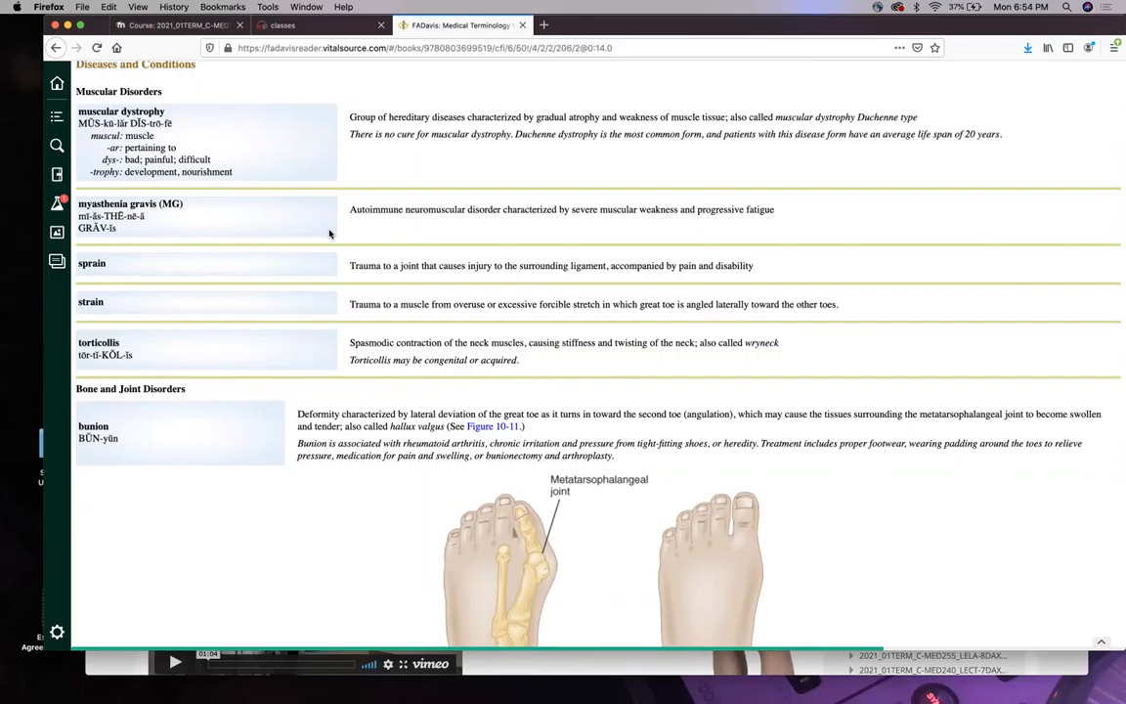
scroll("down", 3)
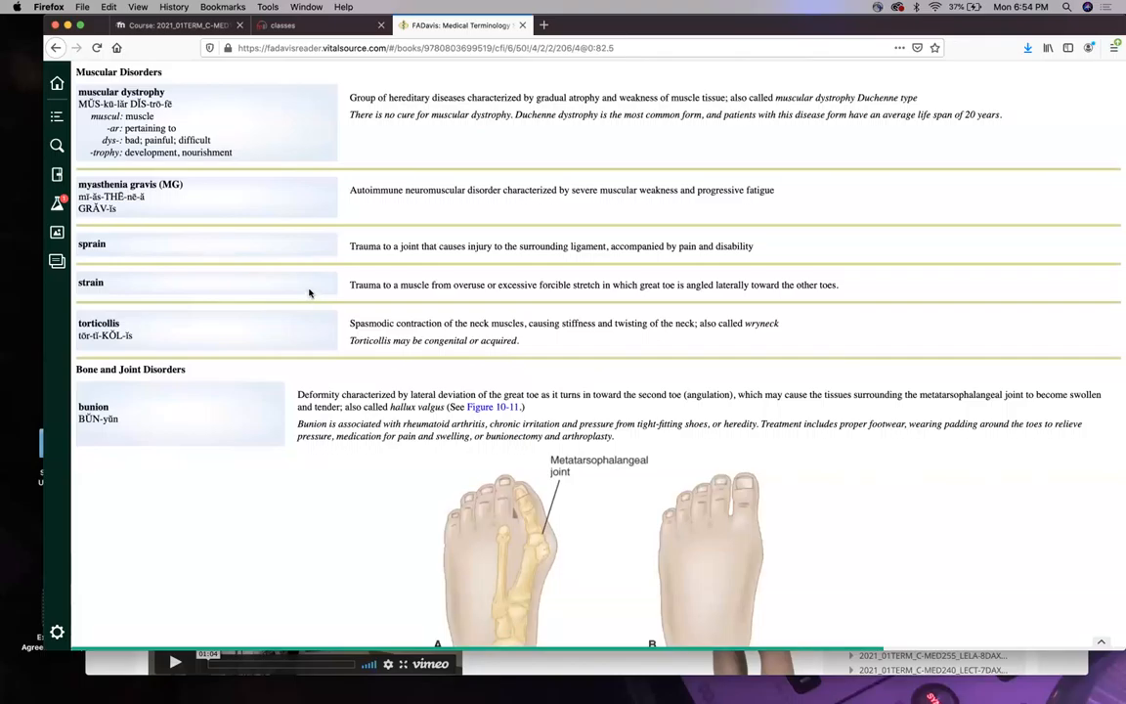
mouse_move(112, 284)
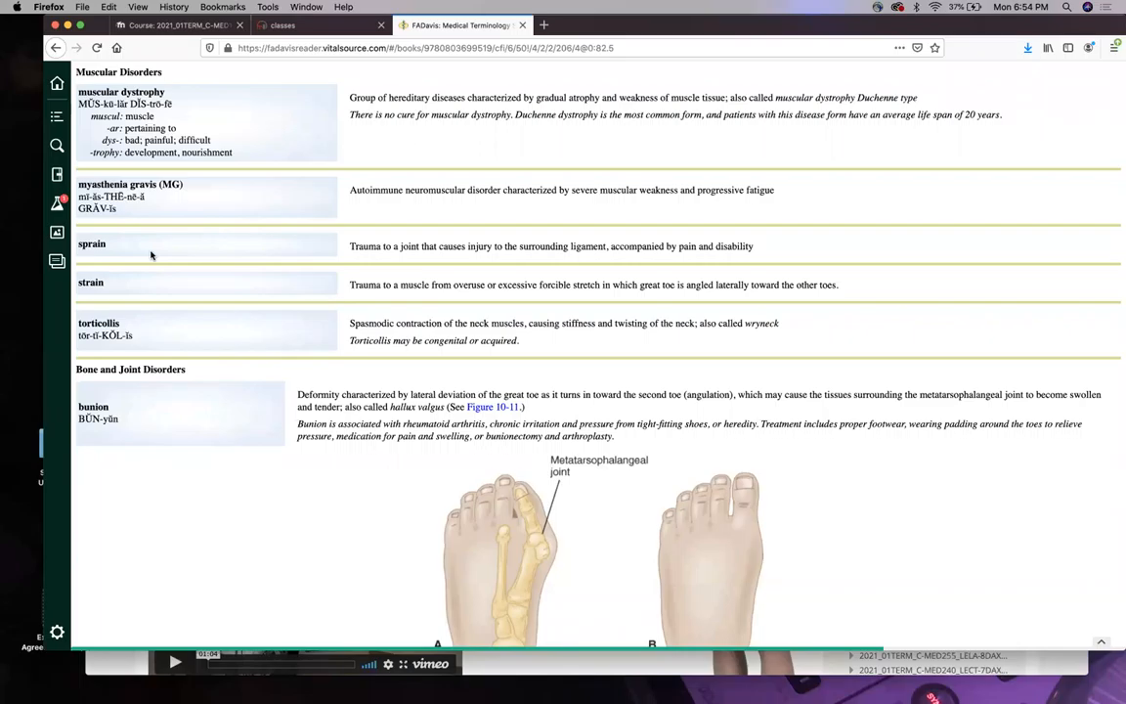
mouse_move(629, 236)
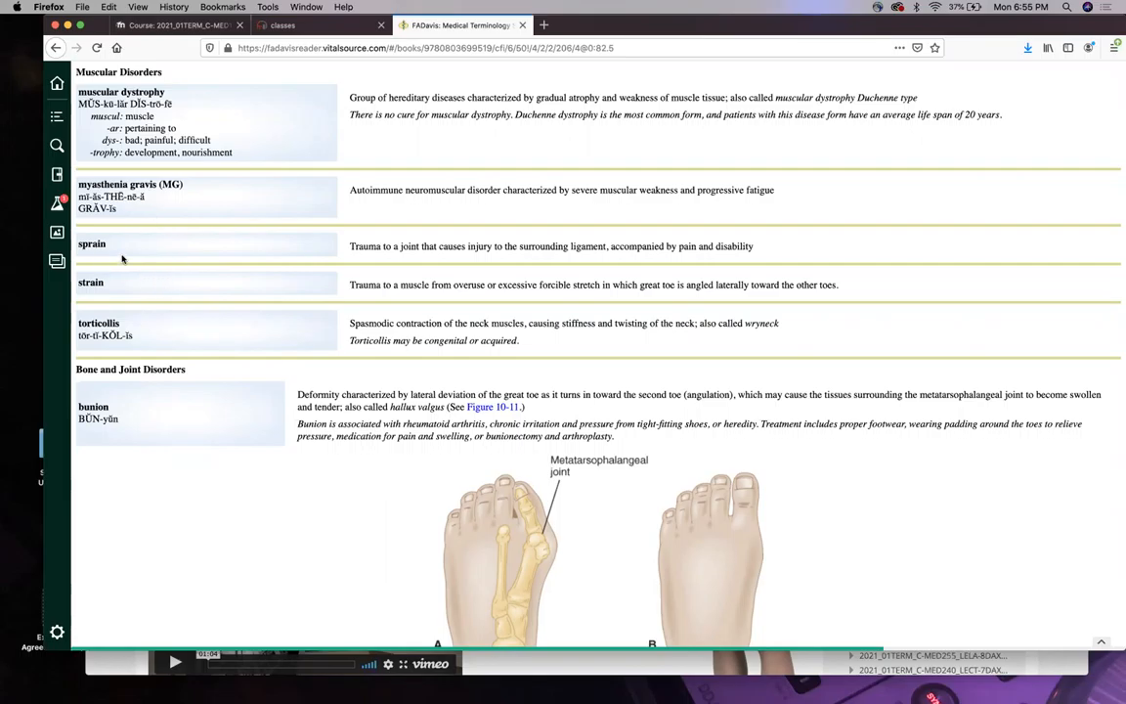
mouse_move(430, 278)
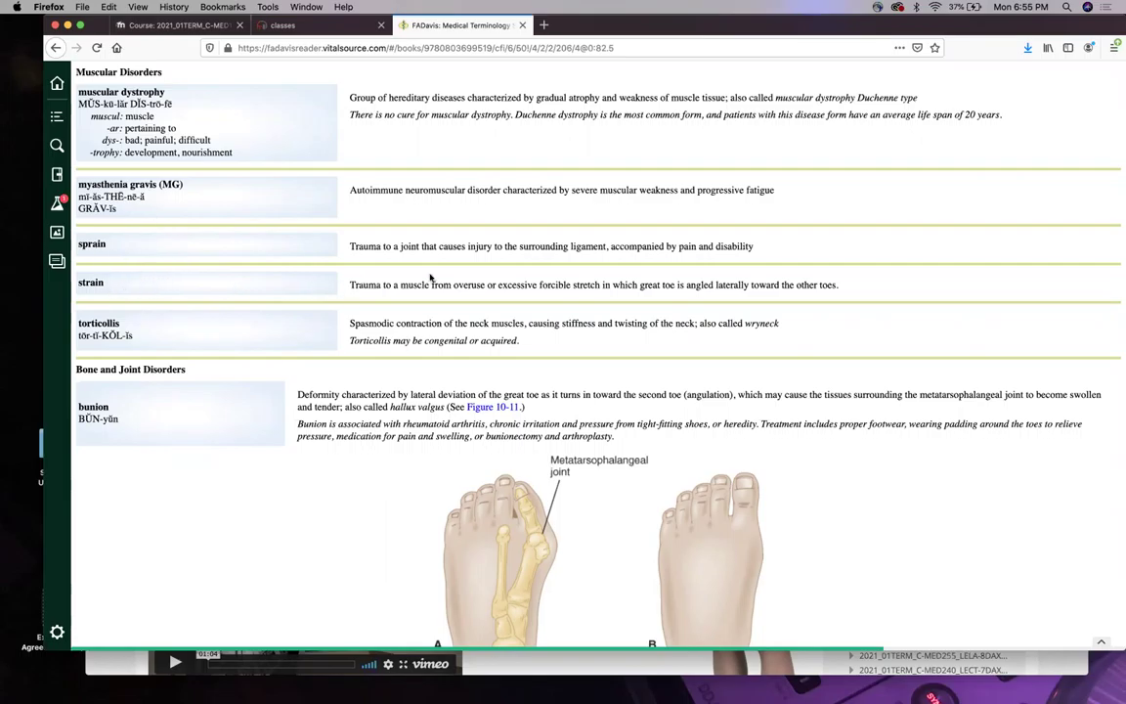
mouse_move(475, 285)
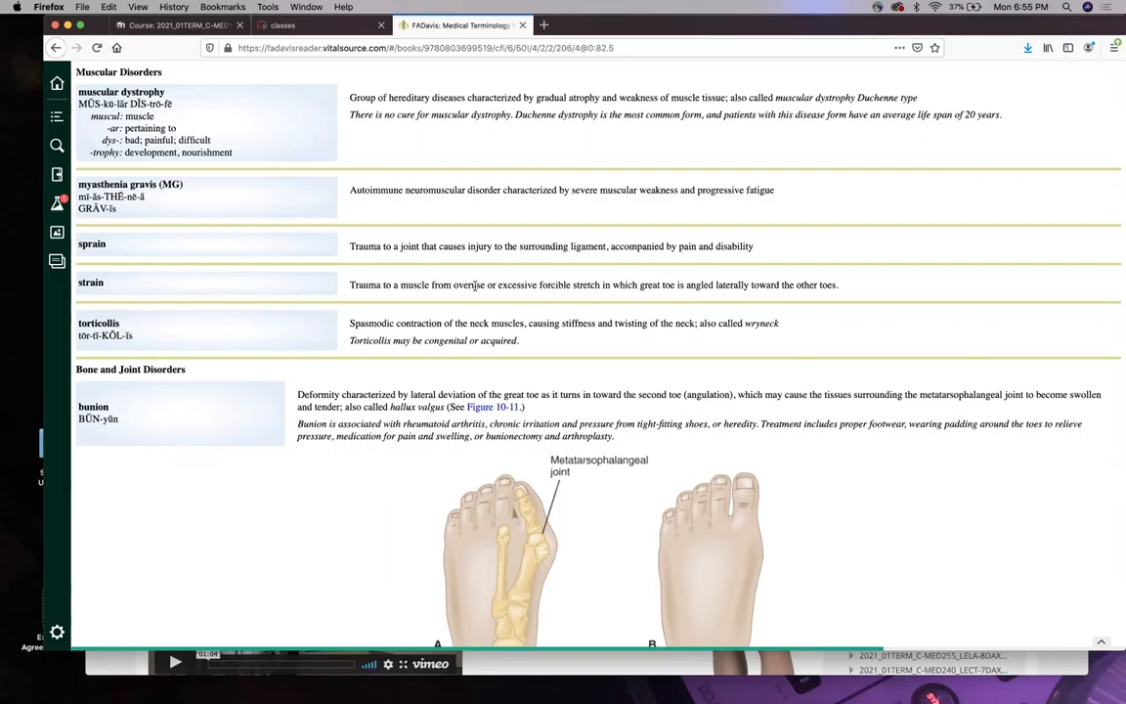
mouse_move(452, 285)
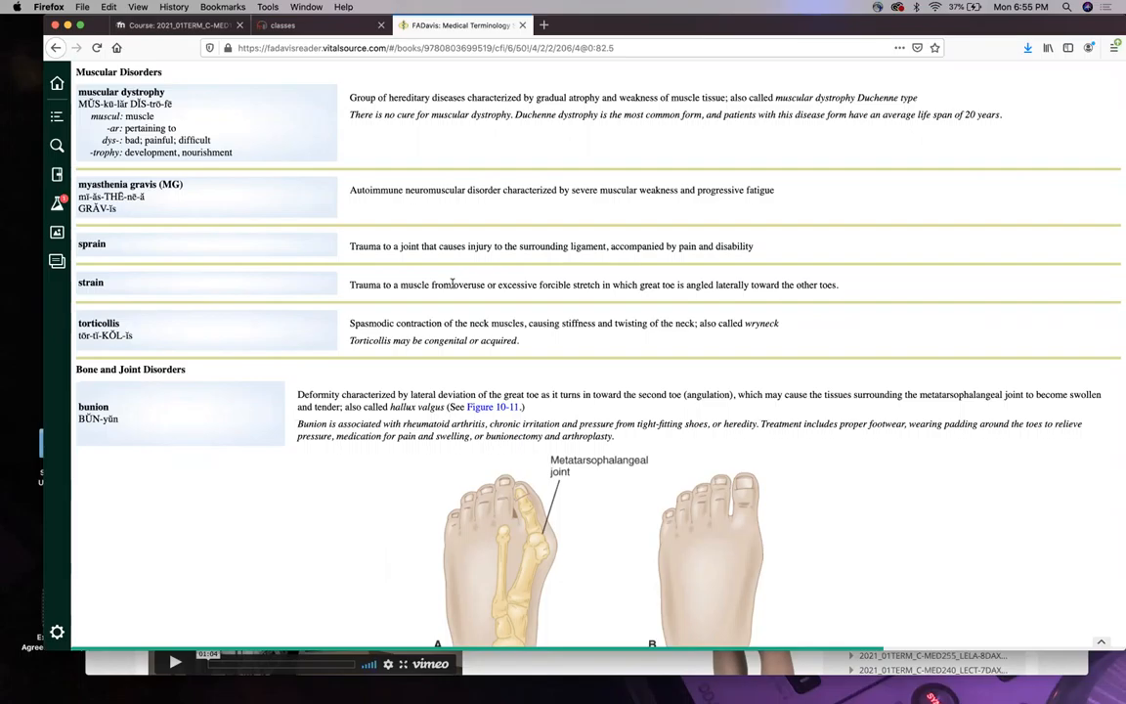
mouse_move(454, 282)
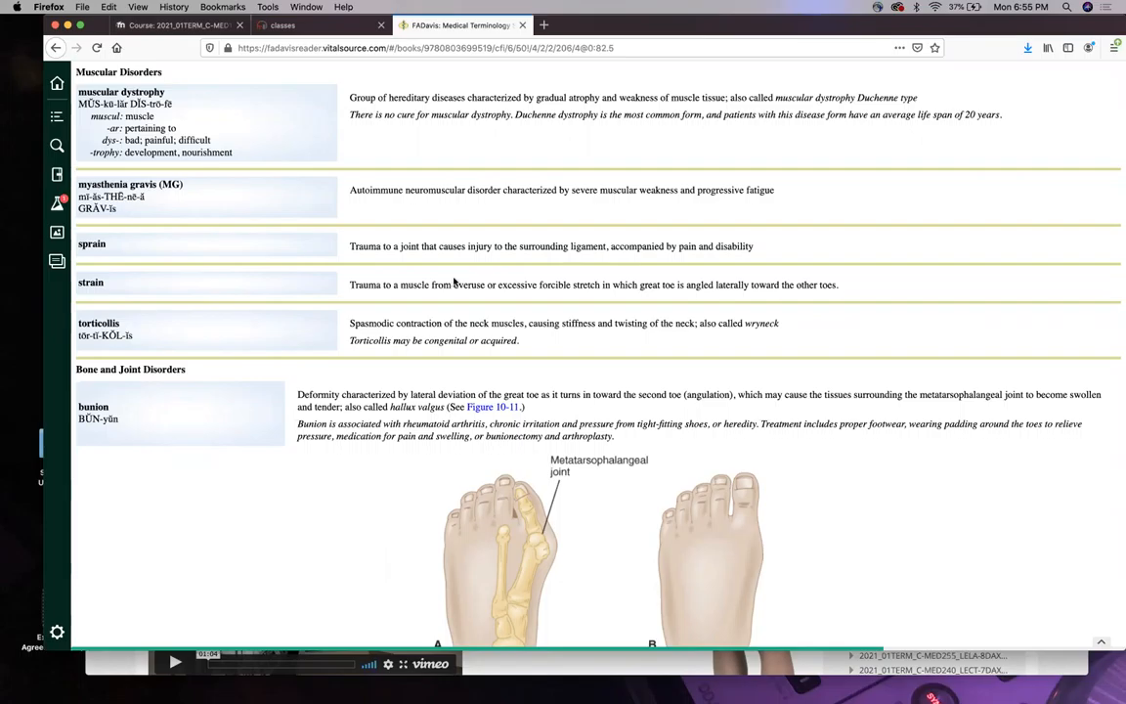
mouse_move(567, 252)
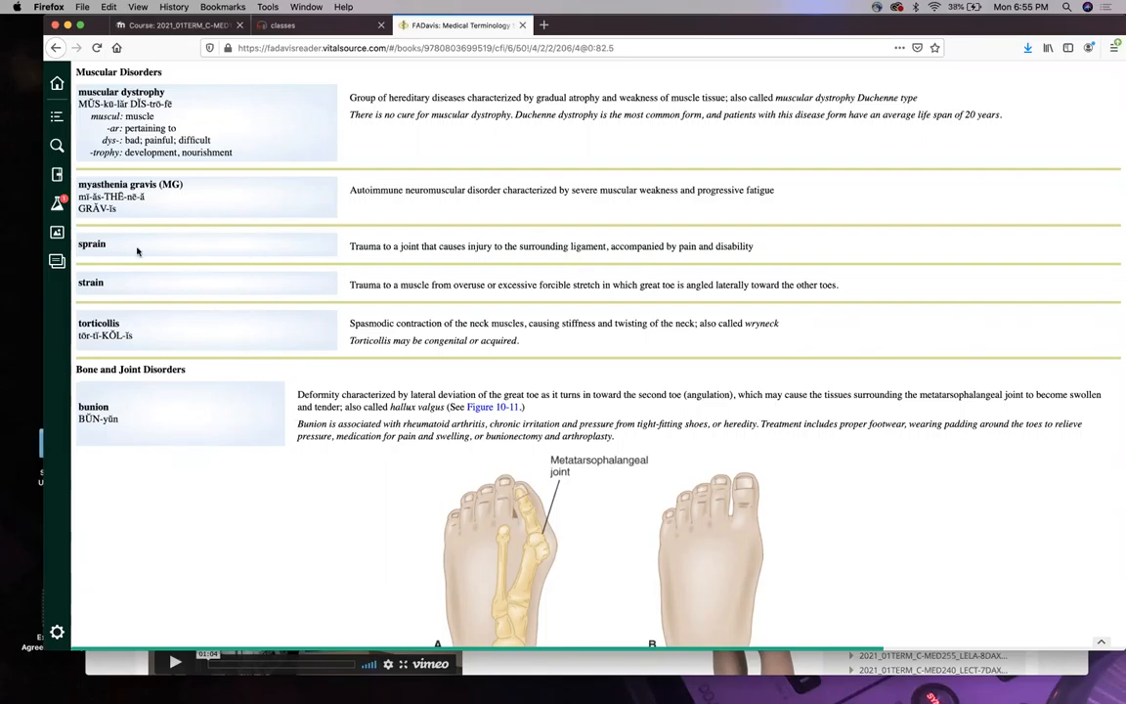
Scroll past Figure 10-11 to carpal tunnel syndrome, contracture, crepitation and Ewing sarcoma.
scroll("down", 3)
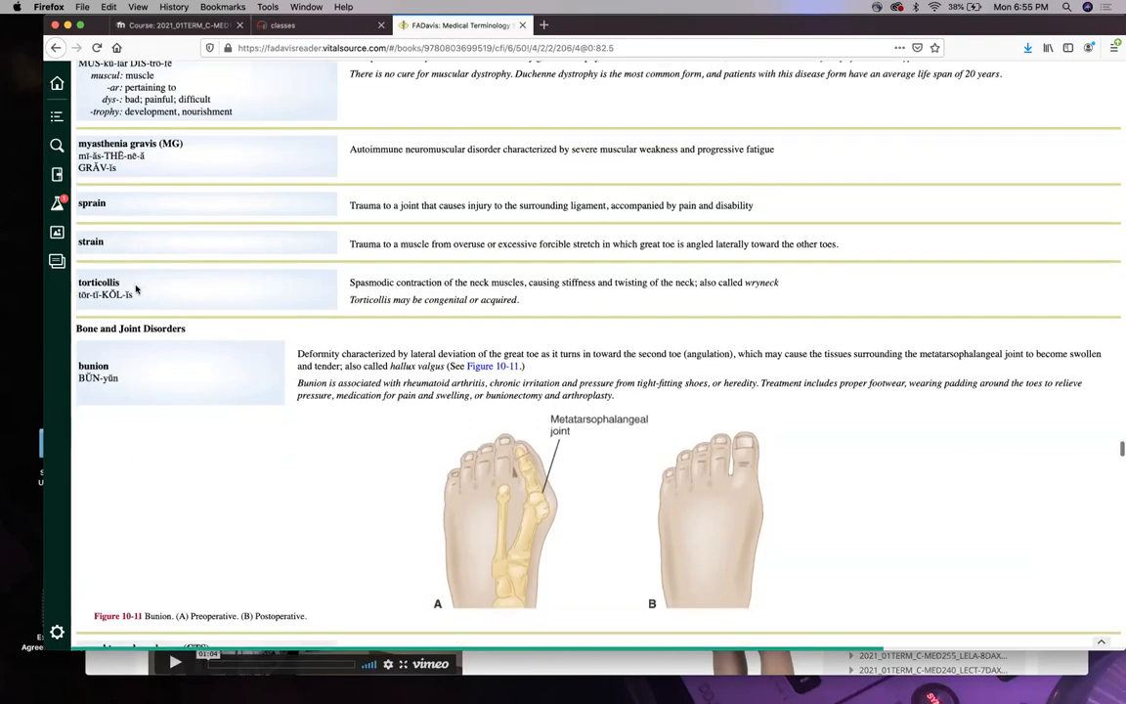
scroll("down", 3)
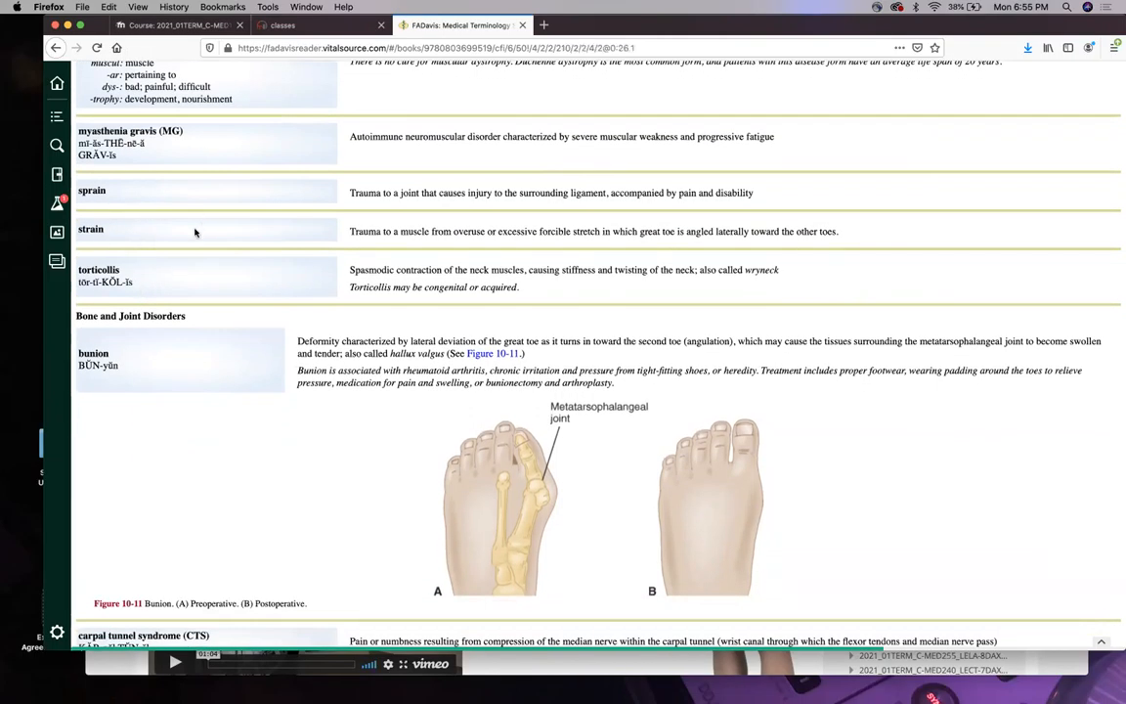
scroll("down", 3)
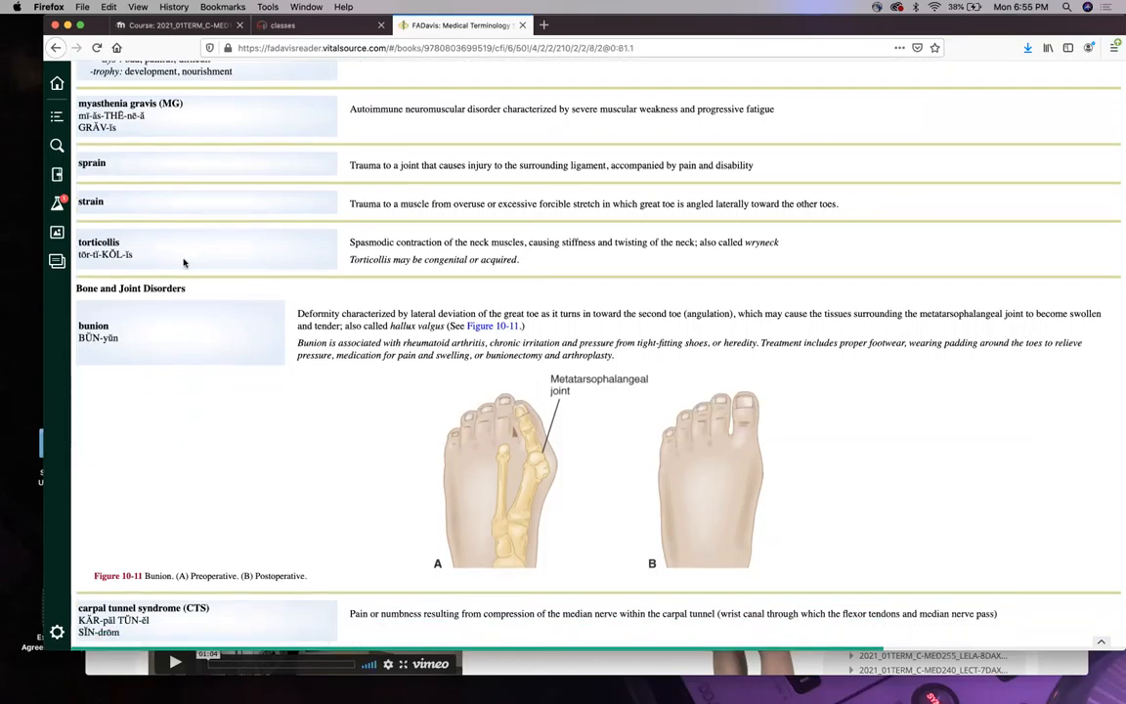
scroll("down", 3)
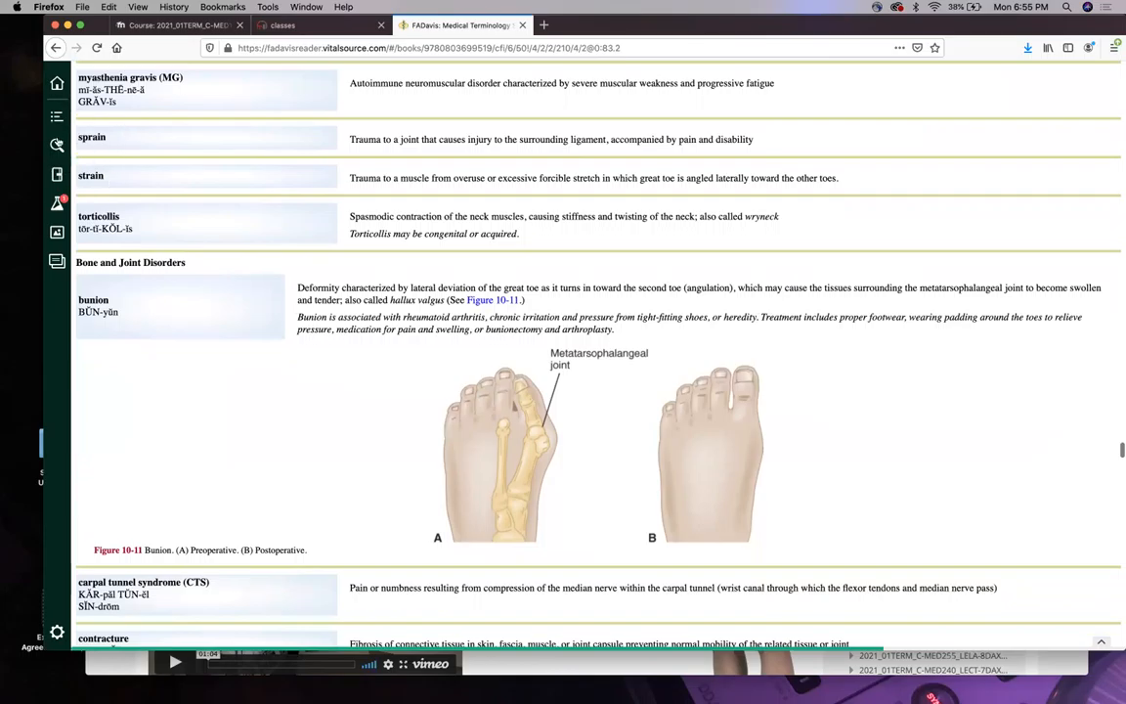
mouse_move(161, 195)
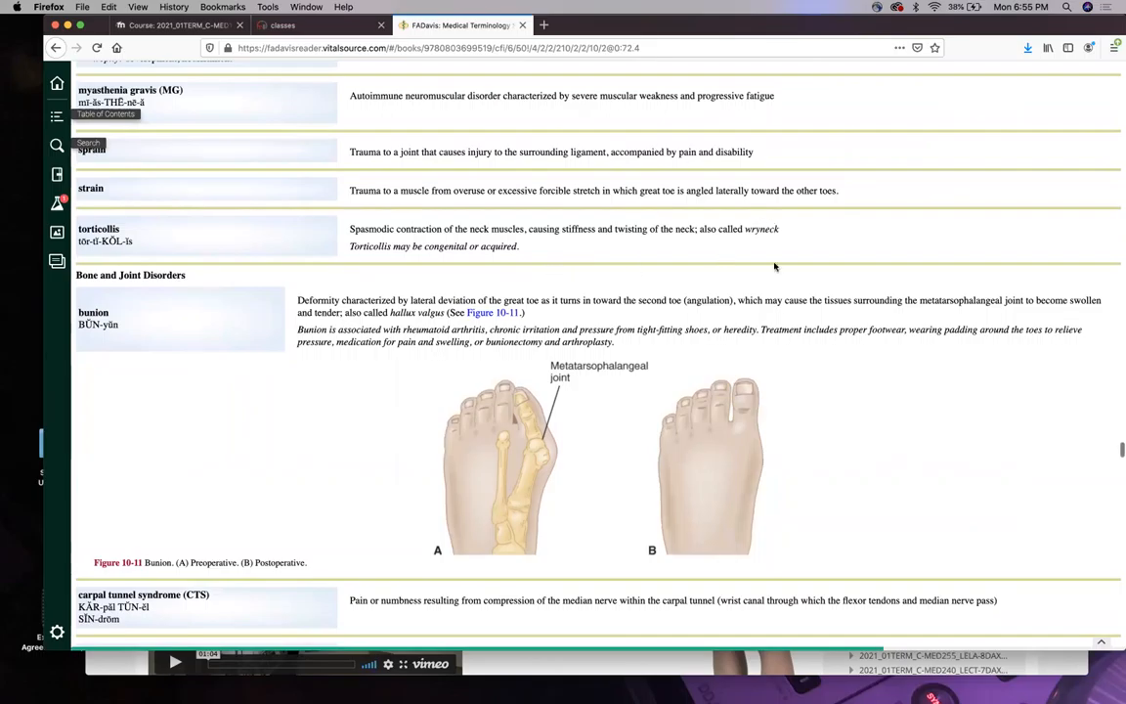
scroll("down", 3)
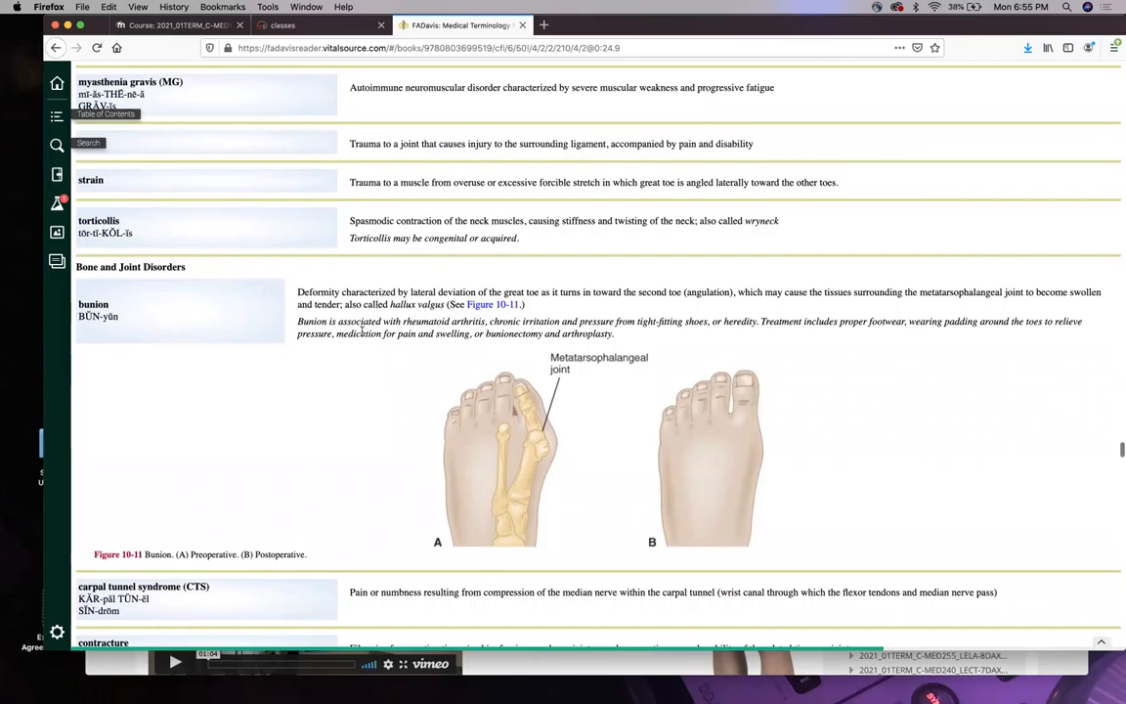
scroll("down", 3)
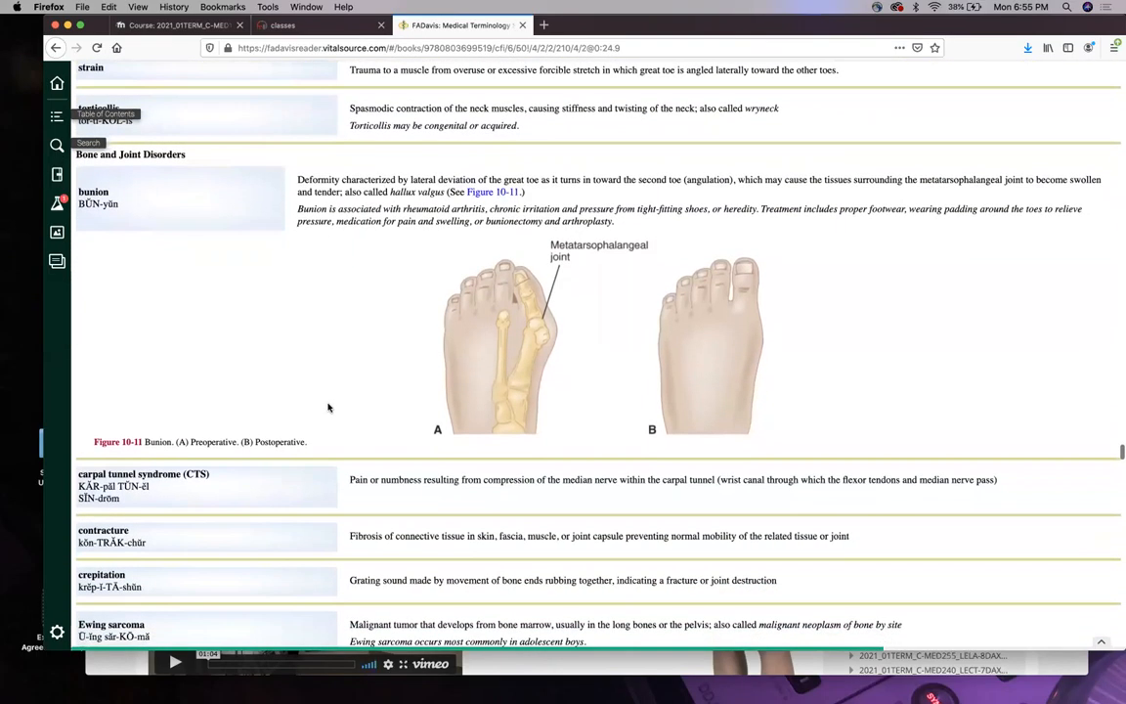
scroll("down", 3)
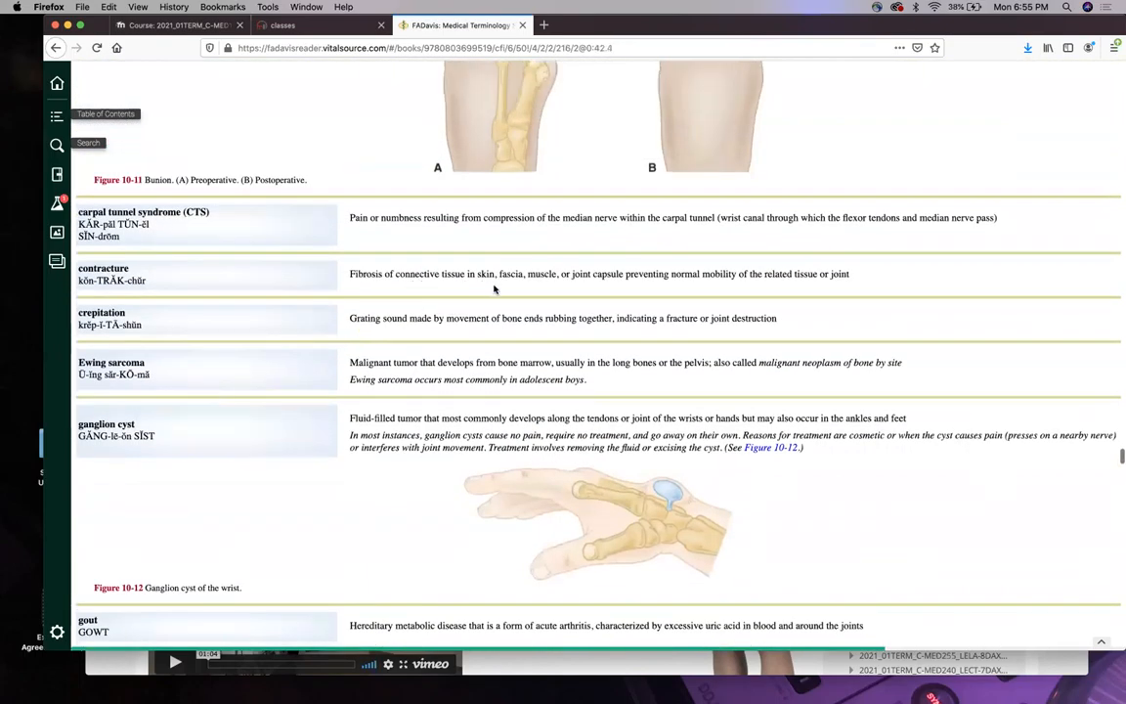
mouse_move(428, 289)
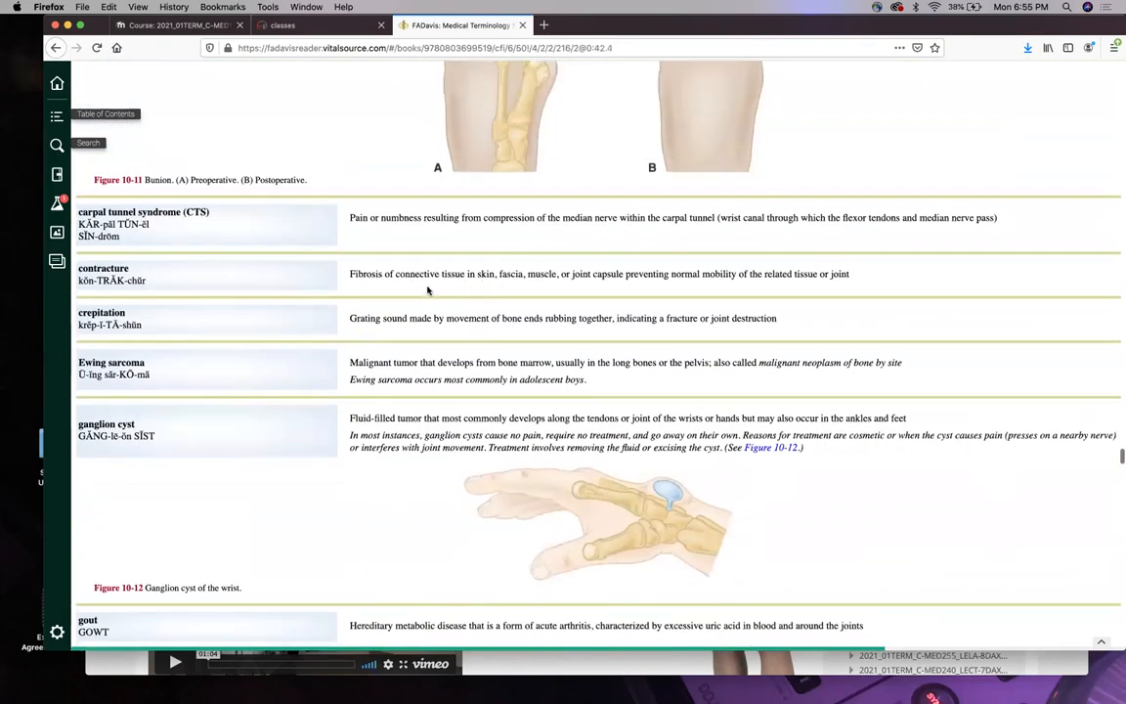
mouse_move(625, 293)
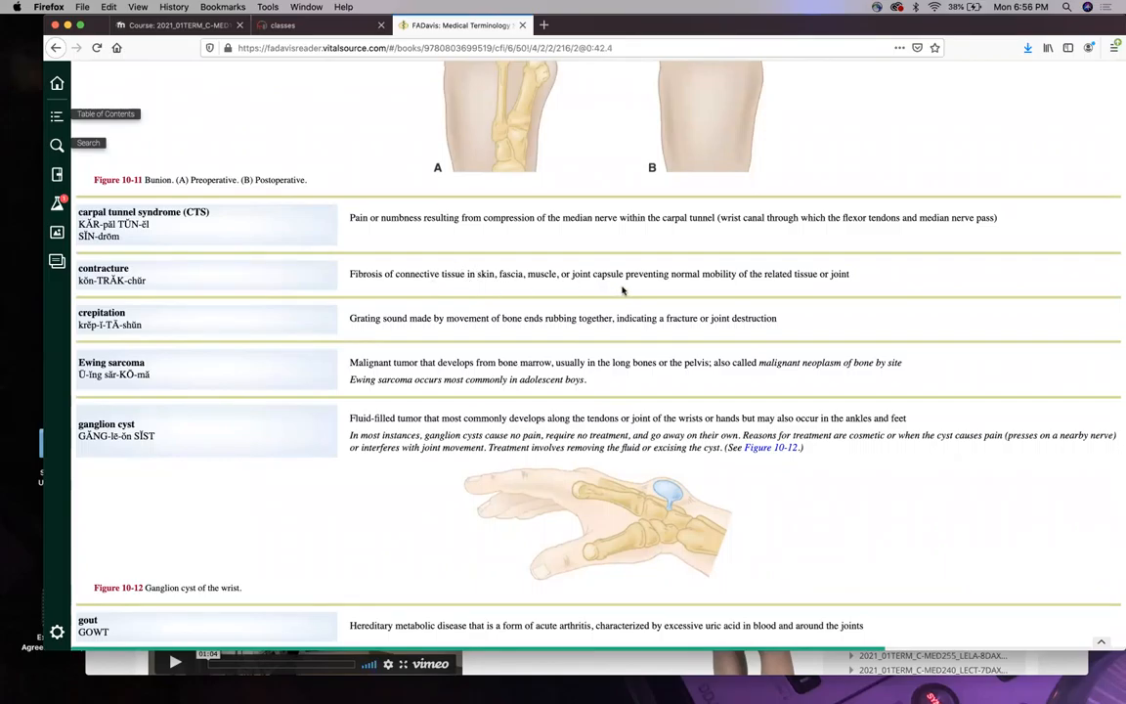
mouse_move(556, 297)
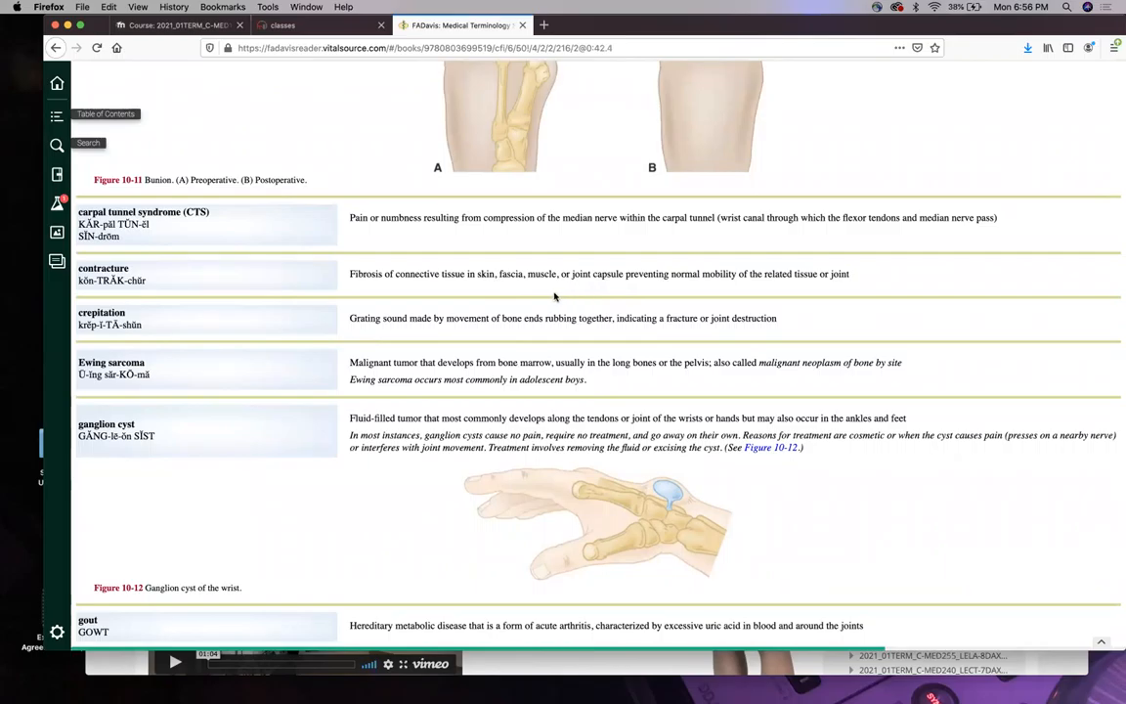
mouse_move(524, 285)
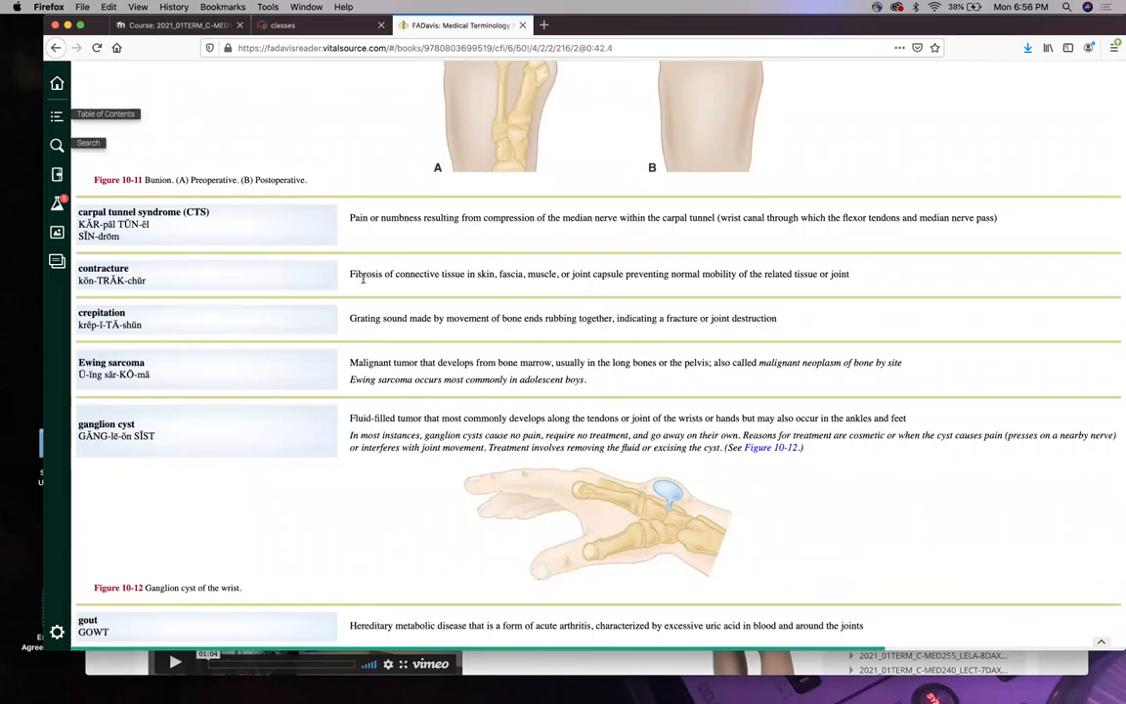
mouse_move(391, 279)
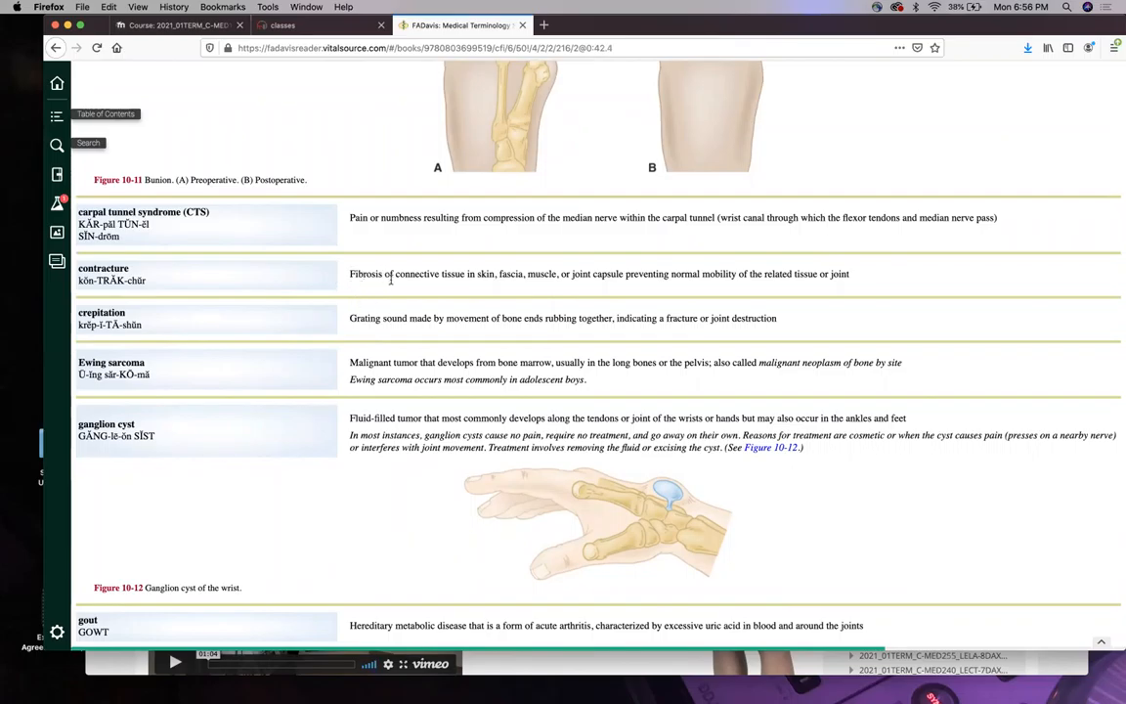
mouse_move(313, 305)
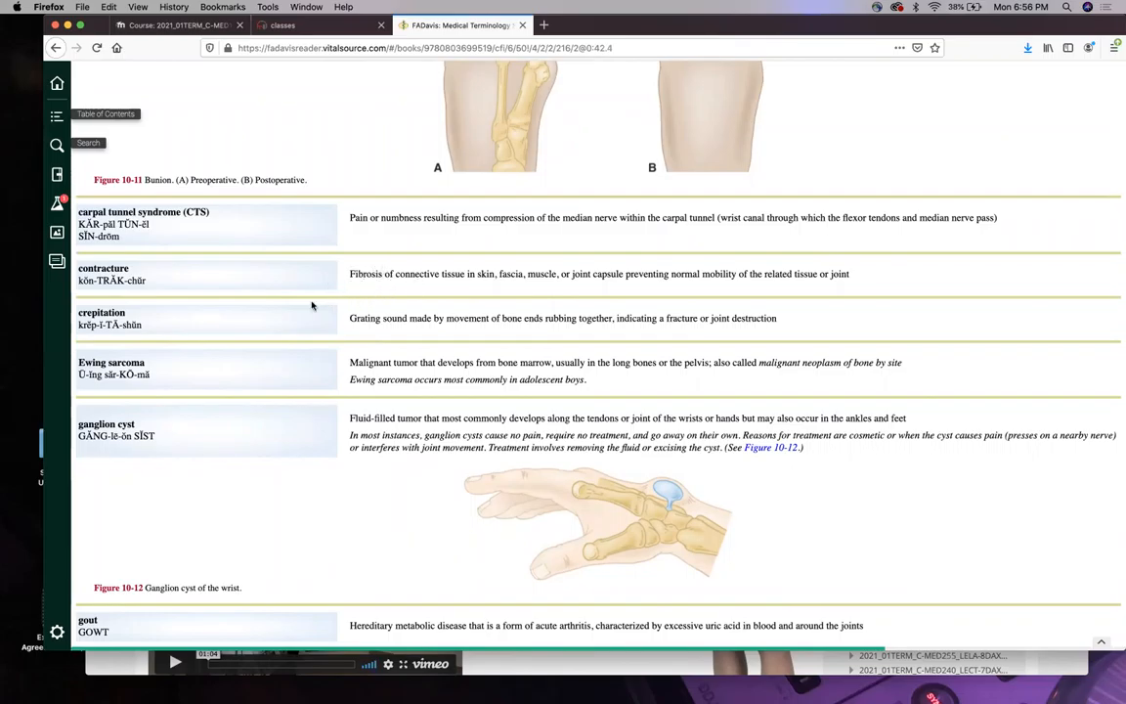
mouse_move(467, 270)
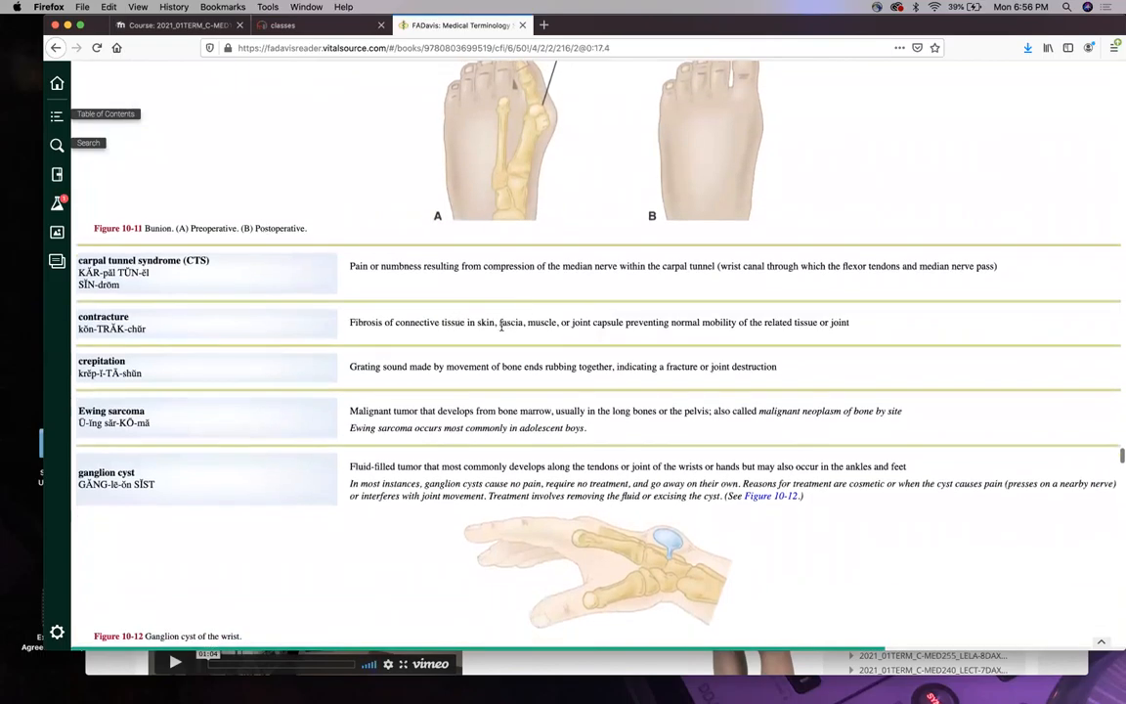
scroll("down", 3)
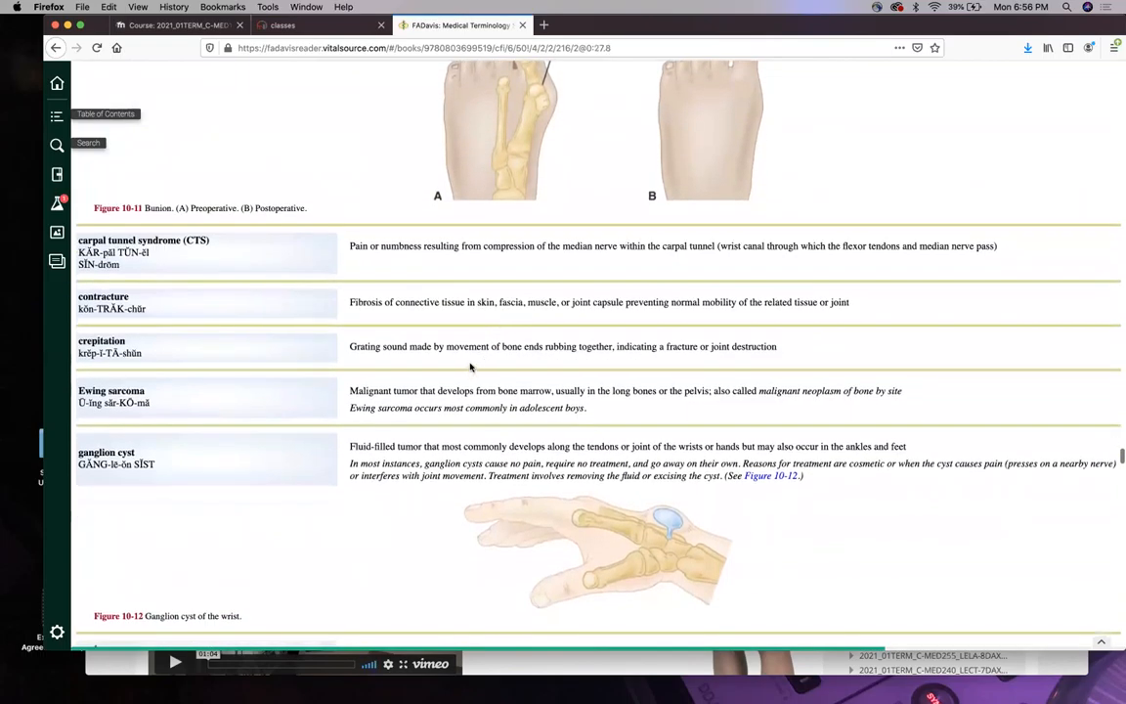
mouse_move(431, 359)
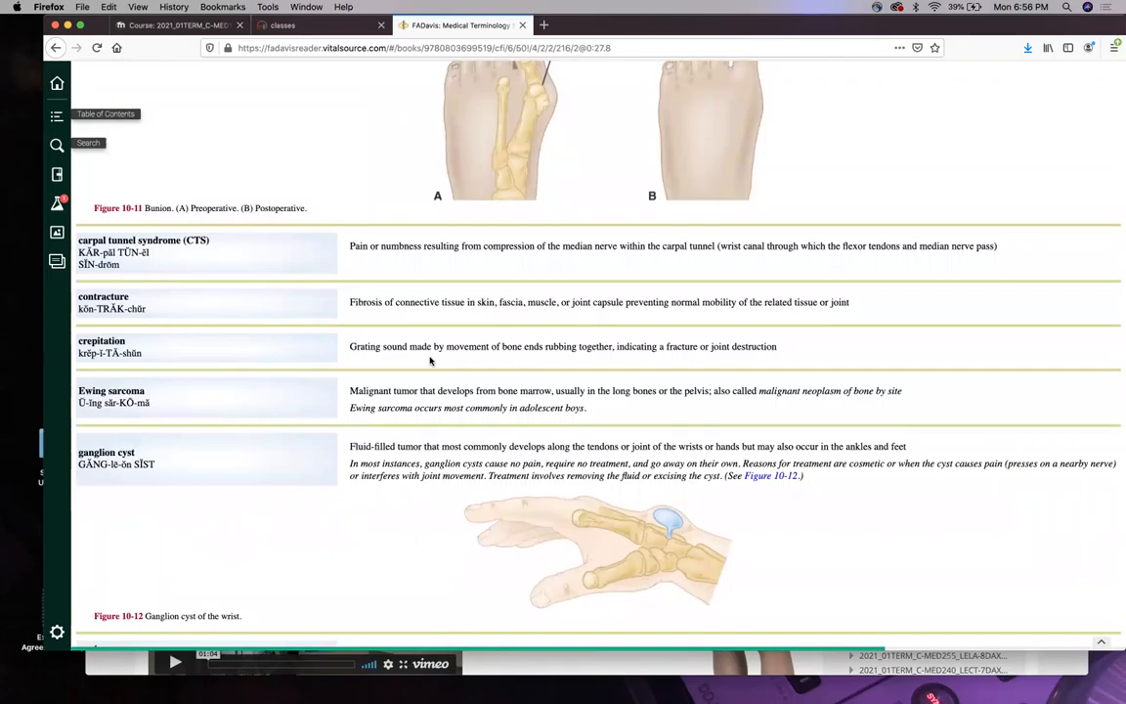
mouse_move(428, 359)
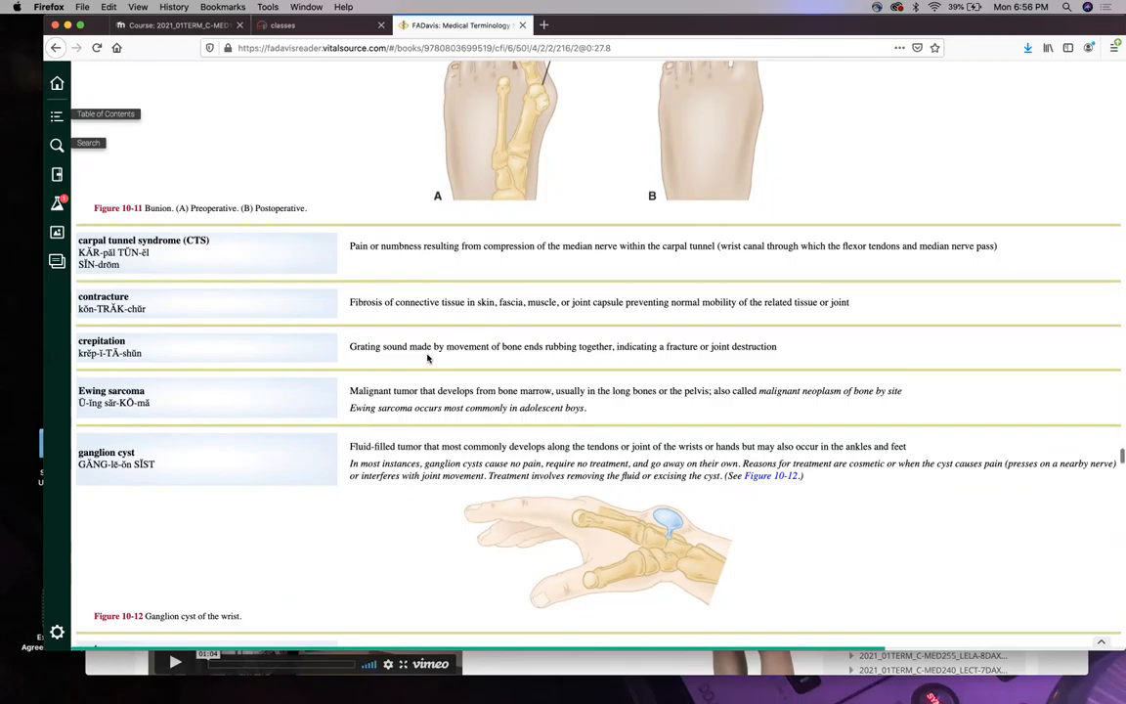
scroll("down", 3)
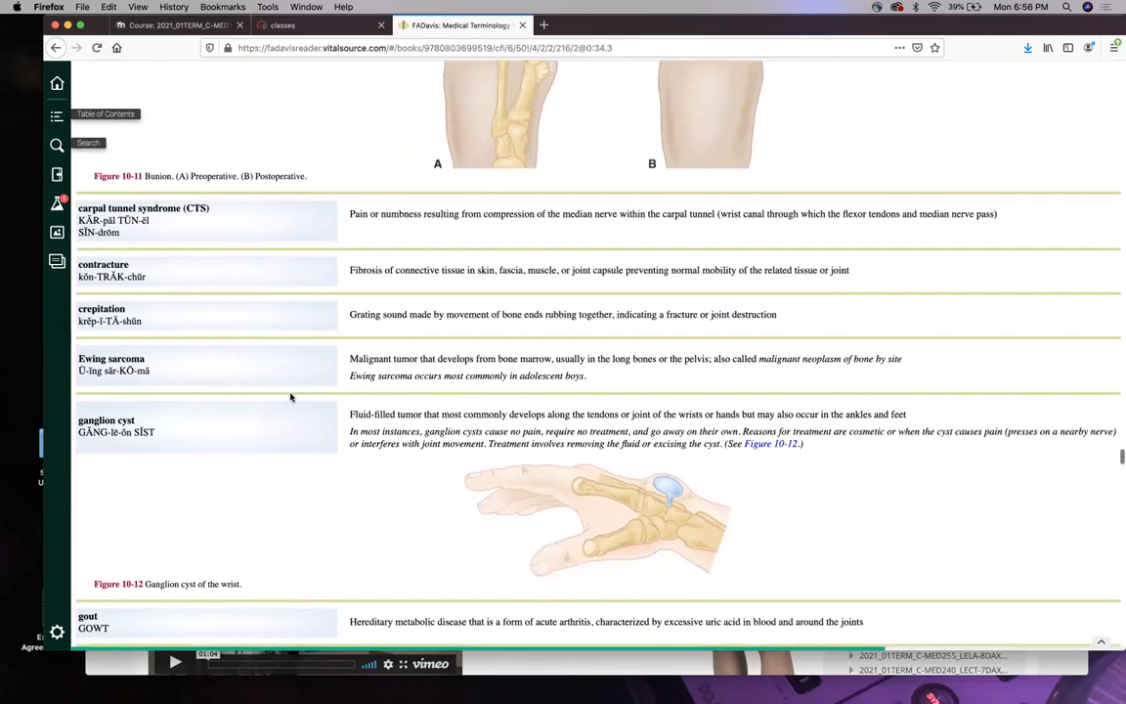
scroll("down", 3)
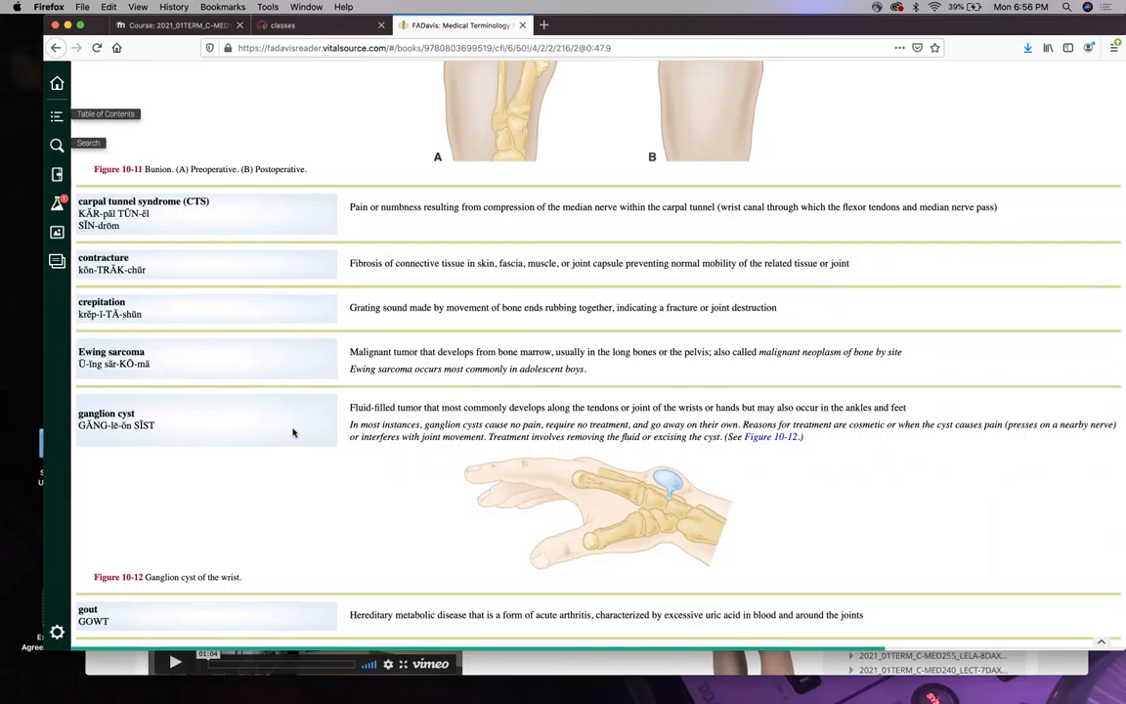
scroll("down", 3)
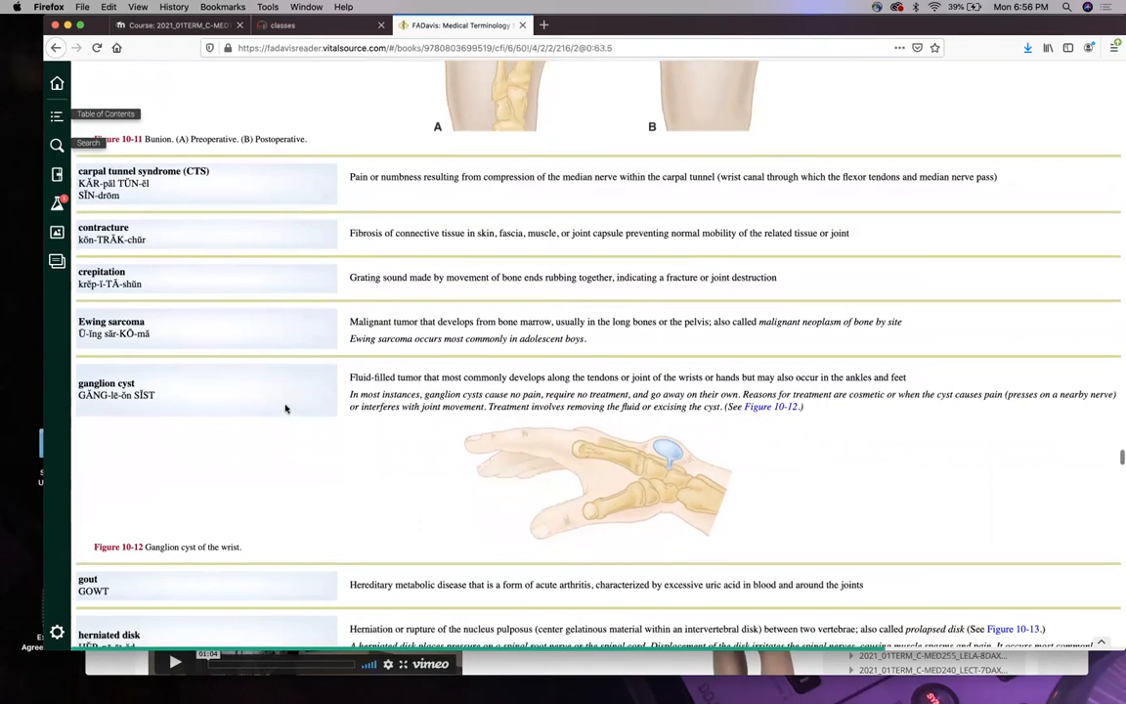
Scroll past gout and herniated disk to rheumatoid arthritis, Figure 10-14 and rotator cuff injury.
scroll("down", 3)
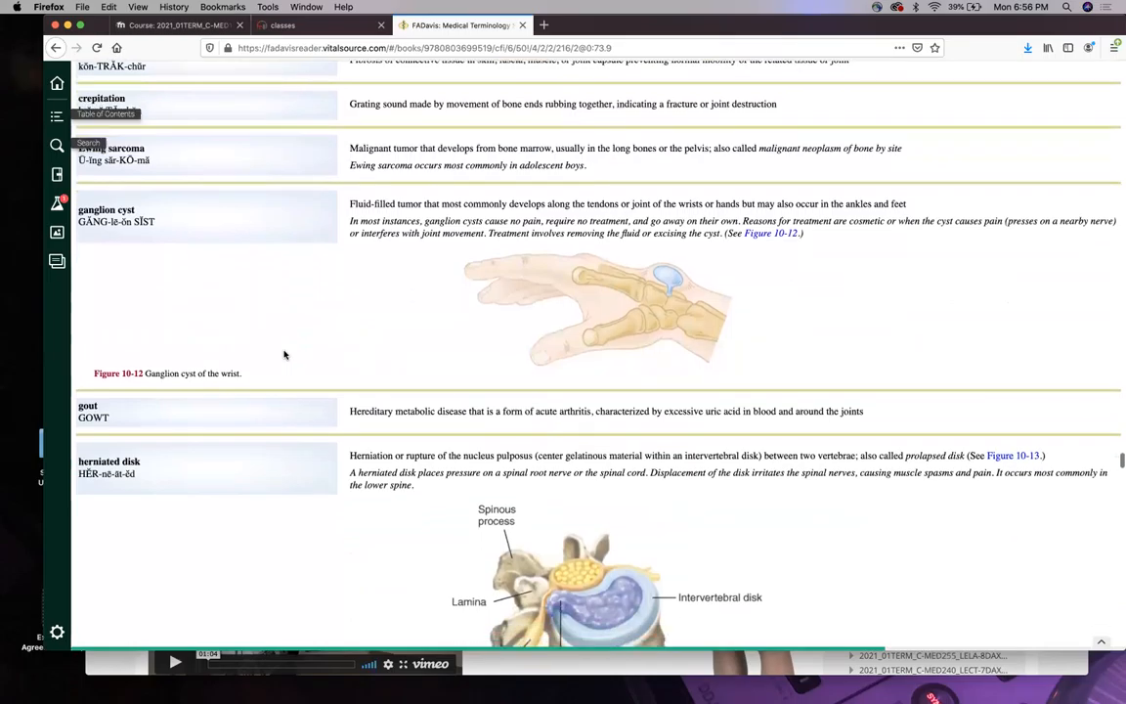
scroll("down", 3)
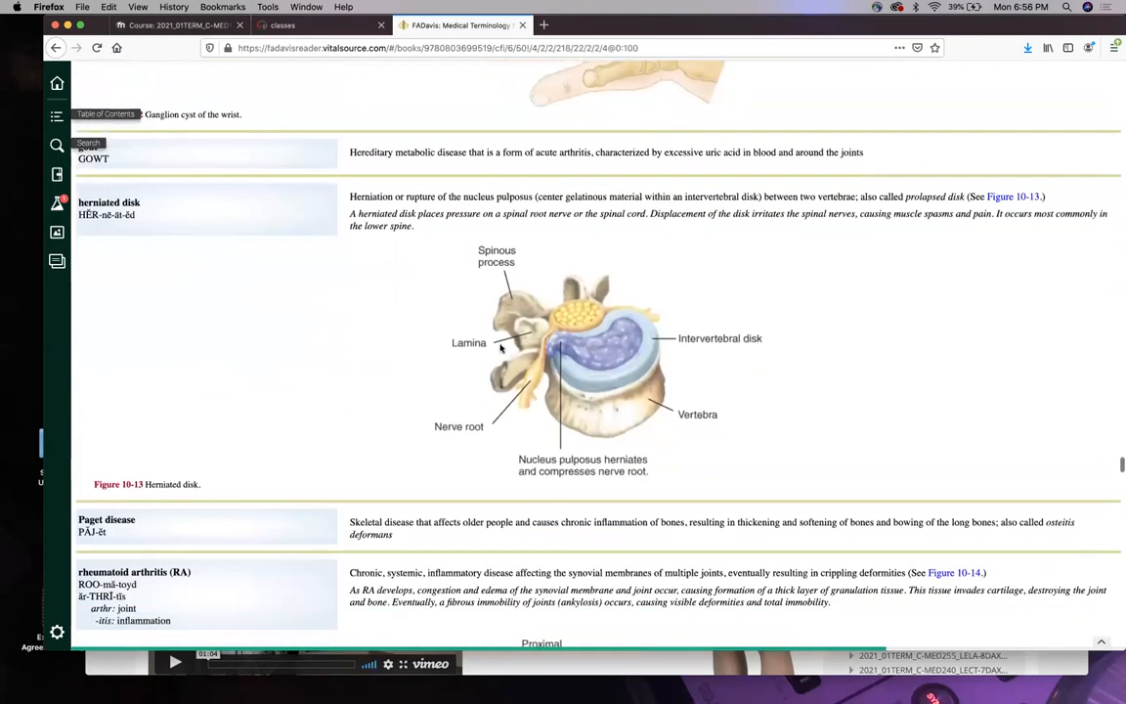
scroll("down", 3)
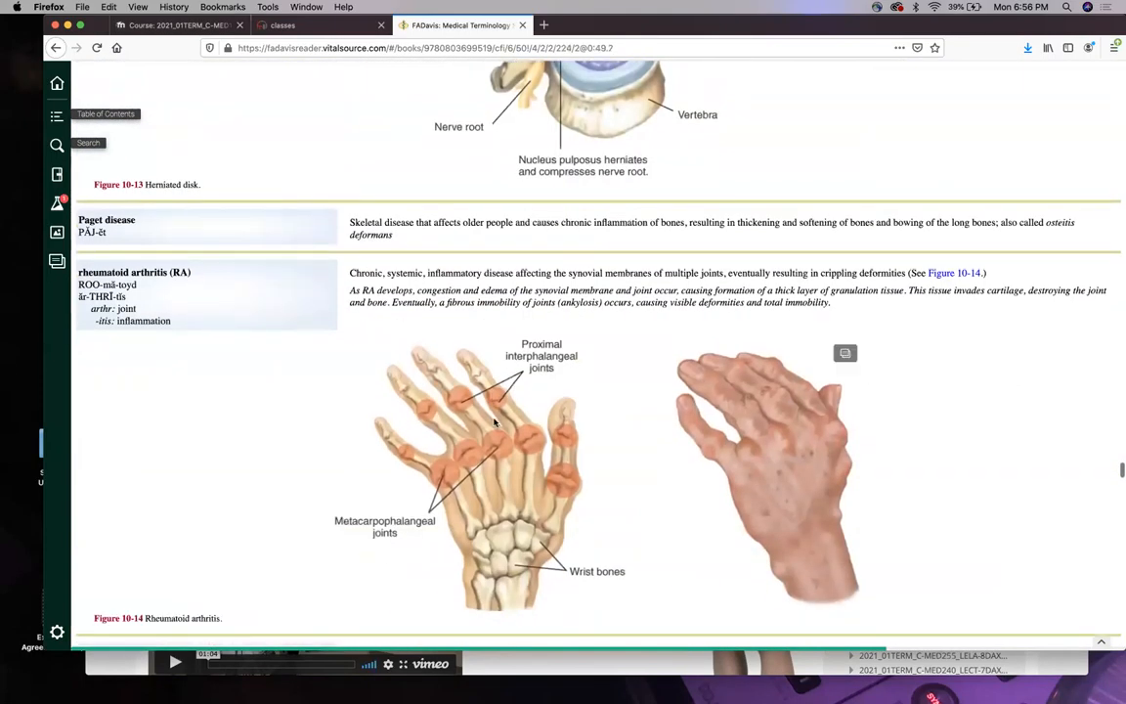
scroll("down", 3)
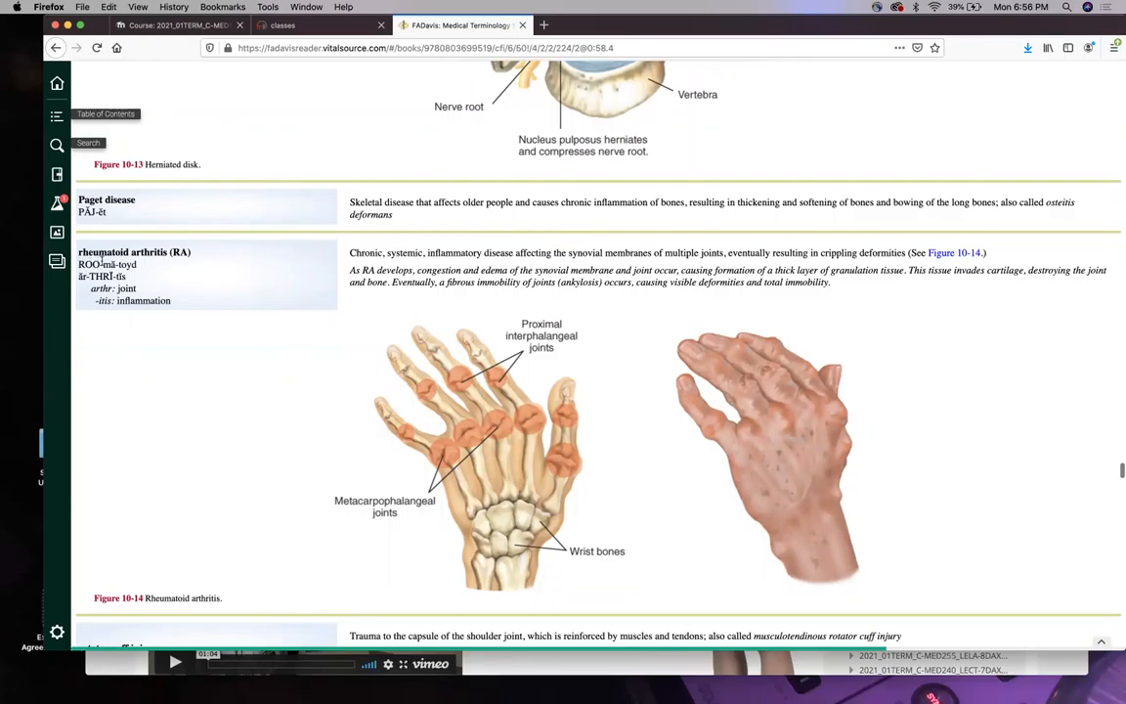
mouse_move(254, 359)
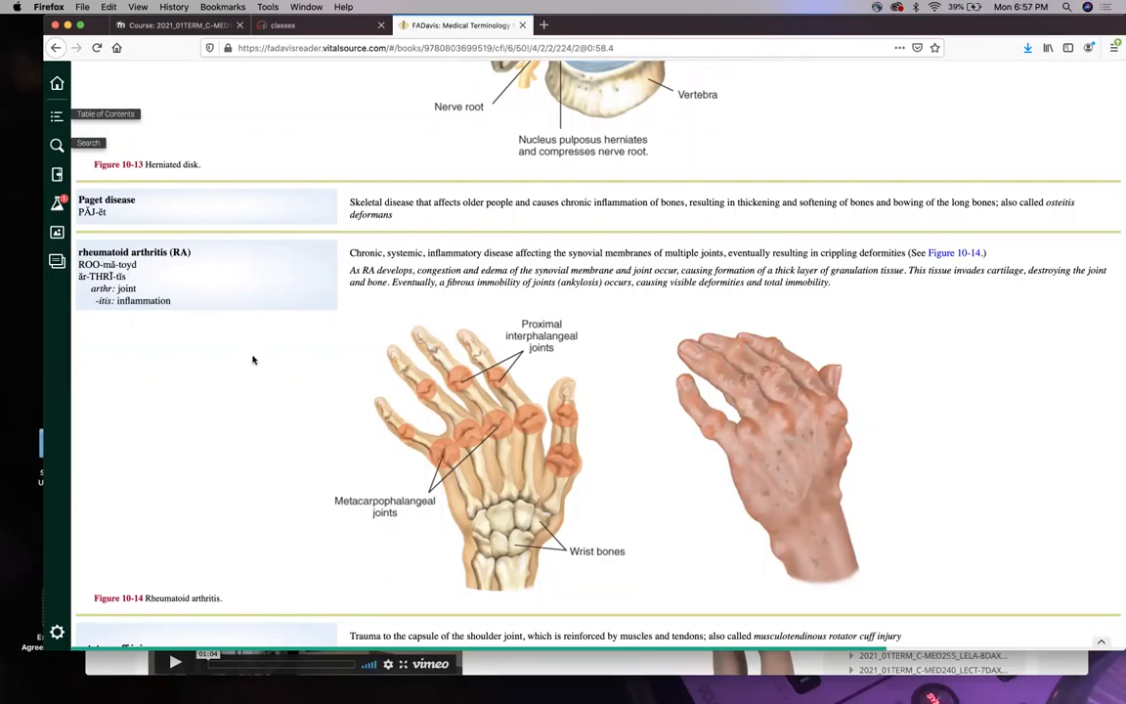
scroll("down", 3)
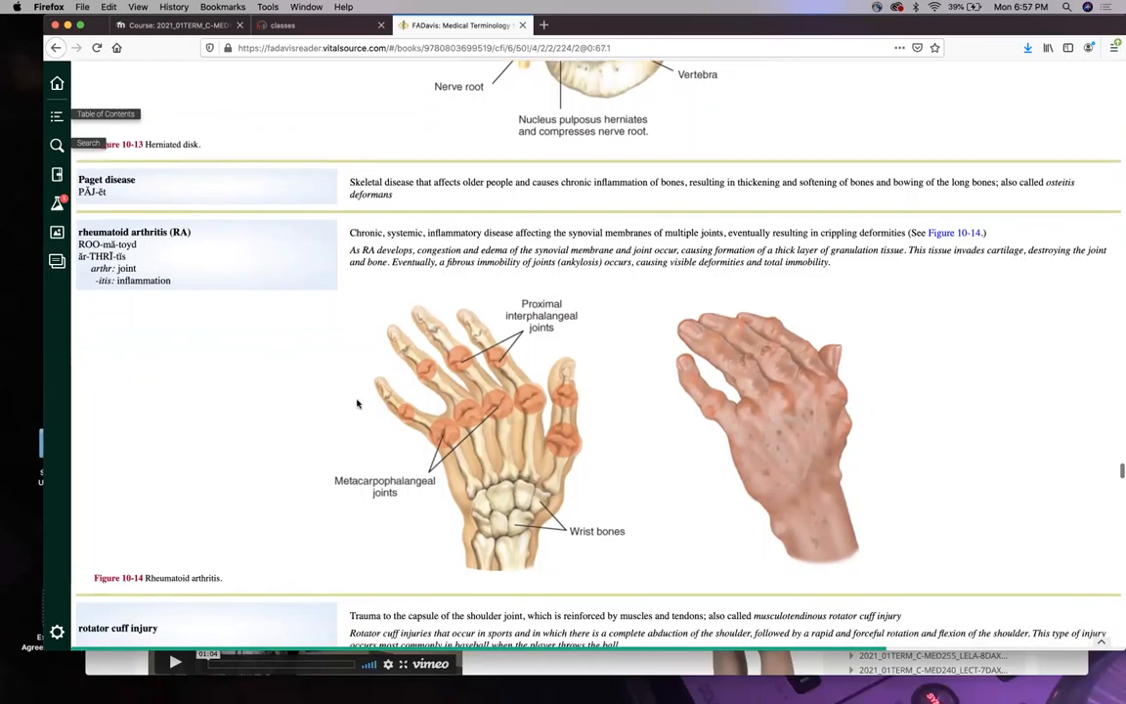
scroll("down", 3)
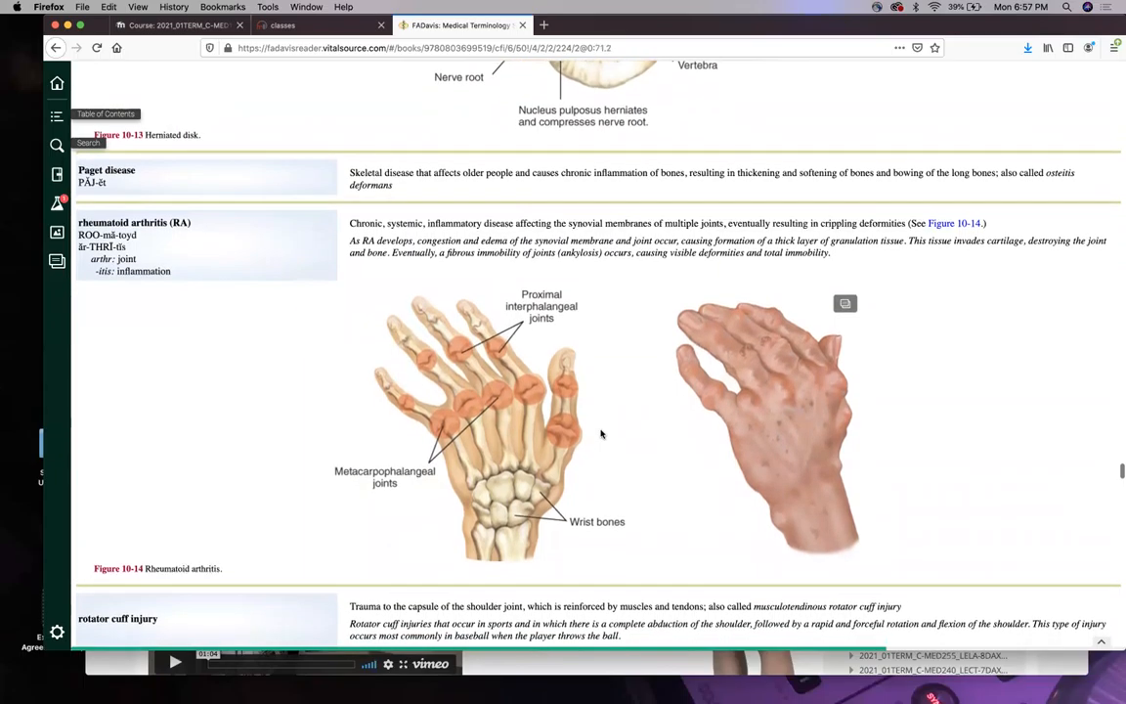
mouse_move(301, 383)
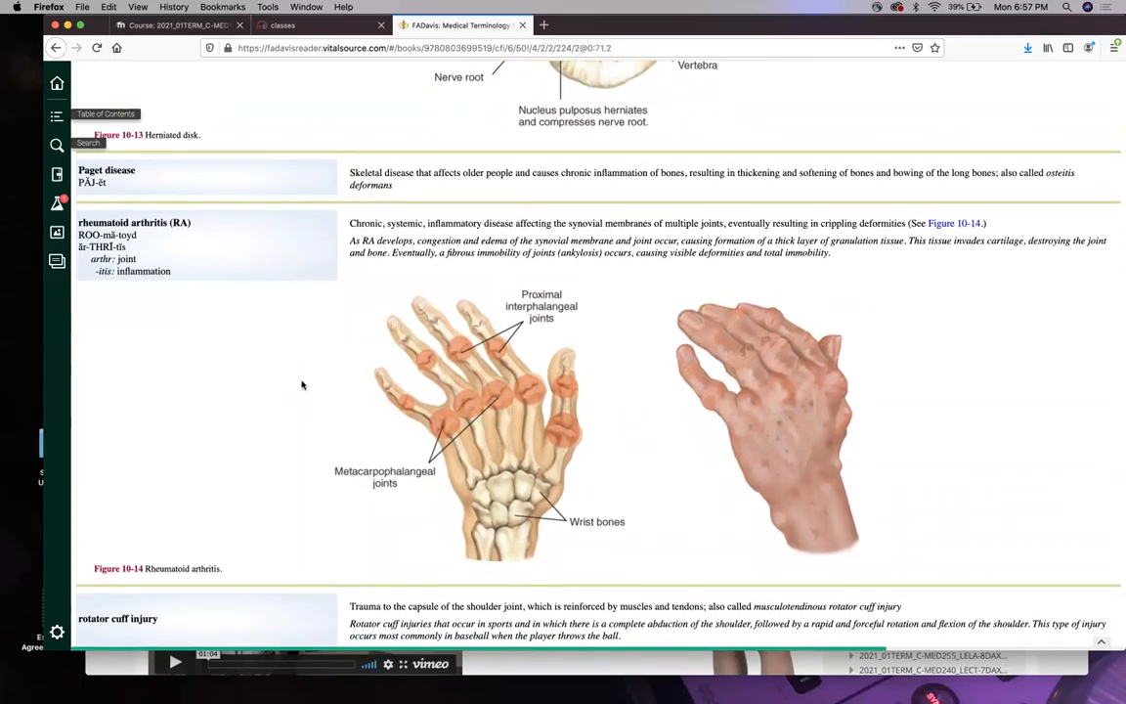
mouse_move(262, 266)
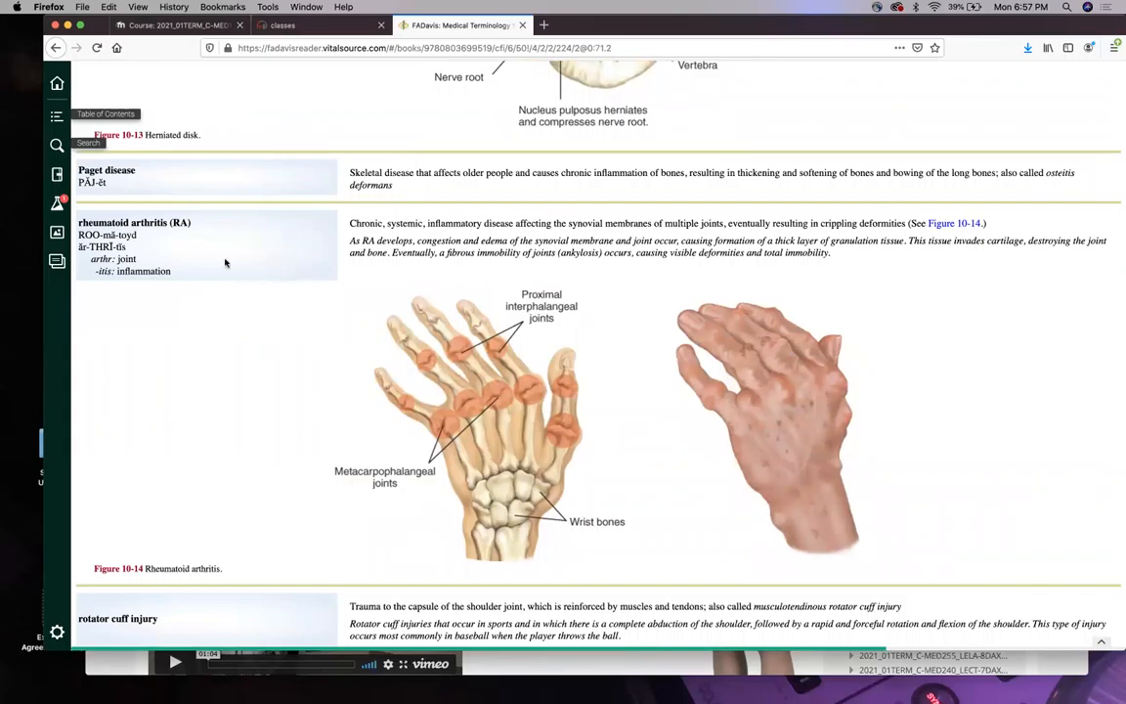
mouse_move(146, 266)
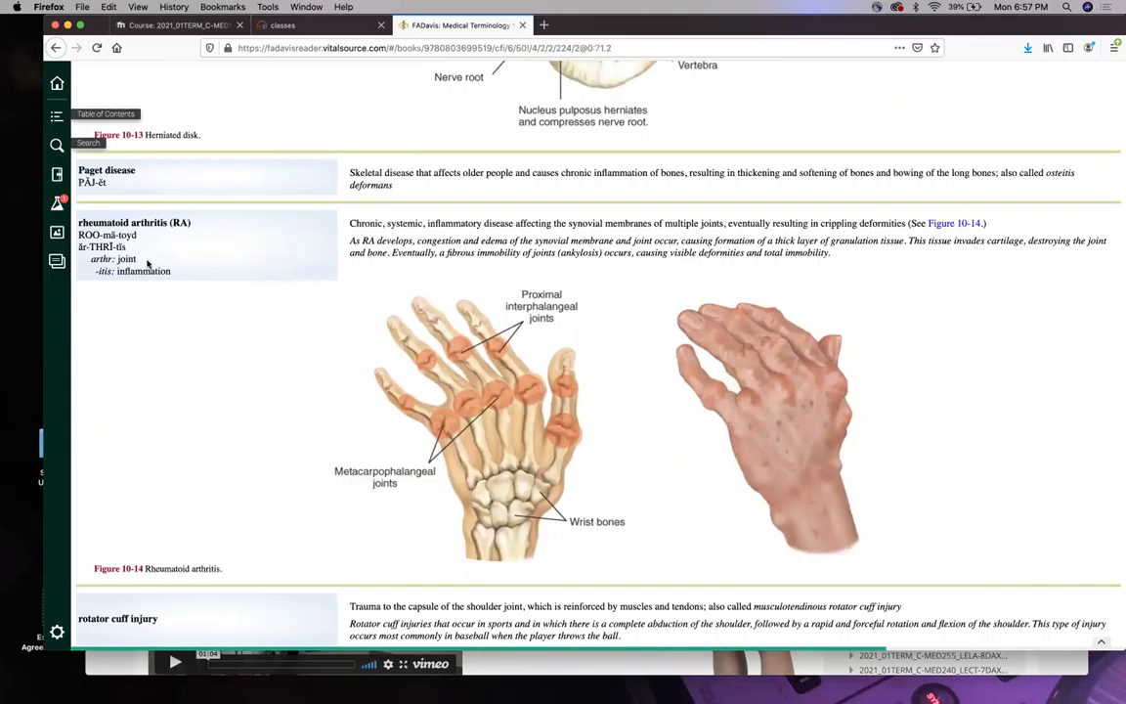
scroll("down", 3)
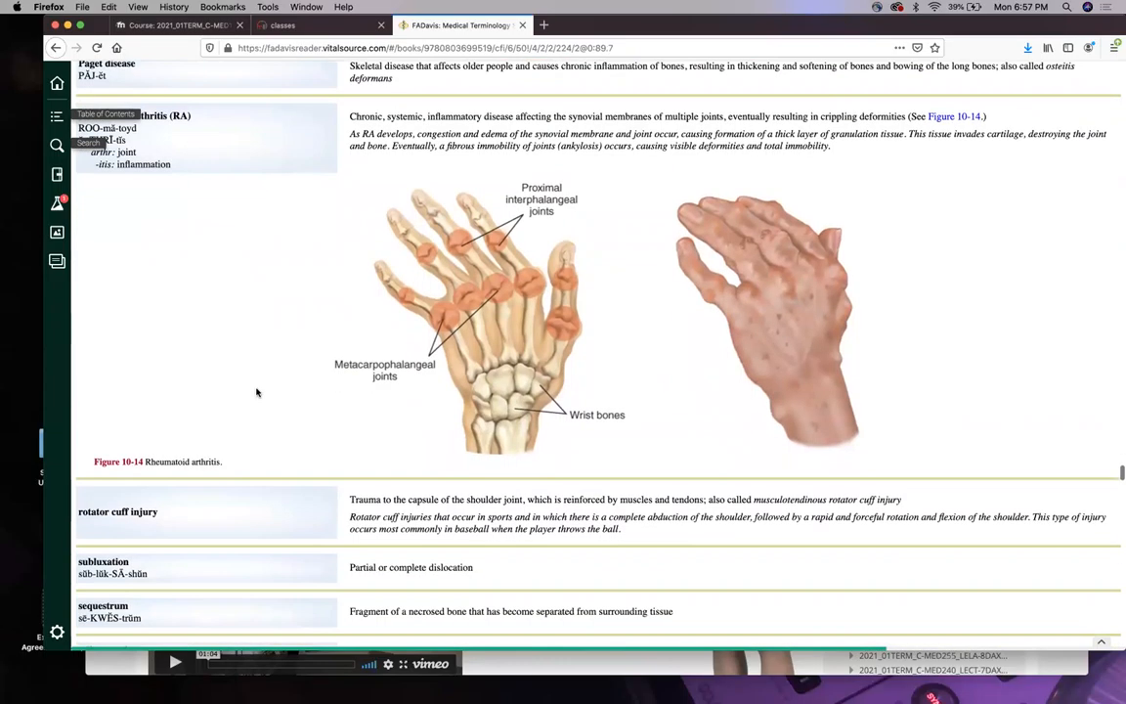
scroll("down", 3)
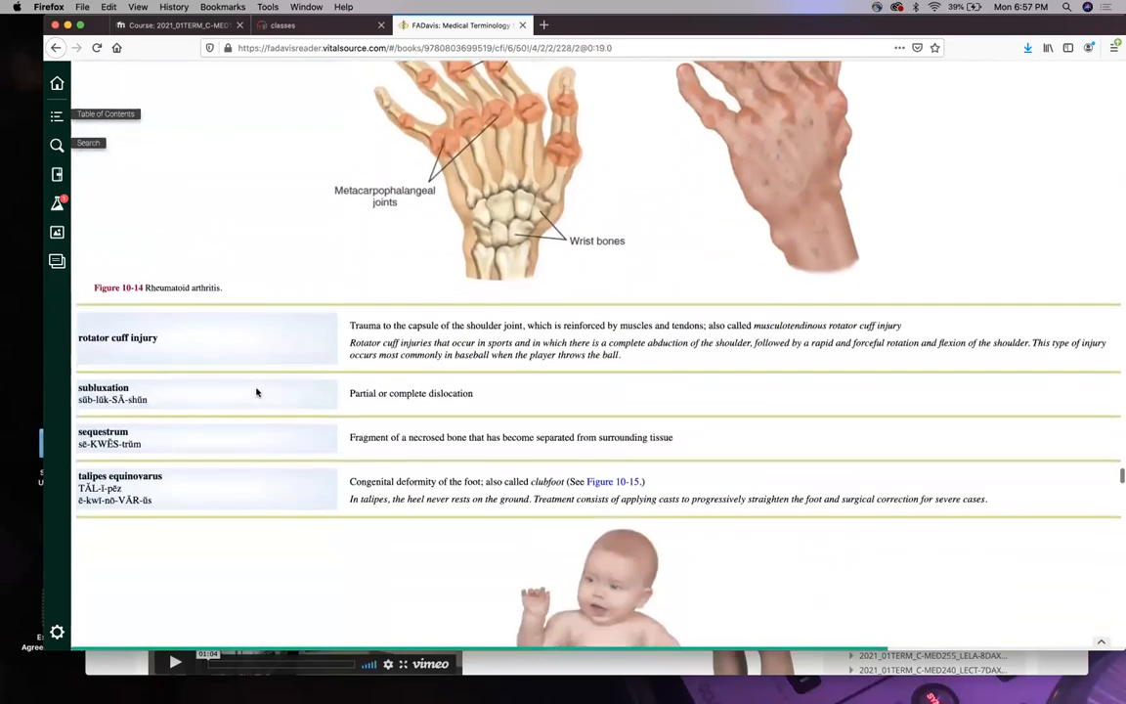
scroll("down", 3)
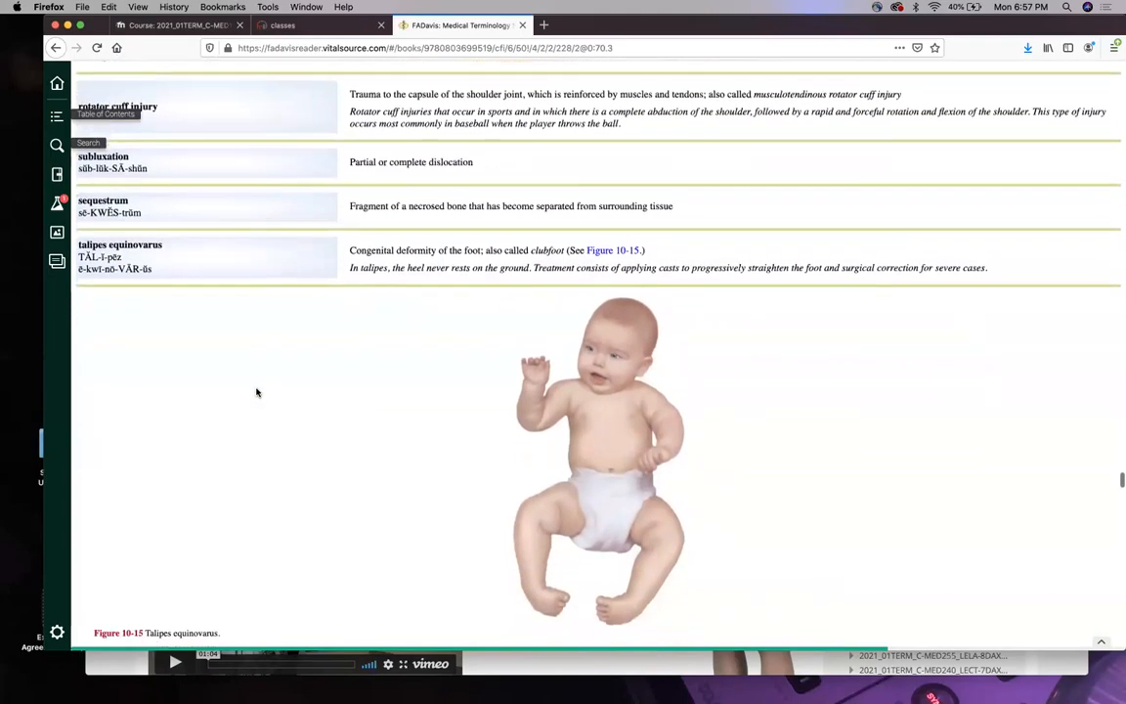
scroll("down", 3)
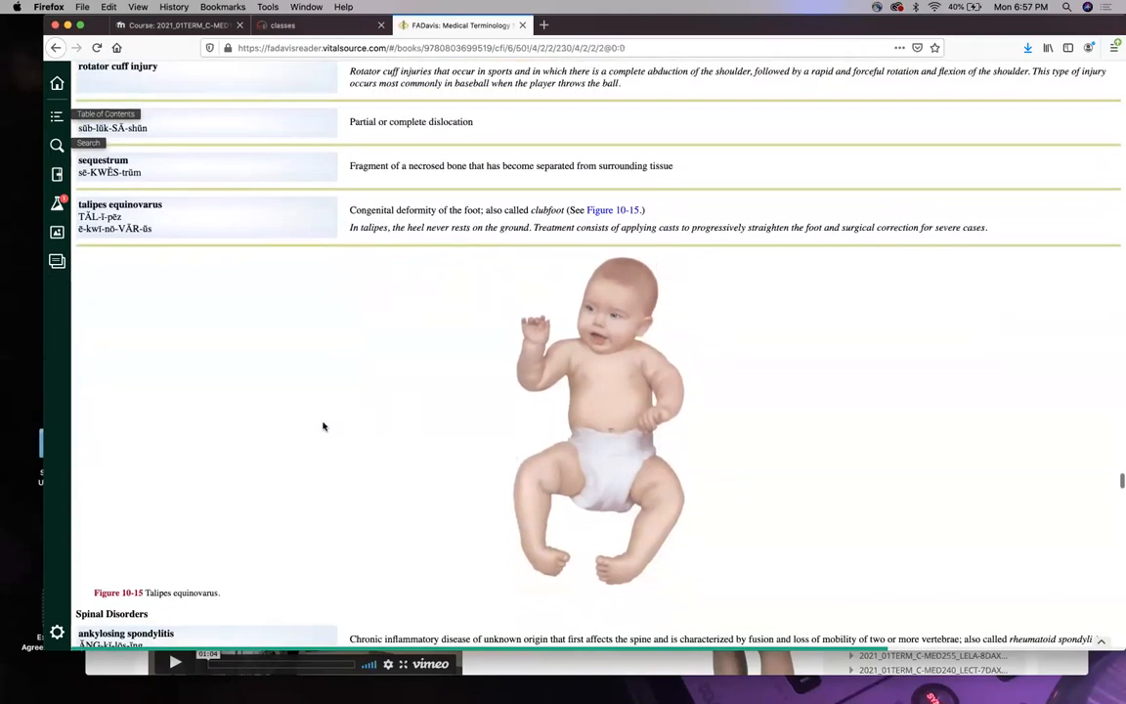
scroll("down", 3)
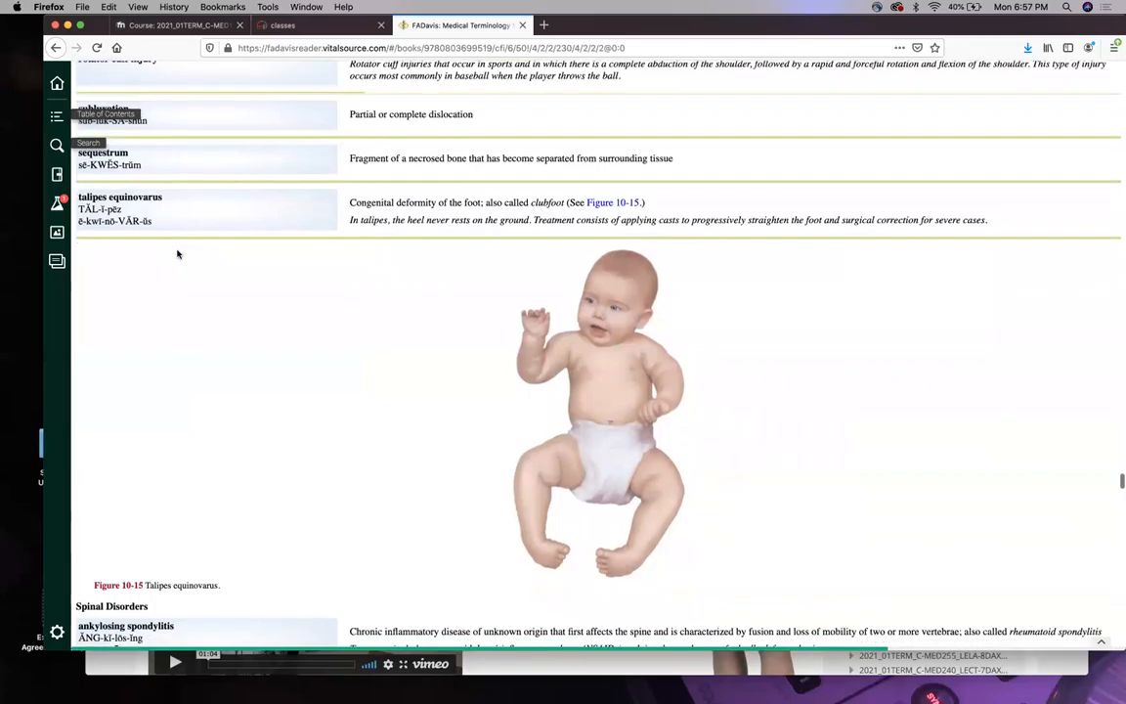
scroll("down", 3)
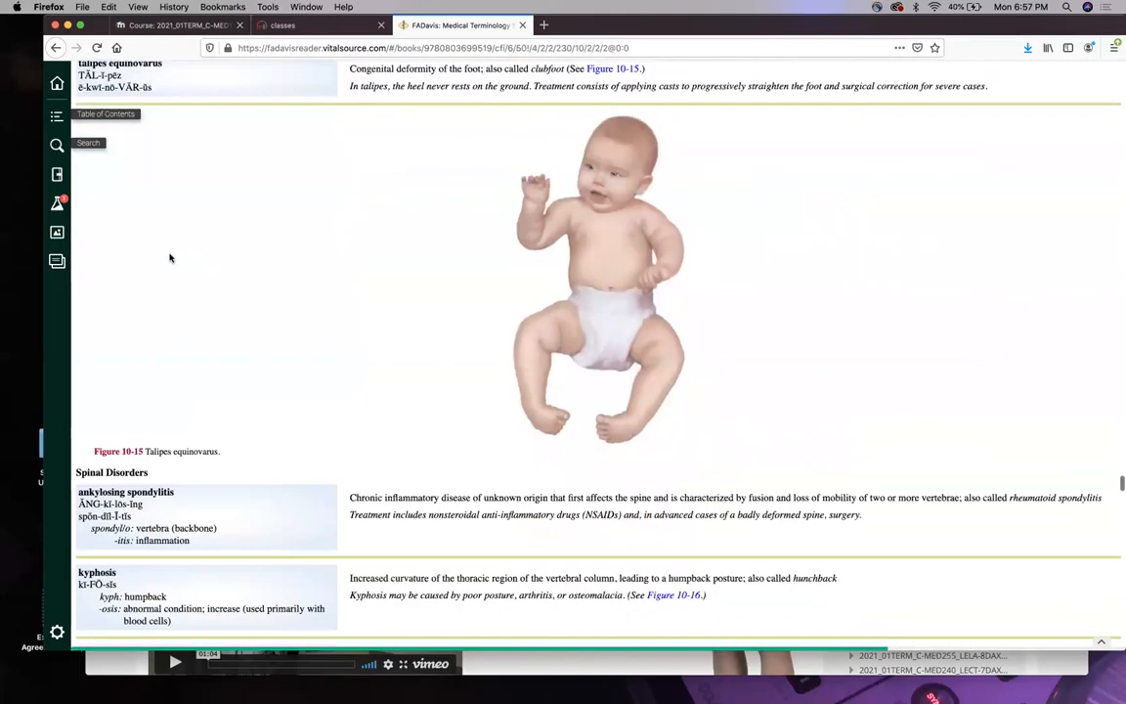
scroll("down", 3)
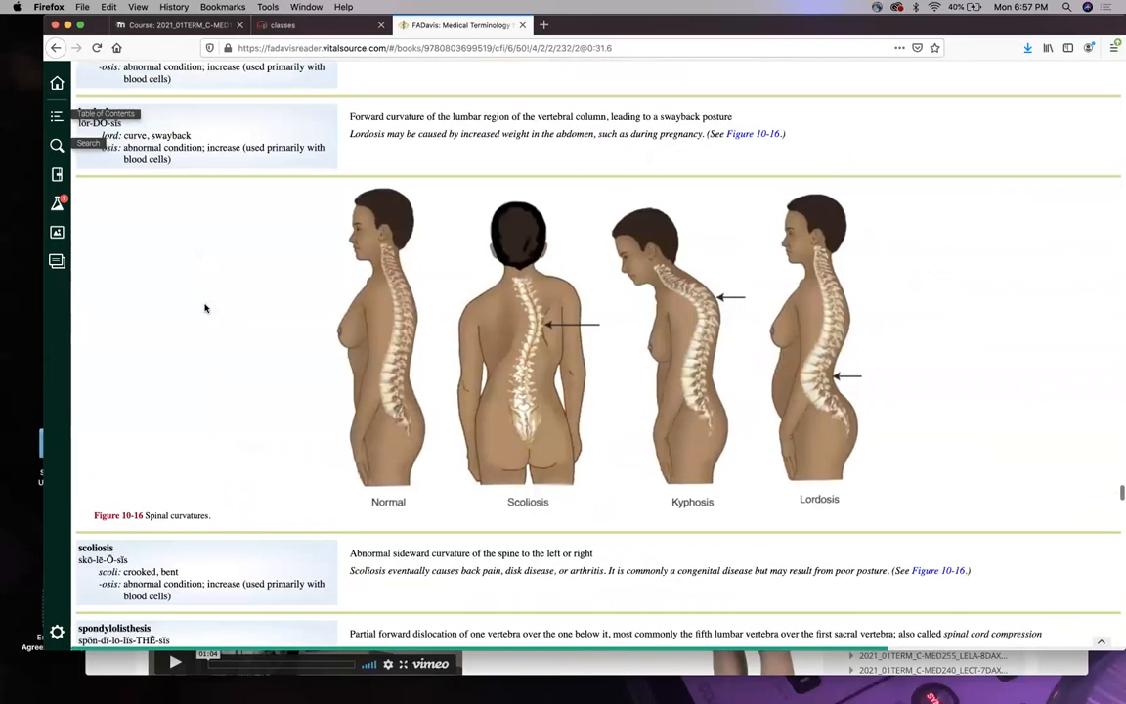
scroll("down", 3)
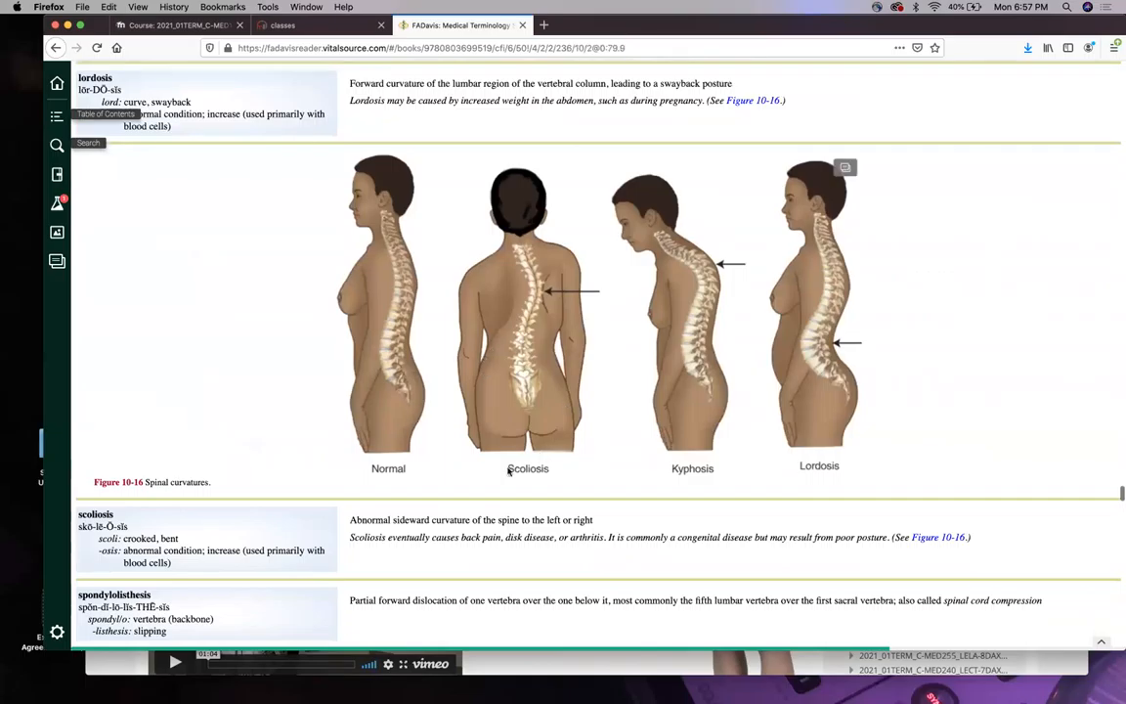
mouse_move(530, 289)
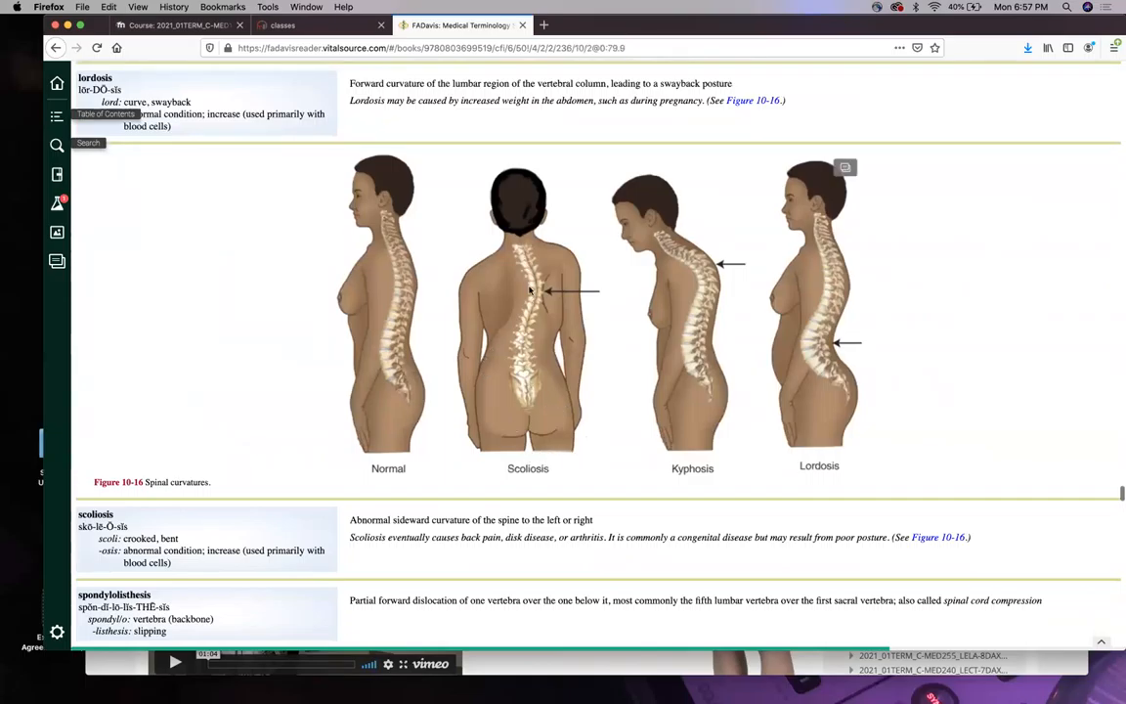
mouse_move(692, 278)
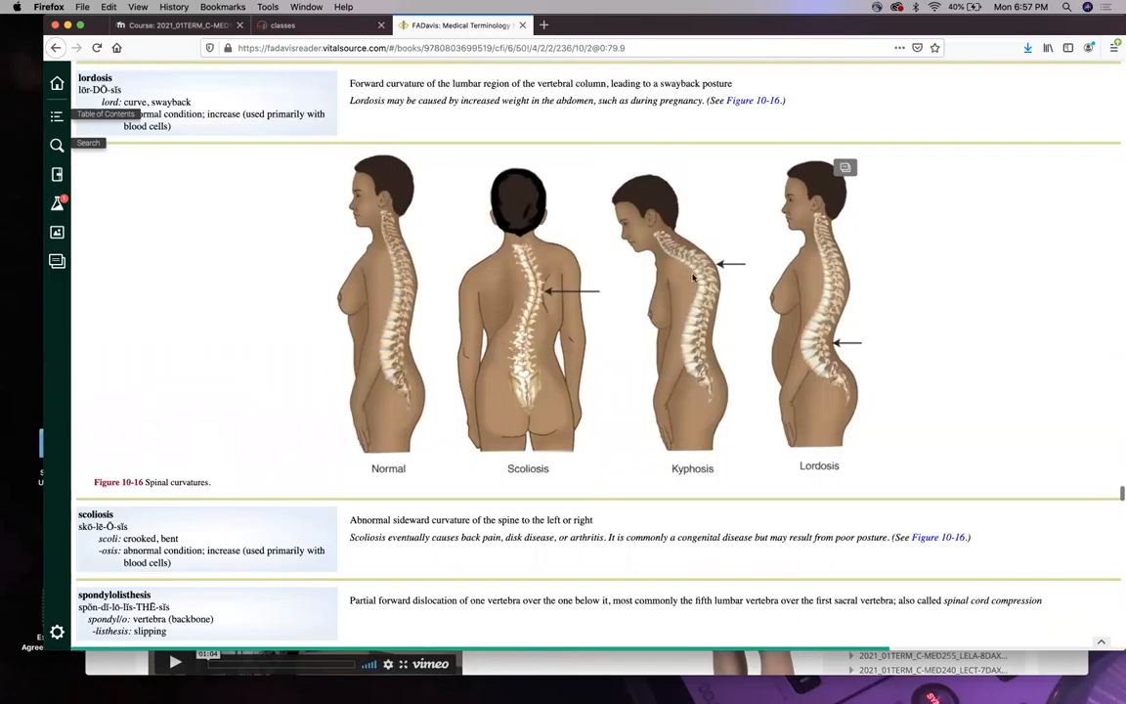
mouse_move(696, 256)
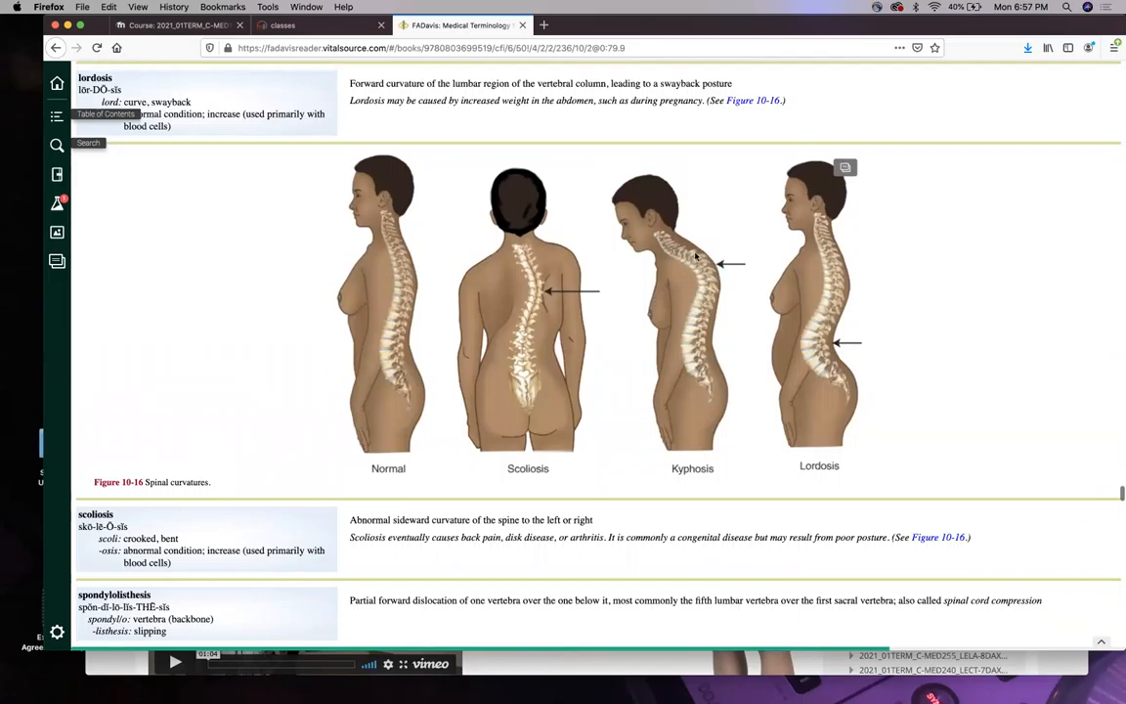
mouse_move(700, 270)
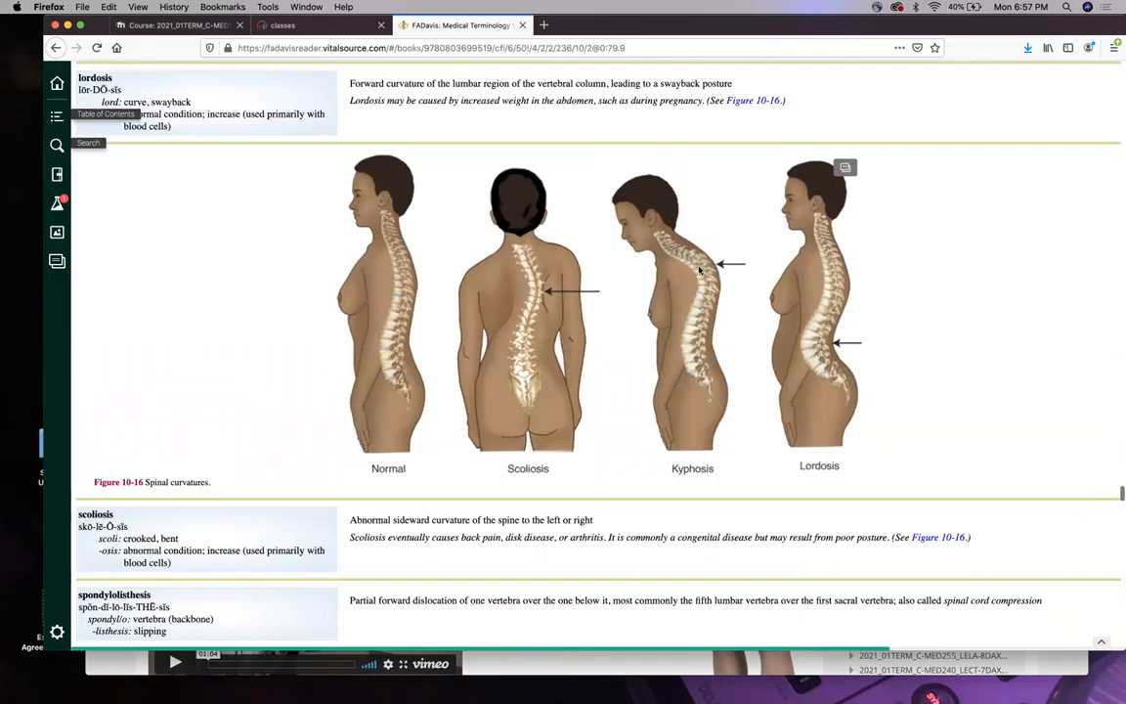
mouse_move(837, 343)
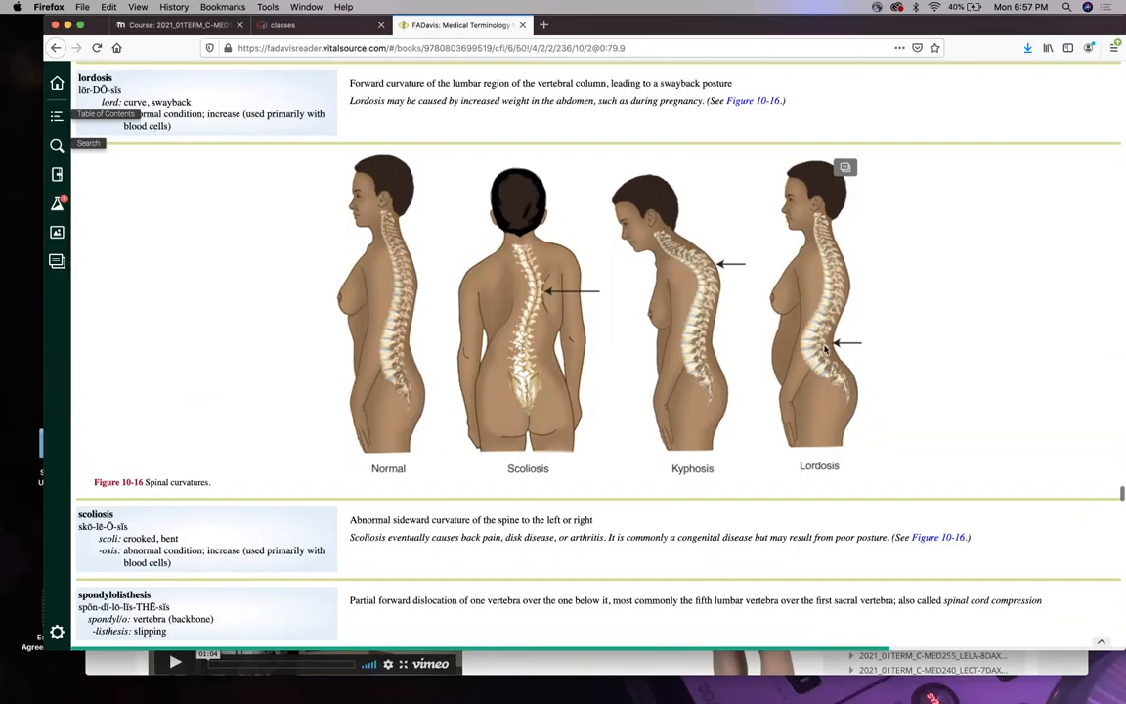
mouse_move(825, 477)
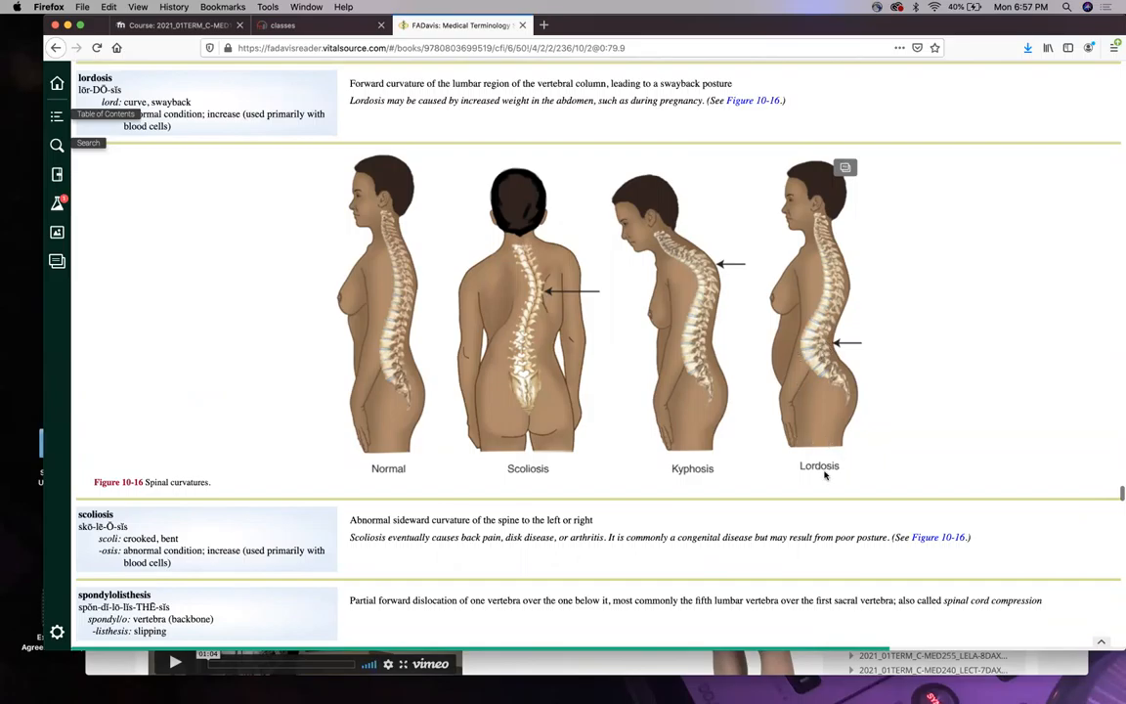
scroll("down", 3)
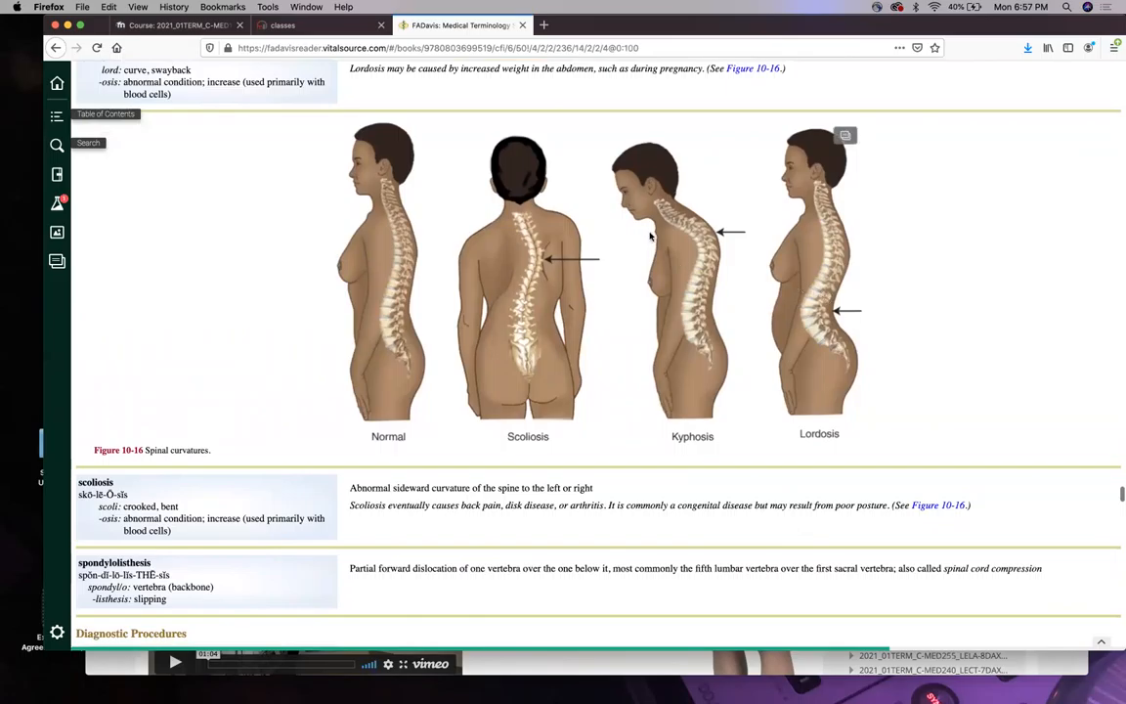
mouse_move(516, 352)
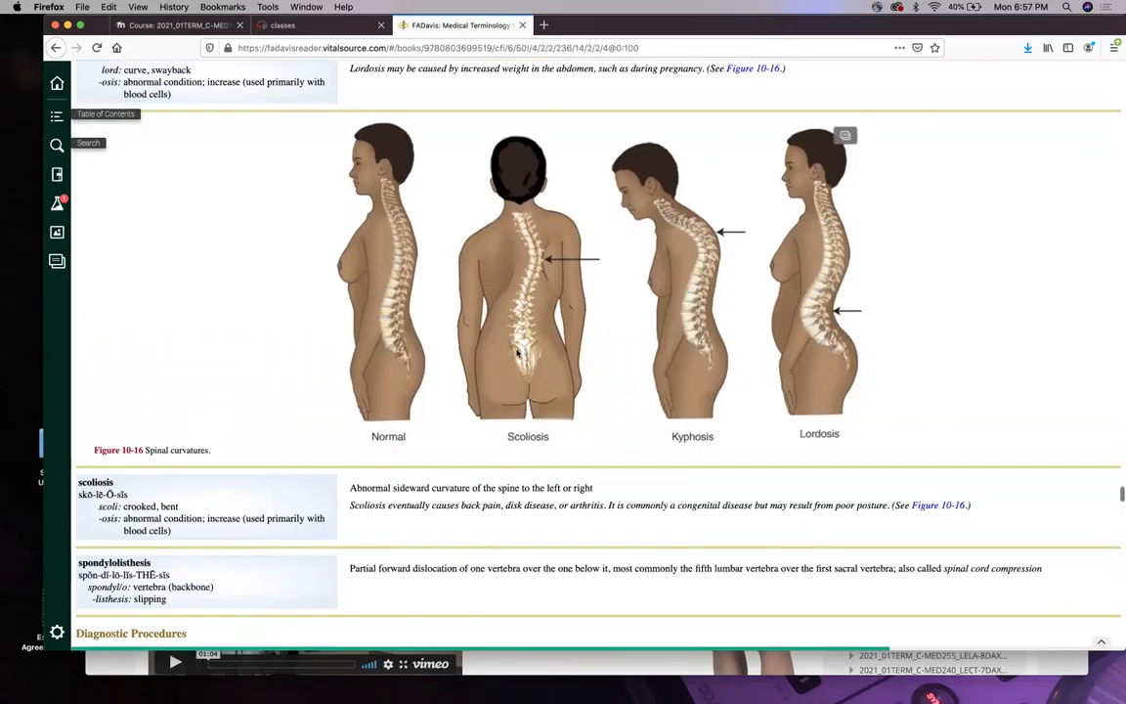
mouse_move(524, 305)
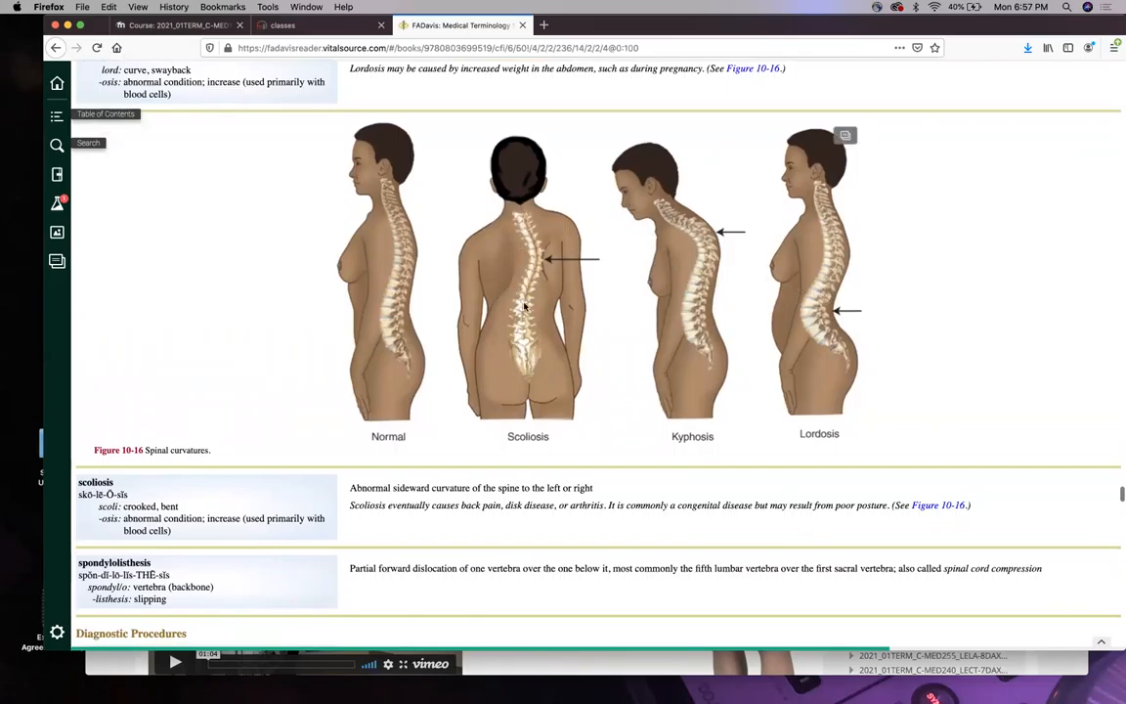
Scroll past Figure 10-16 through Diagnostic and Surgical Procedures to the Pharmacology drug table.
scroll("down", 3)
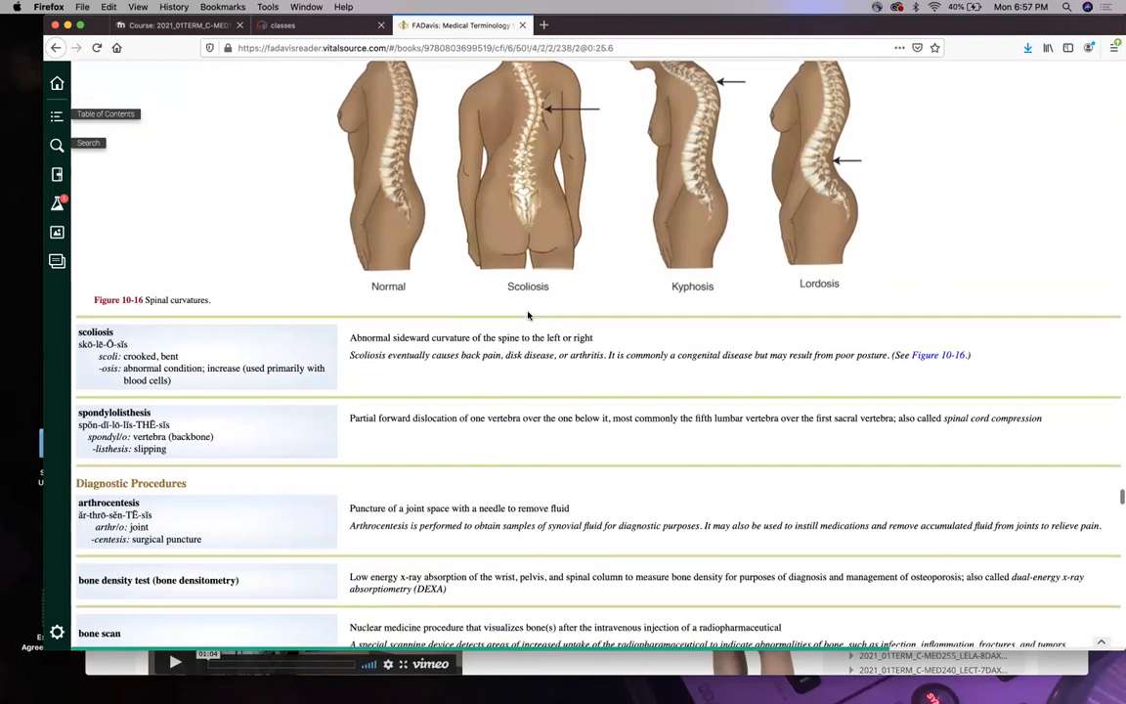
scroll("down", 3)
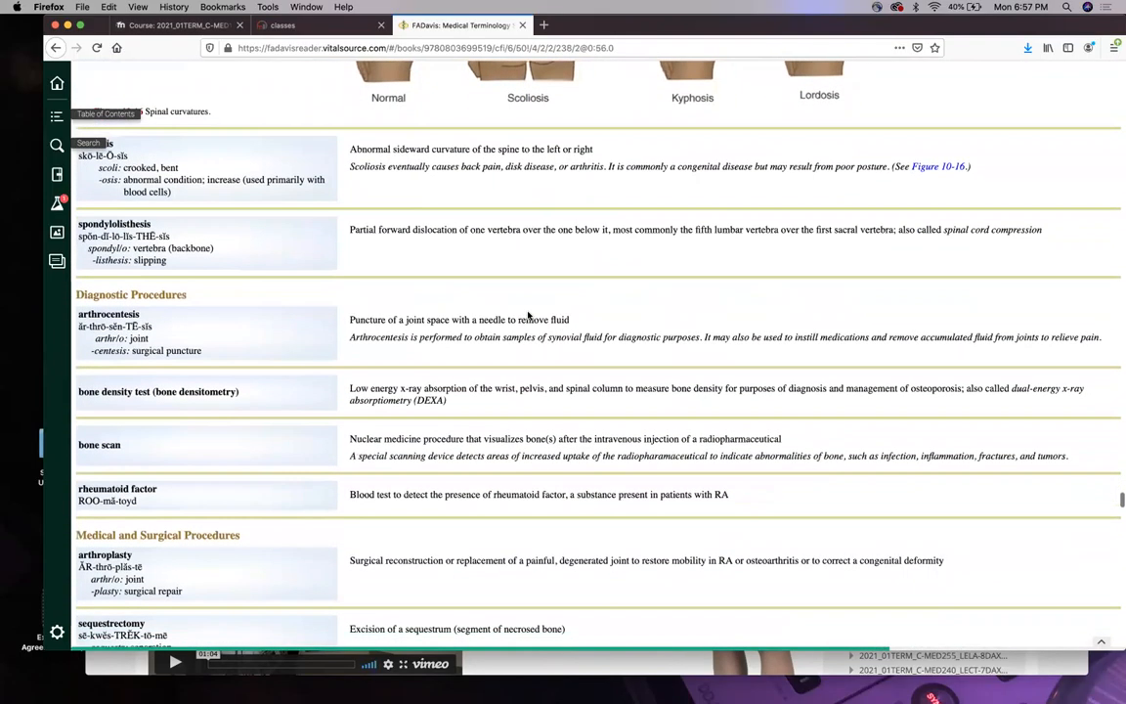
scroll("down", 3)
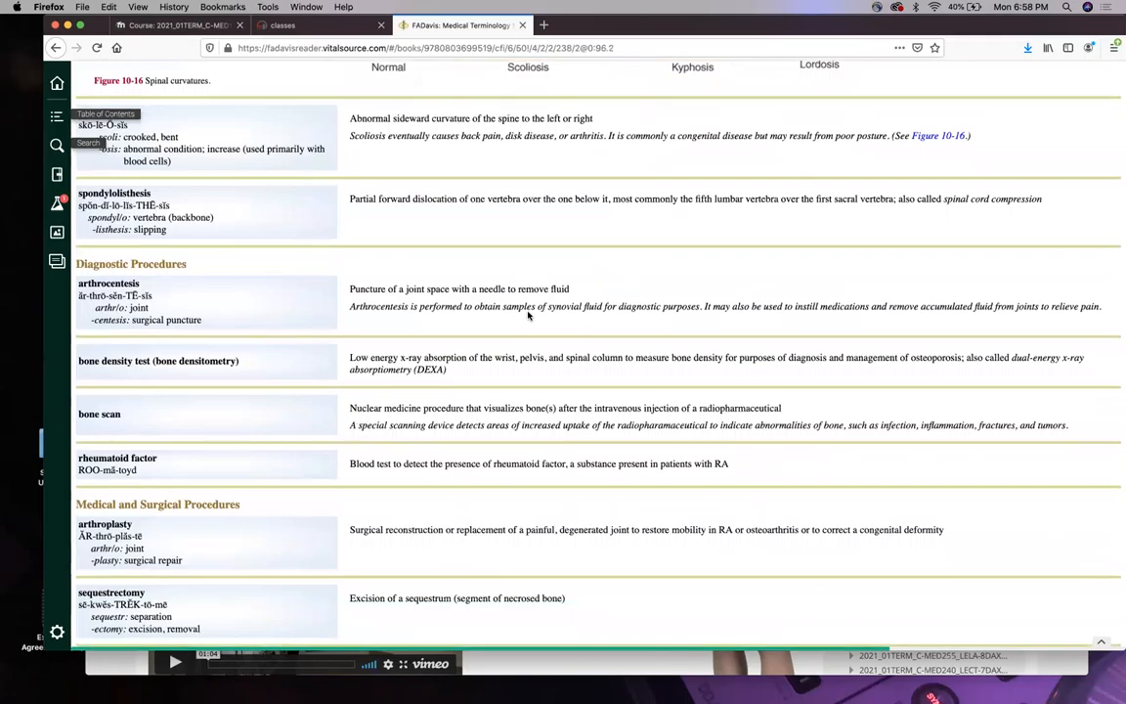
mouse_move(252, 305)
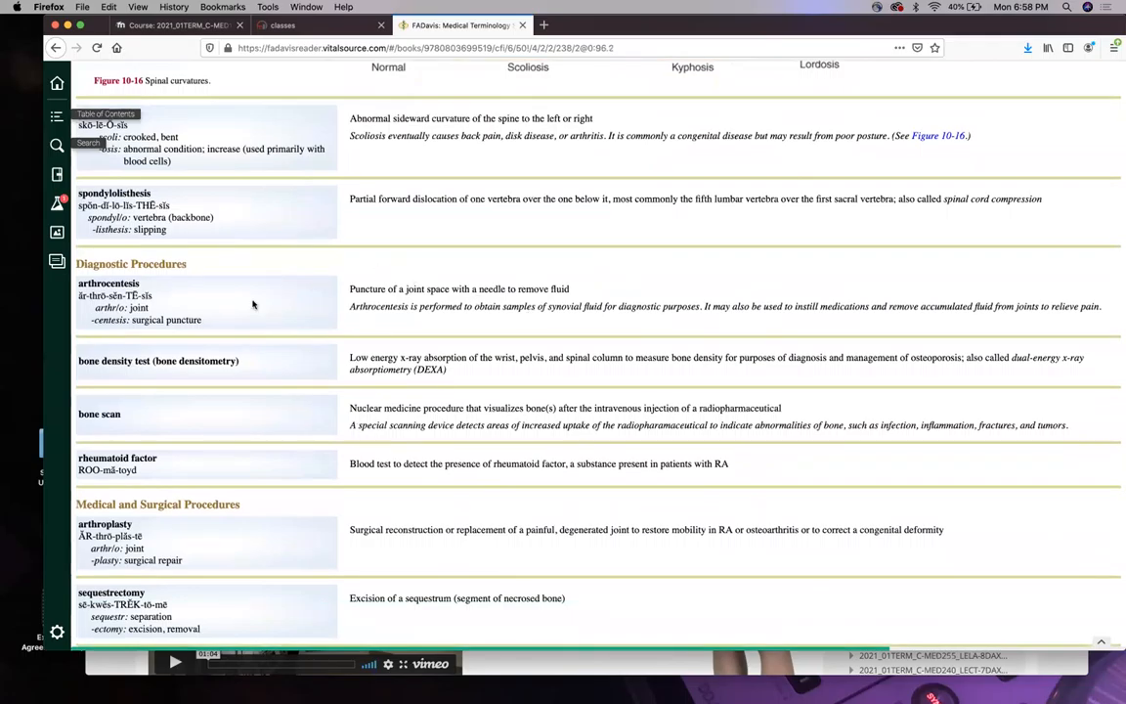
scroll("down", 3)
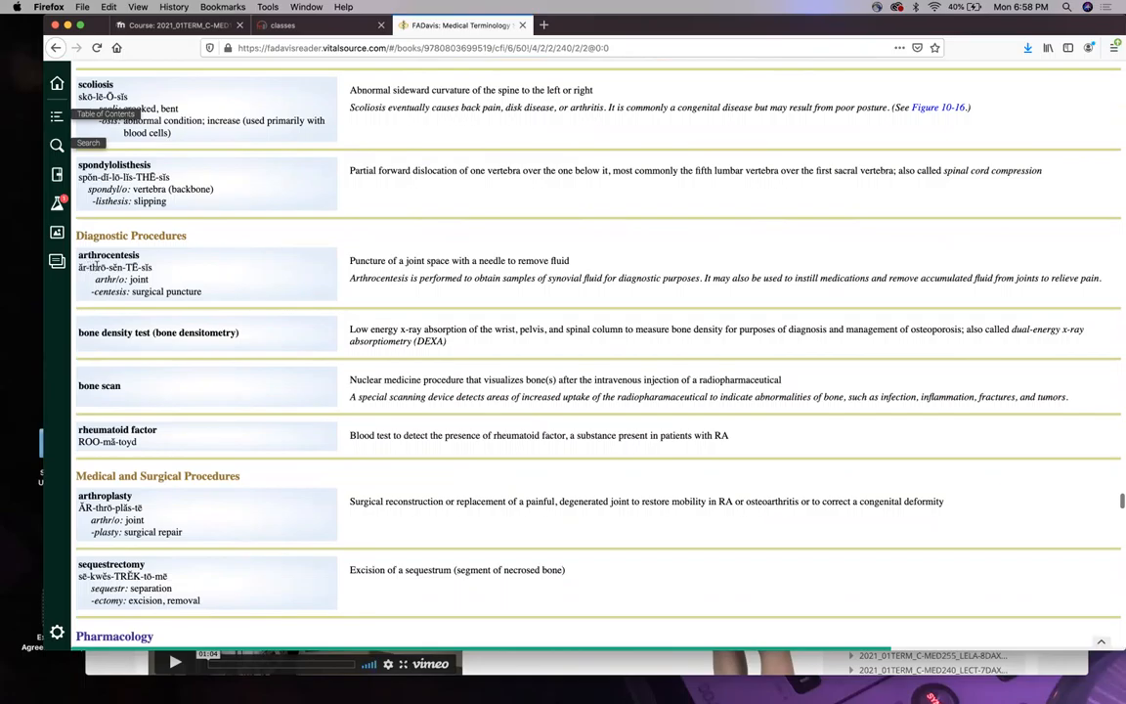
mouse_move(427, 328)
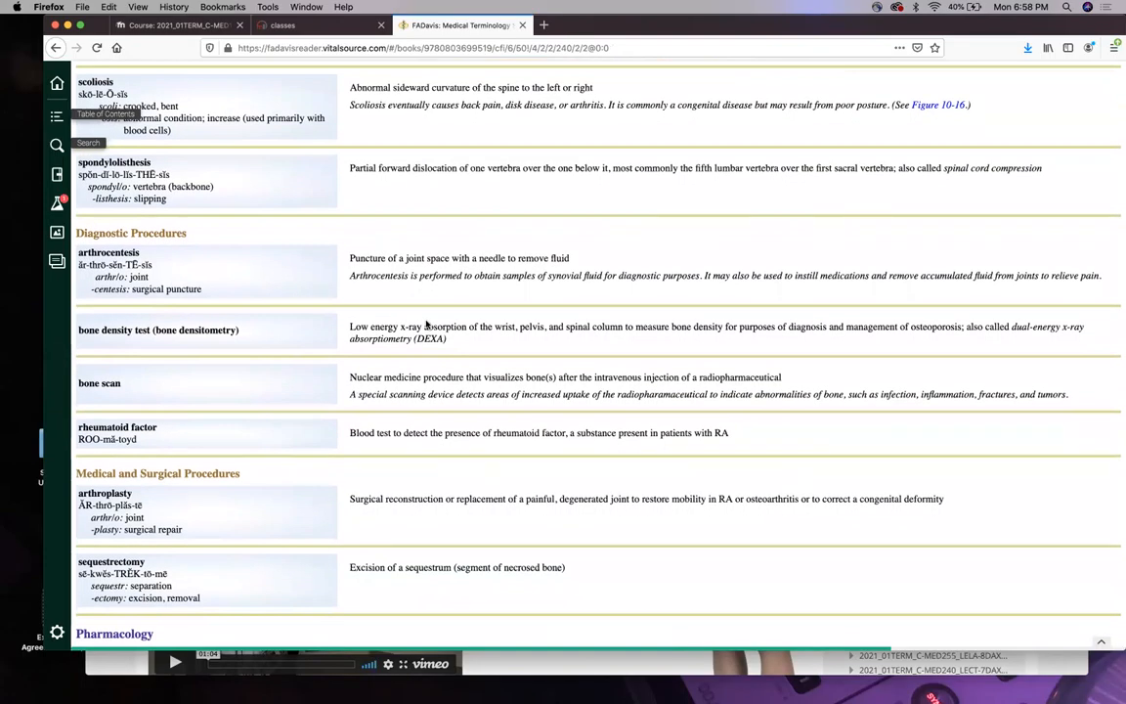
scroll("down", 3)
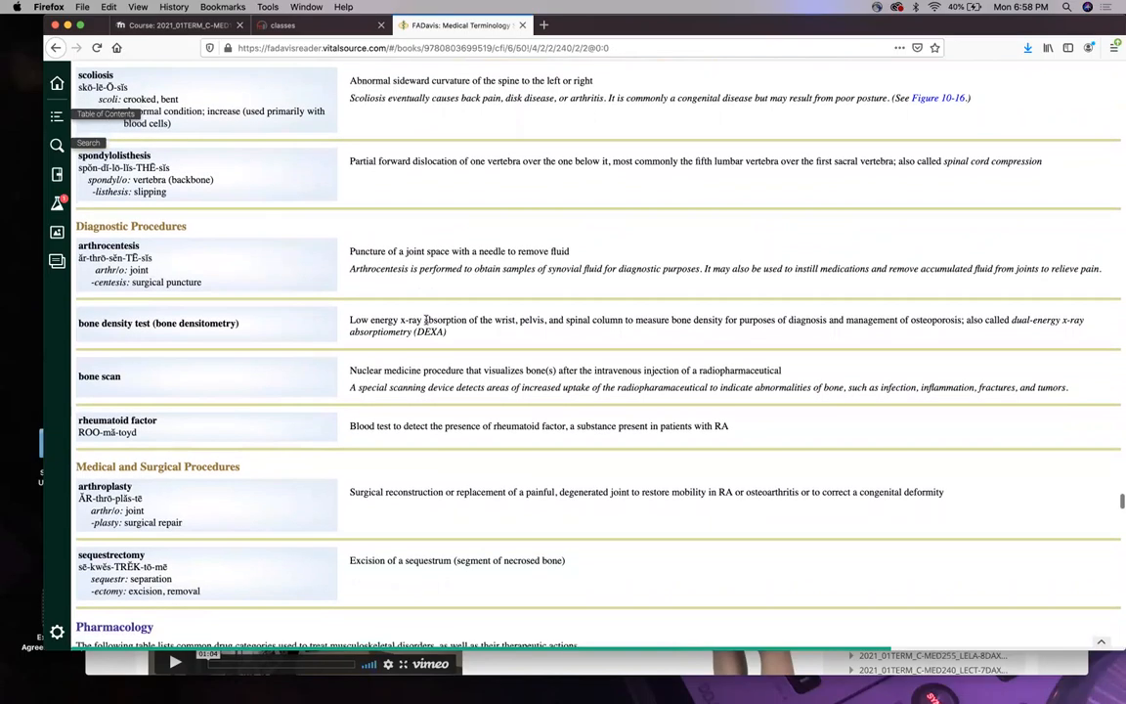
scroll("down", 3)
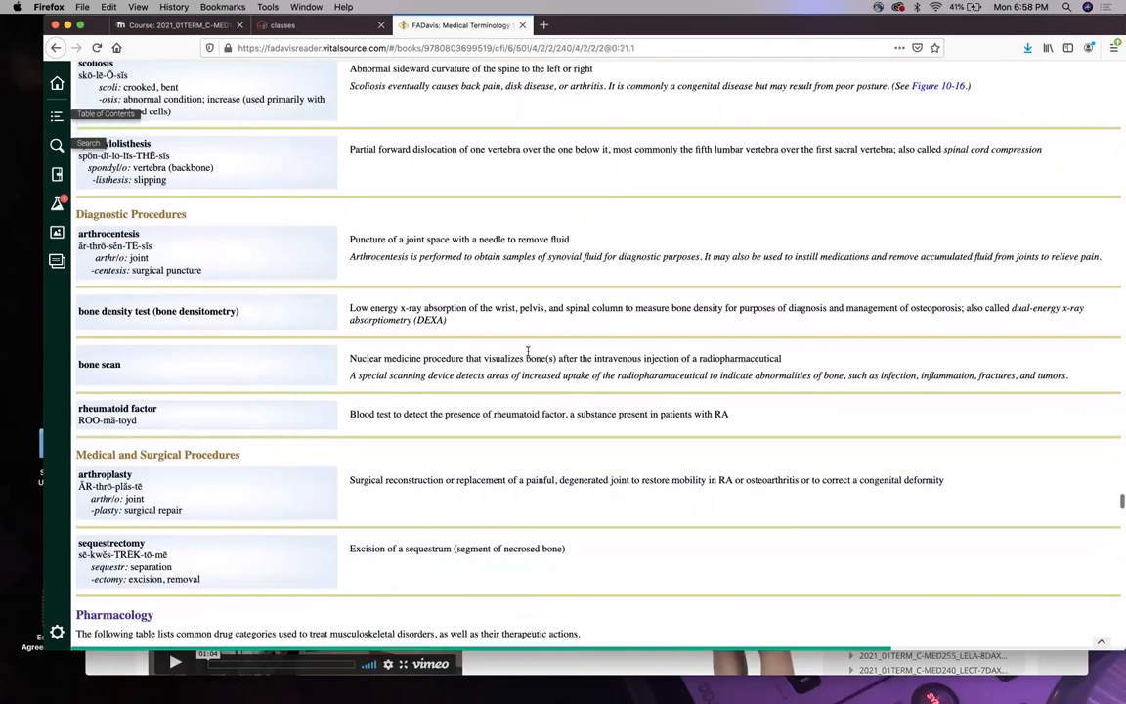
scroll("down", 3)
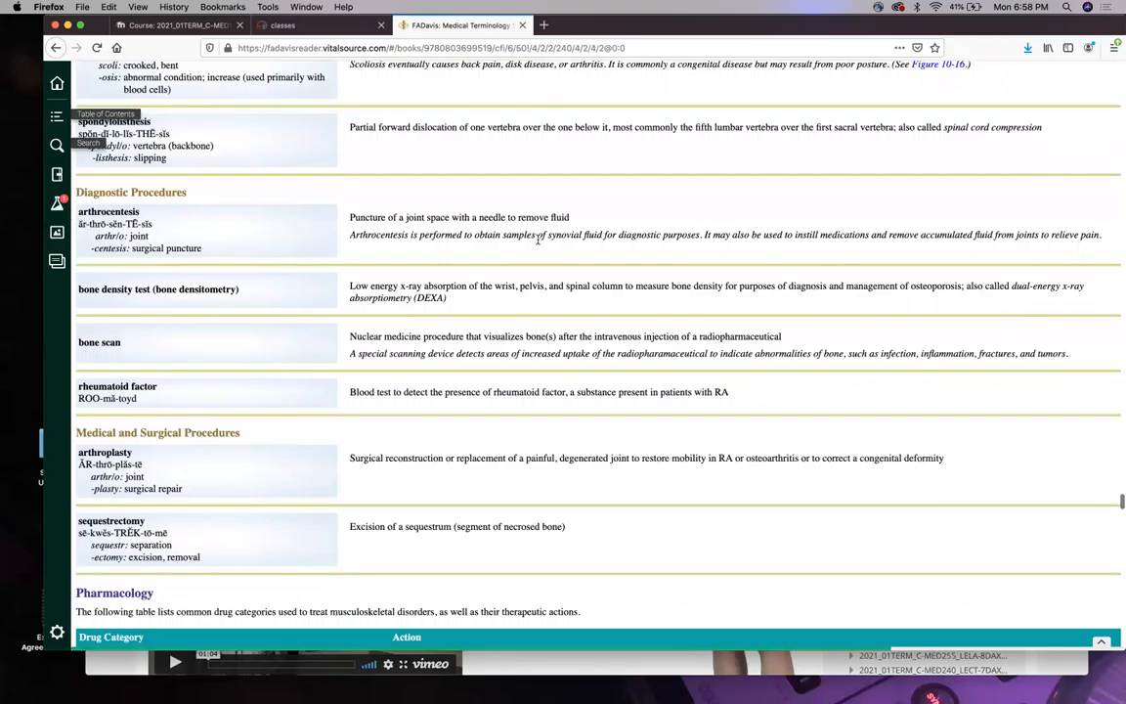
mouse_move(469, 248)
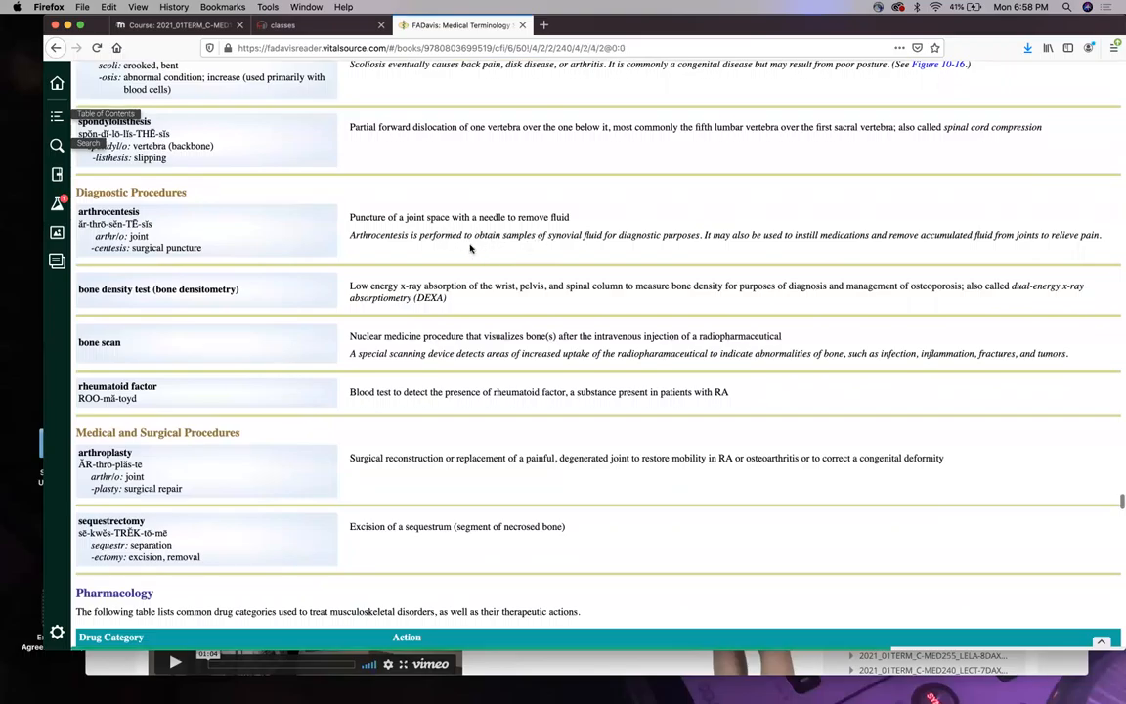
scroll("down", 3)
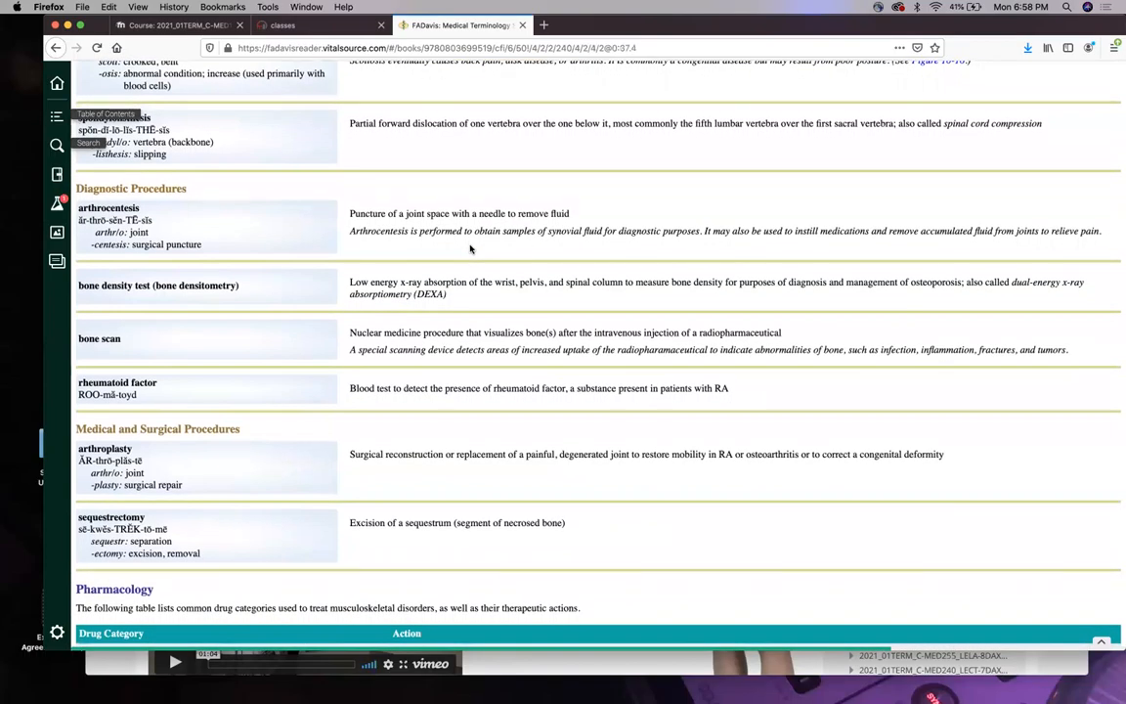
scroll("down", 3)
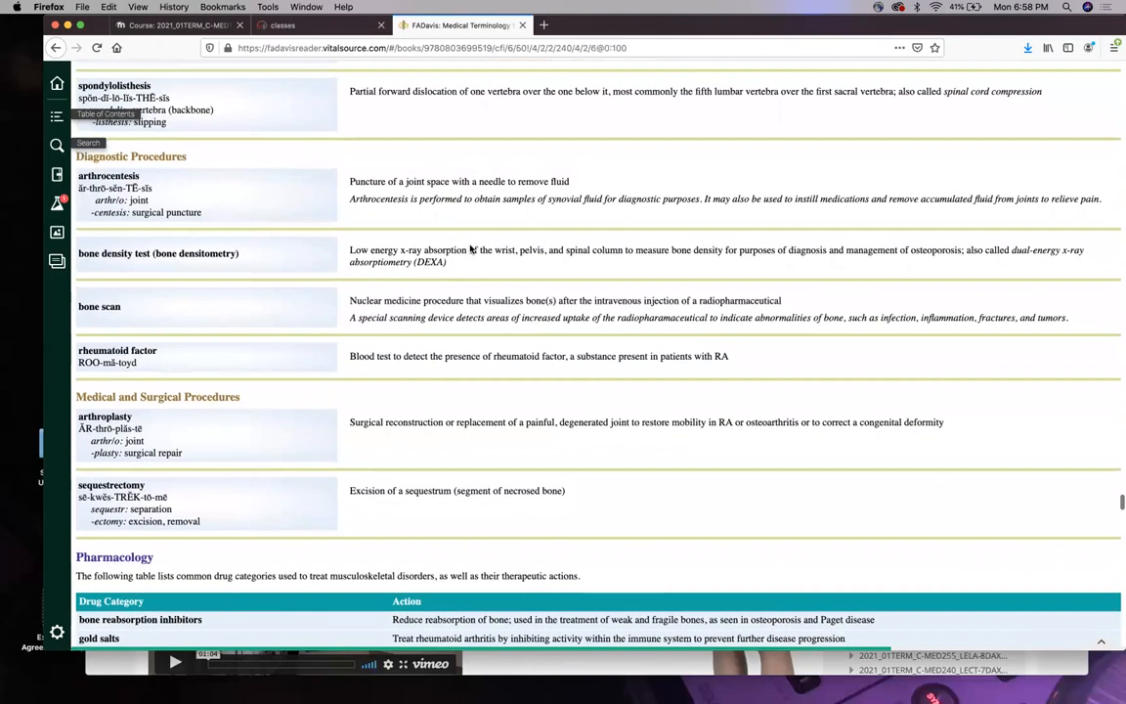
Scroll through gold salts and NSAIDs to Pronunciation Help and the Word Elements Review heading.
scroll("down", 3)
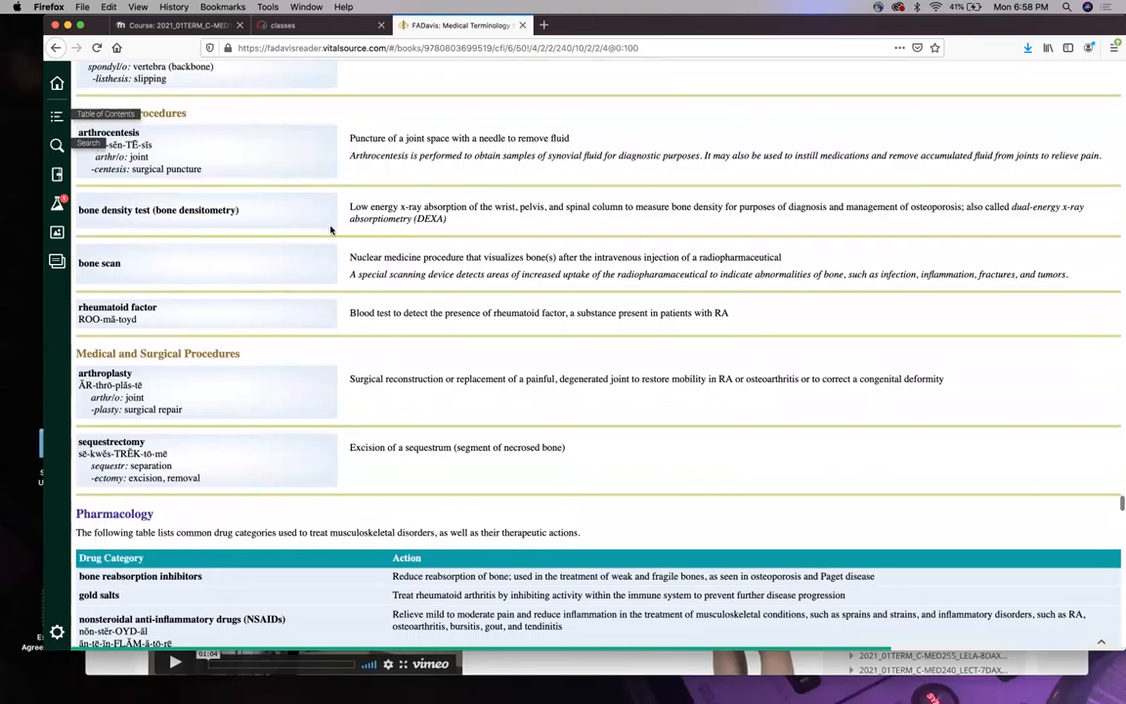
mouse_move(770, 231)
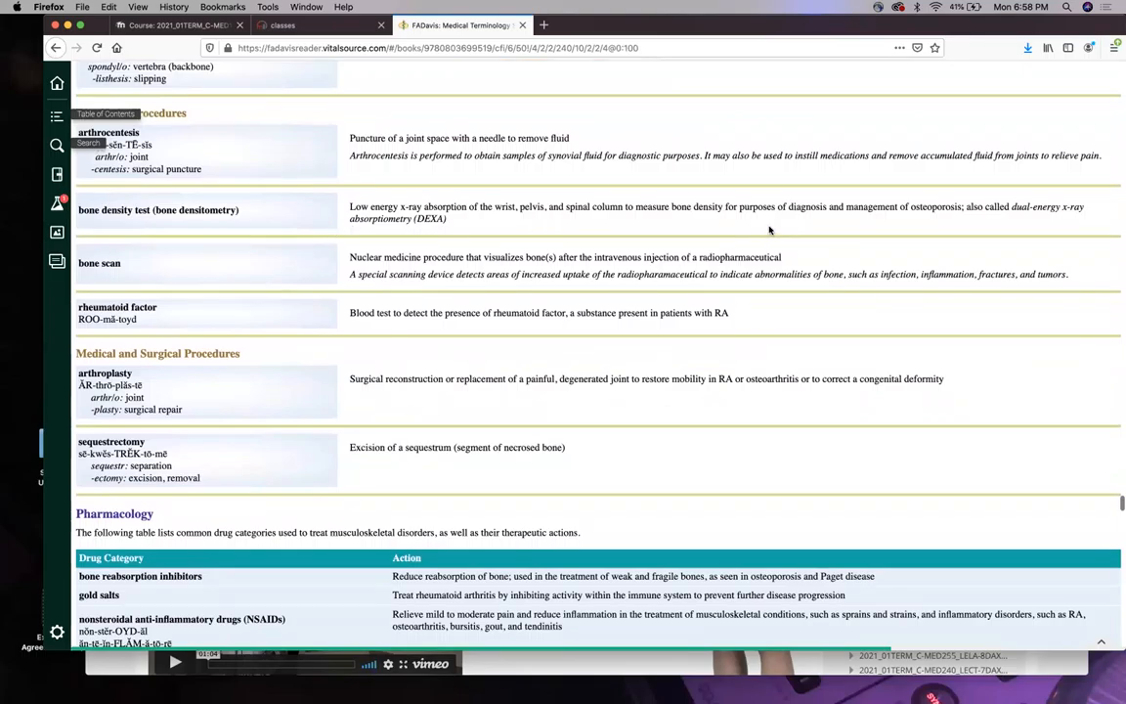
mouse_move(649, 252)
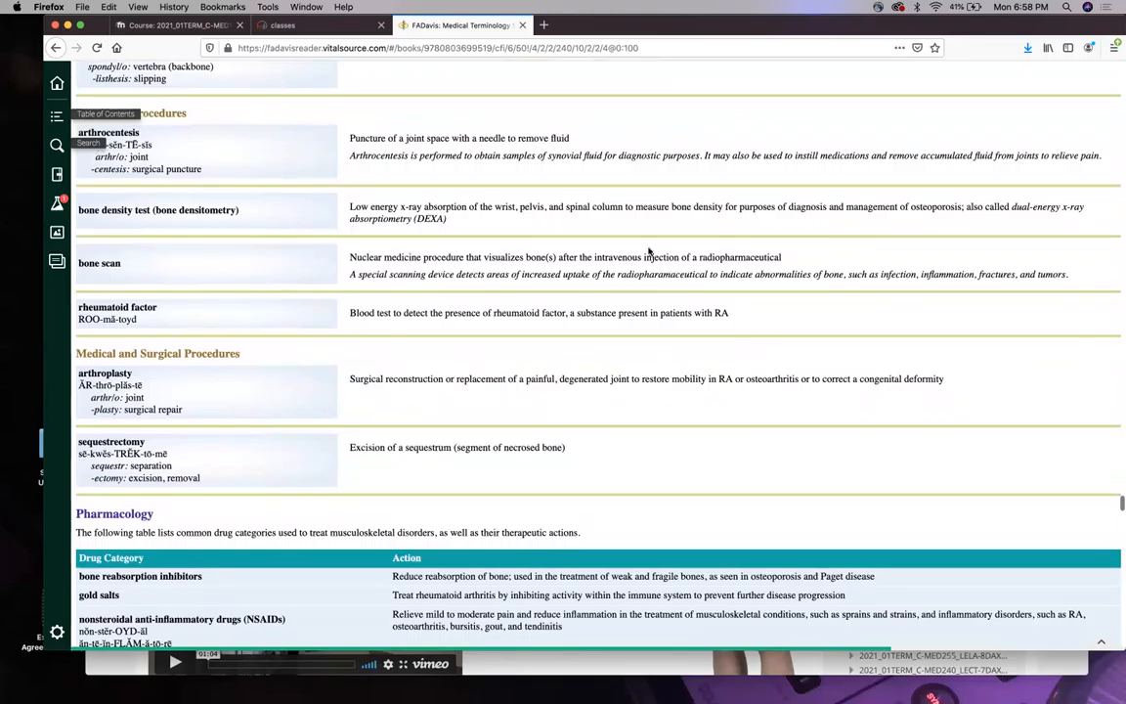
mouse_move(536, 227)
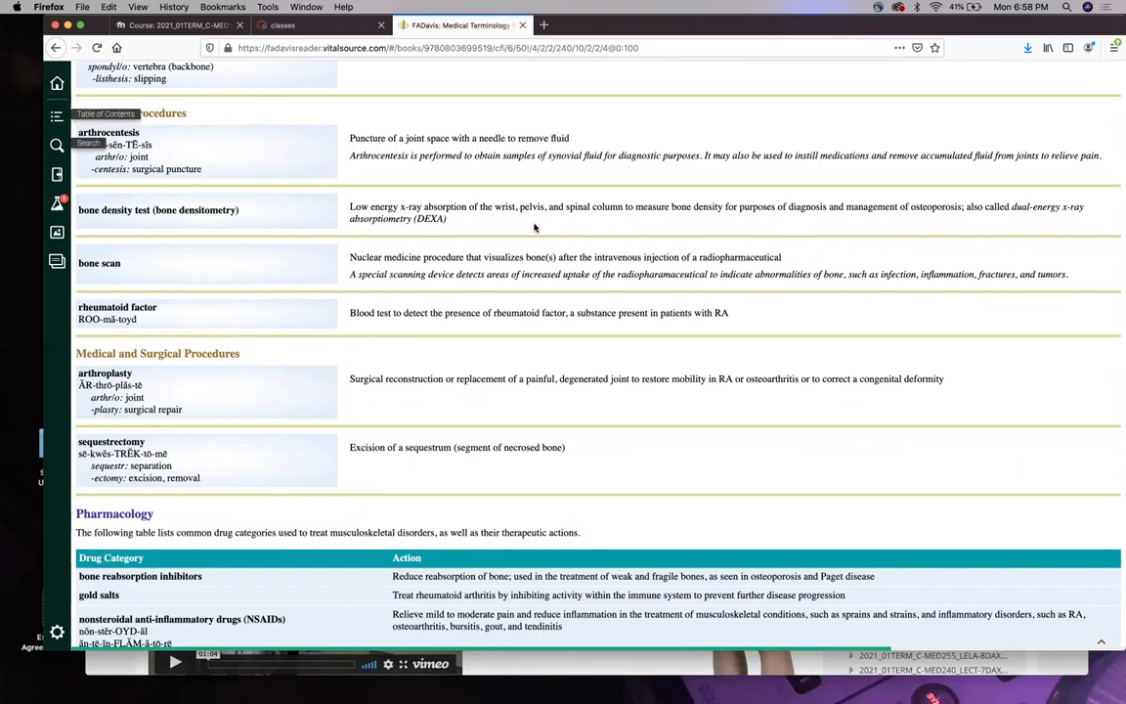
mouse_move(481, 223)
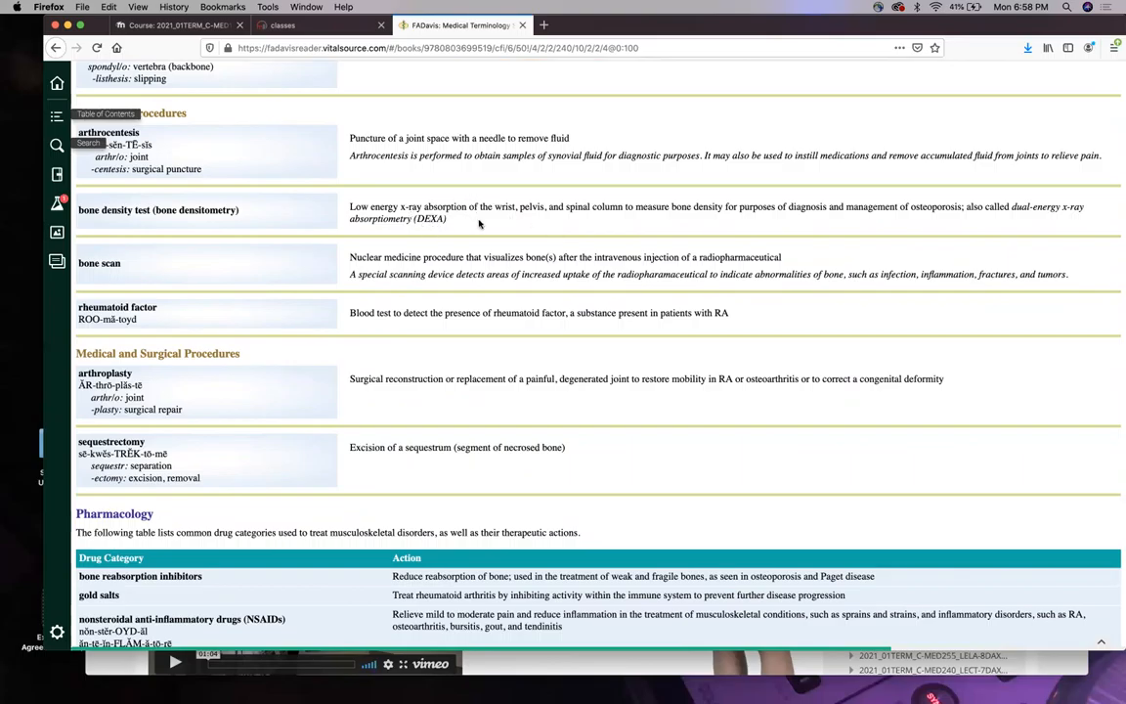
mouse_move(465, 223)
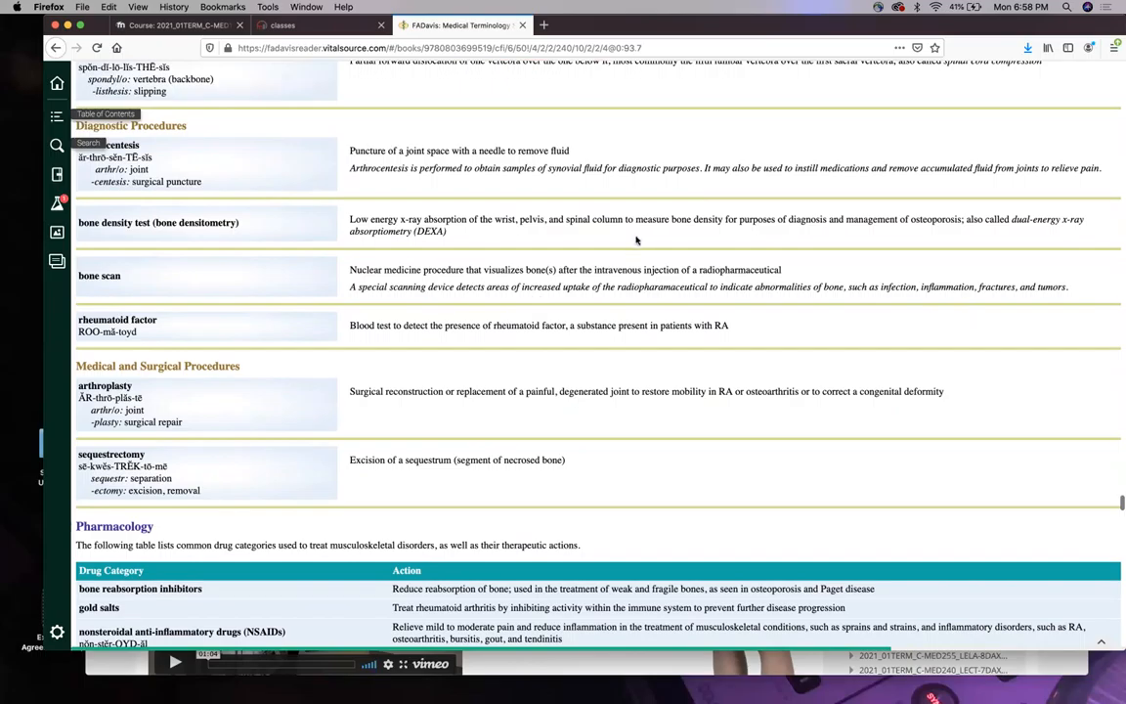
mouse_move(954, 235)
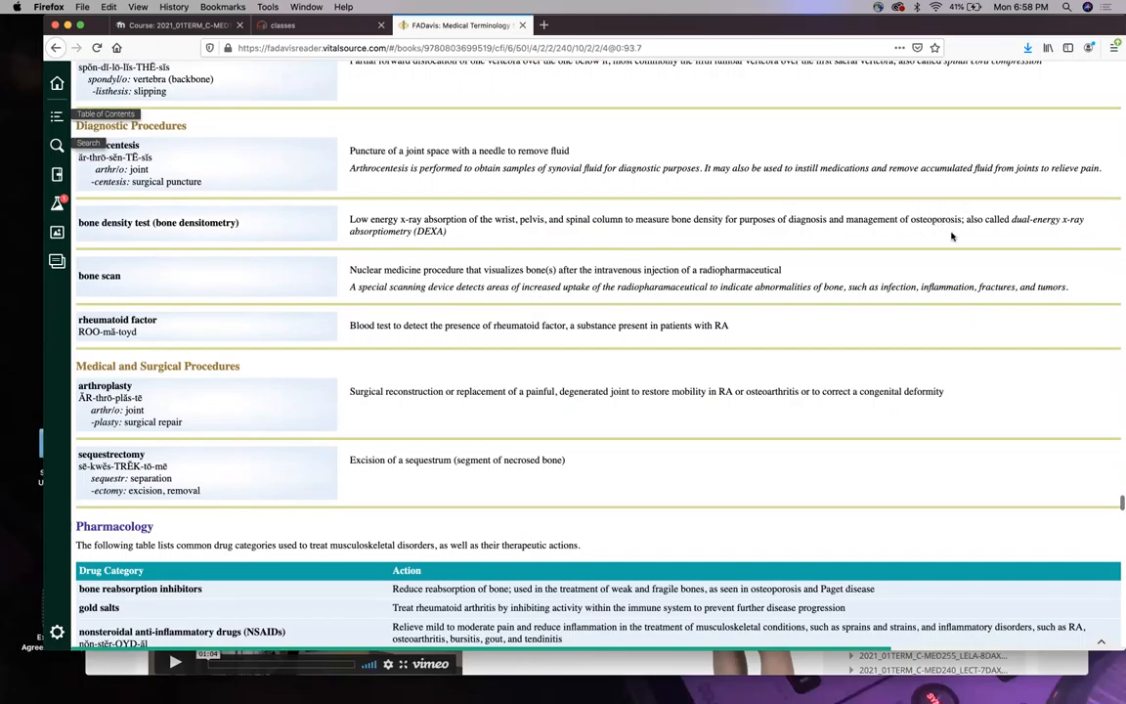
scroll("down", 3)
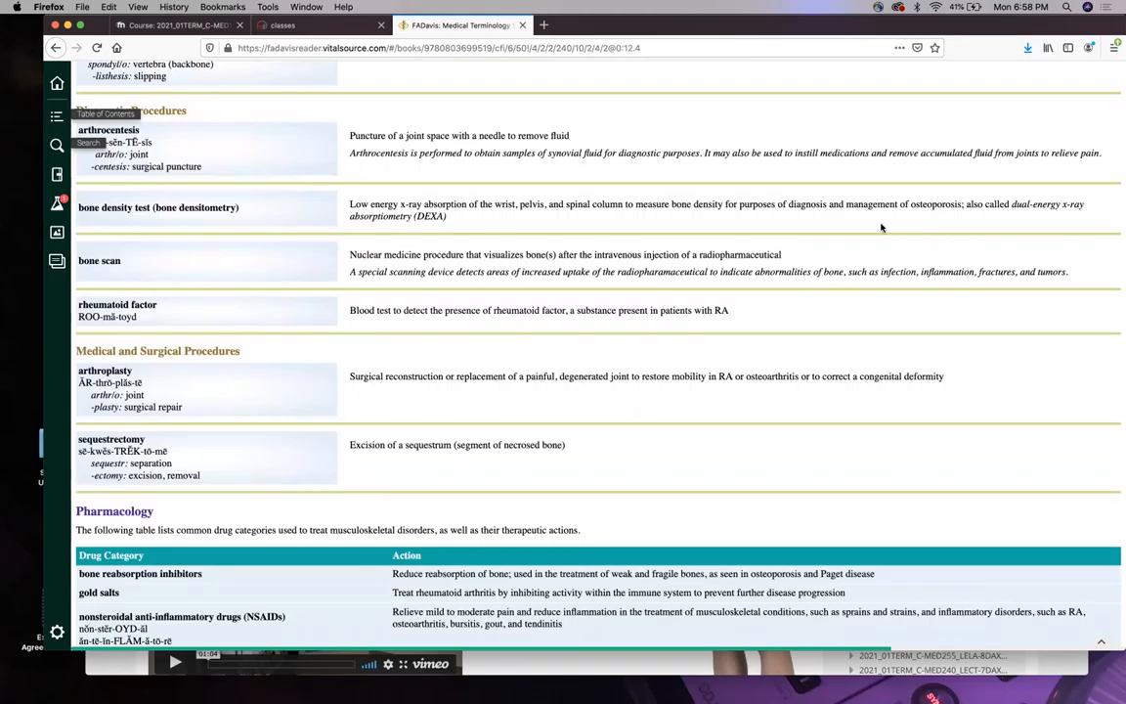
mouse_move(829, 301)
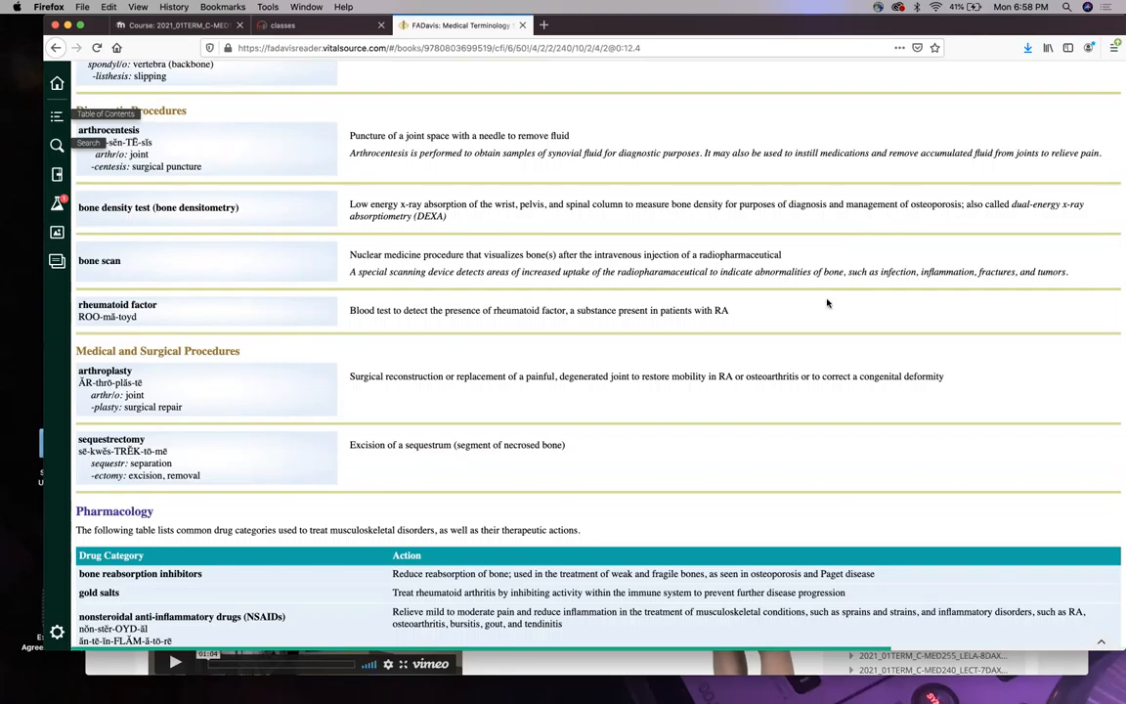
scroll("down", 3)
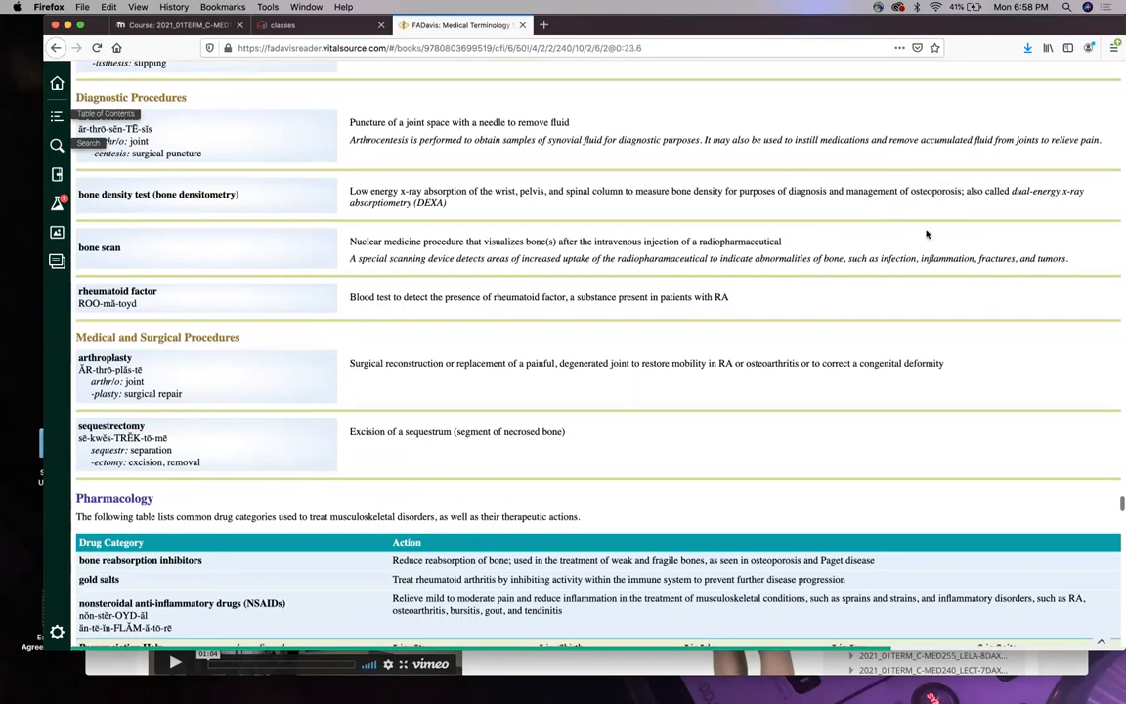
scroll("down", 3)
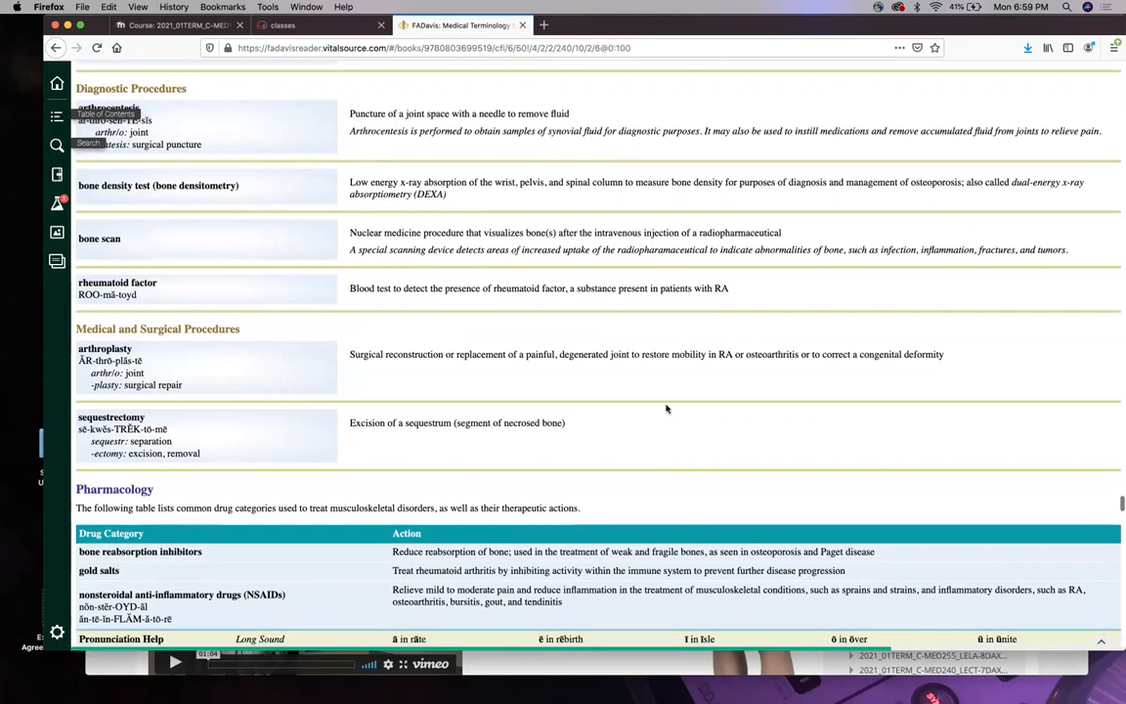
scroll("down", 3)
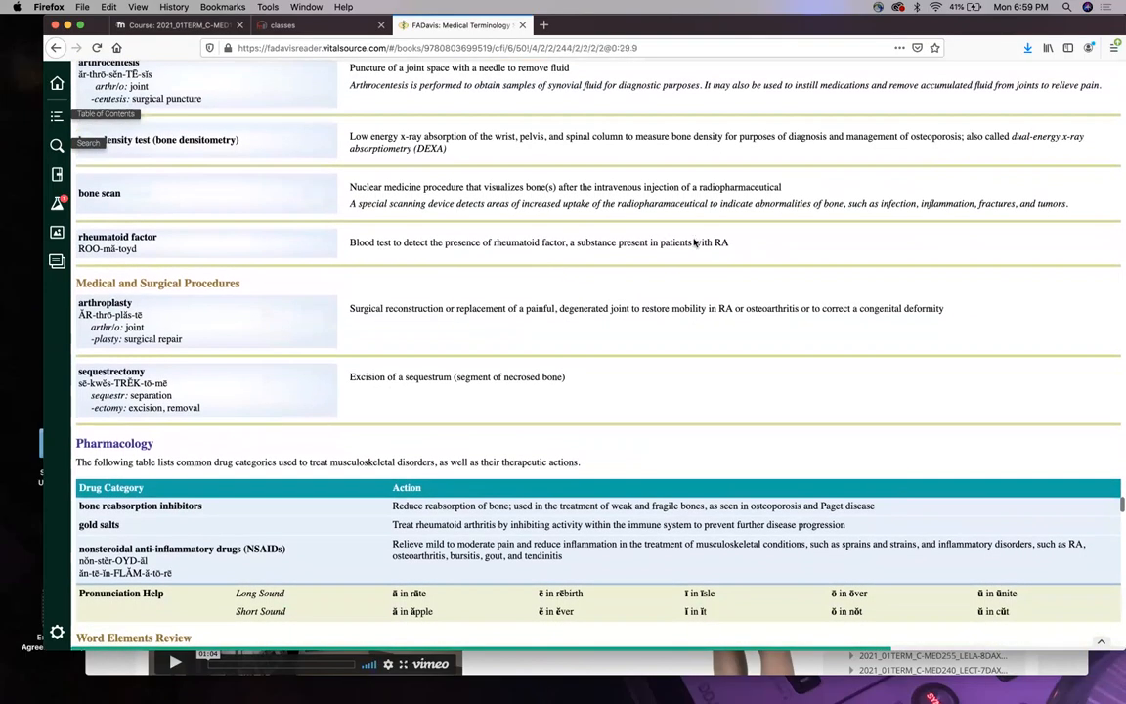
mouse_move(640, 309)
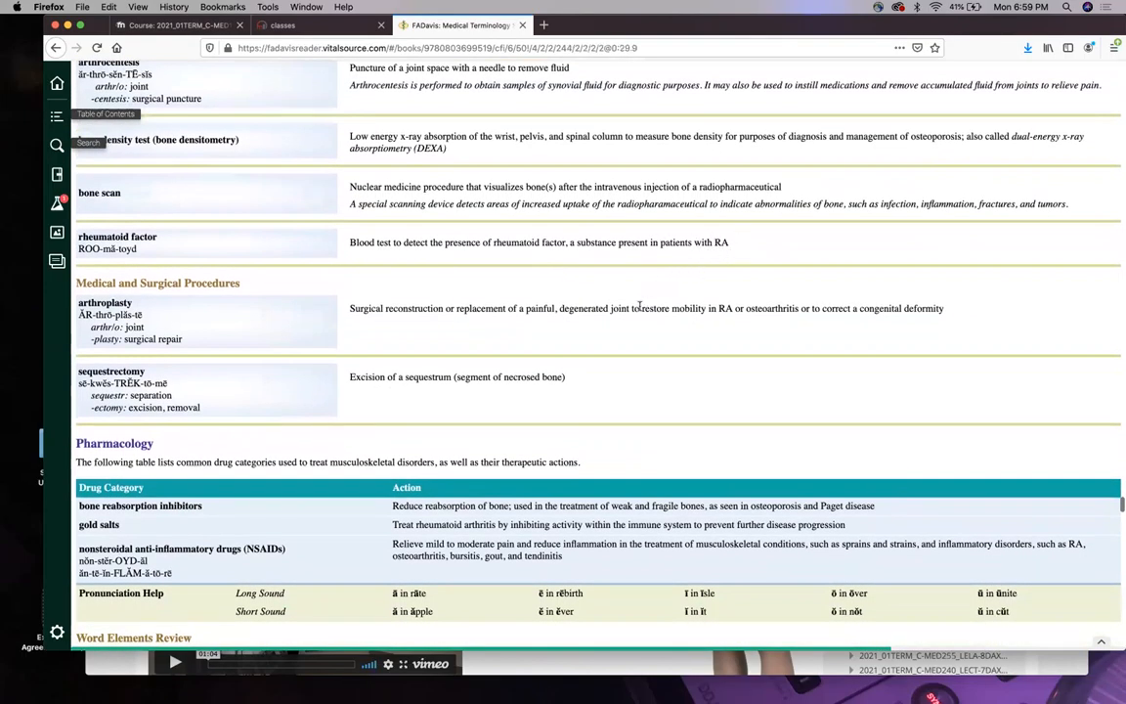
Scroll down past the Pharmacology table toward the Word Elements Review starting with arthrocentesis.
scroll("down", 3)
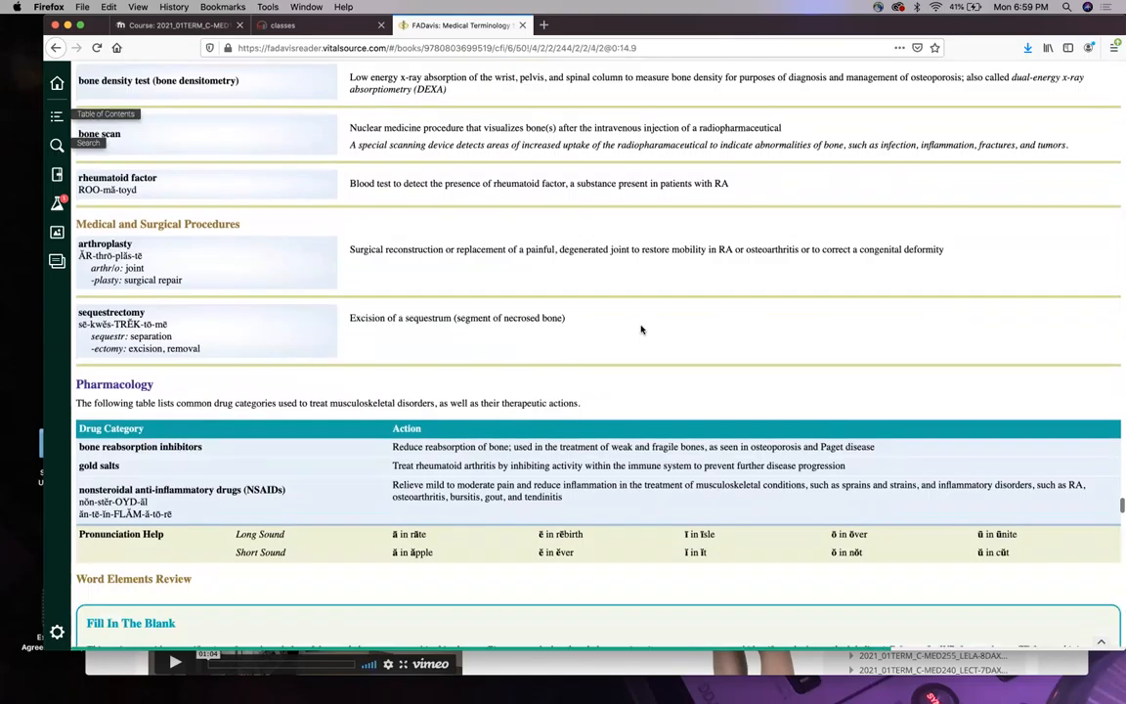
scroll("down", 3)
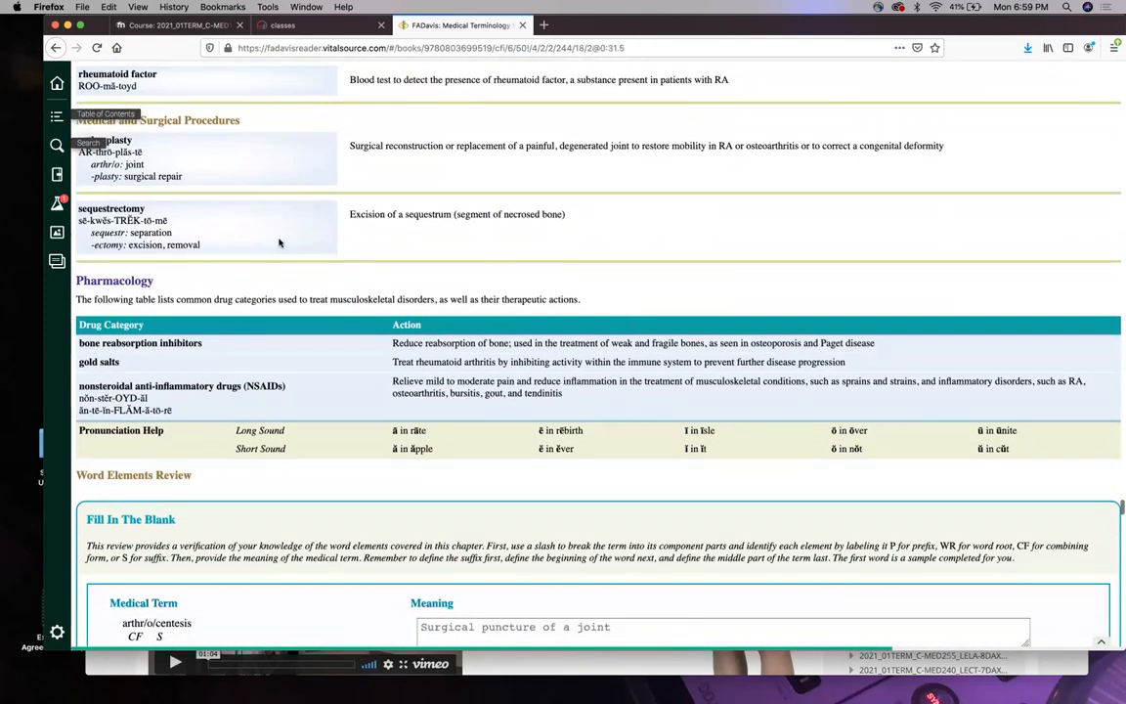
scroll("down", 3)
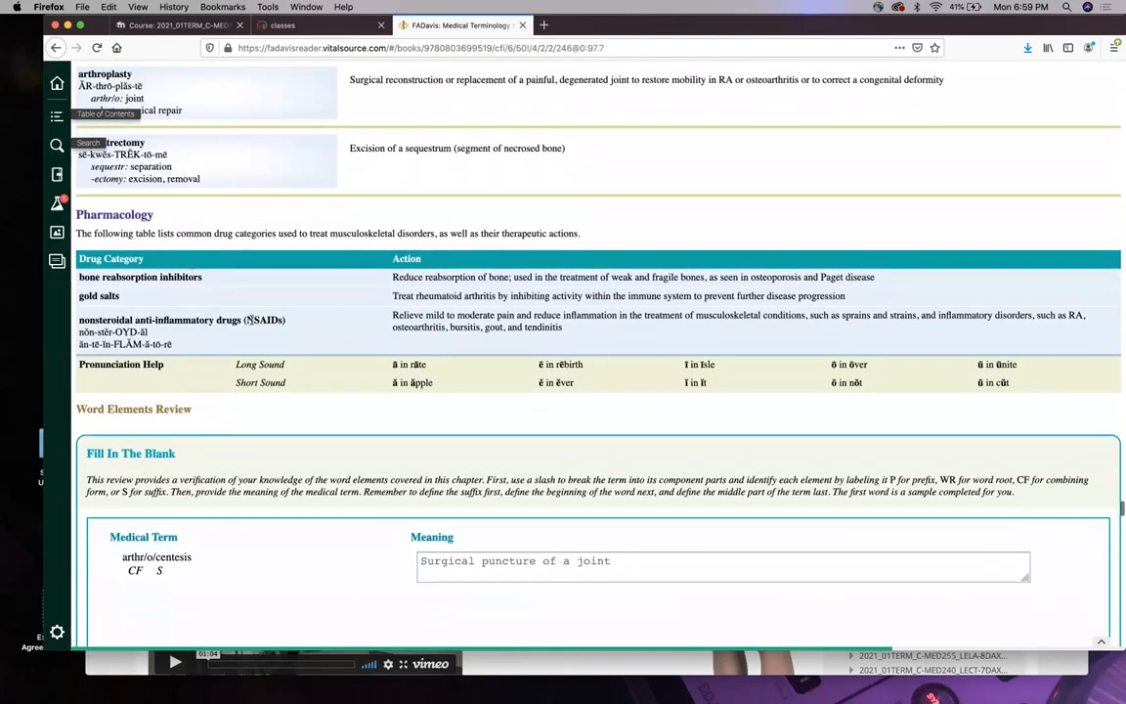
scroll("down", 3)
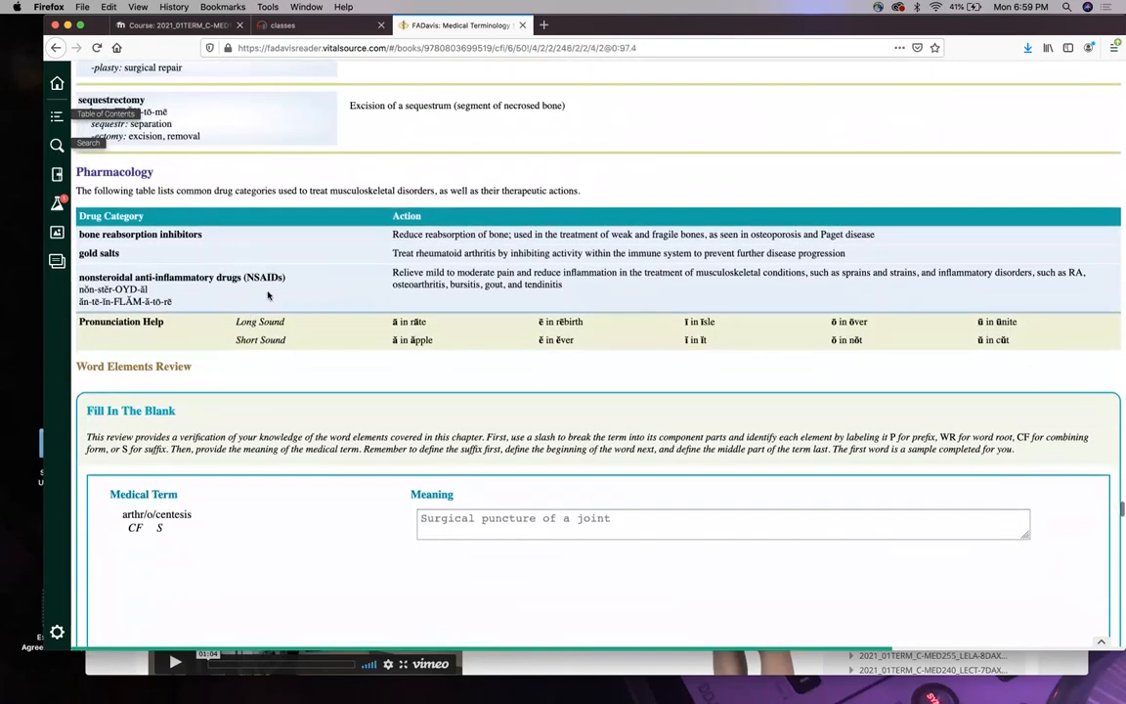
mouse_move(301, 298)
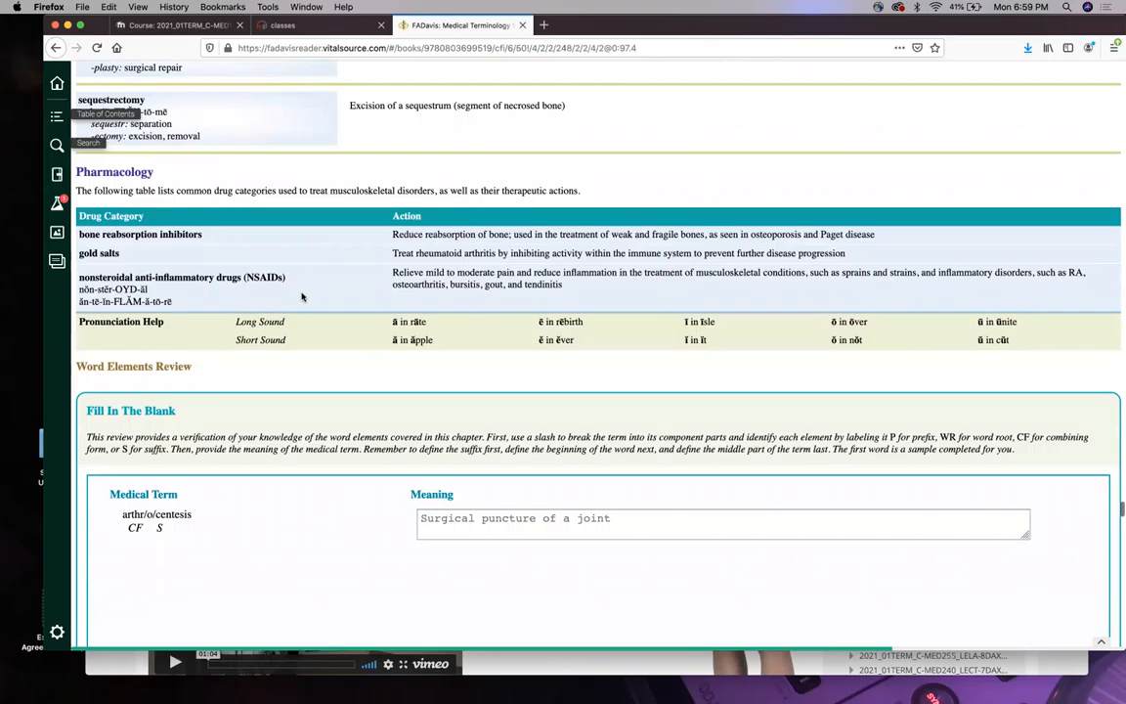
scroll("down", 3)
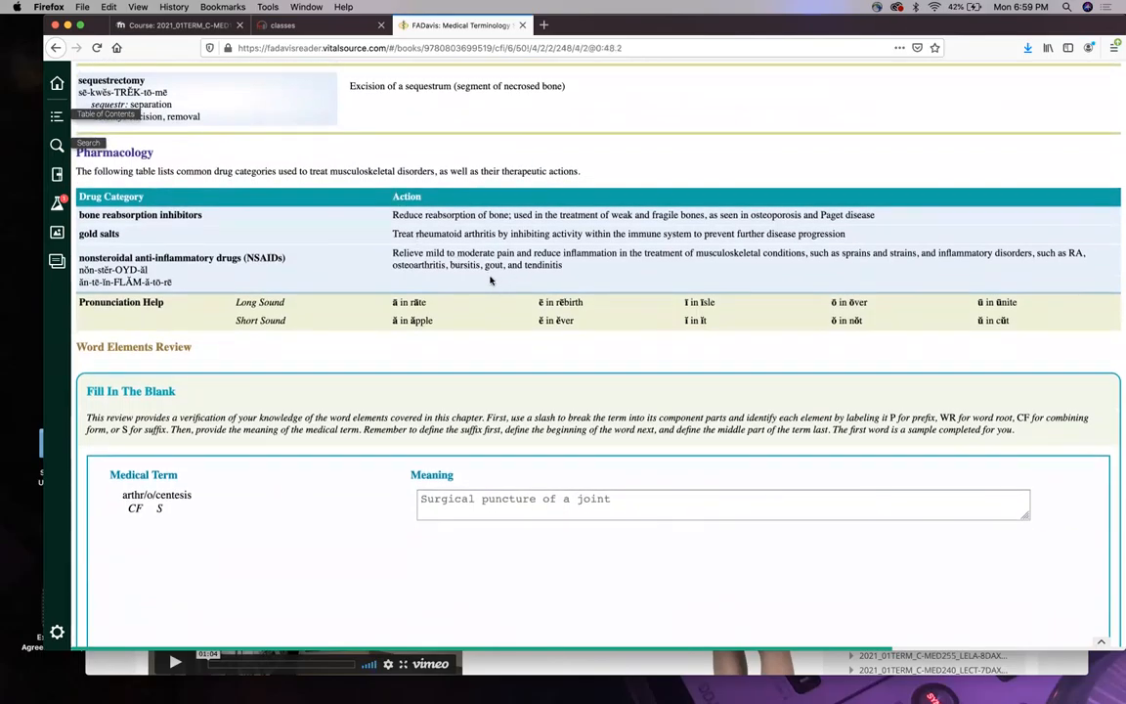
mouse_move(313, 291)
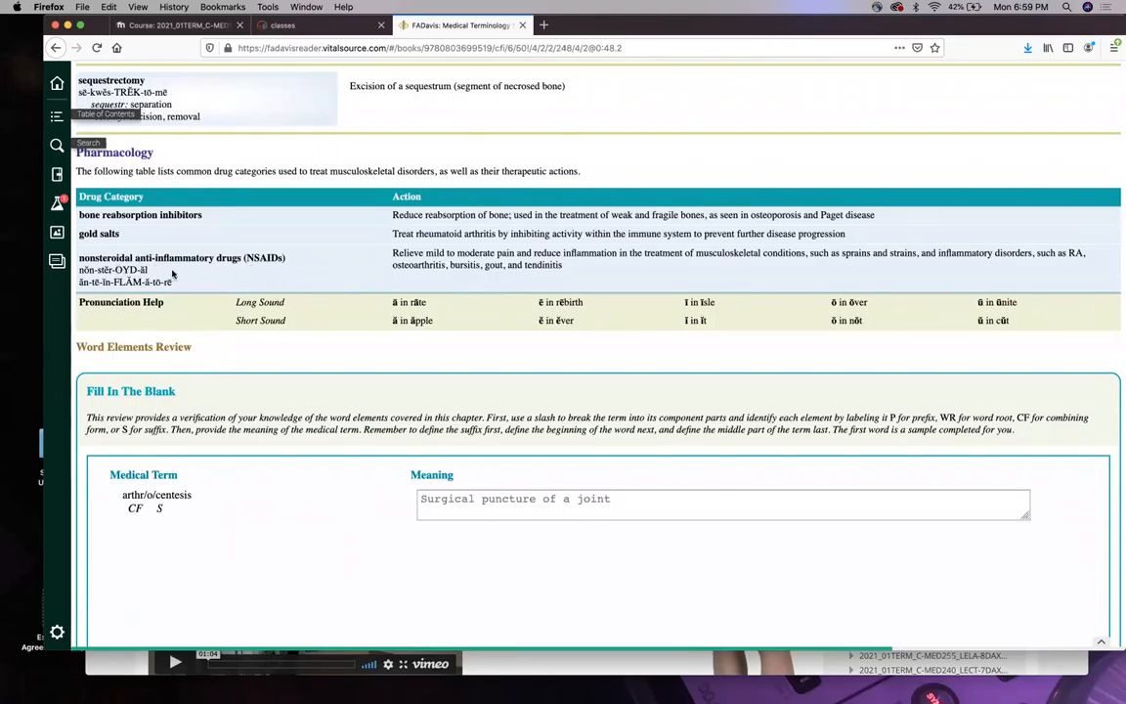
scroll("down", 3)
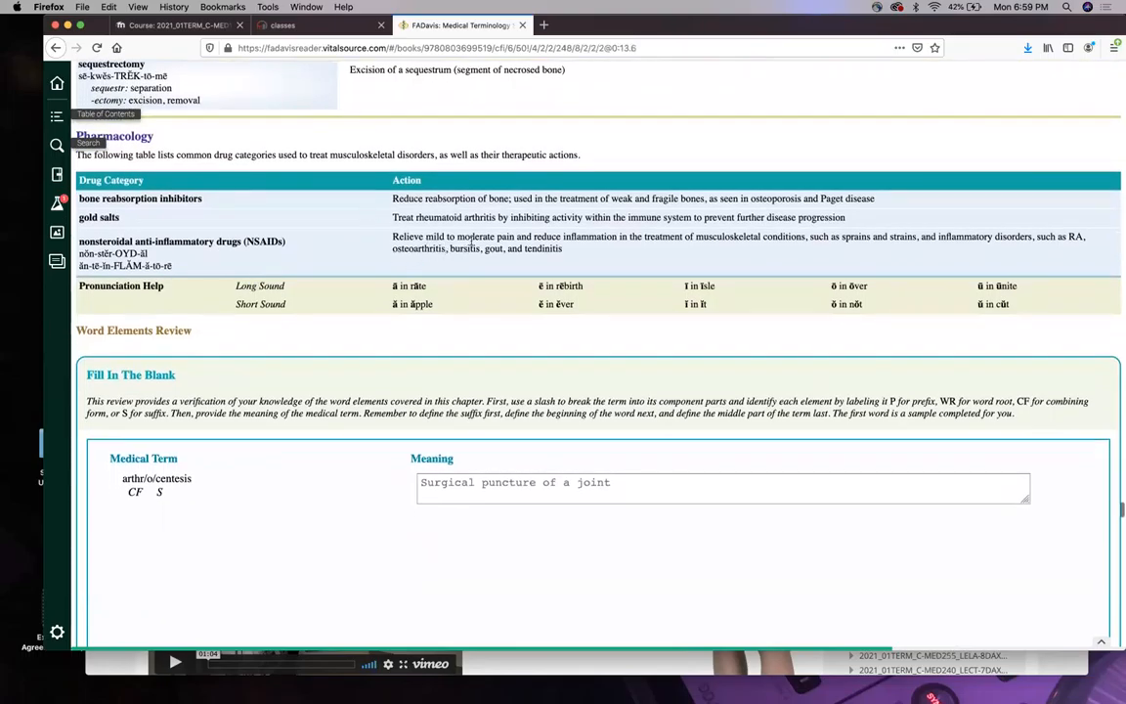
scroll("down", 3)
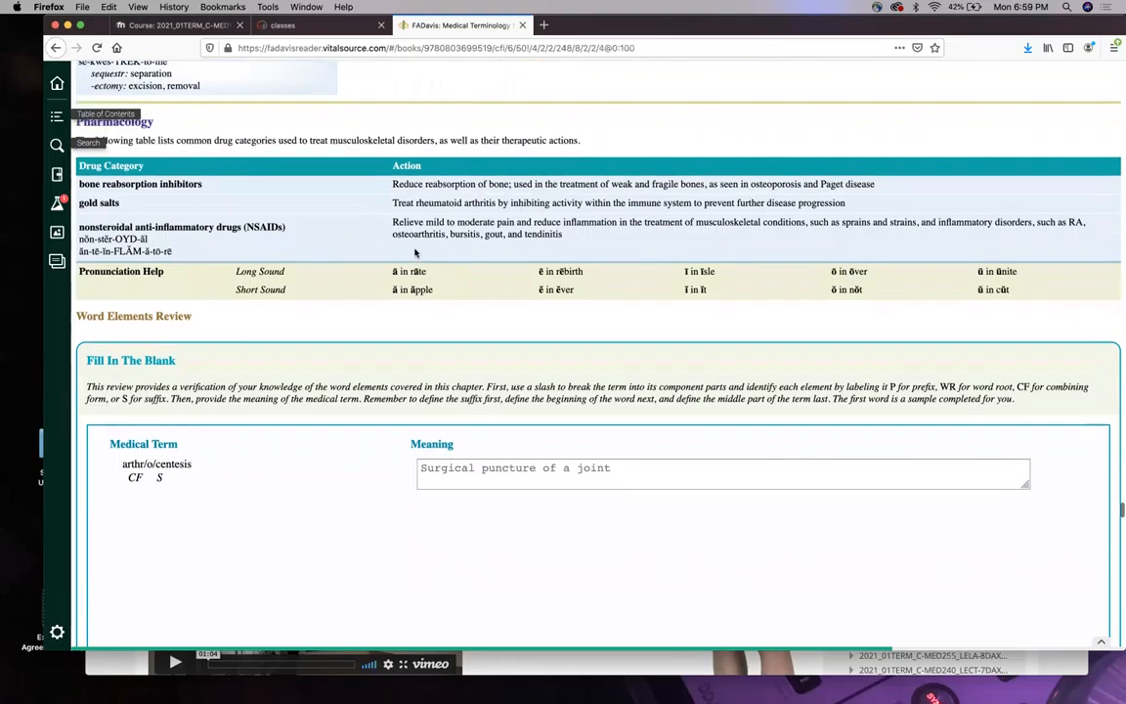
mouse_move(344, 254)
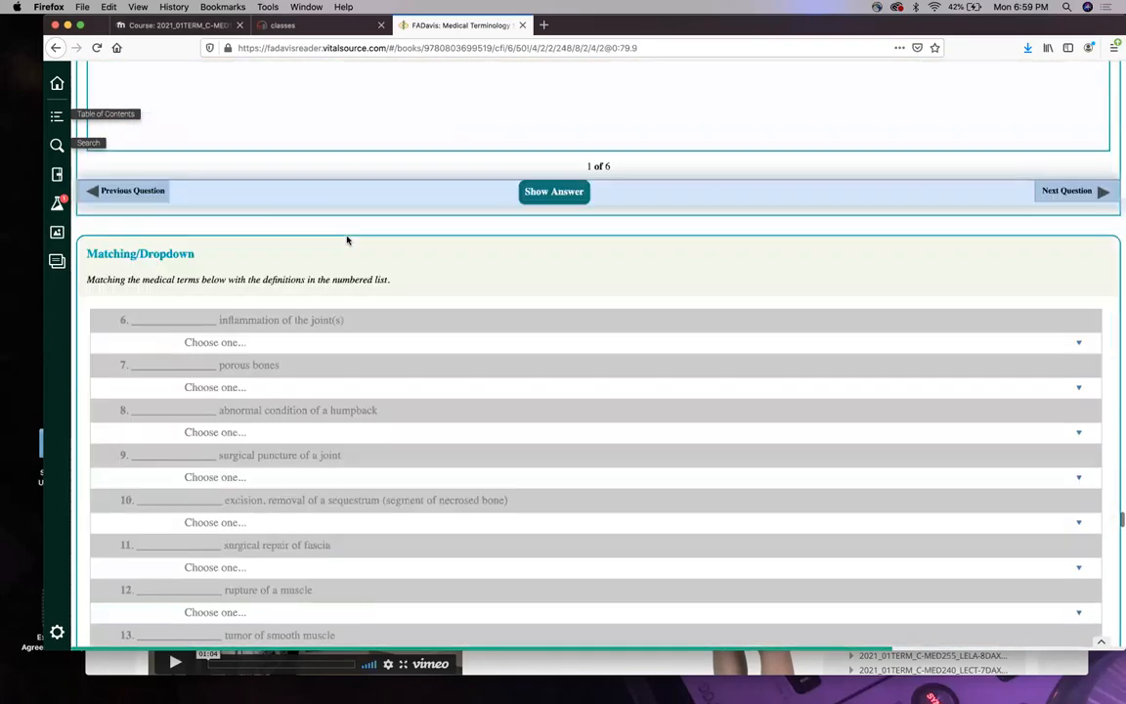
Scroll down through the Matching/Dropdown items toward the medical record activities.
scroll("down", 3)
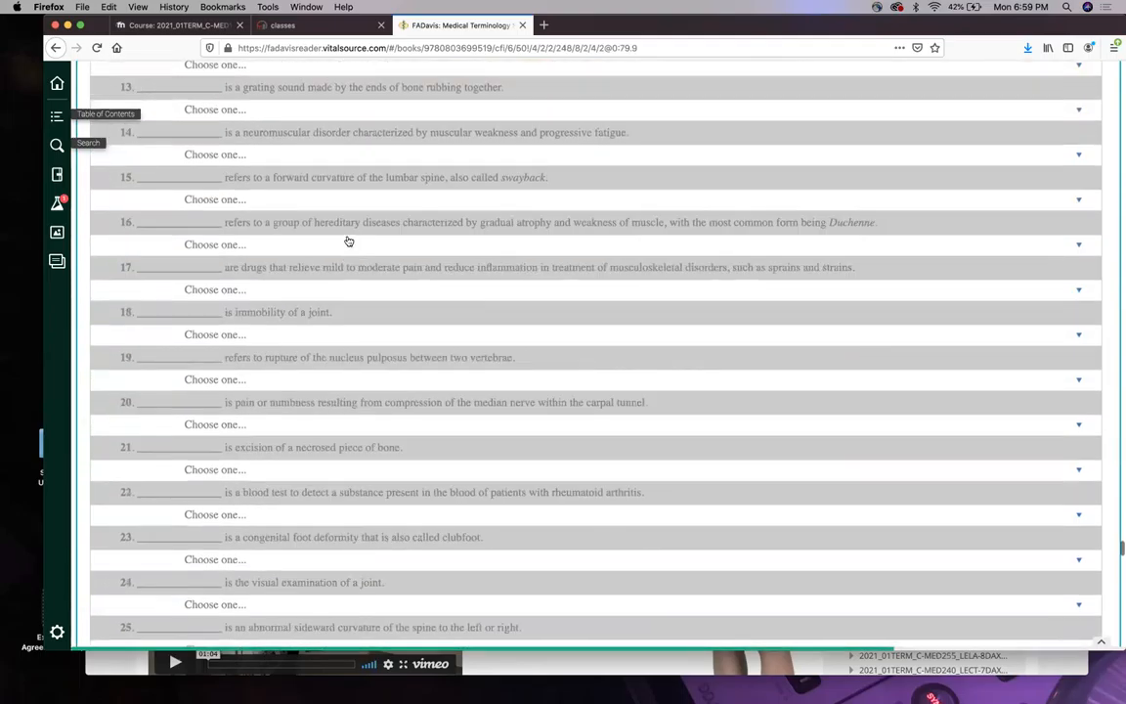
scroll("down", 3)
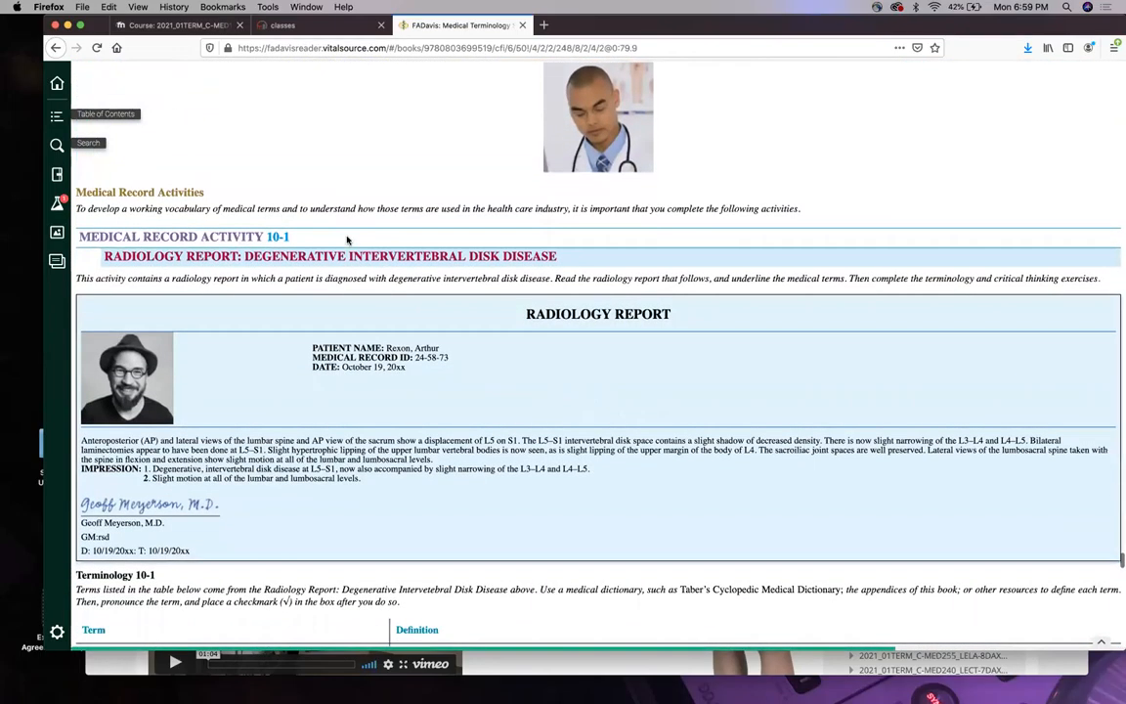
scroll("down", 3)
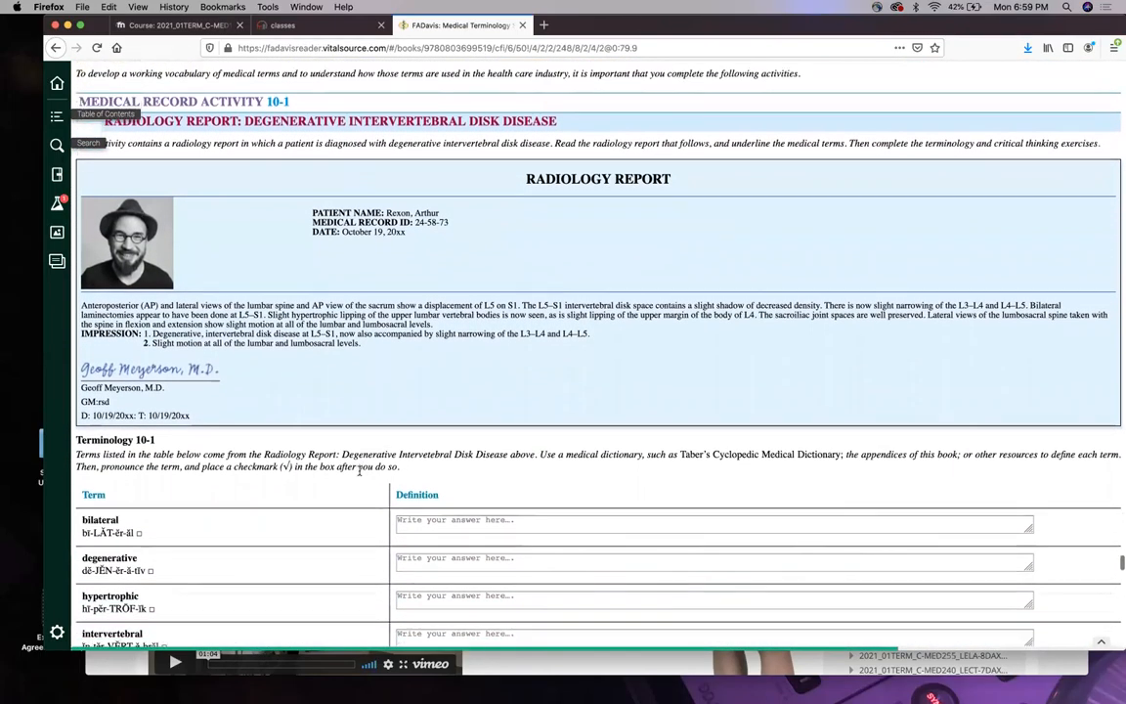
scroll("down", 3)
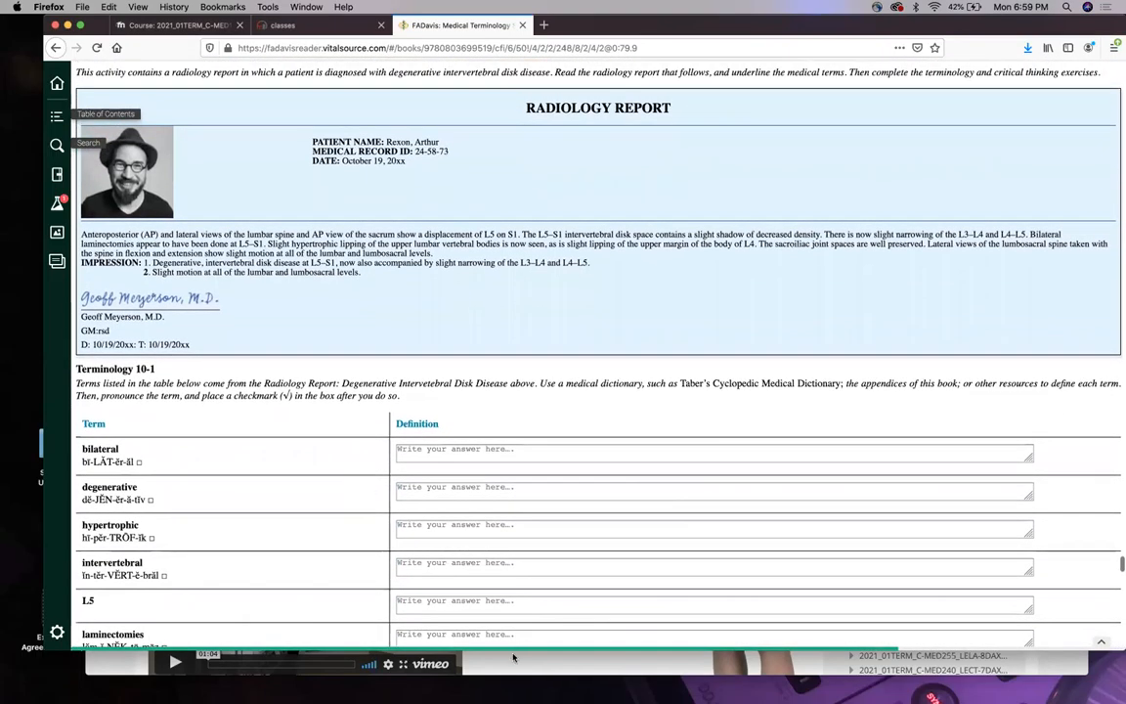
scroll("down", 3)
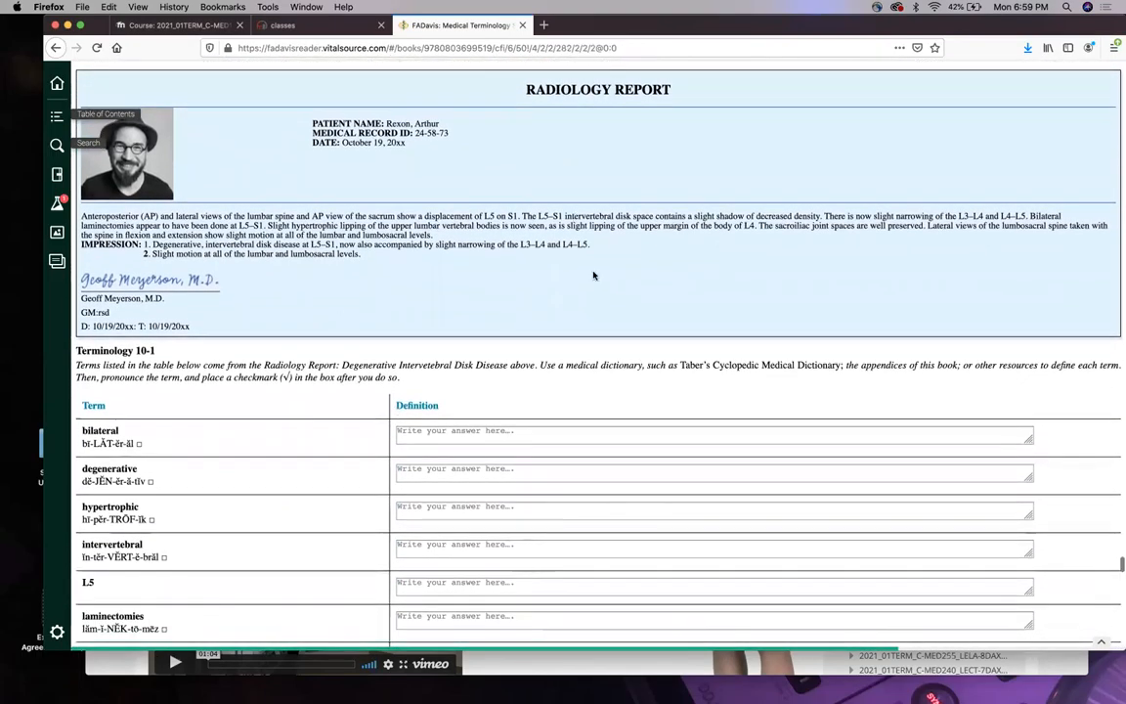
scroll("down", 3)
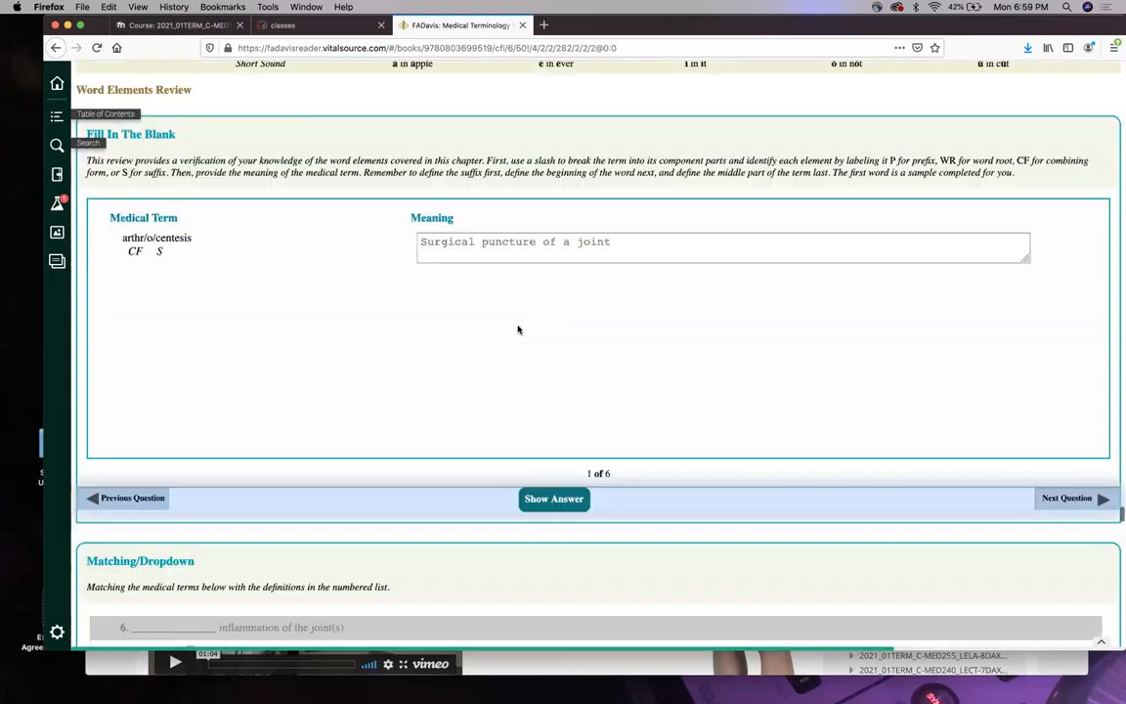
scroll("down", 3)
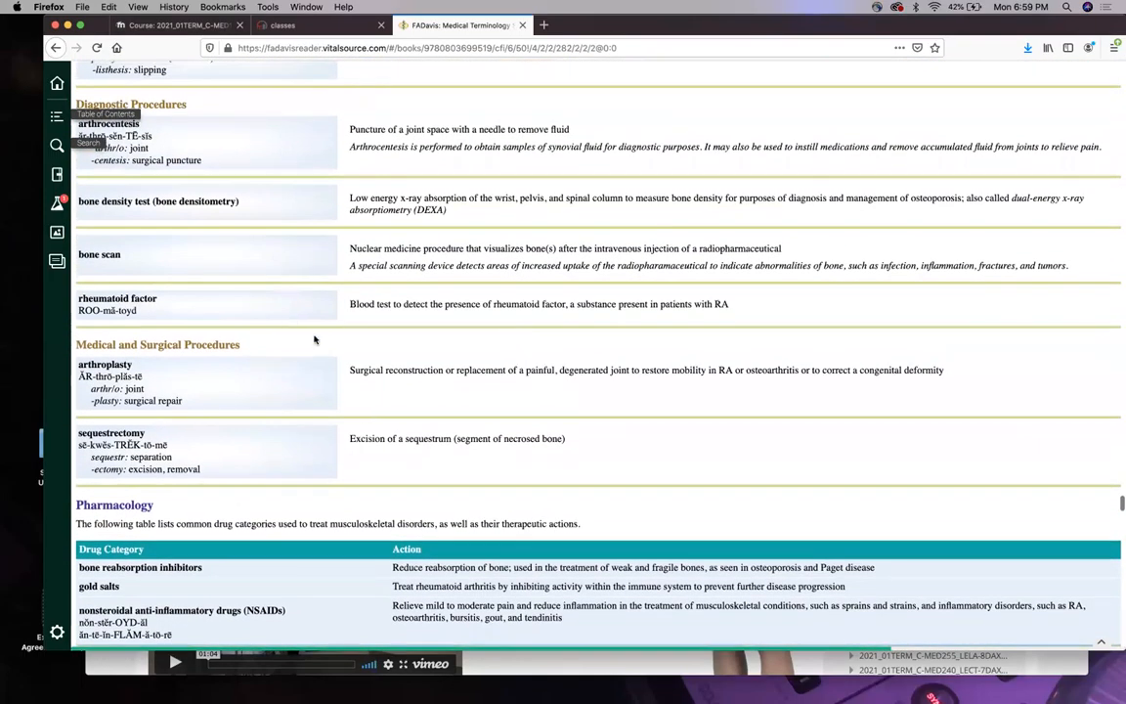
Continue down to Medical Record Activity 10-1's disk disease radiology report and Terminology 10-1 table.
scroll("down", 3)
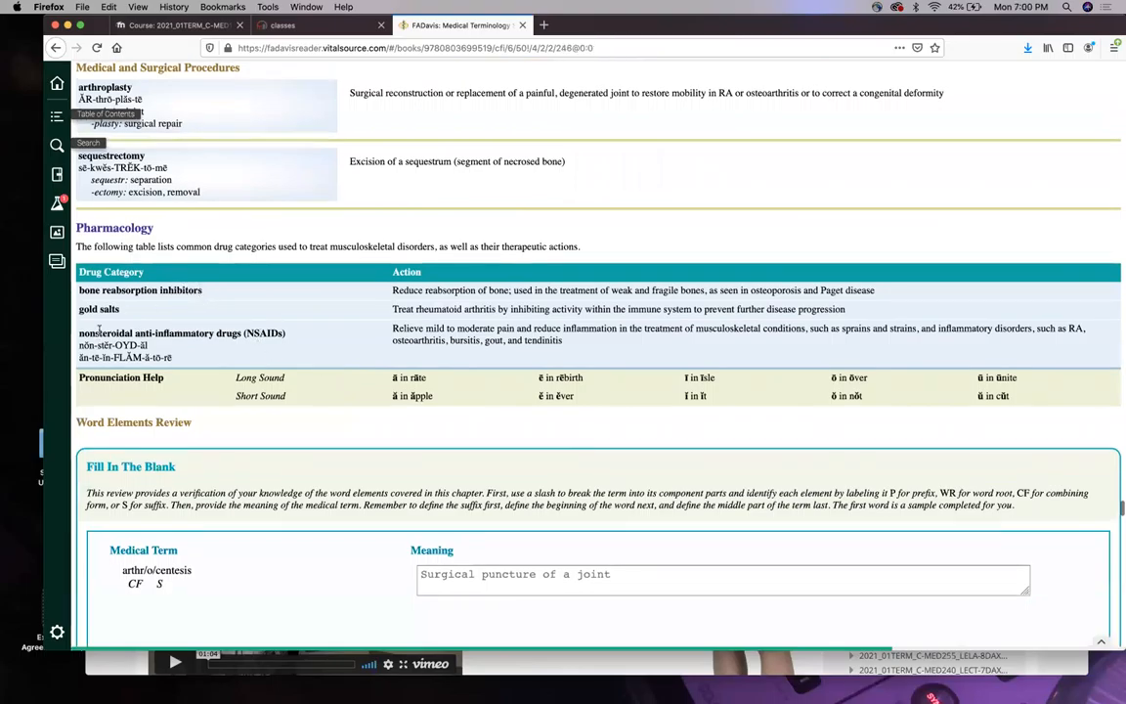
scroll("down", 3)
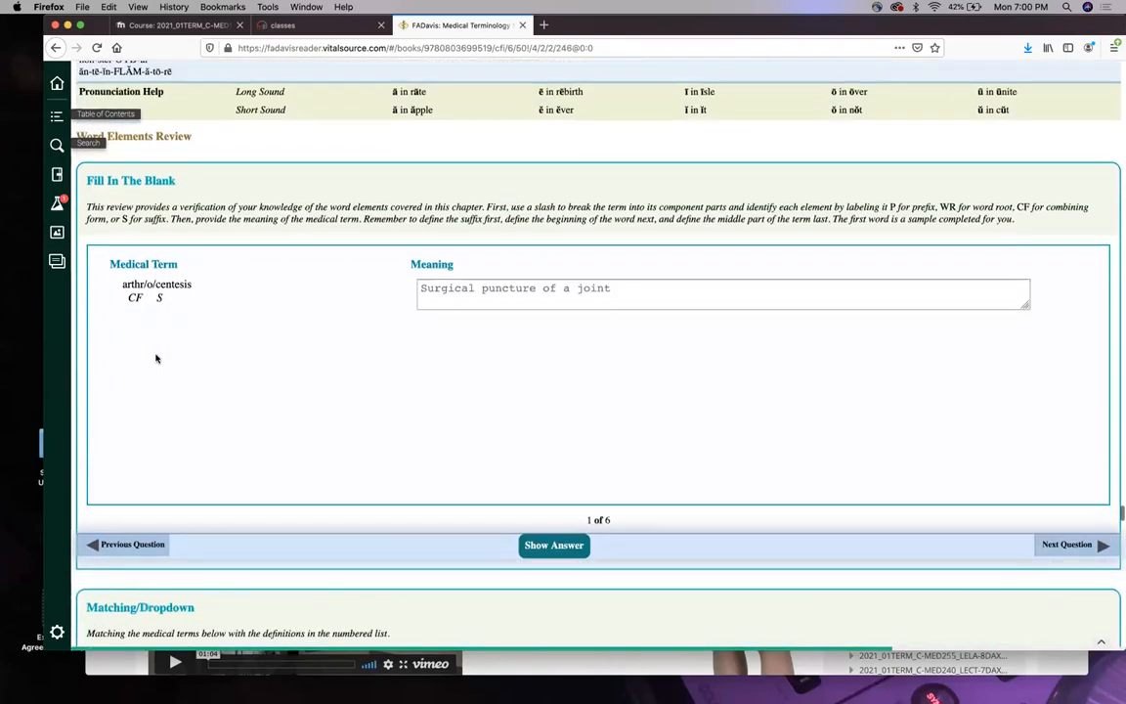
scroll("down", 3)
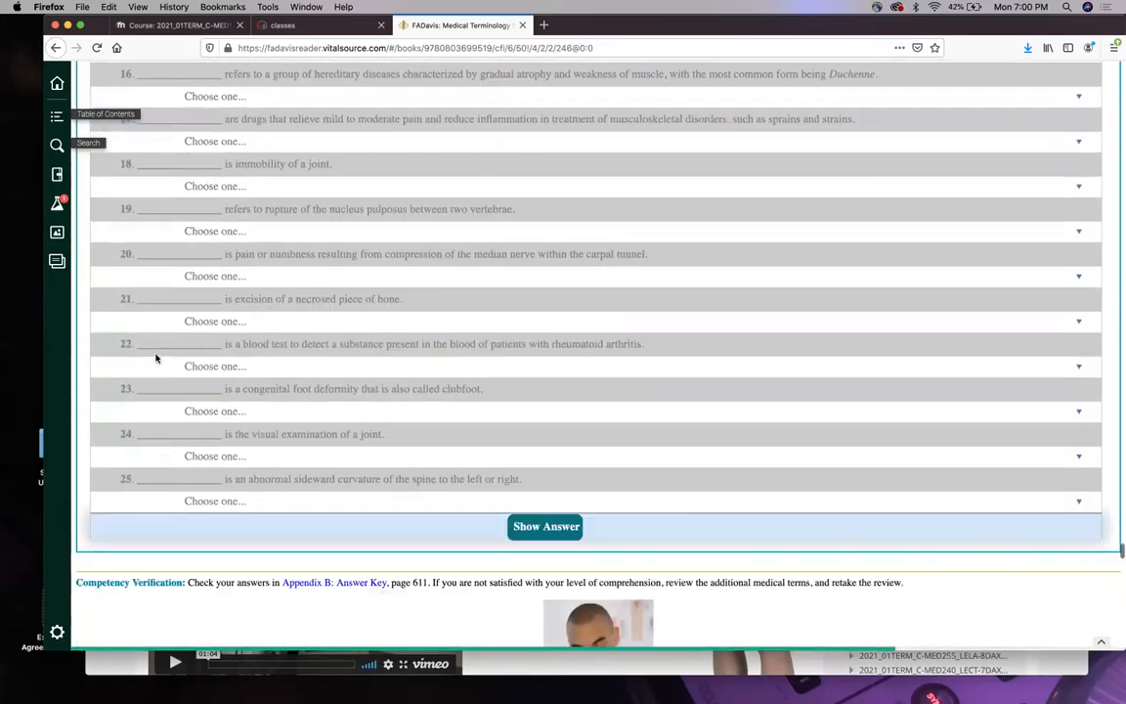
scroll("down", 3)
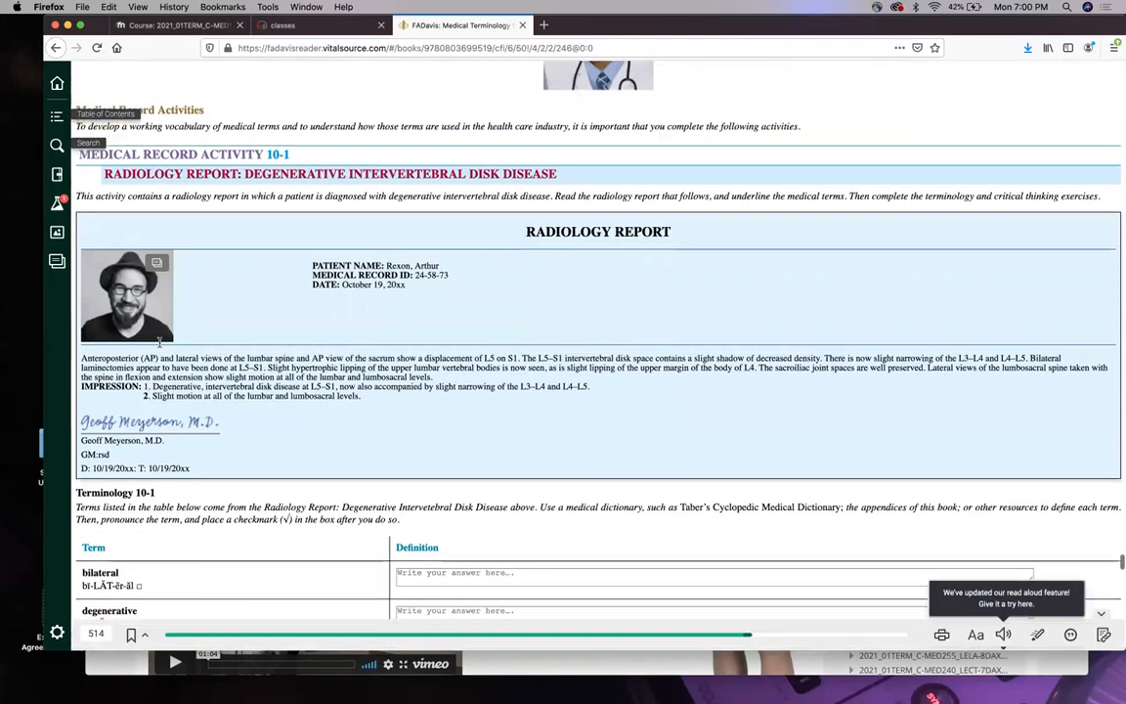
scroll("down", 3)
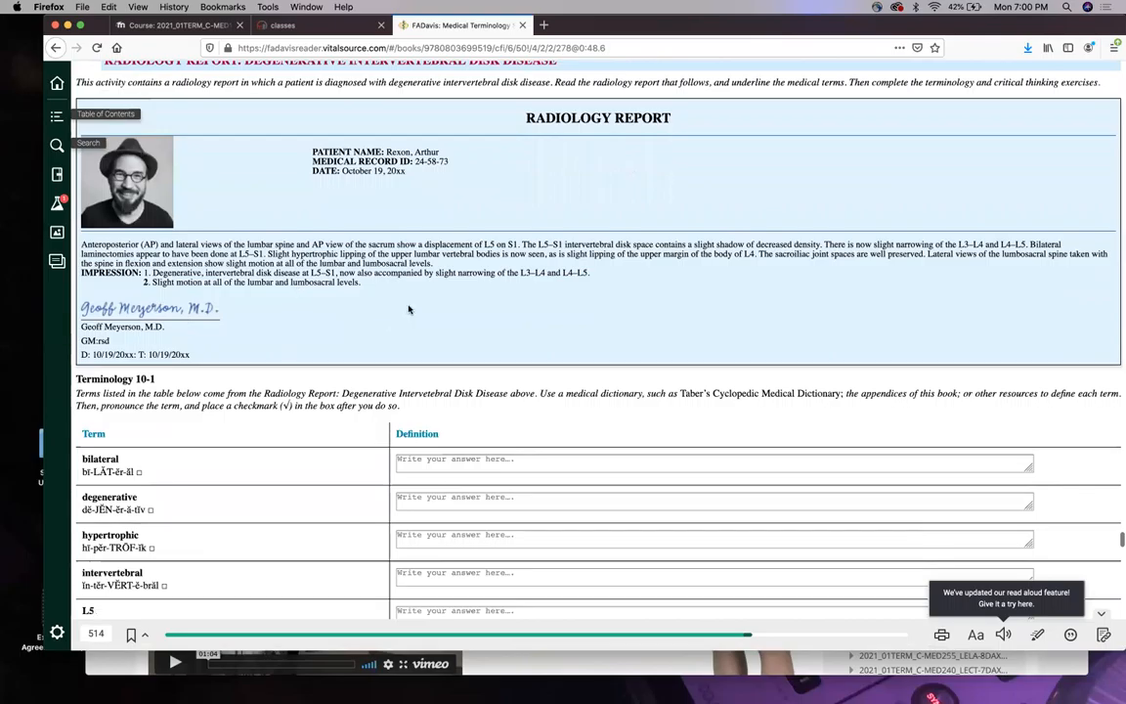
scroll("down", 3)
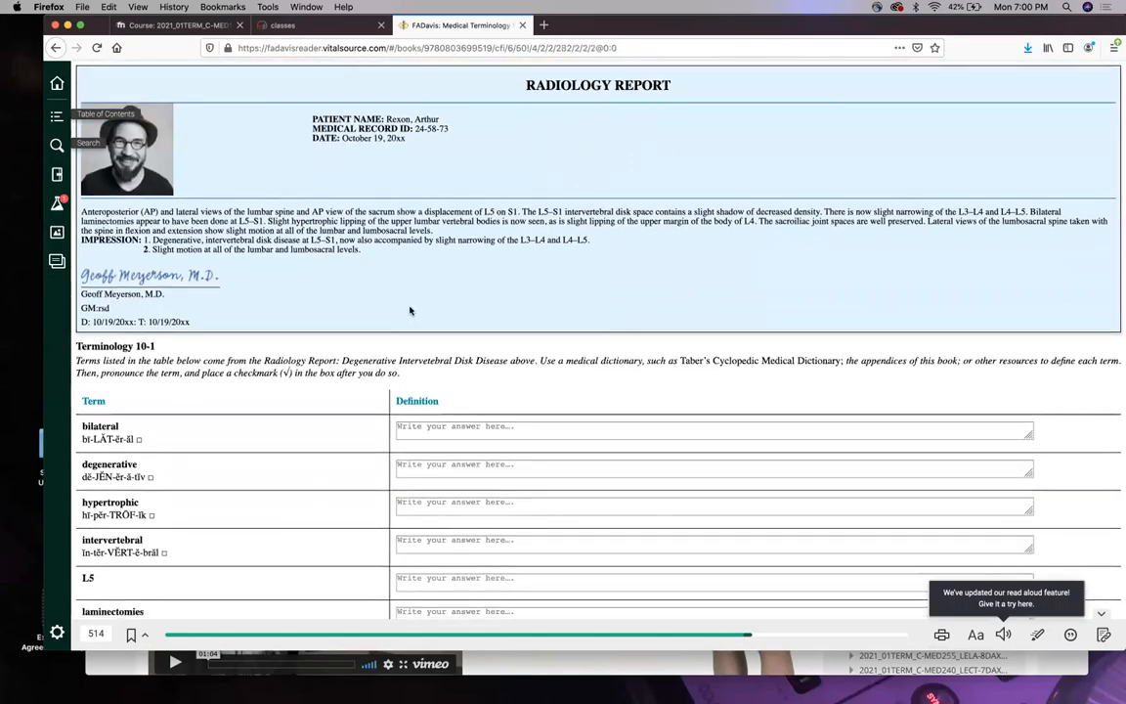
mouse_move(451, 201)
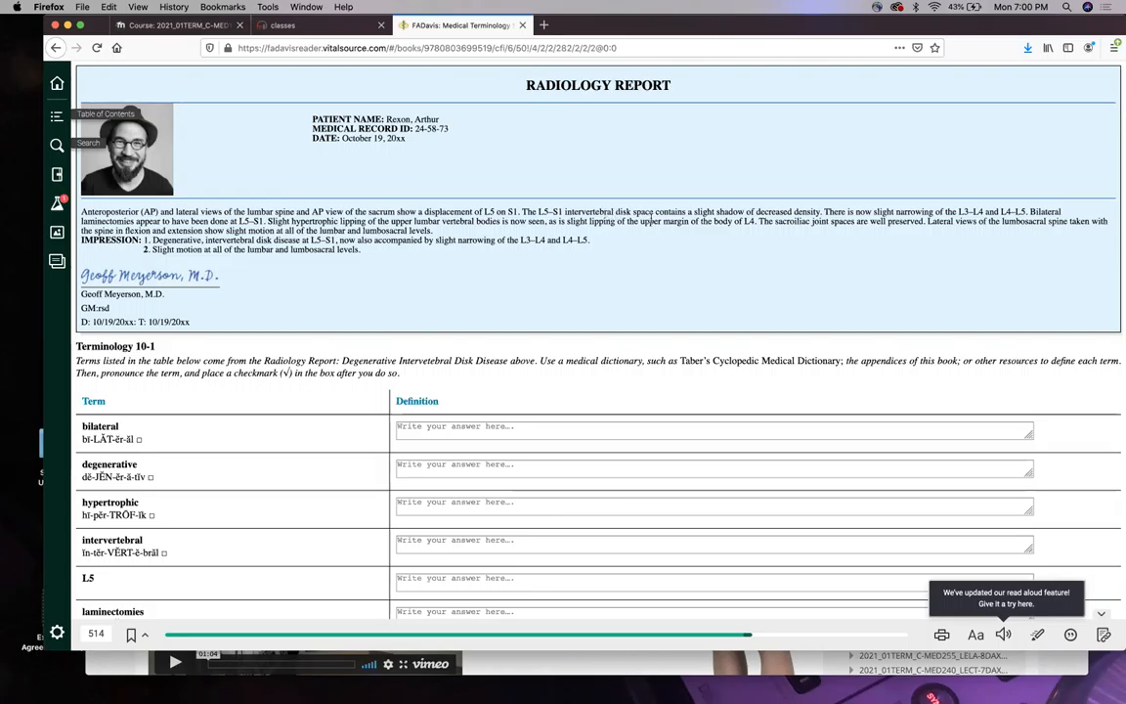
mouse_move(747, 230)
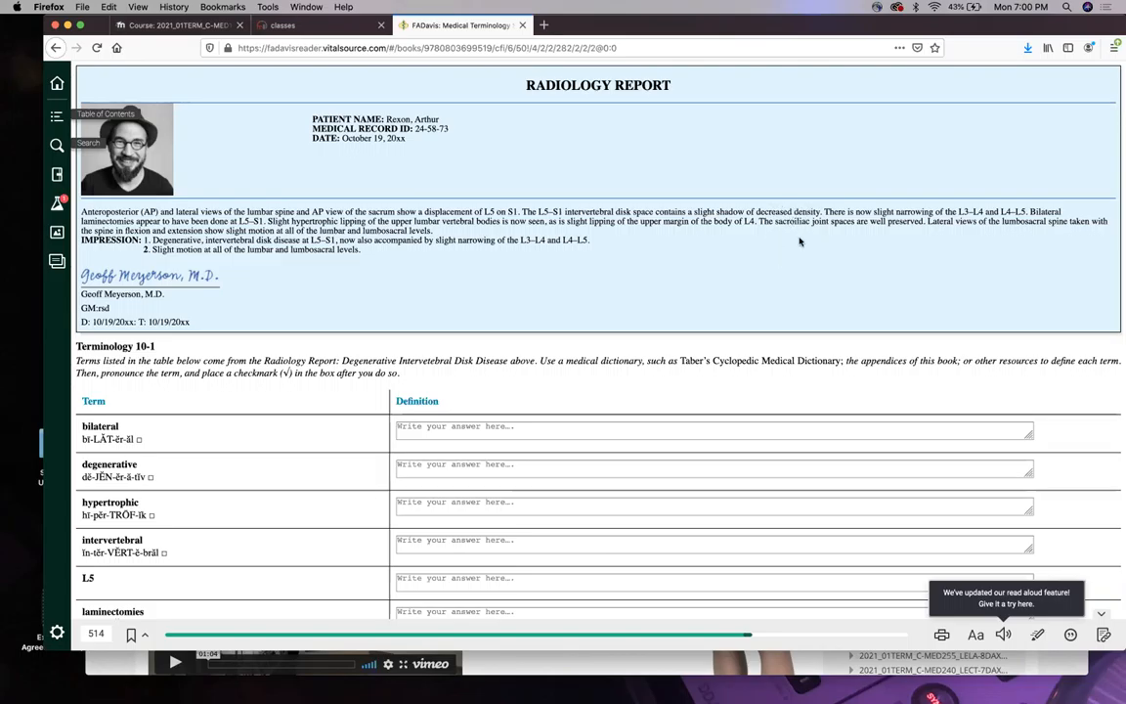
mouse_move(805, 187)
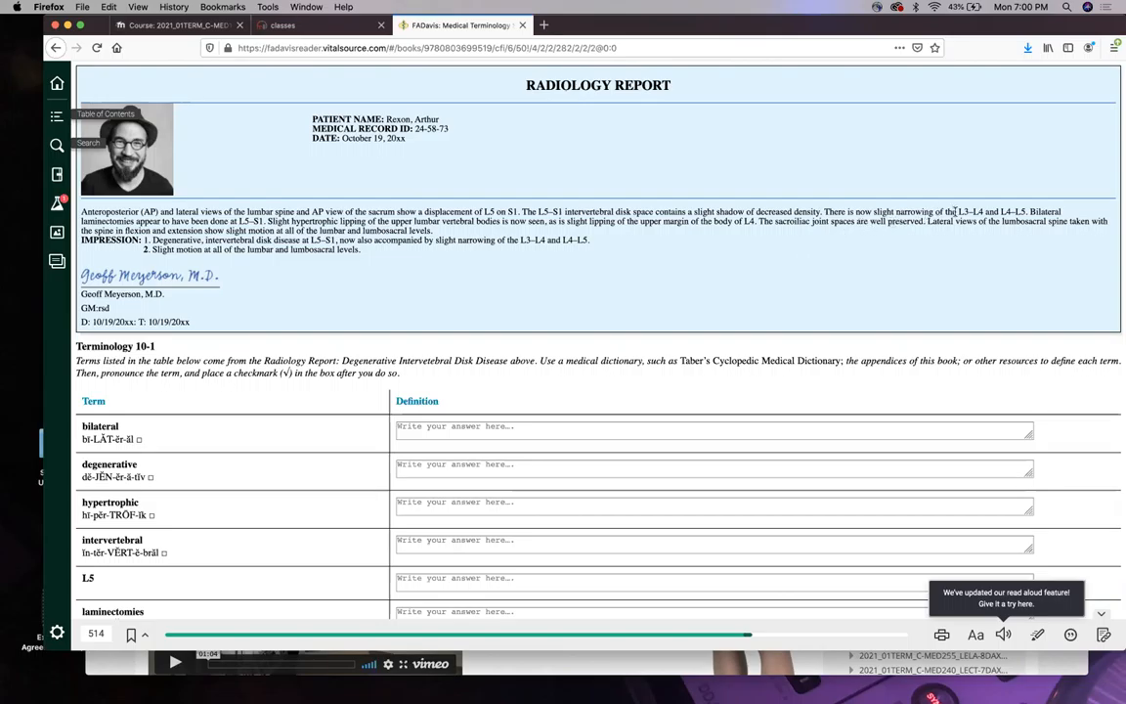
mouse_move(954, 242)
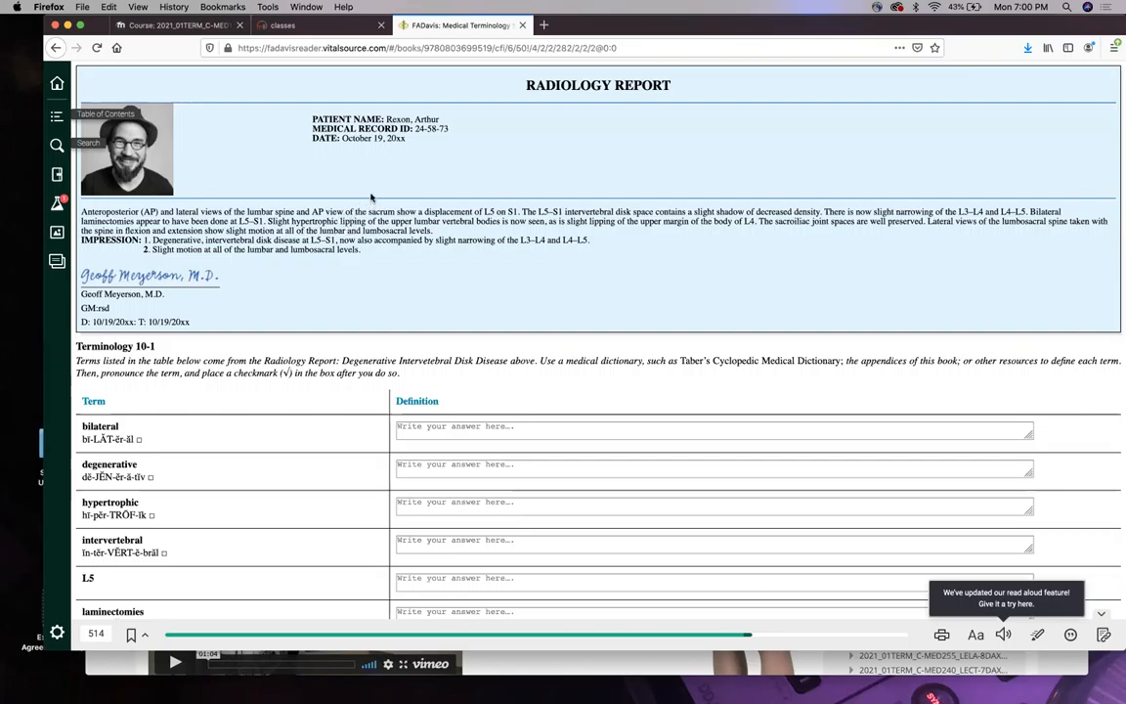
mouse_move(407, 201)
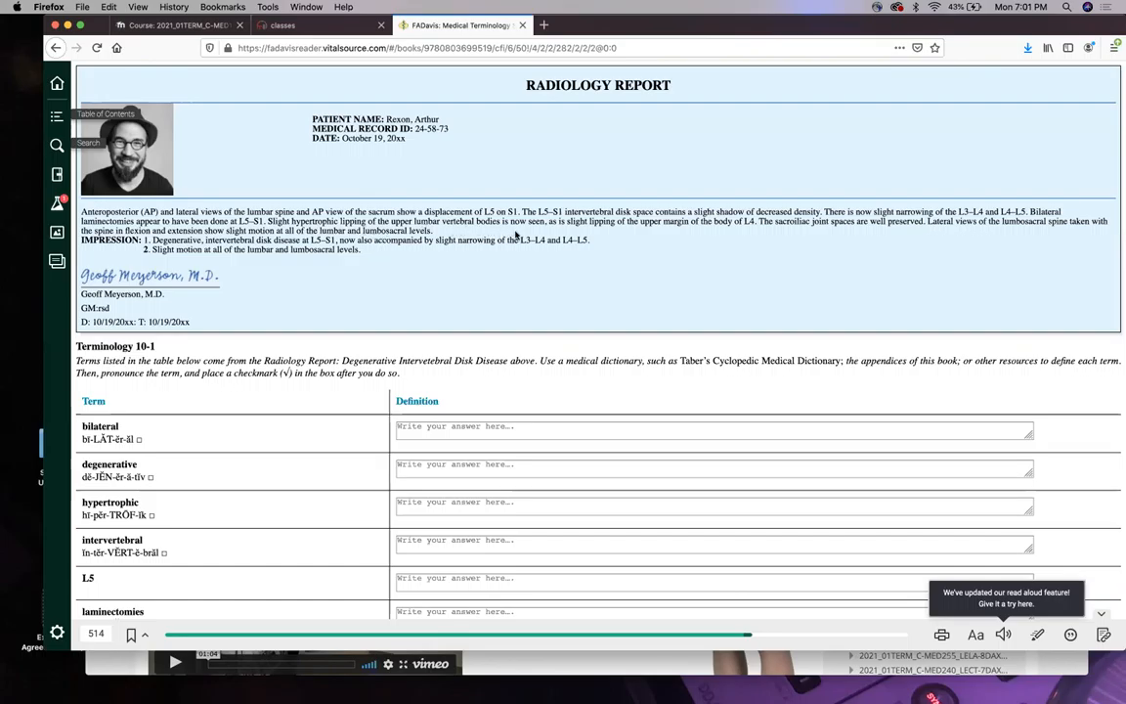
mouse_move(641, 239)
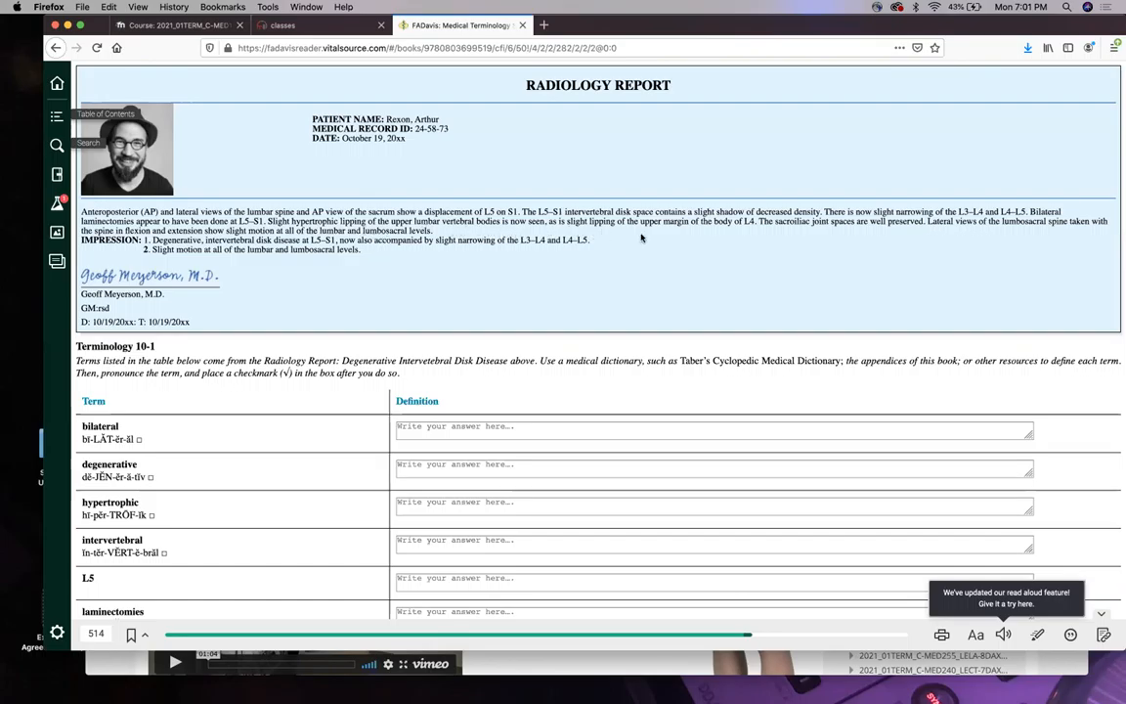
mouse_move(712, 235)
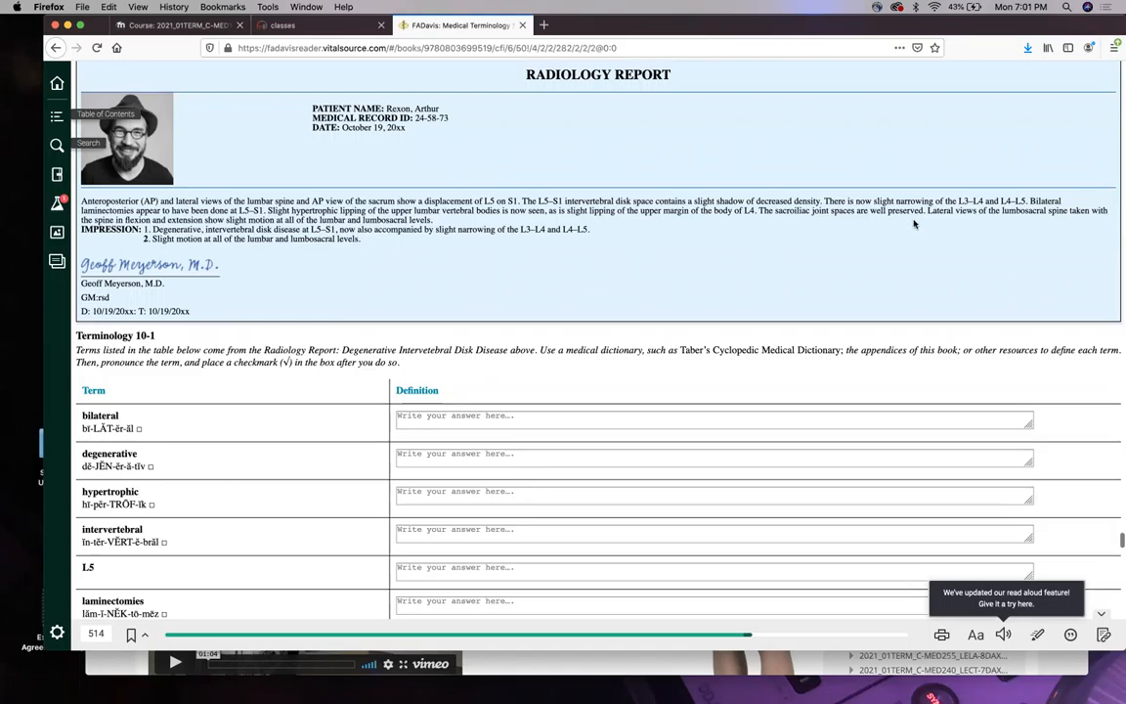
mouse_move(323, 270)
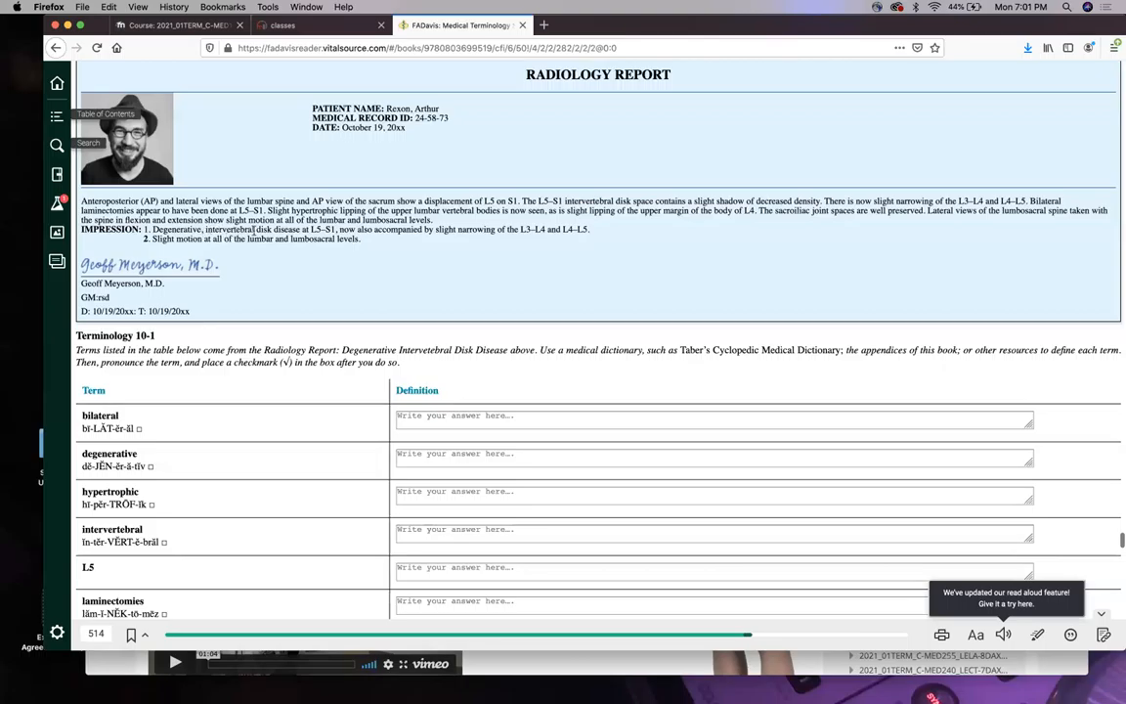
mouse_move(393, 244)
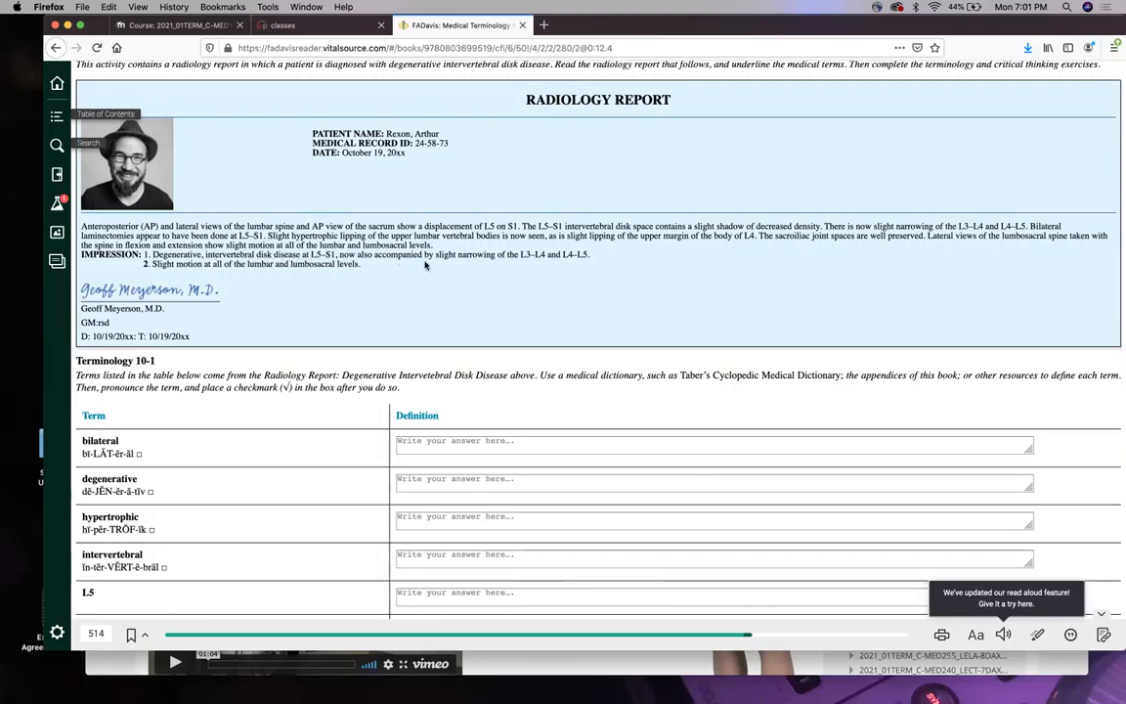
mouse_move(517, 266)
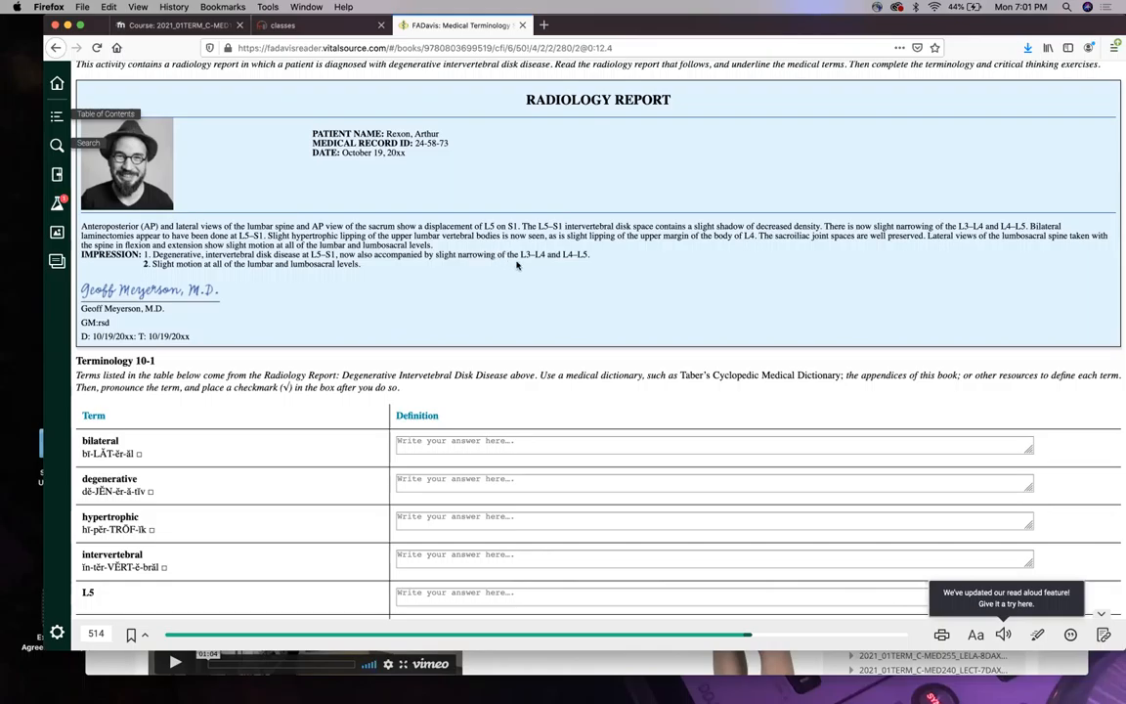
mouse_move(532, 266)
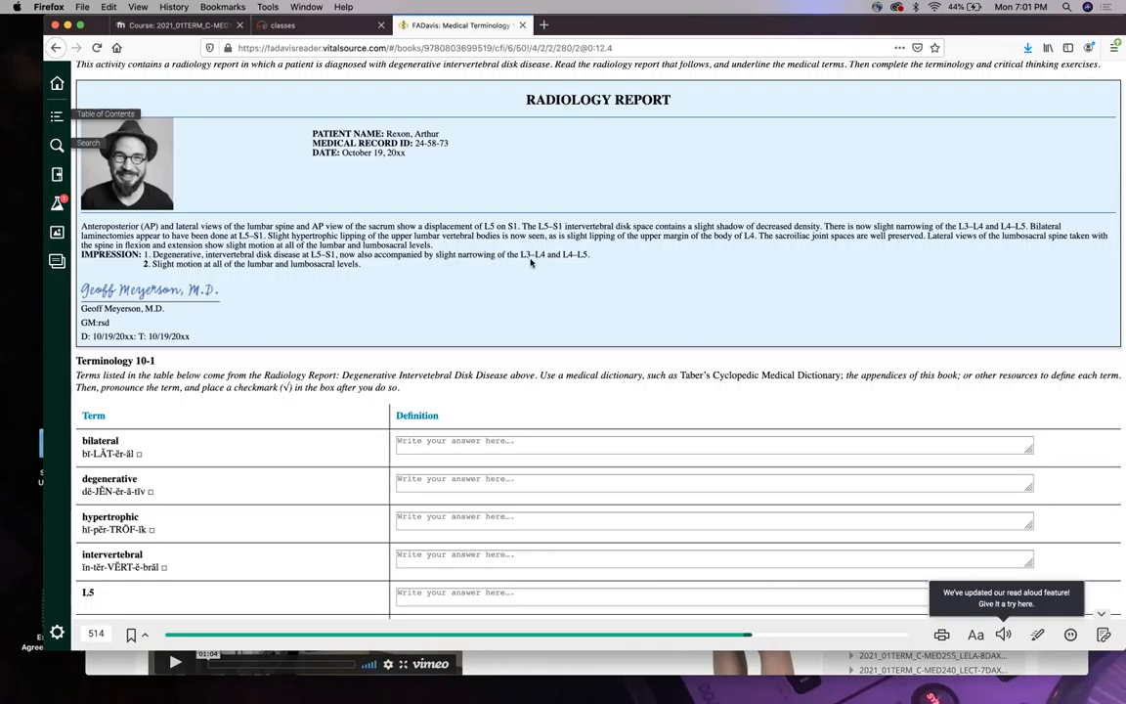
mouse_move(336, 283)
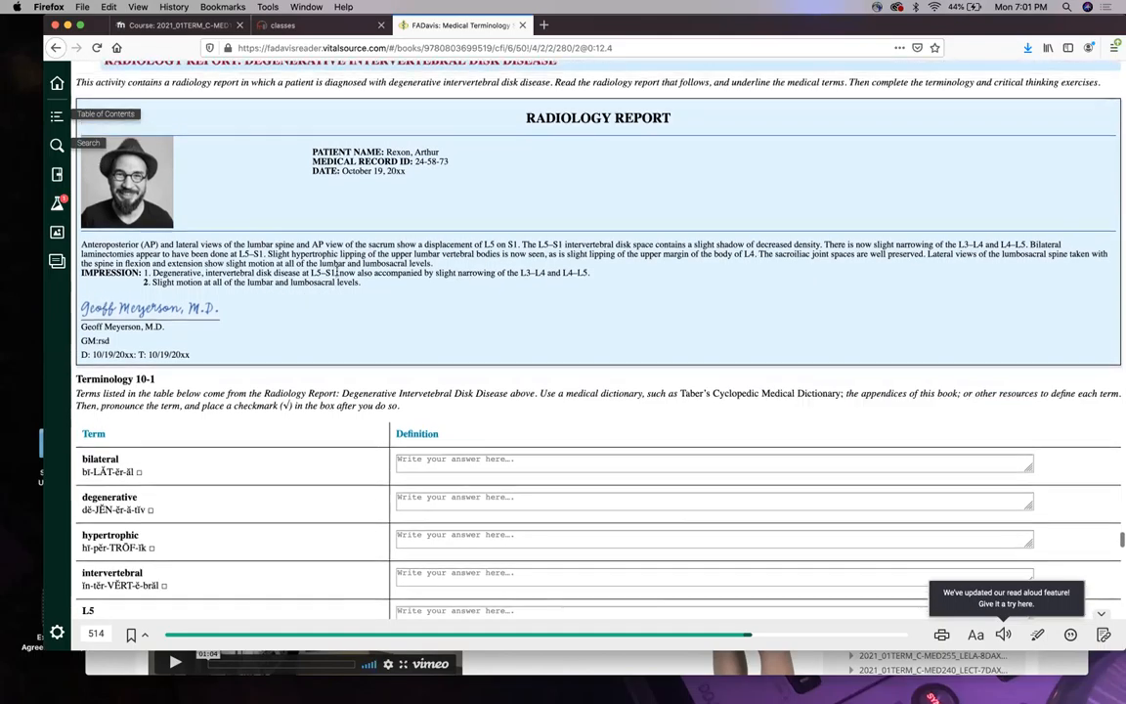
scroll("down", 3)
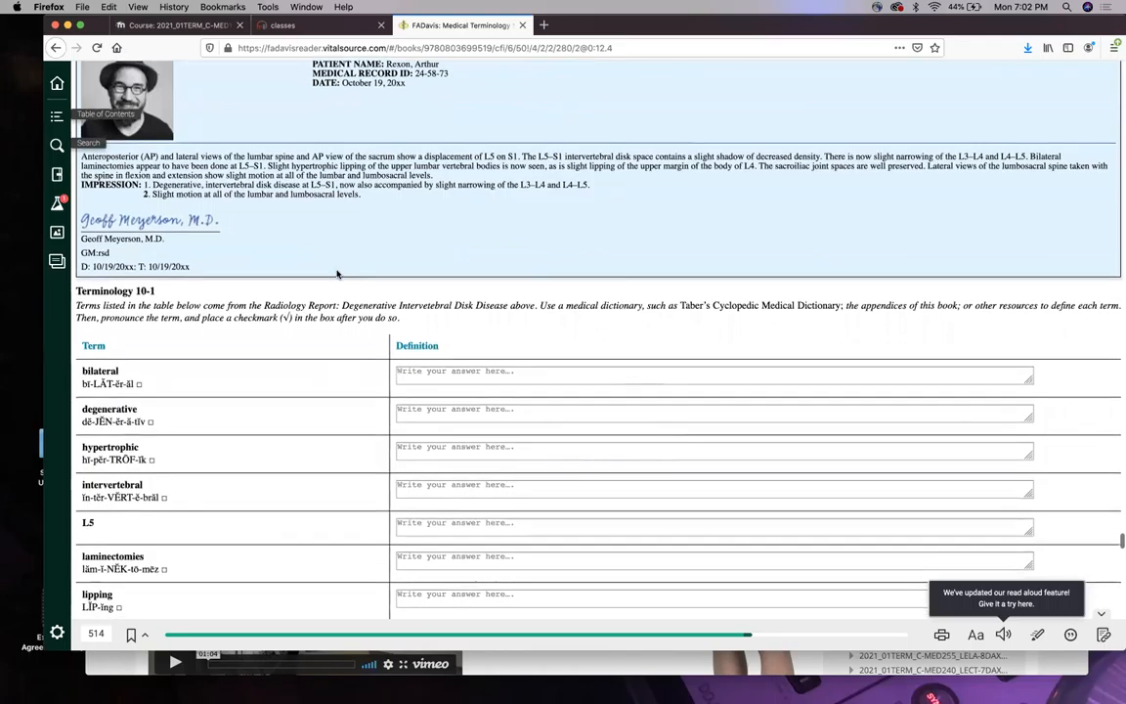
scroll("down", 3)
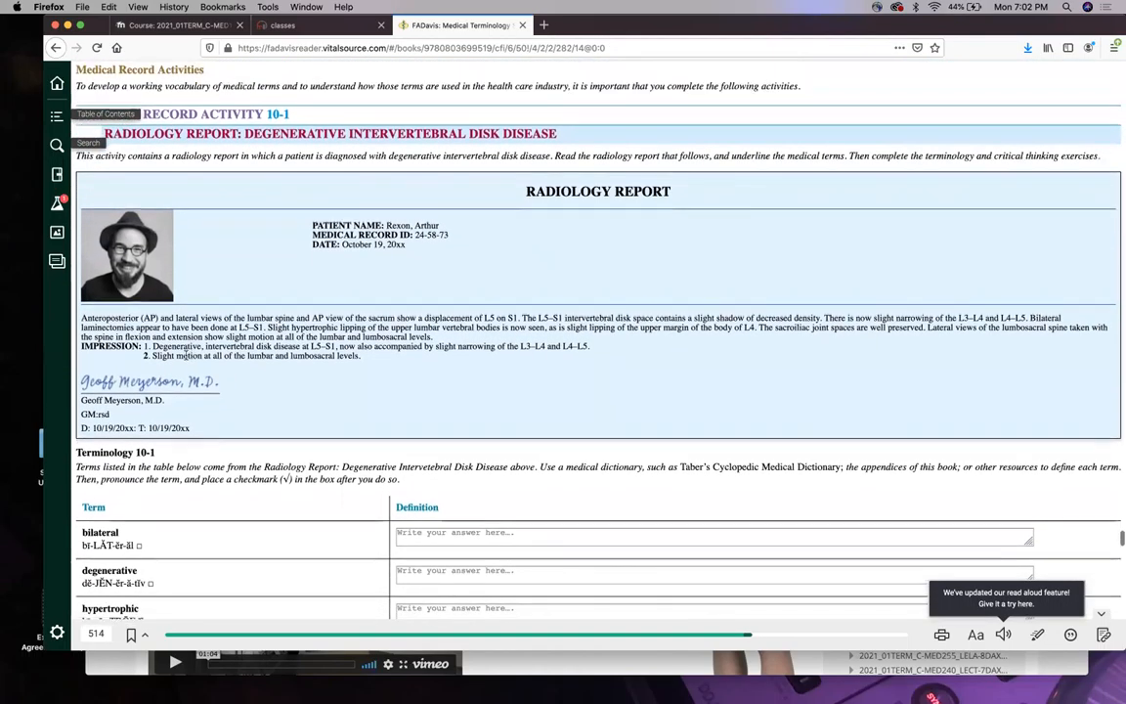
scroll("down", 3)
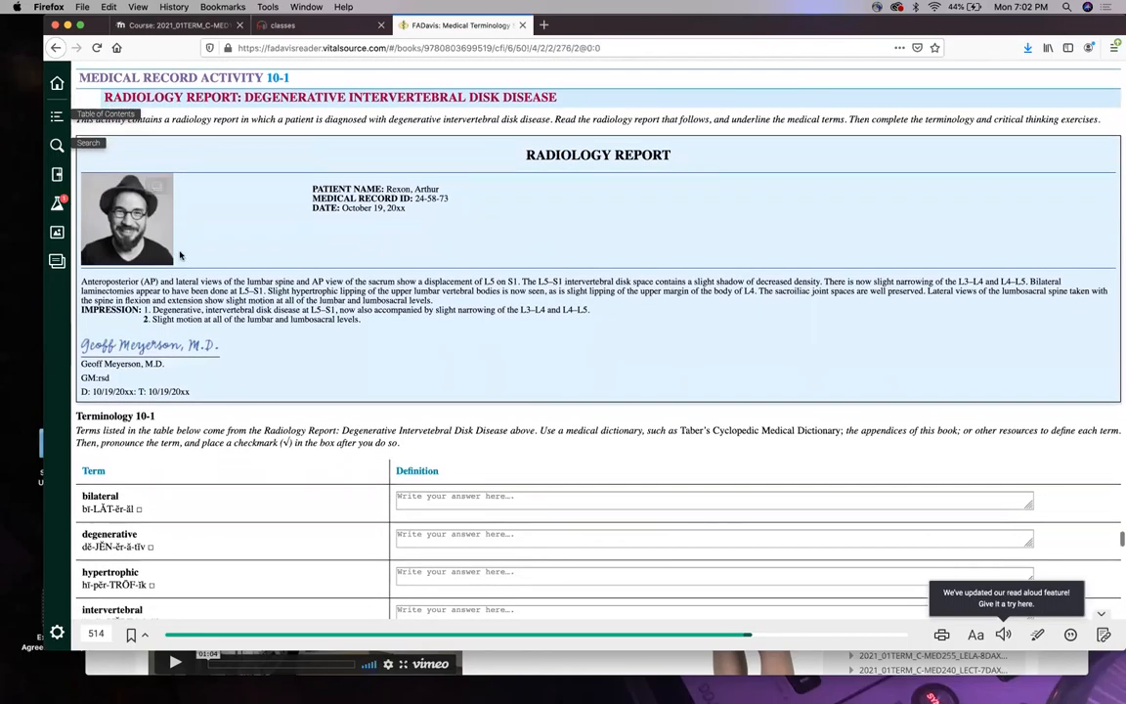
mouse_move(376, 372)
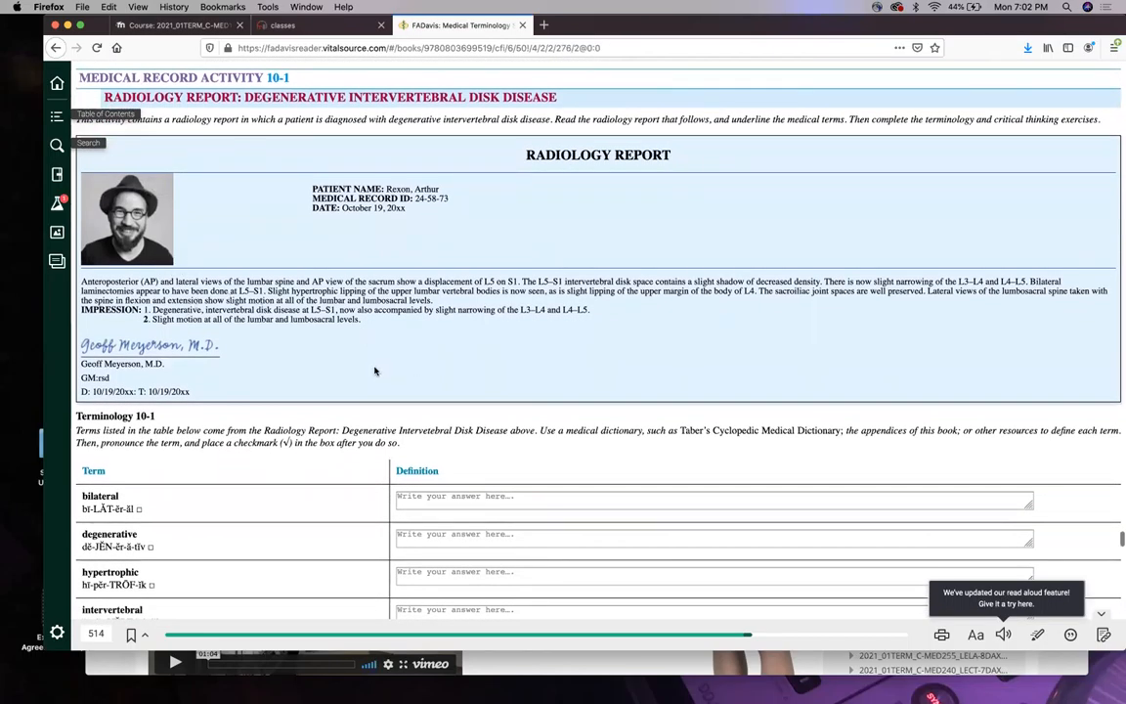
scroll("down", 3)
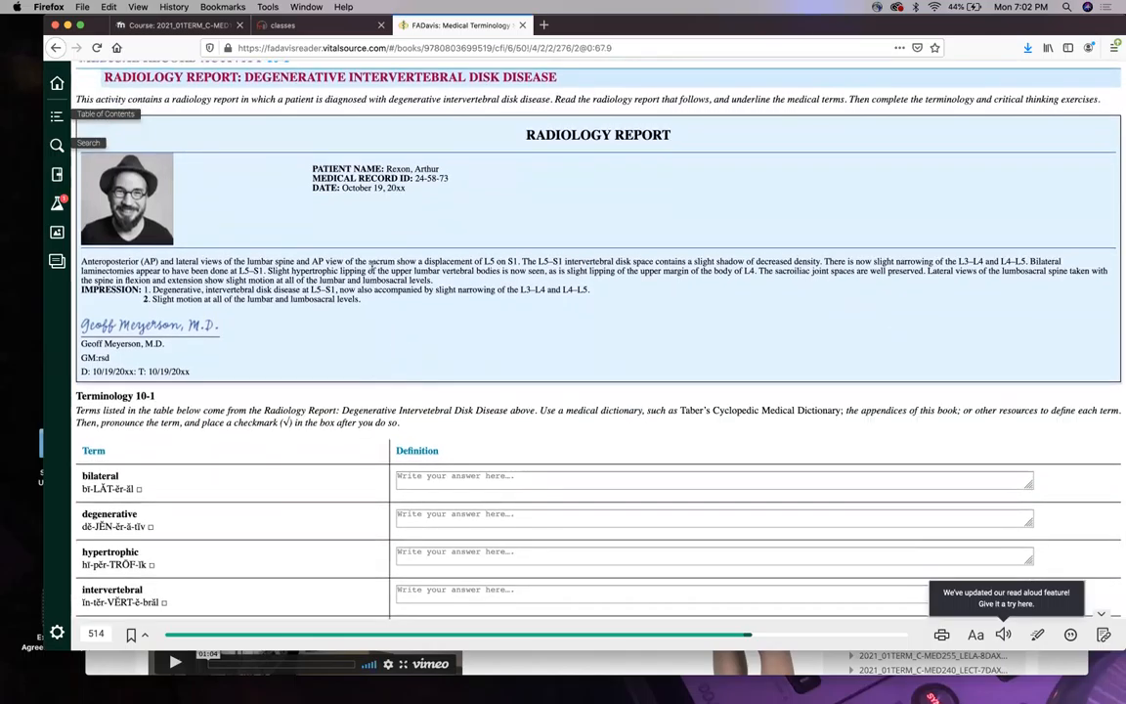
scroll("down", 3)
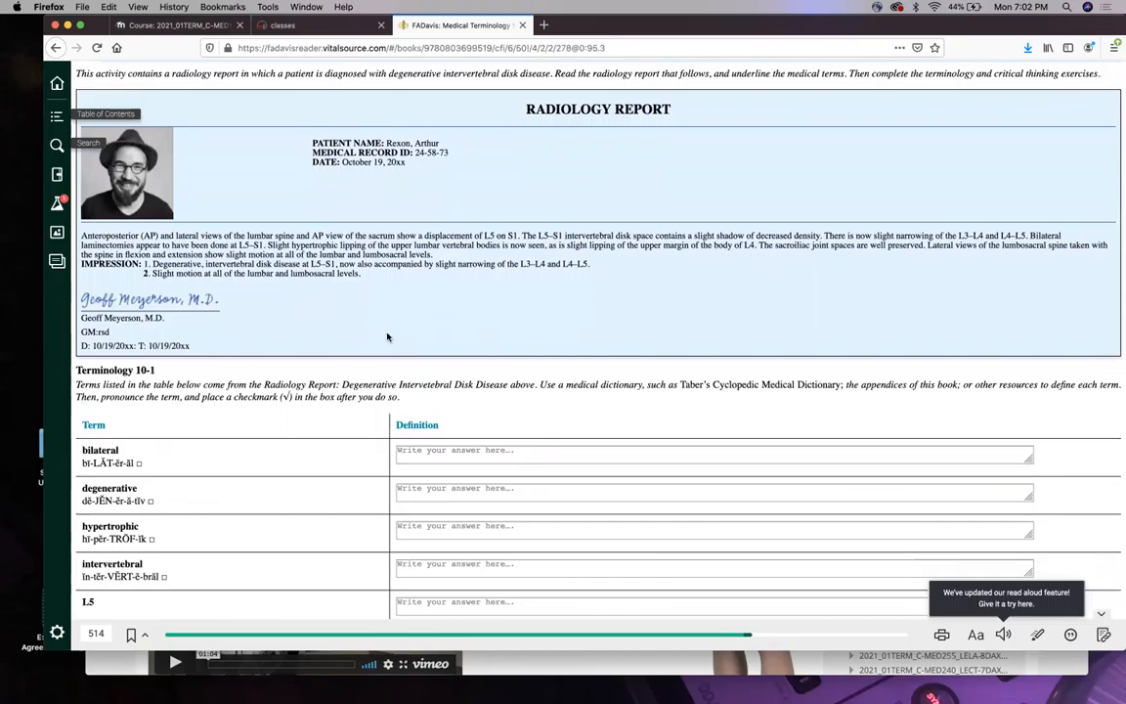
mouse_move(375, 325)
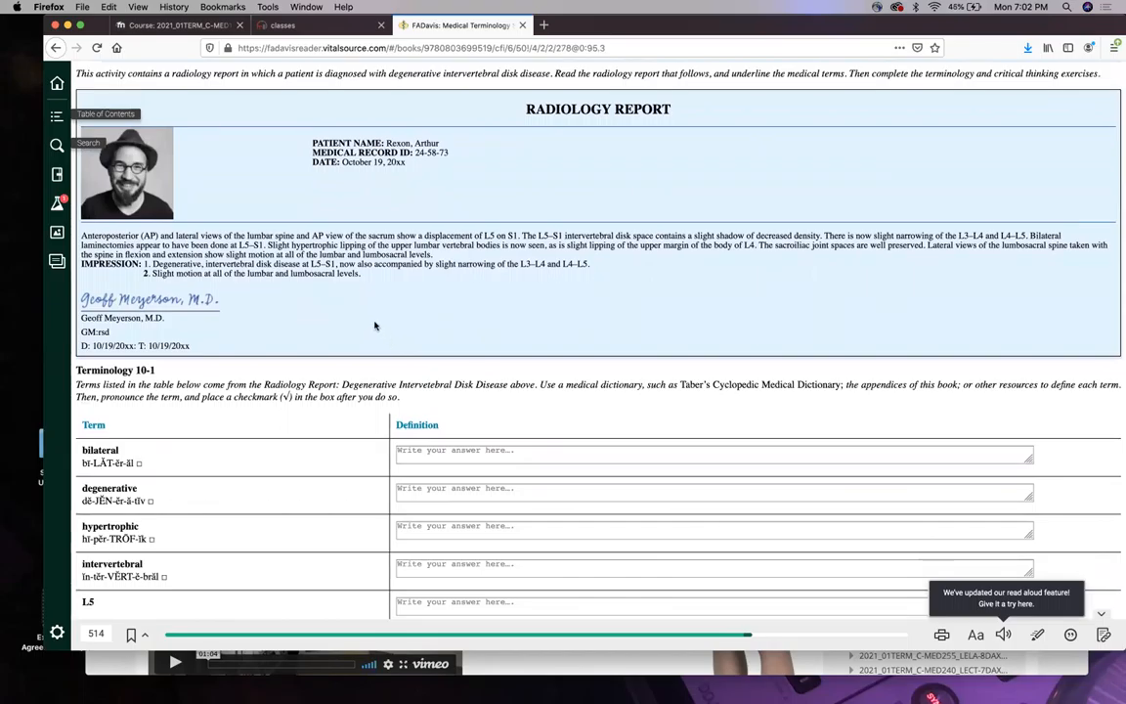
mouse_move(352, 326)
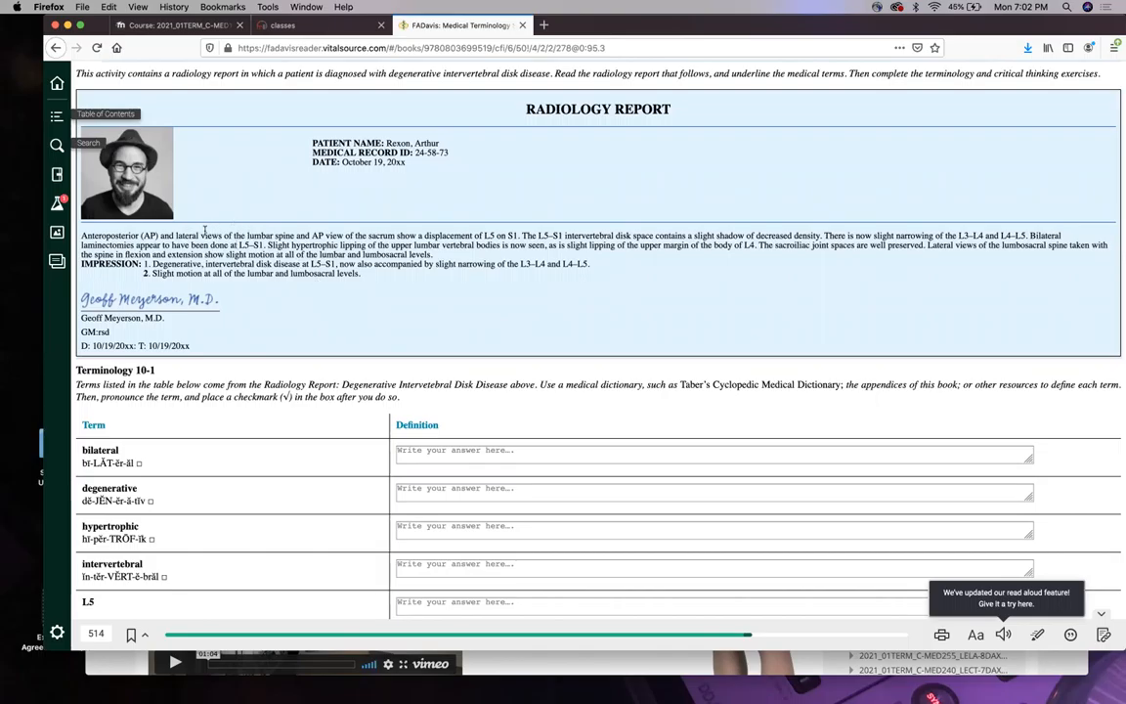
scroll("down", 3)
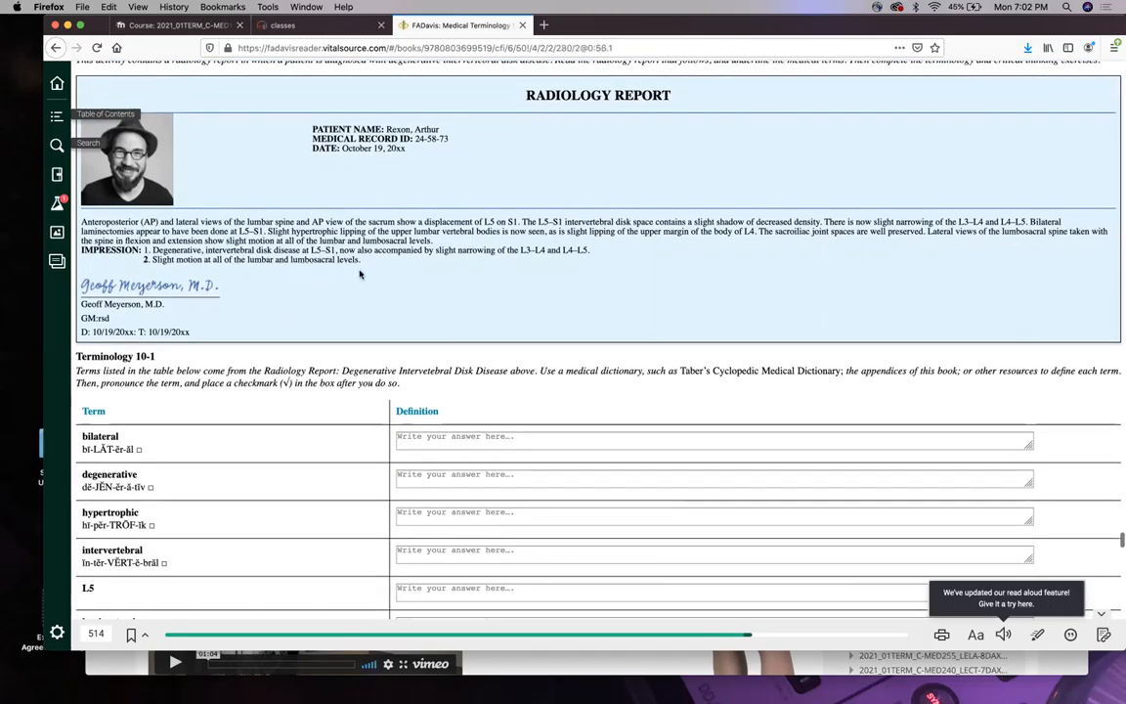
mouse_move(559, 268)
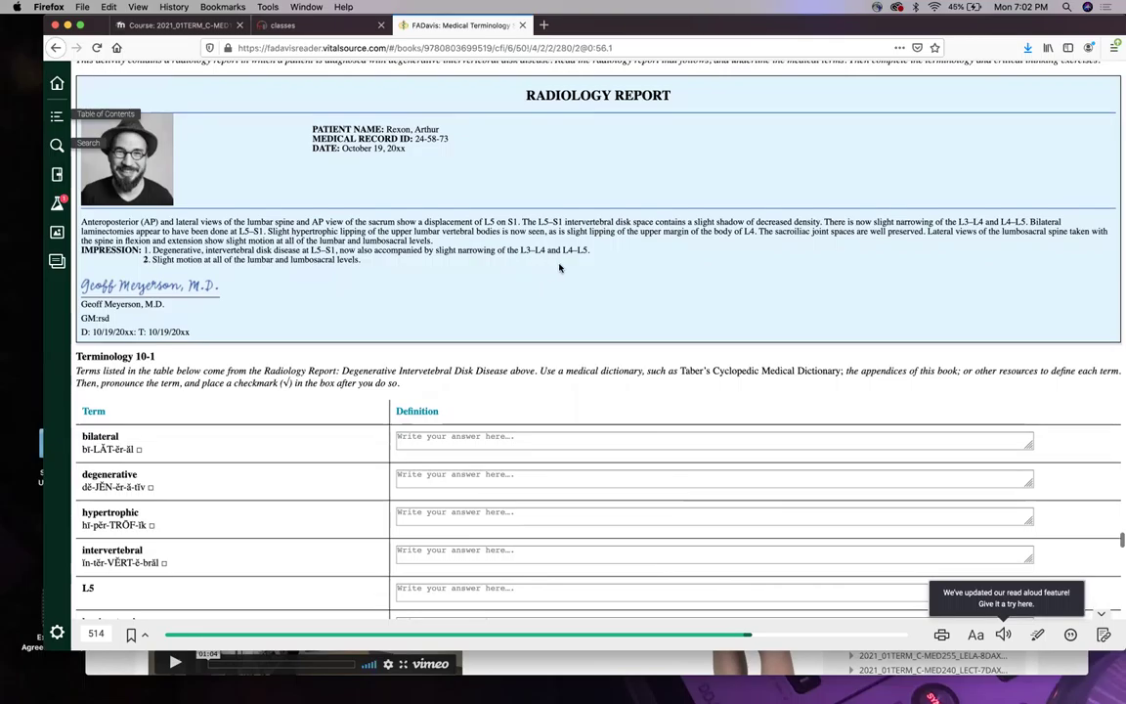
scroll("down", 3)
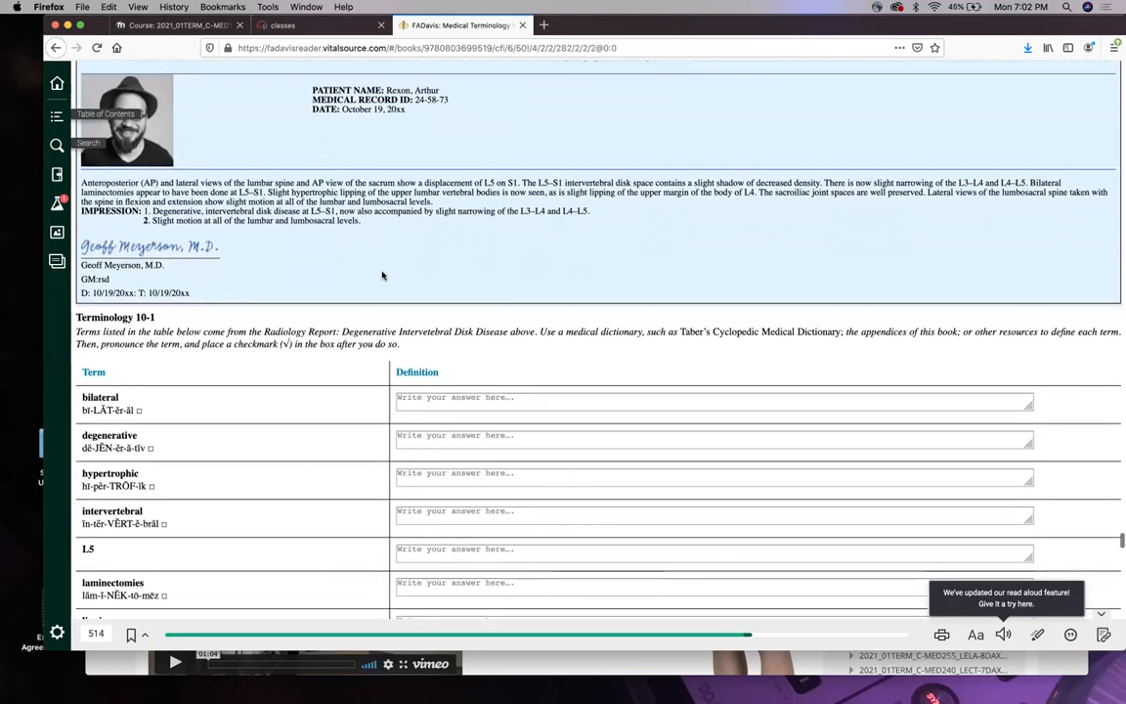
scroll("down", 3)
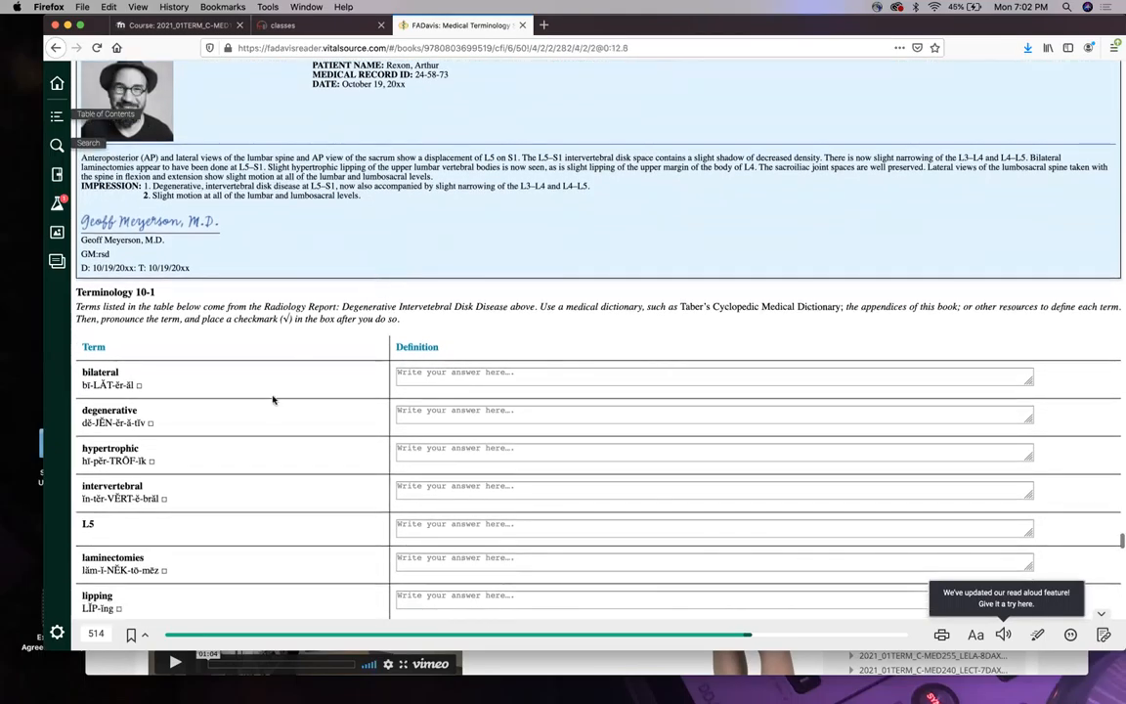
scroll("down", 3)
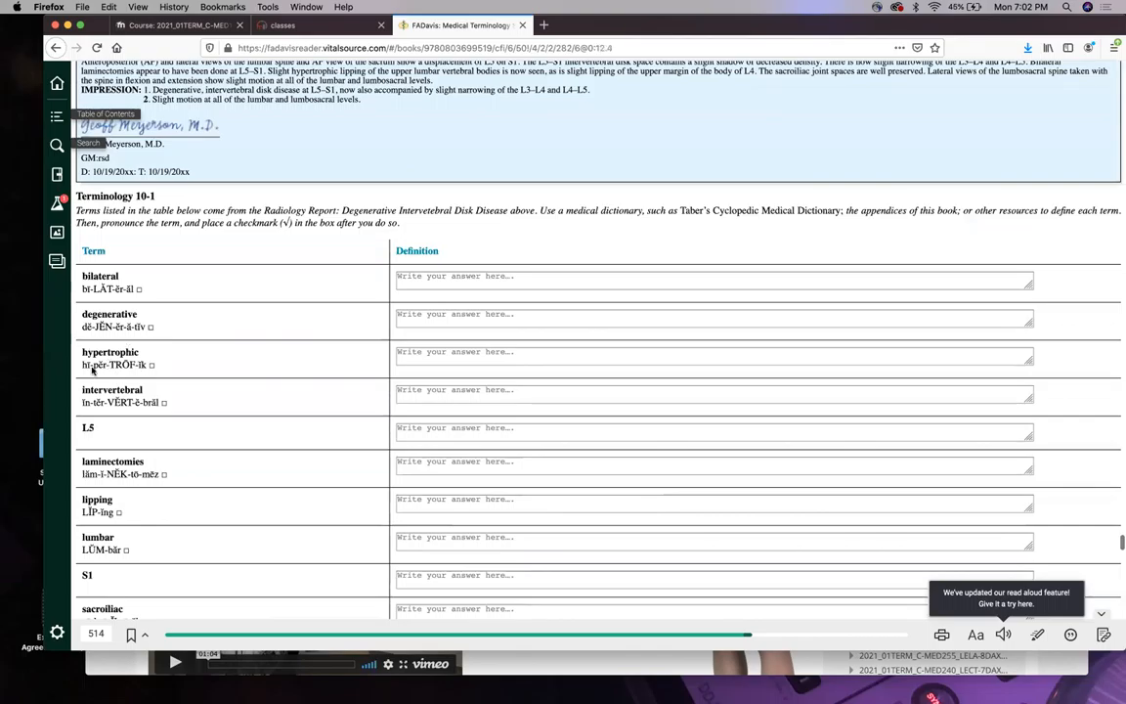
mouse_move(135, 375)
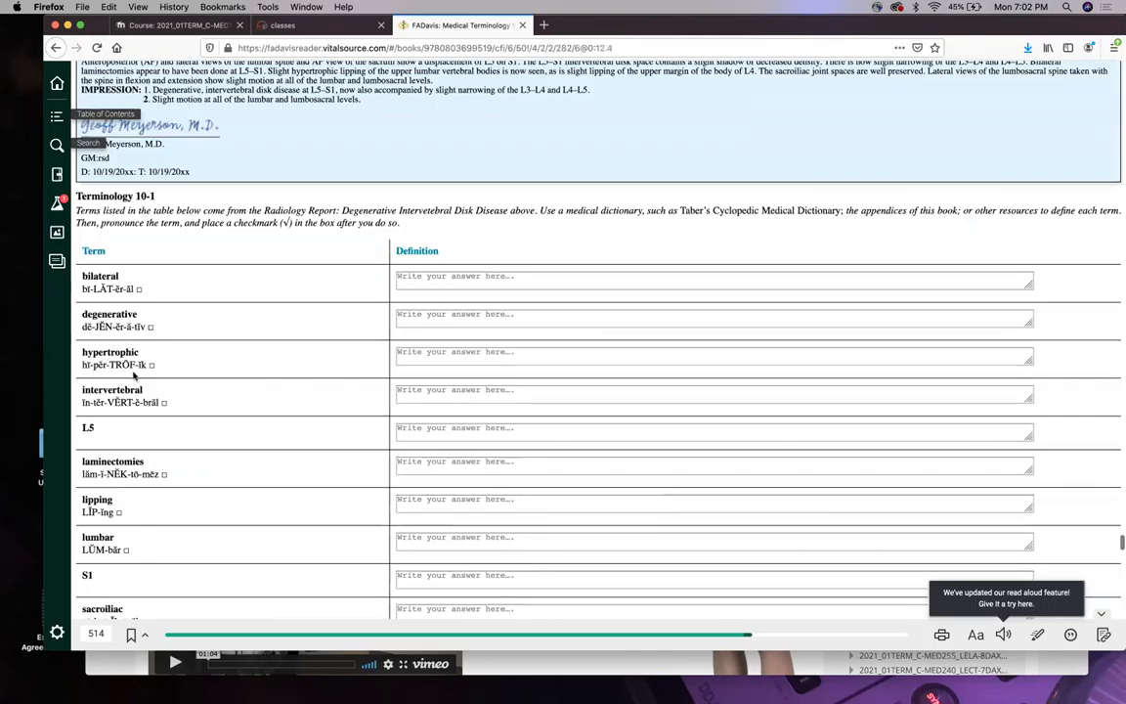
scroll("down", 3)
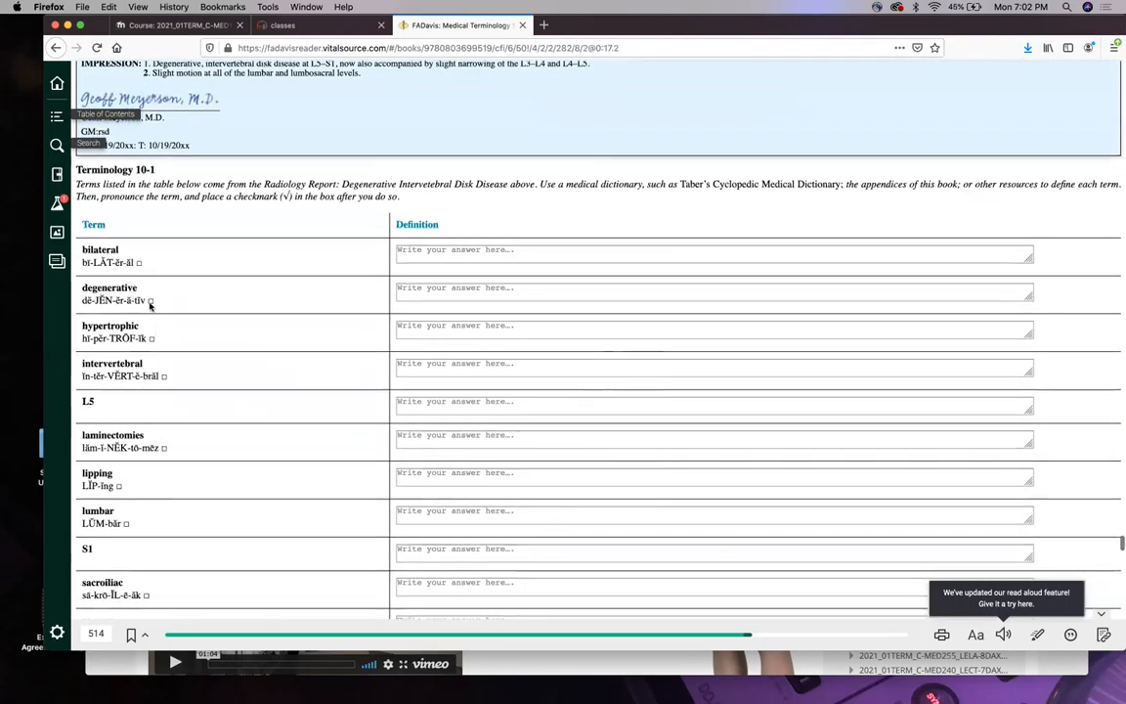
scroll("down", 3)
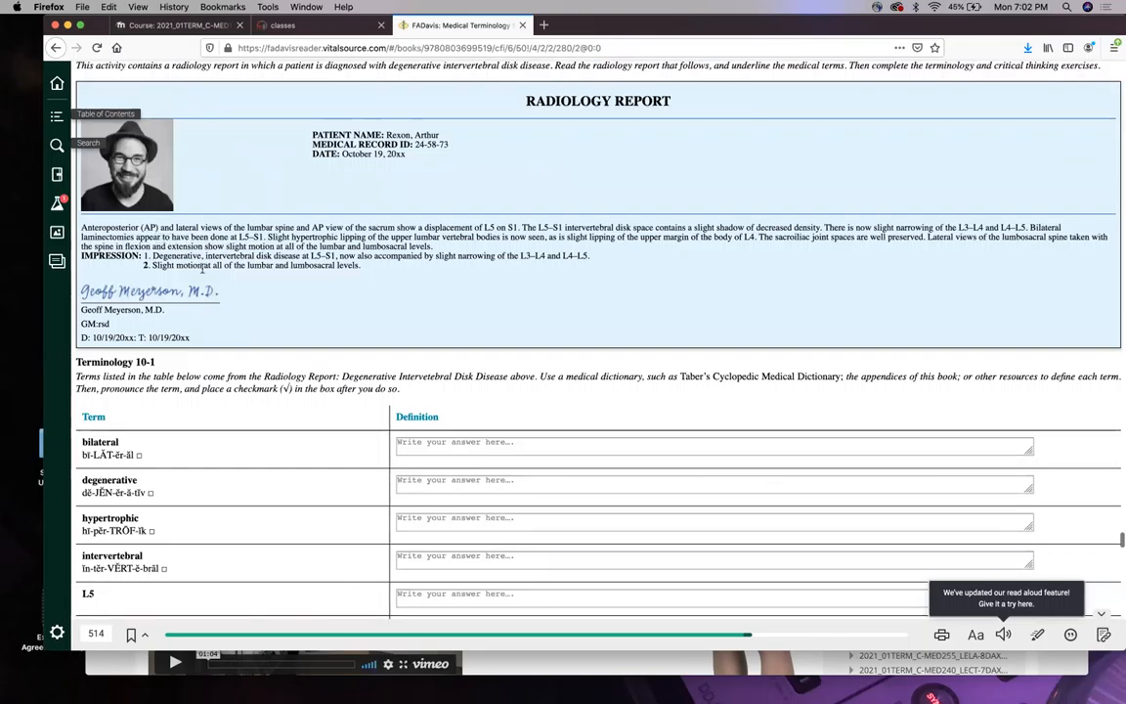
mouse_move(383, 311)
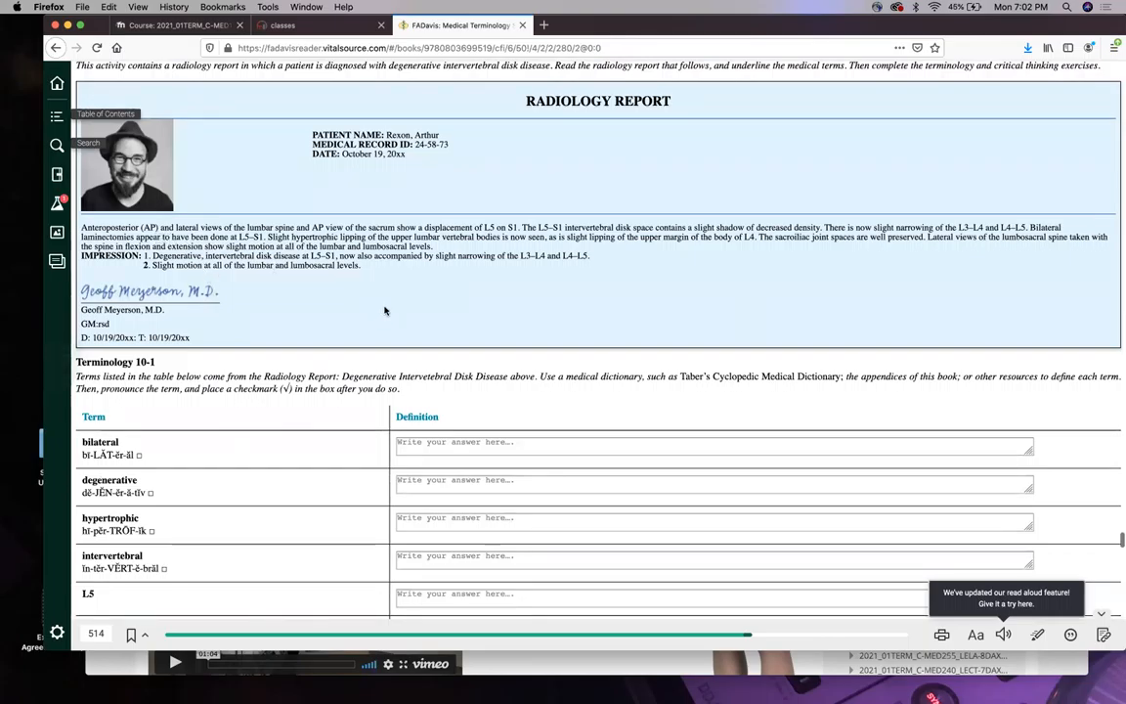
scroll("down", 3)
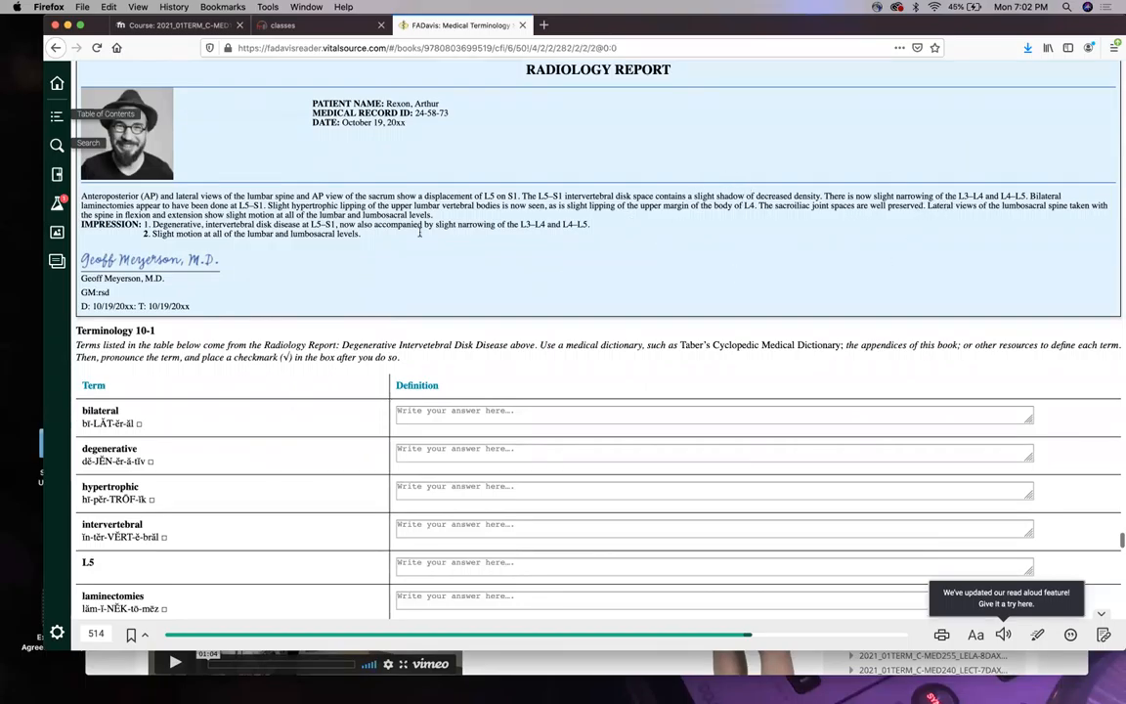
scroll("down", 3)
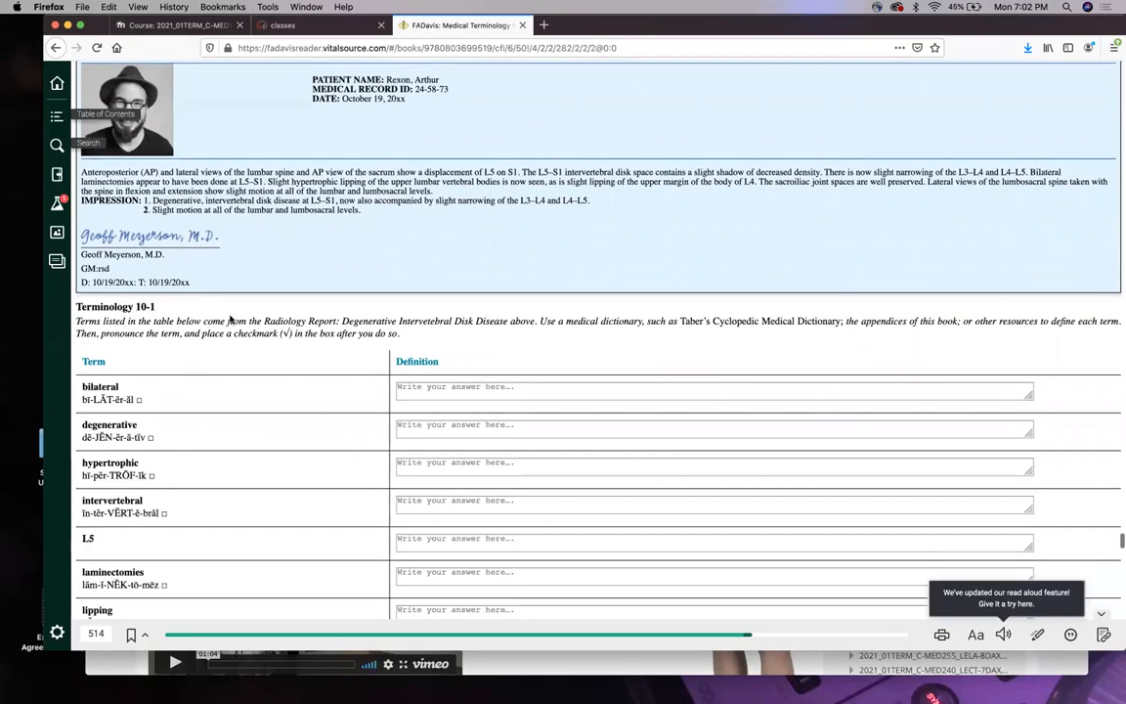
scroll("down", 3)
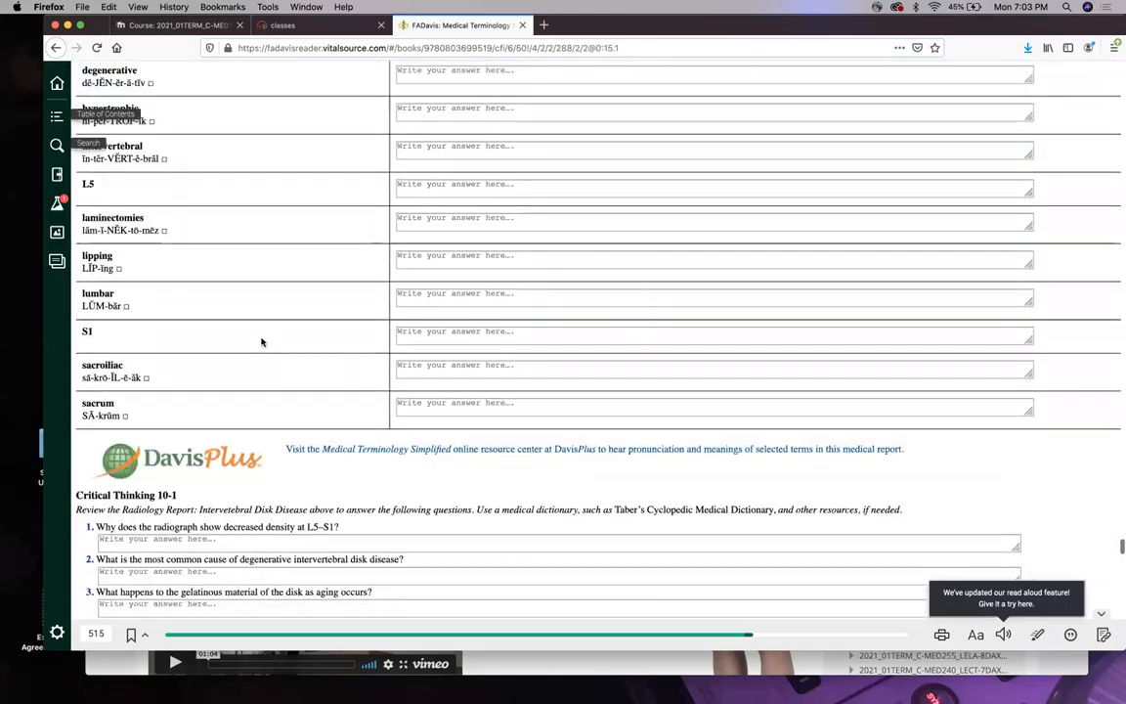
scroll("down", 3)
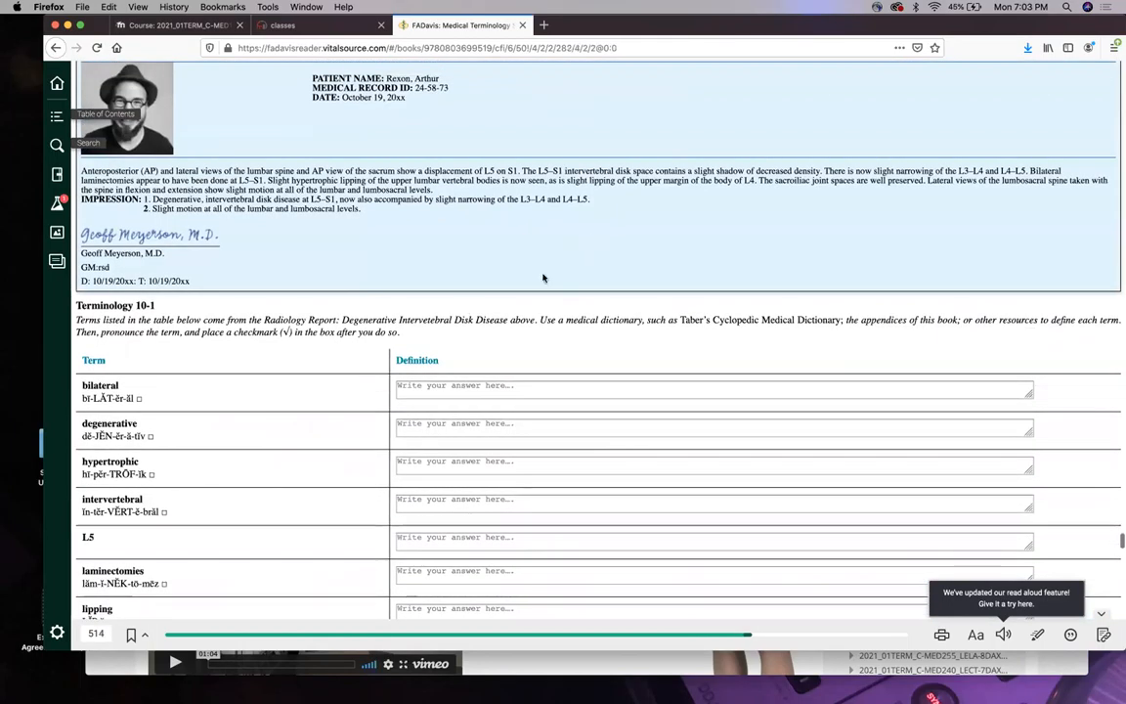
scroll("down", 3)
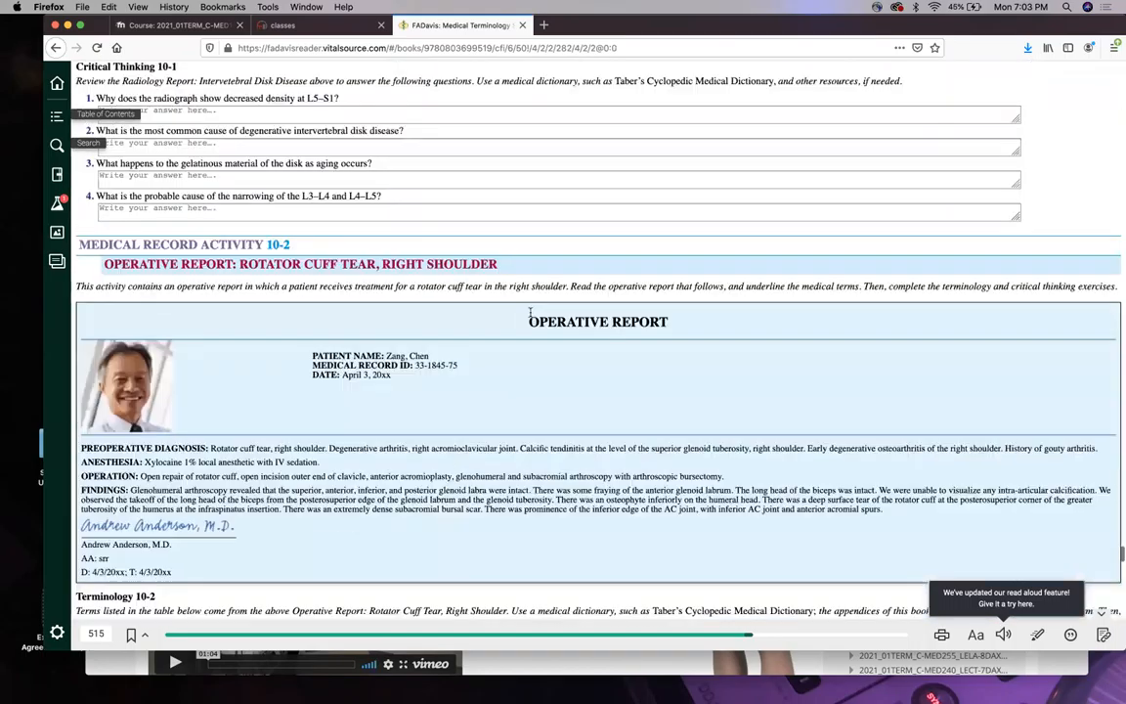
scroll("down", 3)
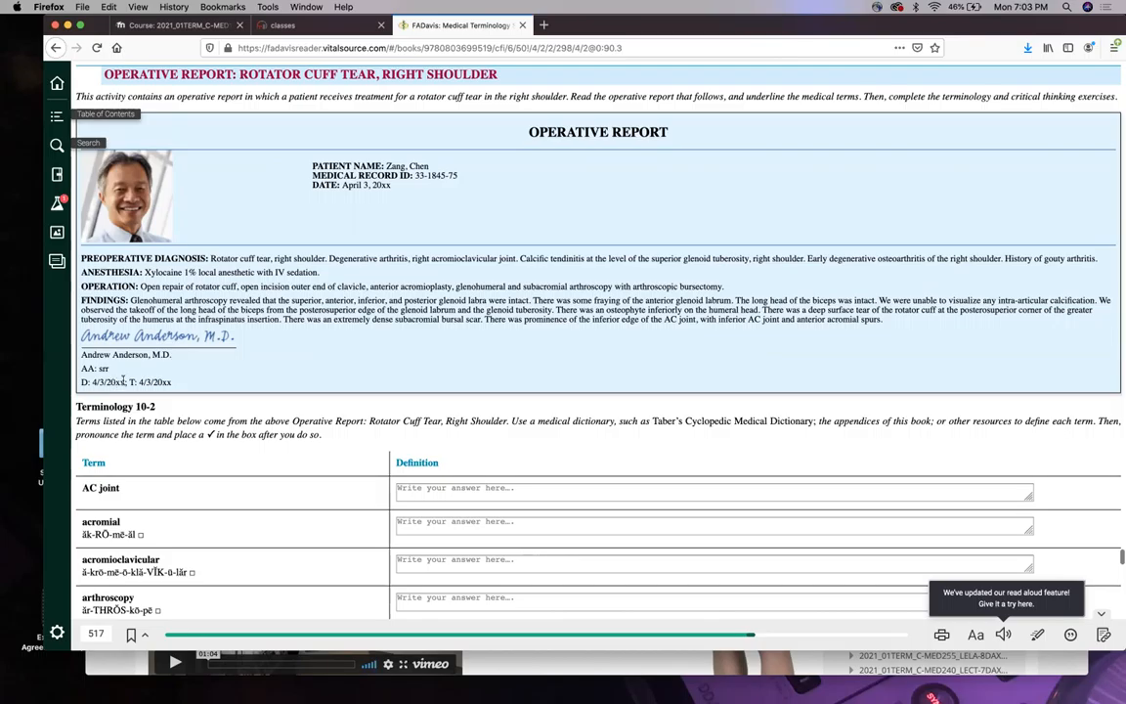
mouse_move(237, 370)
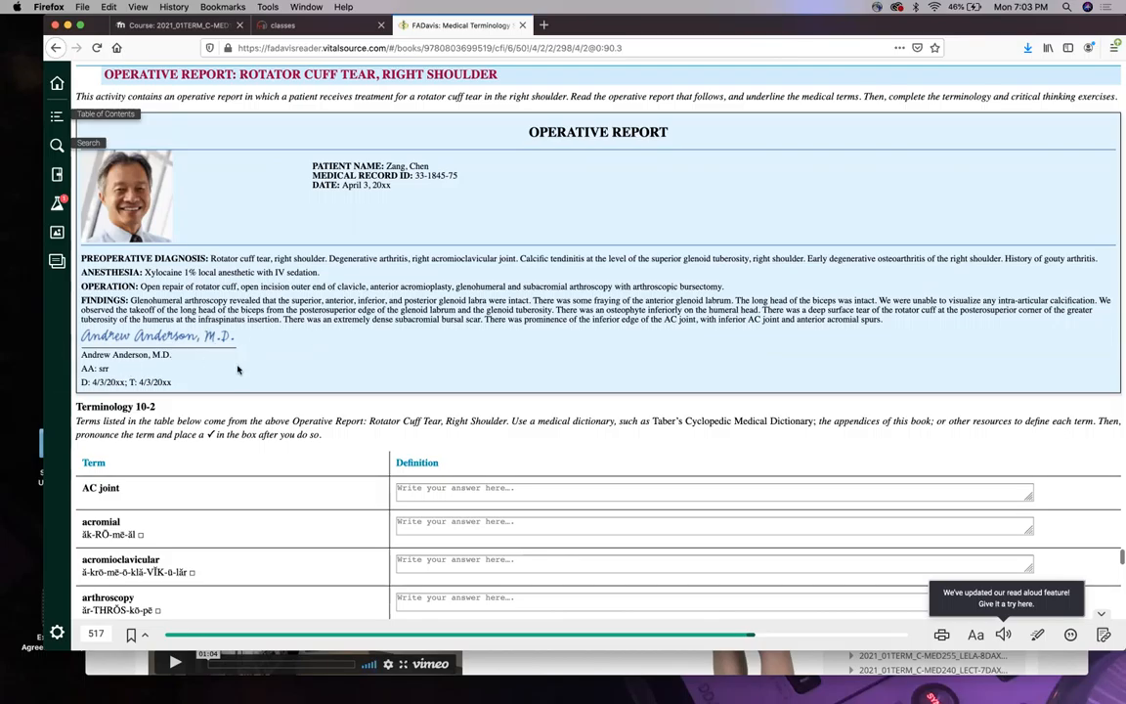
mouse_move(112, 367)
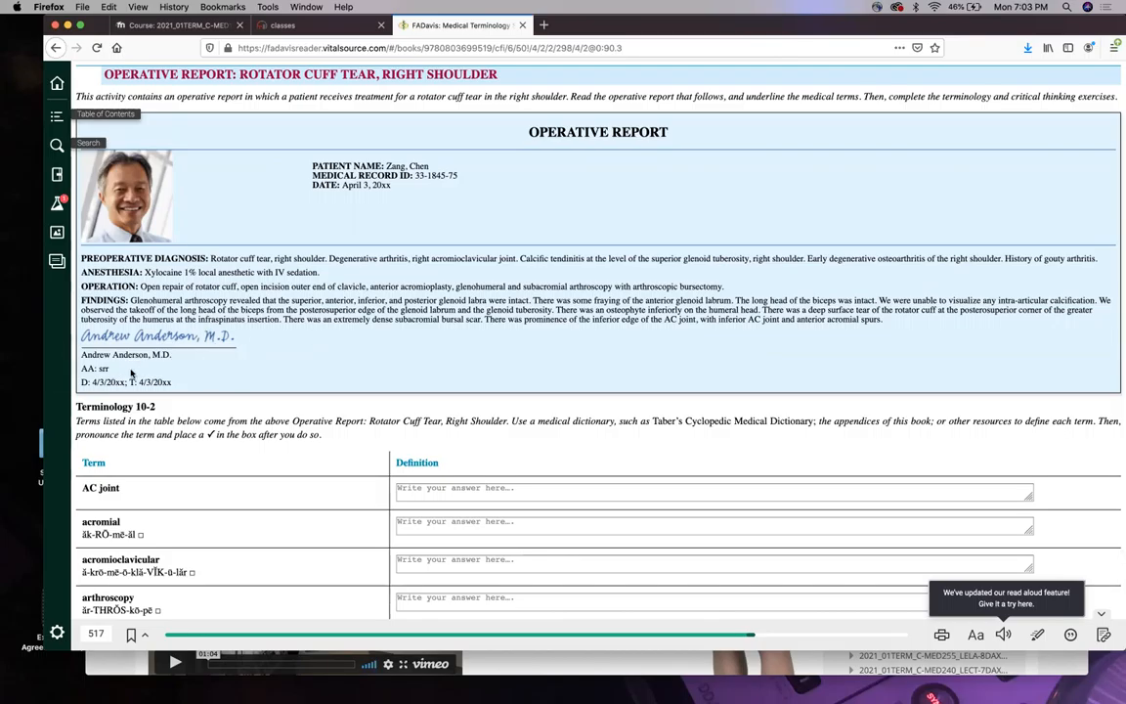
mouse_move(188, 348)
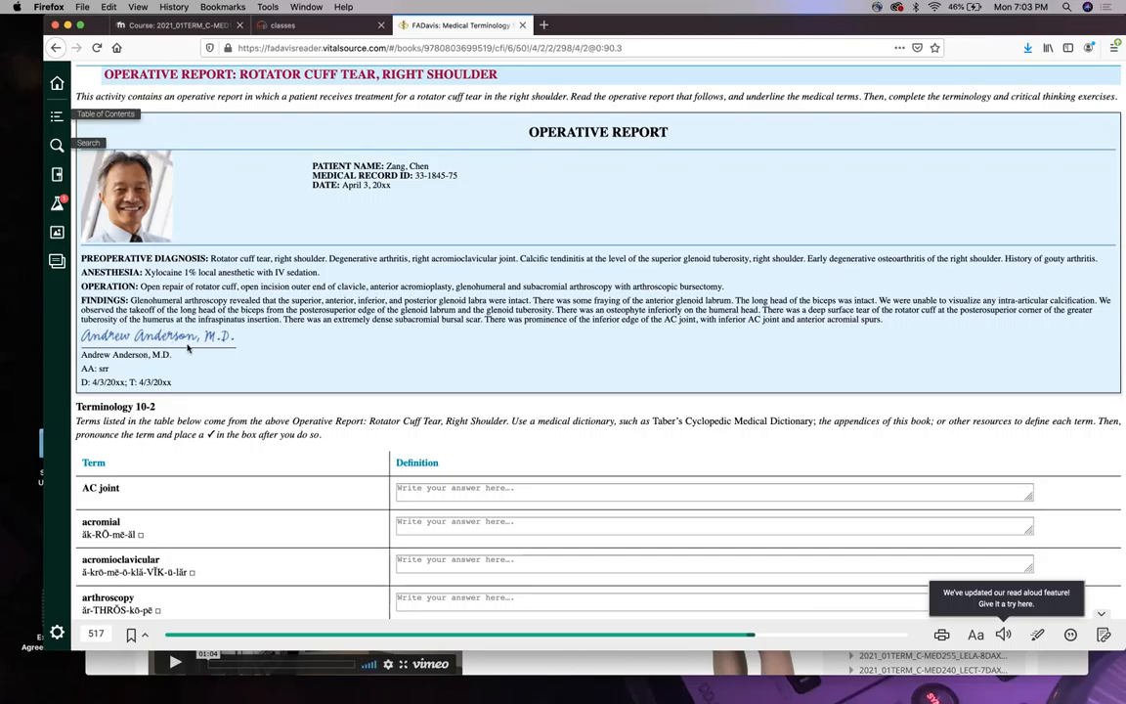
mouse_move(559, 164)
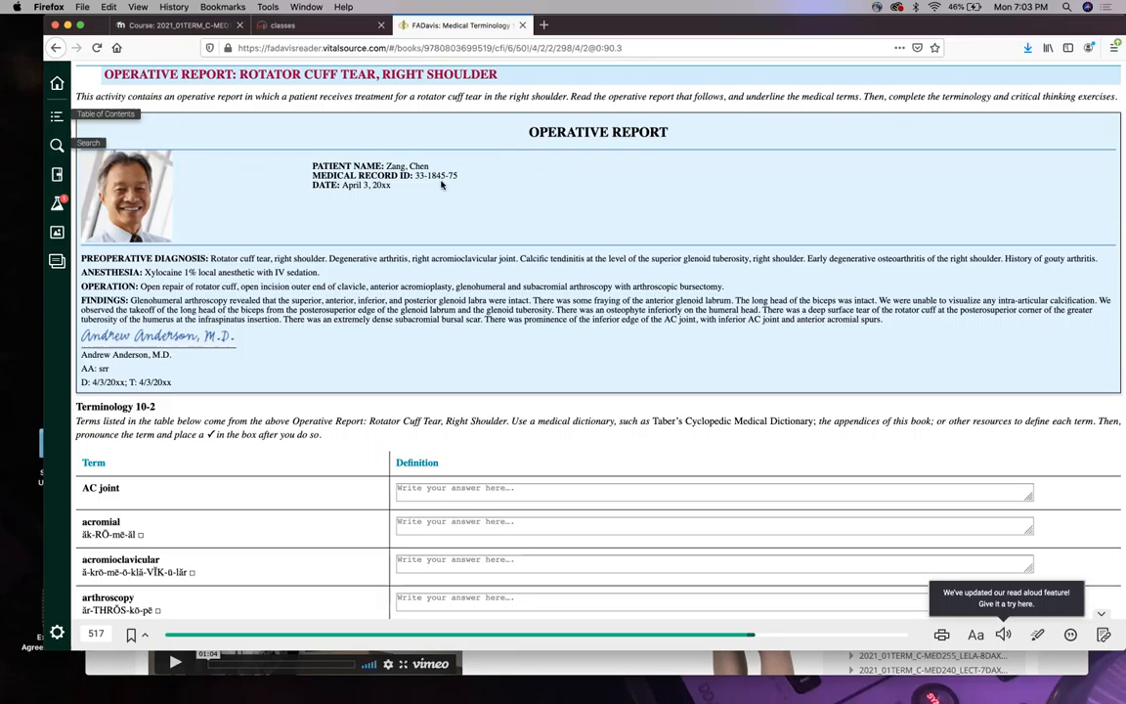
mouse_move(422, 185)
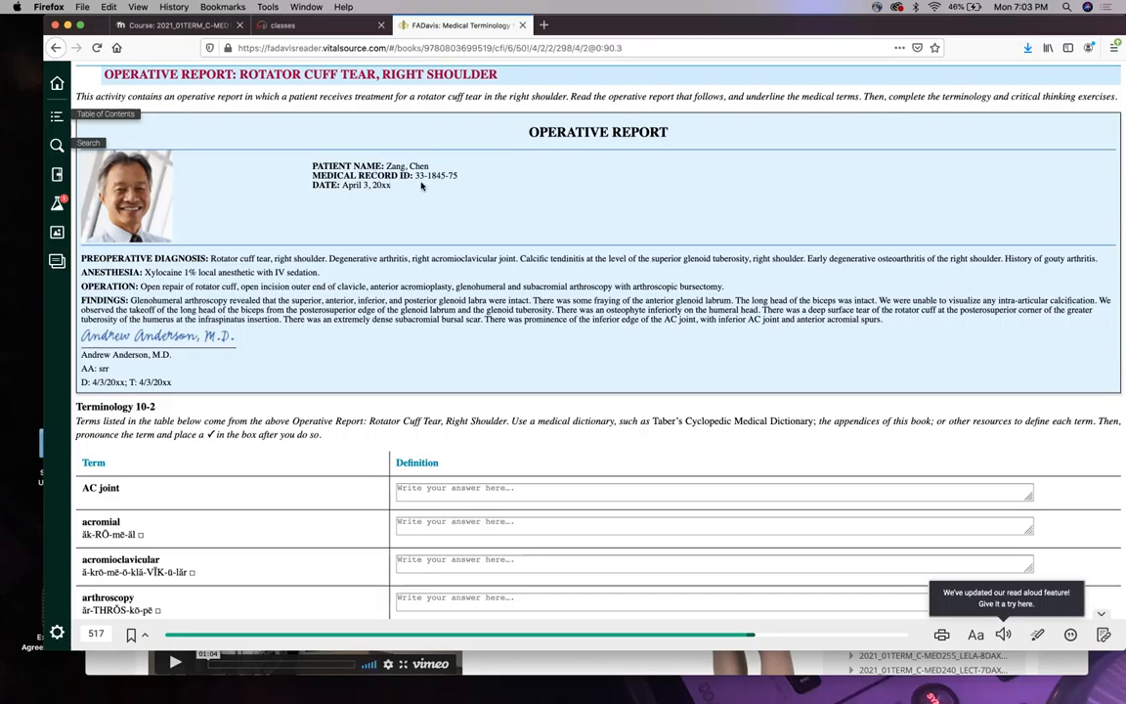
mouse_move(422, 168)
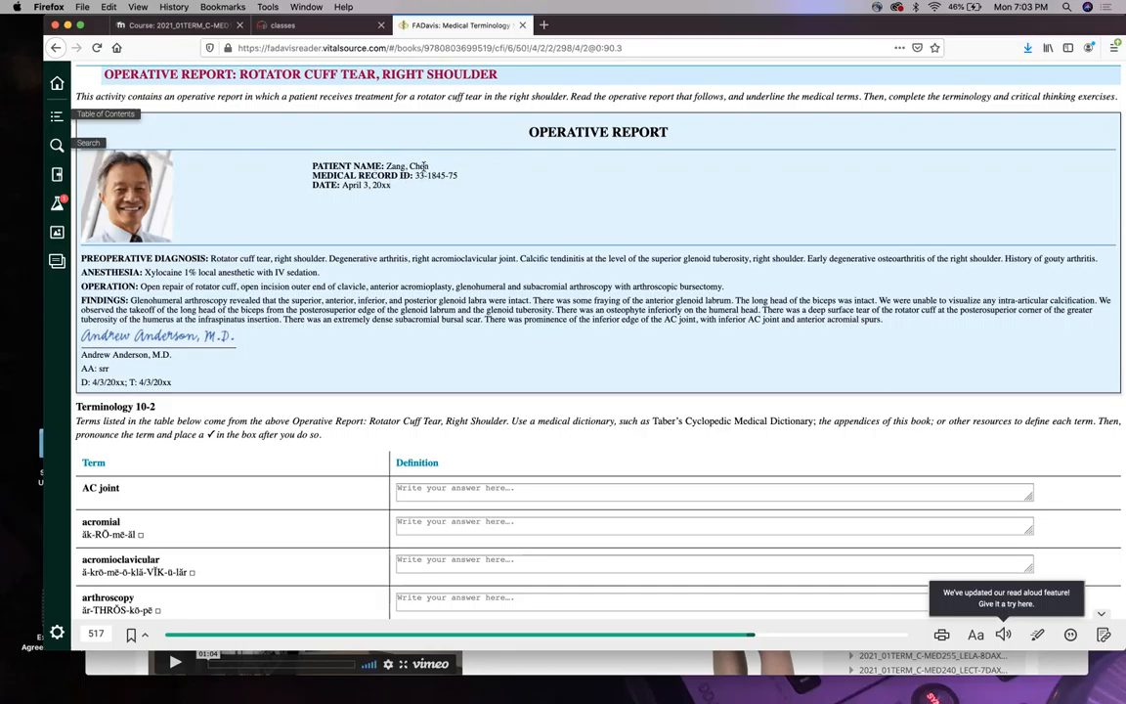
mouse_move(371, 188)
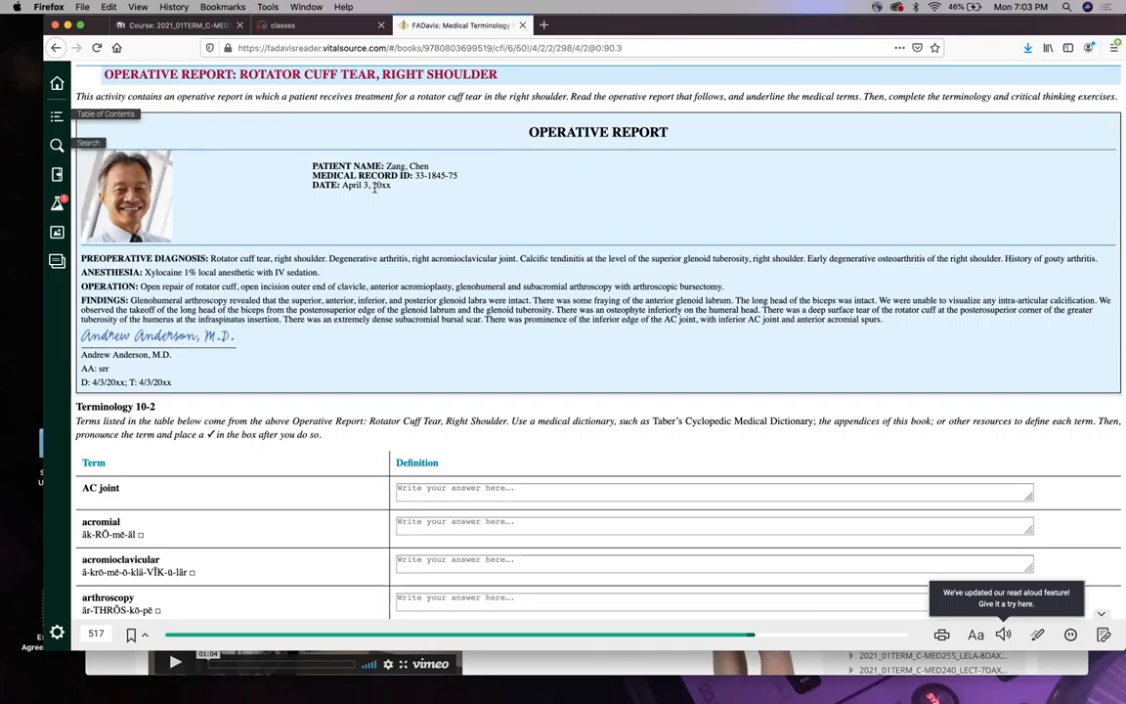
mouse_move(395, 187)
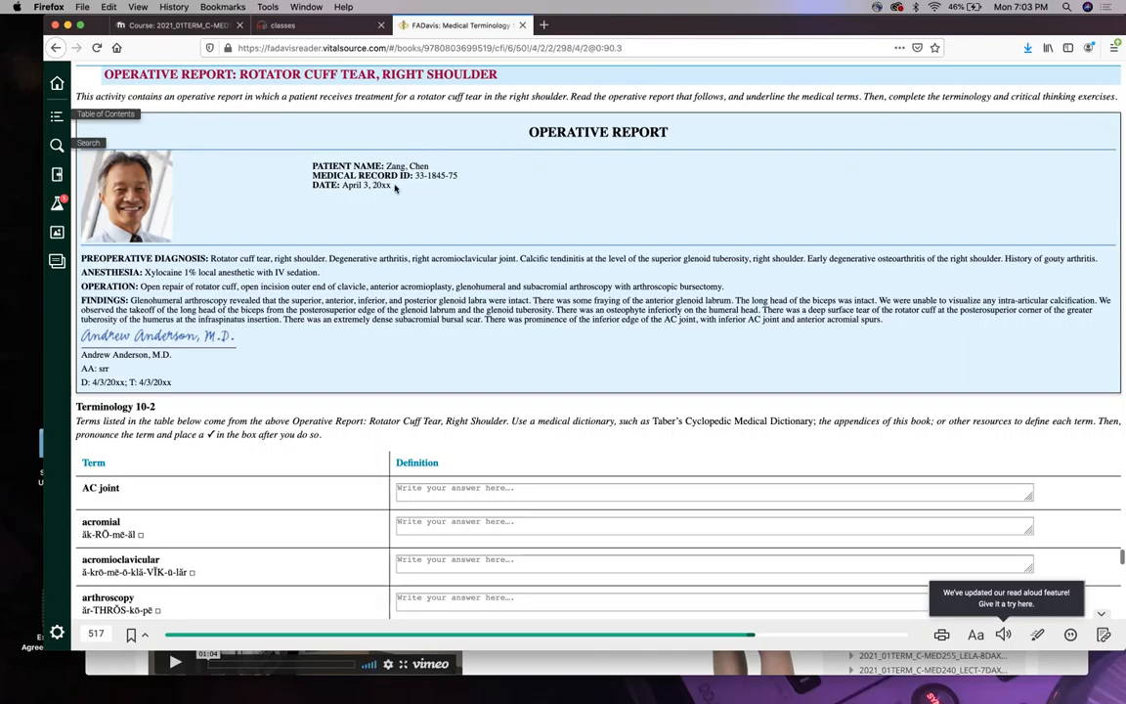
mouse_move(305, 232)
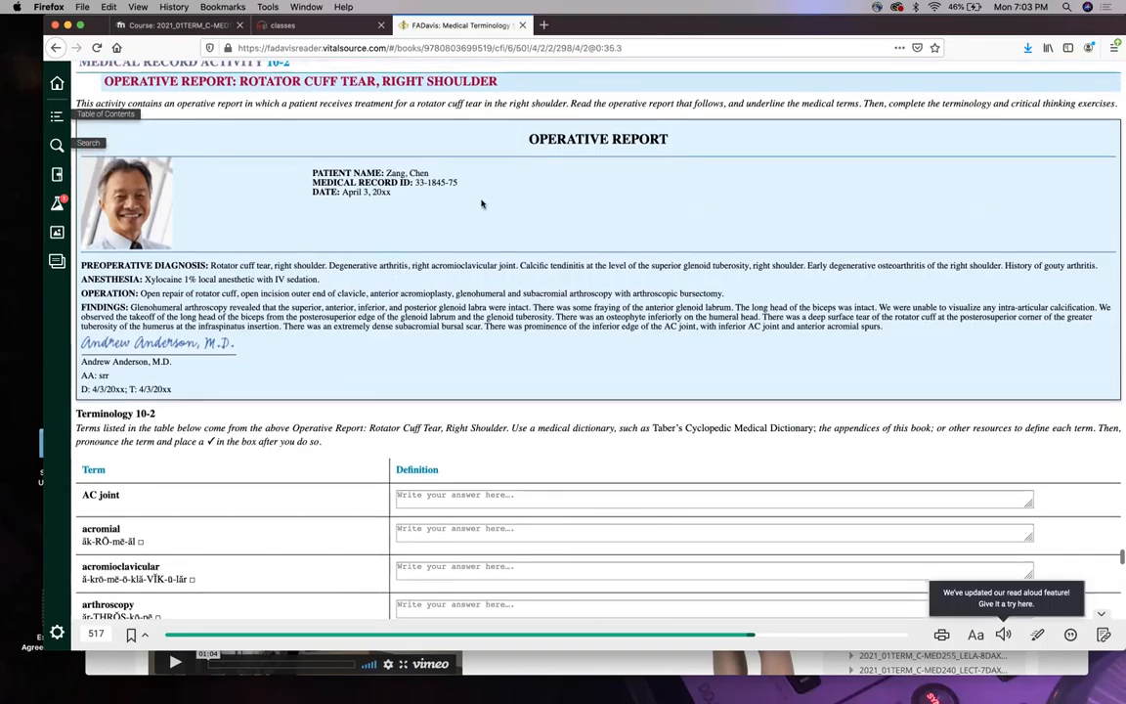
mouse_move(246, 418)
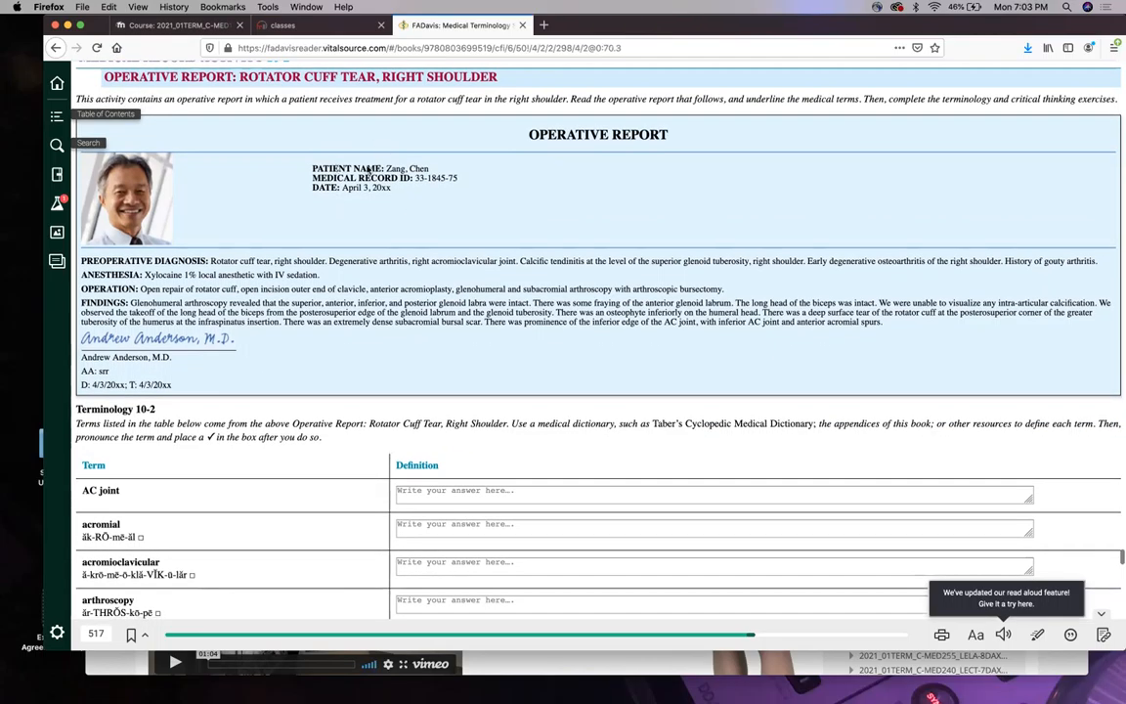
mouse_move(346, 205)
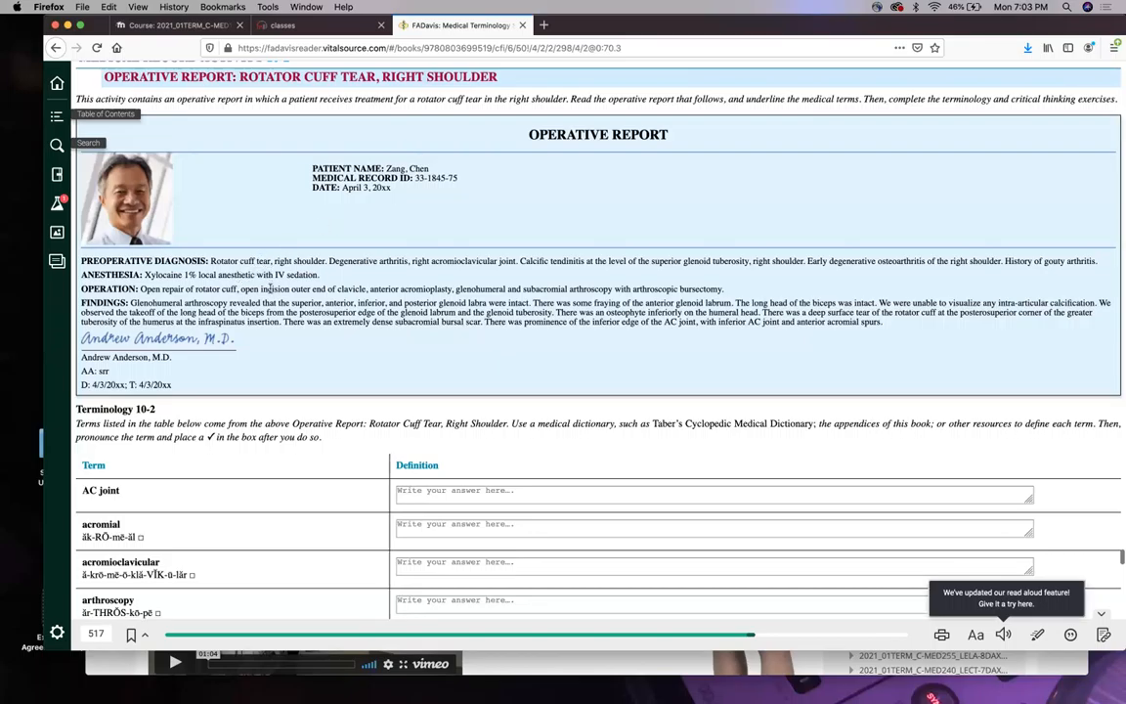
Scroll down to the end of Terminology 10-2 (spur, tuberosity) and the Critical Thinking 10-2 questions.
scroll("down", 3)
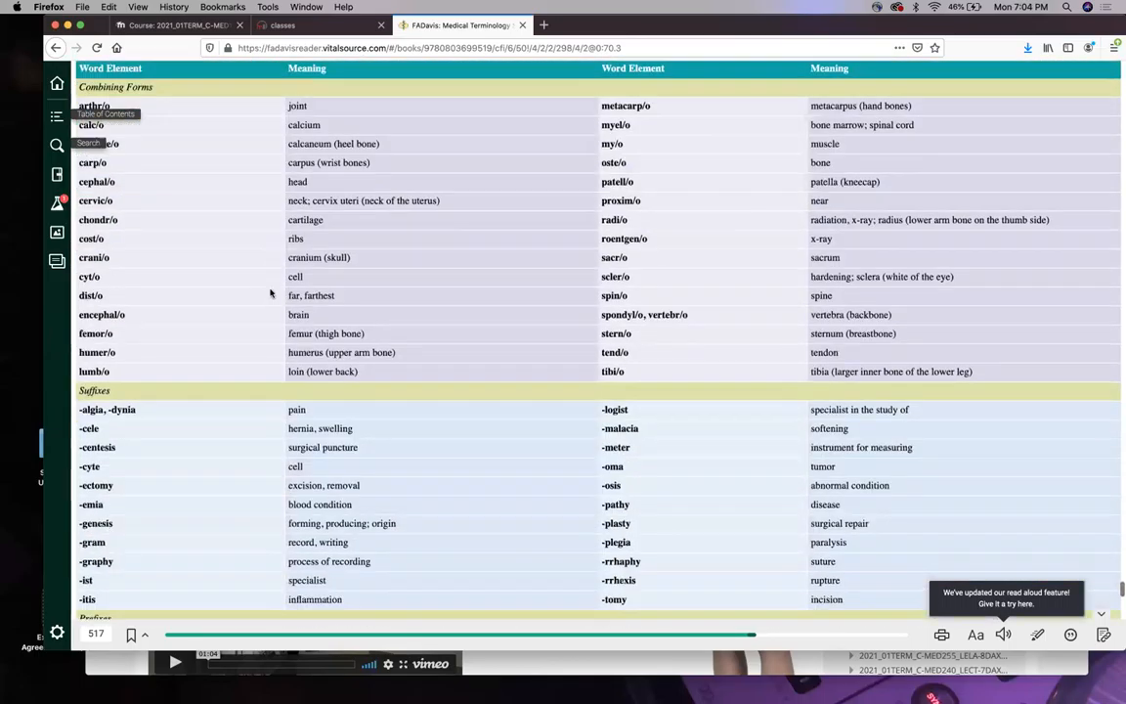
scroll("down", 3)
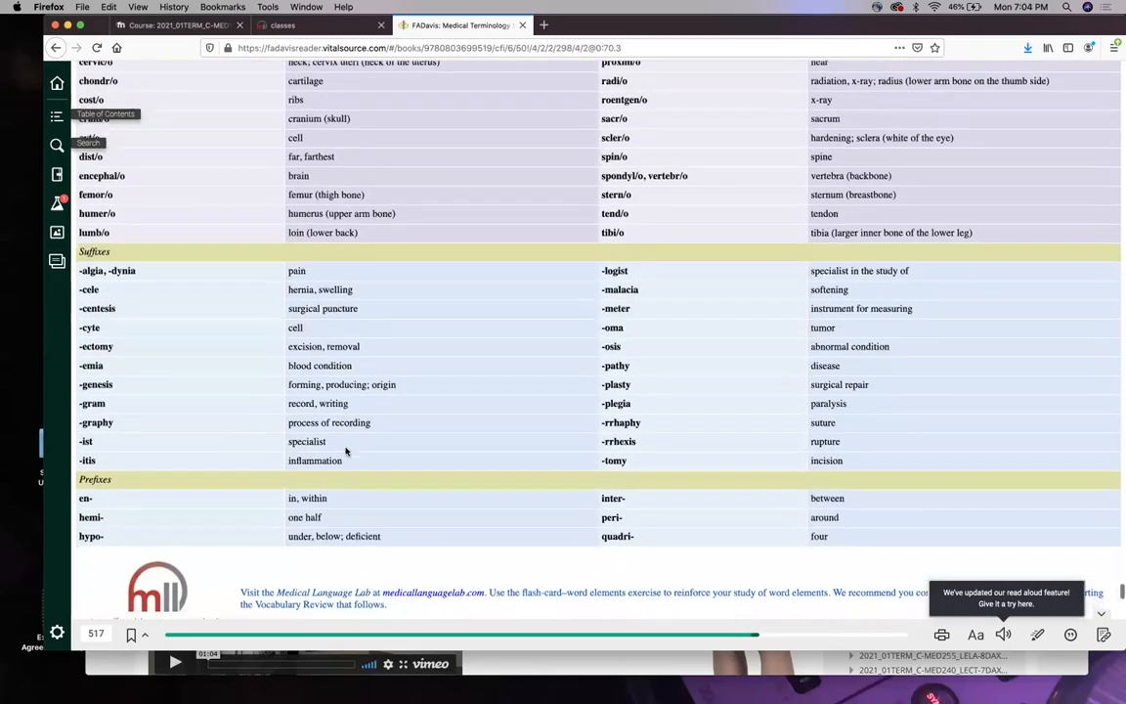
scroll("down", 3)
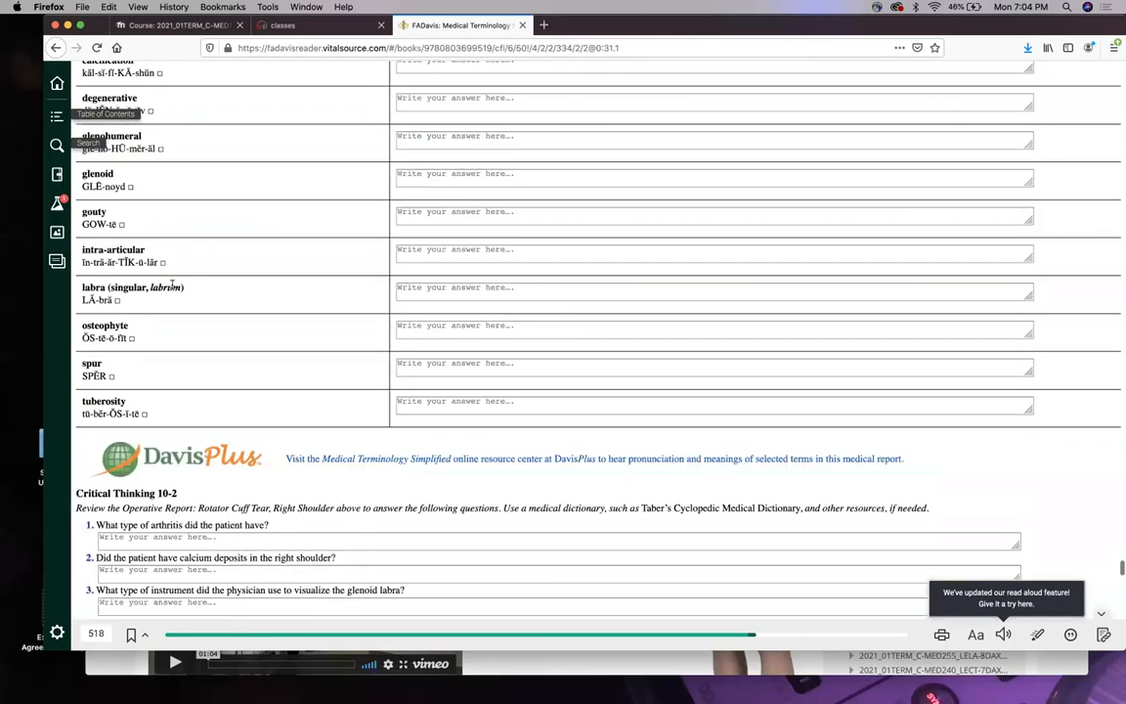
From the Table of Contents, jump to Chapter 3 Integumentary System's Medical Record Activity 3-1, the skin cancer consultation letter.
left_click(30, 116)
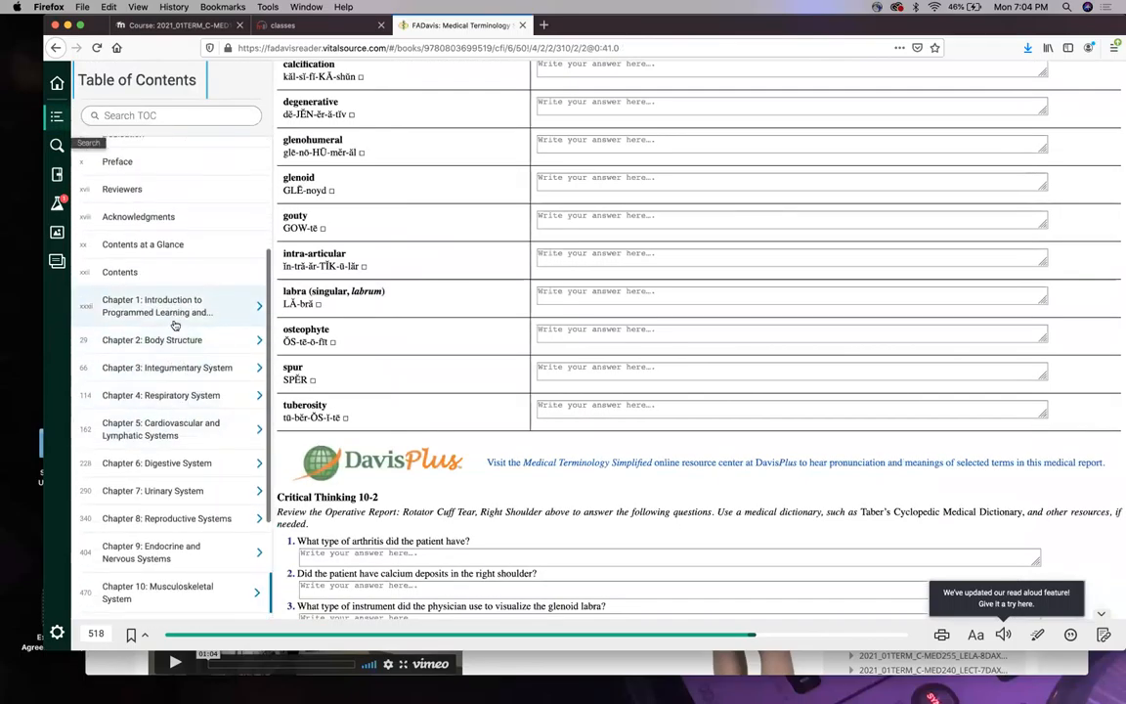
mouse_move(192, 425)
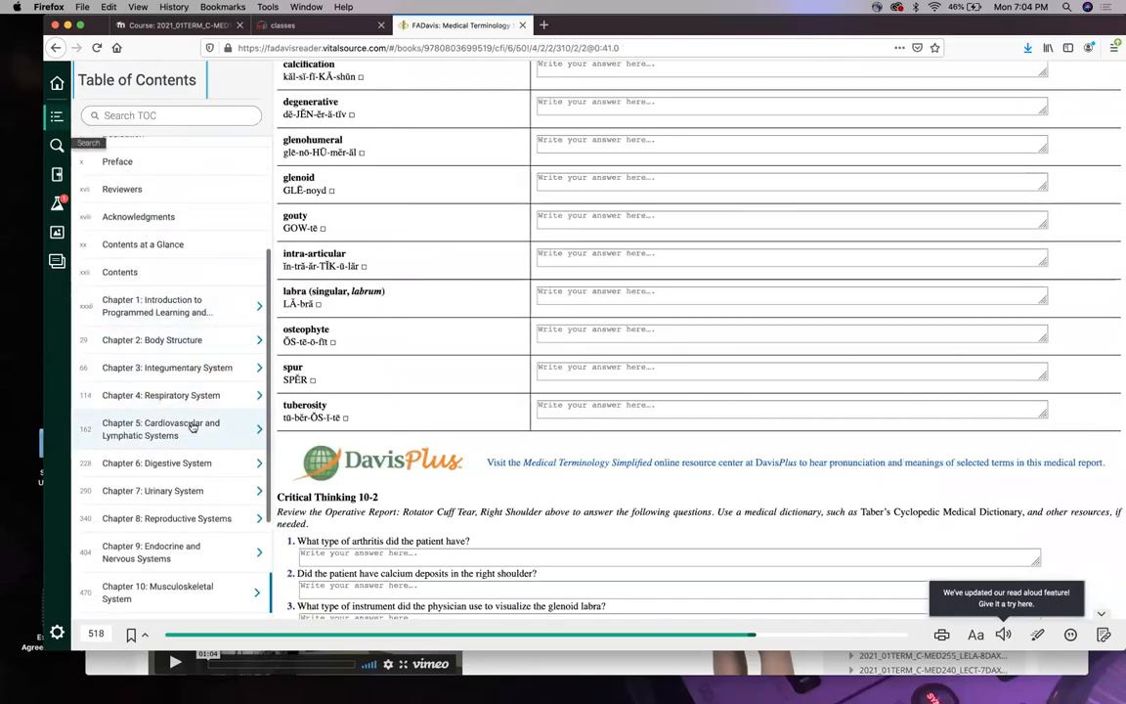
scroll("down", 3)
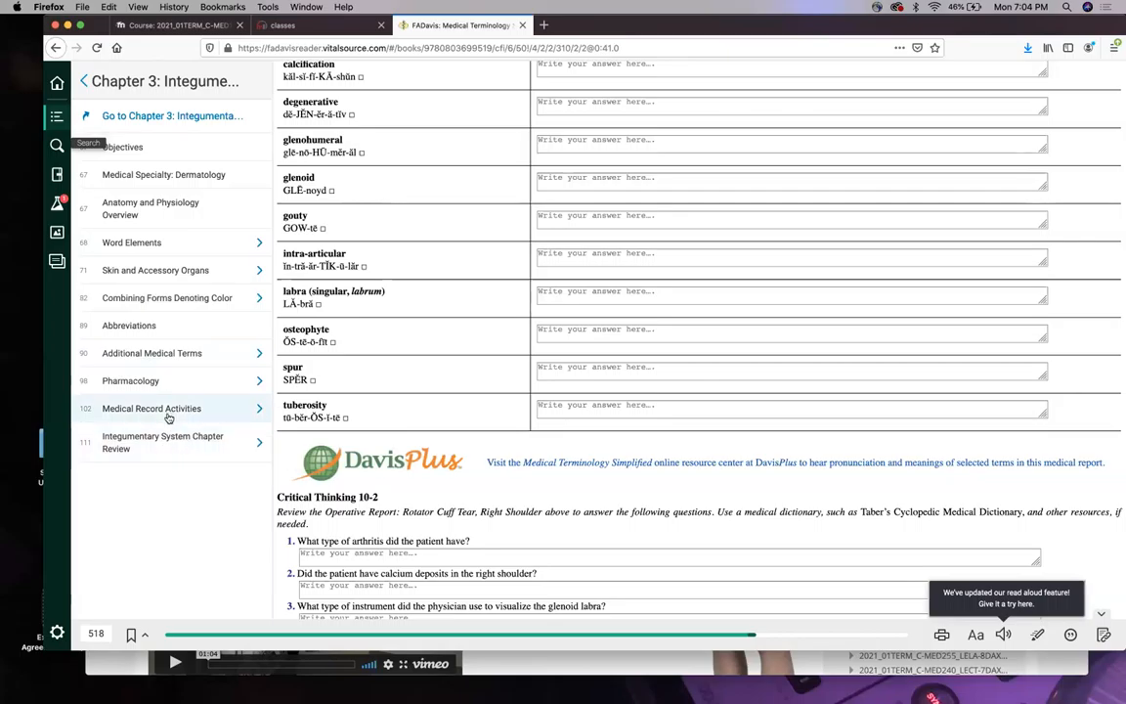
left_click(151, 409)
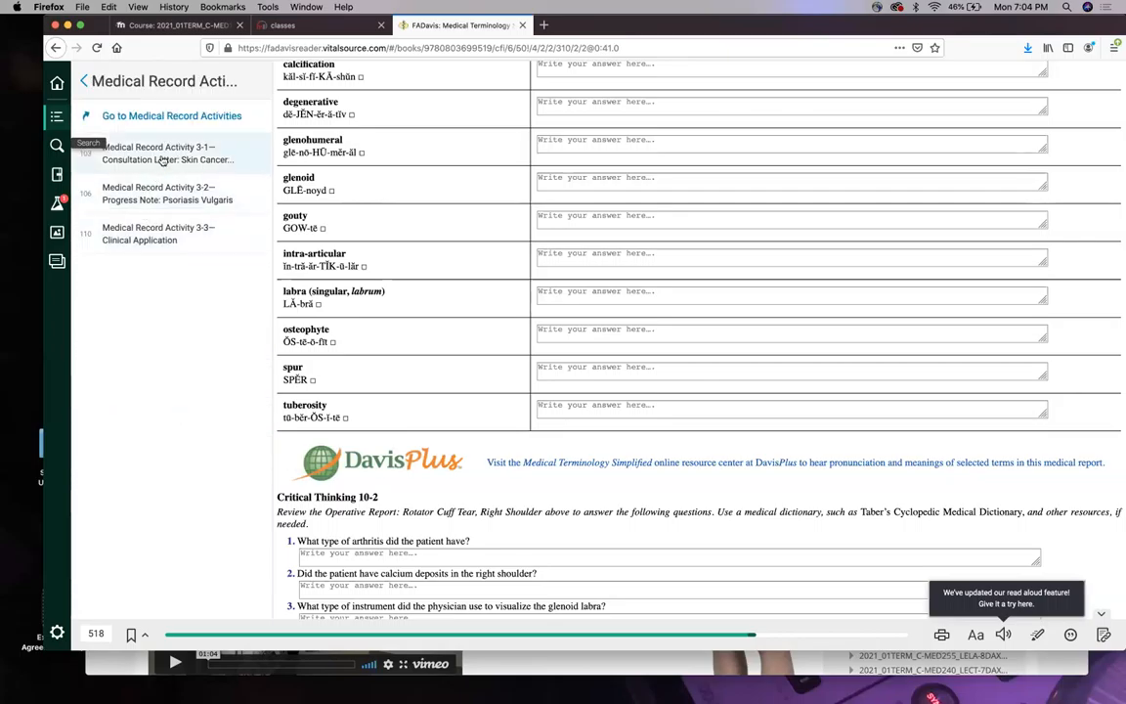
left_click(160, 152)
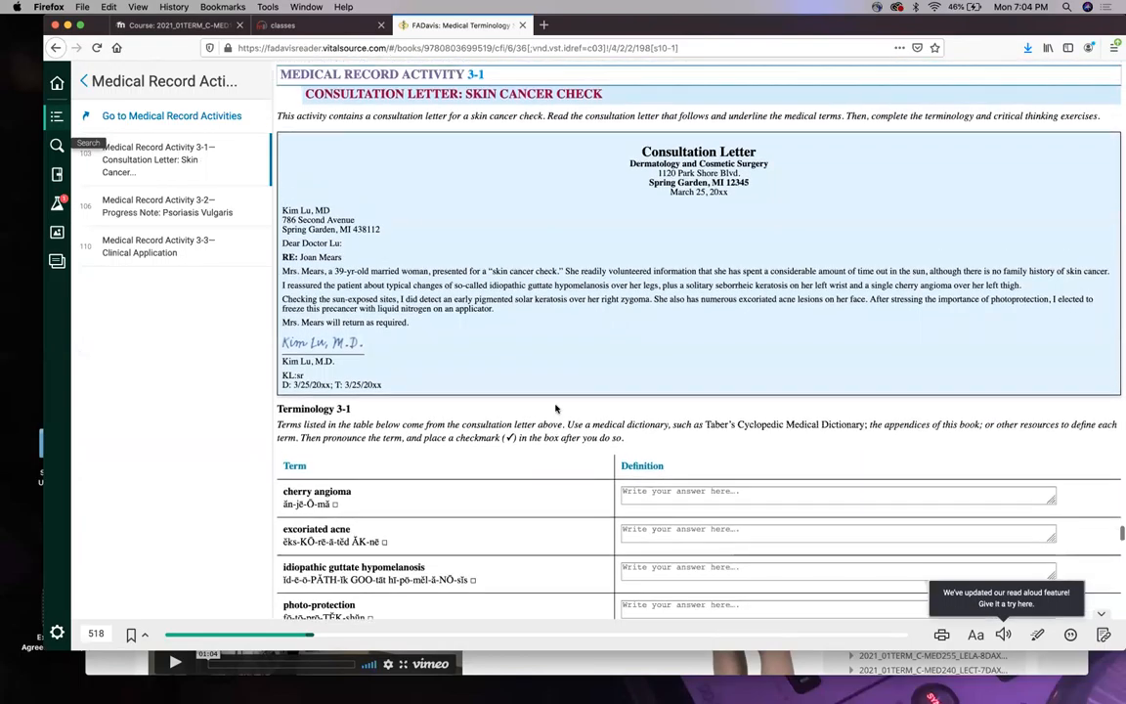
Scroll through Activity 3-1's terminology and critical thinking down to Activity 3-2, the psoriasis vulgaris progress note.
scroll("down", 3)
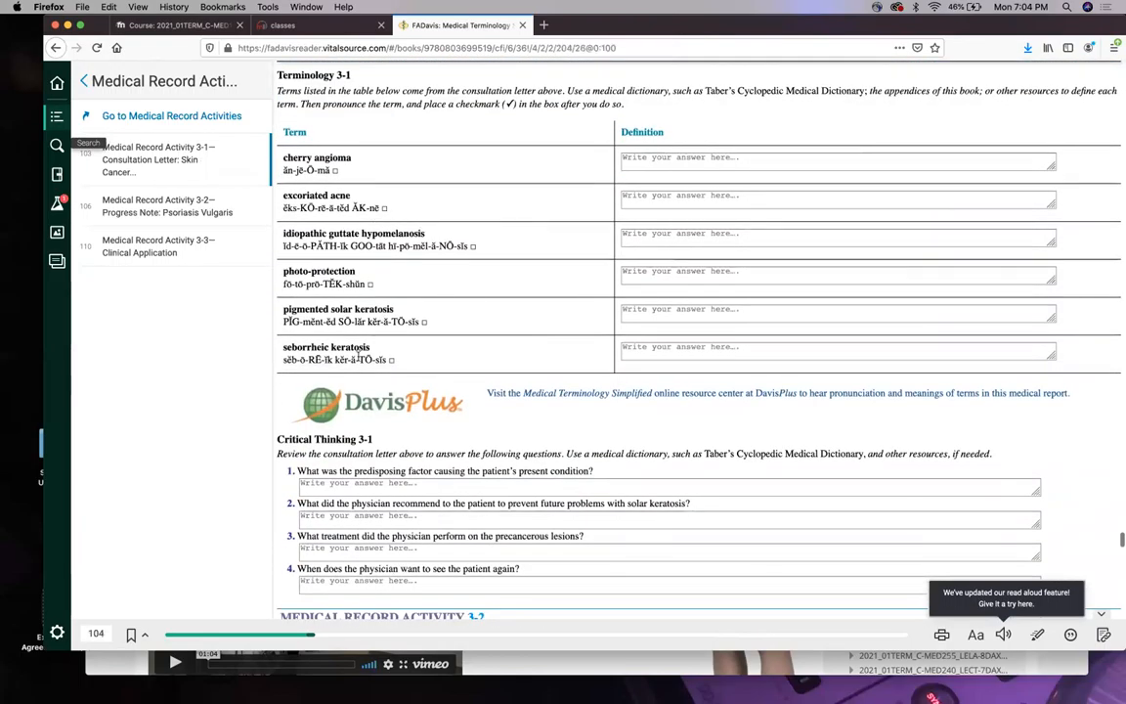
scroll("down", 3)
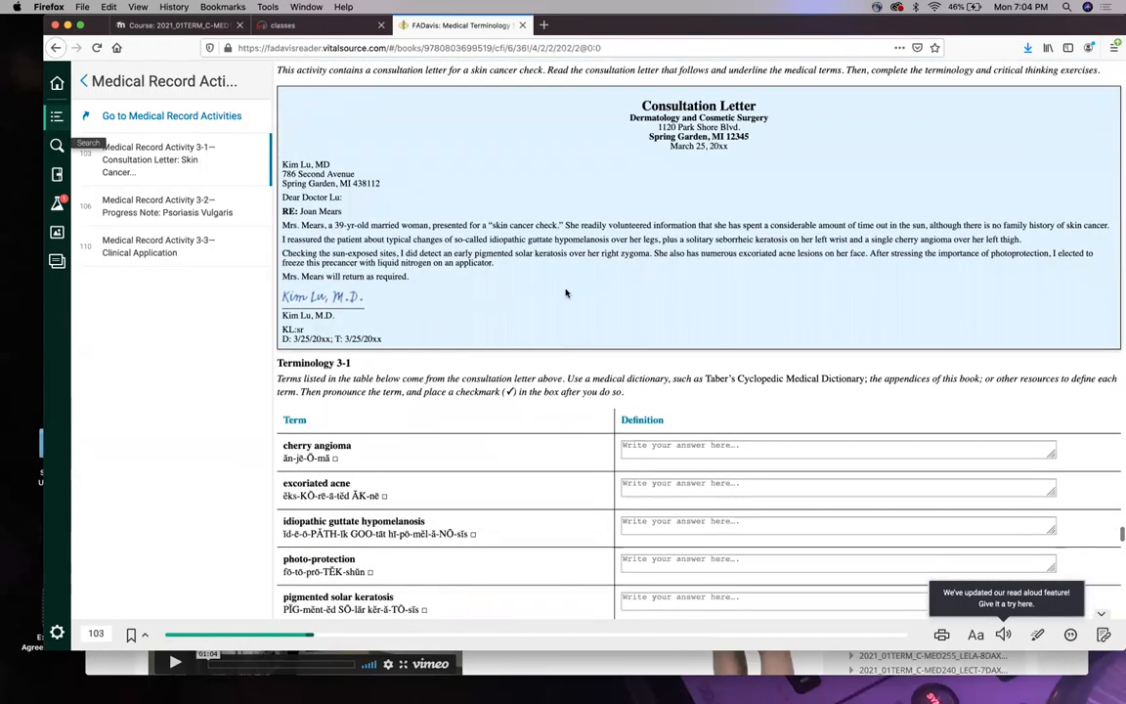
scroll("down", 3)
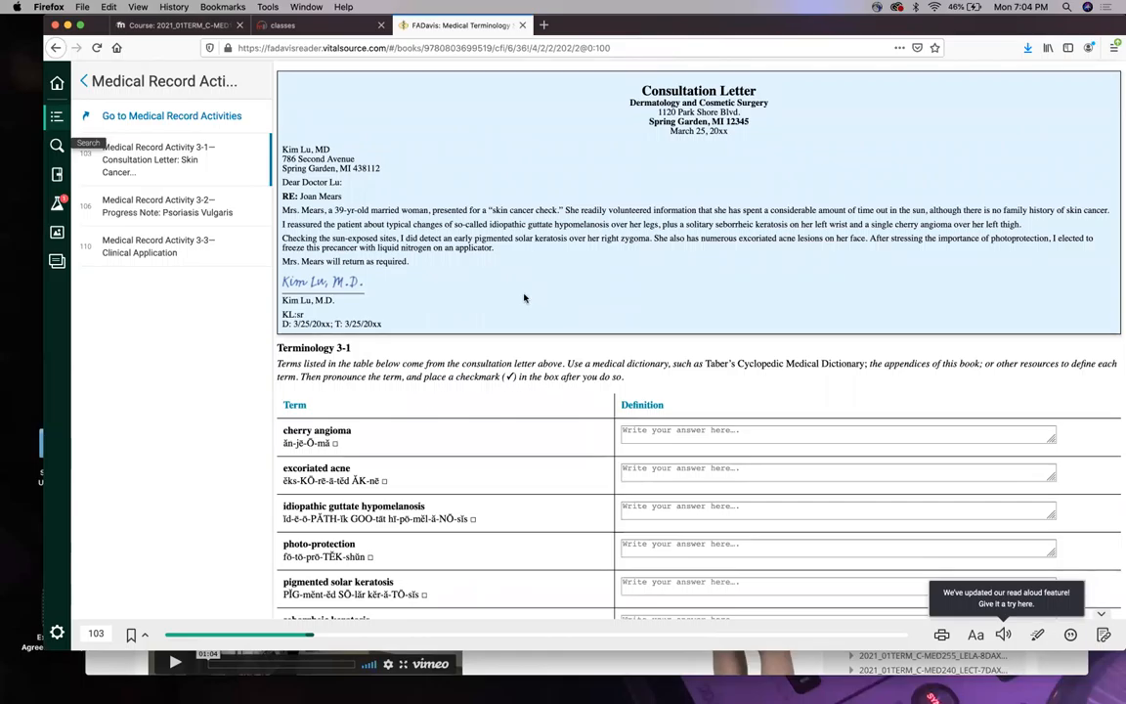
mouse_move(520, 238)
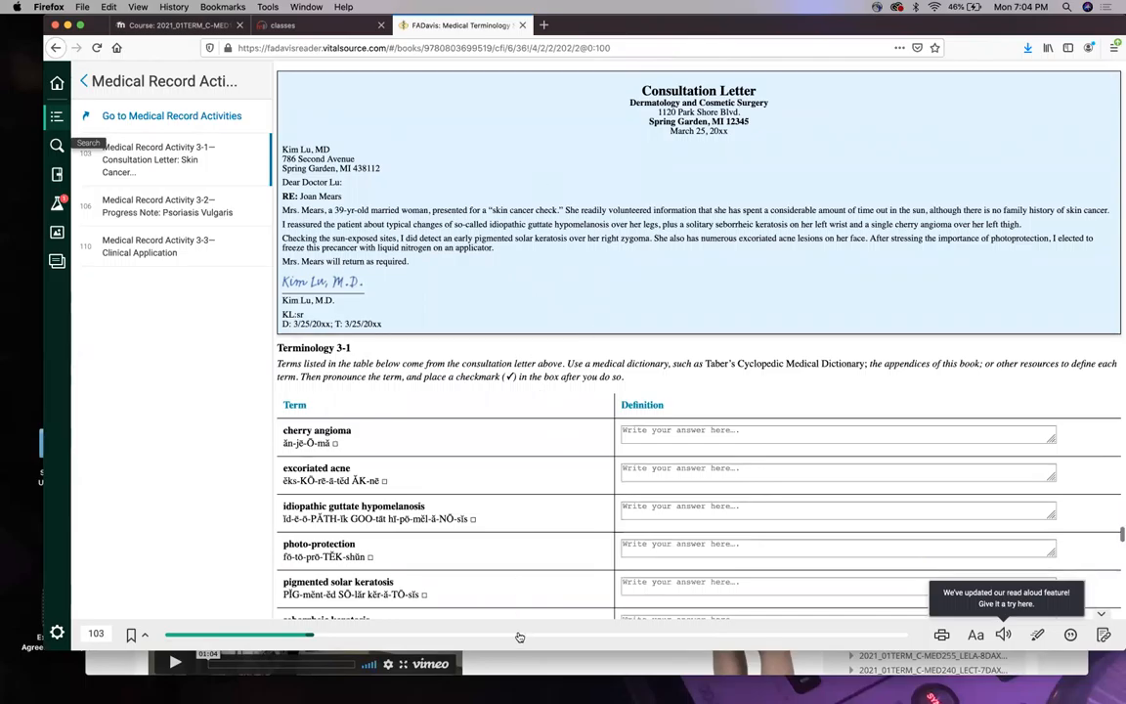
mouse_move(589, 322)
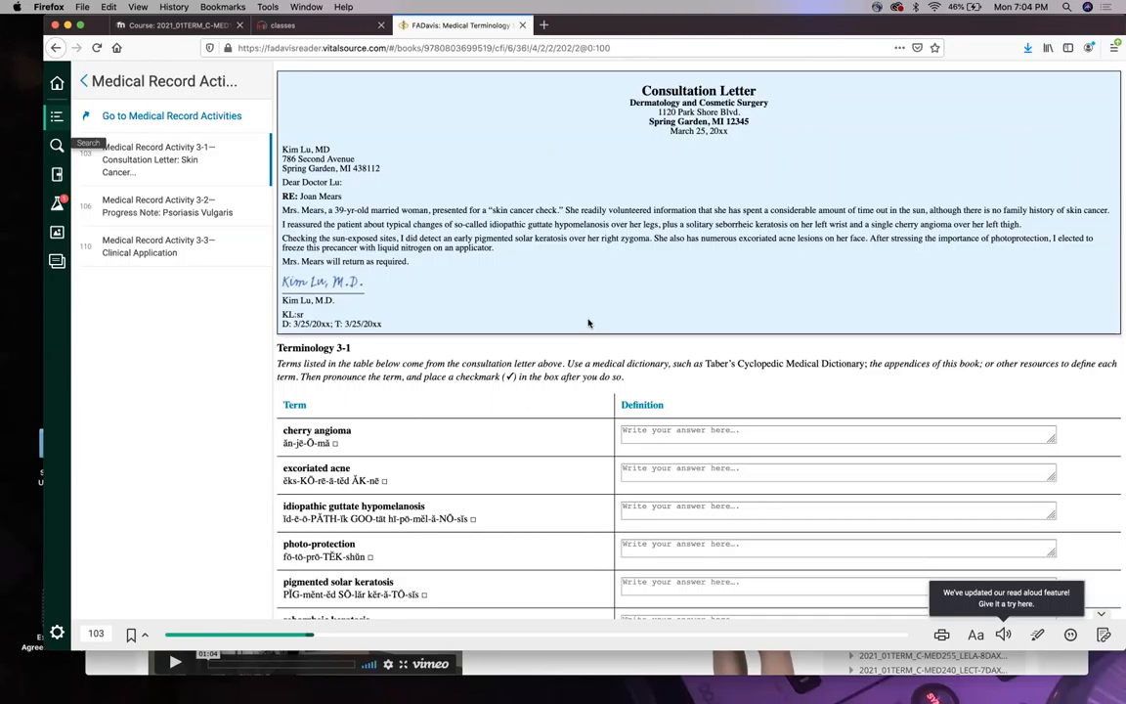
mouse_move(577, 356)
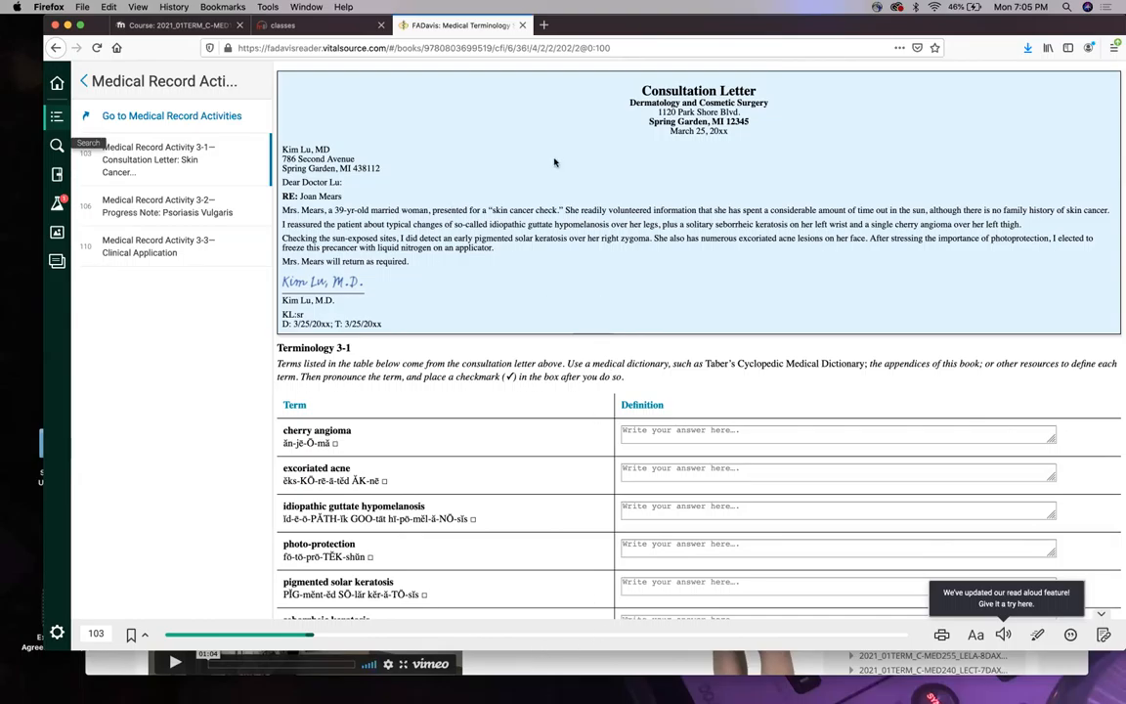
mouse_move(545, 286)
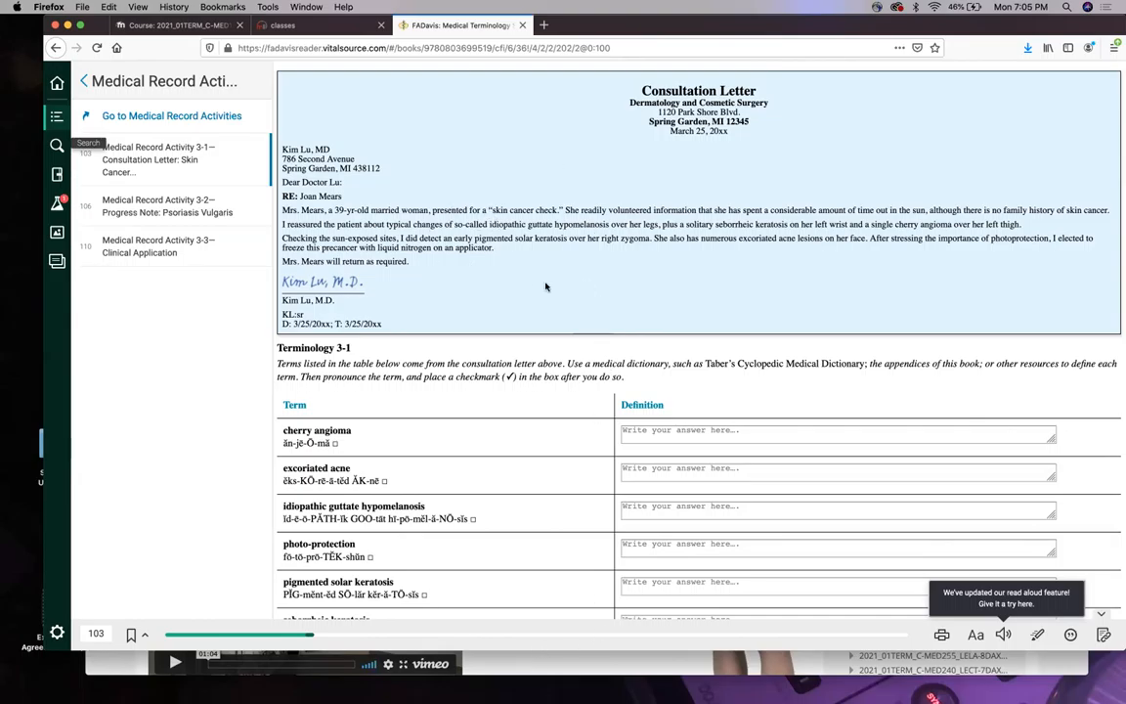
mouse_move(520, 256)
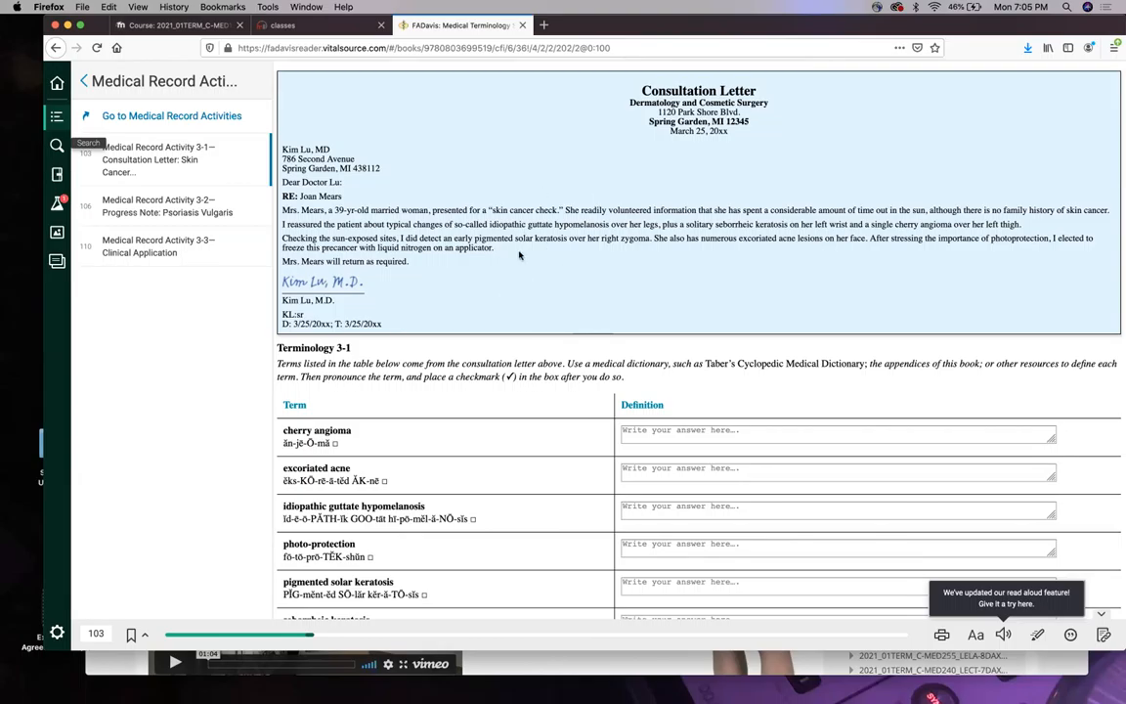
mouse_move(514, 290)
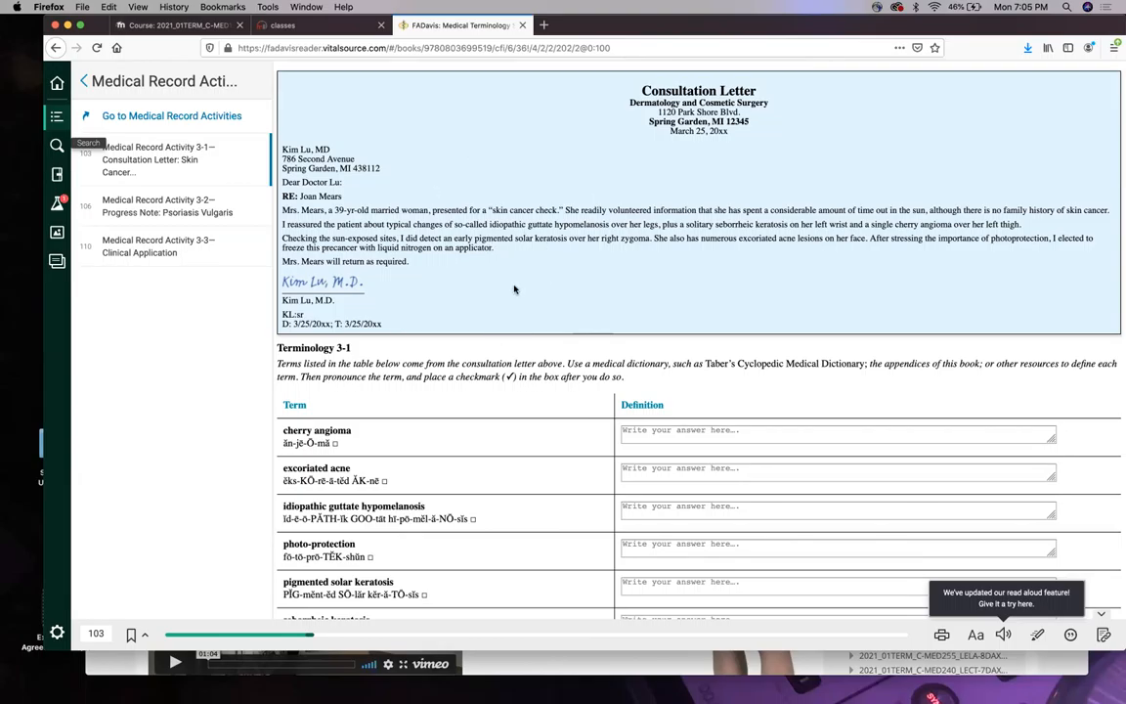
mouse_move(473, 317)
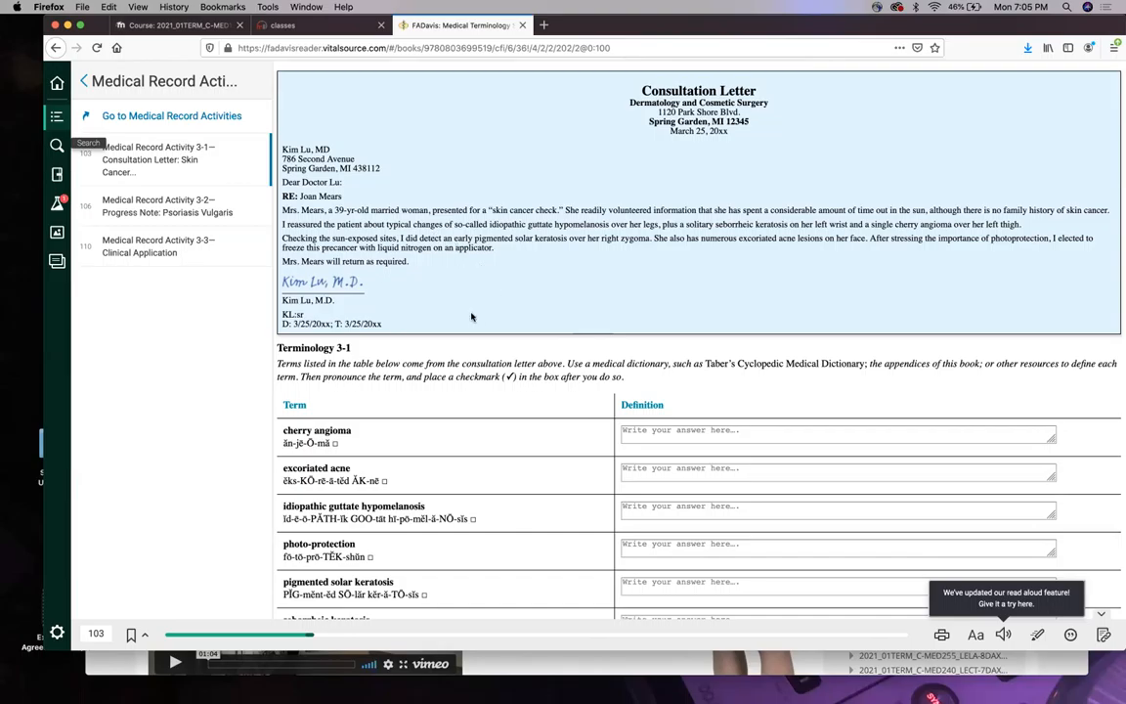
scroll("down", 3)
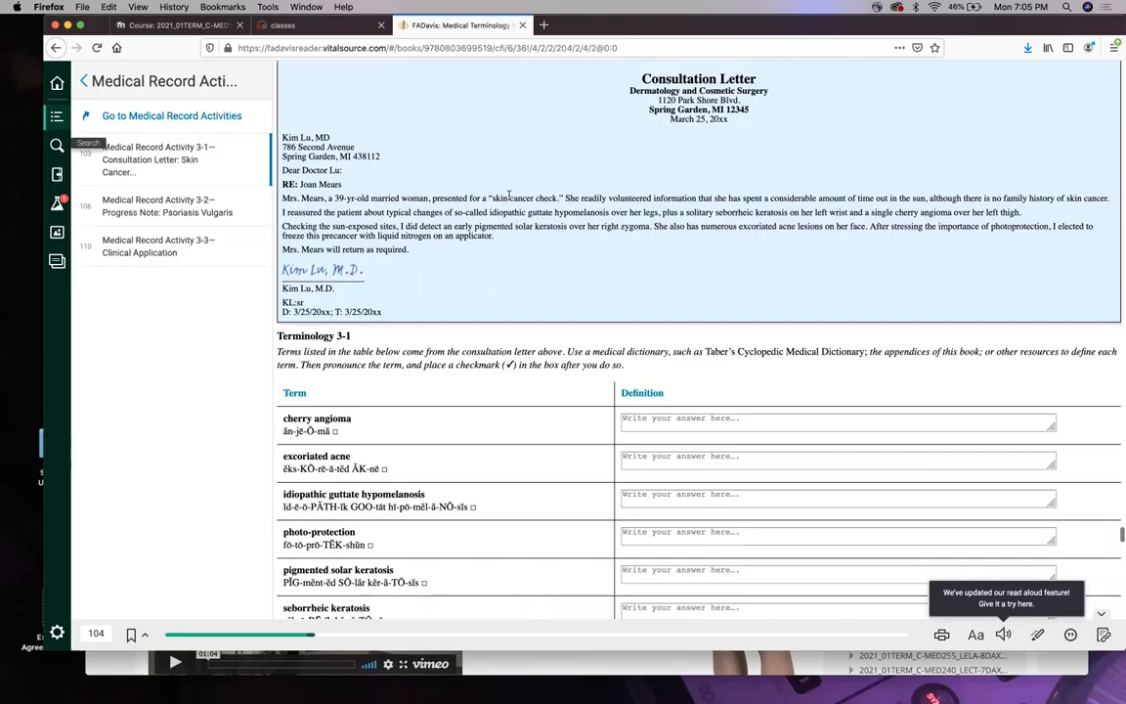
scroll("down", 3)
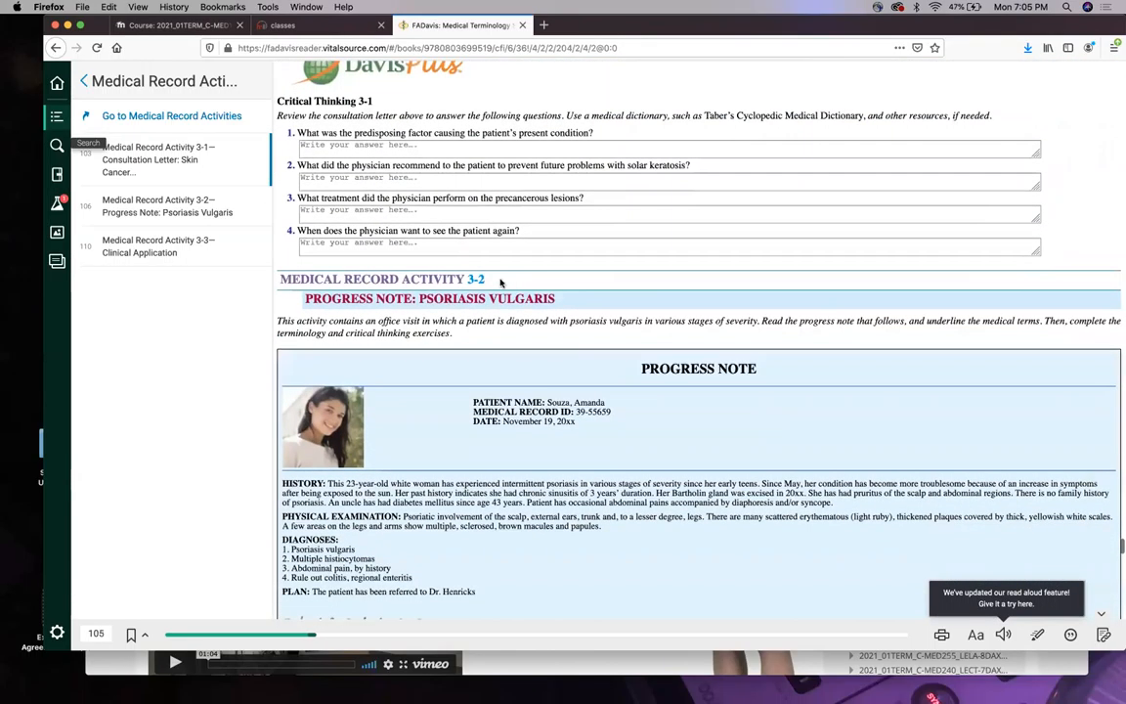
scroll("down", 3)
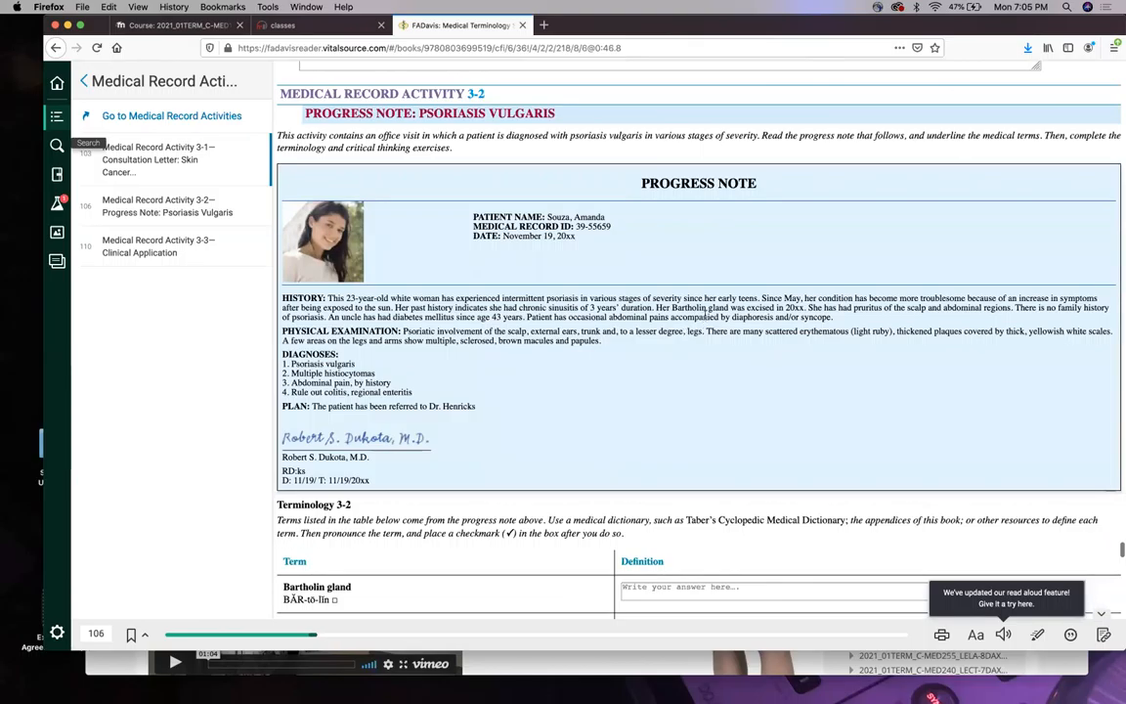
scroll("down", 3)
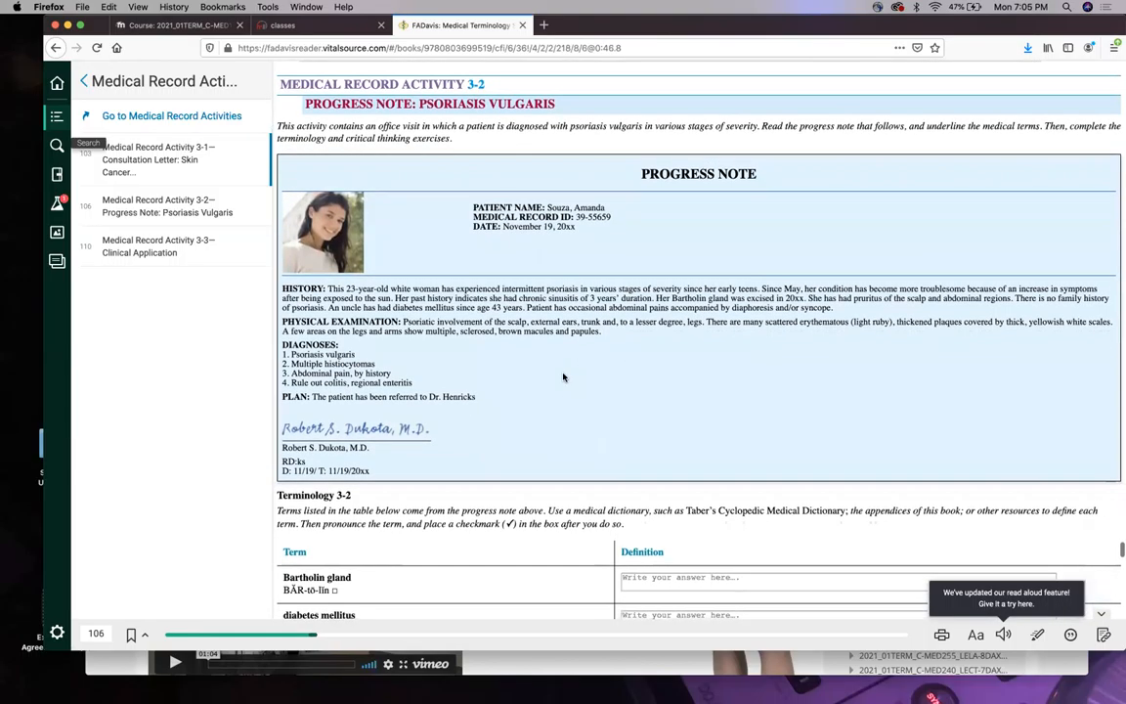